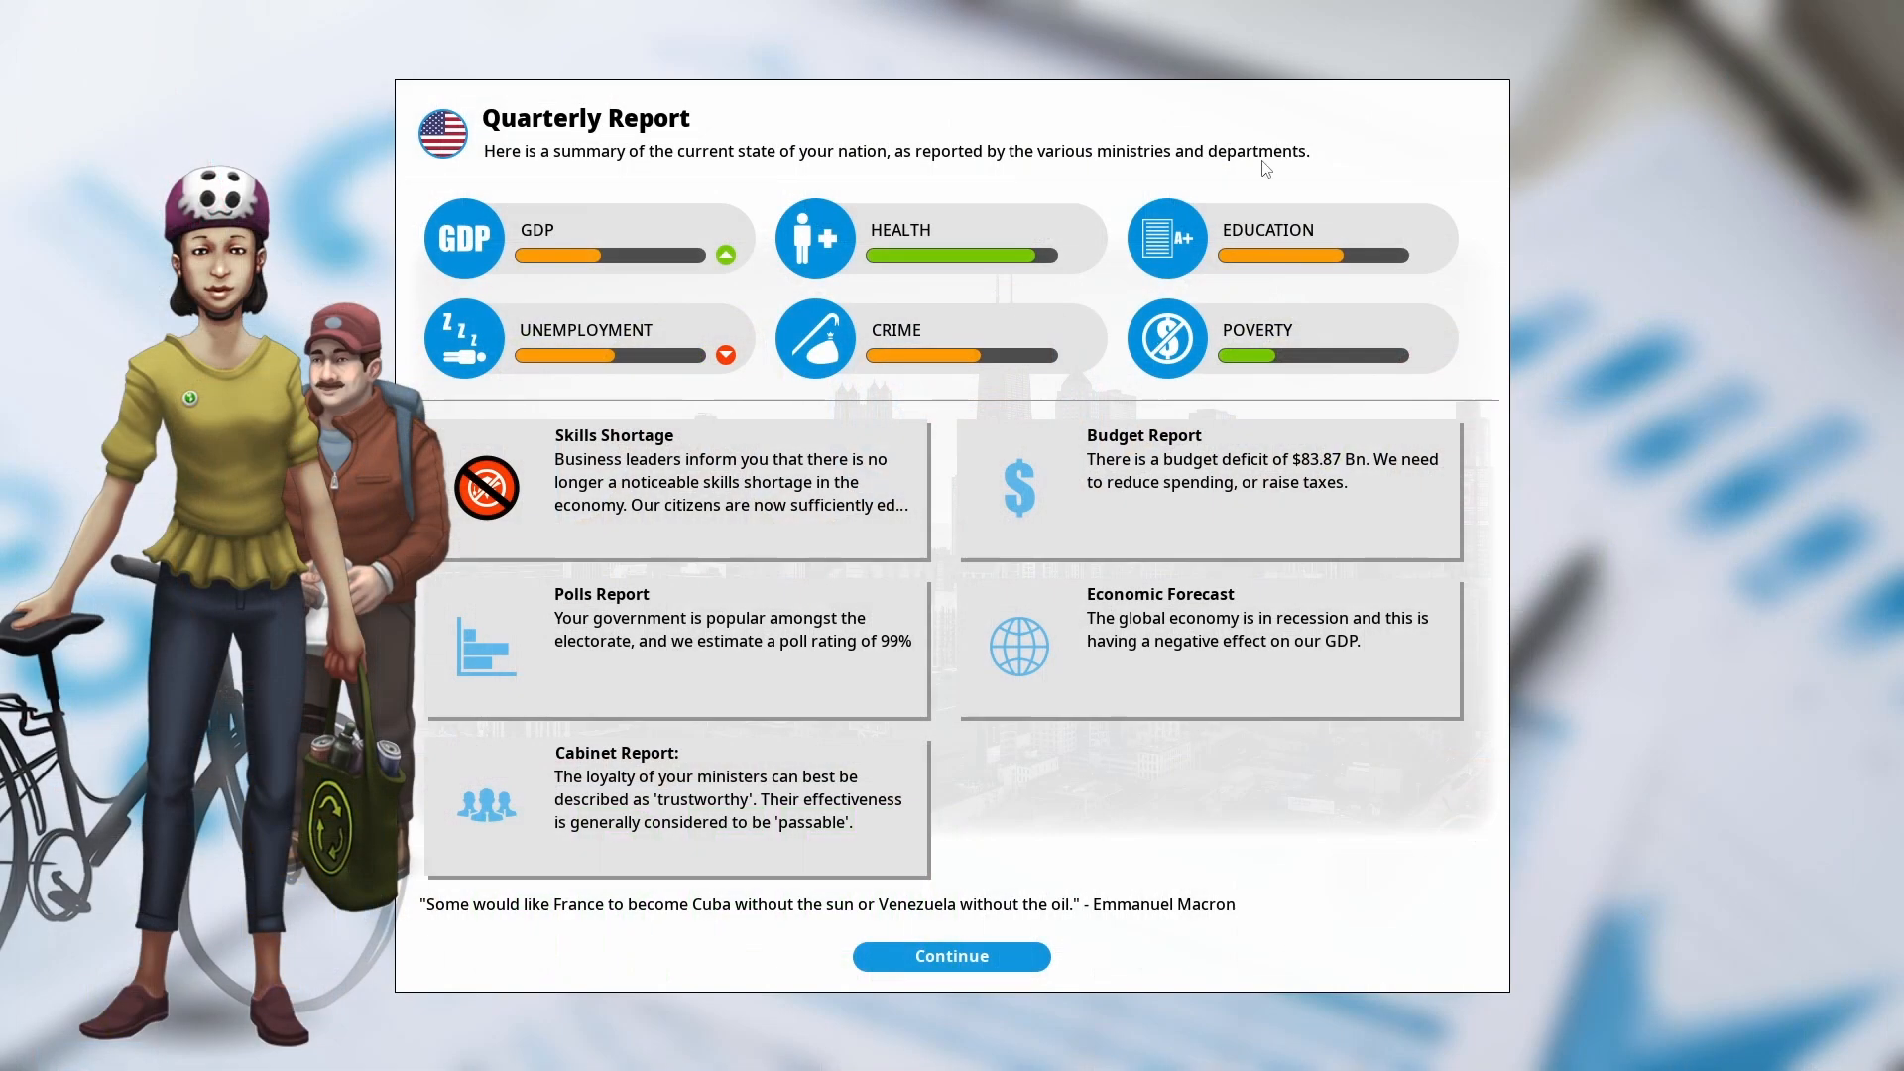
pyautogui.moveTo(988, 9)
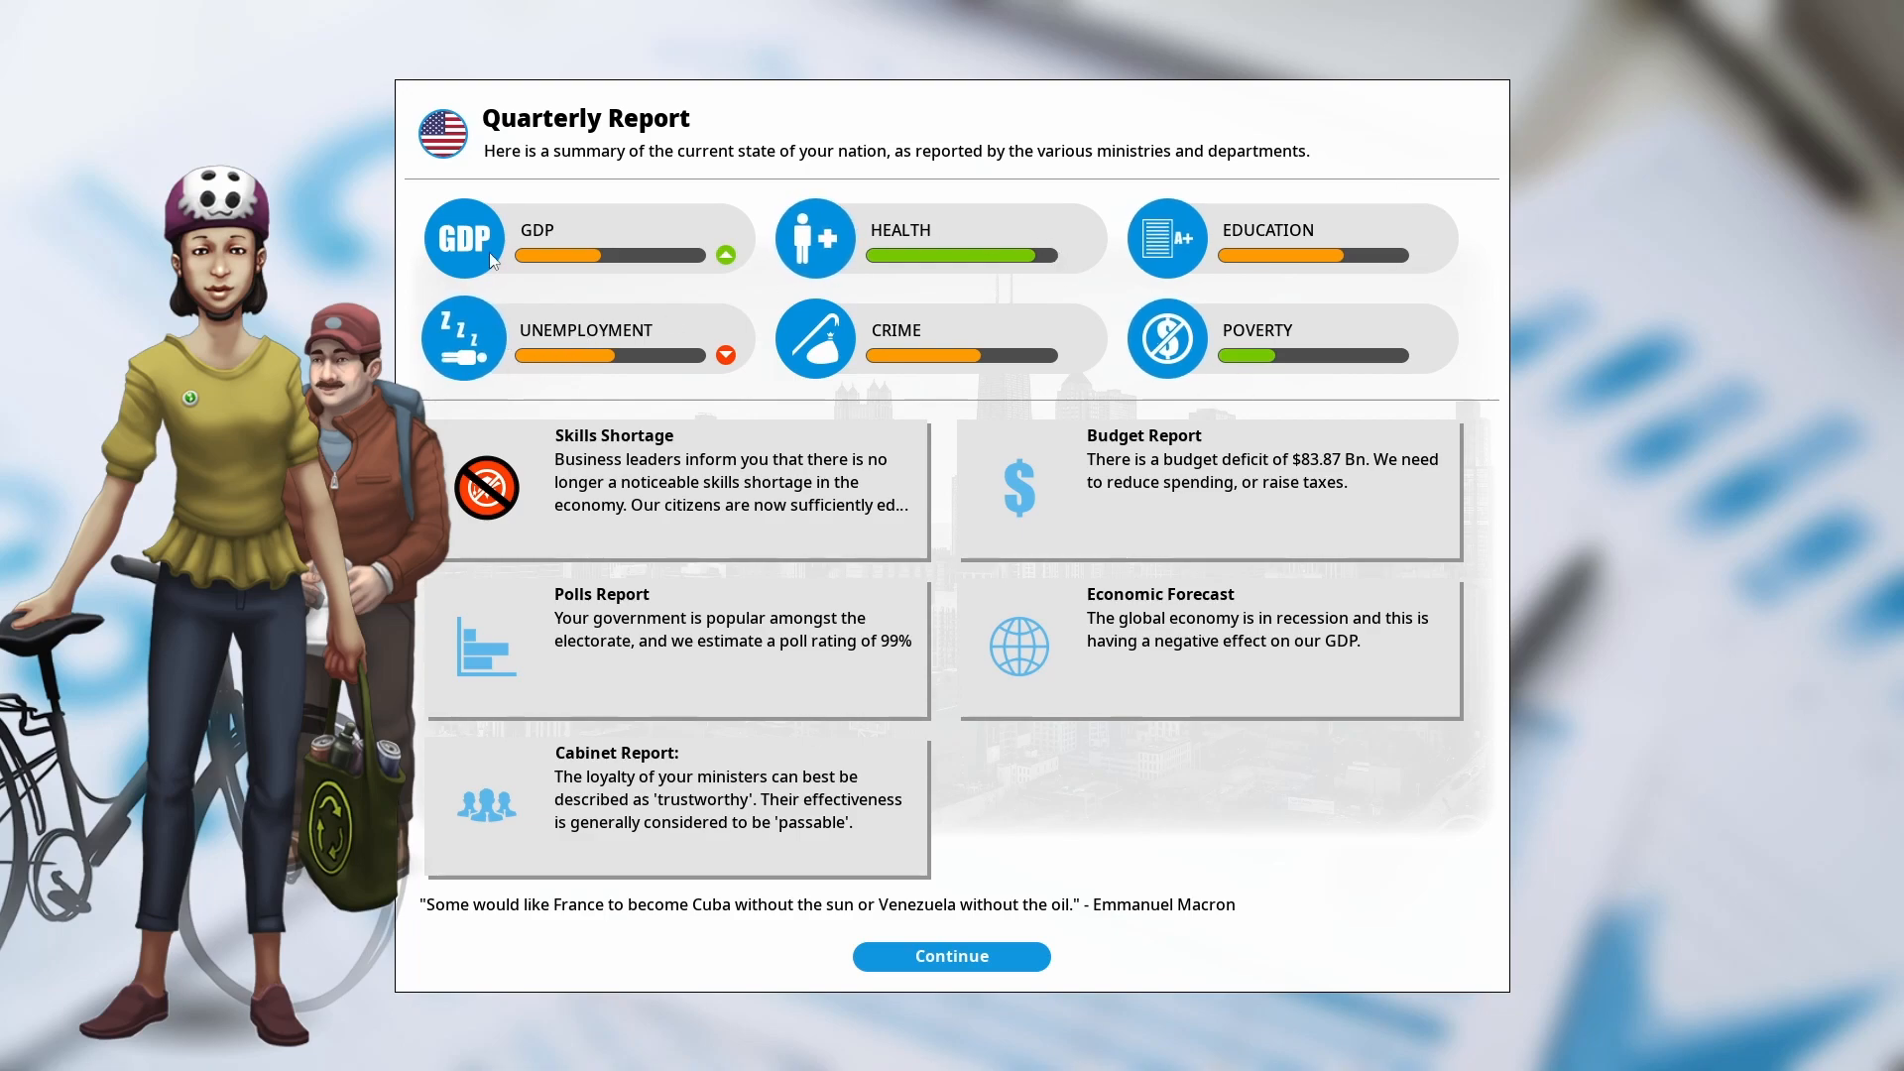
pyautogui.moveTo(1048, 52)
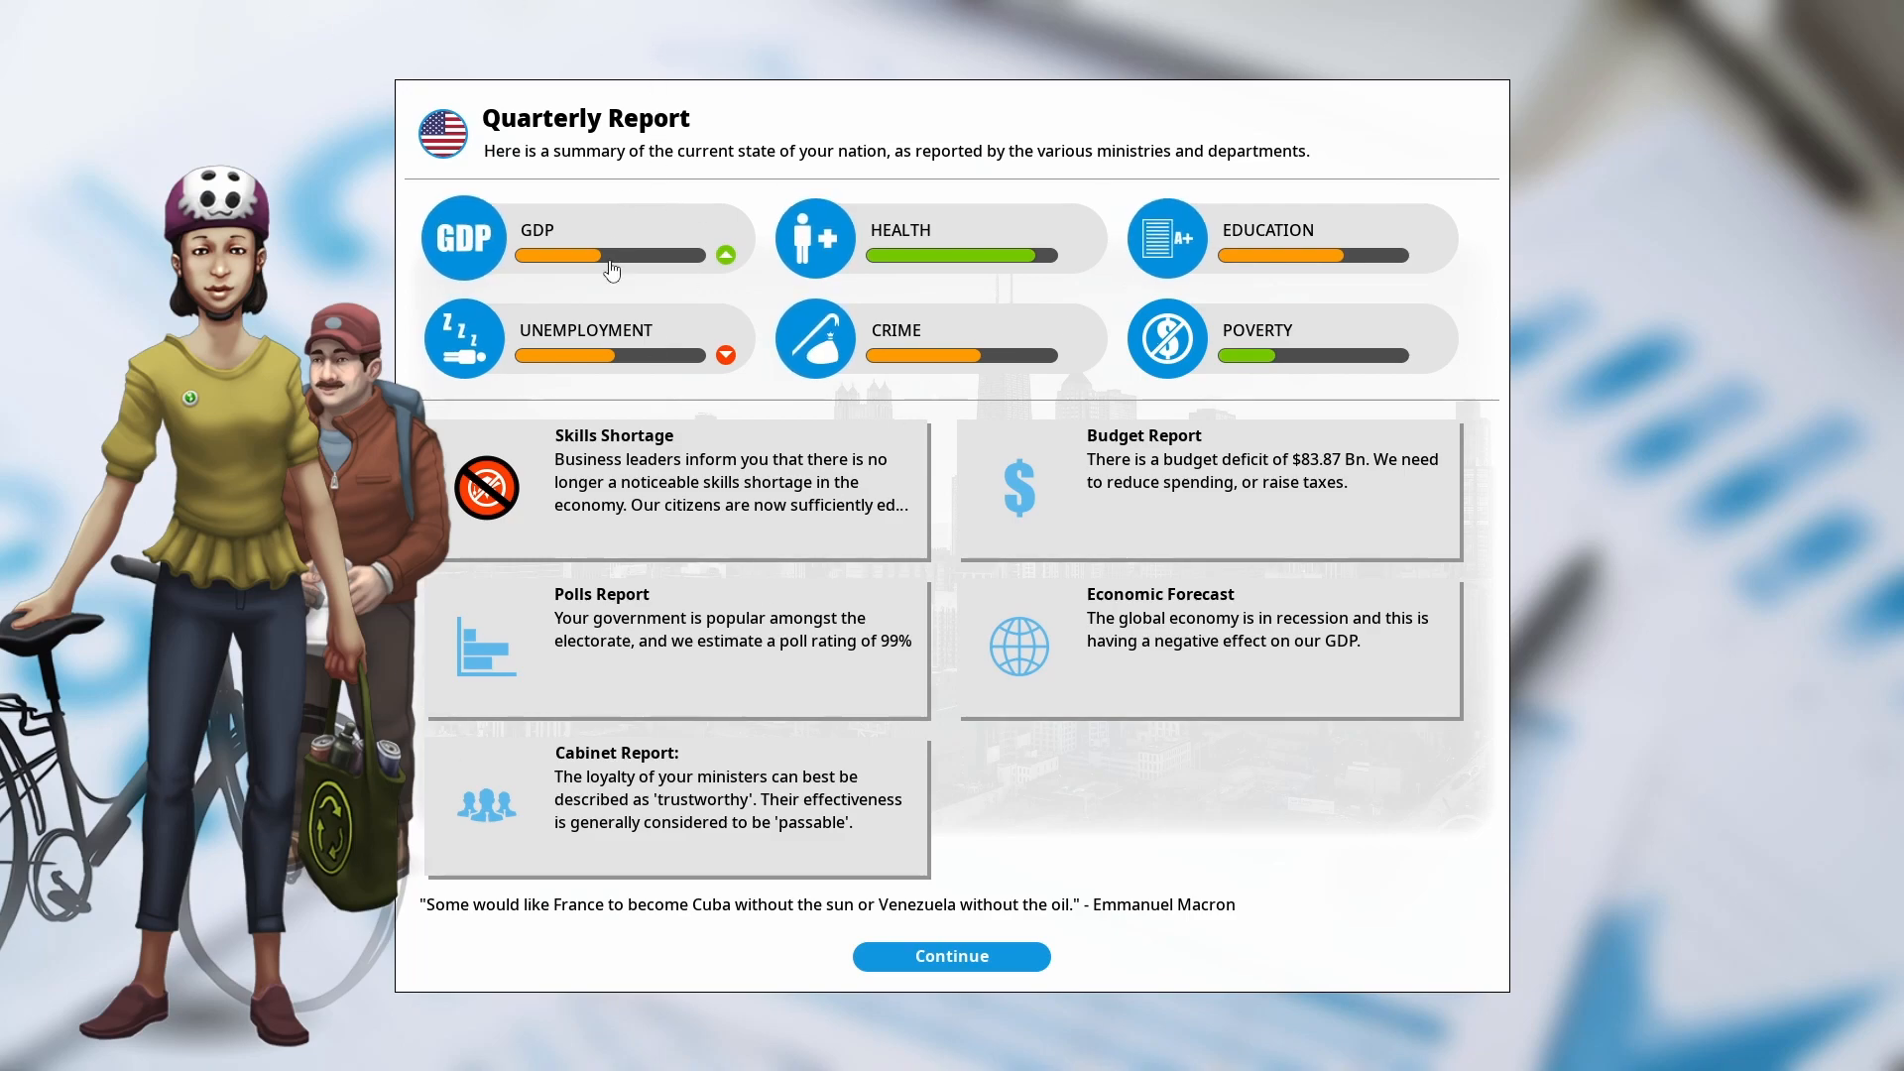
pyautogui.moveTo(371, 104)
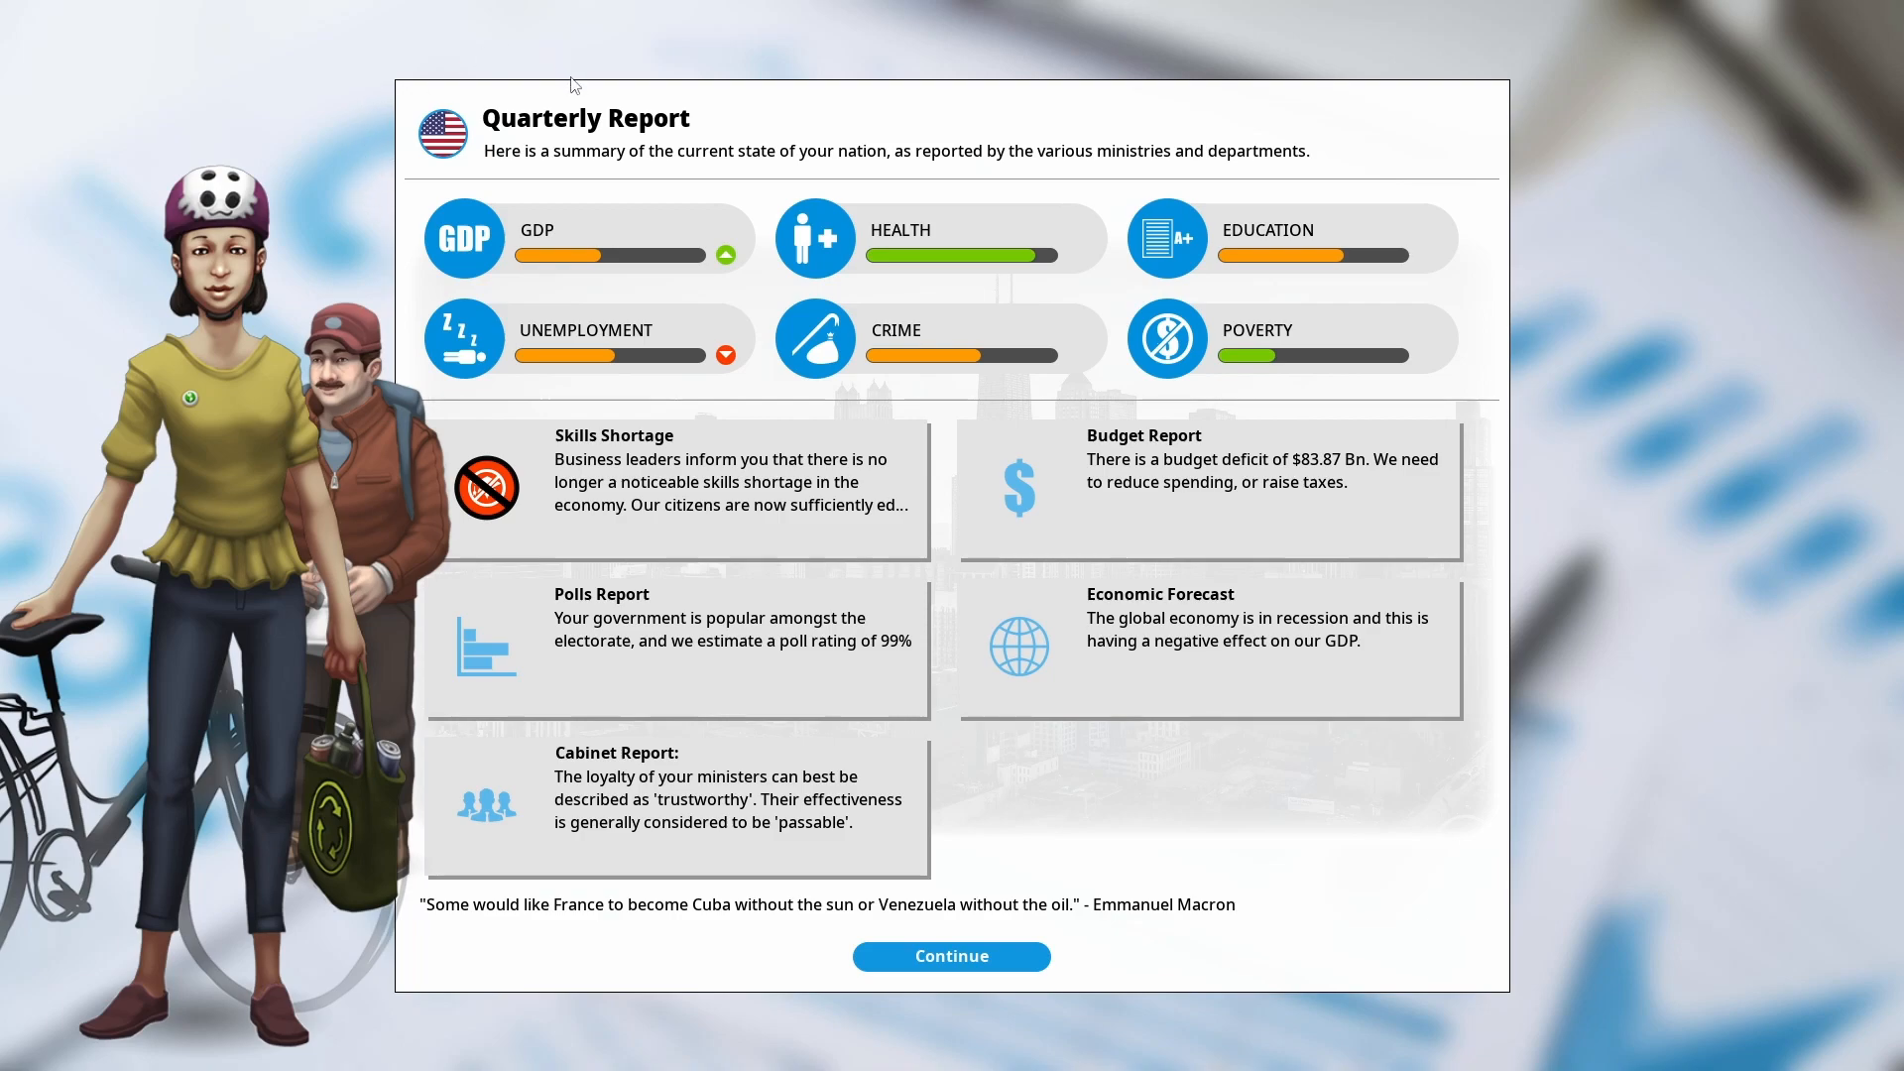
pyautogui.moveTo(1302, 24)
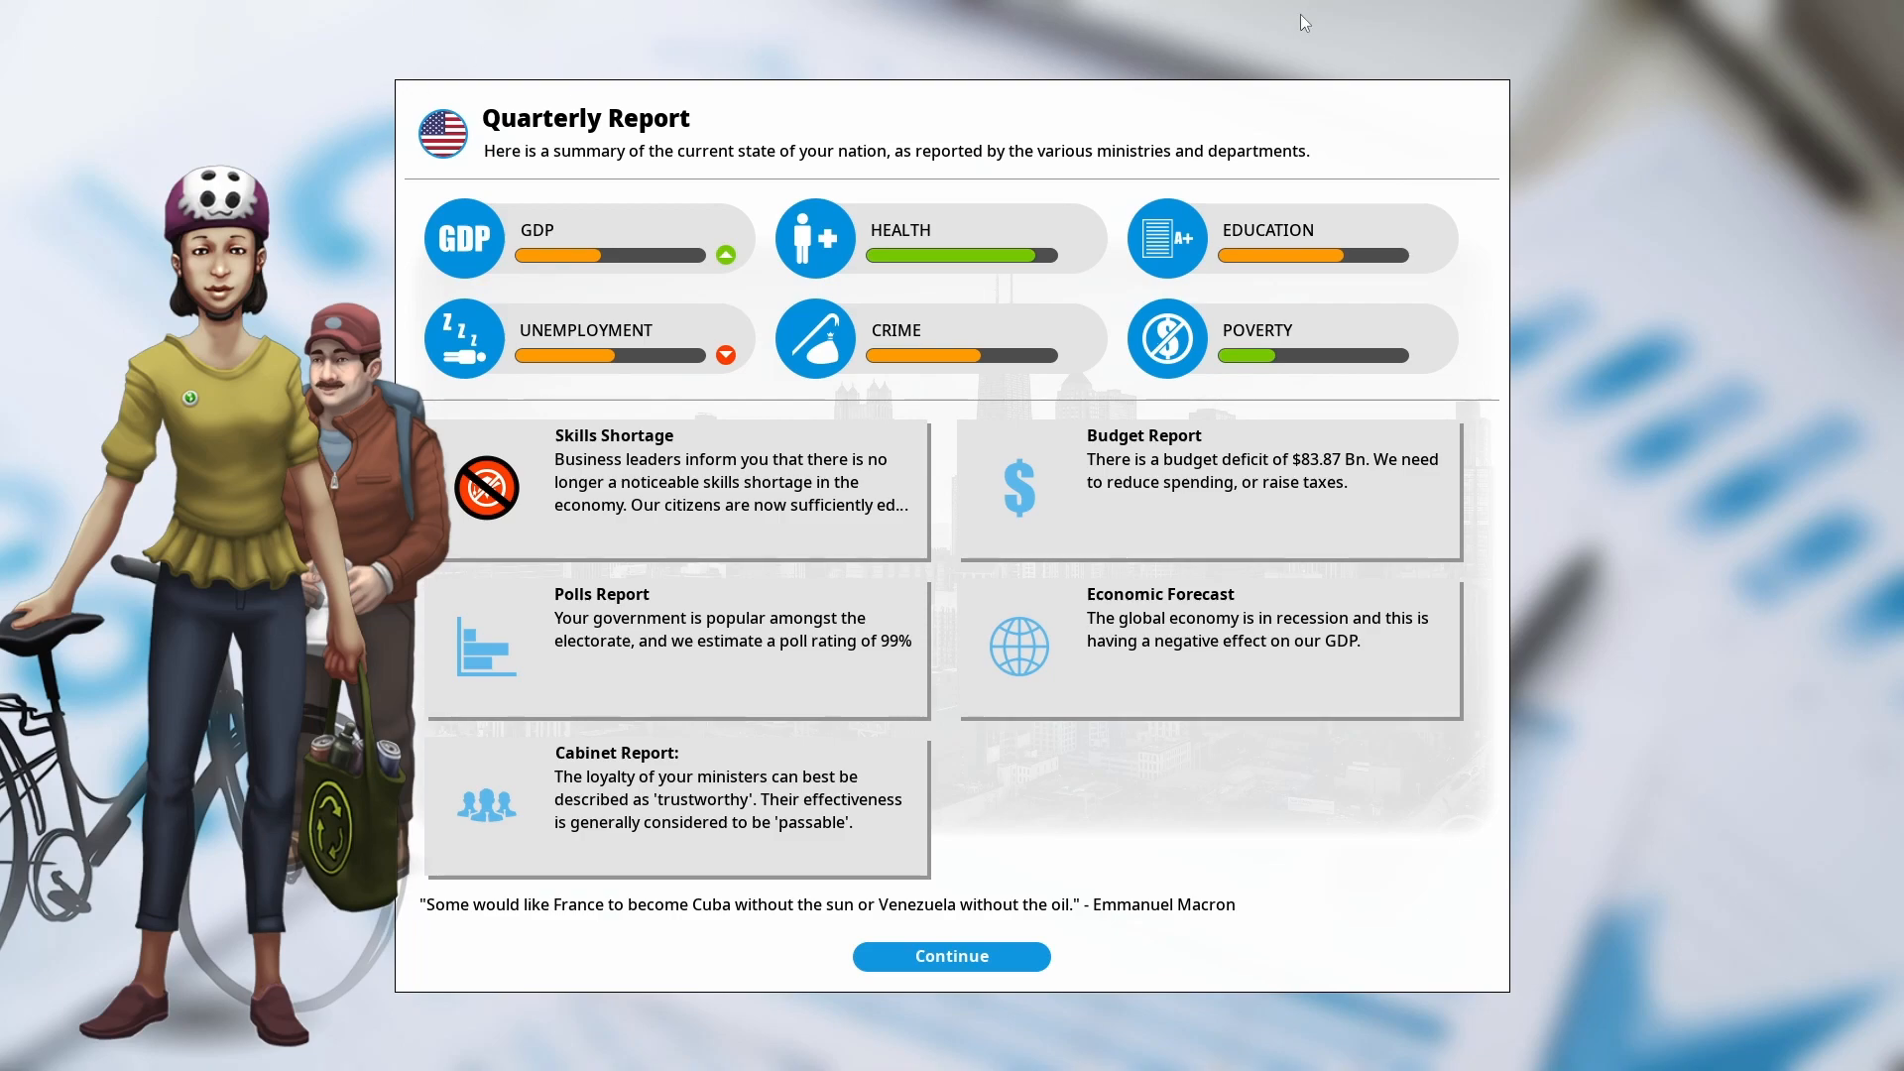
pyautogui.moveTo(815, 203)
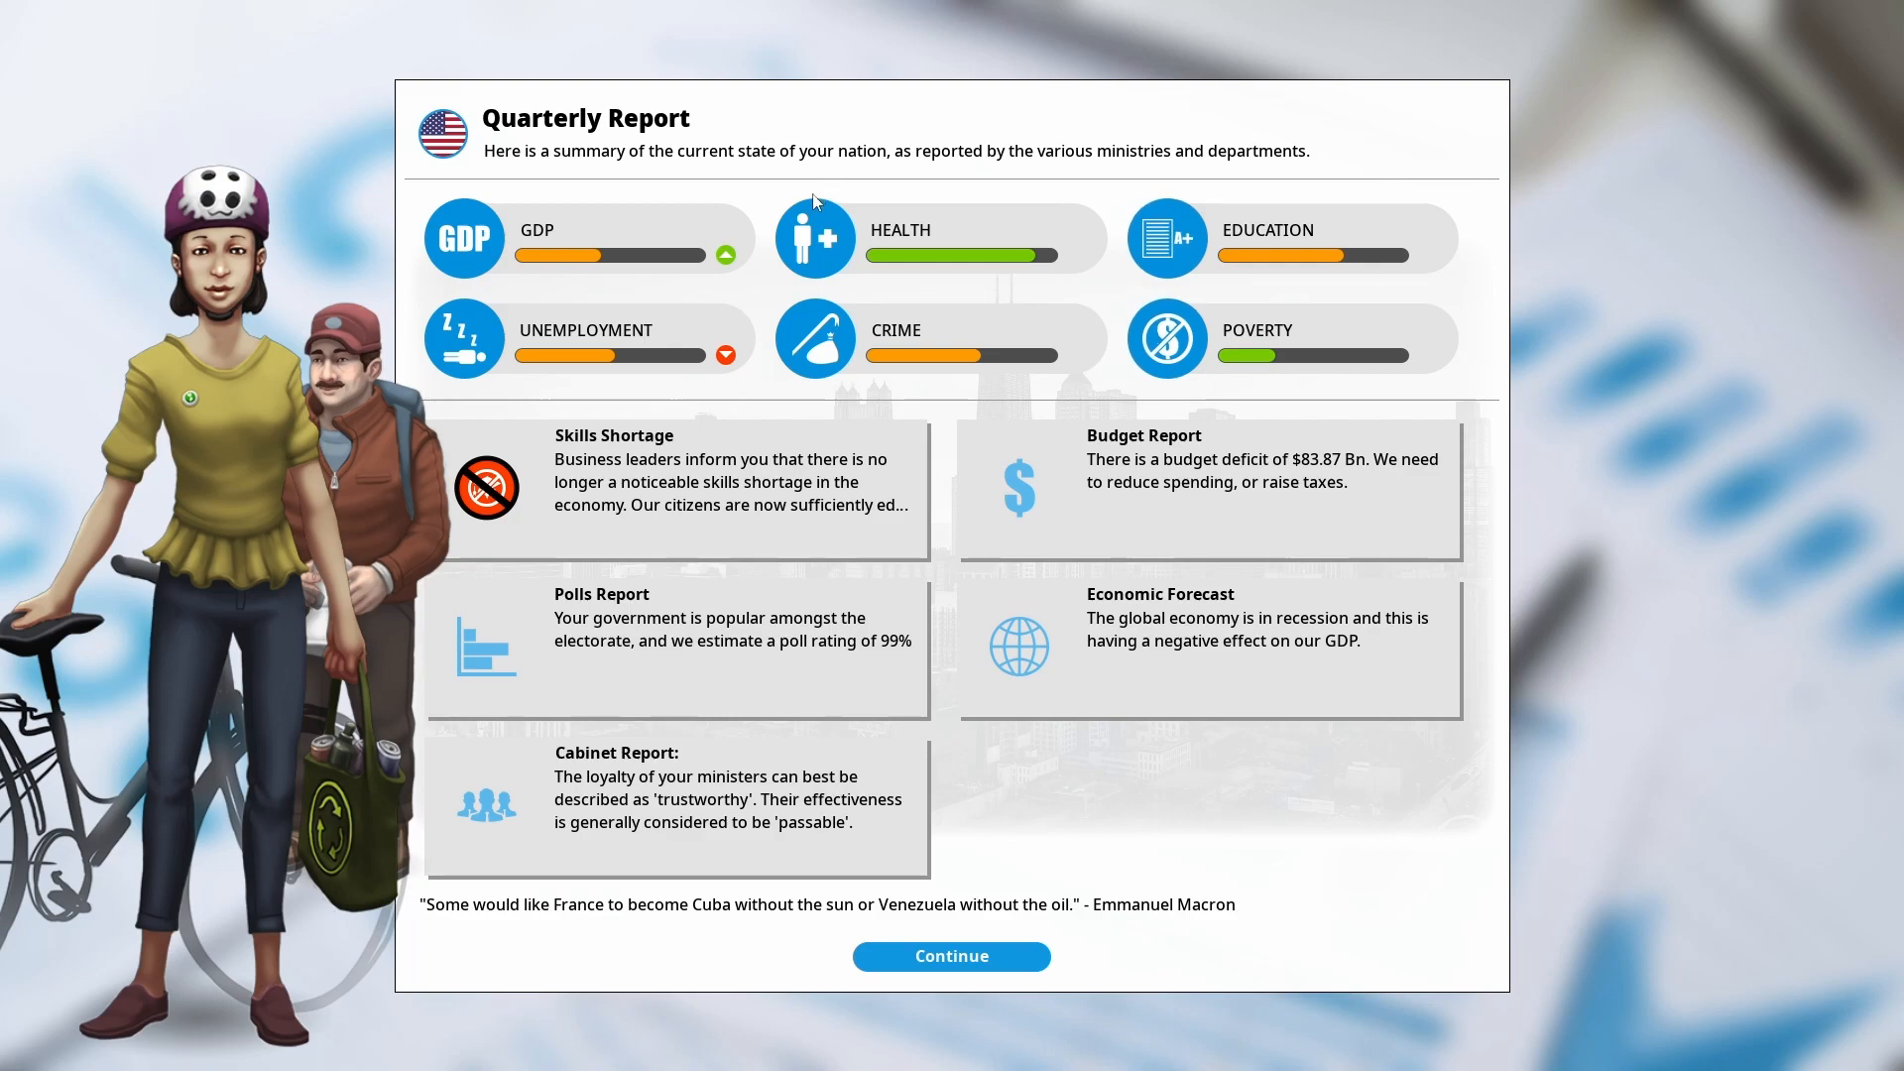
pyautogui.moveTo(1251, 115)
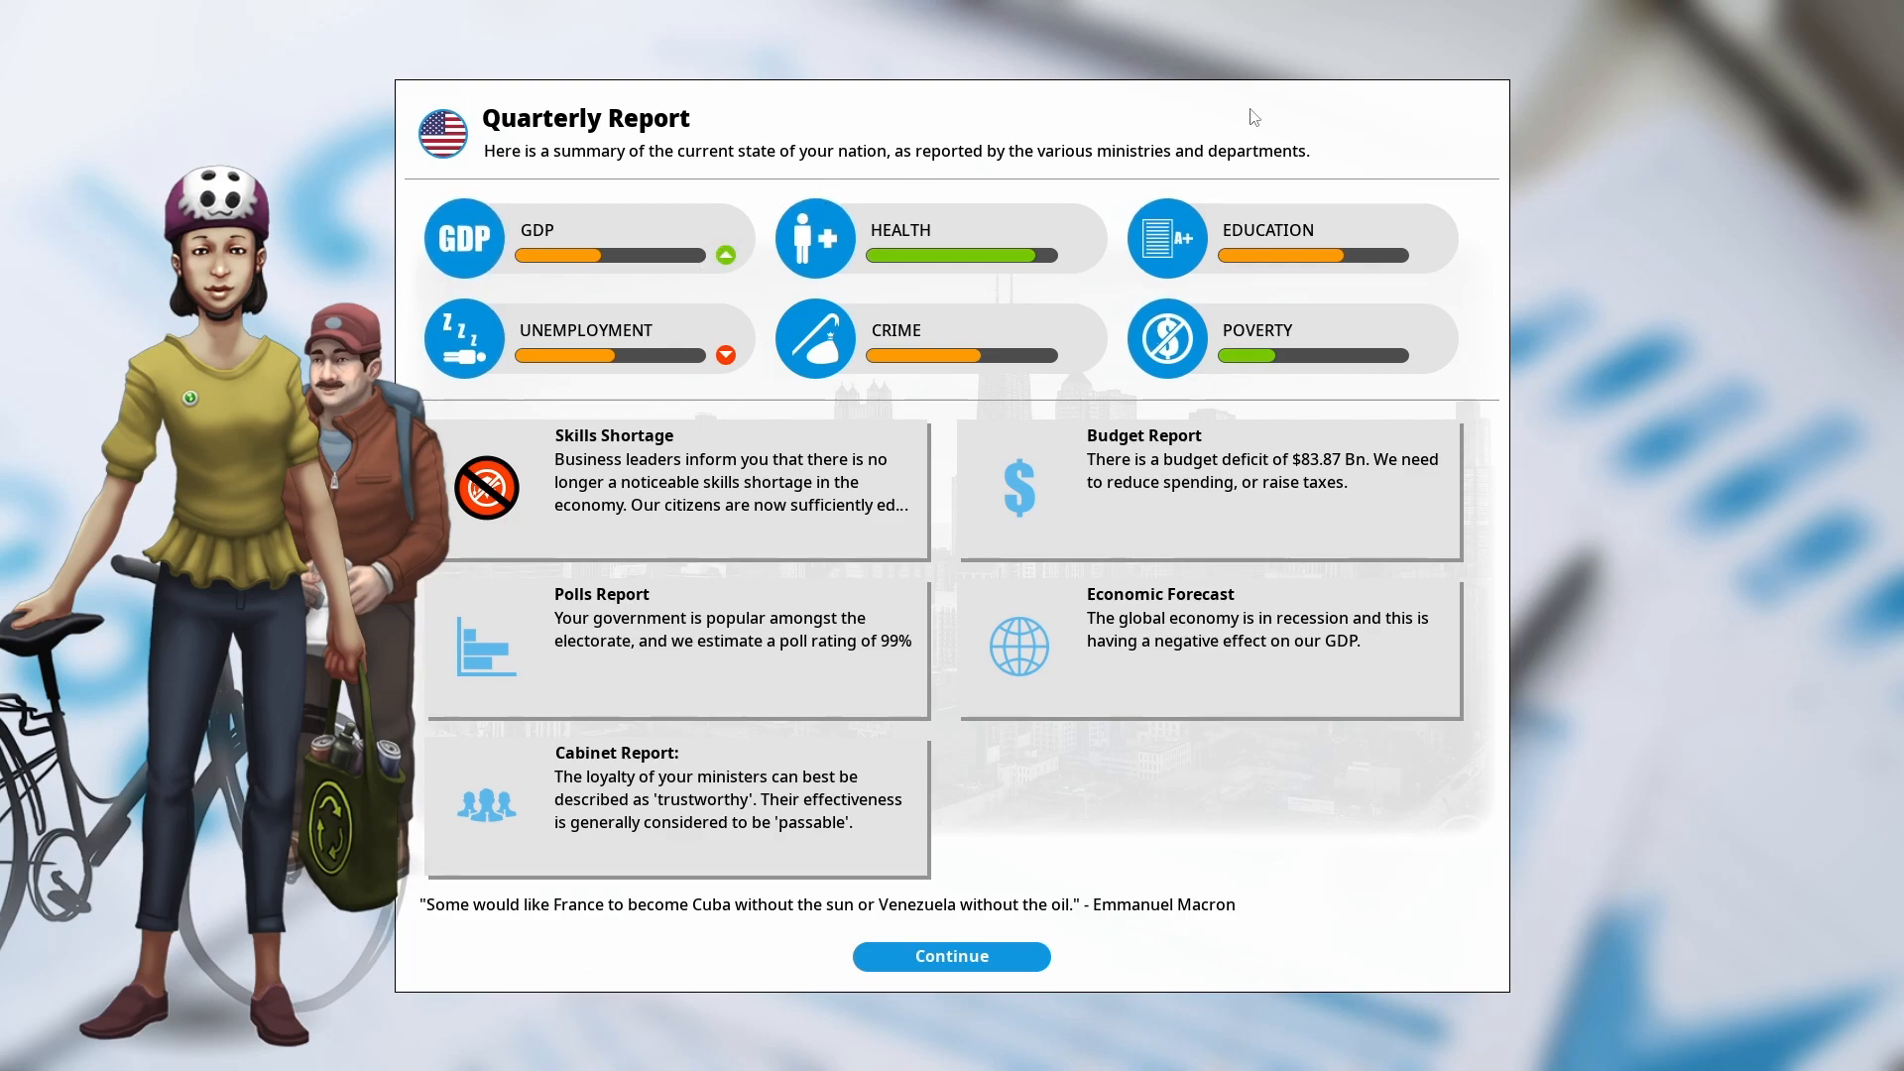
pyautogui.moveTo(1440, 863)
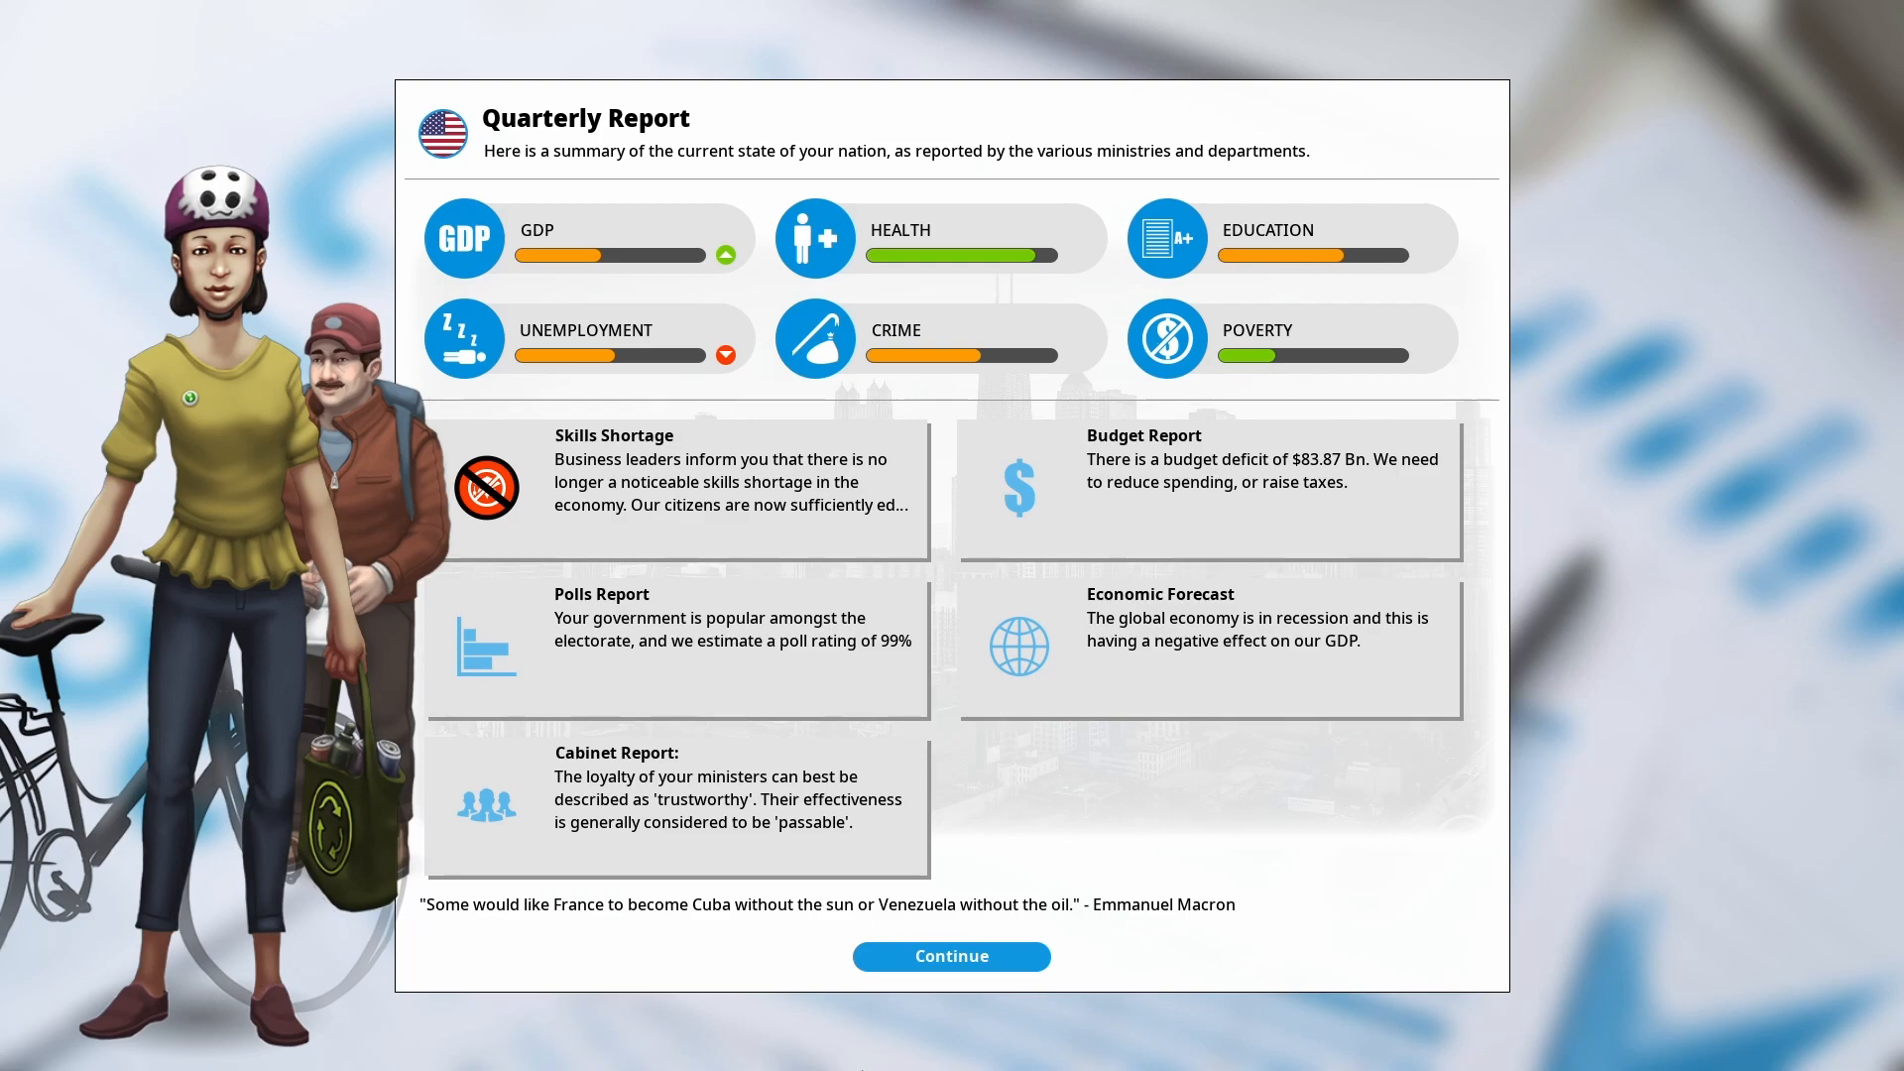
pyautogui.moveTo(1314, 389)
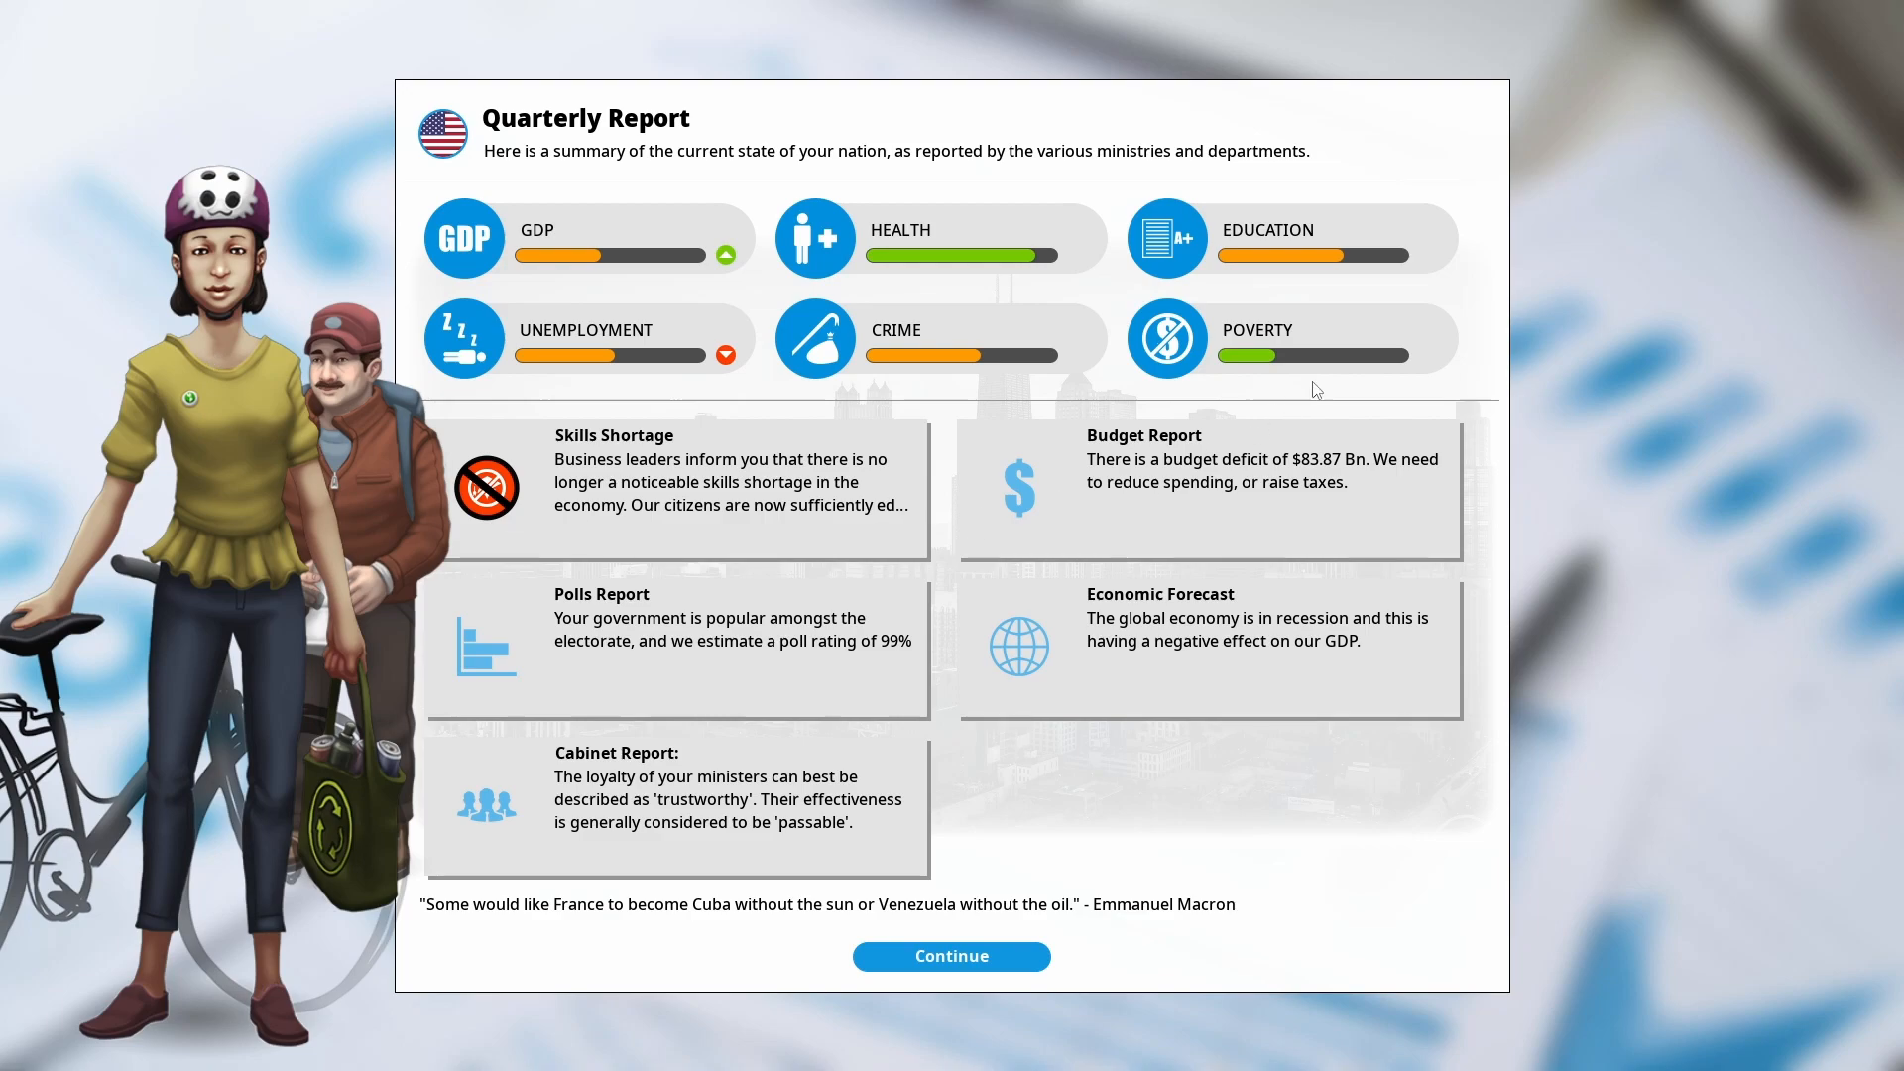
pyautogui.moveTo(1097, 225)
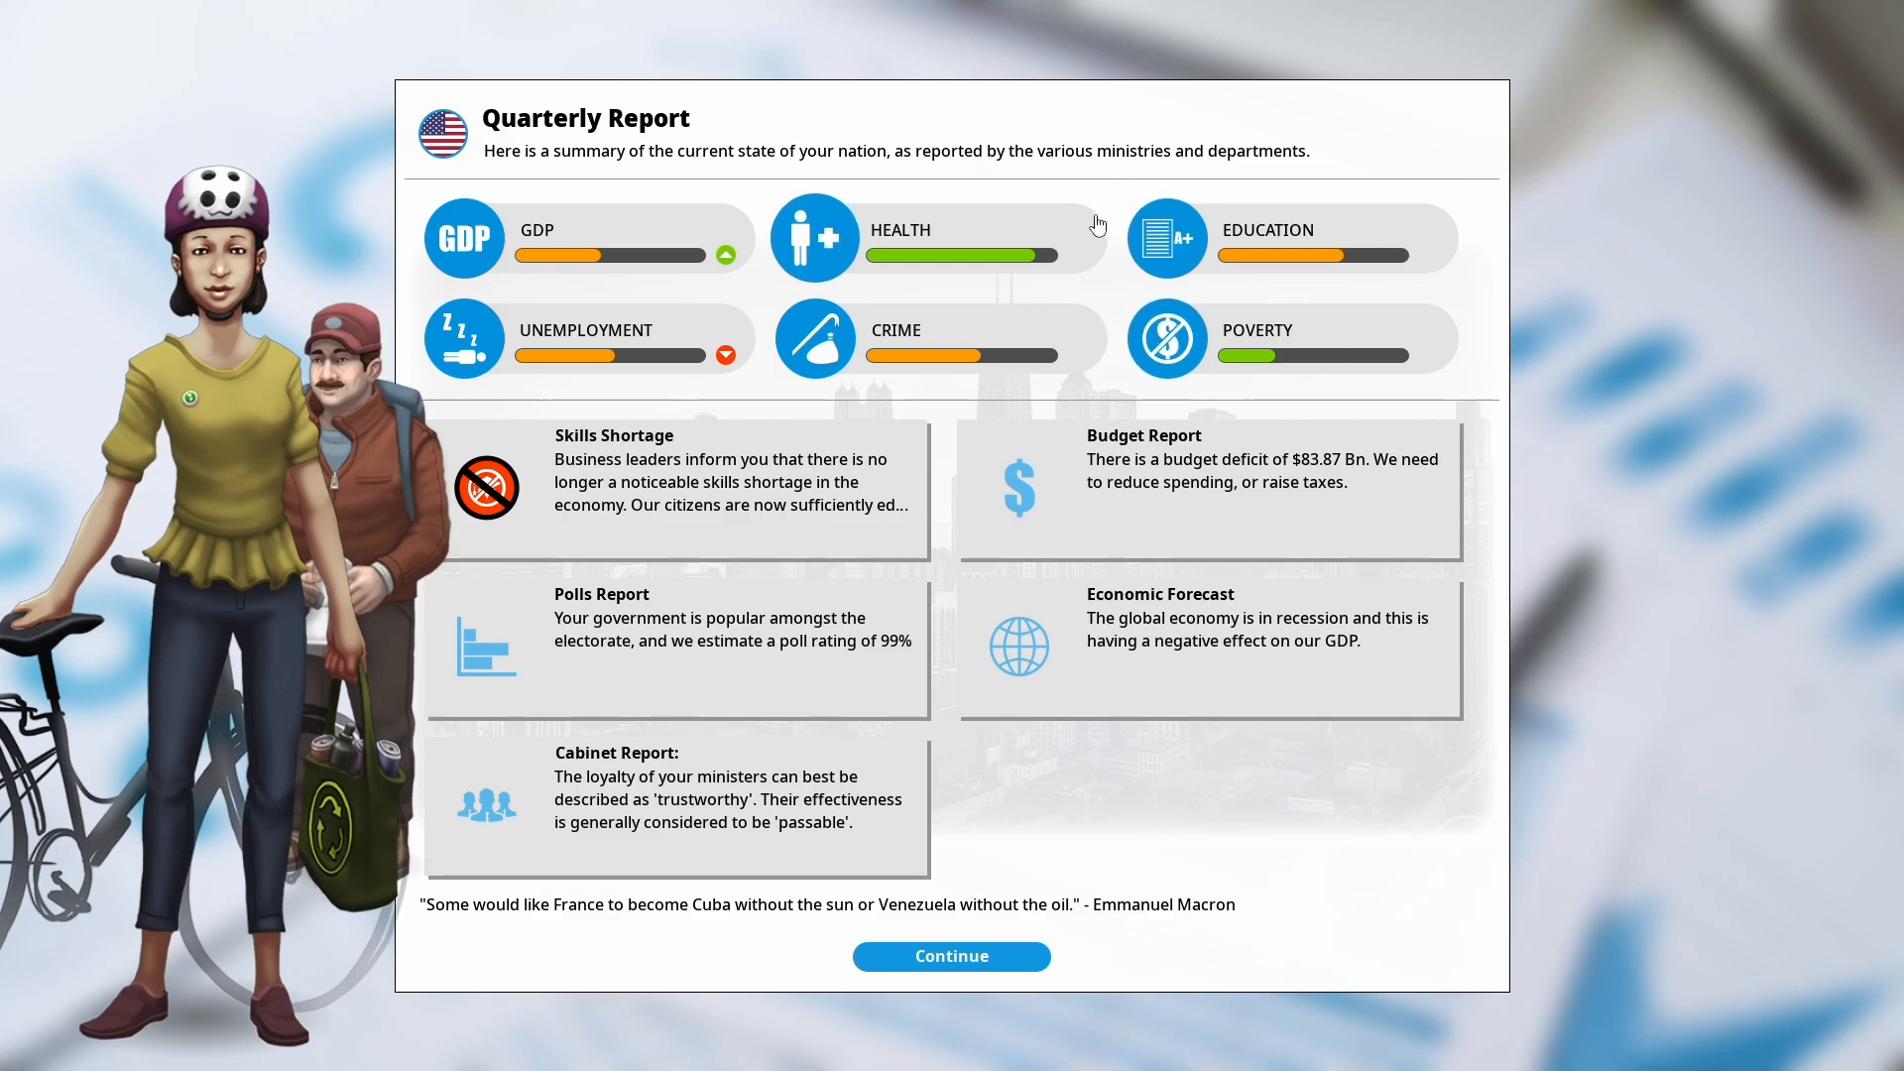
pyautogui.moveTo(1189, 102)
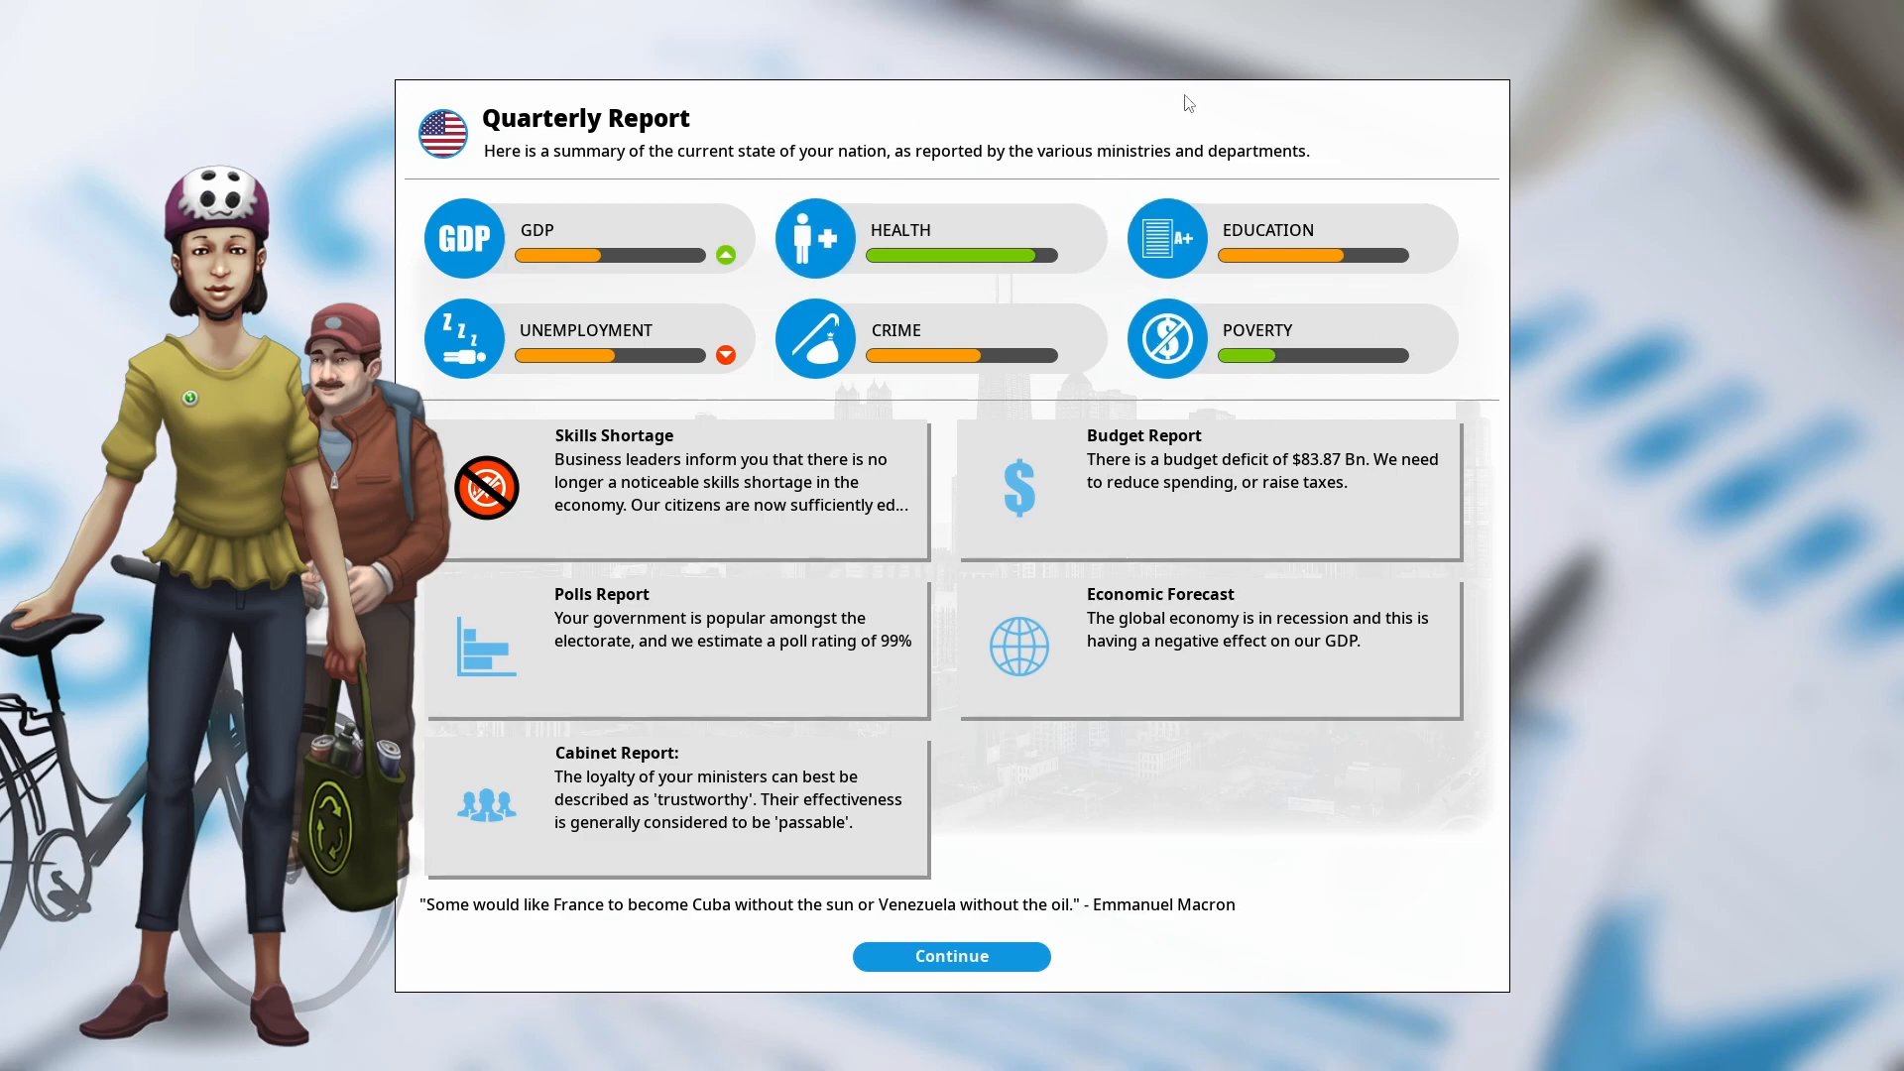
pyautogui.moveTo(724, 148)
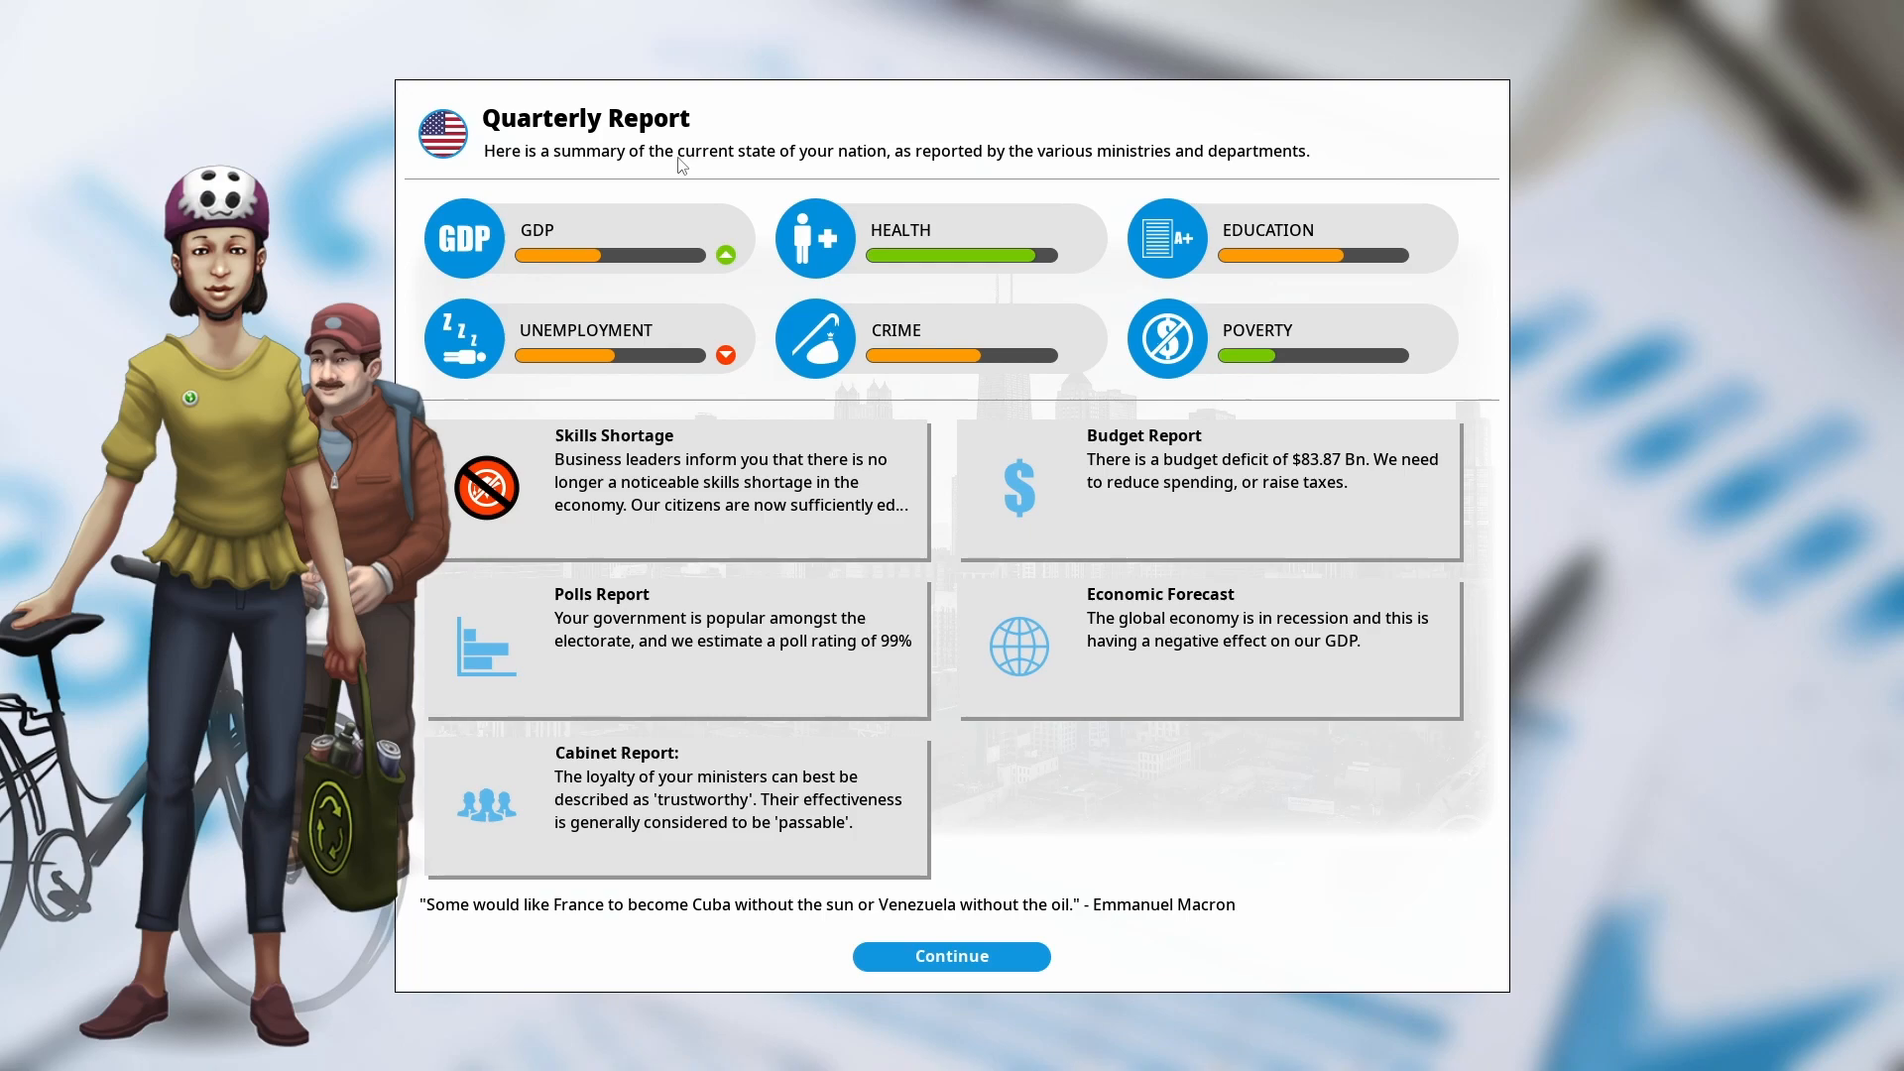
pyautogui.moveTo(685, 226)
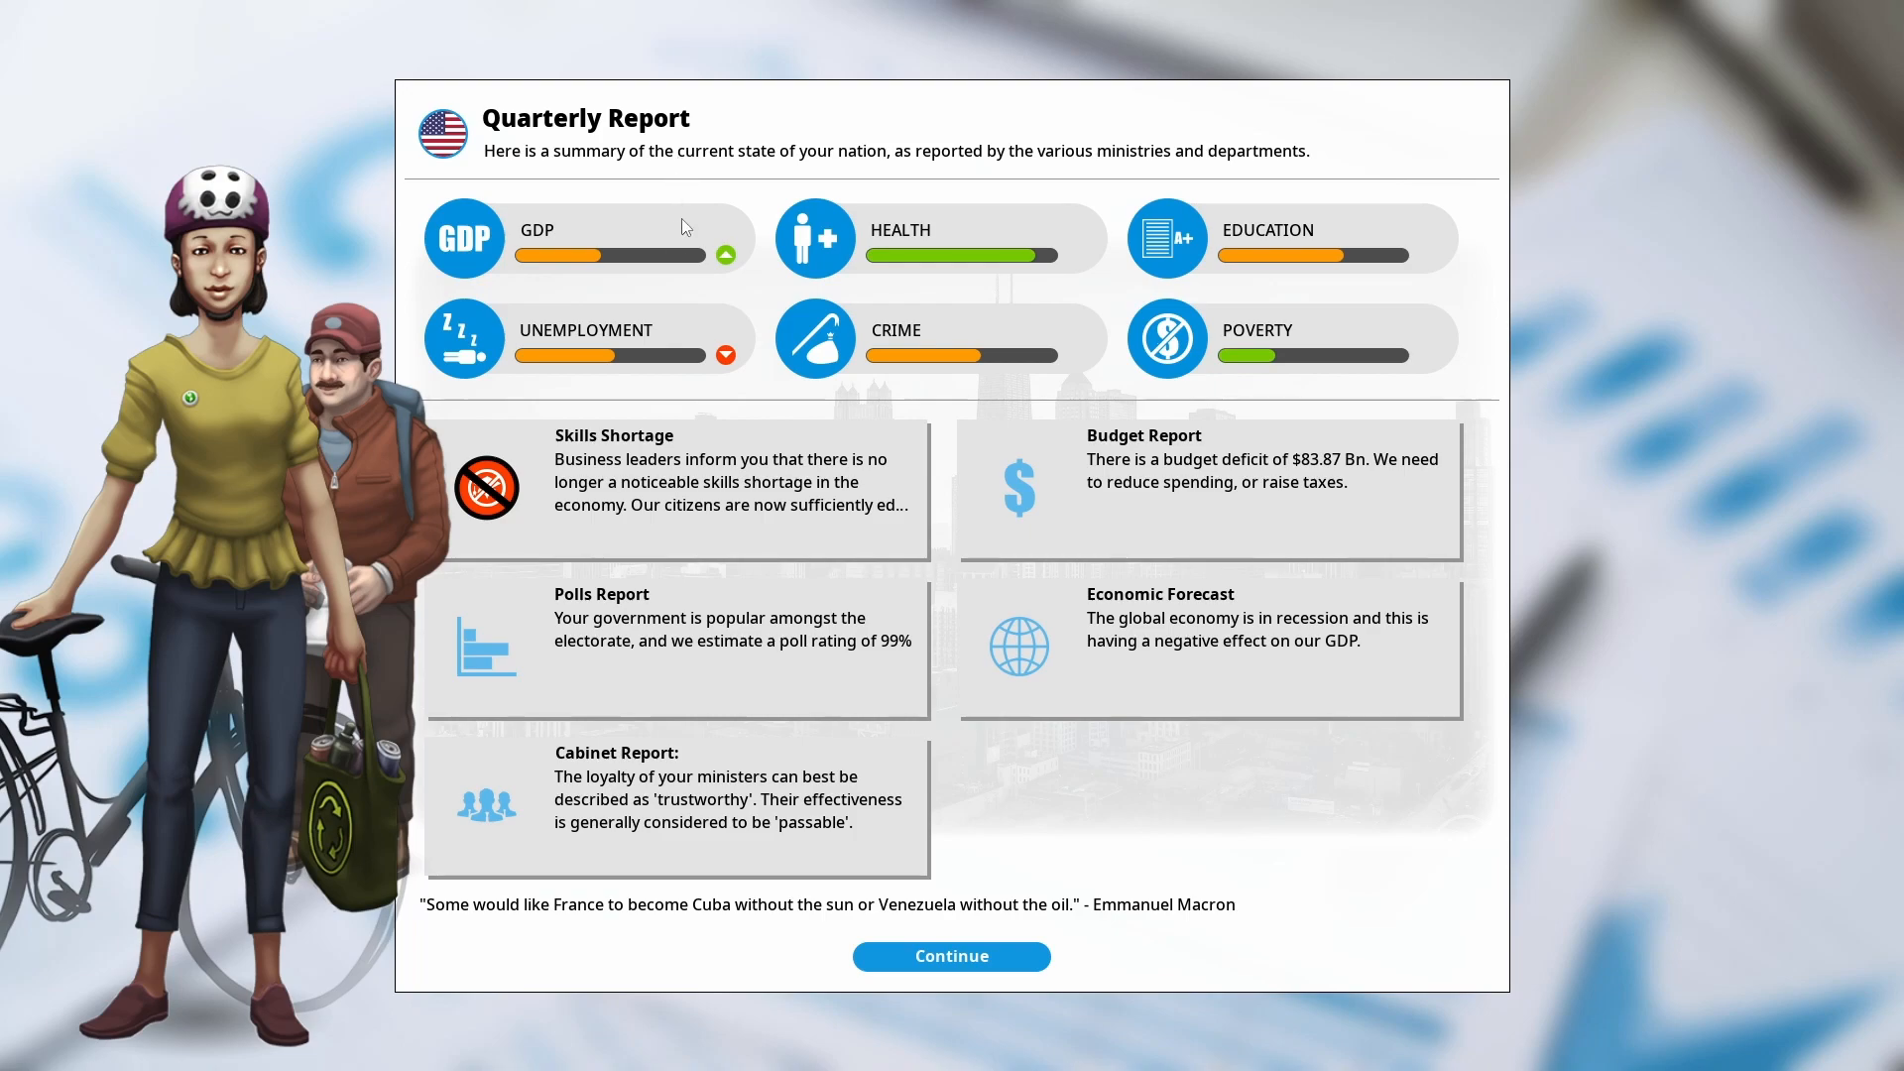
pyautogui.moveTo(912, 218)
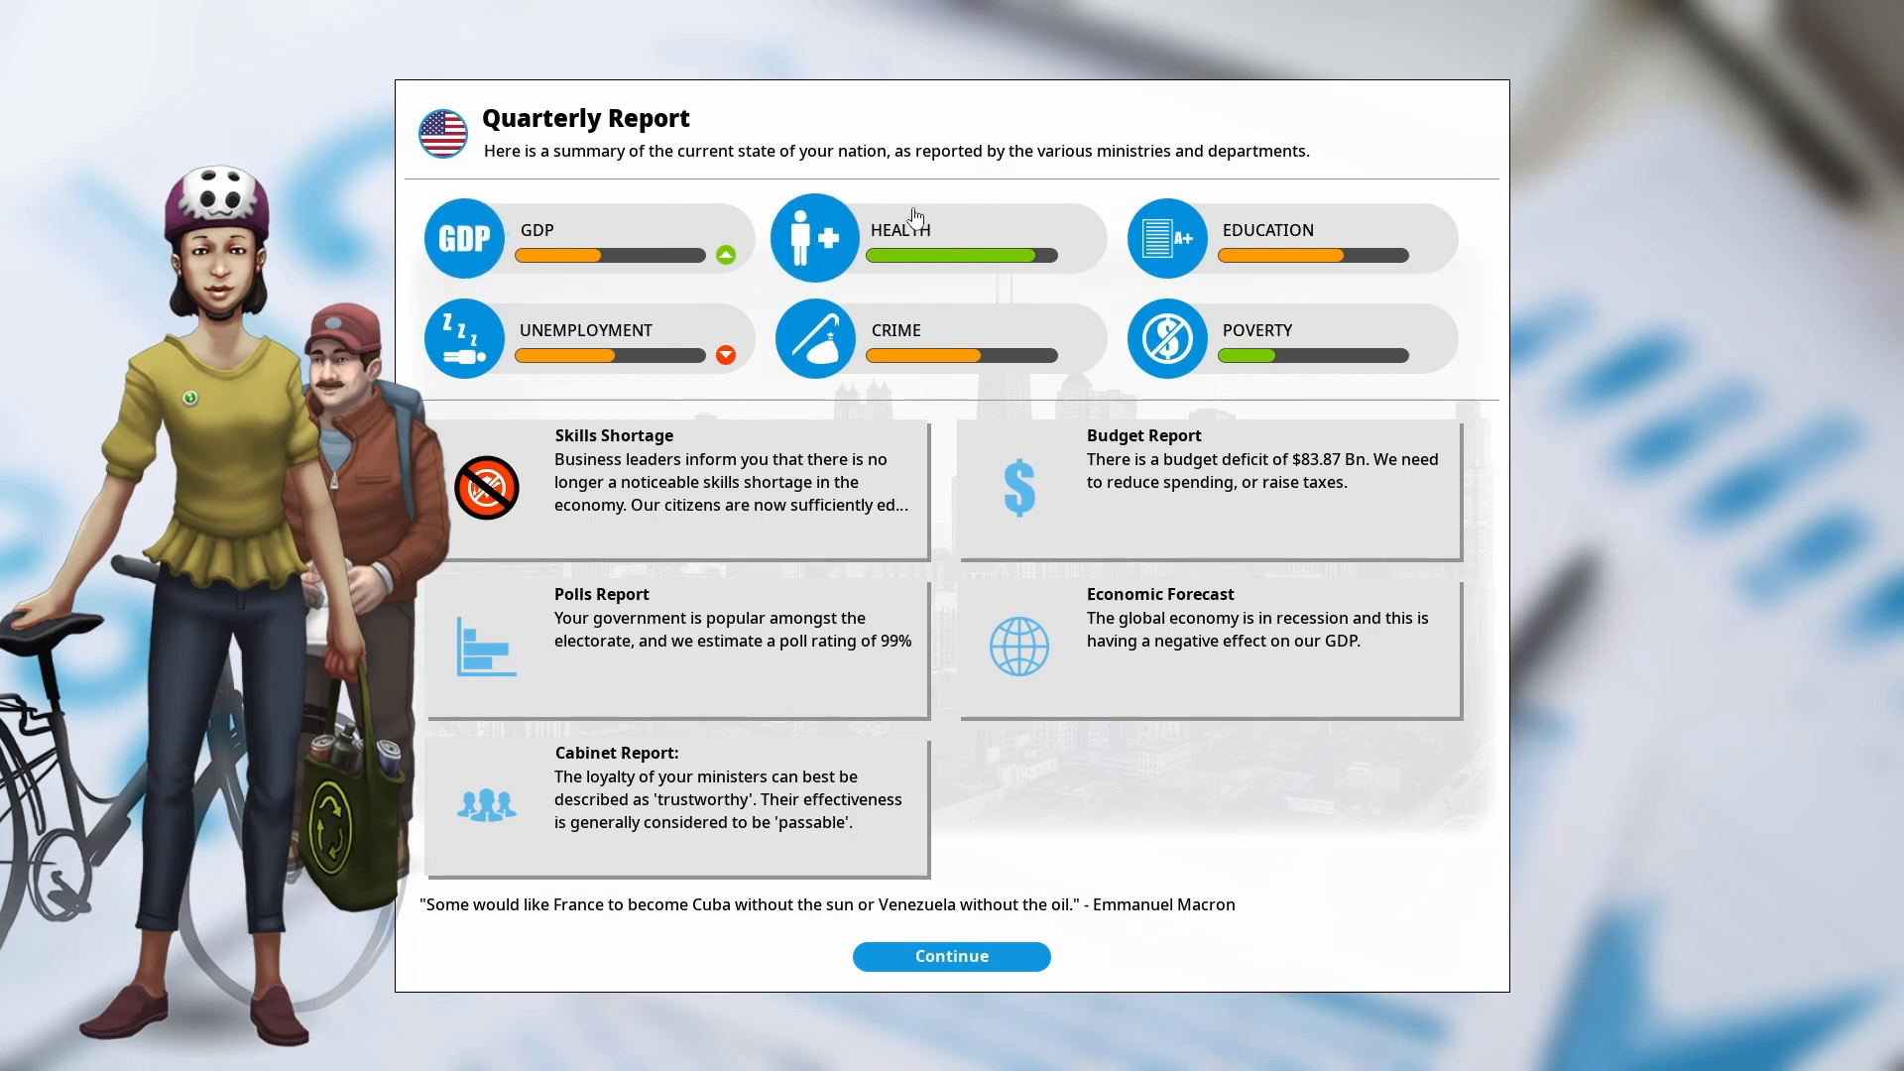
pyautogui.moveTo(867, 127)
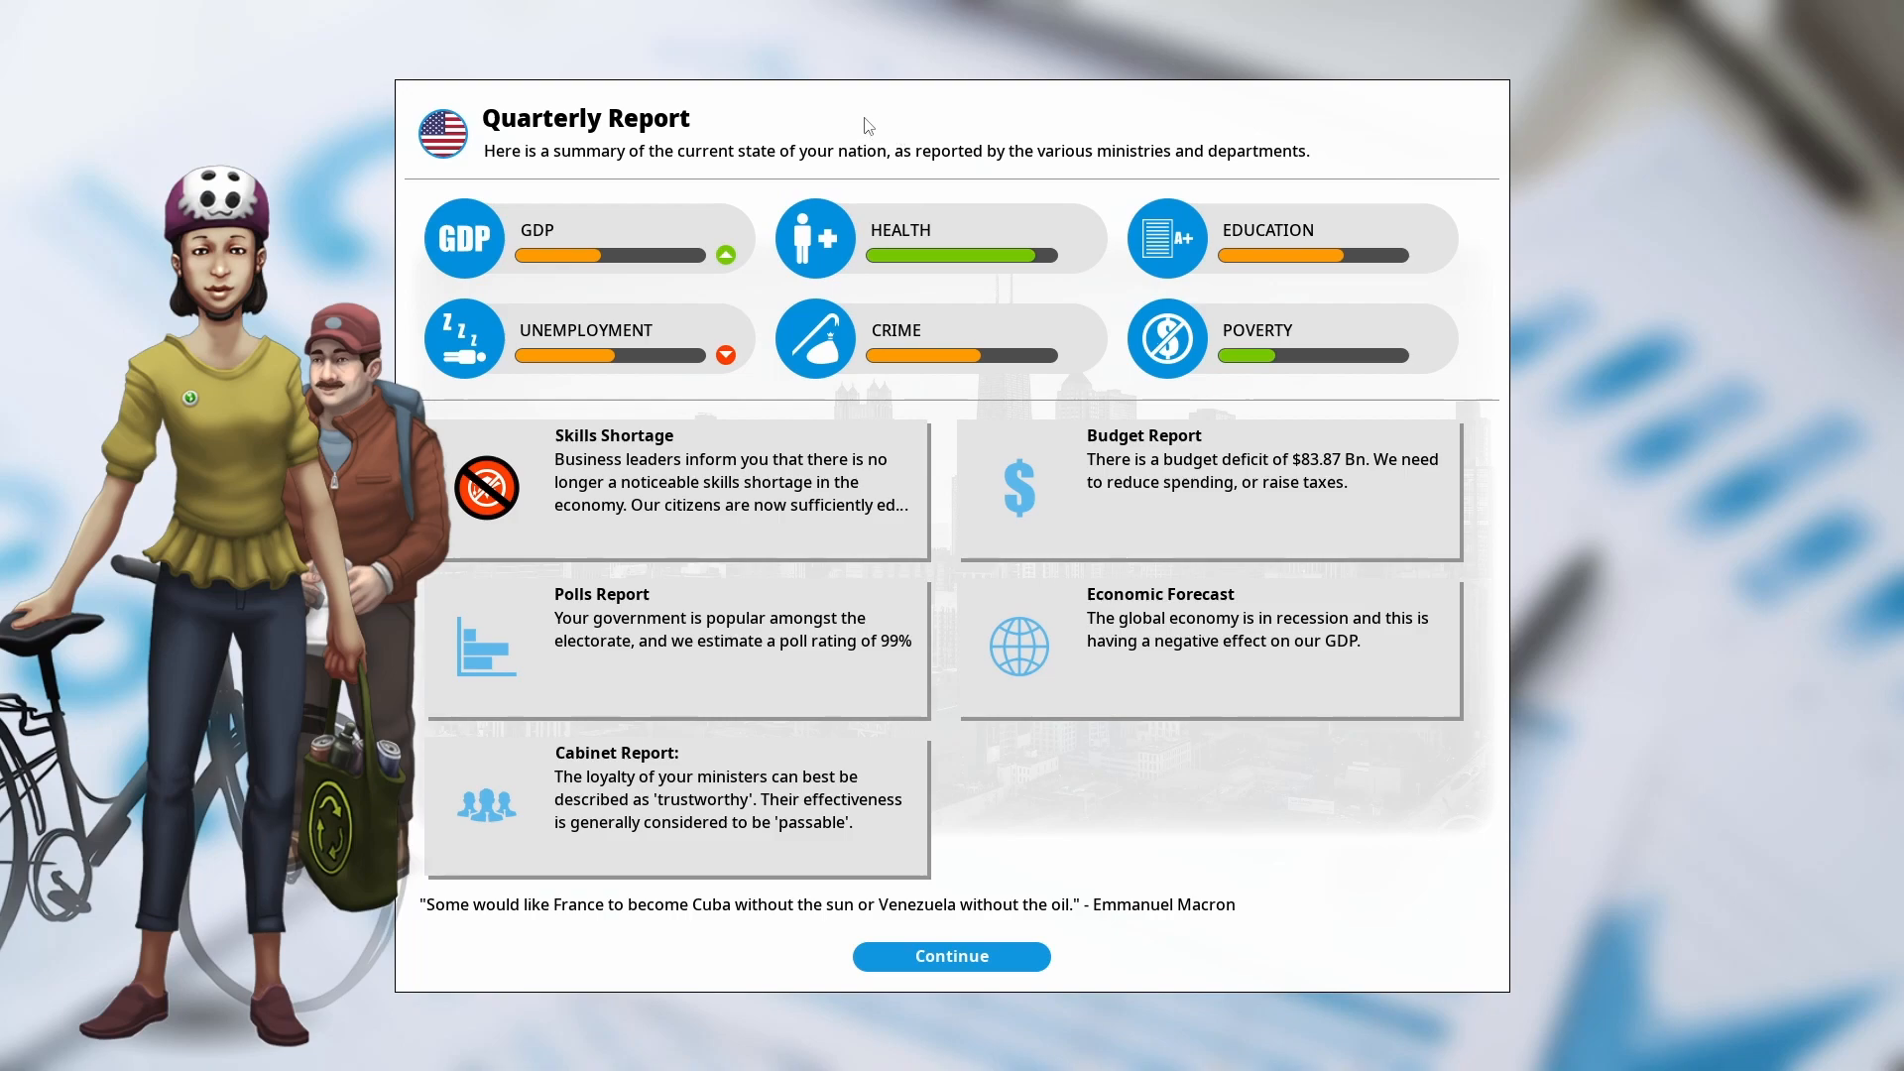
pyautogui.moveTo(842, 141)
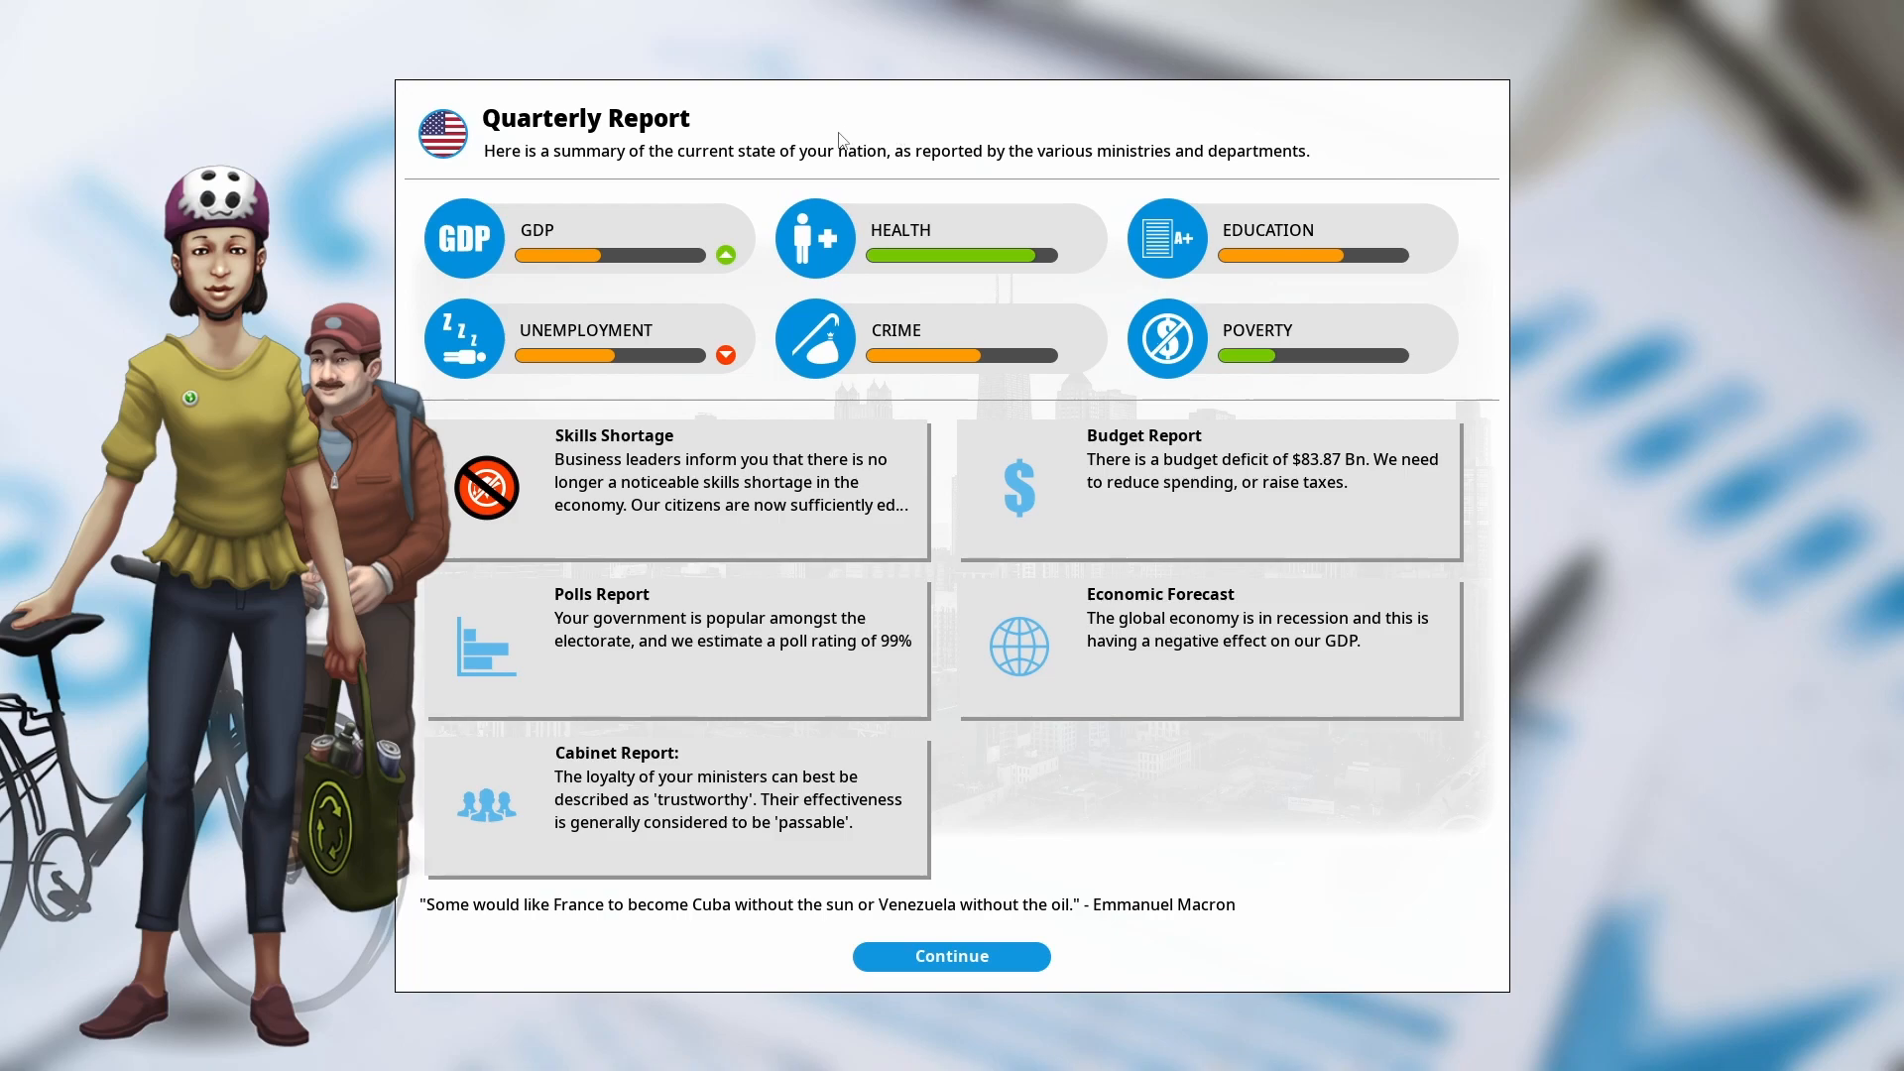
pyautogui.moveTo(958, 10)
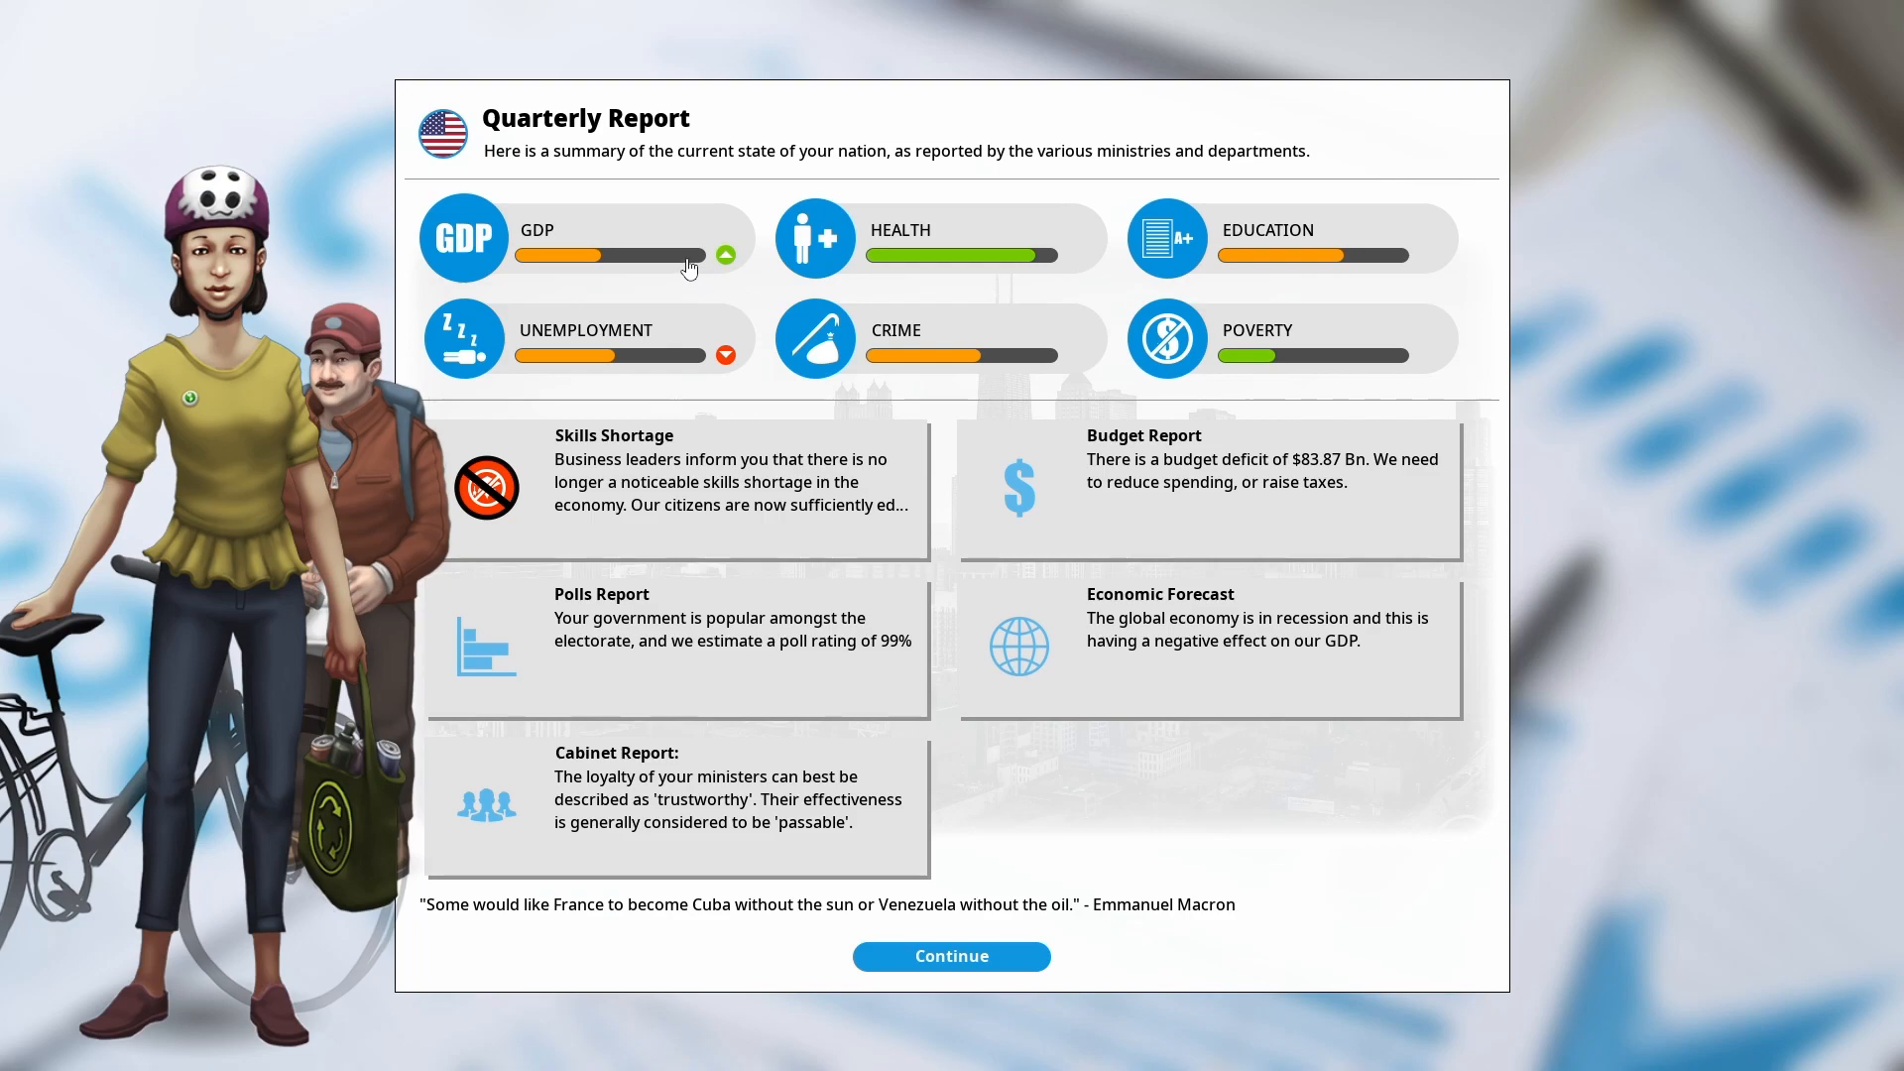
pyautogui.moveTo(688, 260)
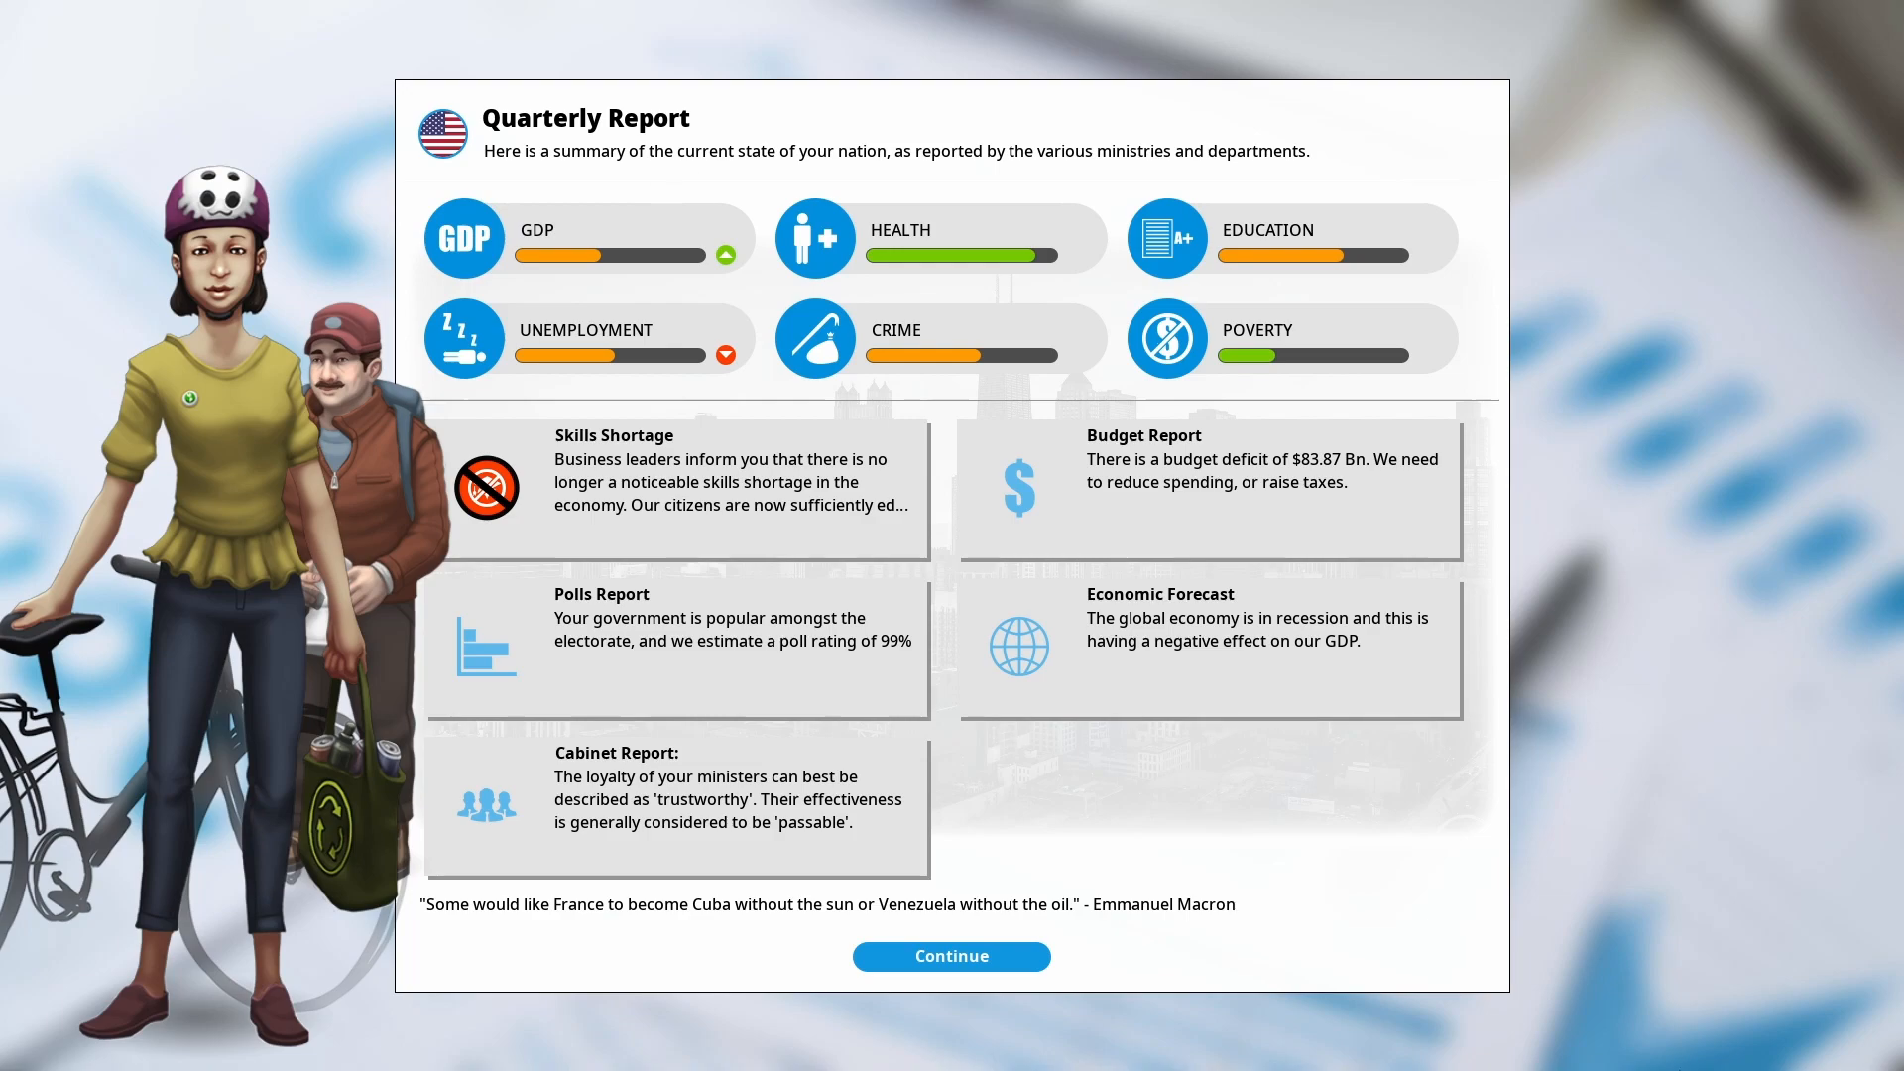
pyautogui.moveTo(970, 276)
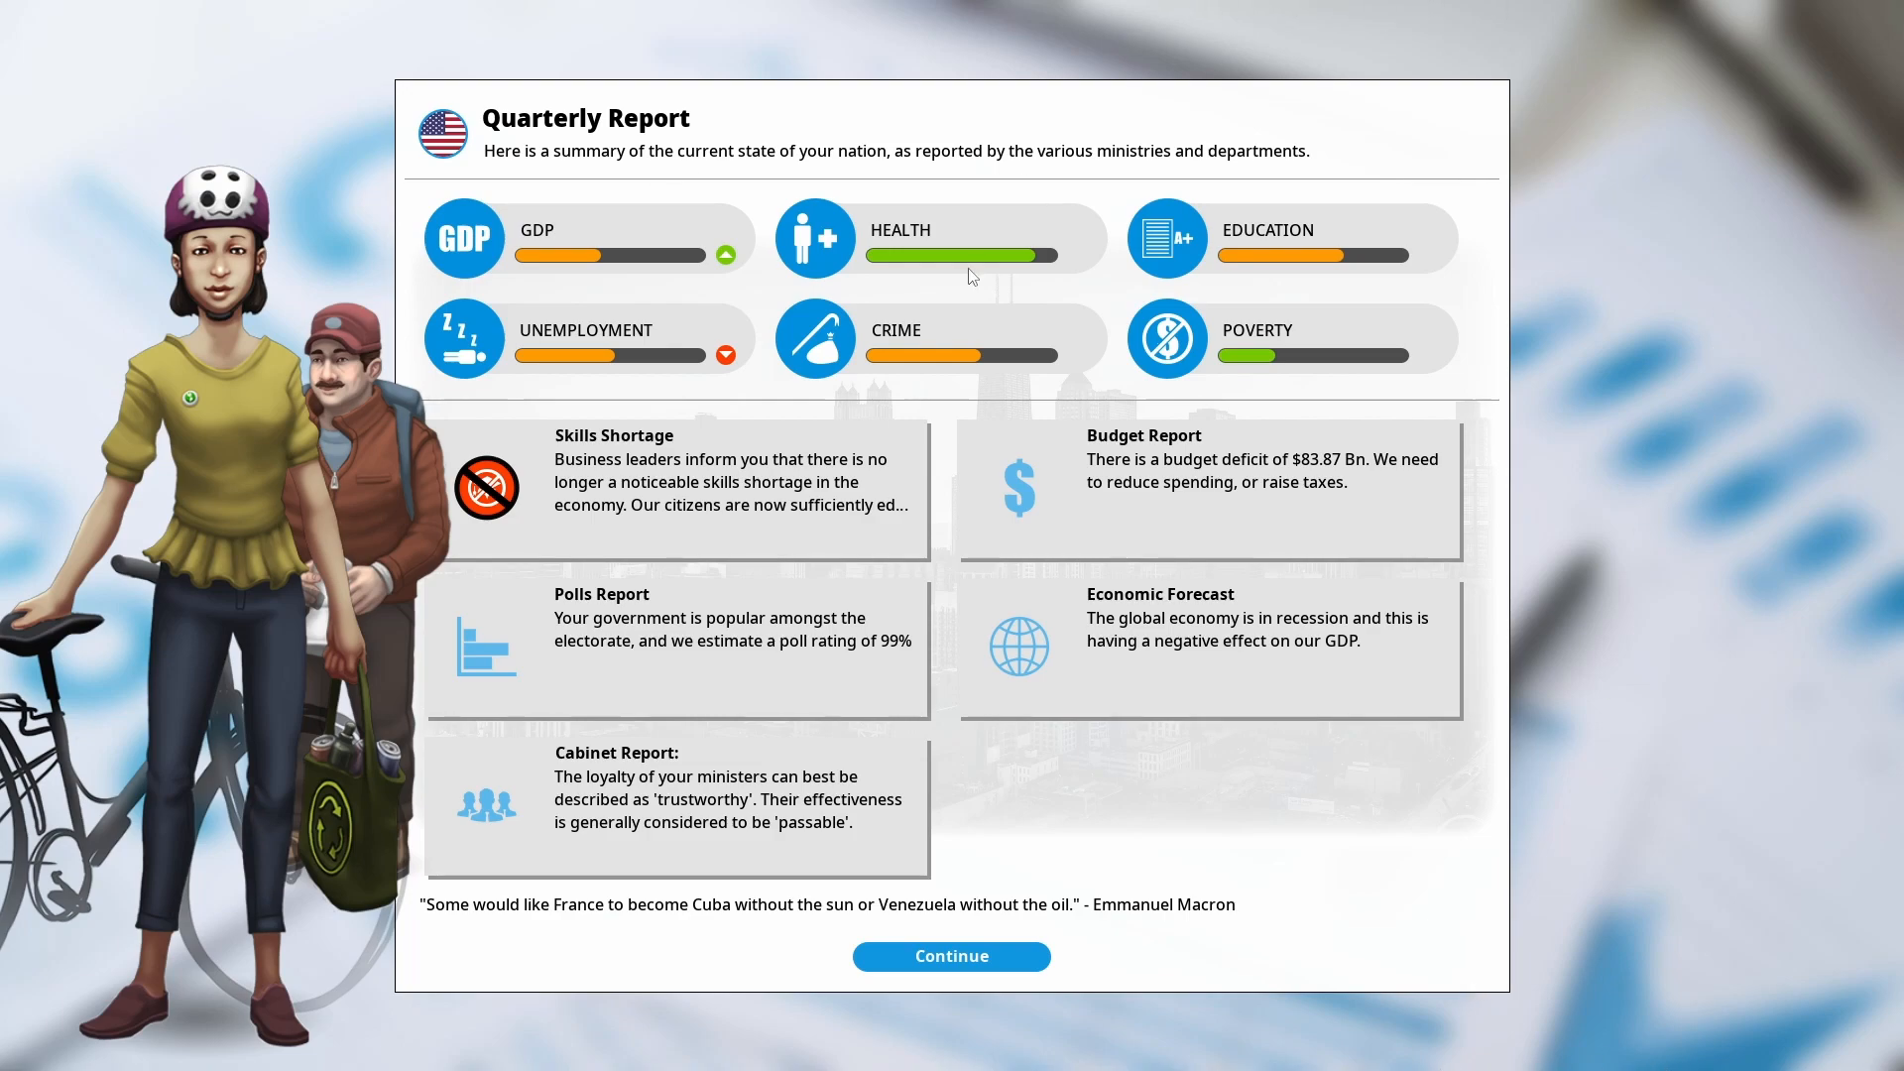
pyautogui.moveTo(1599, 133)
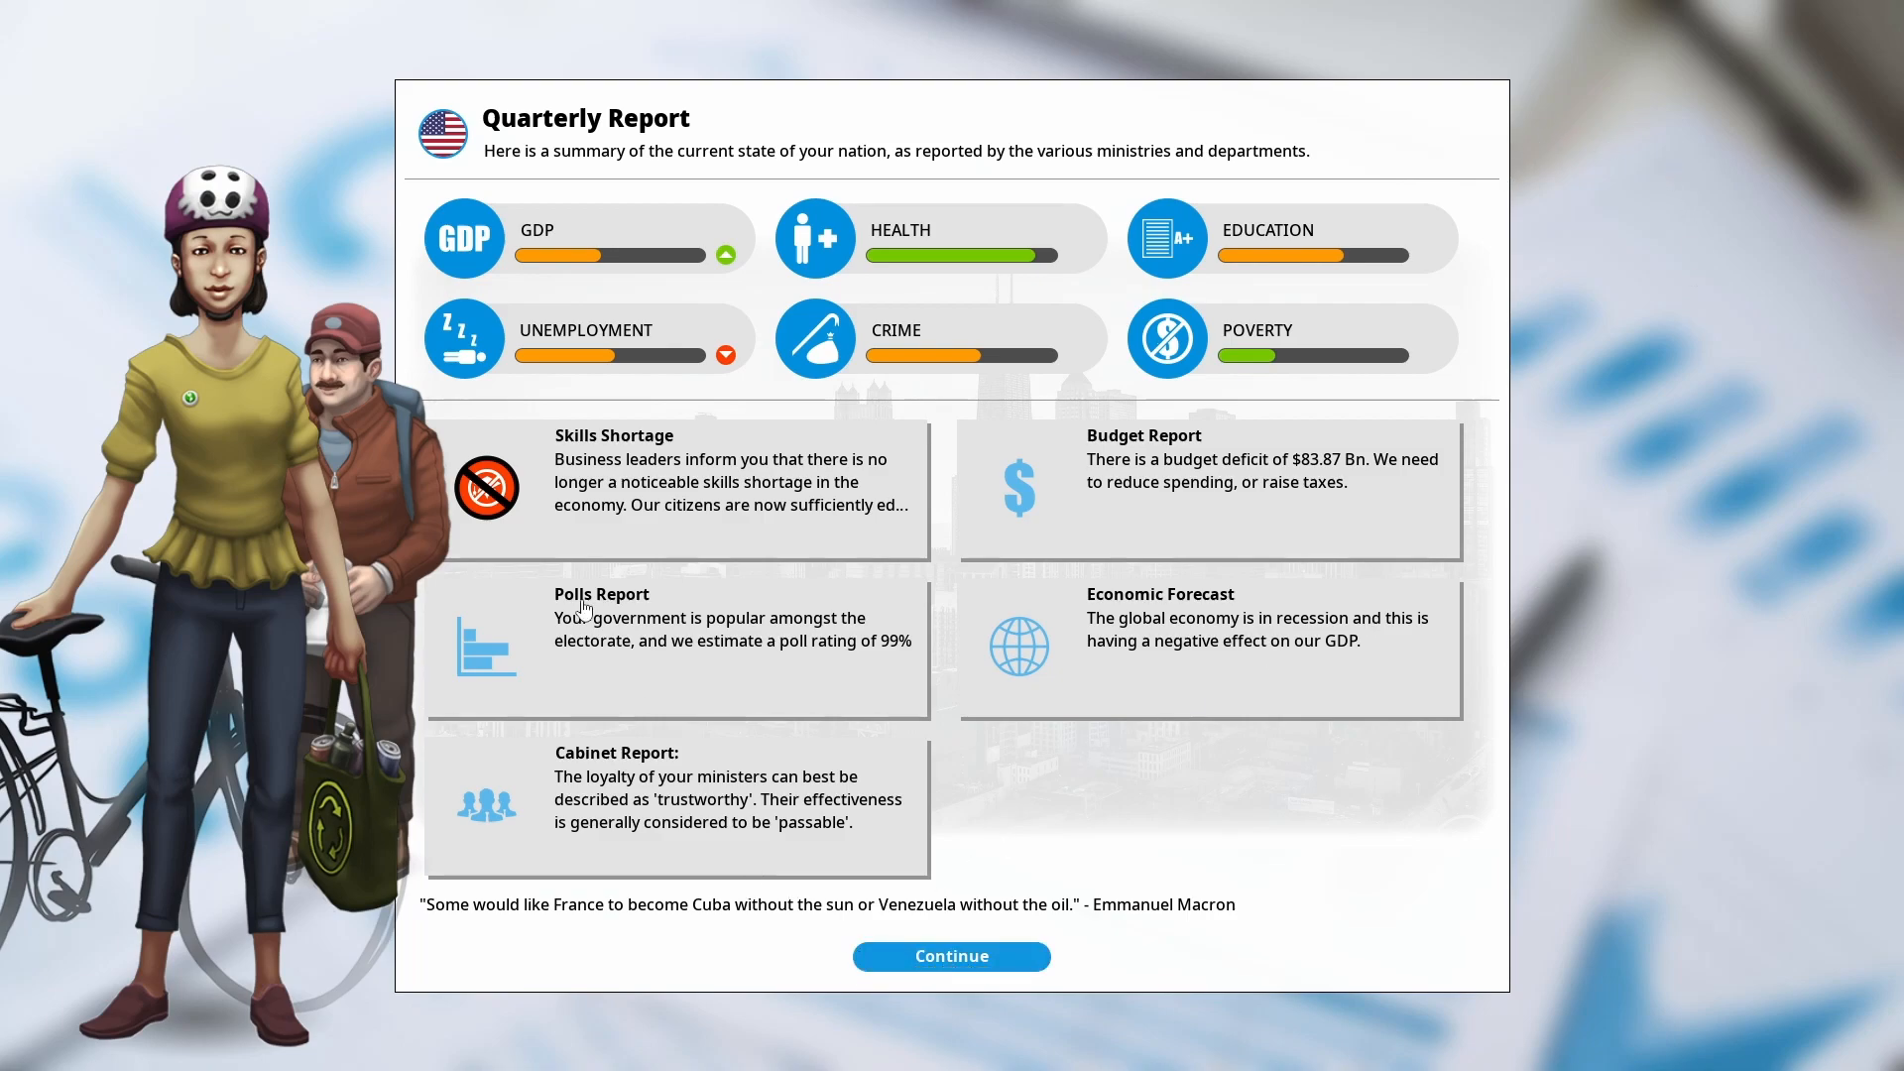
pyautogui.moveTo(851, 387)
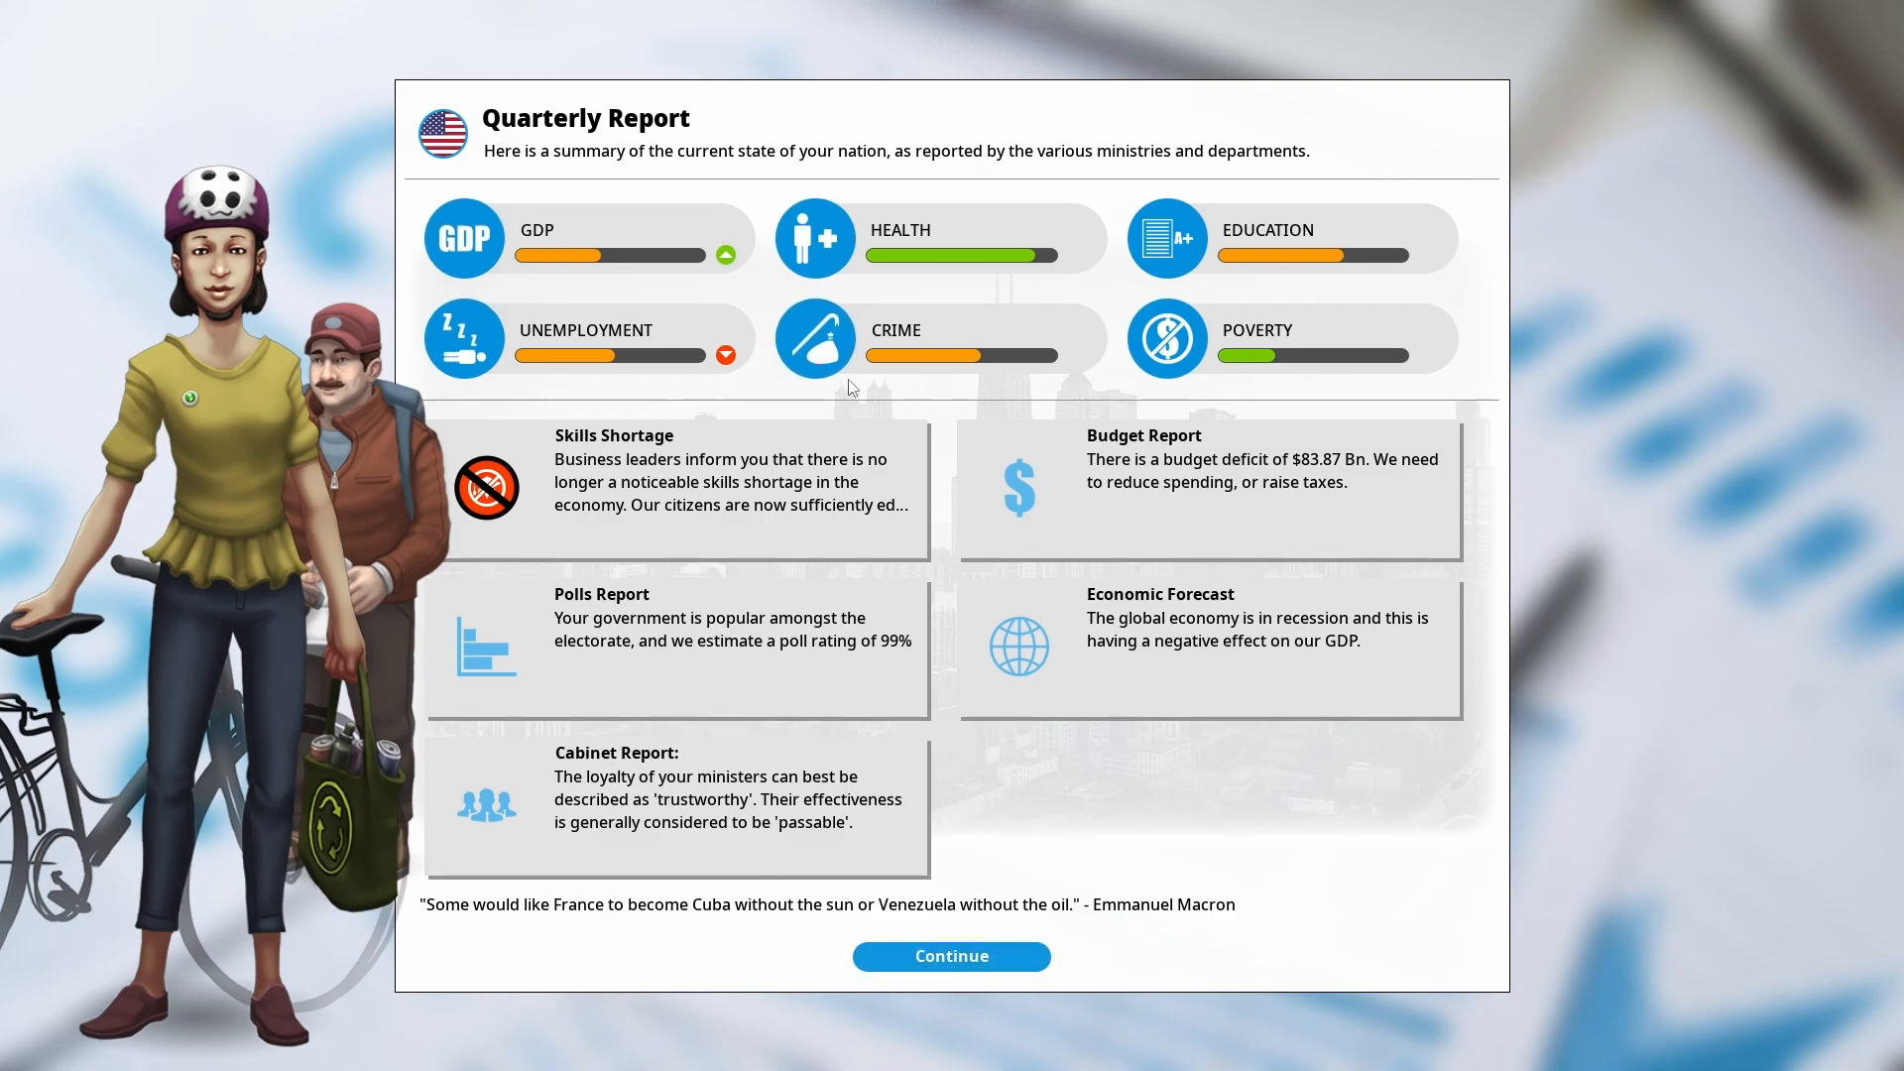
pyautogui.moveTo(1060, 413)
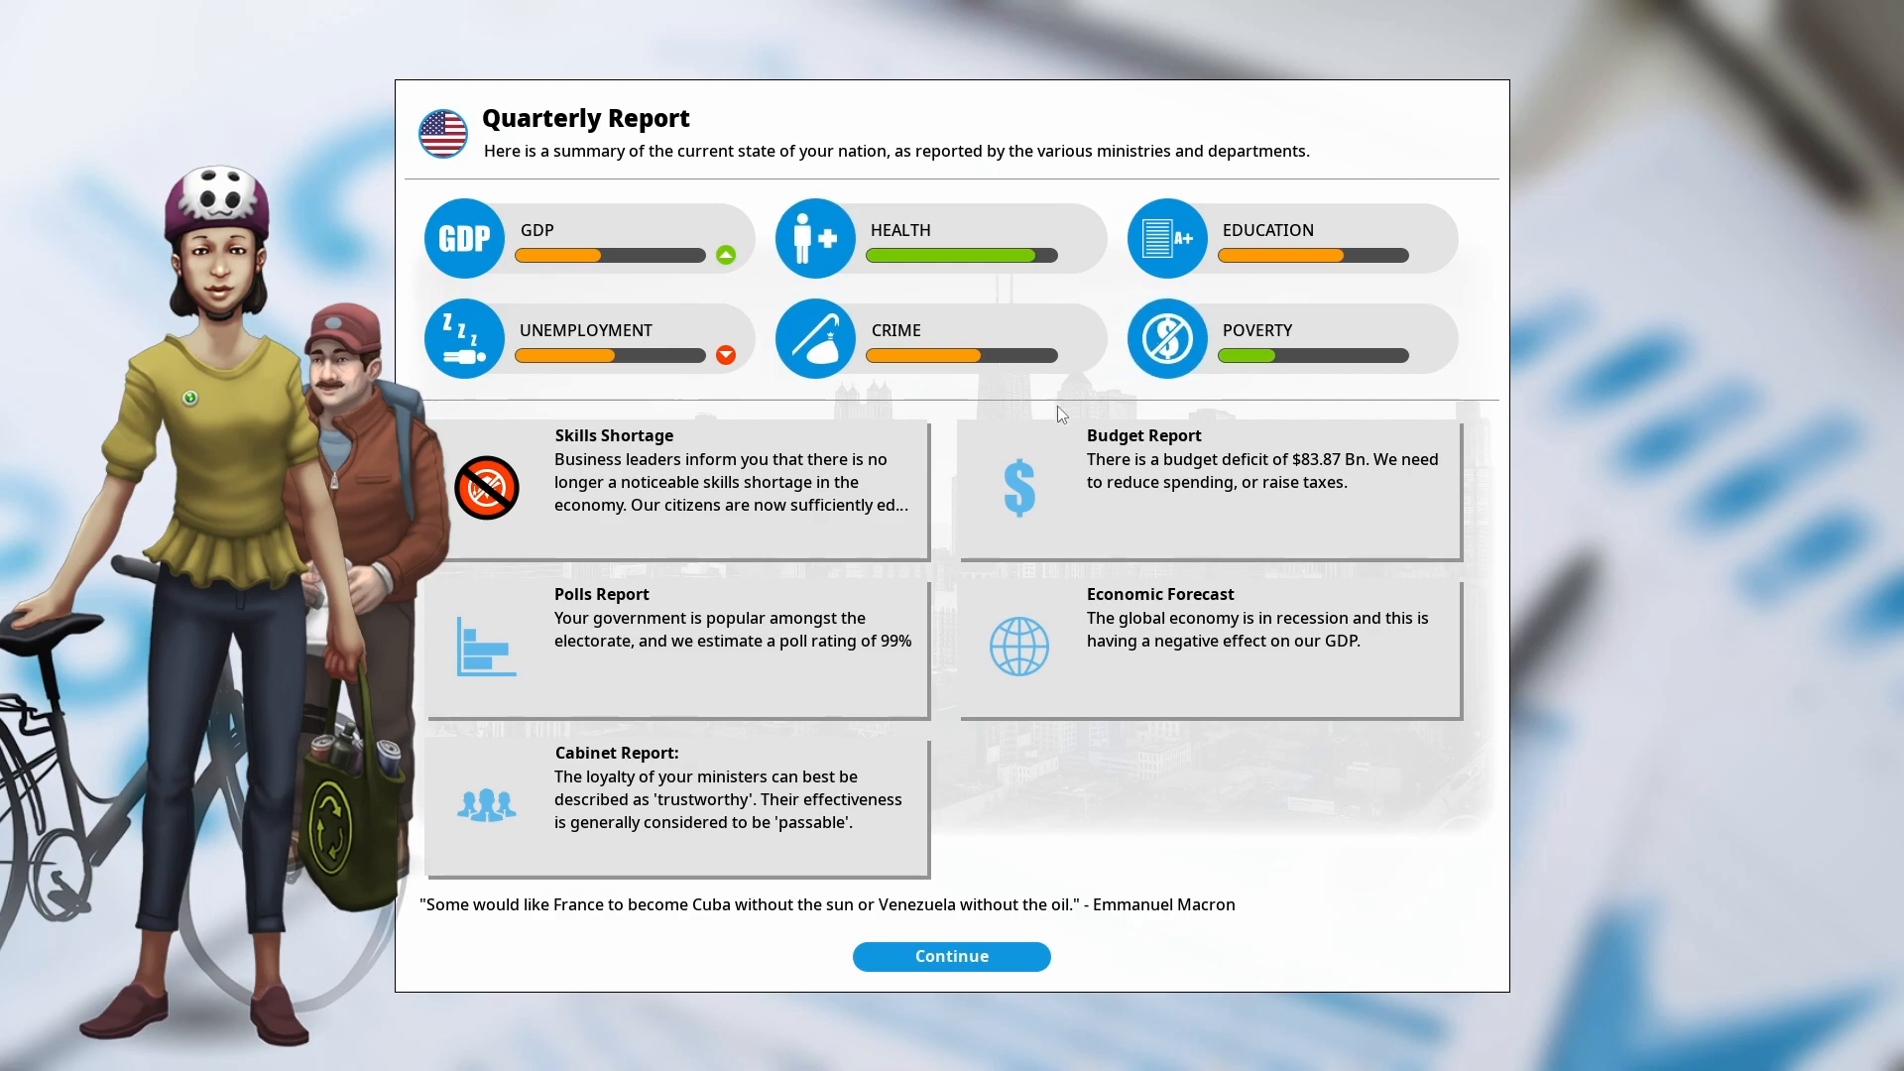
pyautogui.moveTo(762, 464)
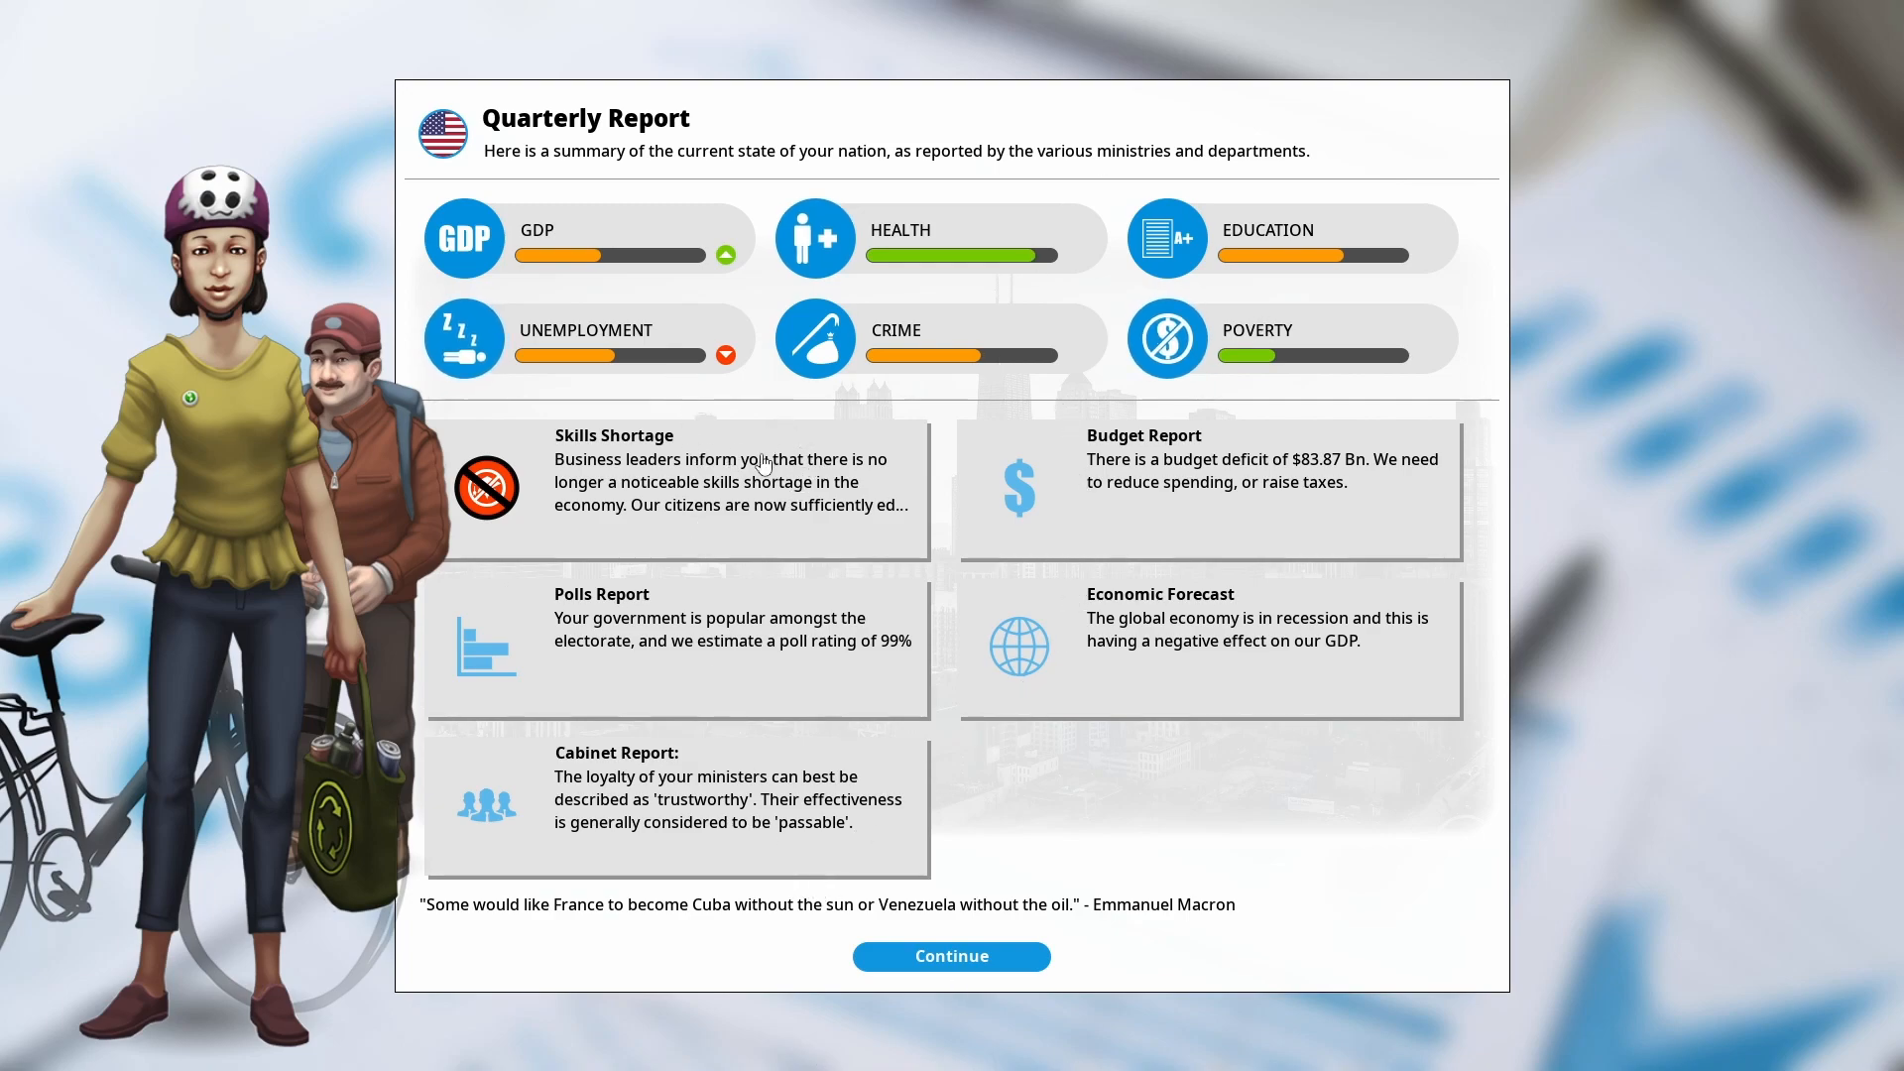
# Read and dismiss the Skills Shortage report, then finish the quarterly report with Continue
pyautogui.click(674, 486)
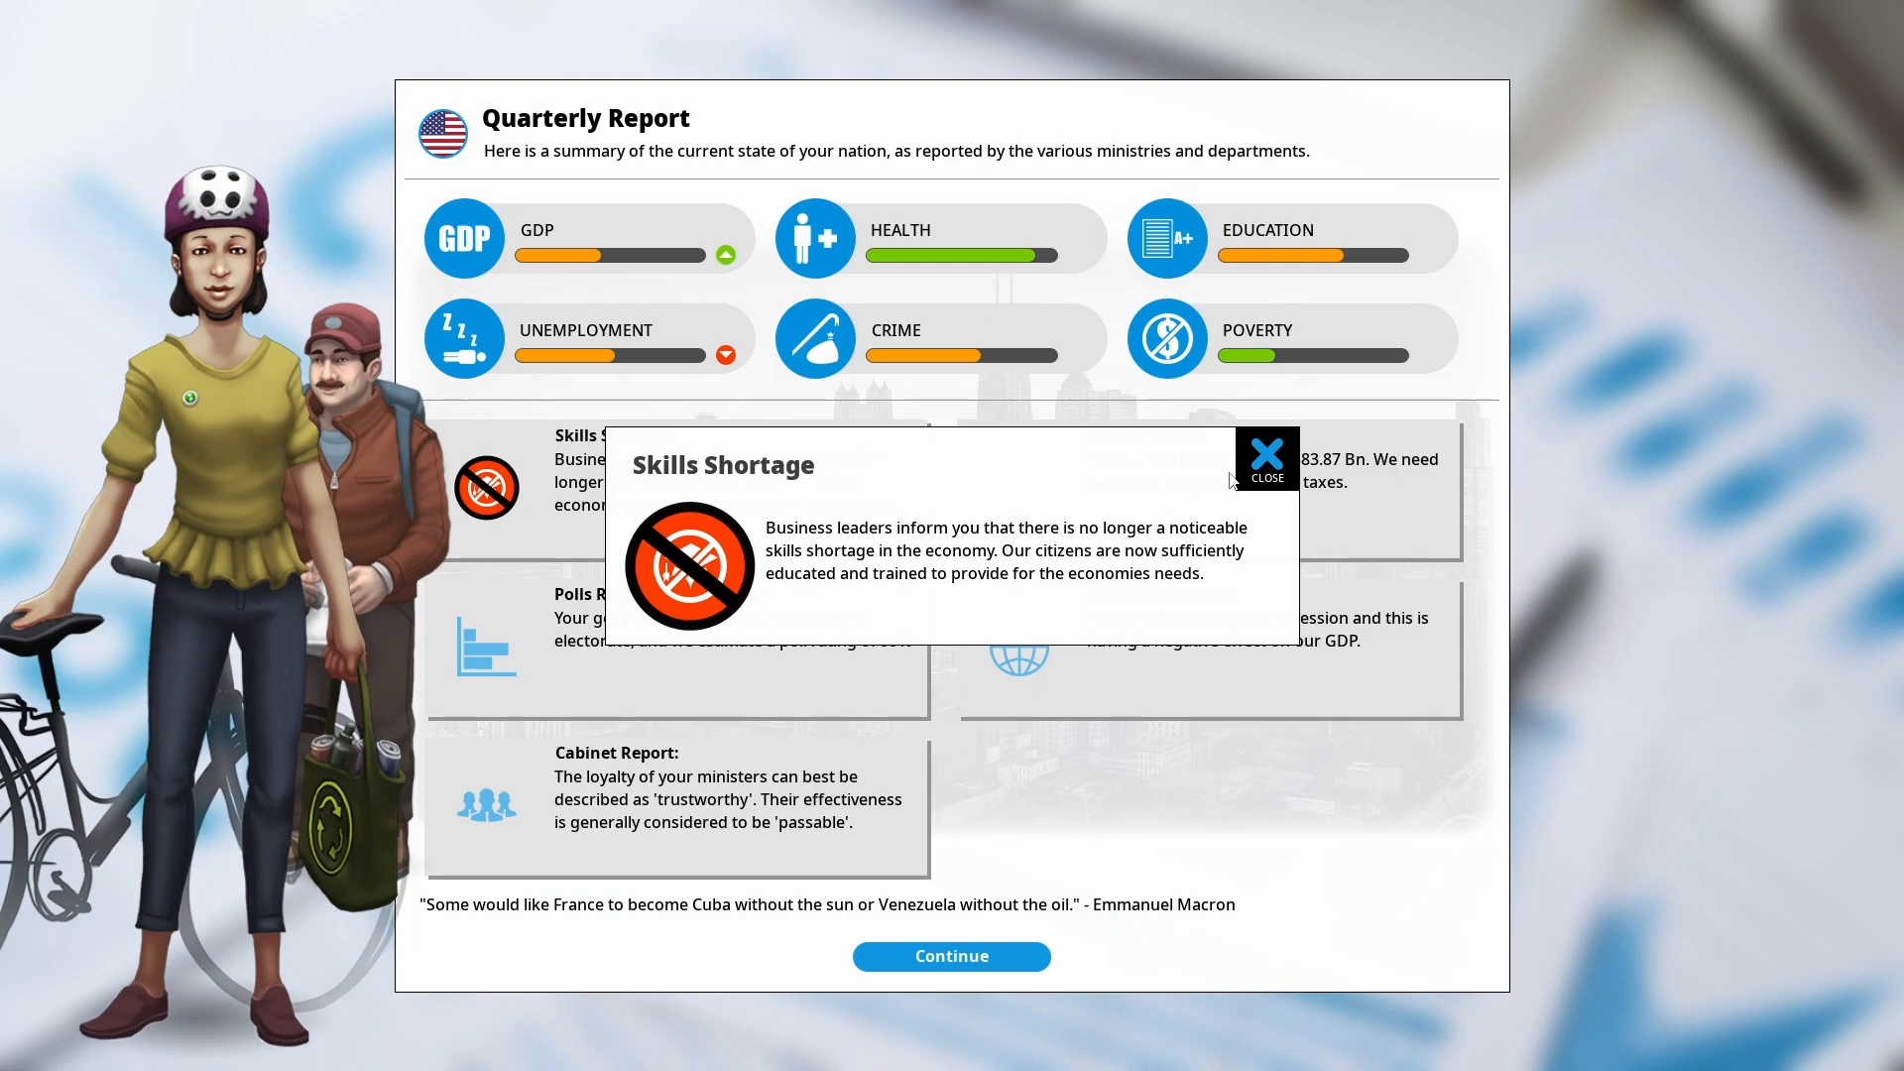
pyautogui.click(1266, 459)
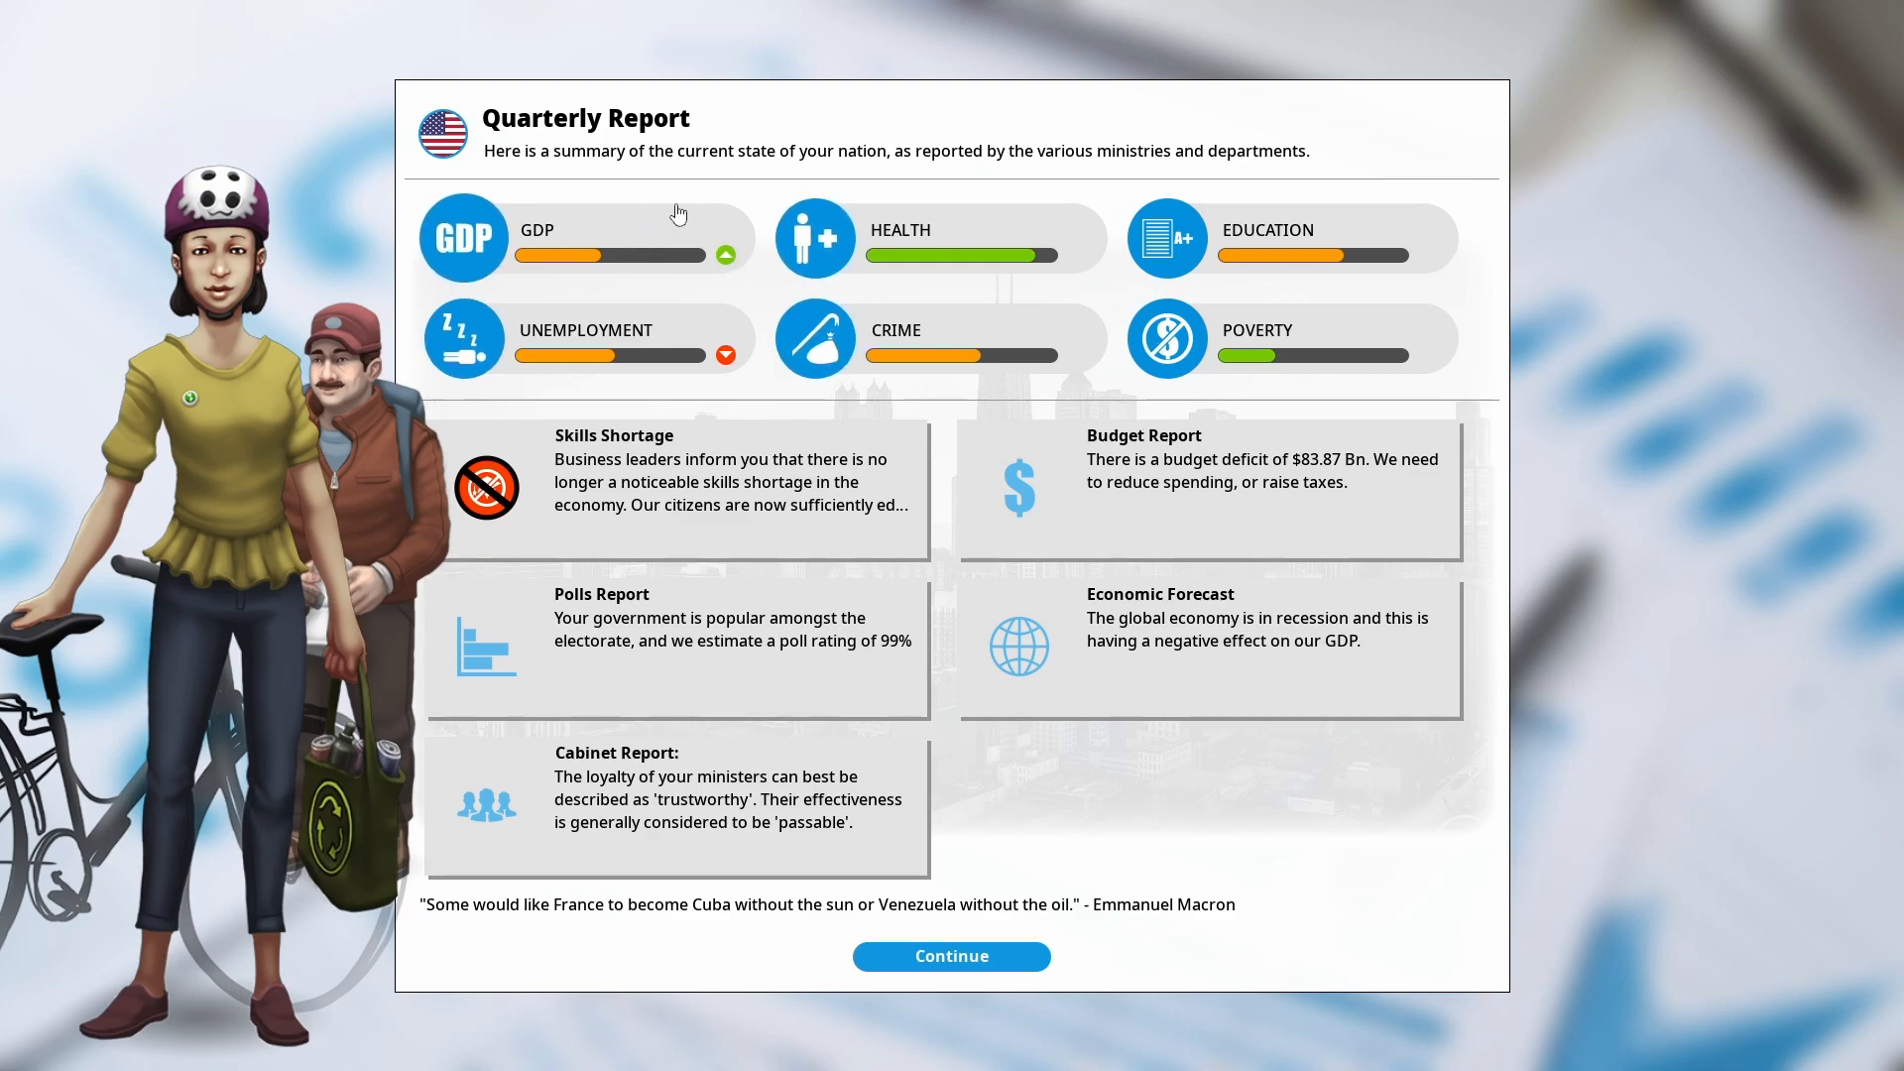
pyautogui.click(951, 956)
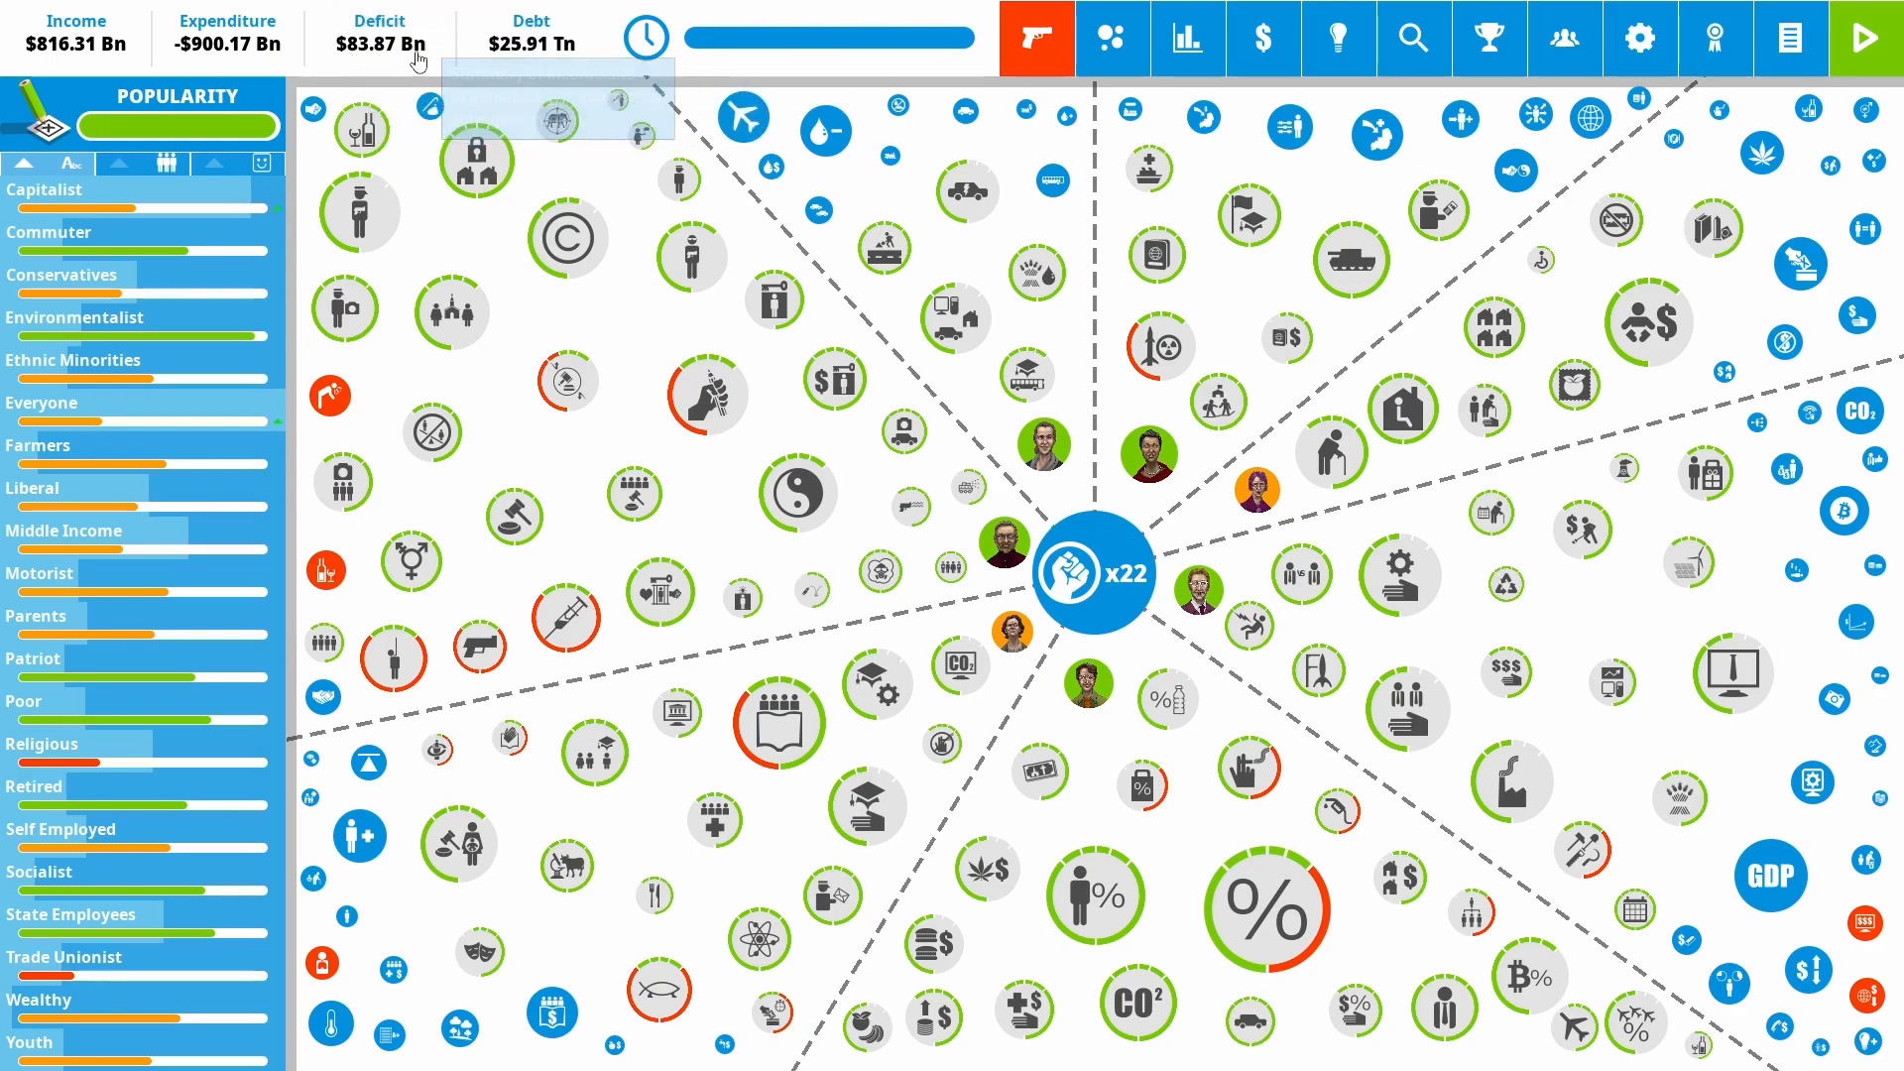
pyautogui.moveTo(401, 36)
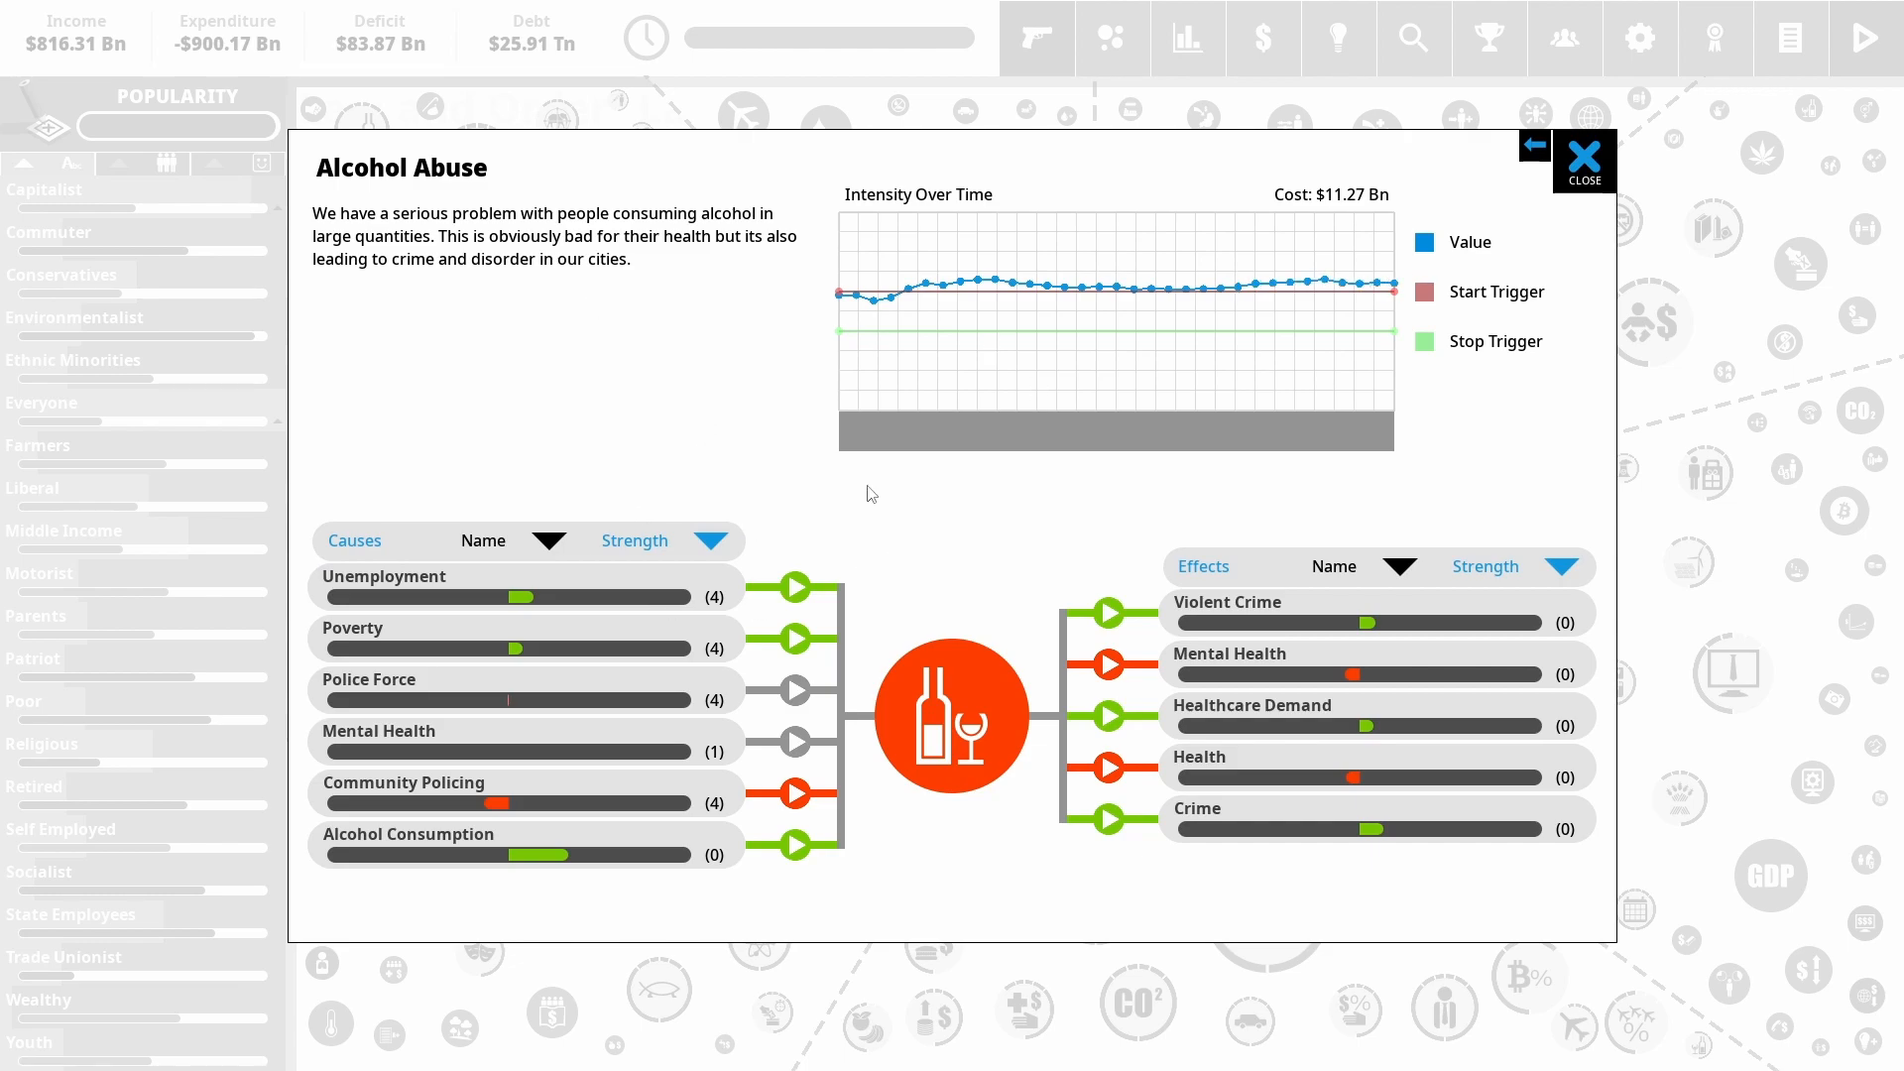
# View the Respiratory Disease situation details and move on to the next situation
pyautogui.click(1533, 145)
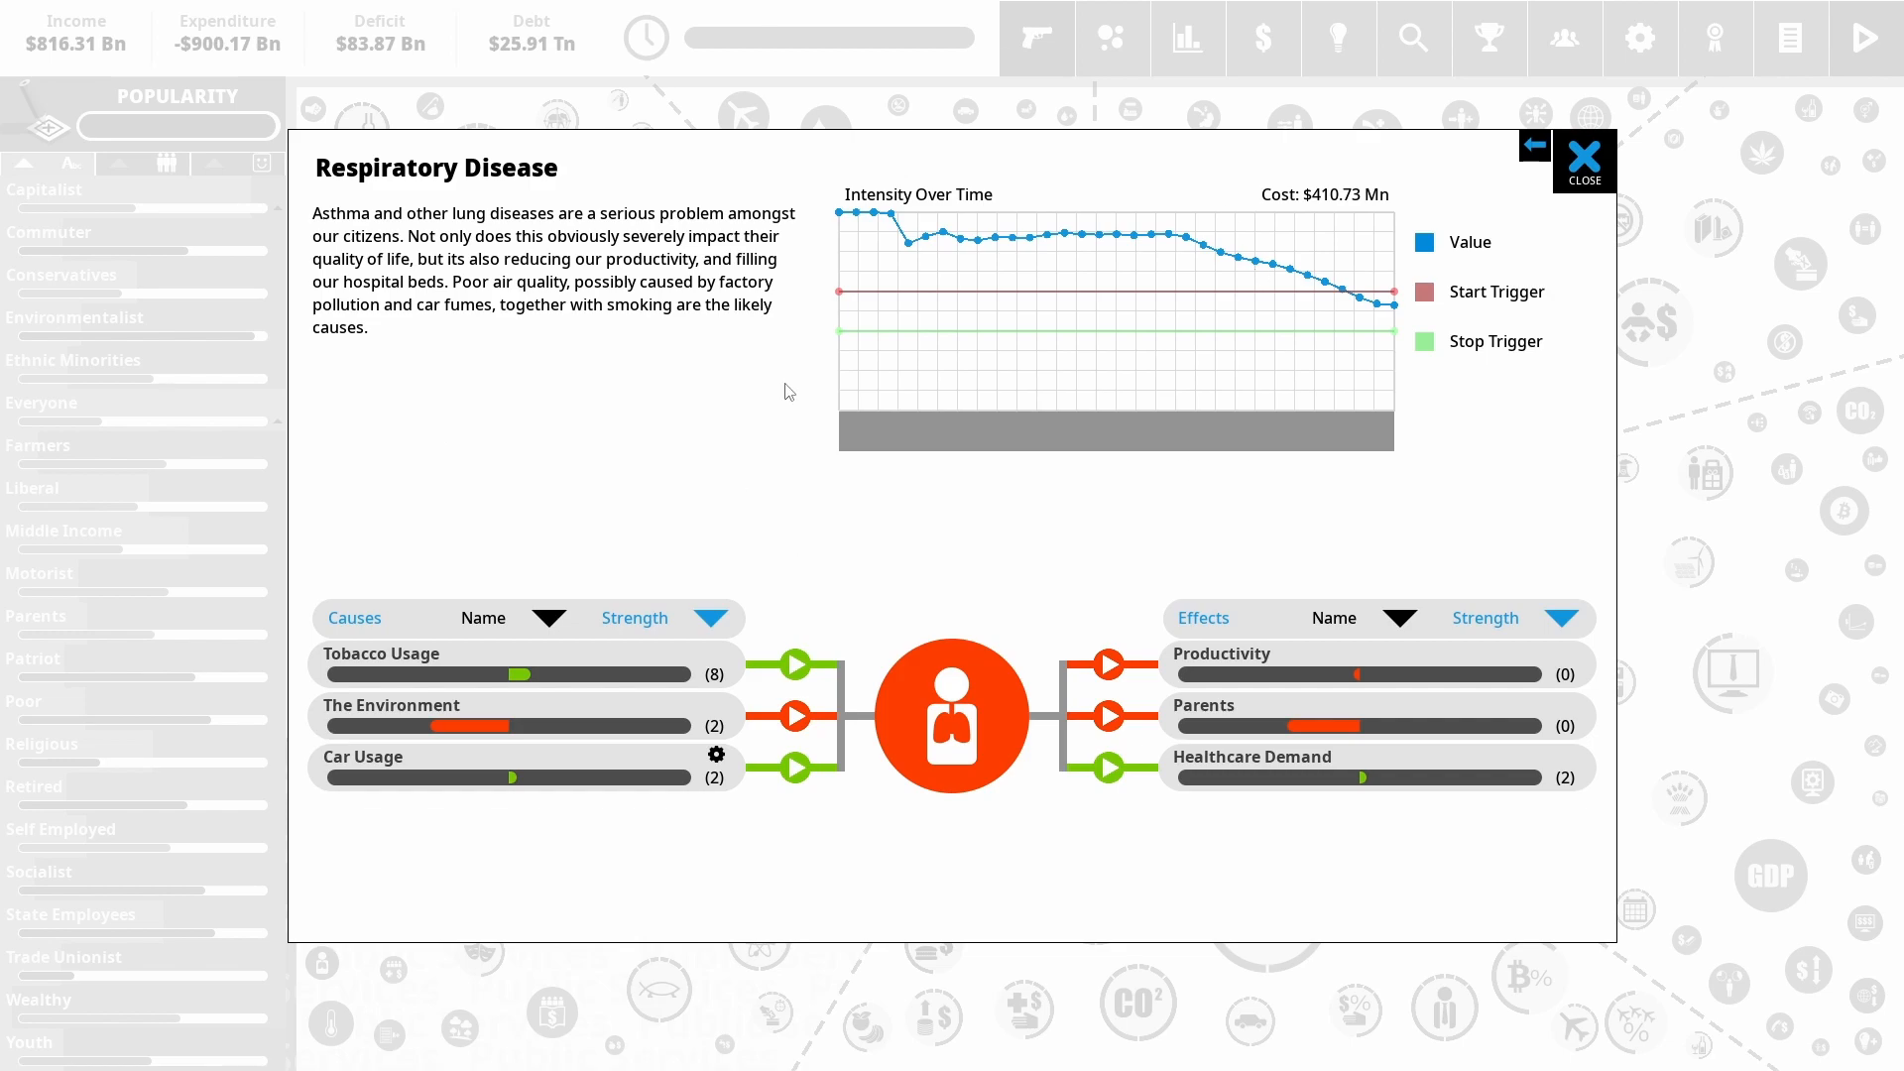
pyautogui.moveTo(1357, 311)
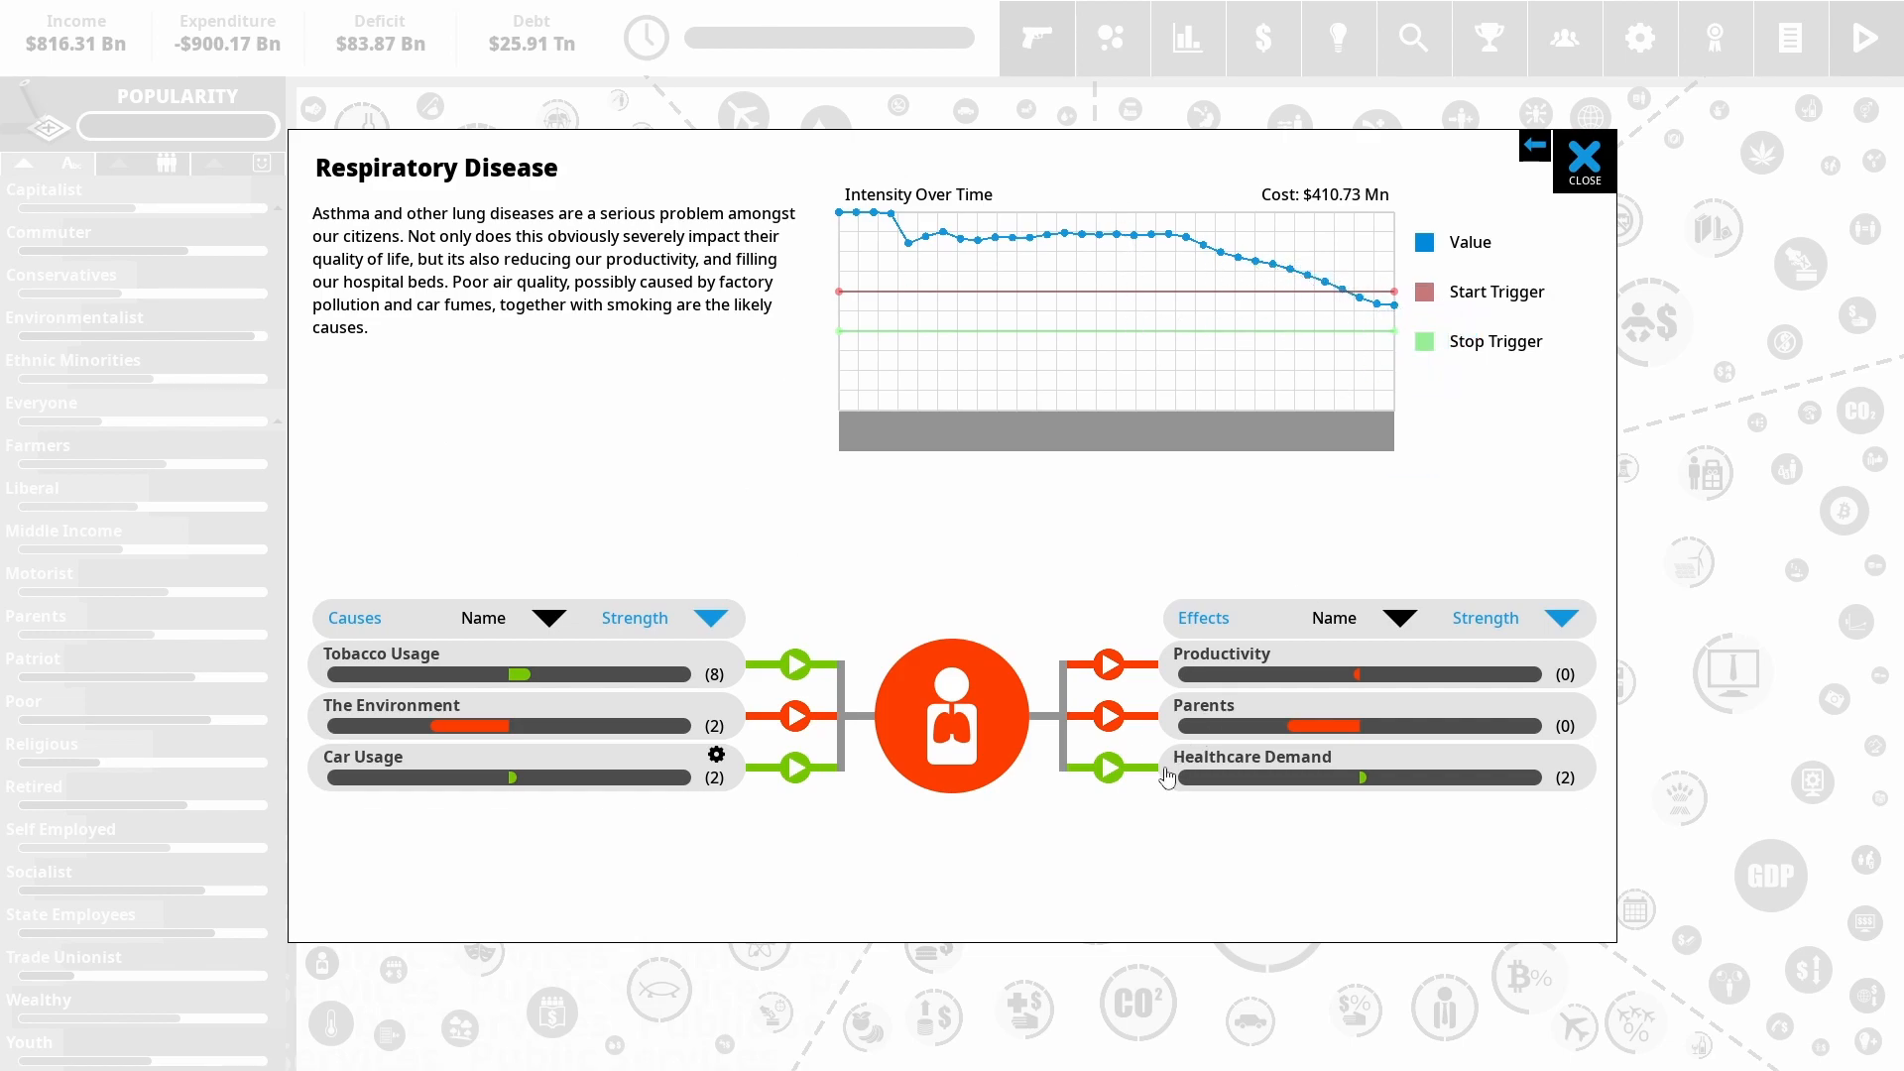
pyautogui.moveTo(687, 740)
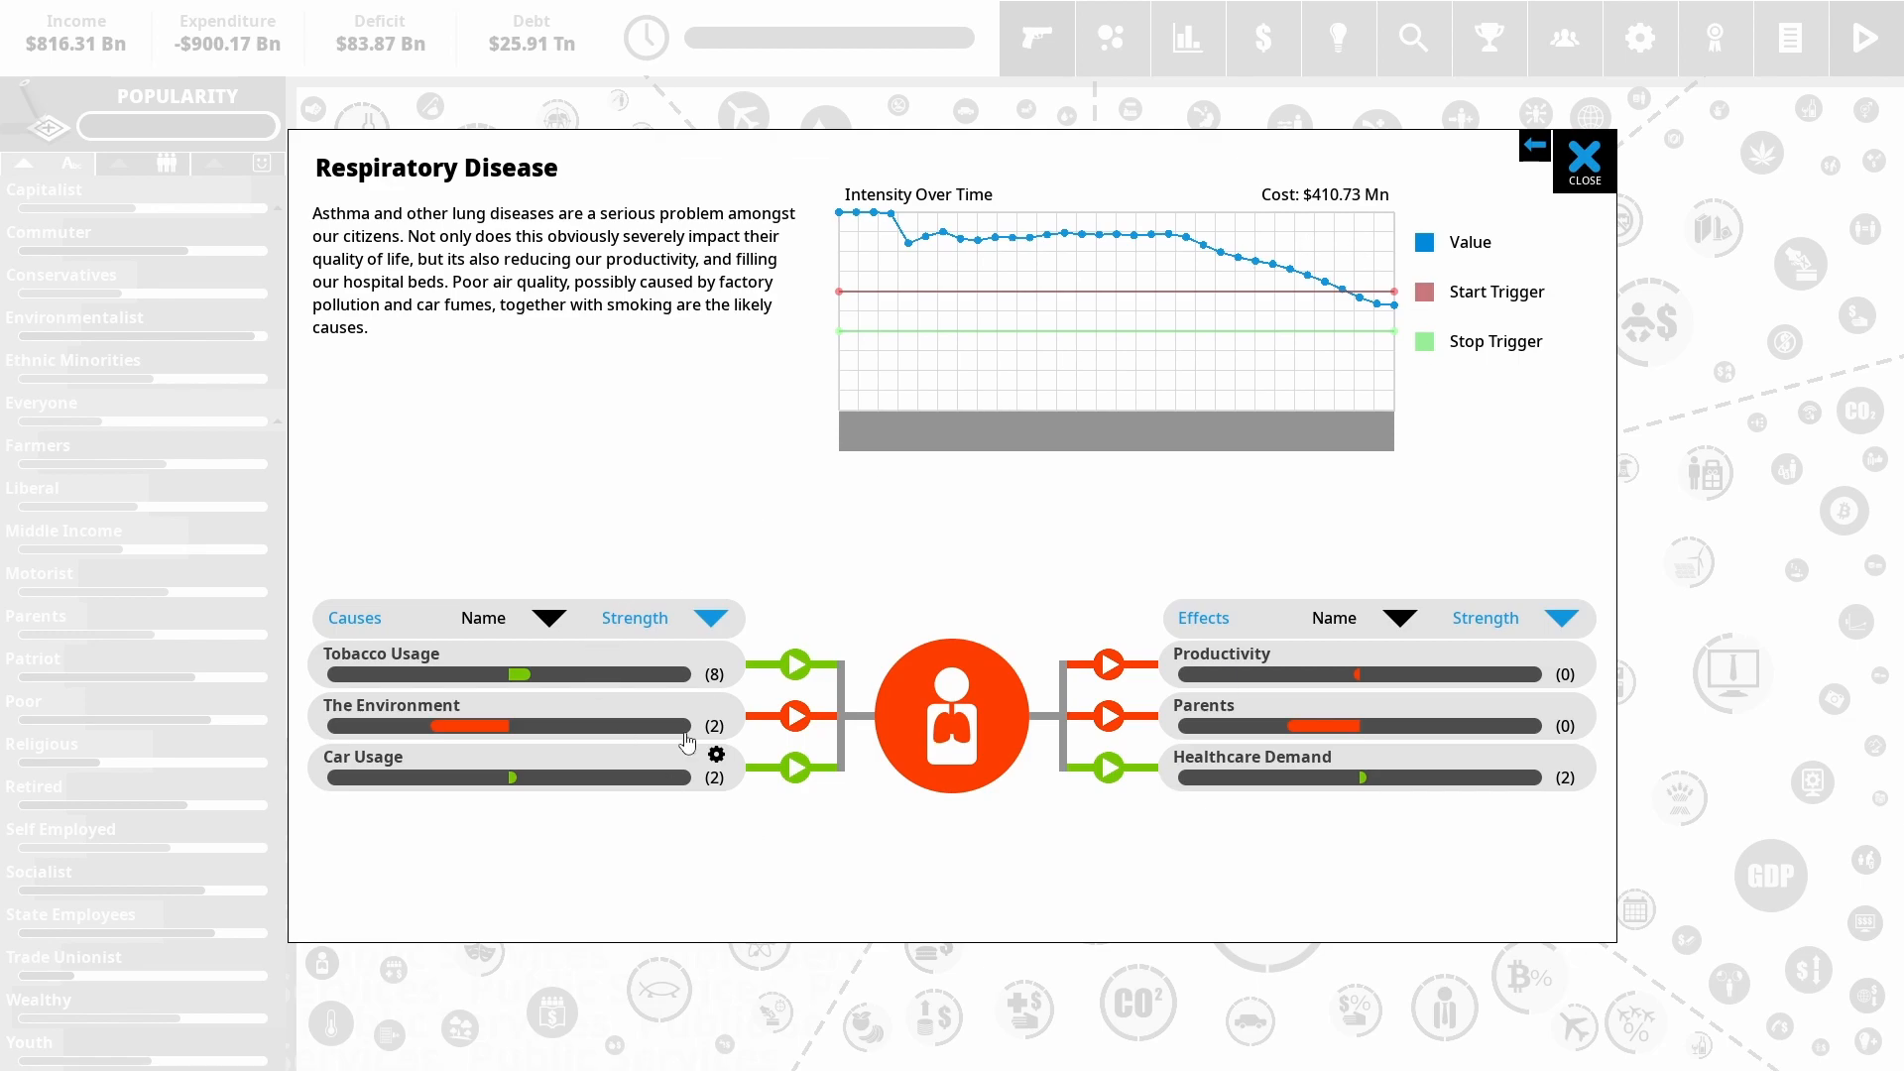
pyautogui.moveTo(549, 668)
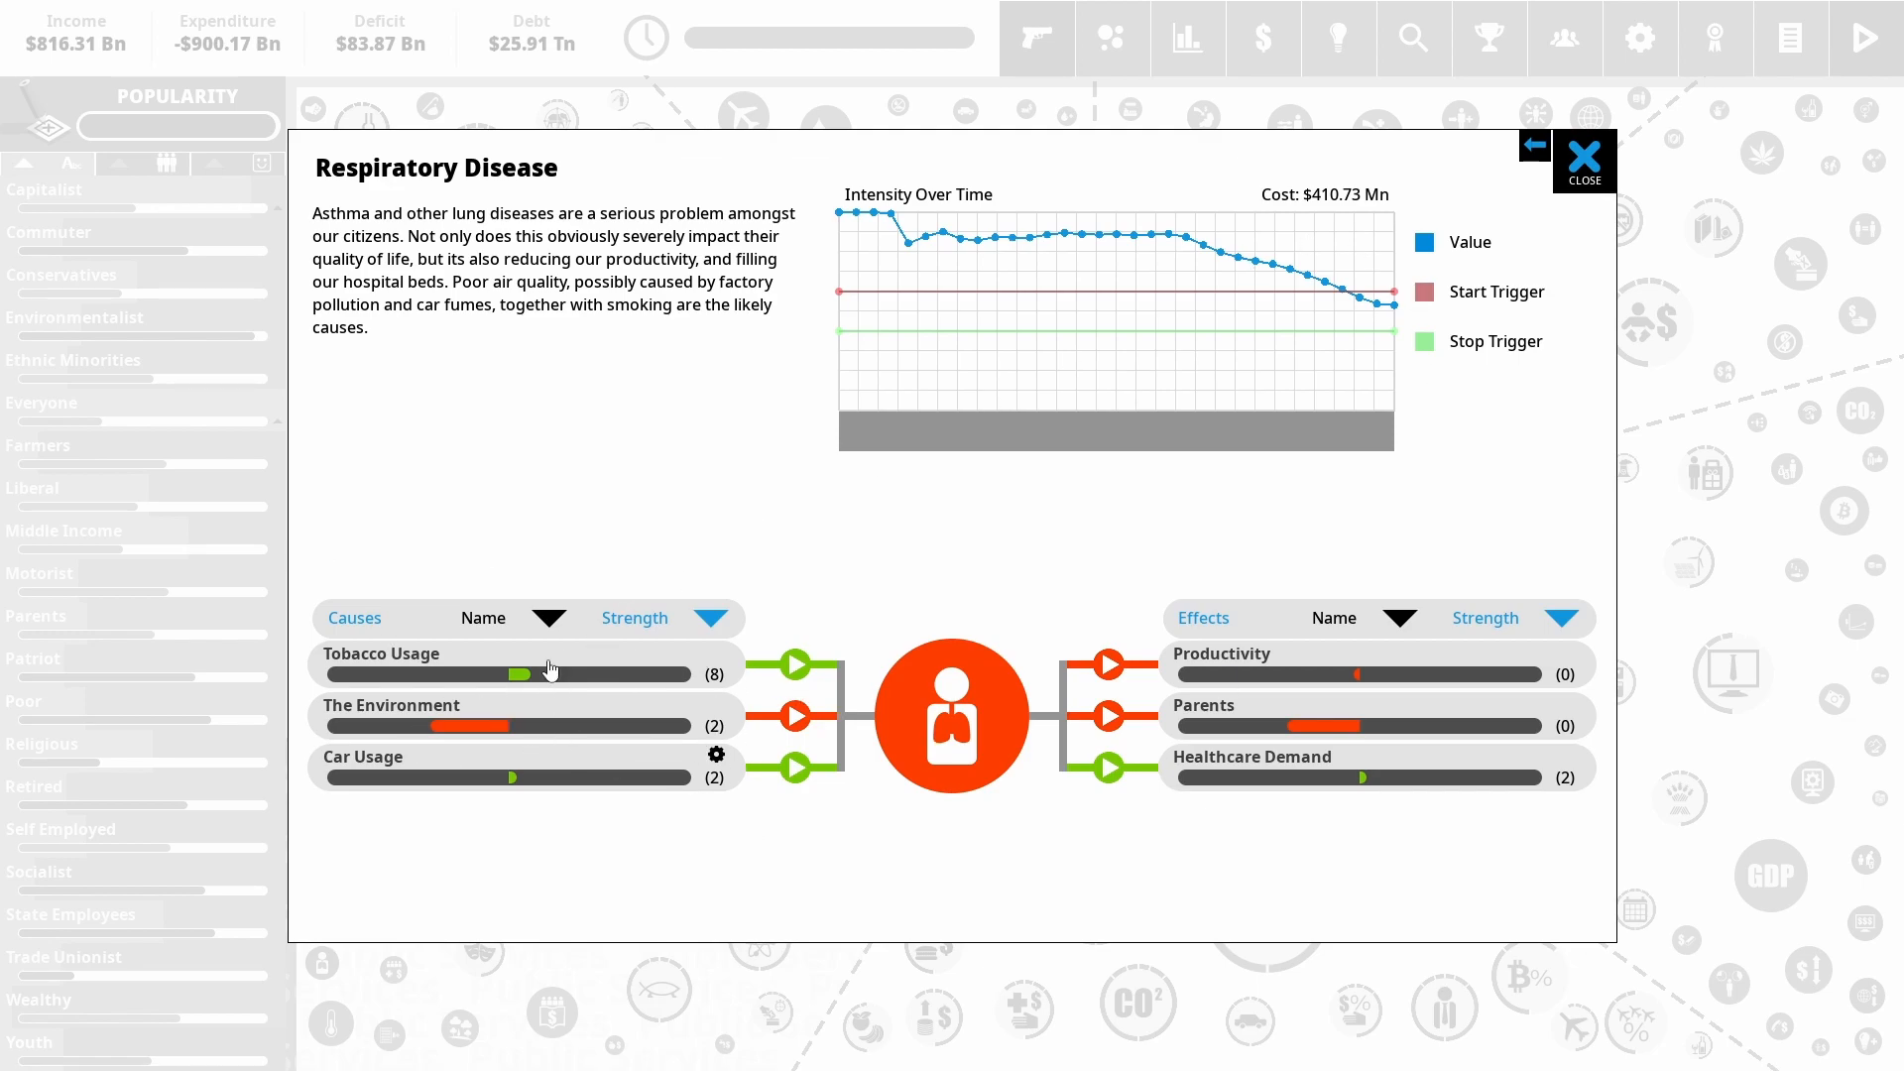
pyautogui.moveTo(492, 684)
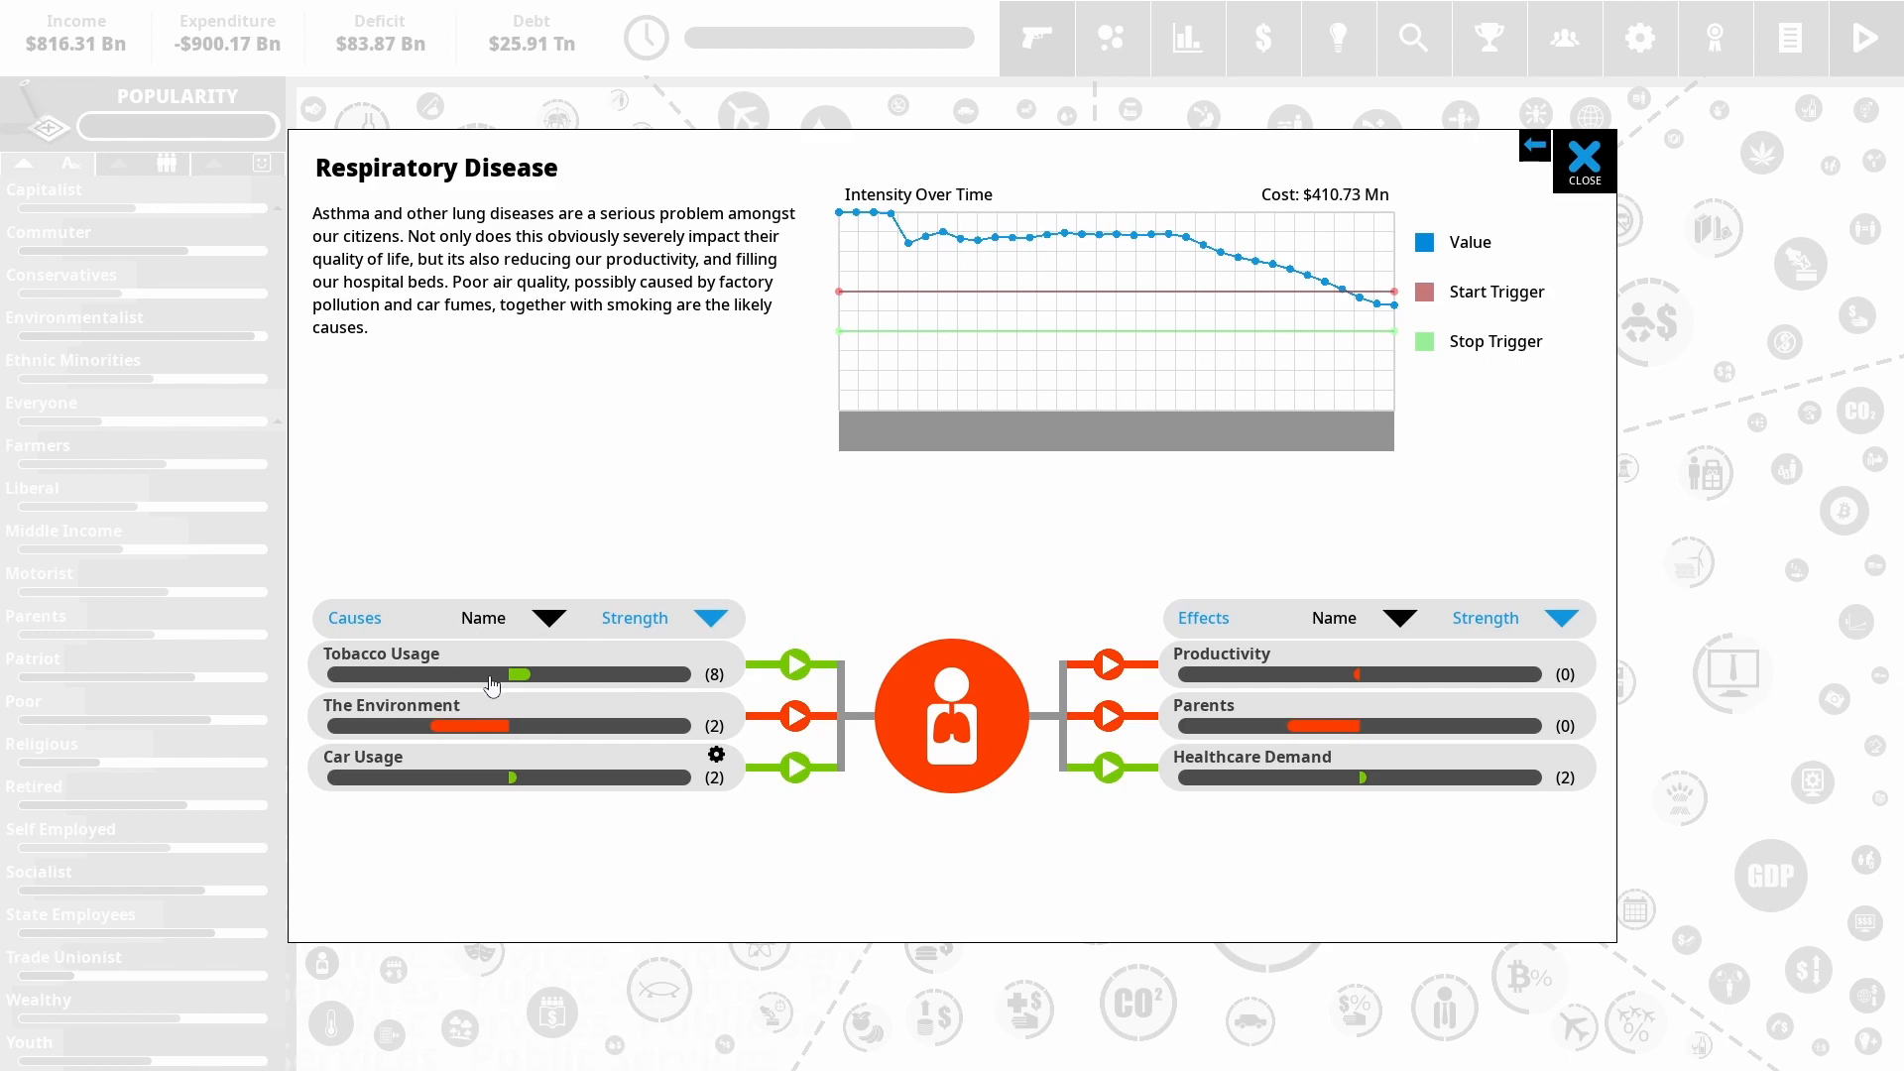
pyautogui.click(1583, 159)
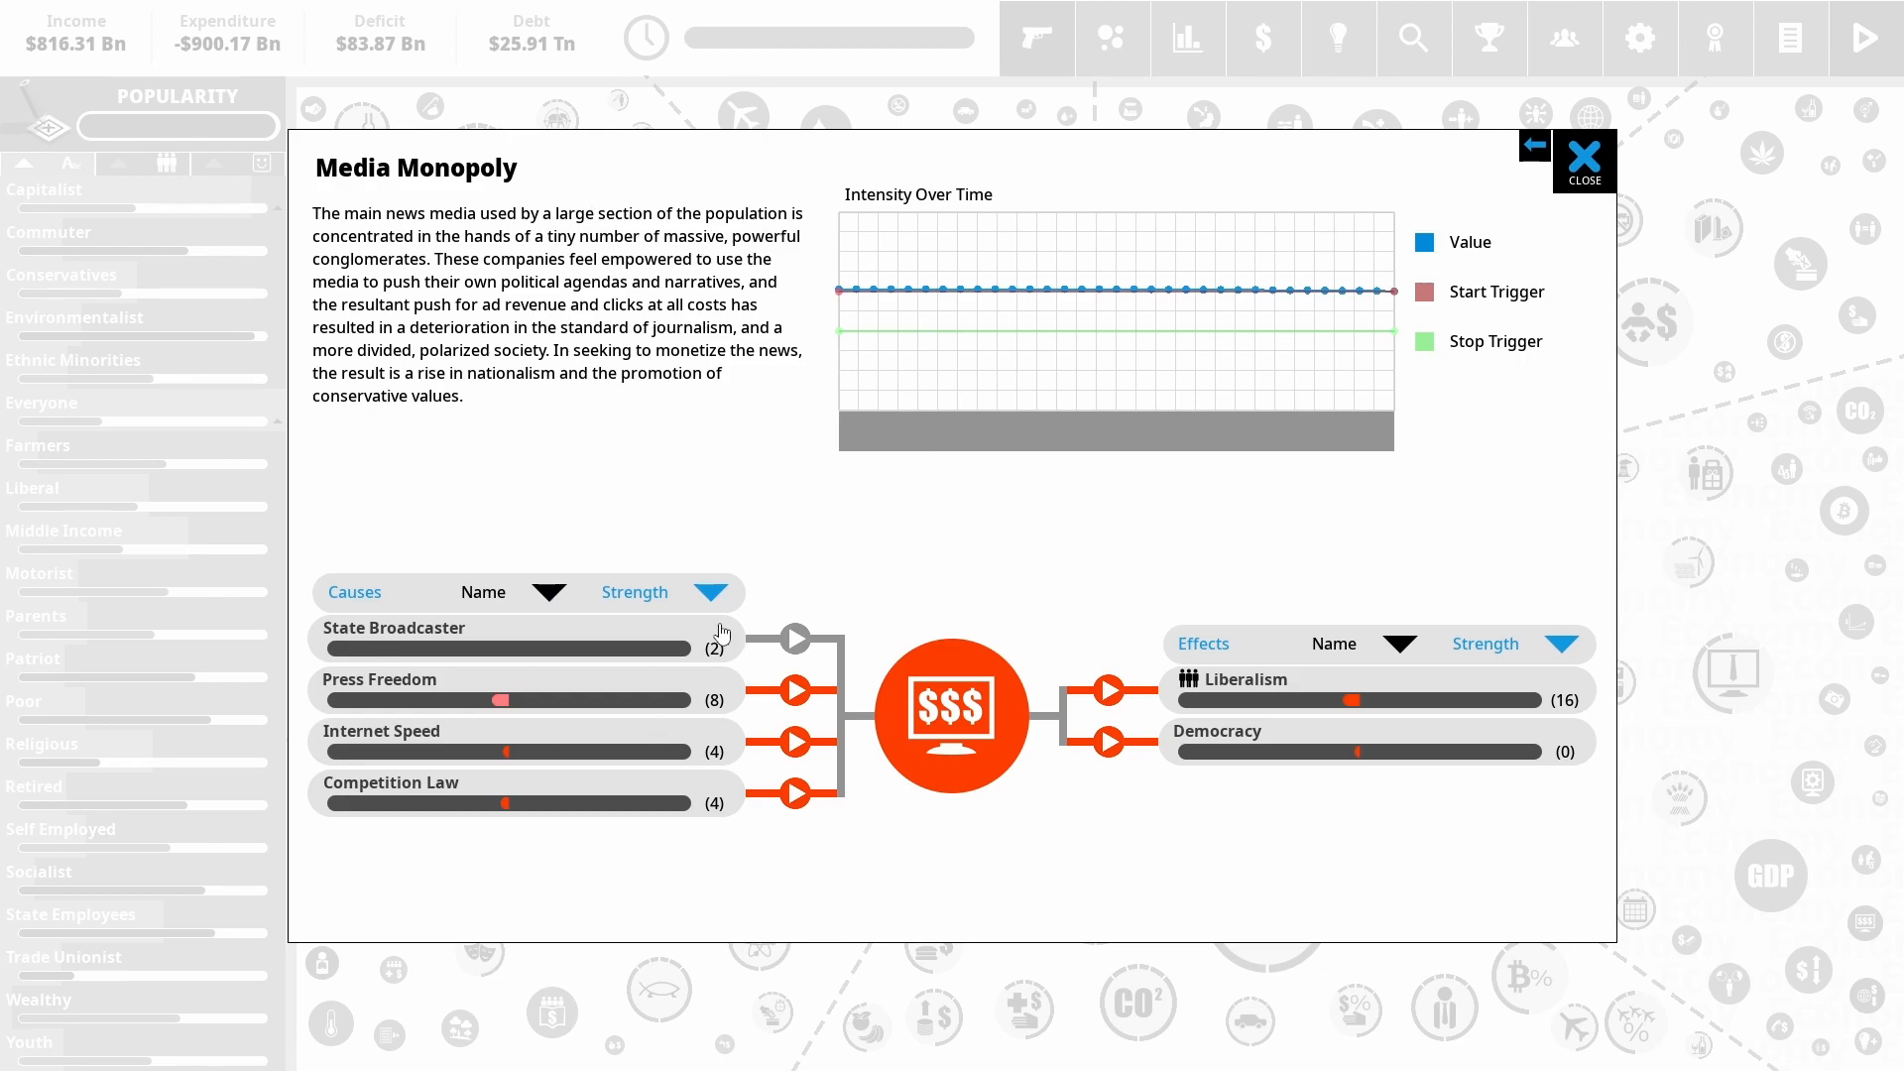
pyautogui.moveTo(1071, 551)
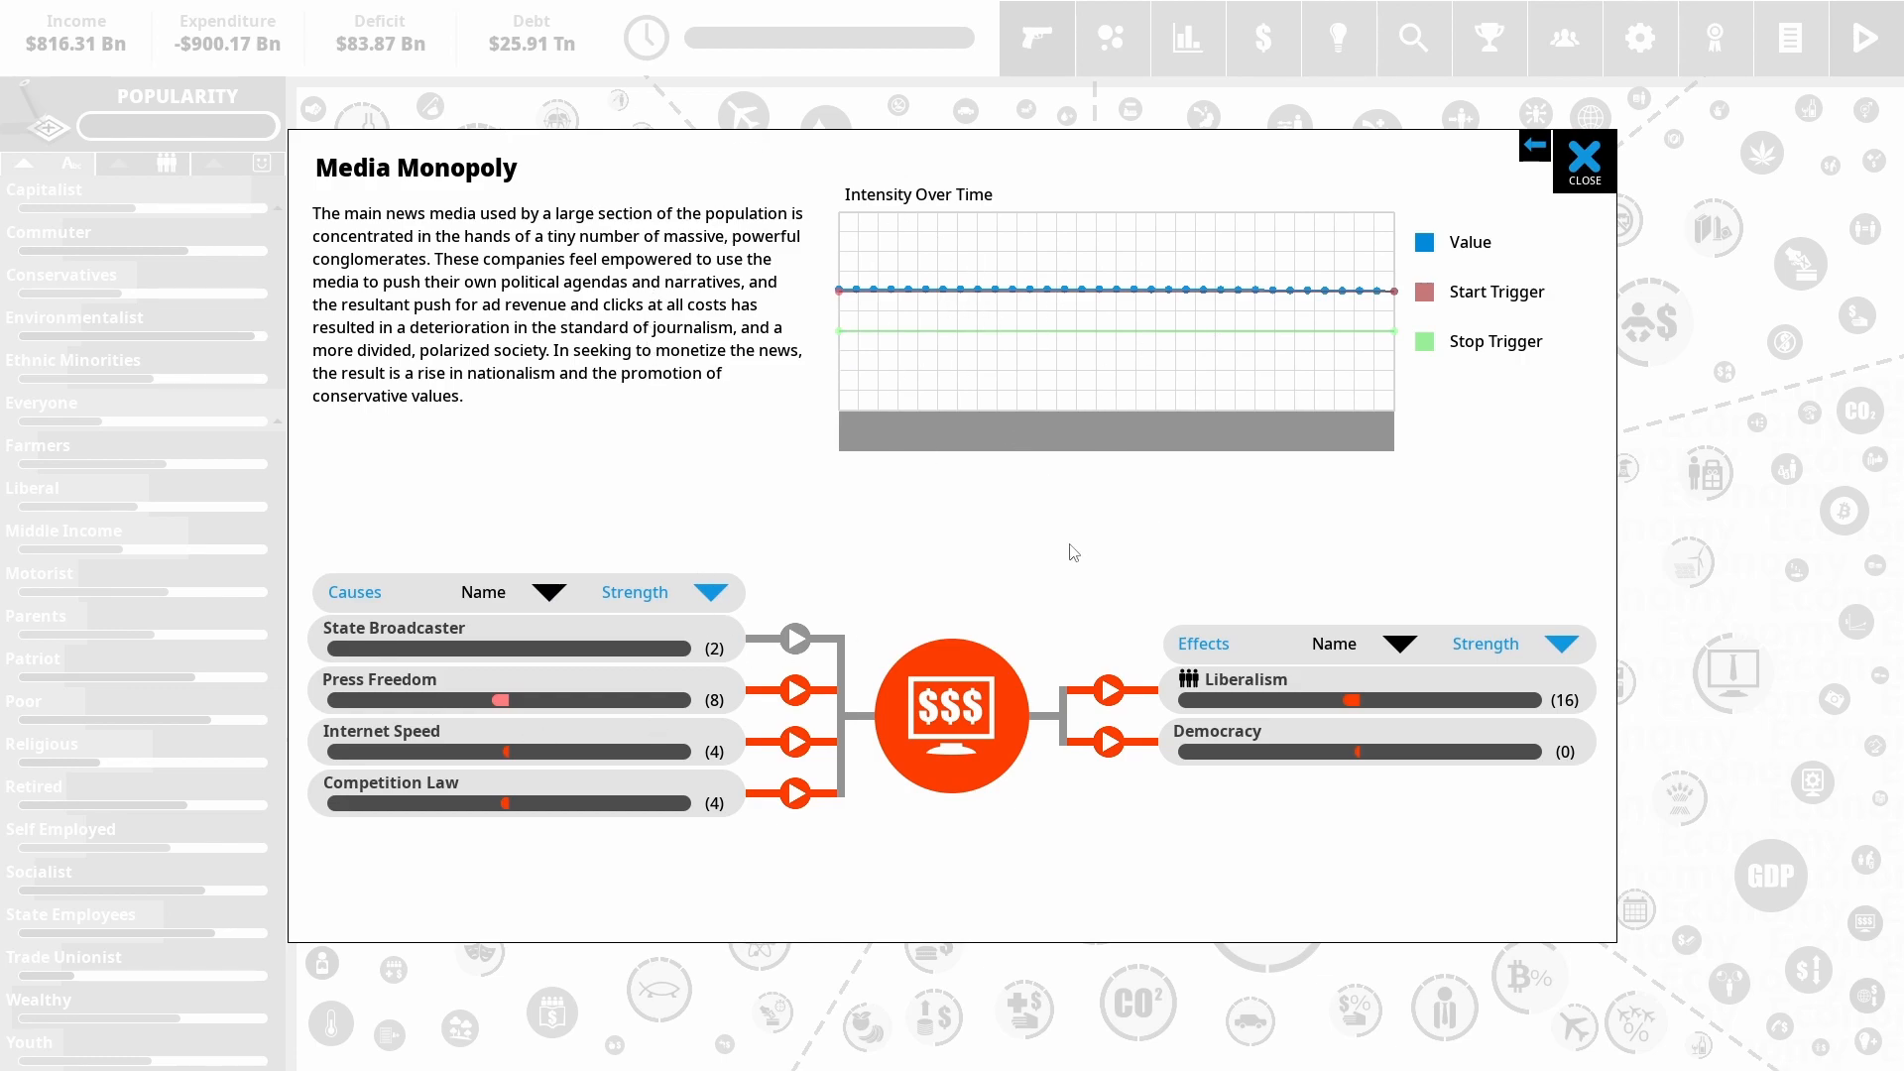
pyautogui.moveTo(1076, 510)
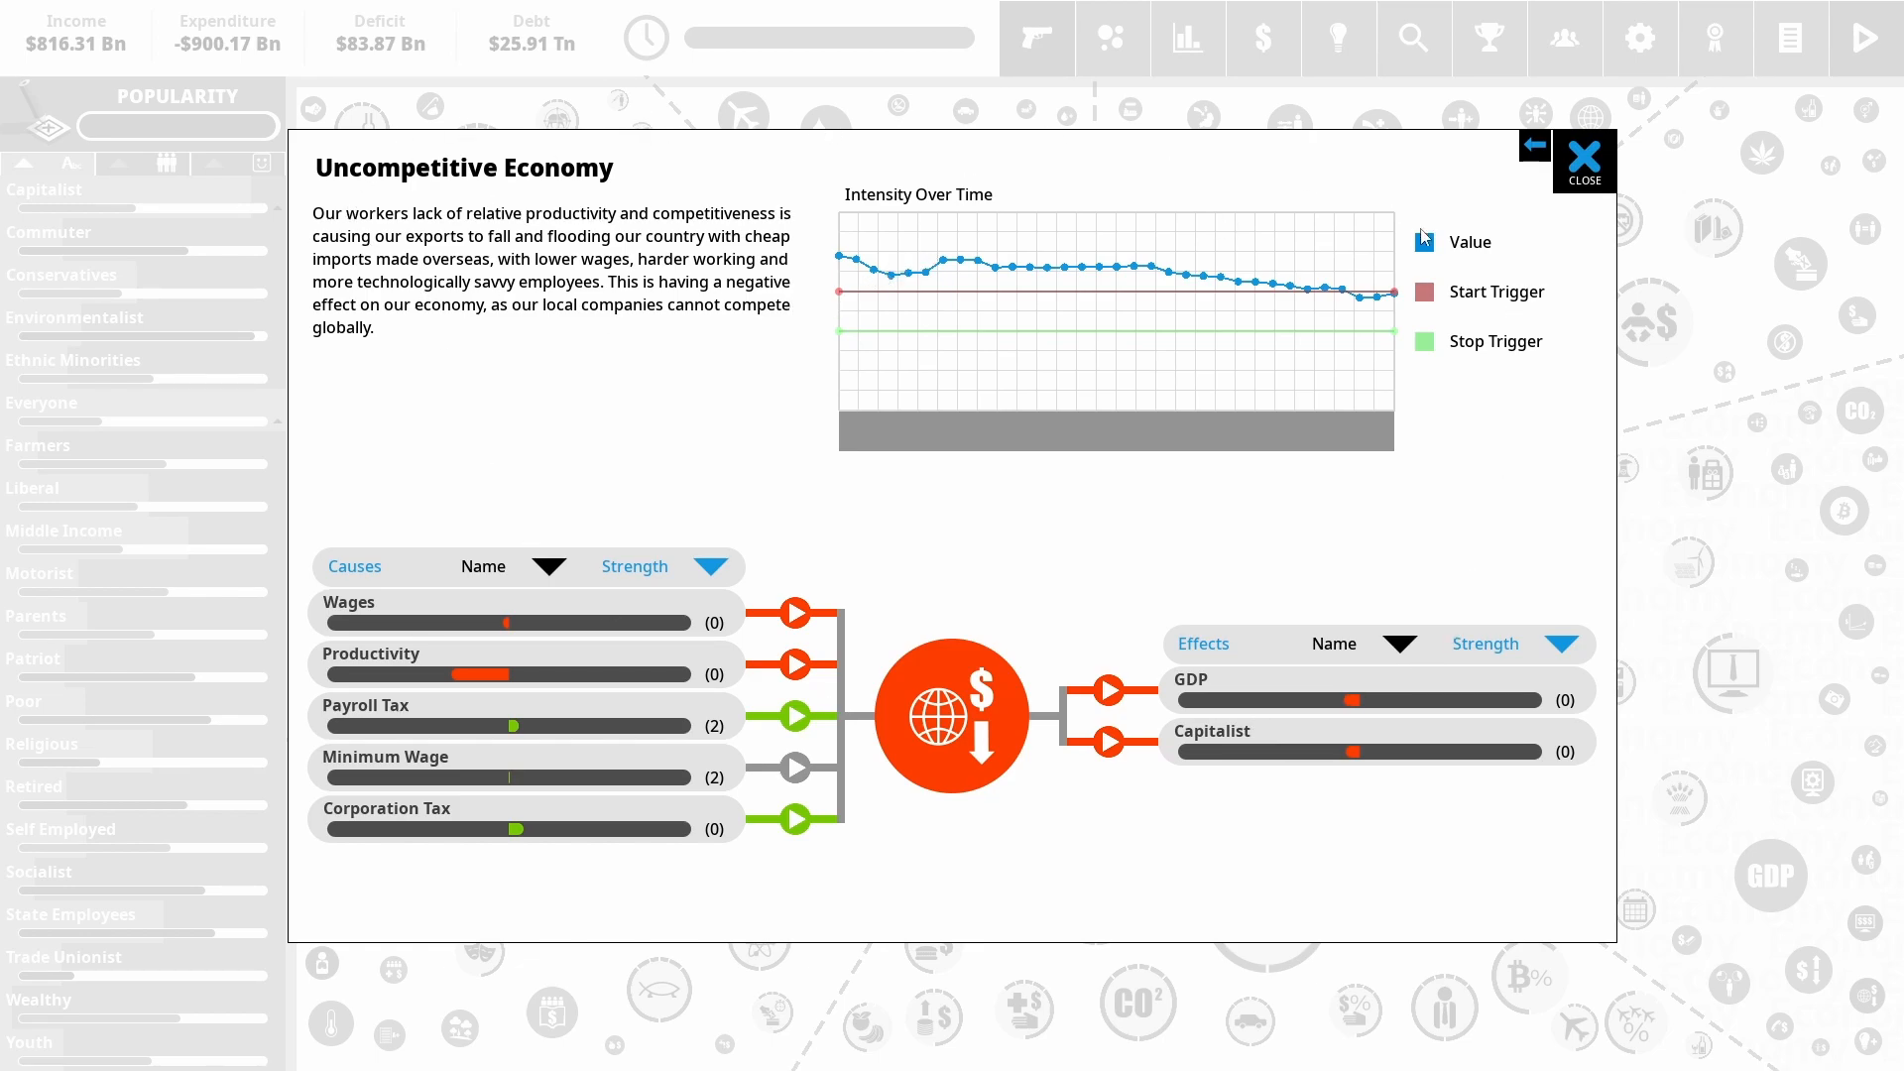
pyautogui.moveTo(1276, 302)
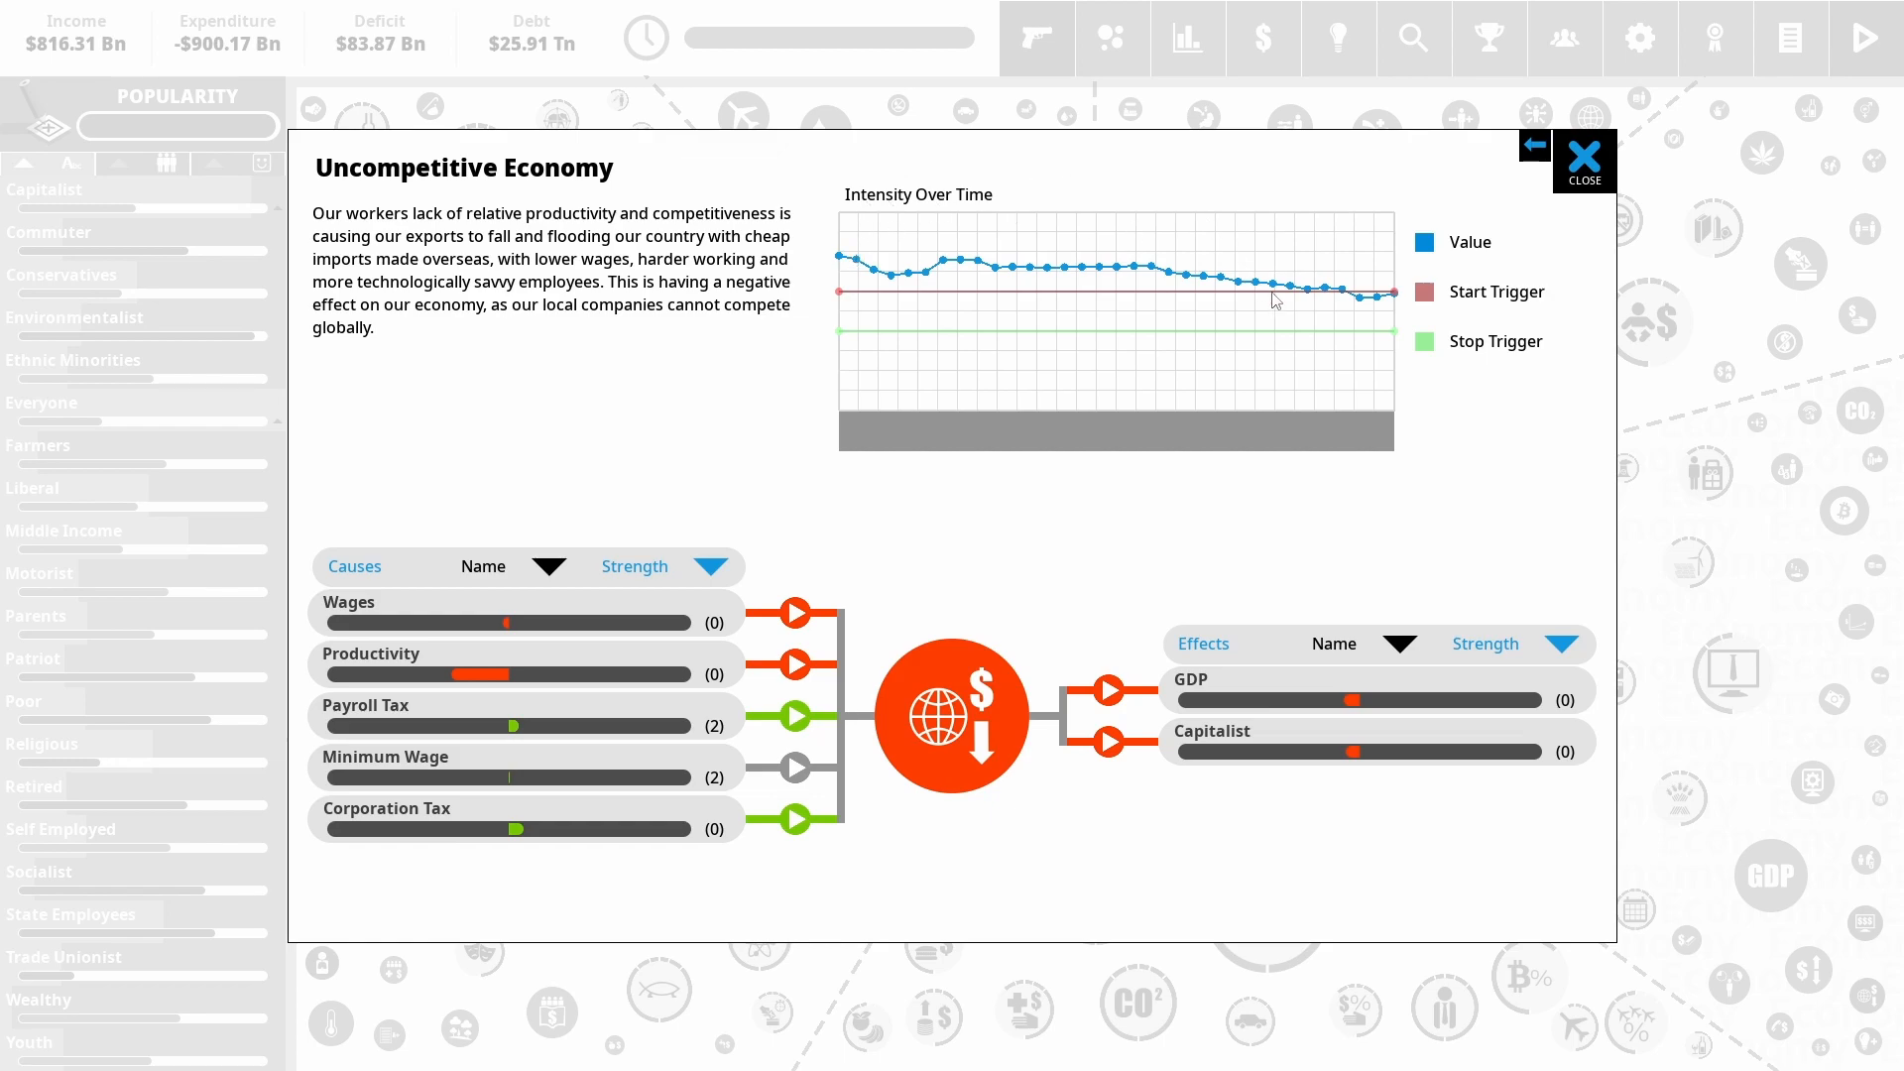
pyautogui.moveTo(452, 688)
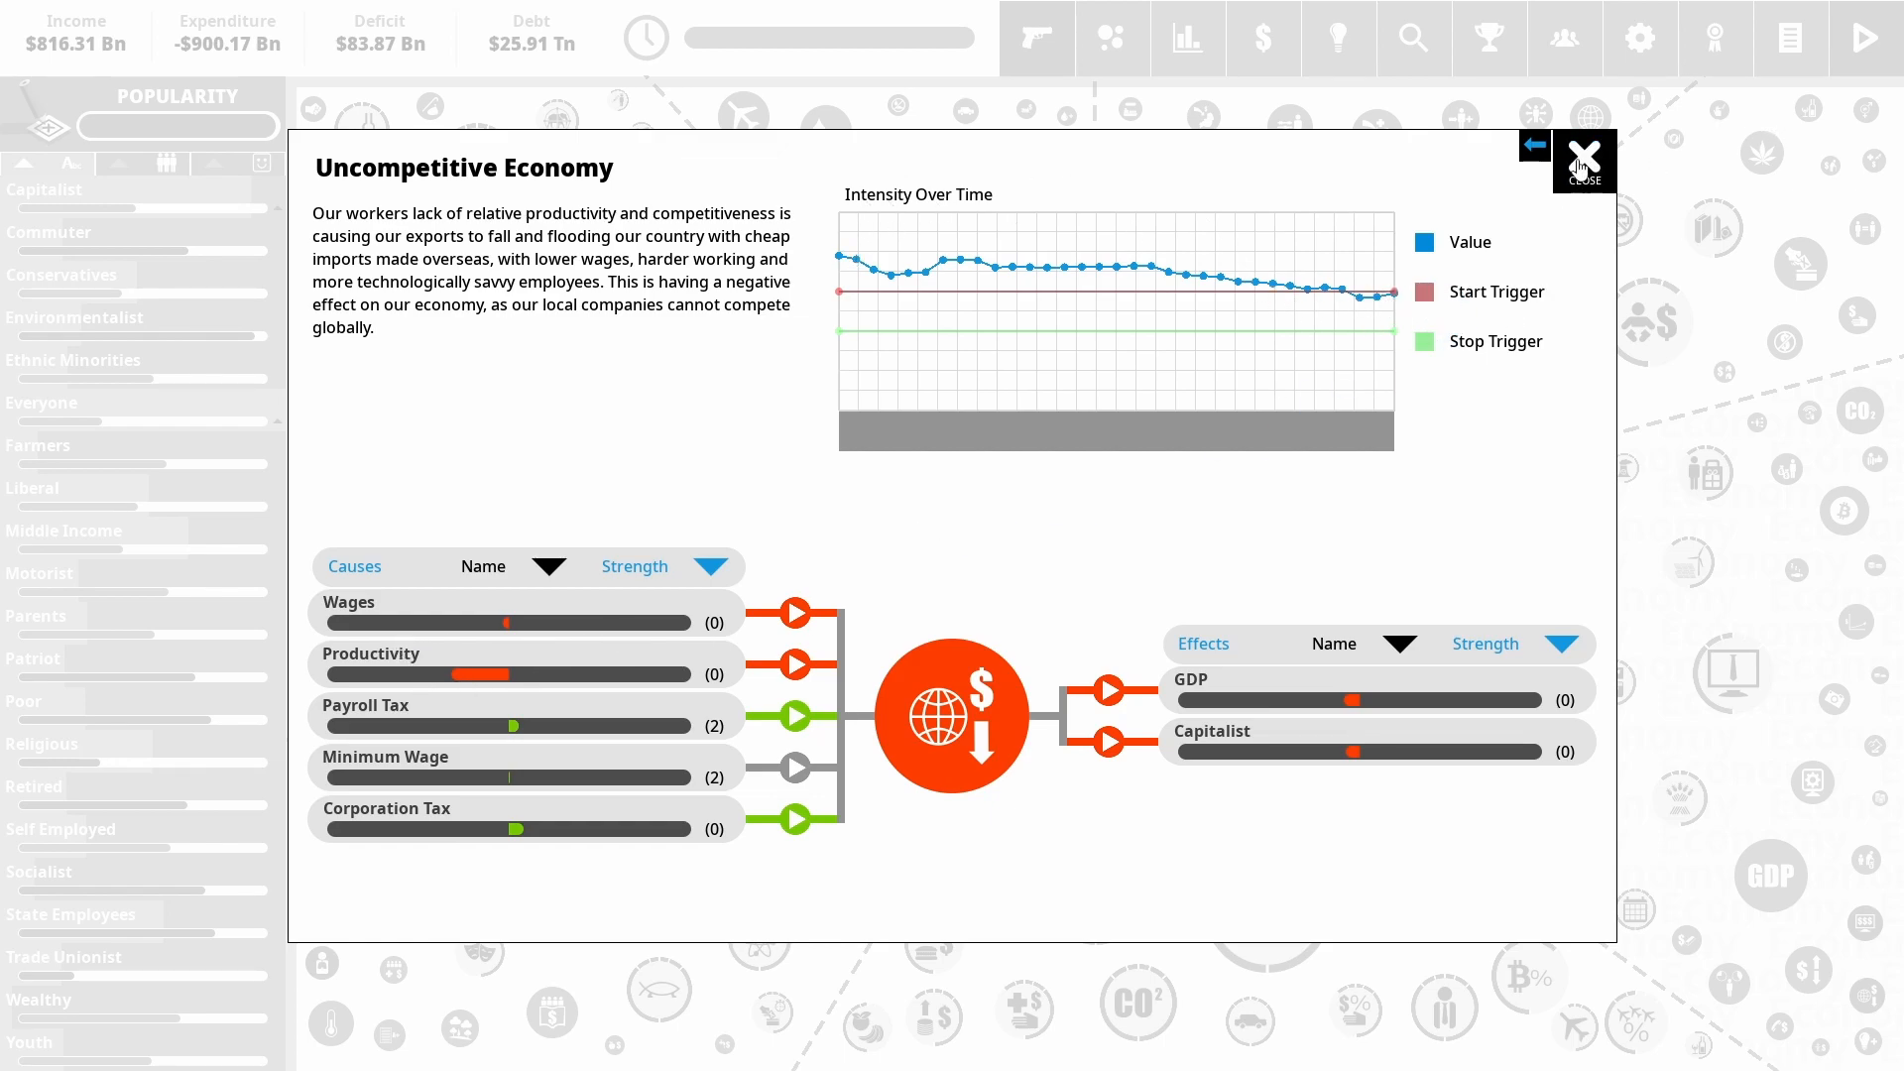
# Close the Uncompetitive Economy details to return to the policy overview map
pyautogui.click(1583, 161)
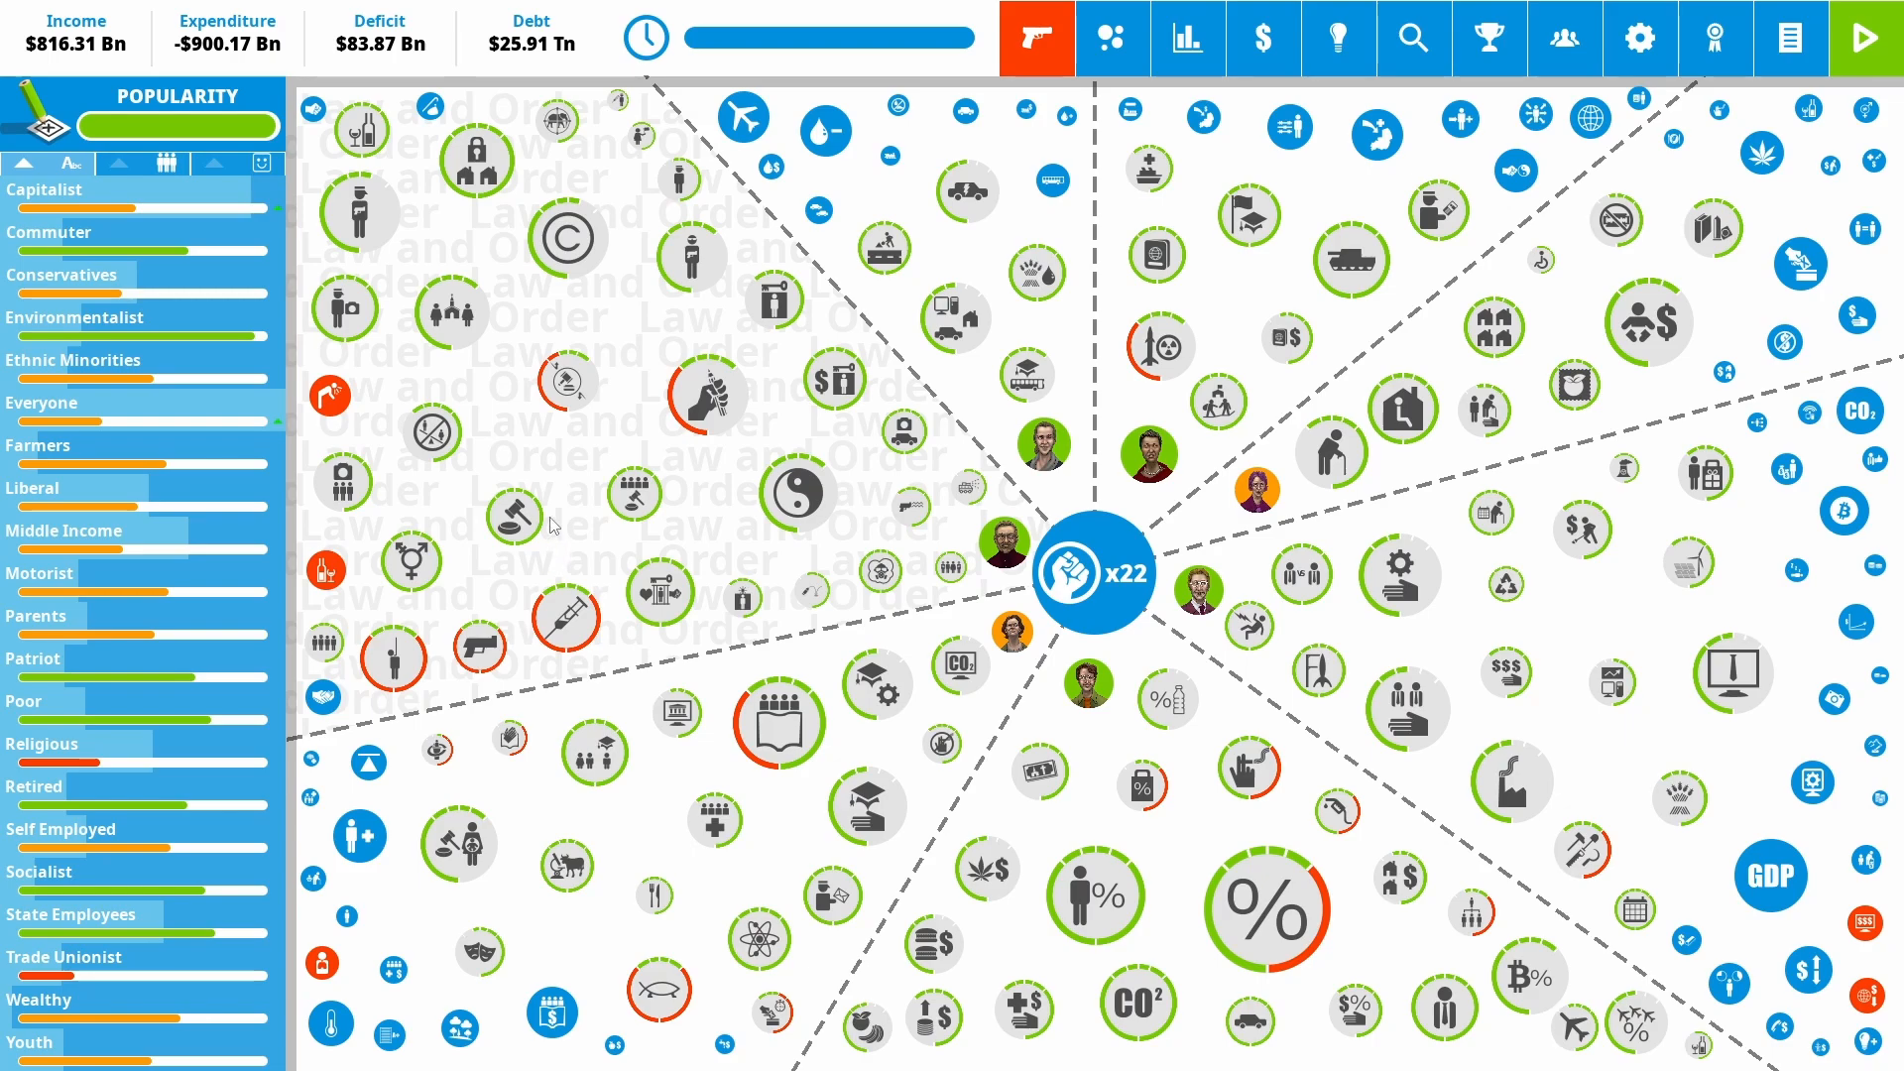
pyautogui.moveTo(619, 312)
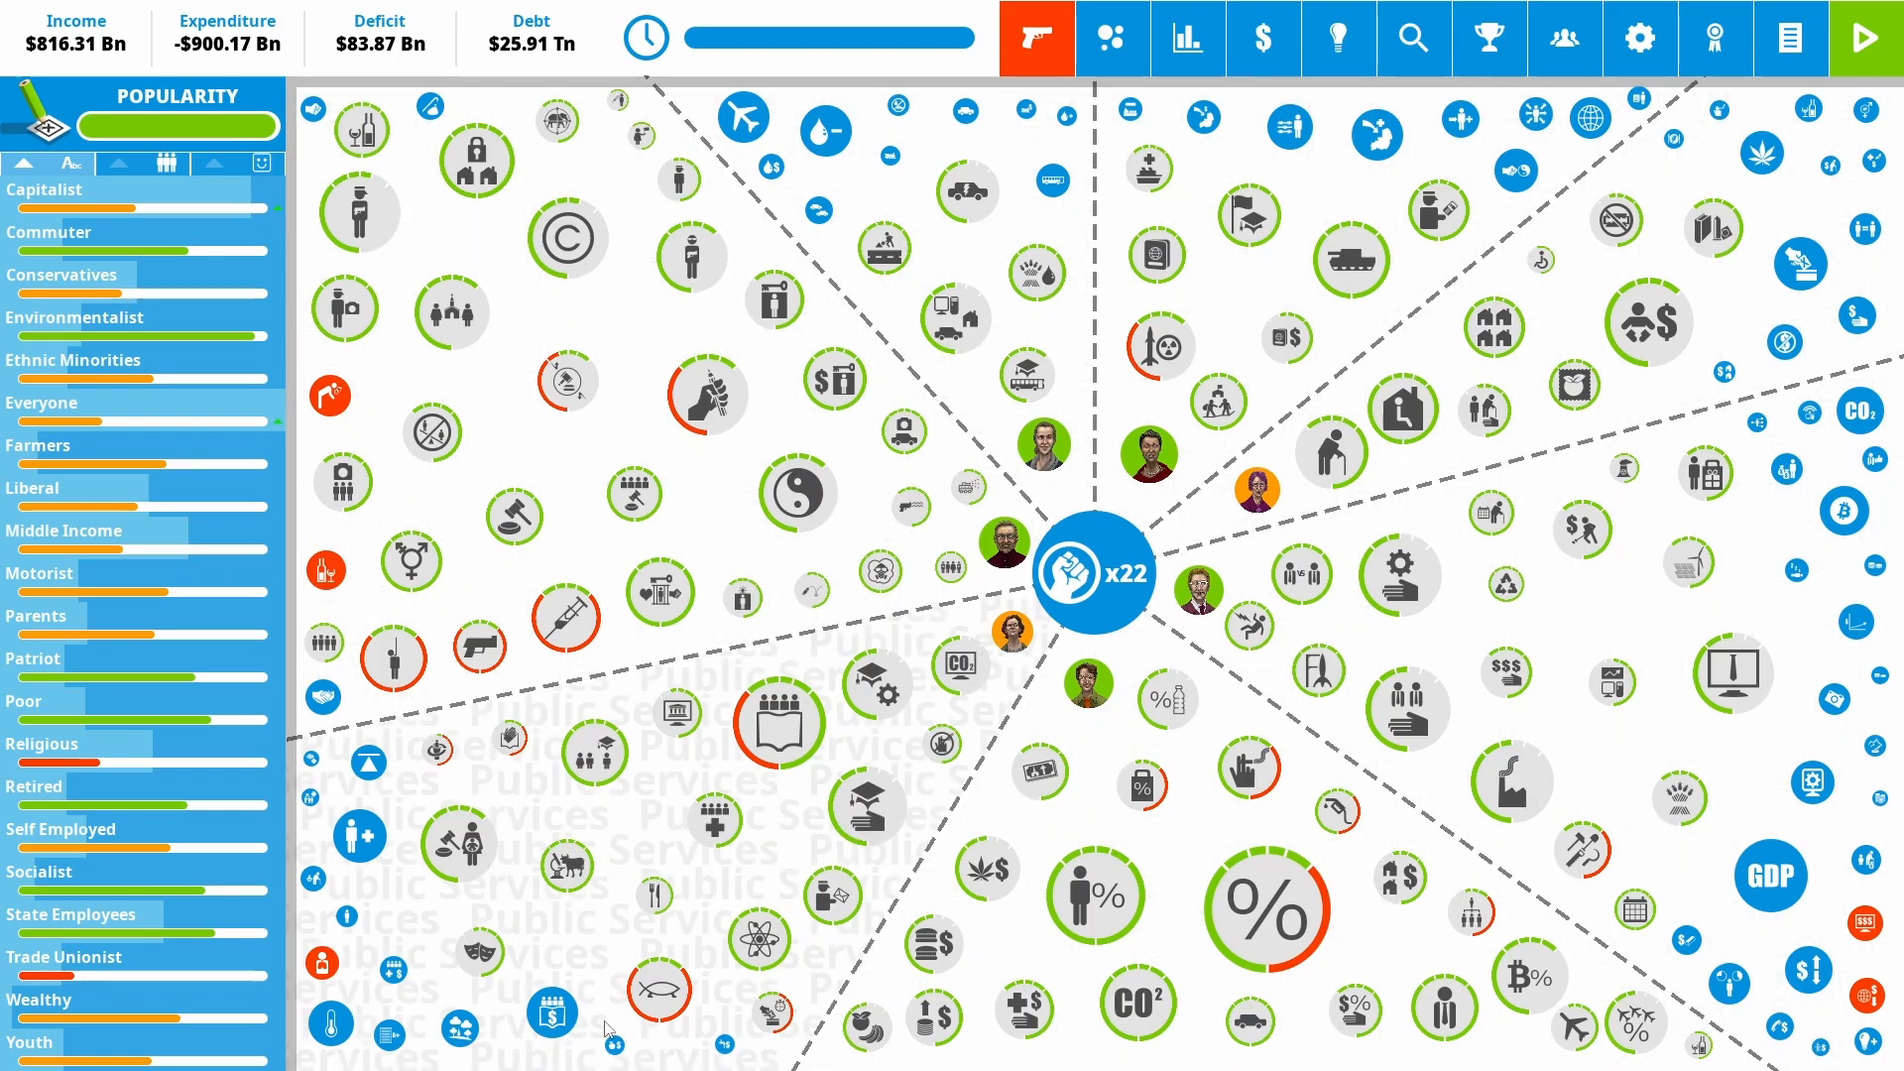
pyautogui.moveTo(766, 979)
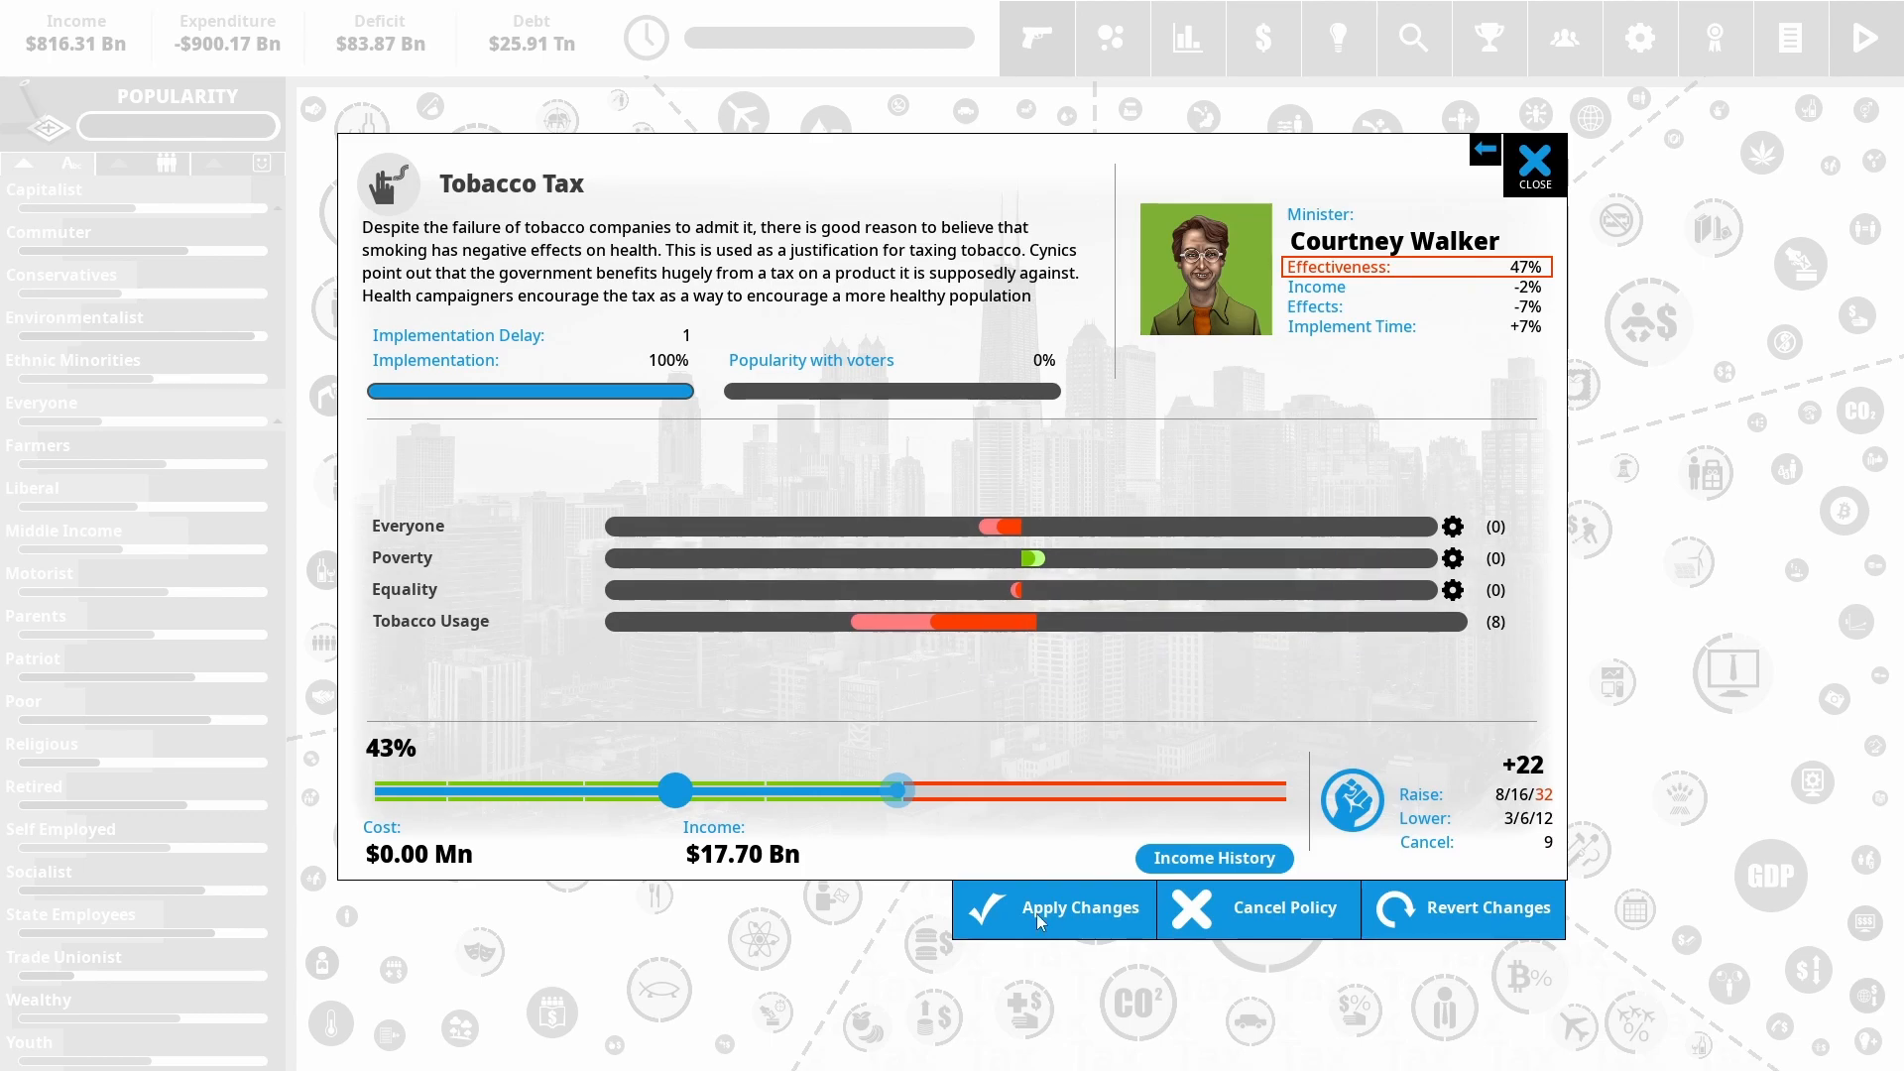
pyautogui.moveTo(676, 891)
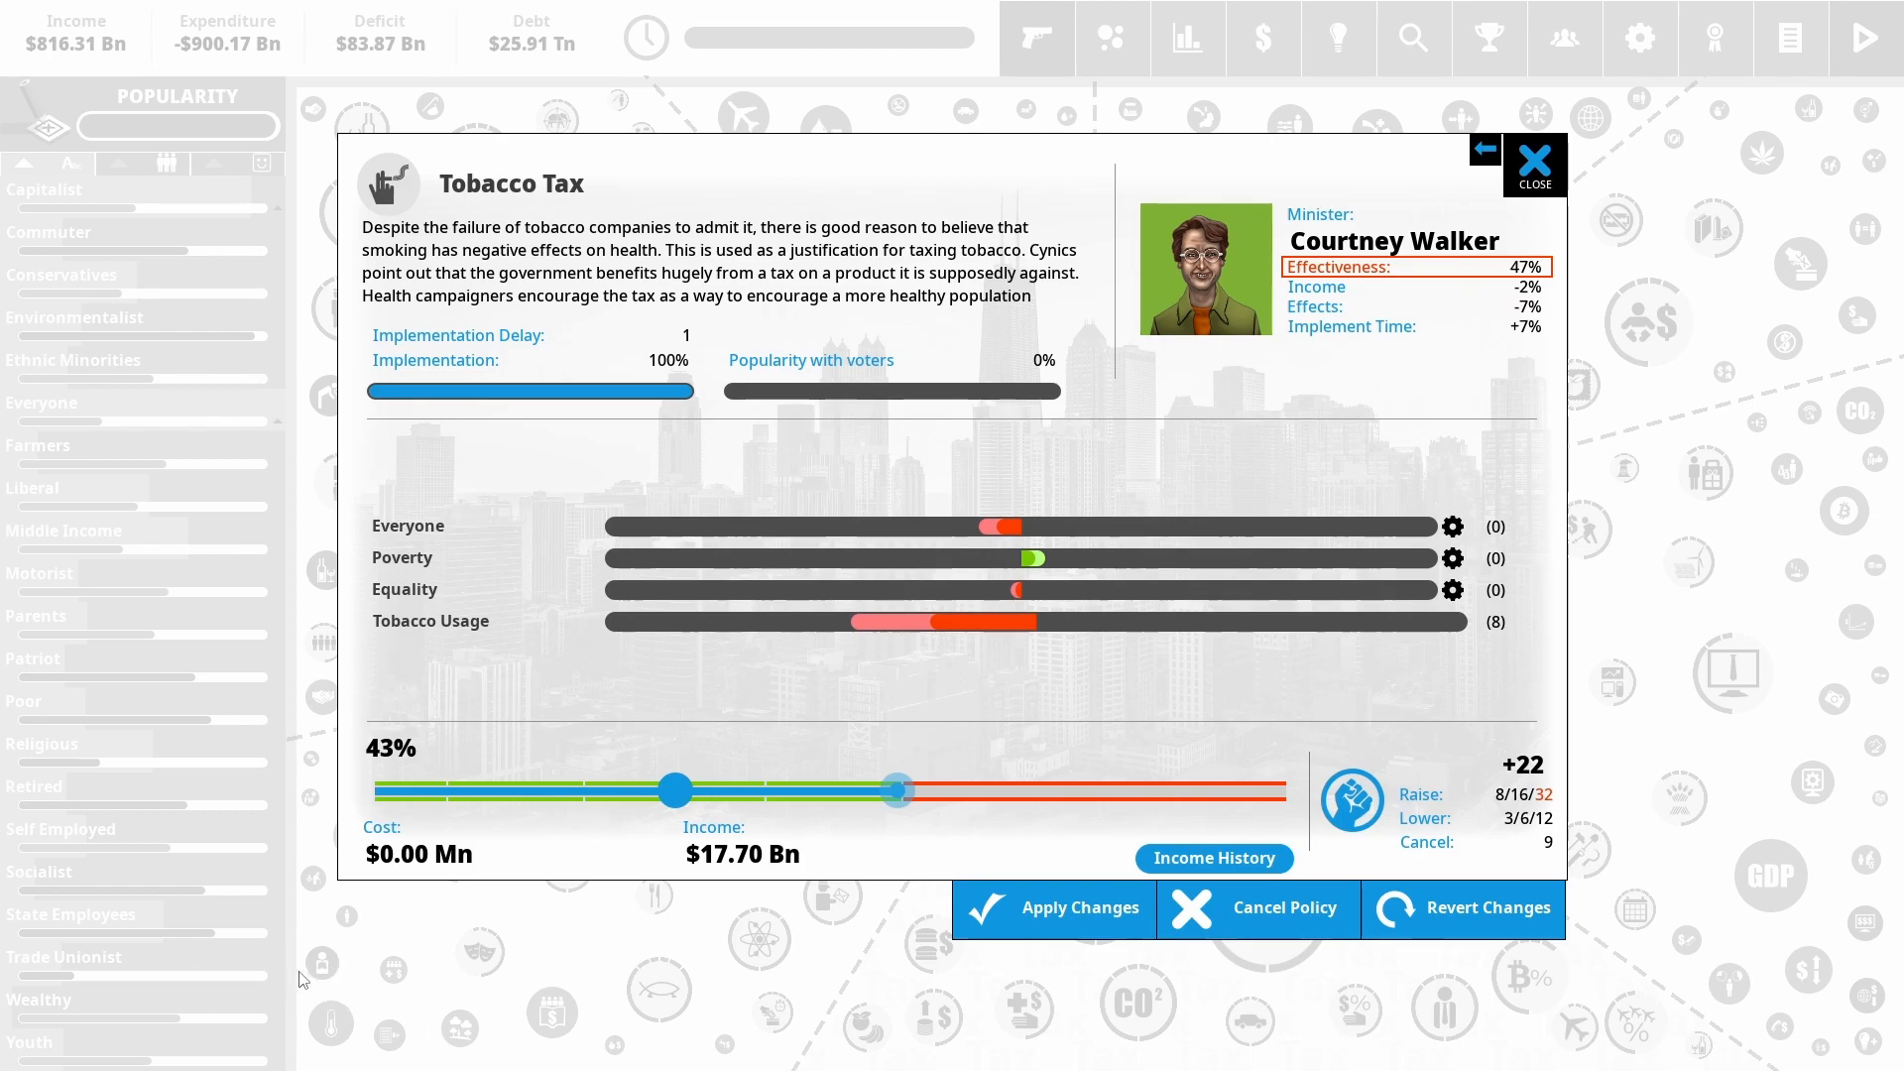
pyautogui.moveTo(710, 816)
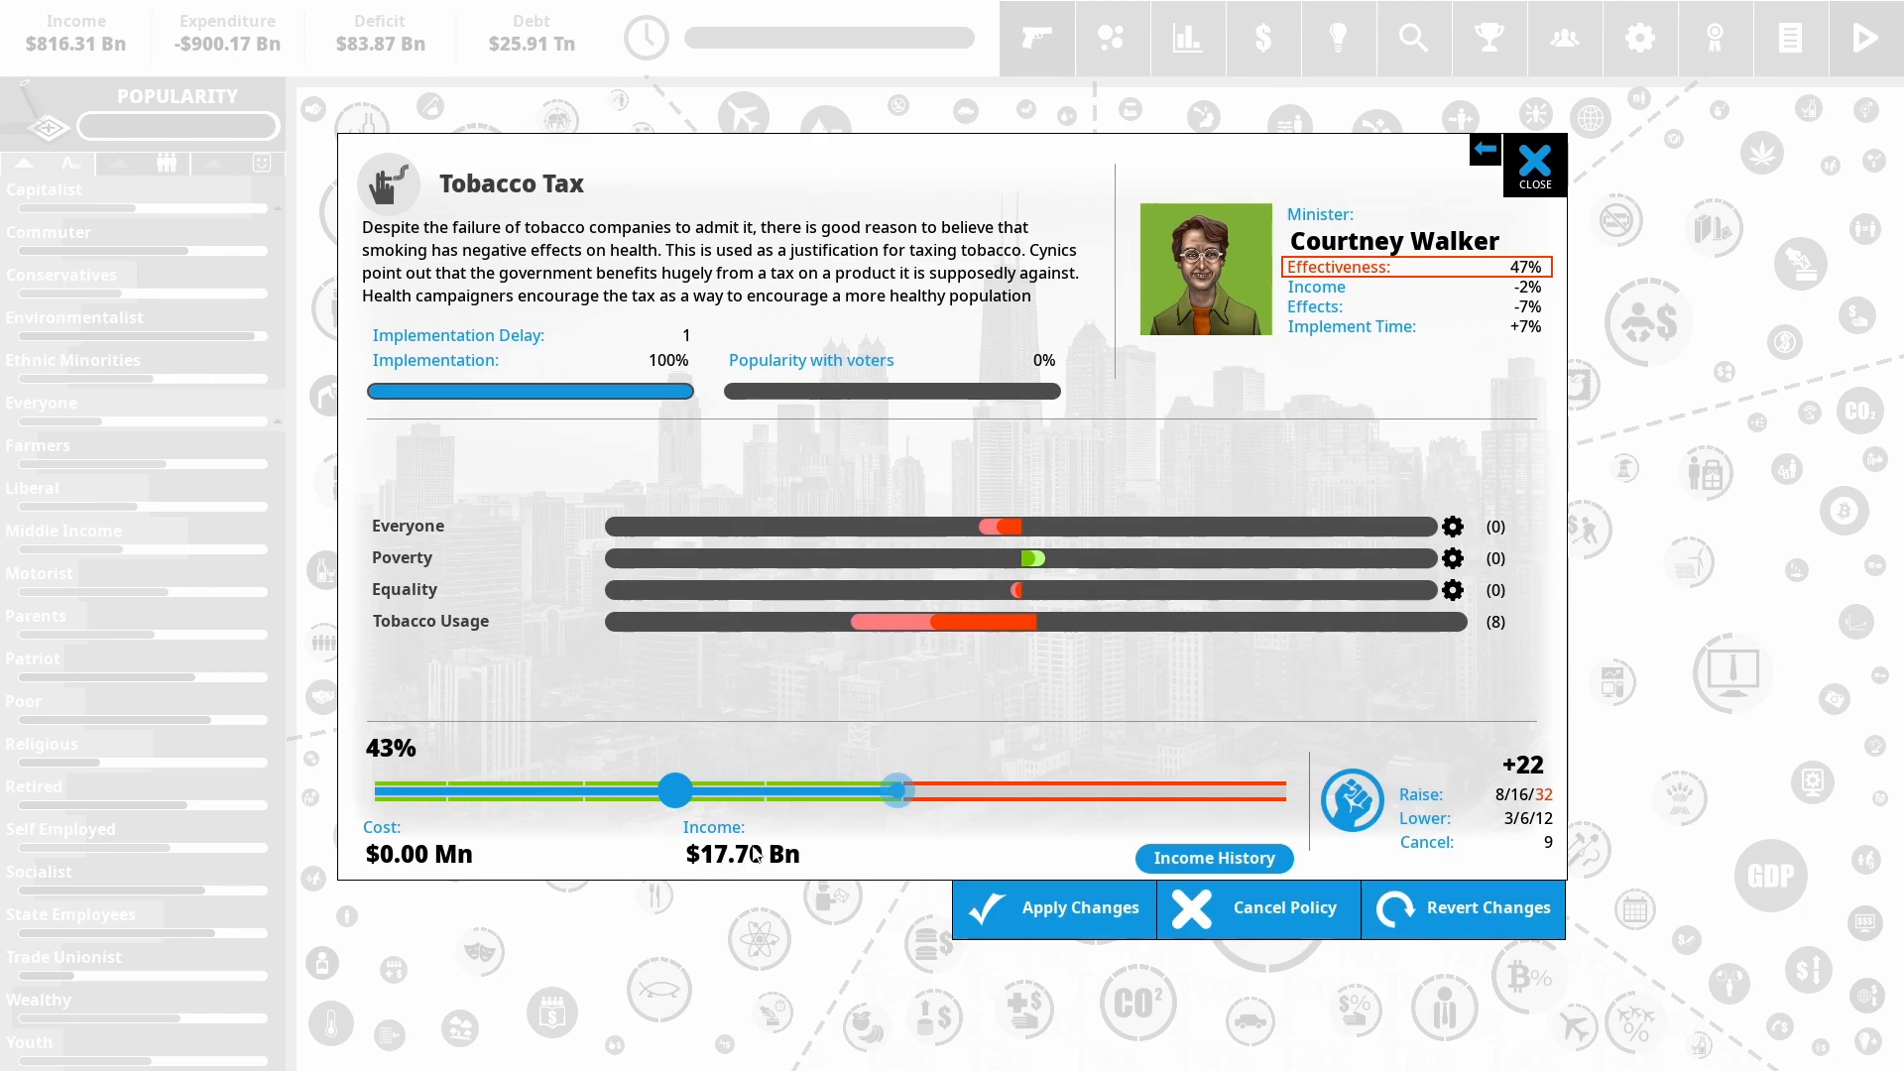
pyautogui.moveTo(746, 914)
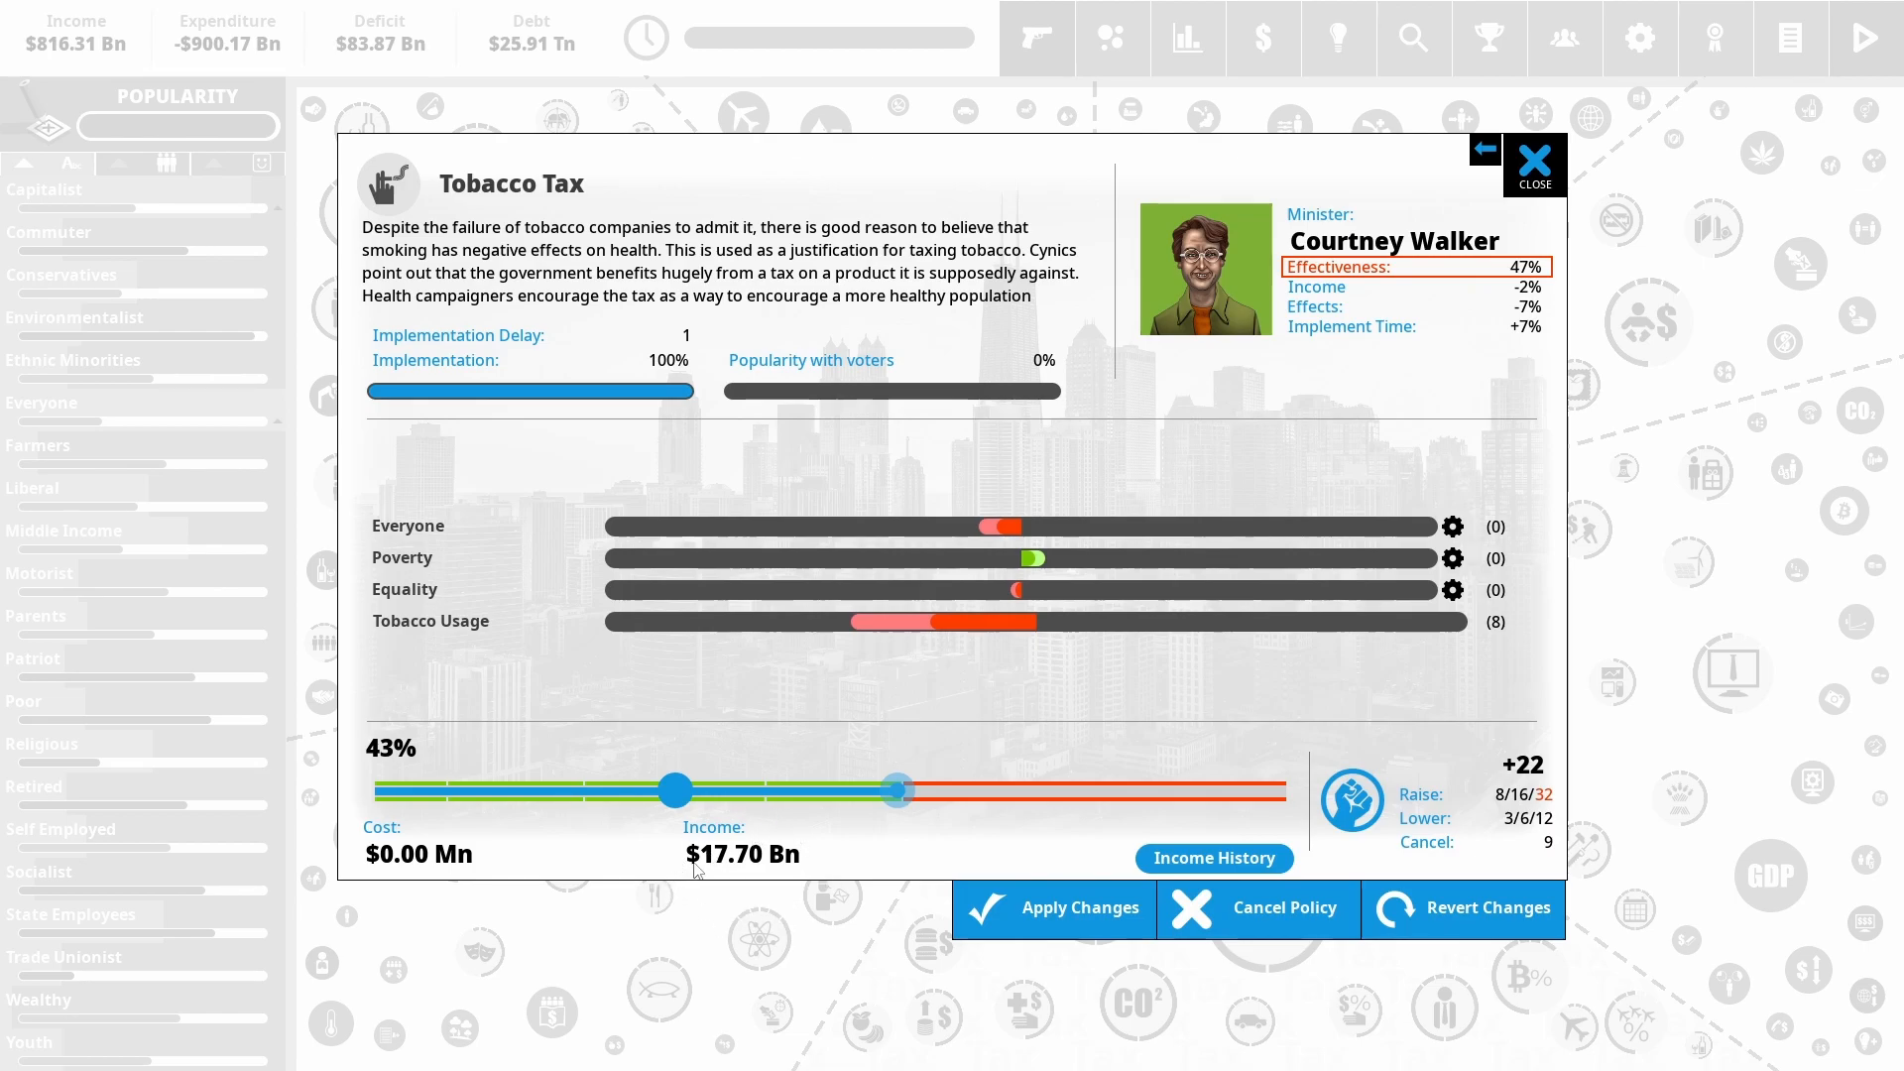
pyautogui.moveTo(804, 651)
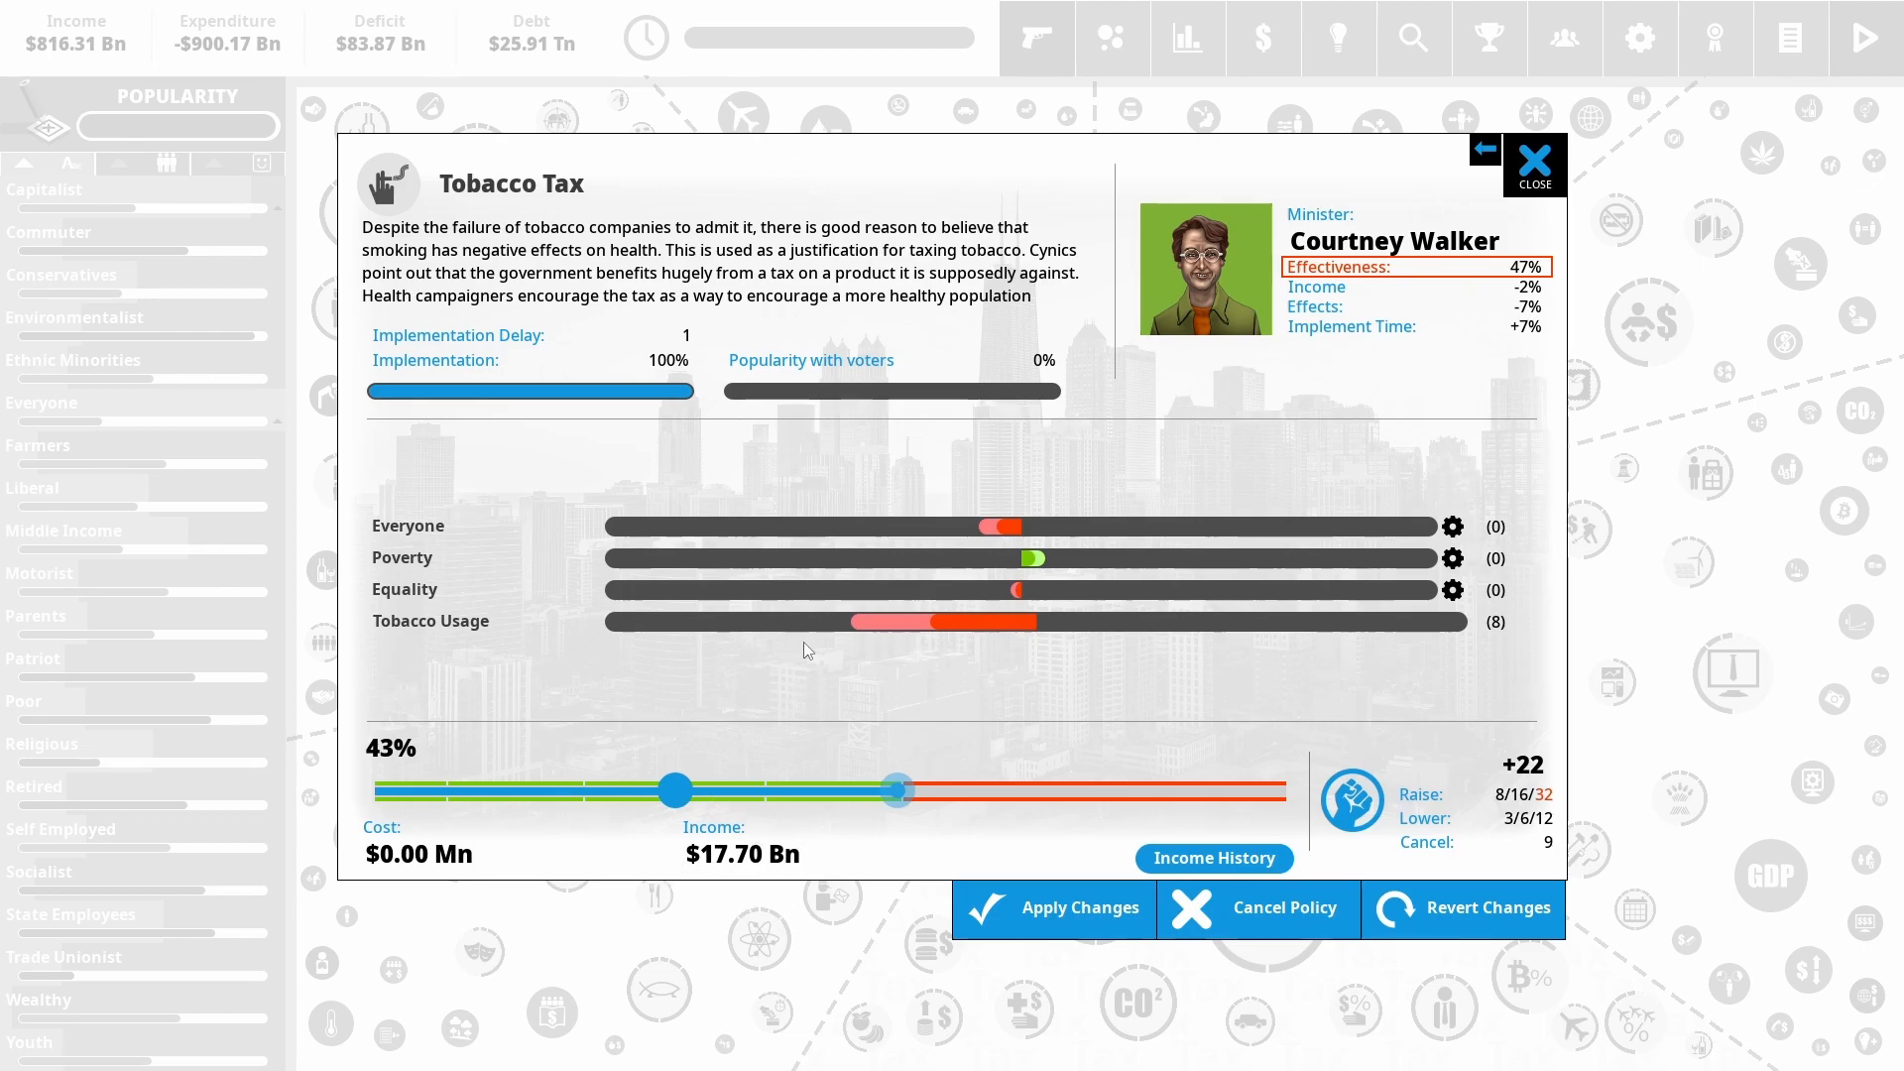
pyautogui.moveTo(515, 905)
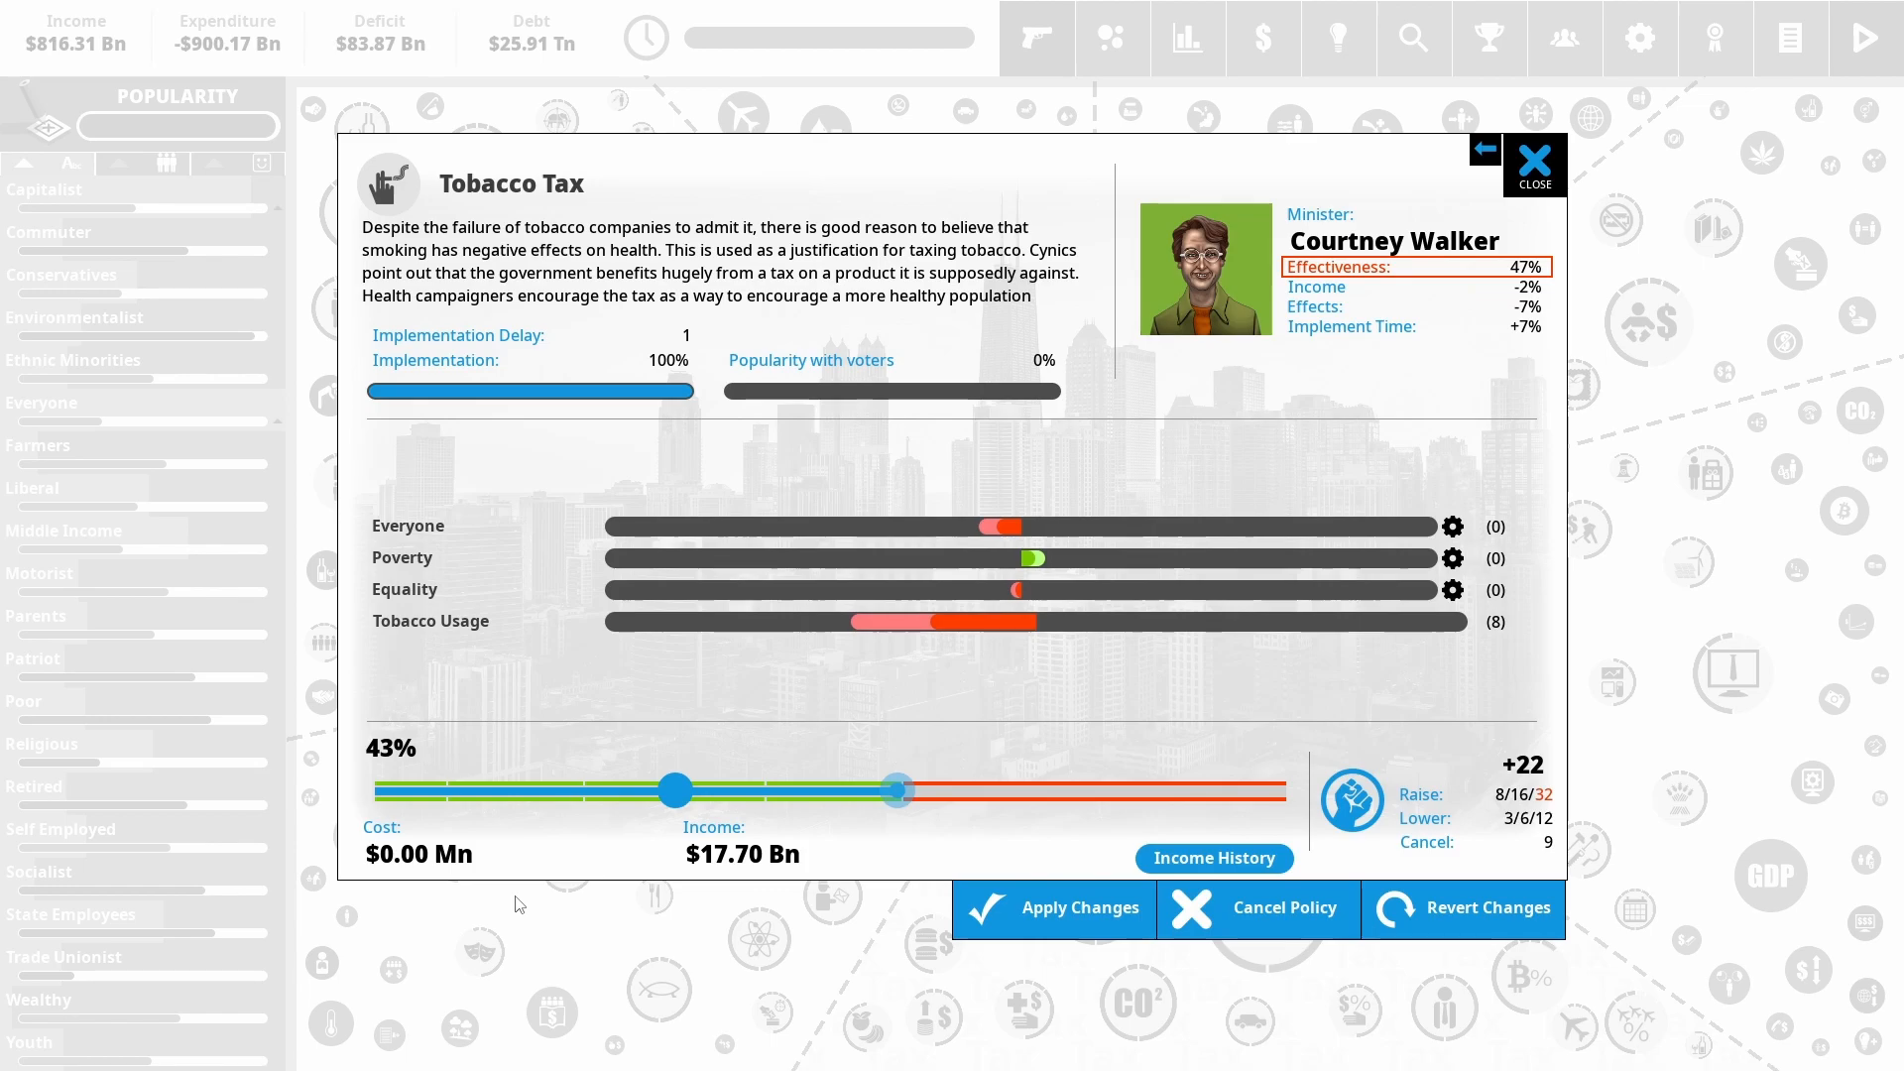
pyautogui.moveTo(865, 575)
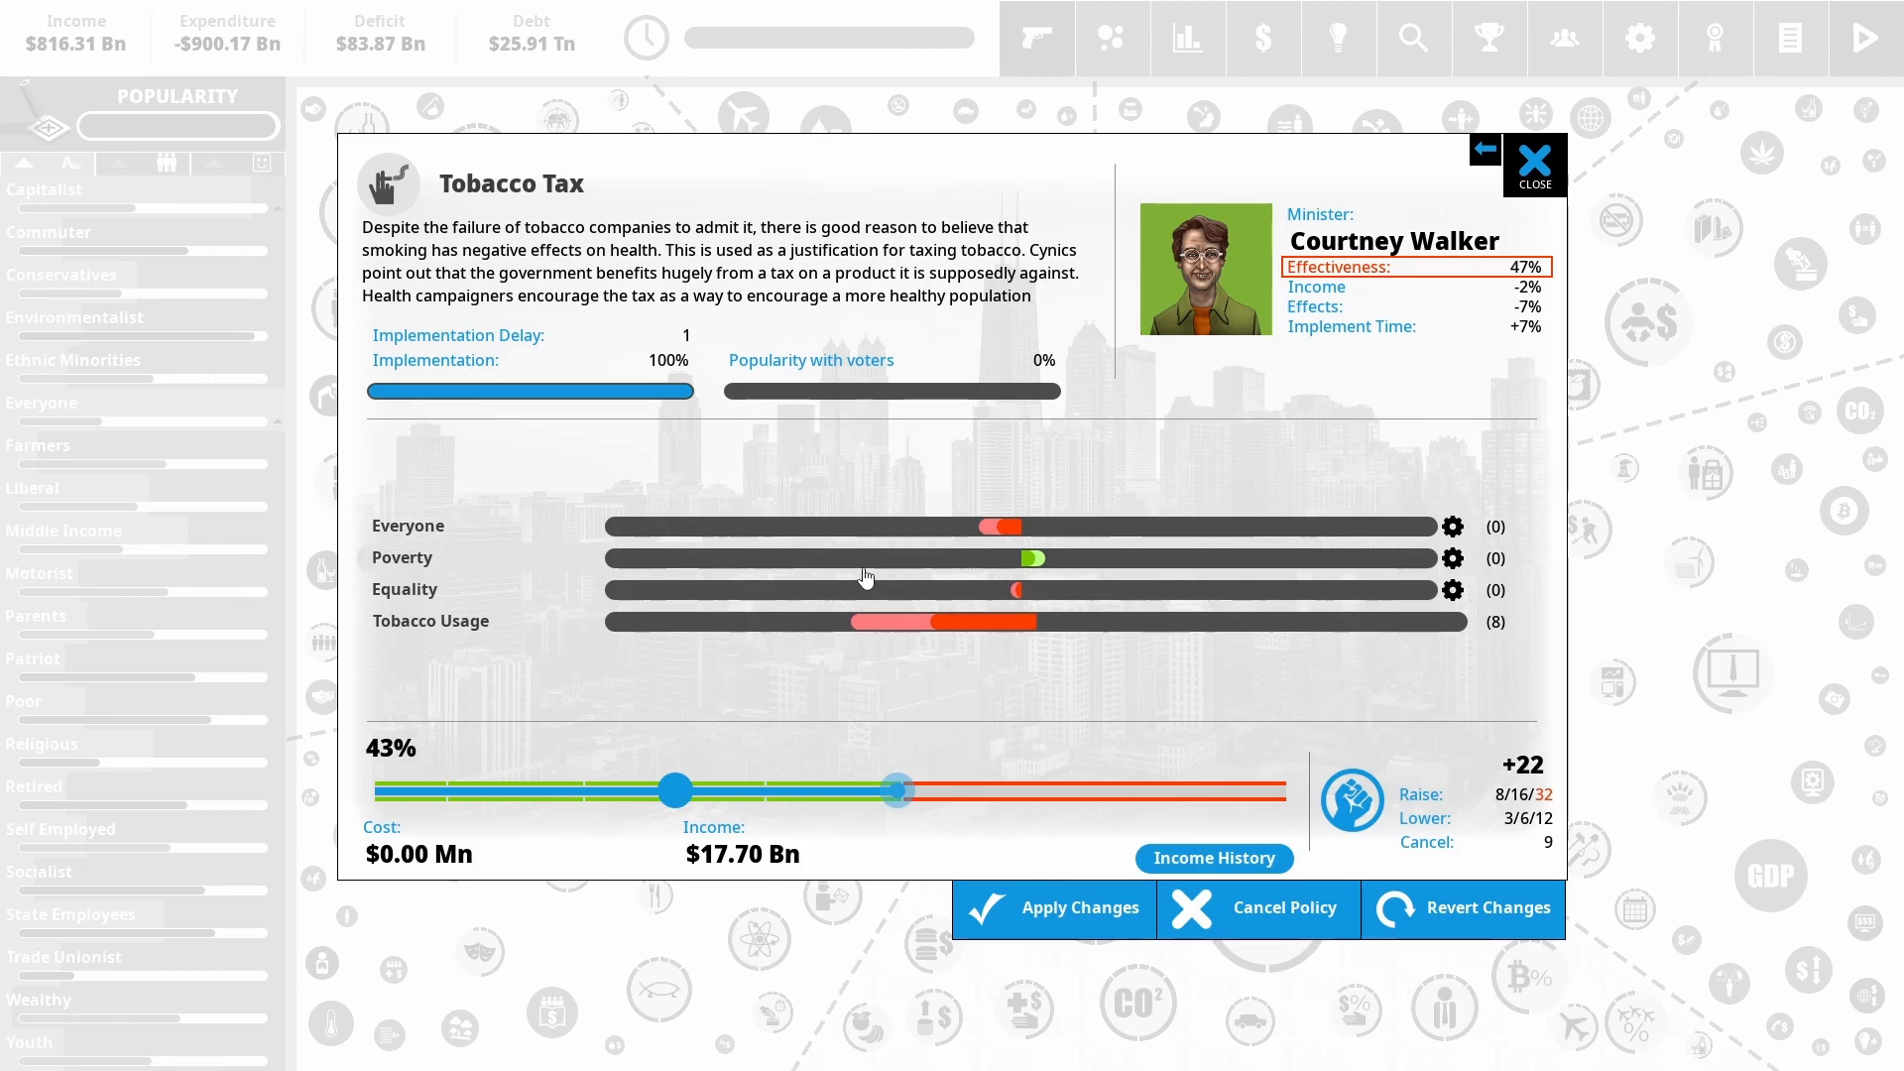
pyautogui.moveTo(468, 950)
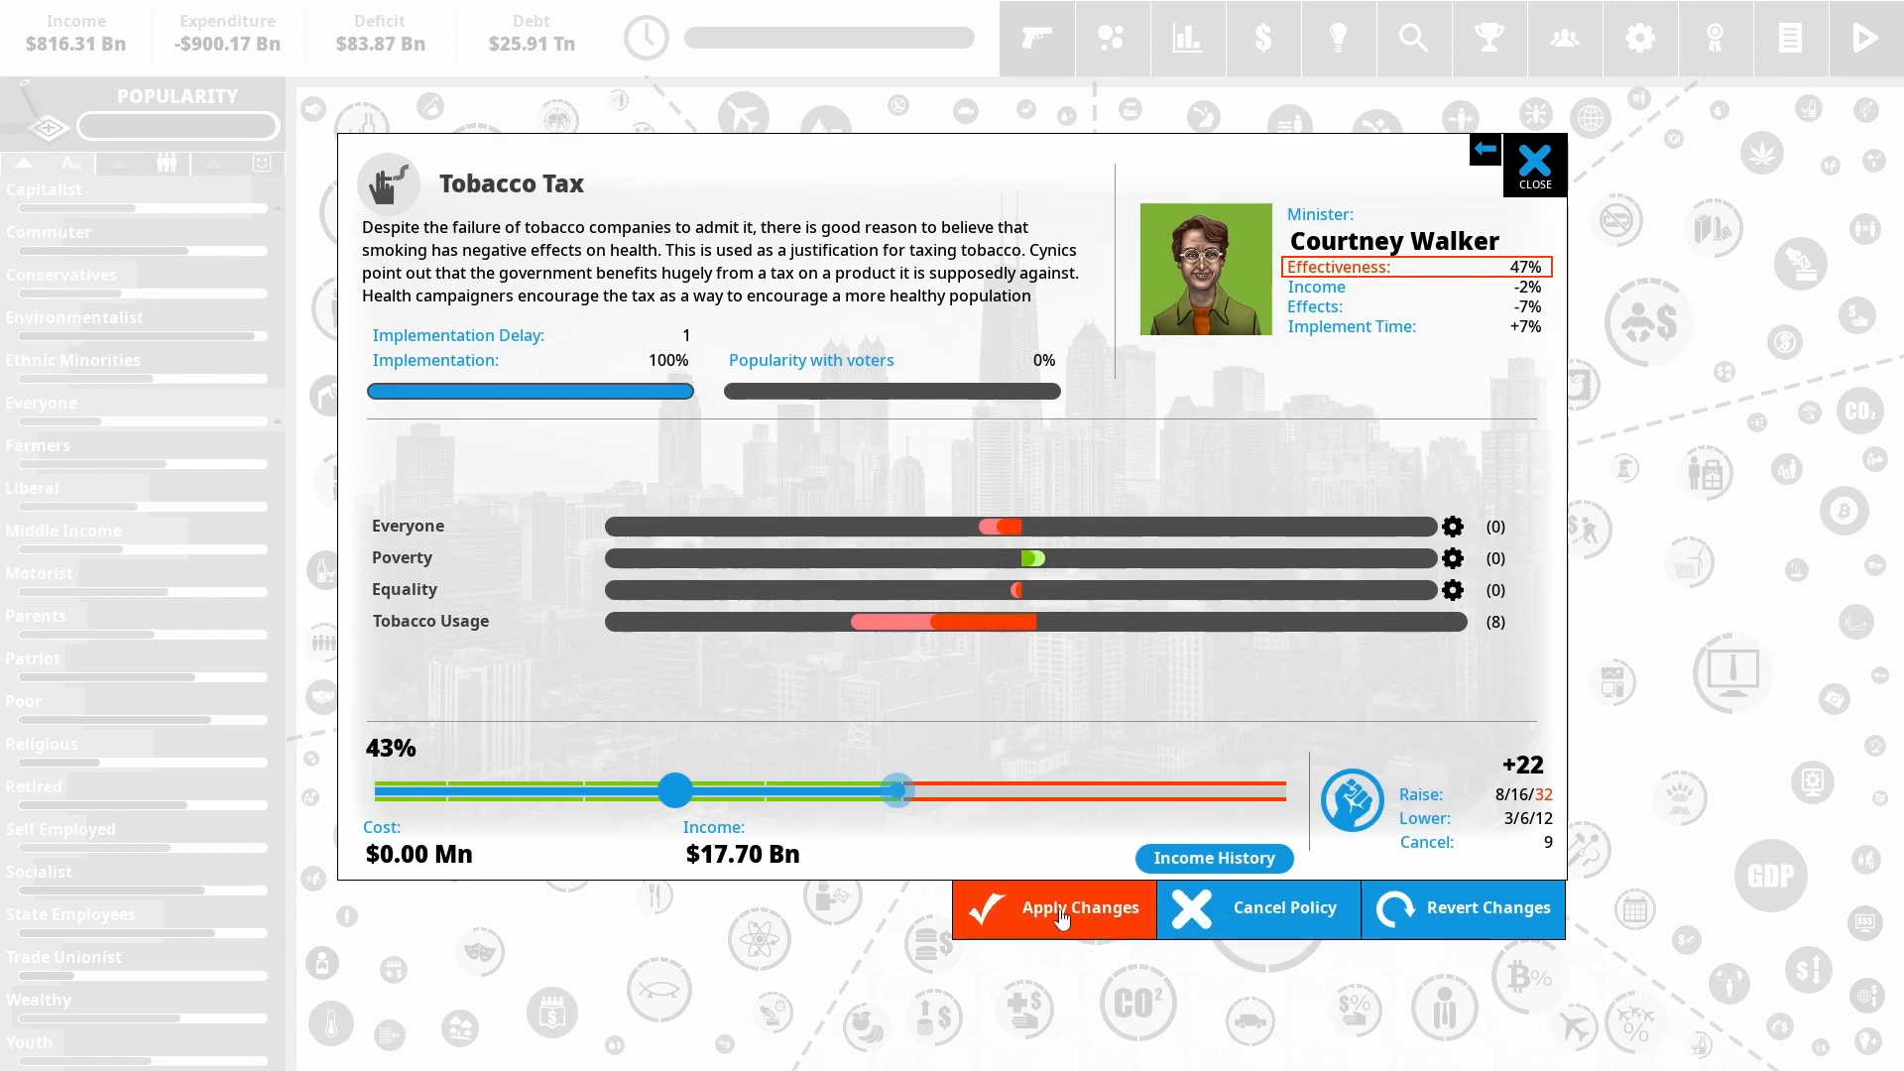
# Apply the Tobacco Tax rate kept at 43%
pyautogui.click(1051, 907)
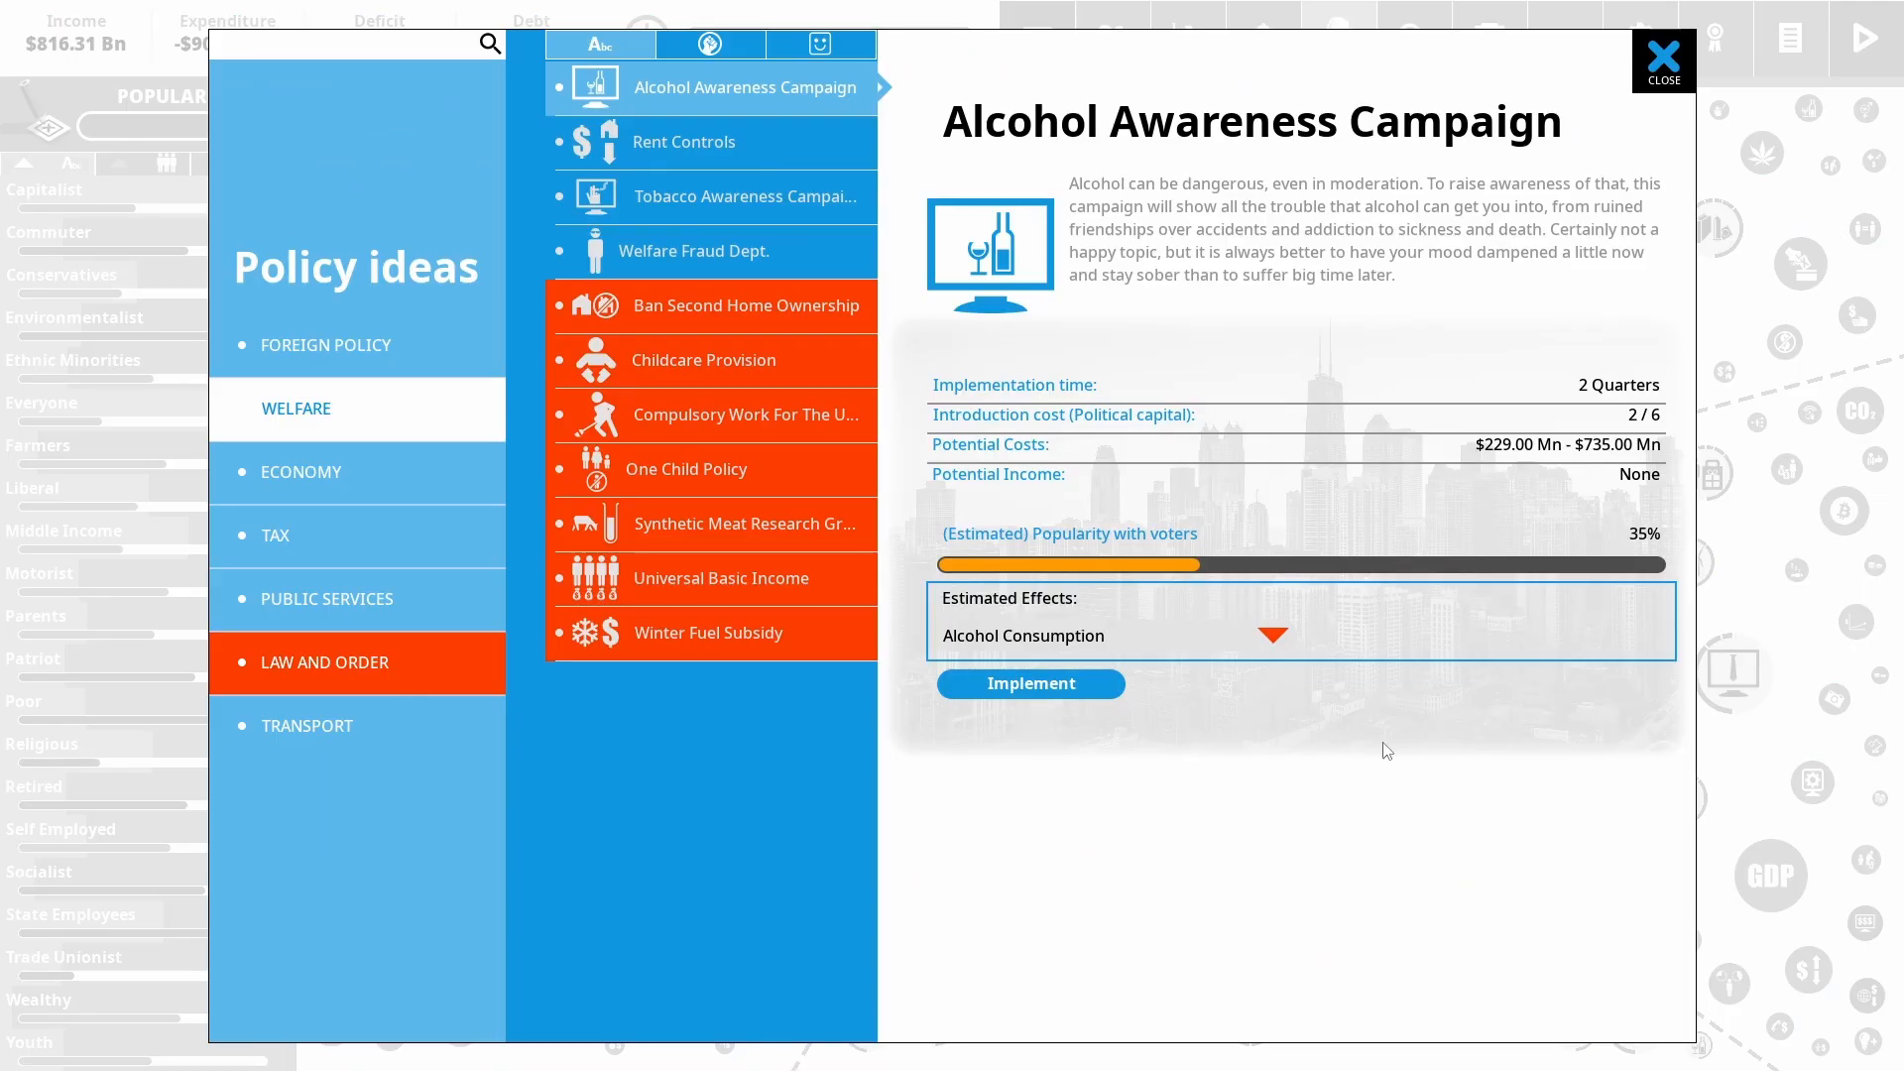
pyautogui.moveTo(1123, 192)
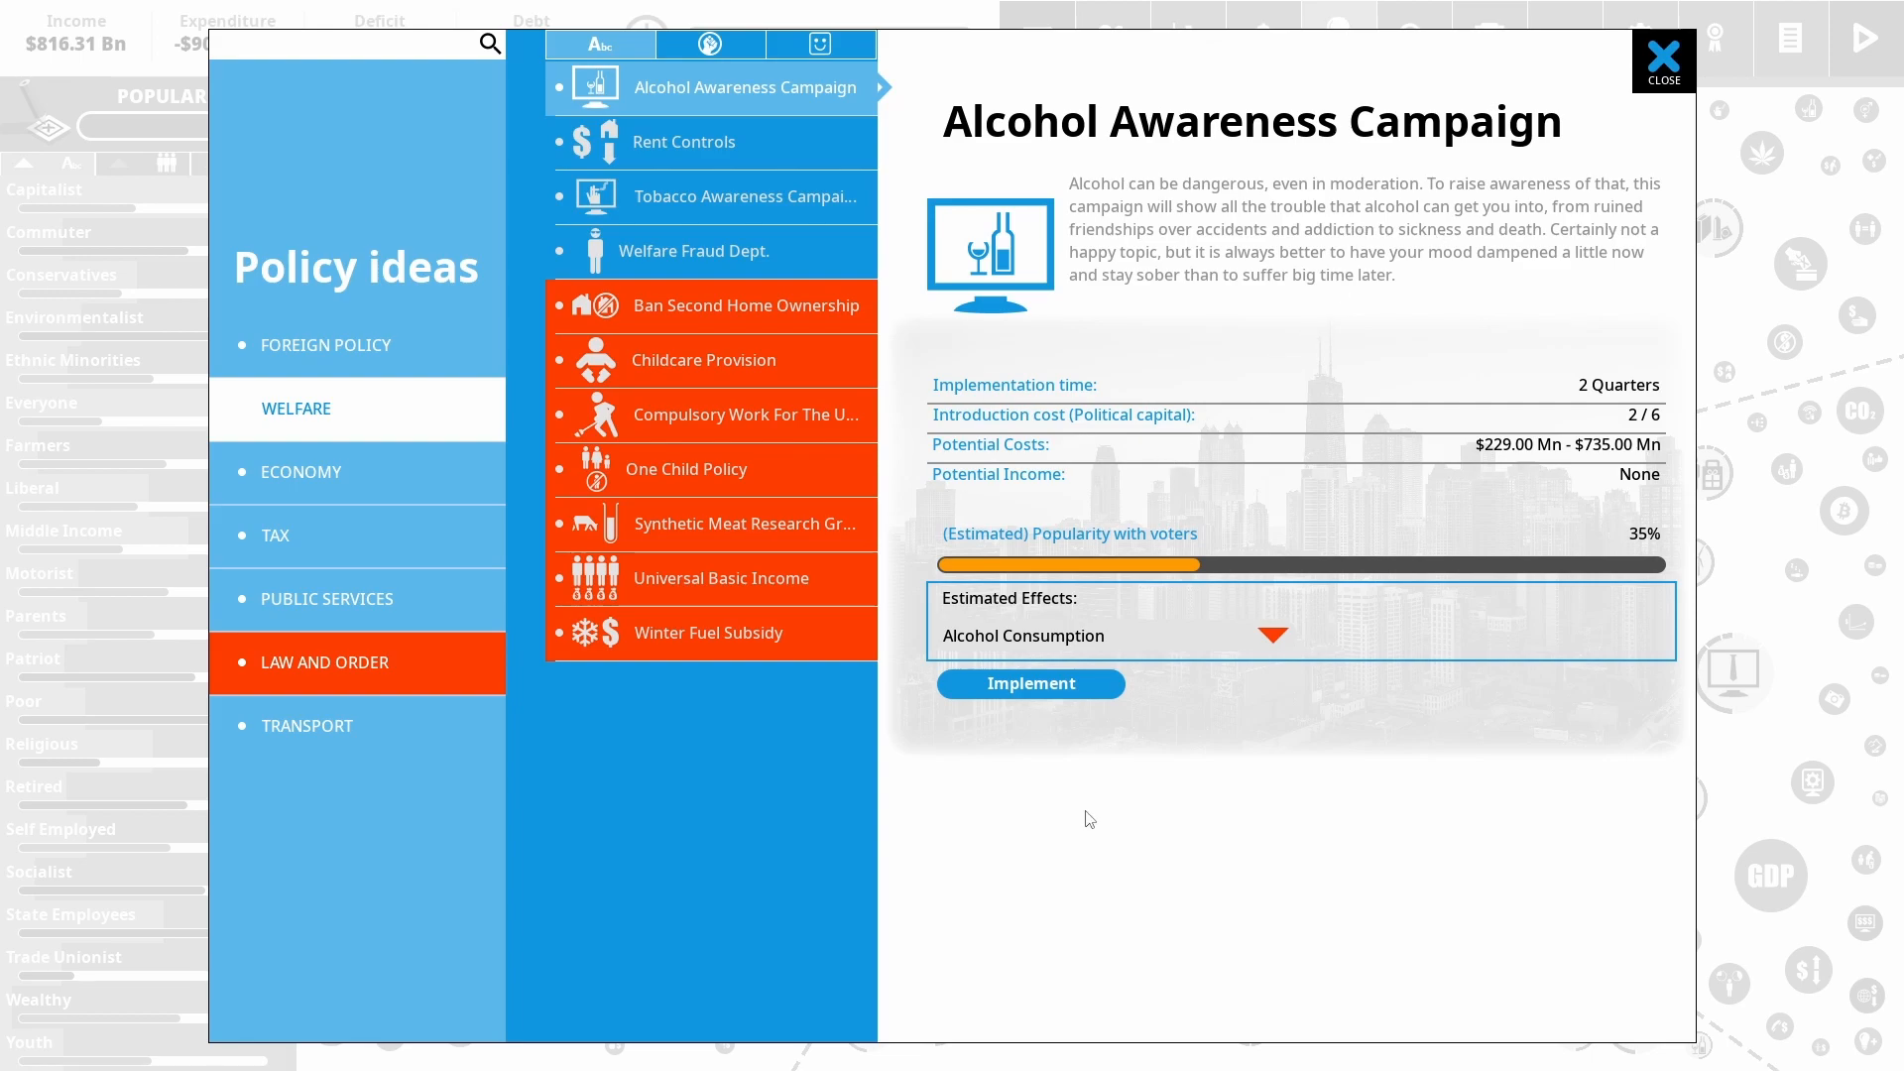
# Implement the Alcohol Awareness Campaign and confirm it at maximum funding
pyautogui.click(1030, 683)
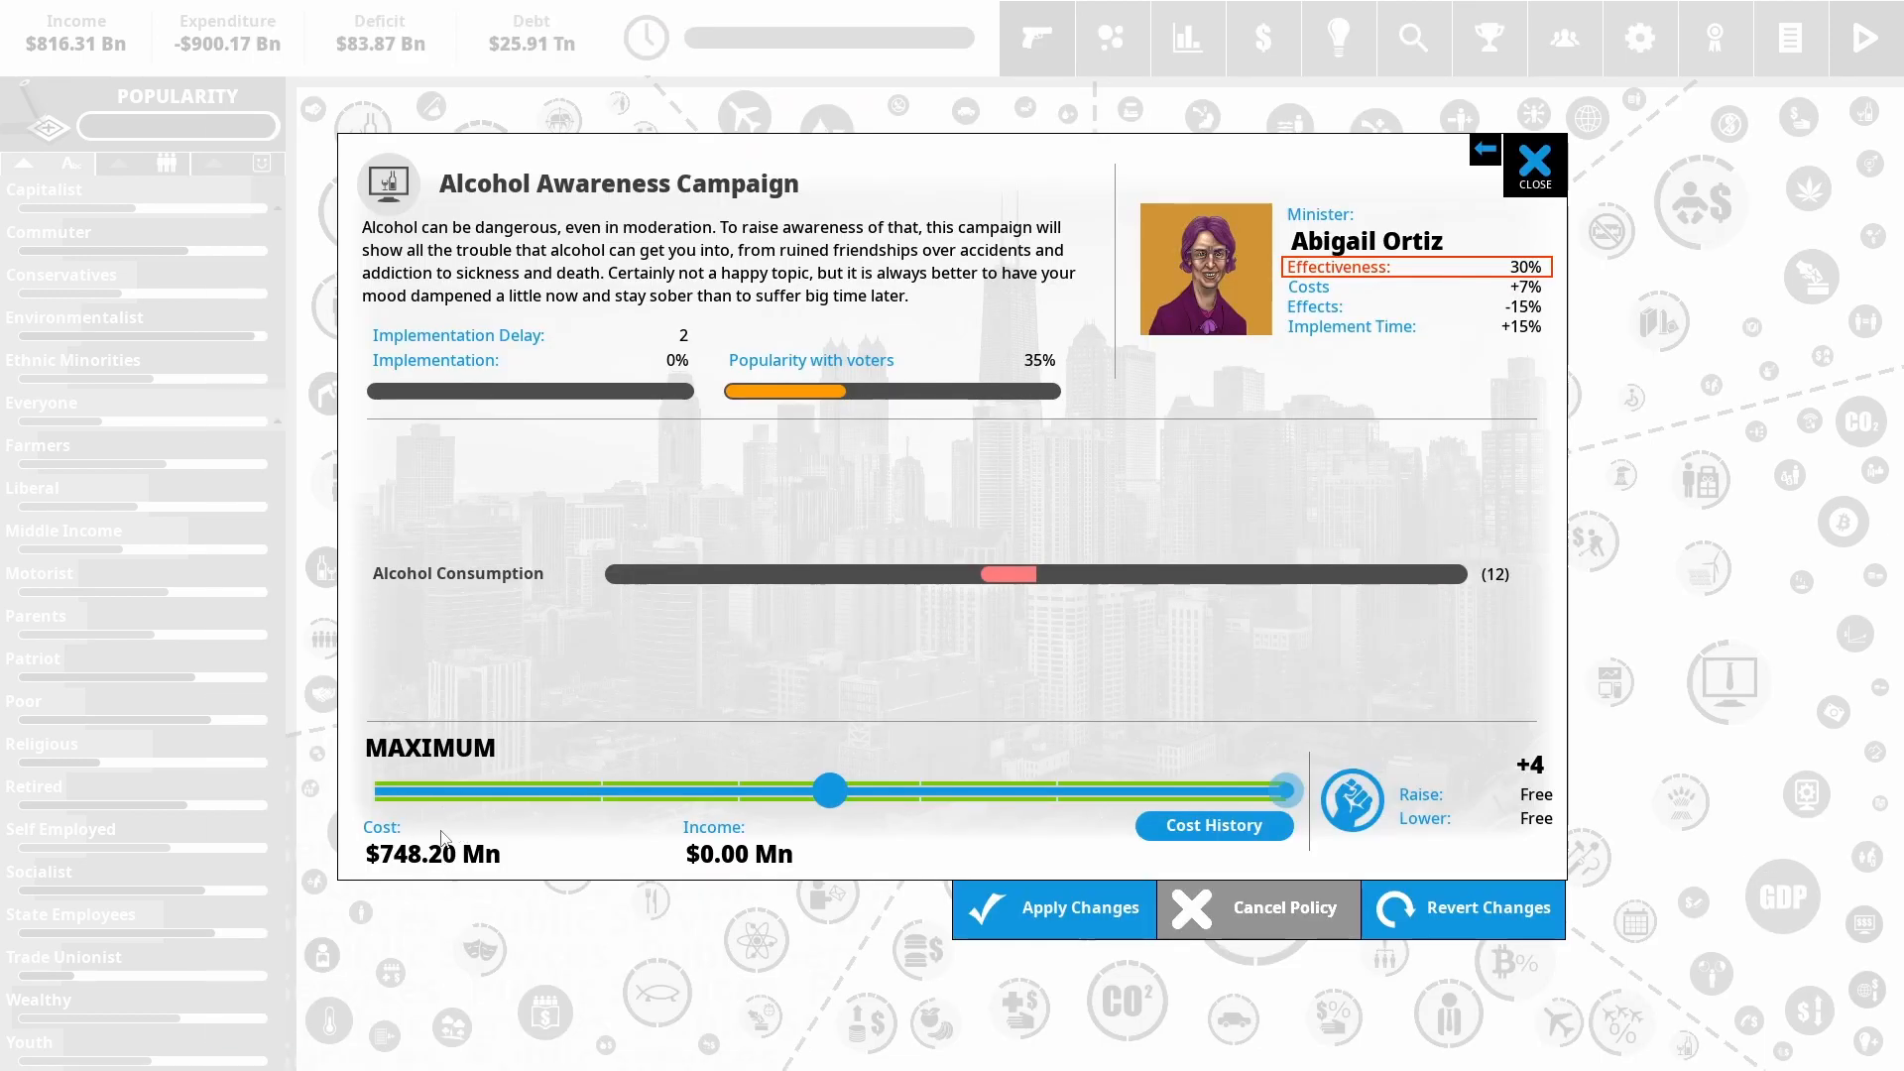
pyautogui.moveTo(628, 910)
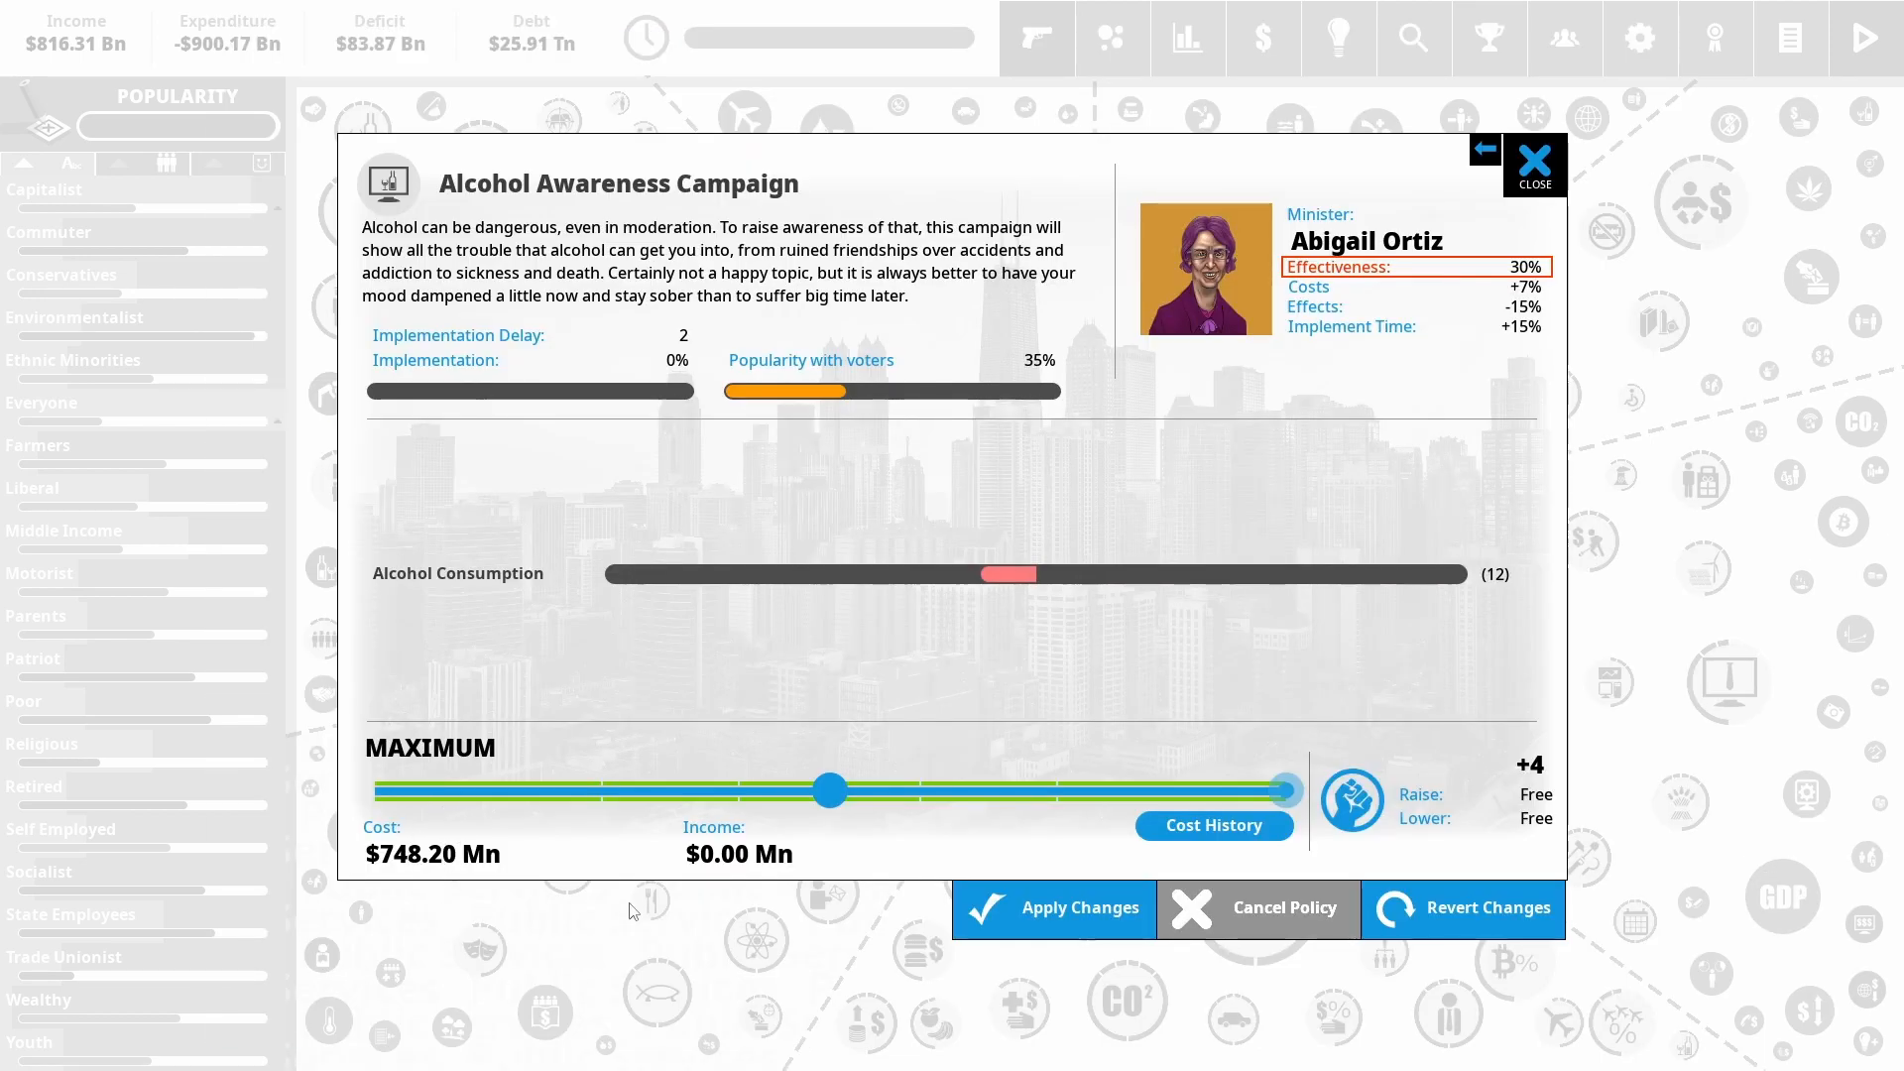
pyautogui.moveTo(996, 521)
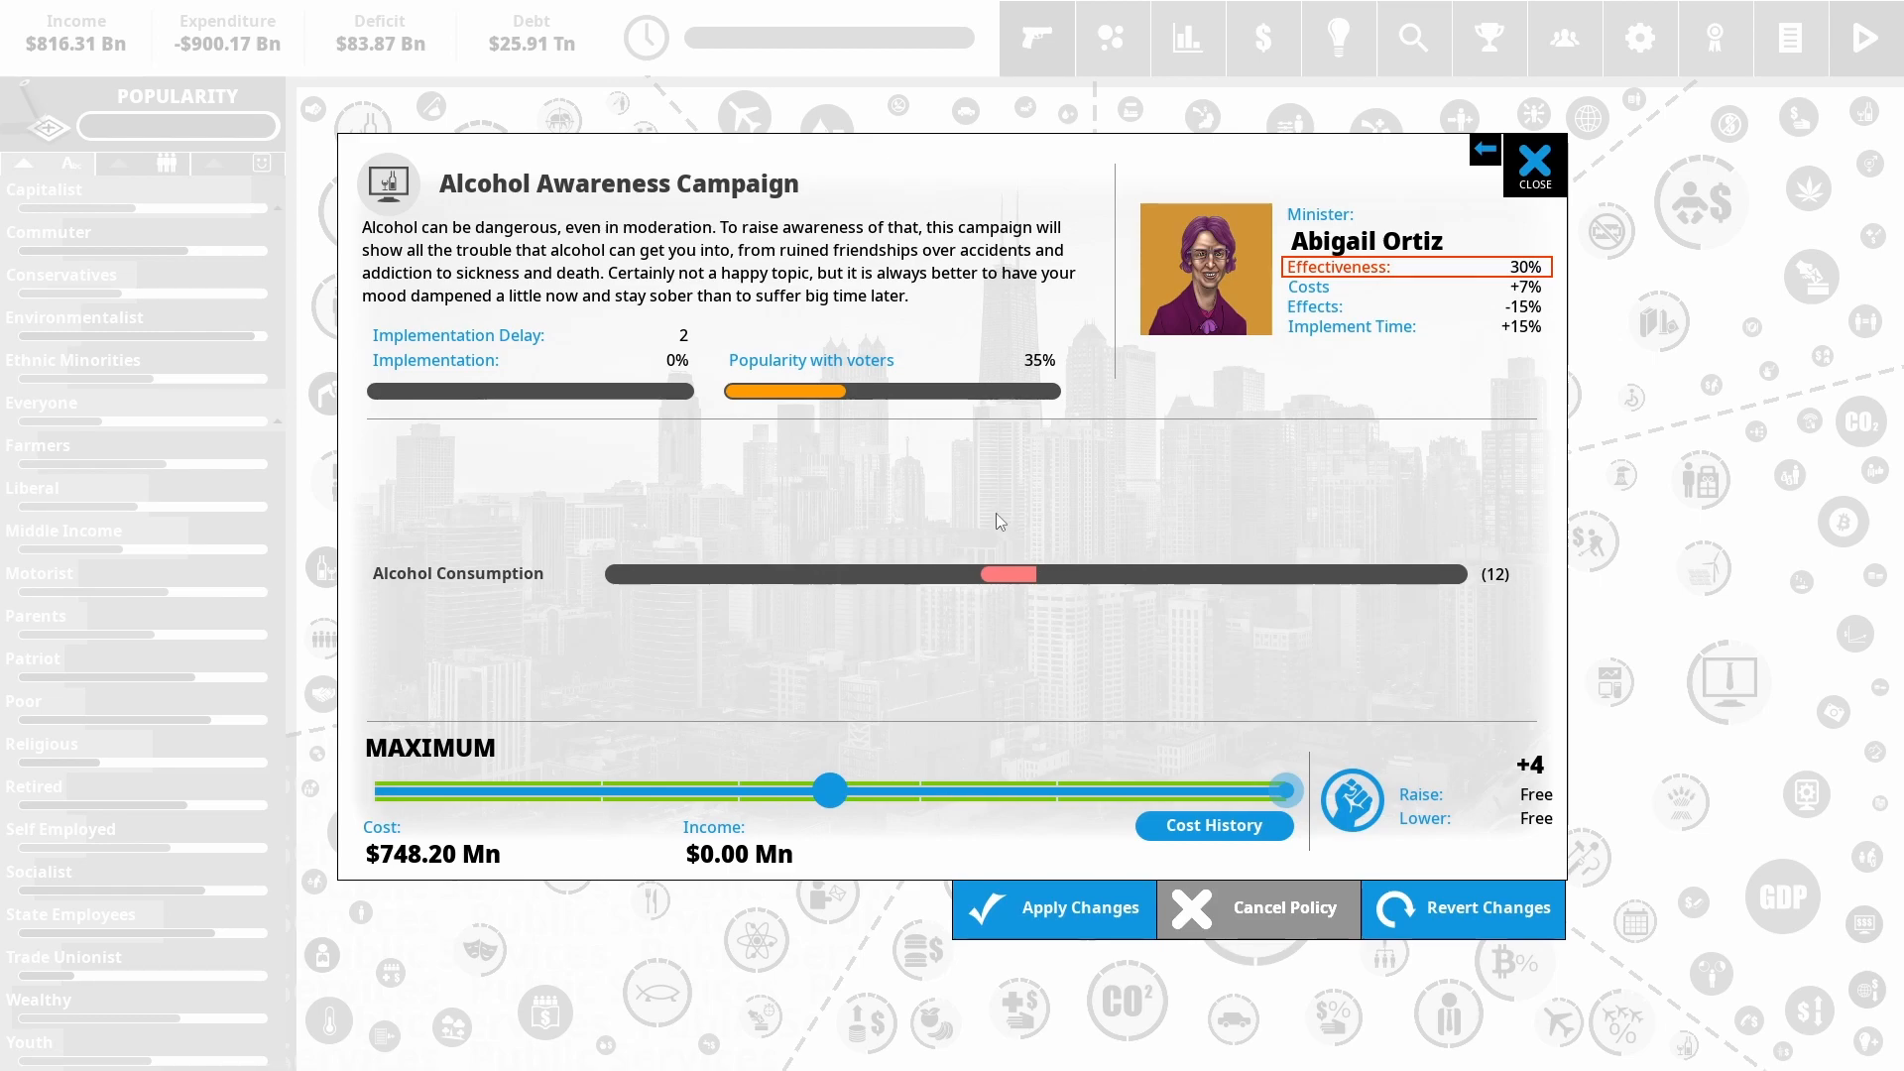
pyautogui.moveTo(684, 659)
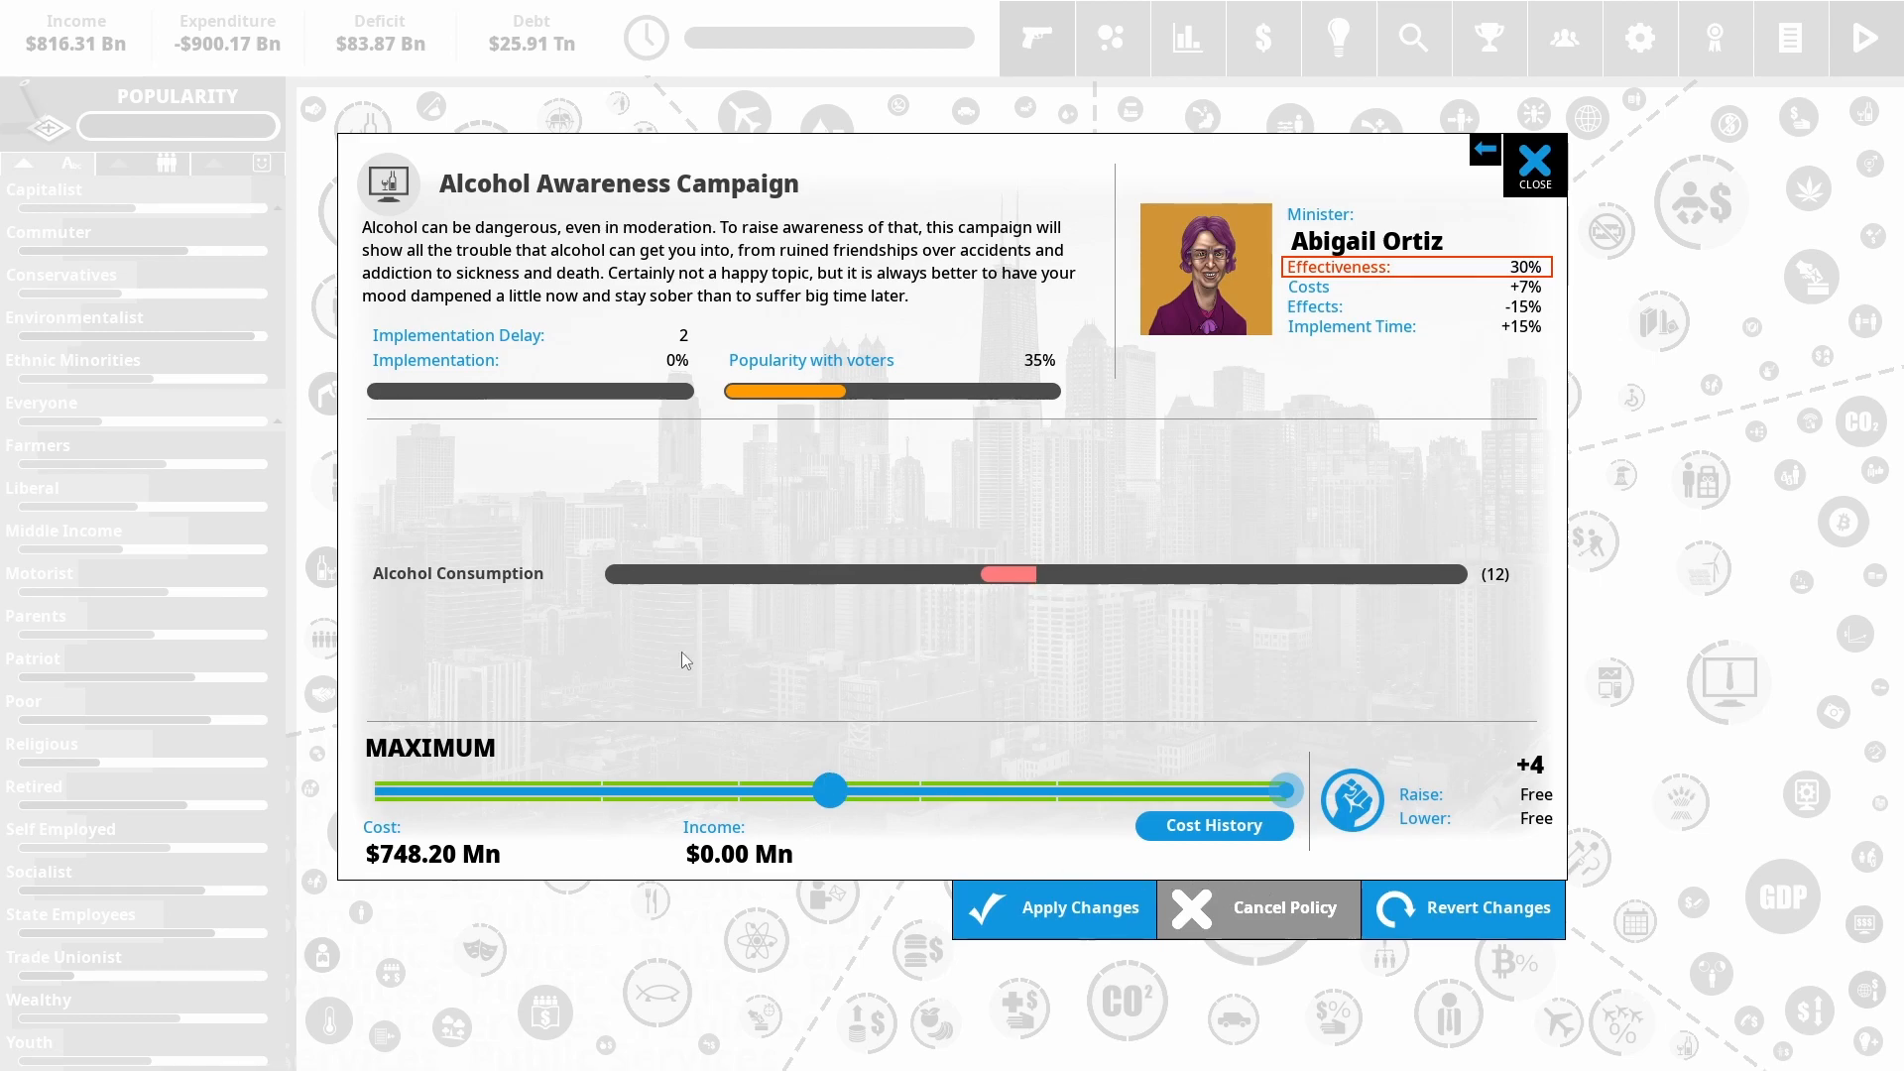
pyautogui.moveTo(837, 740)
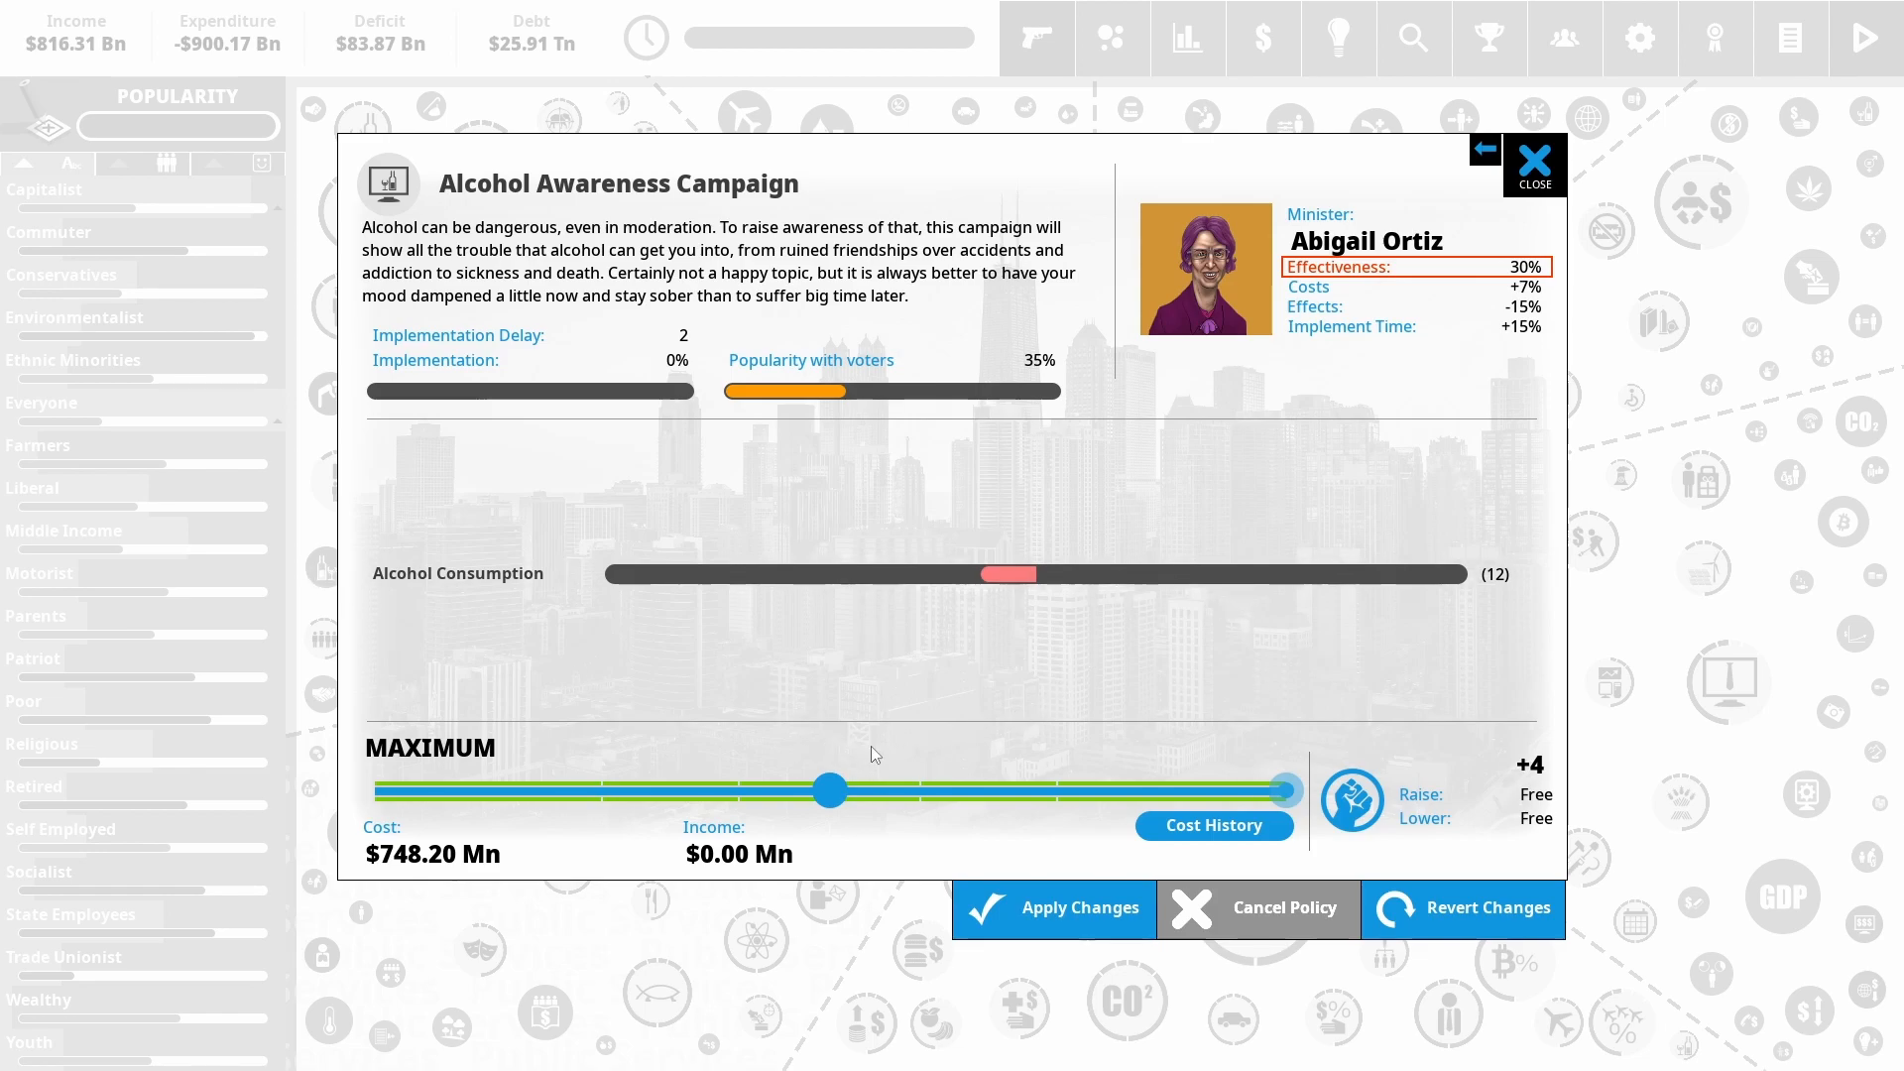
pyautogui.click(1534, 163)
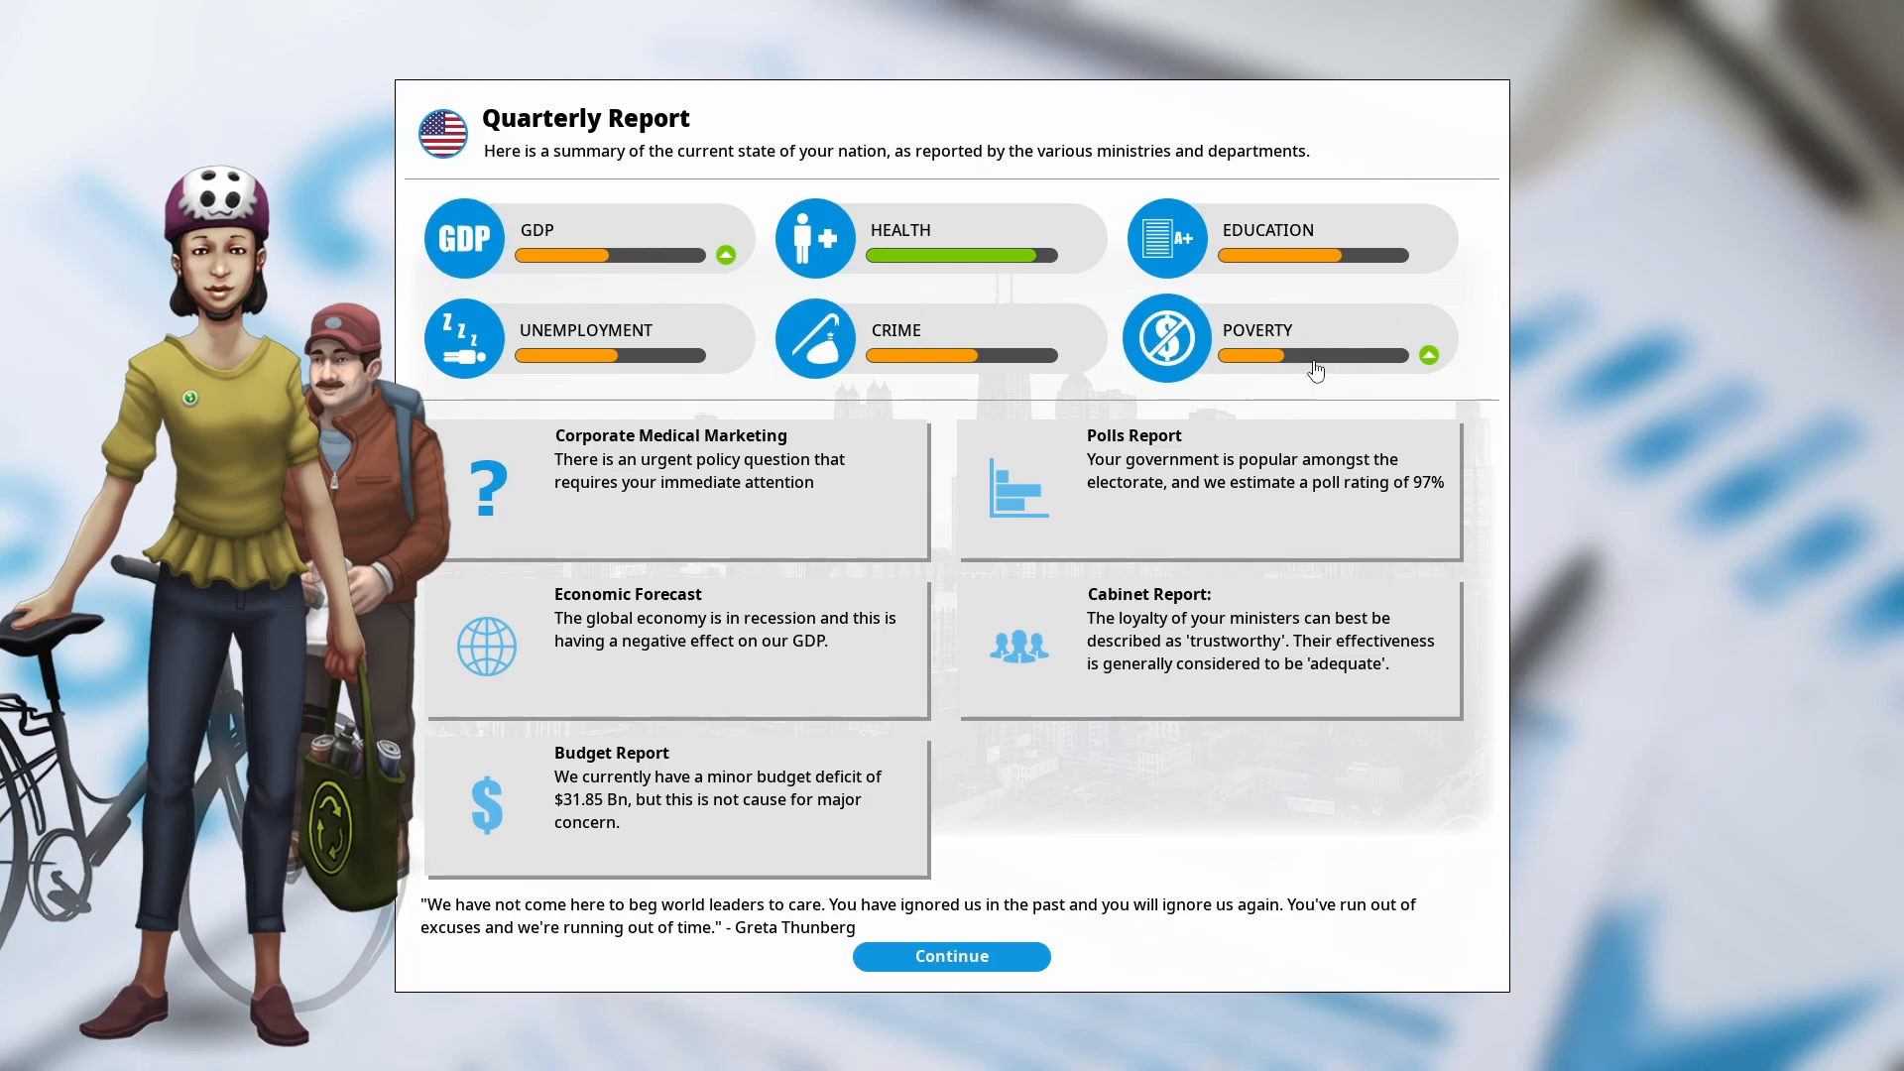
pyautogui.moveTo(1472, 365)
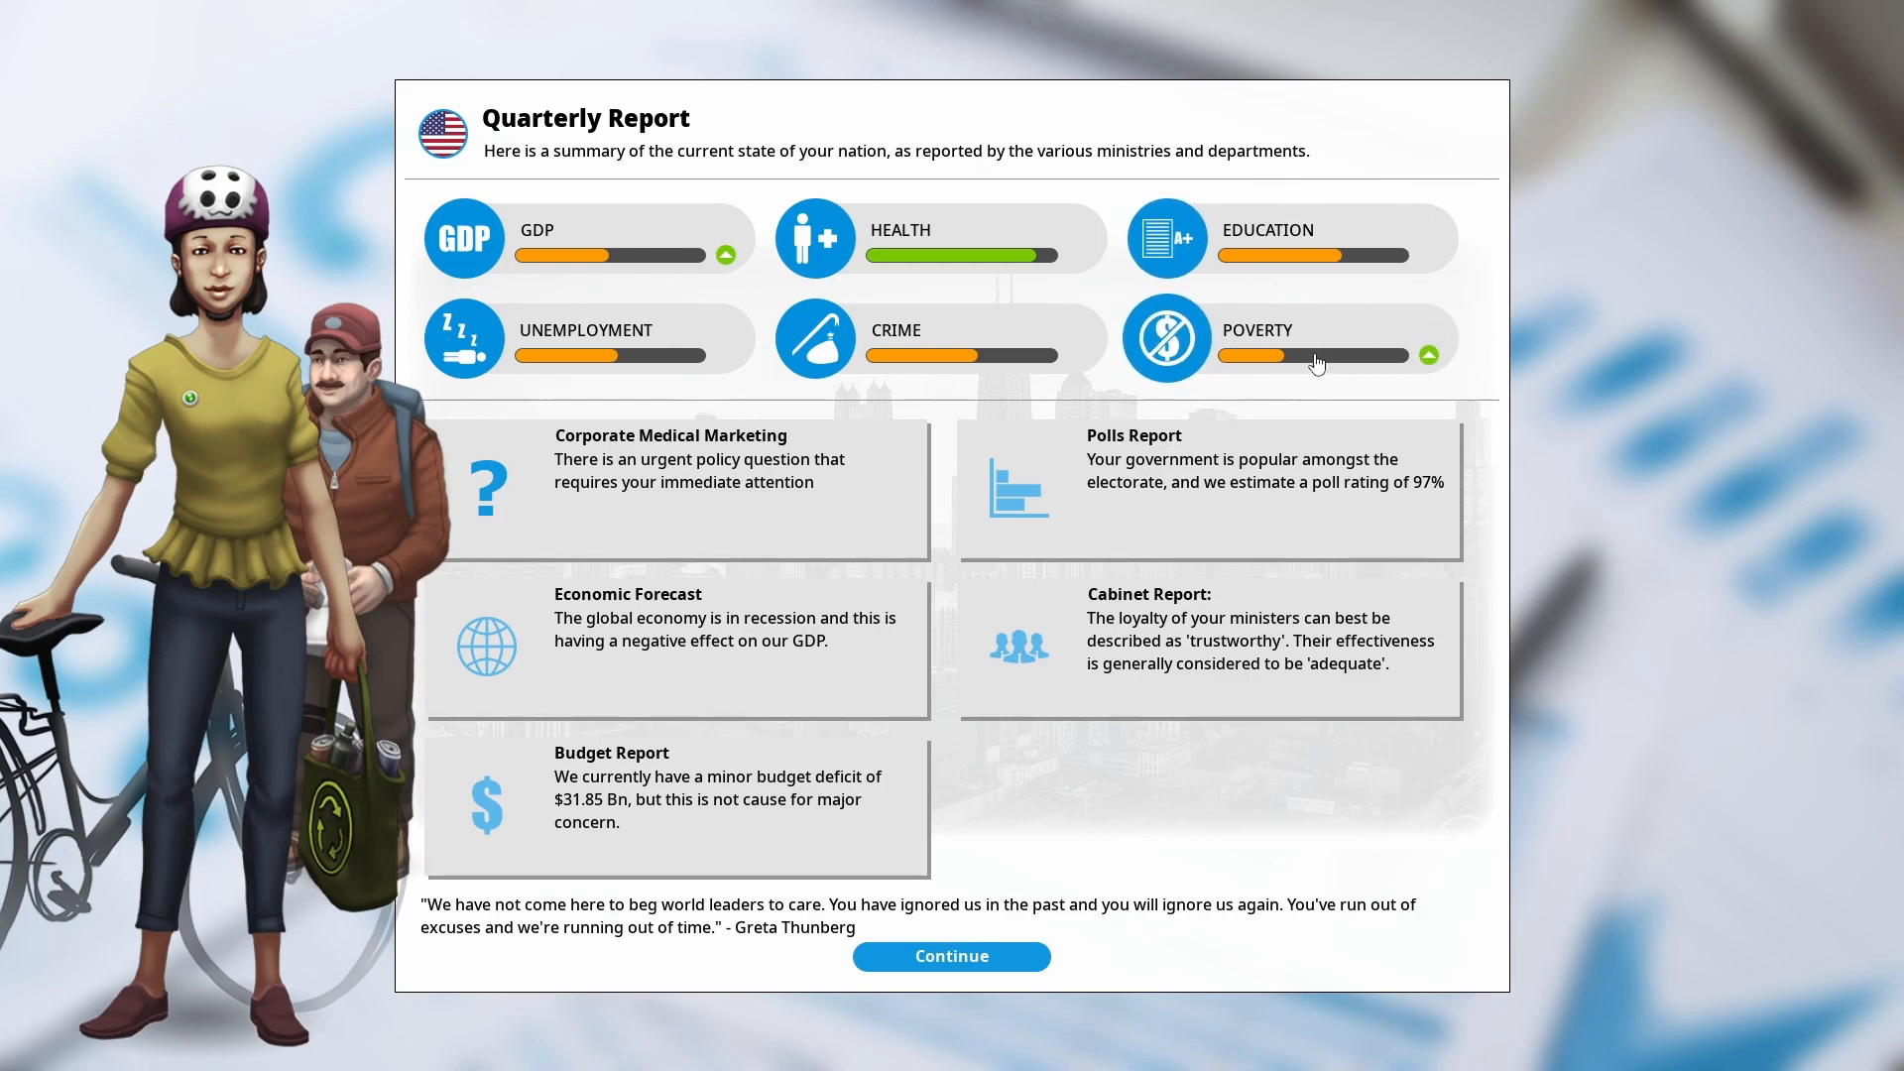
pyautogui.moveTo(1296, 379)
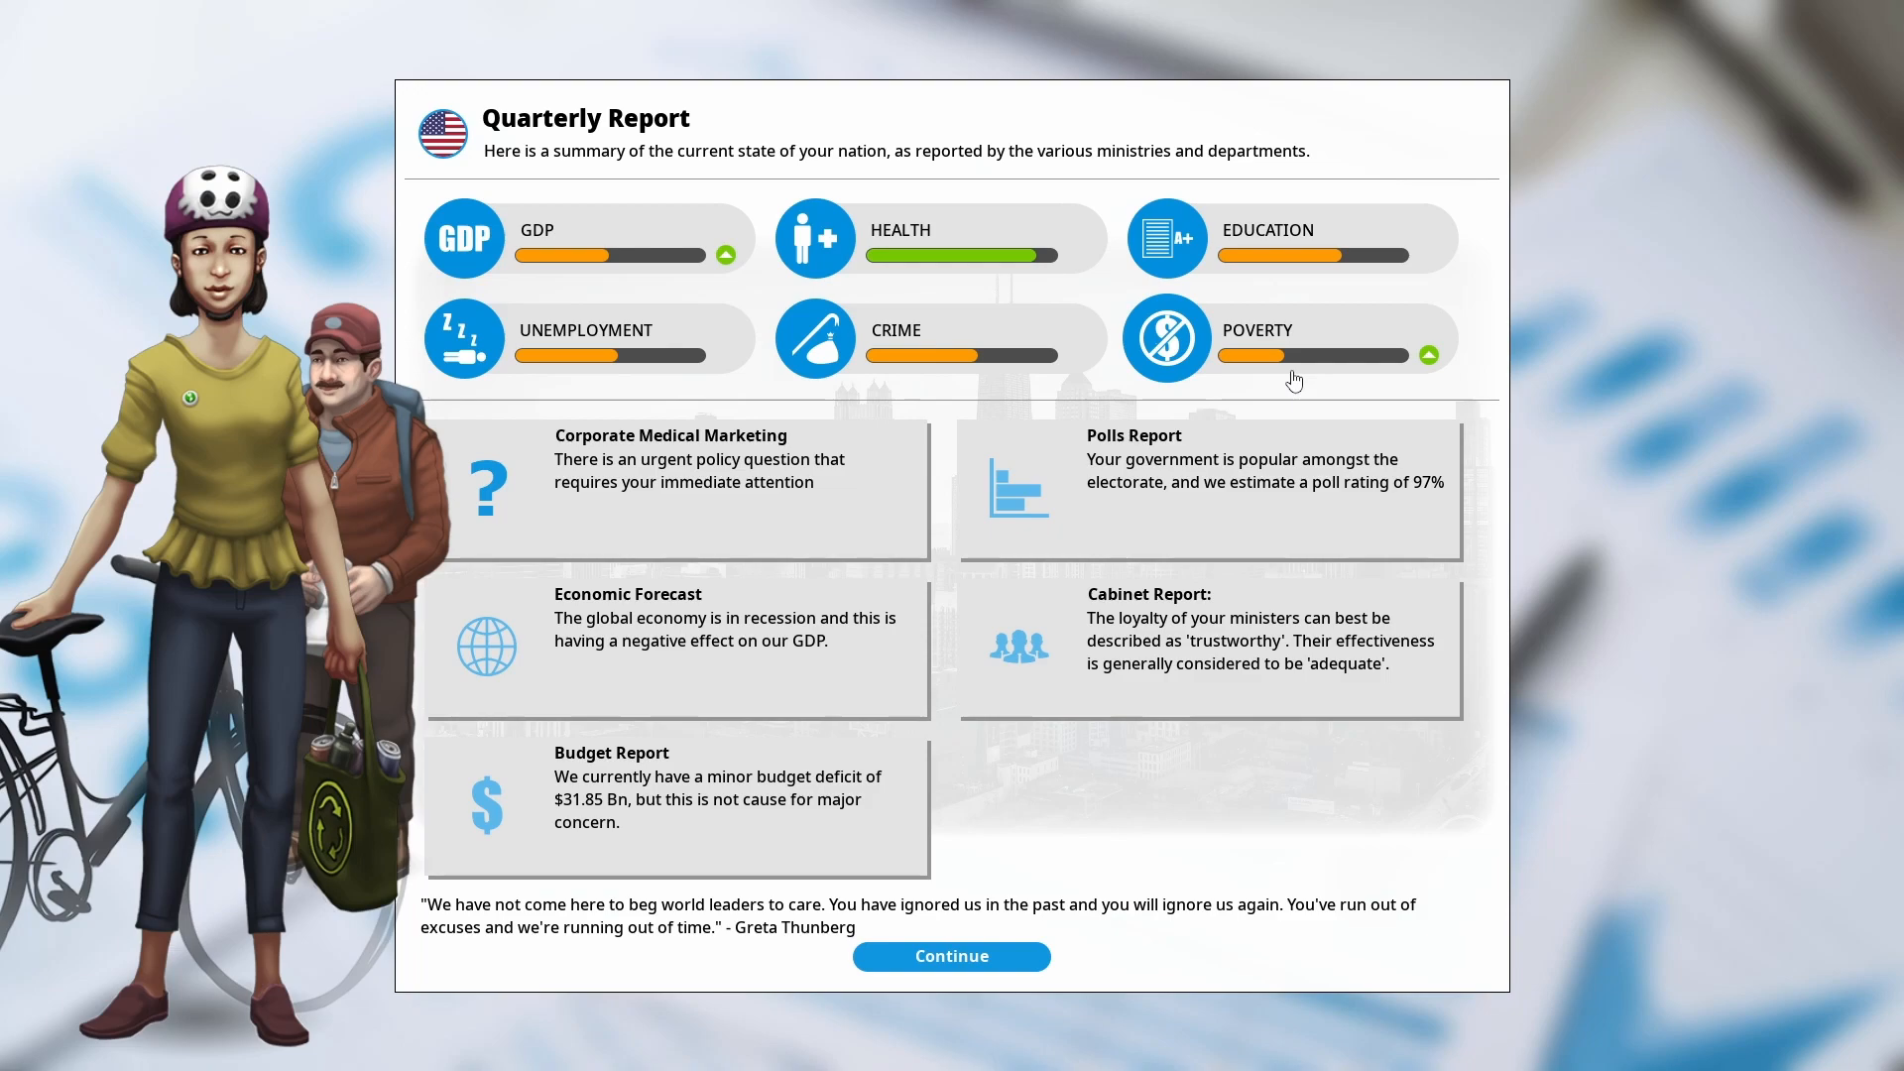
pyautogui.moveTo(1171, 398)
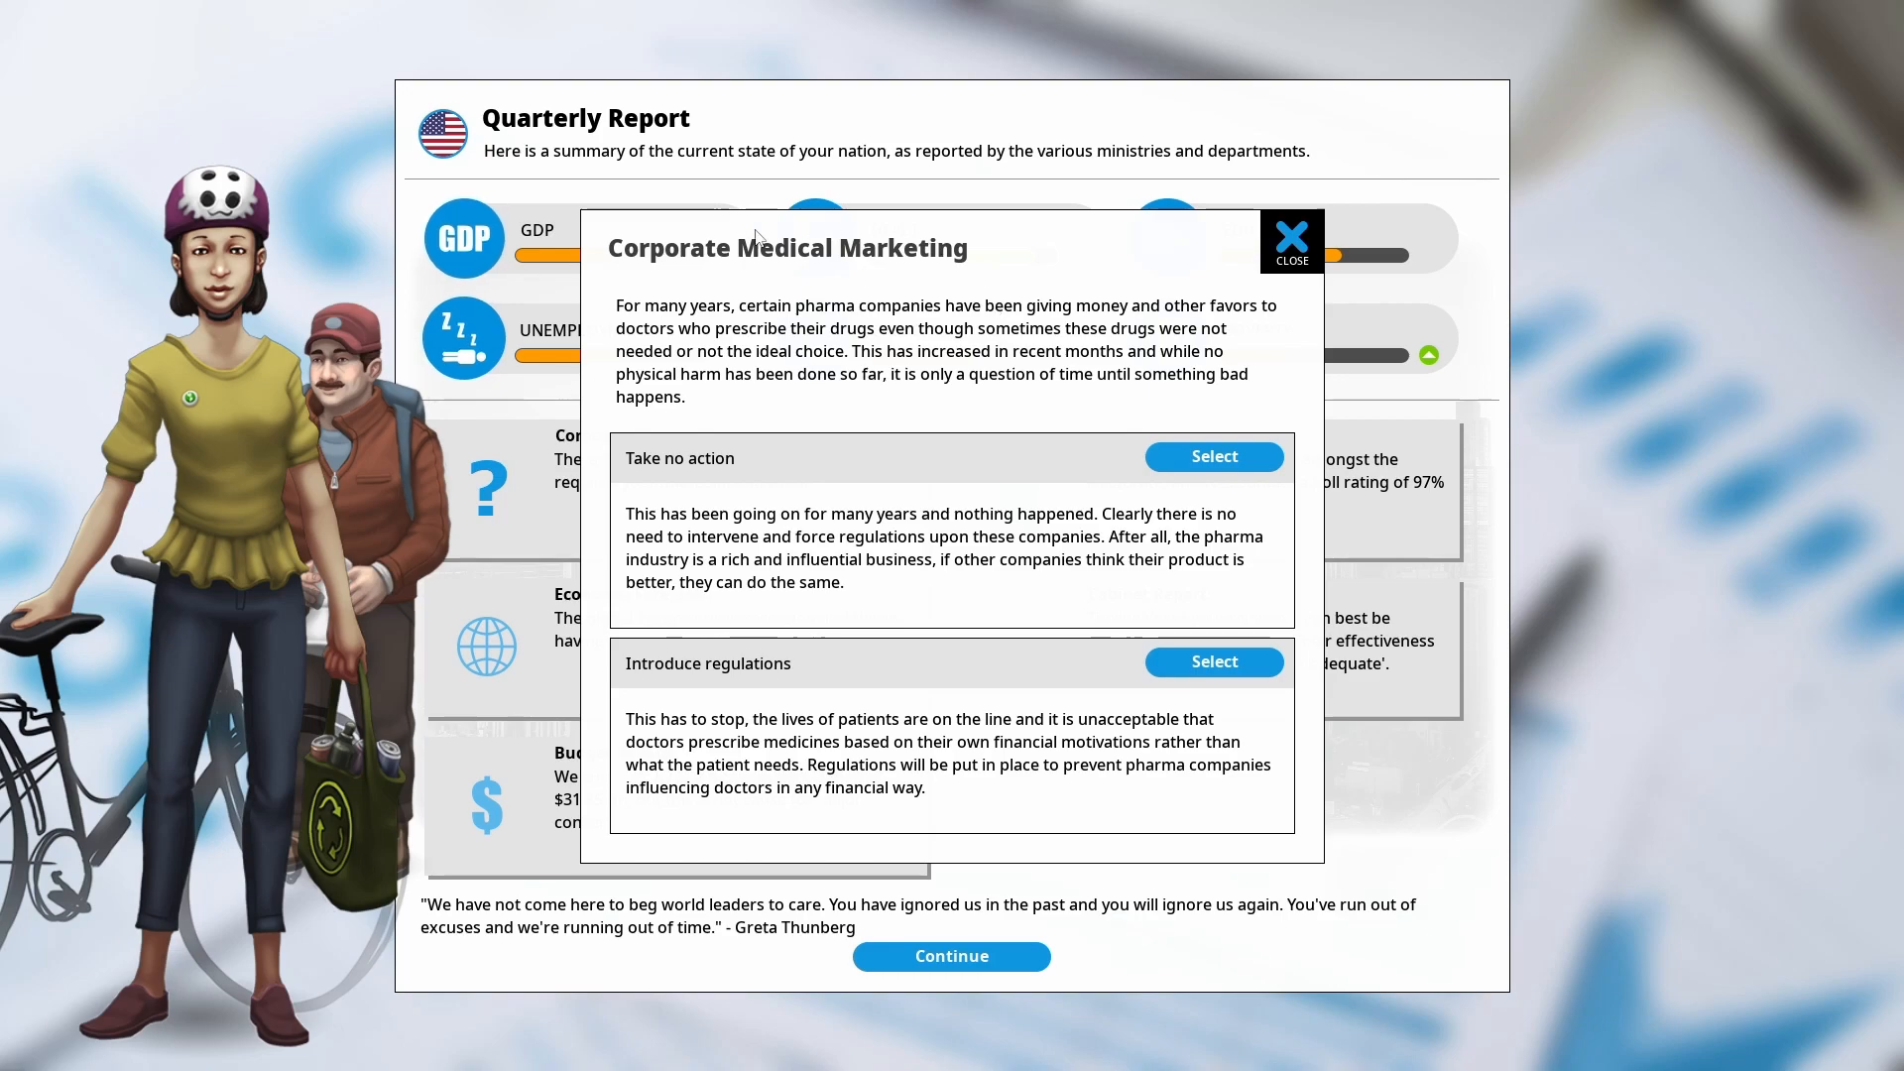
pyautogui.moveTo(835, 278)
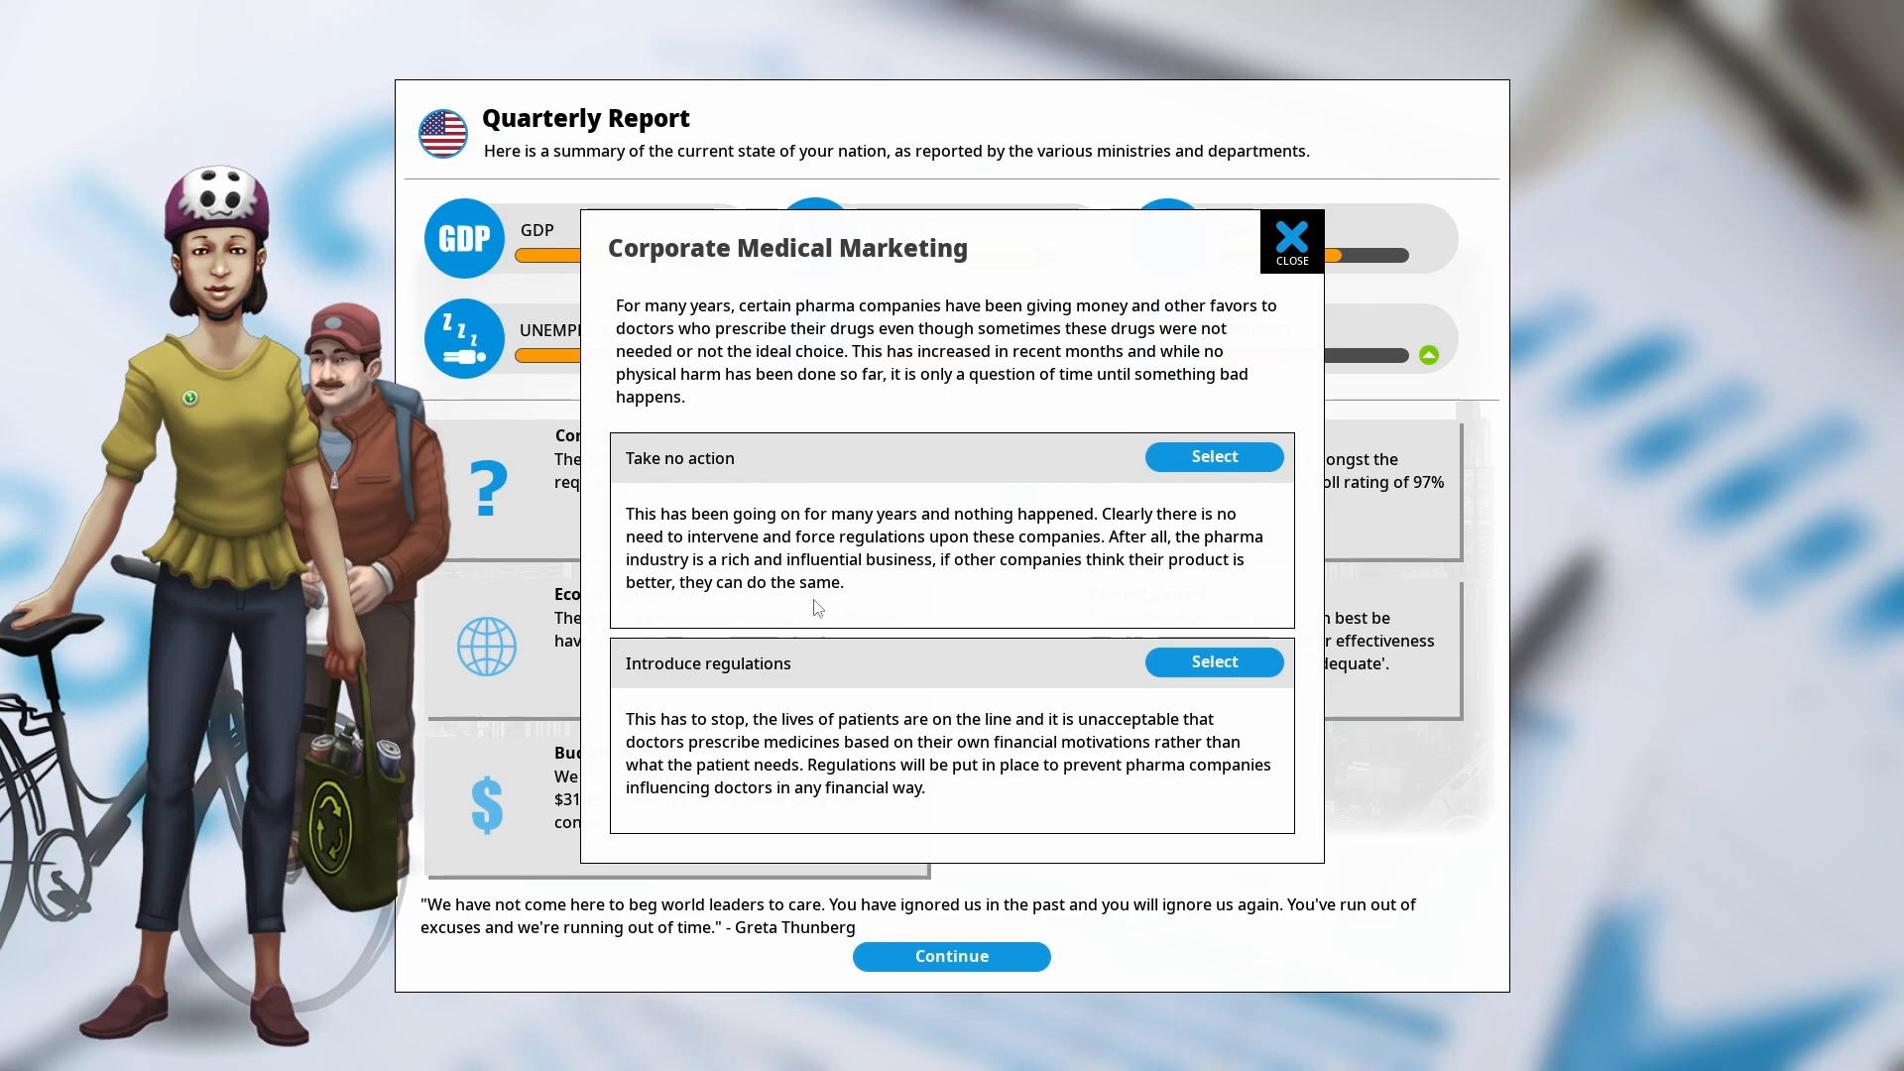
pyautogui.moveTo(893, 447)
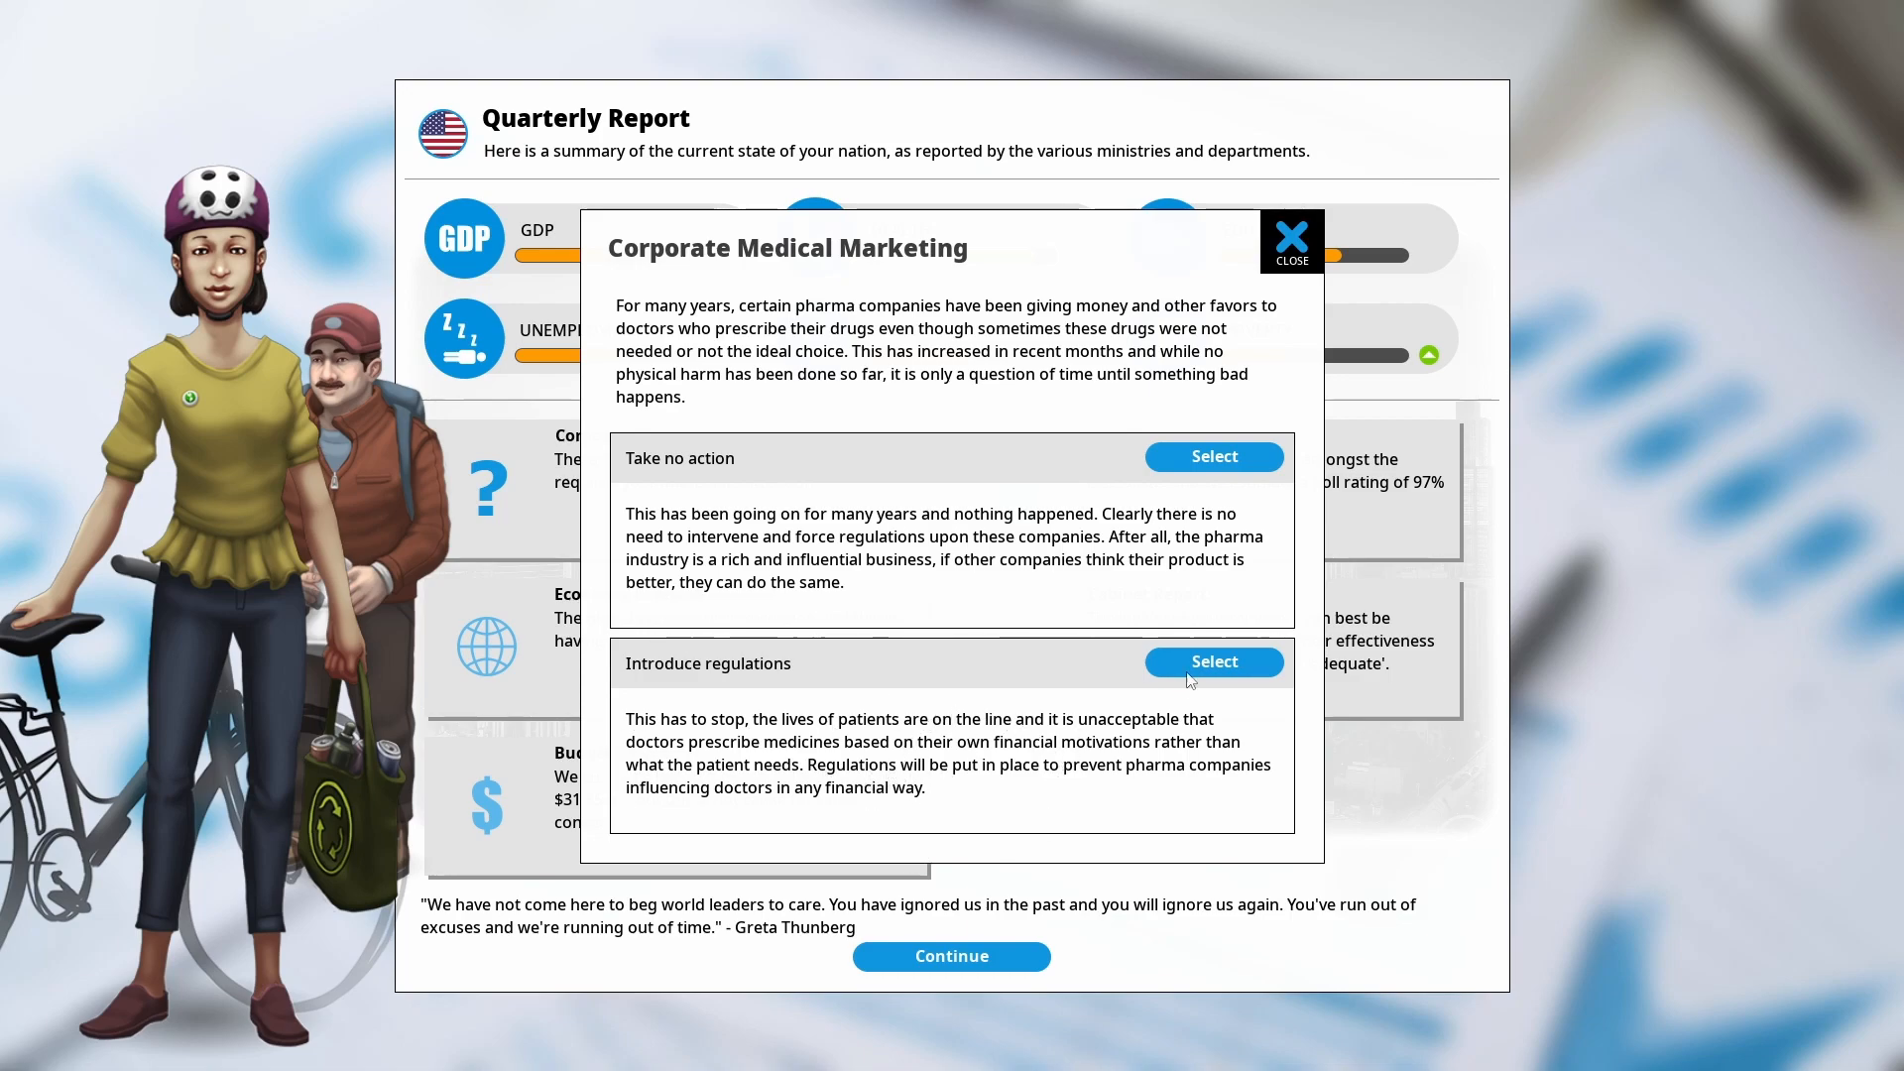
pyautogui.moveTo(1236, 554)
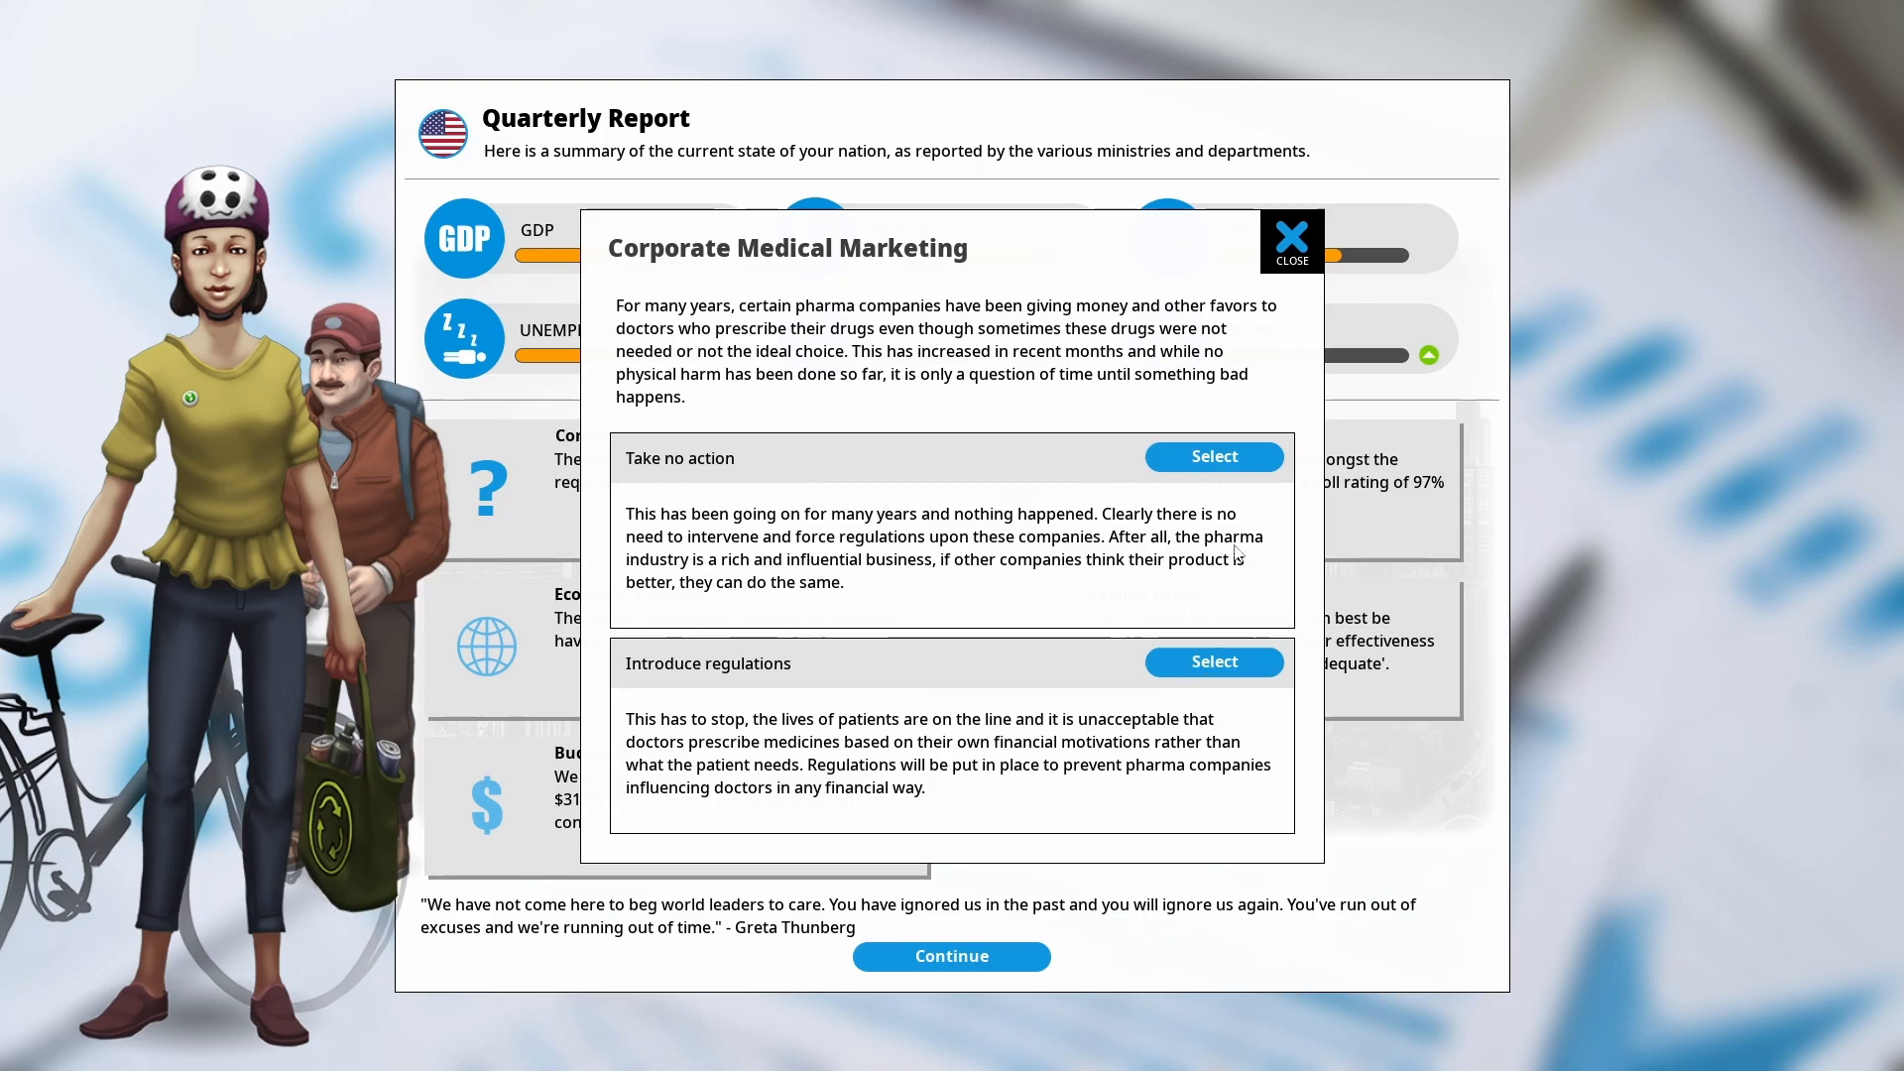
pyautogui.moveTo(1214, 662)
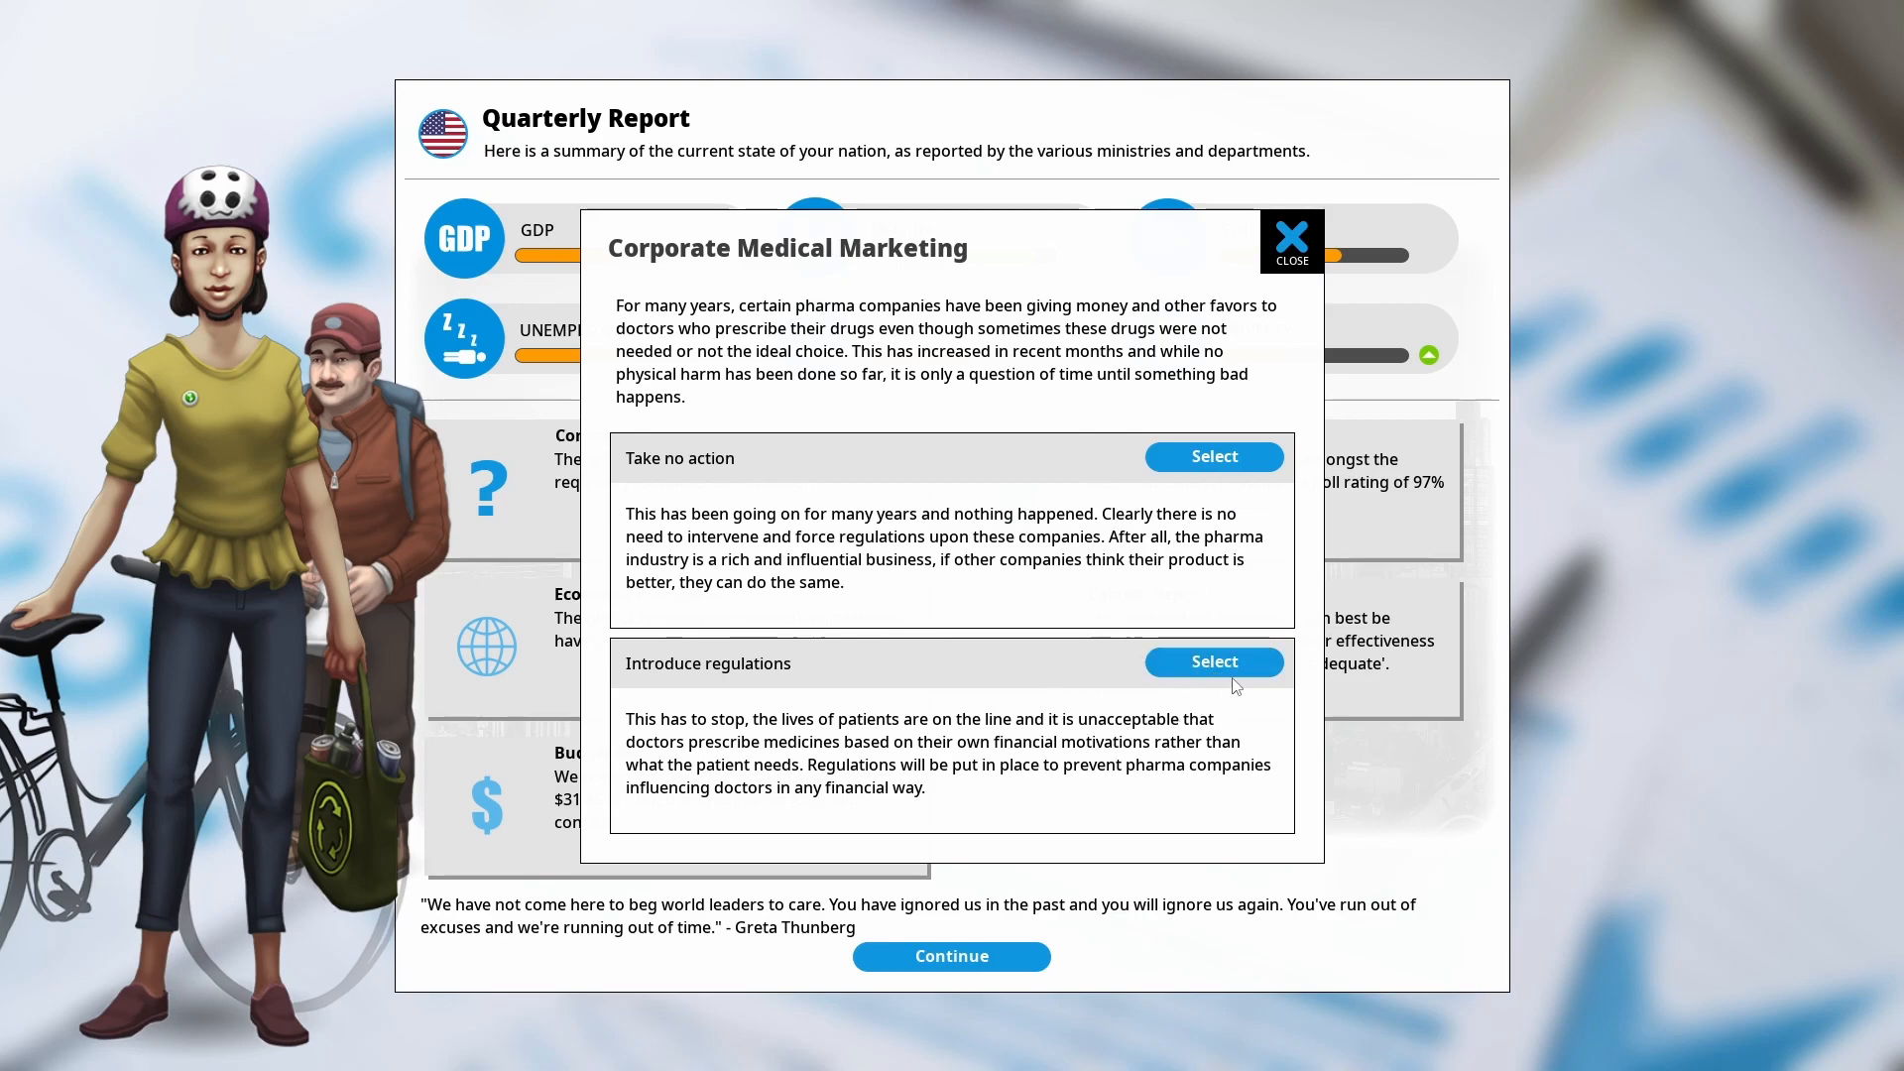
# Choose to introduce regulations on pharma marketing and dismiss the dilemma results
pyautogui.click(1215, 661)
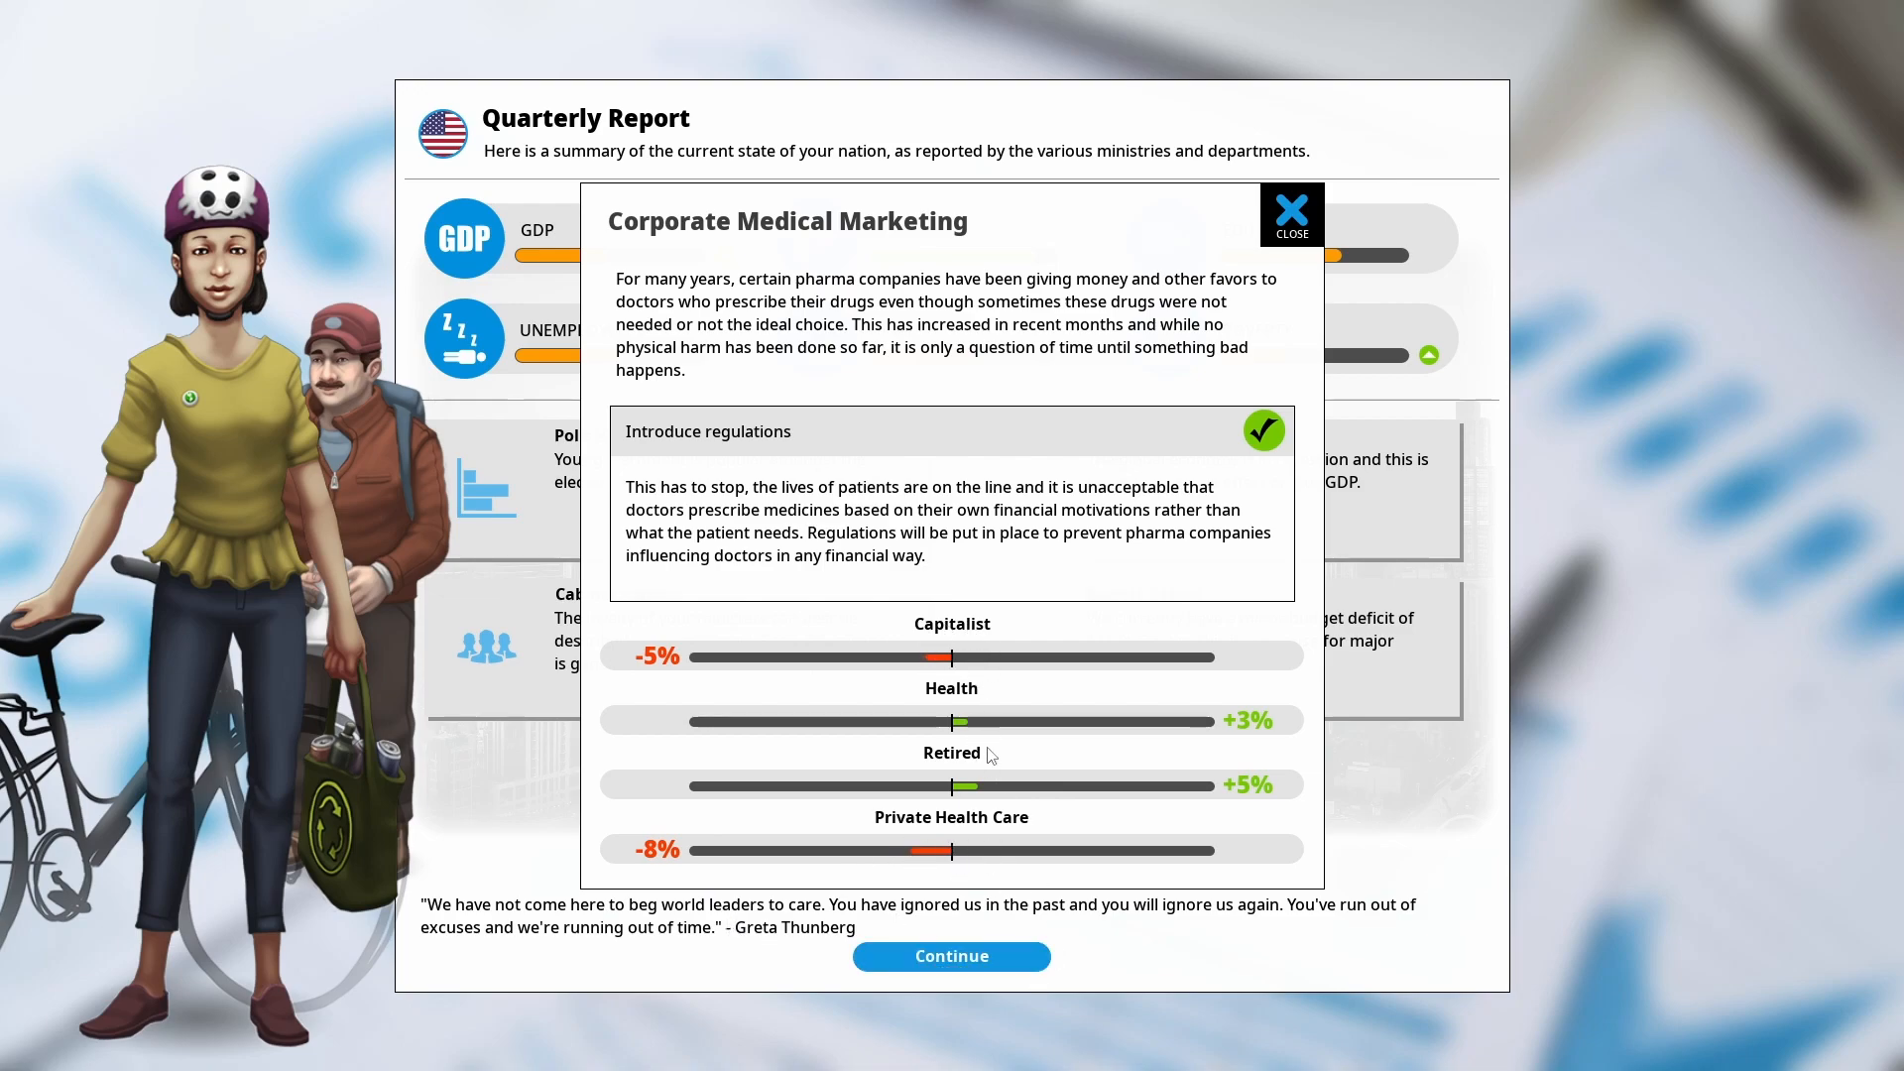
pyautogui.moveTo(988, 734)
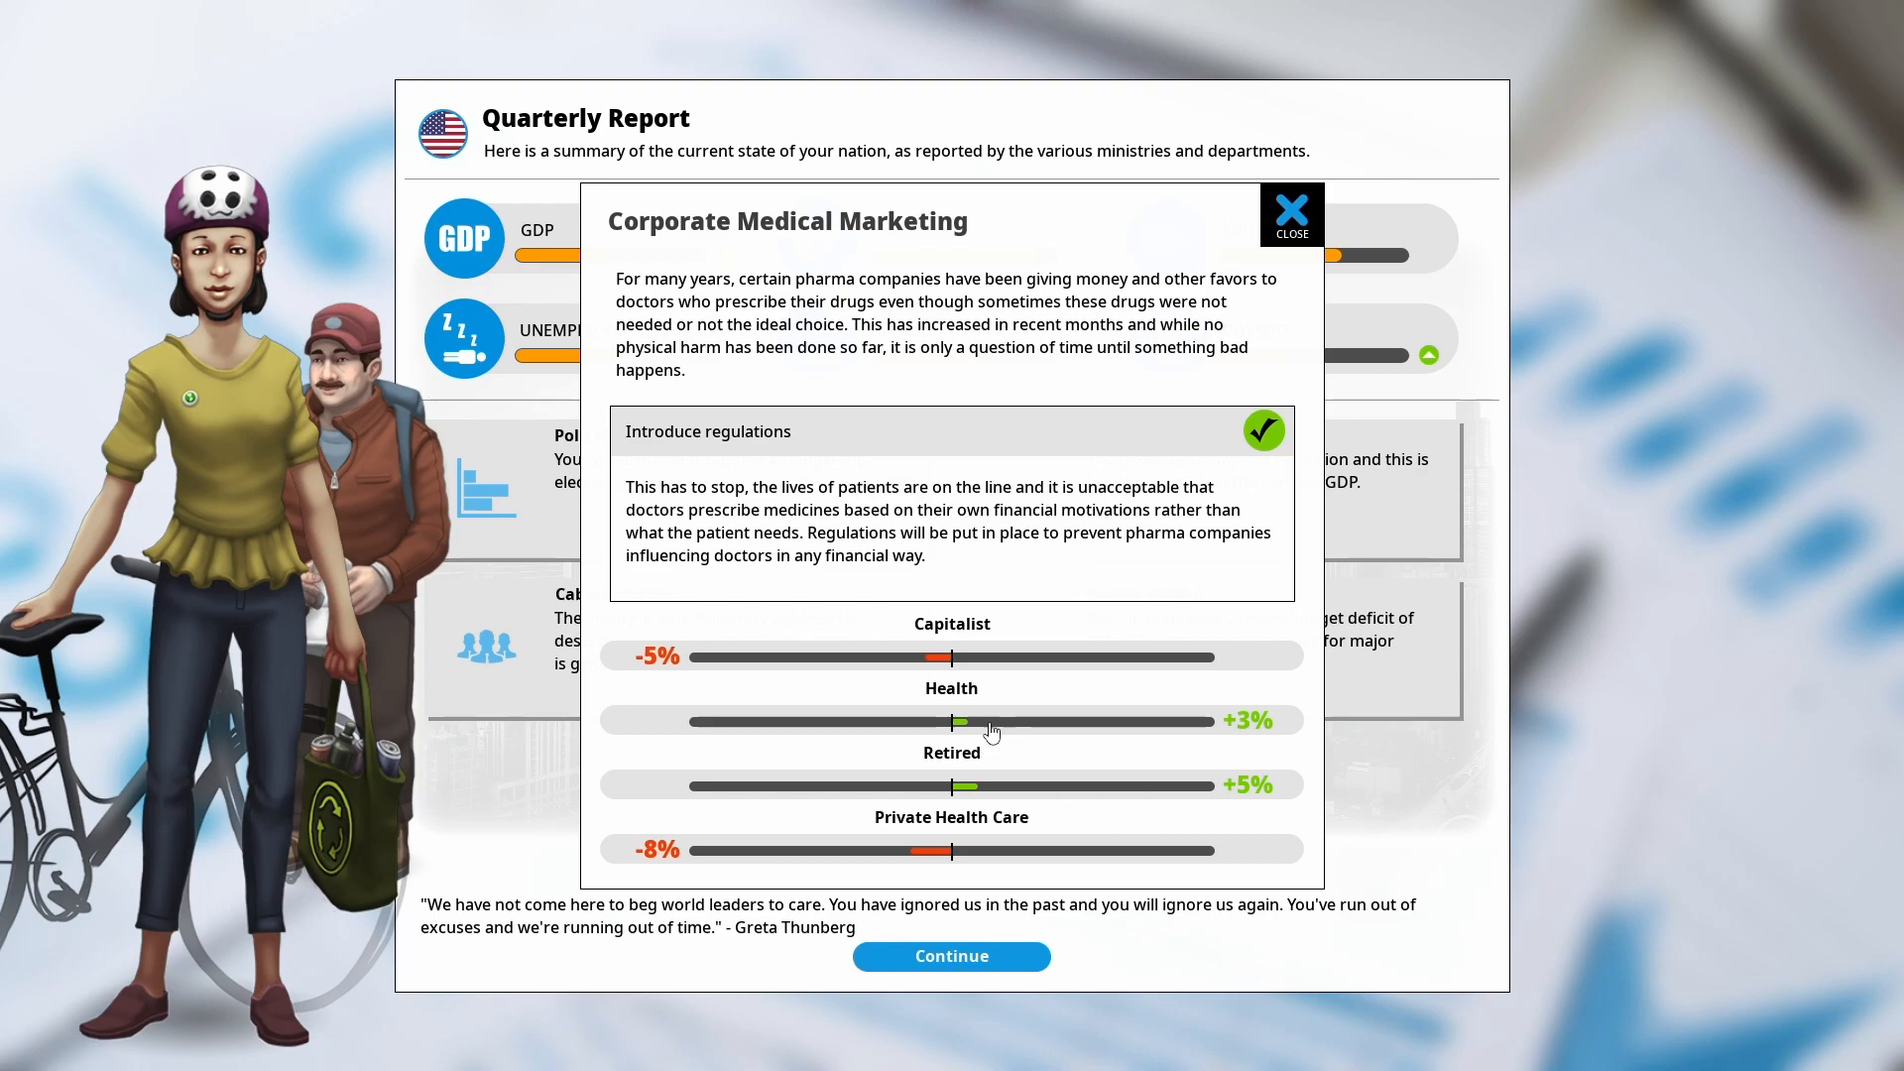
pyautogui.click(951, 956)
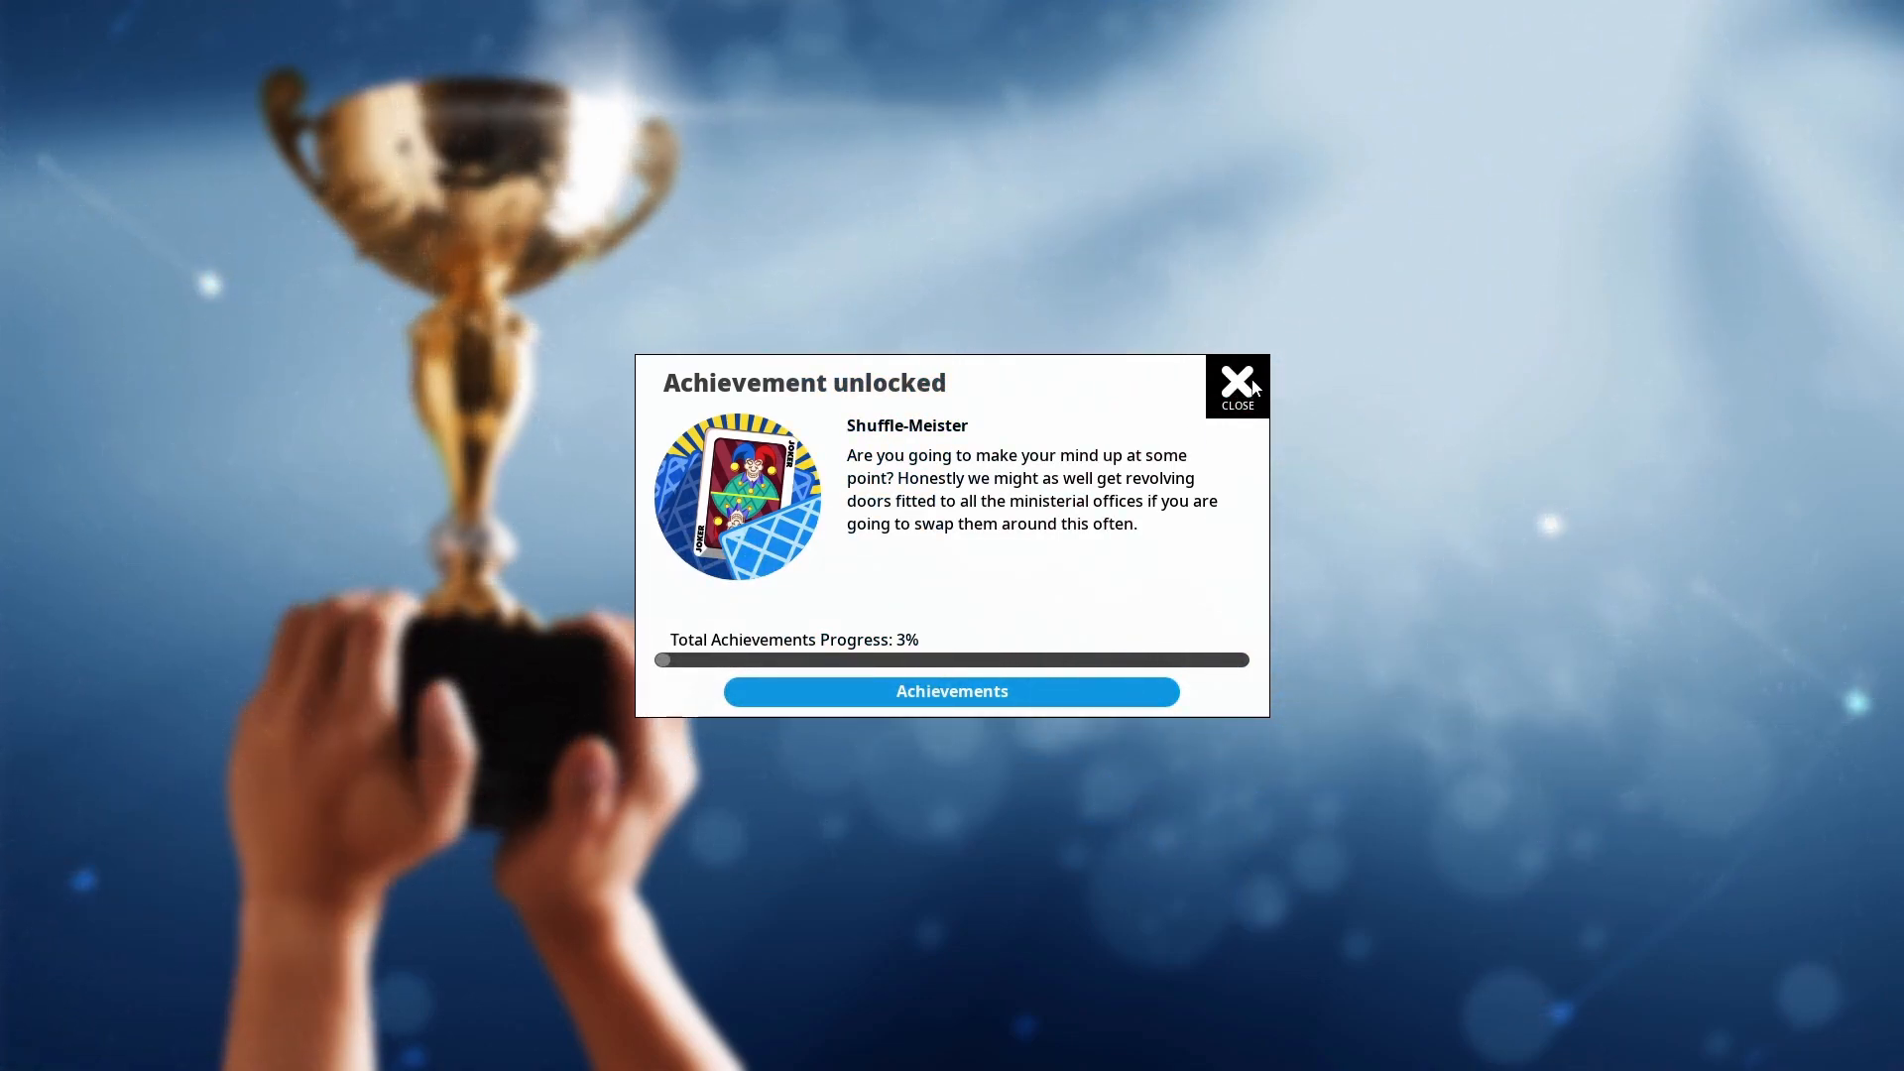
# Dismiss the achievement notice and raise National Business Council funding to maximum
pyautogui.click(1236, 377)
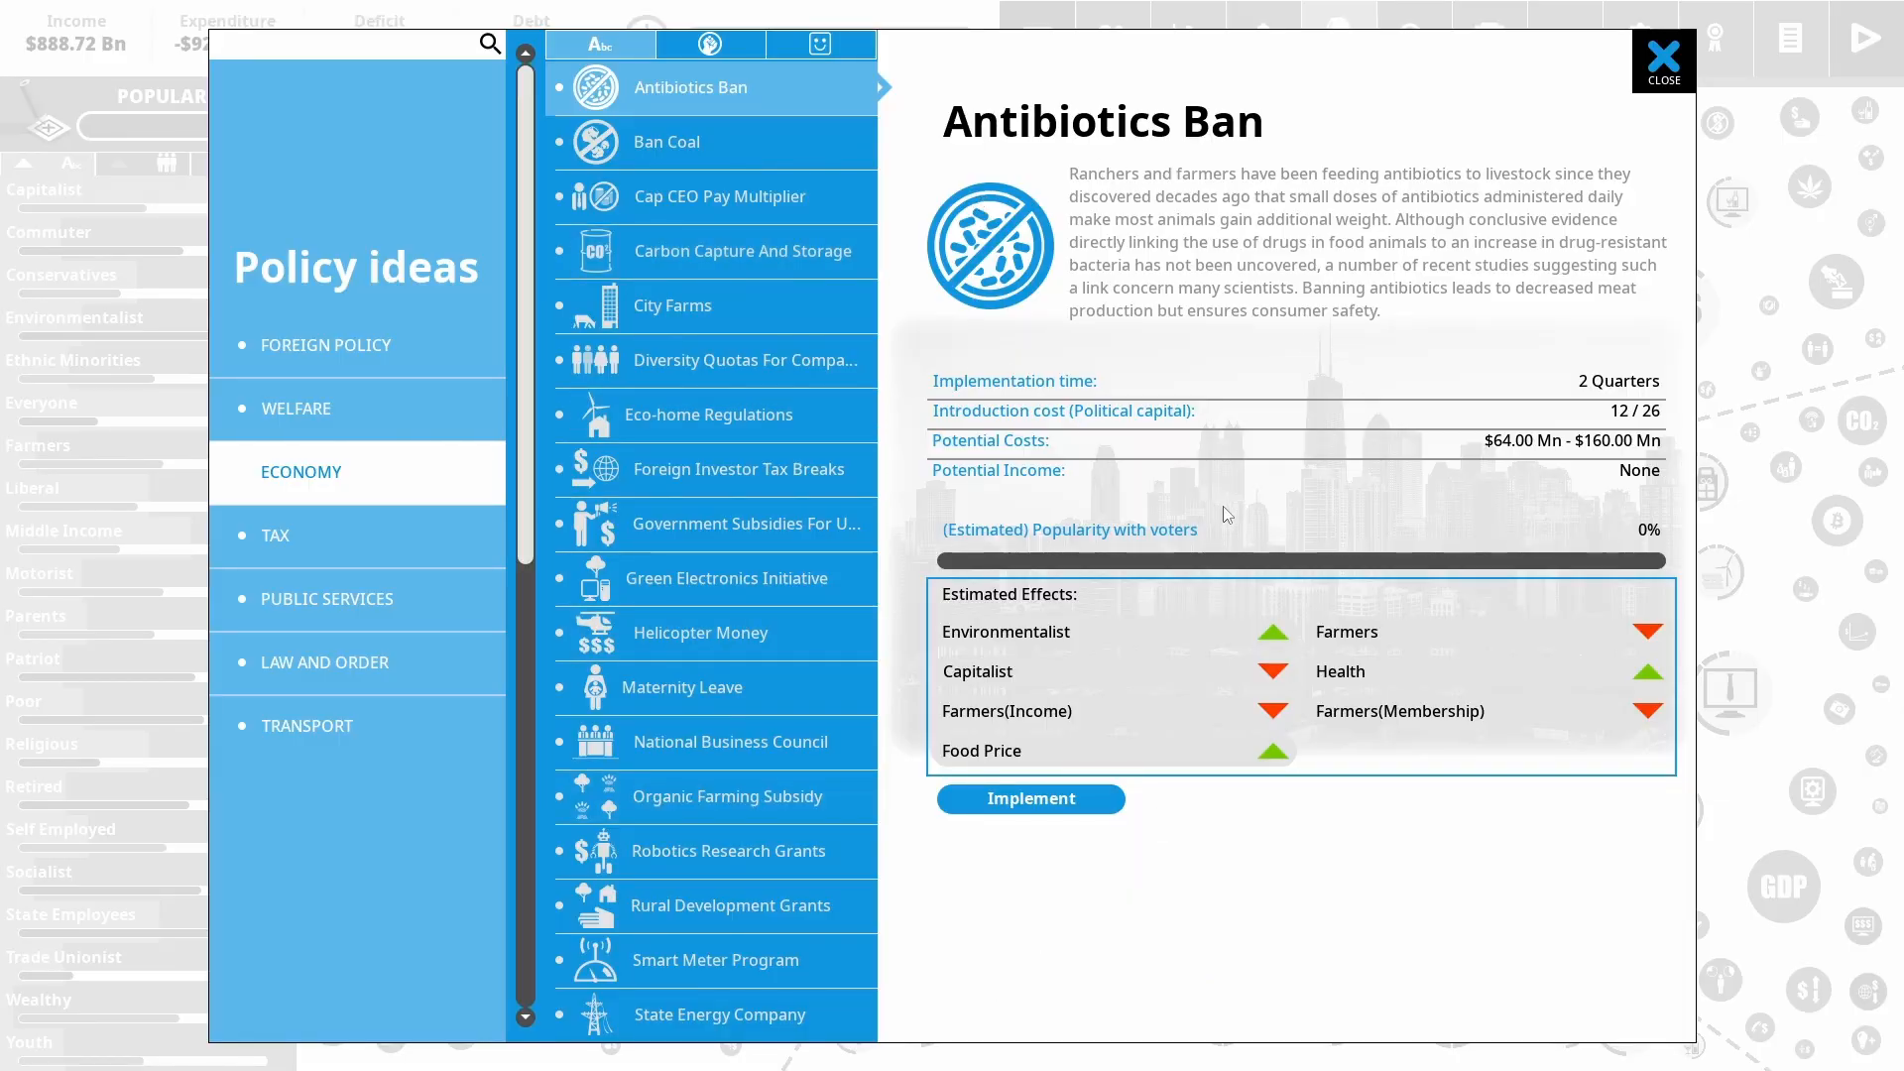
pyautogui.moveTo(726, 500)
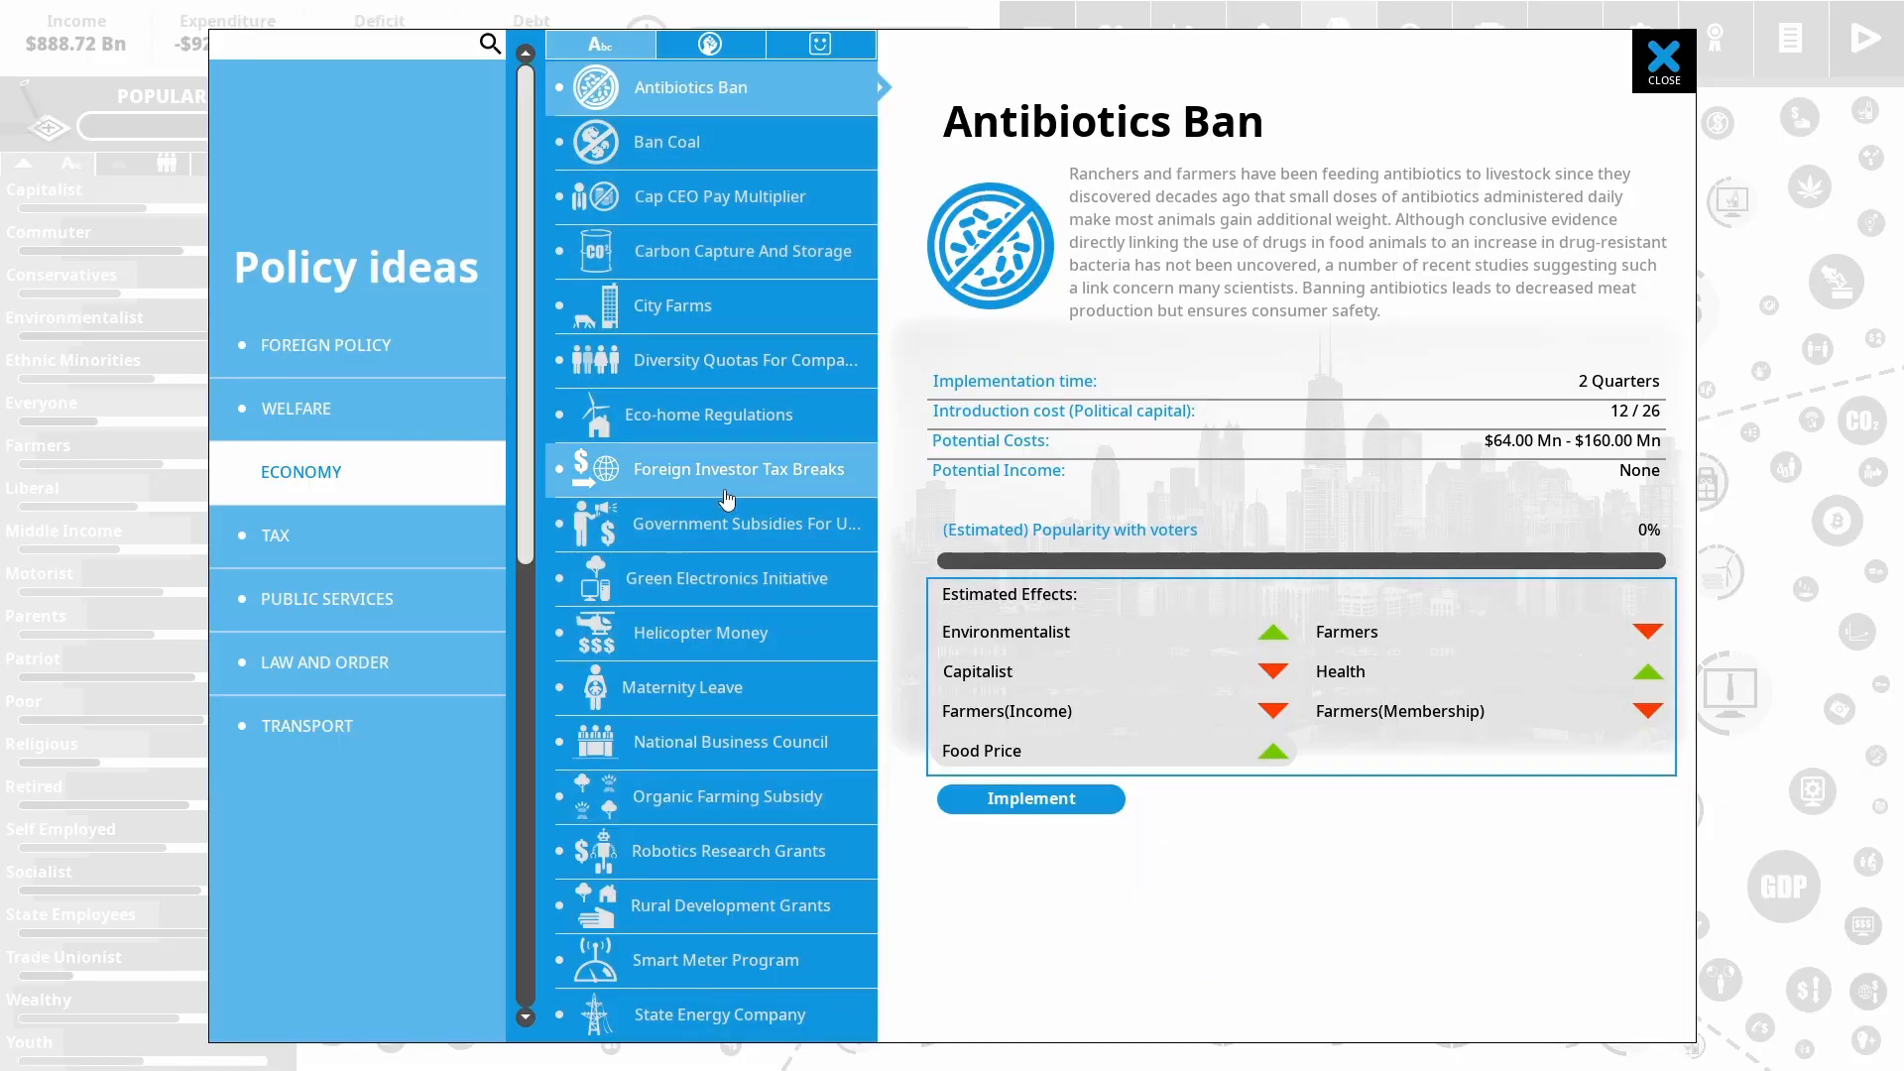
pyautogui.click(730, 740)
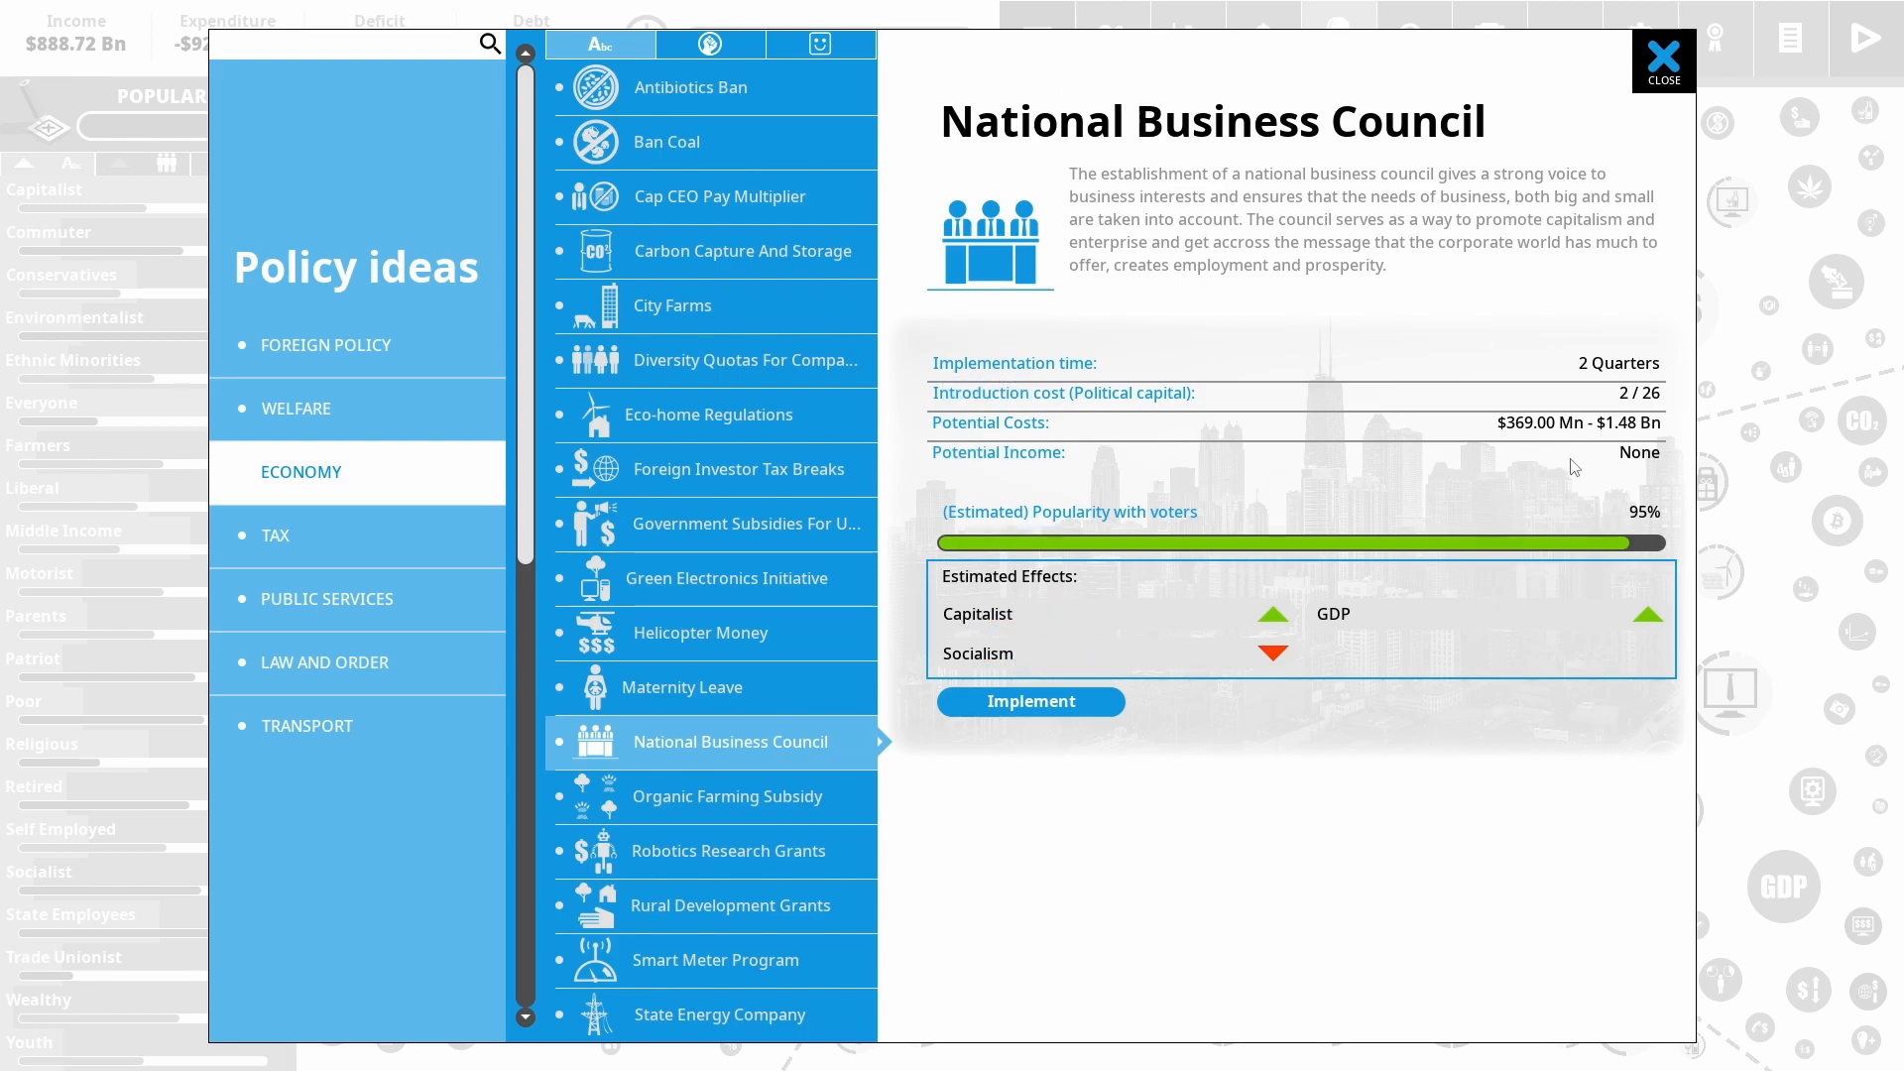
pyautogui.moveTo(1137, 683)
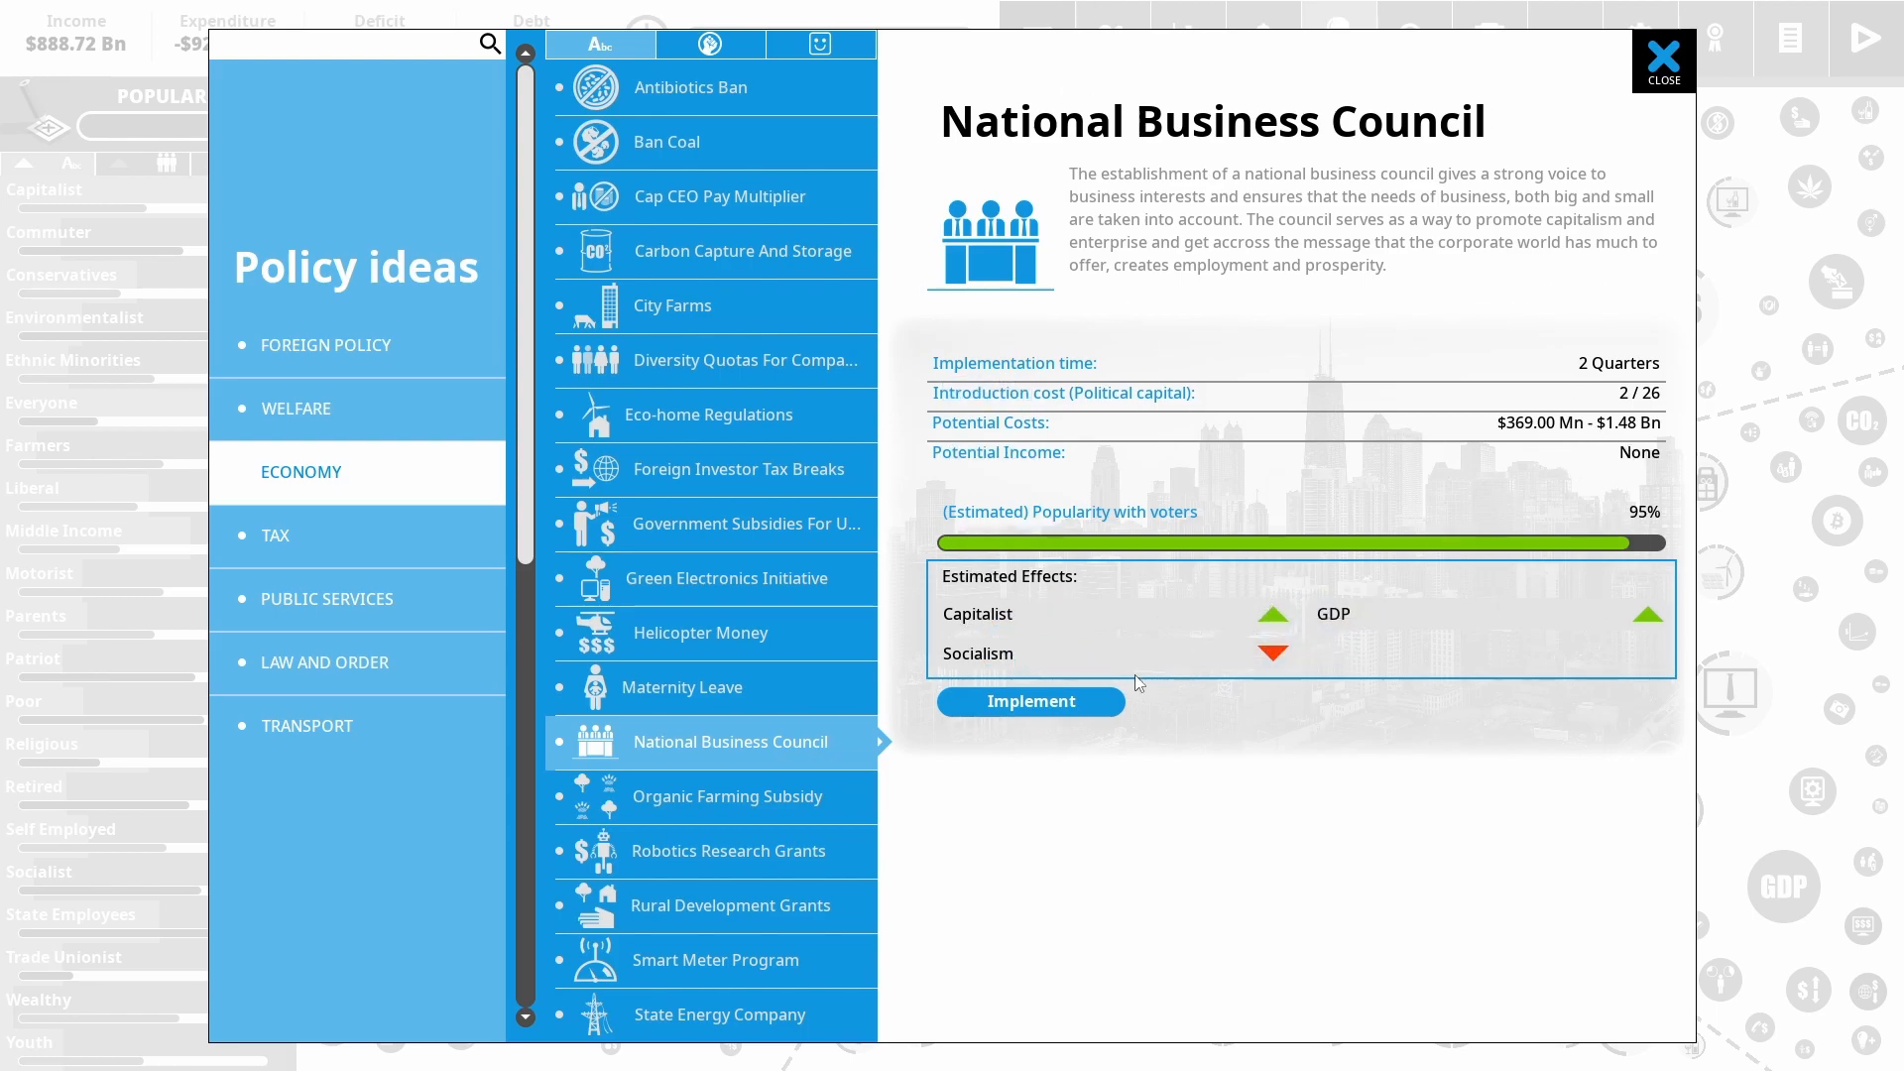
pyautogui.moveTo(1573, 395)
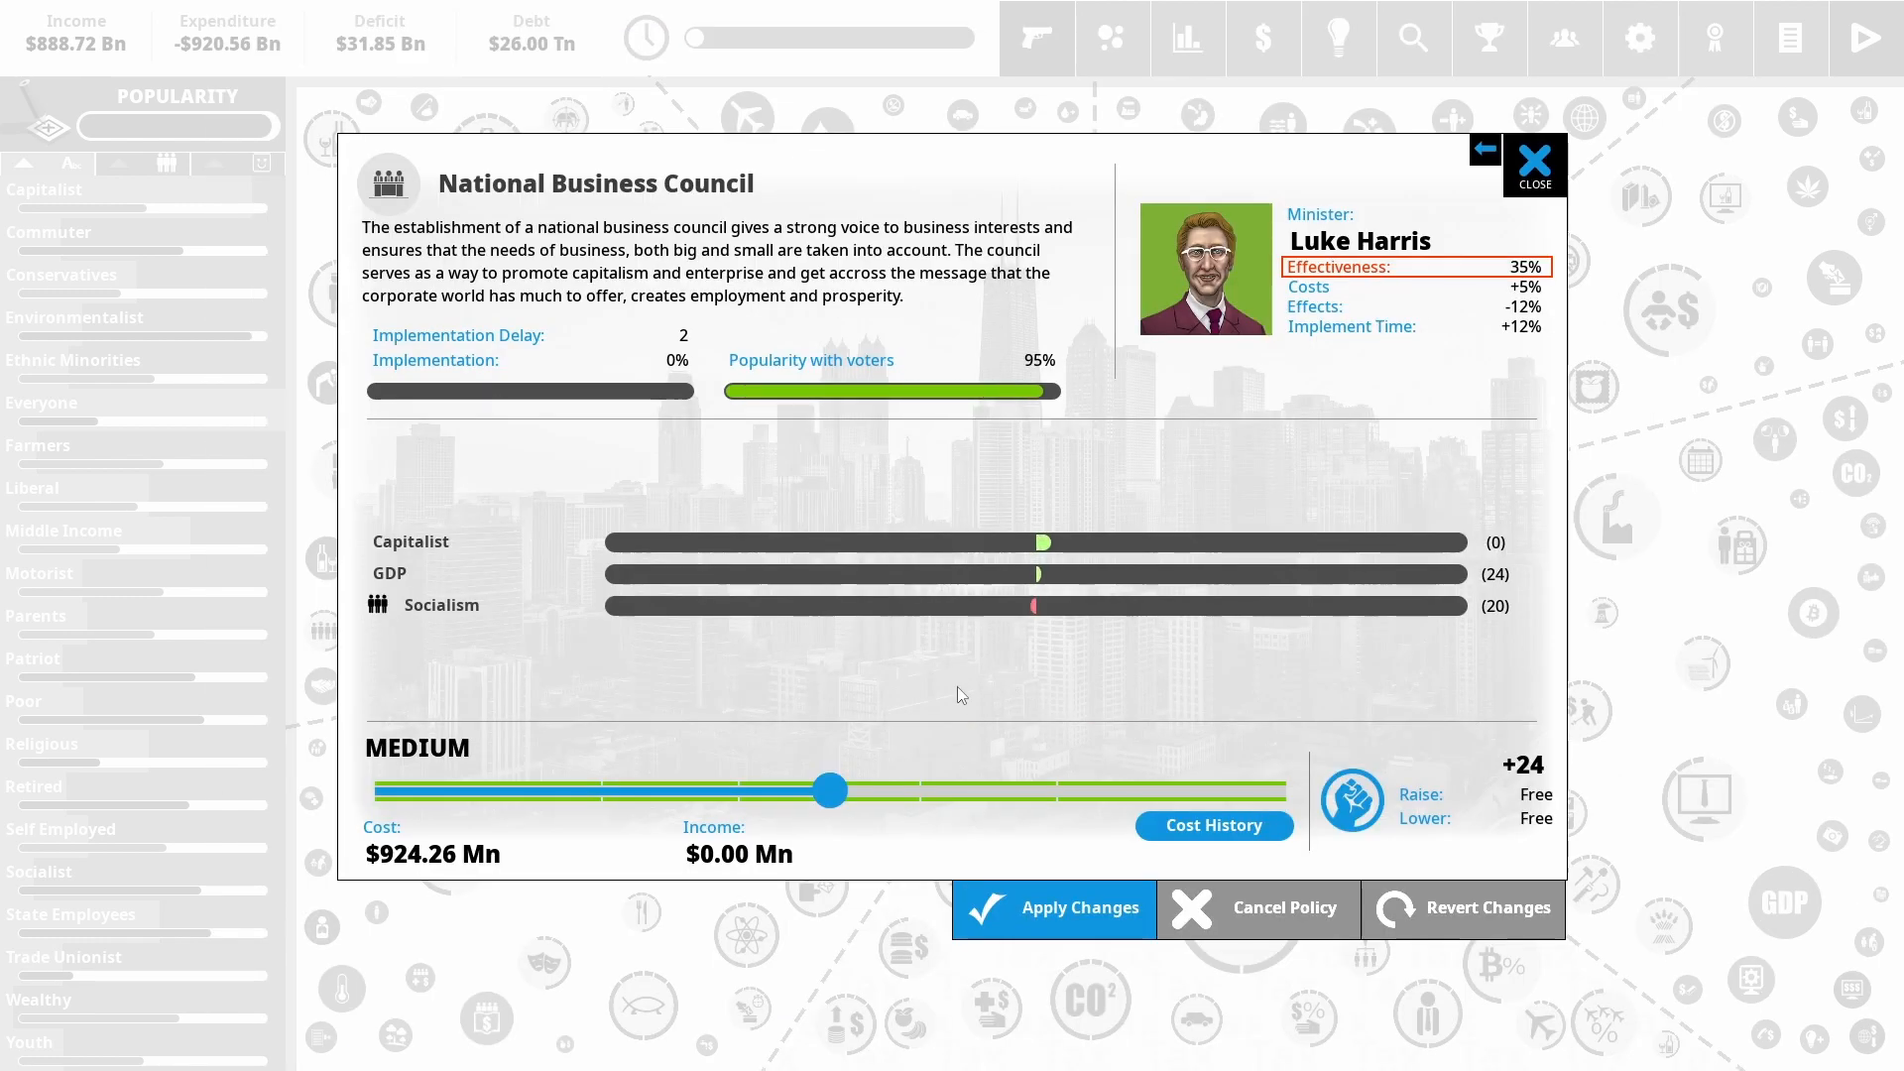
pyautogui.moveTo(832, 790); pyautogui.dragTo(1283, 789)
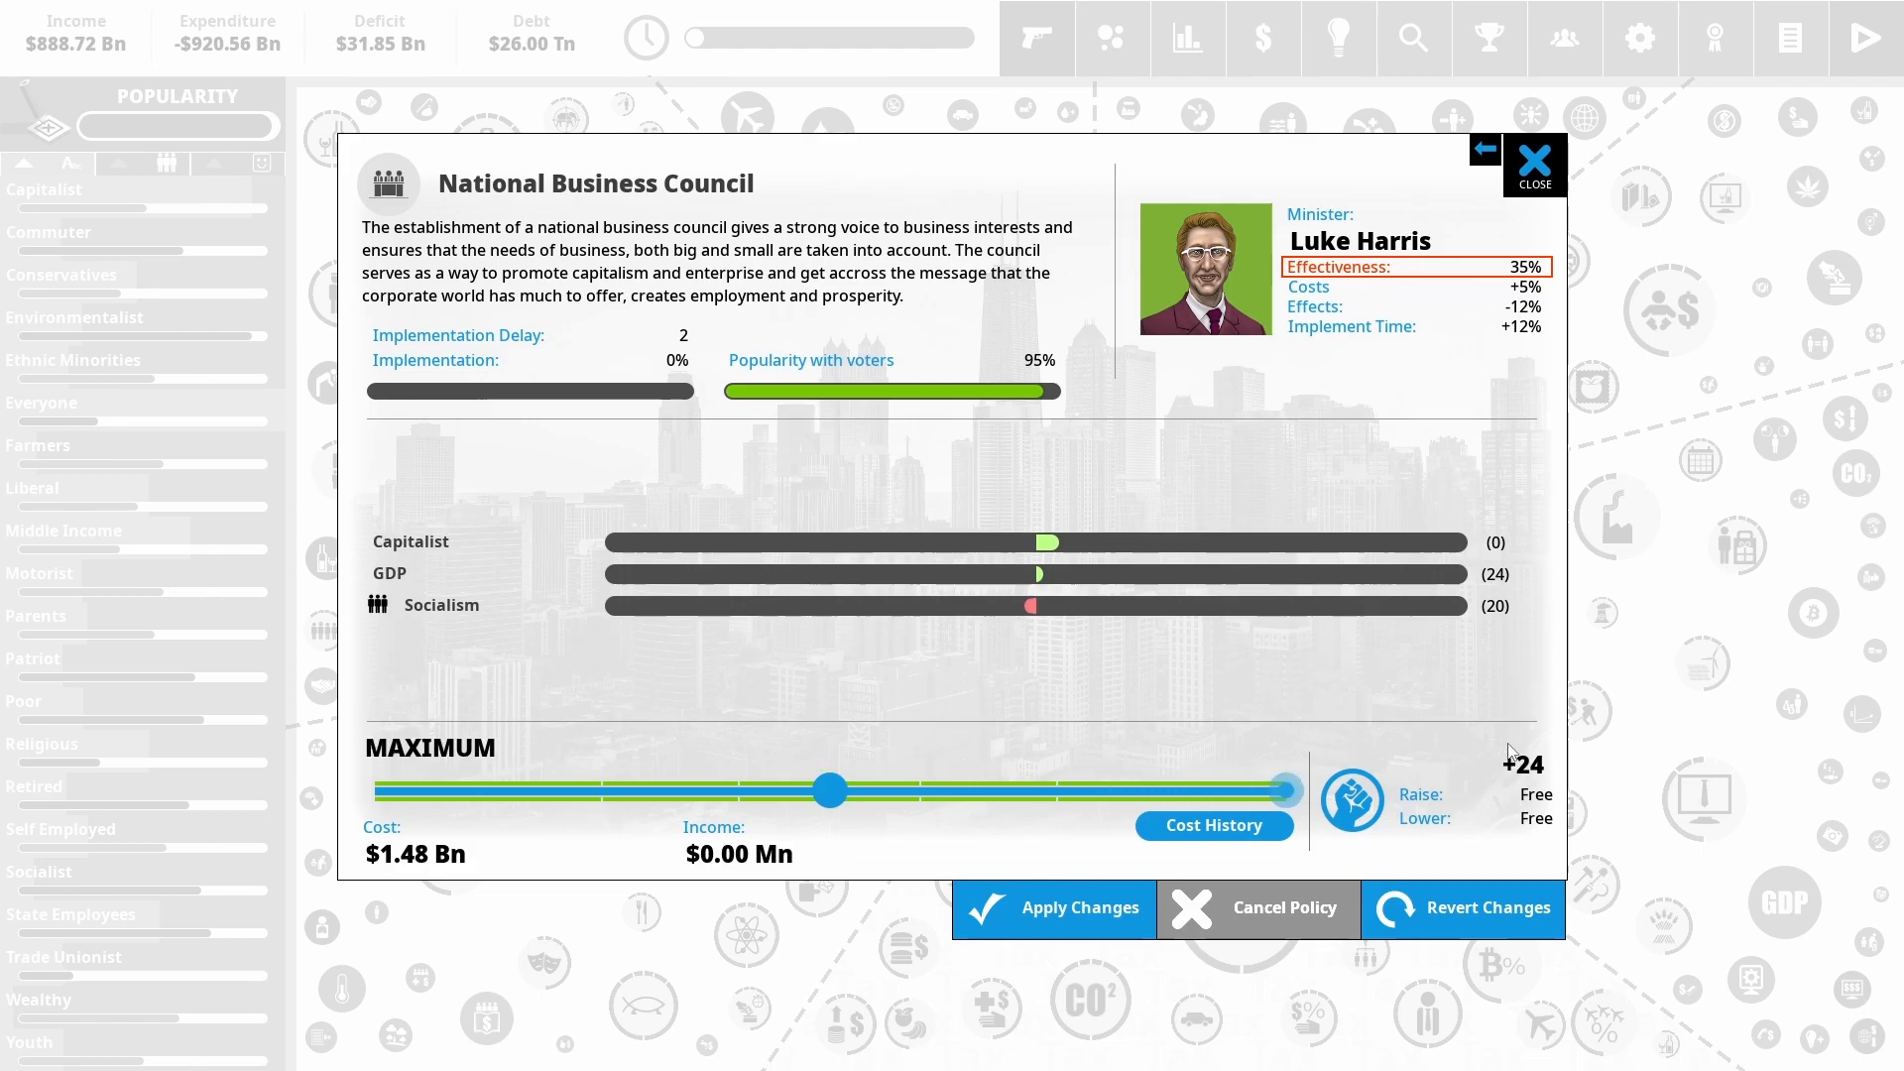
pyautogui.moveTo(396, 464)
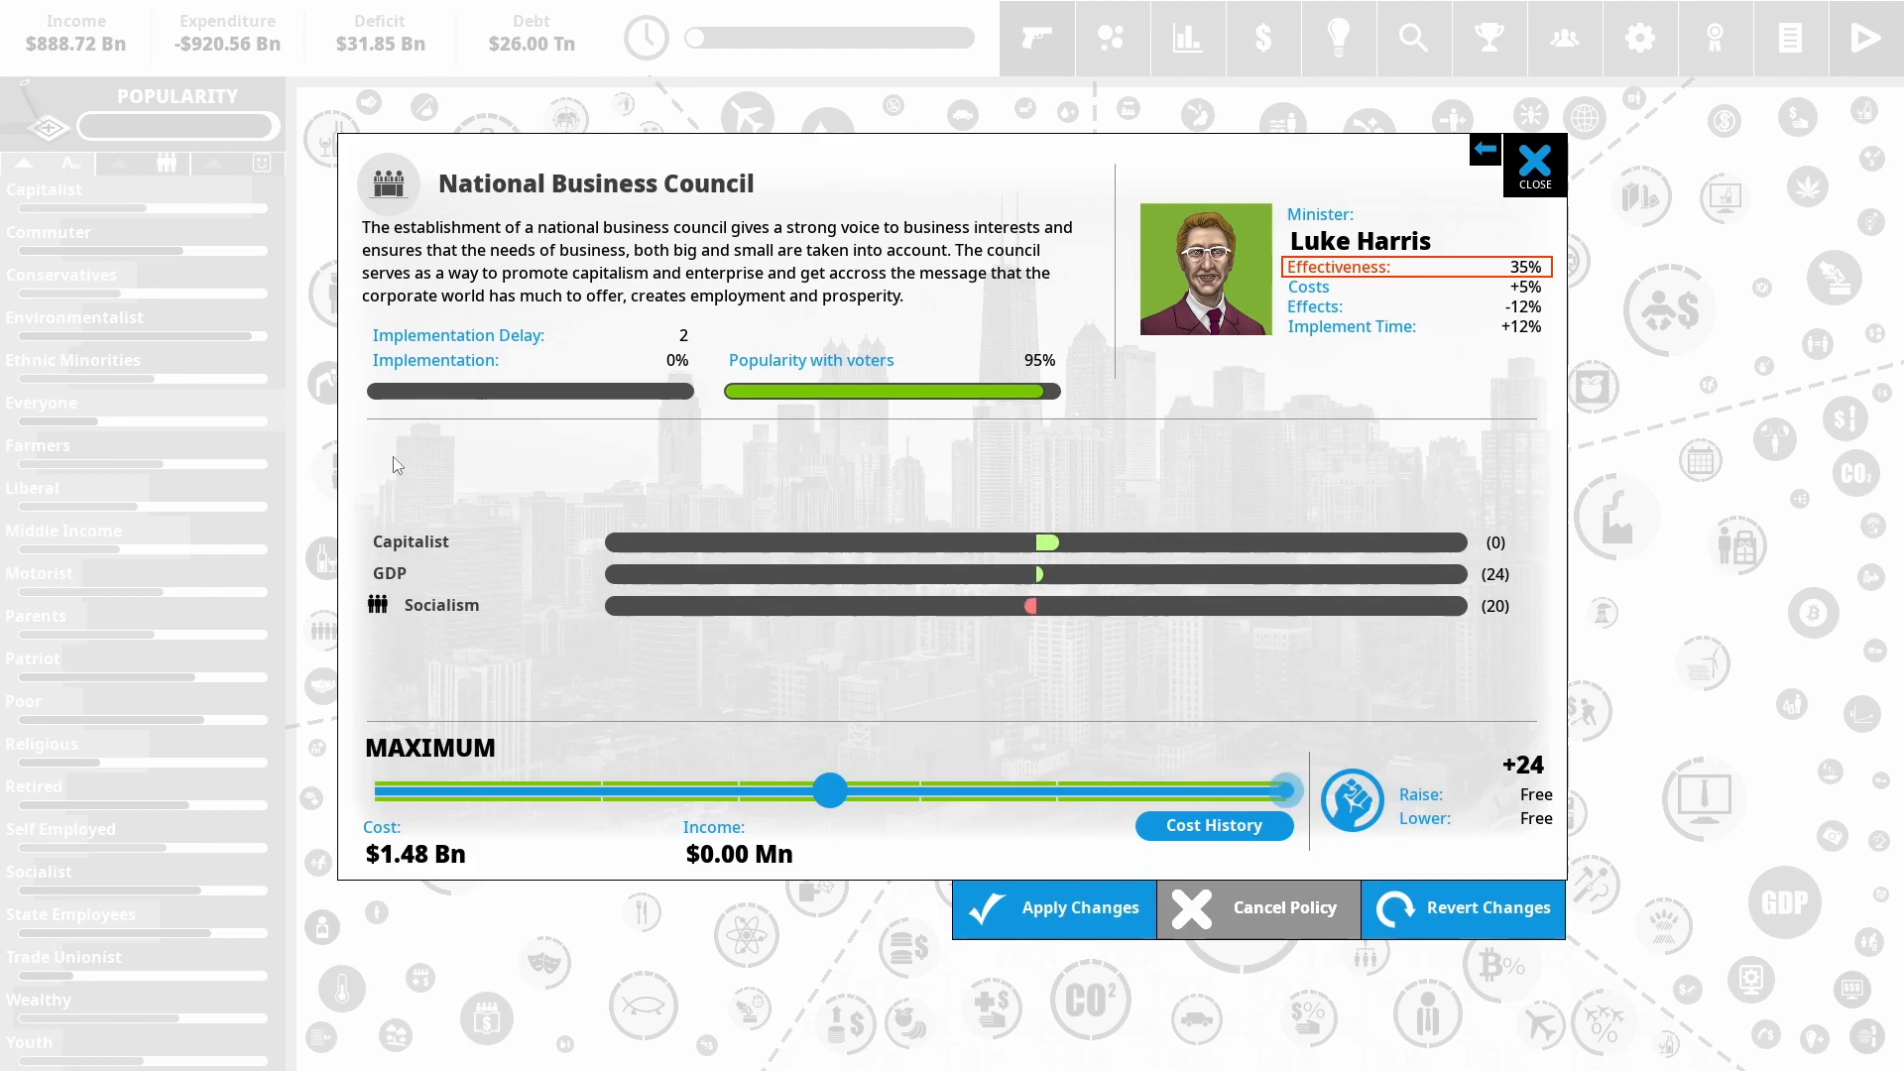
pyautogui.moveTo(1778, 921)
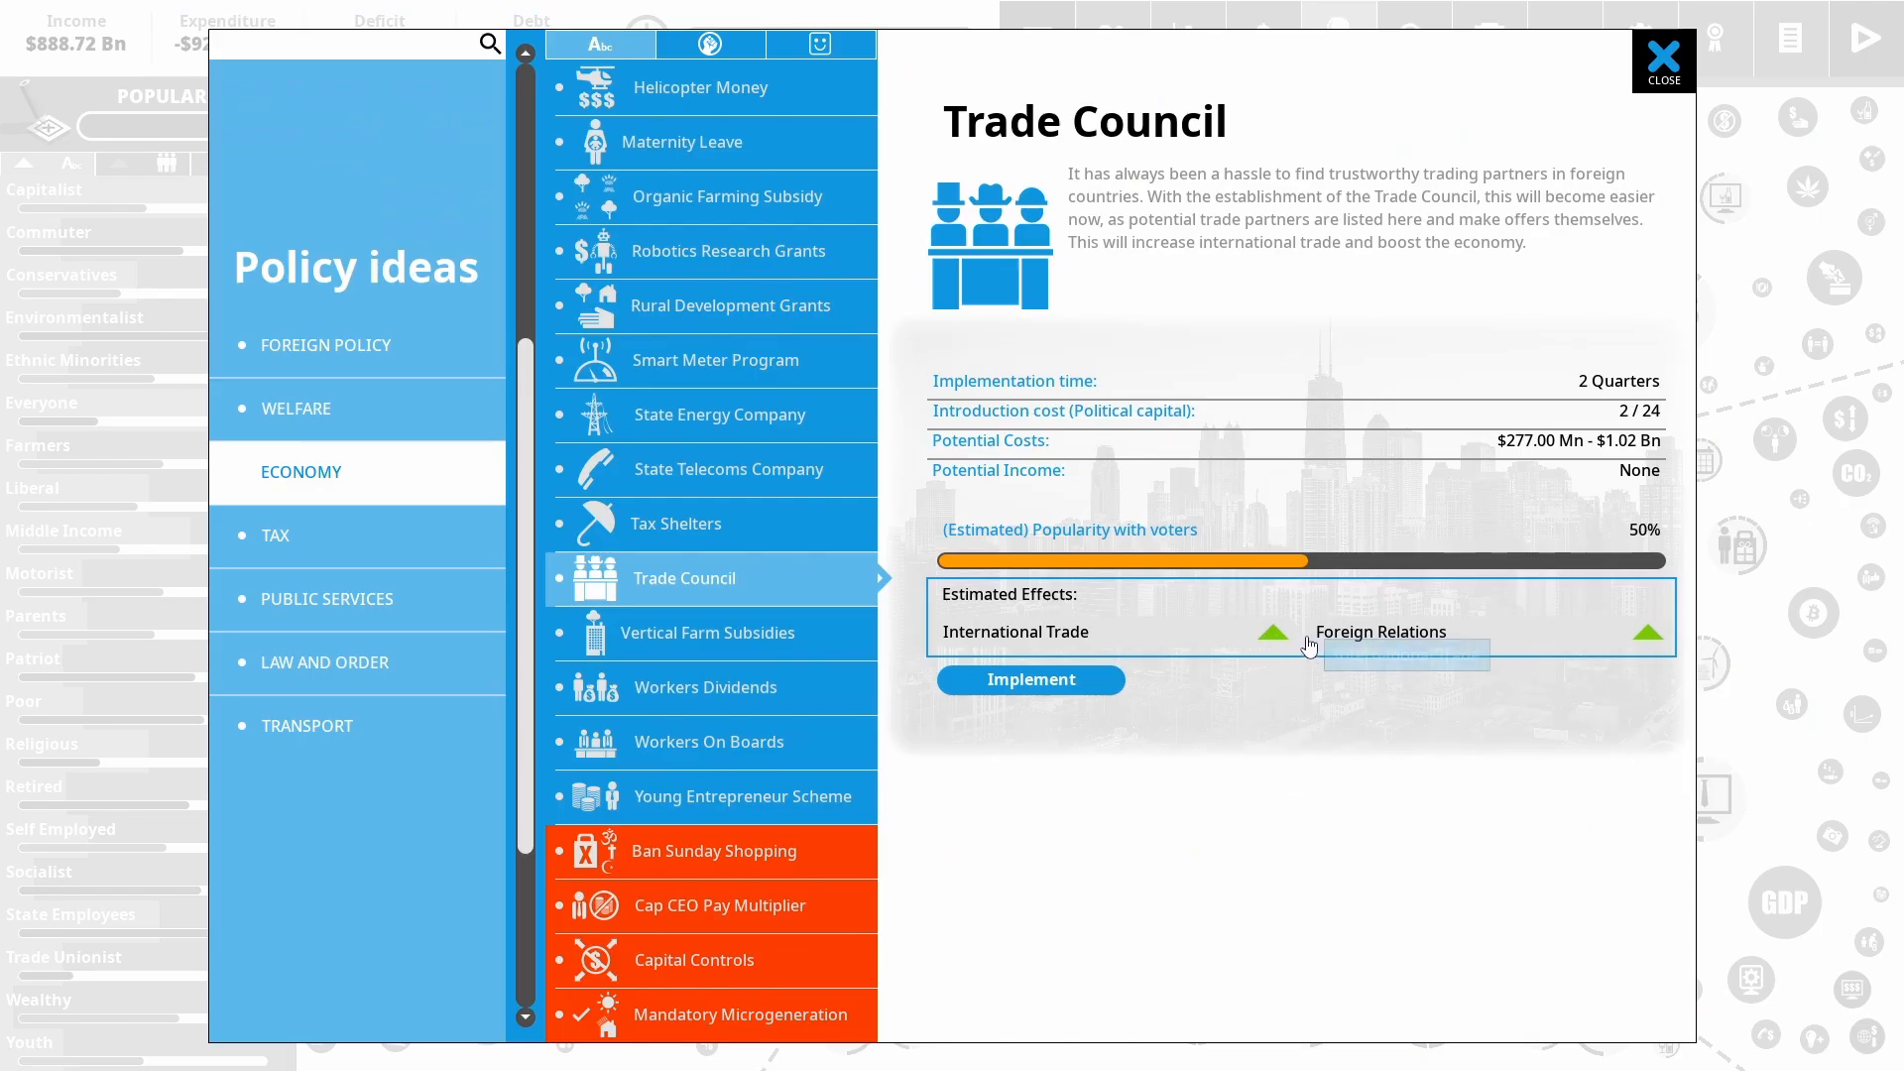
pyautogui.moveTo(1394, 647)
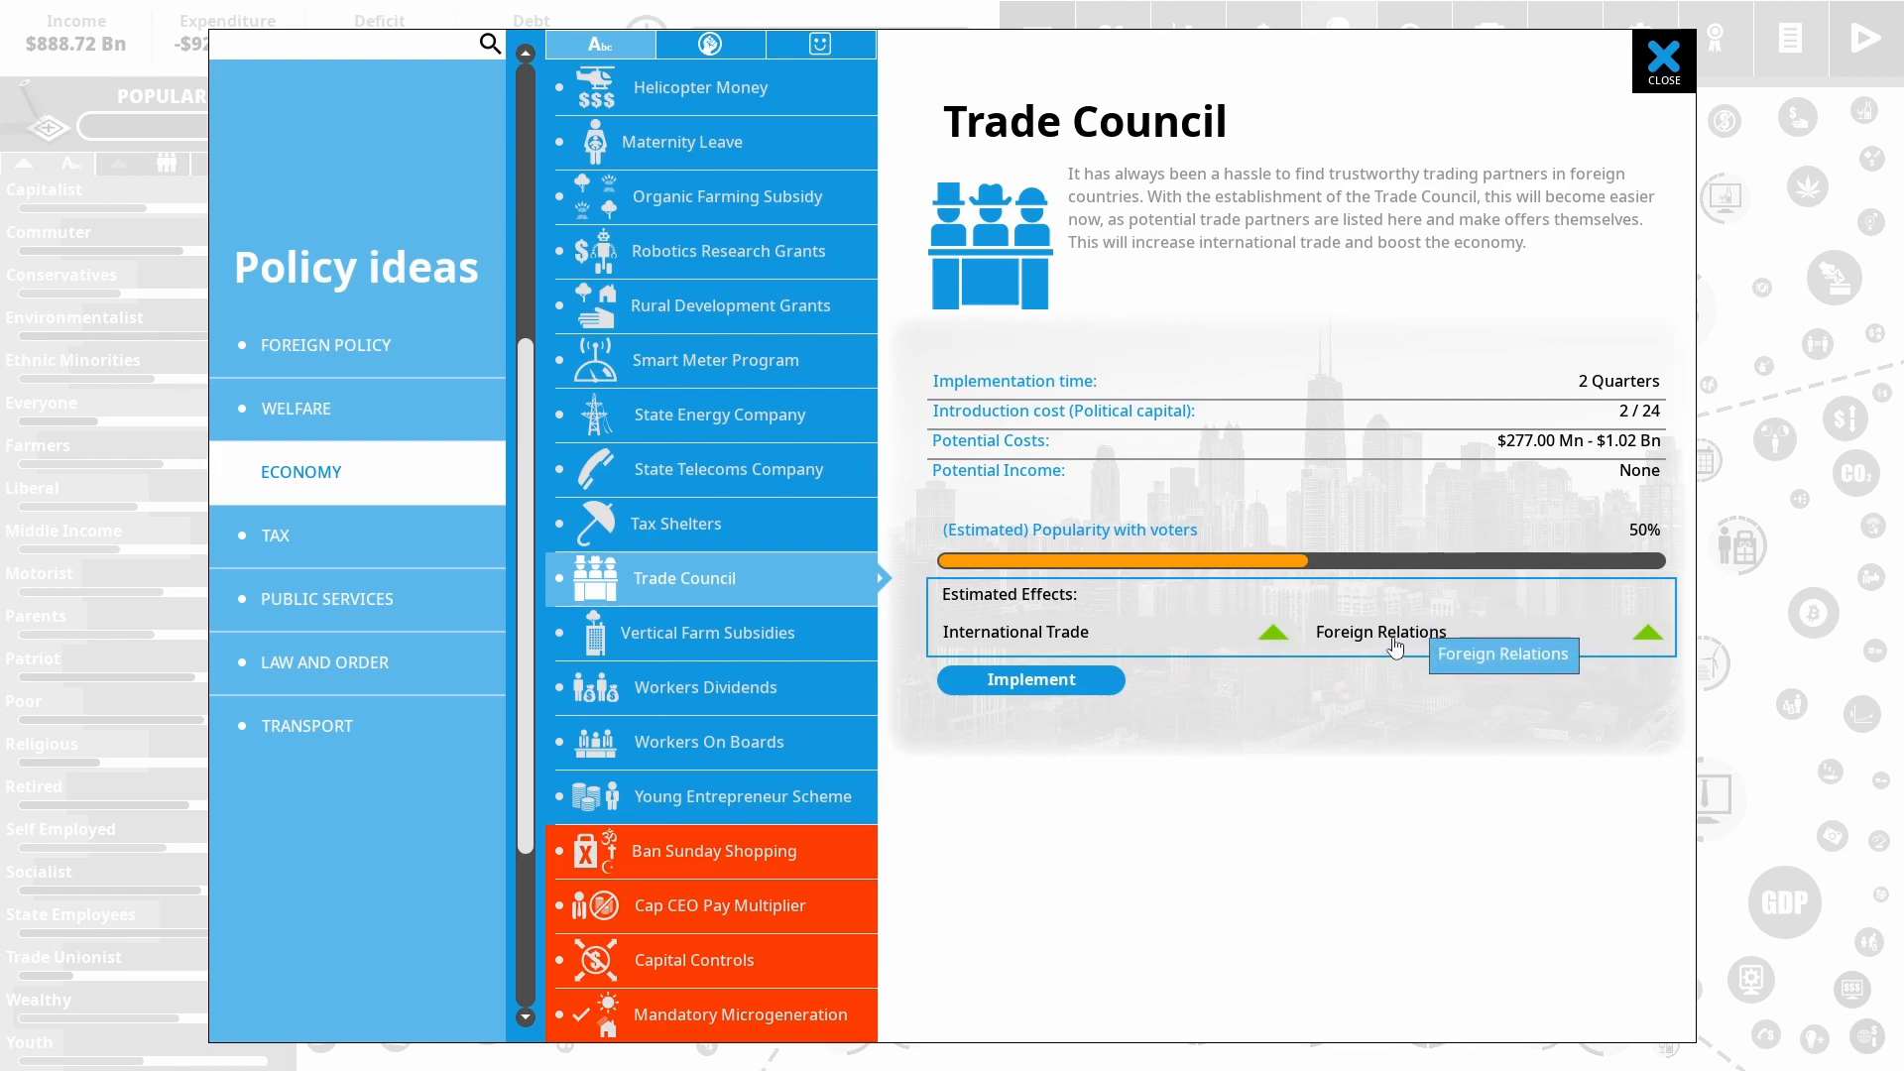
pyautogui.moveTo(1254, 468)
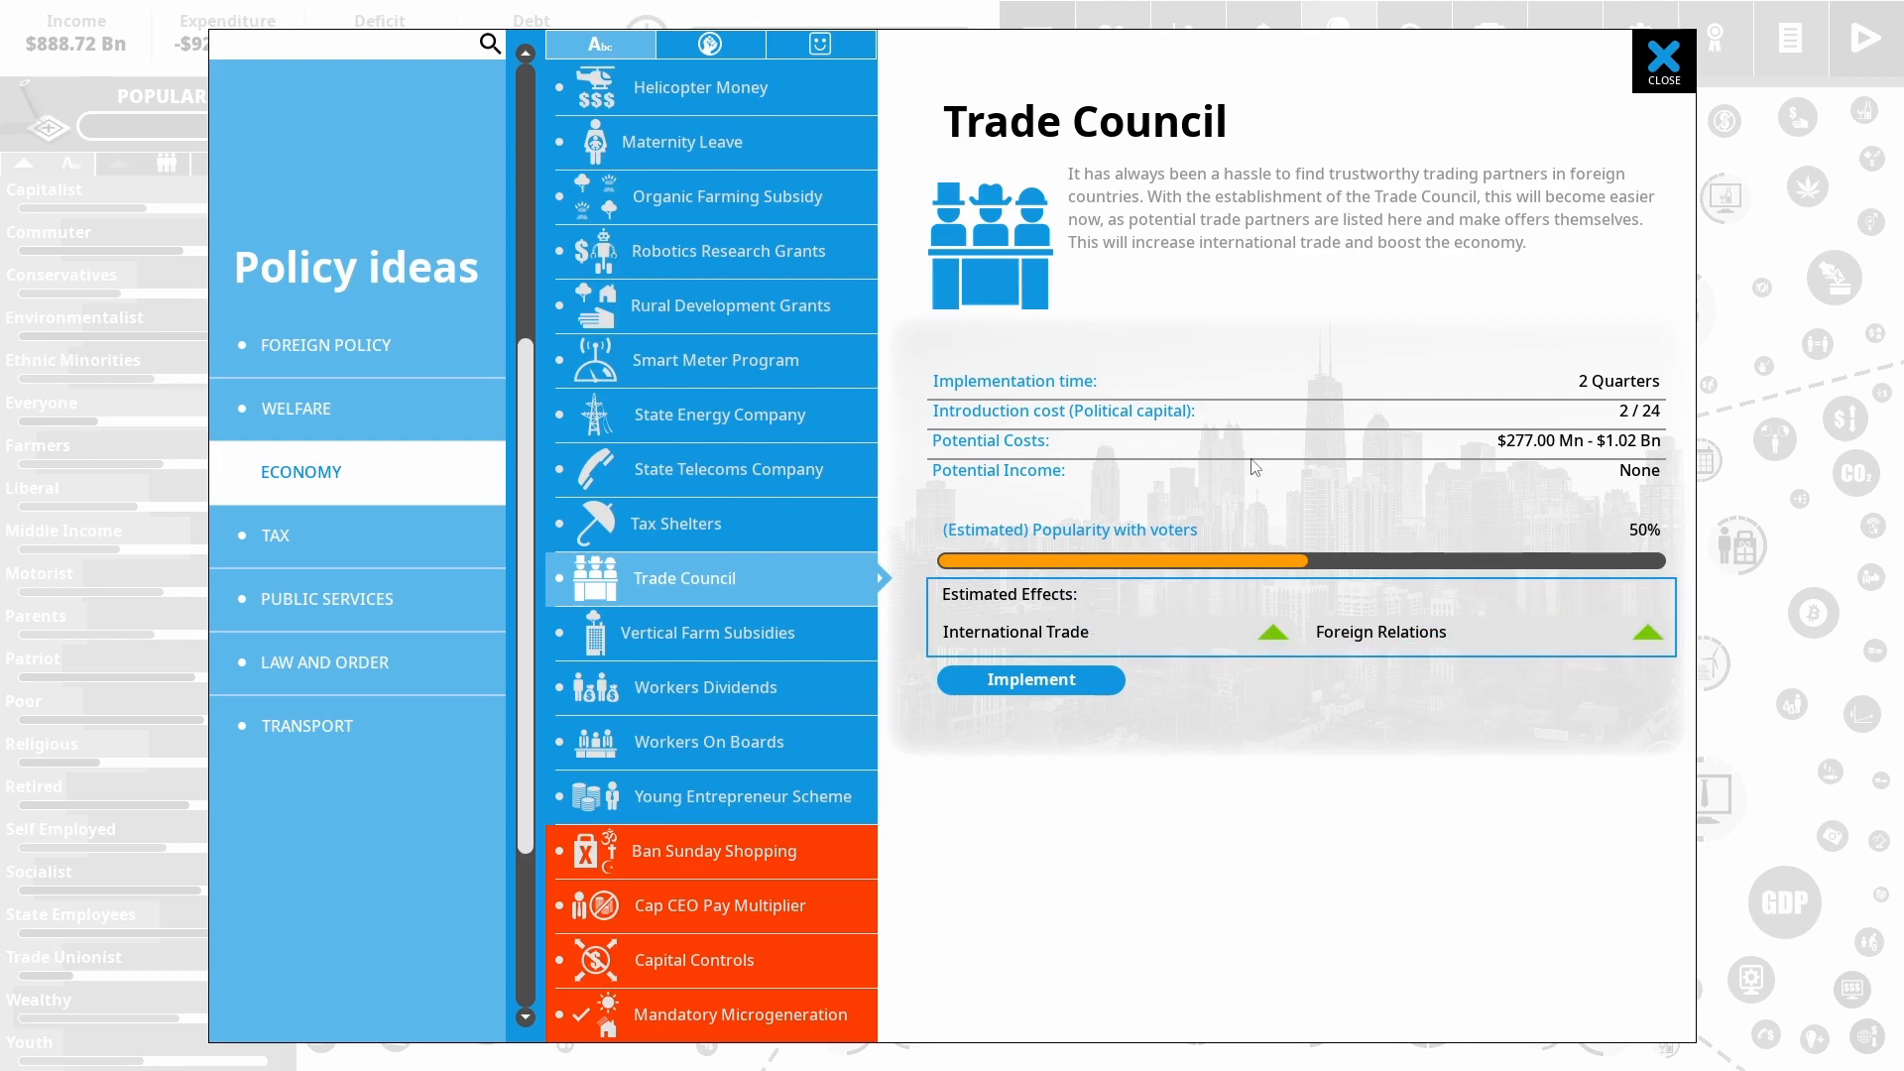
# Adopt the Trade Council policy and drag its funding slider up
pyautogui.click(1030, 678)
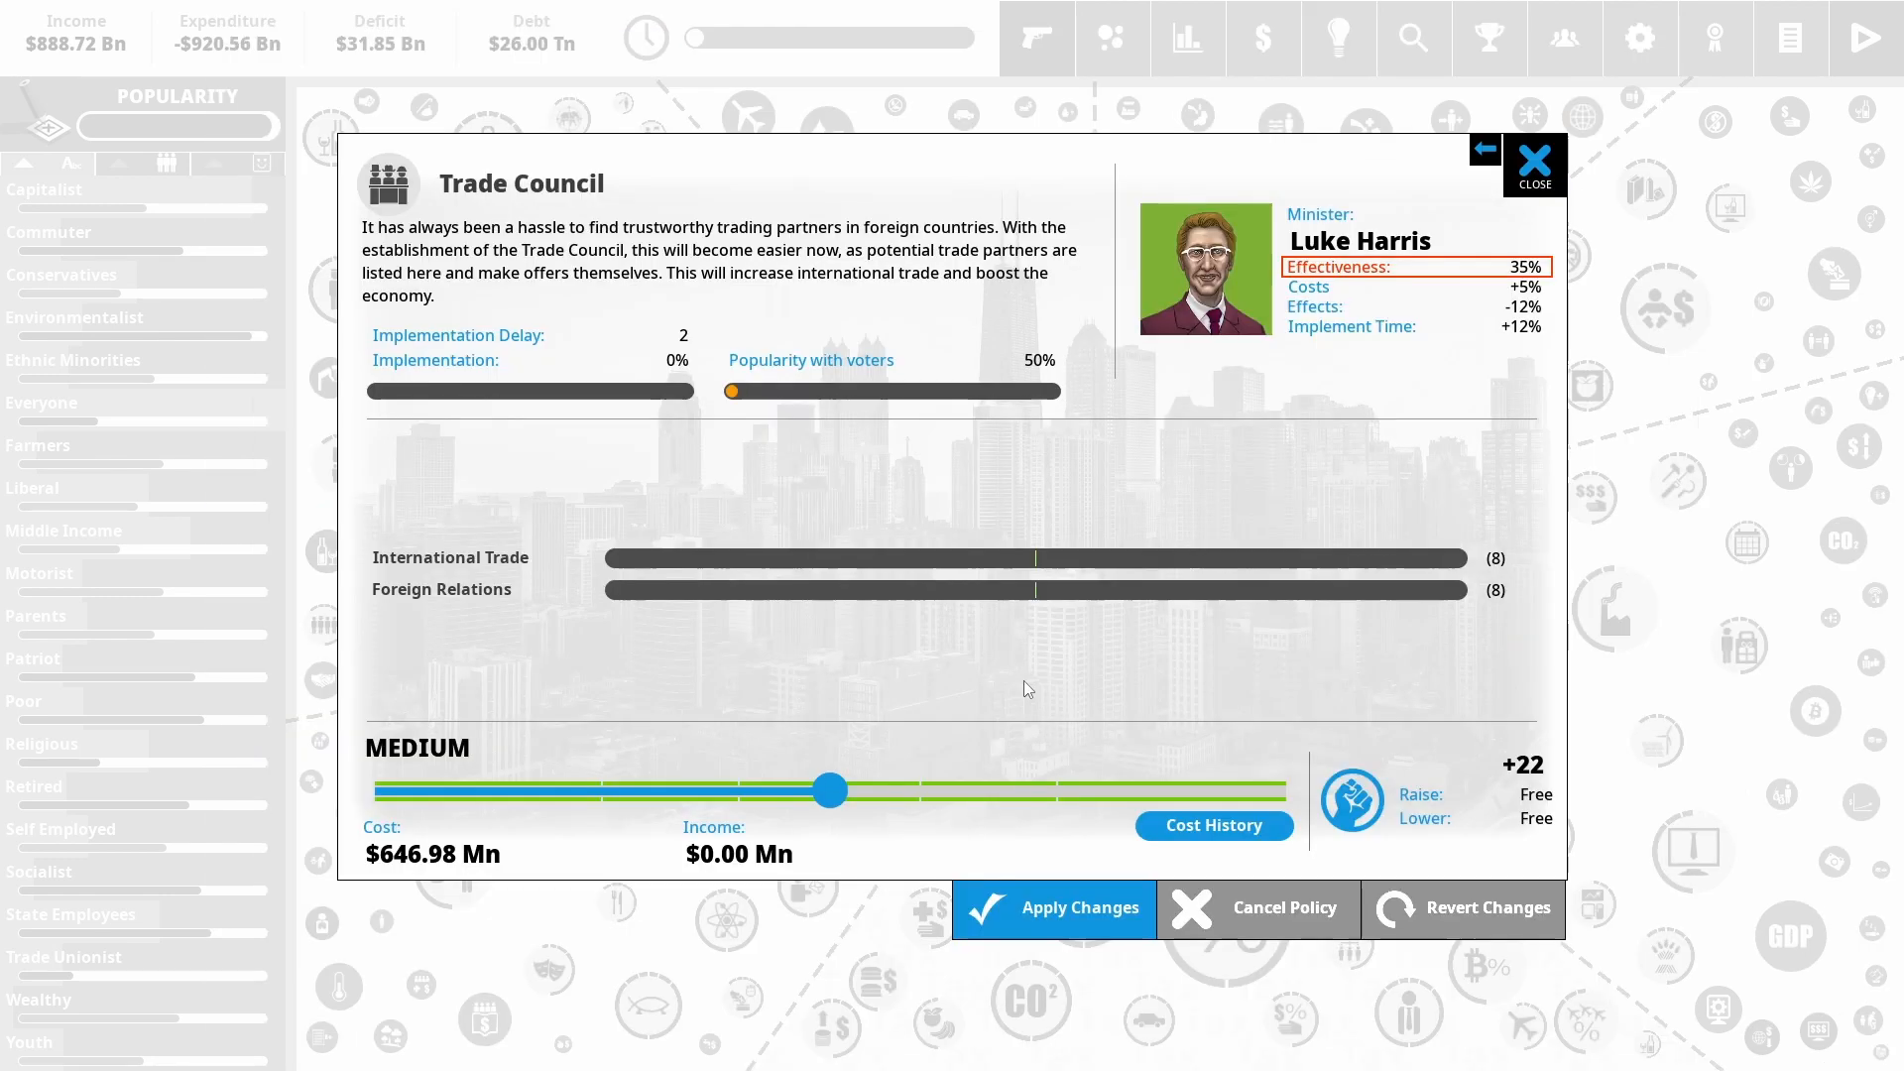
pyautogui.moveTo(829, 789); pyautogui.dragTo(1284, 789)
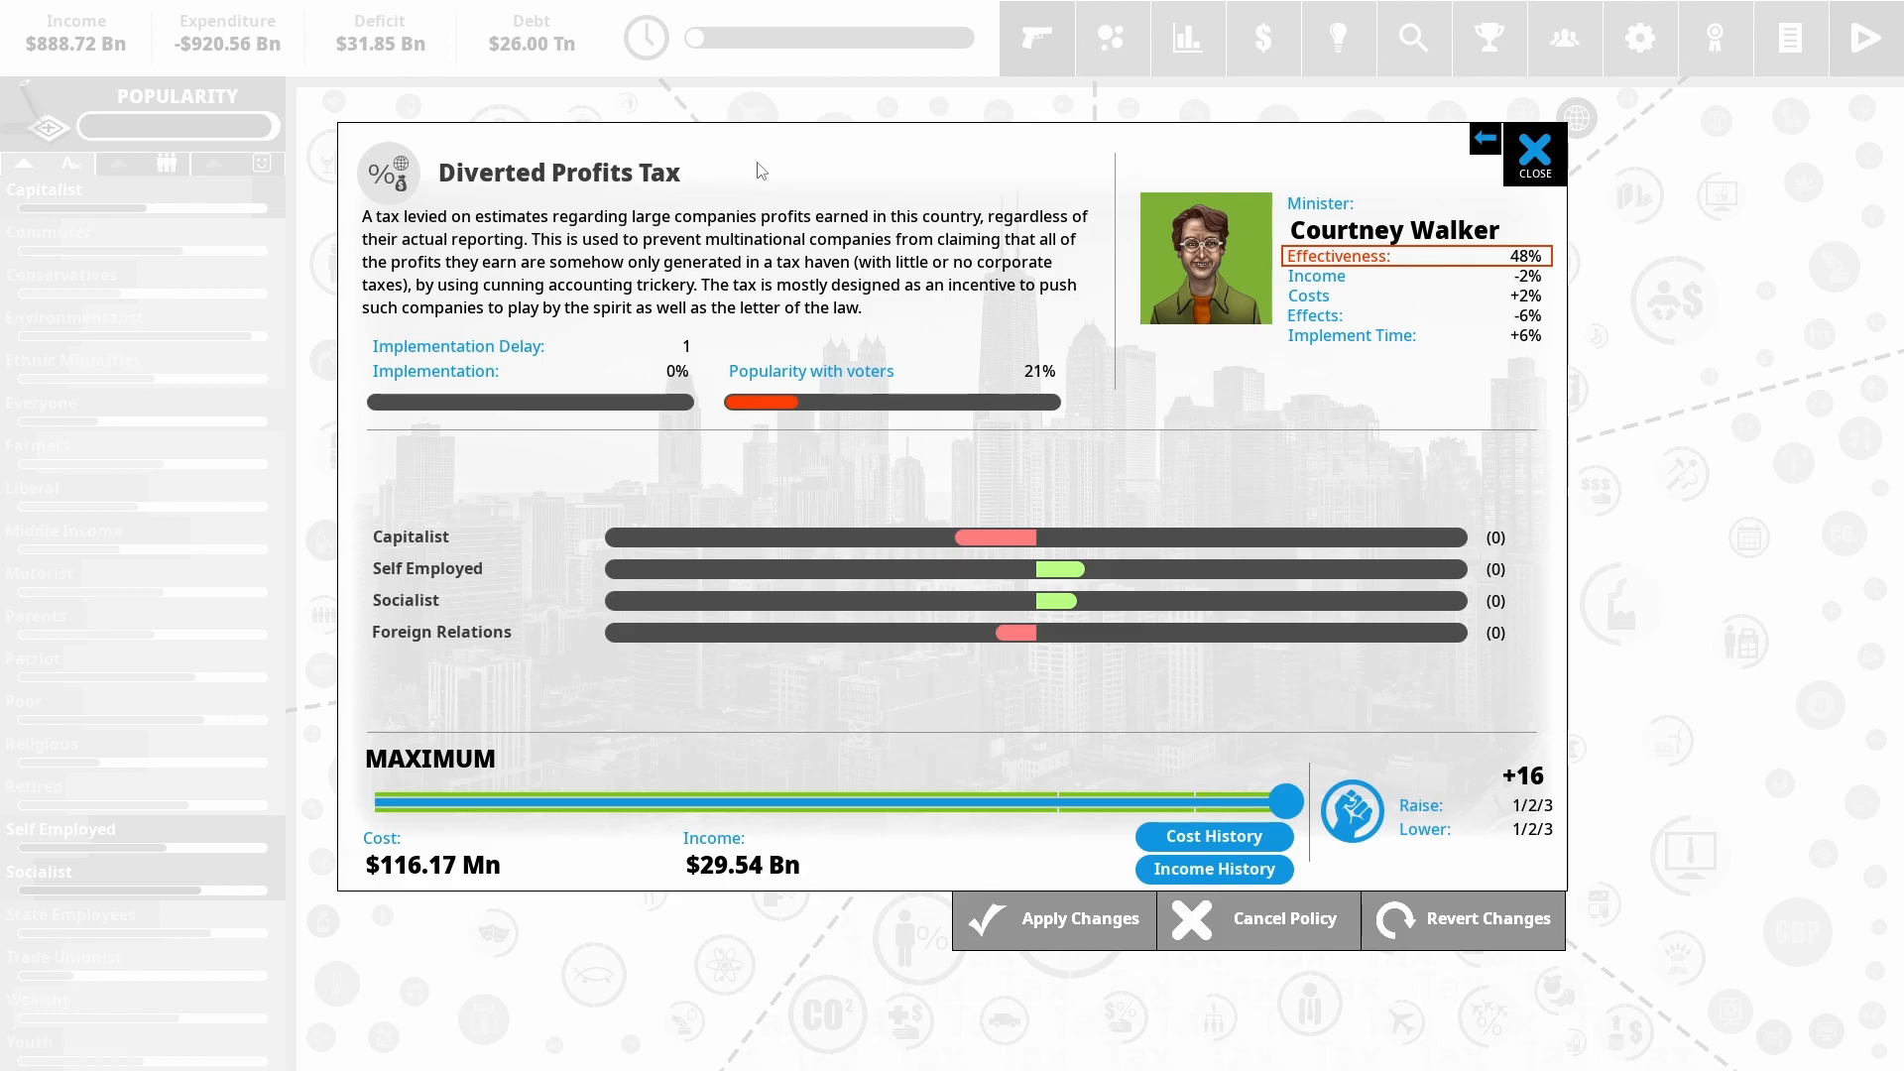
pyautogui.moveTo(1049, 694)
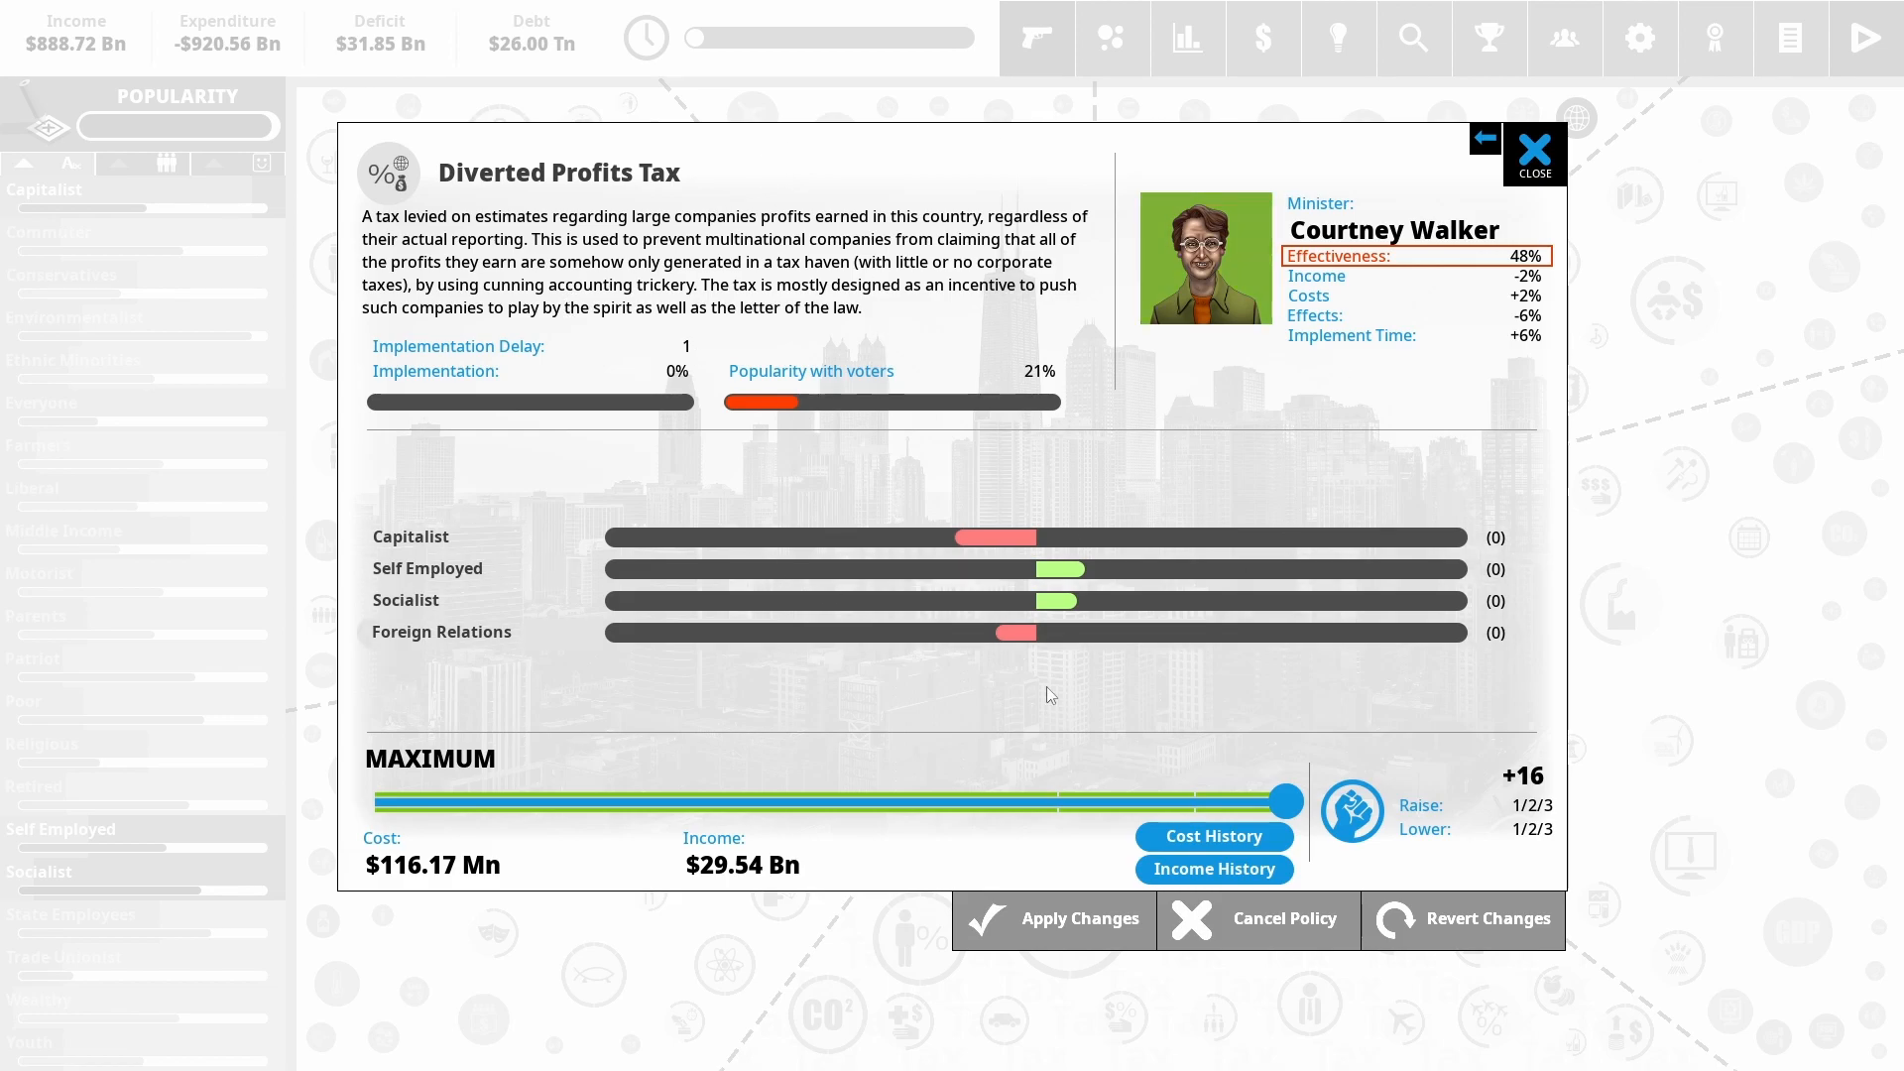
pyautogui.moveTo(986, 633)
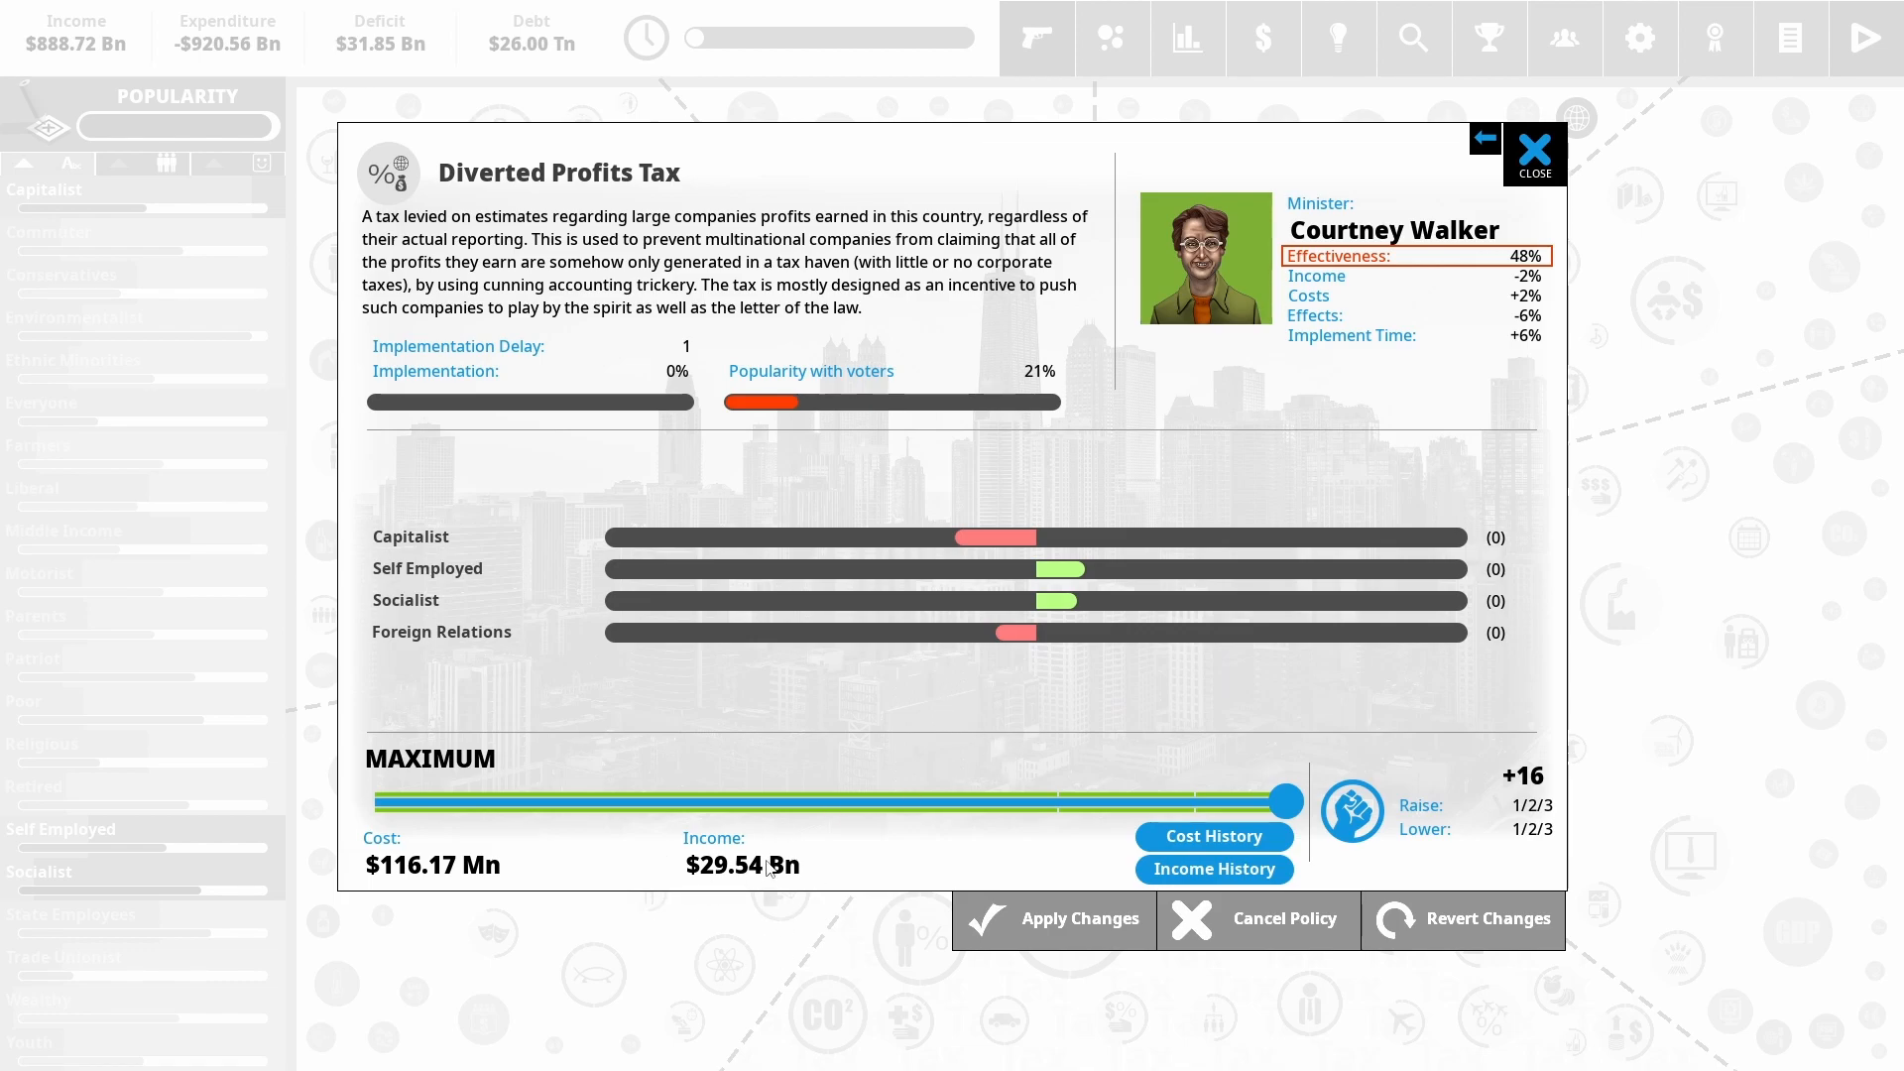
pyautogui.moveTo(1059, 667)
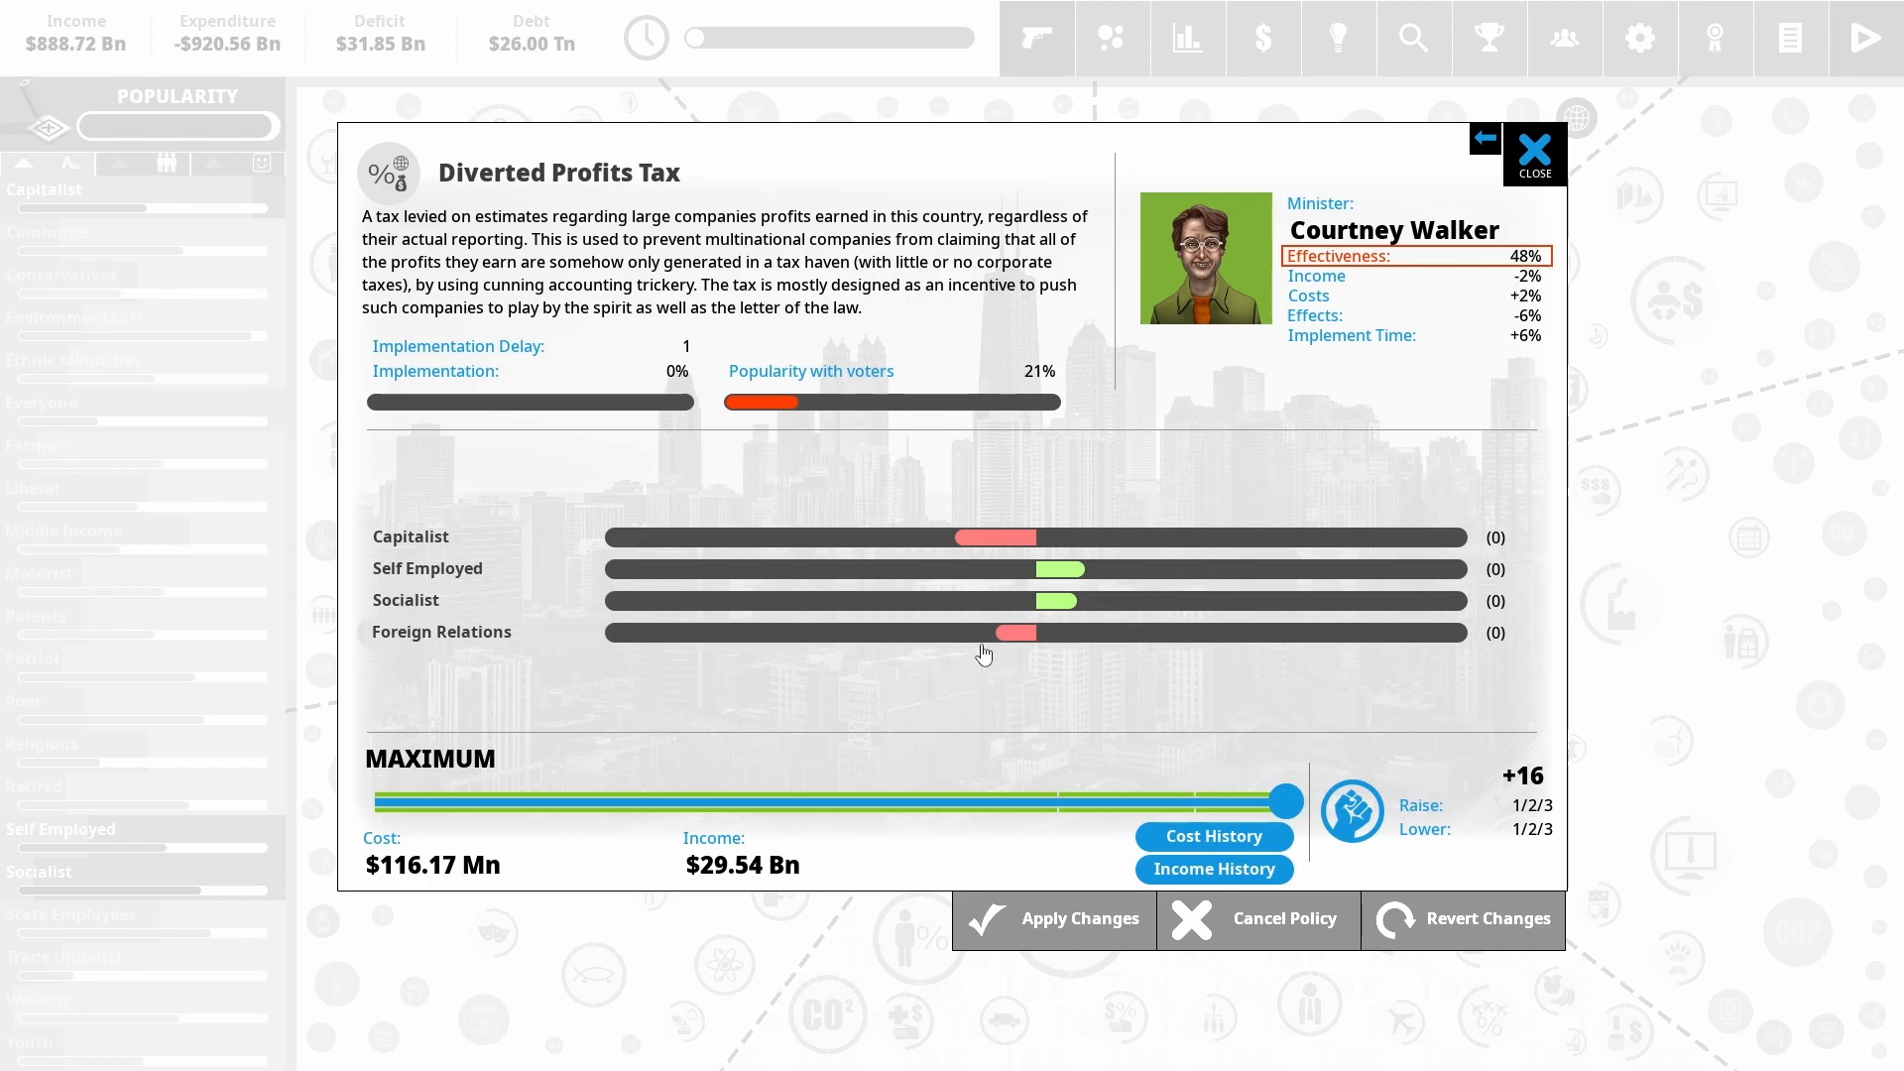
pyautogui.moveTo(945, 680)
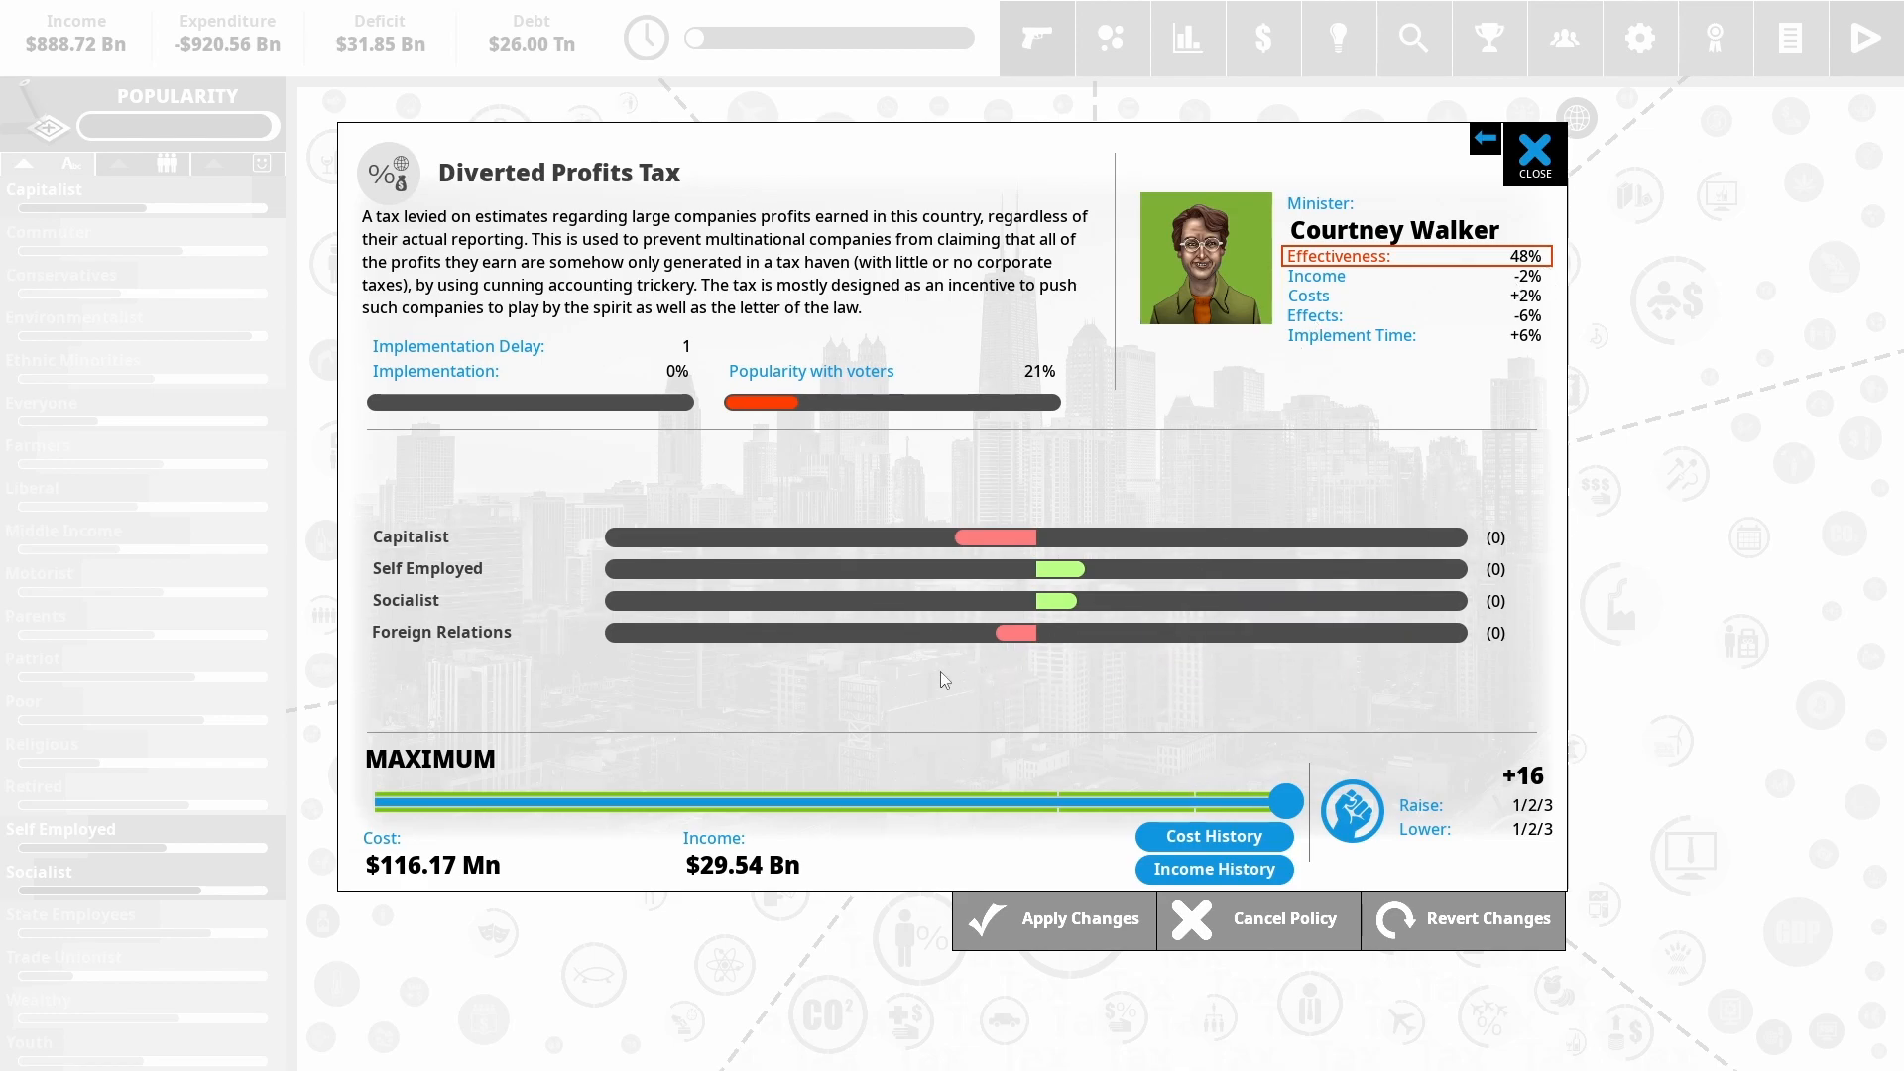
pyautogui.moveTo(899, 693)
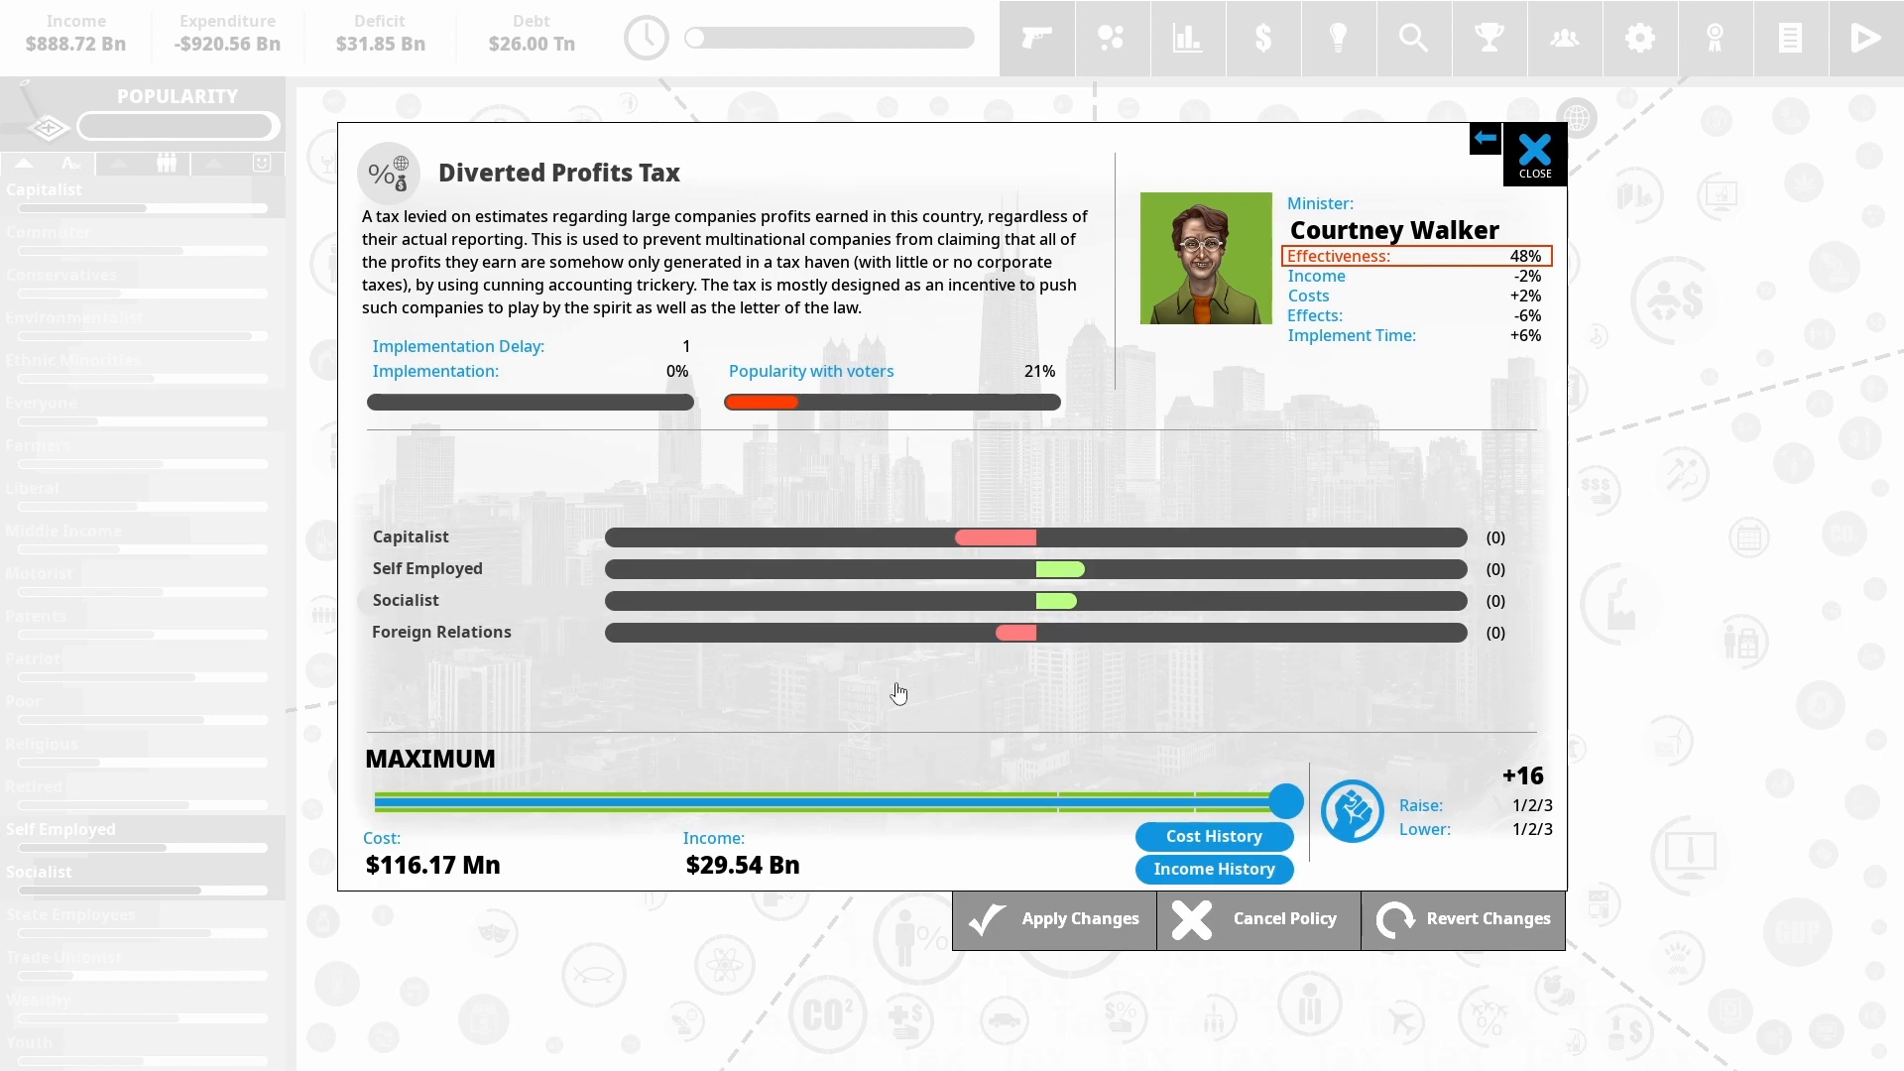
pyautogui.moveTo(1379, 577)
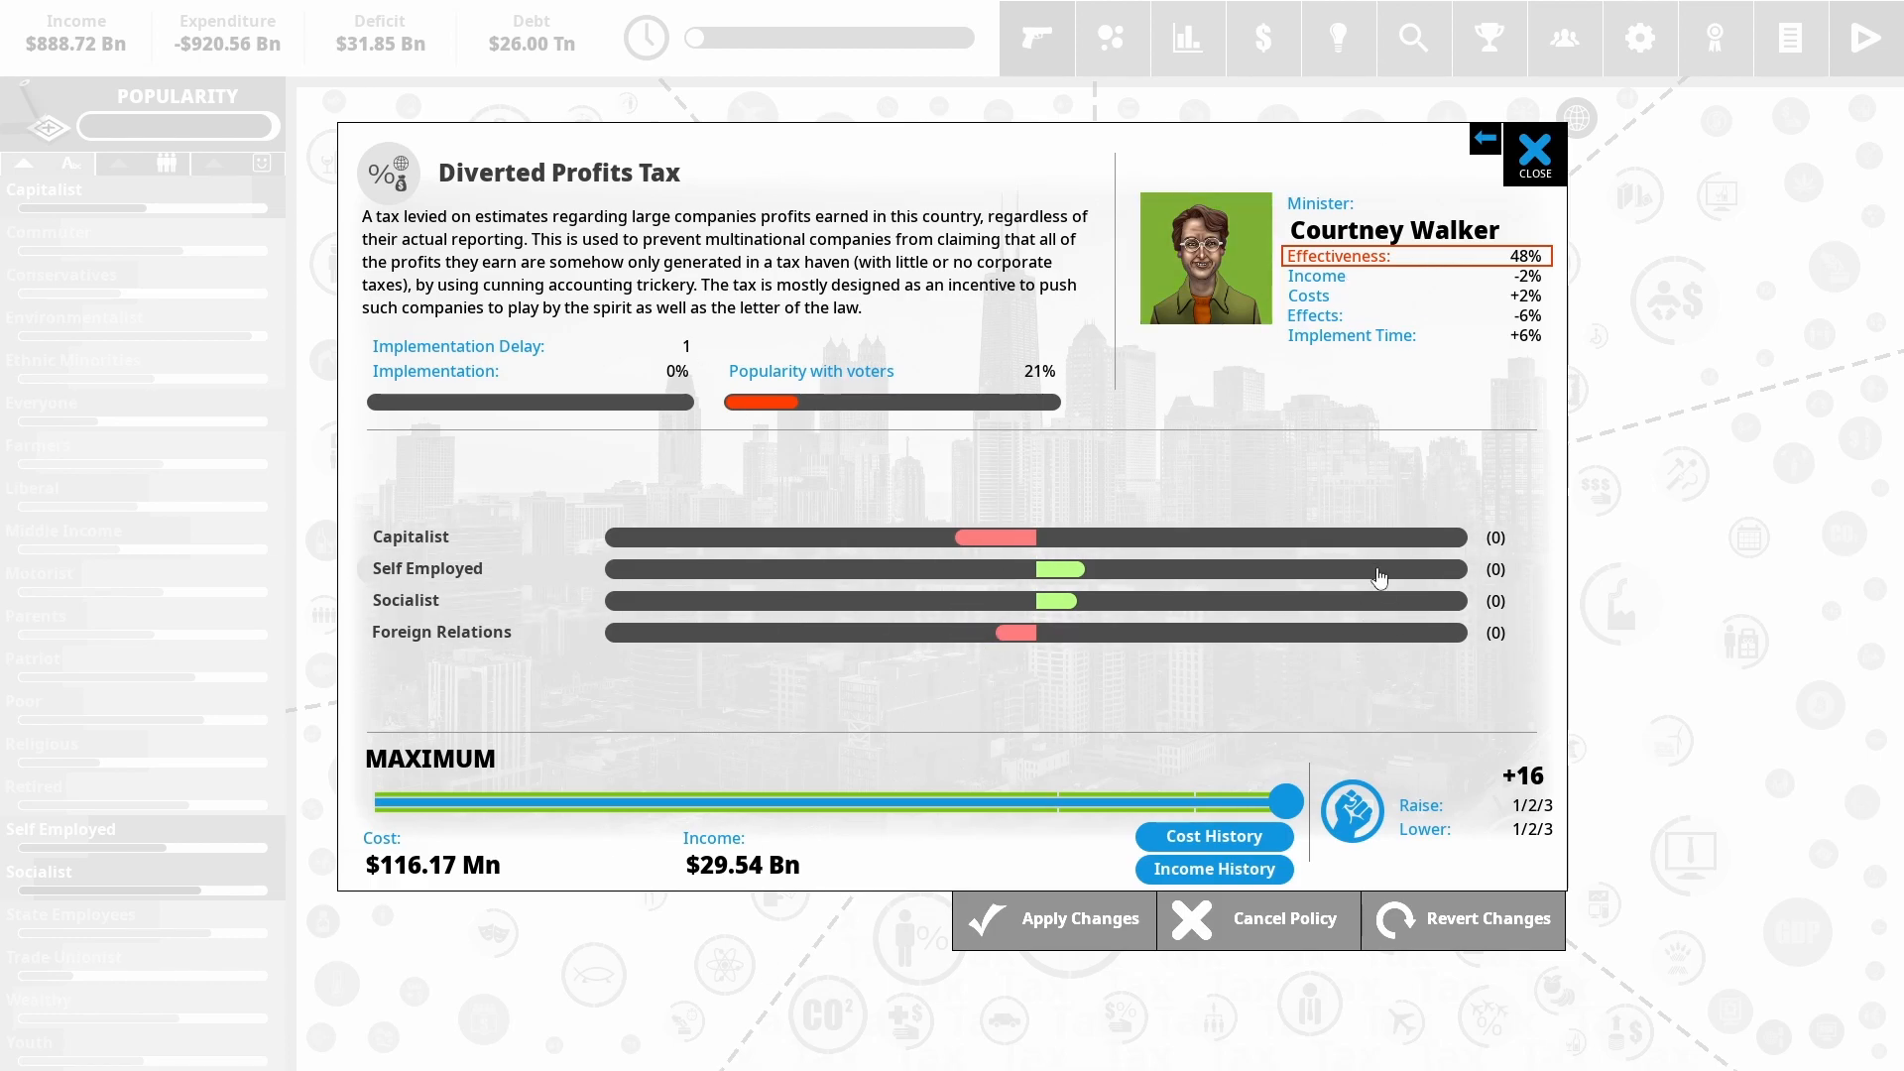
pyautogui.moveTo(1710, 381)
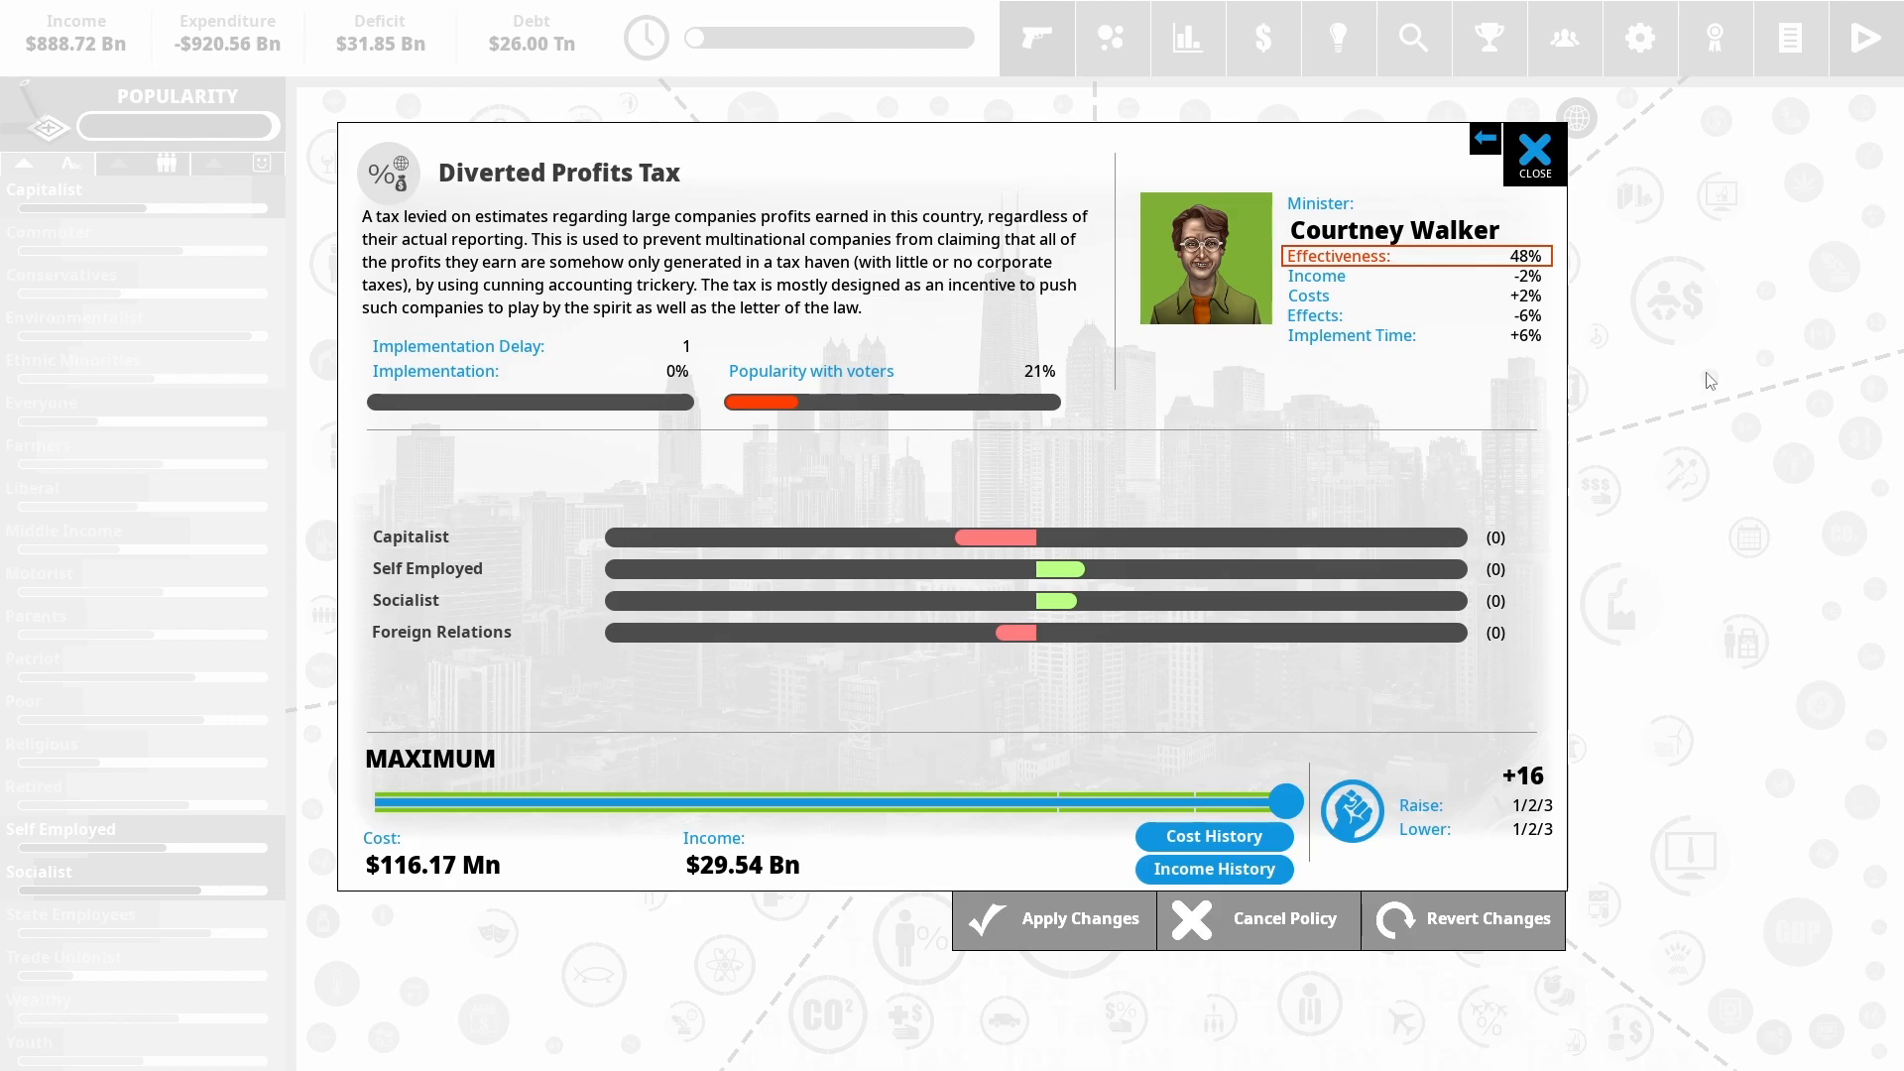
# Close the Diverted Profits Tax details after reviewing it at maximum level
pyautogui.click(1534, 153)
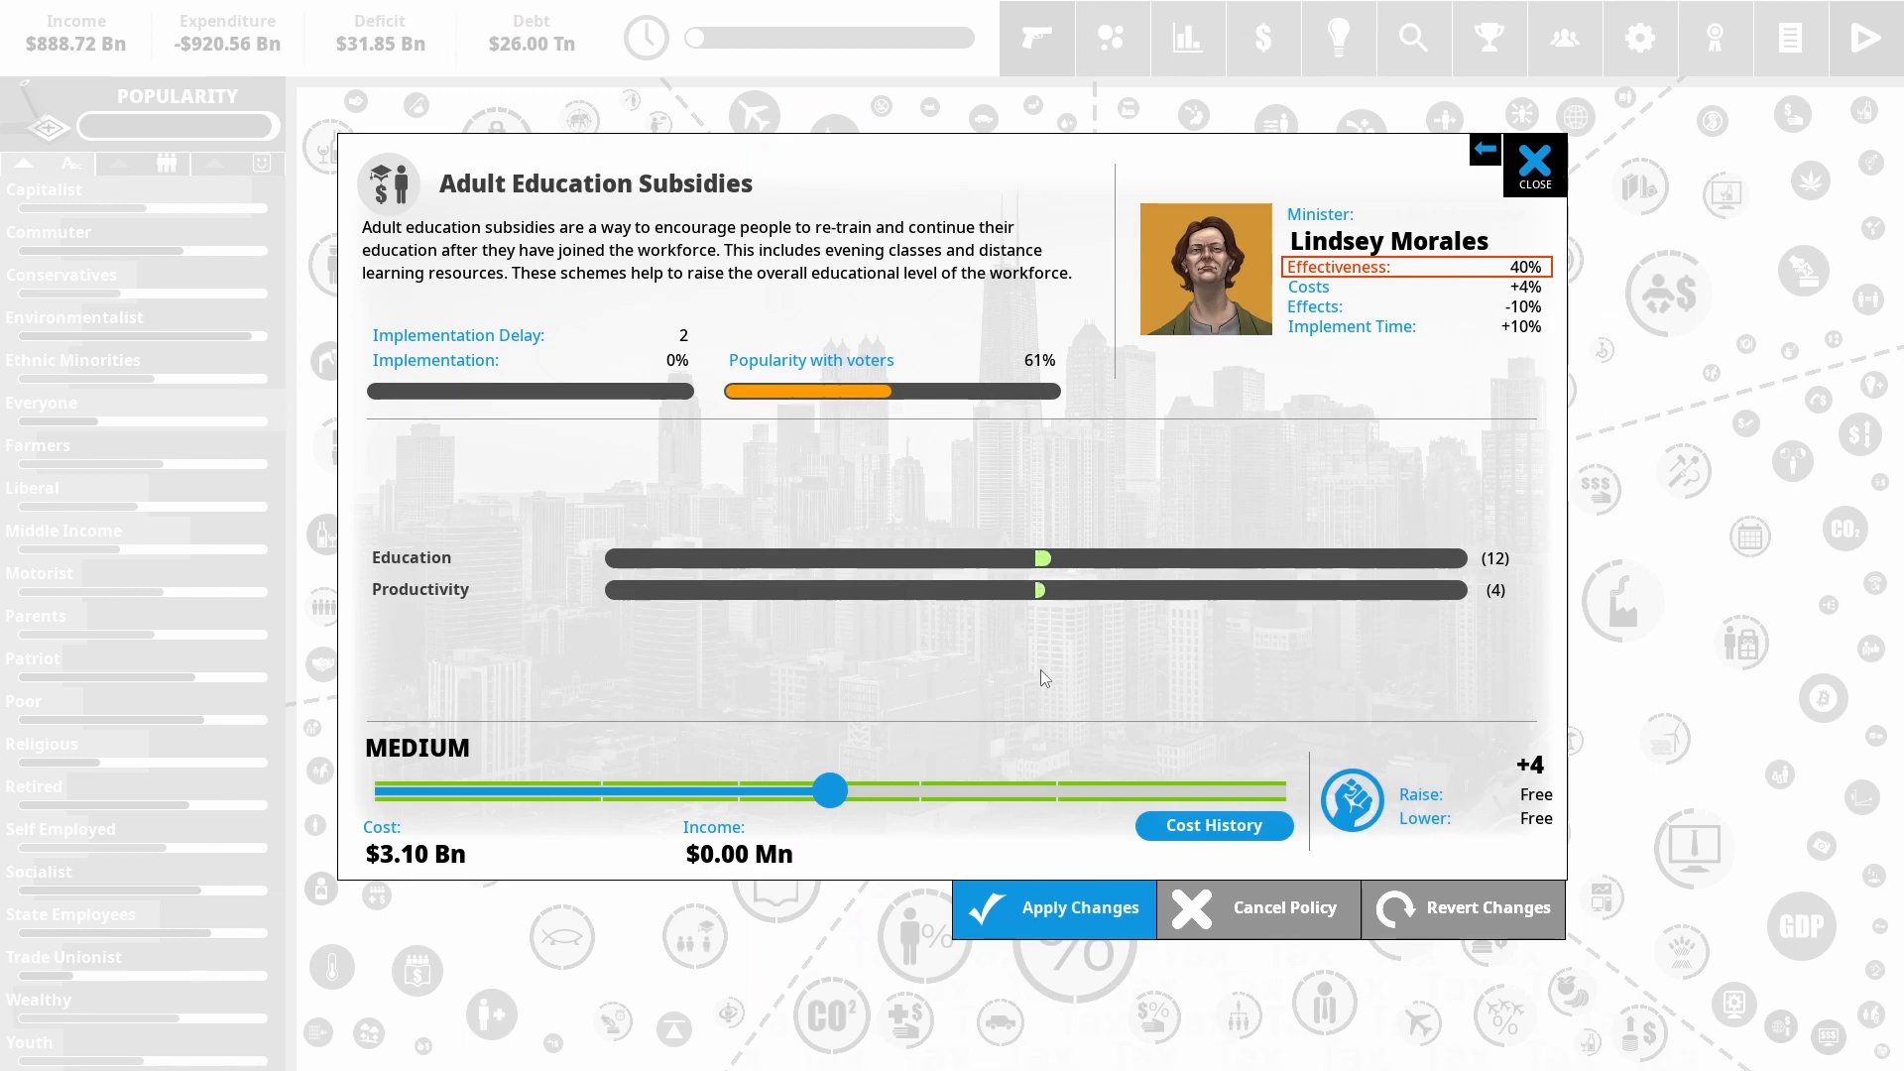
# Raise Adult Education Subsidies to maximum and confirm the new level
pyautogui.moveTo(829, 789); pyautogui.dragTo(1284, 790)
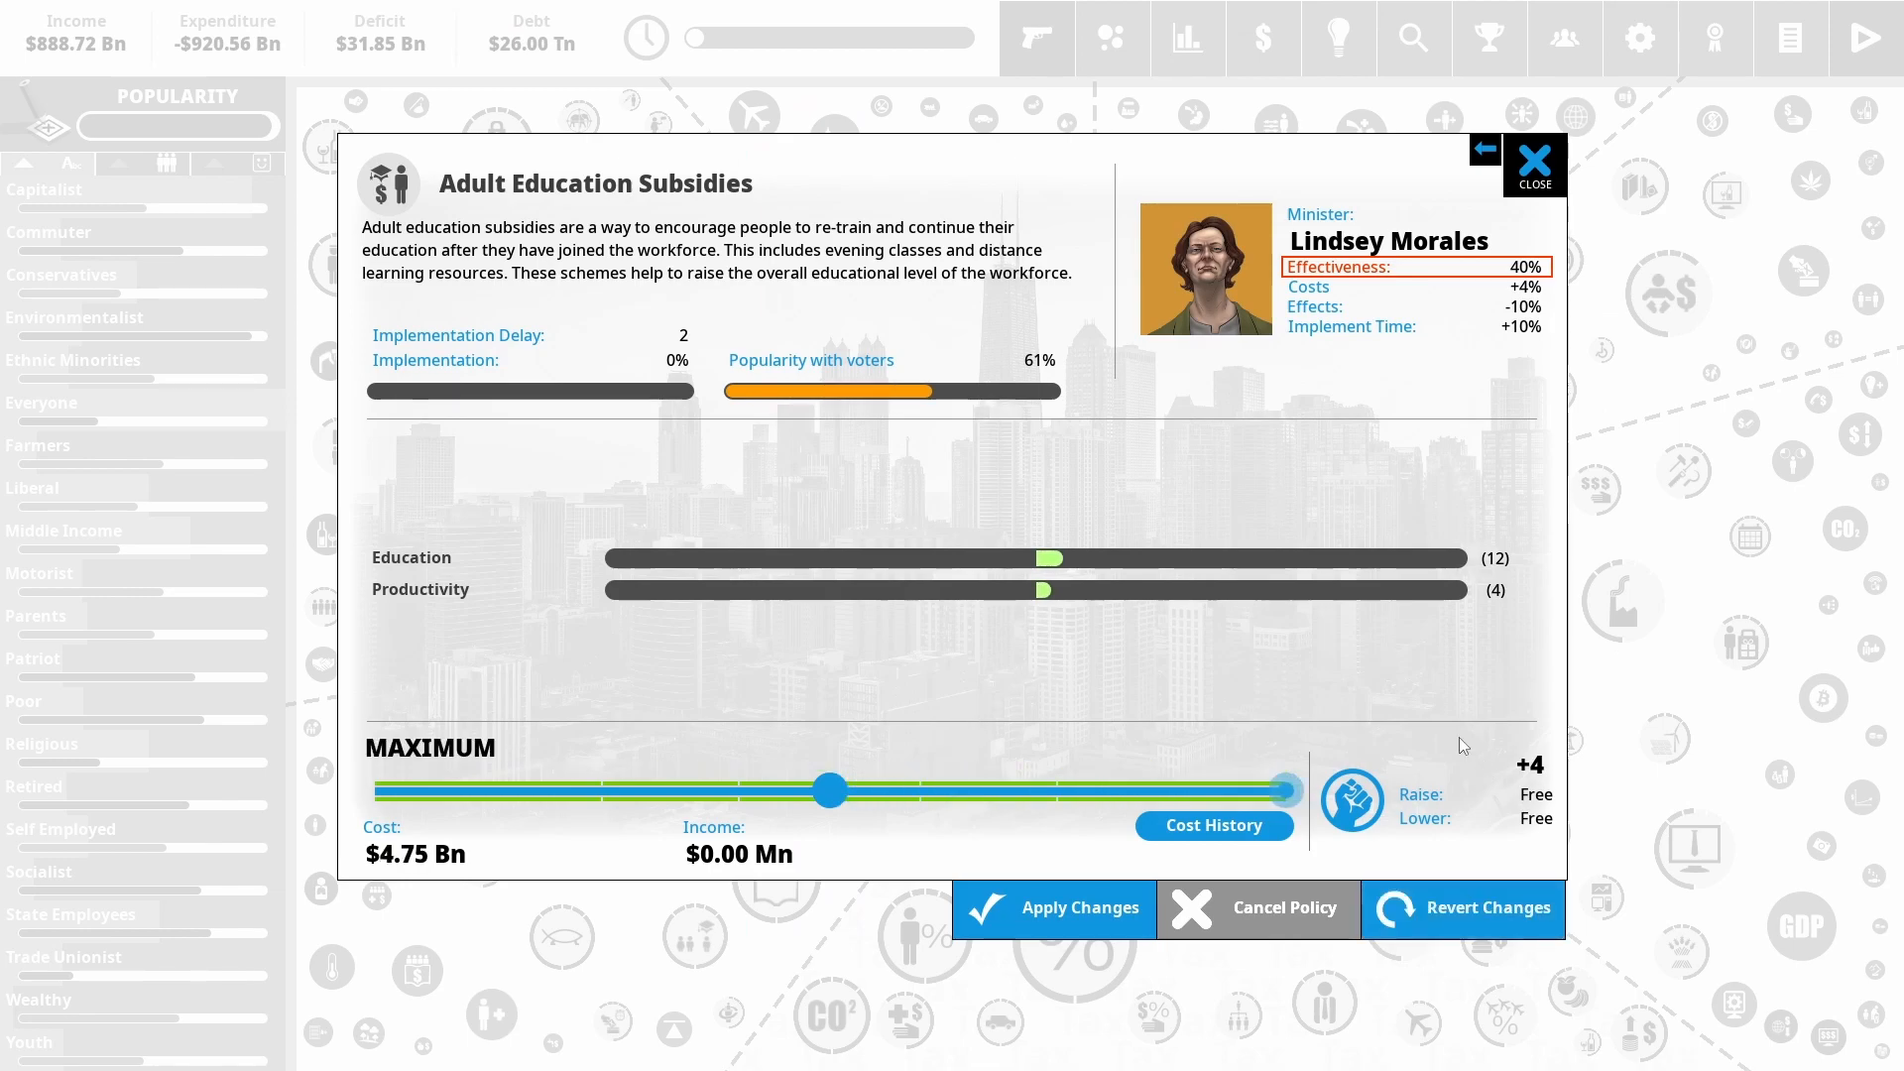
pyautogui.click(1533, 164)
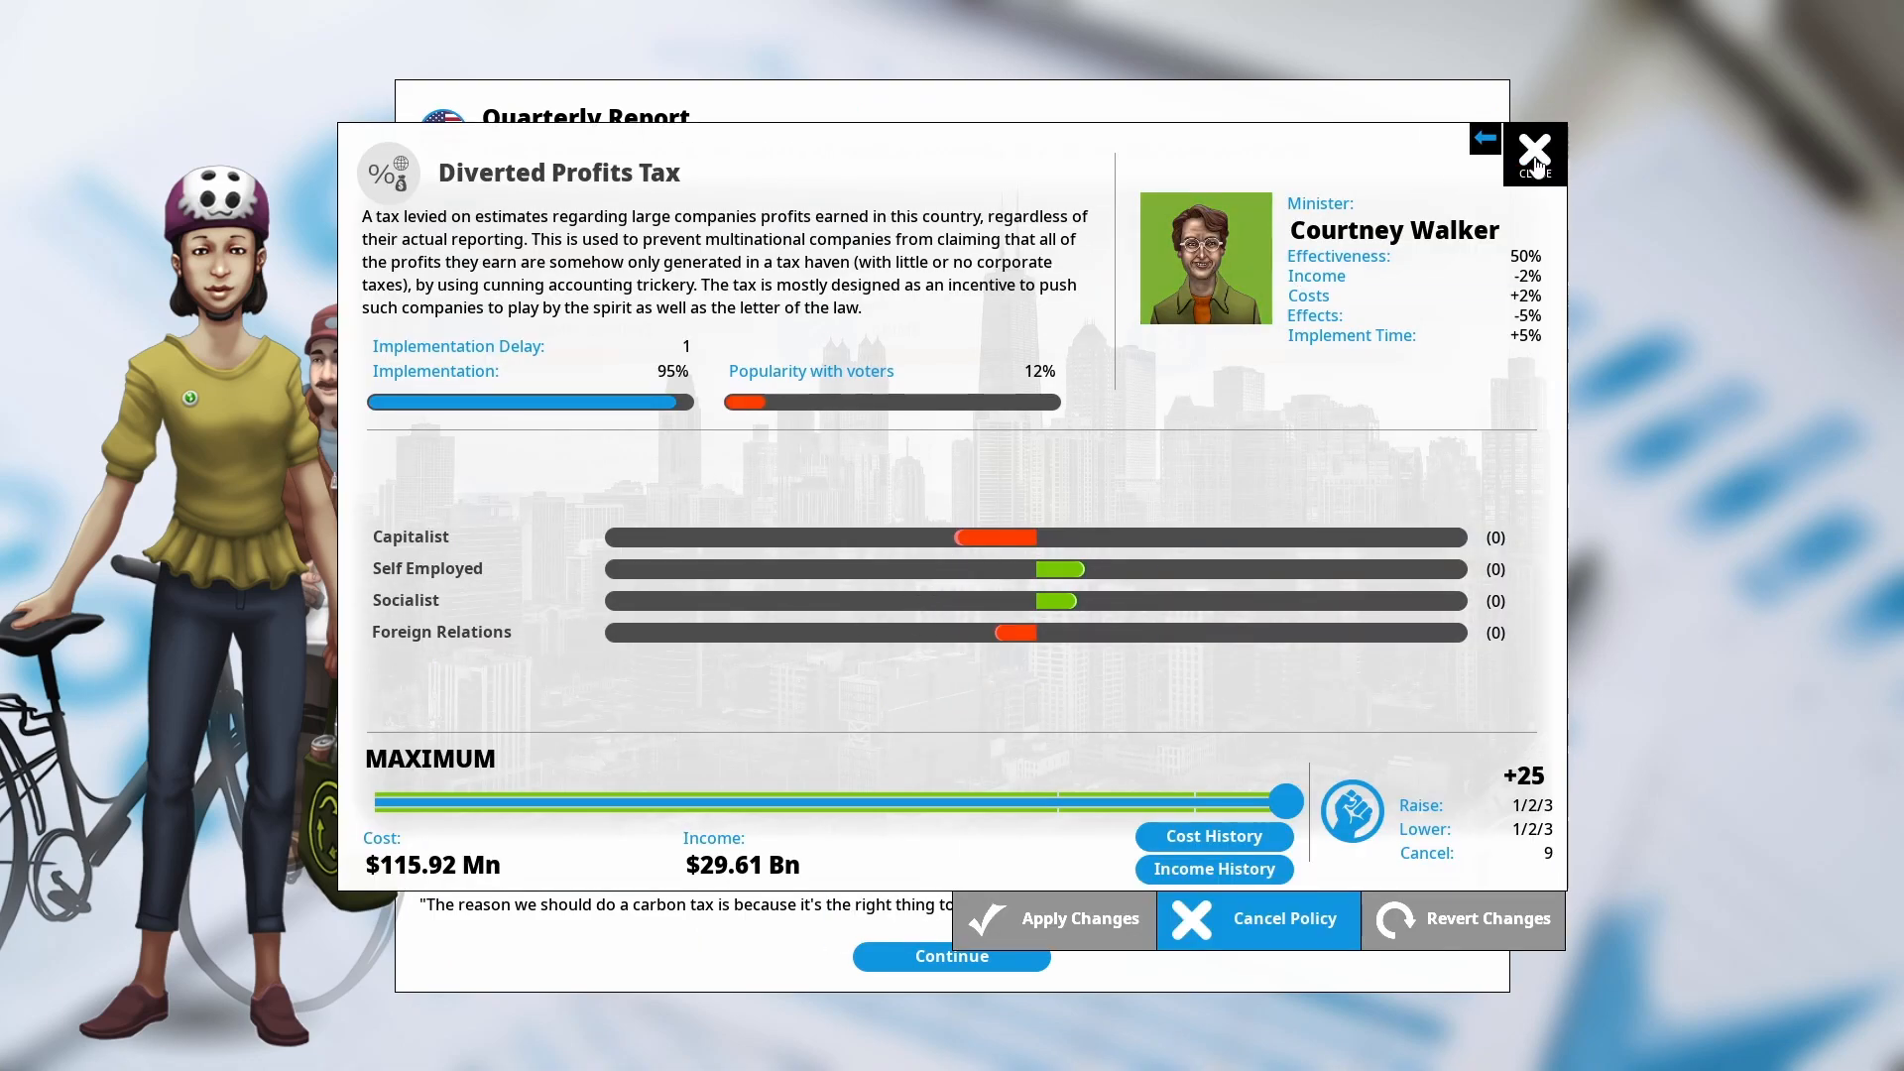
# Close the Diverted Profits Tax details and open the Regional War event from the quarterly report
pyautogui.click(1534, 147)
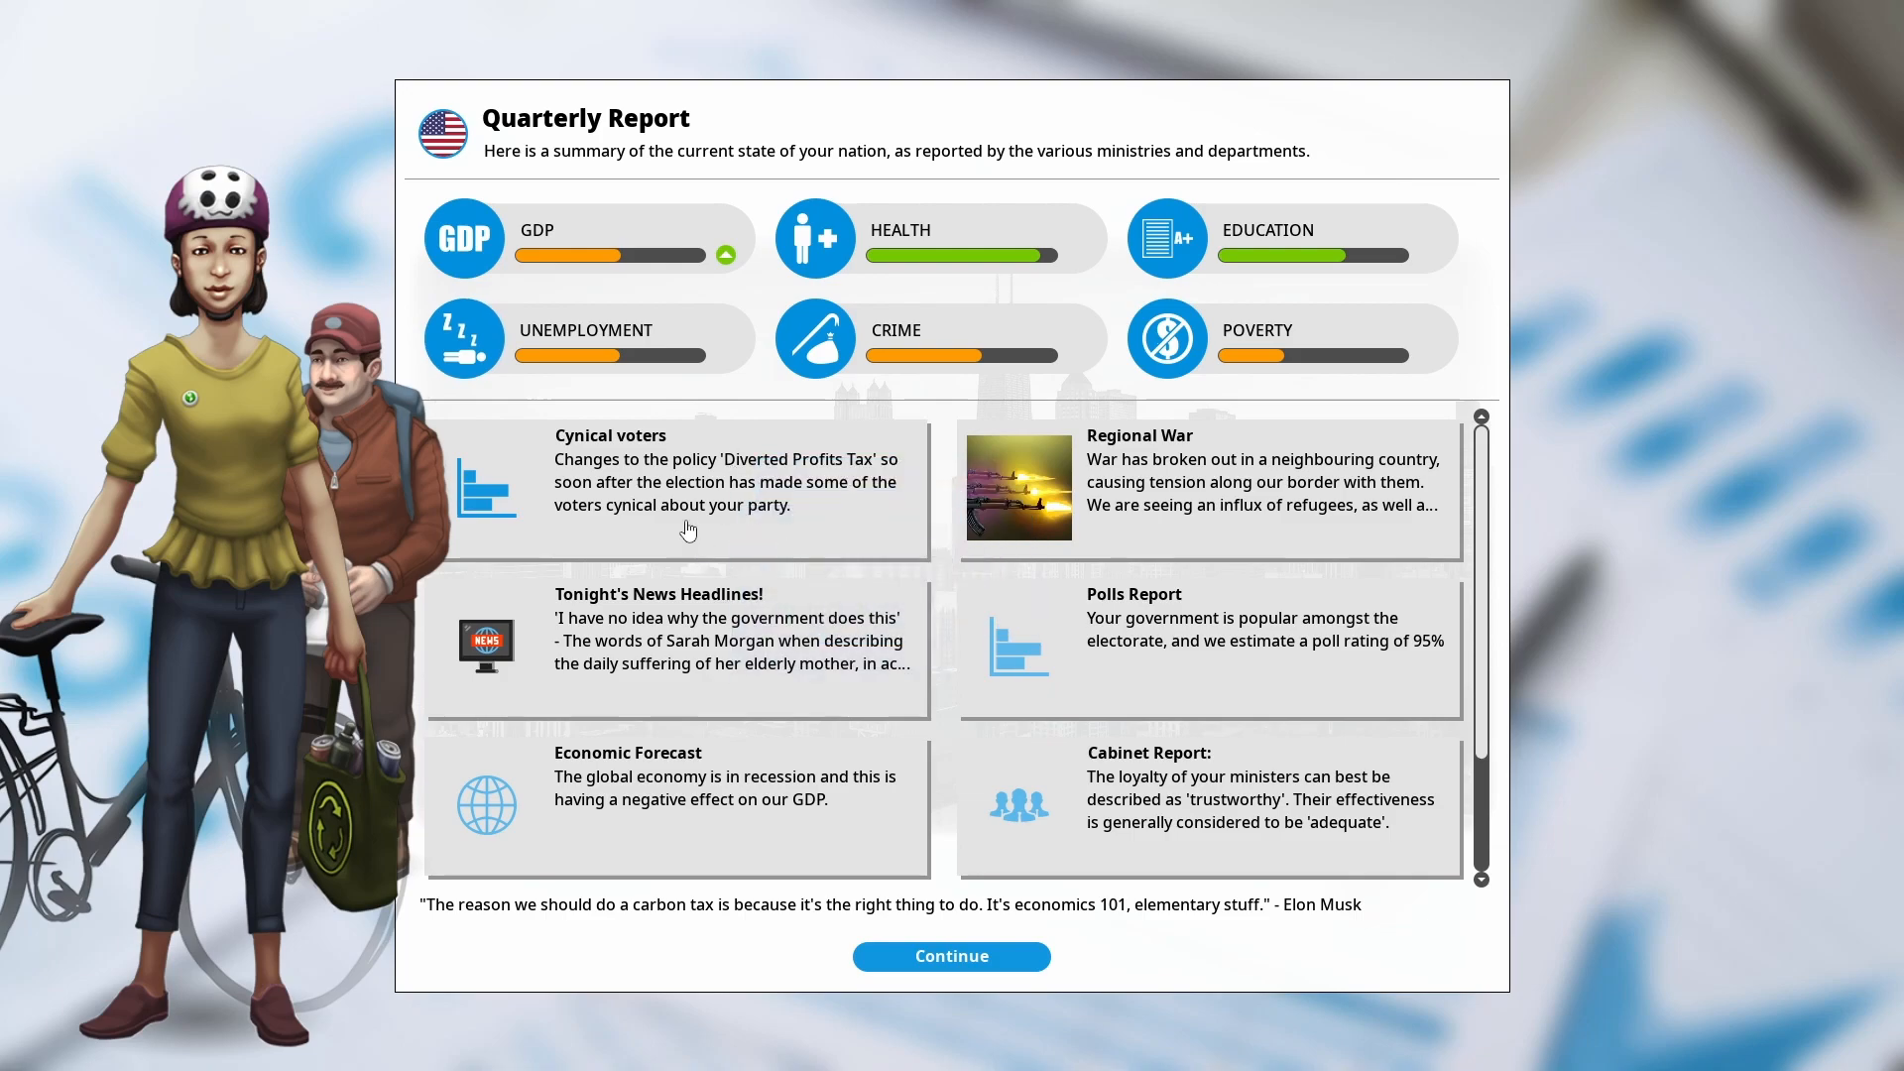
pyautogui.moveTo(1204, 504)
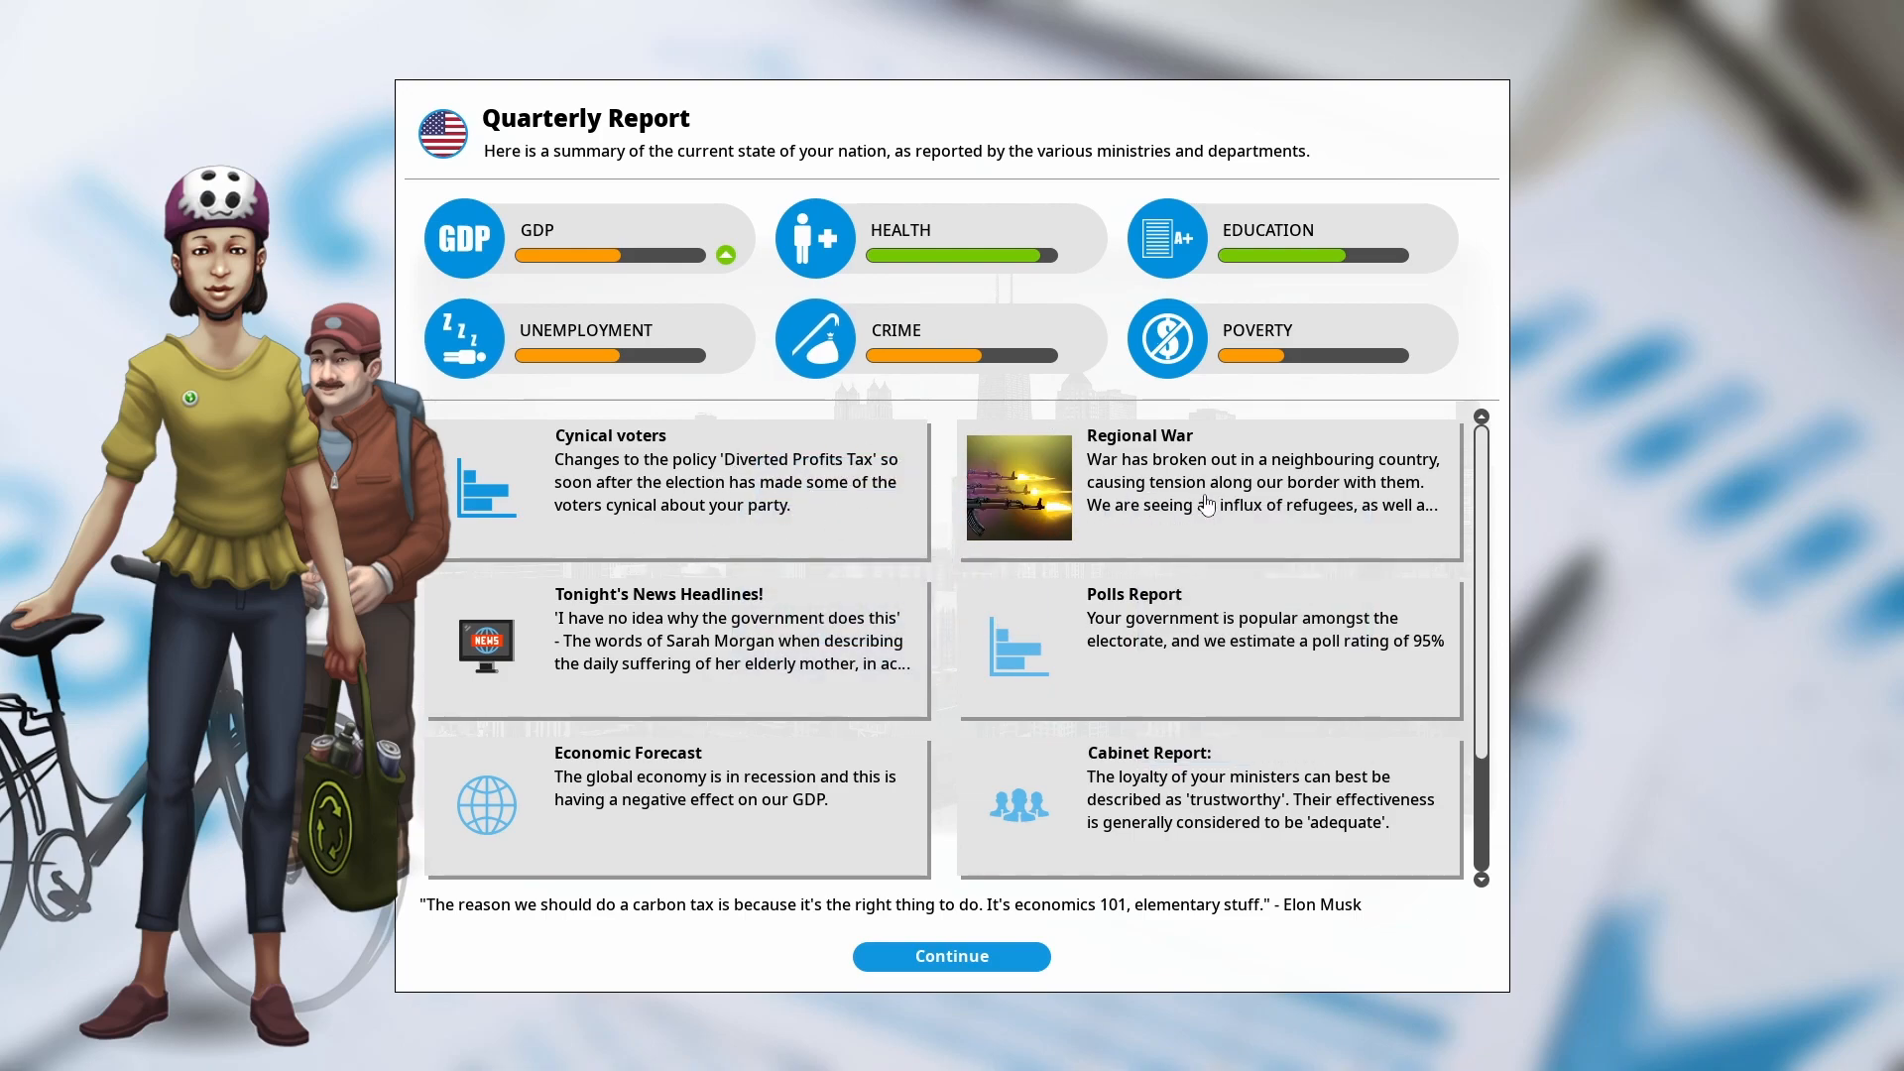
pyautogui.click(1208, 486)
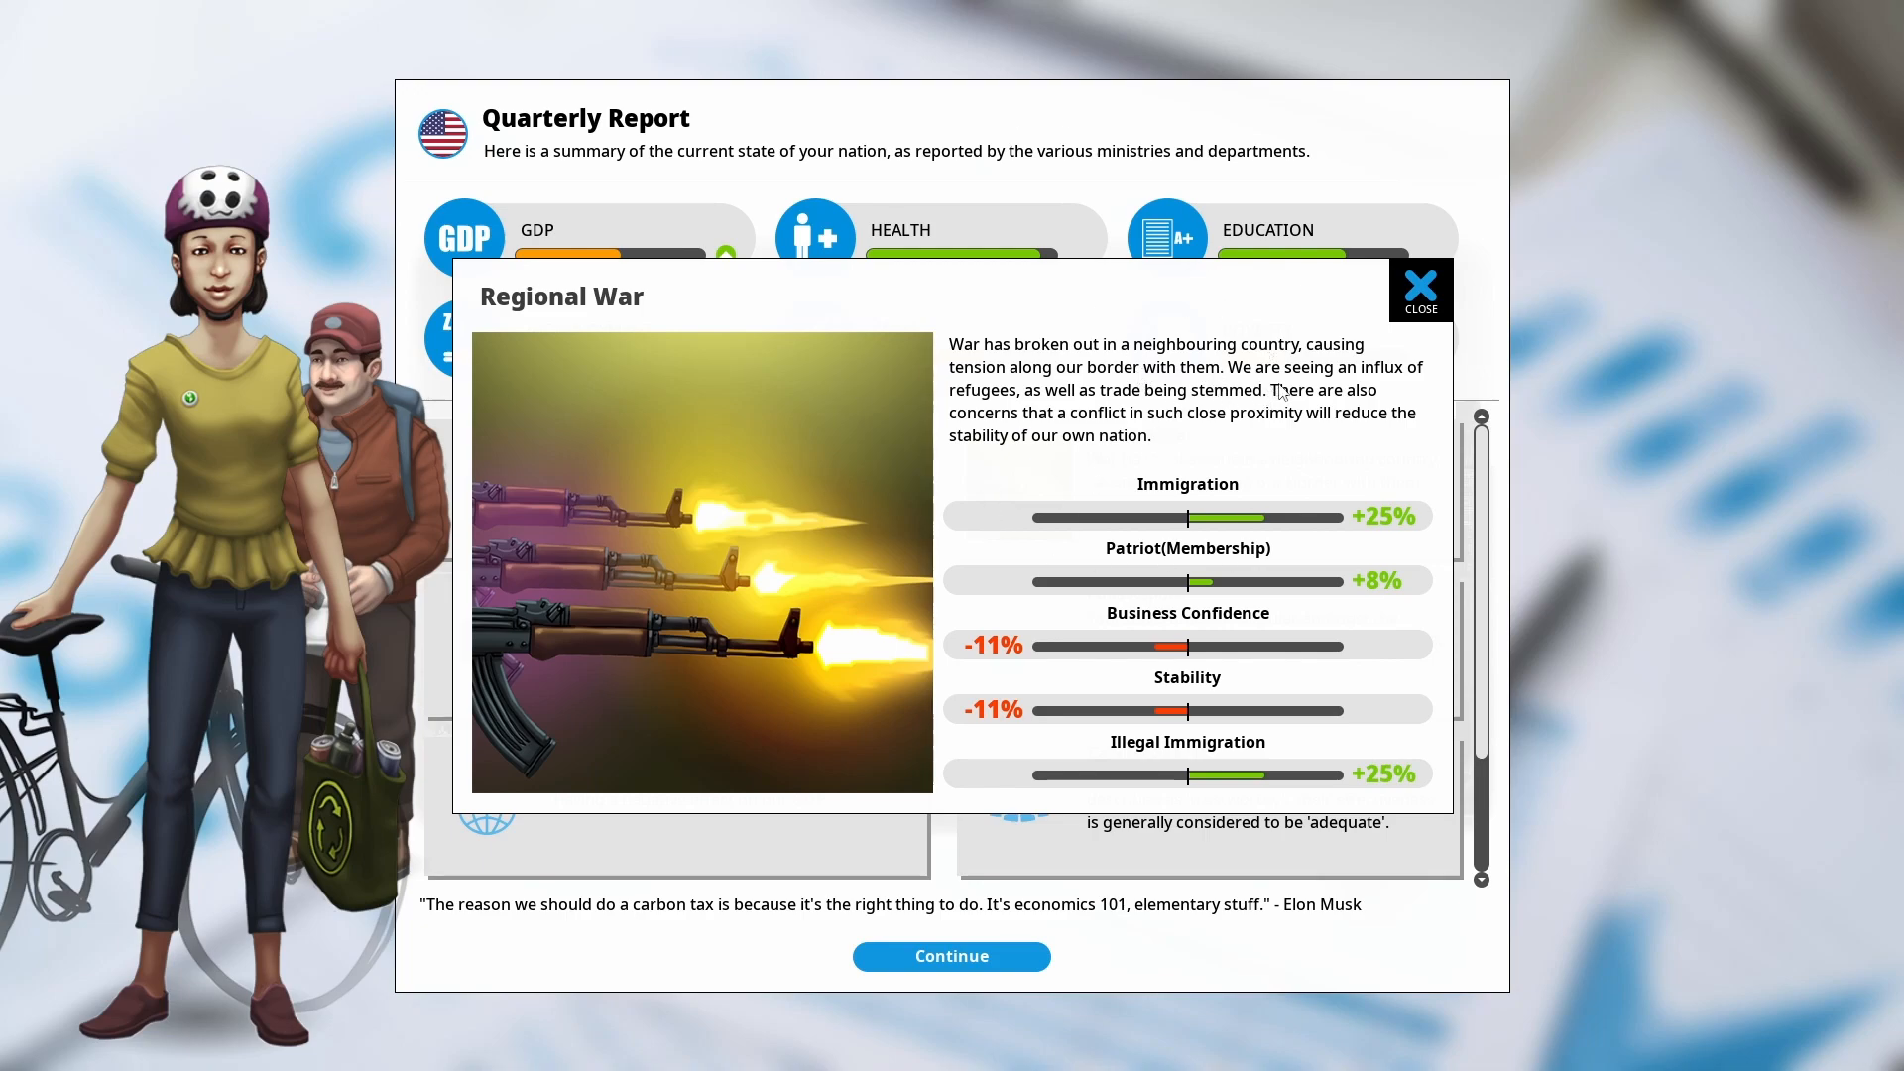
pyautogui.moveTo(1264, 393)
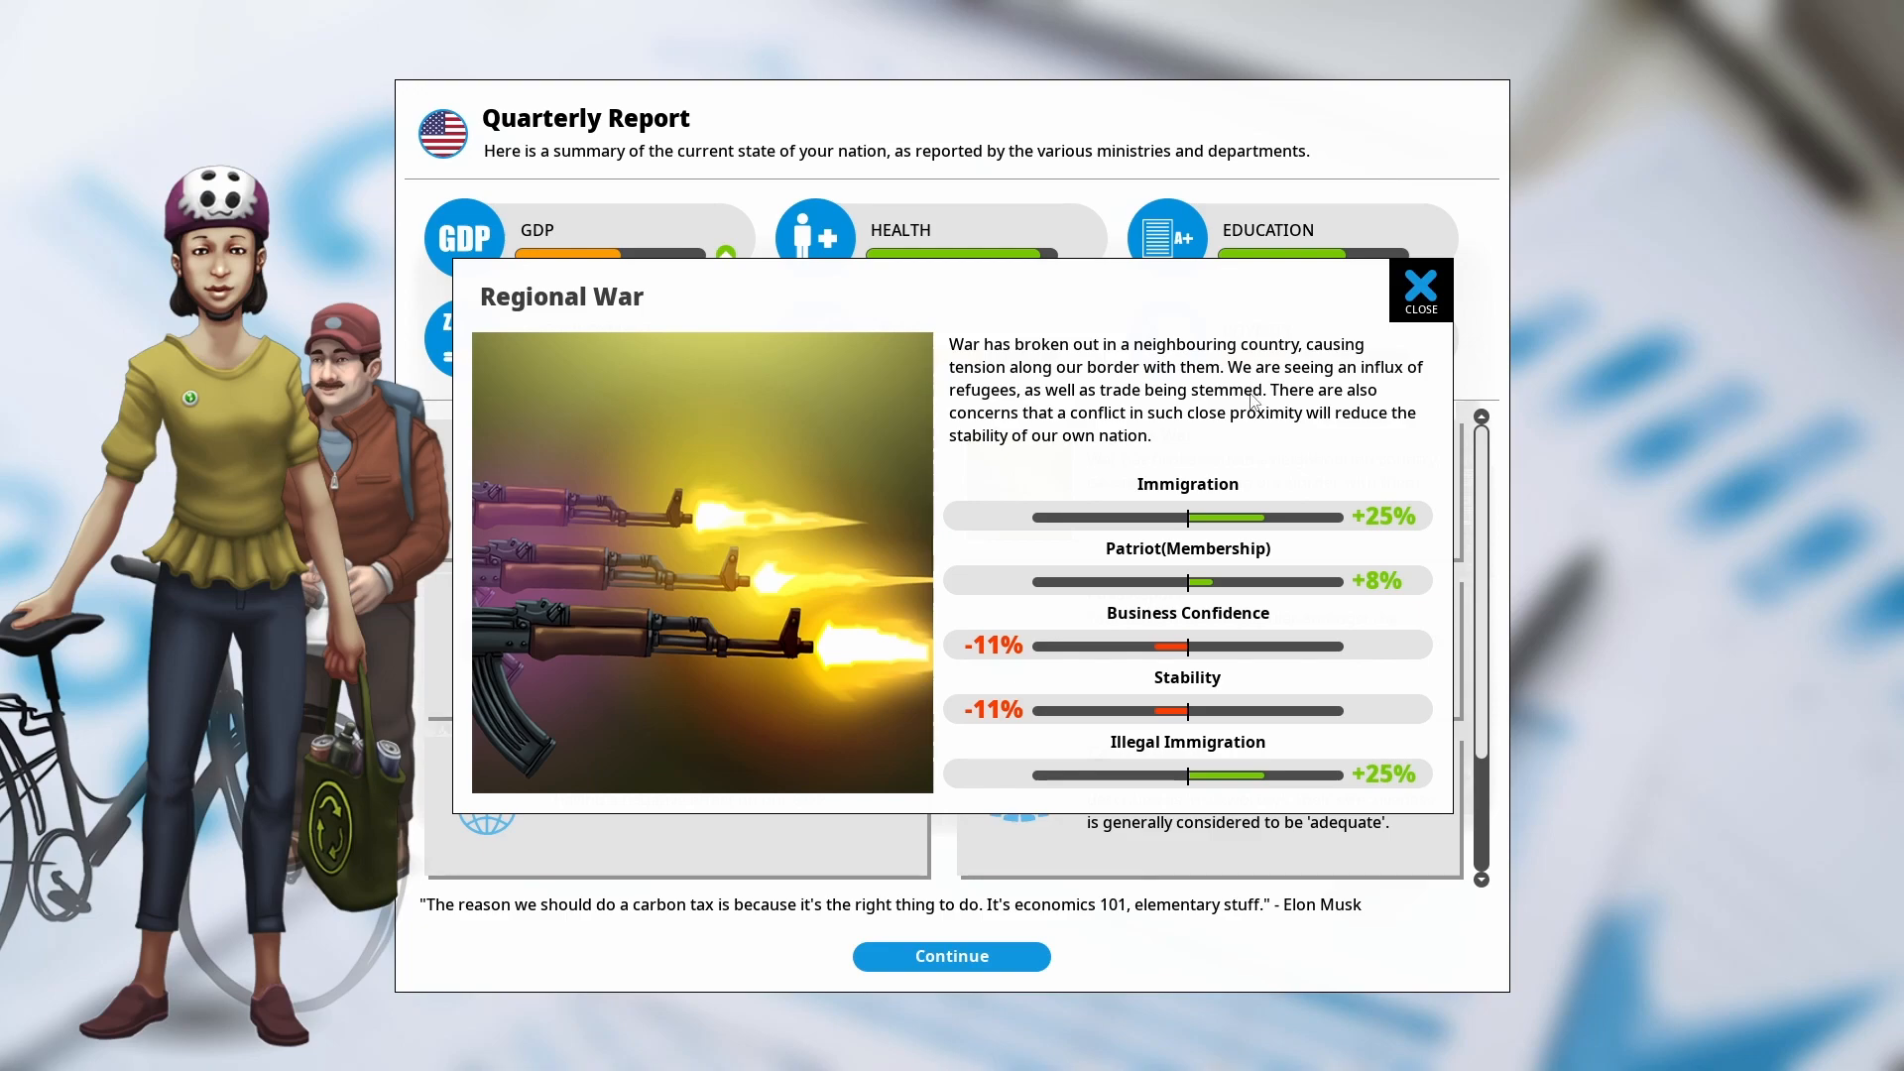
pyautogui.moveTo(1203, 428)
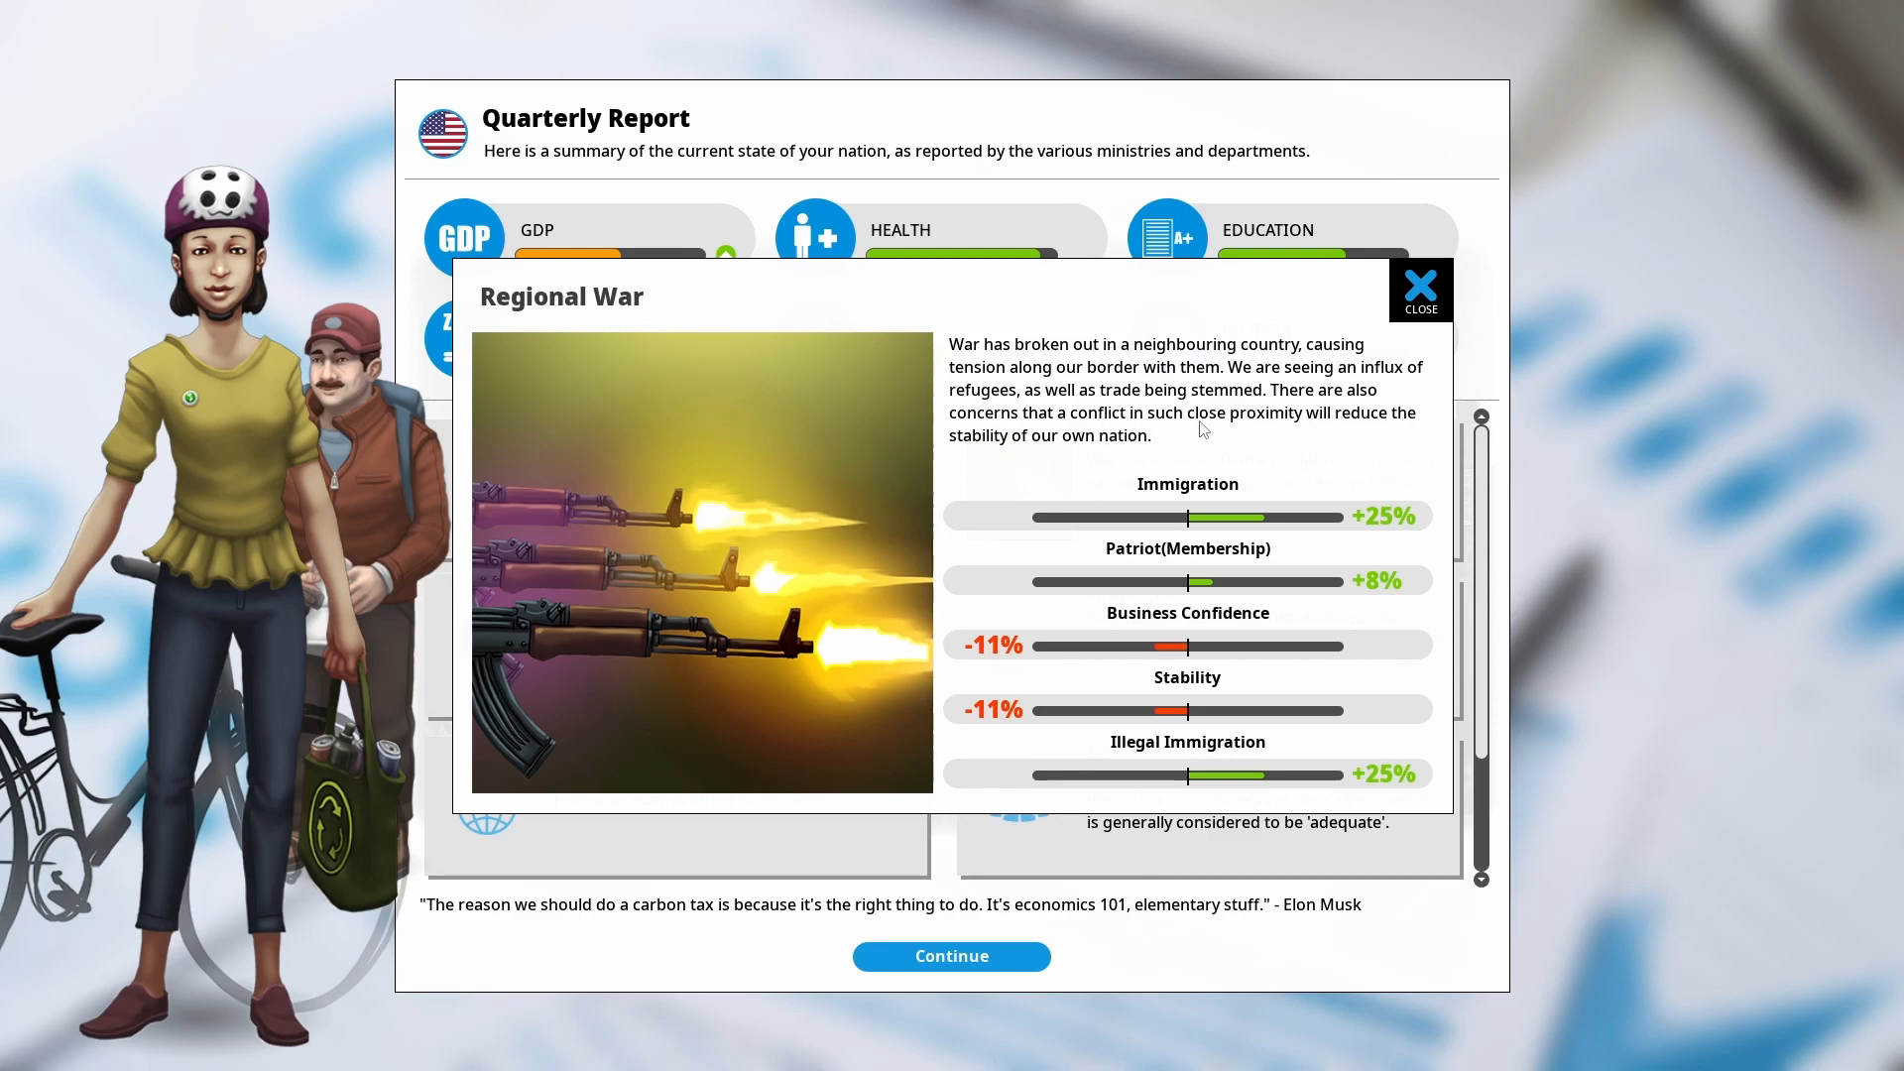
pyautogui.moveTo(1215, 434)
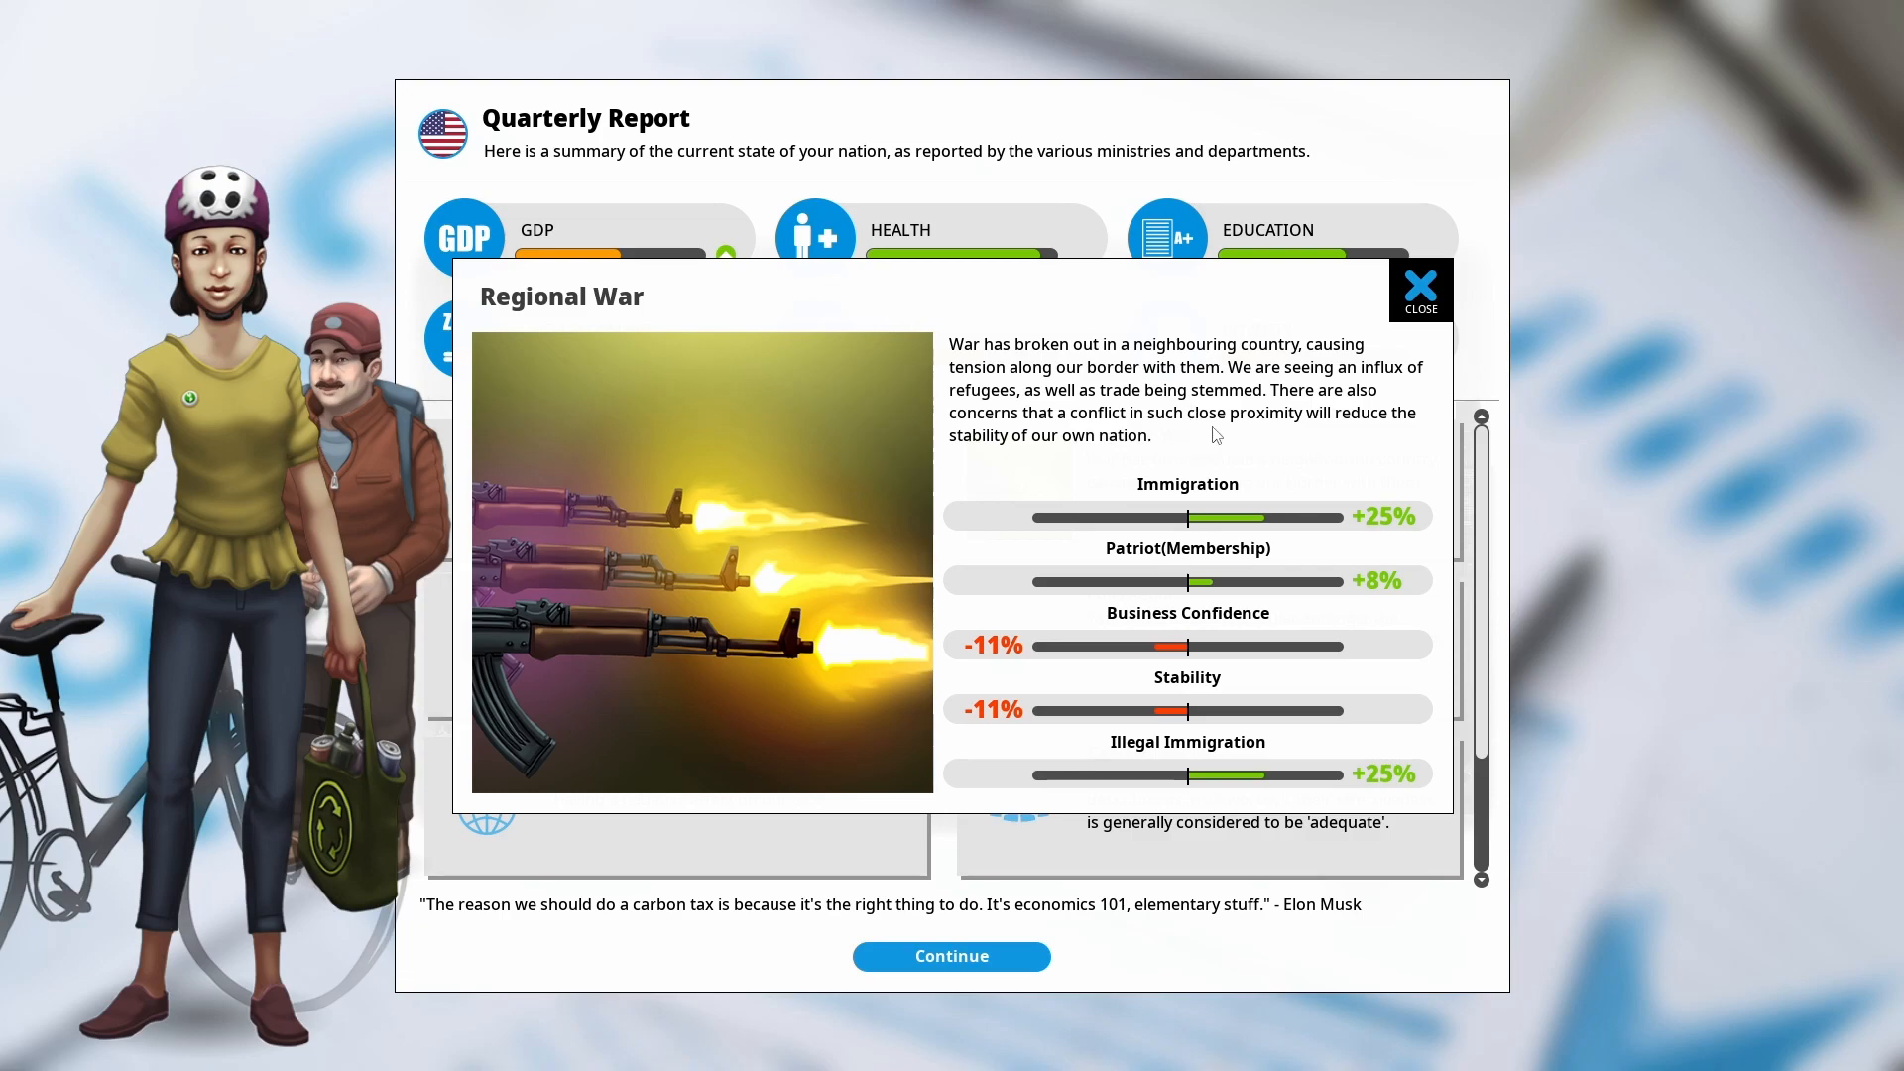
pyautogui.moveTo(1149, 411)
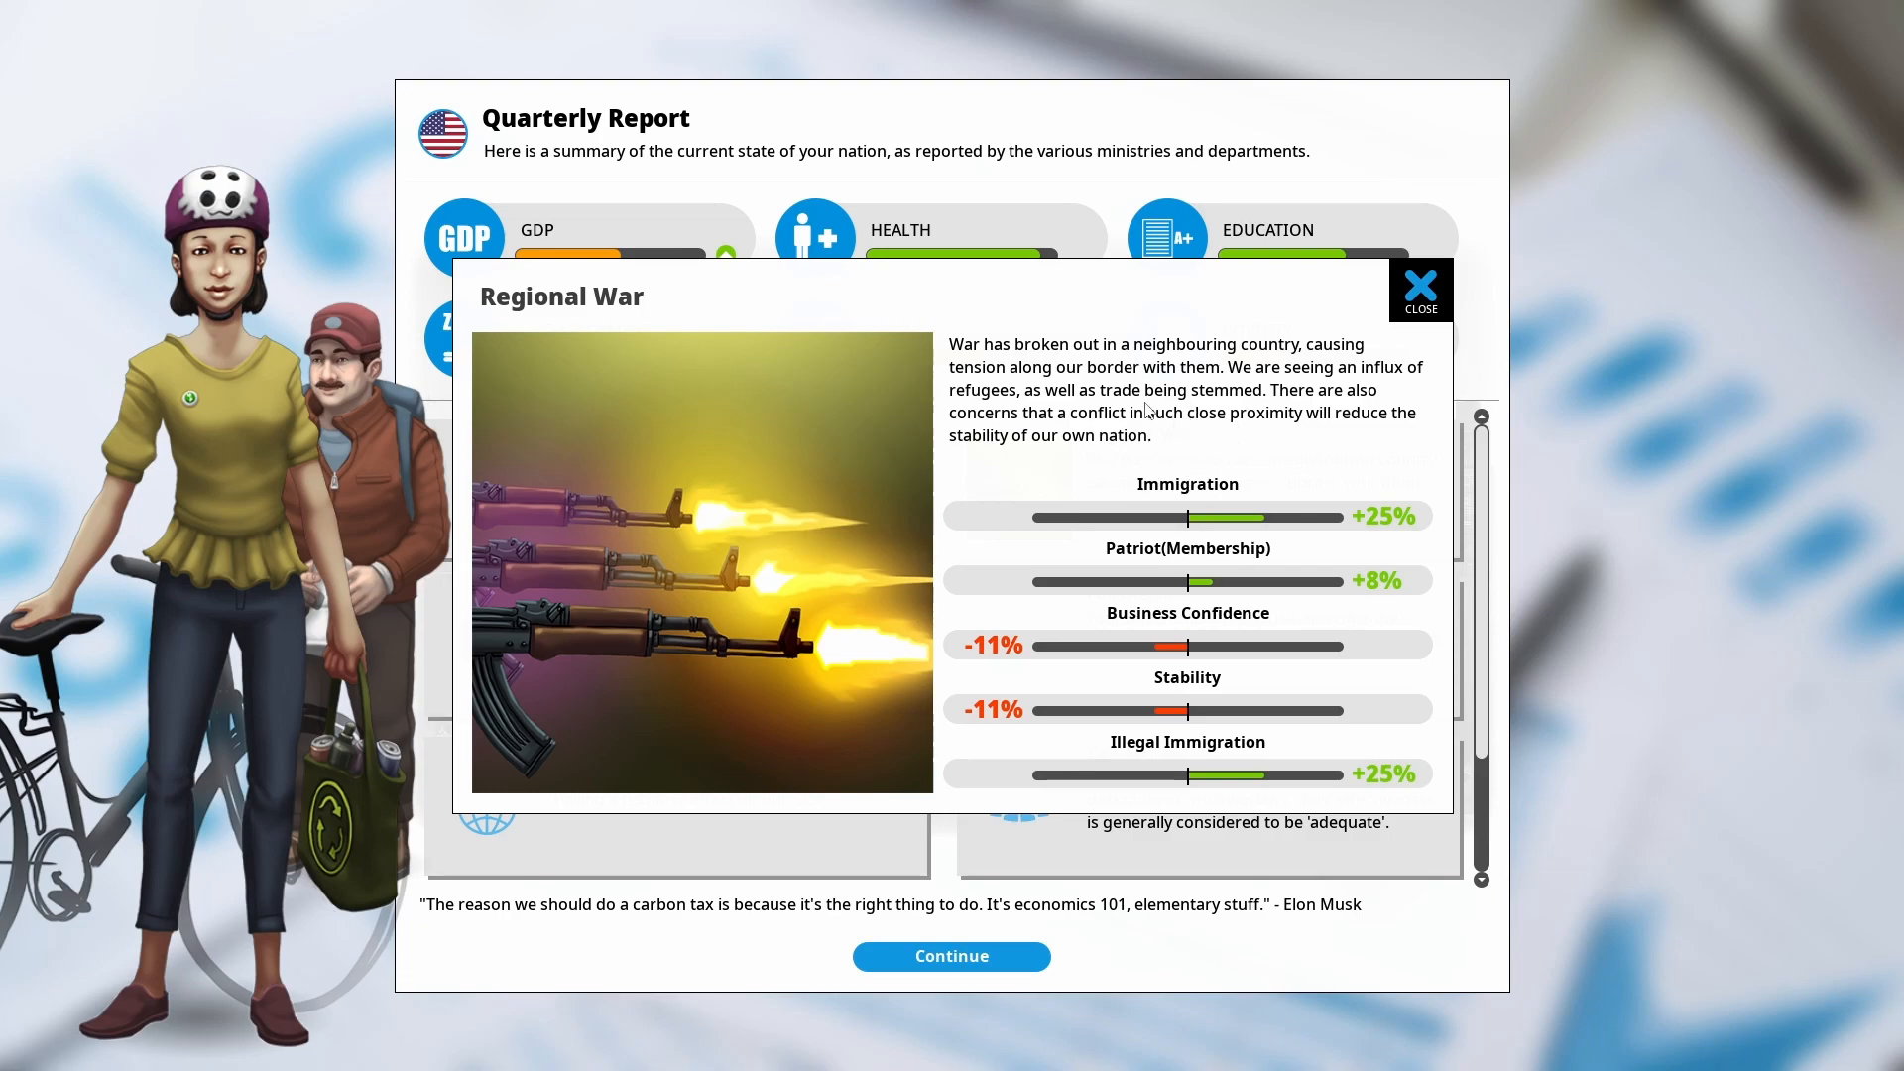
pyautogui.moveTo(1184, 748)
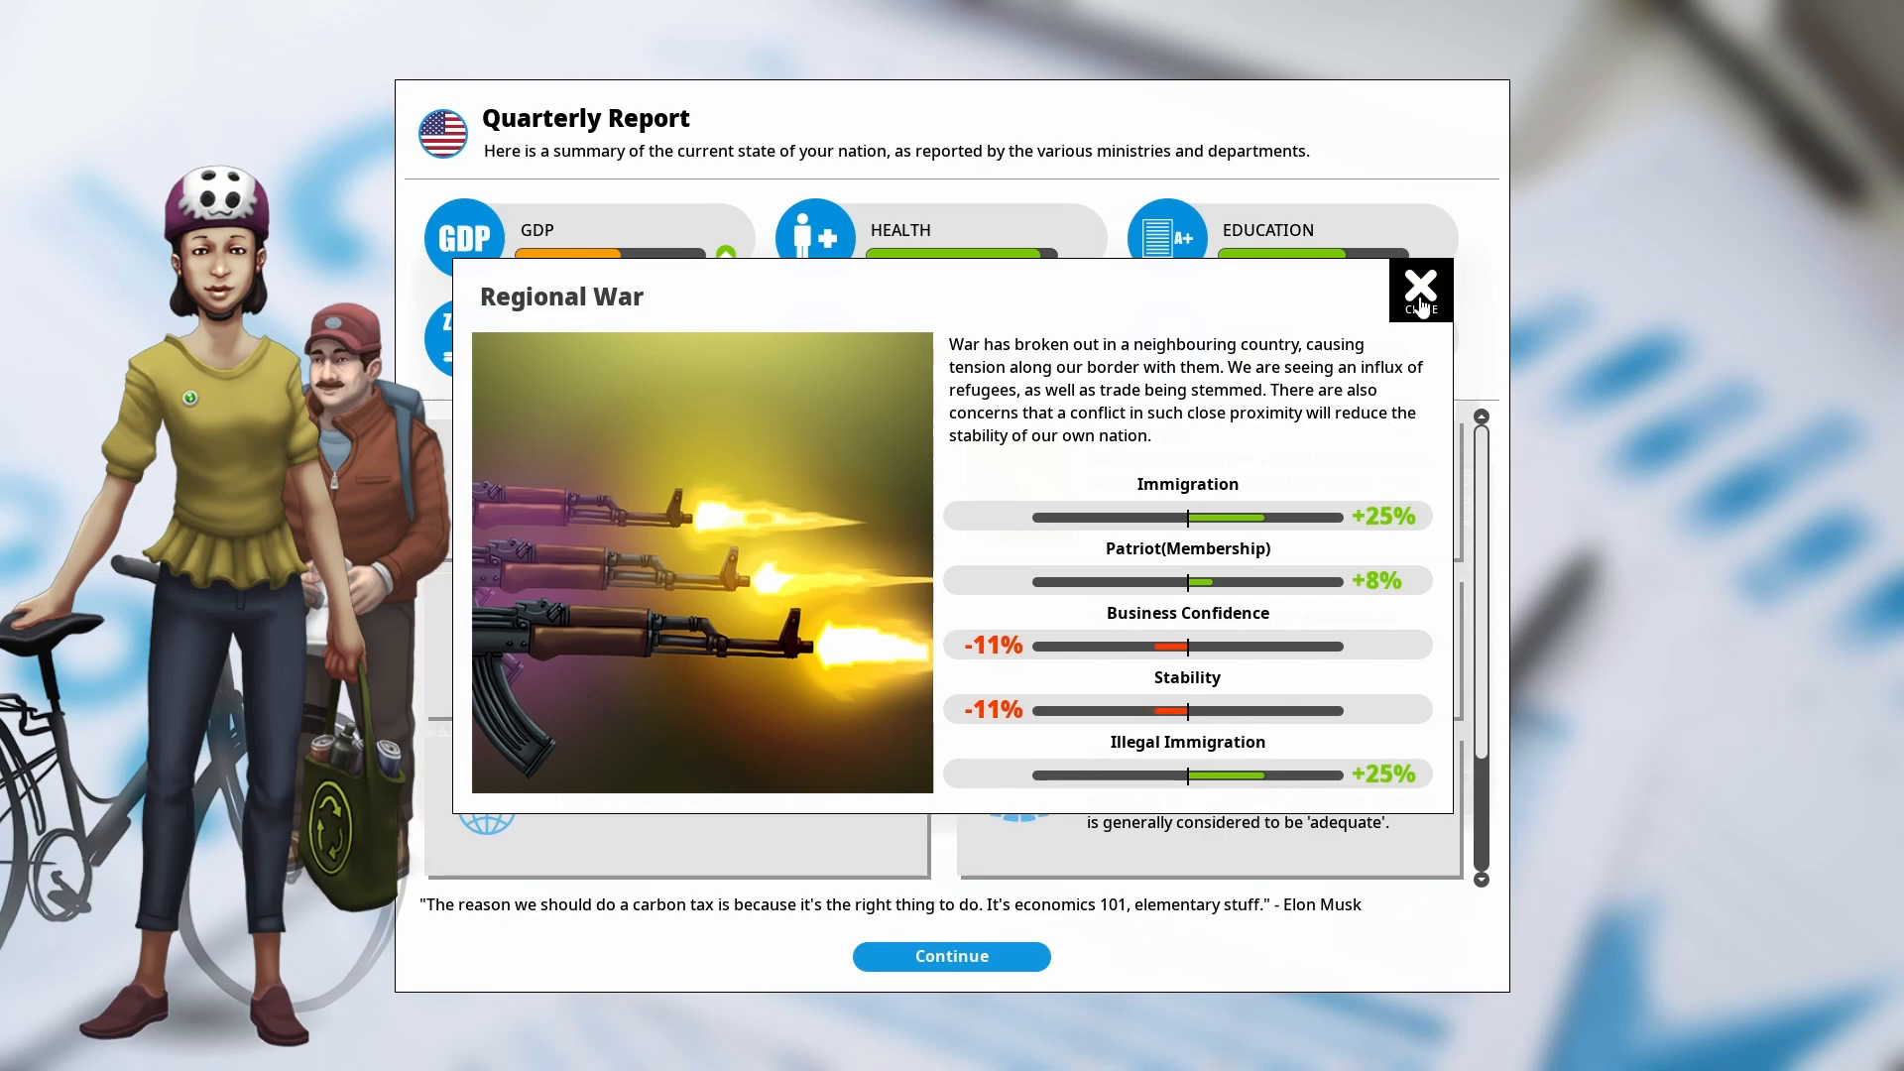
# Dismiss the Regional War notice and the polls chart to return to the policy overview
pyautogui.click(1418, 282)
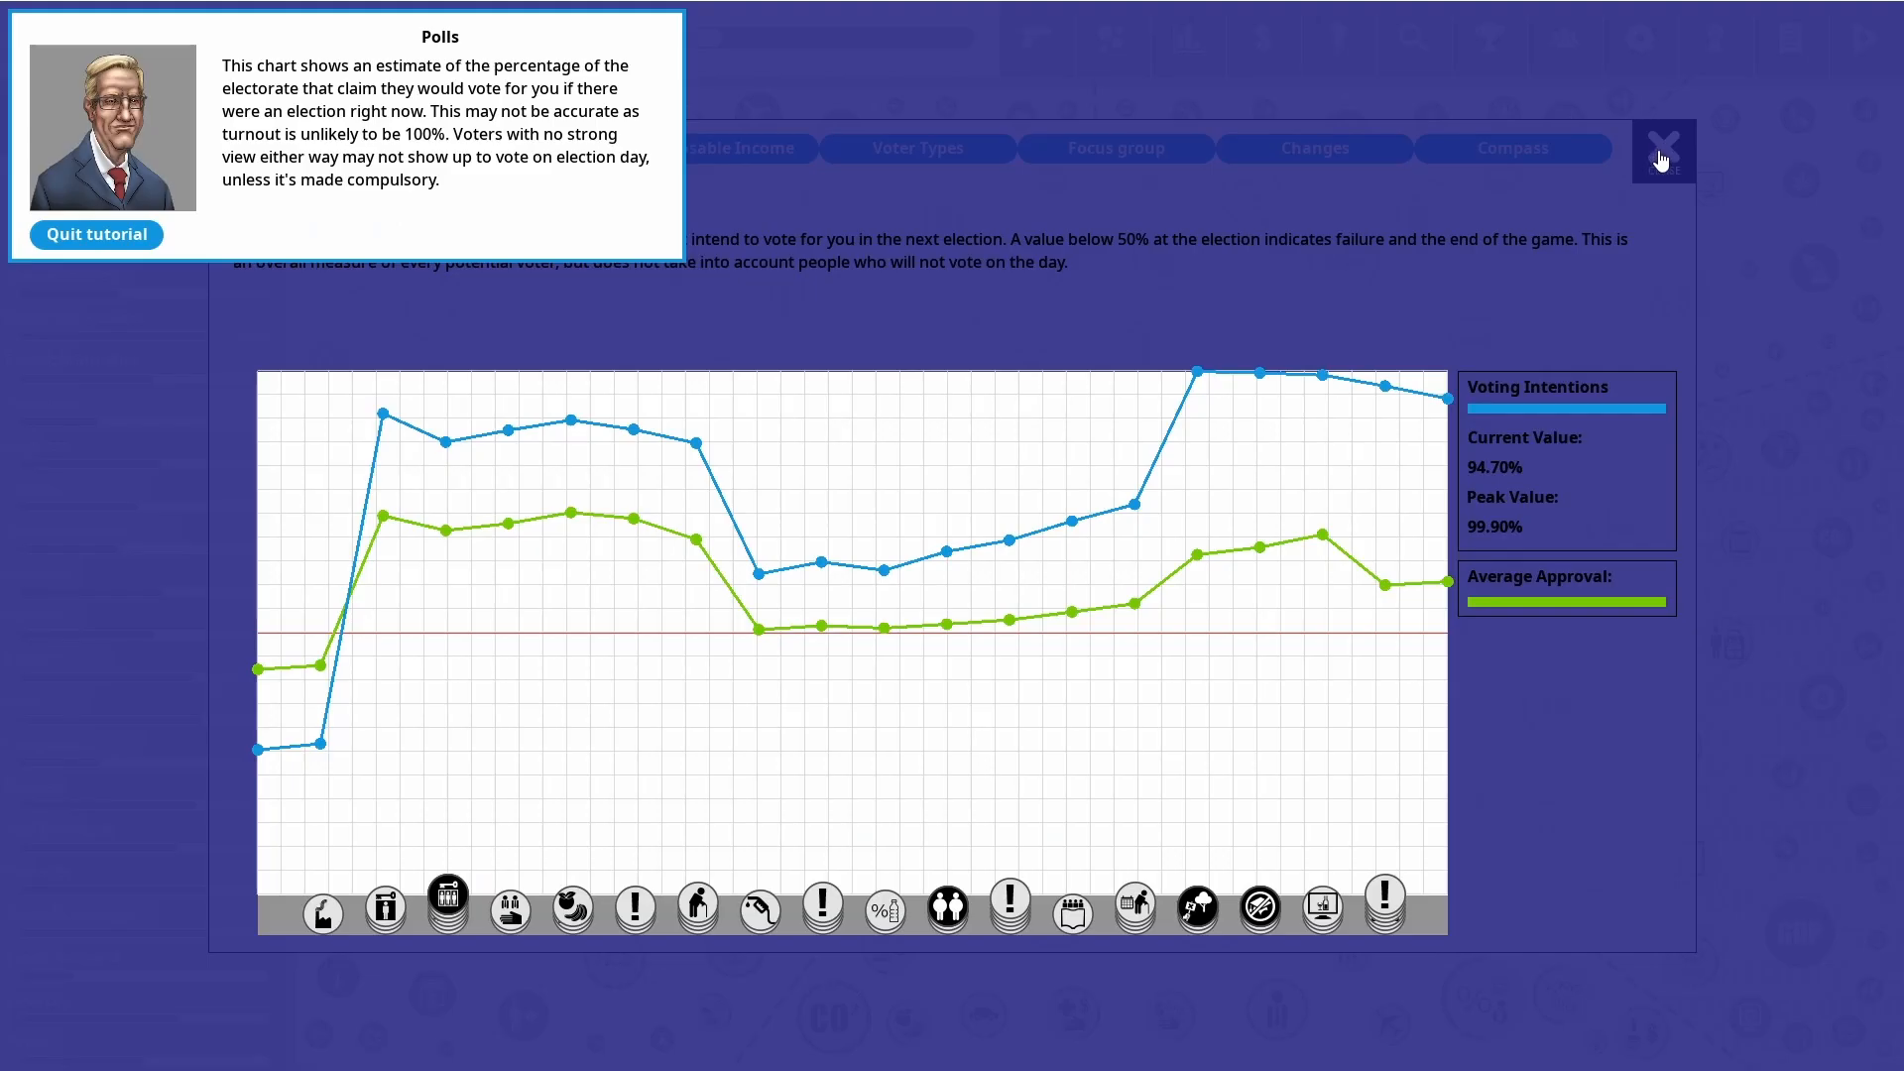
pyautogui.click(1662, 142)
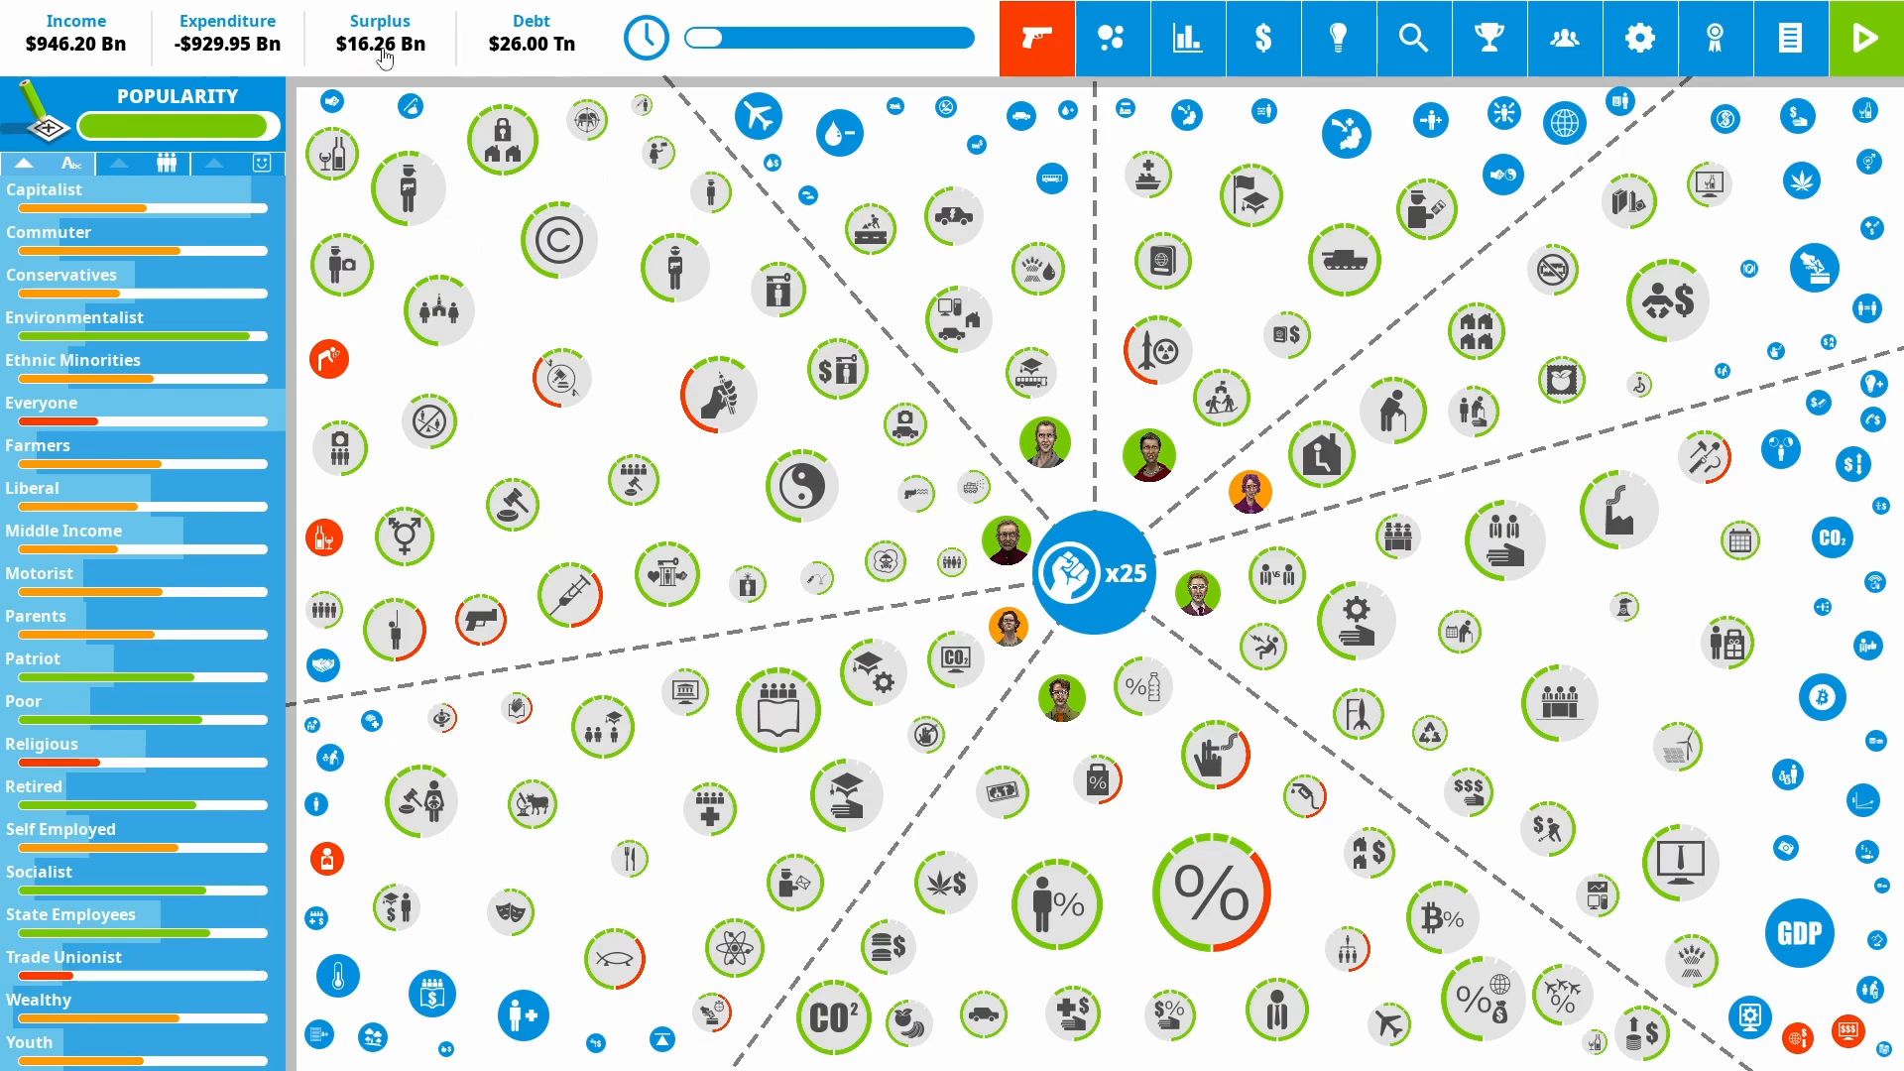
pyautogui.moveTo(298, 10)
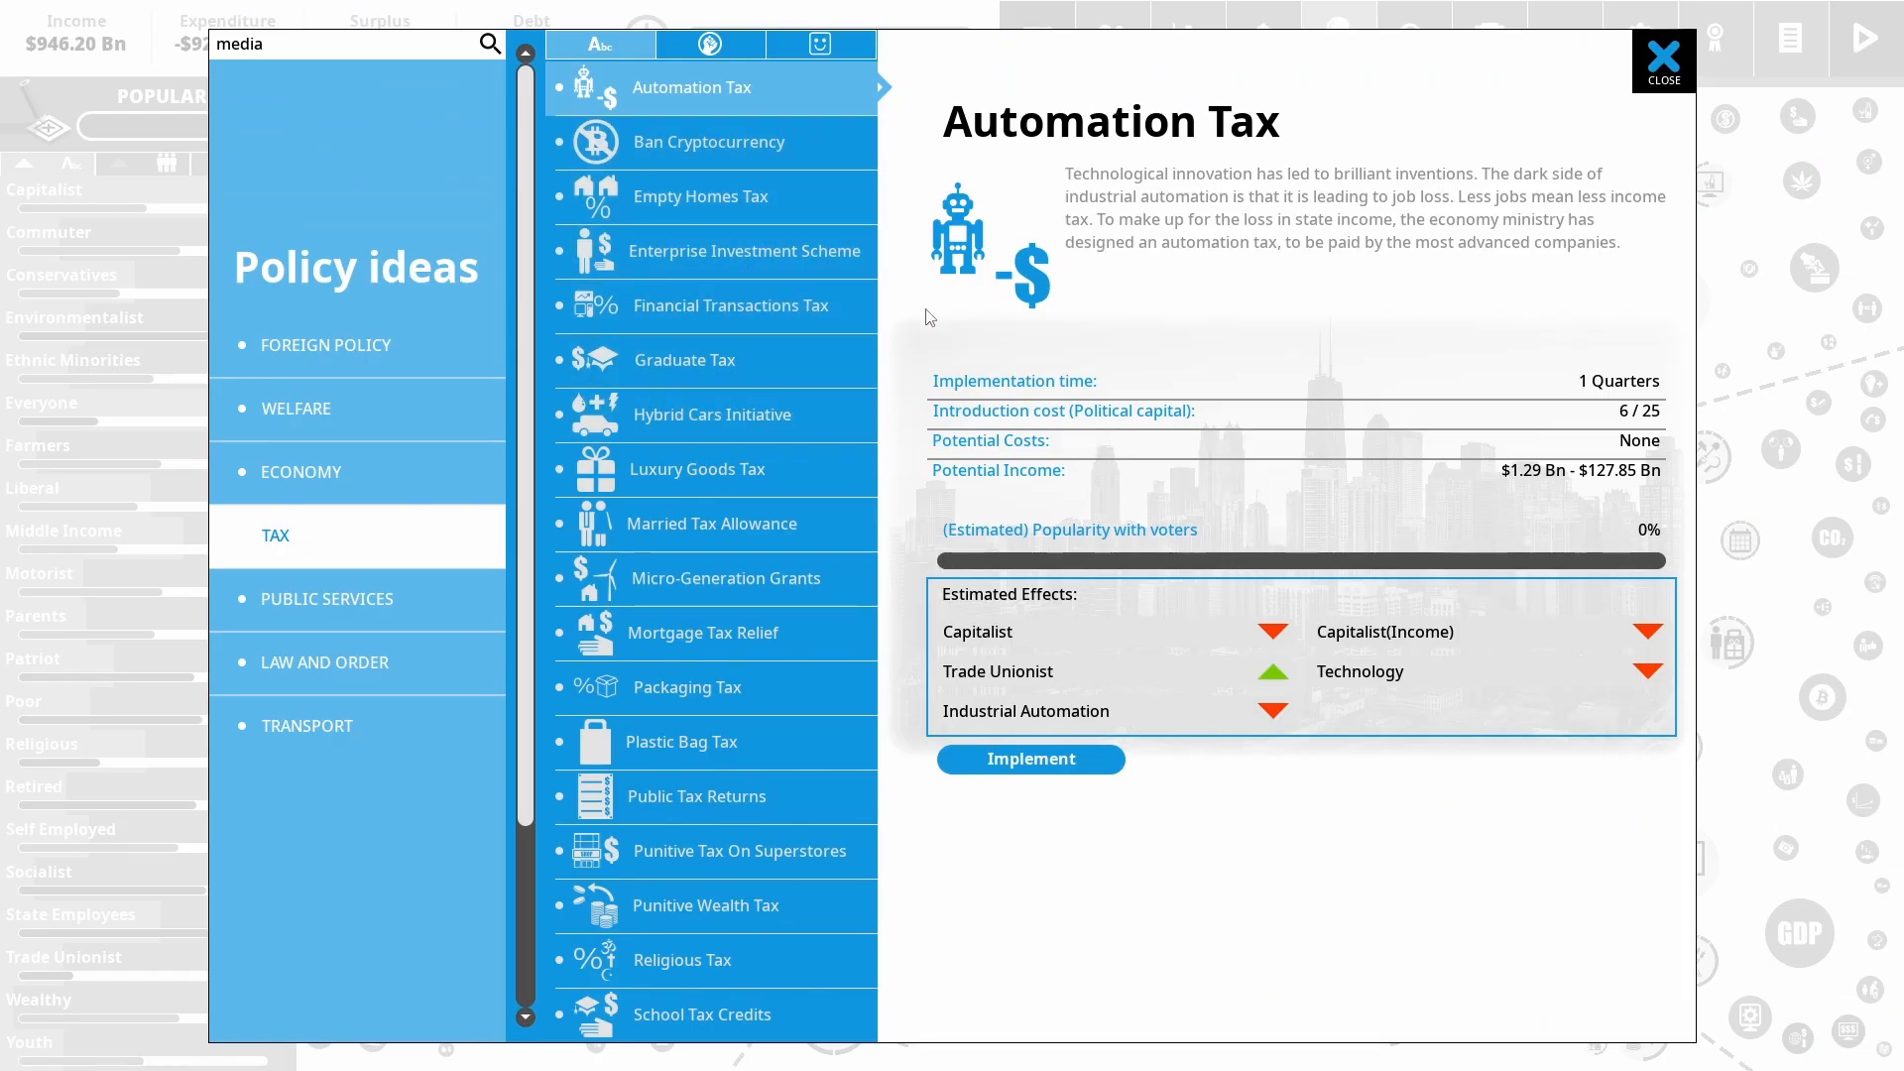
# View the Enterprise Investment Scheme details in the Tax ideas, showing 100% estimated voter popularity
pyautogui.click(744, 250)
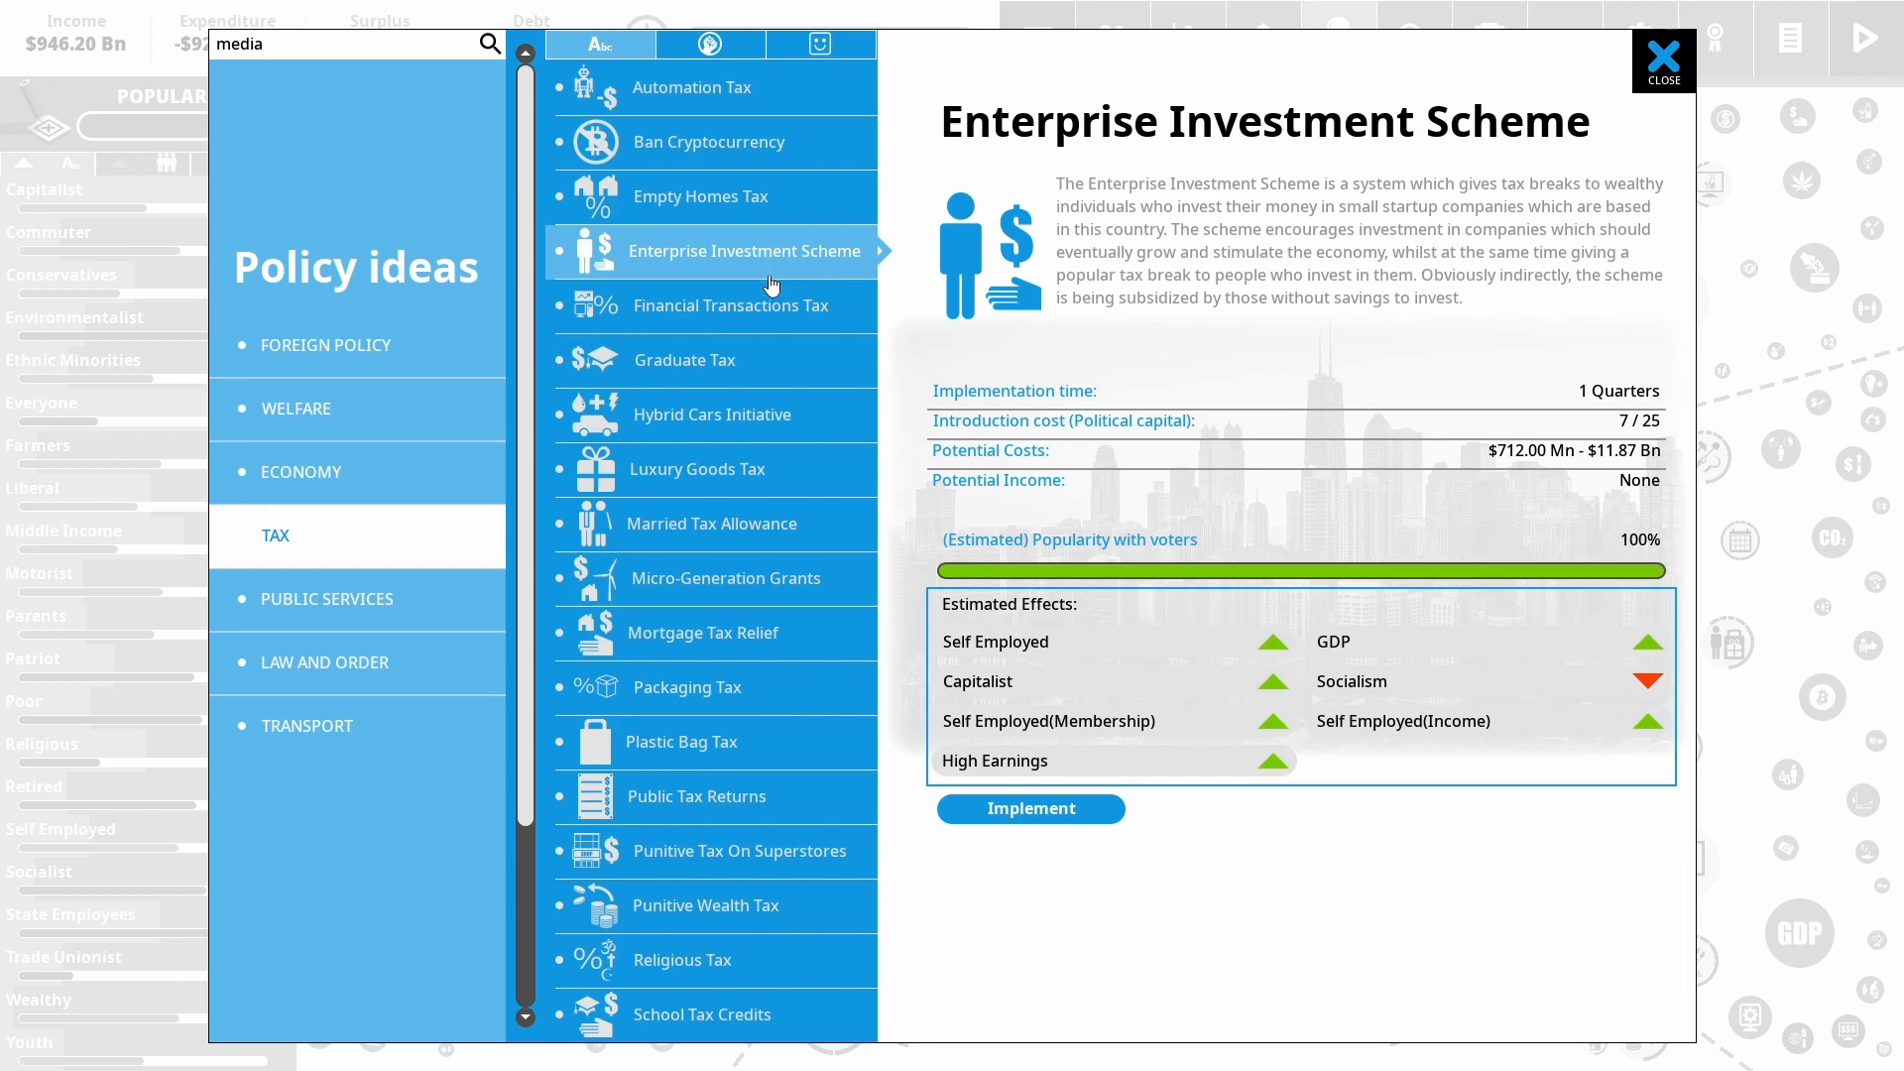
pyautogui.moveTo(1409, 385)
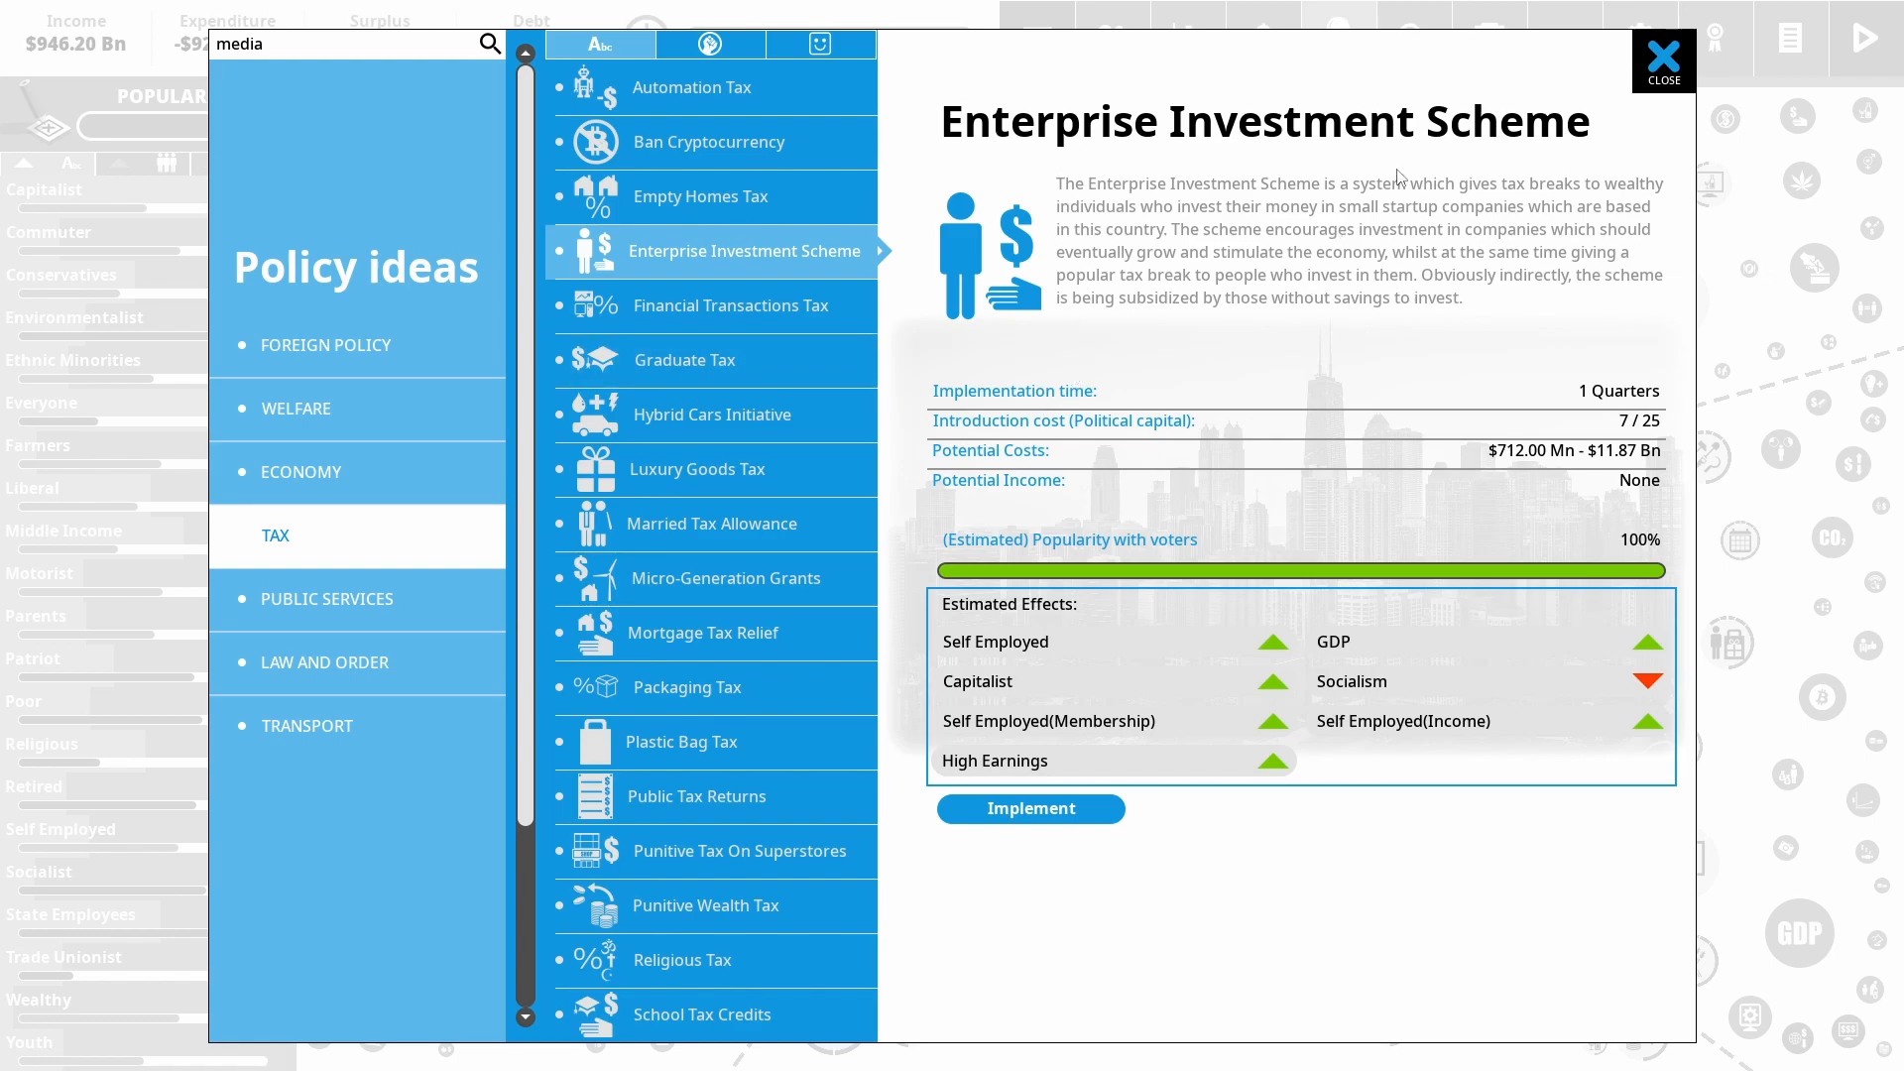
pyautogui.moveTo(1549, 395)
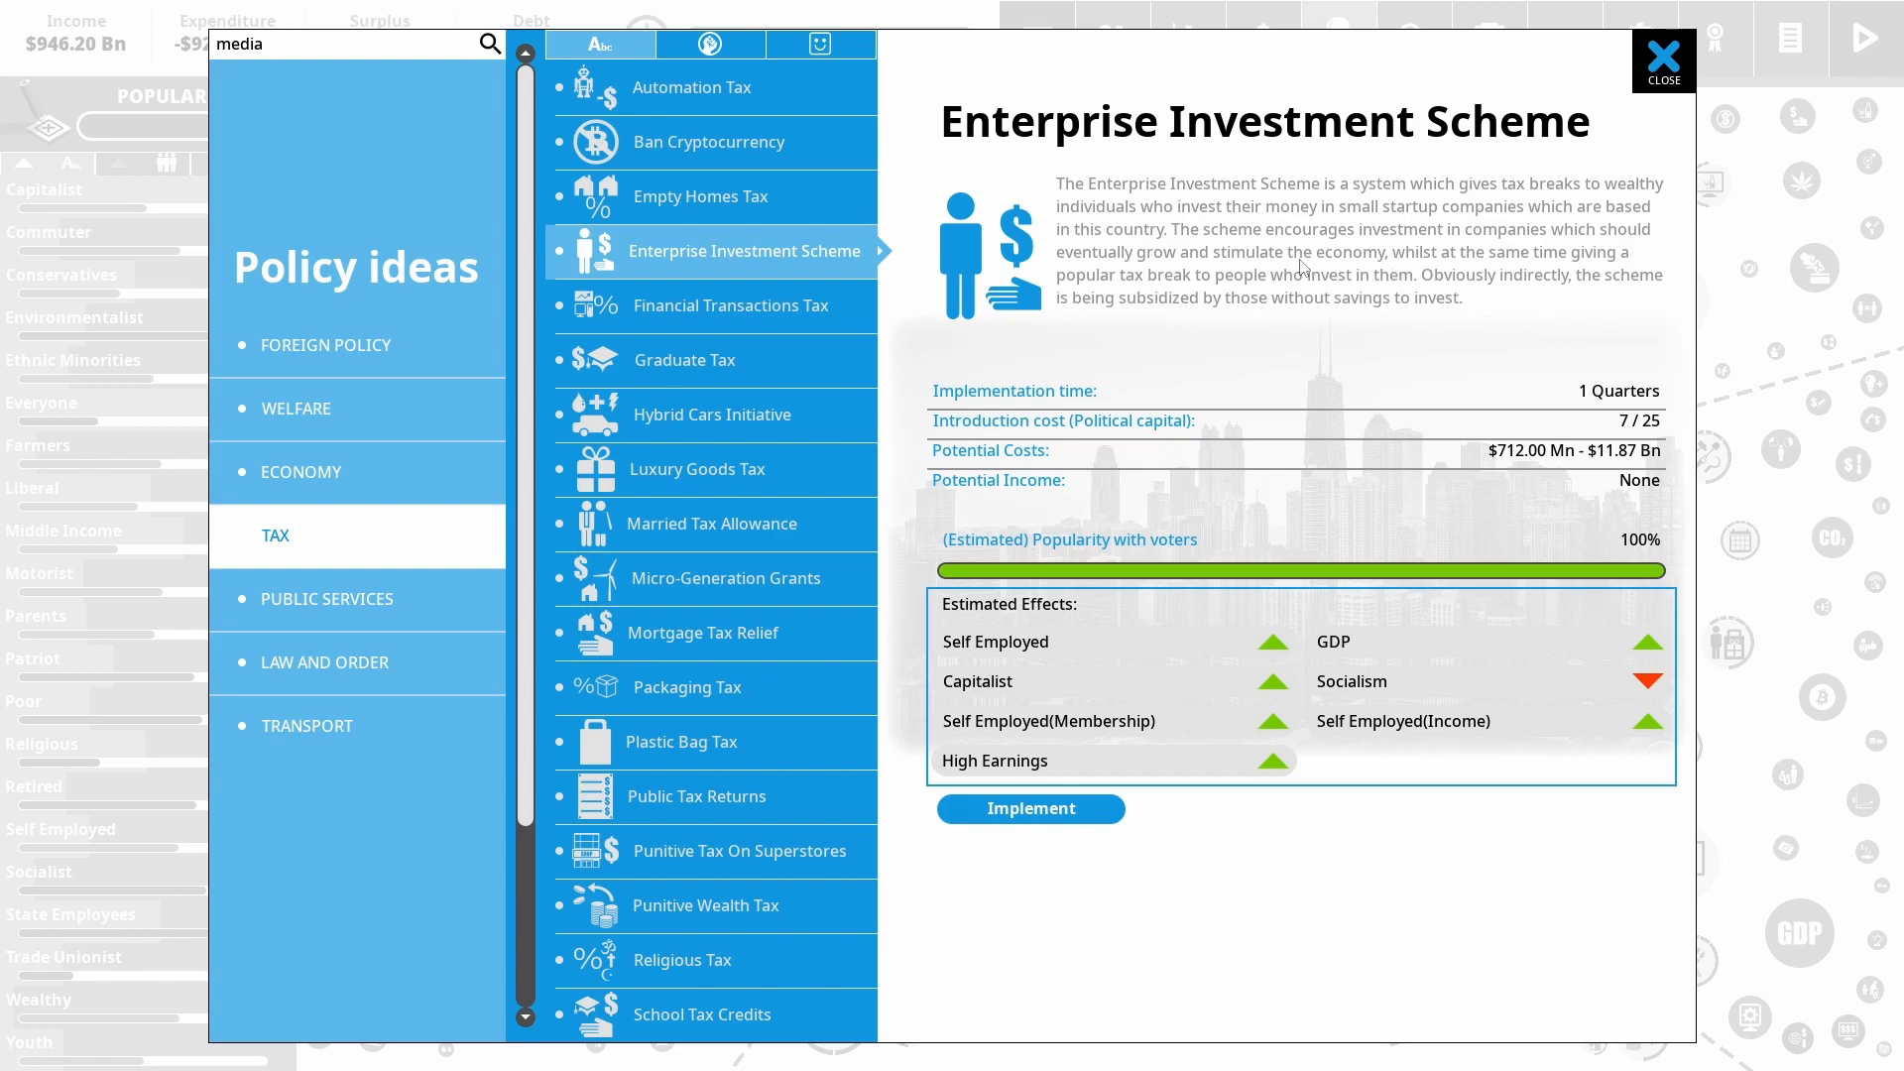
pyautogui.moveTo(1488, 392)
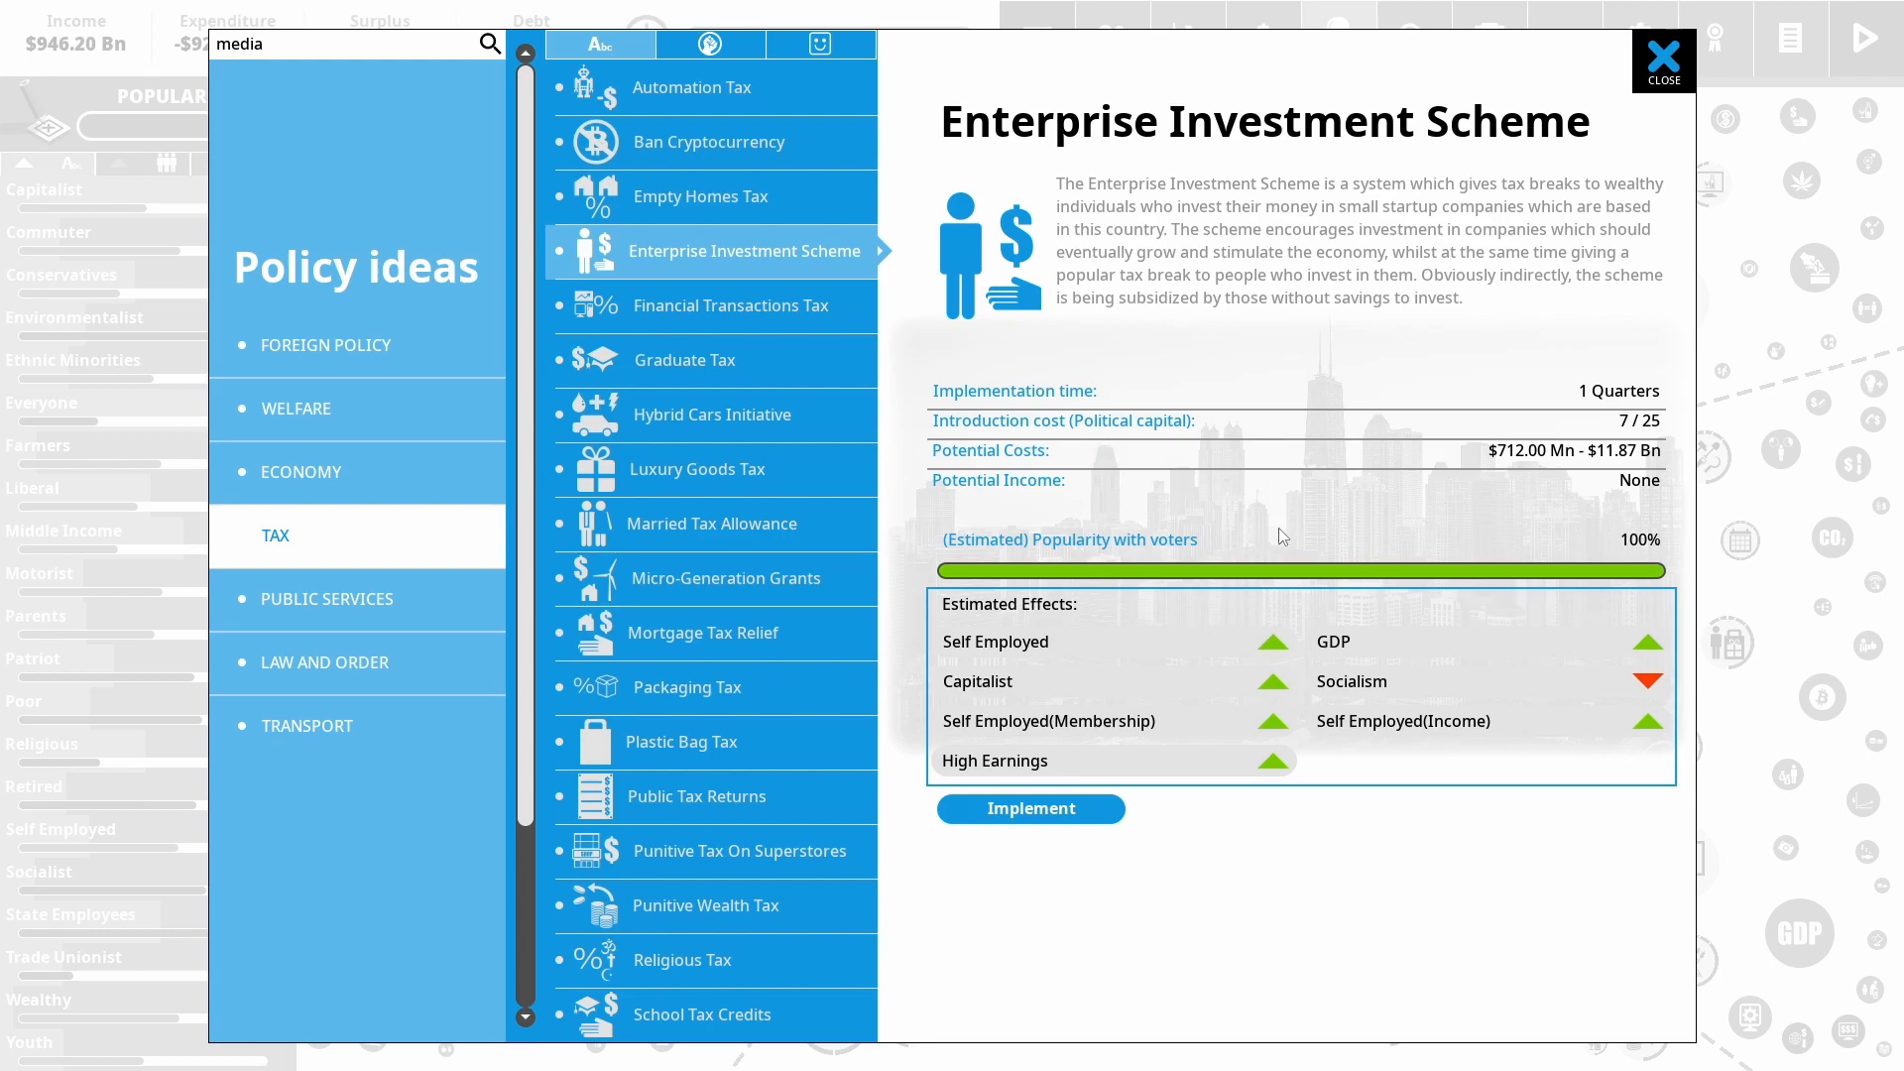
pyautogui.moveTo(1586, 789)
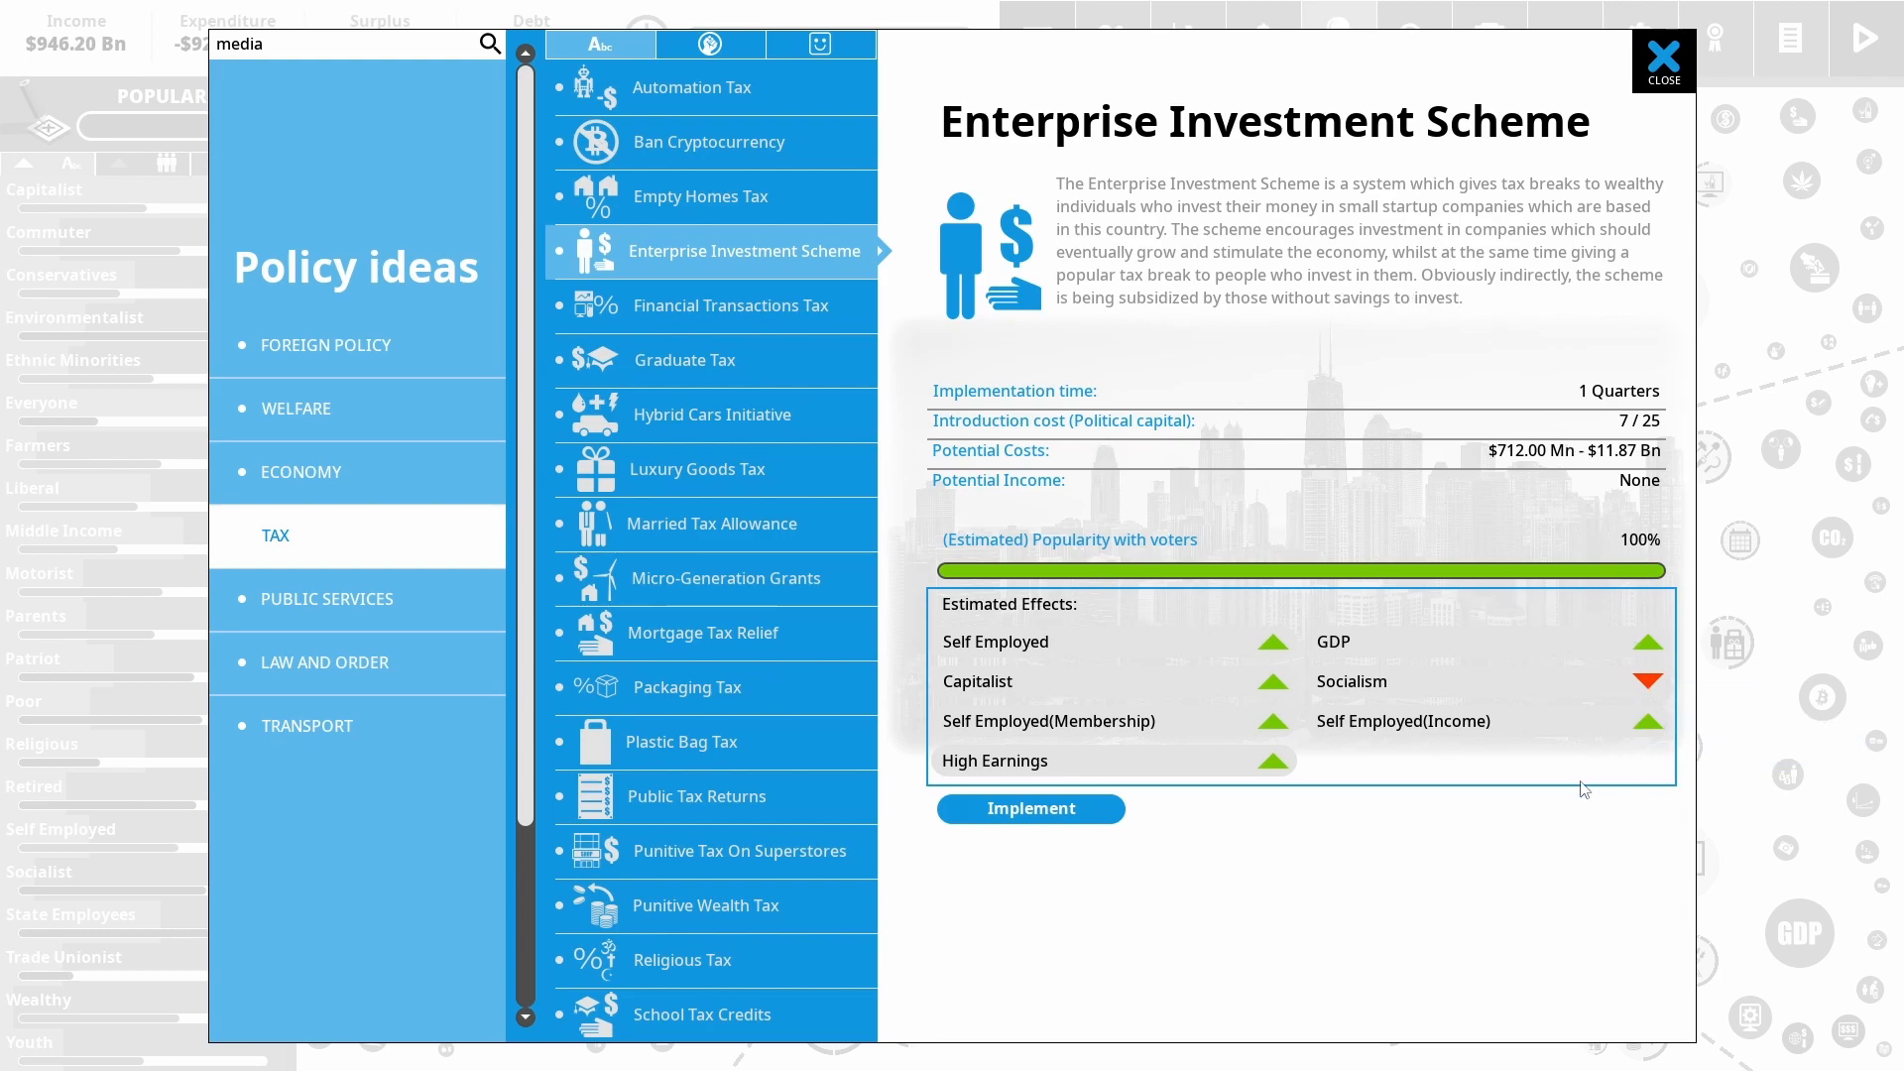
pyautogui.moveTo(1381, 412)
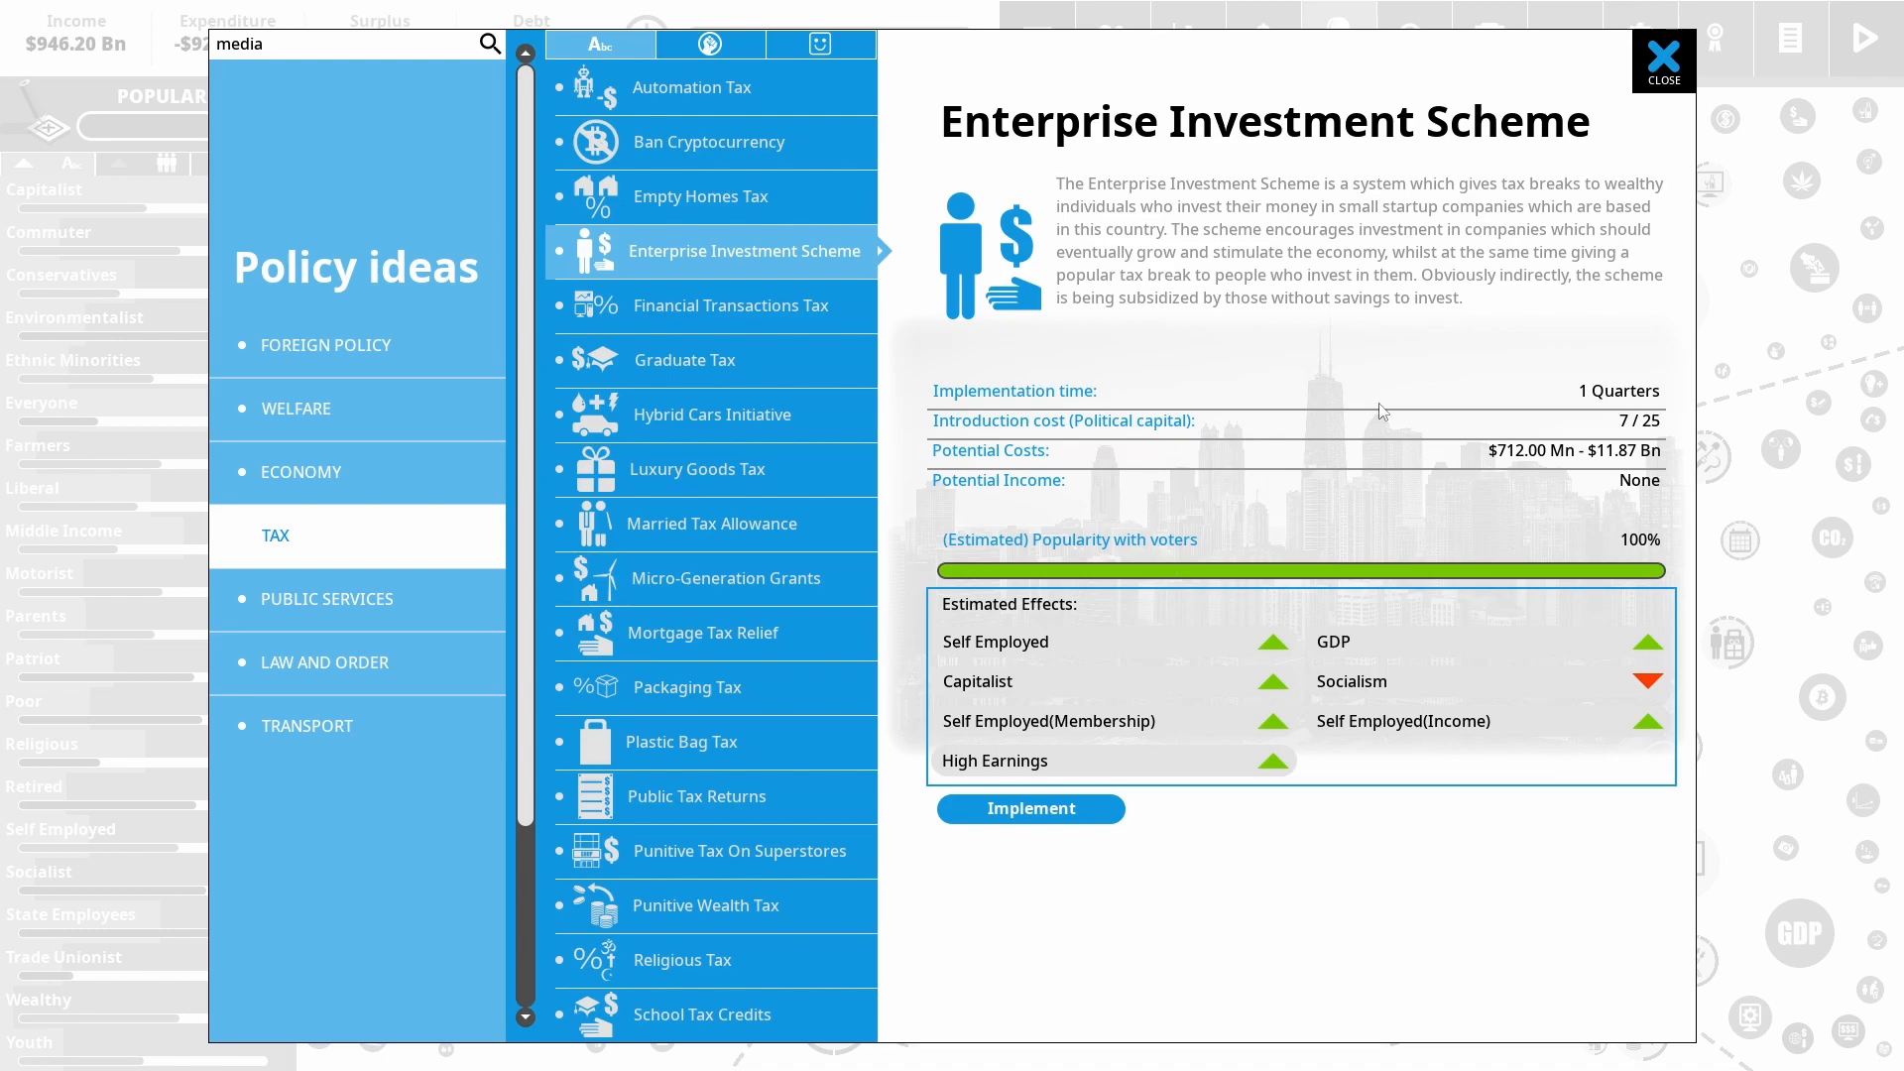
pyautogui.moveTo(1253, 853)
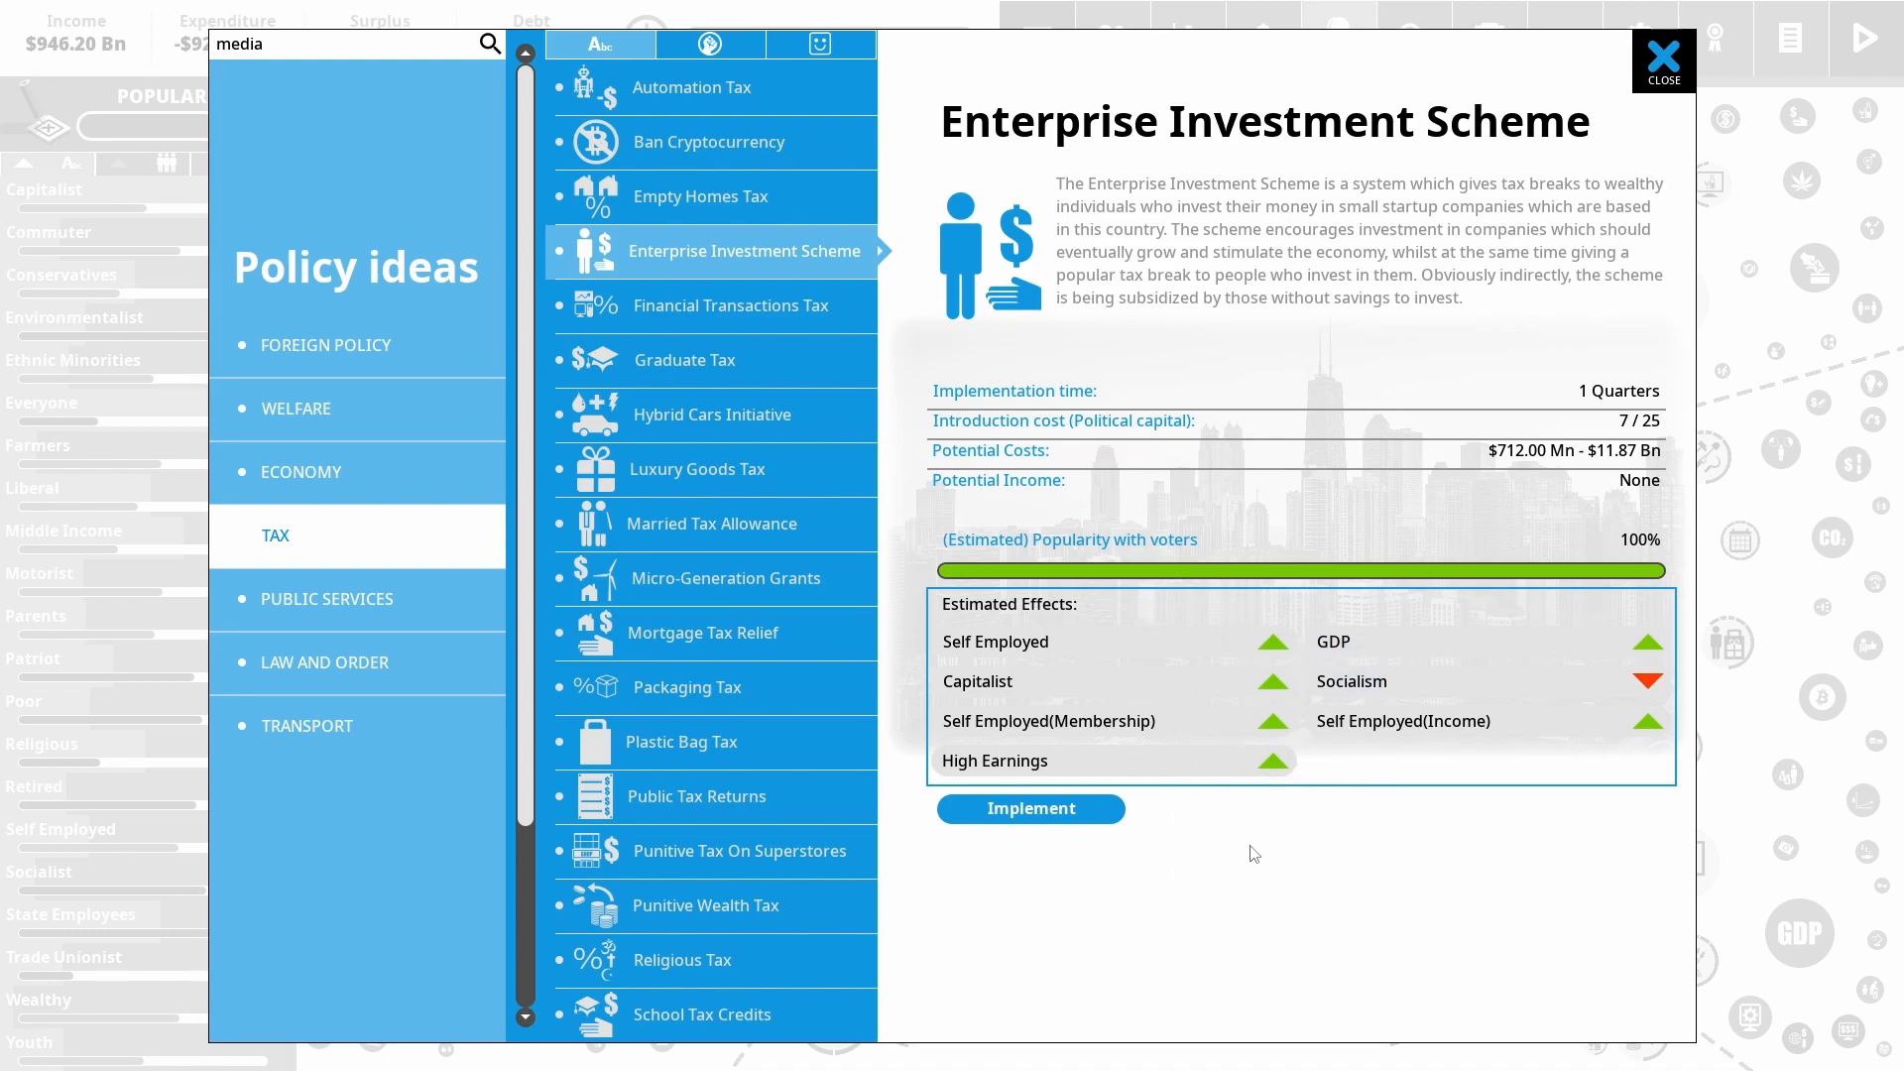
pyautogui.moveTo(1523, 734)
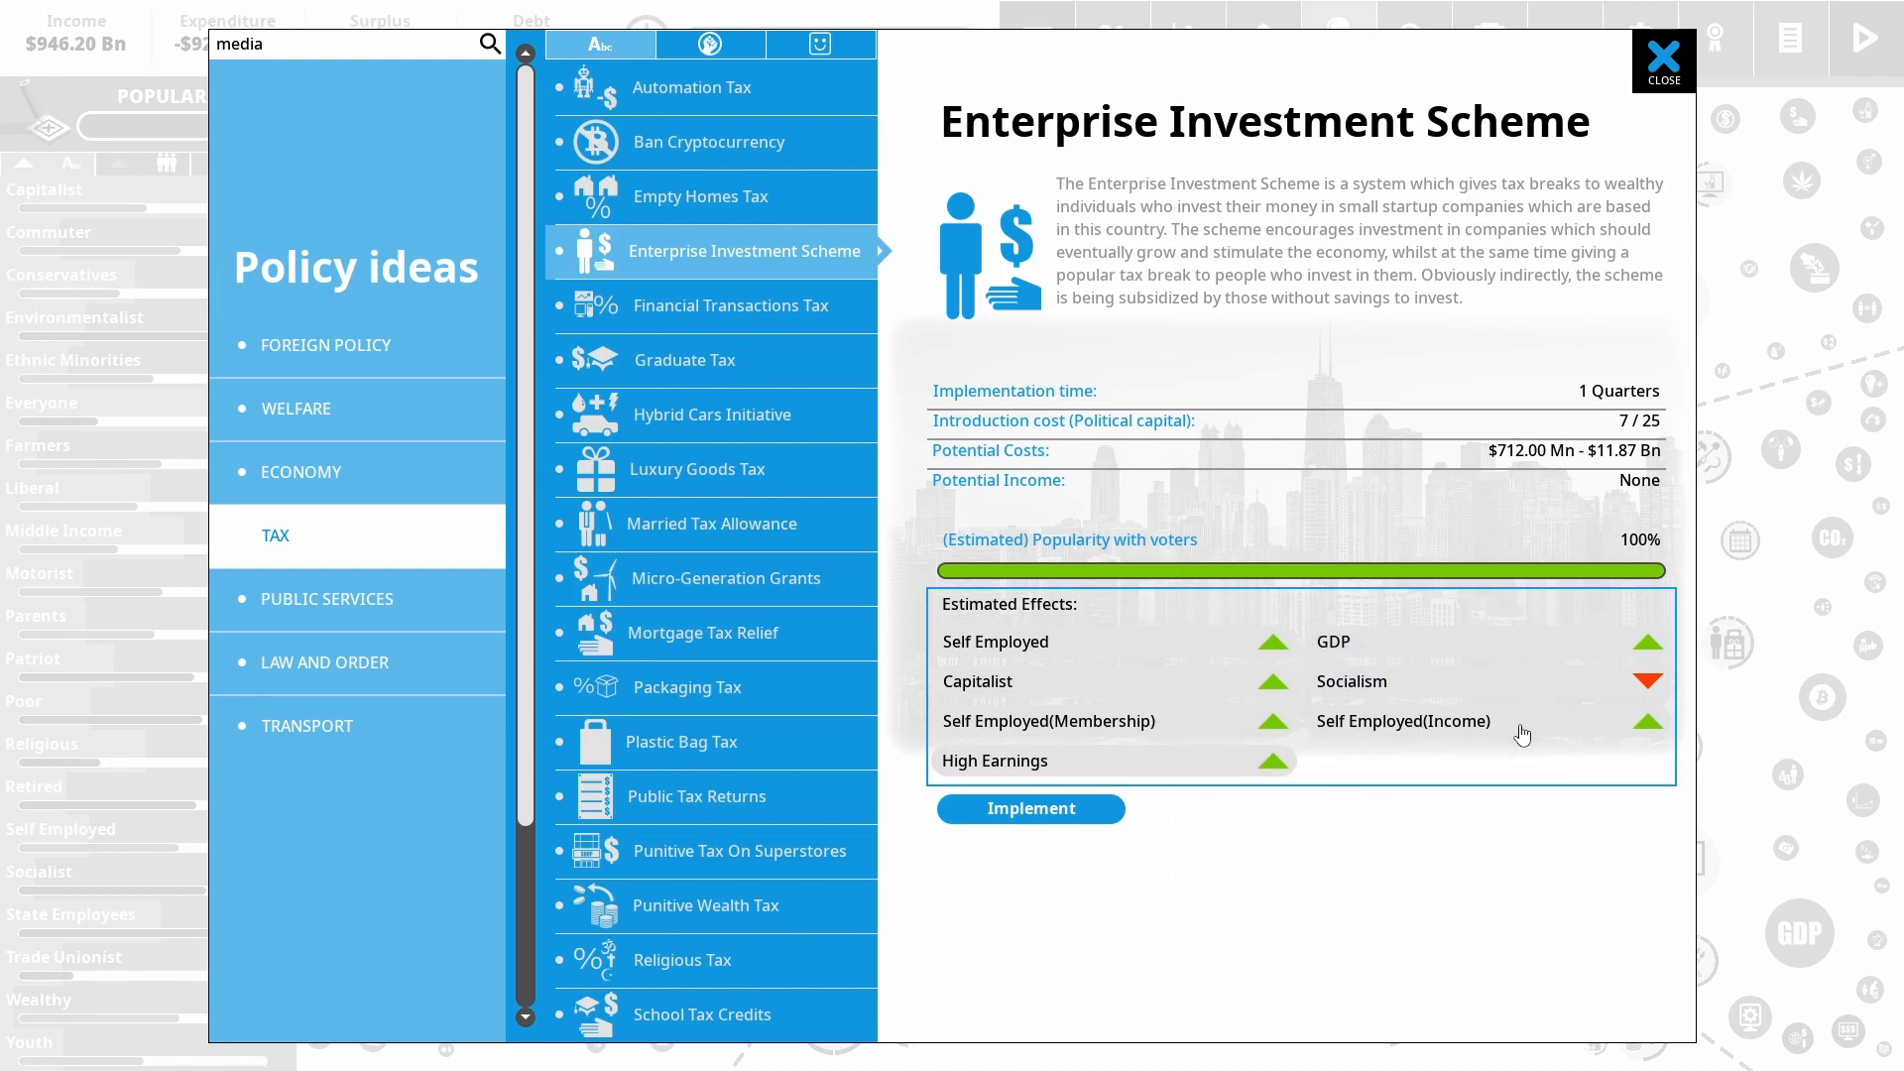
pyautogui.moveTo(1458, 775)
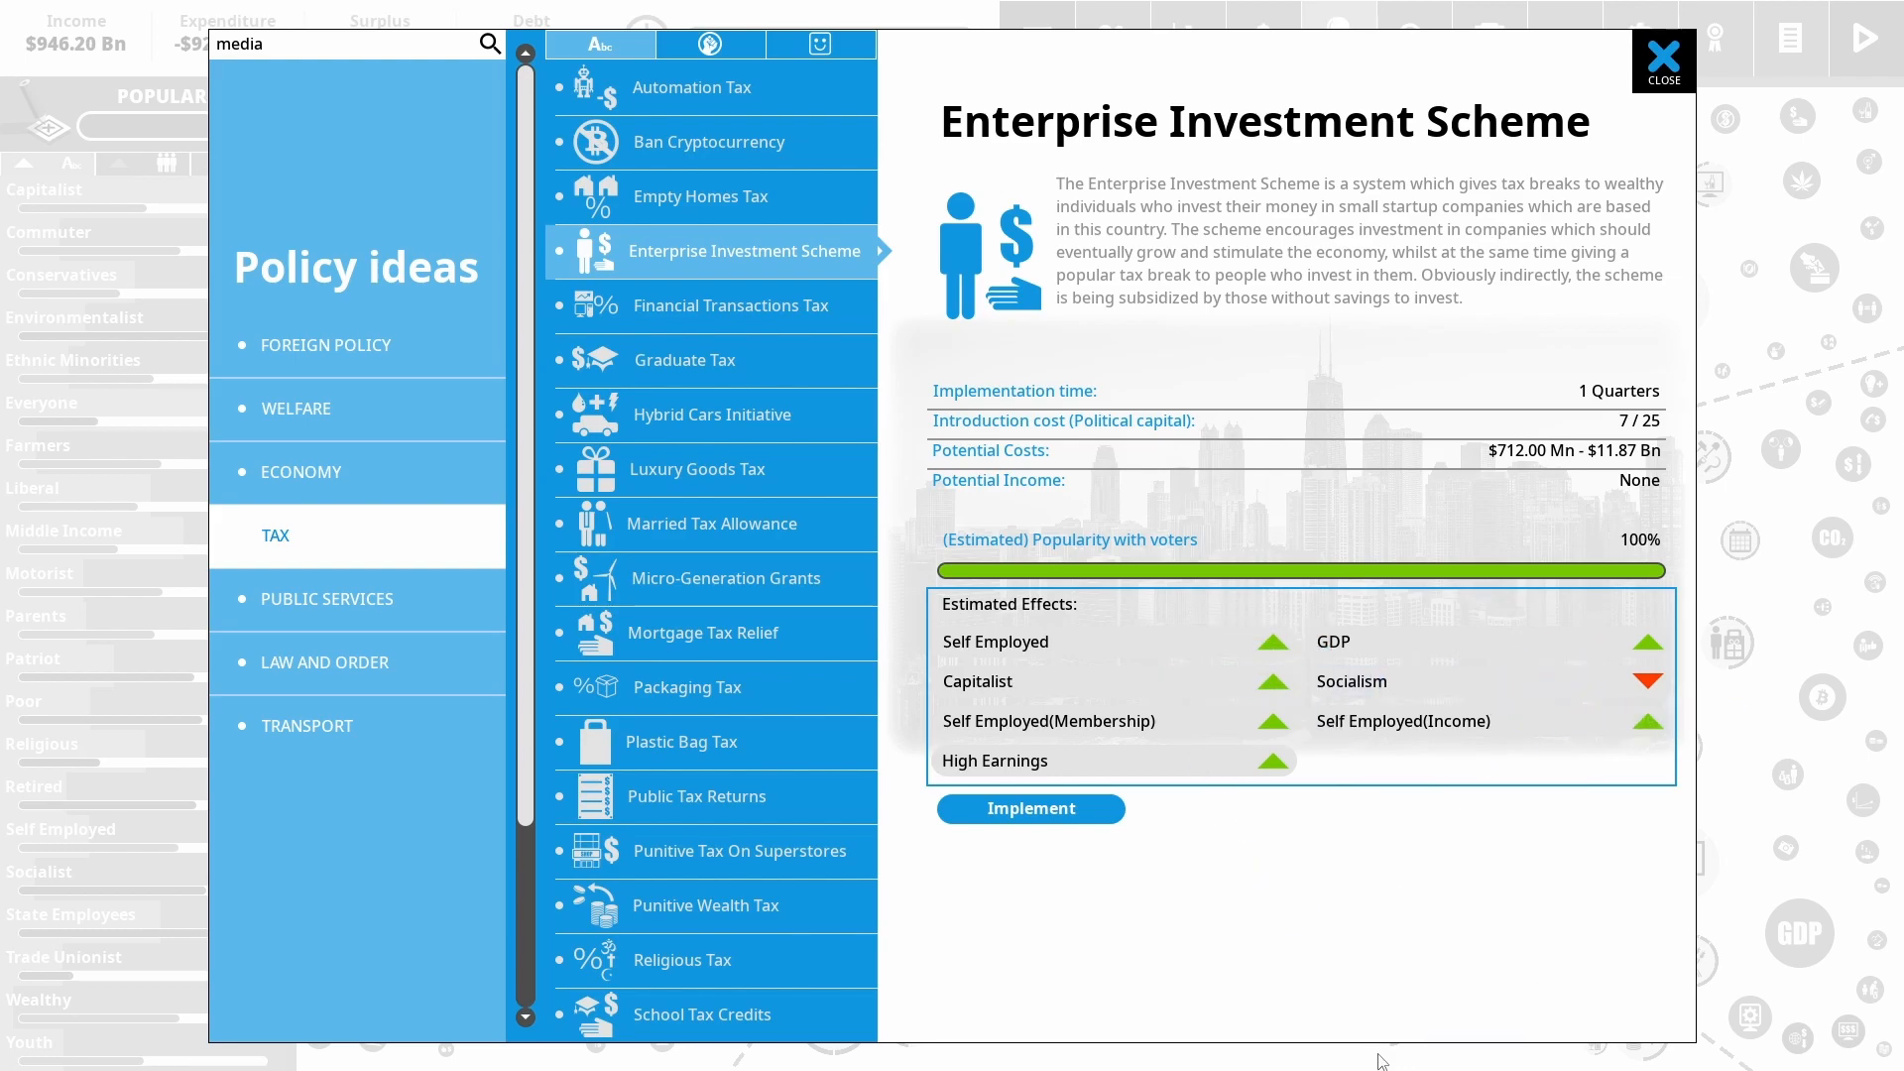
pyautogui.moveTo(1178, 944)
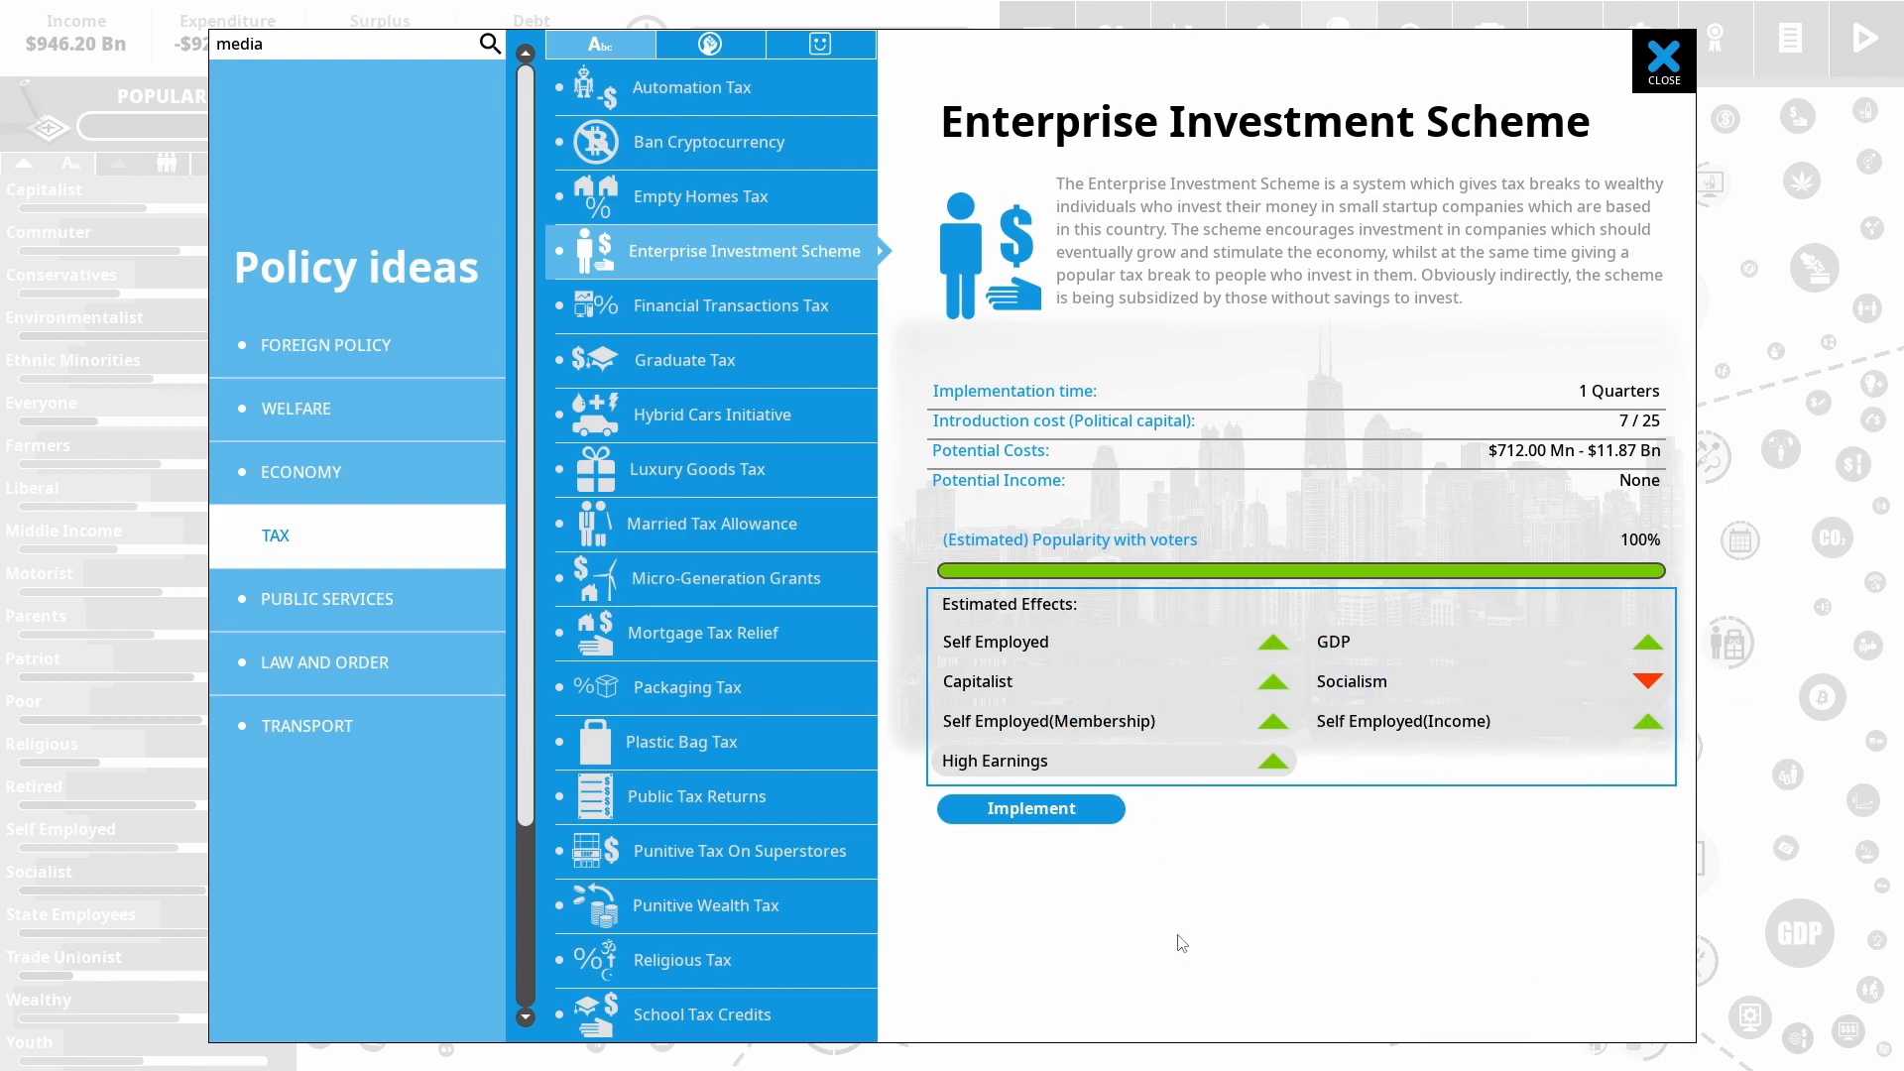
pyautogui.moveTo(1012, 728)
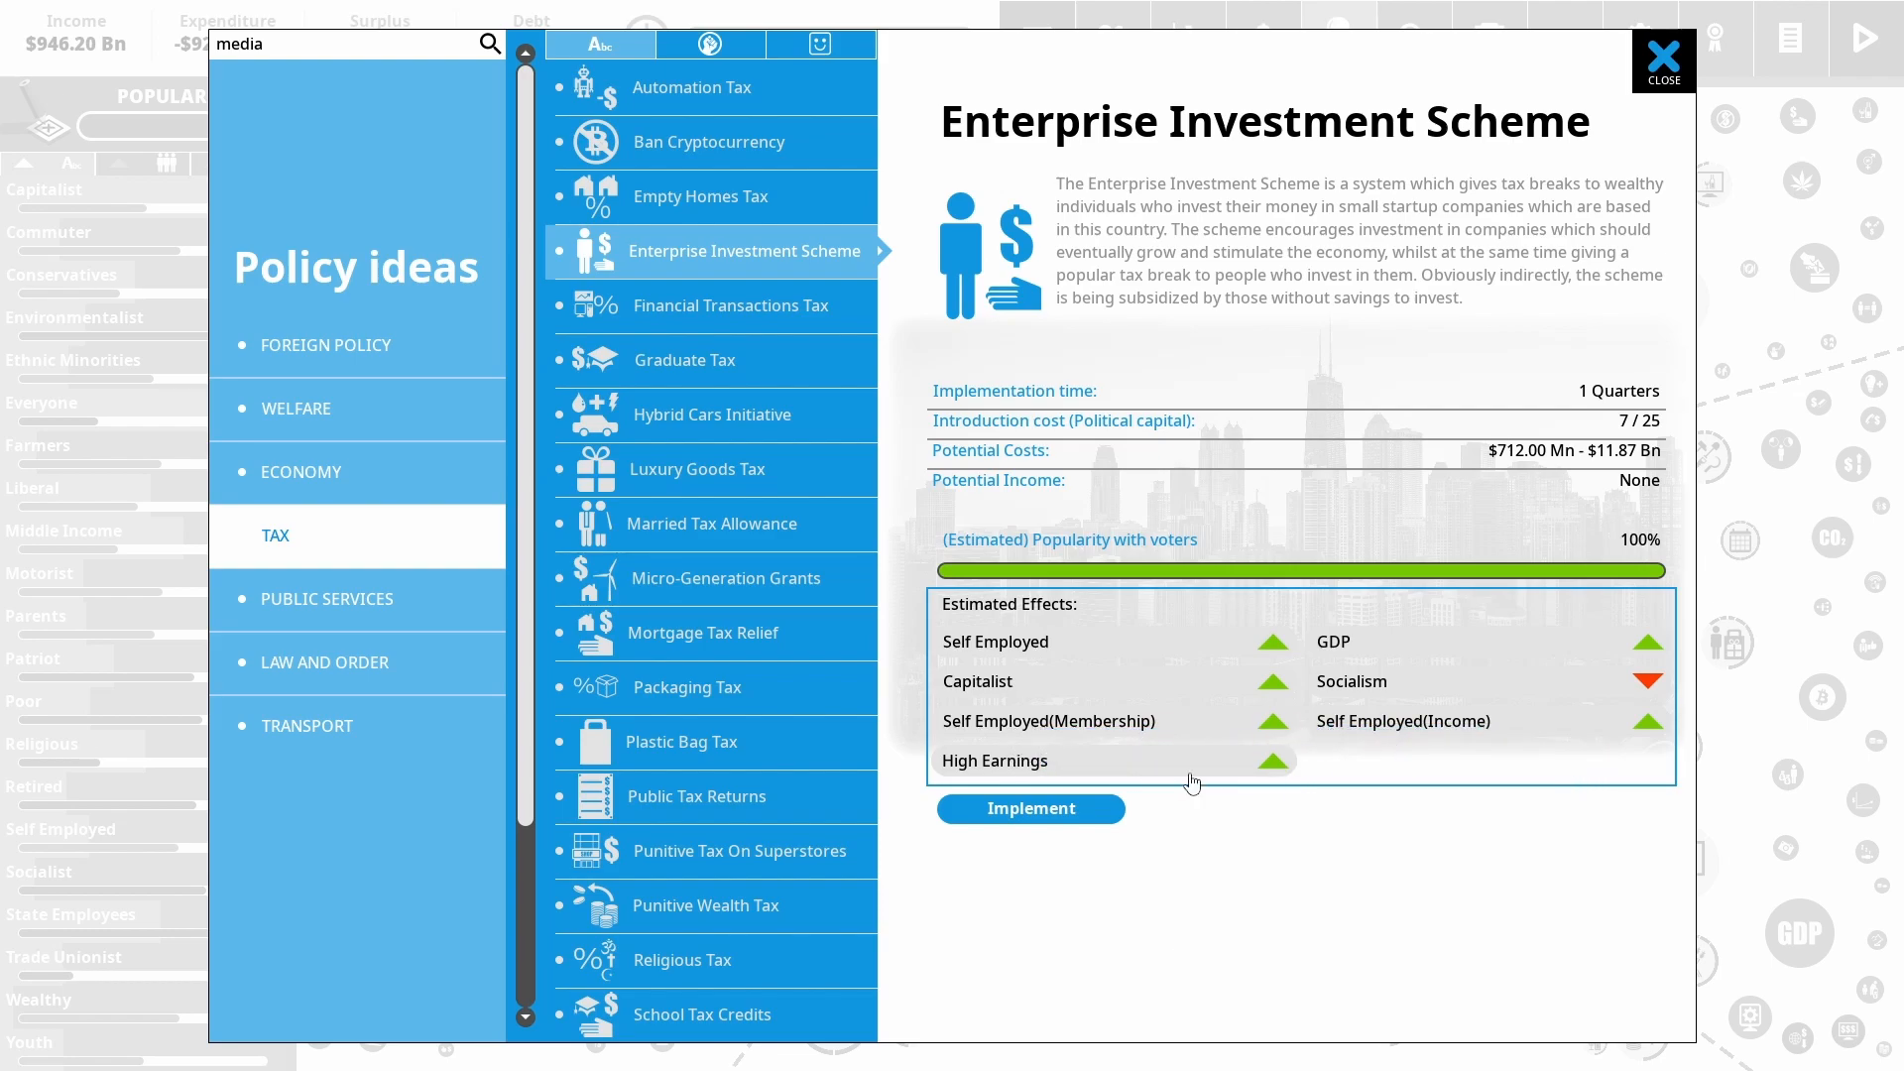
pyautogui.moveTo(1333, 662)
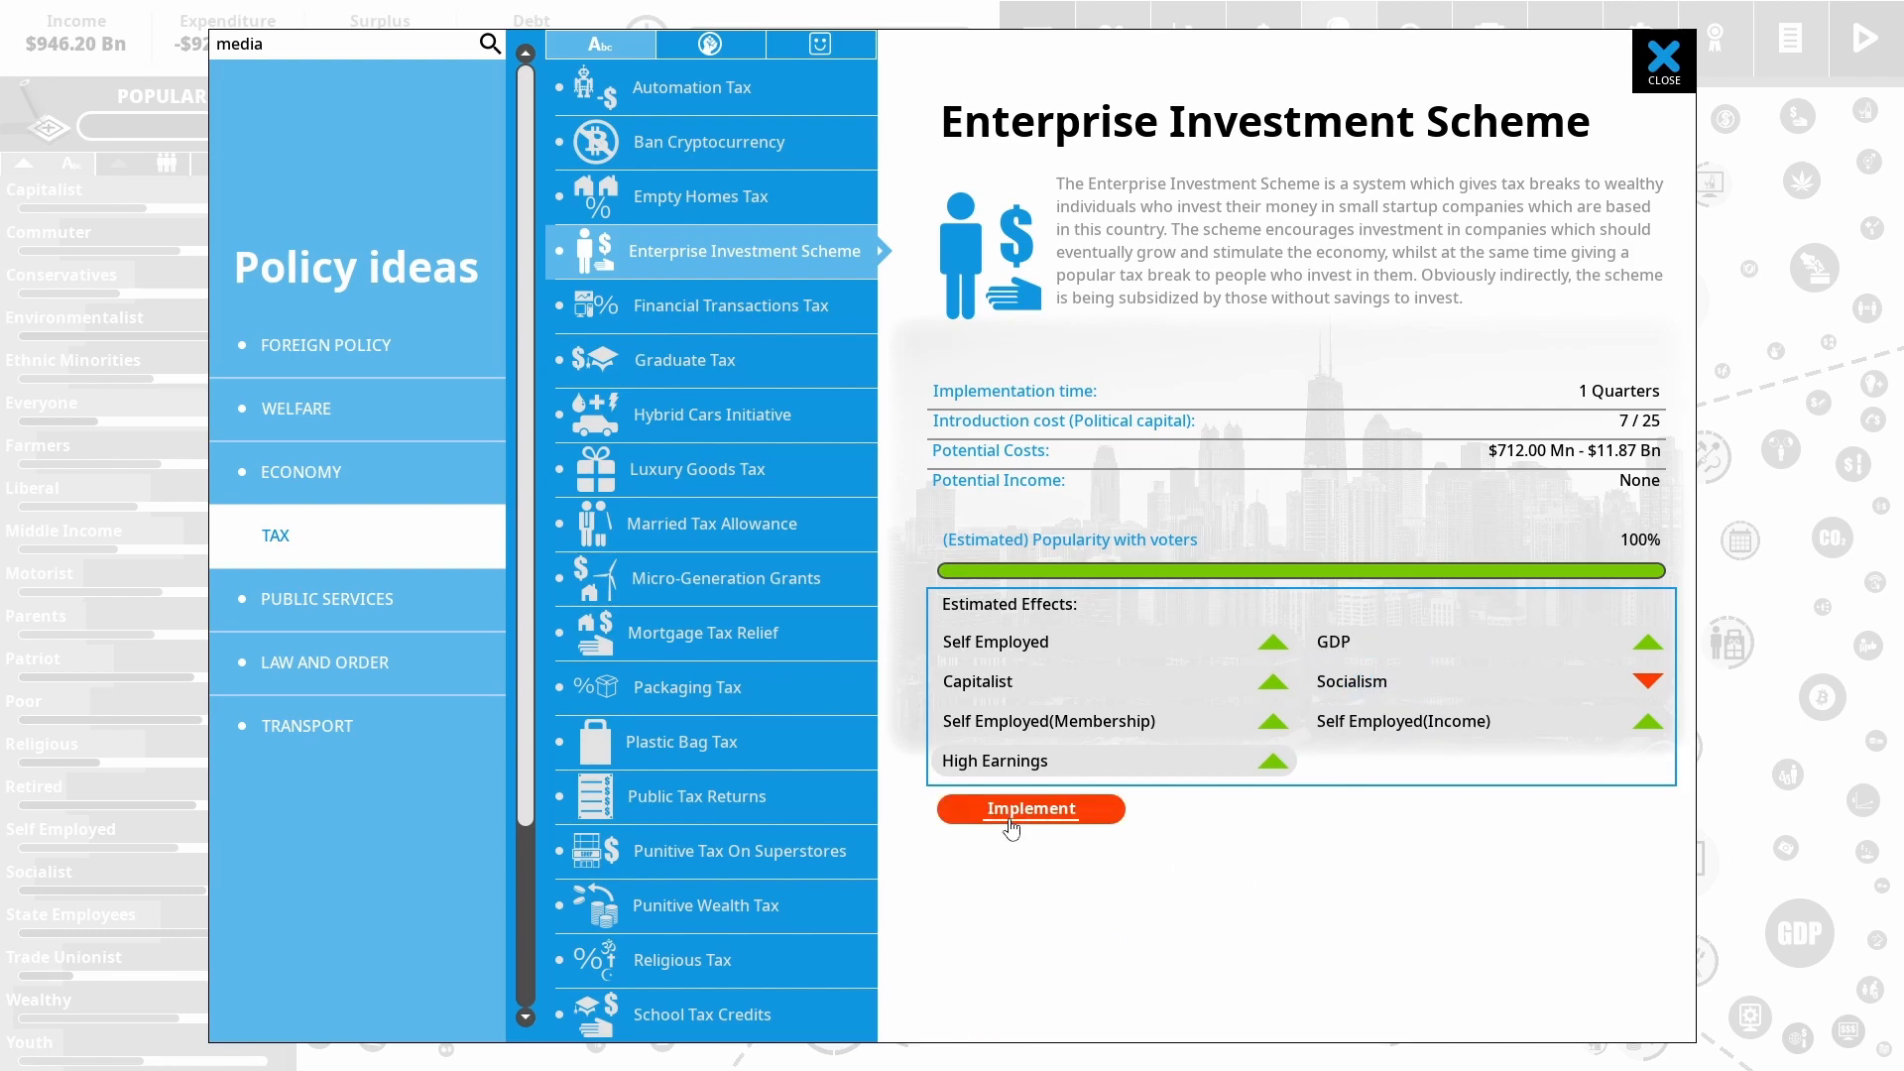
# Implement the Enterprise Investment Scheme and raise its funding to maximum at $11.87 Bn
pyautogui.click(1030, 809)
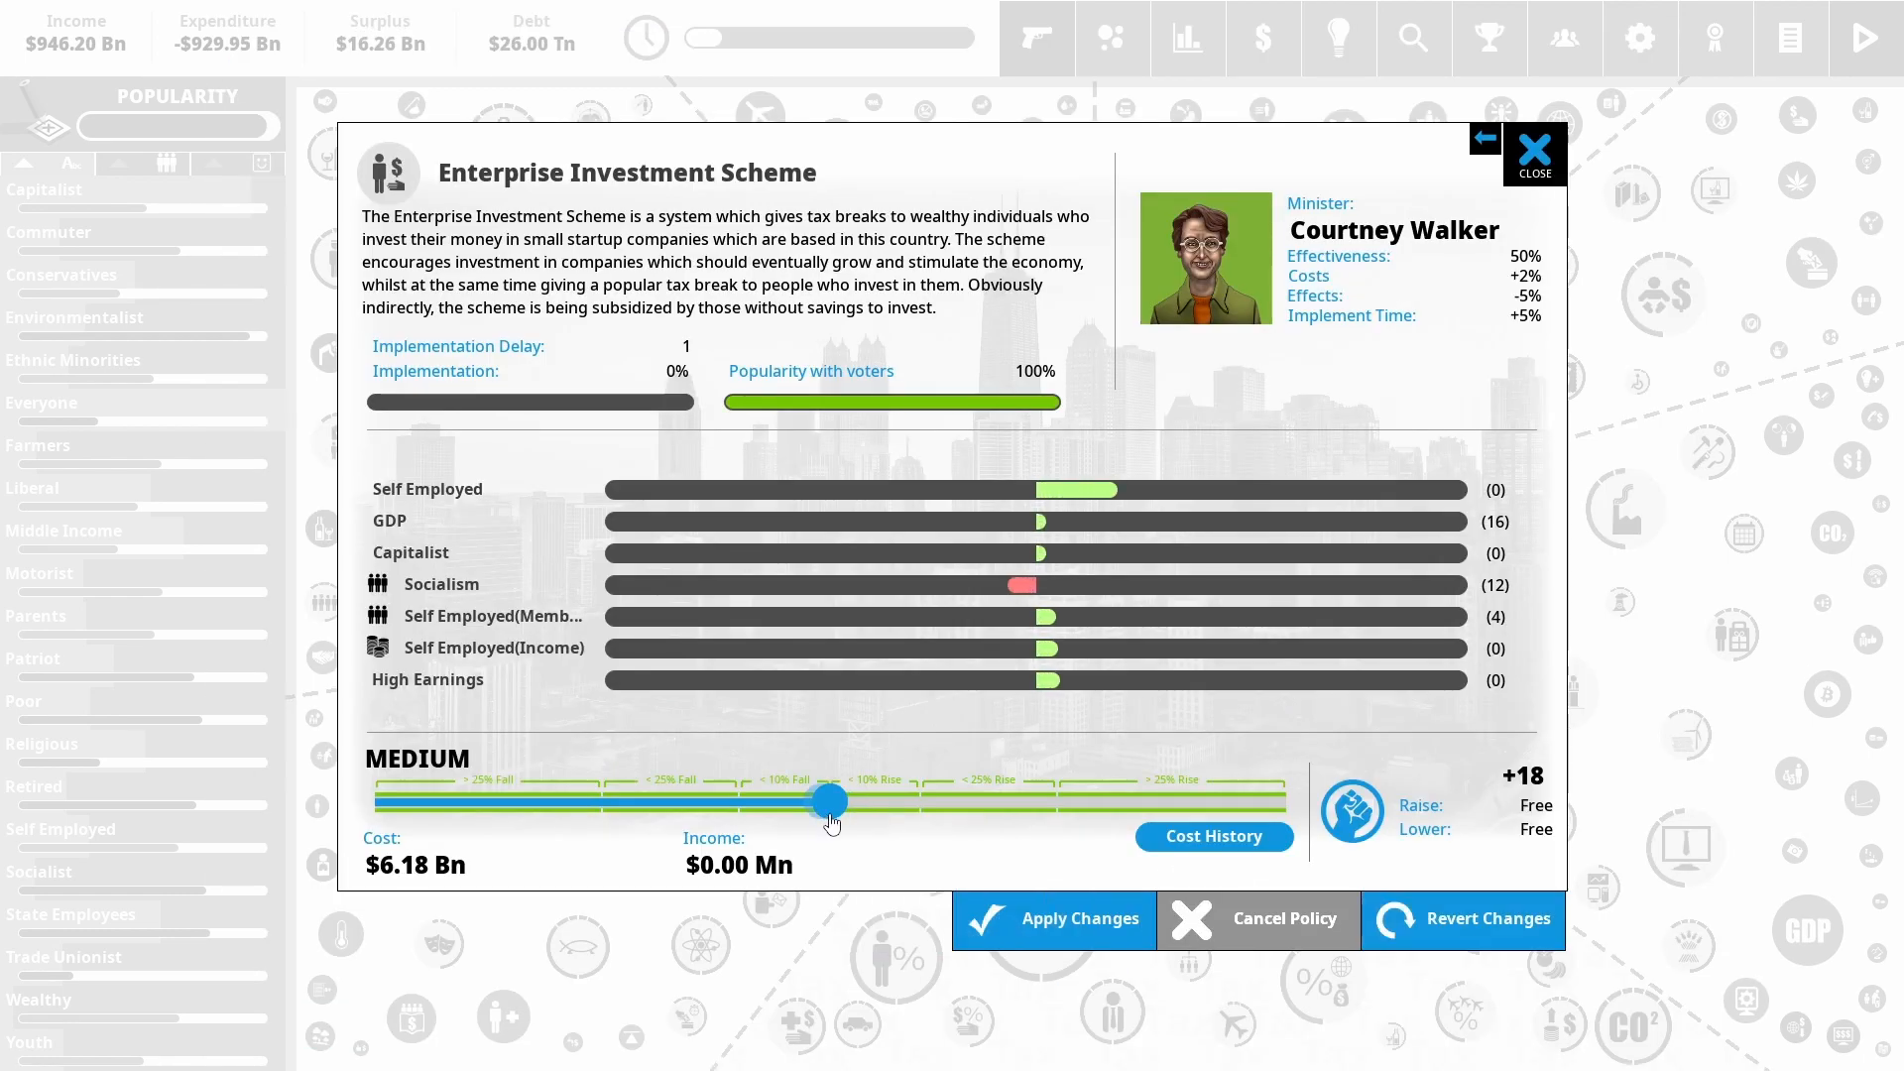
pyautogui.moveTo(825, 801); pyautogui.dragTo(1288, 801)
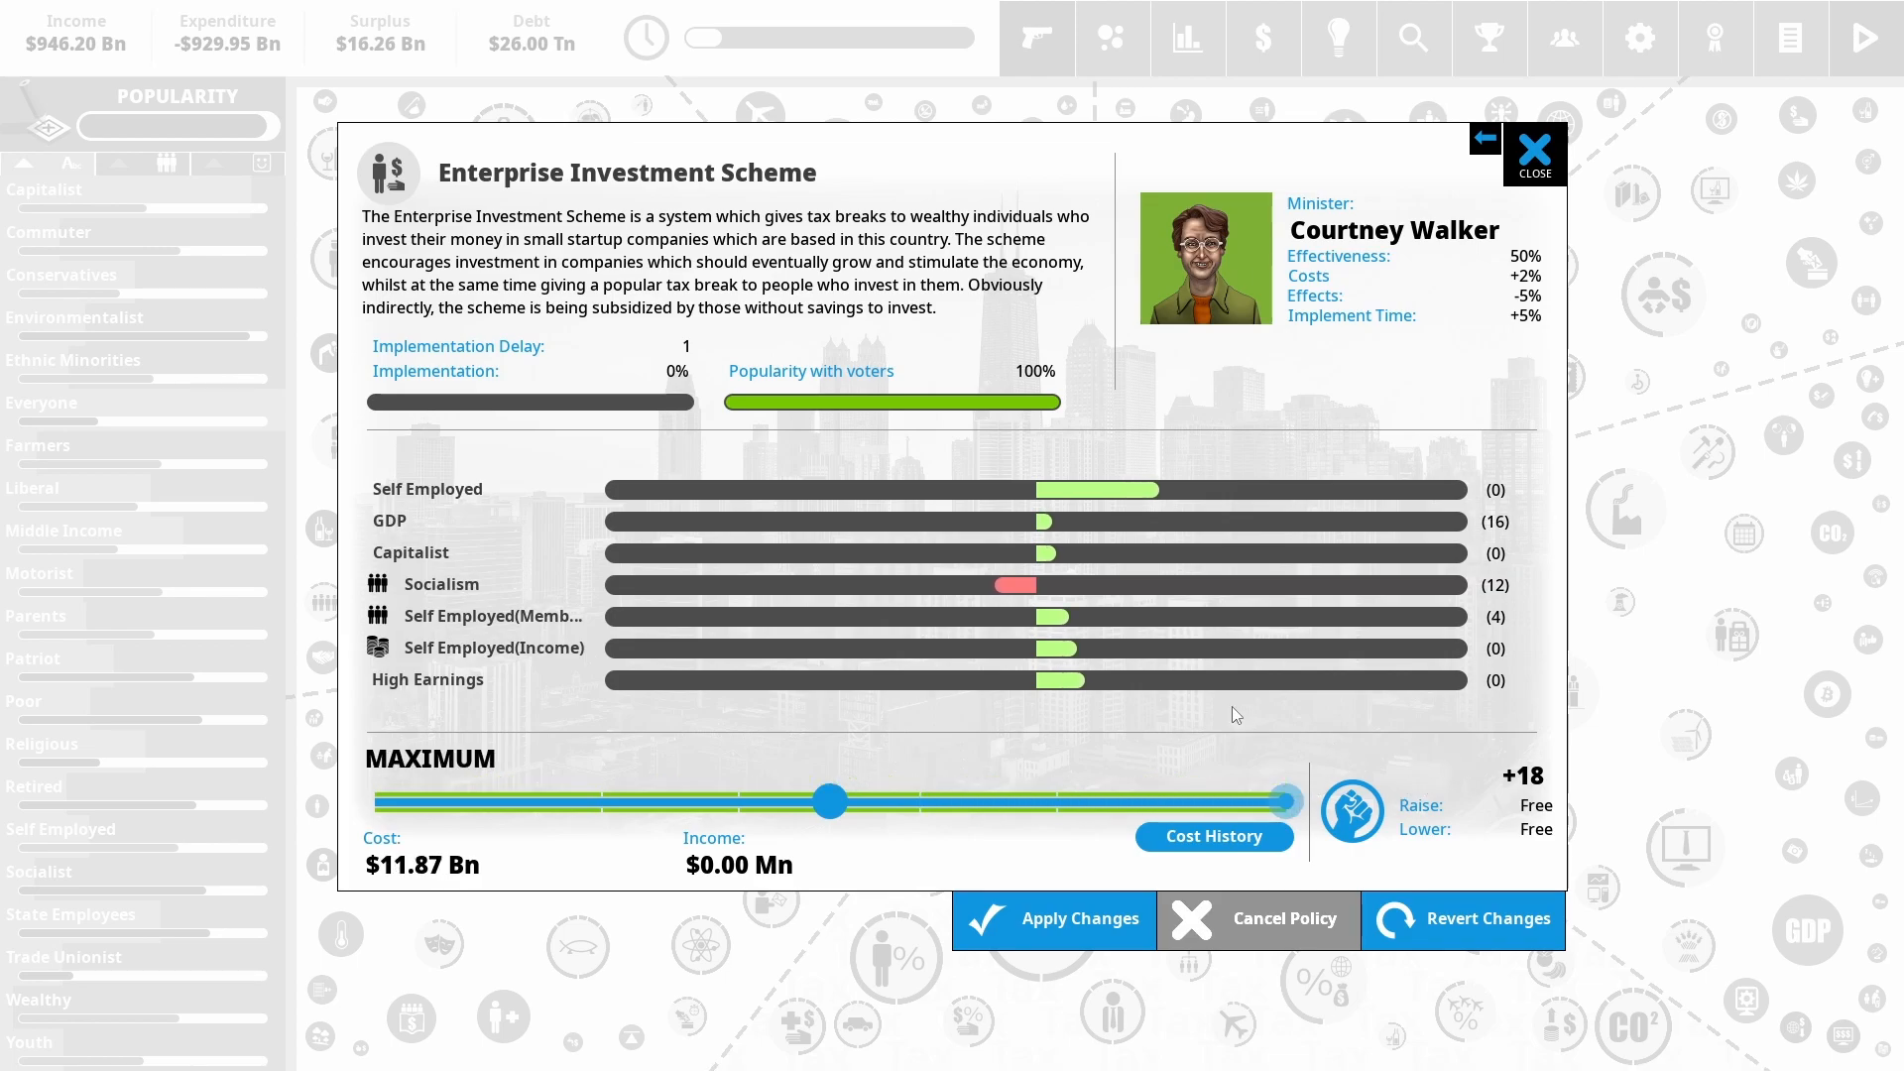
pyautogui.moveTo(1097, 508)
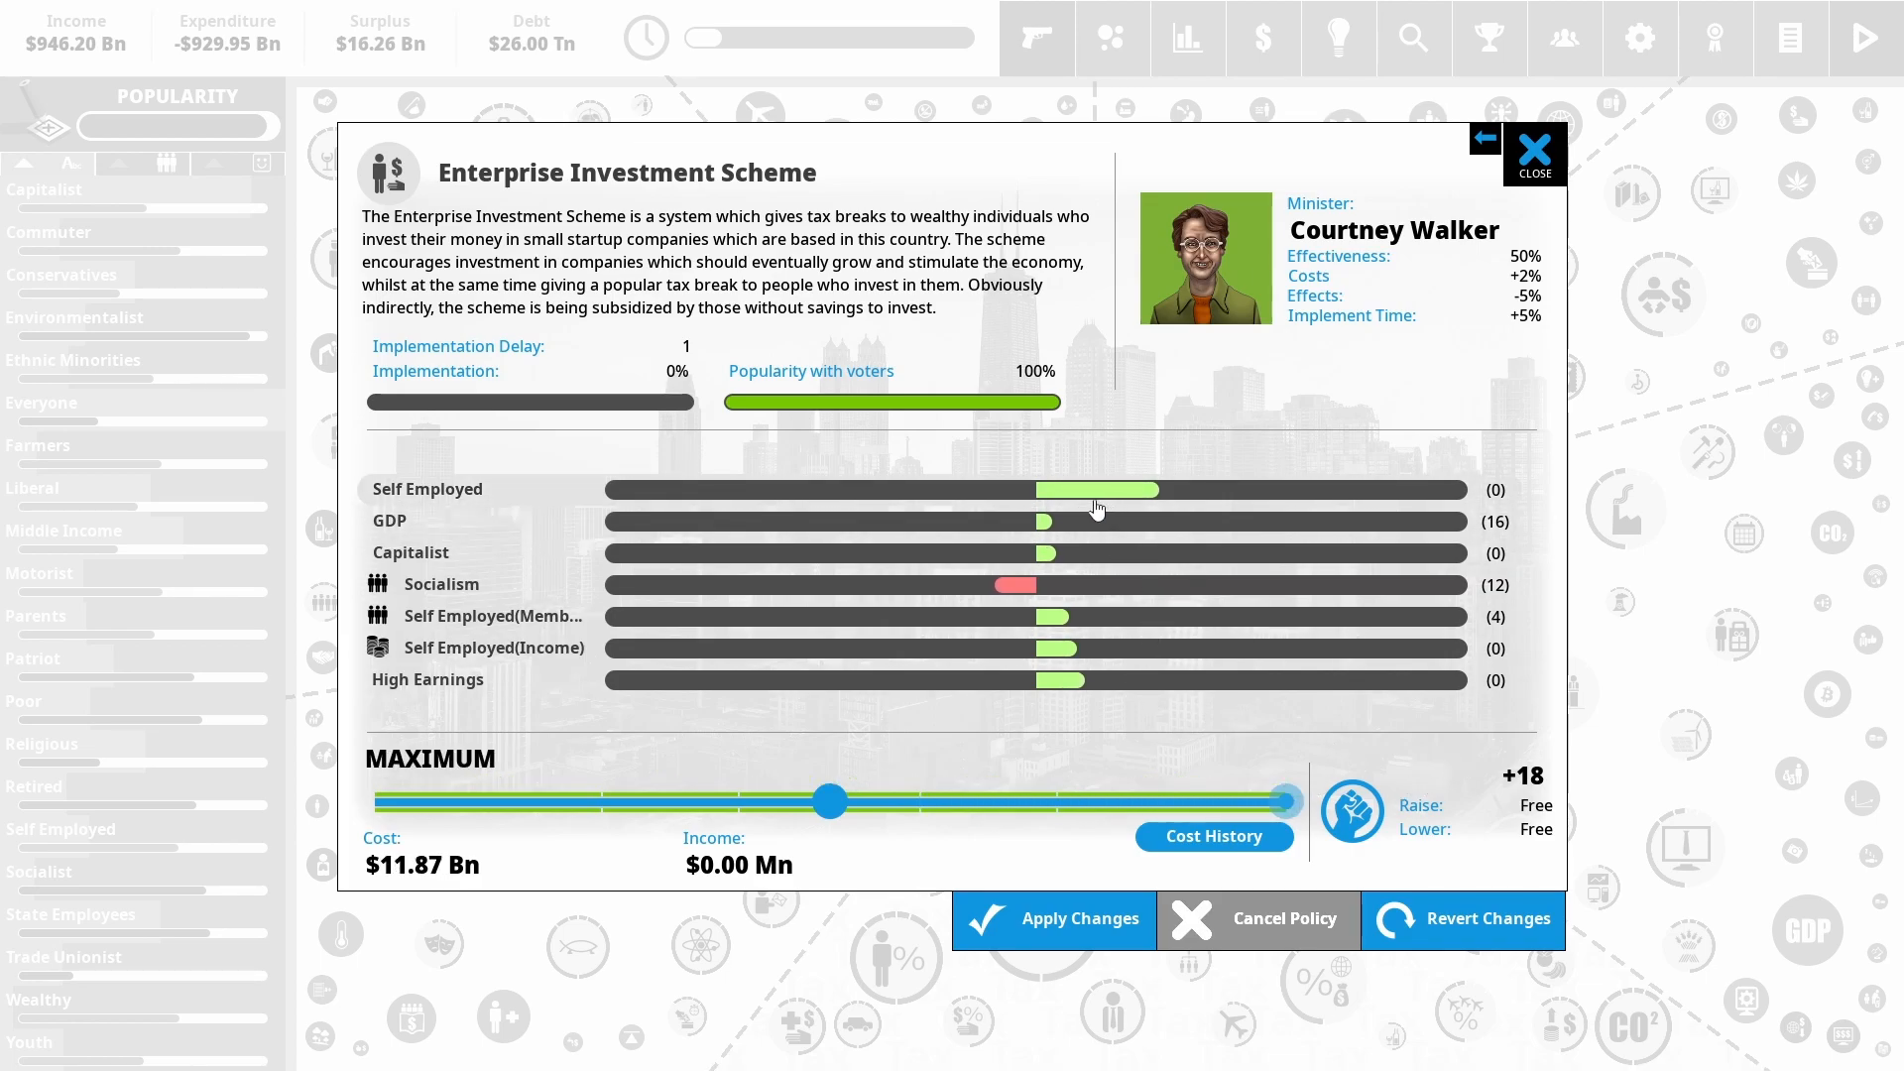
pyautogui.moveTo(1097, 496)
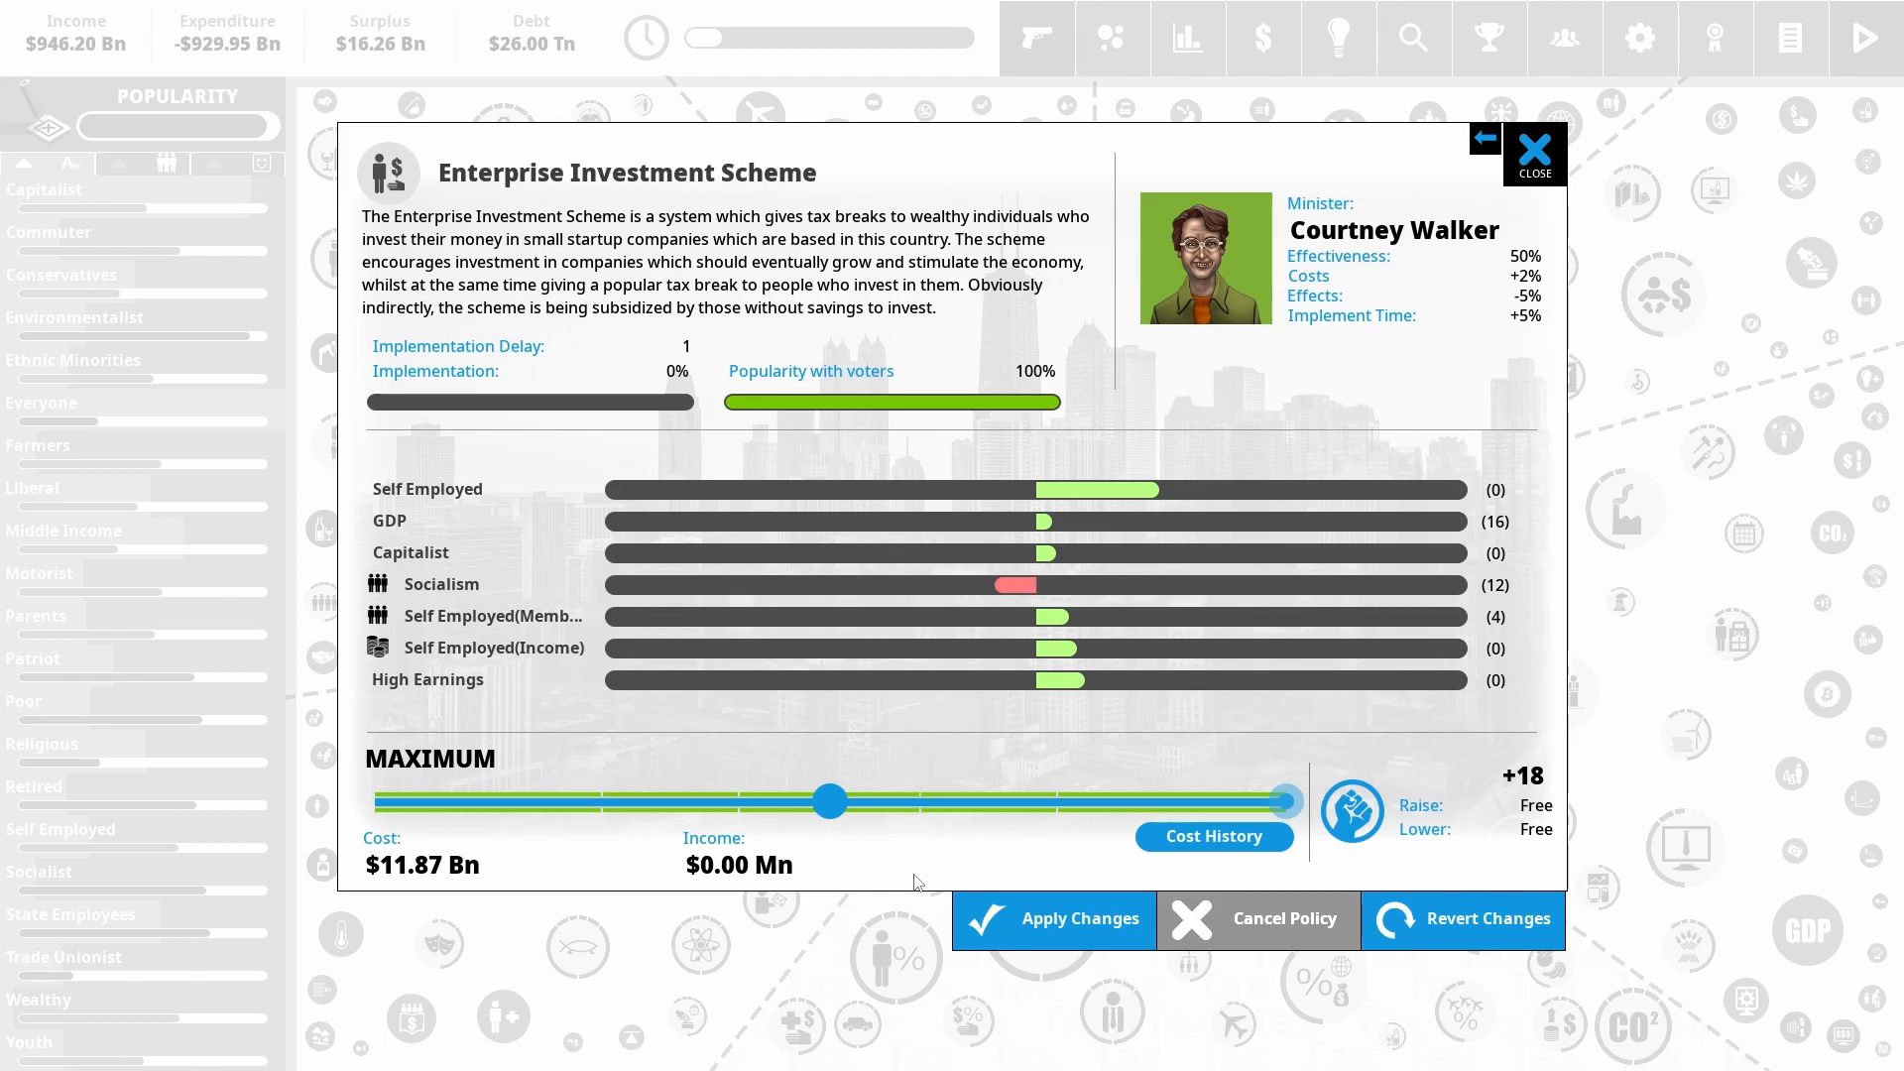
pyautogui.moveTo(1033, 532)
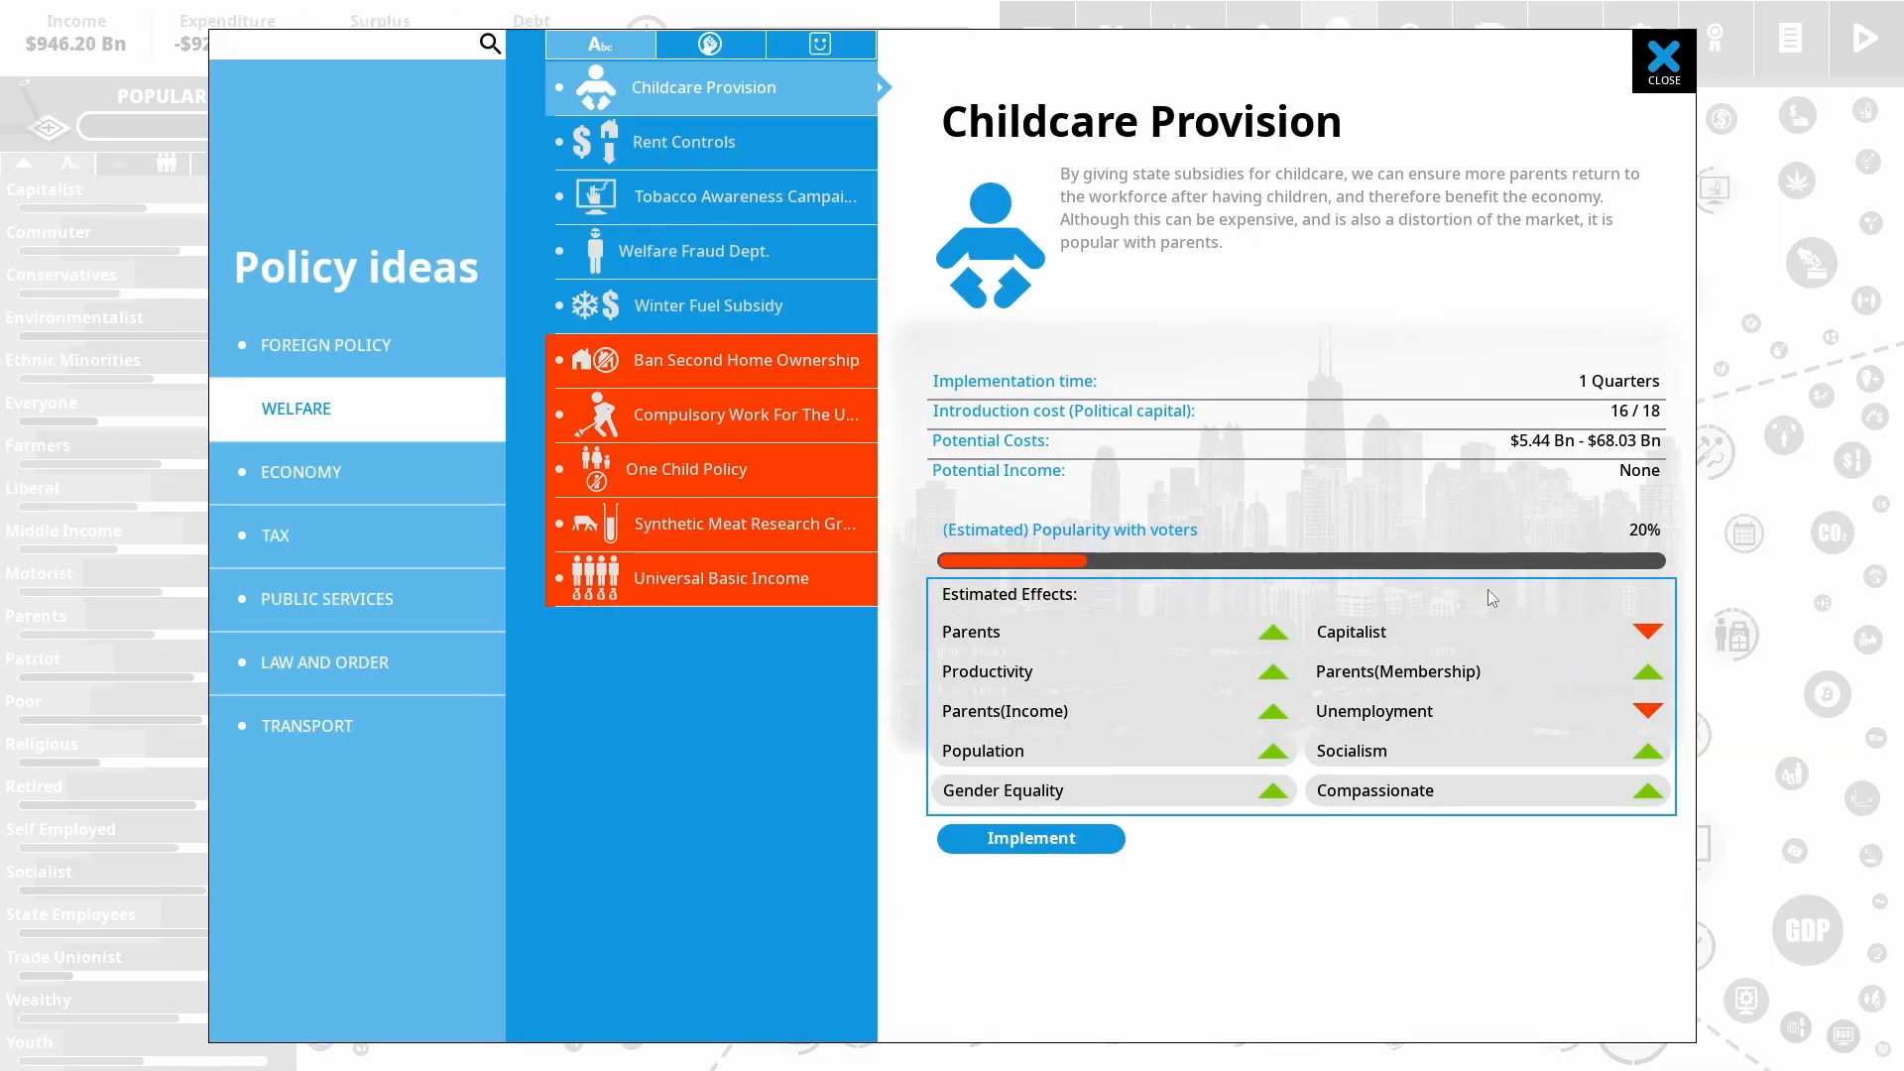
pyautogui.moveTo(1593, 393)
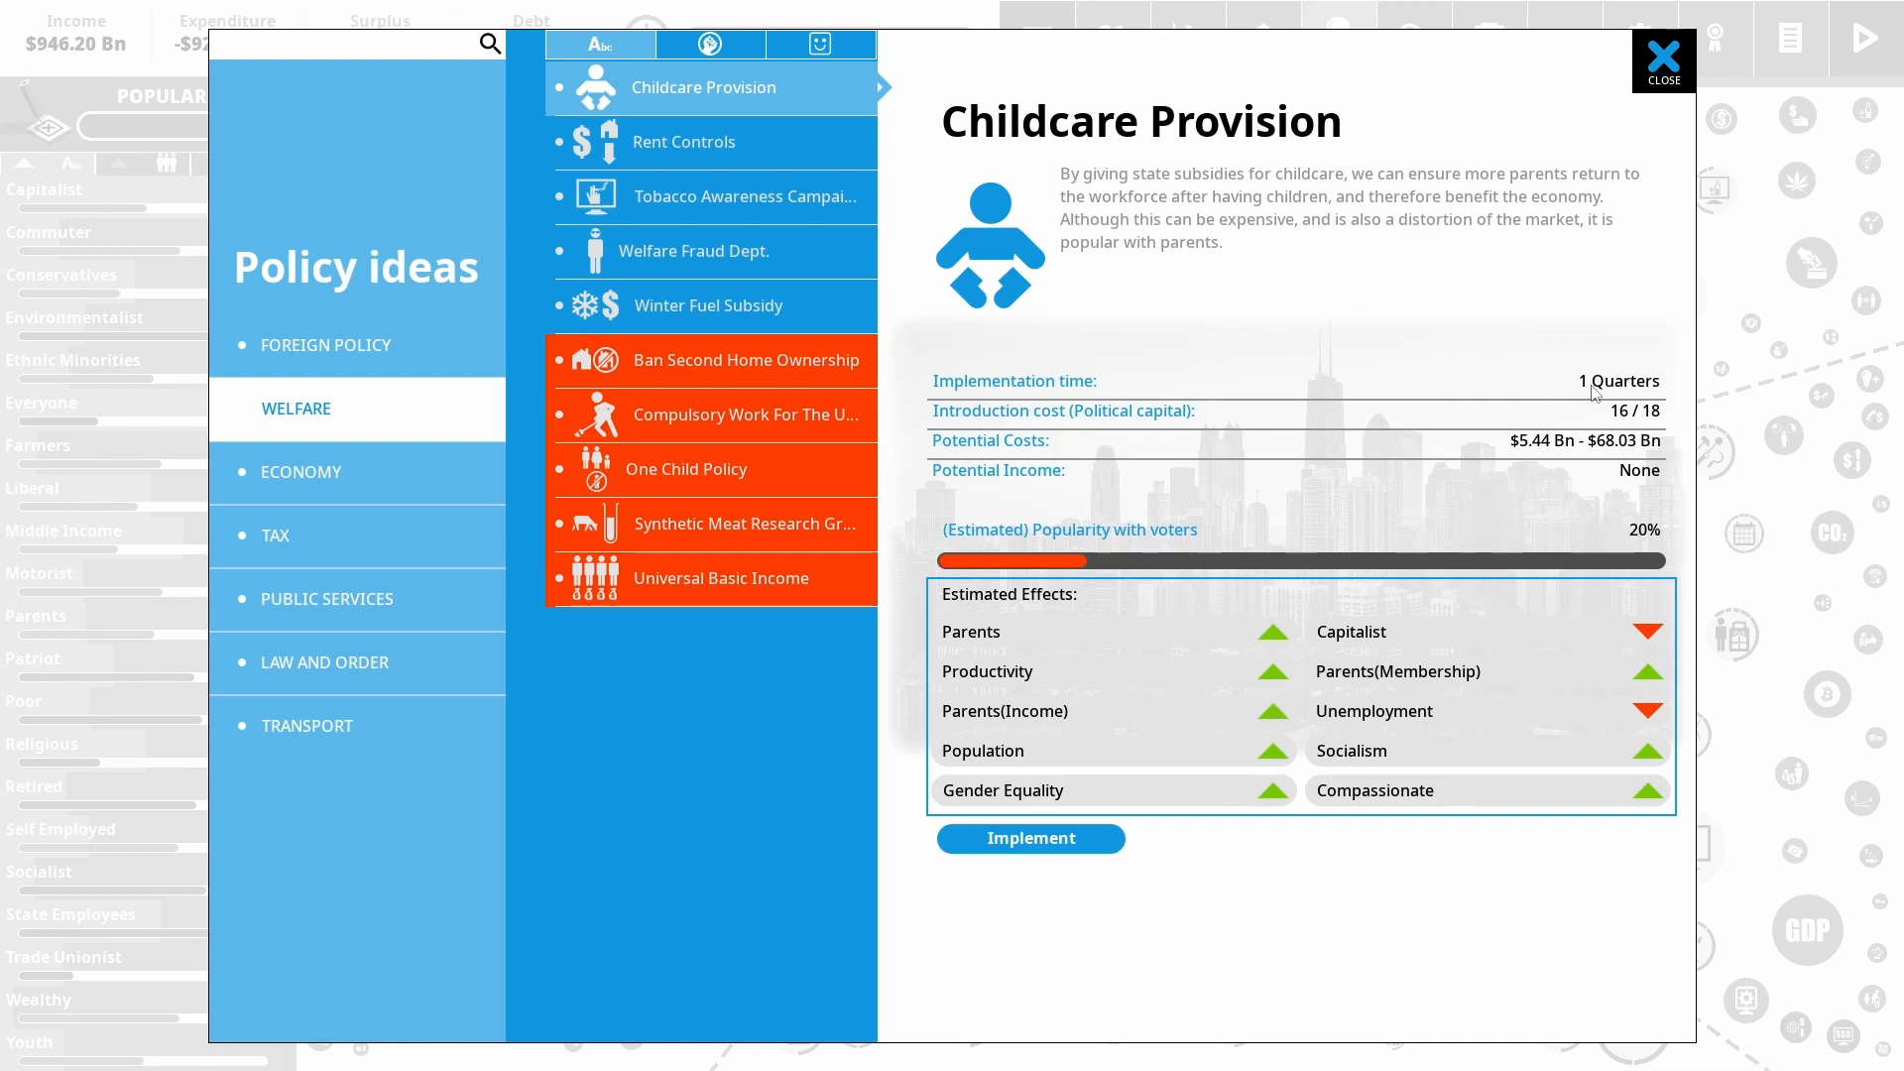
pyautogui.moveTo(1286, 8)
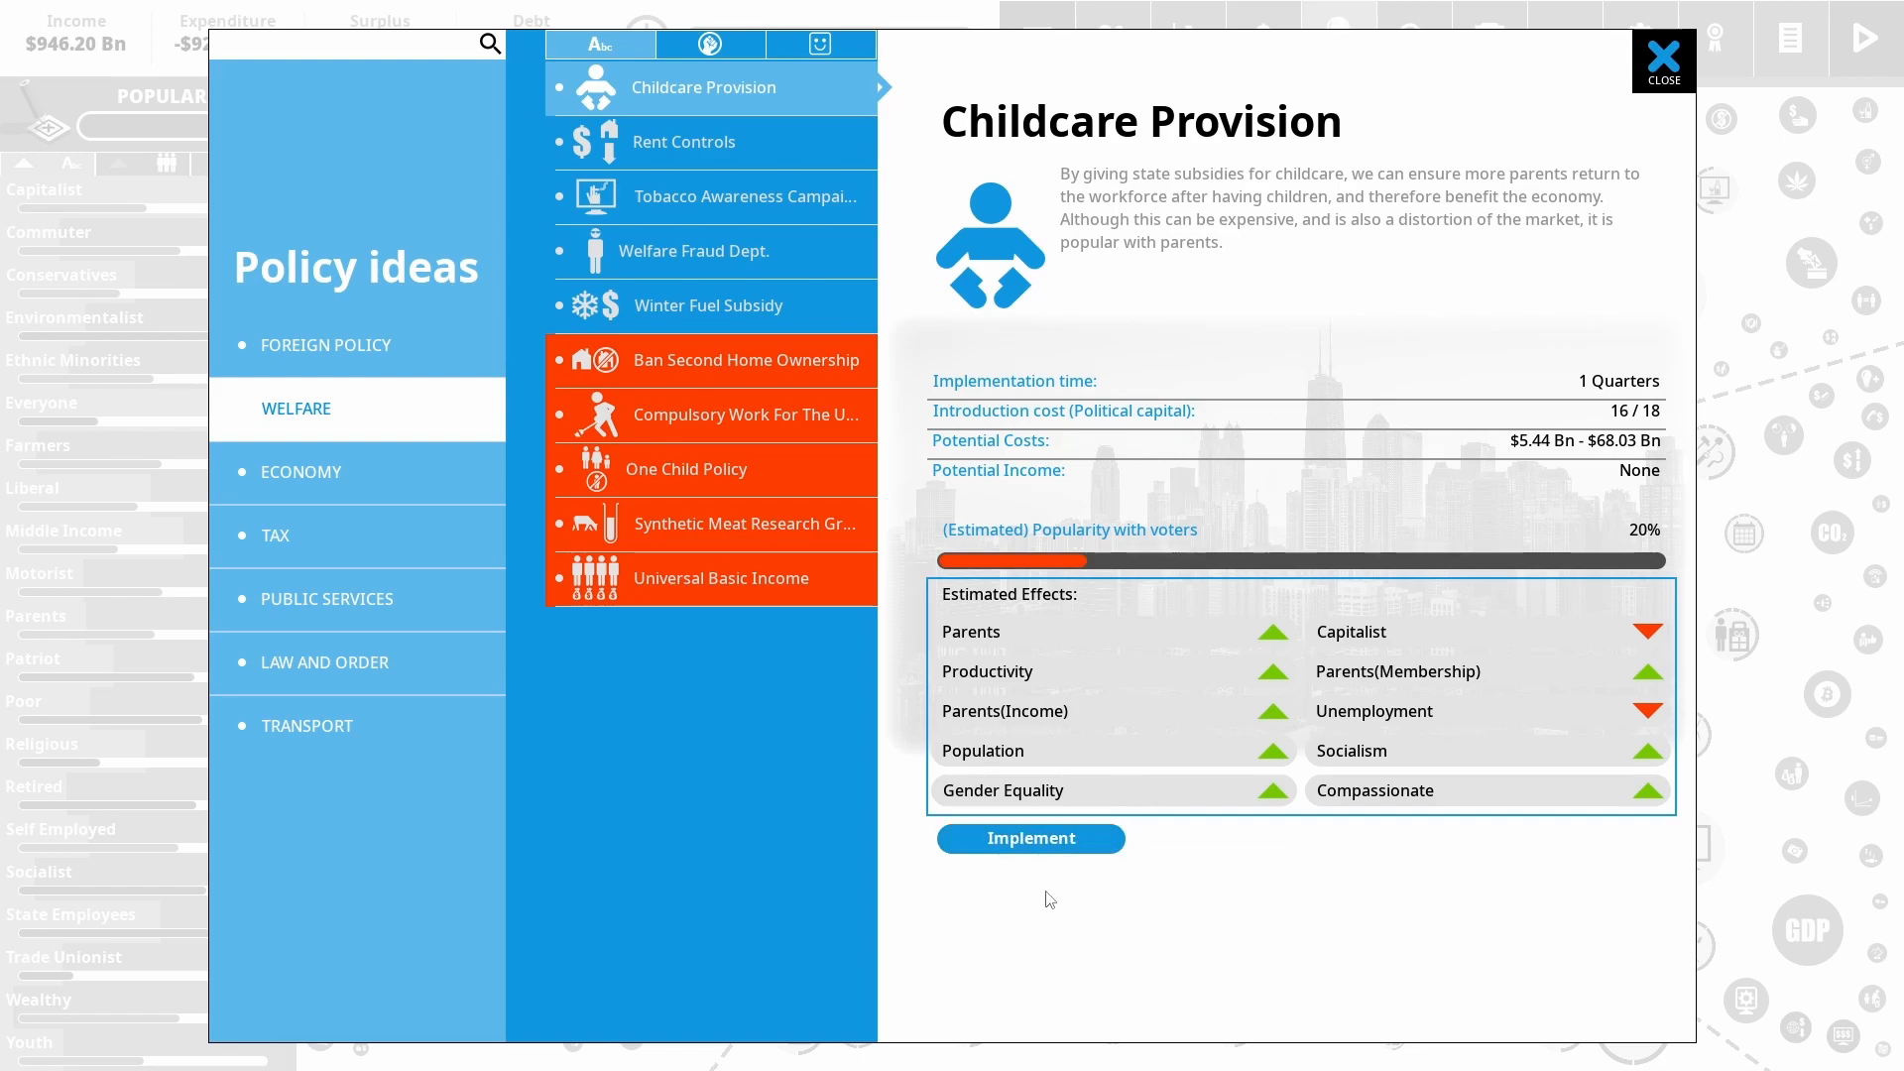
# Implement Childcare Provision and settle its funding slightly above medium at $40.01 Bn
pyautogui.click(1030, 837)
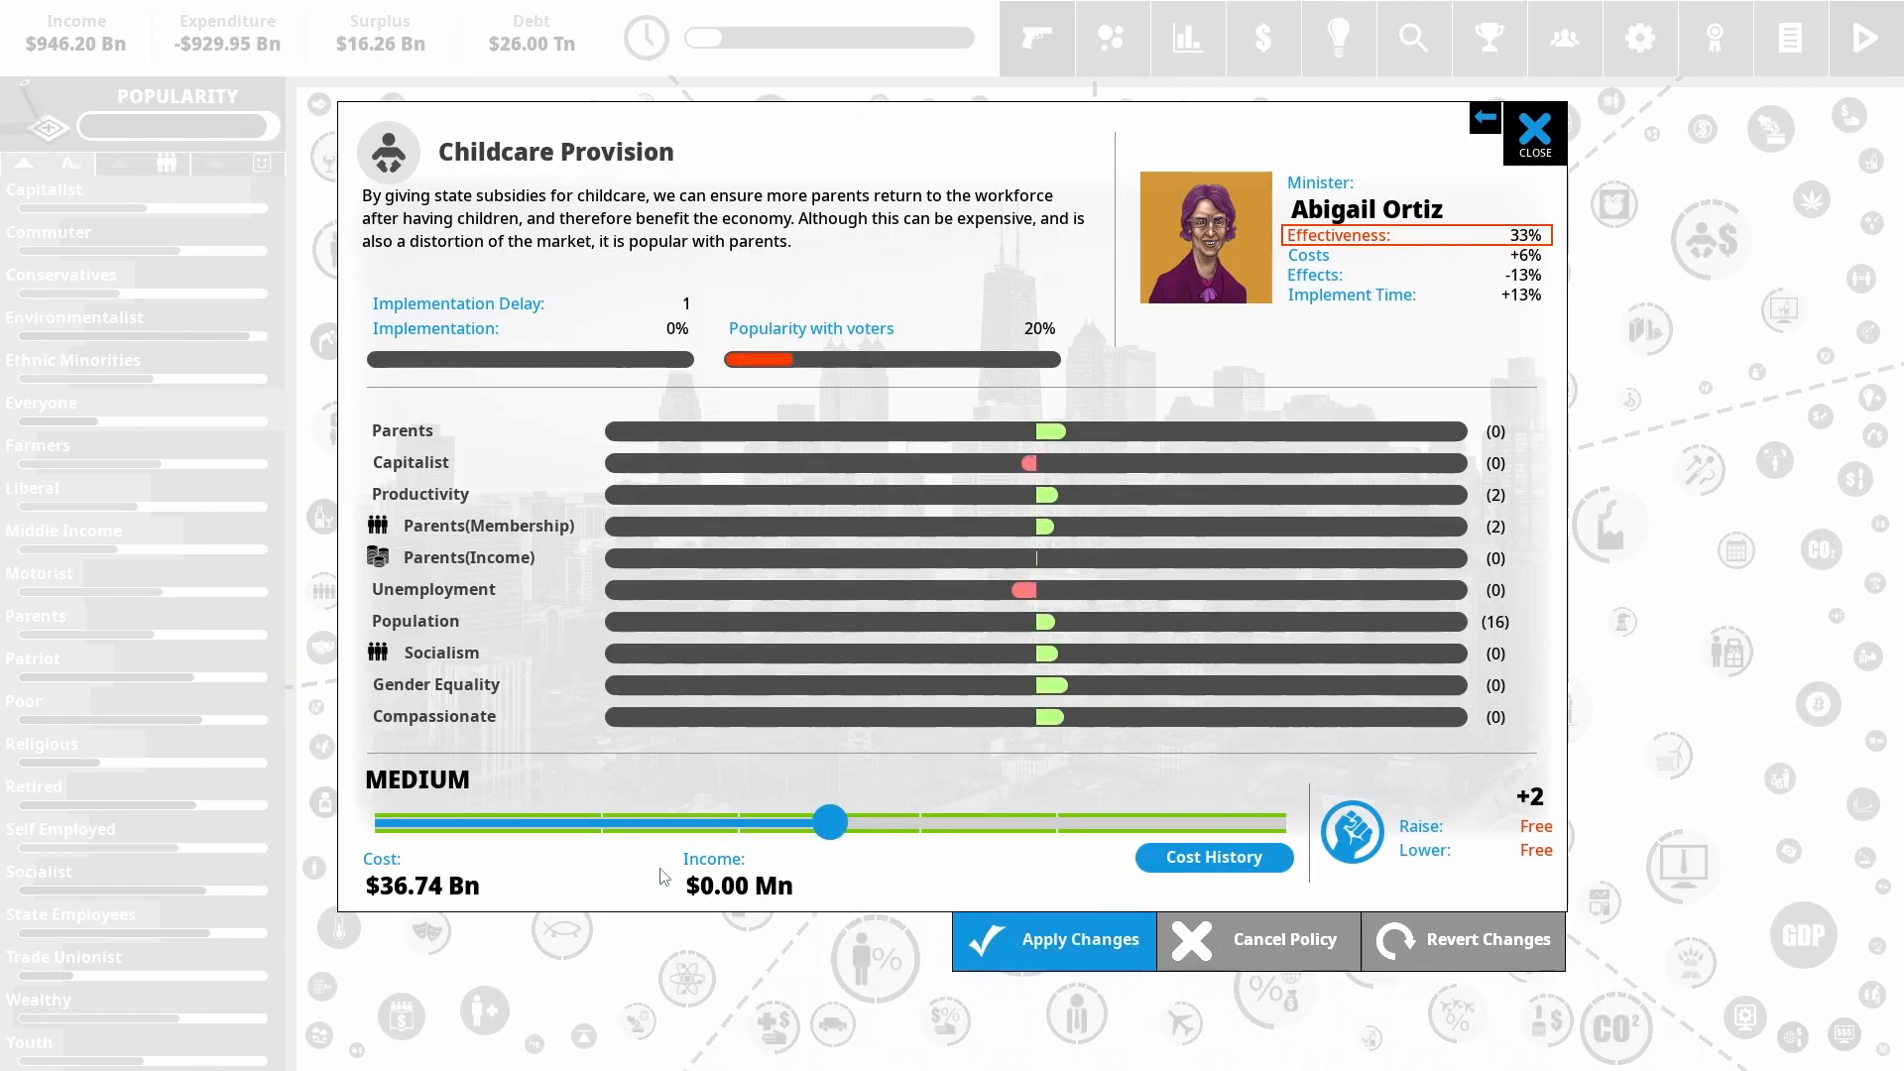
pyautogui.moveTo(958, 696)
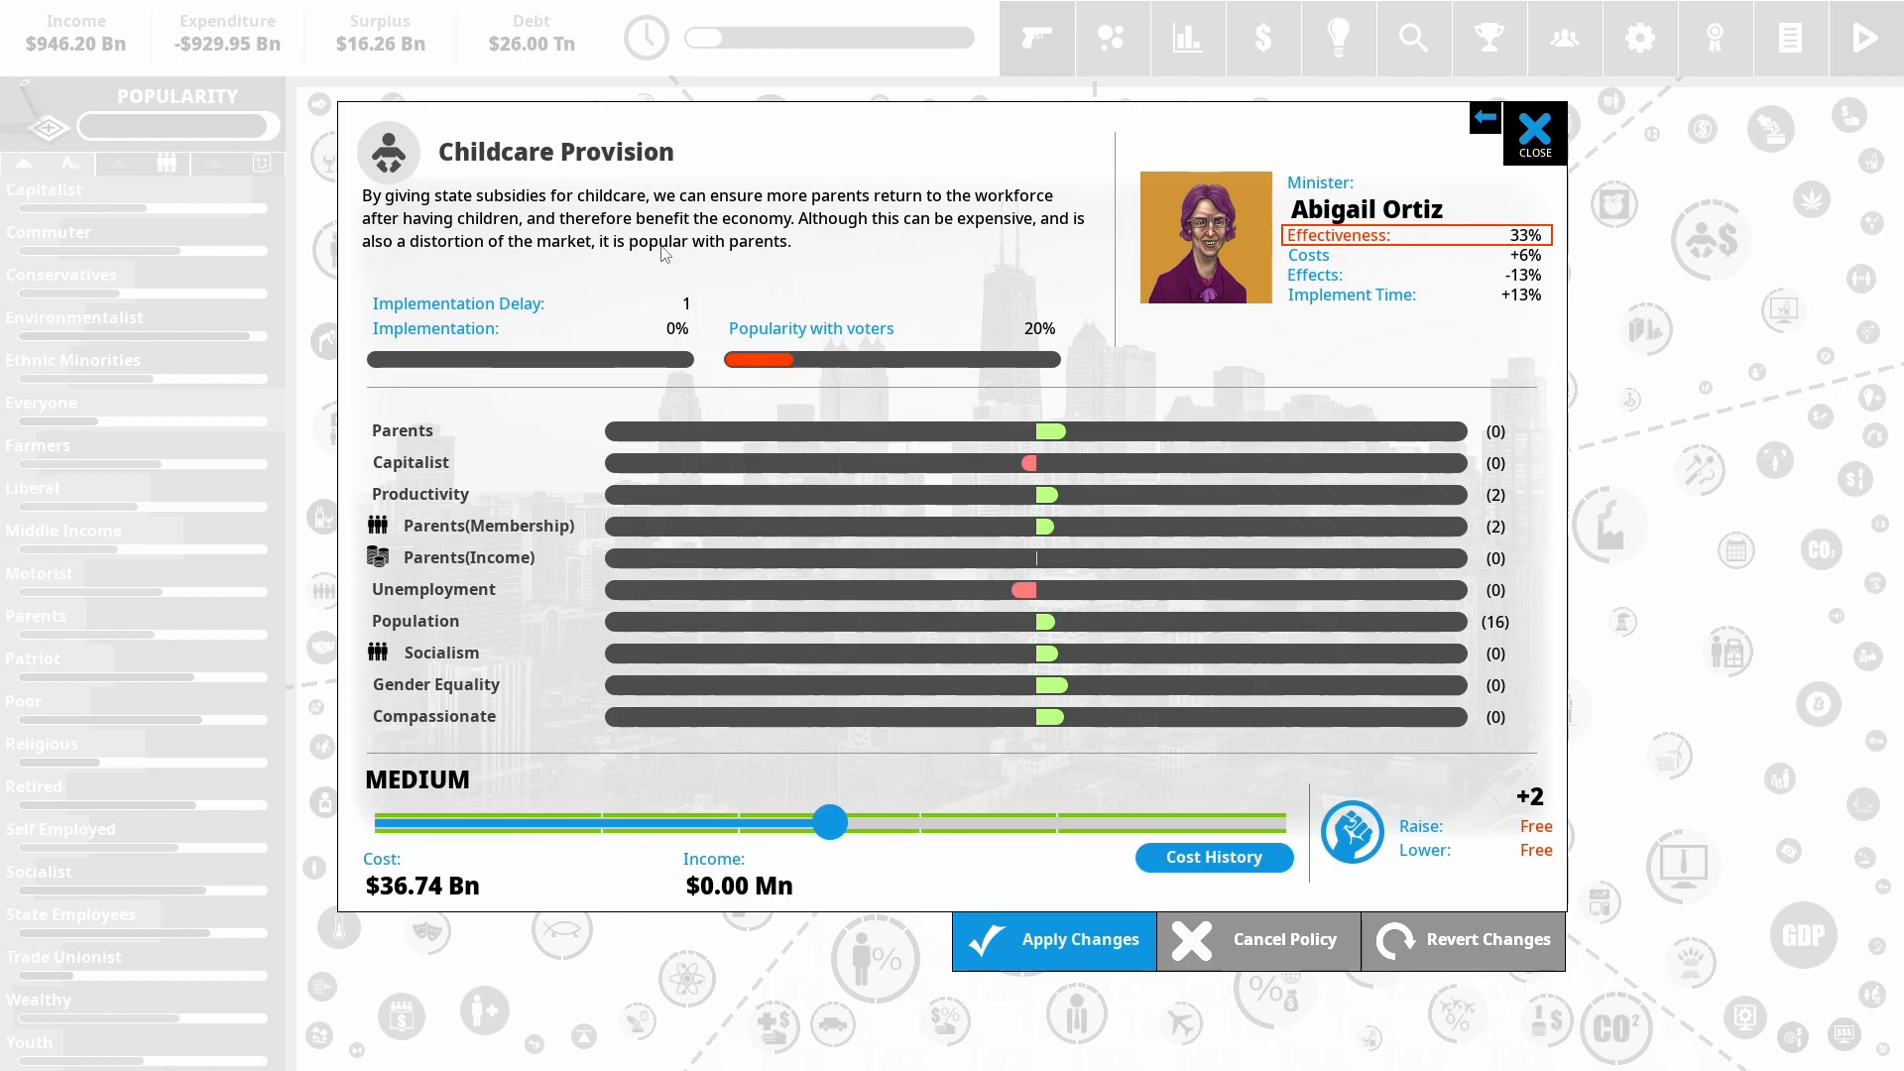
pyautogui.moveTo(1345, 686)
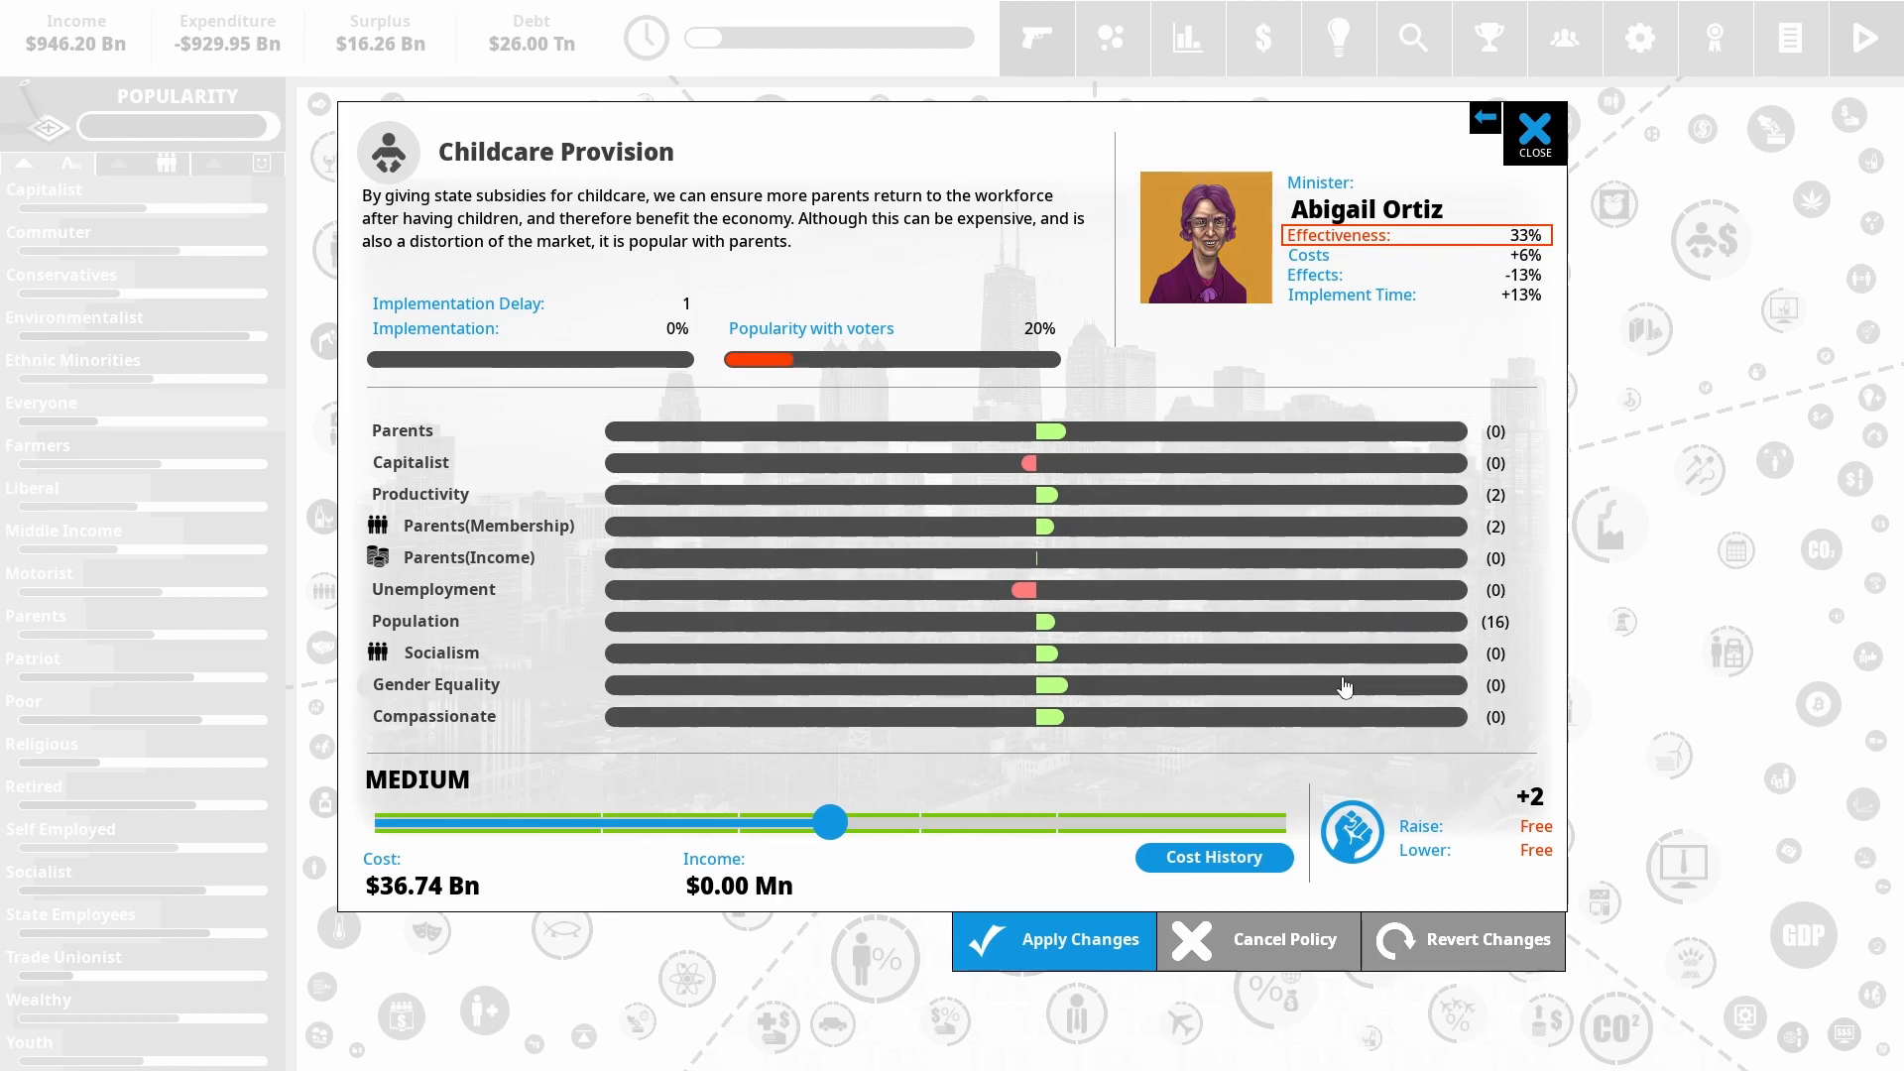
pyautogui.moveTo(1073, 494)
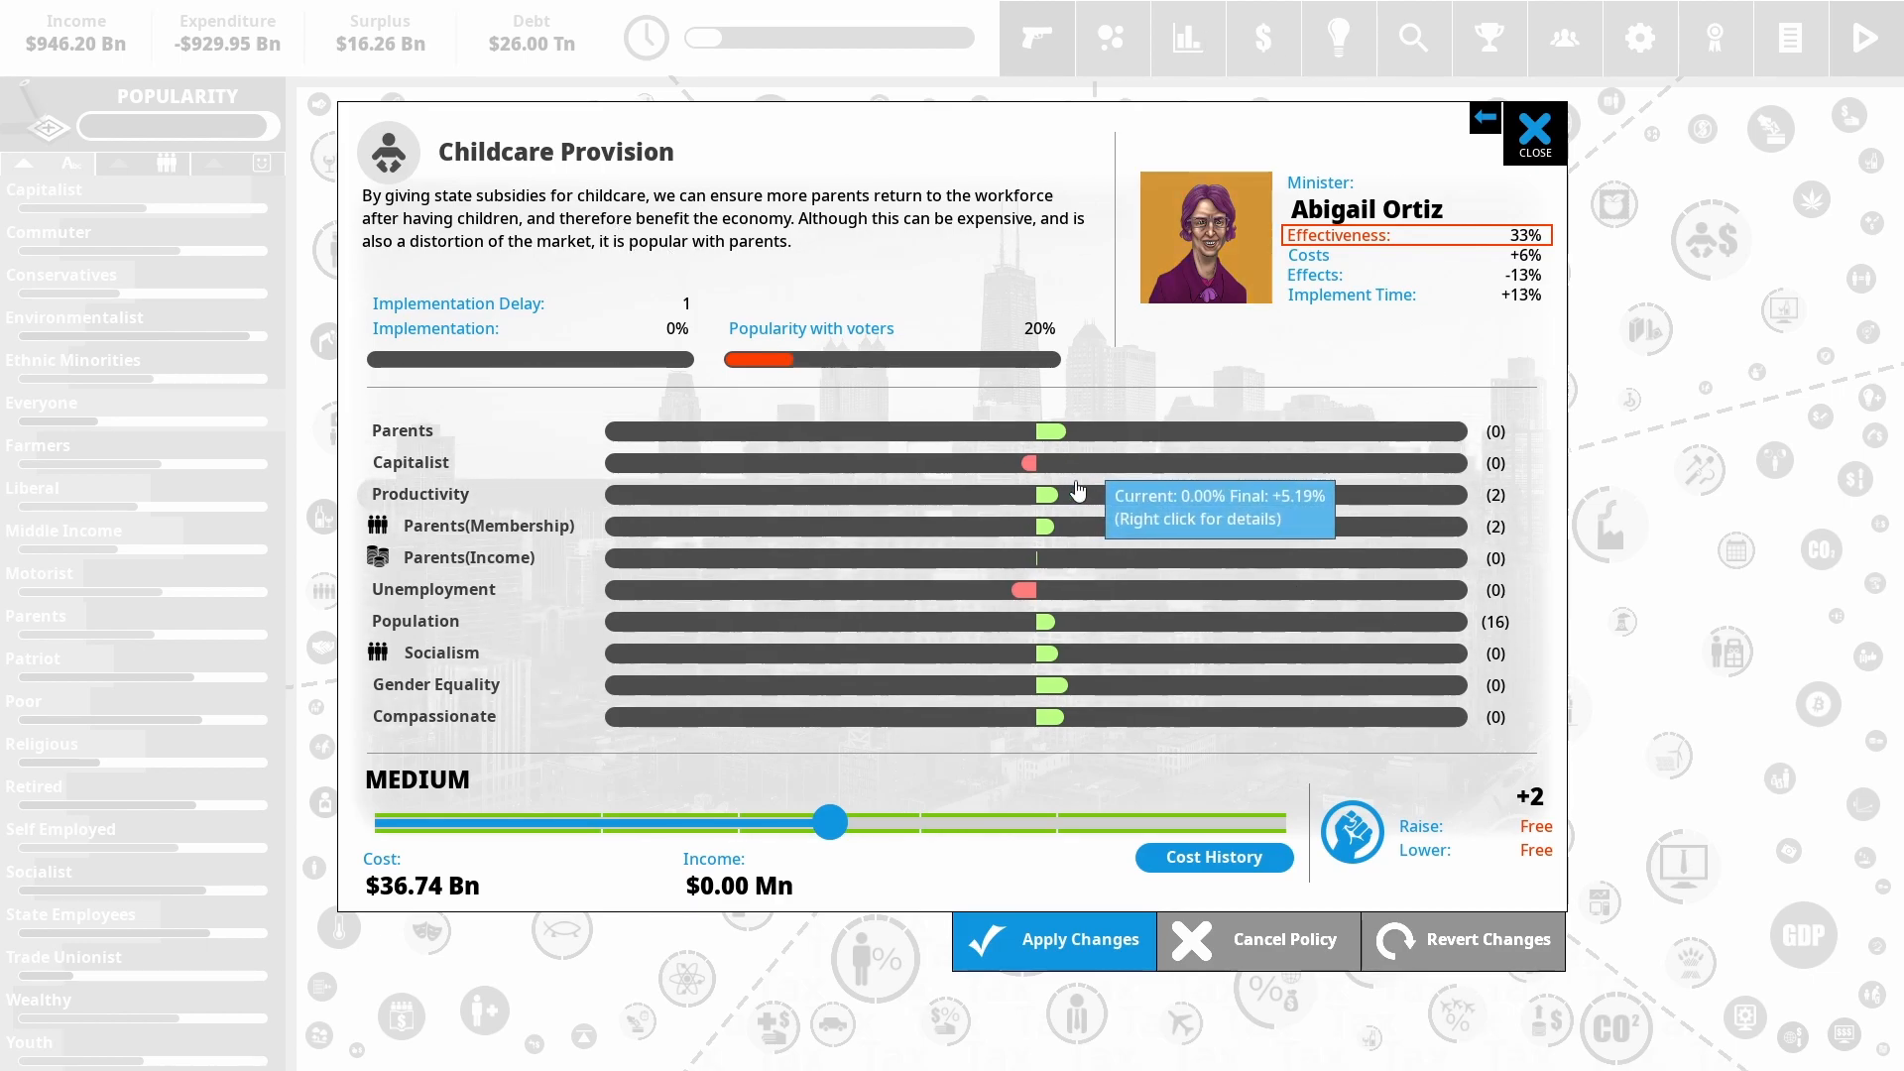
pyautogui.moveTo(1062, 506)
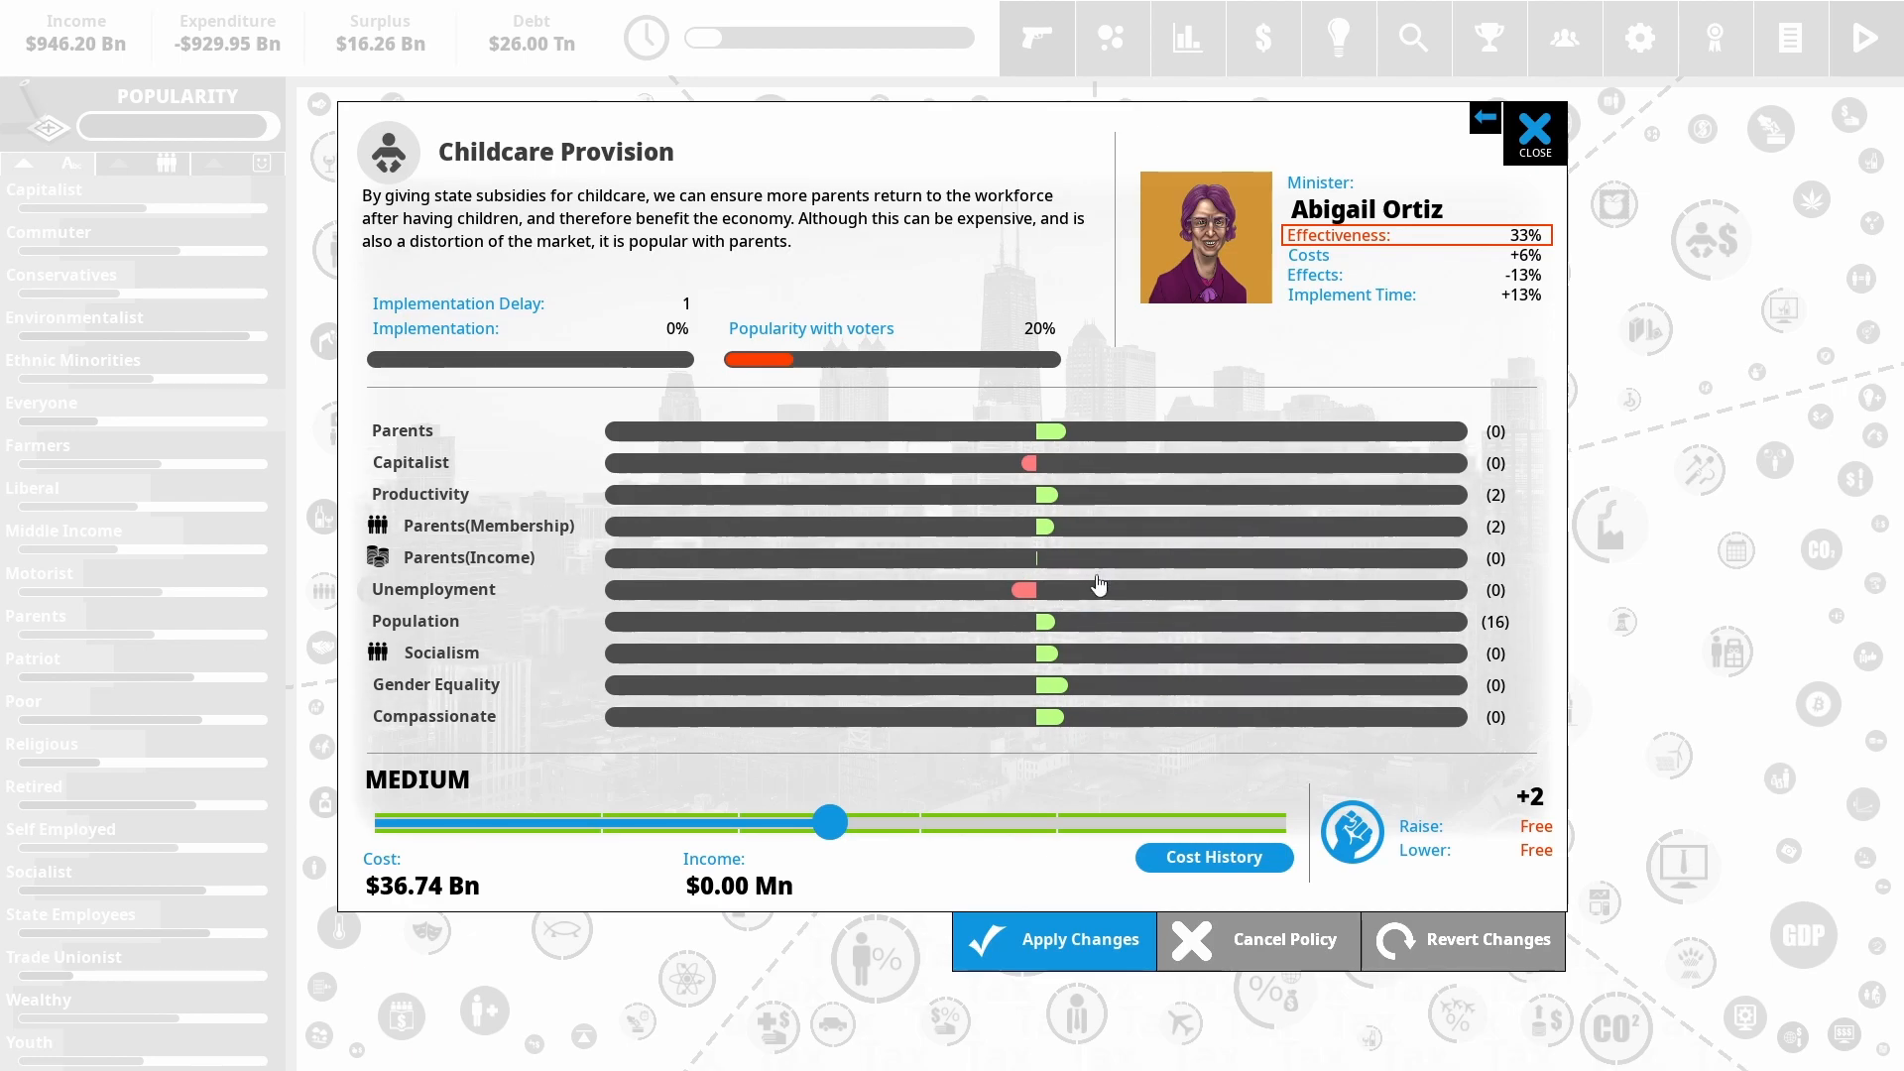
pyautogui.moveTo(761, 542)
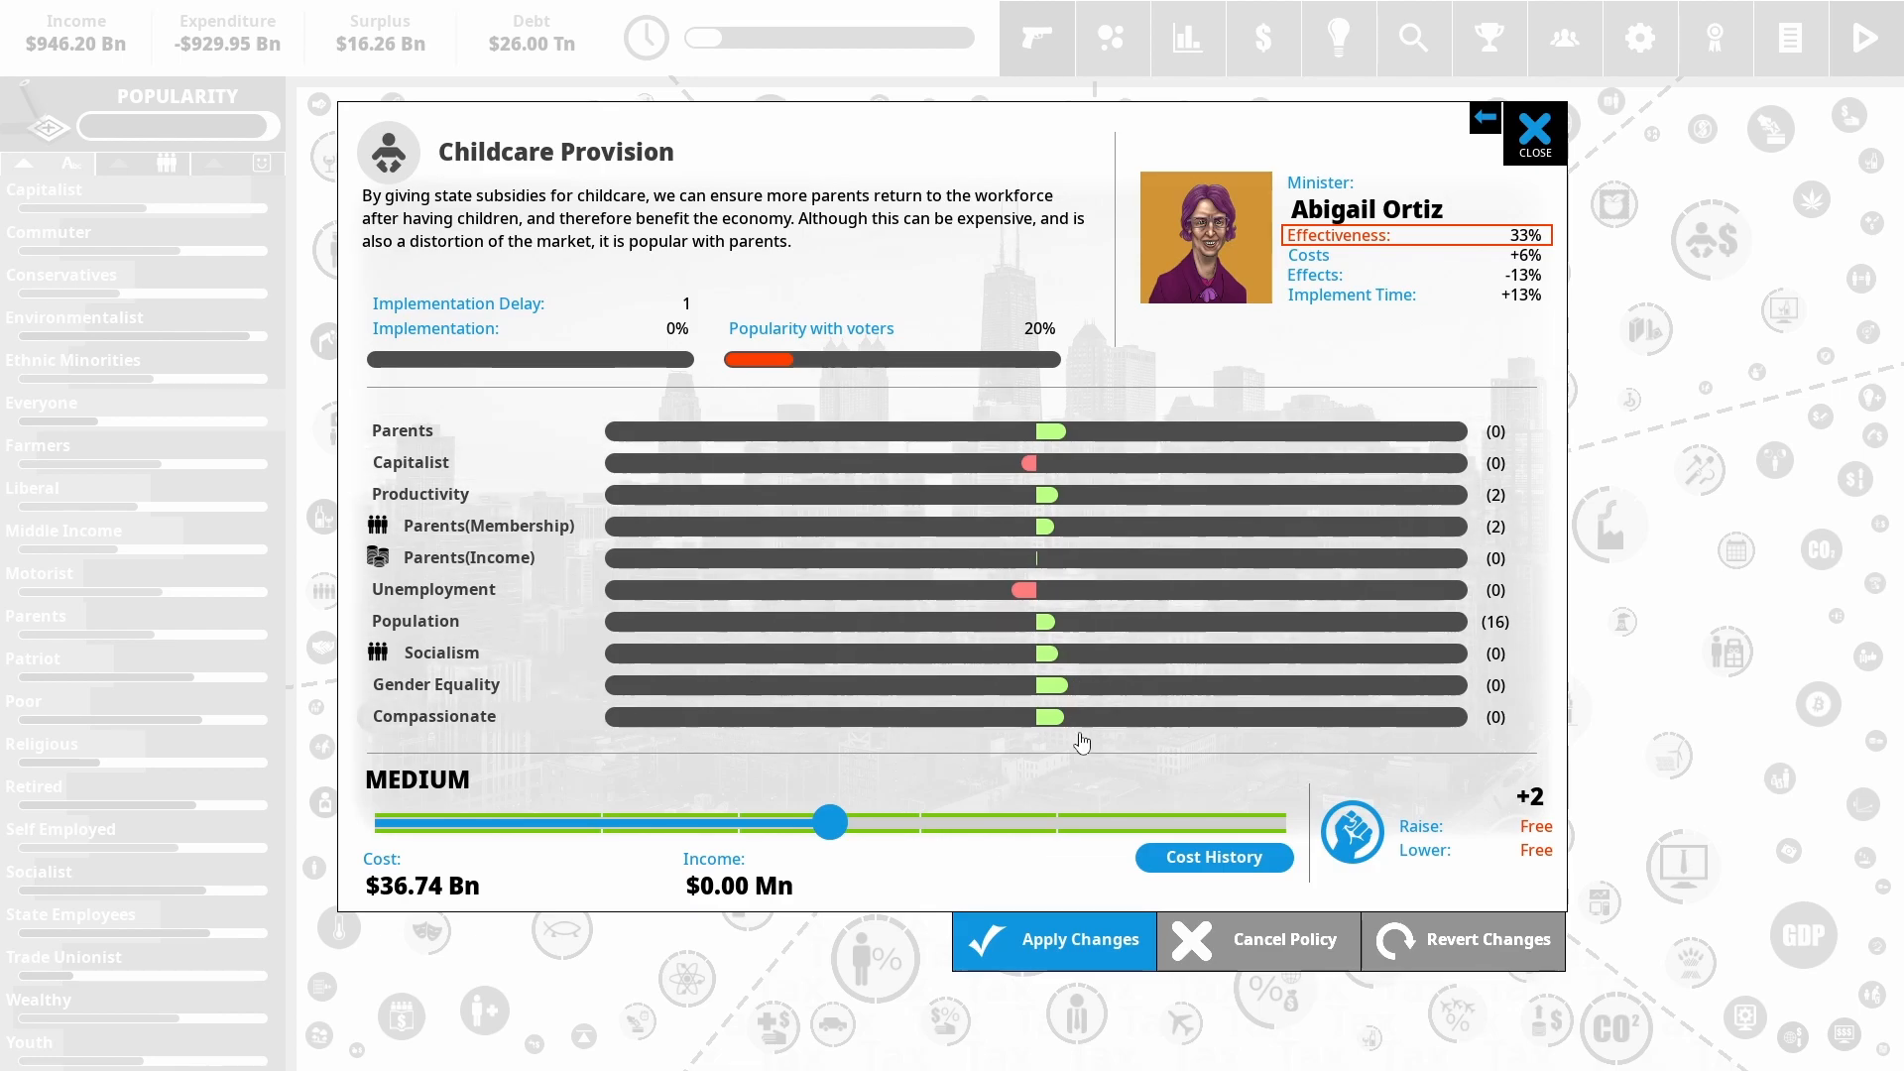
pyautogui.moveTo(1105, 697)
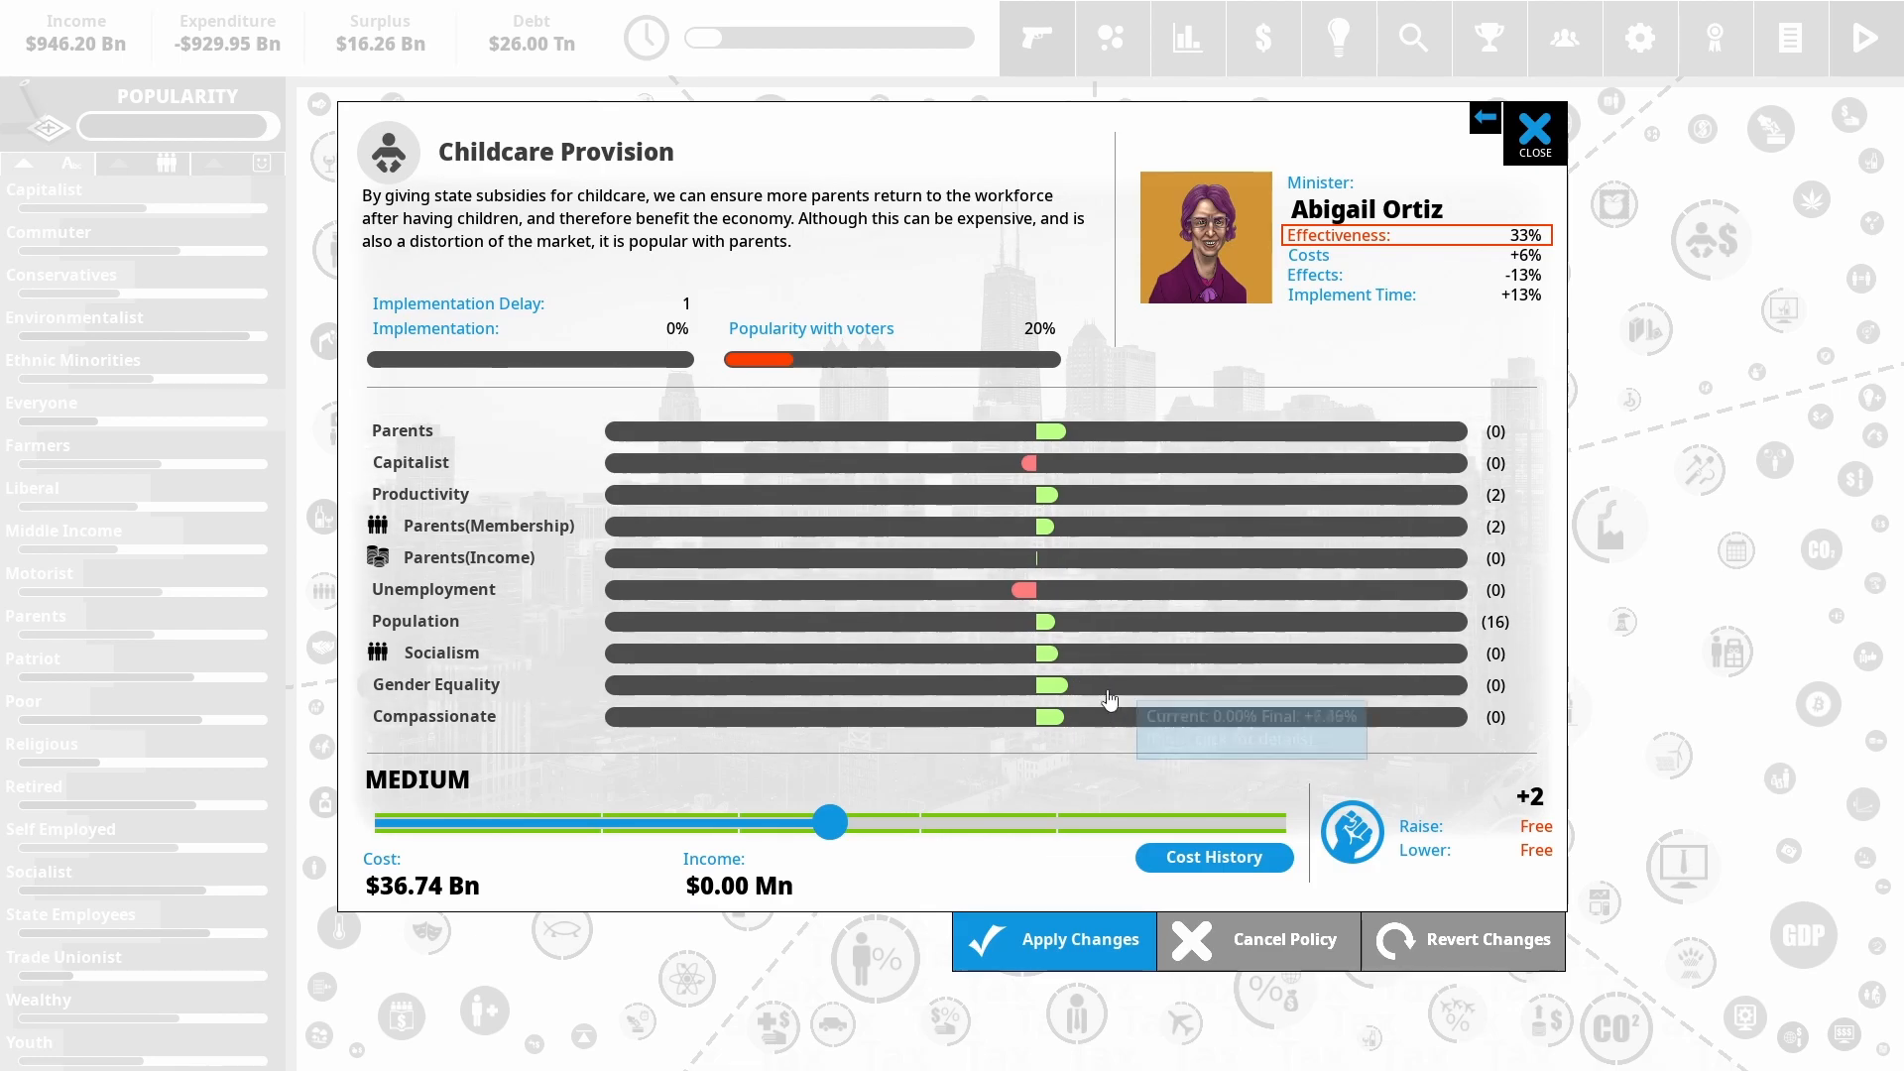
pyautogui.moveTo(966, 810)
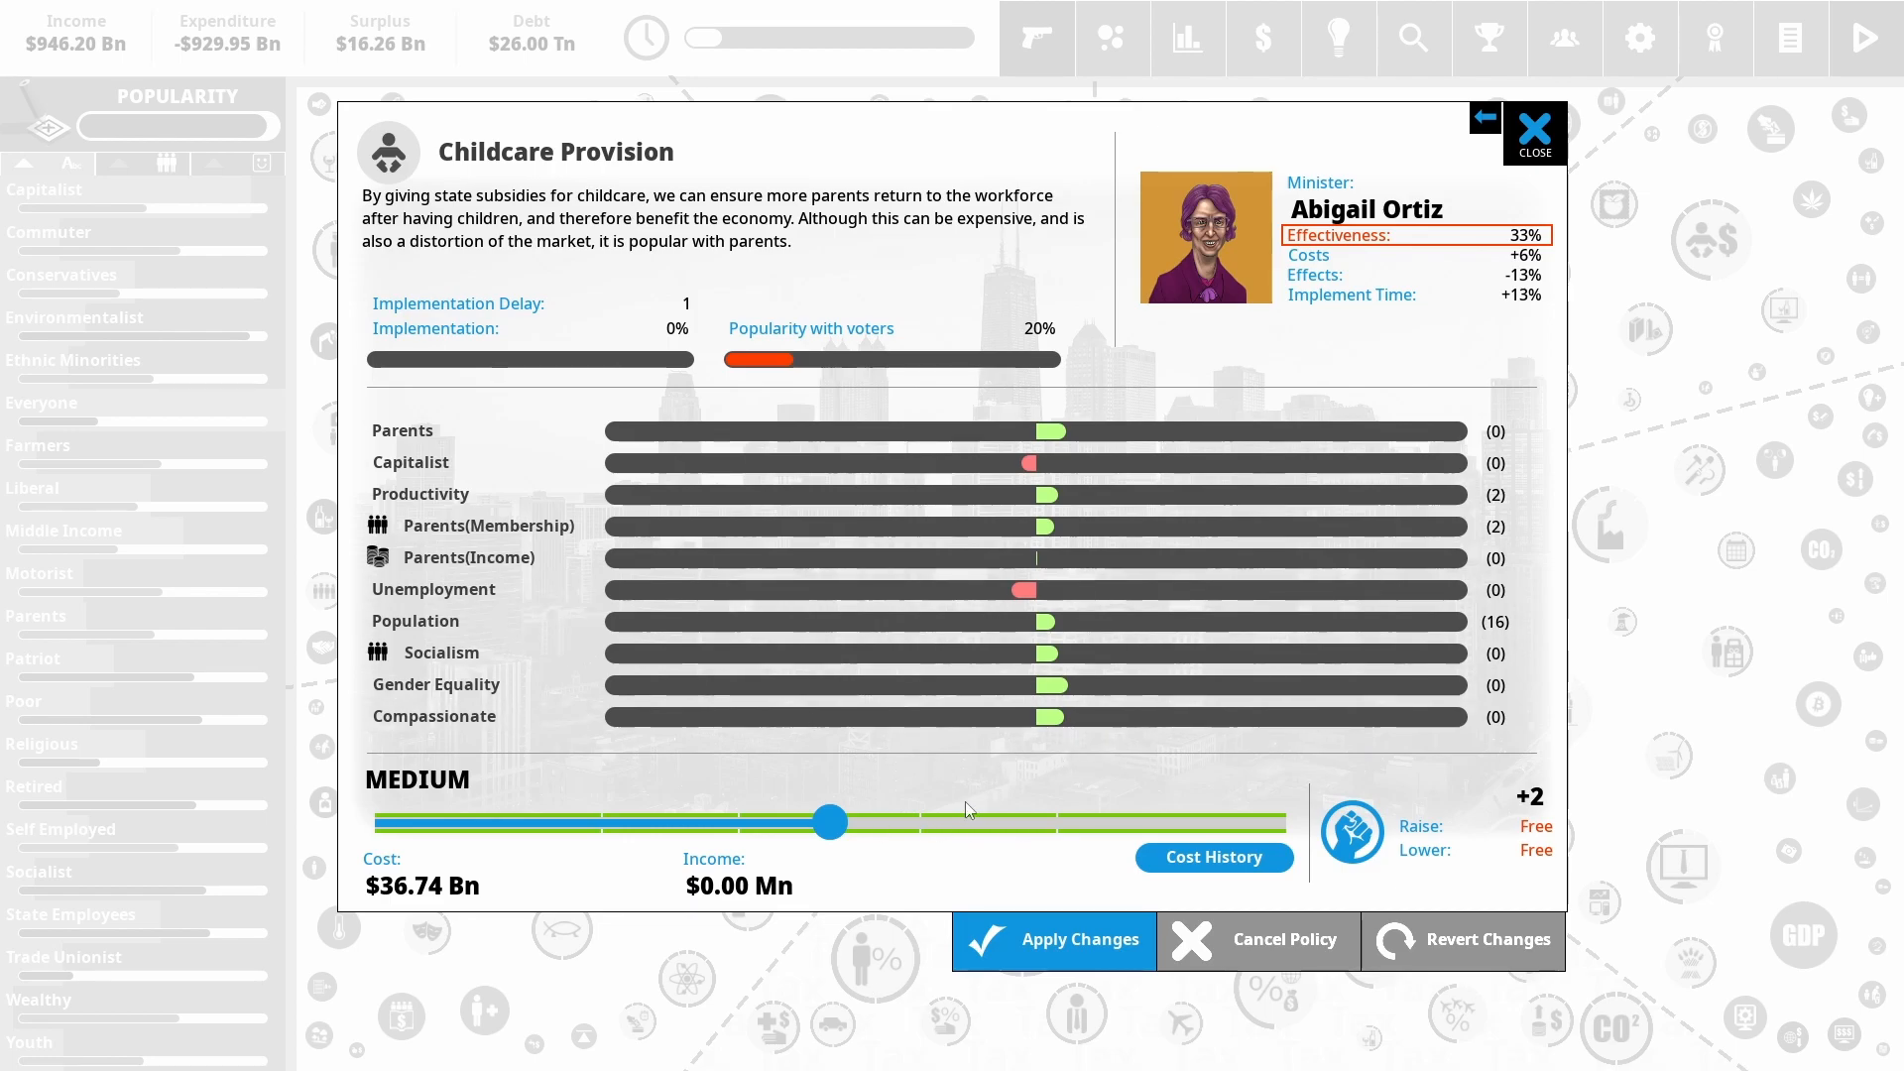
pyautogui.moveTo(829, 821); pyautogui.dragTo(1281, 822)
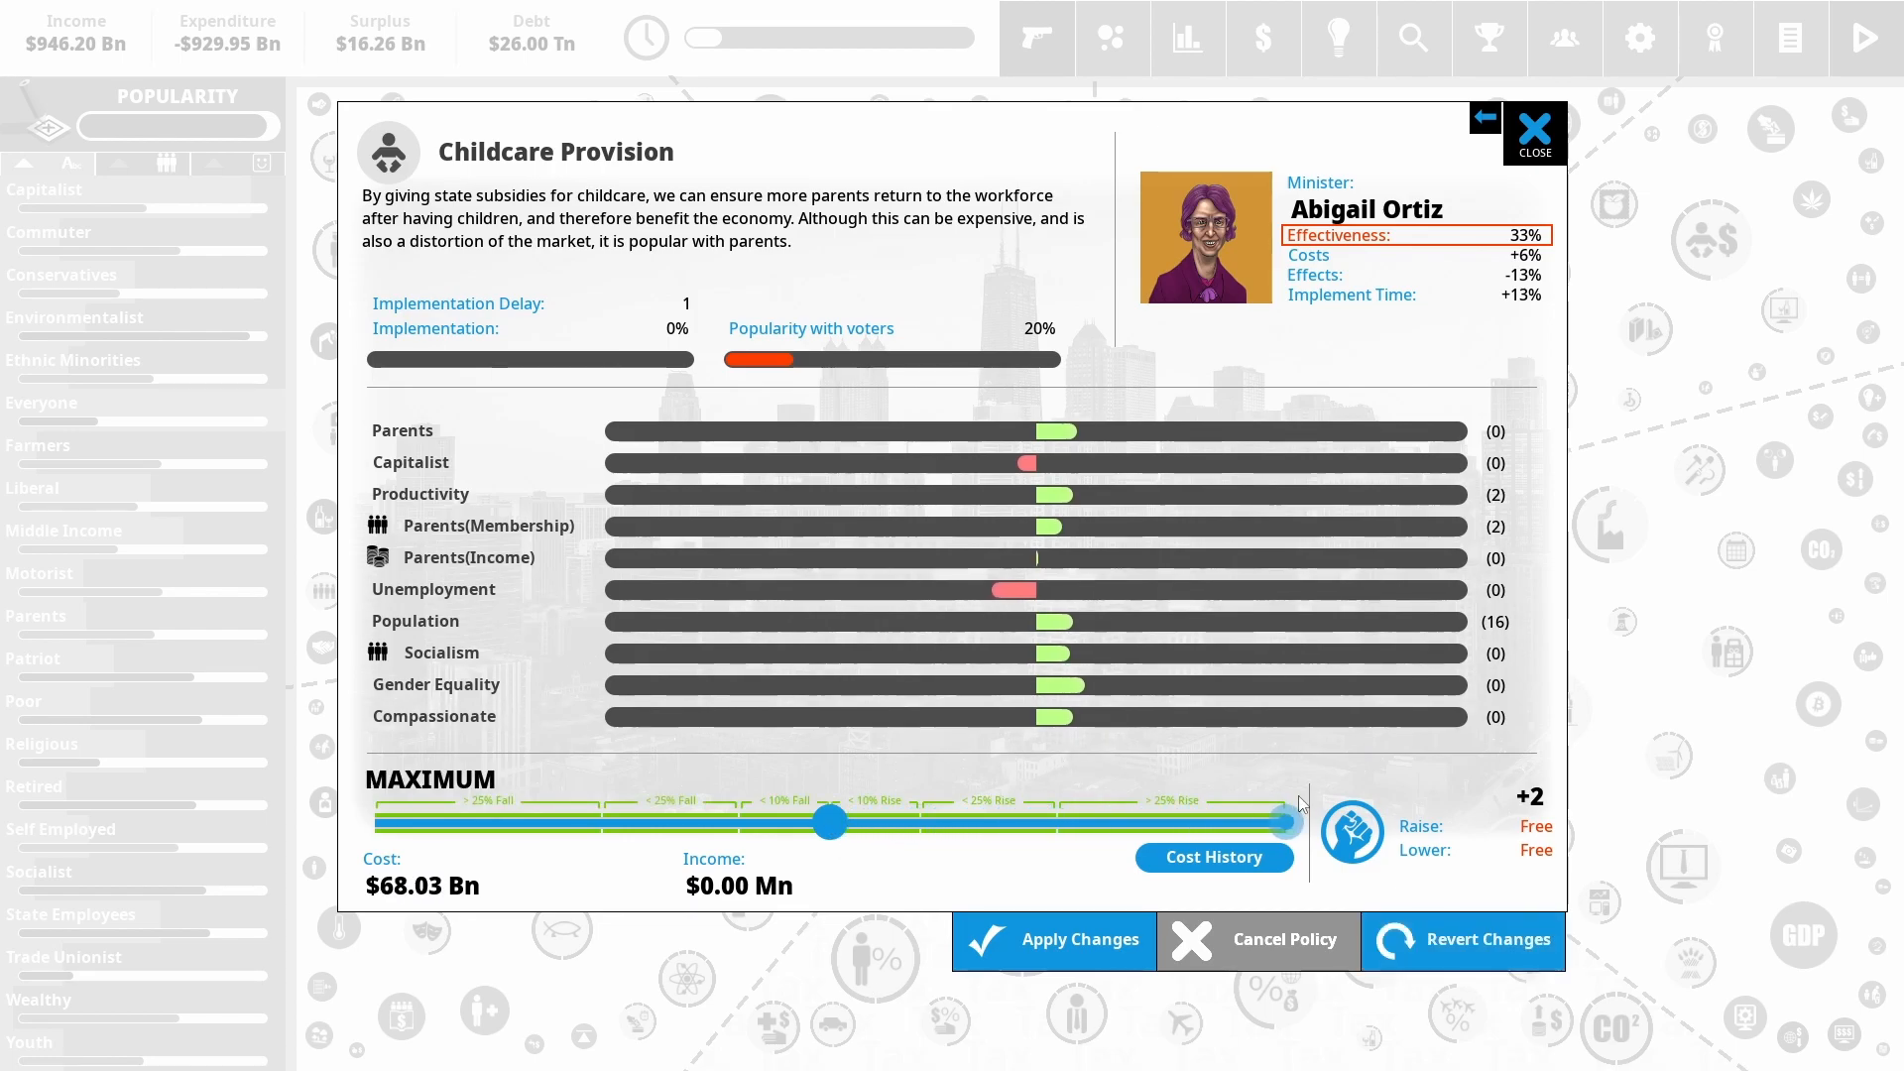
pyautogui.moveTo(1284, 822); pyautogui.dragTo(829, 822)
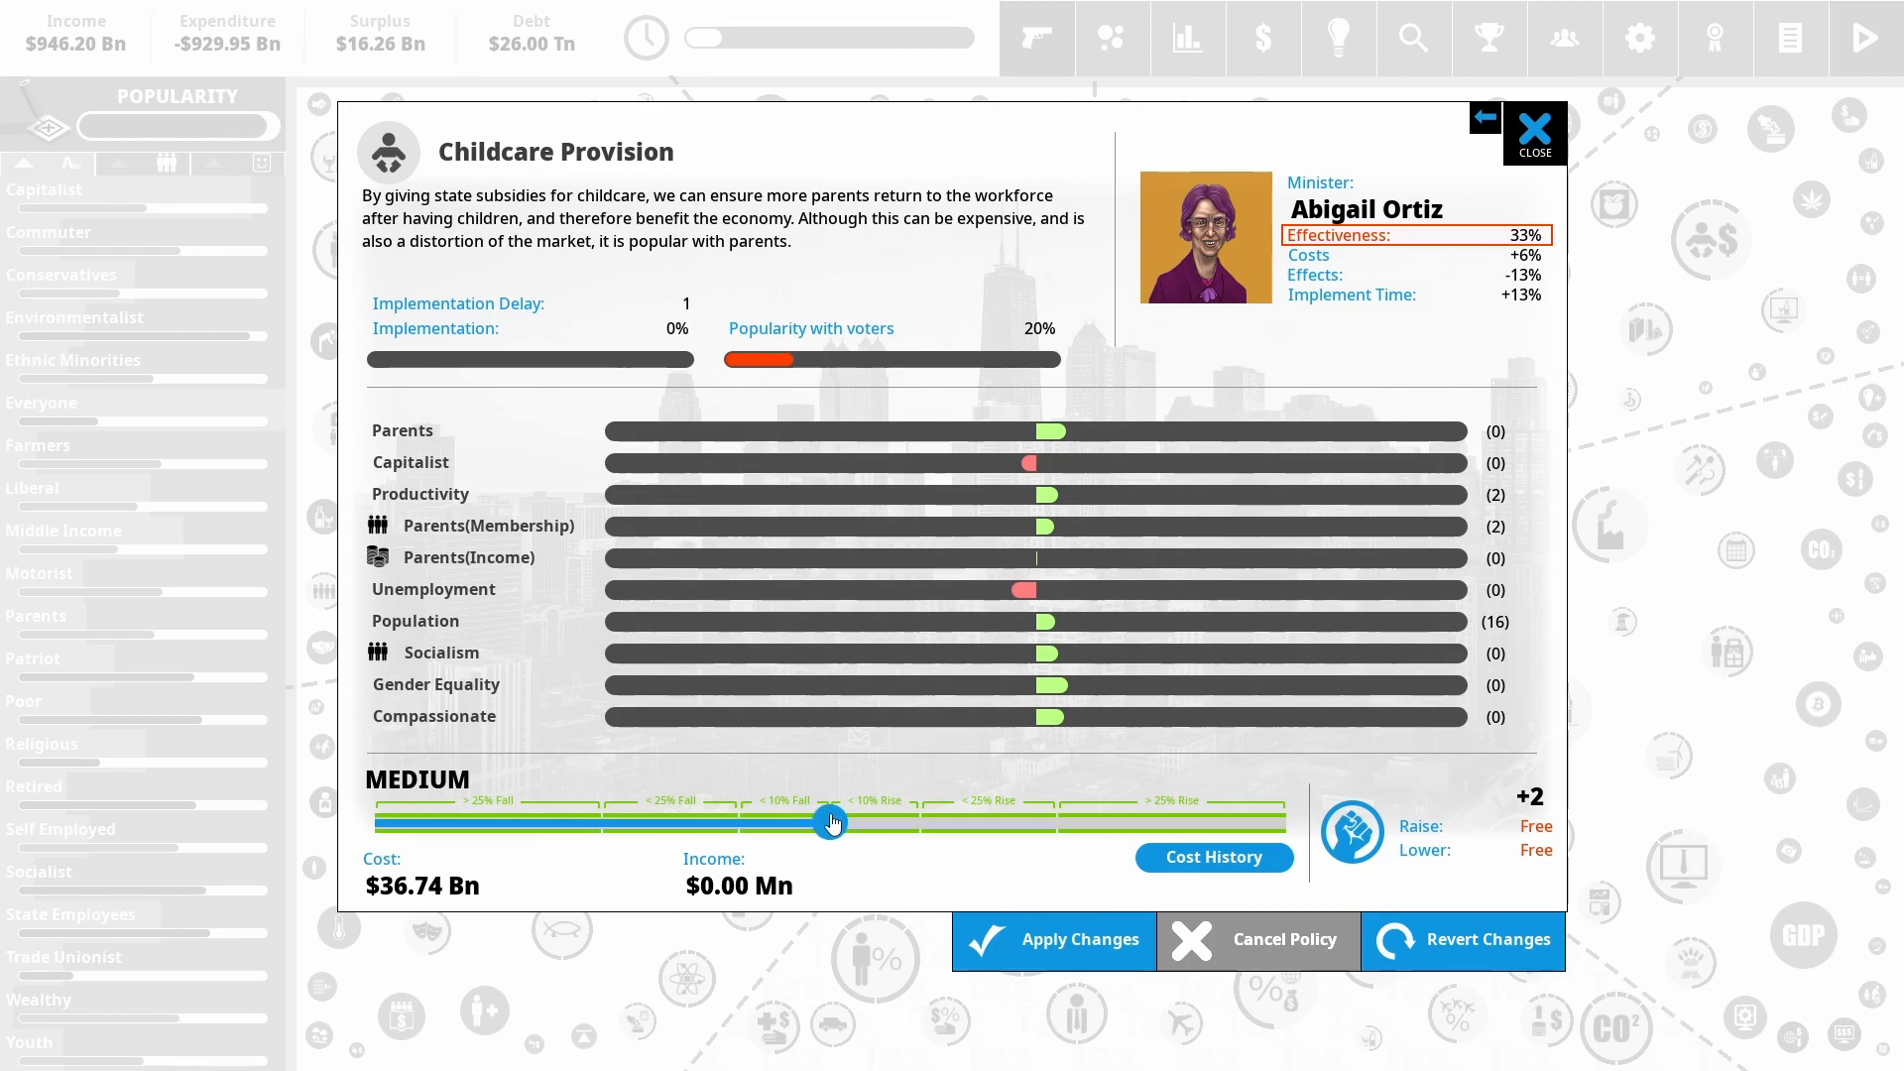
pyautogui.moveTo(831, 821); pyautogui.dragTo(829, 823)
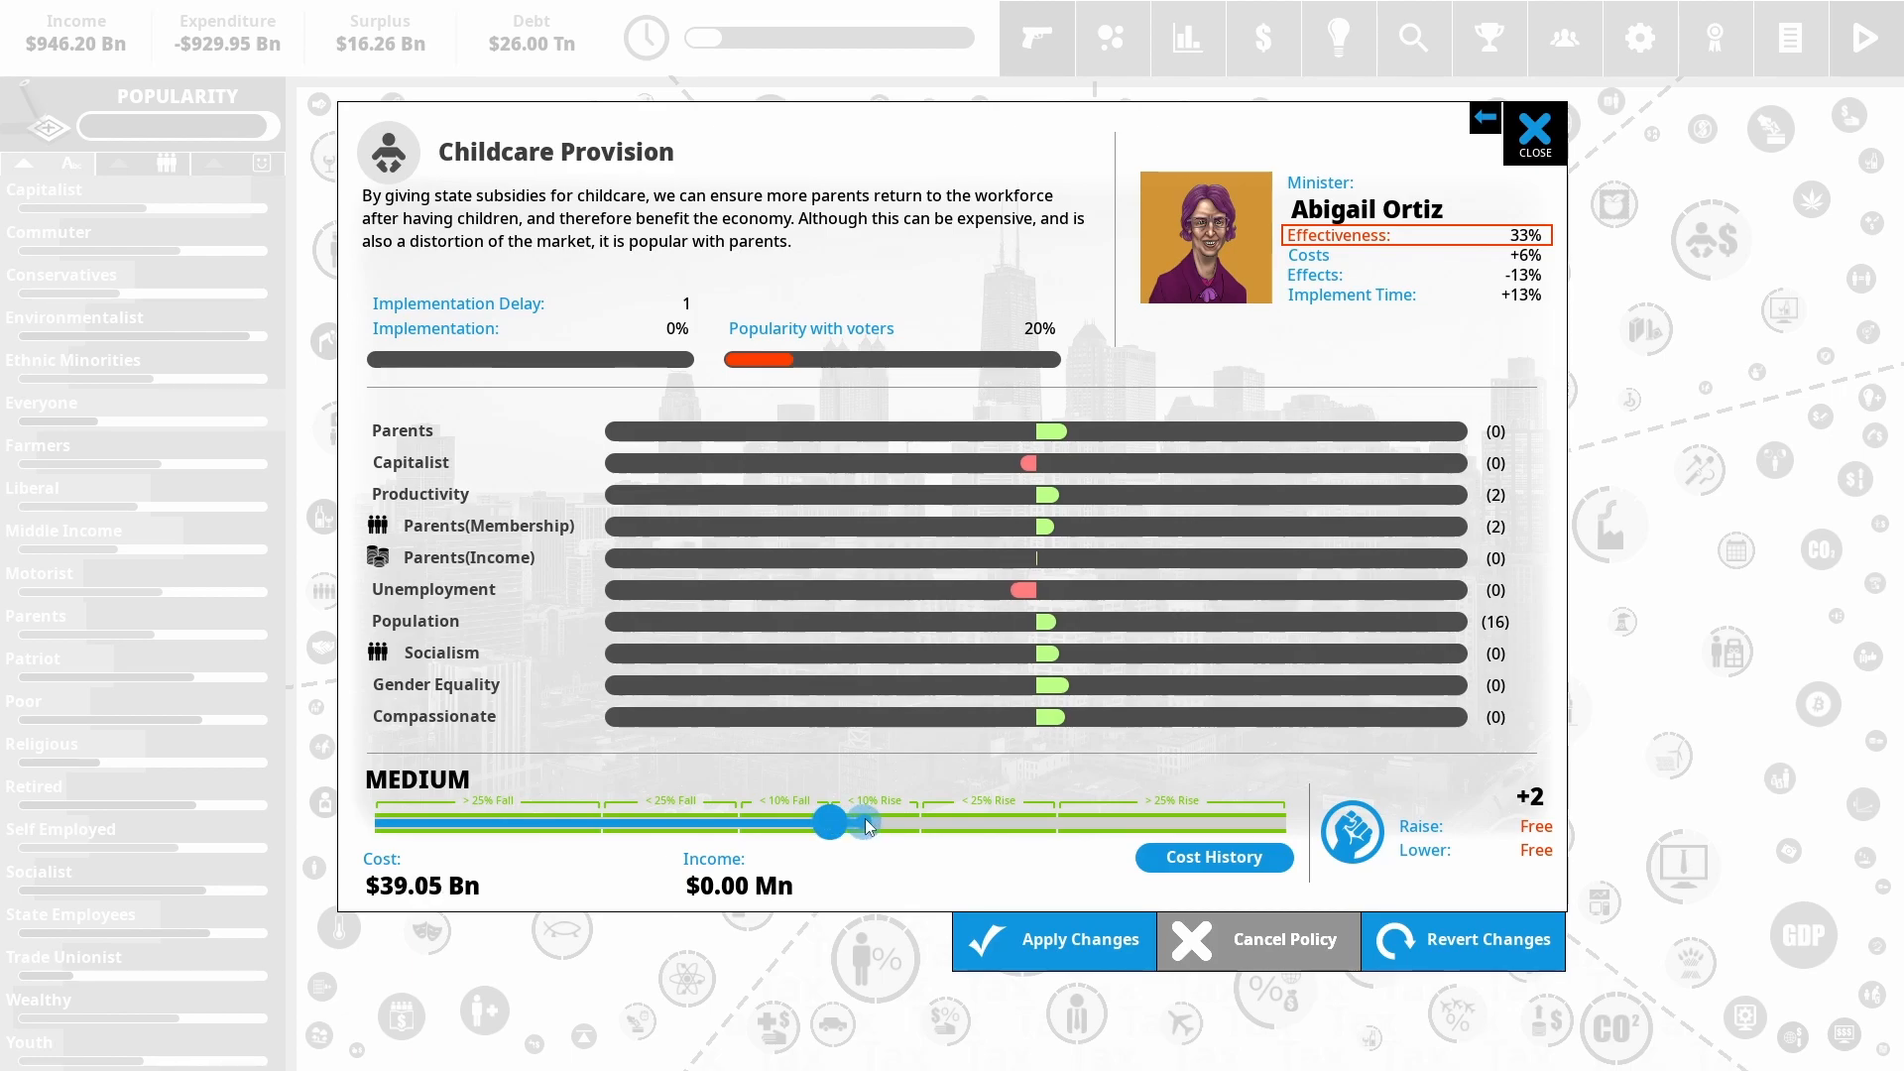
pyautogui.moveTo(829, 821); pyautogui.dragTo(871, 823)
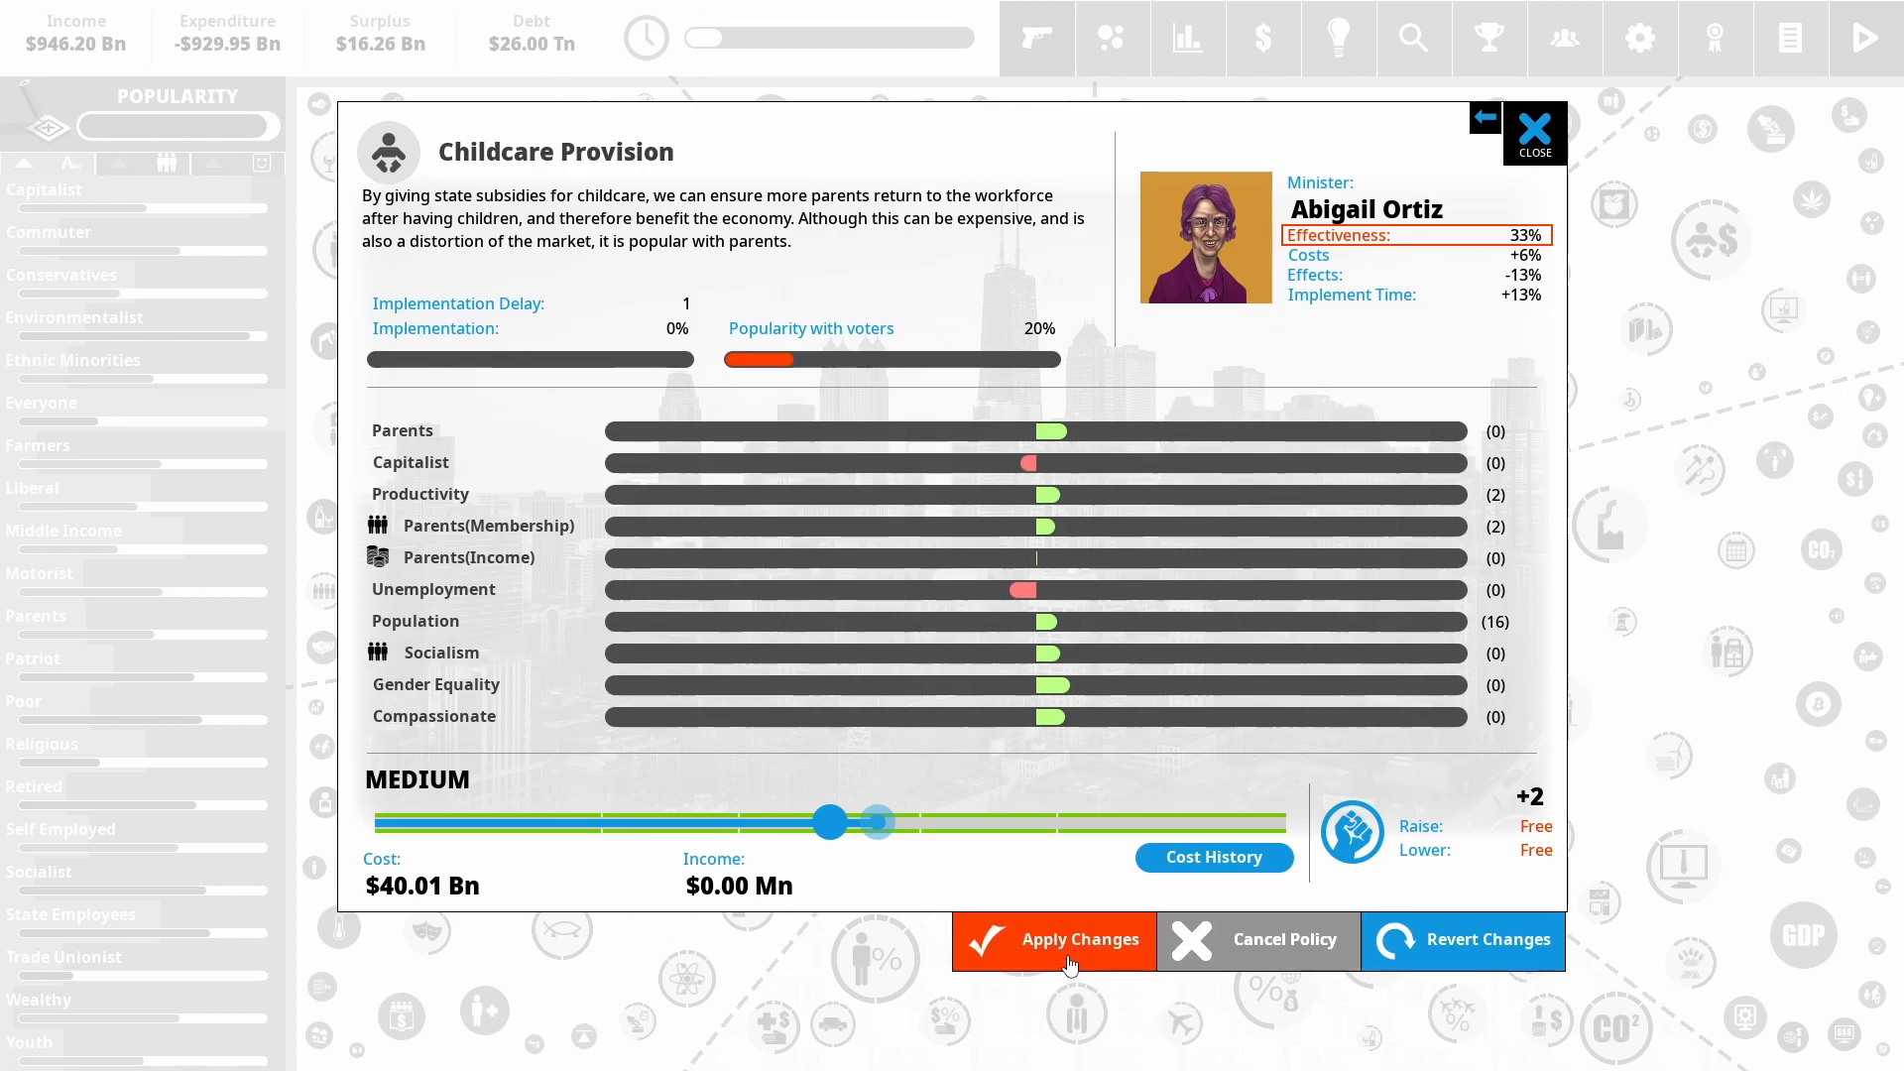
# Apply the childcare funding change, bringing up a quarterly report showing 92% in the polls
pyautogui.click(1053, 938)
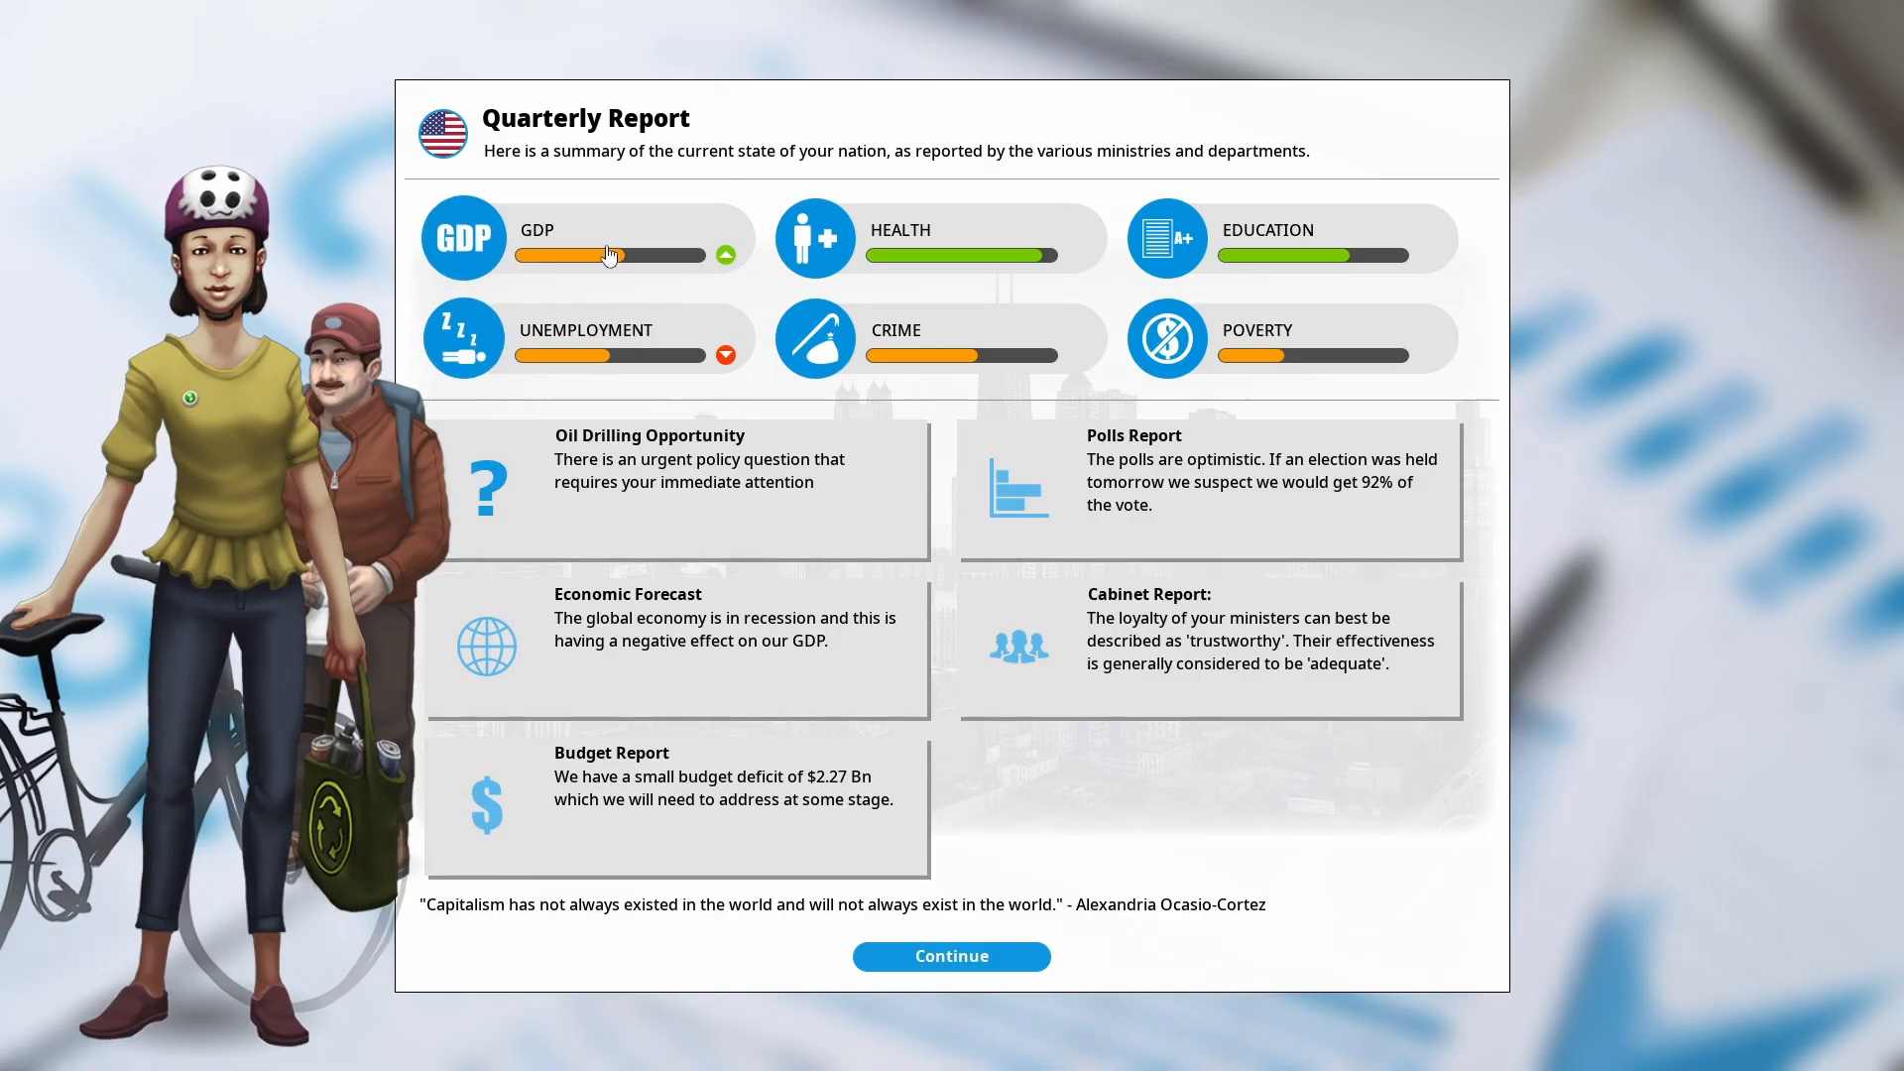
pyautogui.moveTo(615, 339)
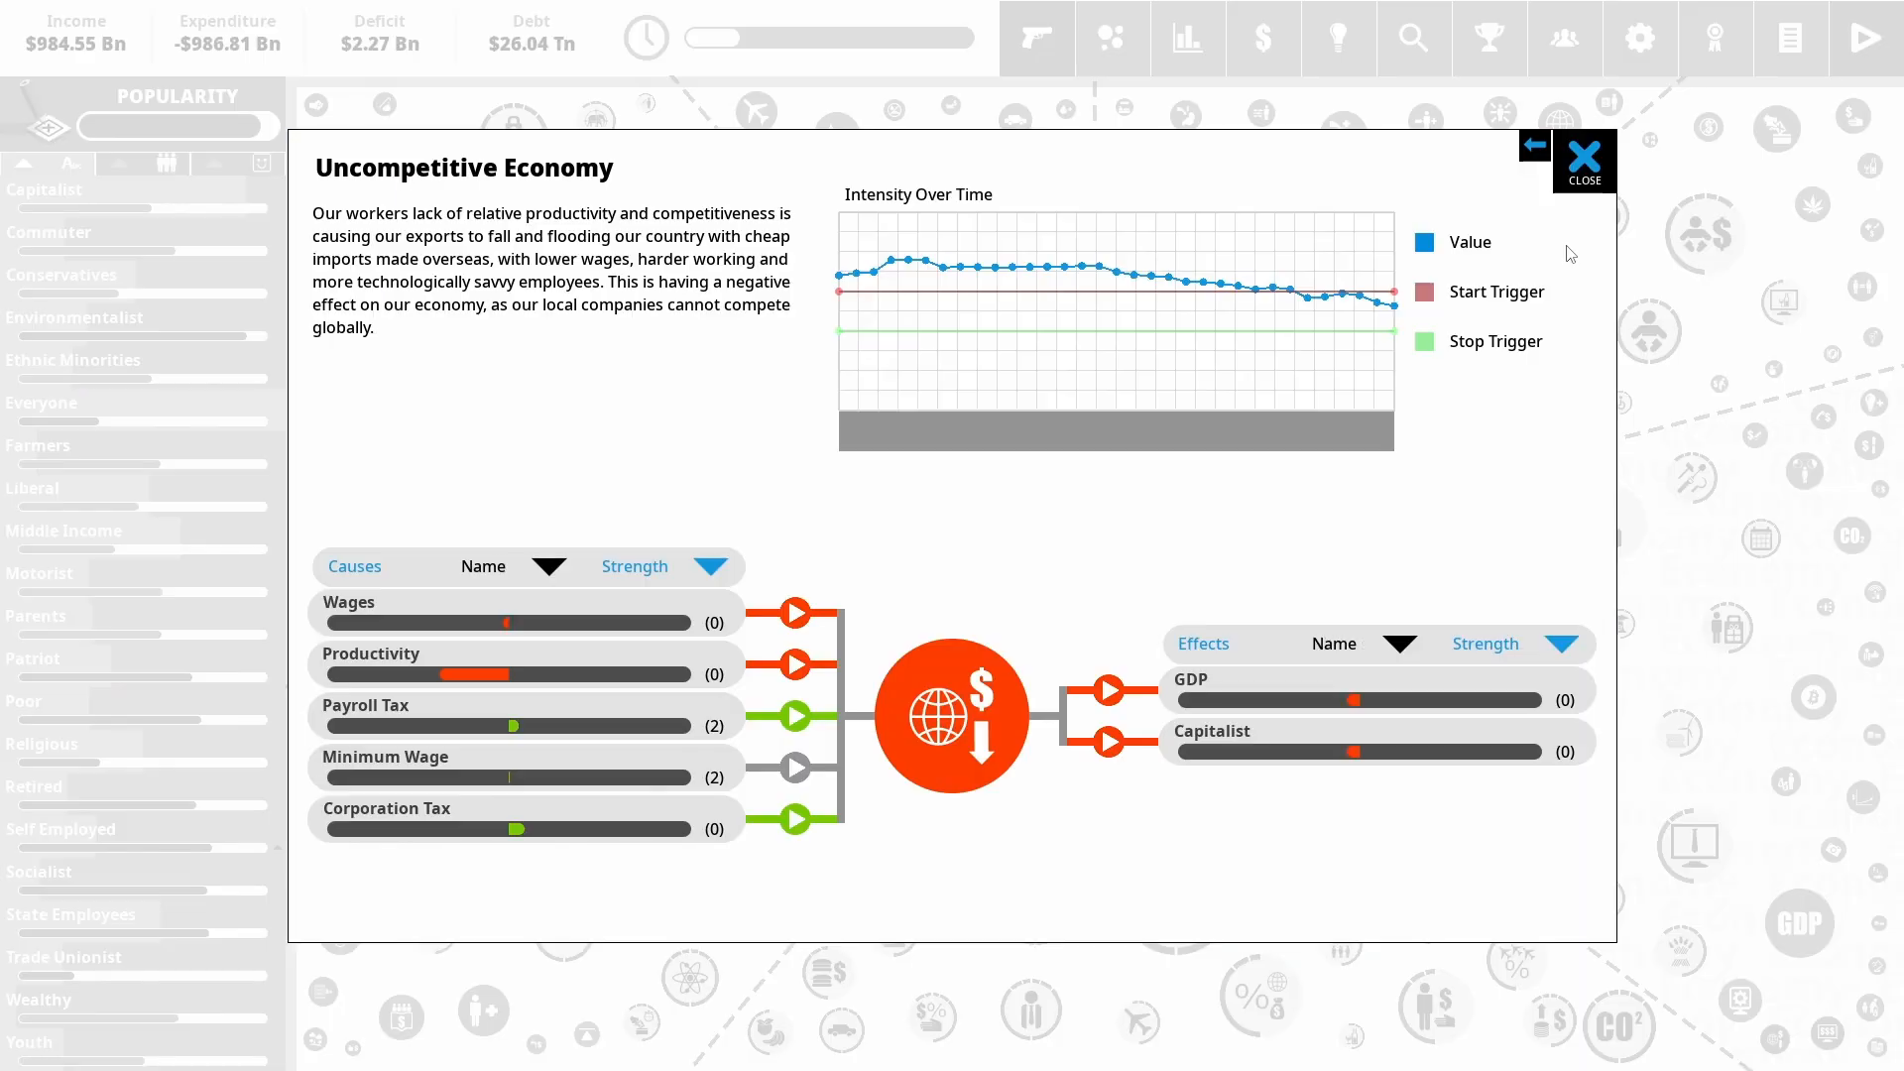
pyautogui.moveTo(1470, 456)
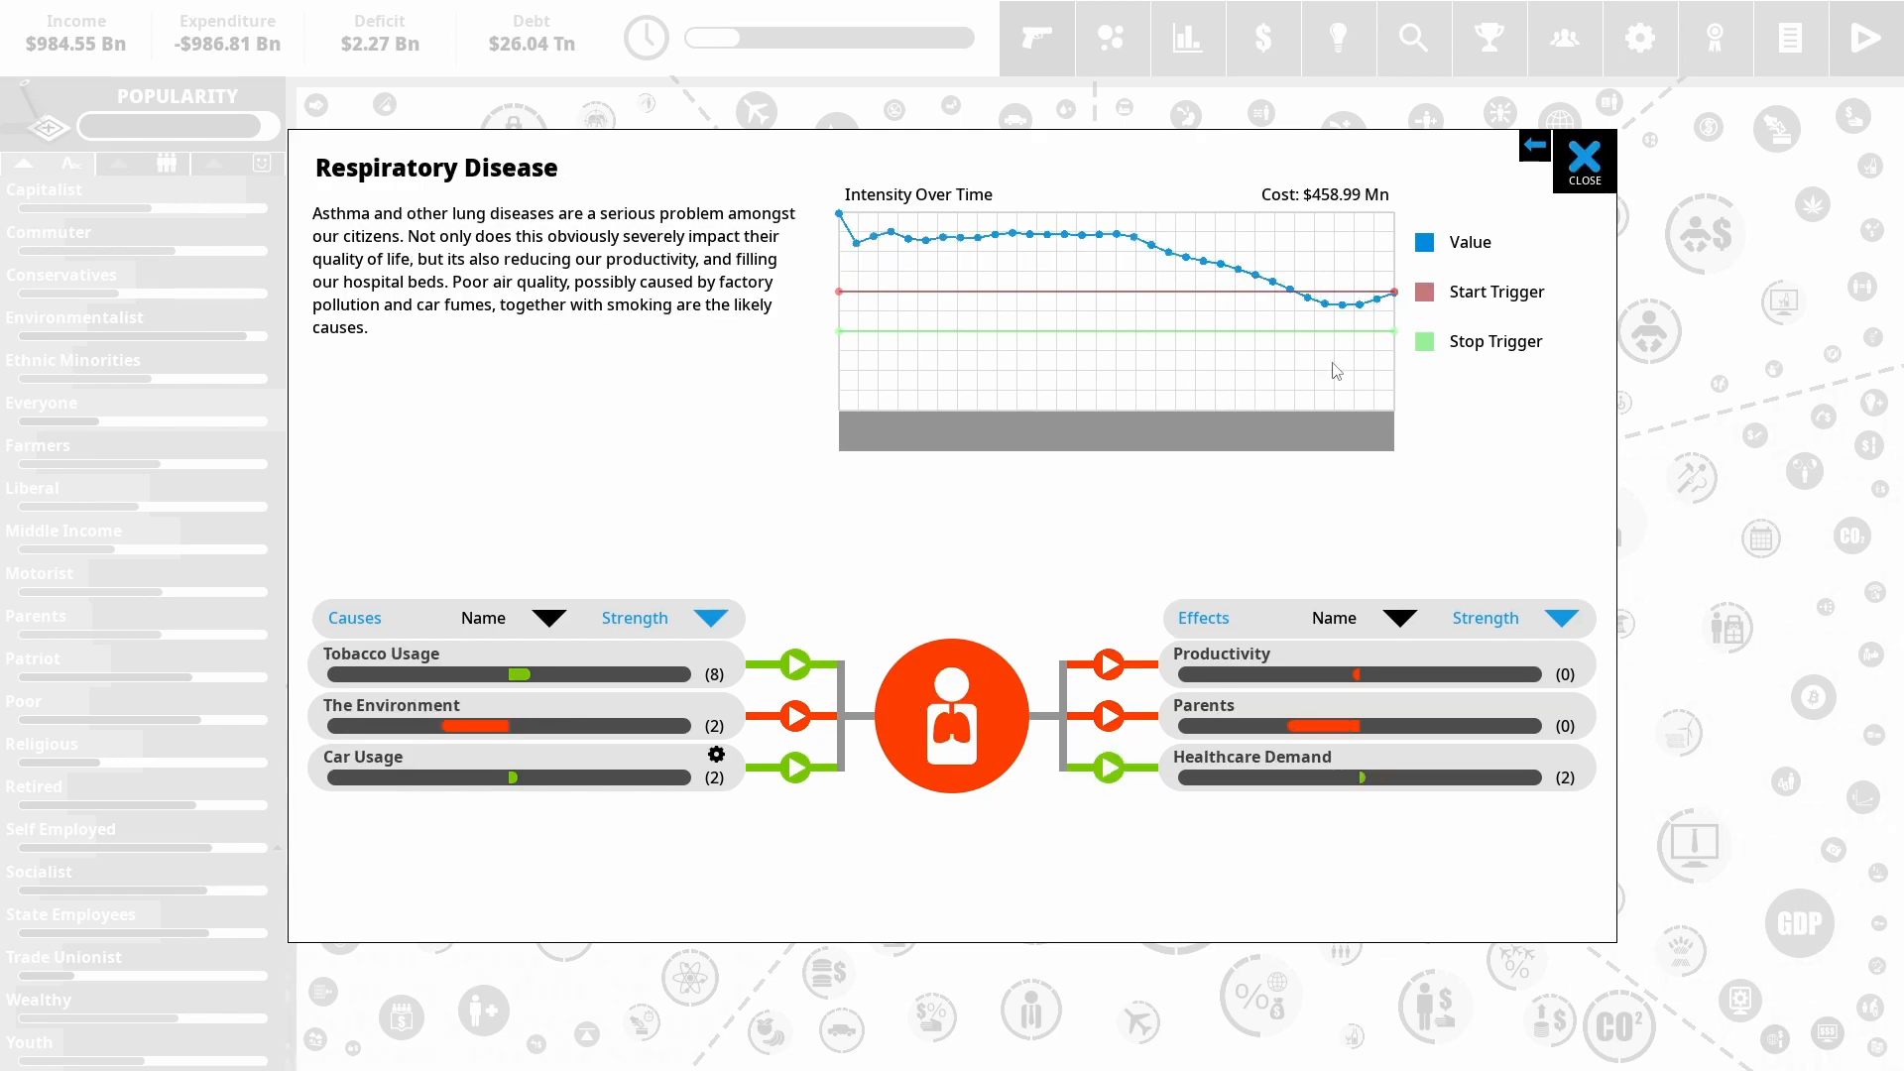
# Close the Respiratory Disease overview after reviewing the situation details
pyautogui.click(1585, 159)
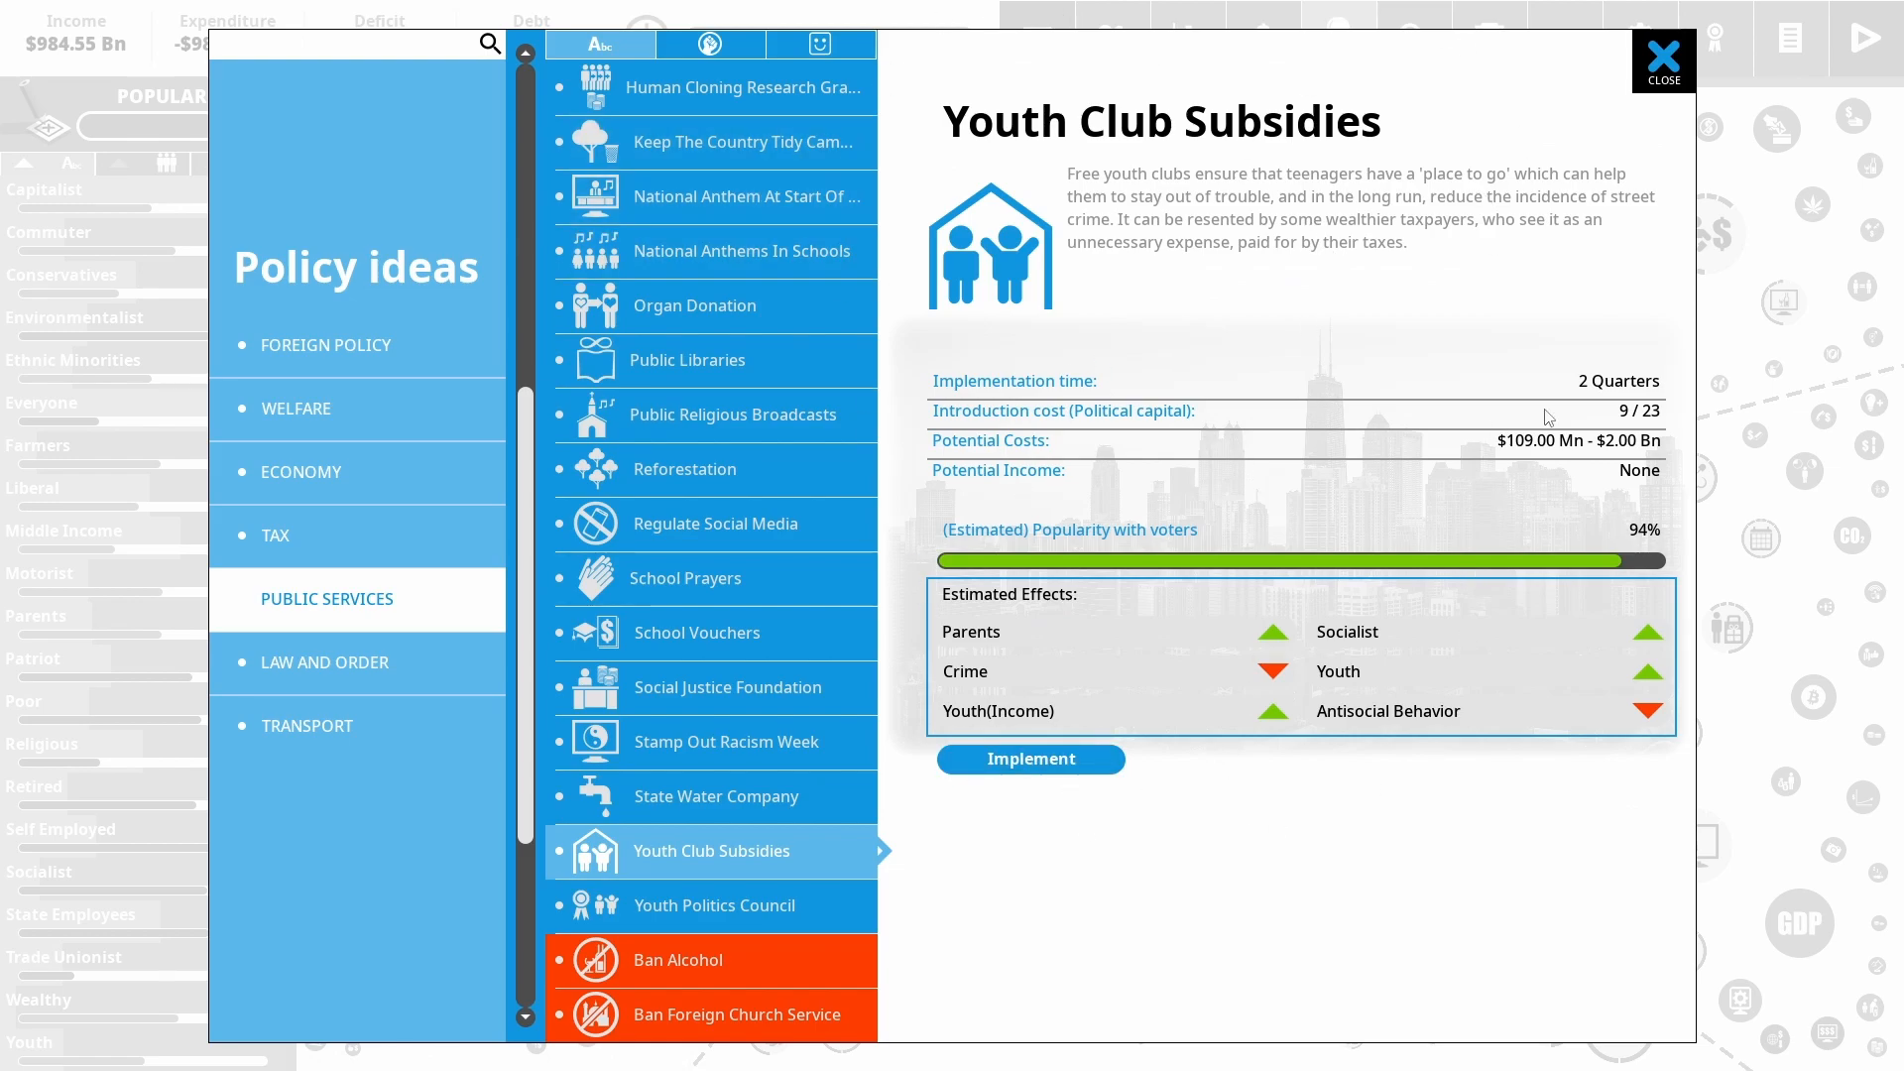
pyautogui.moveTo(1388, 710)
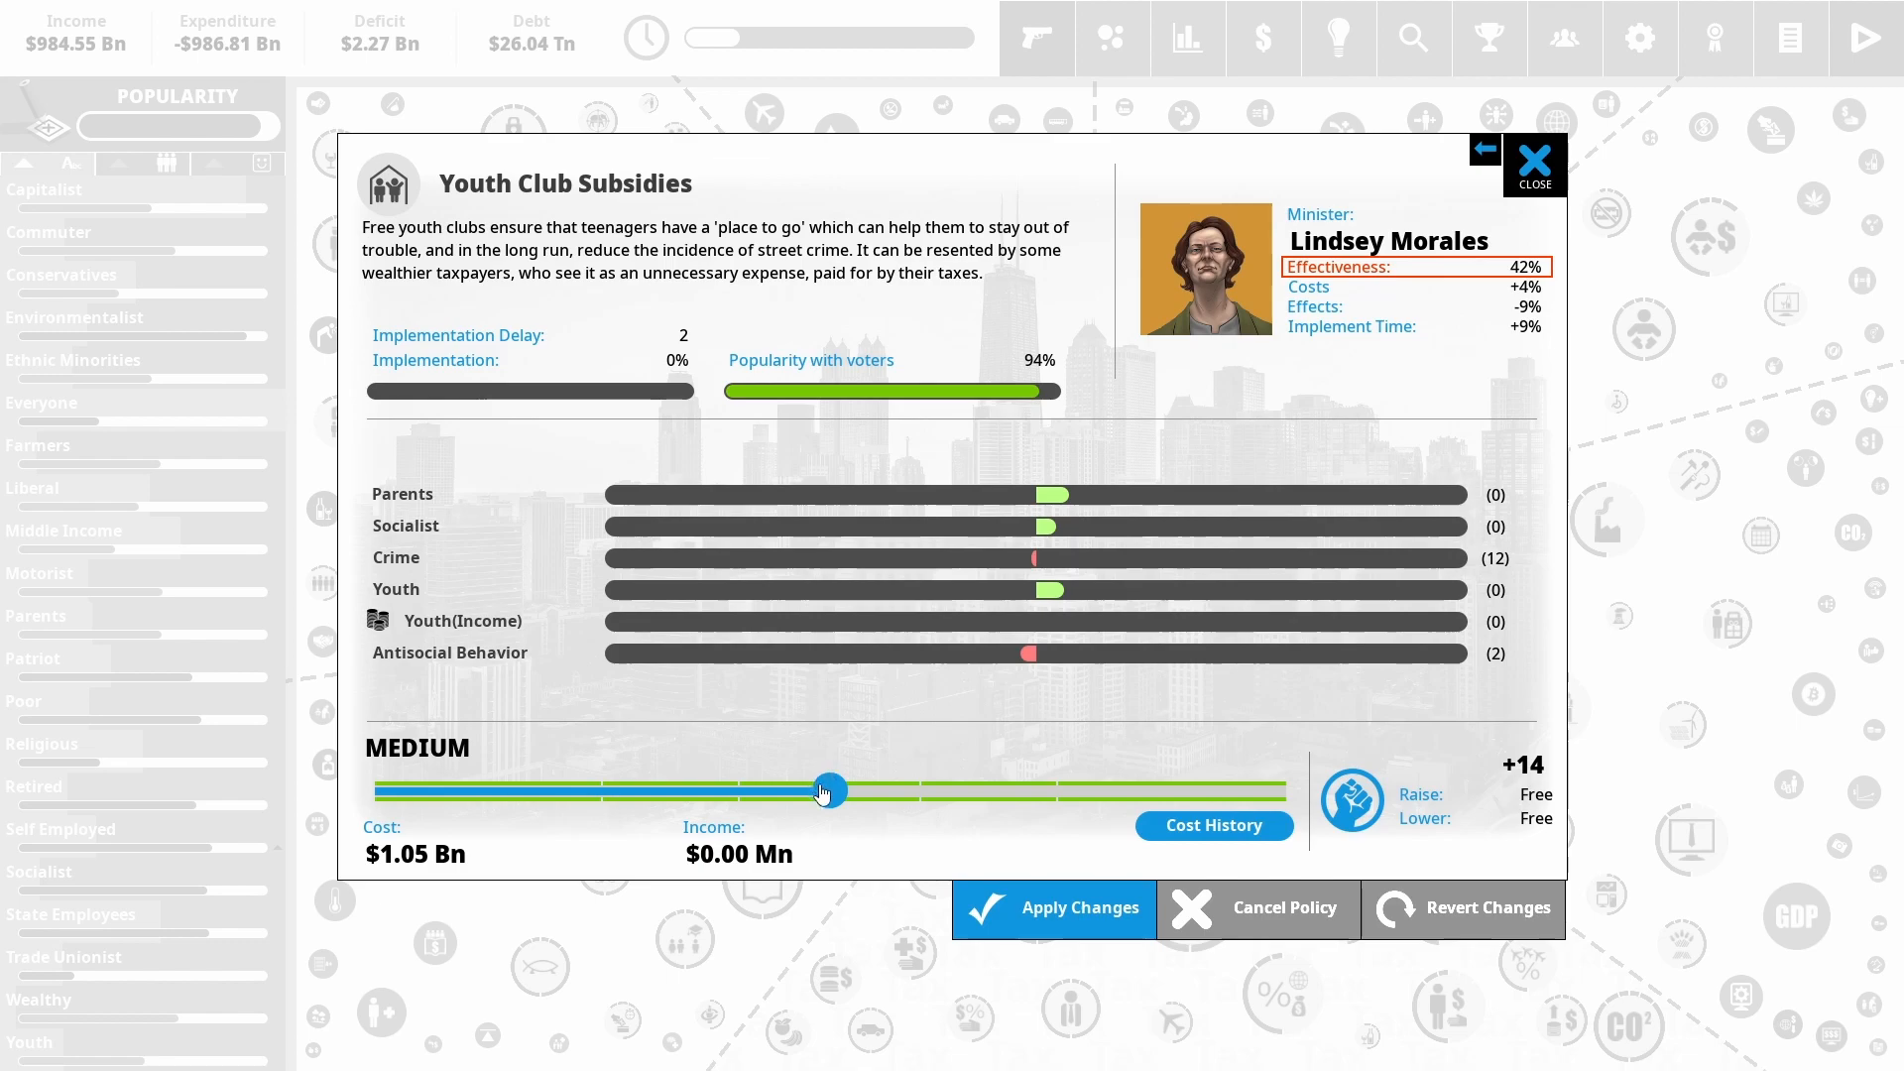
# Set the Youth Club Subsidies funding level with the intensity slider
pyautogui.moveTo(829, 792); pyautogui.dragTo(1286, 791)
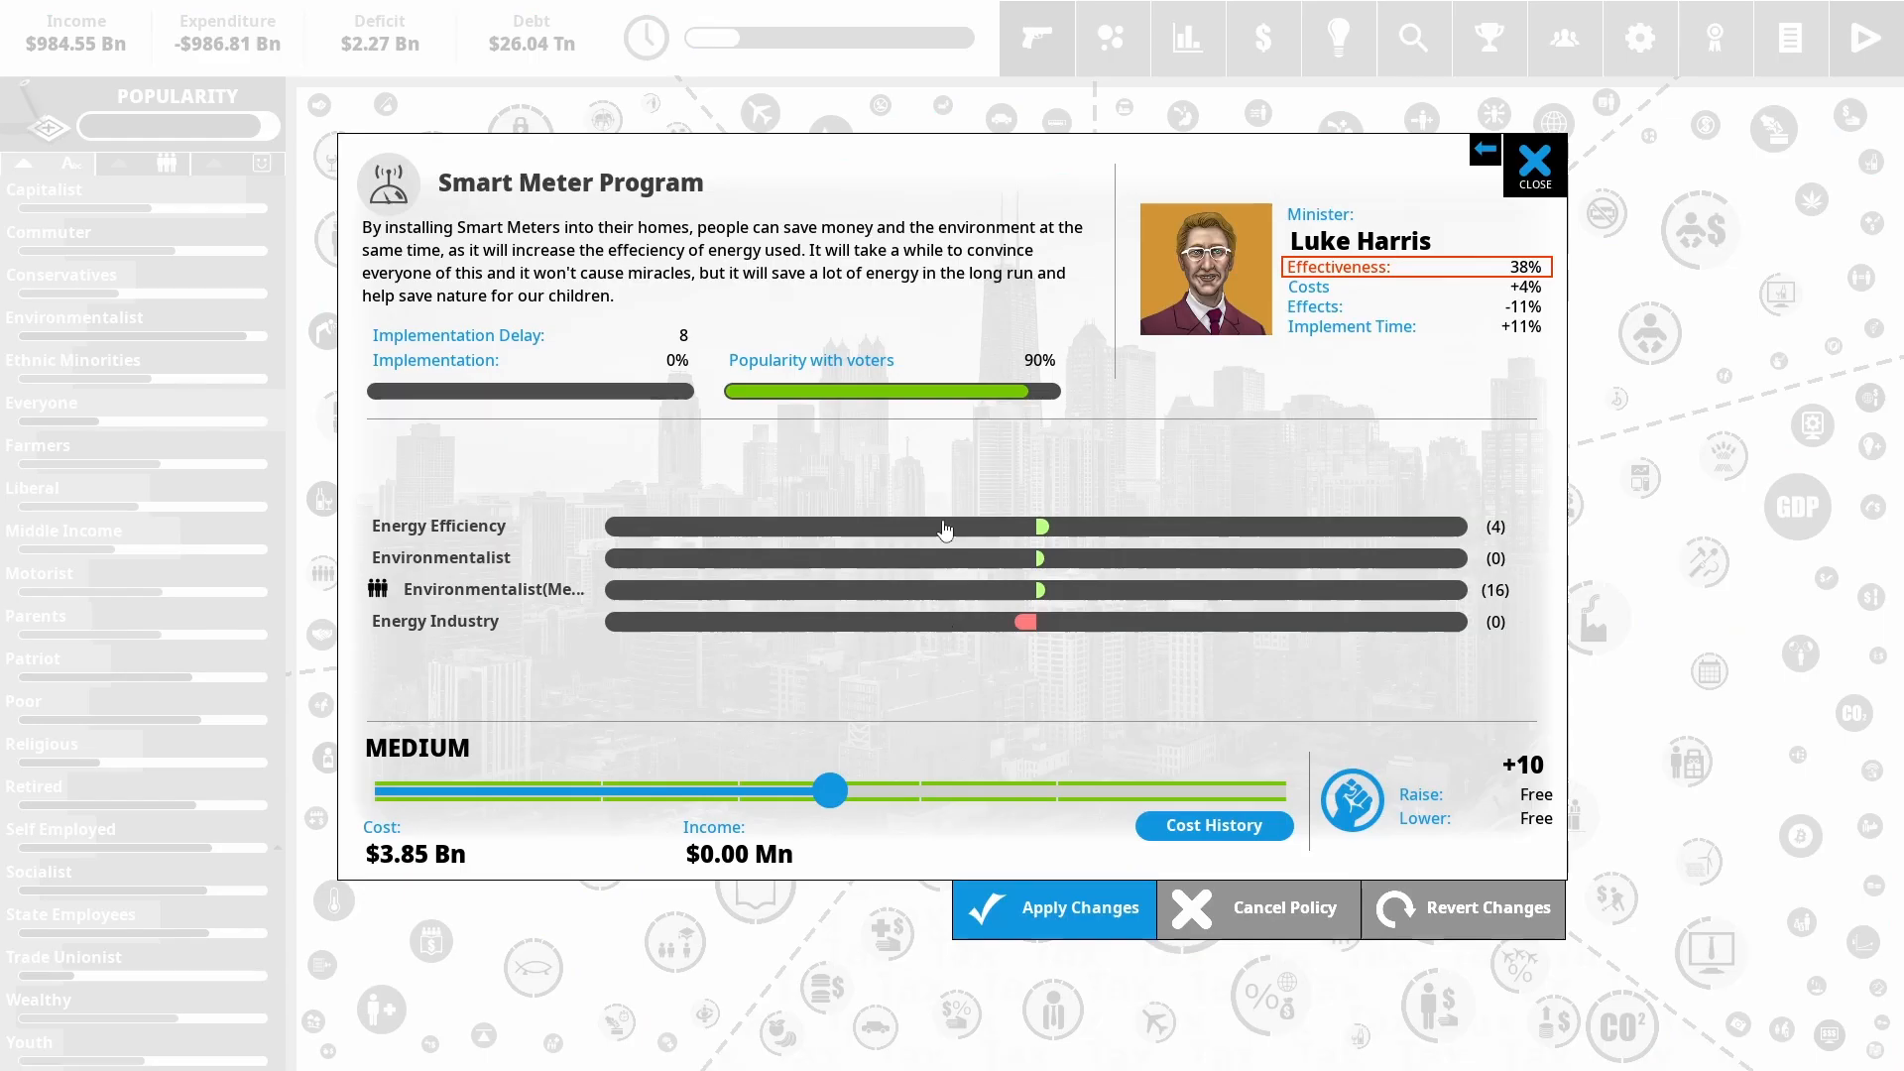
# Raise Smart Meter Program funding to maximum at $6.60 Bn and apply it
pyautogui.moveTo(830, 790); pyautogui.dragTo(835, 794)
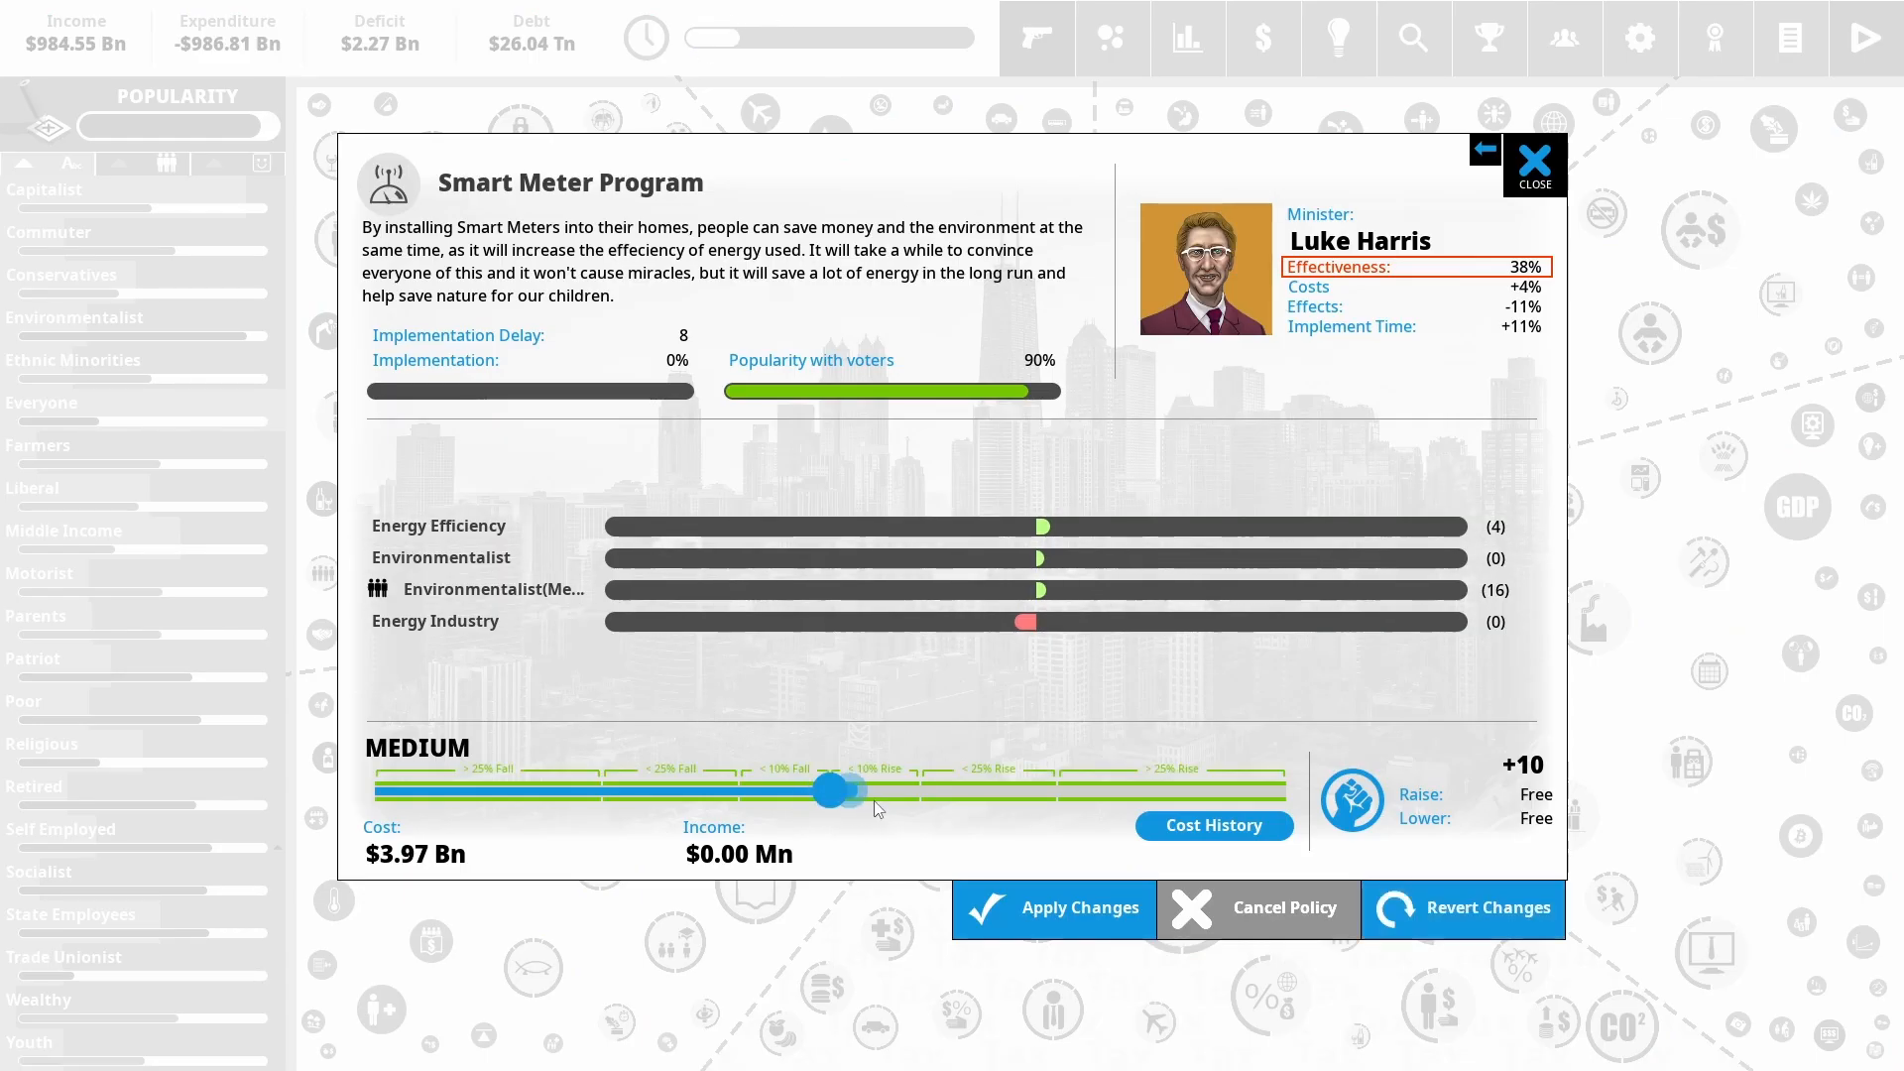
pyautogui.moveTo(831, 792); pyautogui.dragTo(1283, 791)
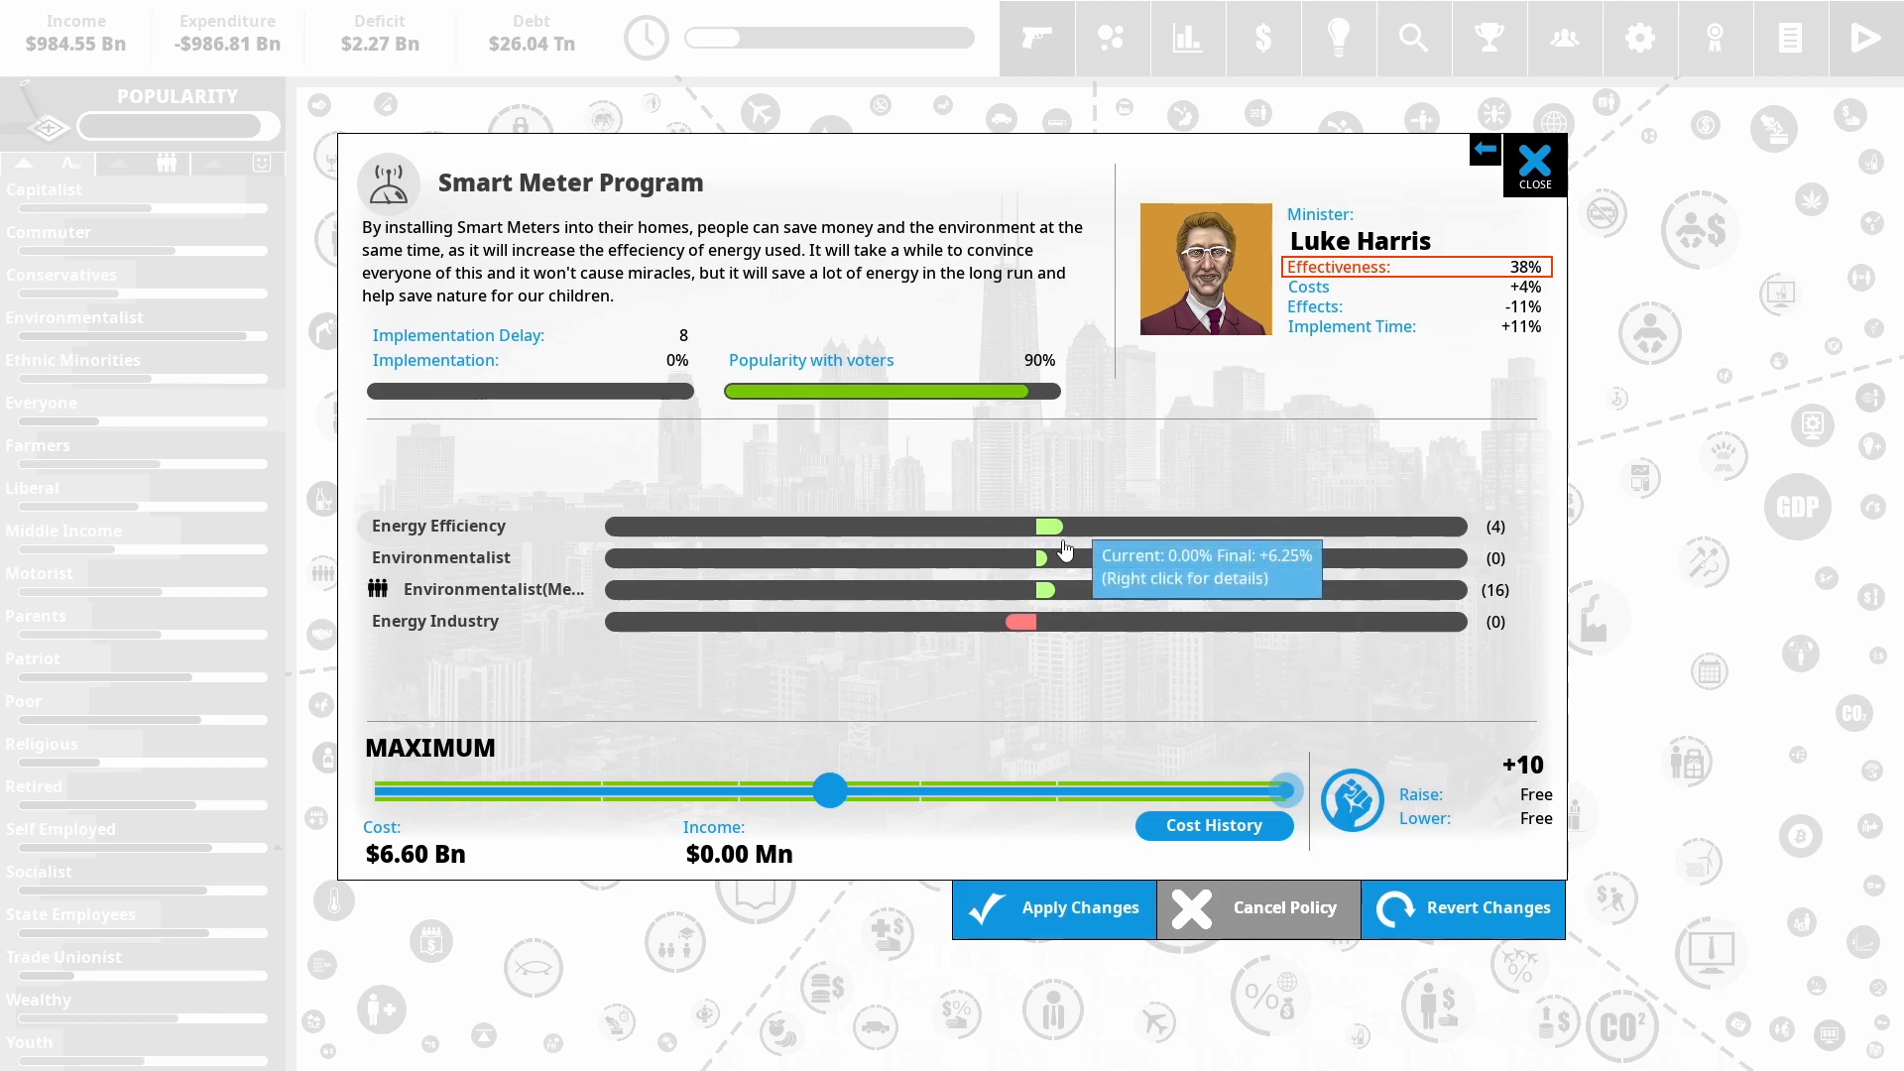
pyautogui.moveTo(1073, 592)
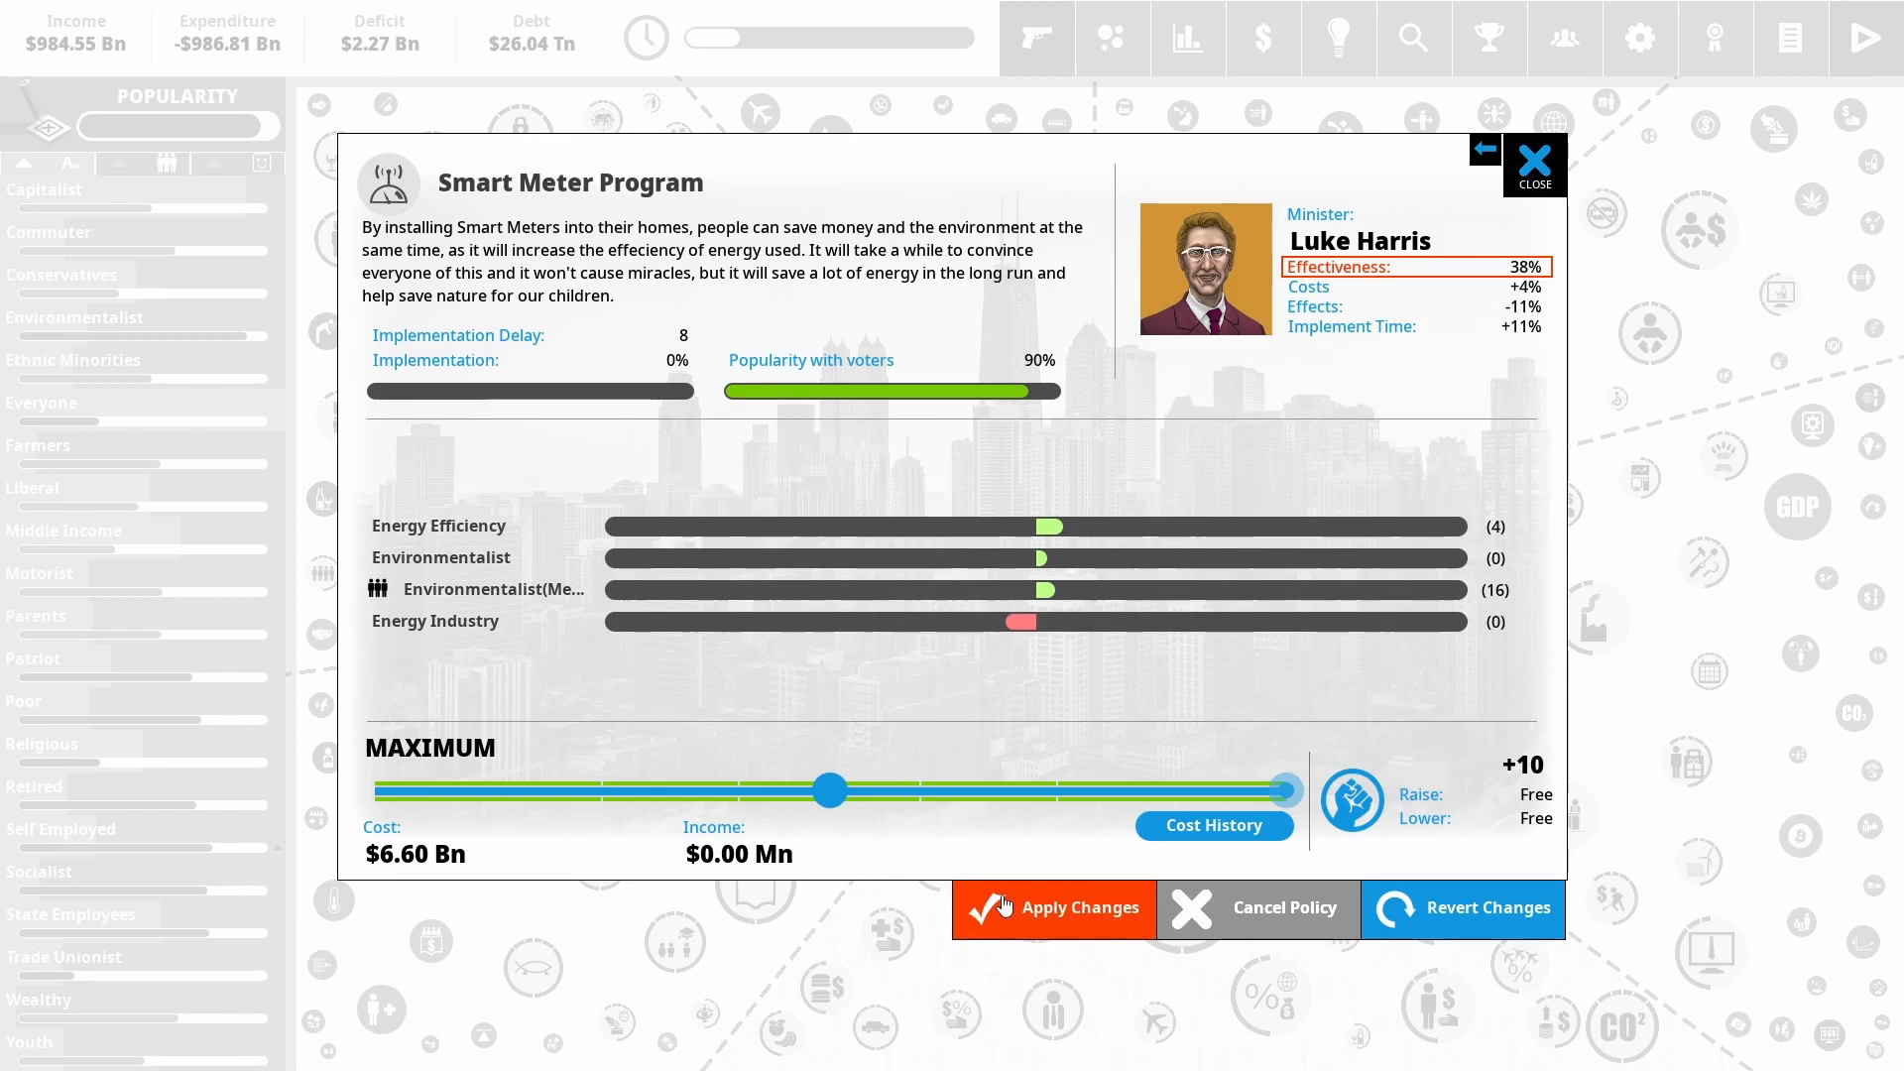
pyautogui.click(1534, 164)
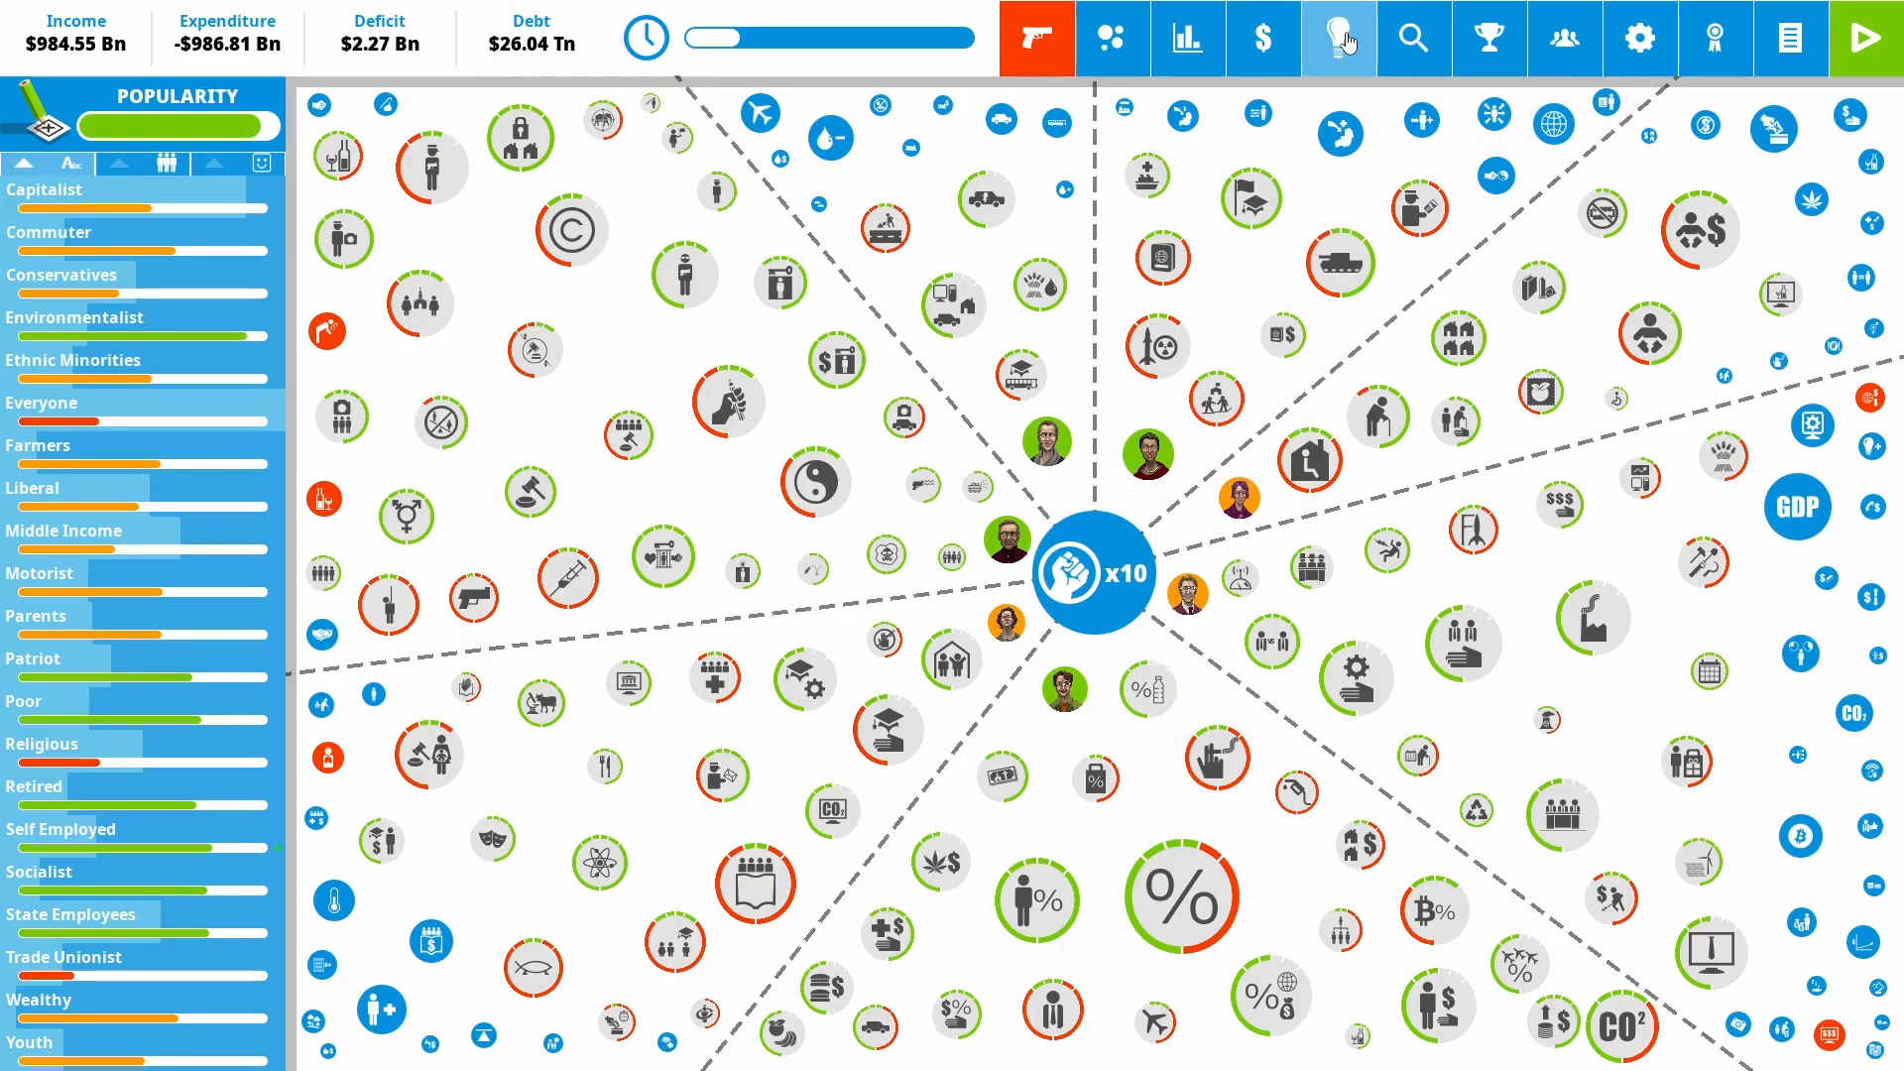
# Implement Micro-Generation Grants from the new policy ideas at medium funding of $3.65 Bn
pyautogui.click(1337, 38)
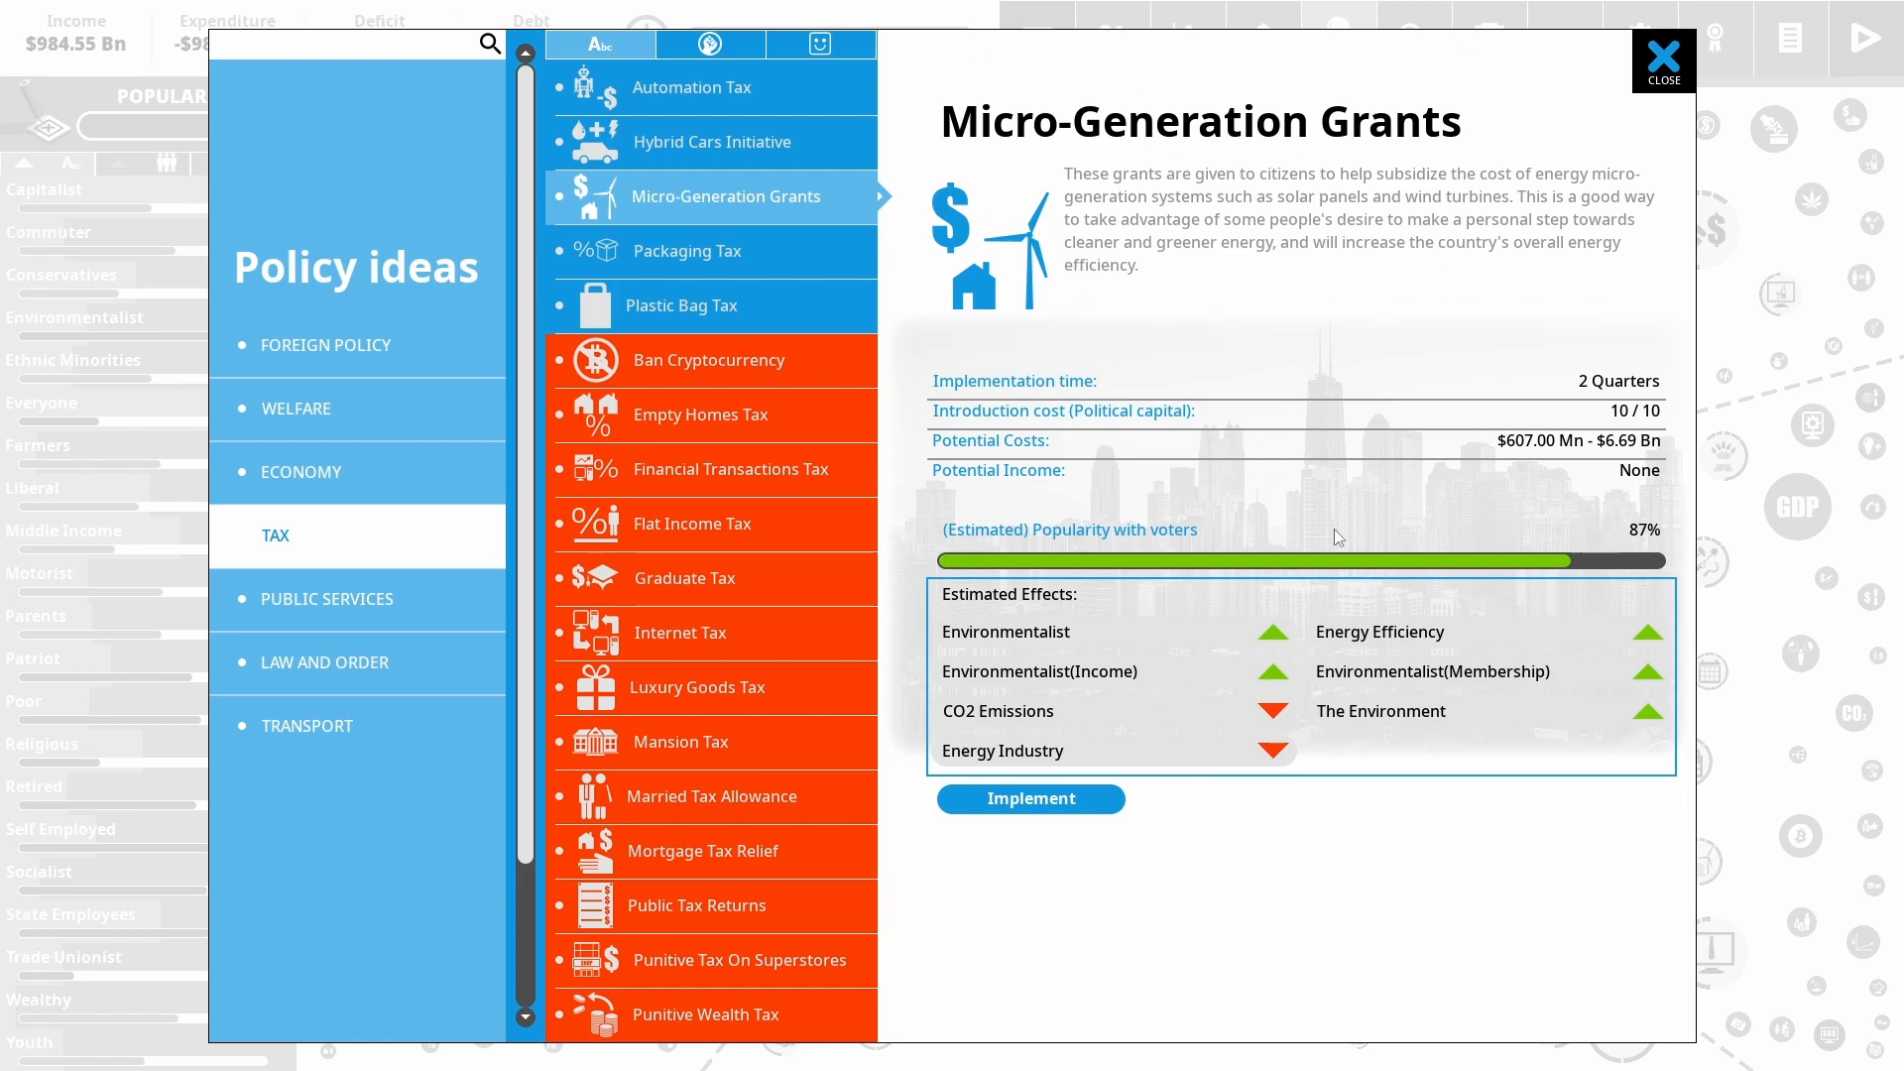
pyautogui.moveTo(1402, 673)
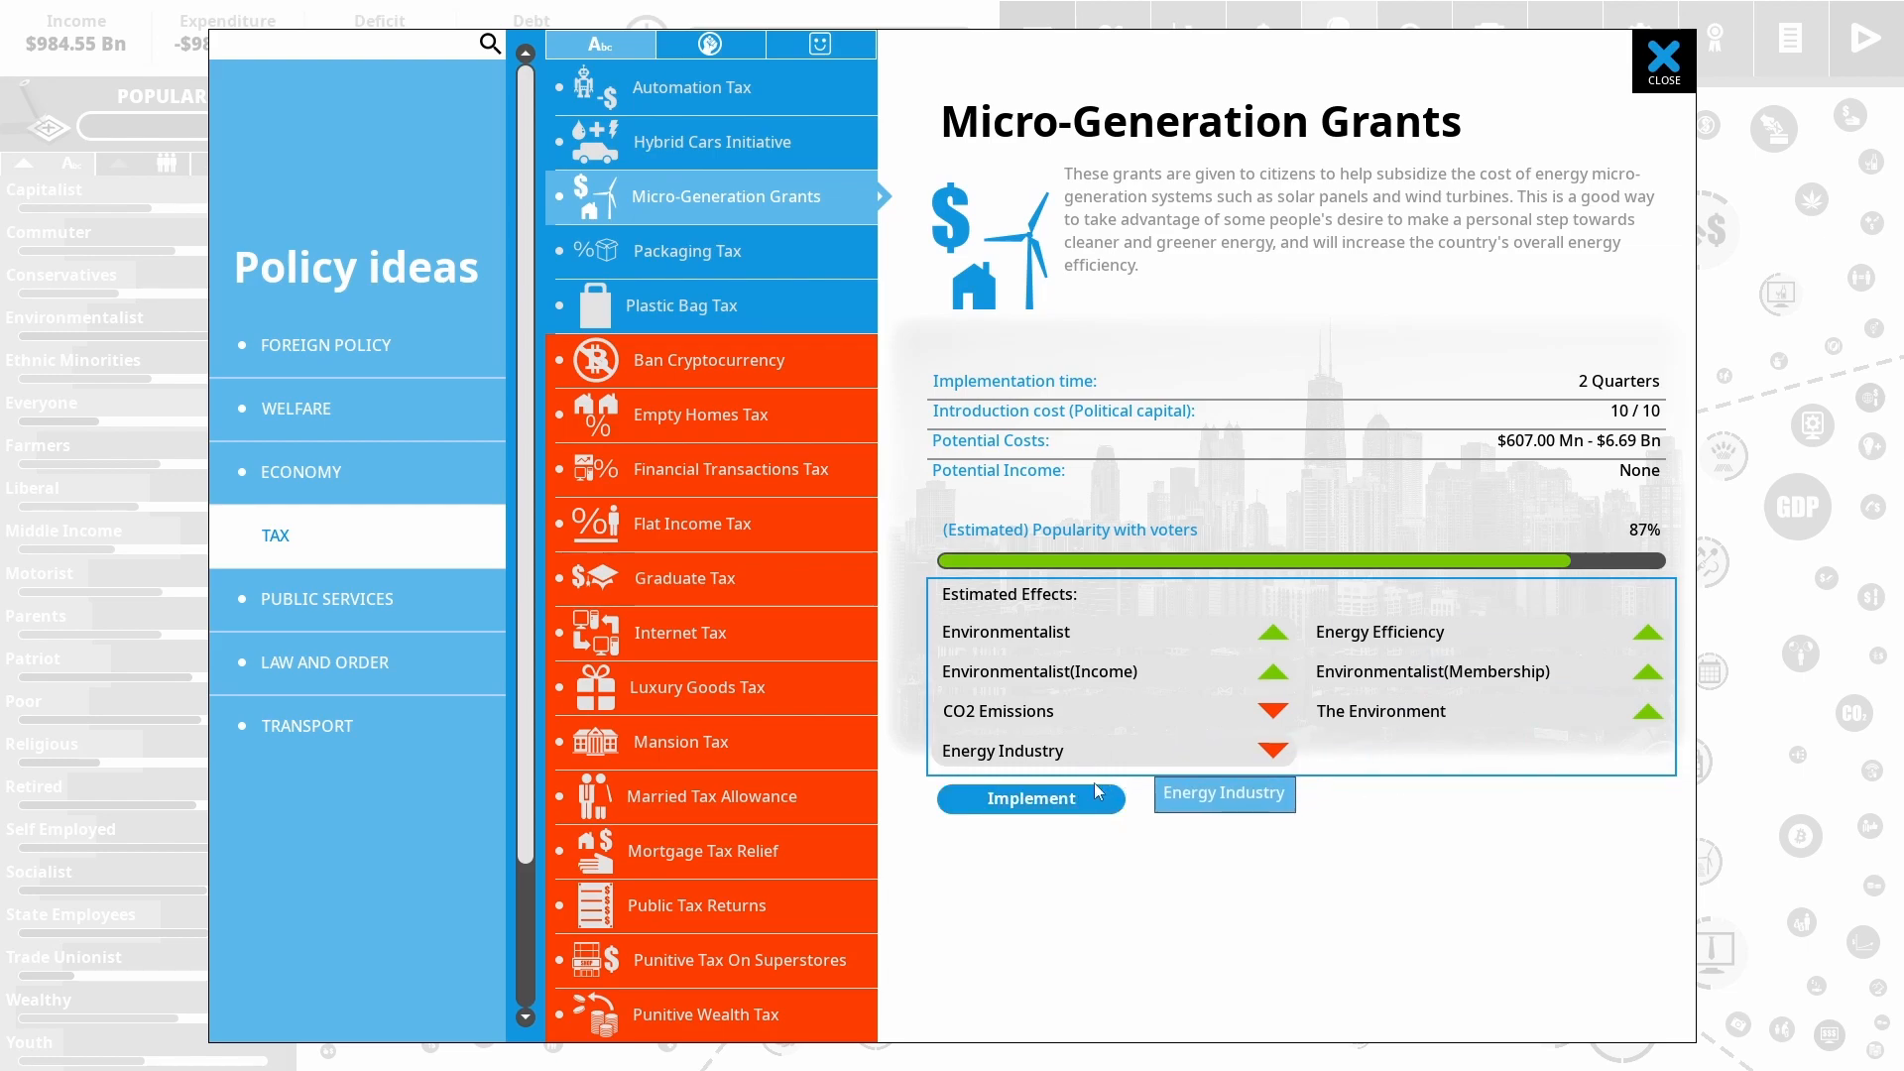
pyautogui.click(1029, 798)
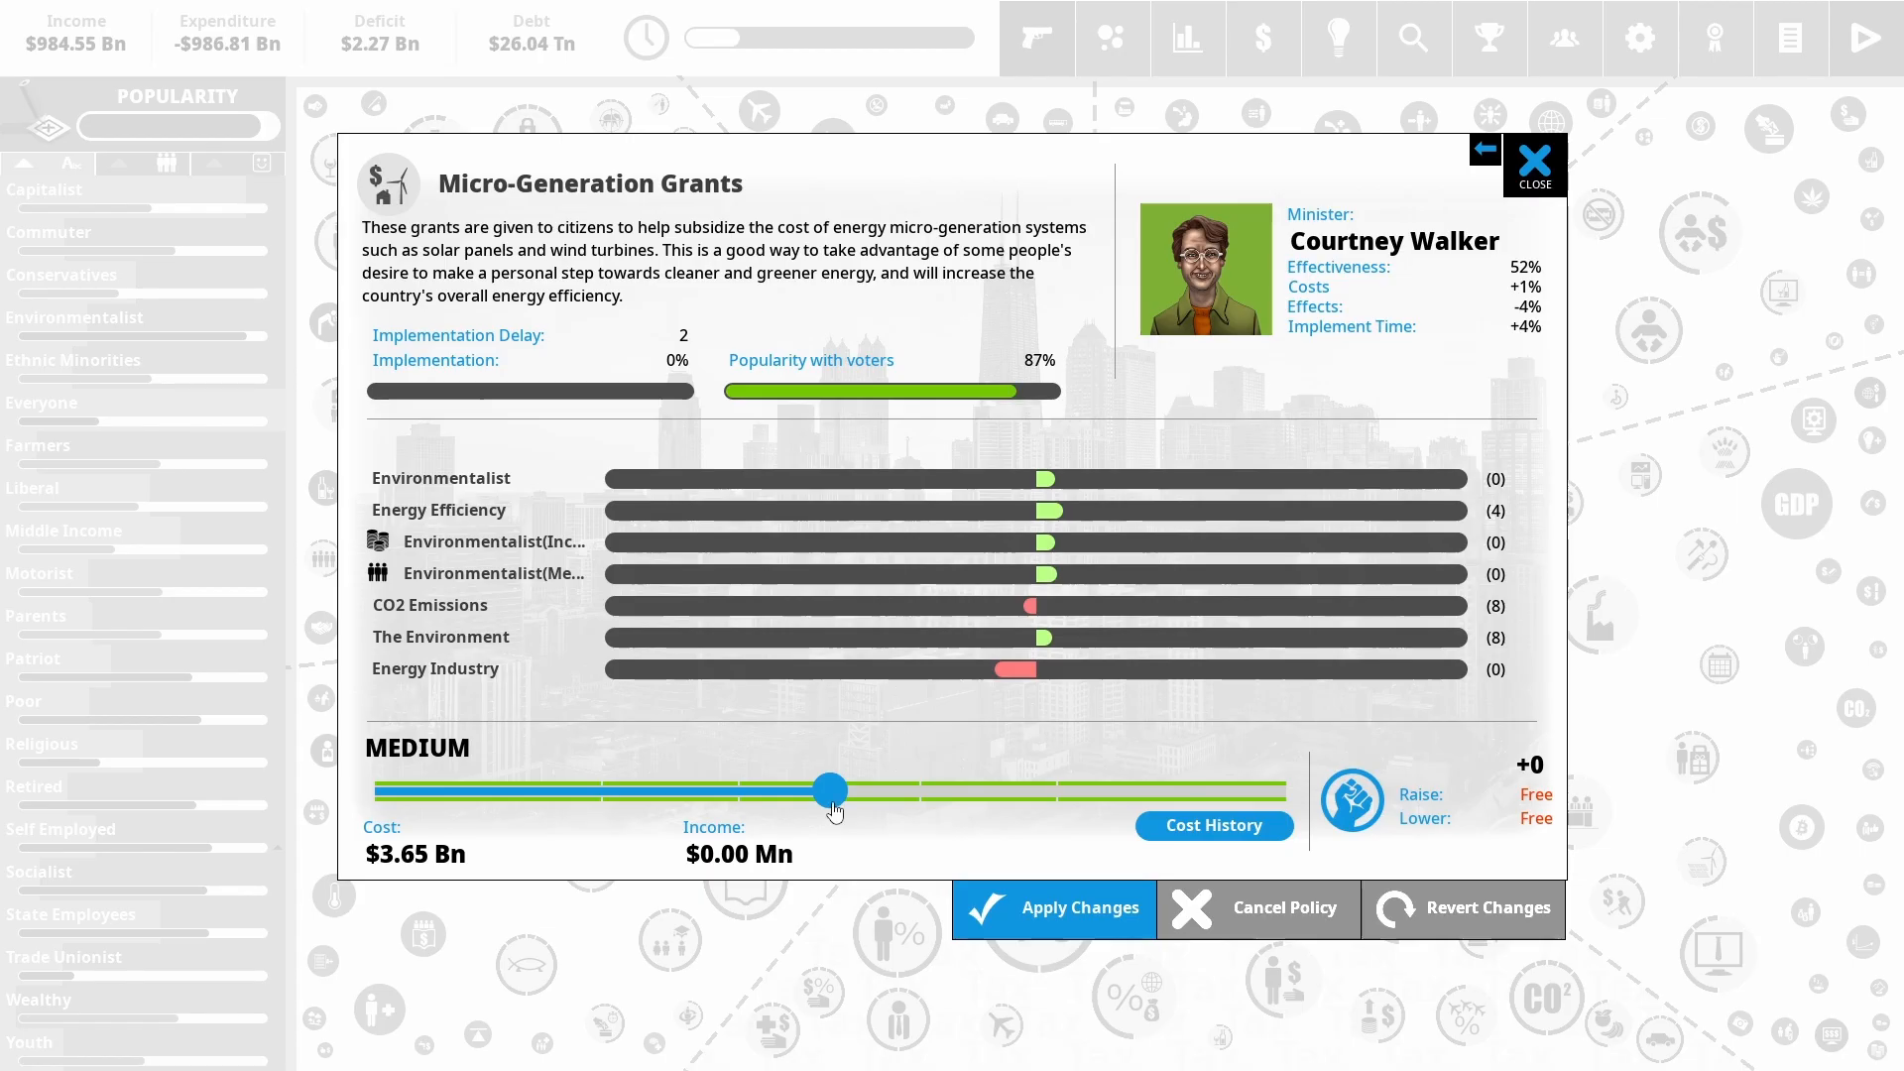
# Confirm Micro-Generation Grants and choose to support the democracy protesters in the dilemma
pyautogui.click(1053, 909)
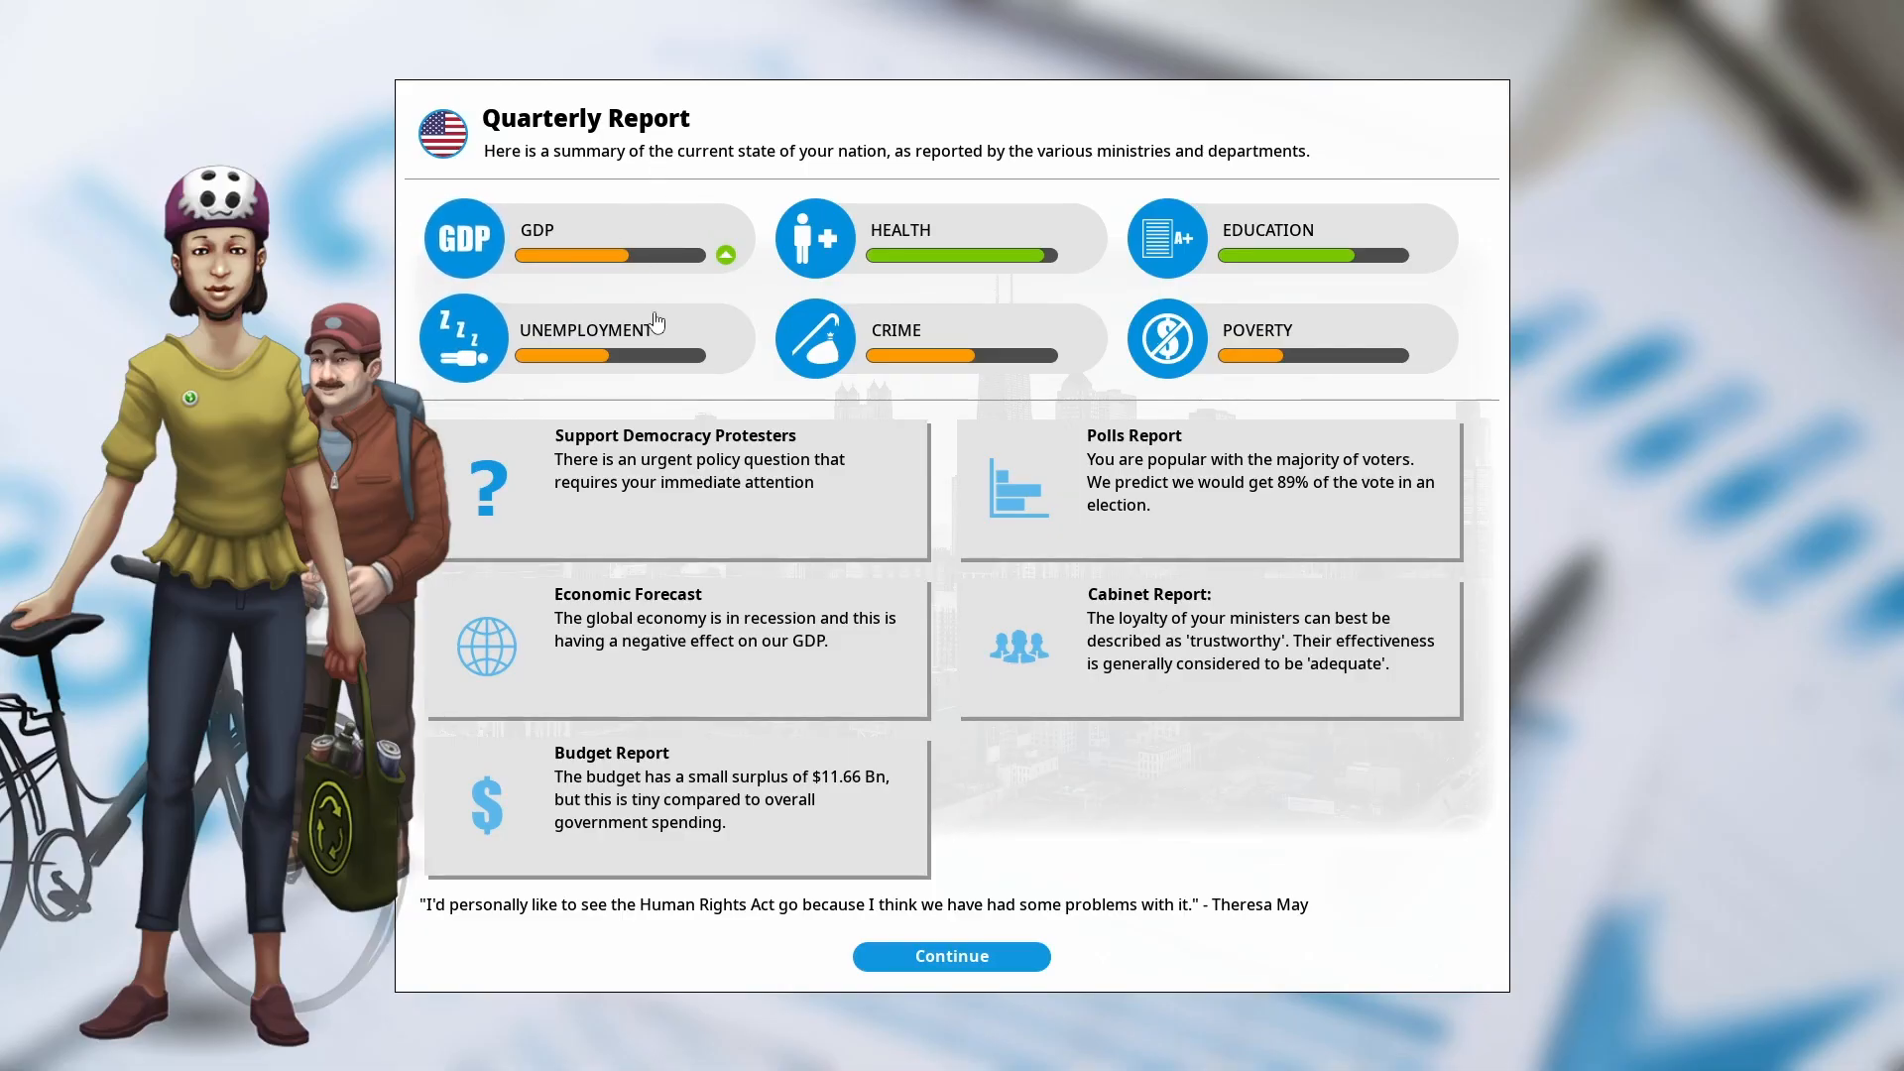
pyautogui.moveTo(834, 813)
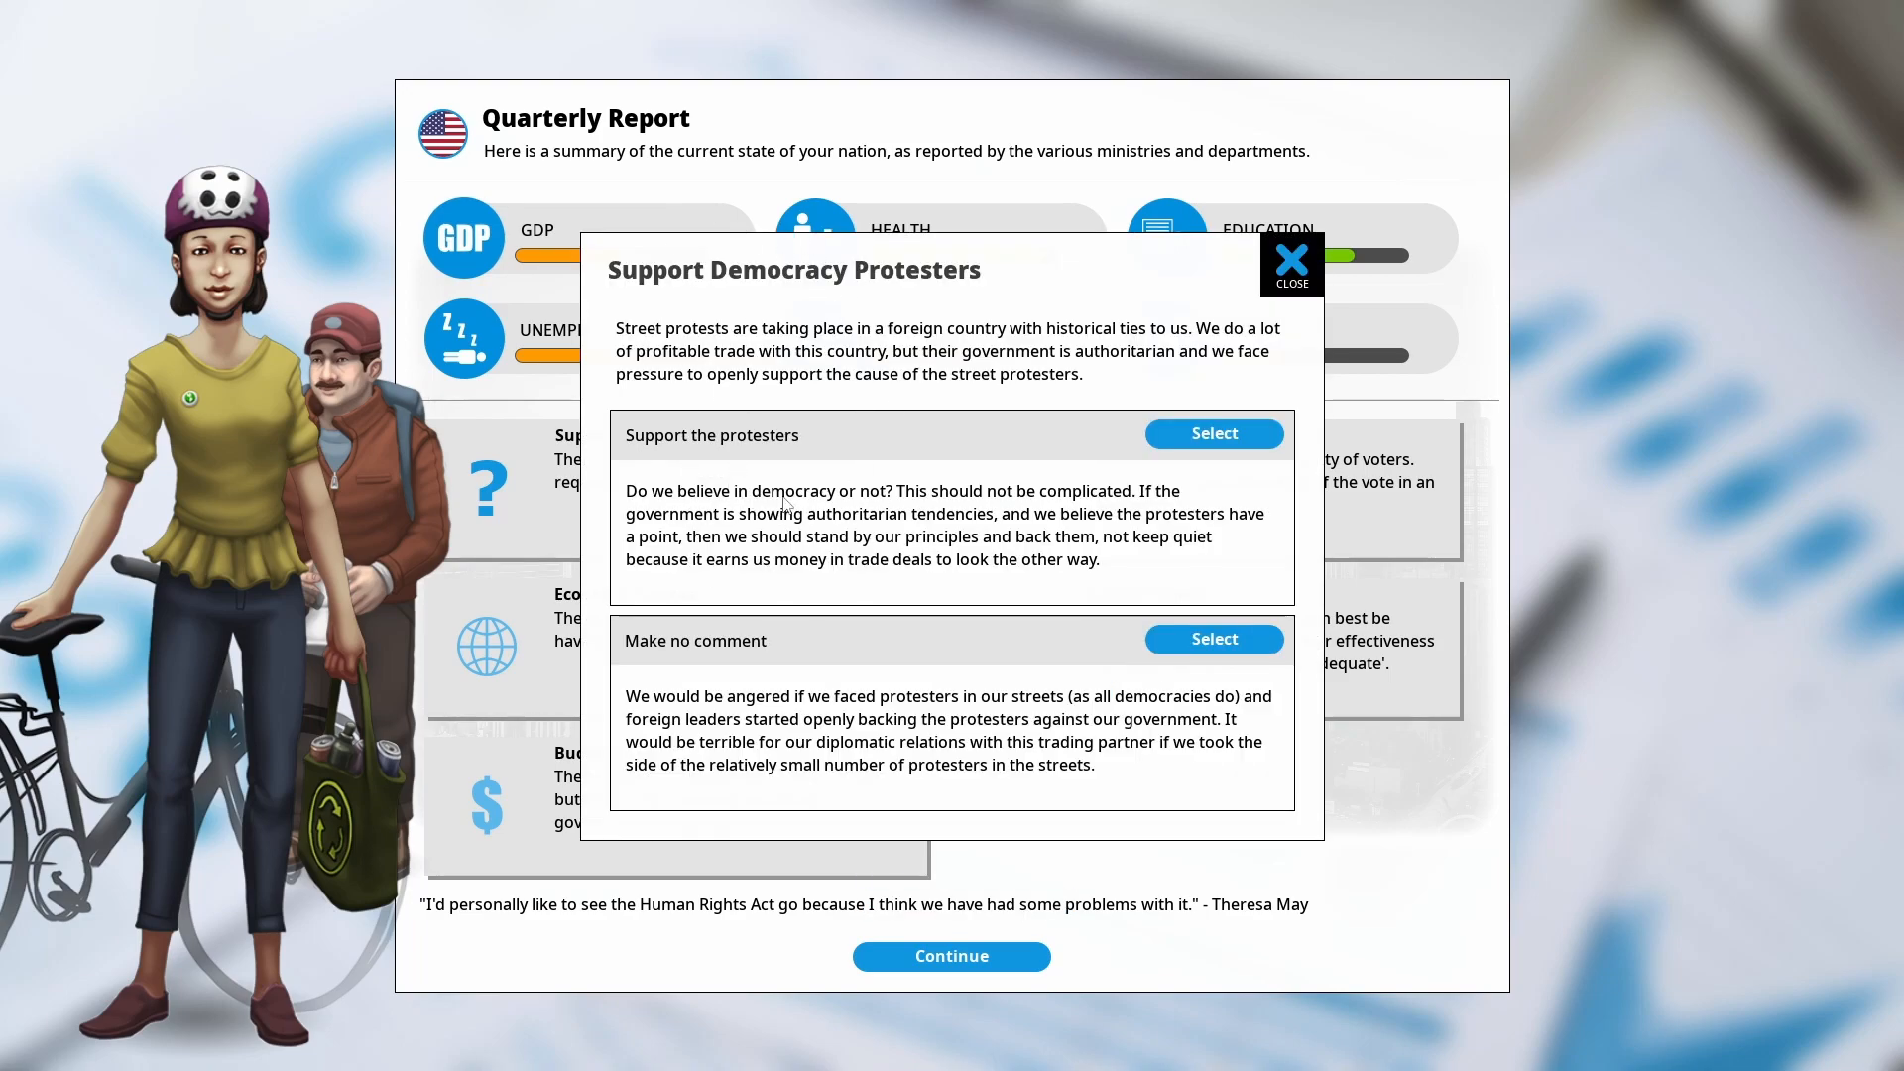
pyautogui.moveTo(1093, 327)
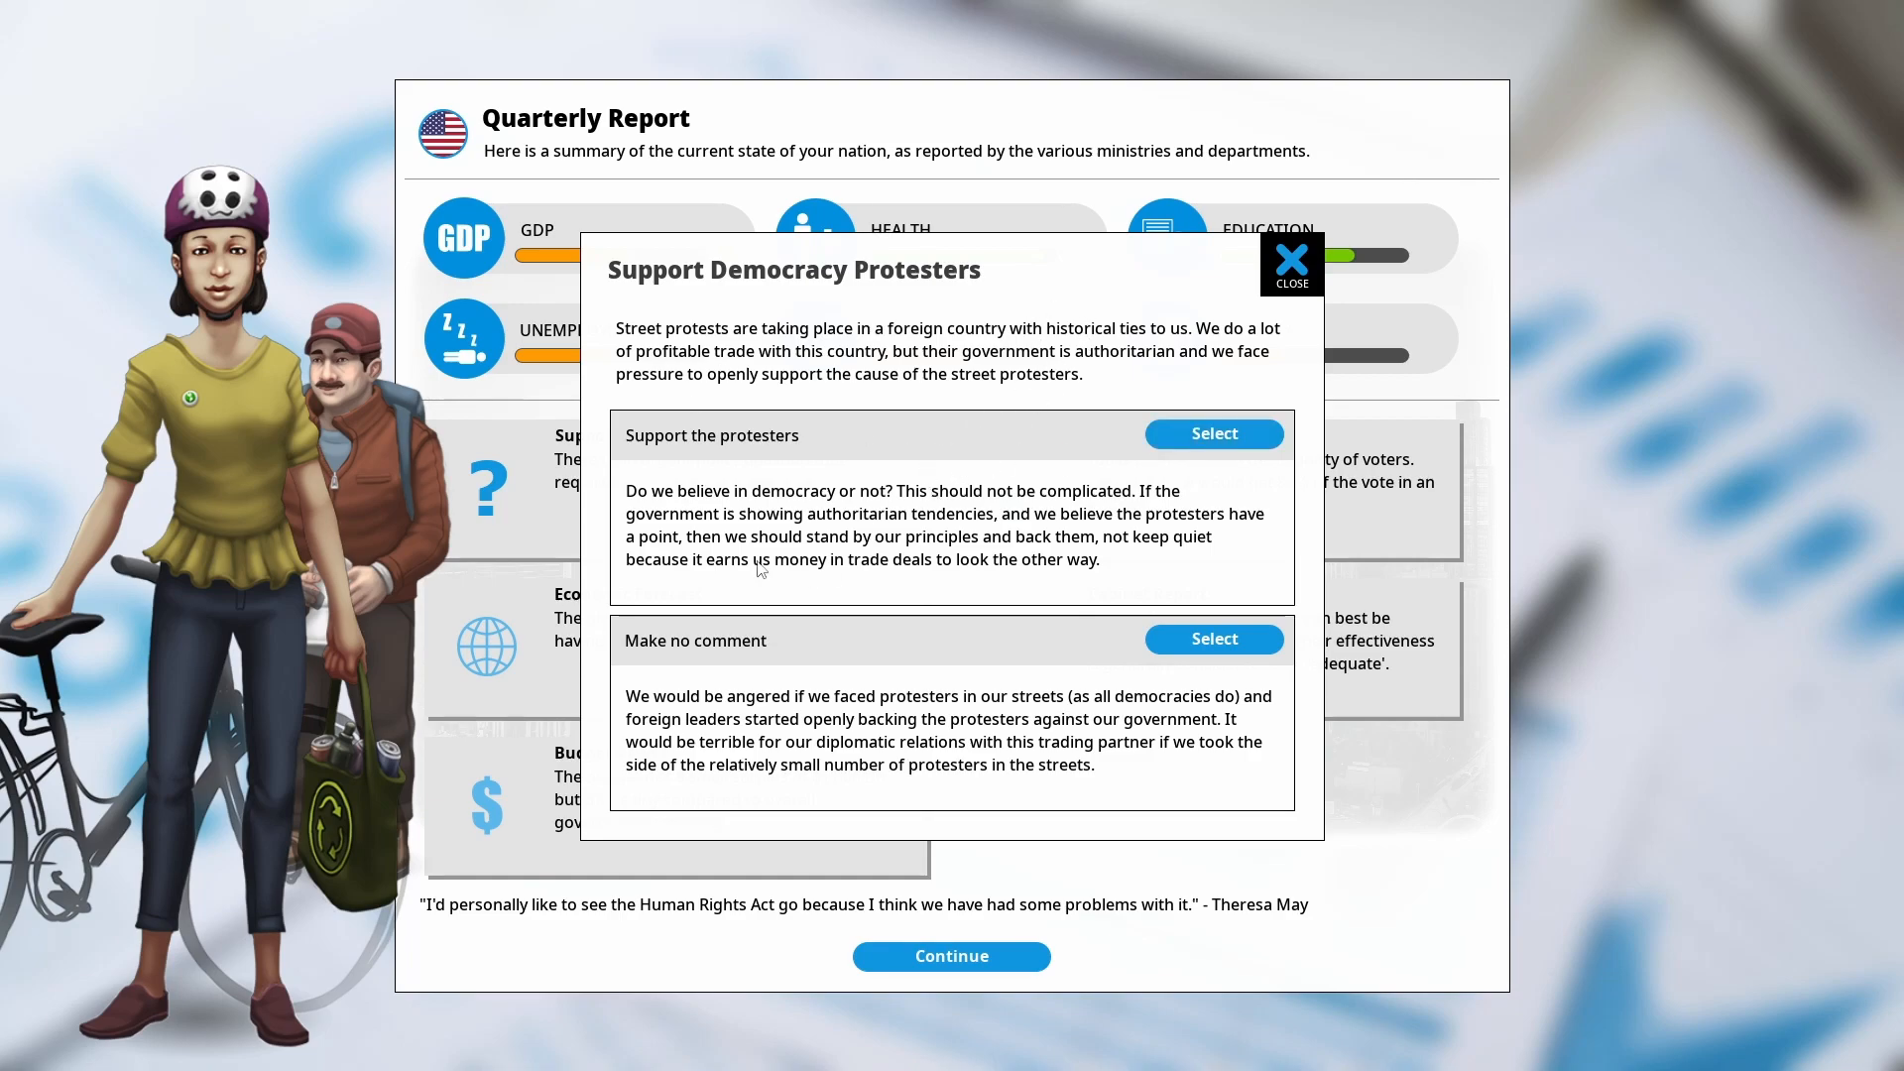
pyautogui.click(1214, 435)
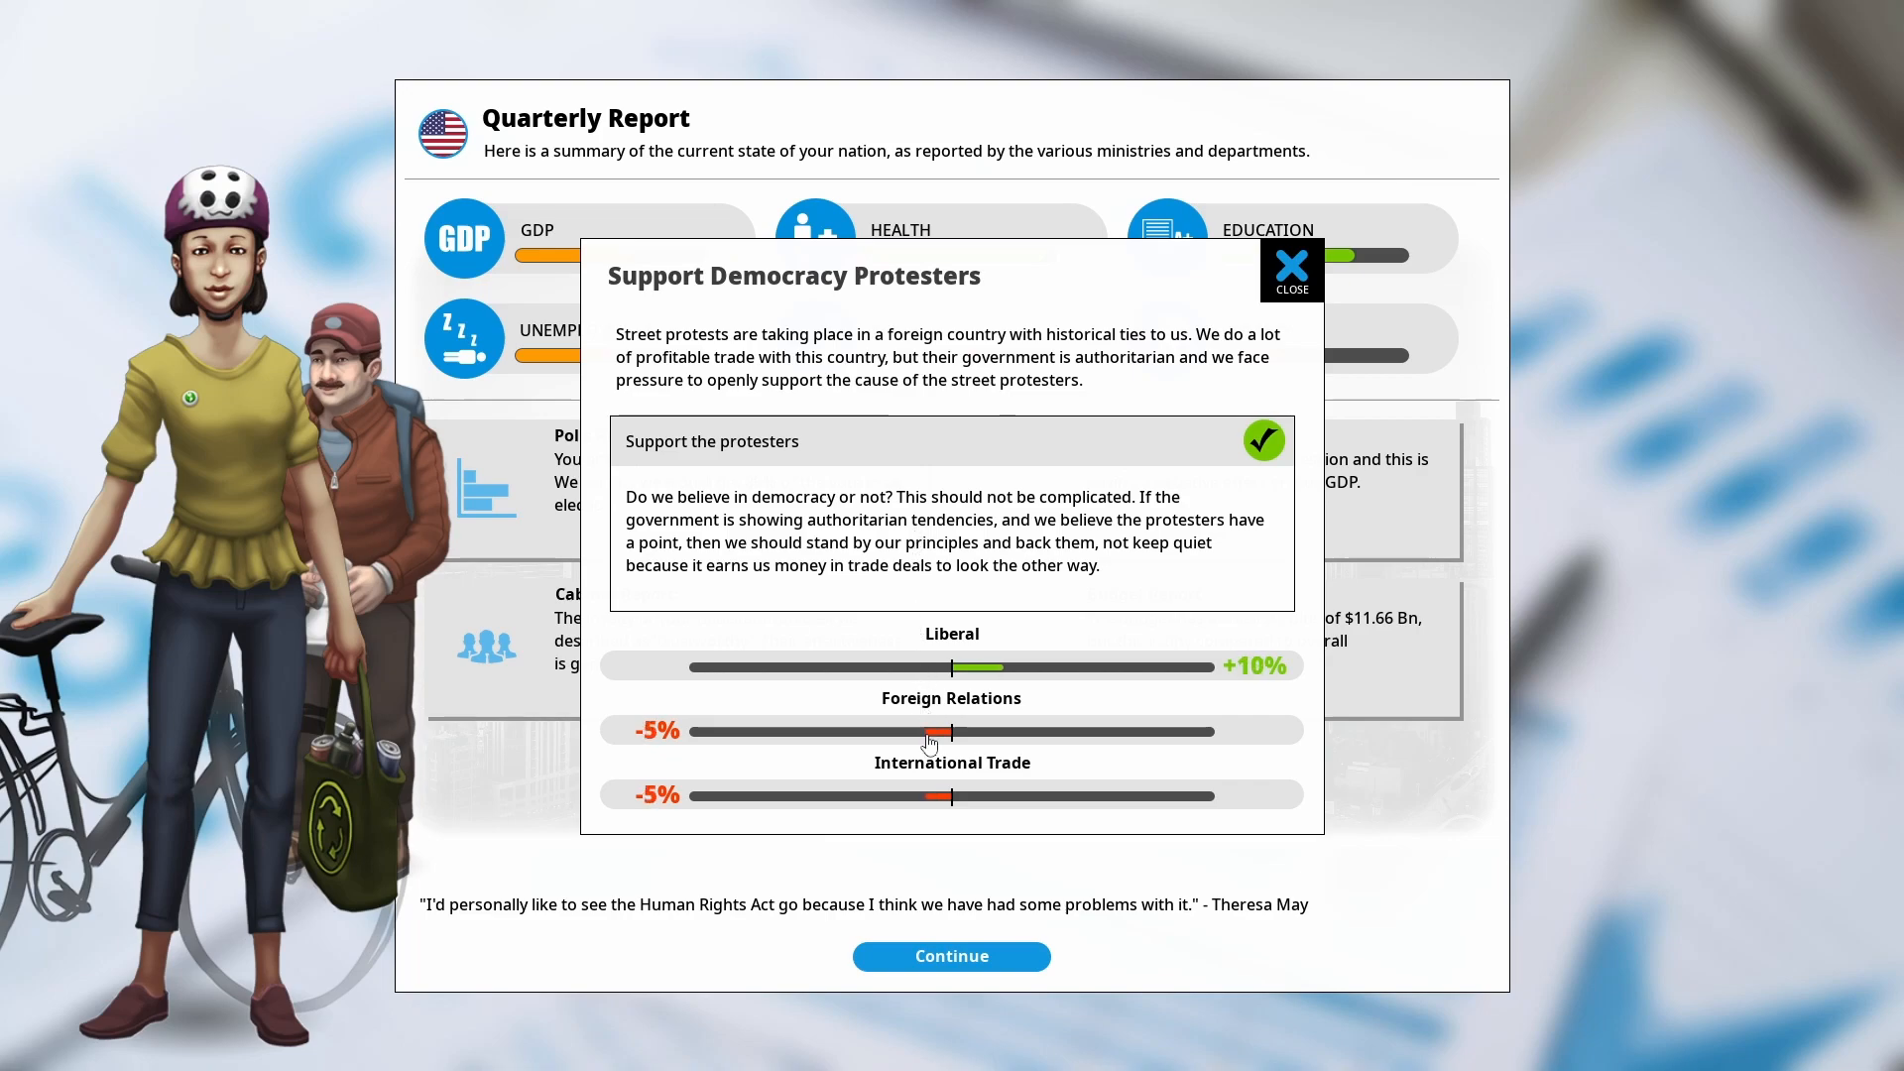
pyautogui.moveTo(1155, 560)
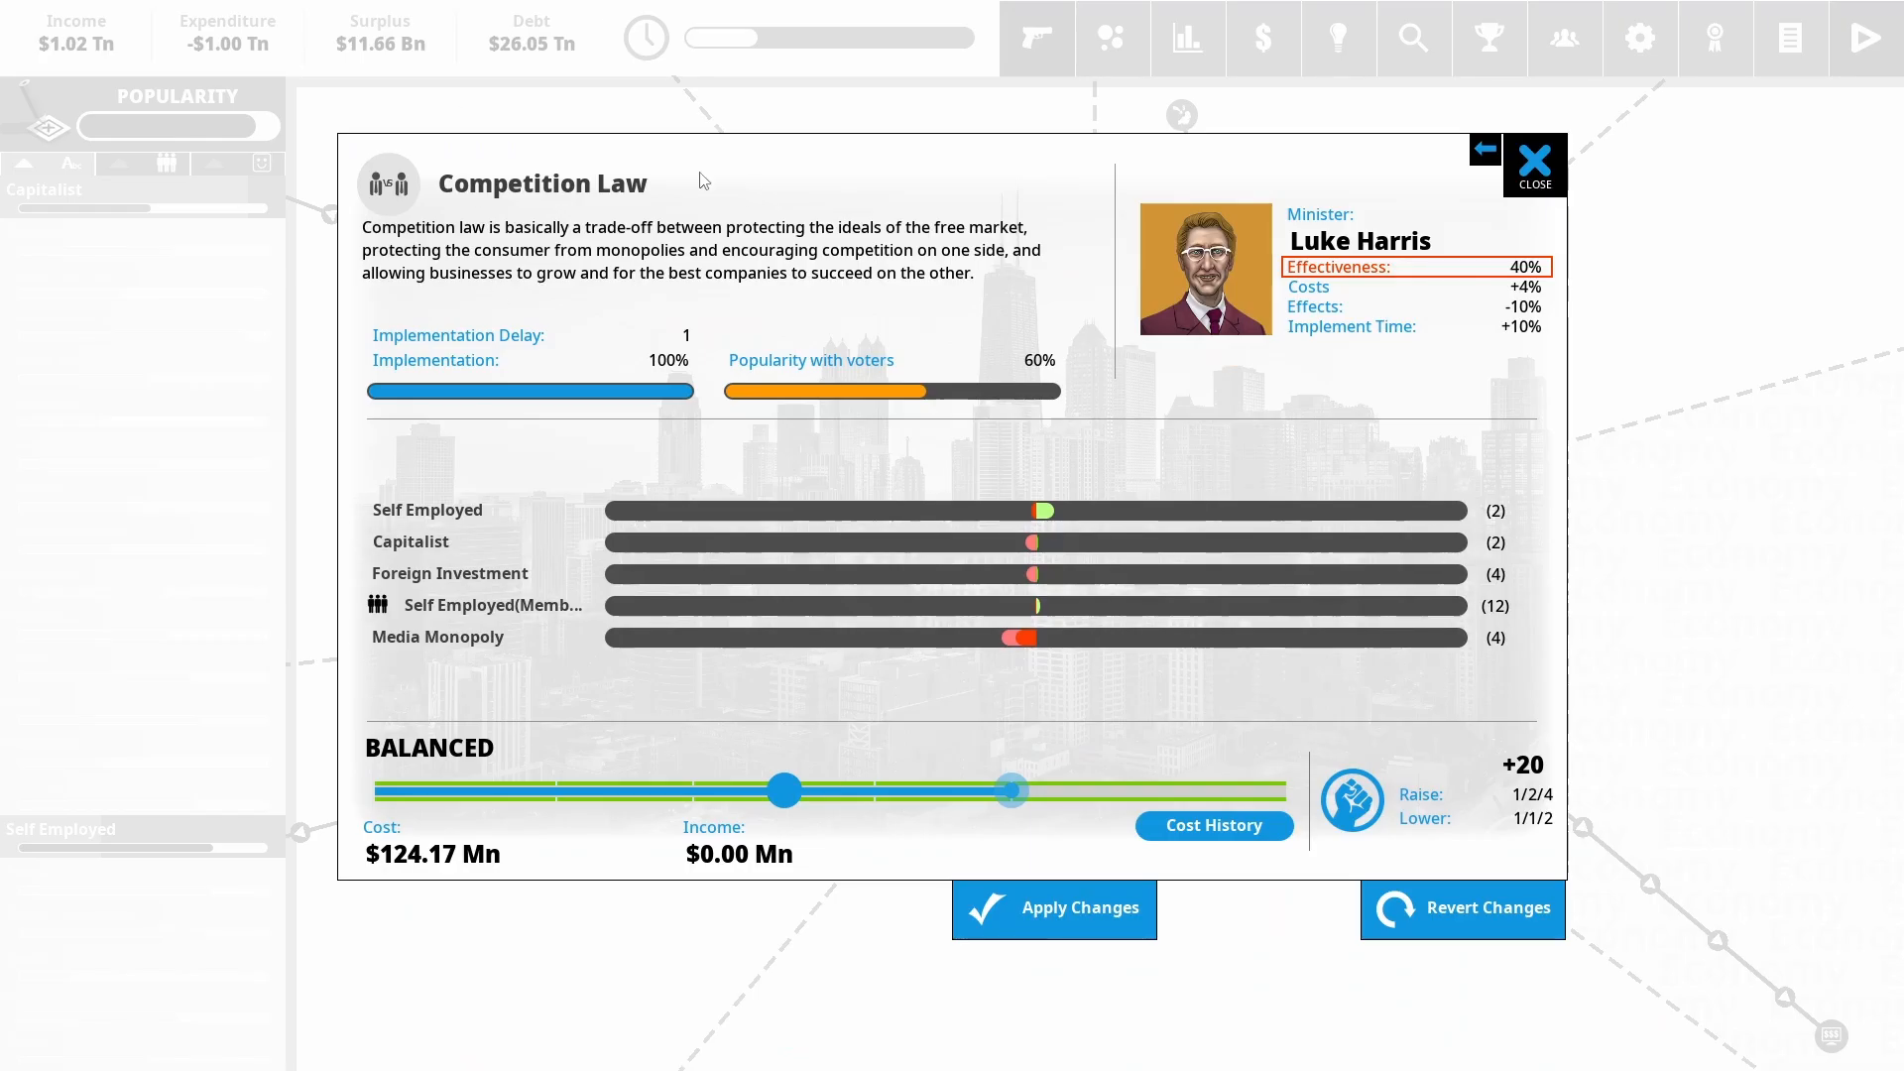
pyautogui.moveTo(816, 425)
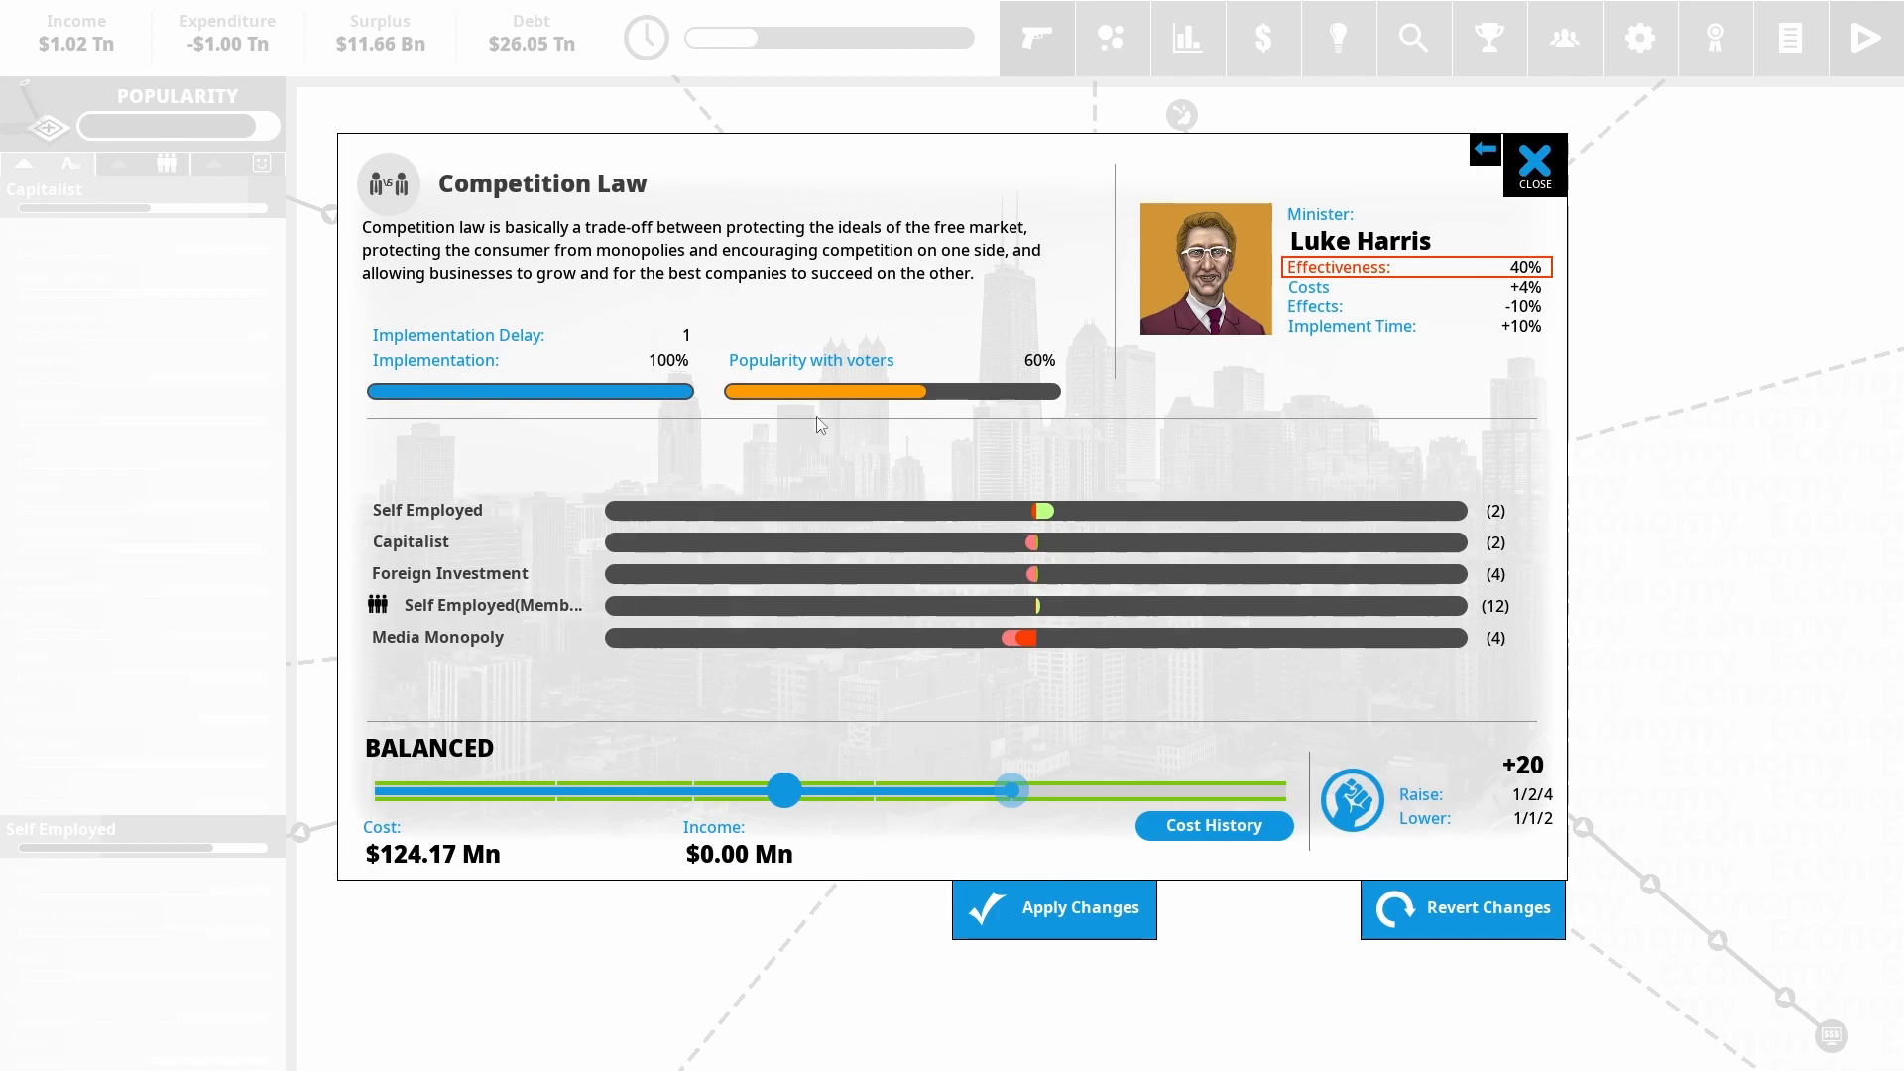
pyautogui.moveTo(732, 667)
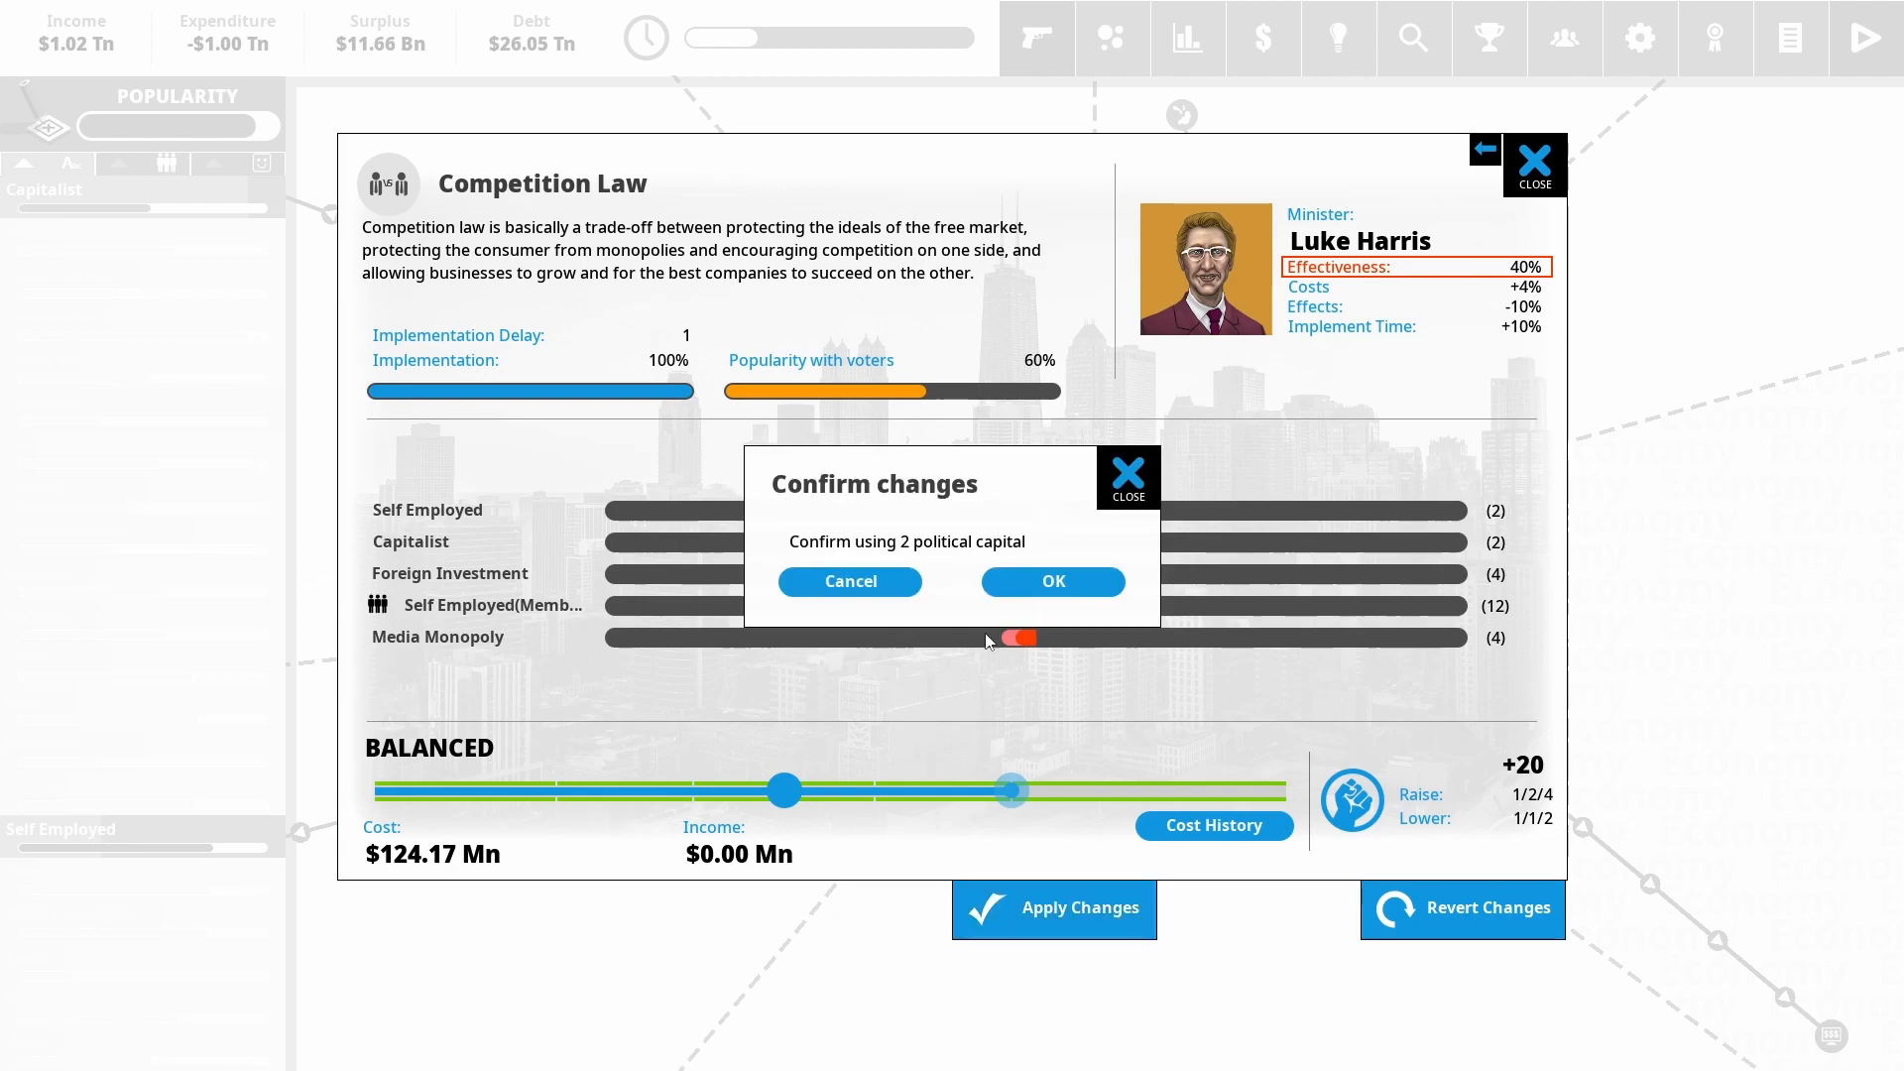
# Confirm spending 2 political capital on the Competition Law increase
pyautogui.click(1051, 582)
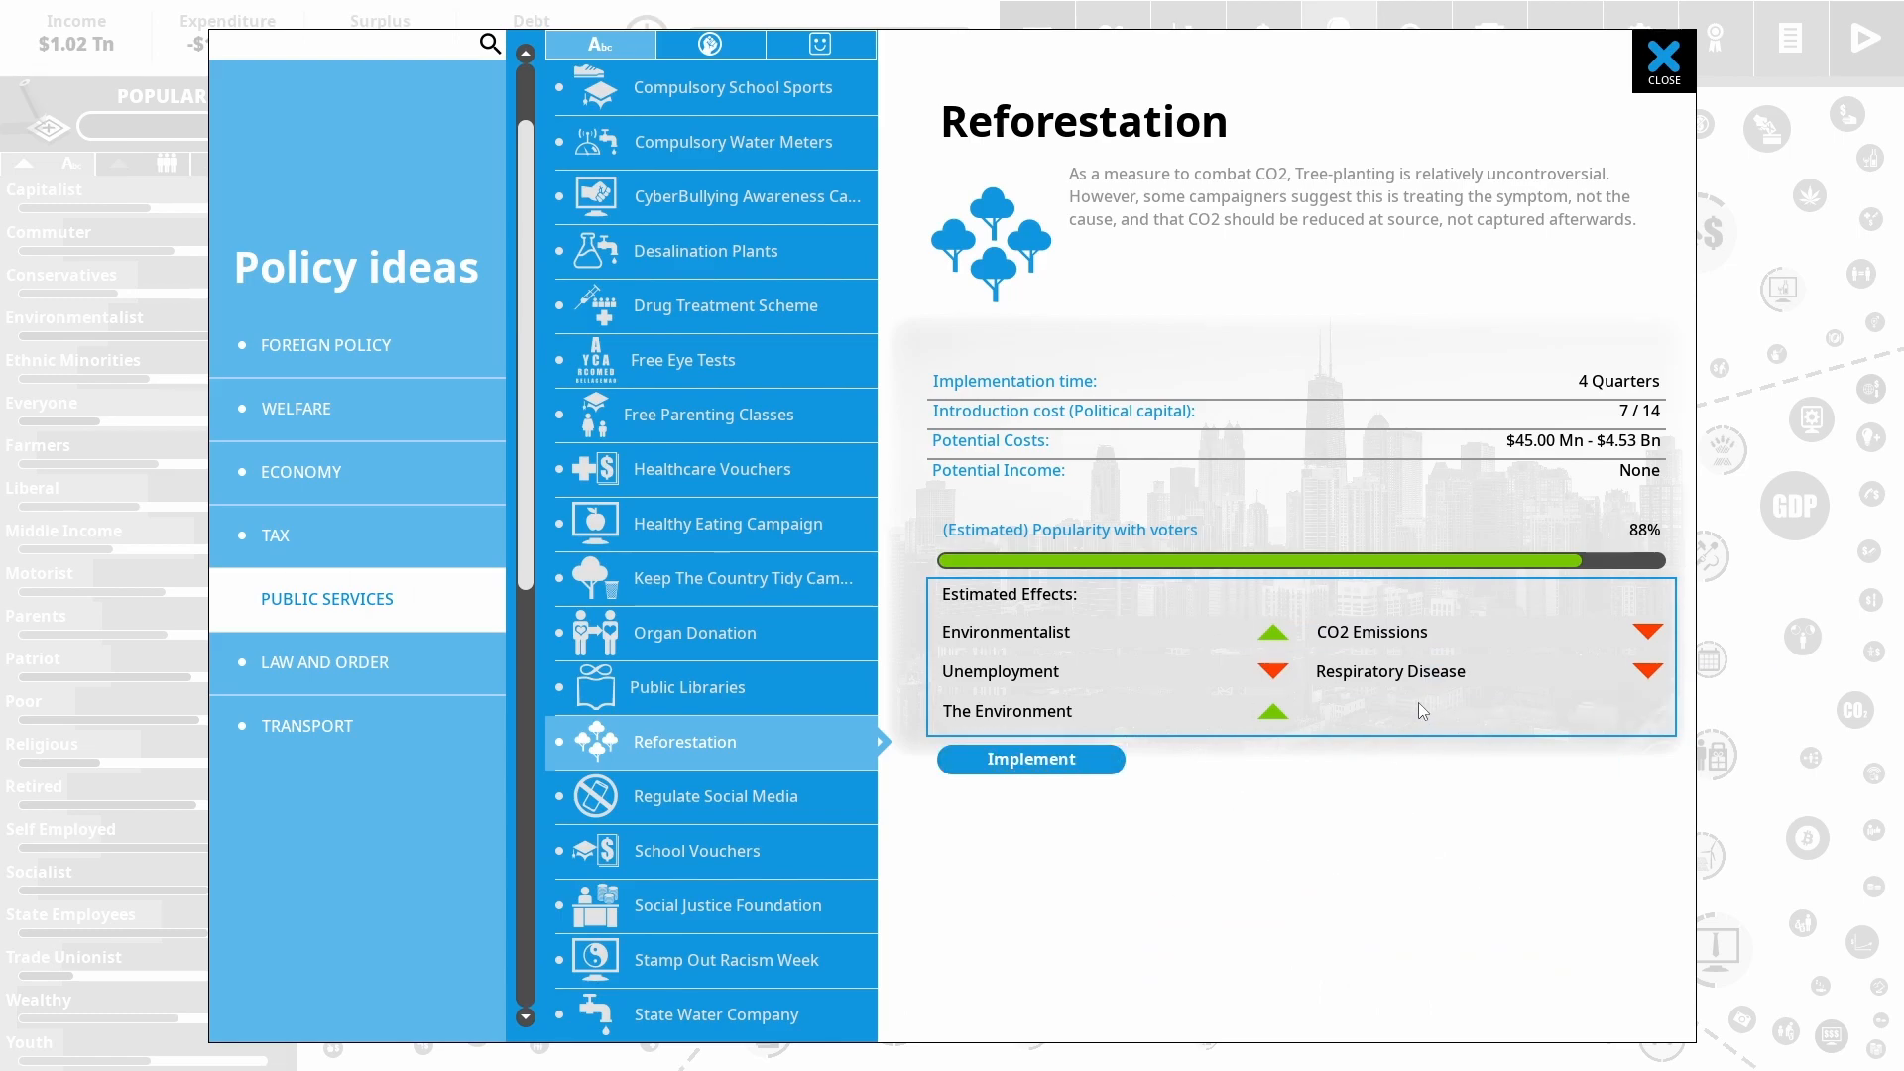
pyautogui.moveTo(1440, 710)
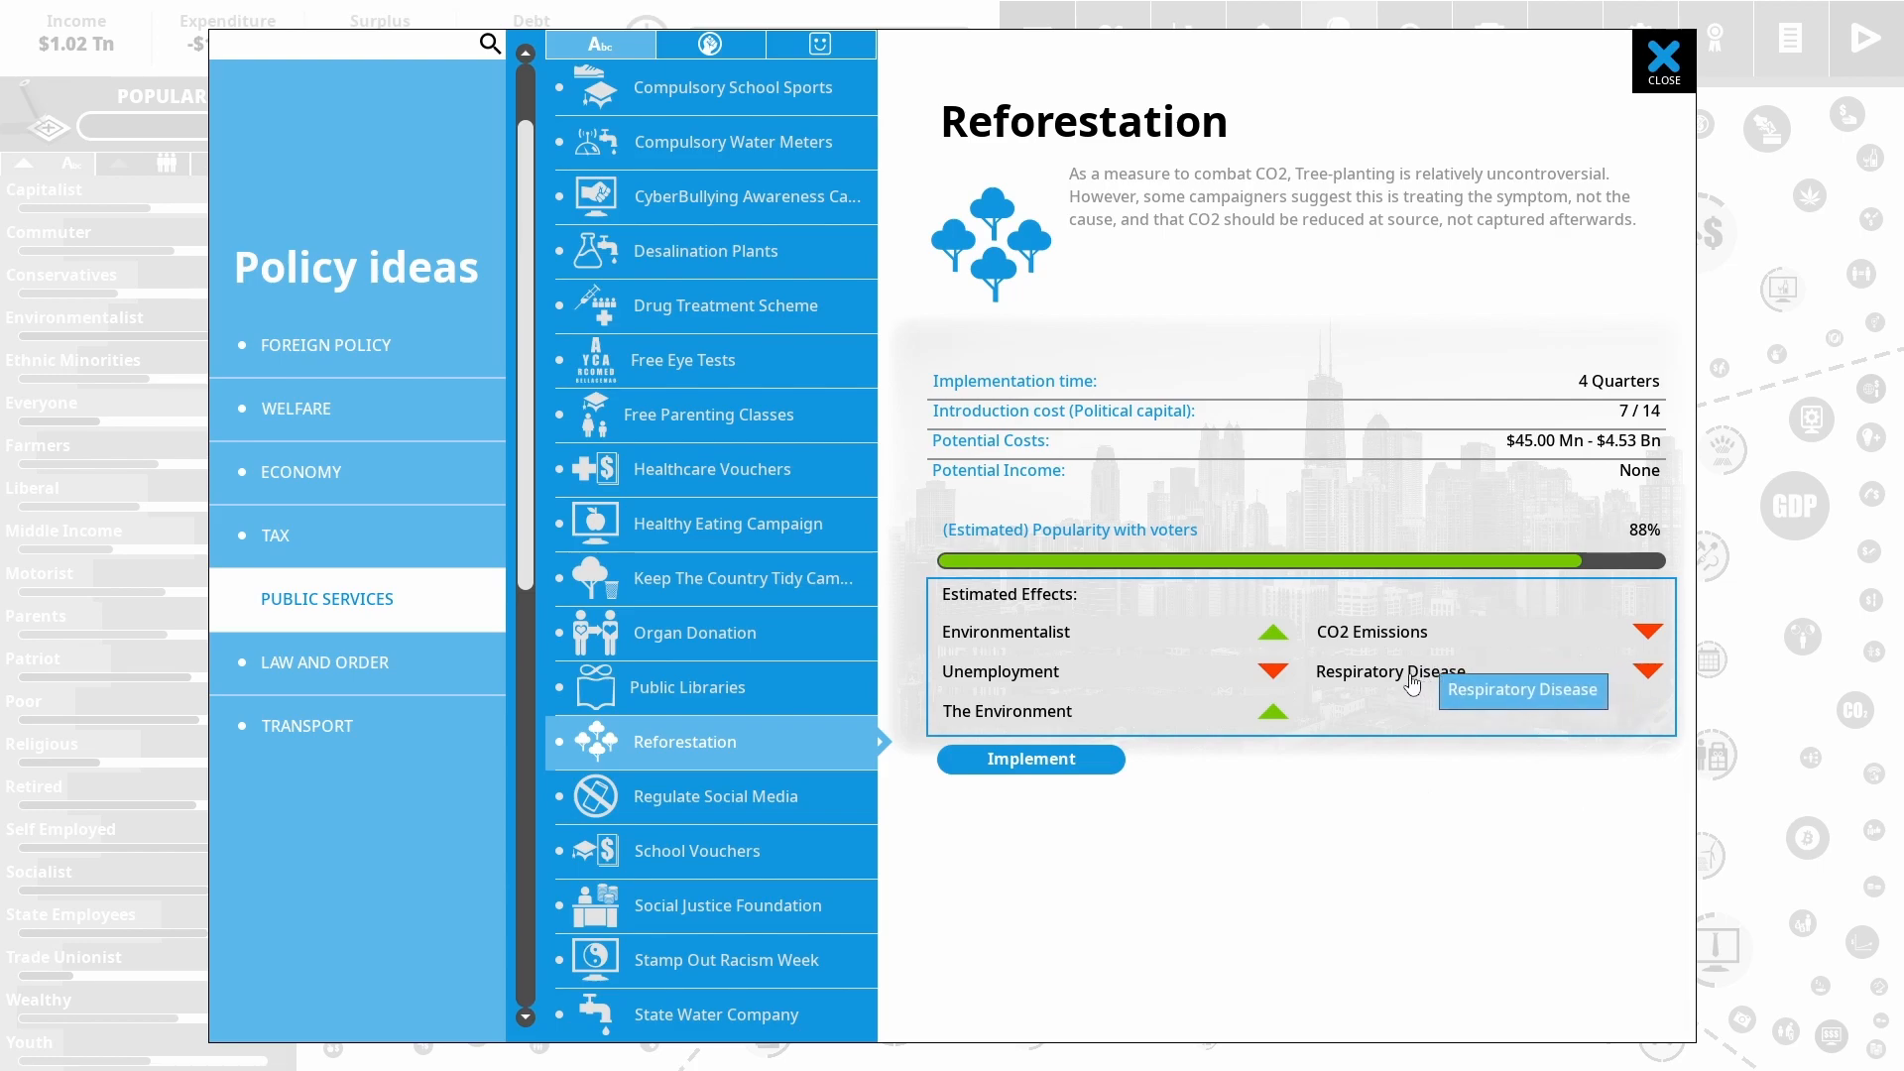
pyautogui.moveTo(1452, 690)
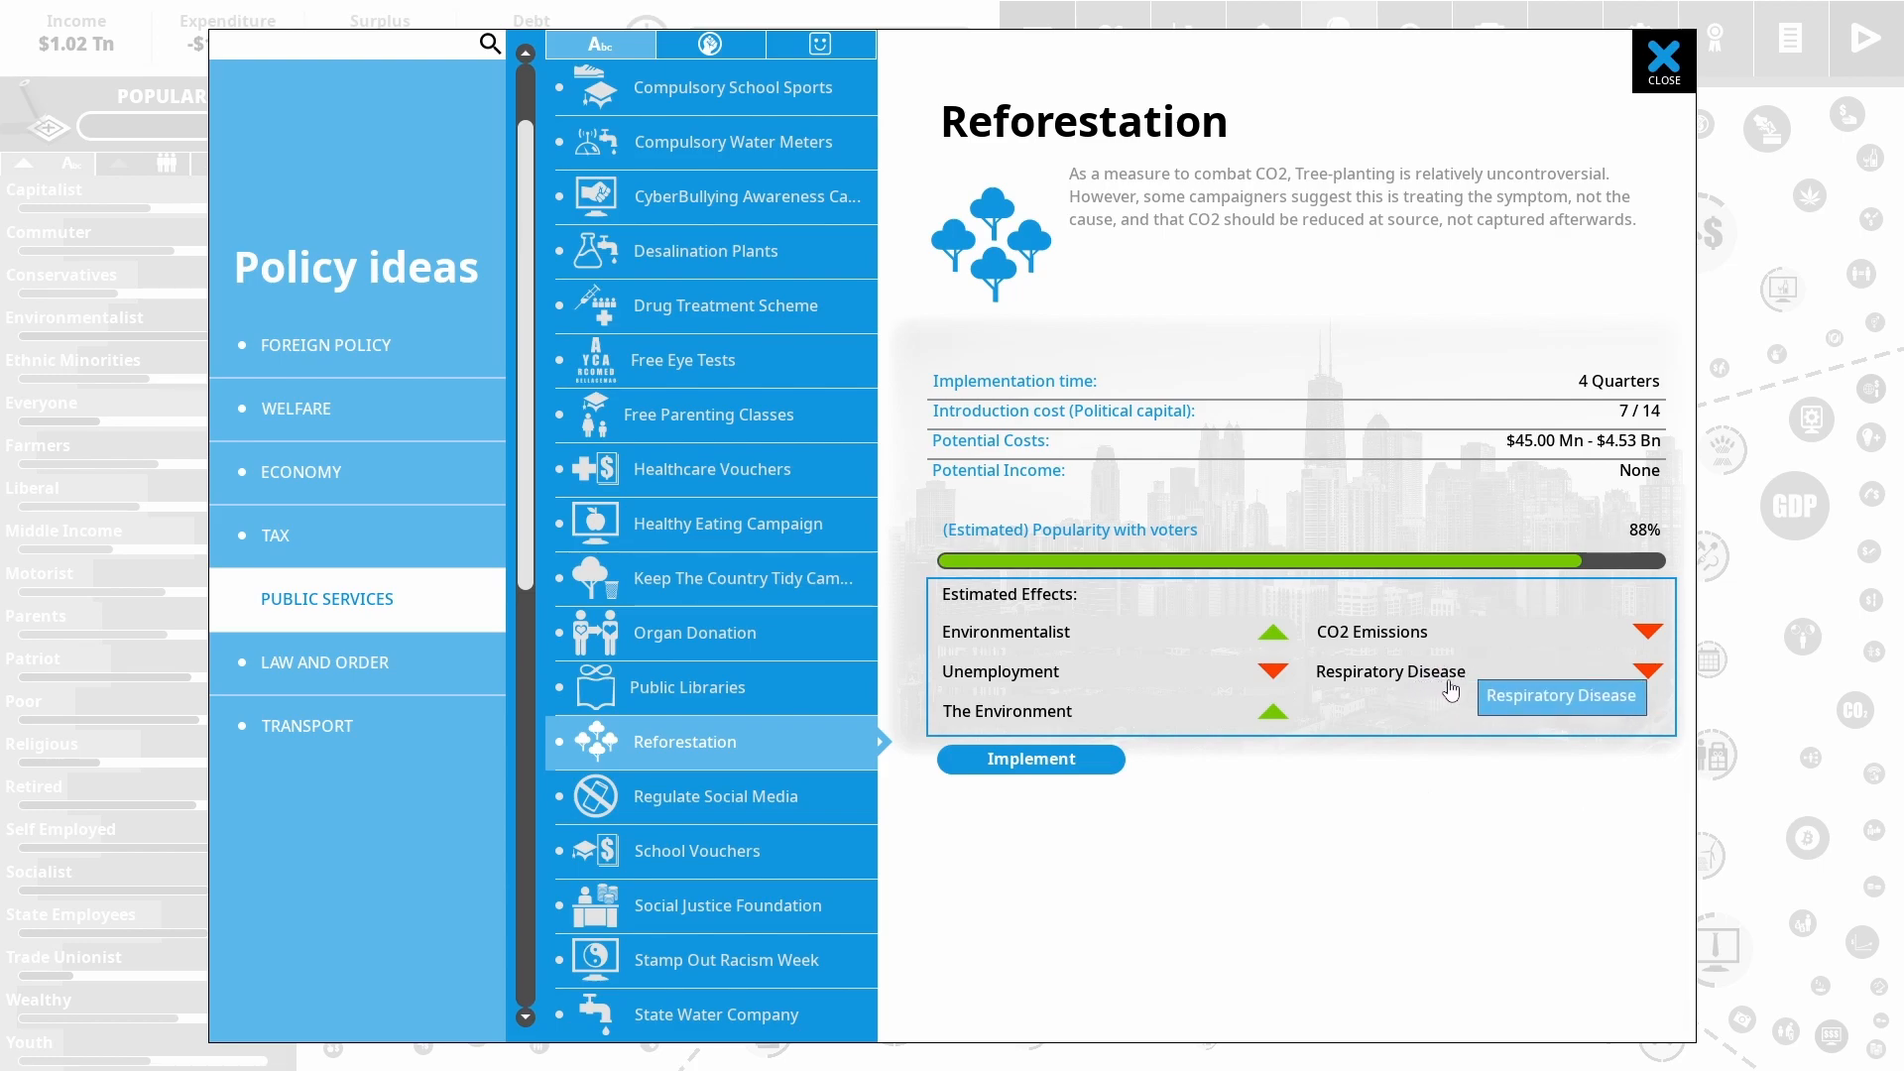
pyautogui.moveTo(1029, 758)
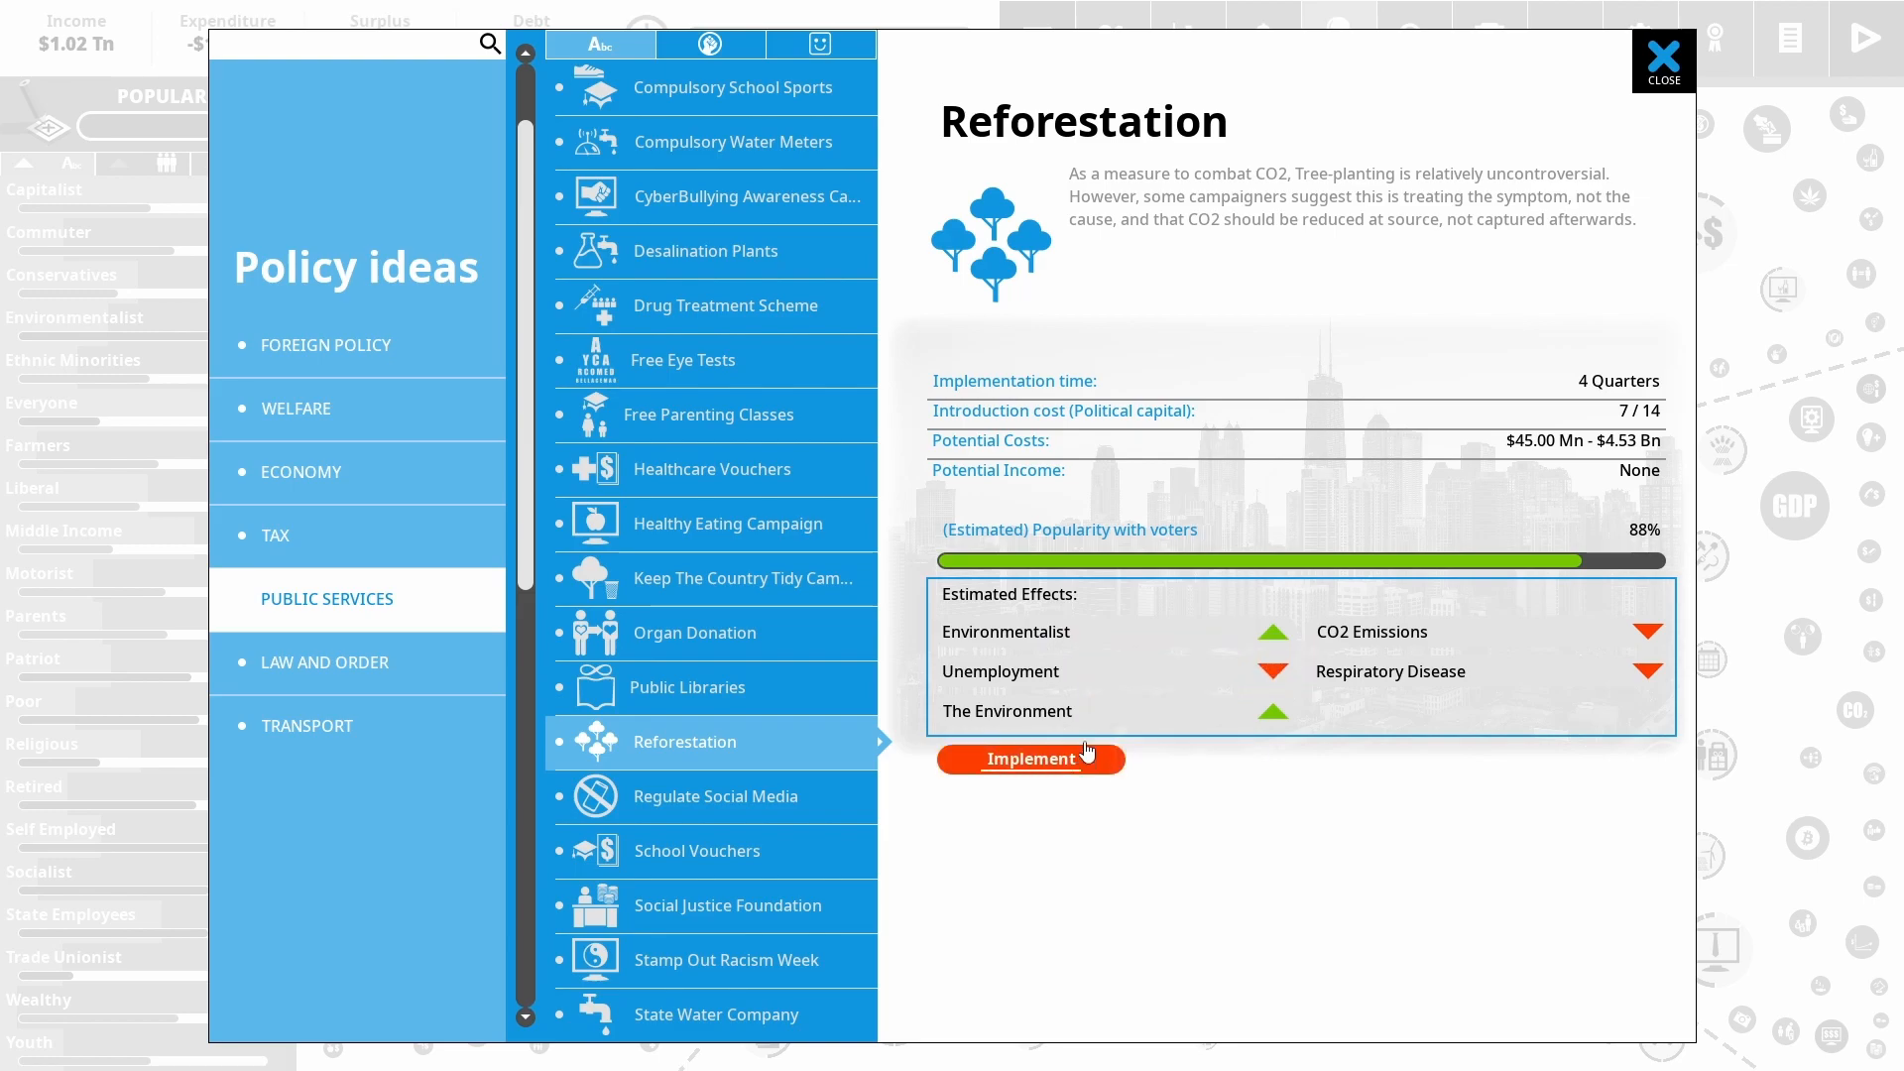
# Implement Reforestation from the Public Services policy ideas
pyautogui.click(1029, 758)
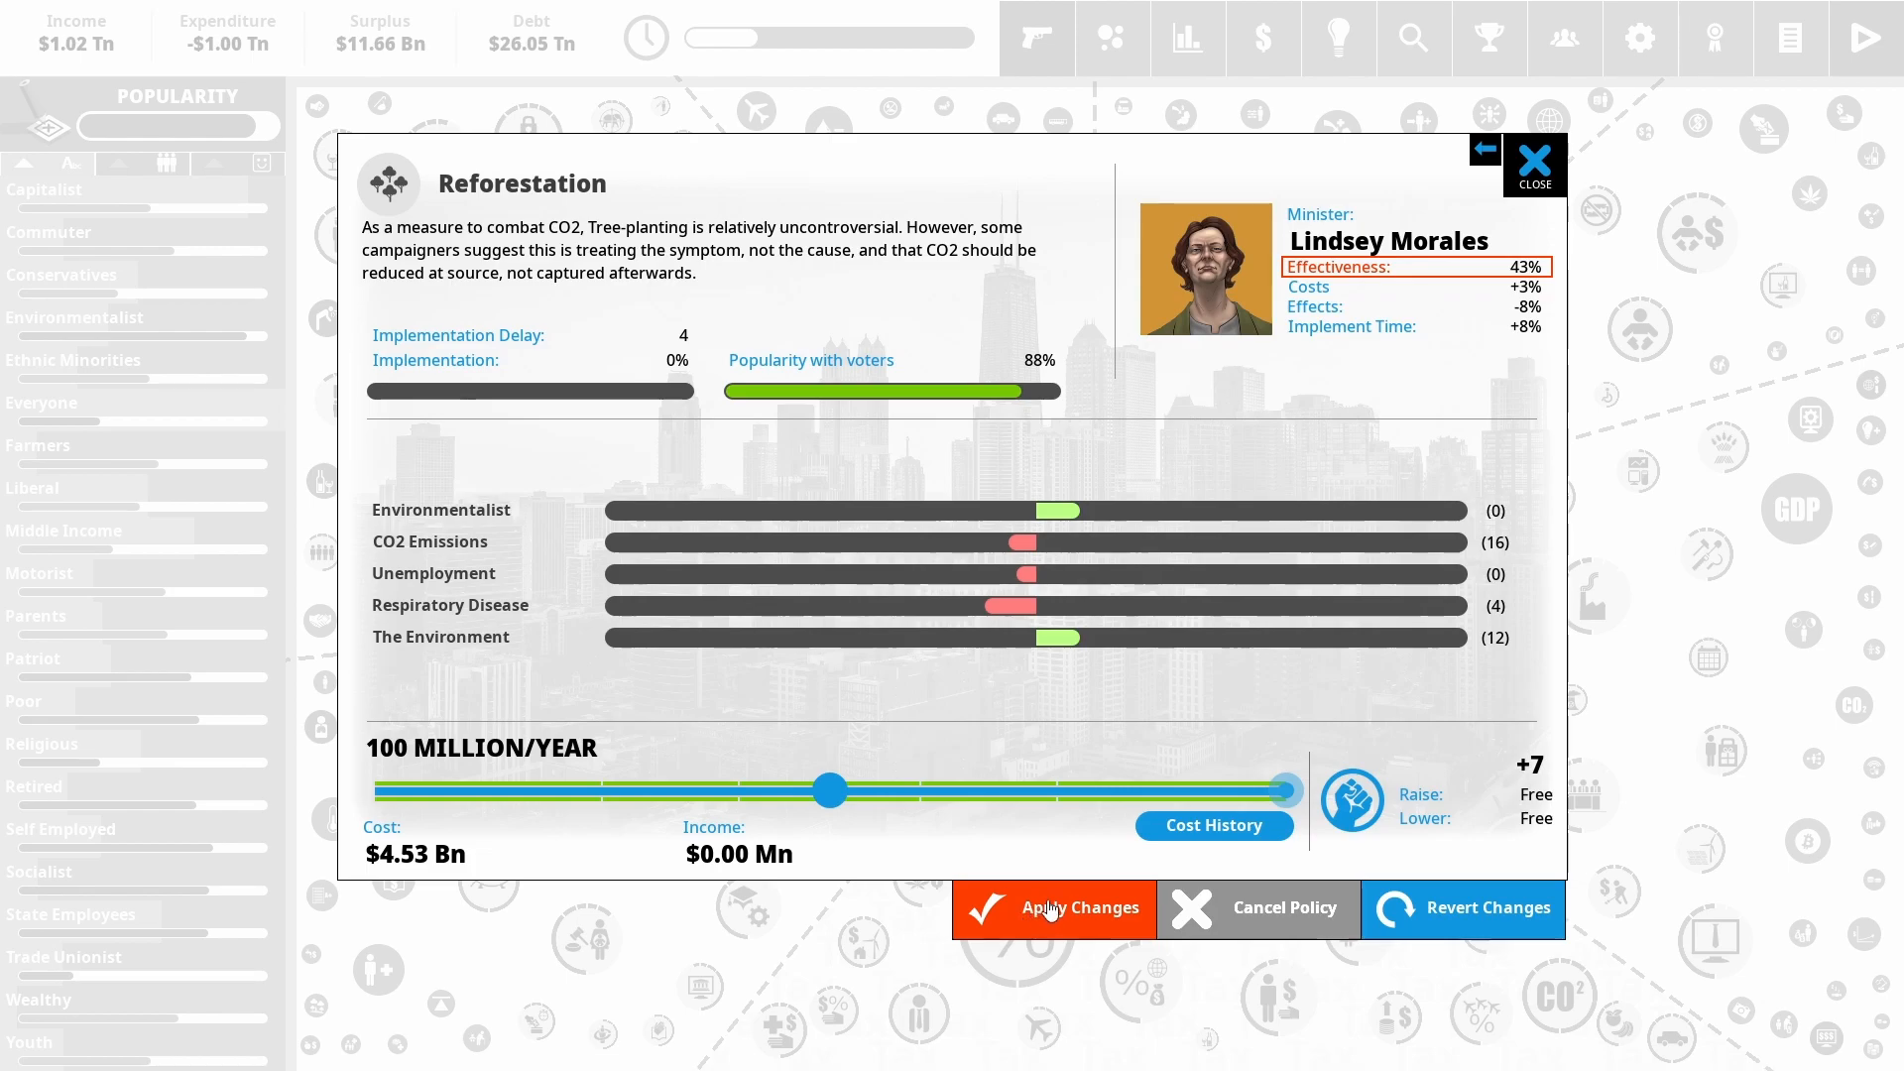
# Confirm Reforestation, read the sports stars and credit rating stories, and bring up Labor Laws behind Gig Economy
pyautogui.click(1052, 908)
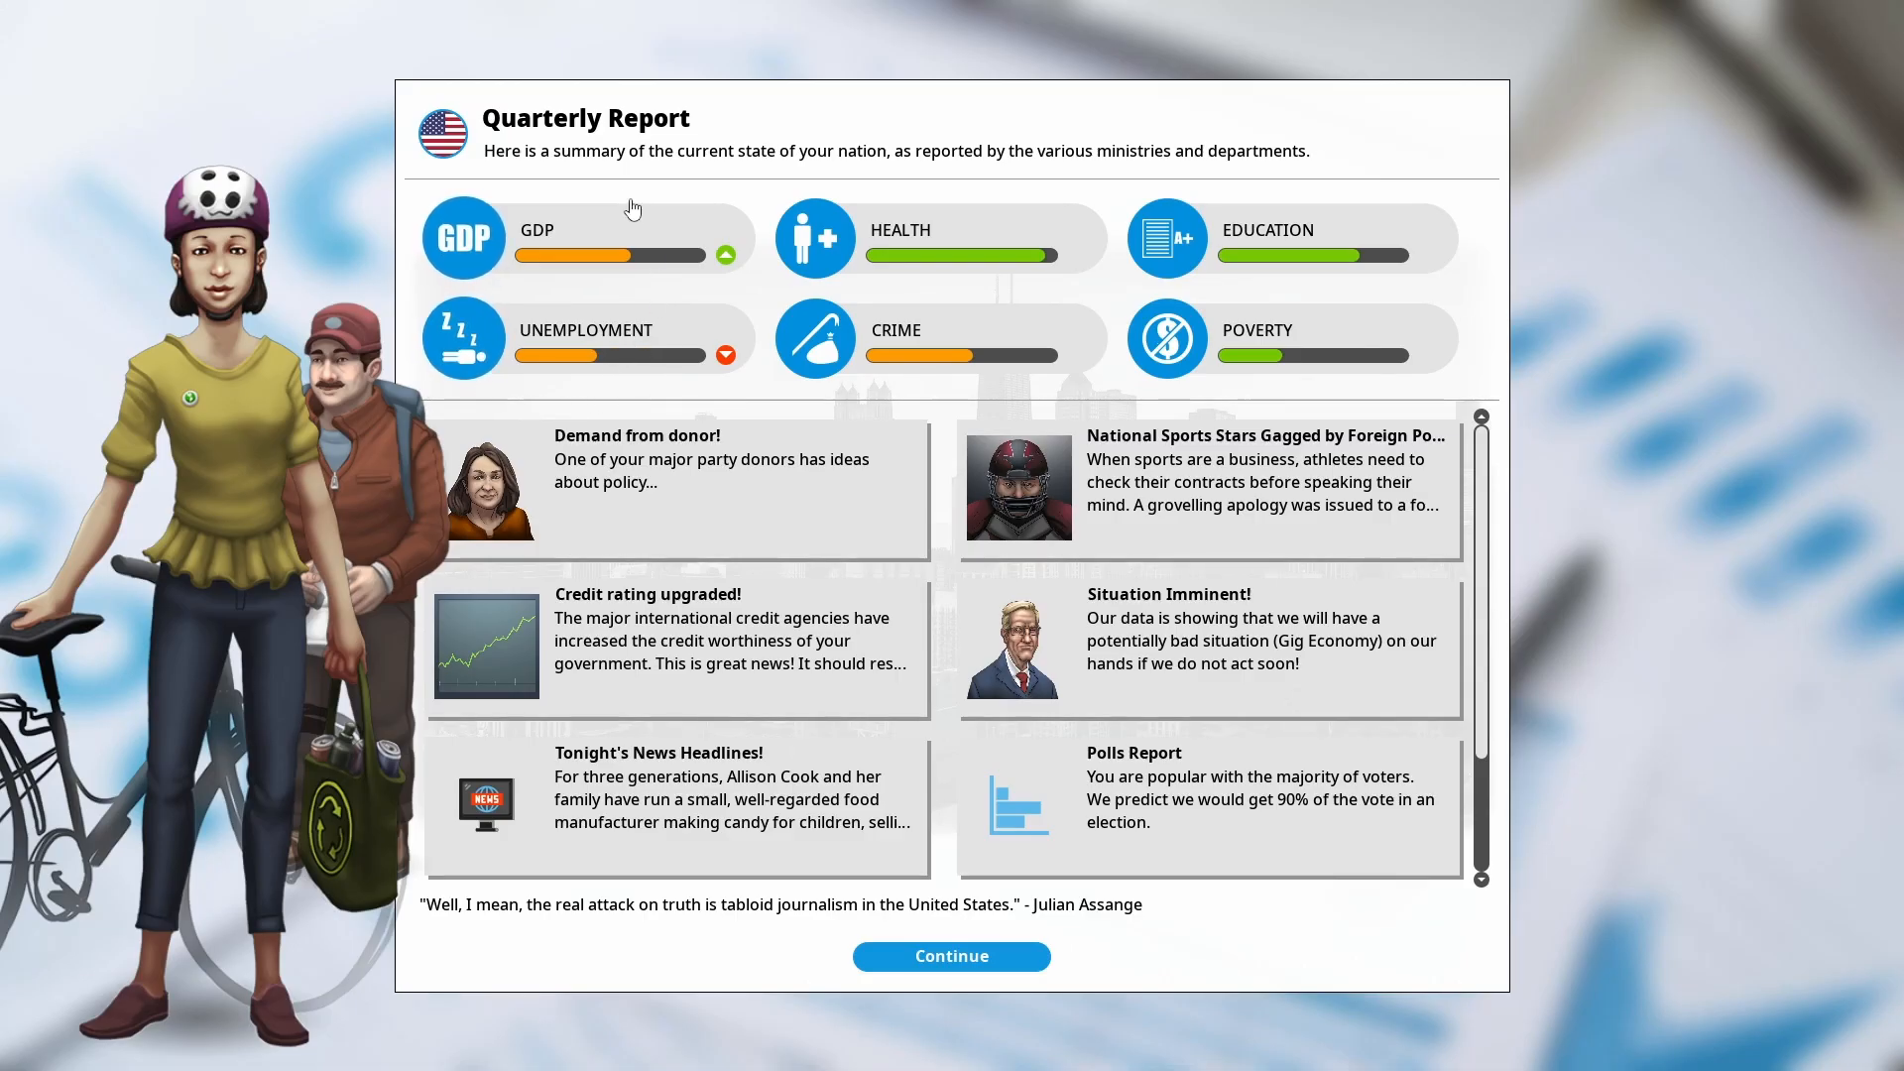
pyautogui.moveTo(766, 518)
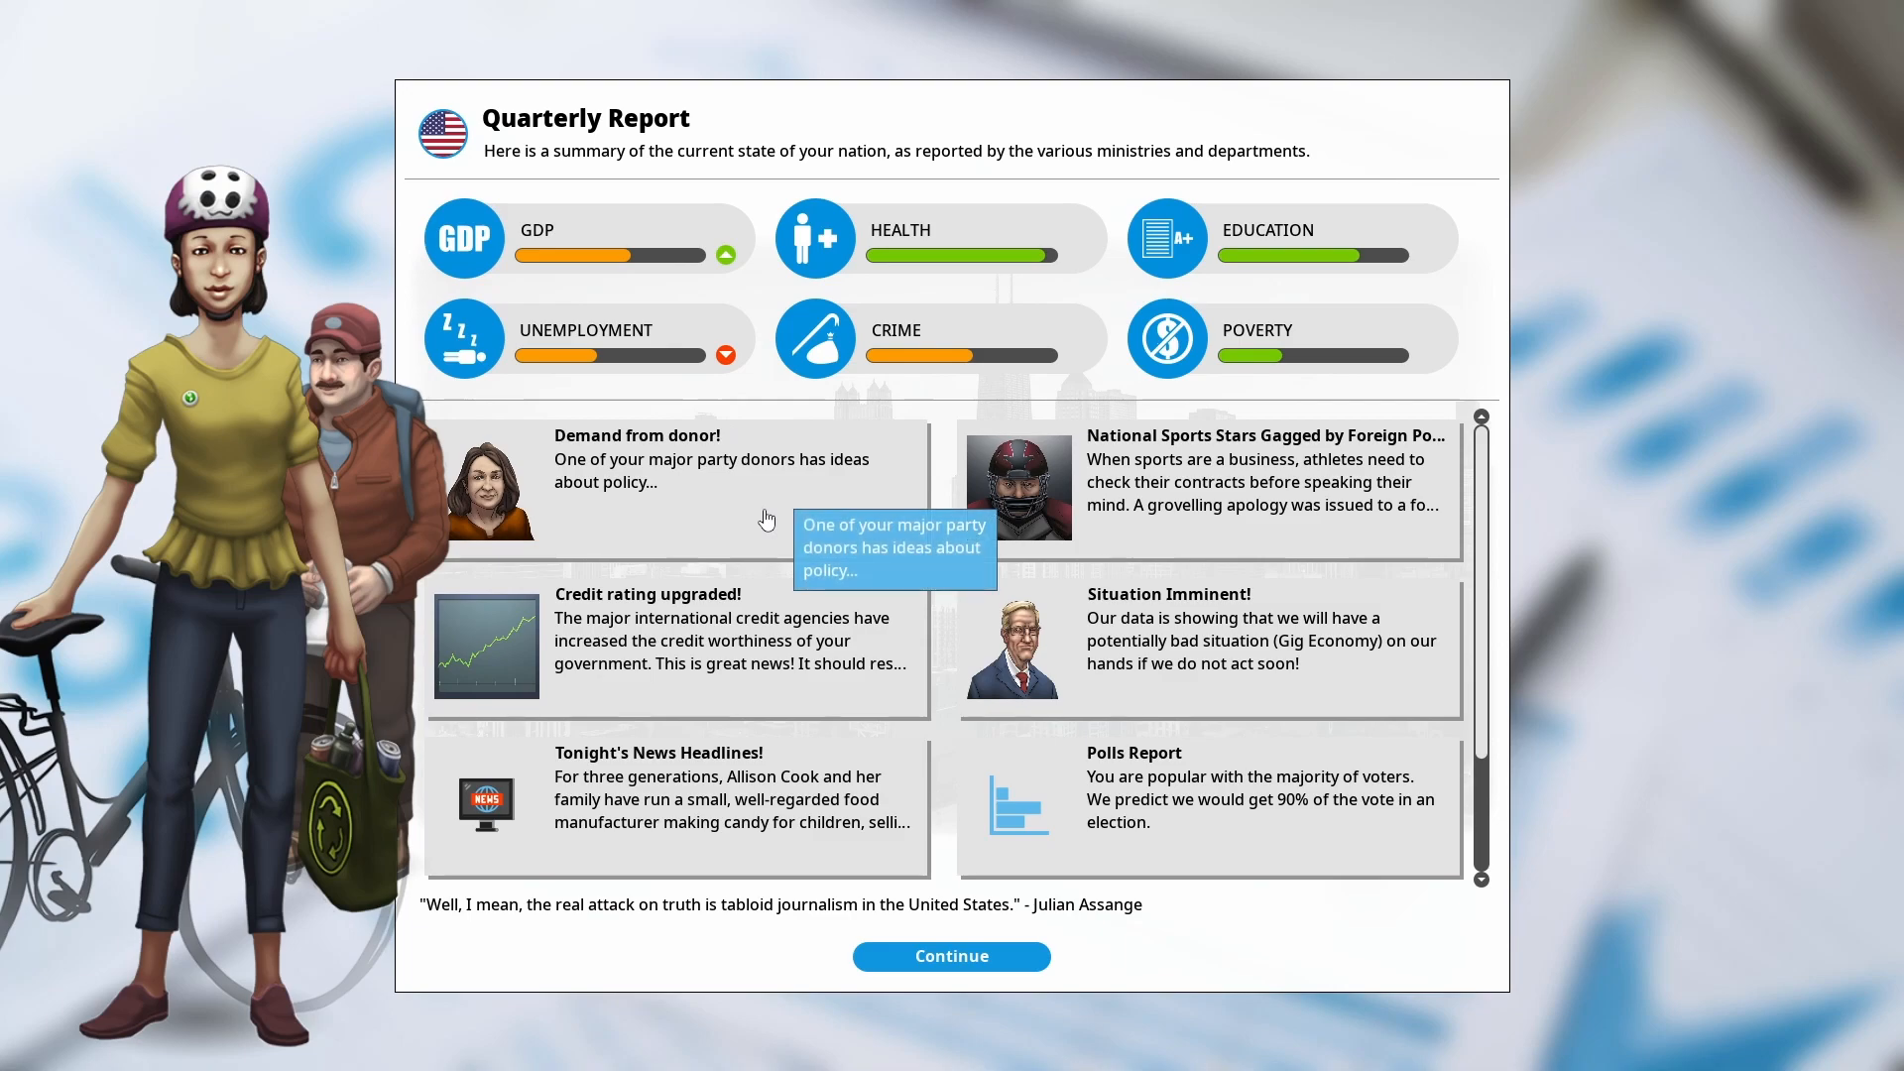
pyautogui.click(637, 458)
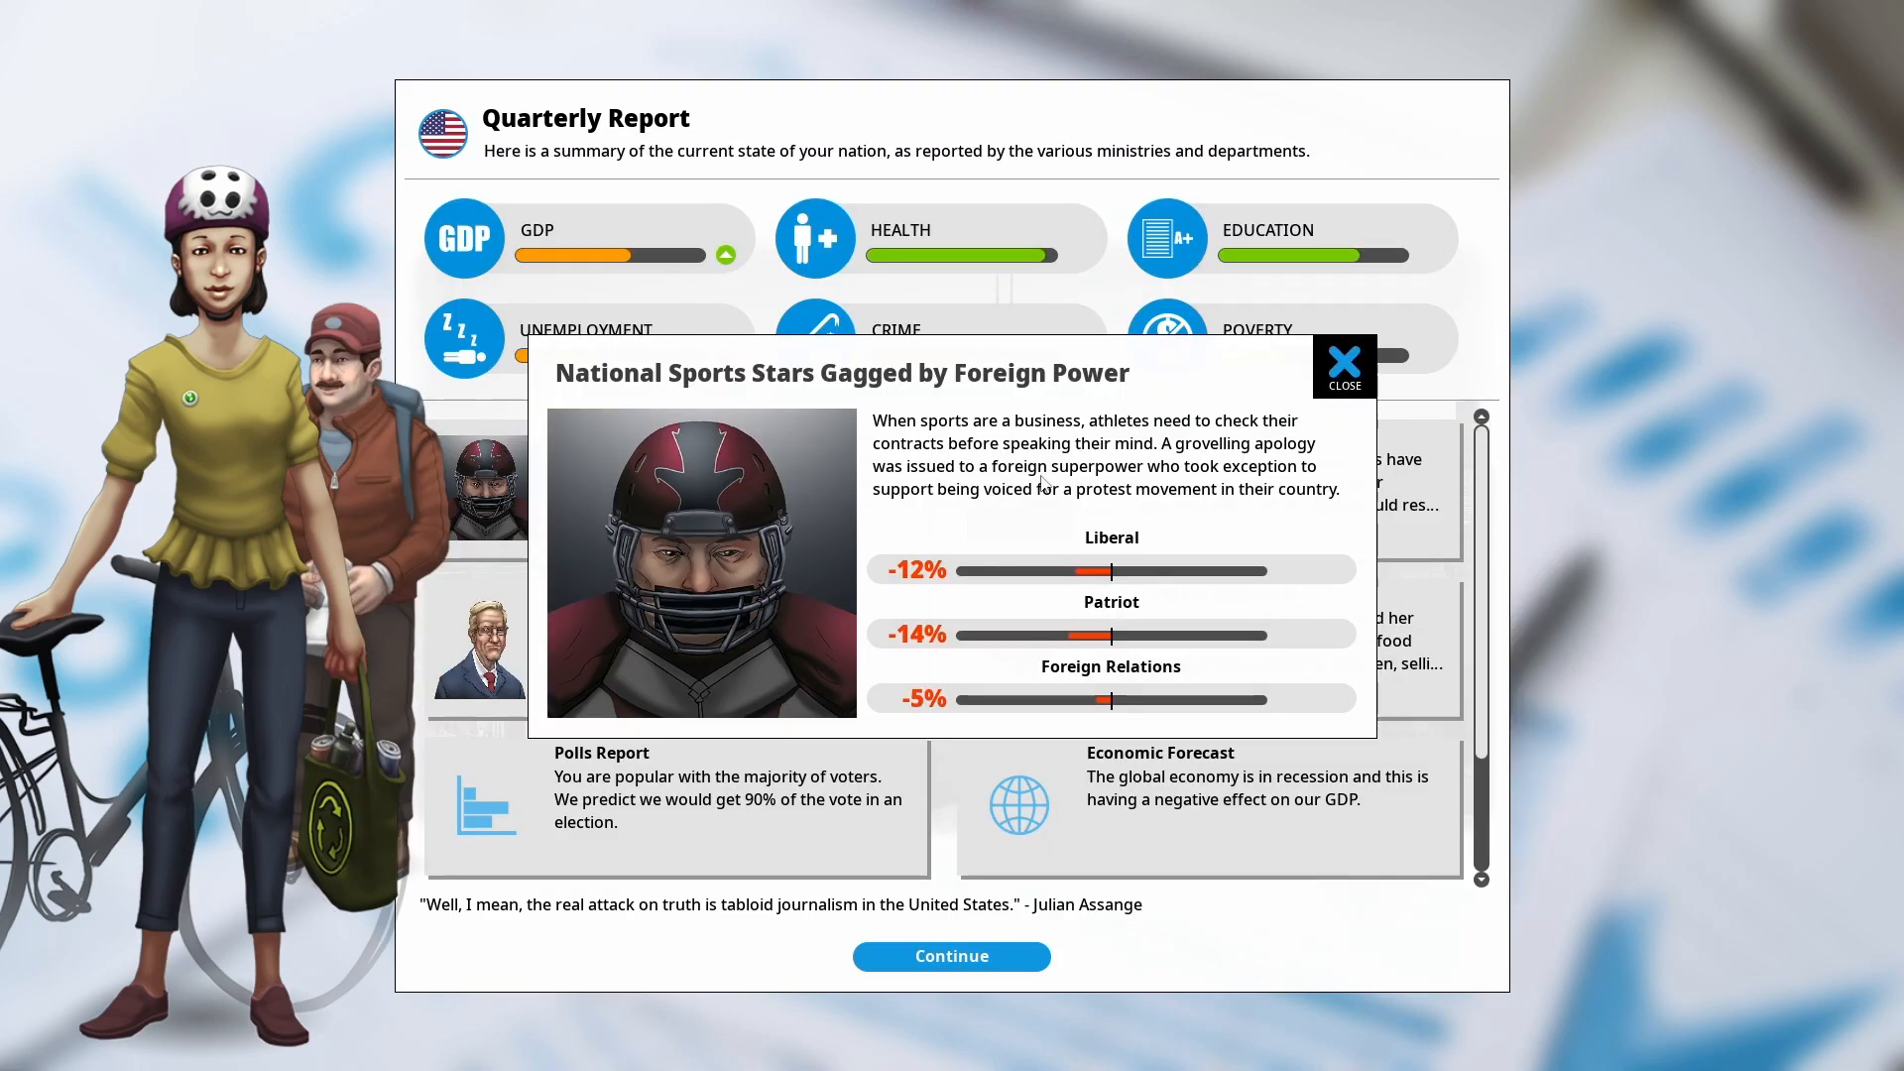
pyautogui.moveTo(1238, 615)
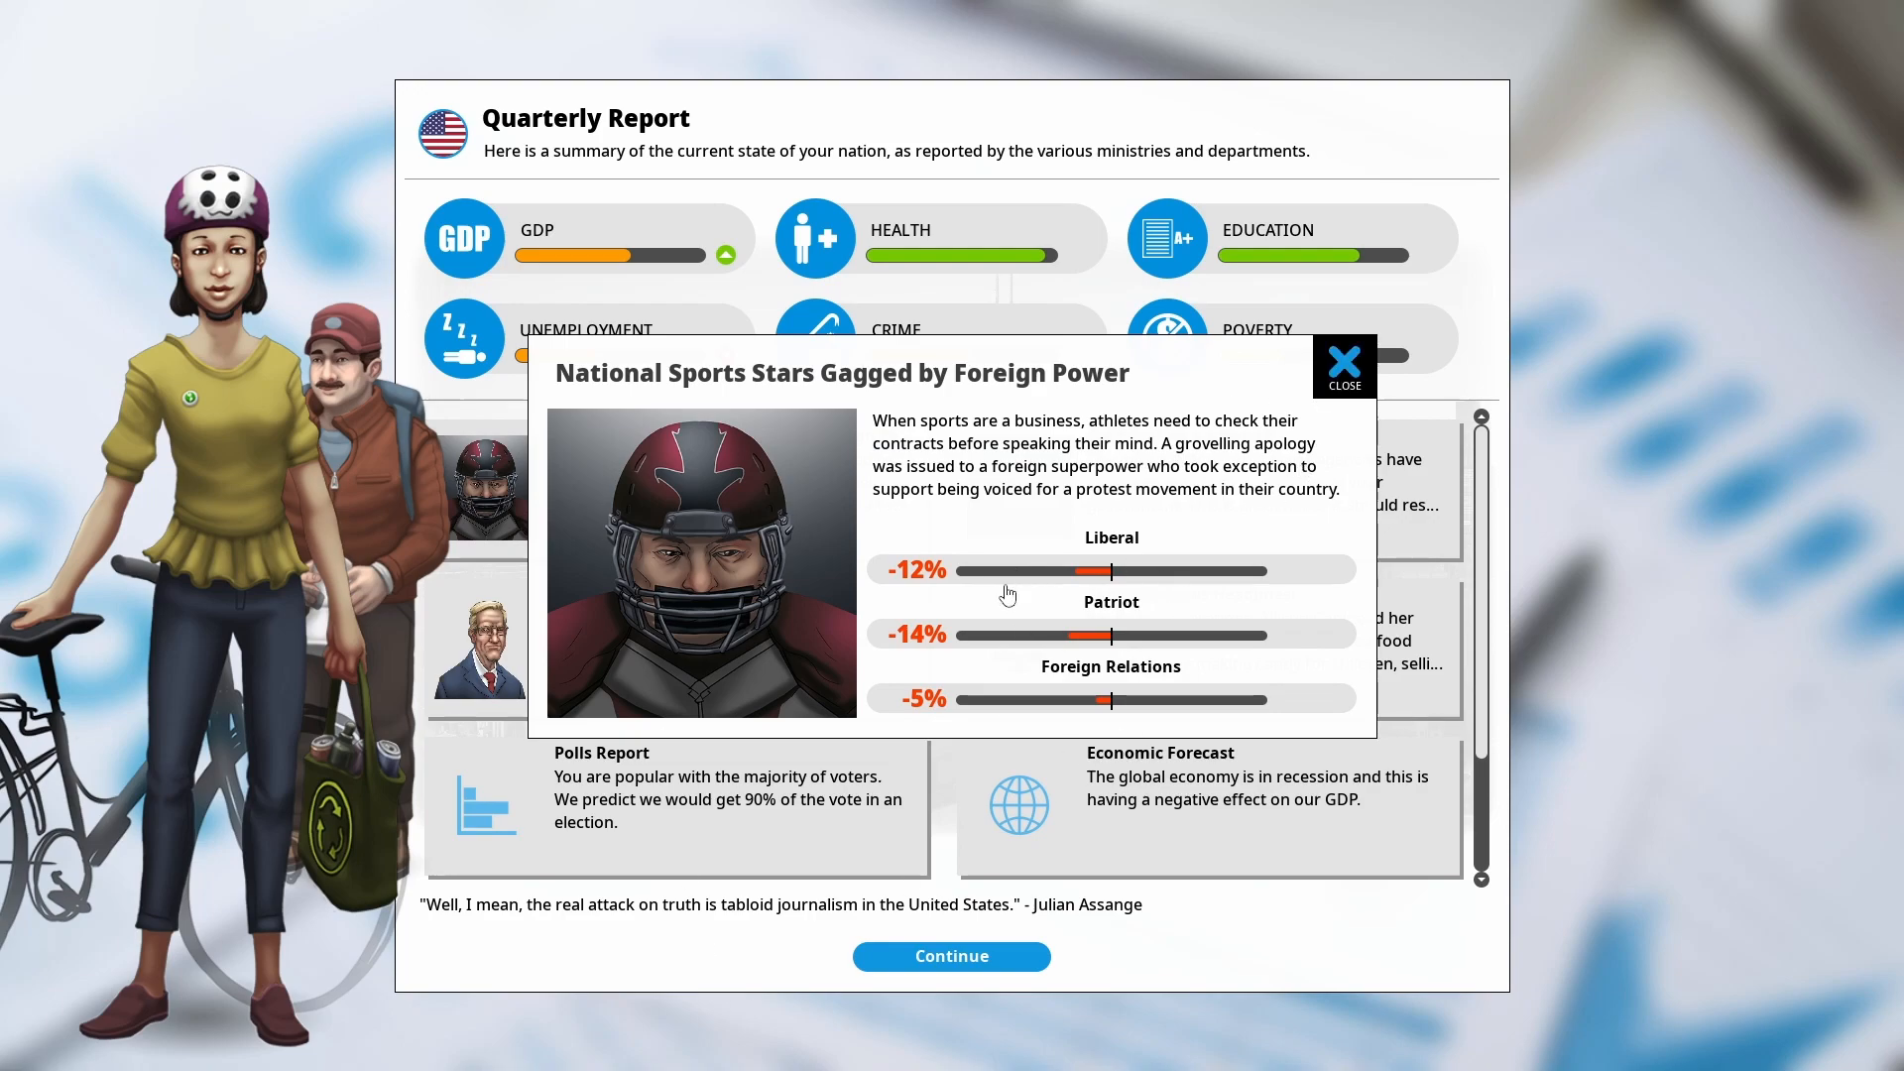
pyautogui.click(1343, 361)
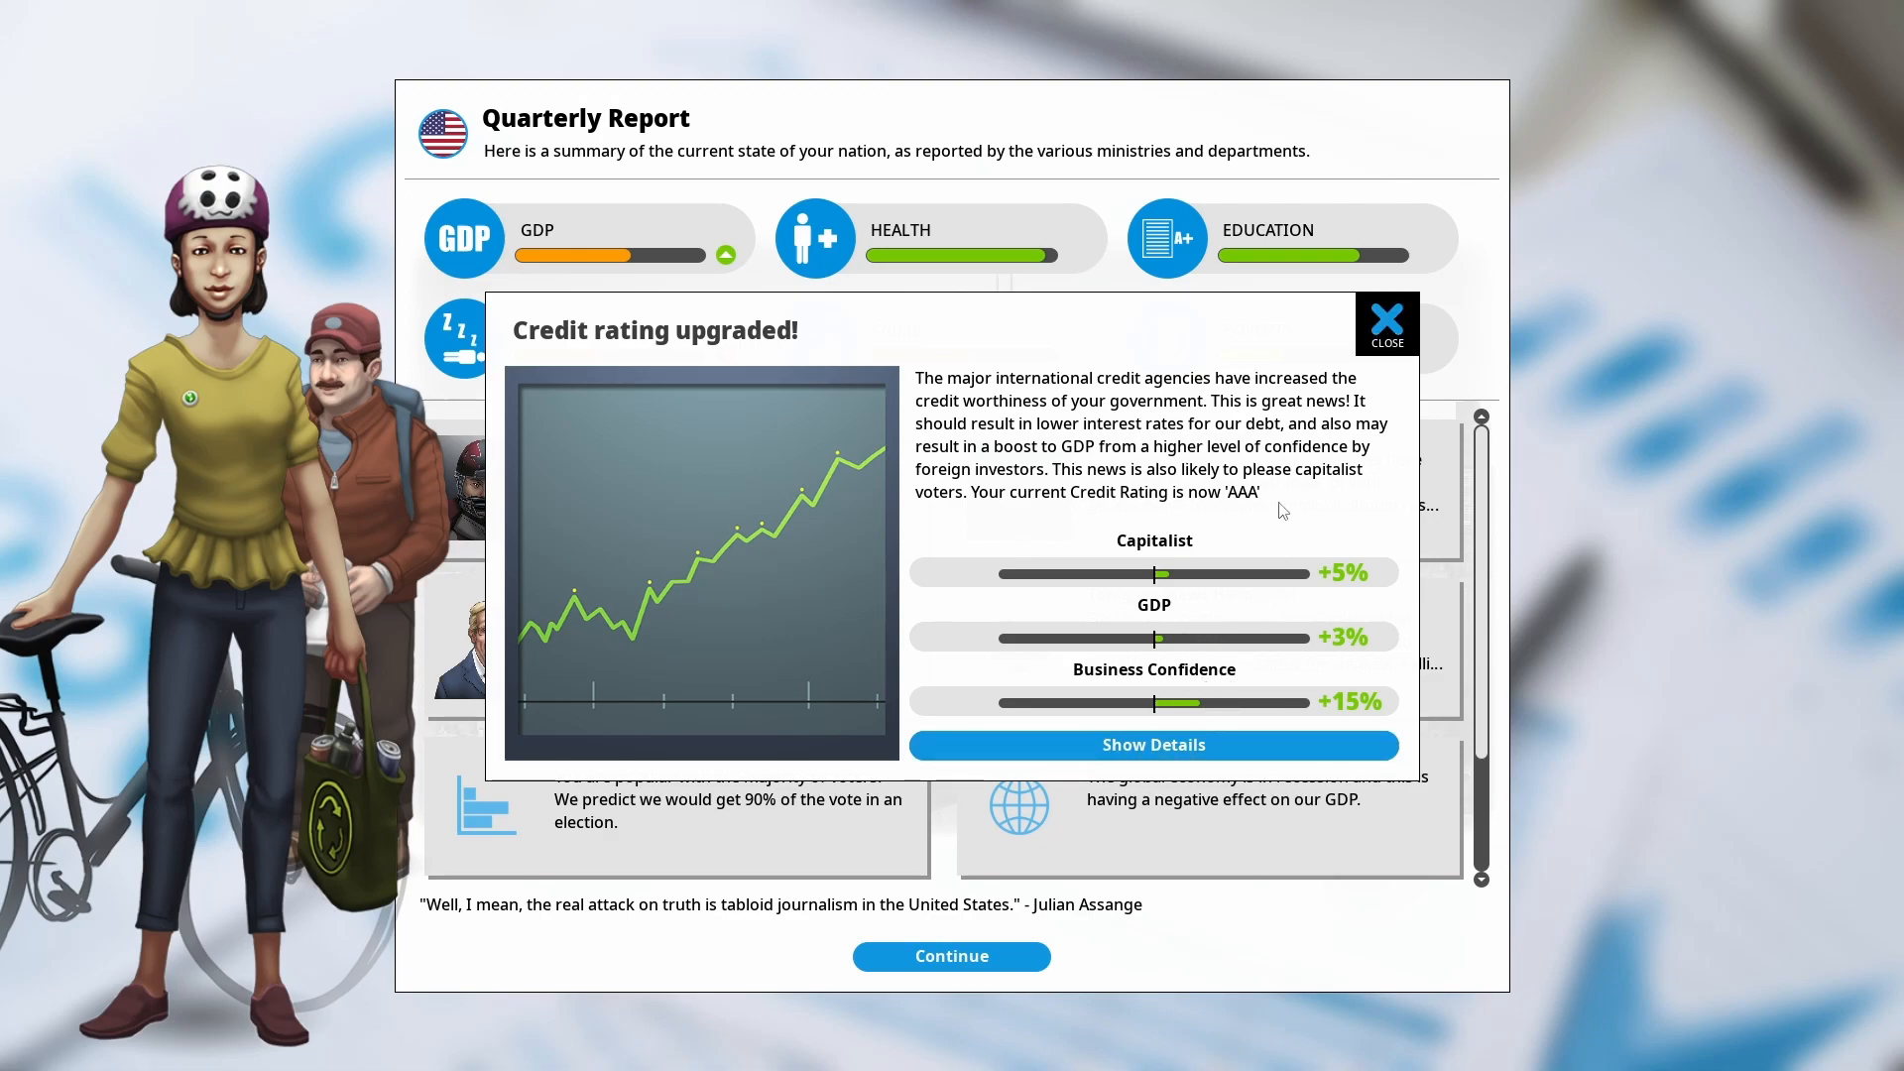
pyautogui.click(1387, 317)
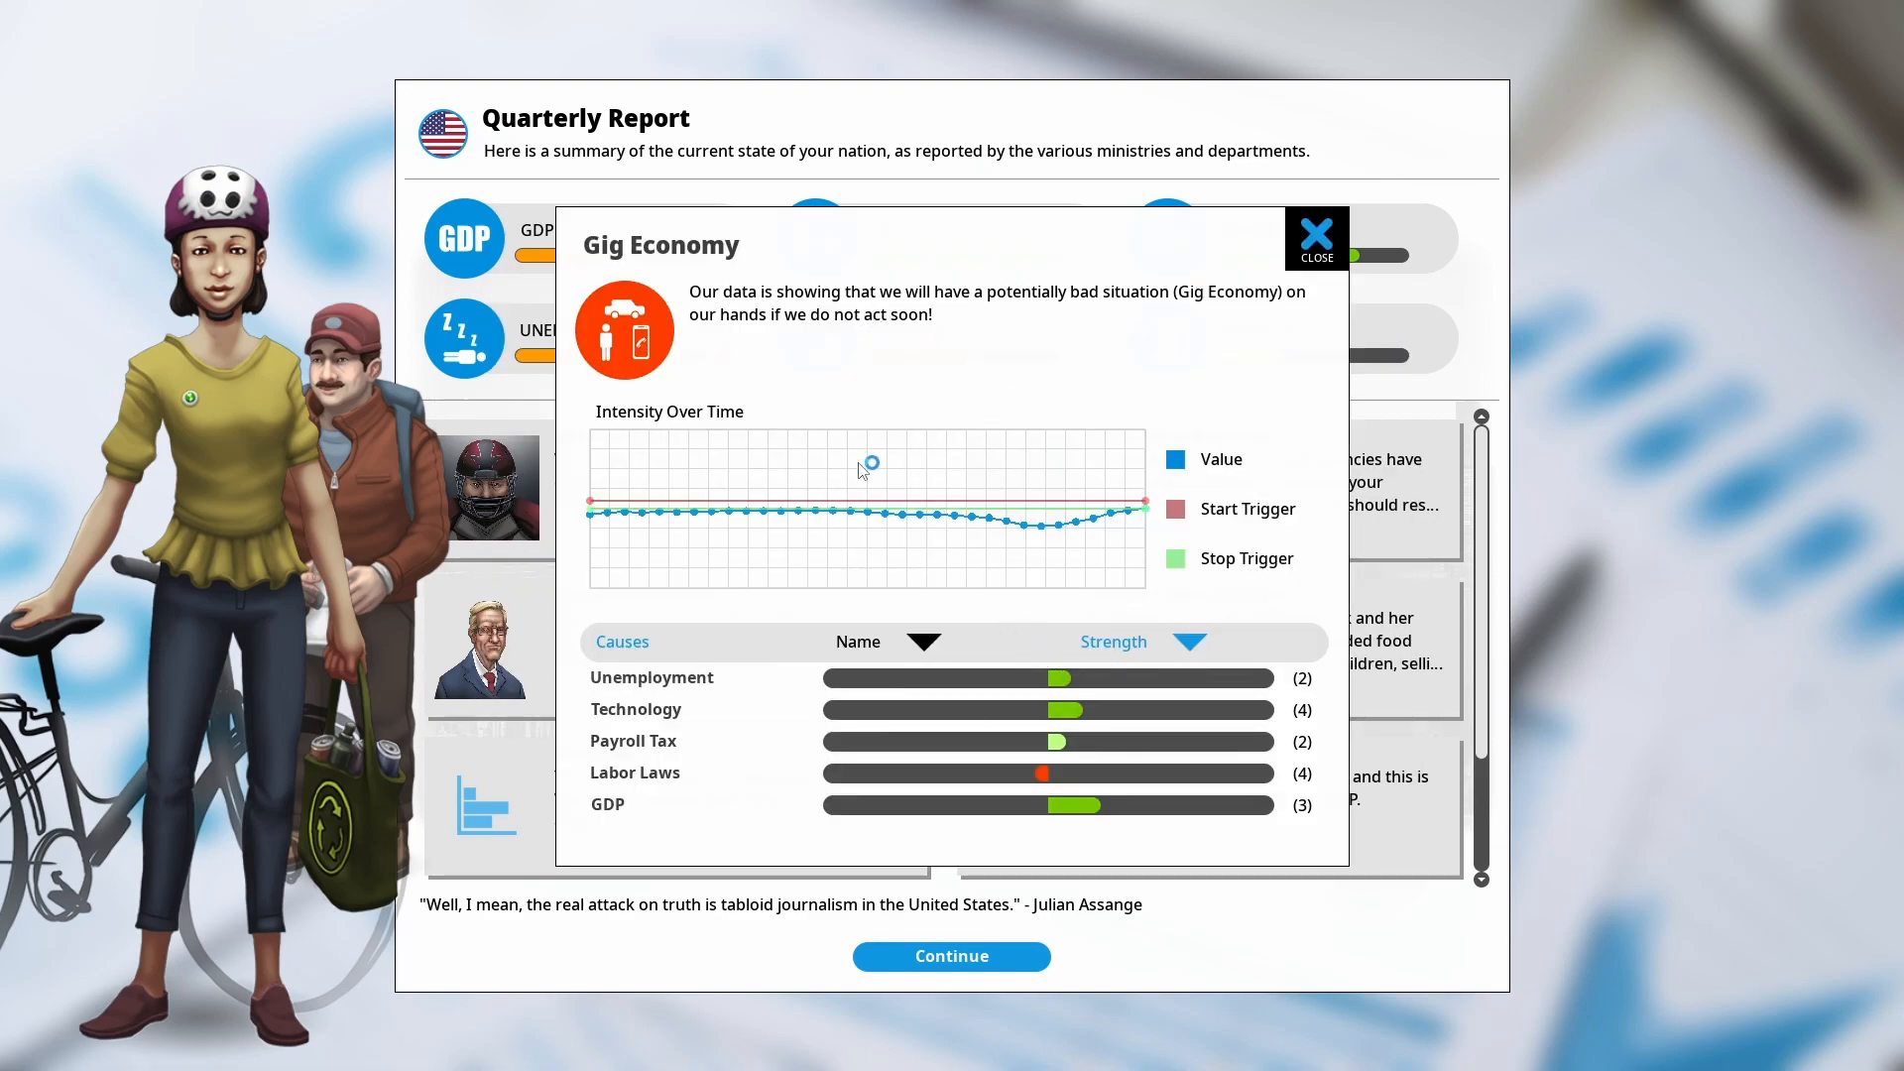
pyautogui.moveTo(972, 490)
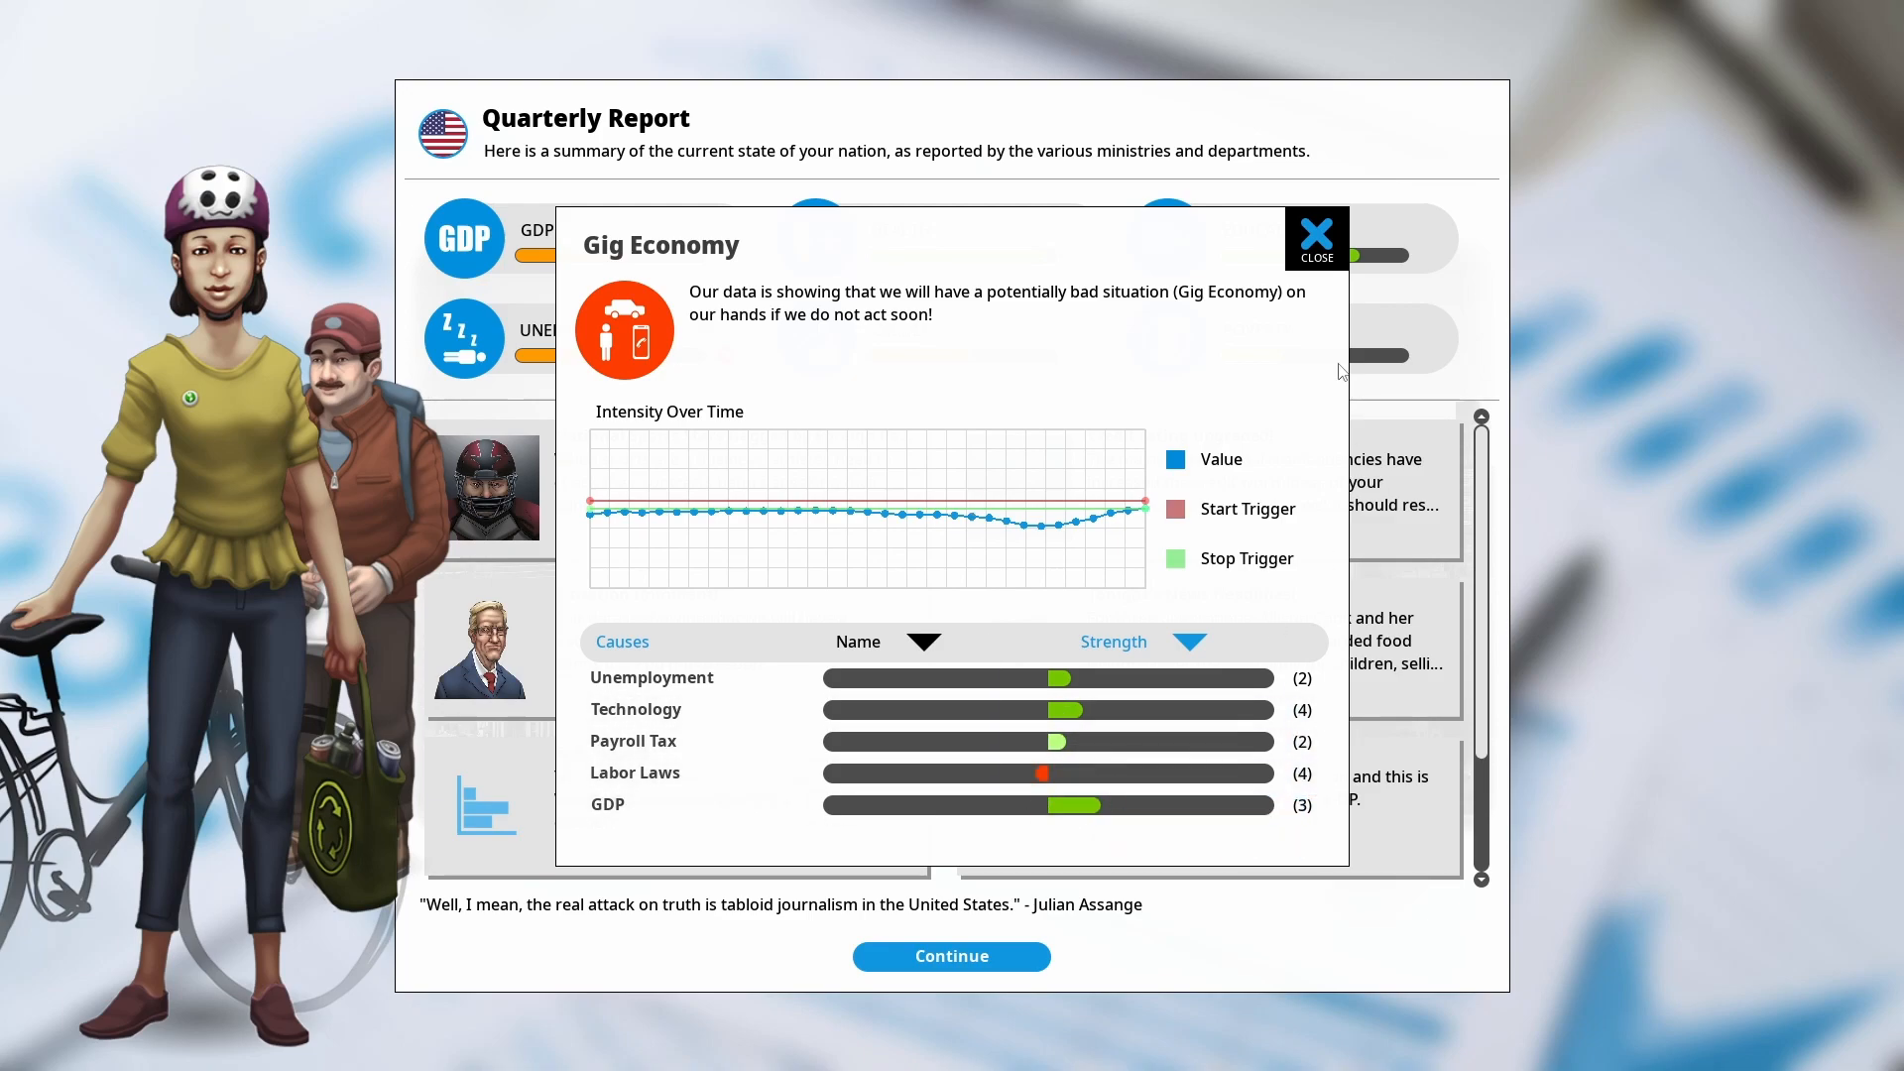
pyautogui.click(1317, 238)
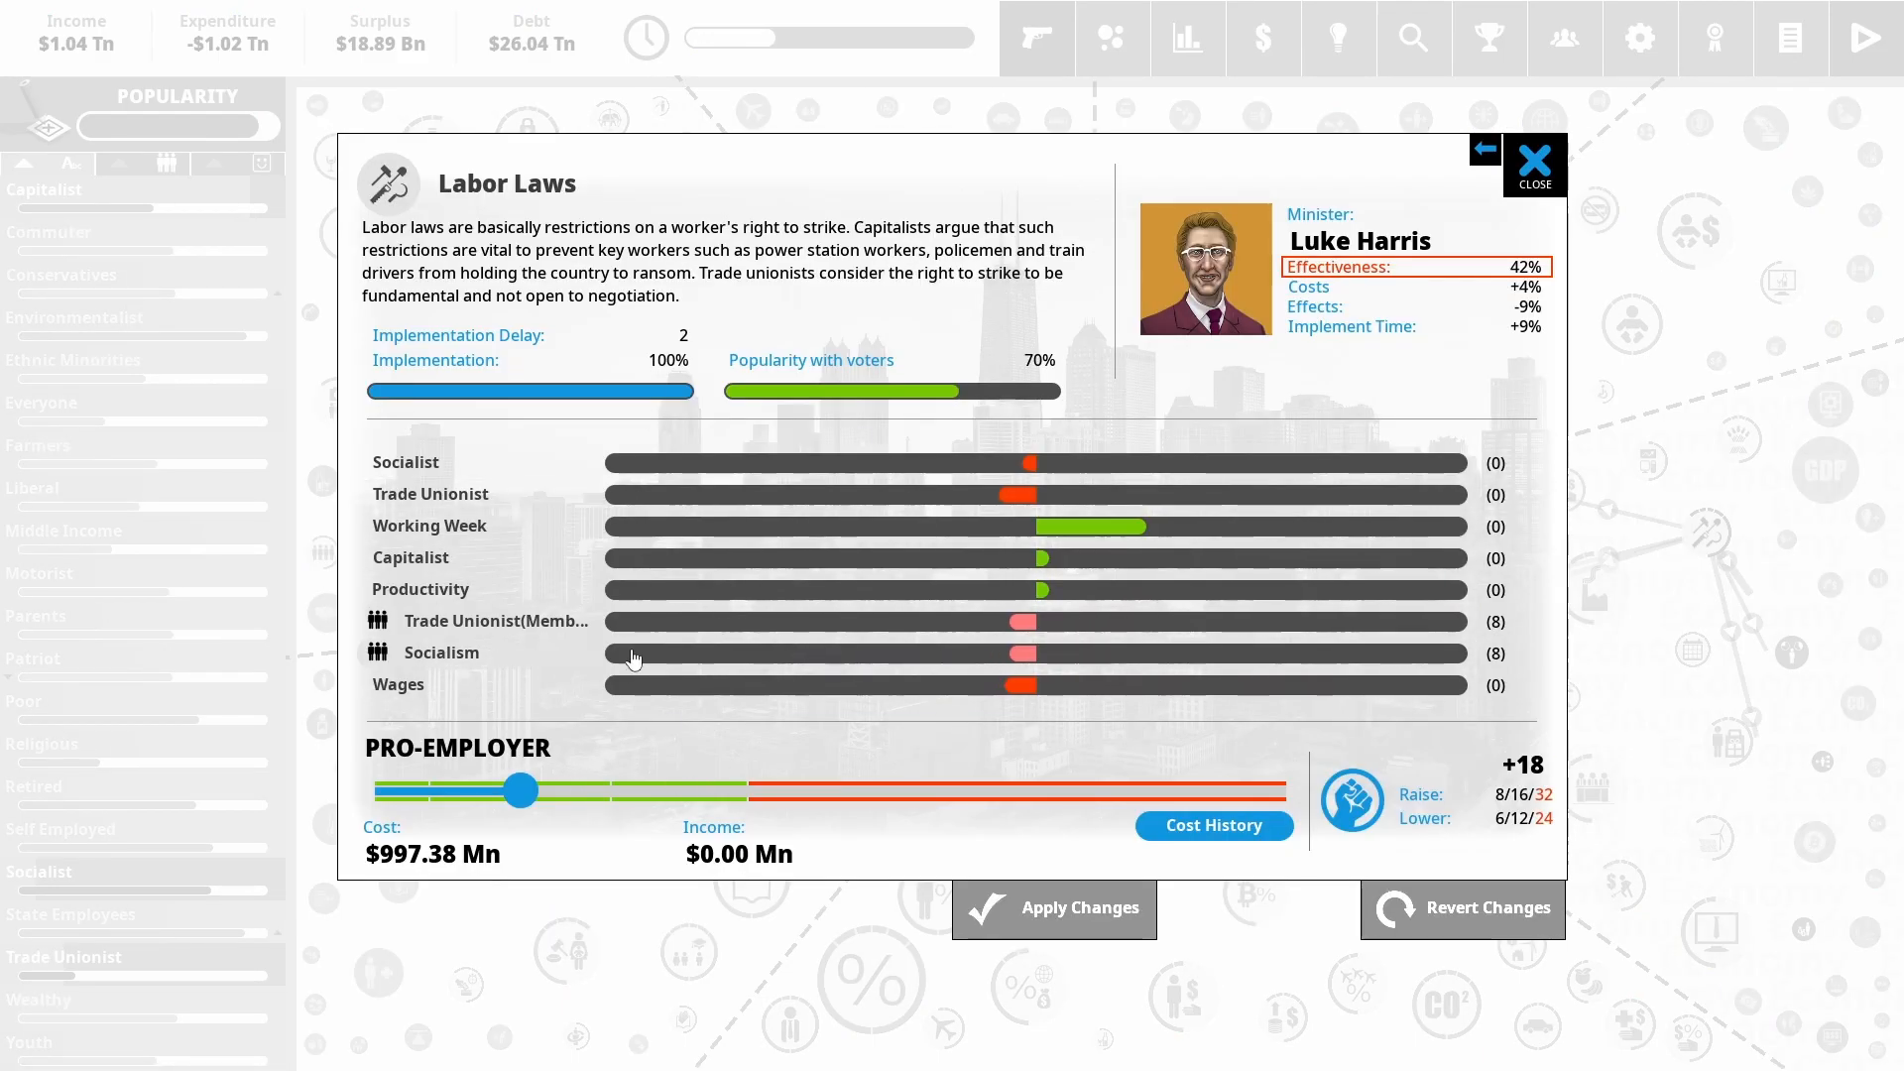
# Move the Labor Laws slider from Pro-Employer to Balanced, raising cost to $1.13 Bn
pyautogui.moveTo(520, 790); pyautogui.dragTo(522, 791)
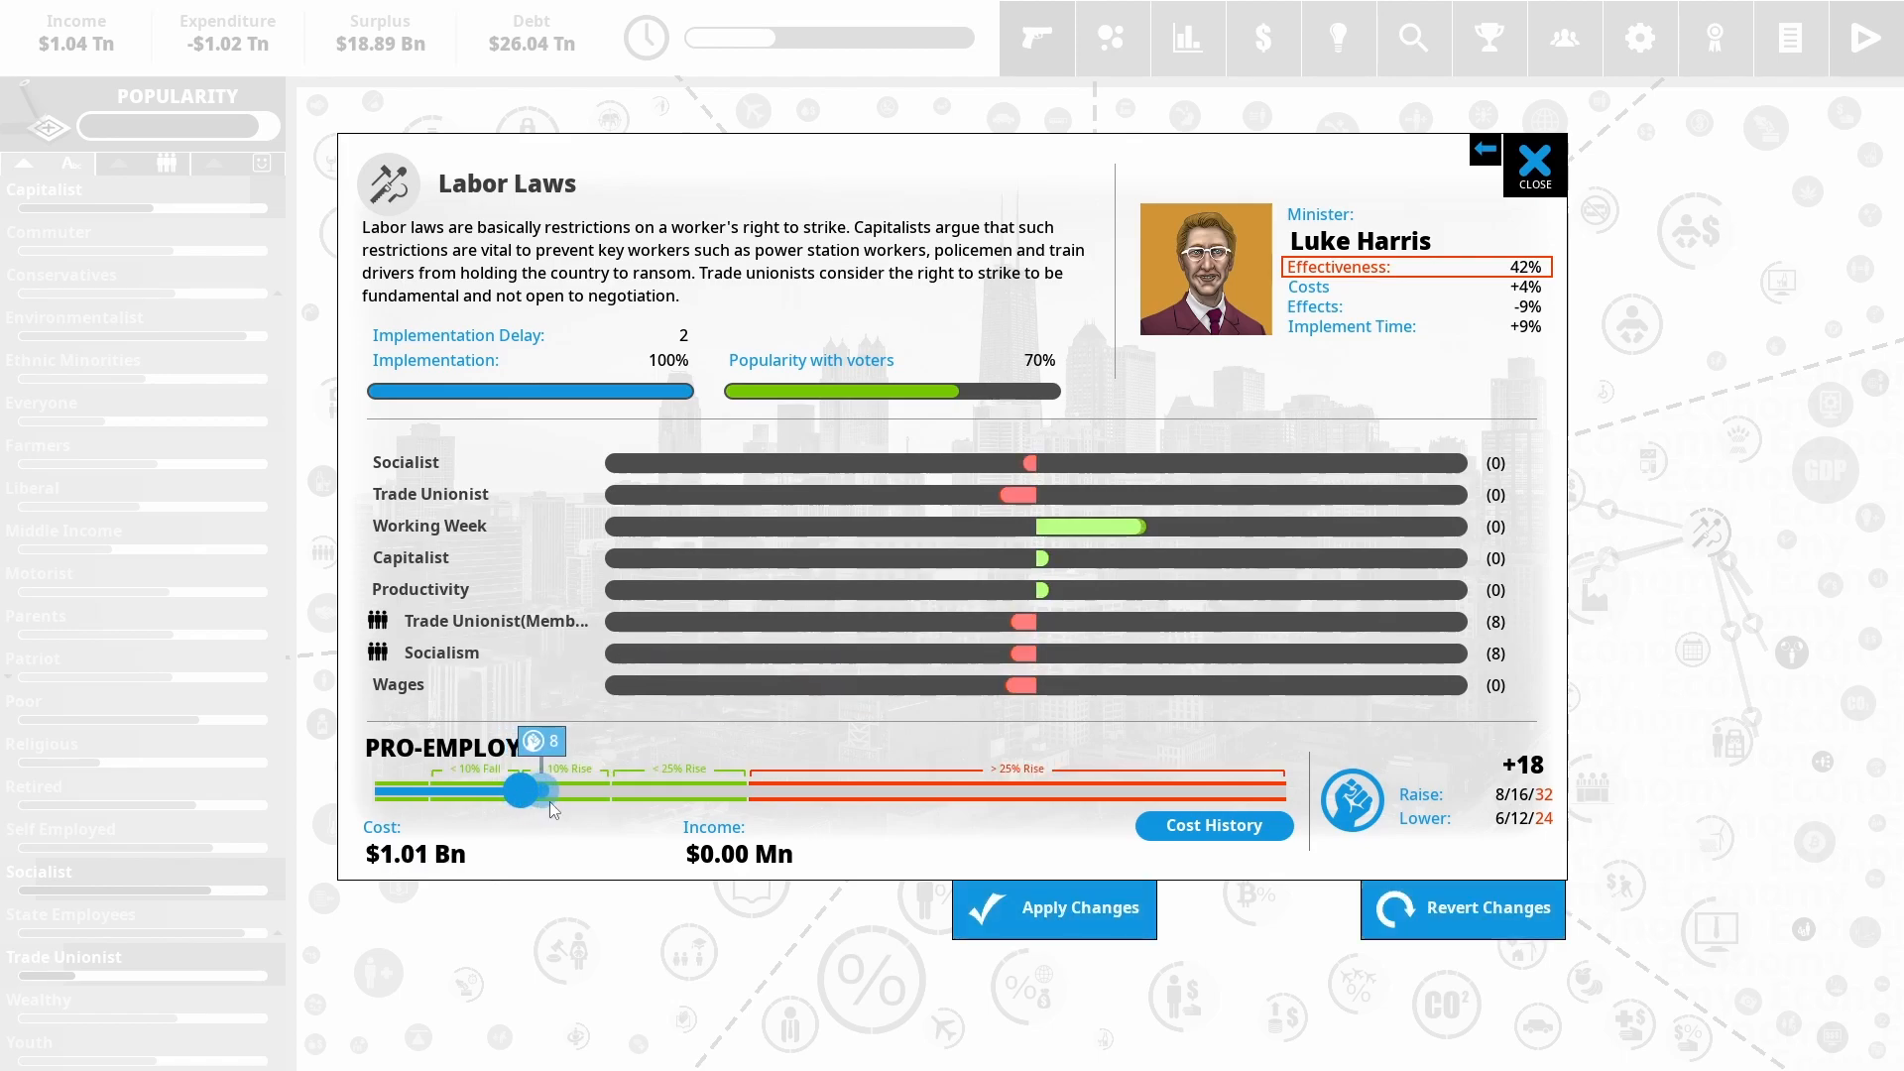
pyautogui.moveTo(522, 790); pyautogui.dragTo(740, 790)
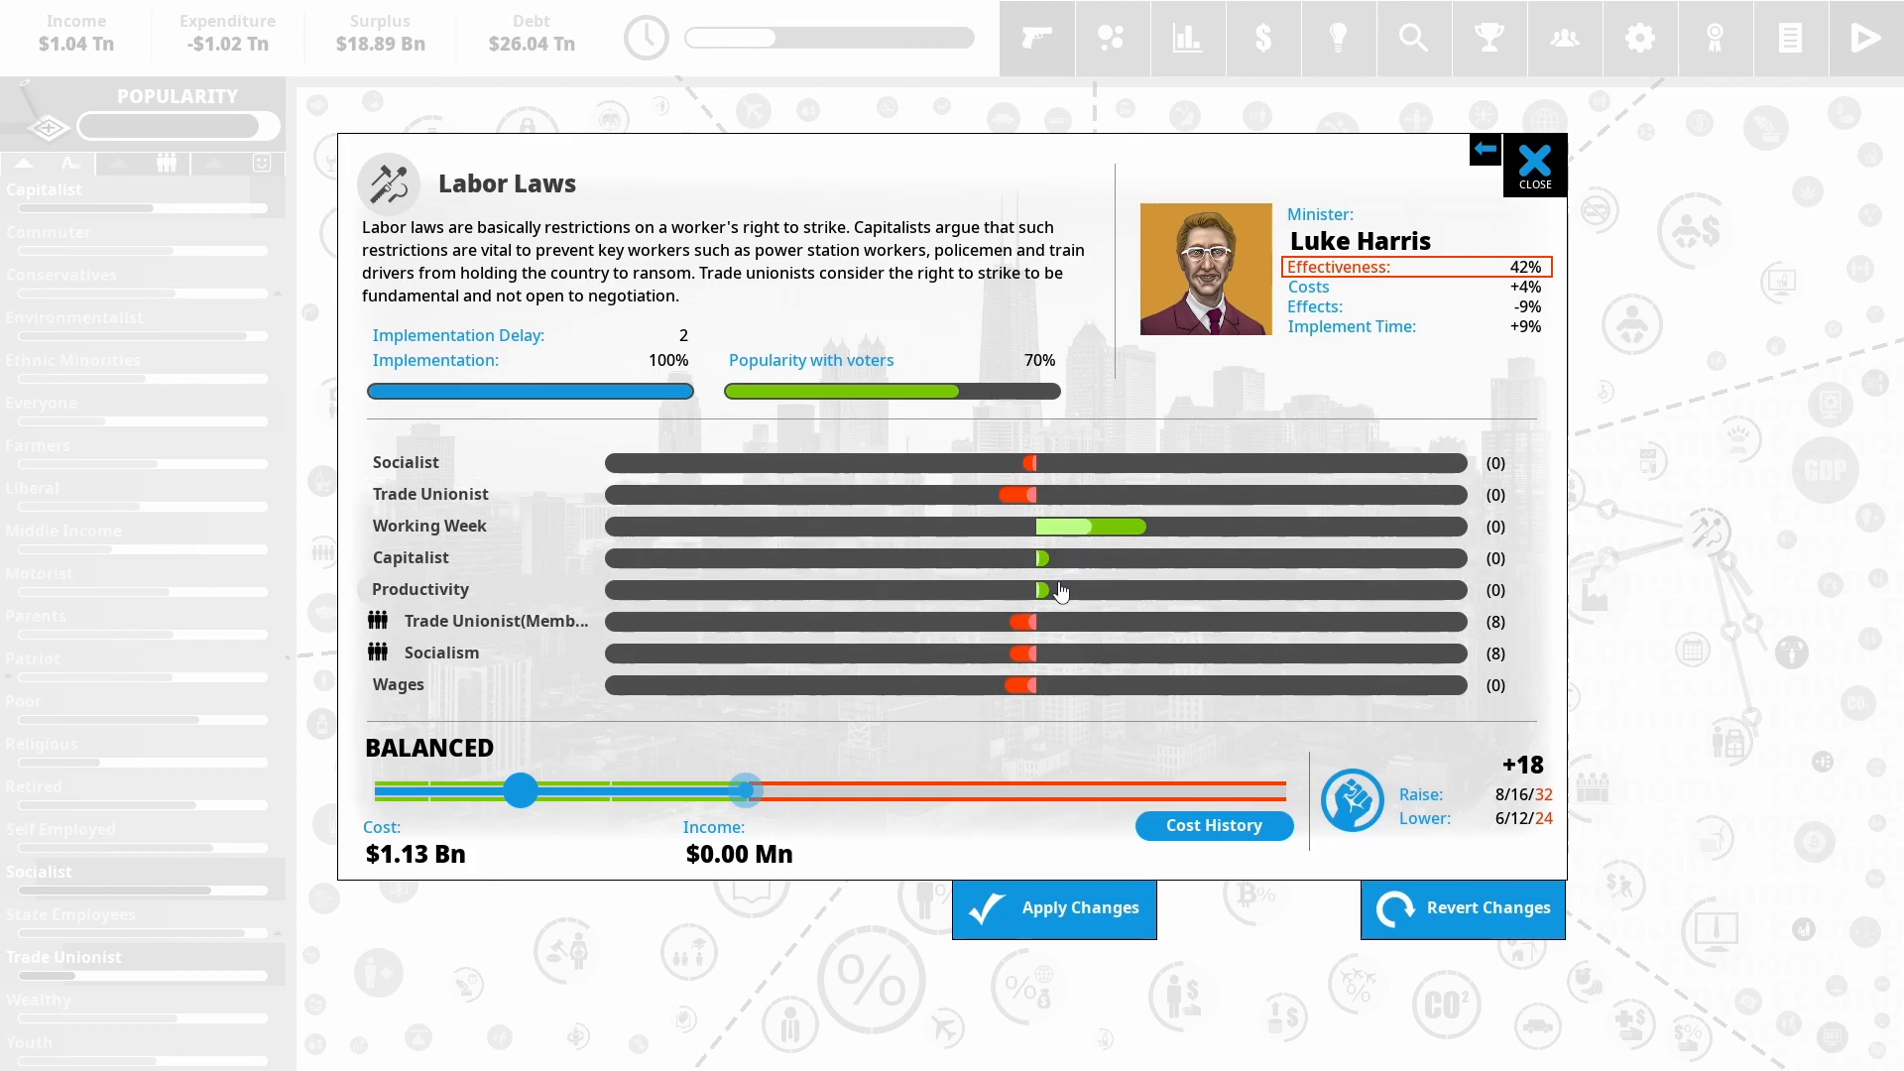
pyautogui.moveTo(1047, 595)
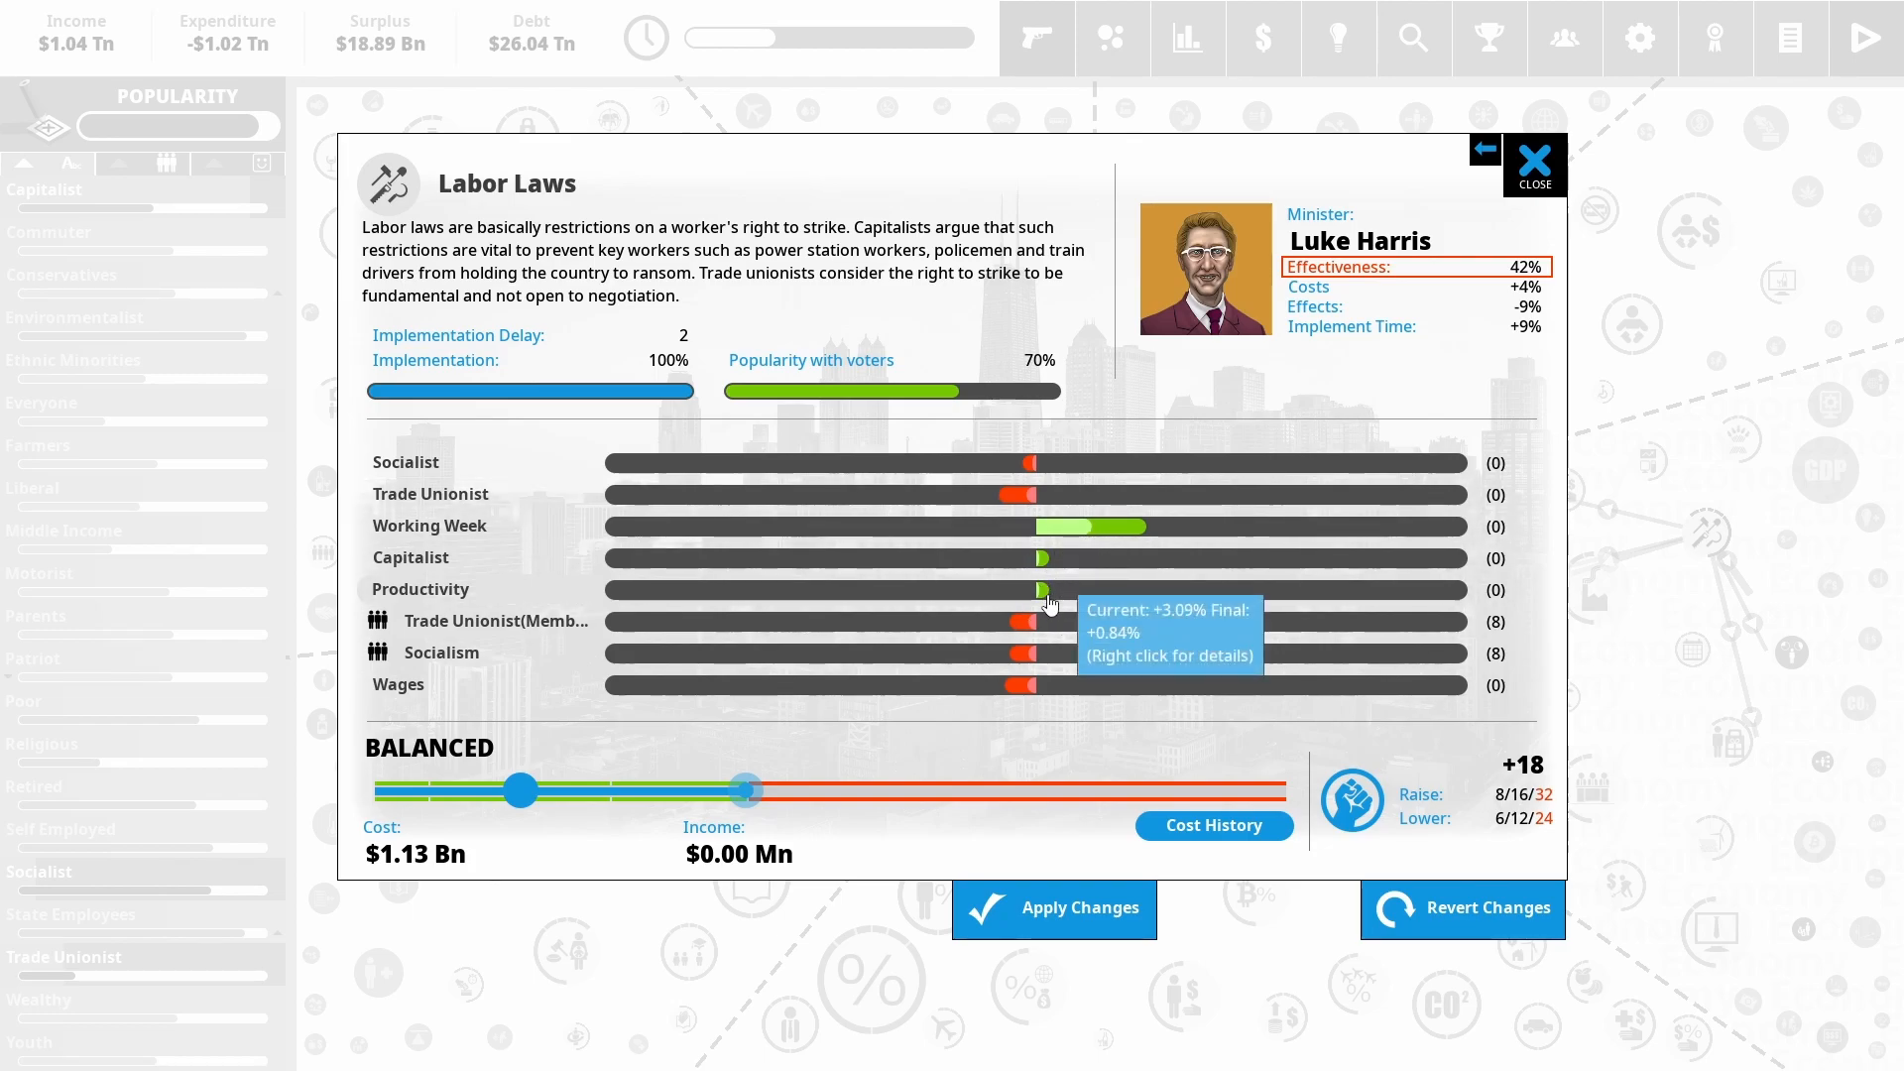
pyautogui.moveTo(1152, 573)
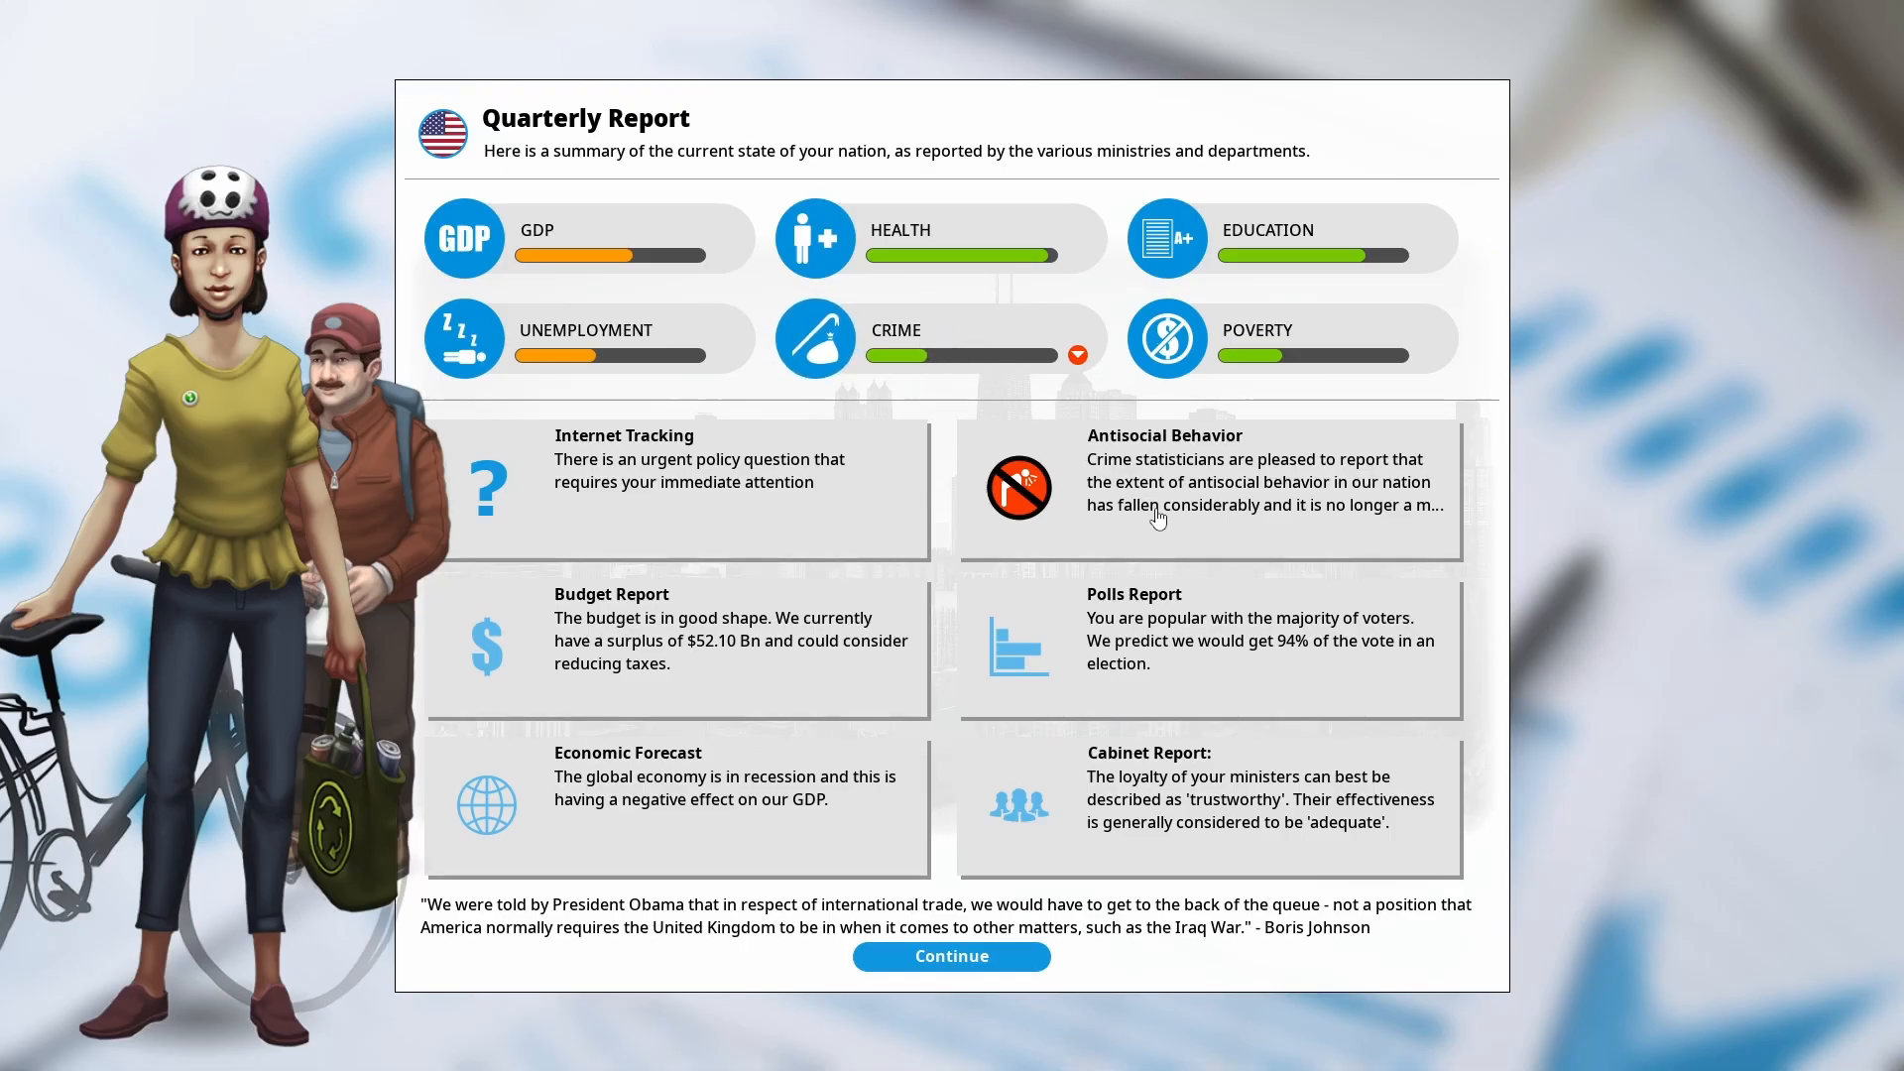
# Read Antisocial Behavior, resolve Internet Tracking with Warn Users, and finish the quarterly report
pyautogui.click(1208, 490)
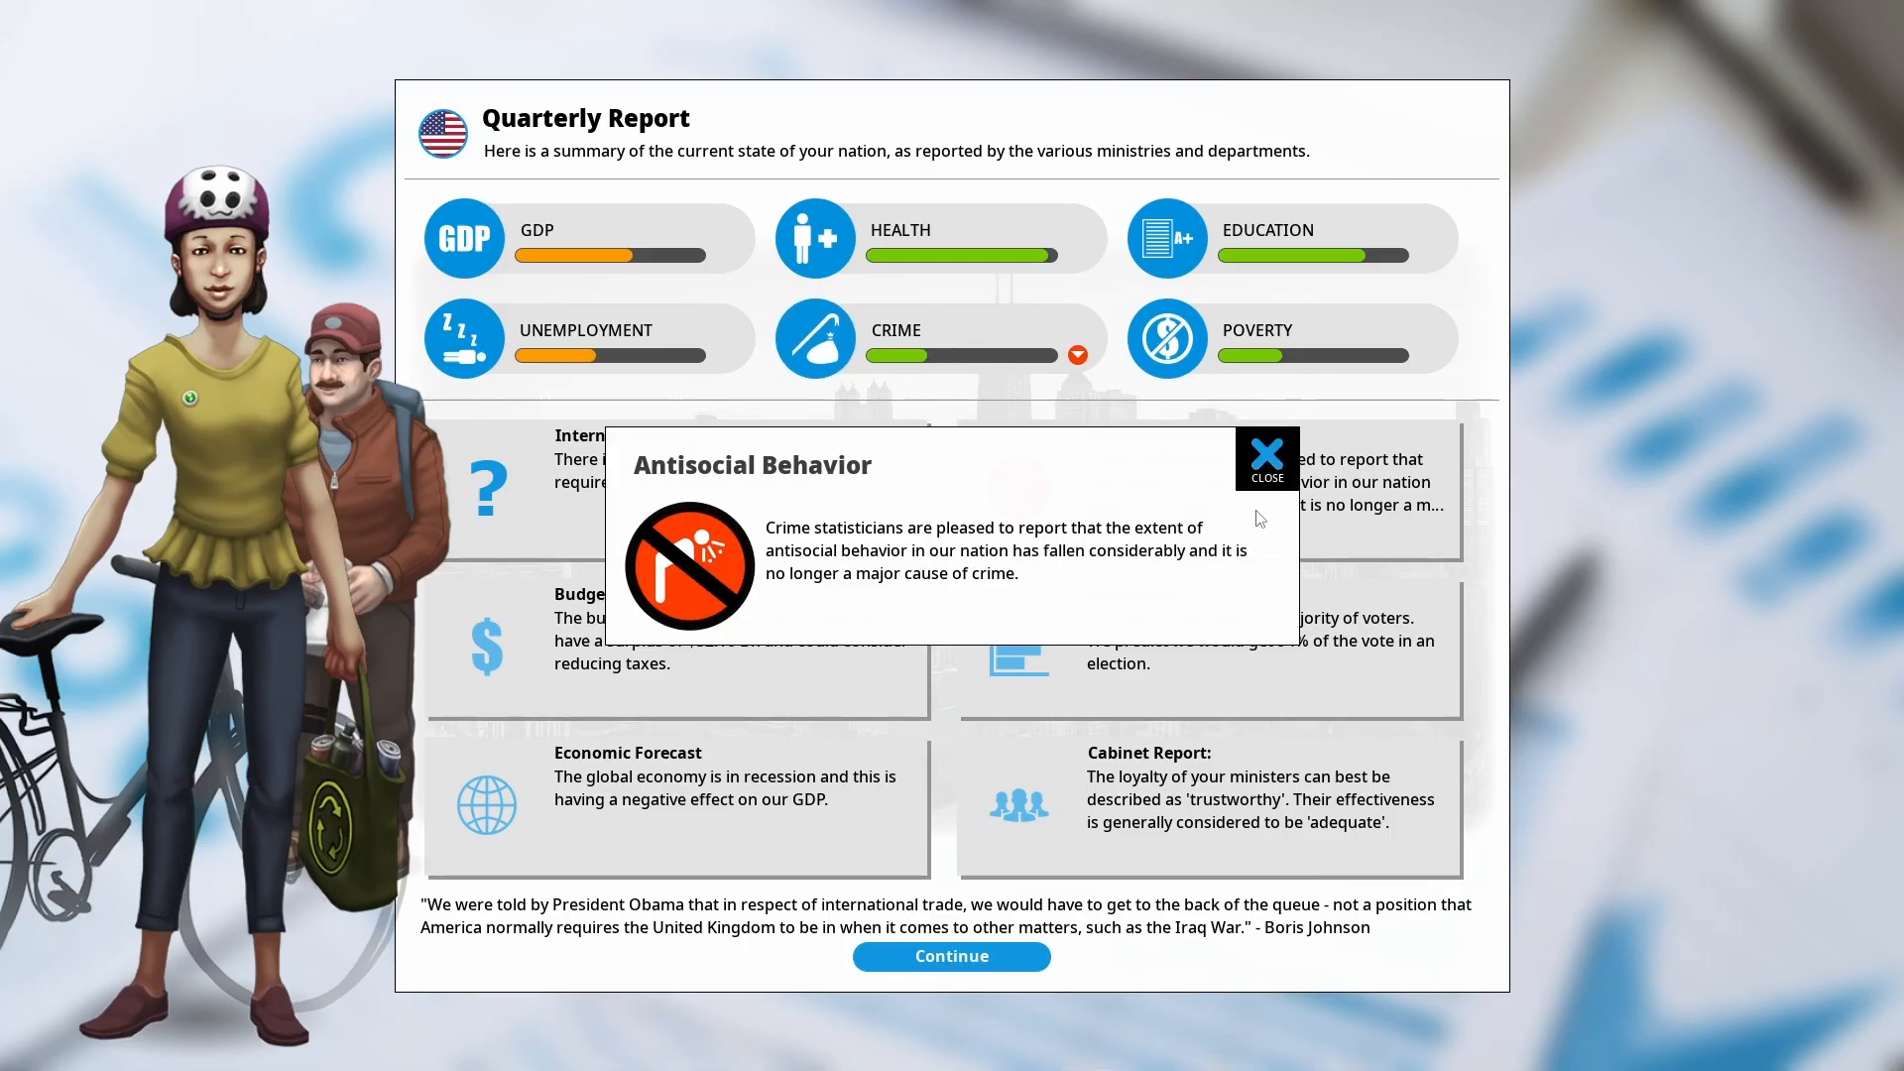
pyautogui.click(1266, 459)
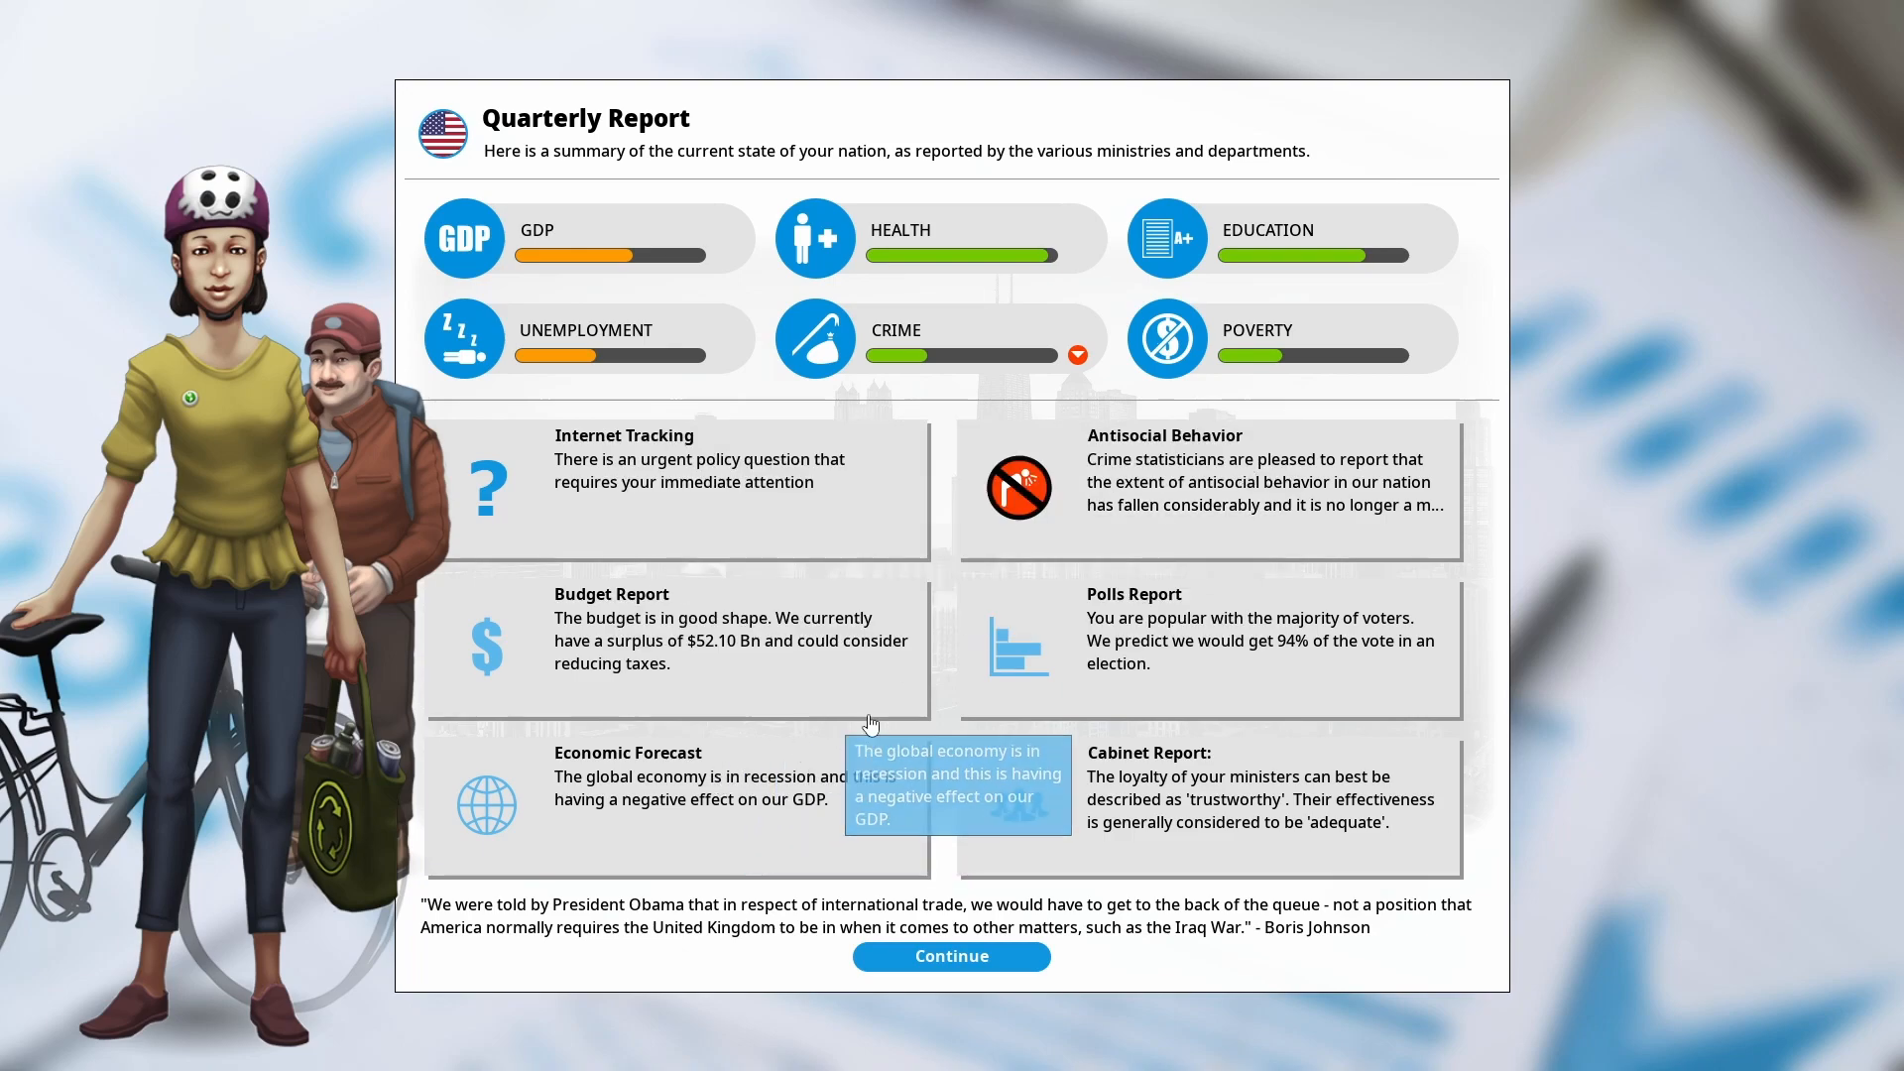
pyautogui.moveTo(715, 555)
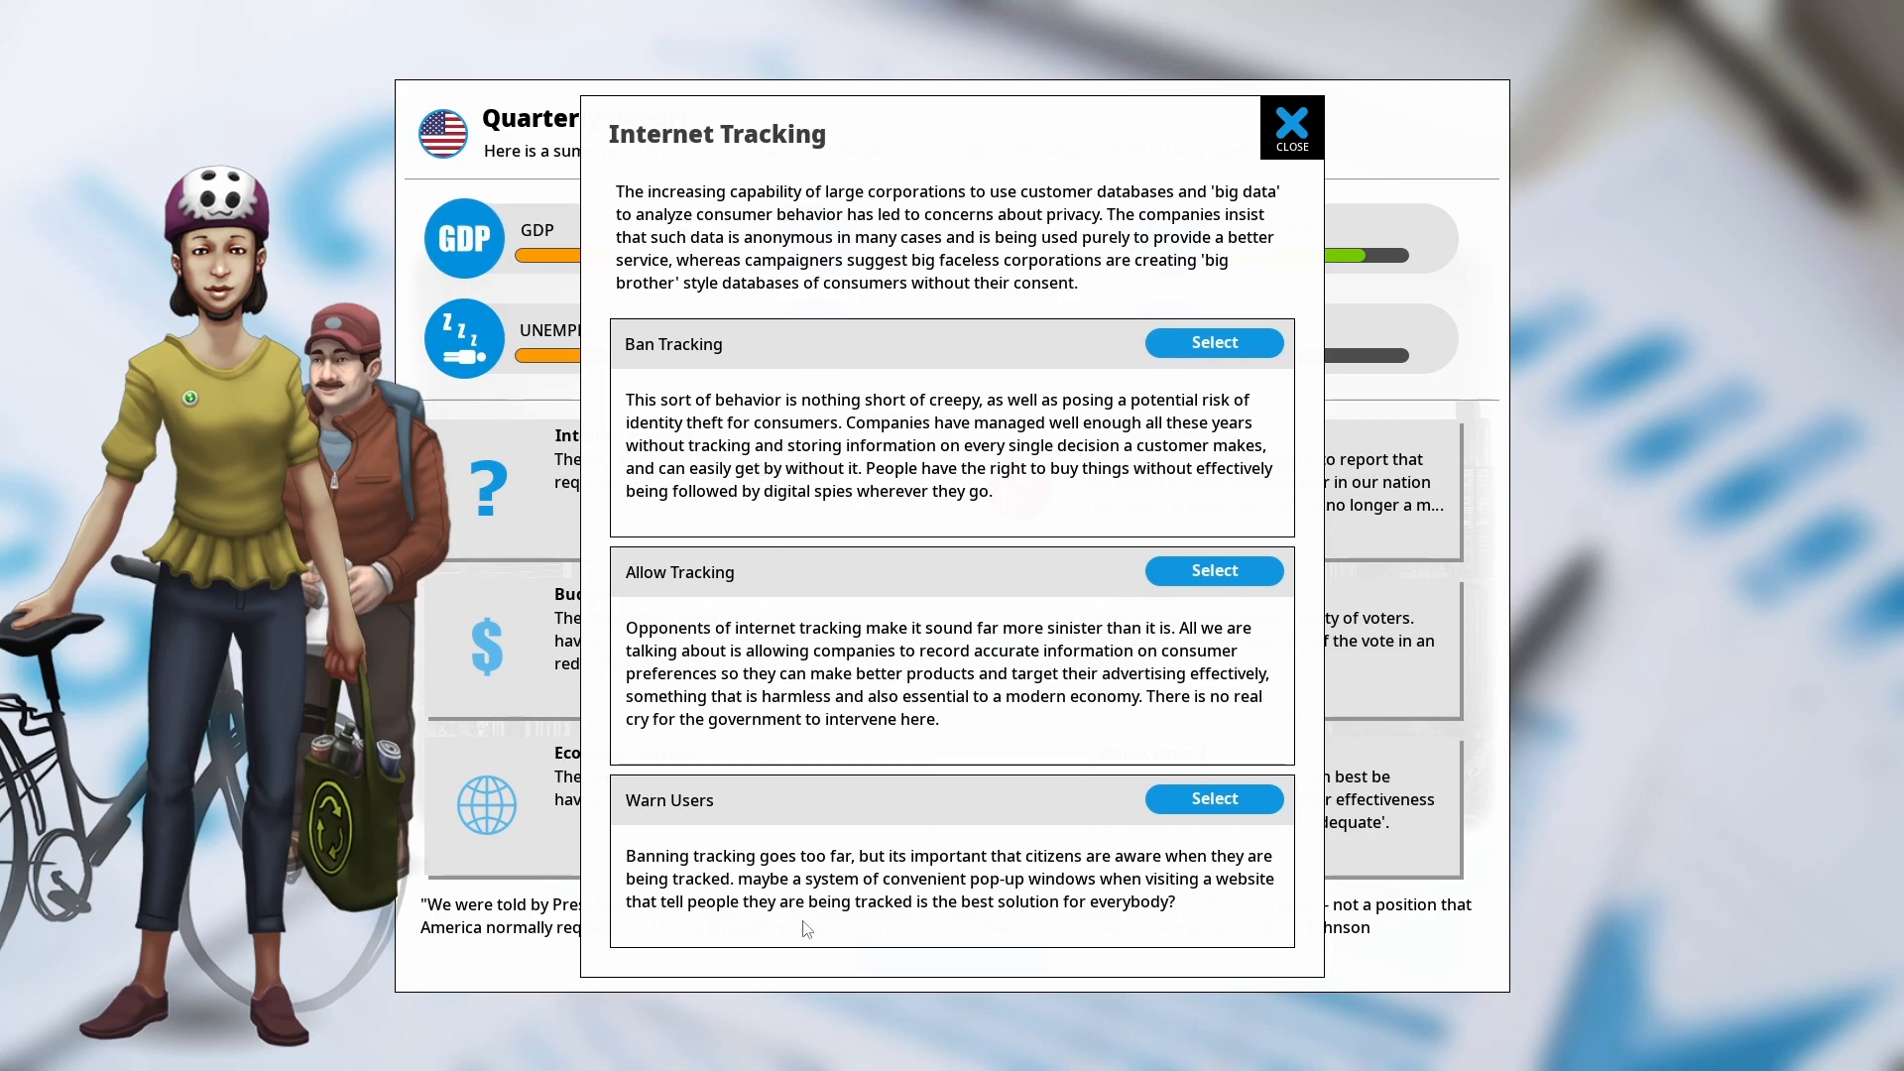
pyautogui.click(1212, 797)
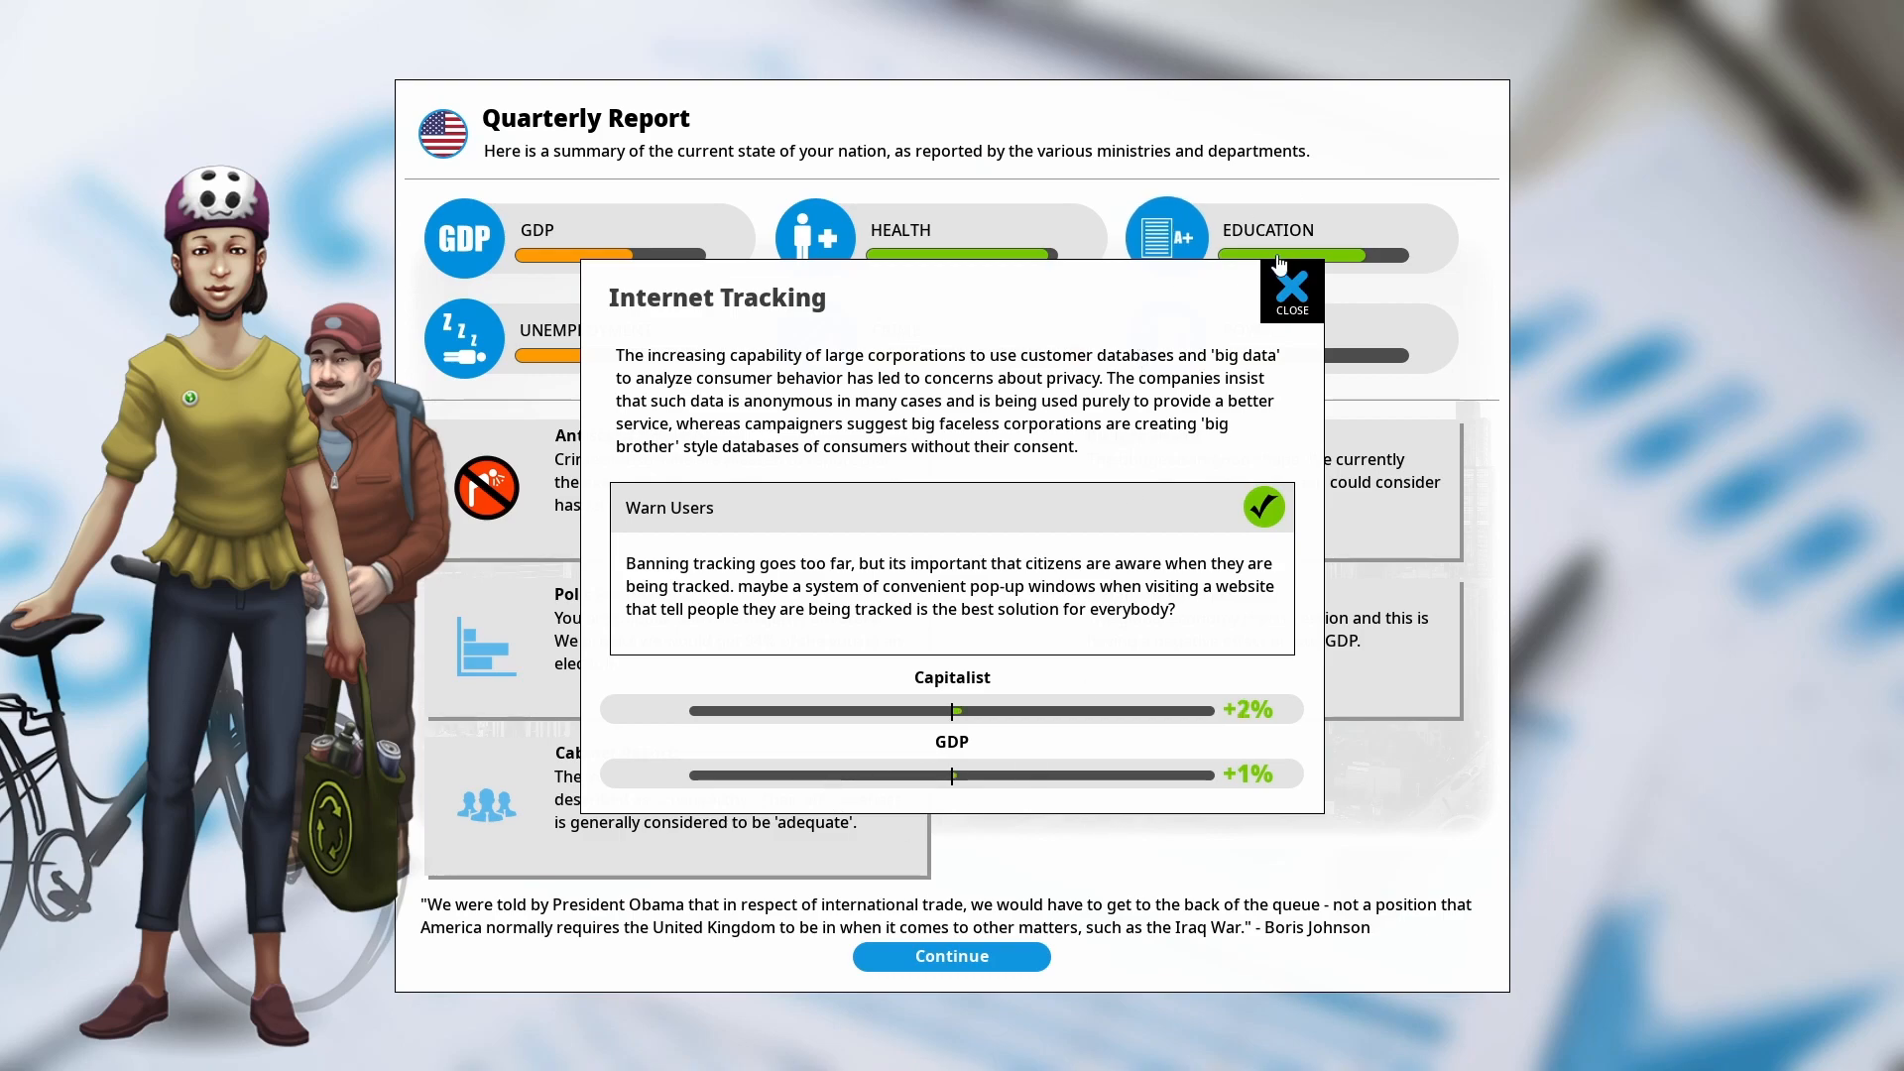
pyautogui.click(1291, 292)
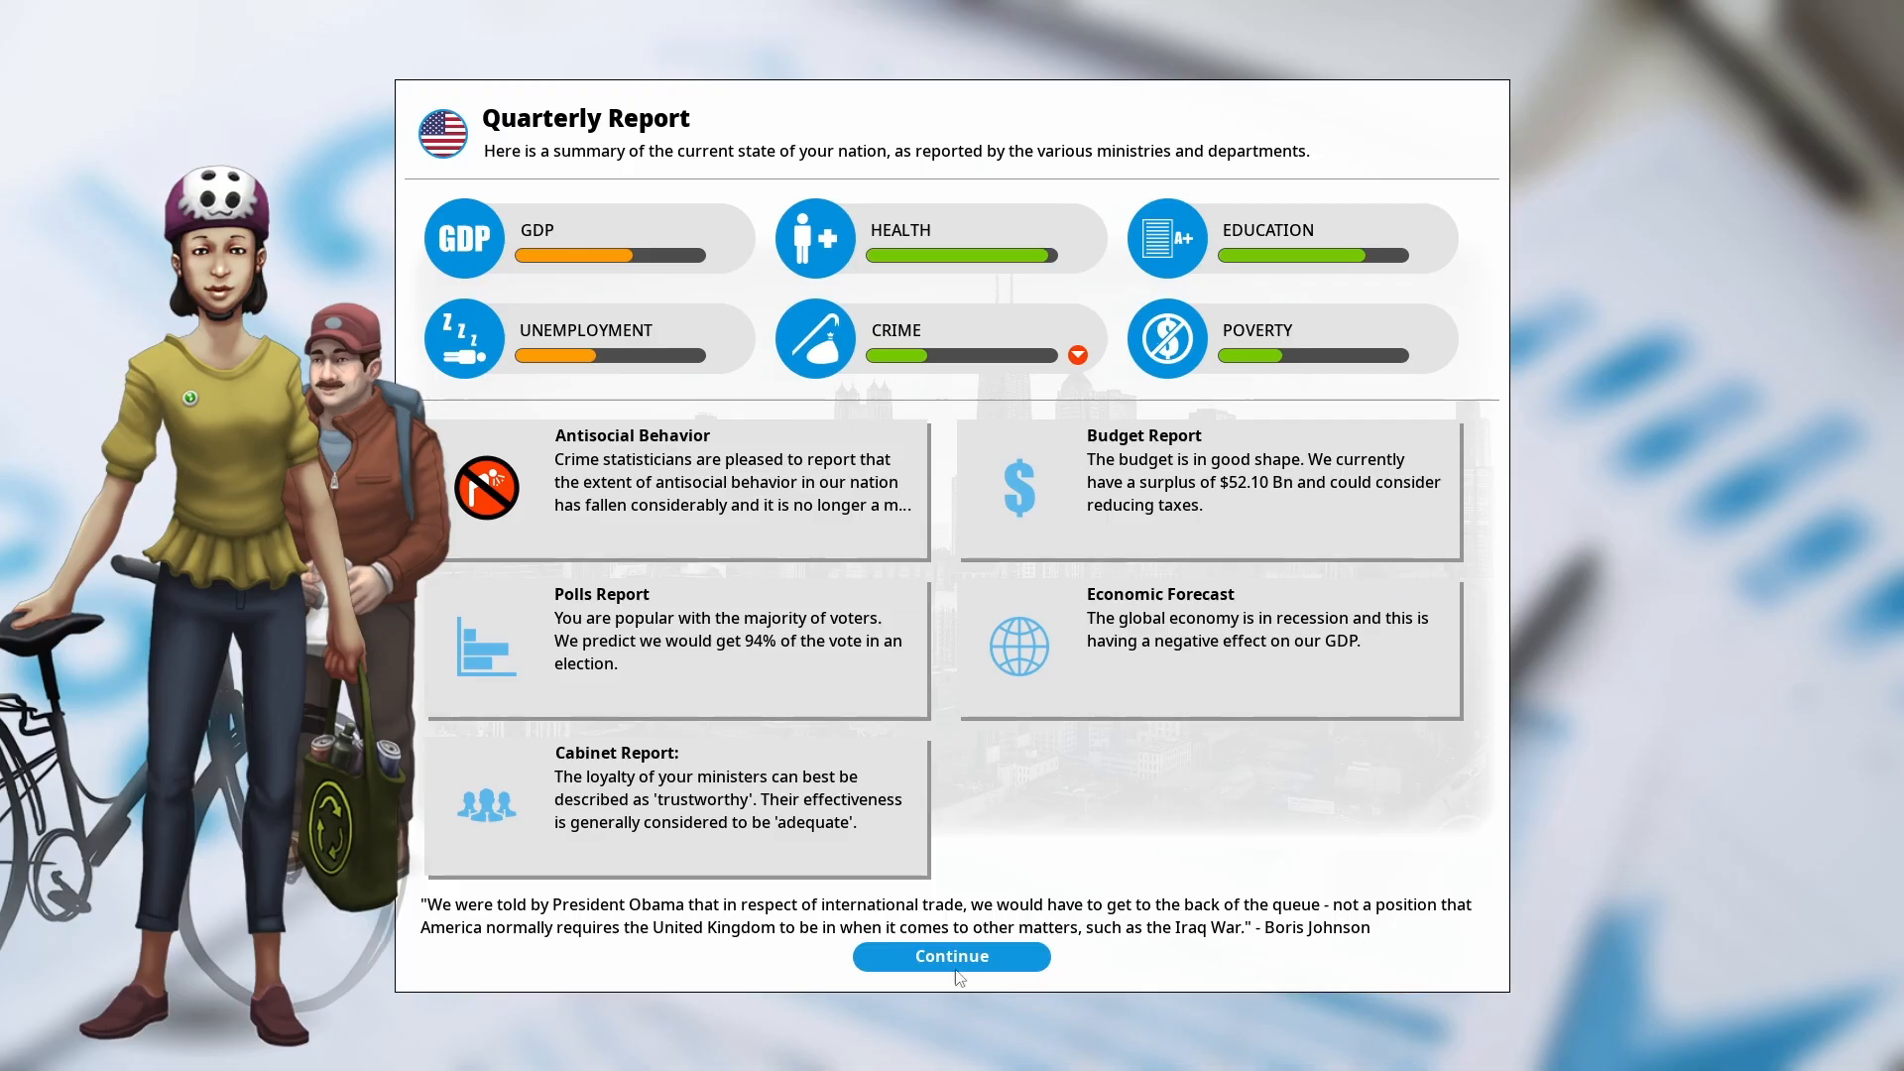
pyautogui.click(950, 956)
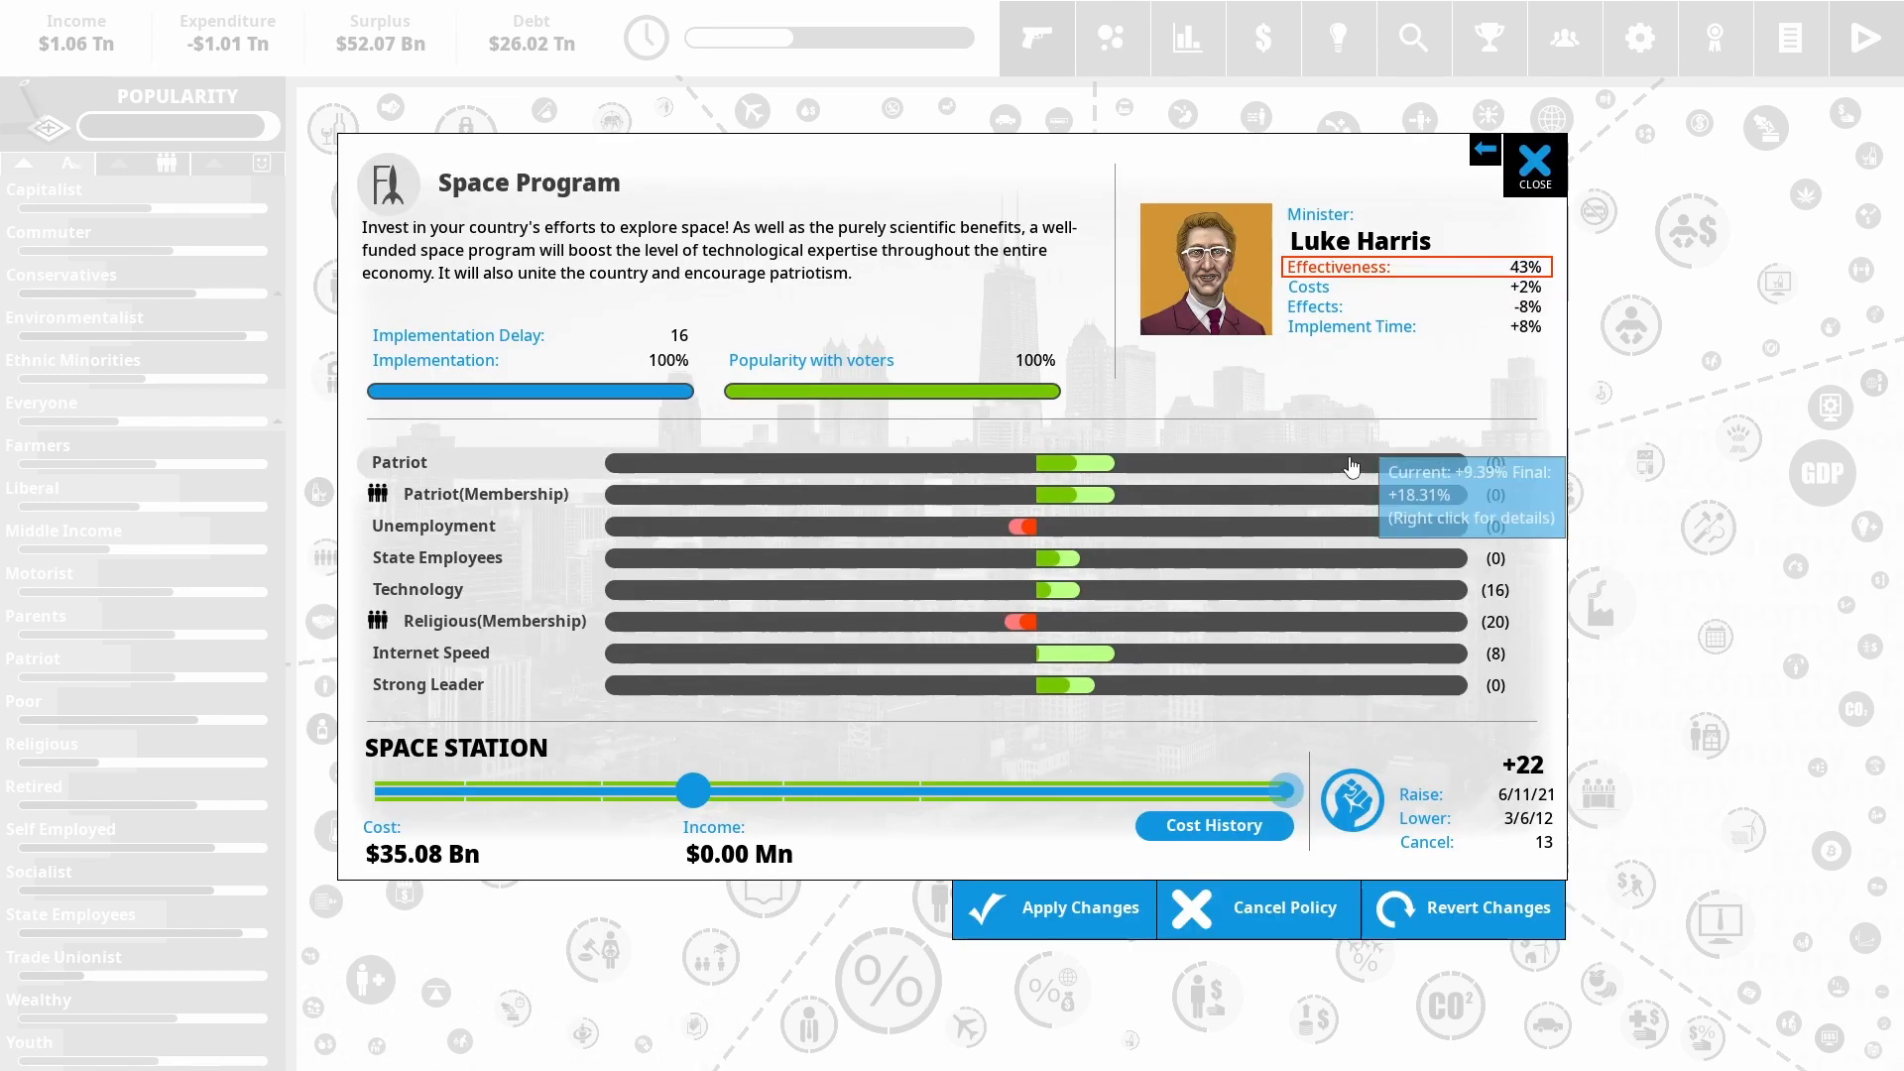
pyautogui.moveTo(641, 417)
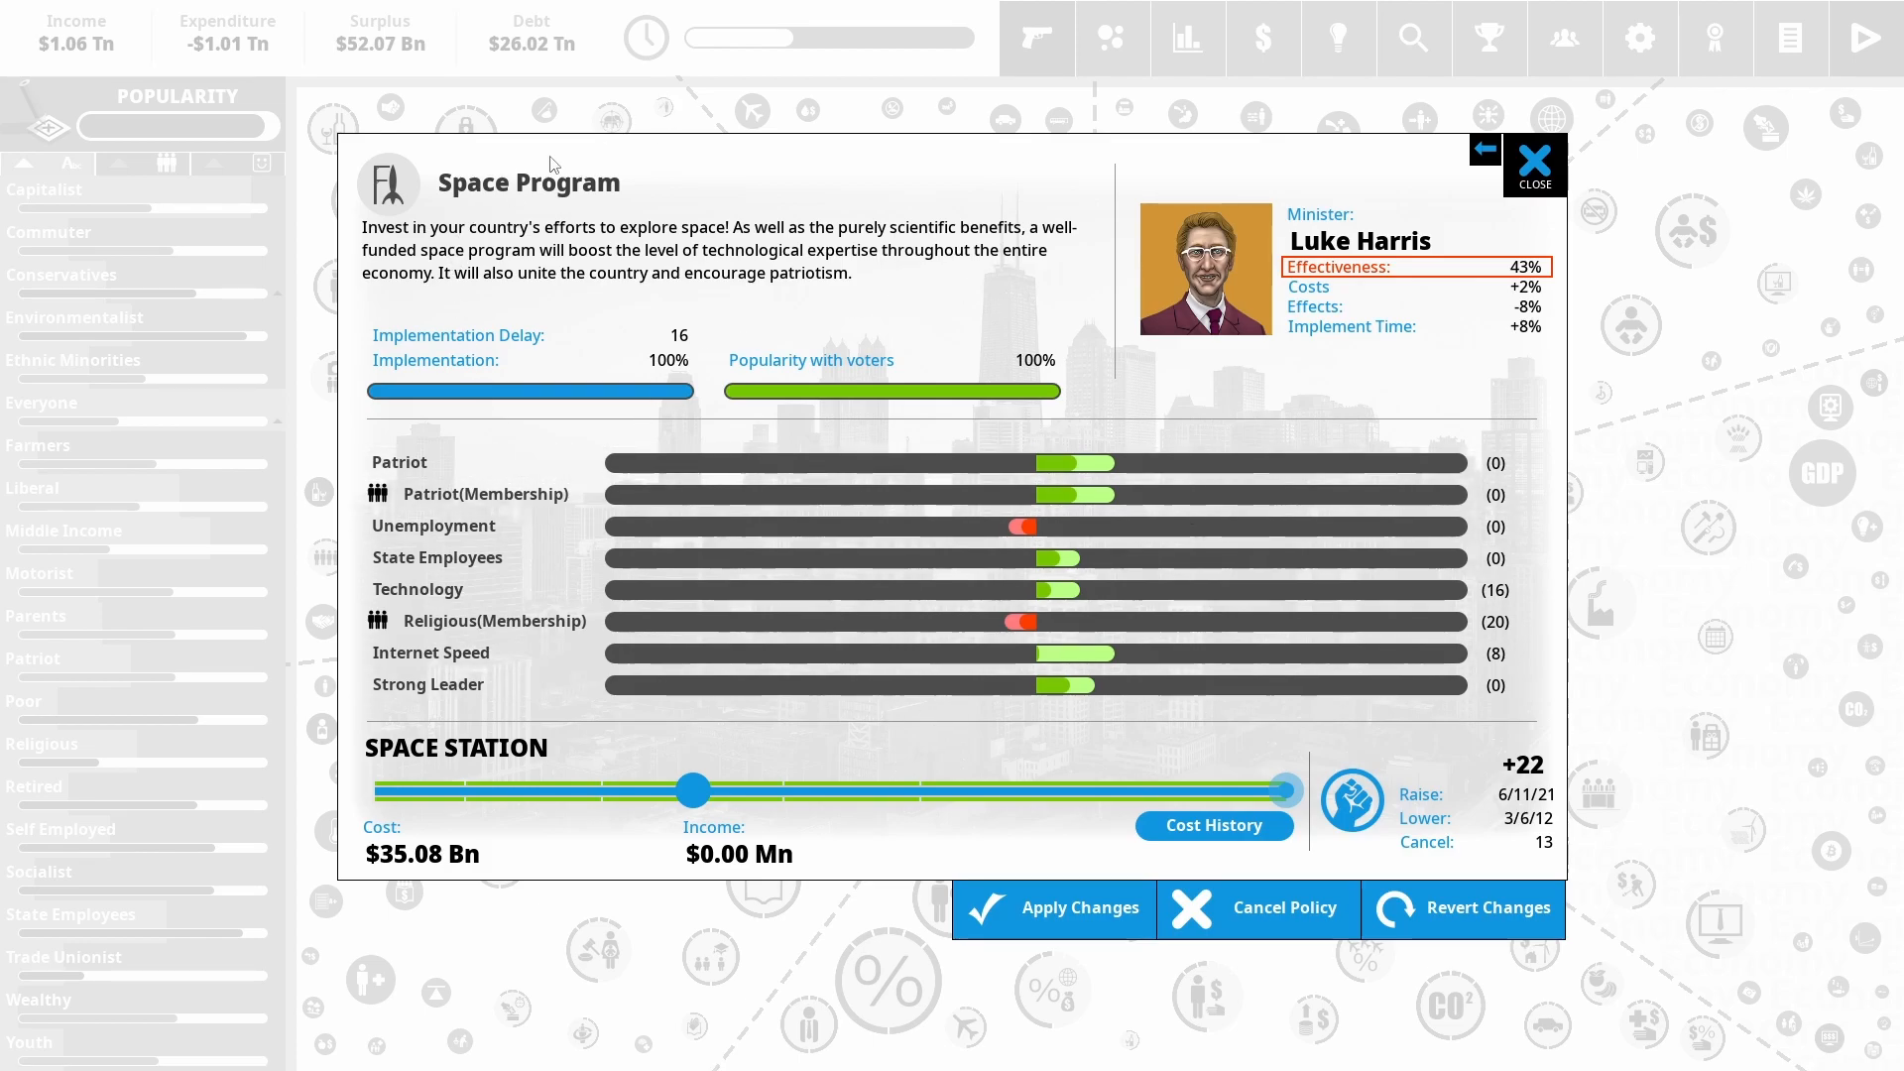
# Try cutting Space Program to Arrays of Telescopes, then restore the $35.08 Bn Space Station level
pyautogui.moveTo(1285, 789); pyautogui.dragTo(692, 791)
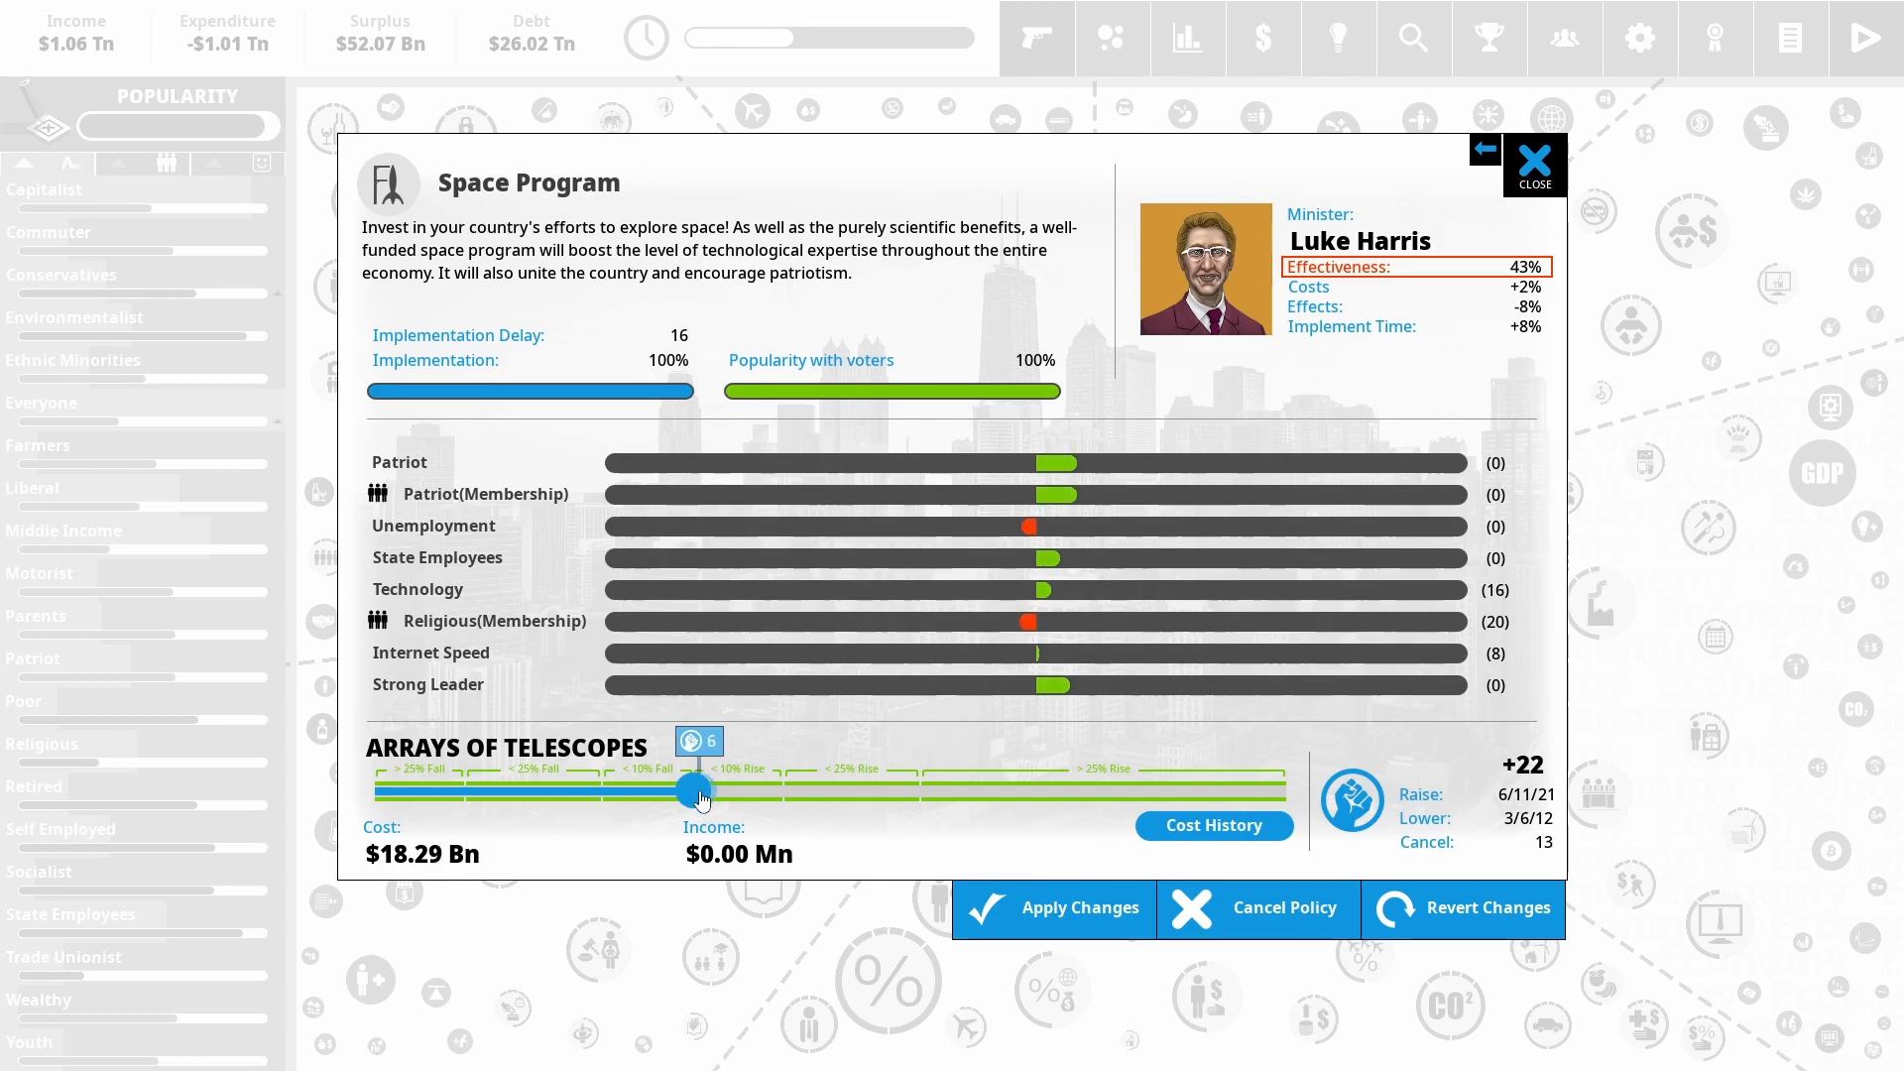
pyautogui.moveTo(694, 790); pyautogui.dragTo(1289, 789)
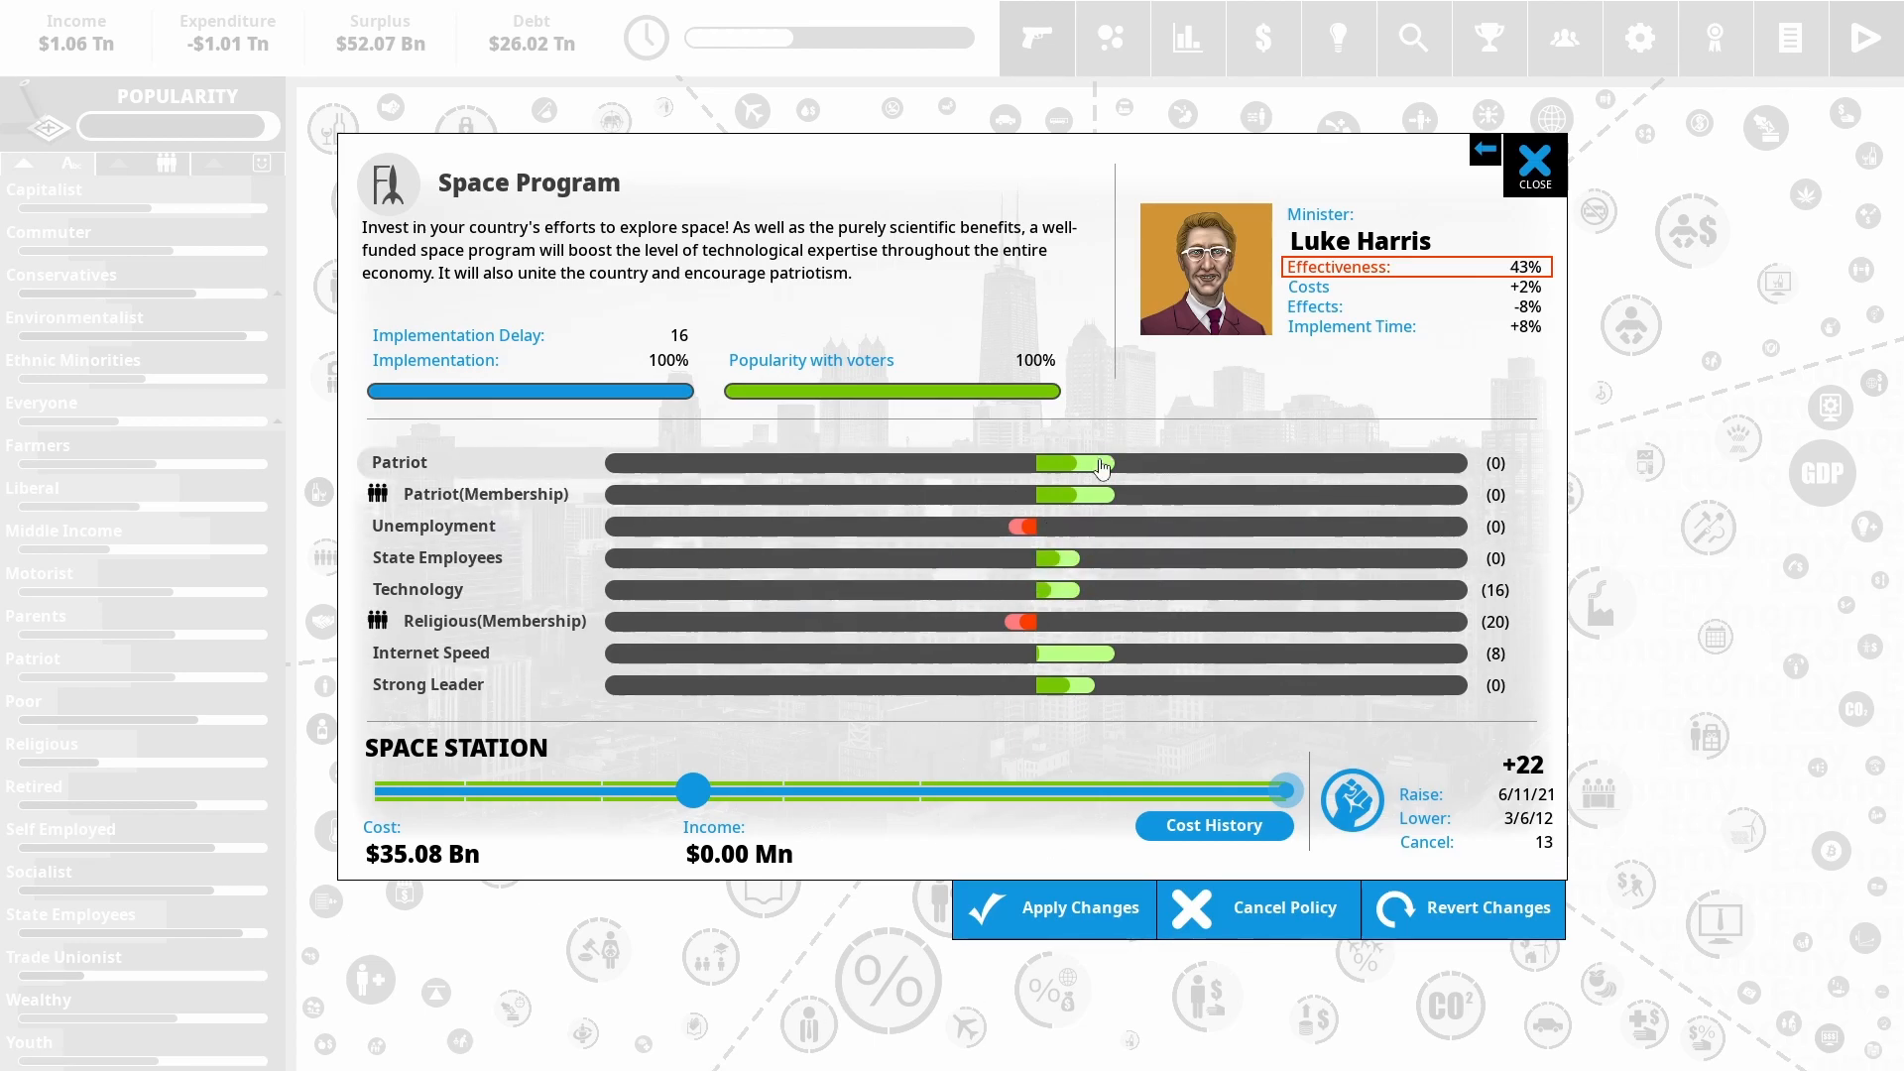
pyautogui.moveTo(1097, 441)
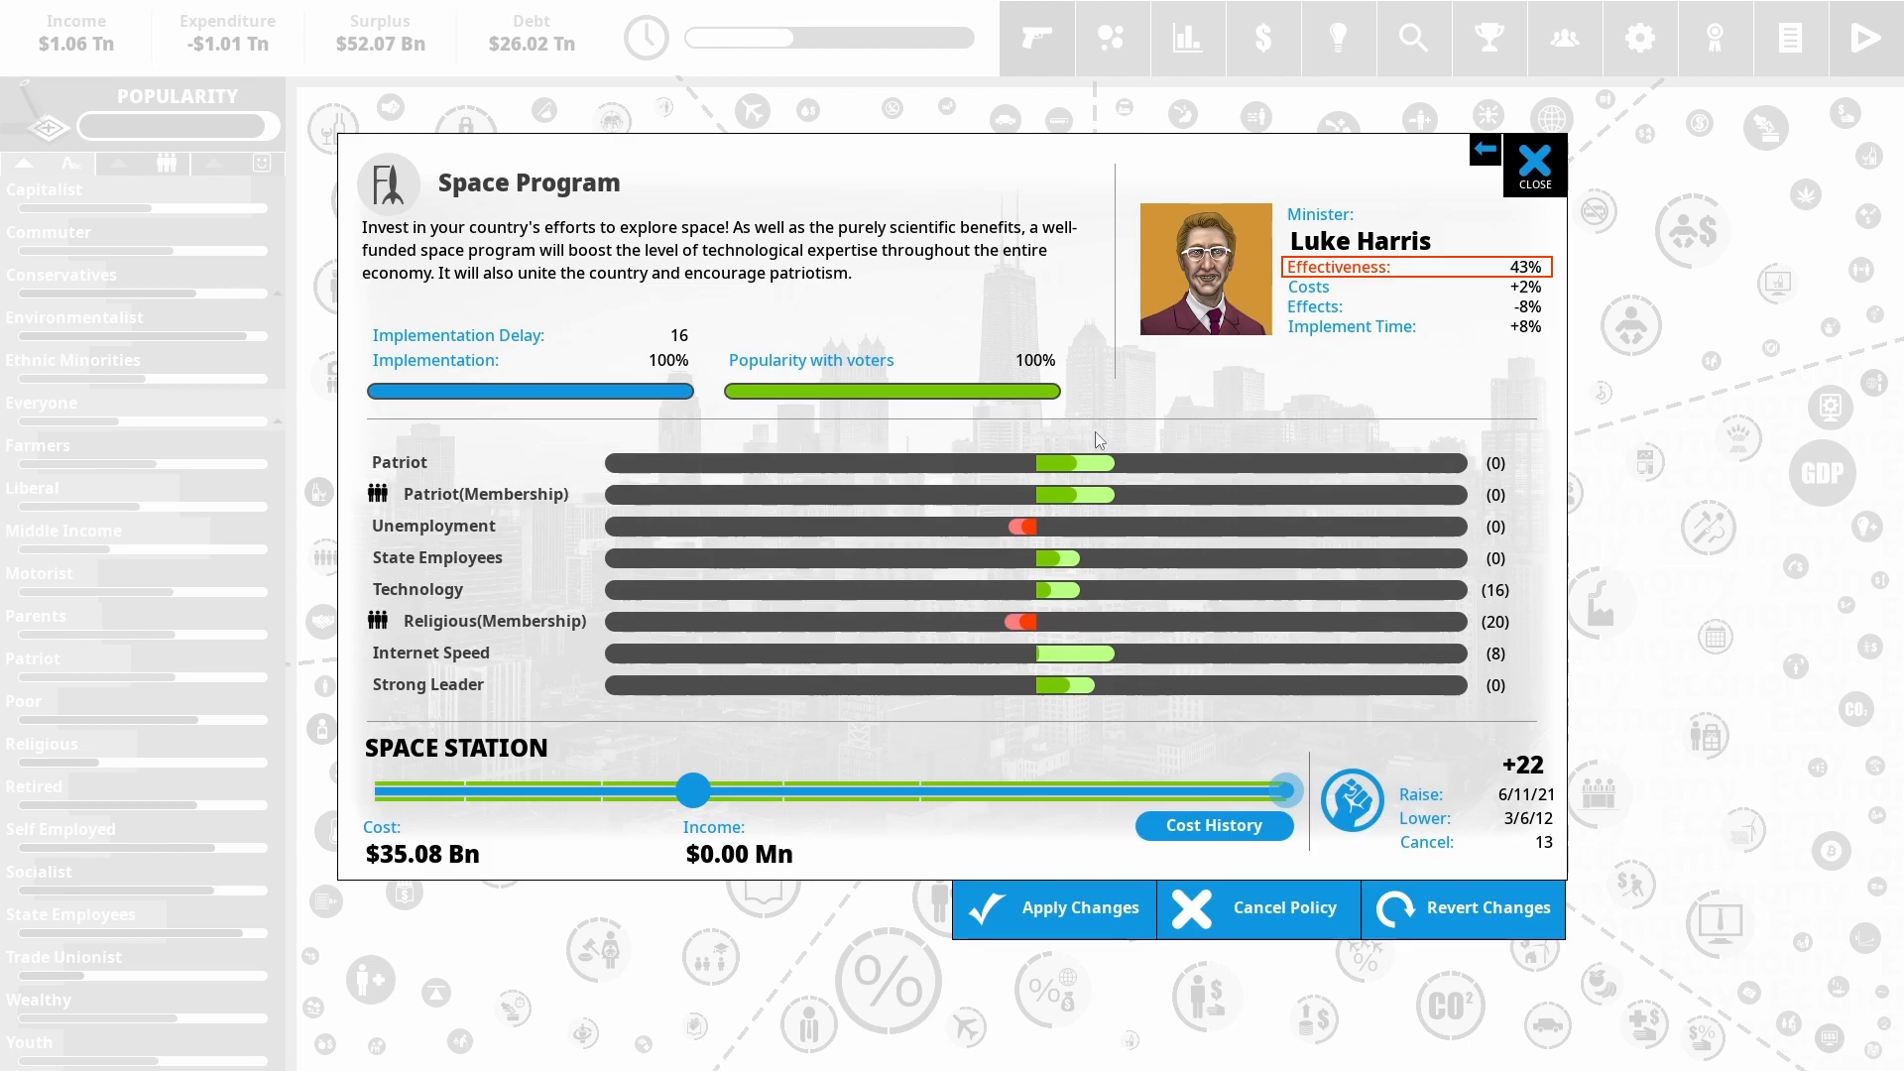
pyautogui.moveTo(1135, 599)
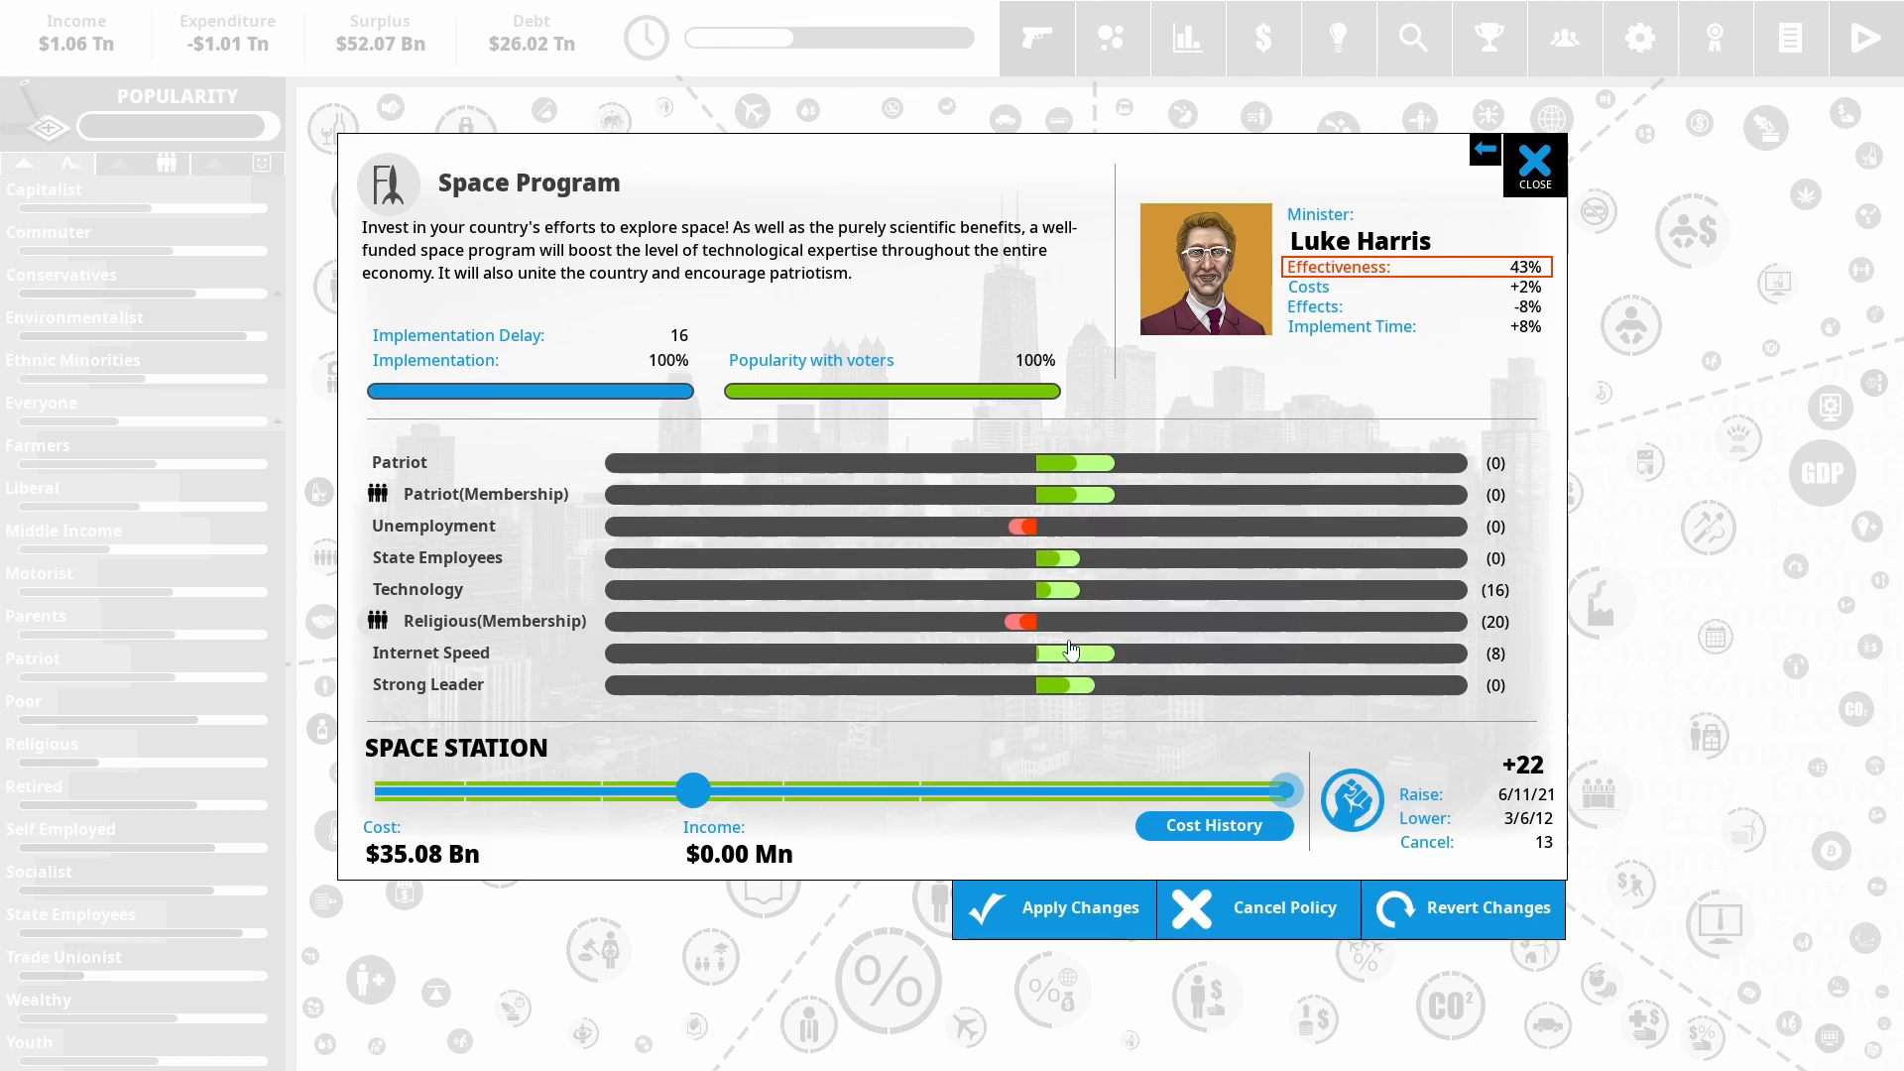
pyautogui.moveTo(1064, 666)
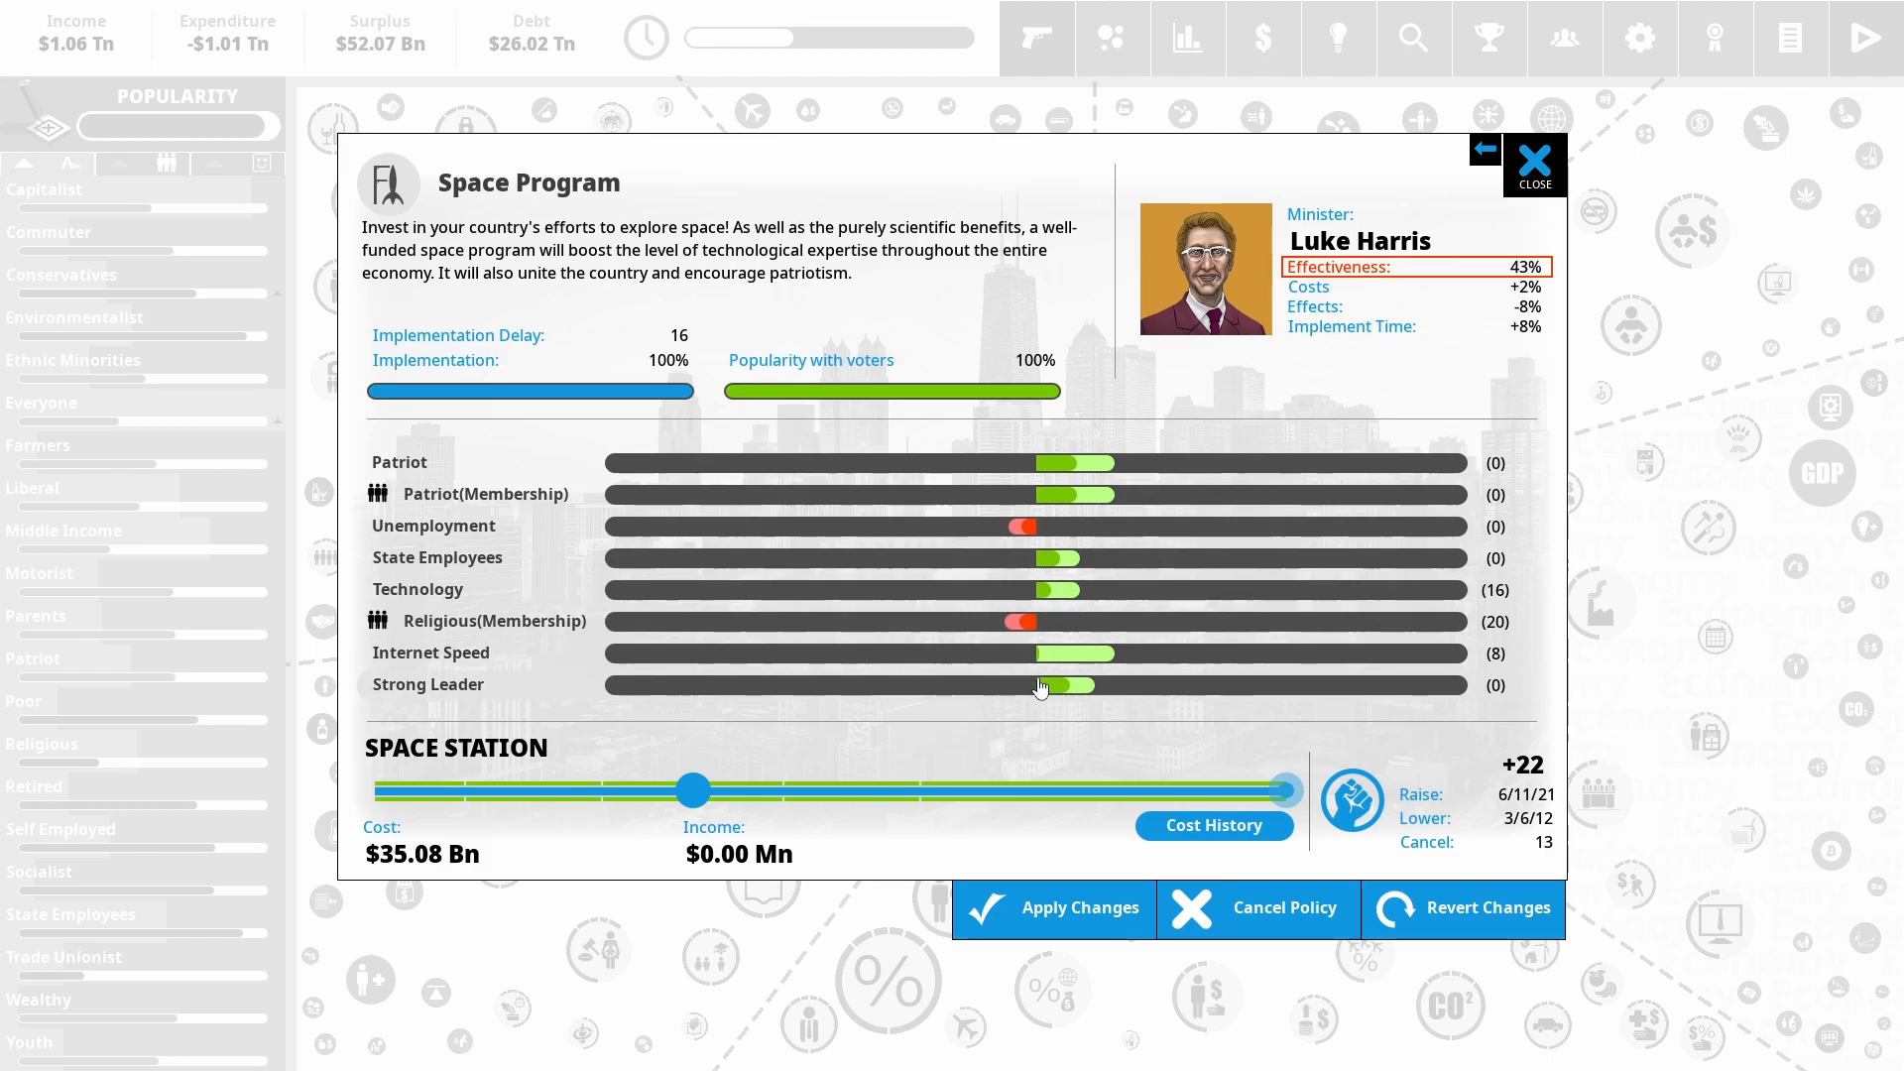
pyautogui.moveTo(1440, 653)
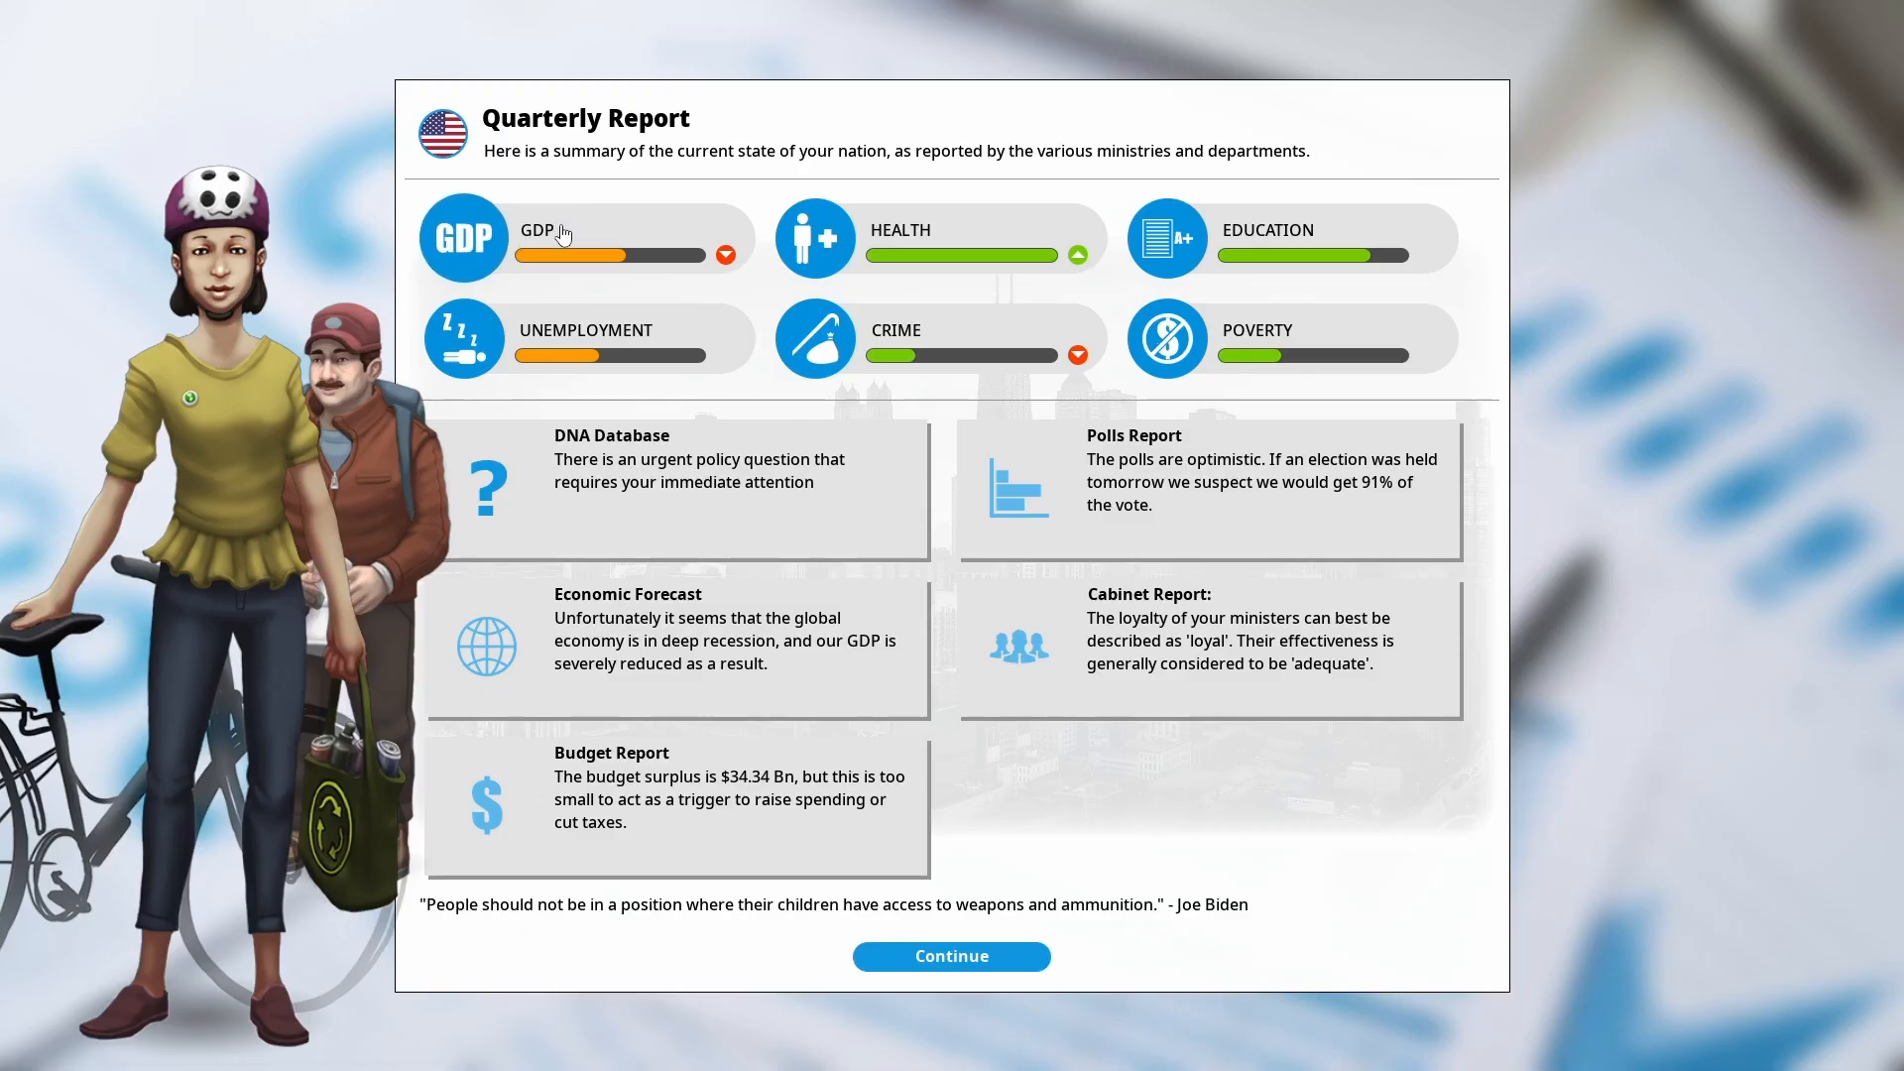
pyautogui.moveTo(786, 796)
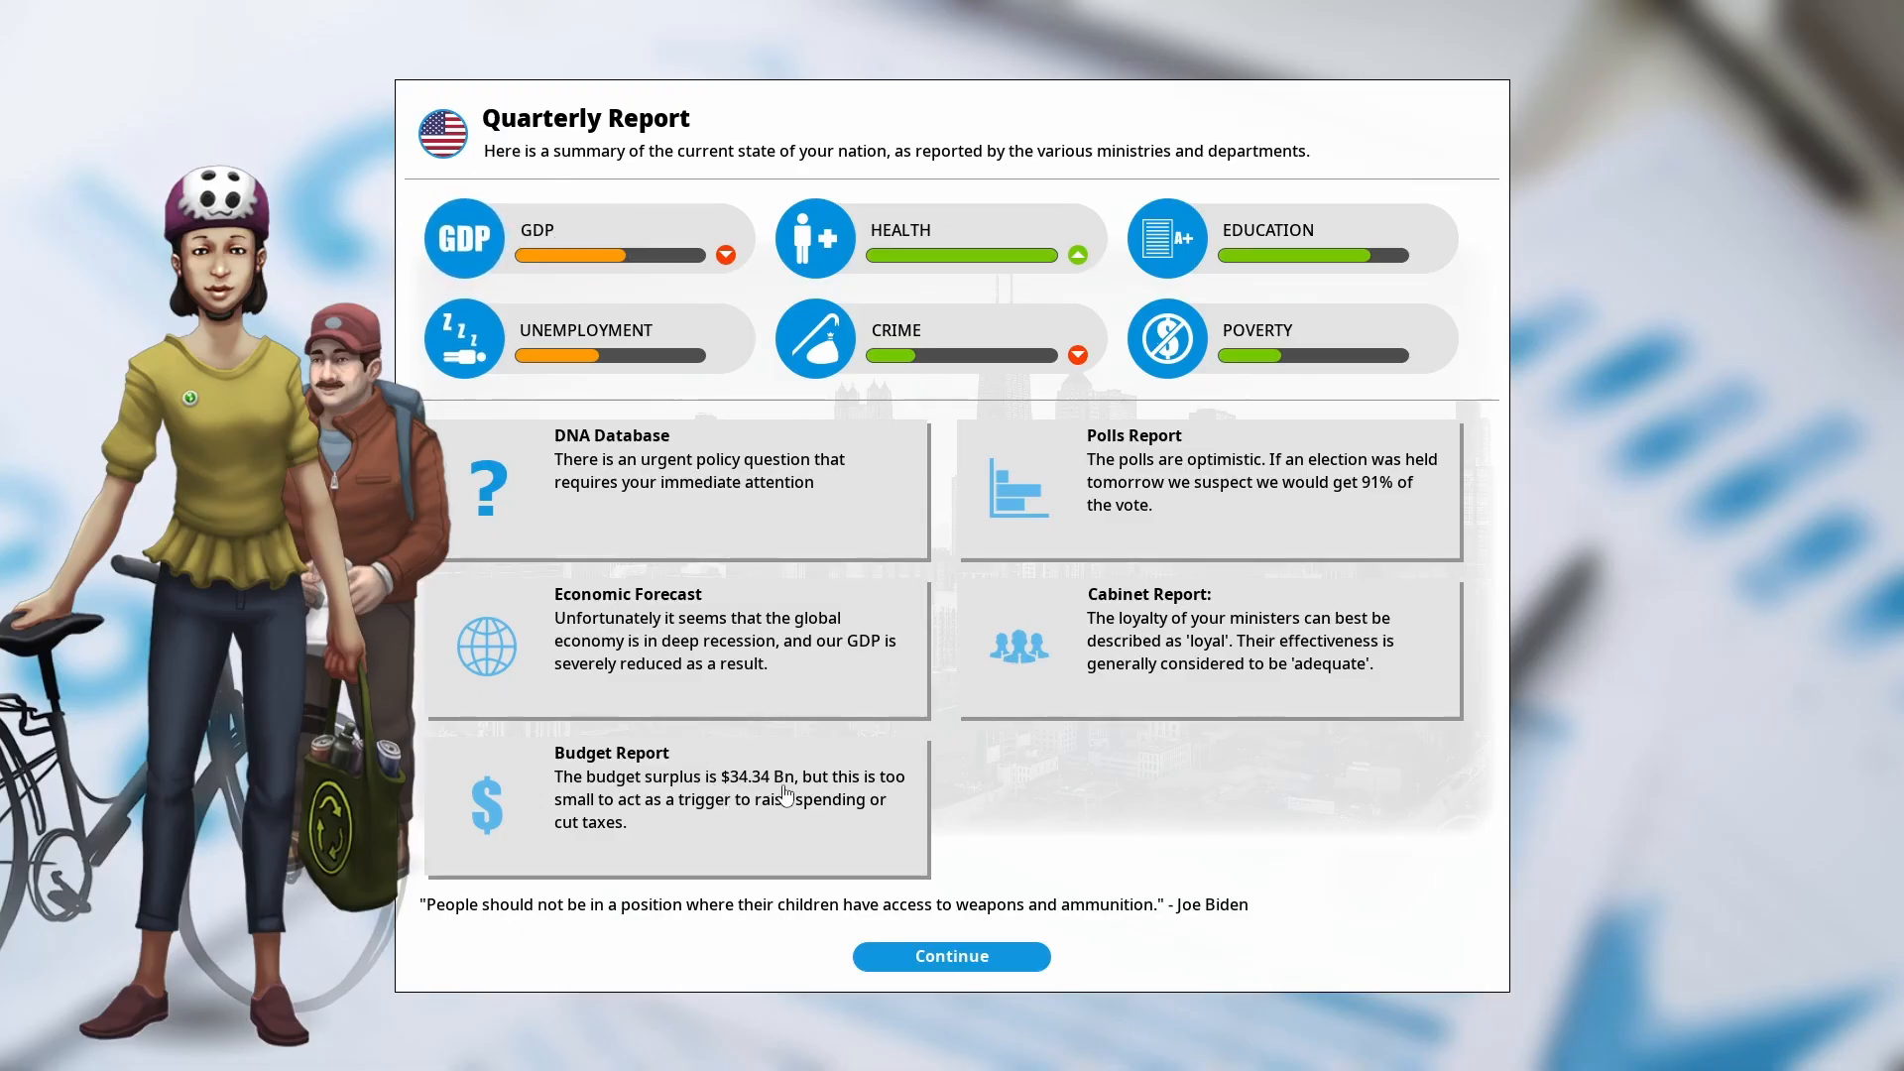
# Check the finance history charts from the budget report and close them
pyautogui.click(951, 956)
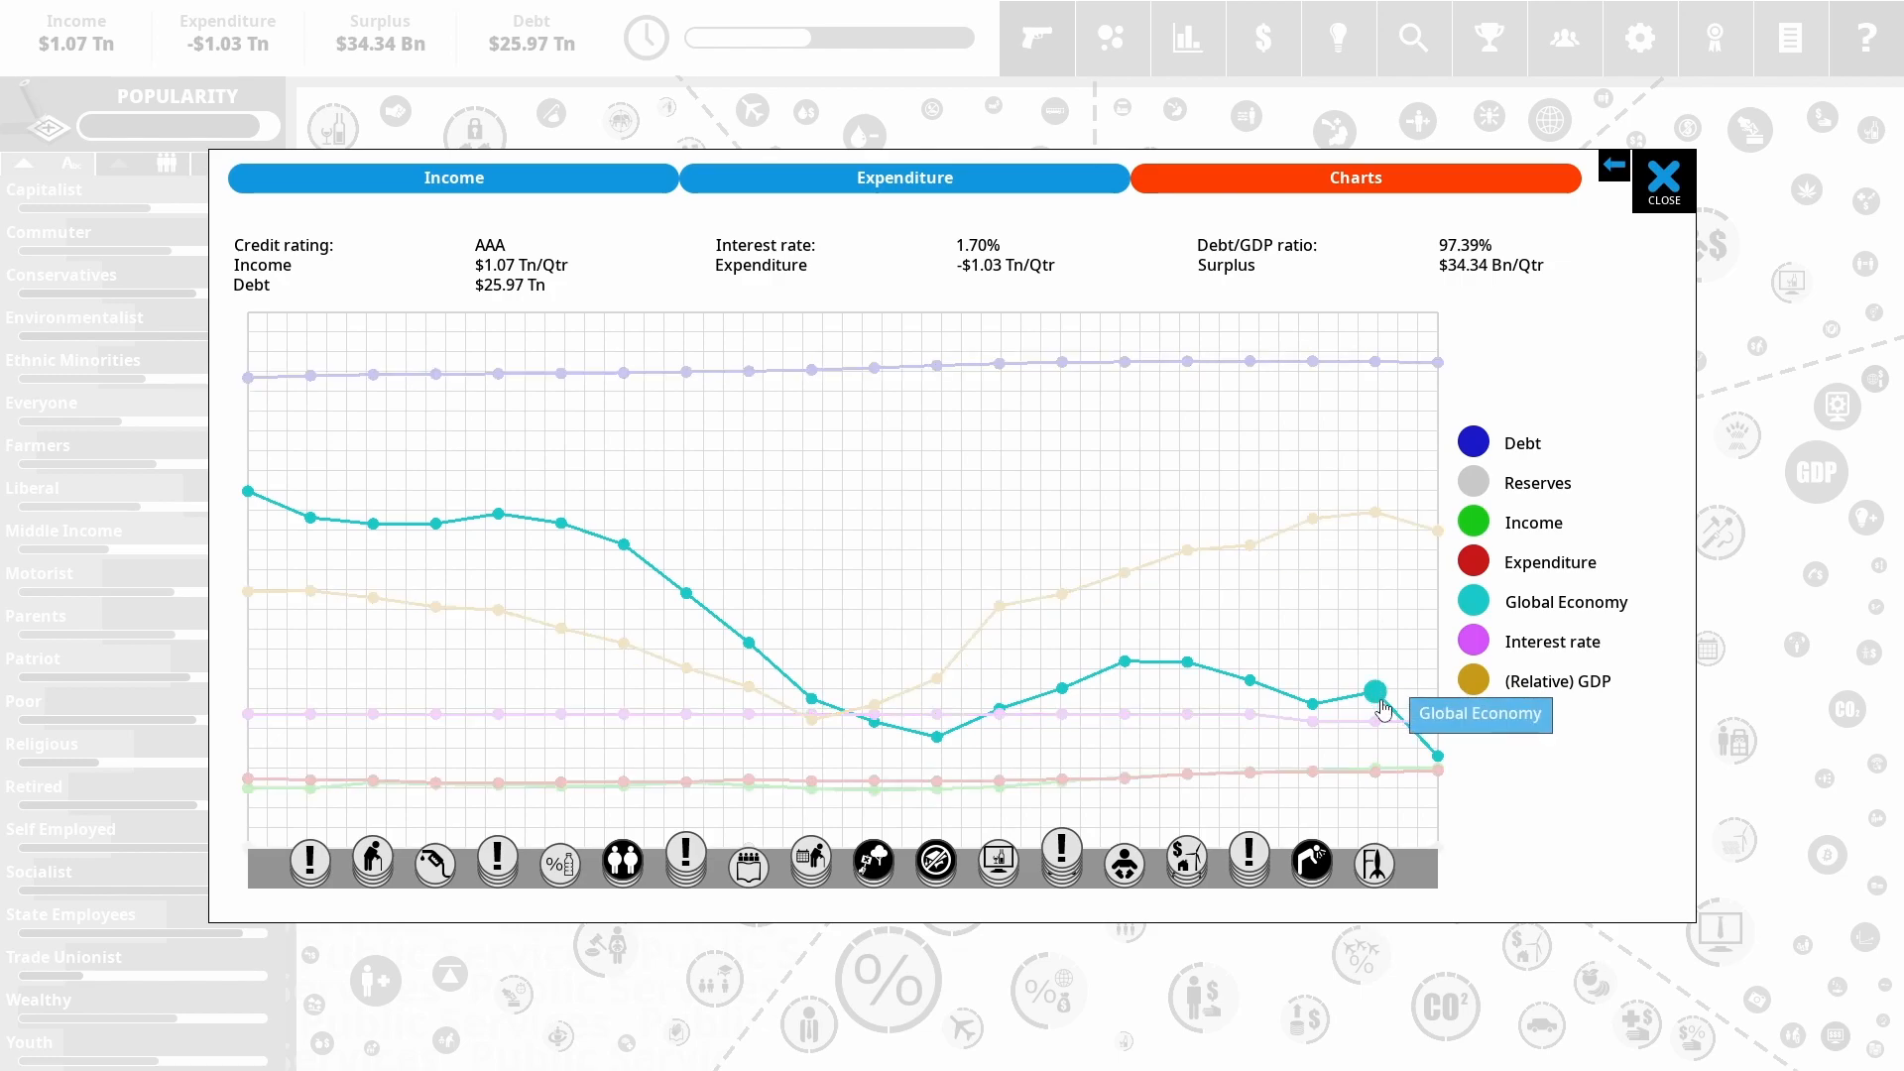
pyautogui.moveTo(1424, 738)
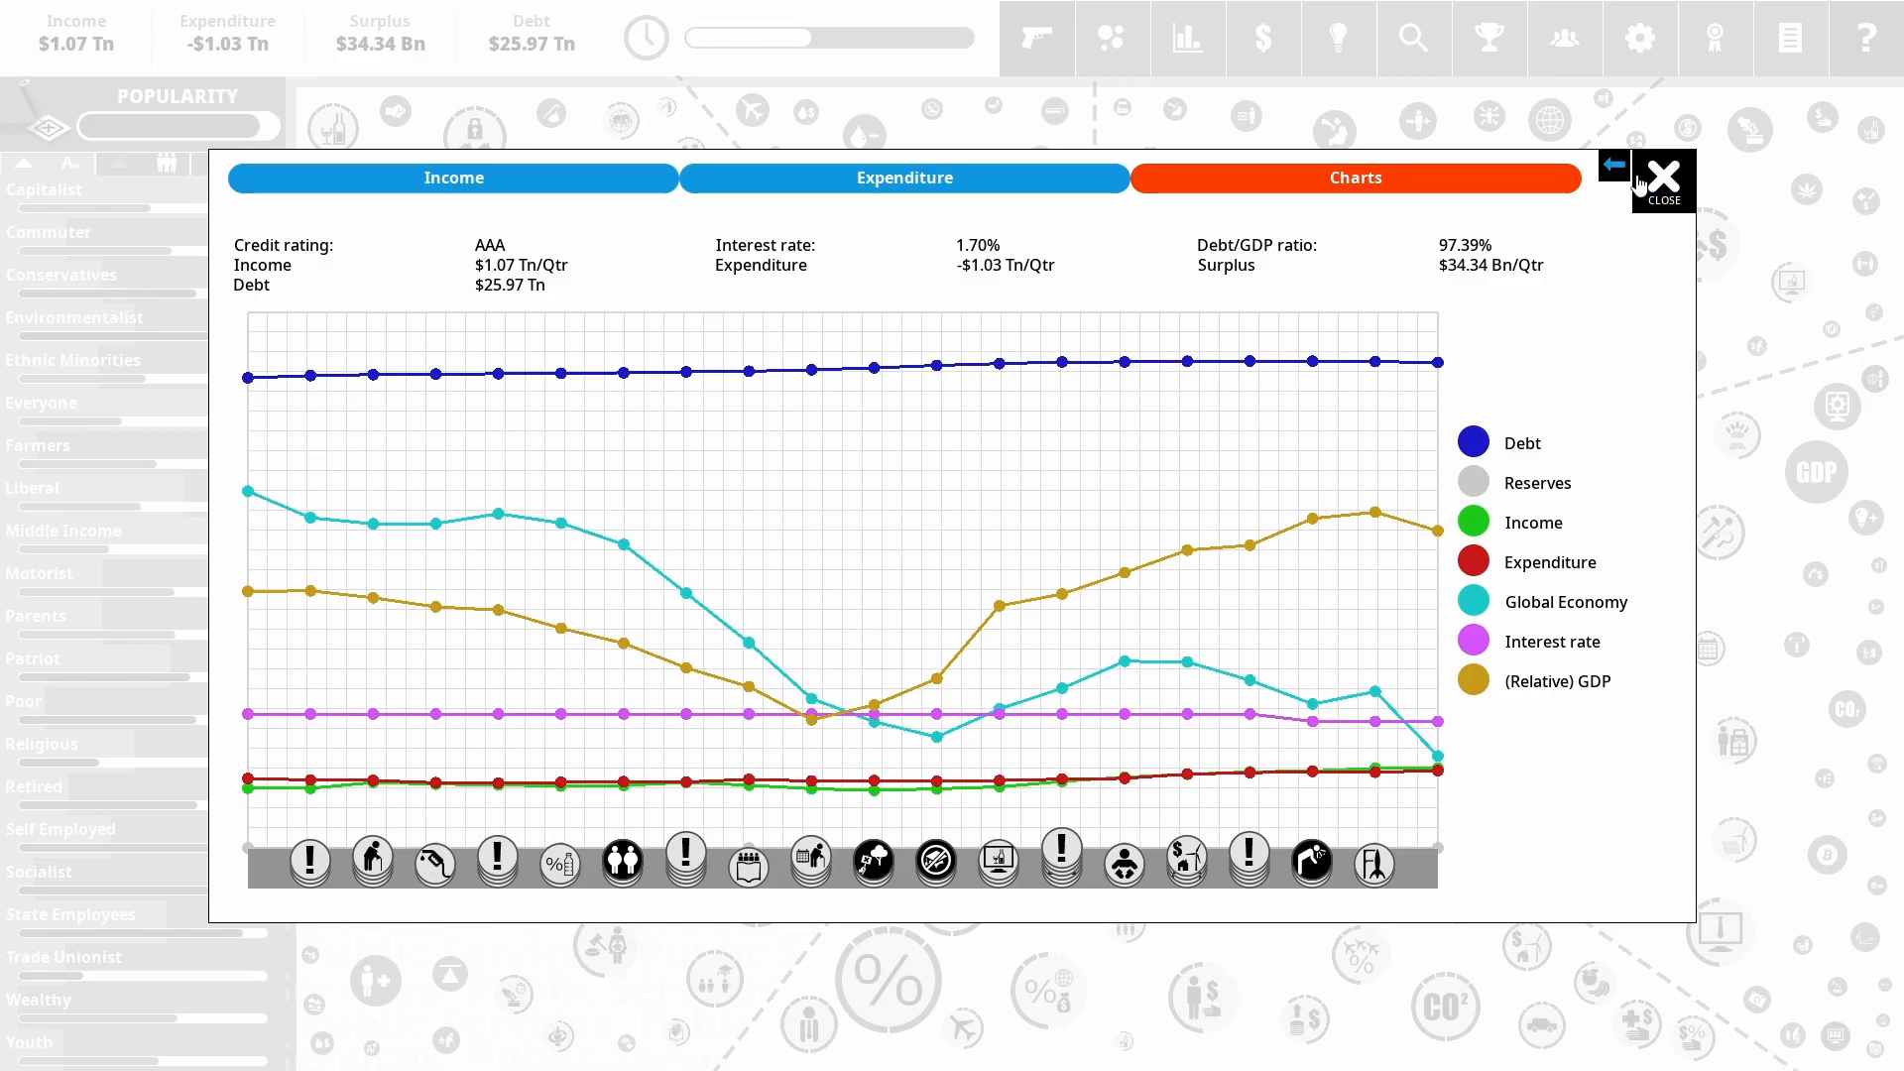
pyautogui.click(1662, 177)
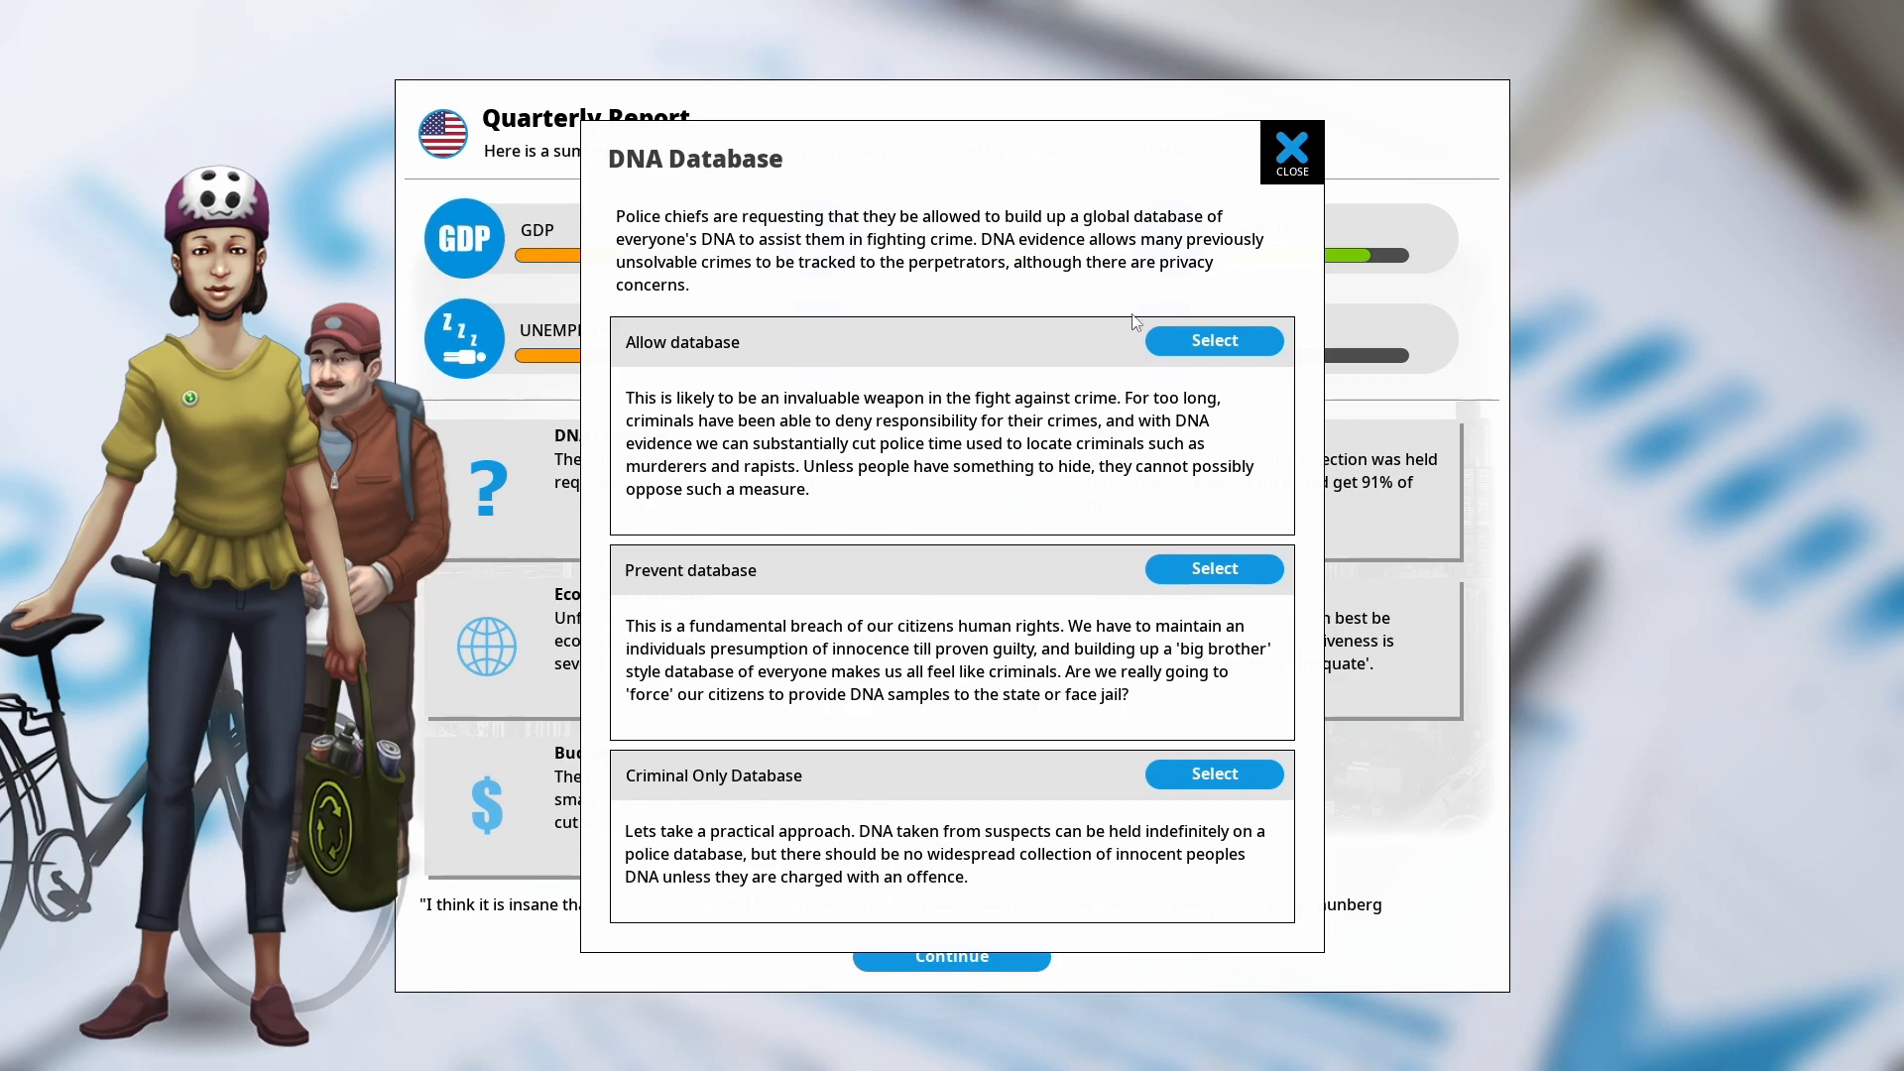
pyautogui.moveTo(1065, 822)
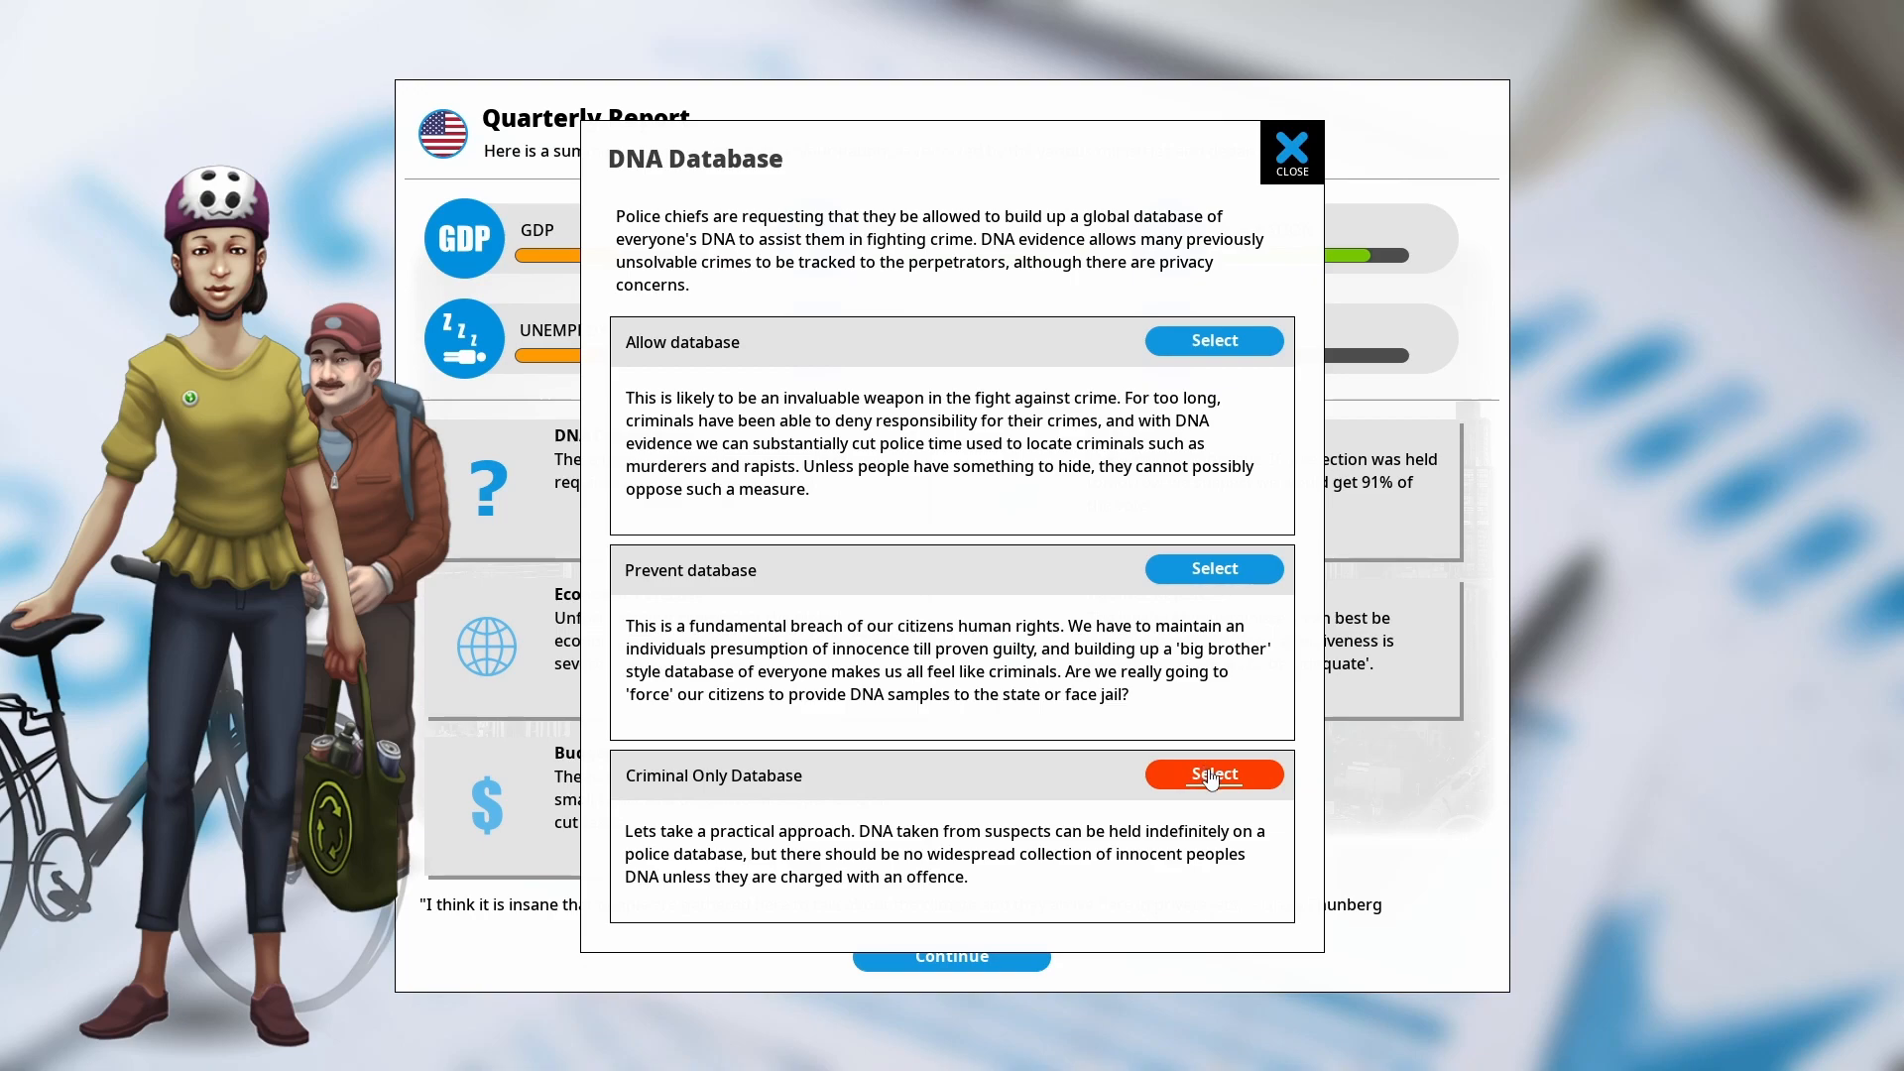
# Choose the Criminal Only Database option and dismiss the outcome popup
pyautogui.click(1213, 774)
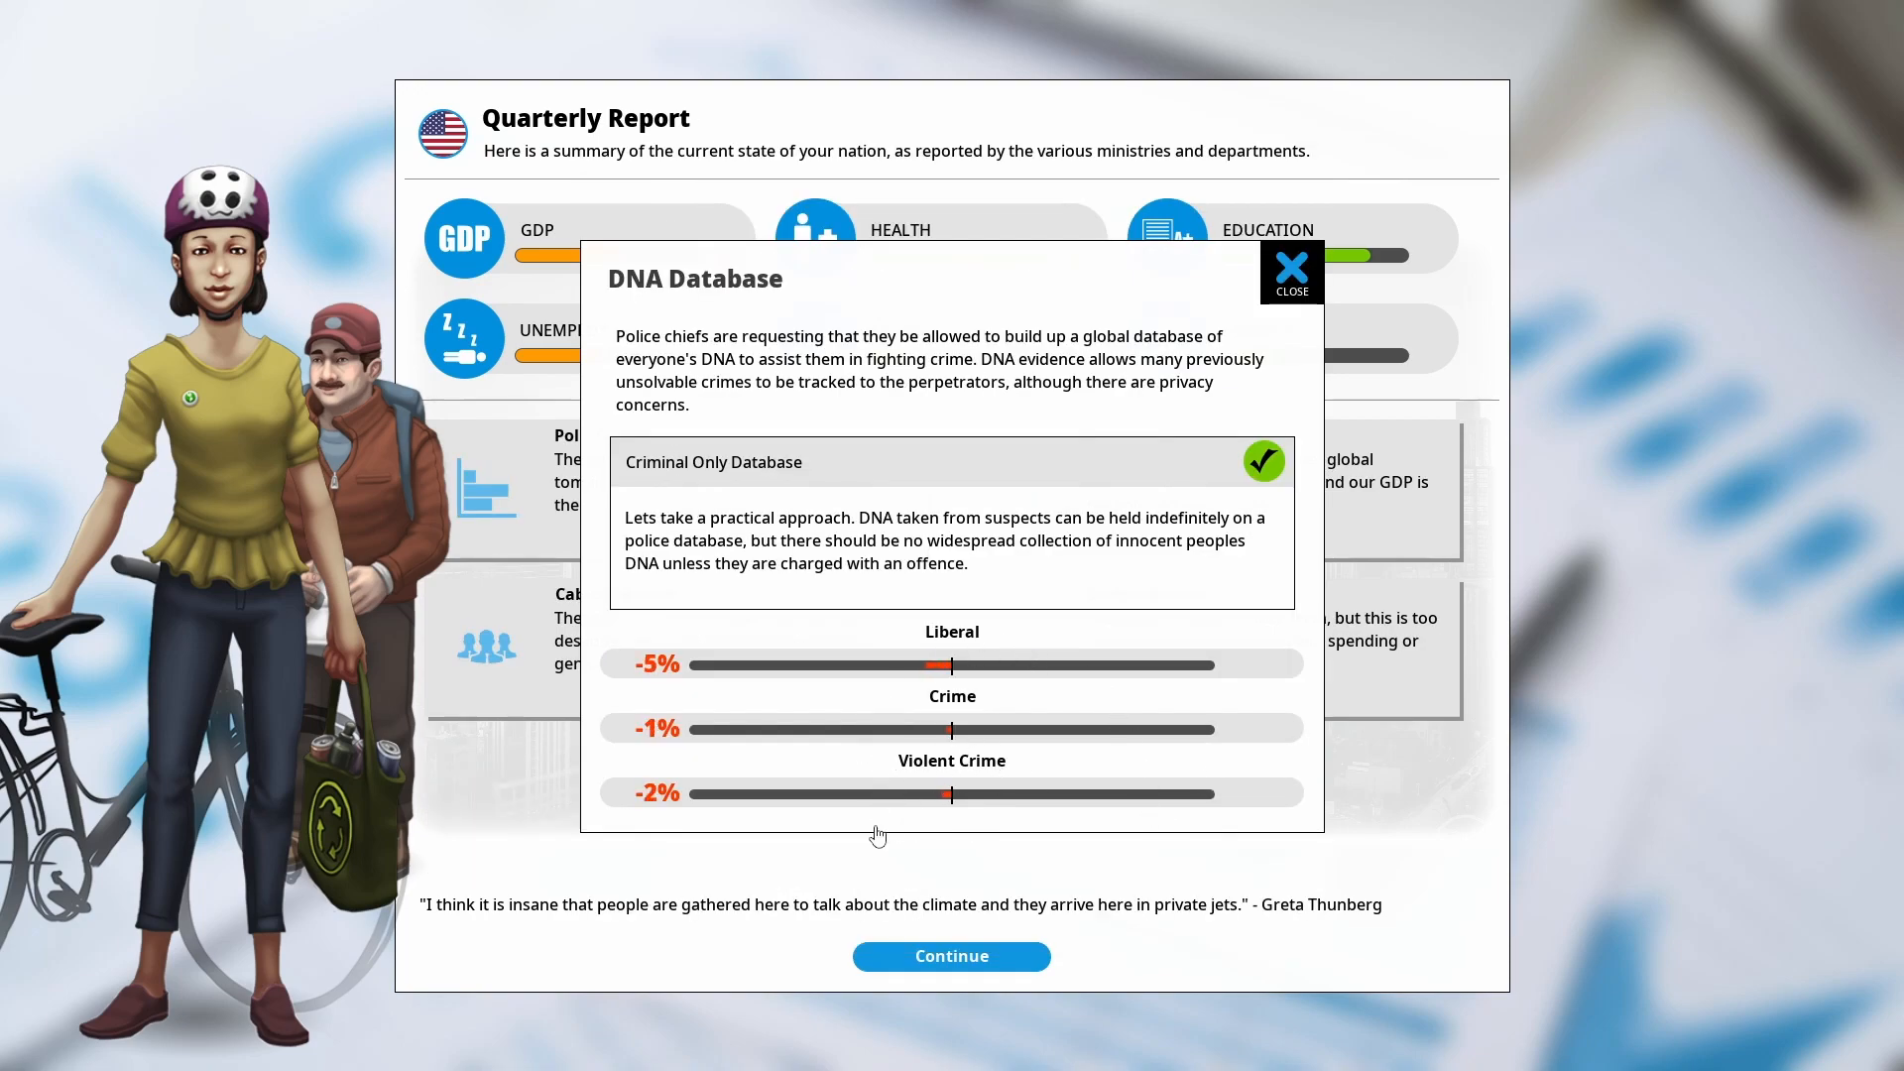
pyautogui.click(1289, 271)
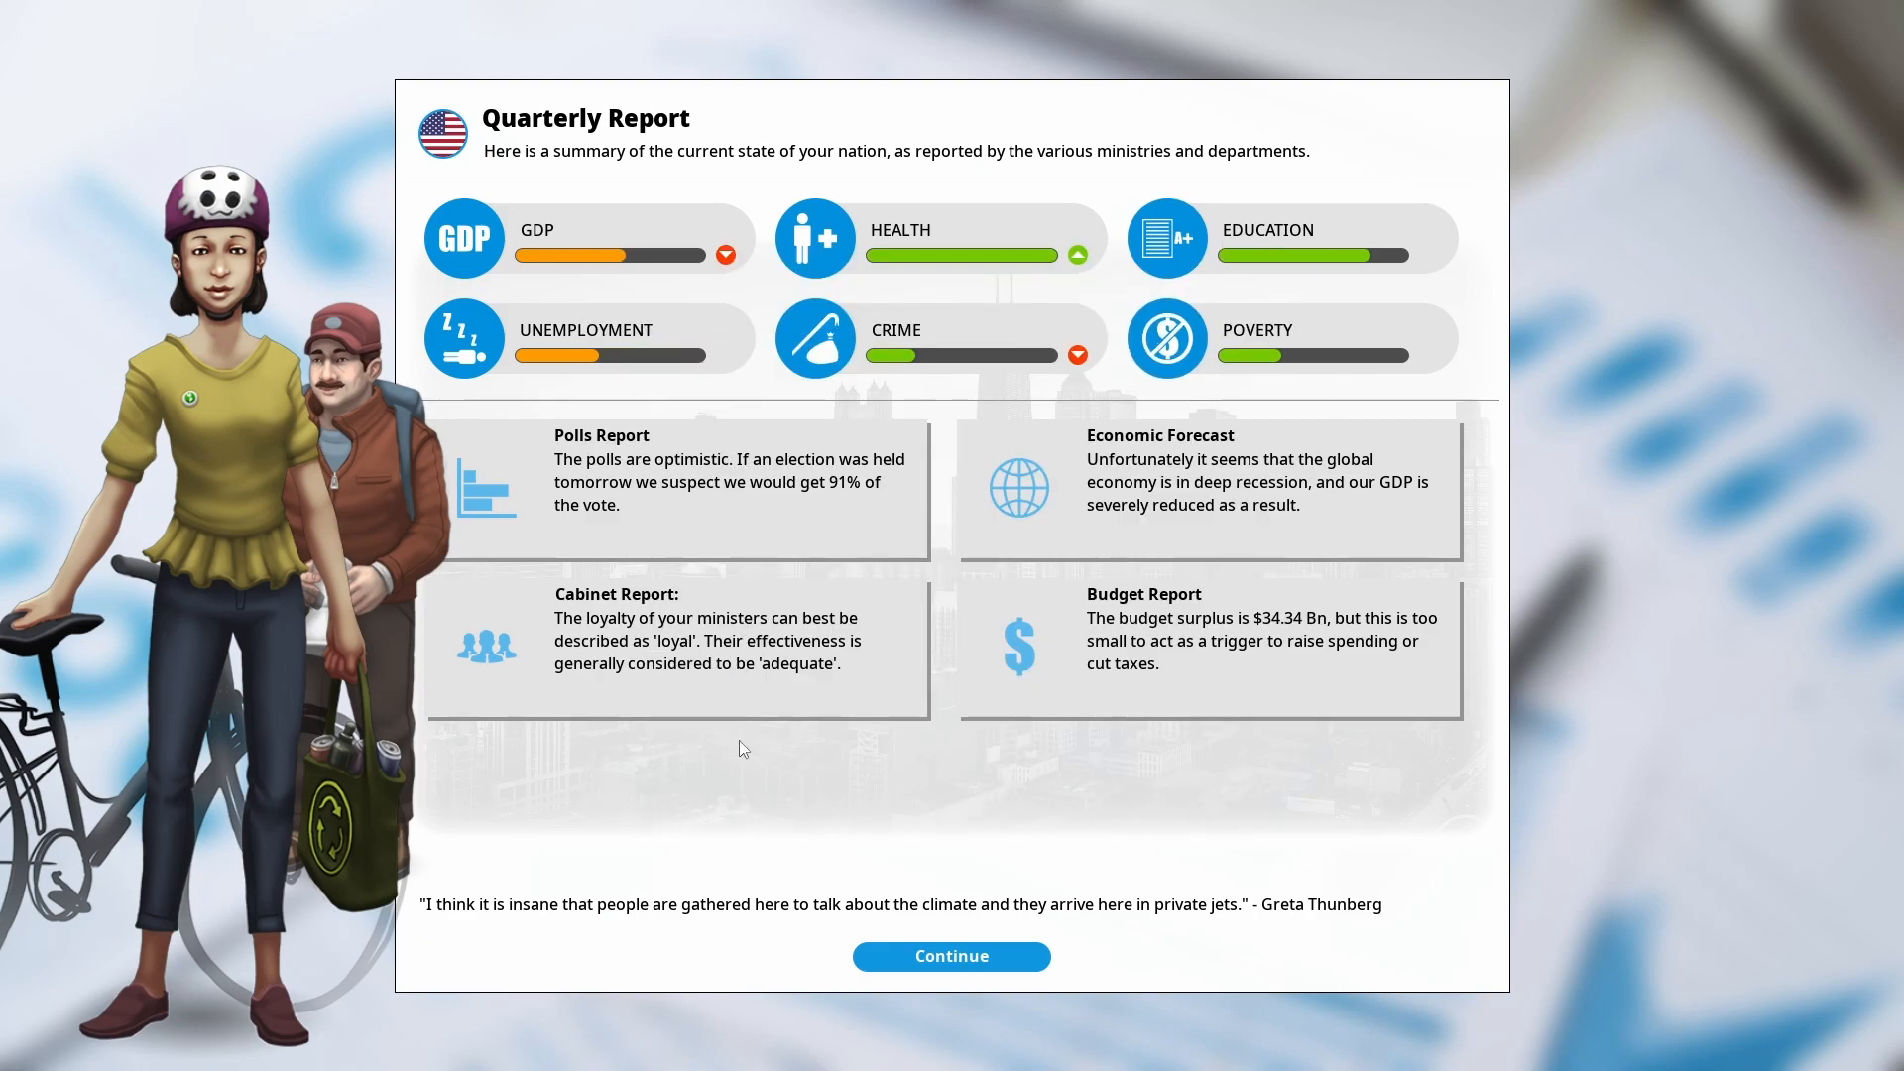
# Resume governing, preview State Broadcaster funding at medium and maximum, then settle it back at minimum
pyautogui.click(951, 957)
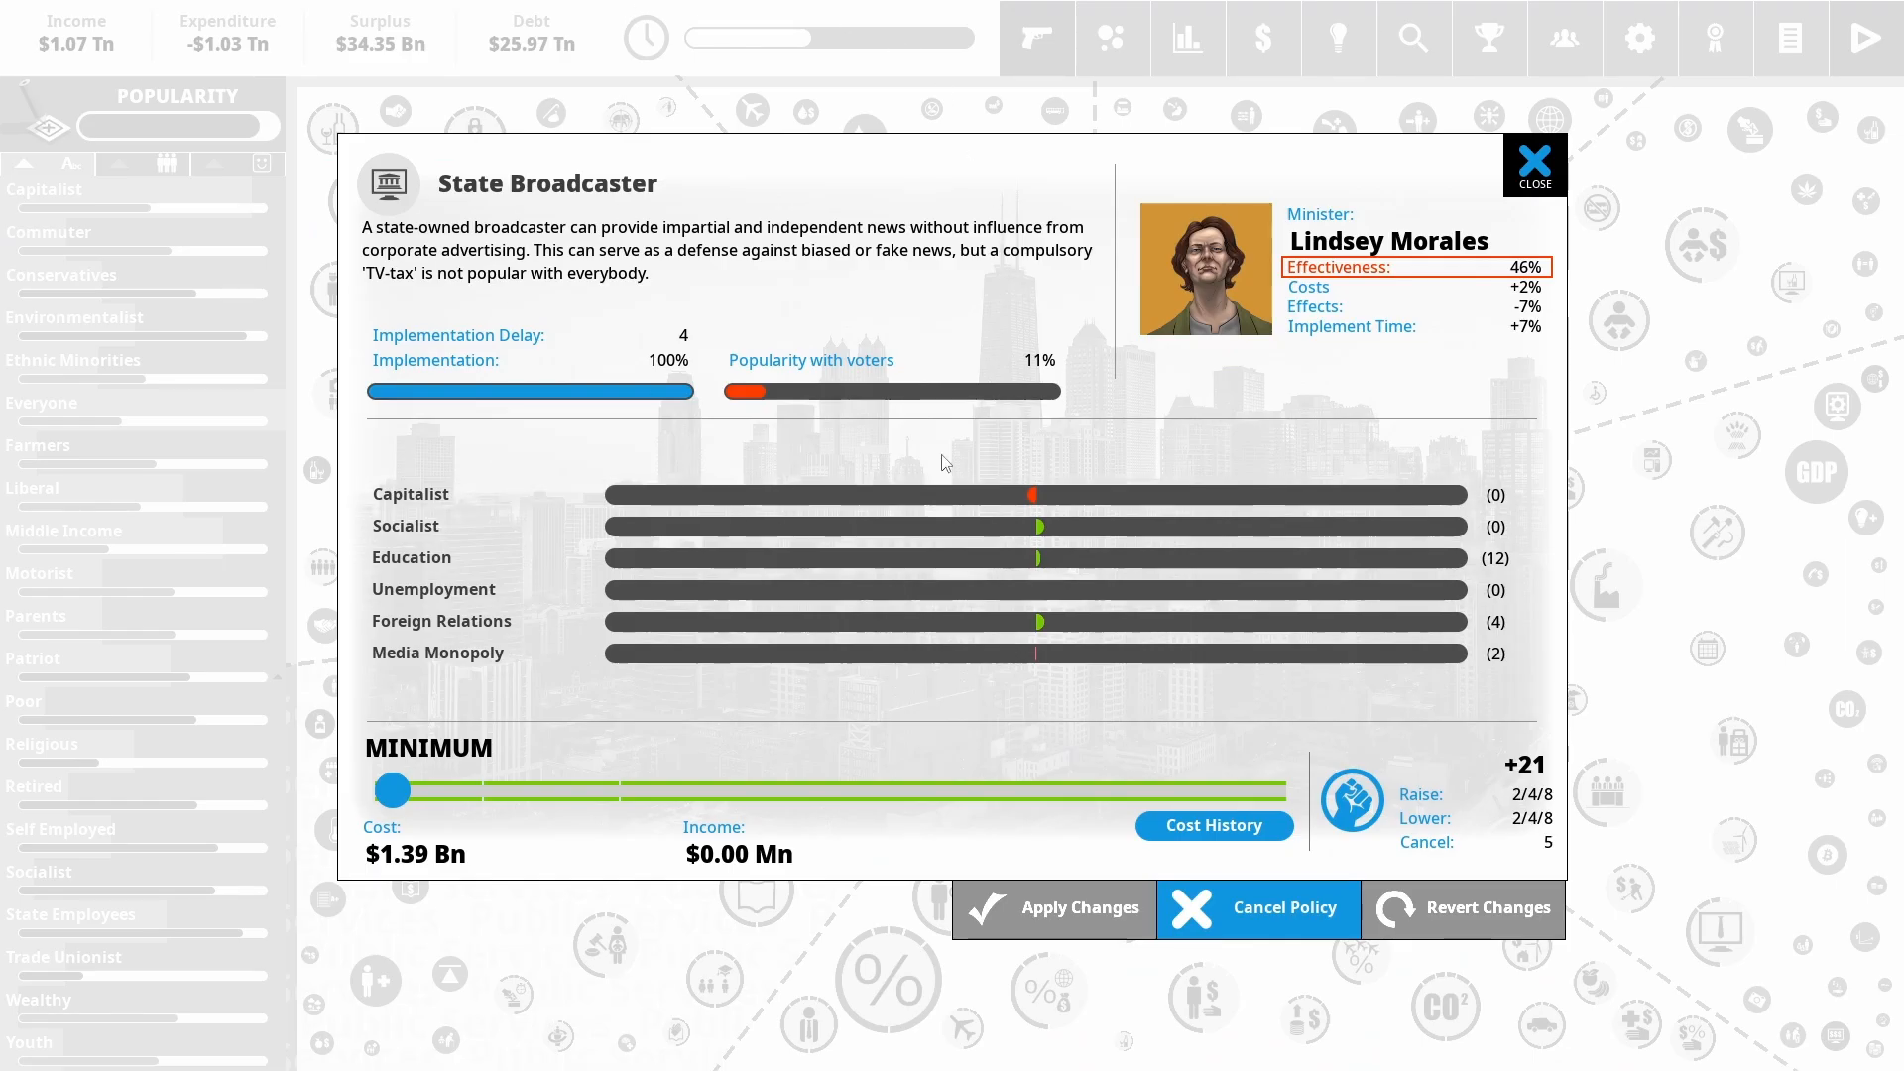
pyautogui.moveTo(390, 789); pyautogui.dragTo(796, 789)
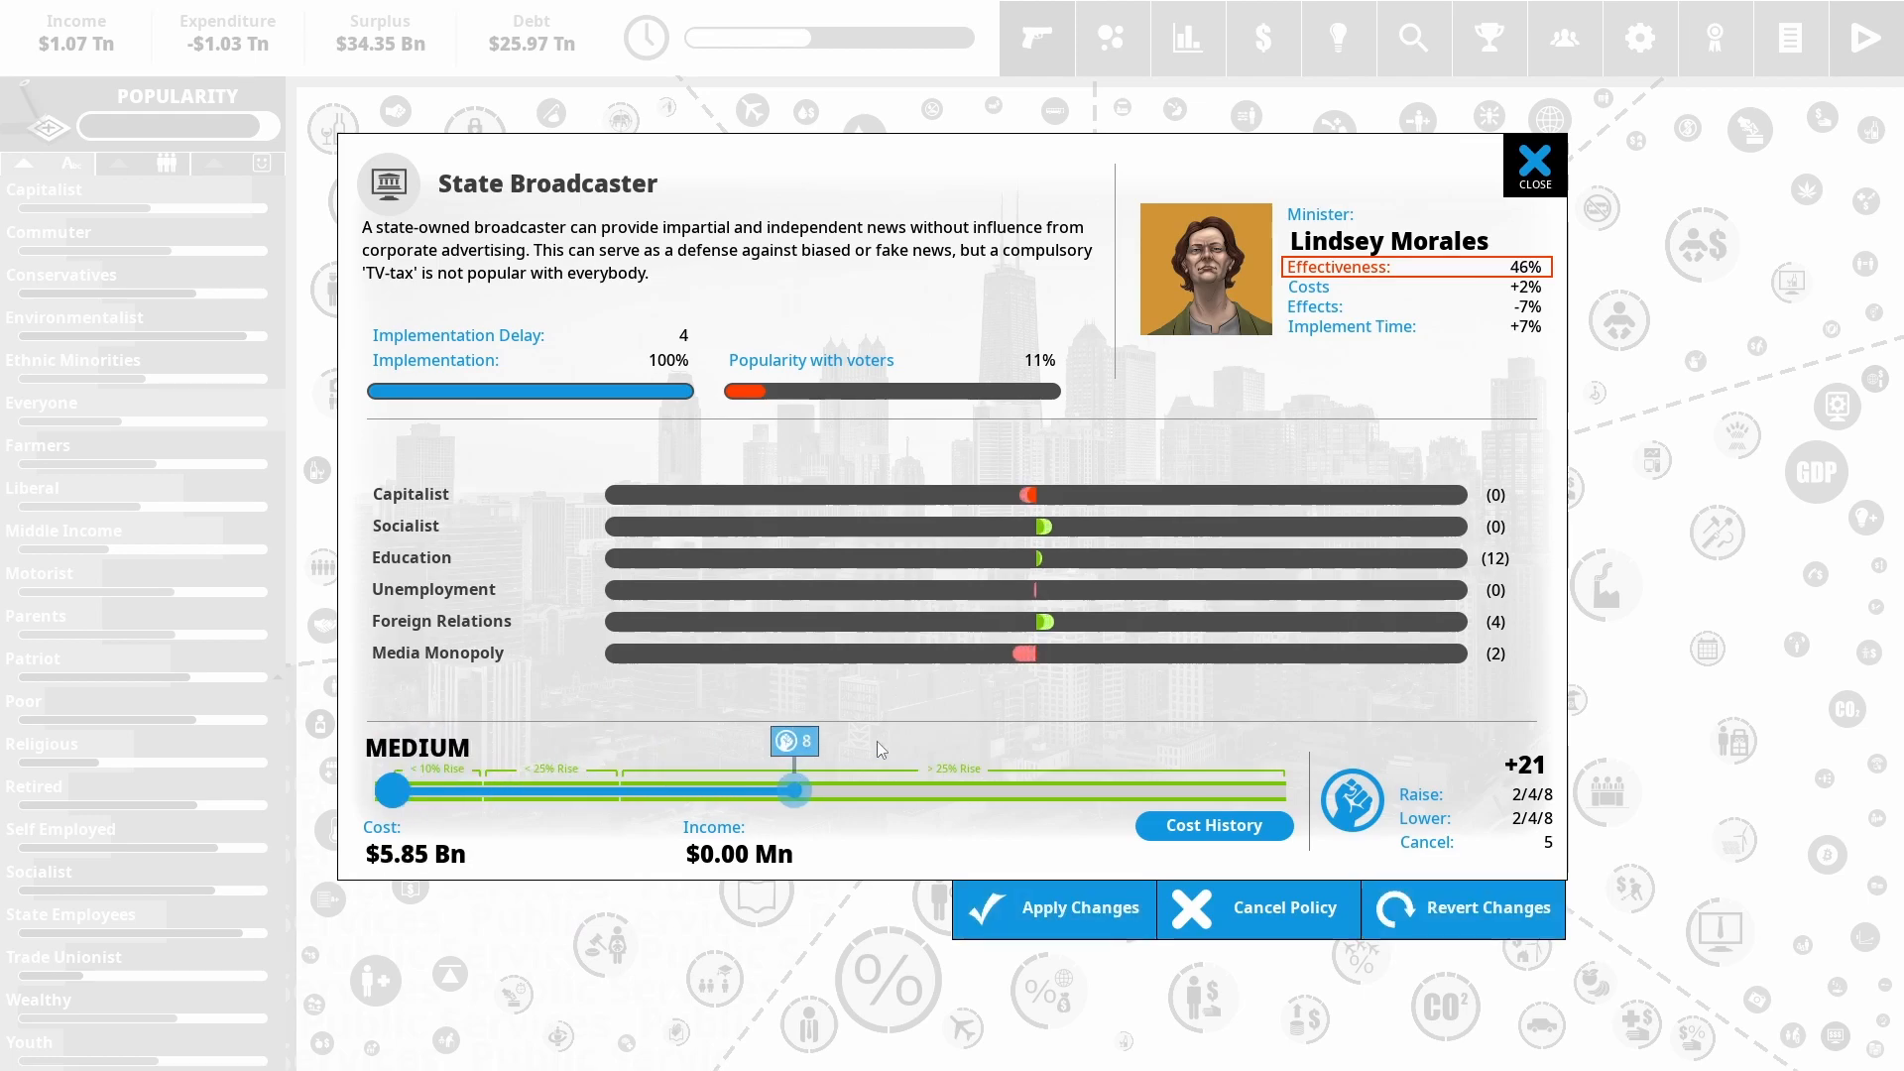
pyautogui.moveTo(796, 789); pyautogui.dragTo(1284, 790)
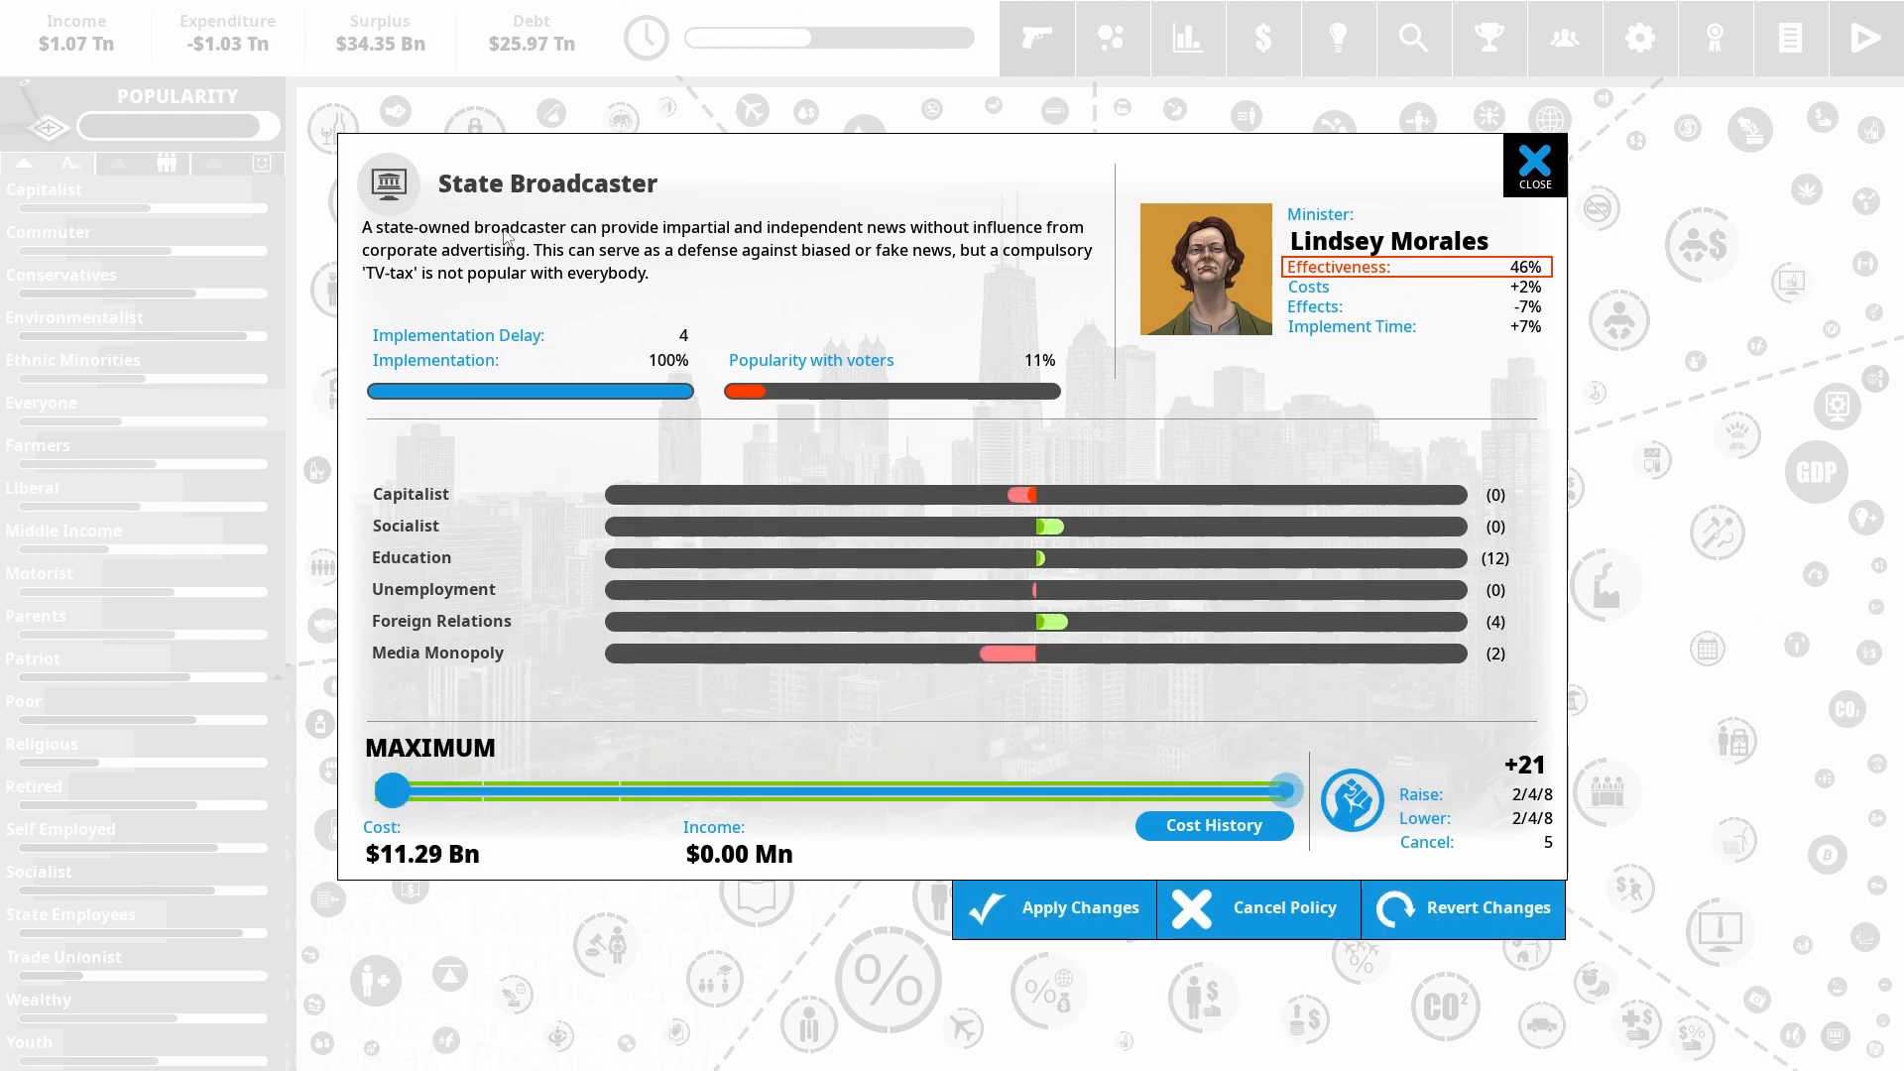
pyautogui.moveTo(1268, 788)
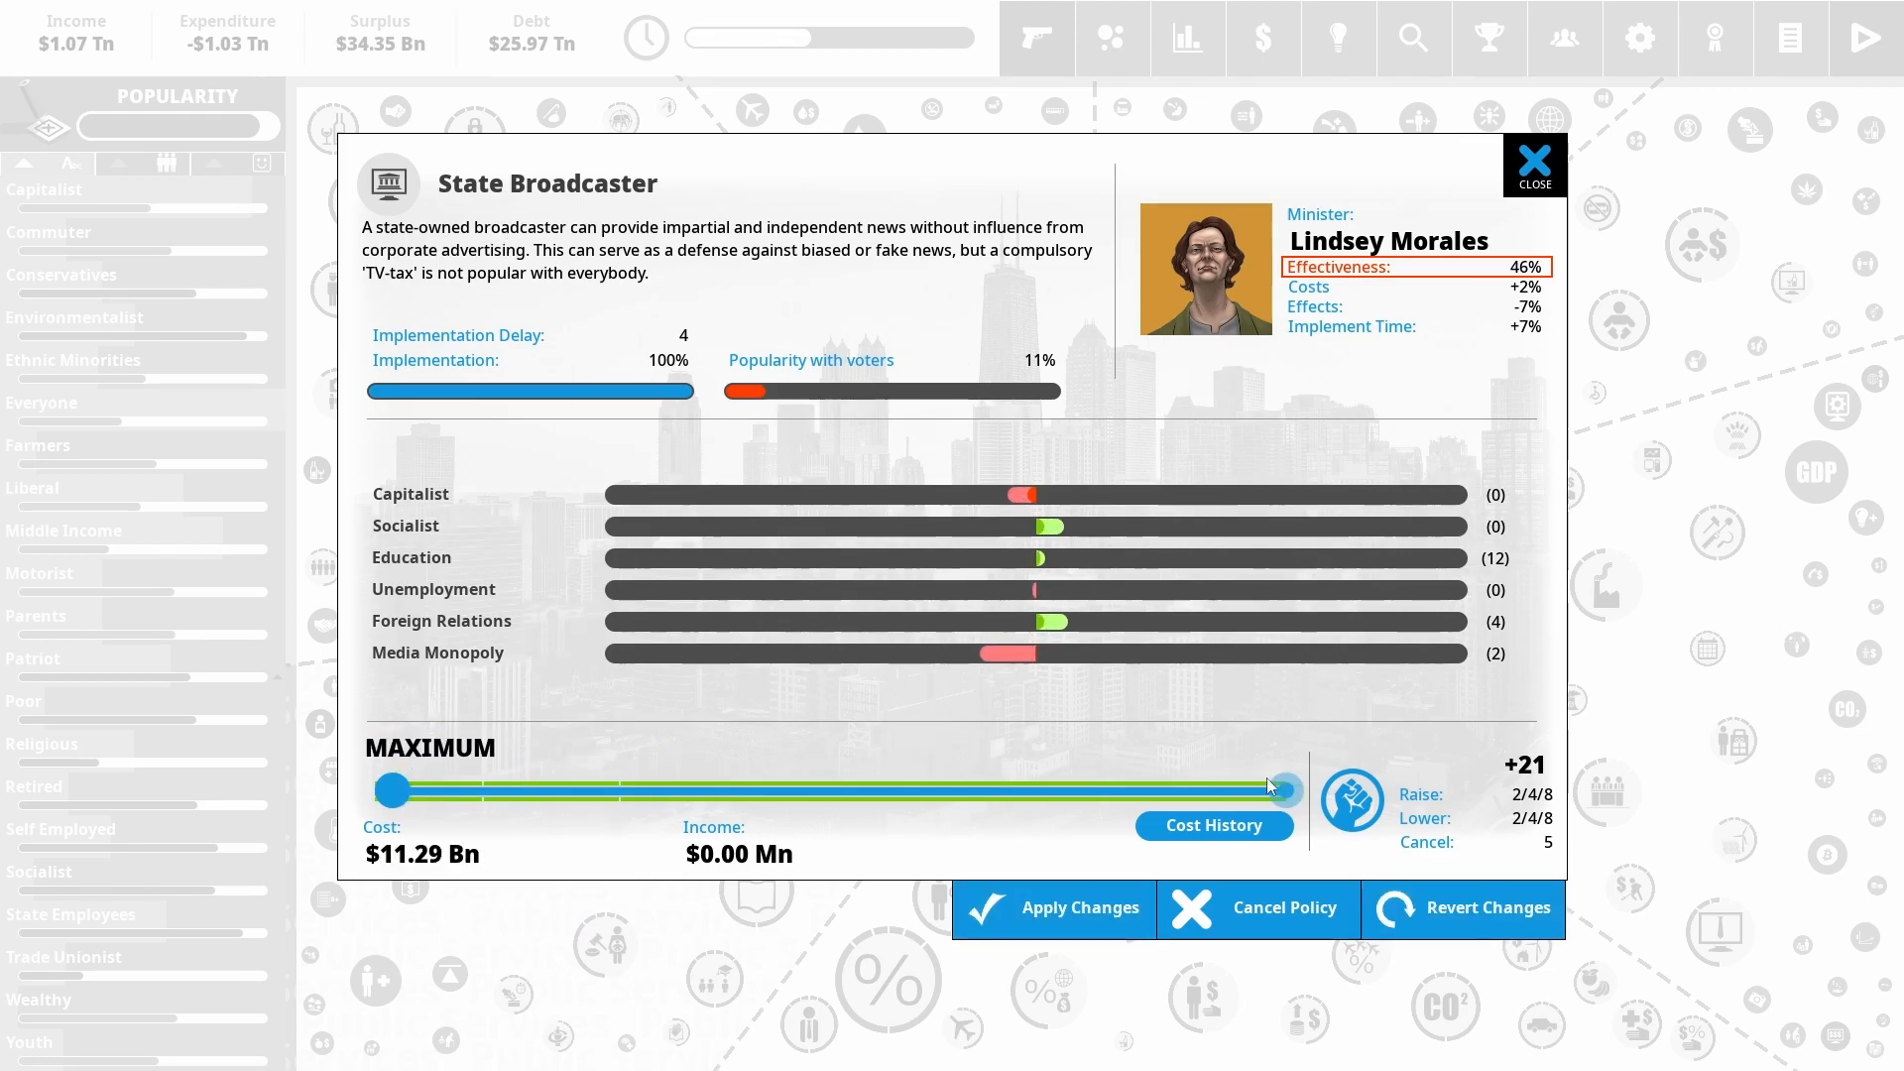
pyautogui.moveTo(1275, 790); pyautogui.dragTo(390, 790)
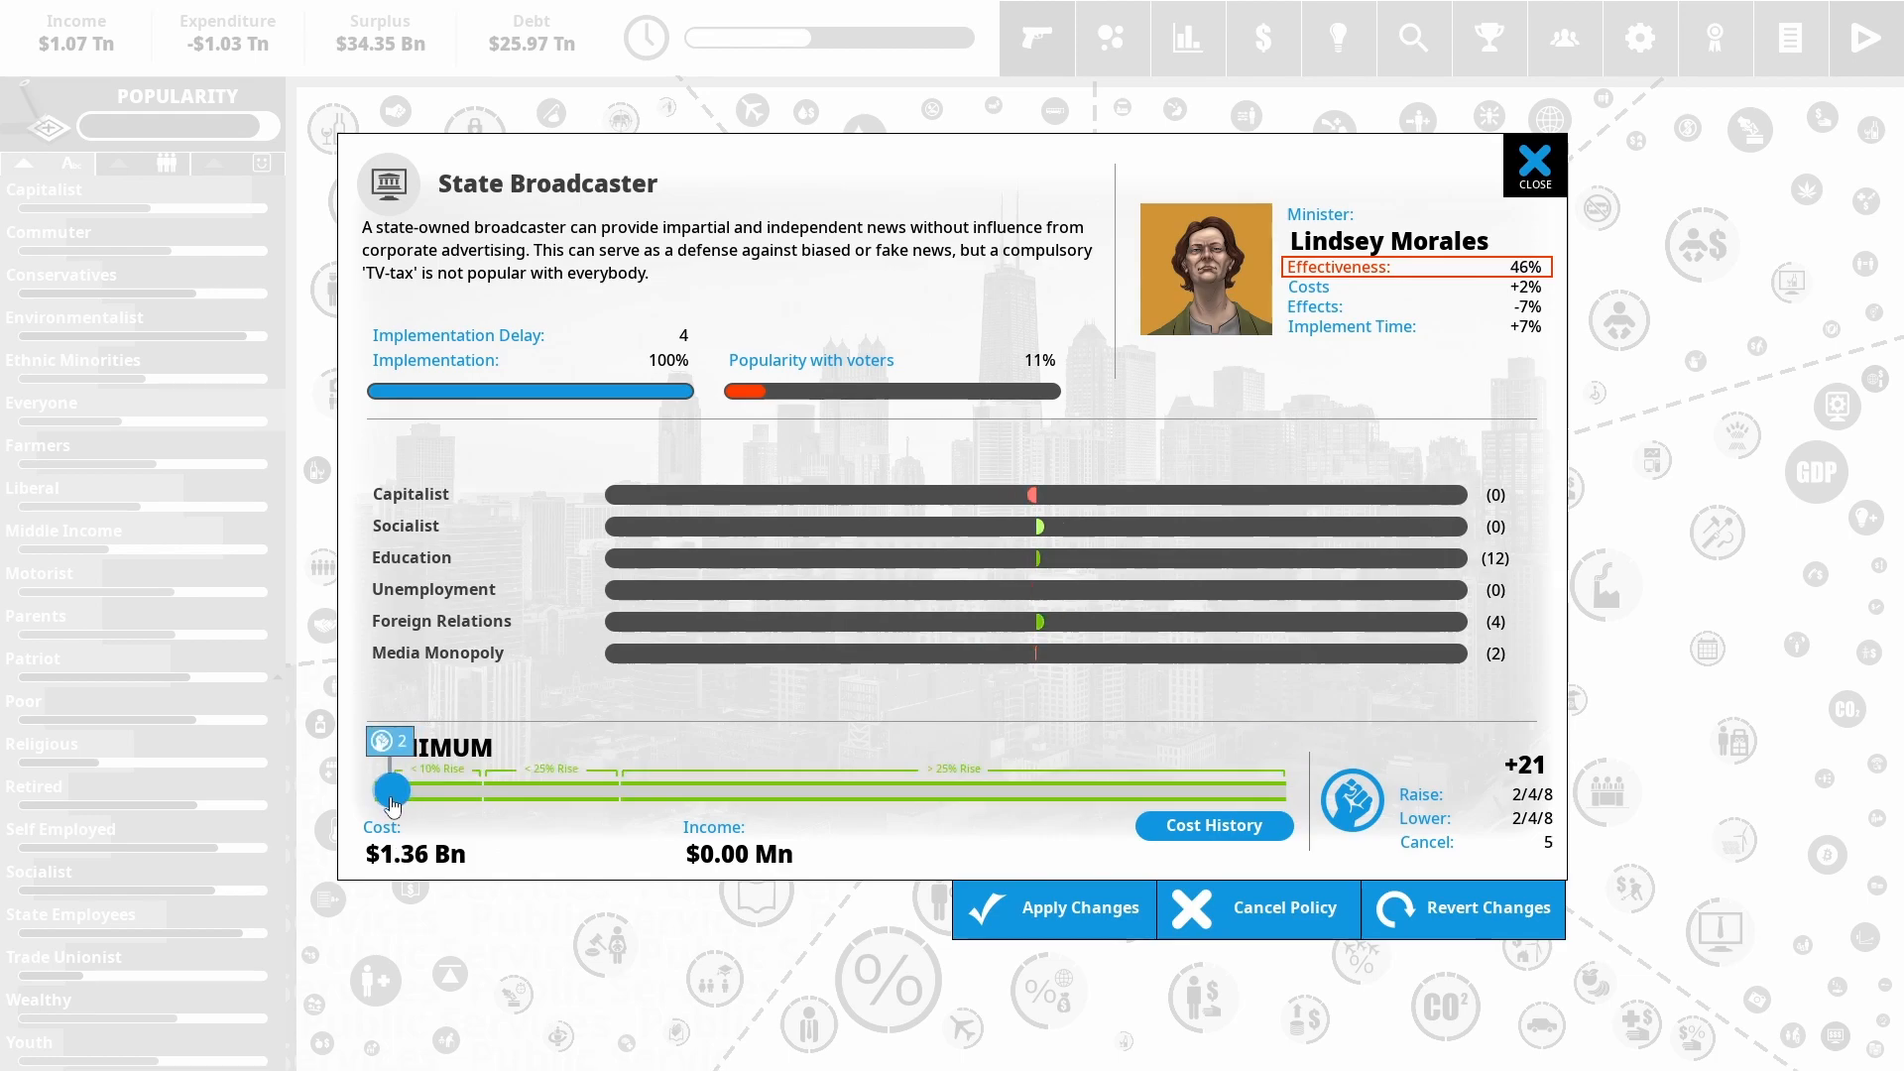
pyautogui.moveTo(391, 789); pyautogui.dragTo(1283, 790)
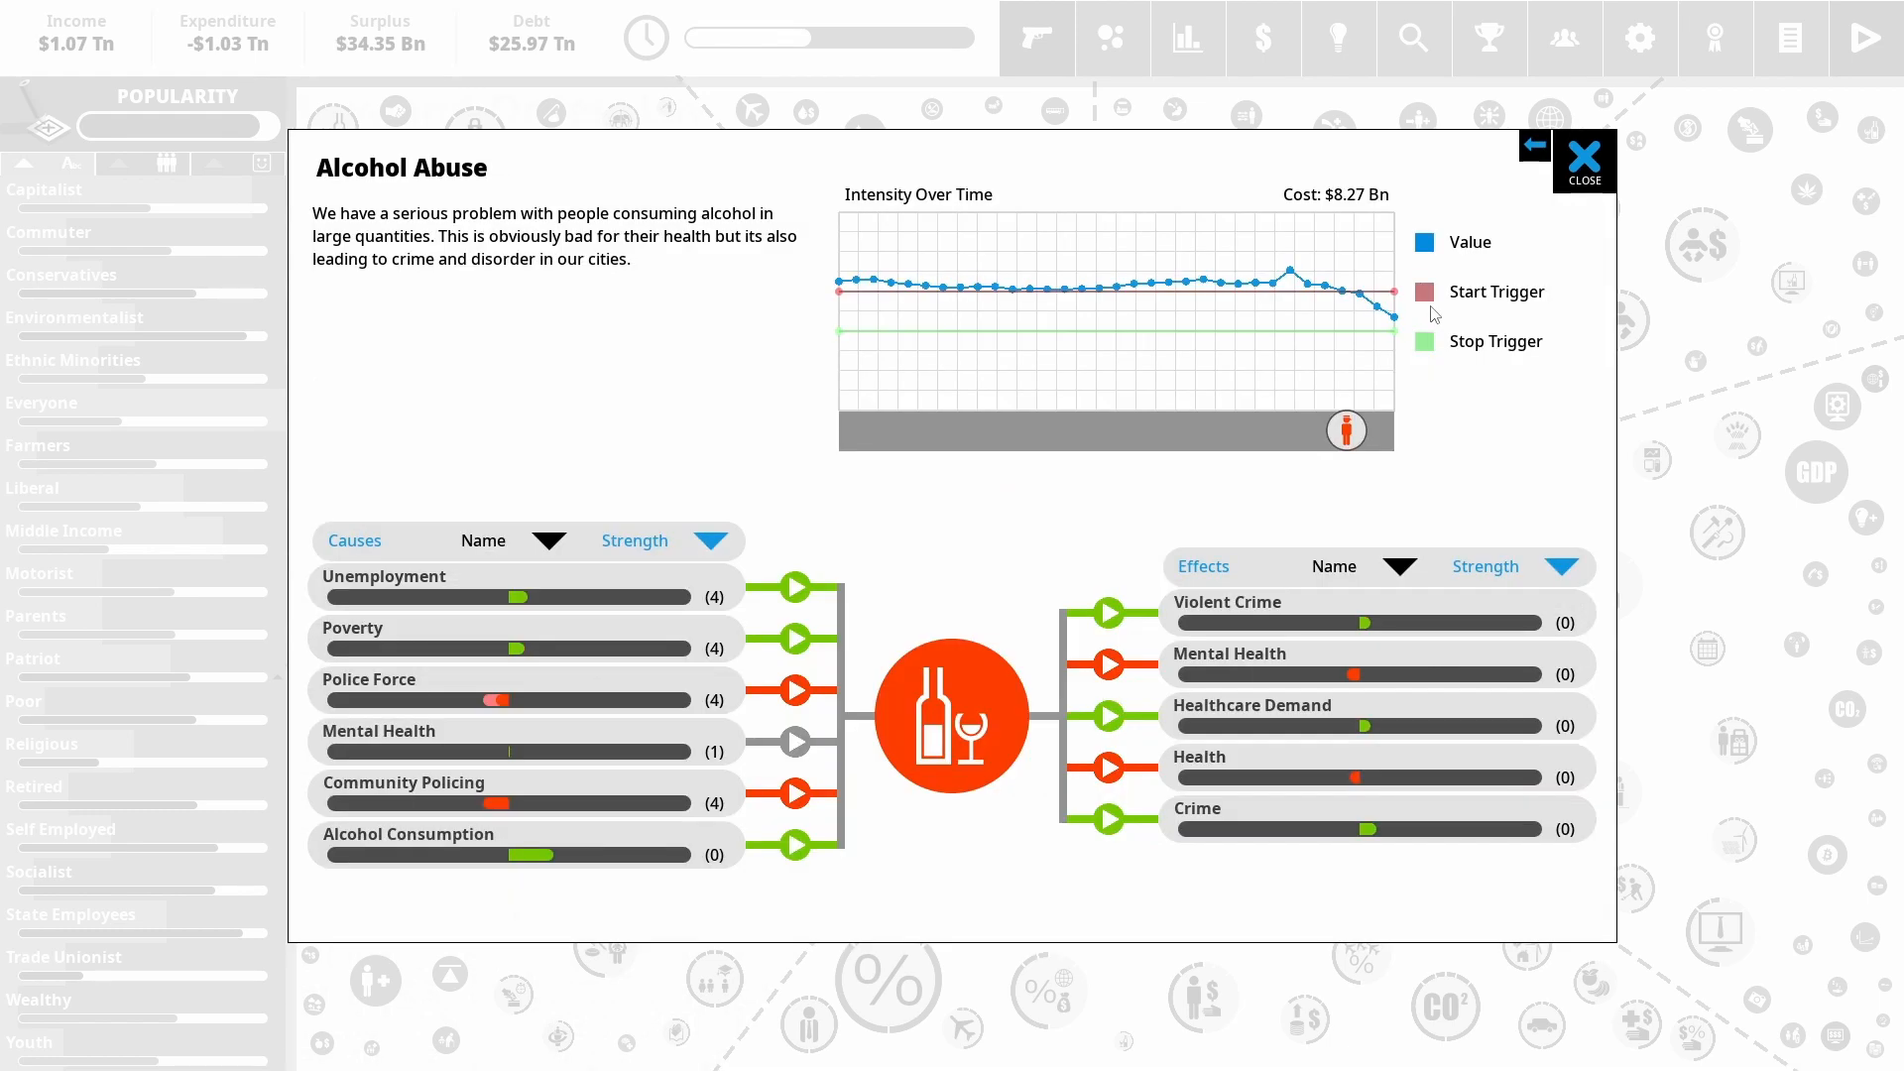
# Implement the Tourism Ad Campaign from Foreign Policy ideas and set its funding to Medium
pyautogui.click(1583, 159)
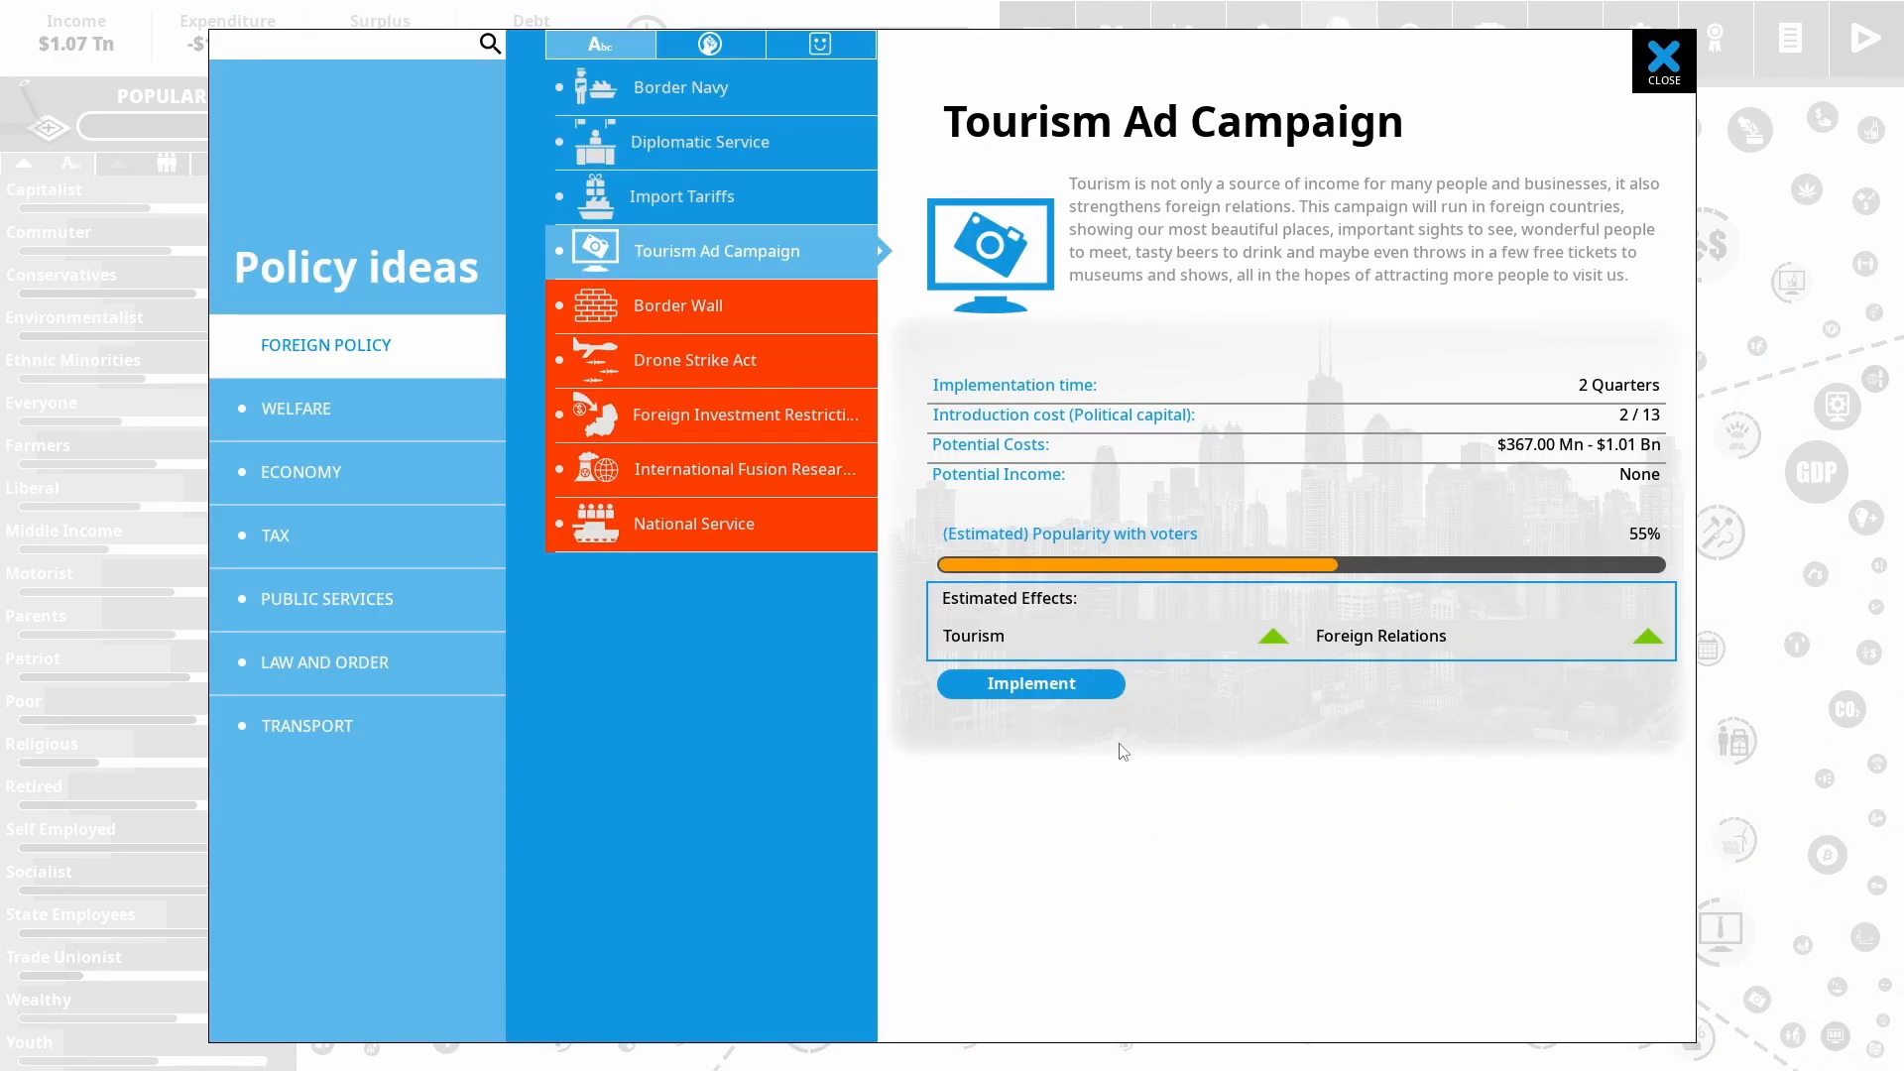
pyautogui.click(1030, 683)
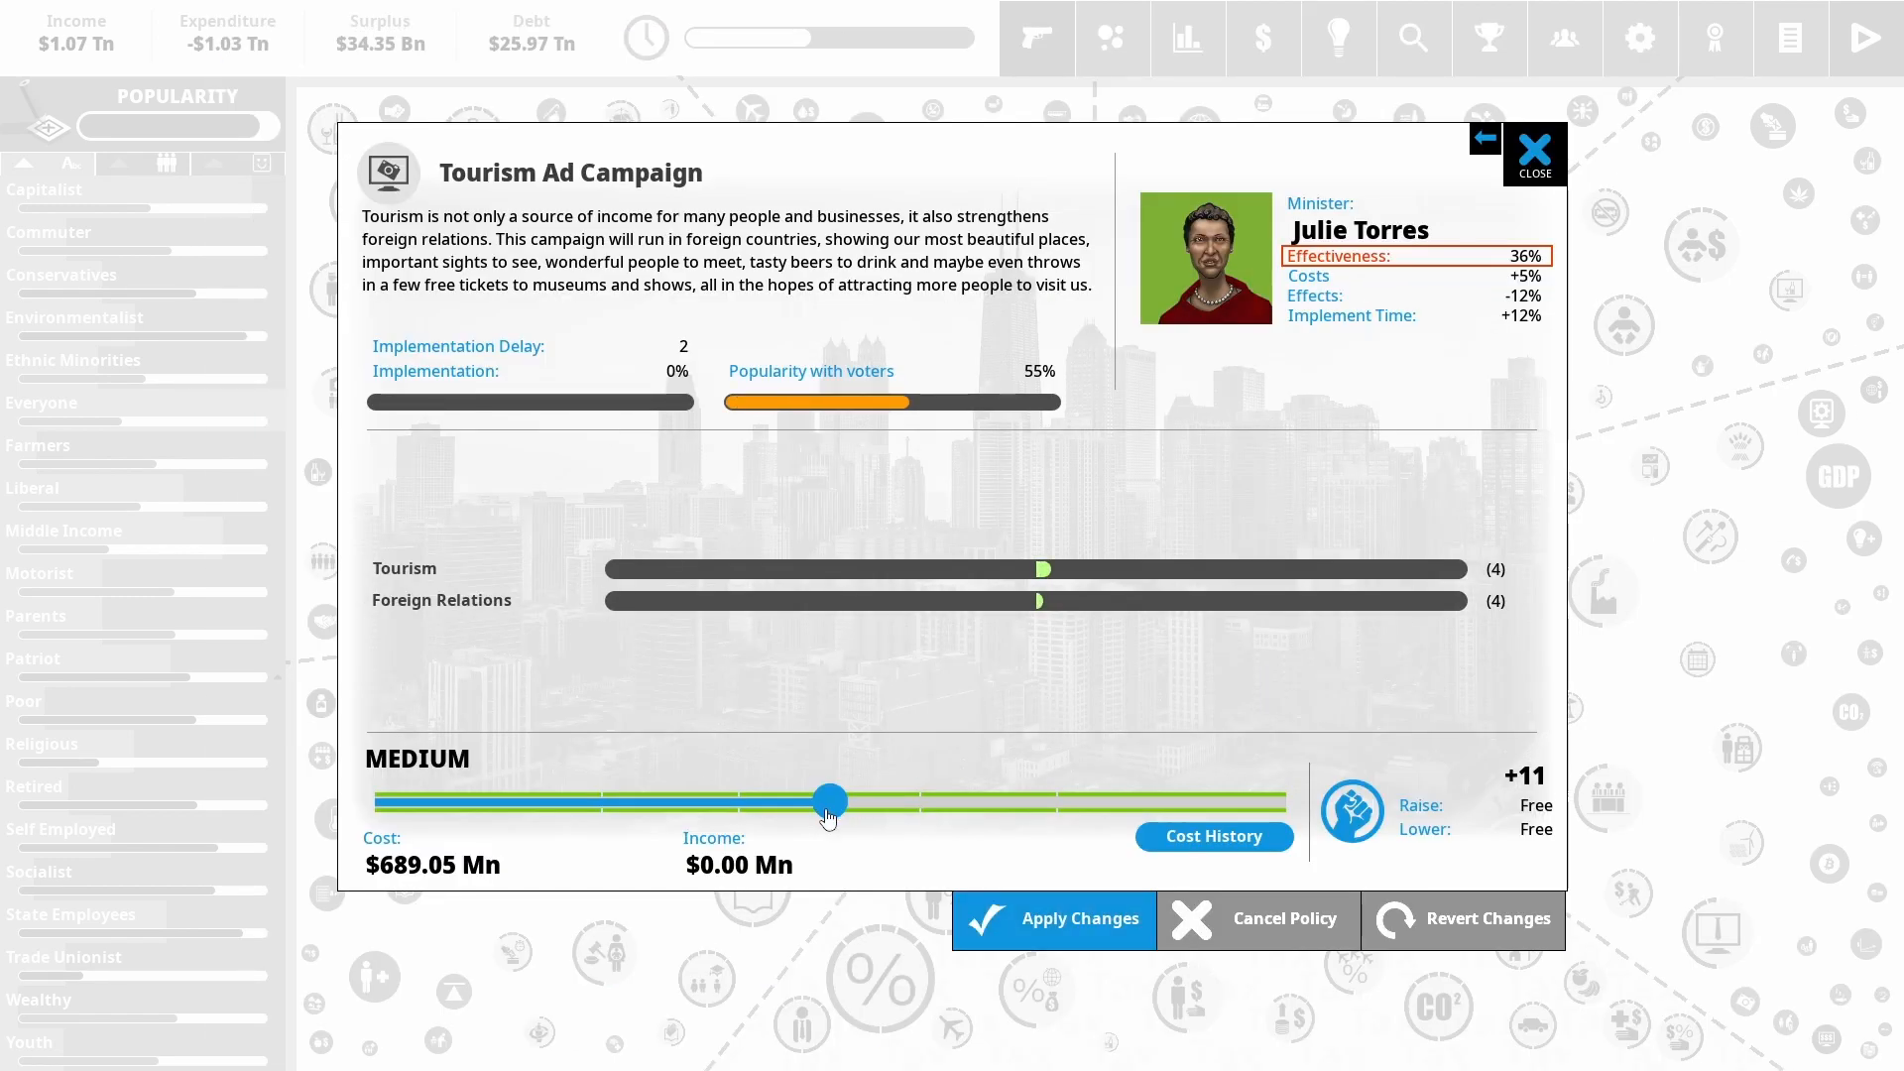
pyautogui.moveTo(829, 800); pyautogui.dragTo(1286, 799)
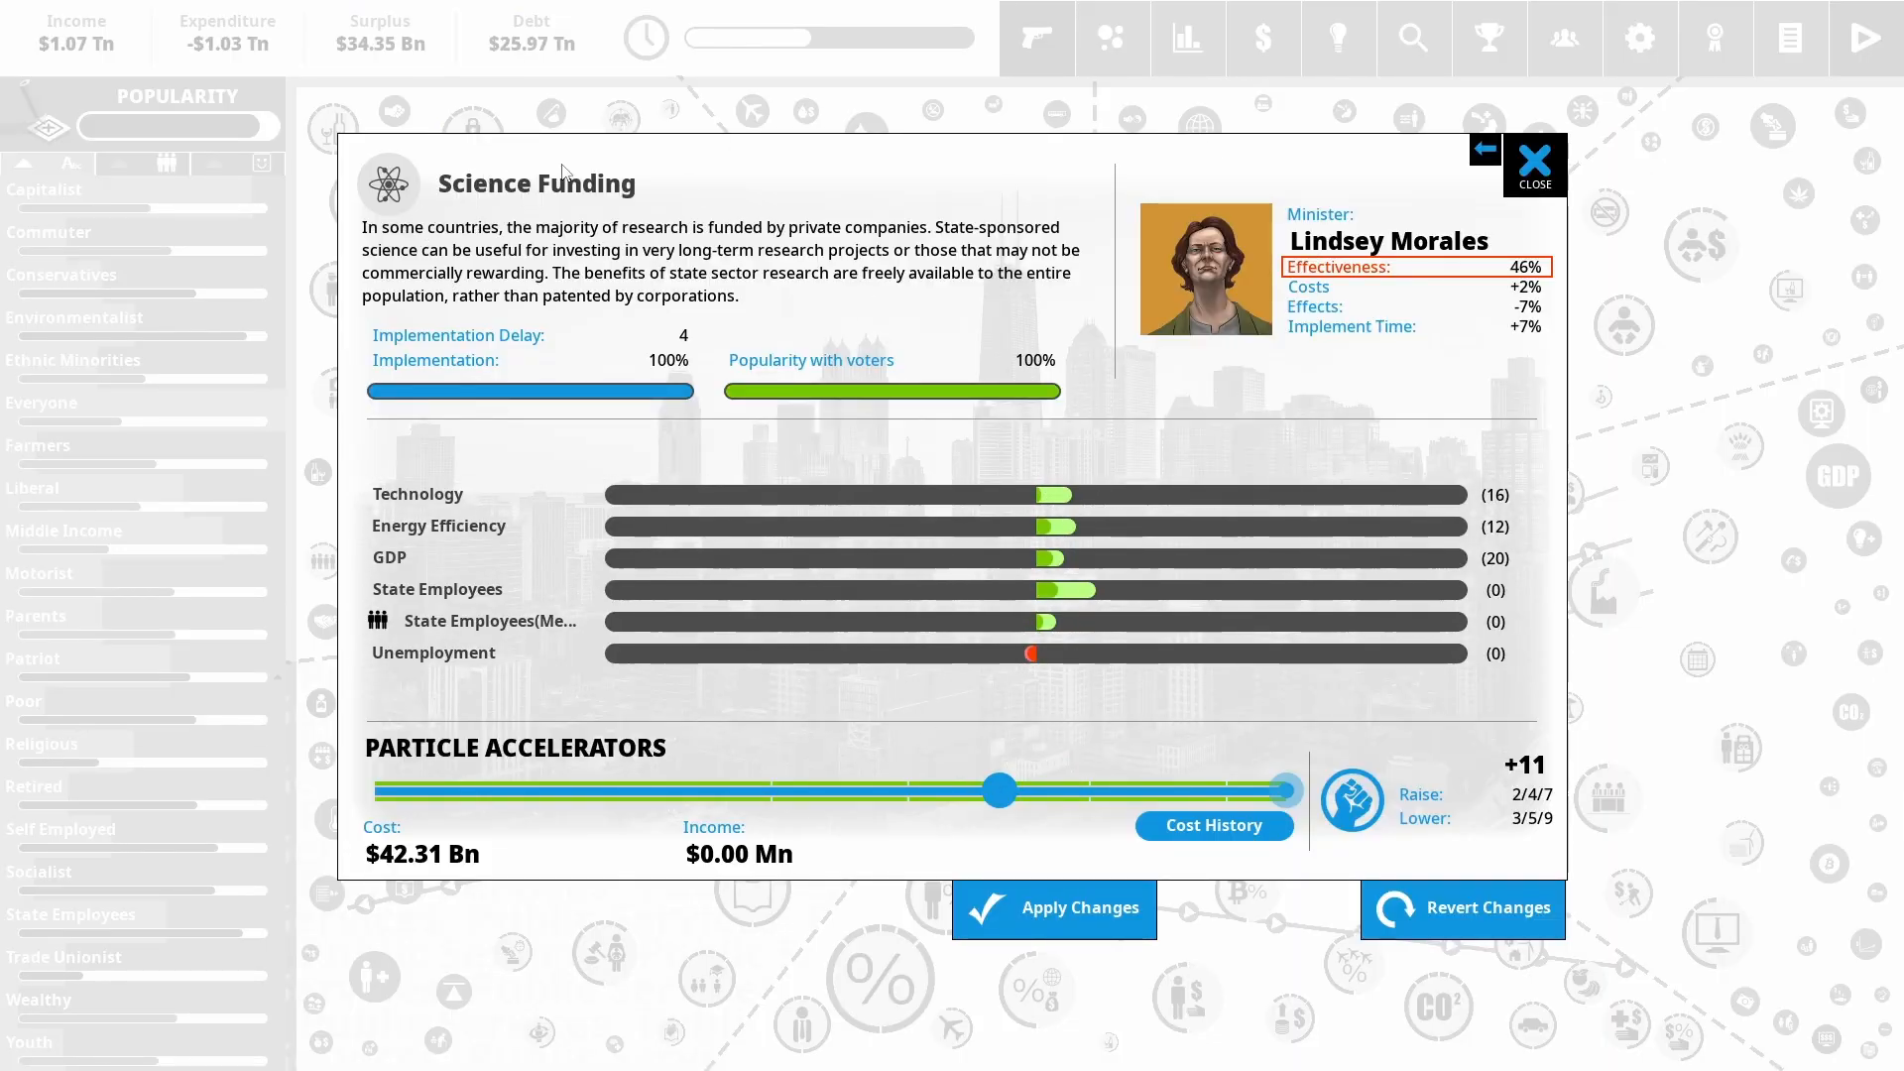
pyautogui.moveTo(1047, 498)
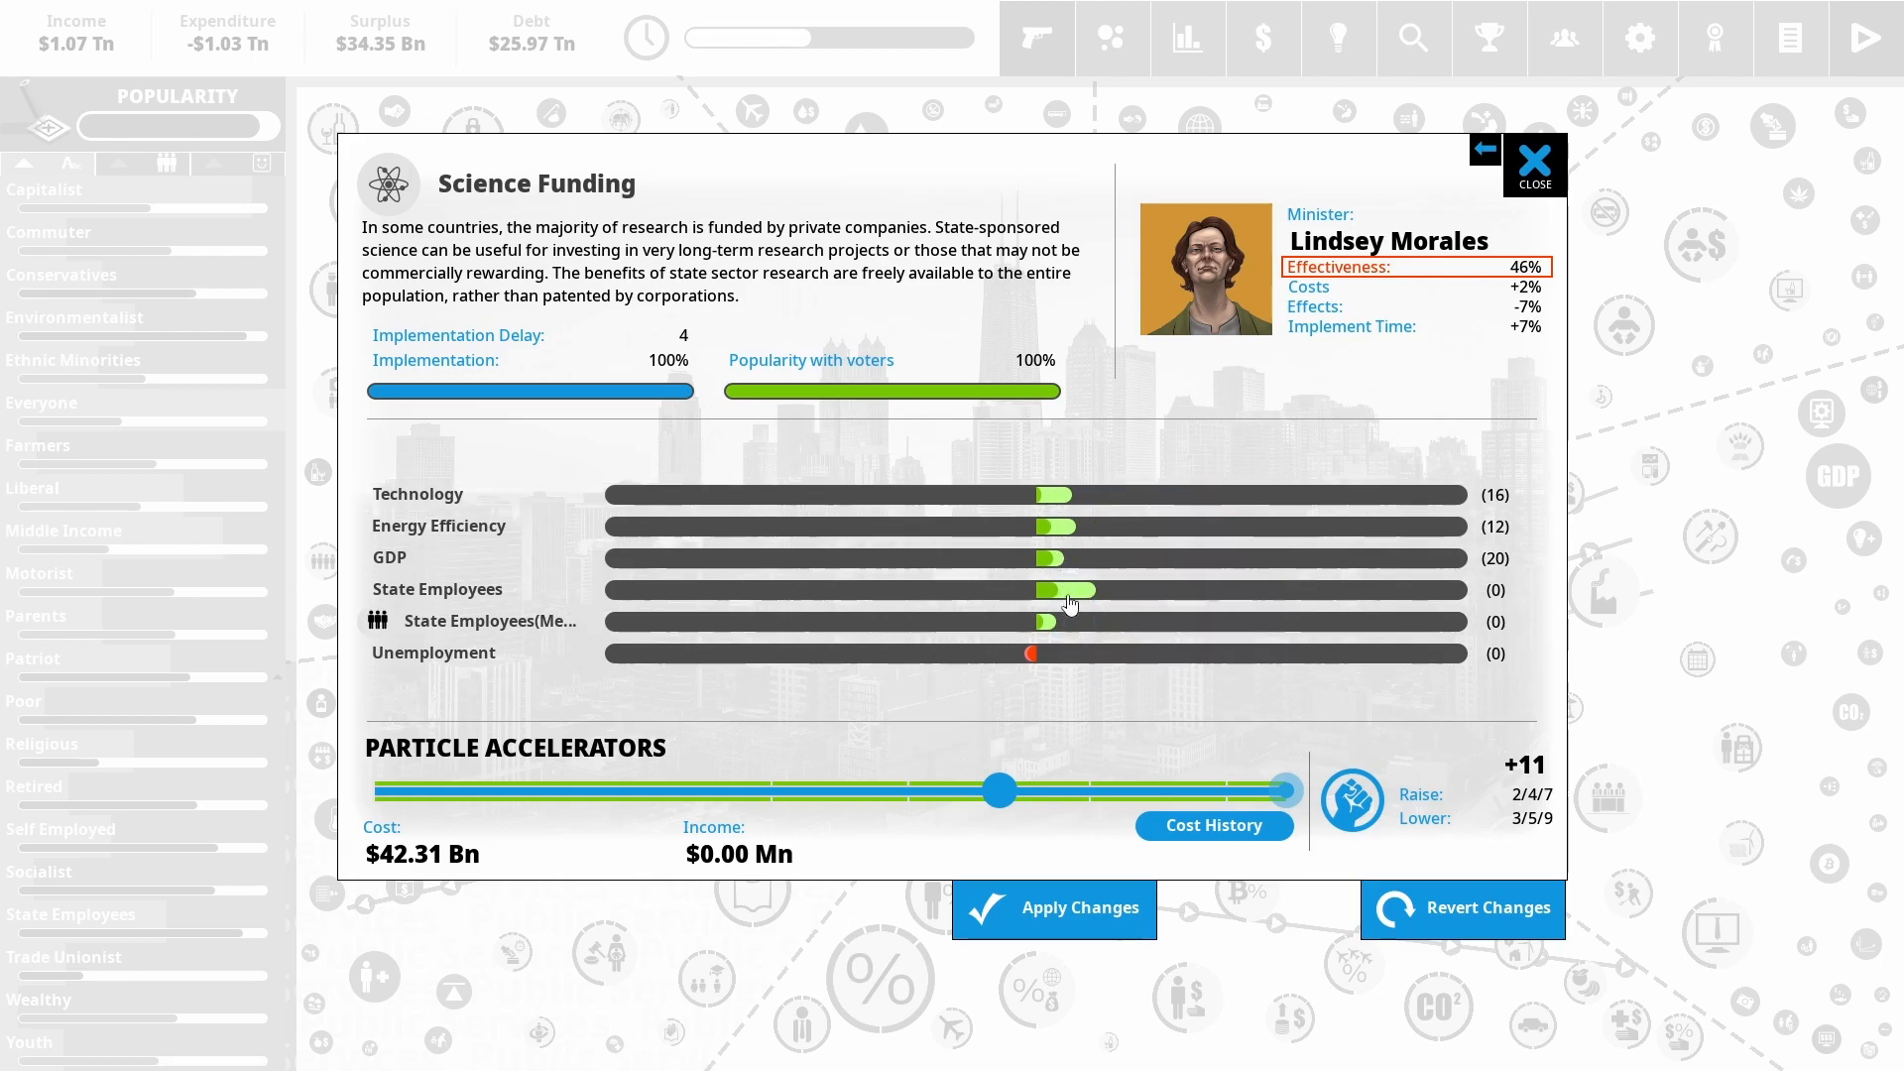
pyautogui.moveTo(1087, 607)
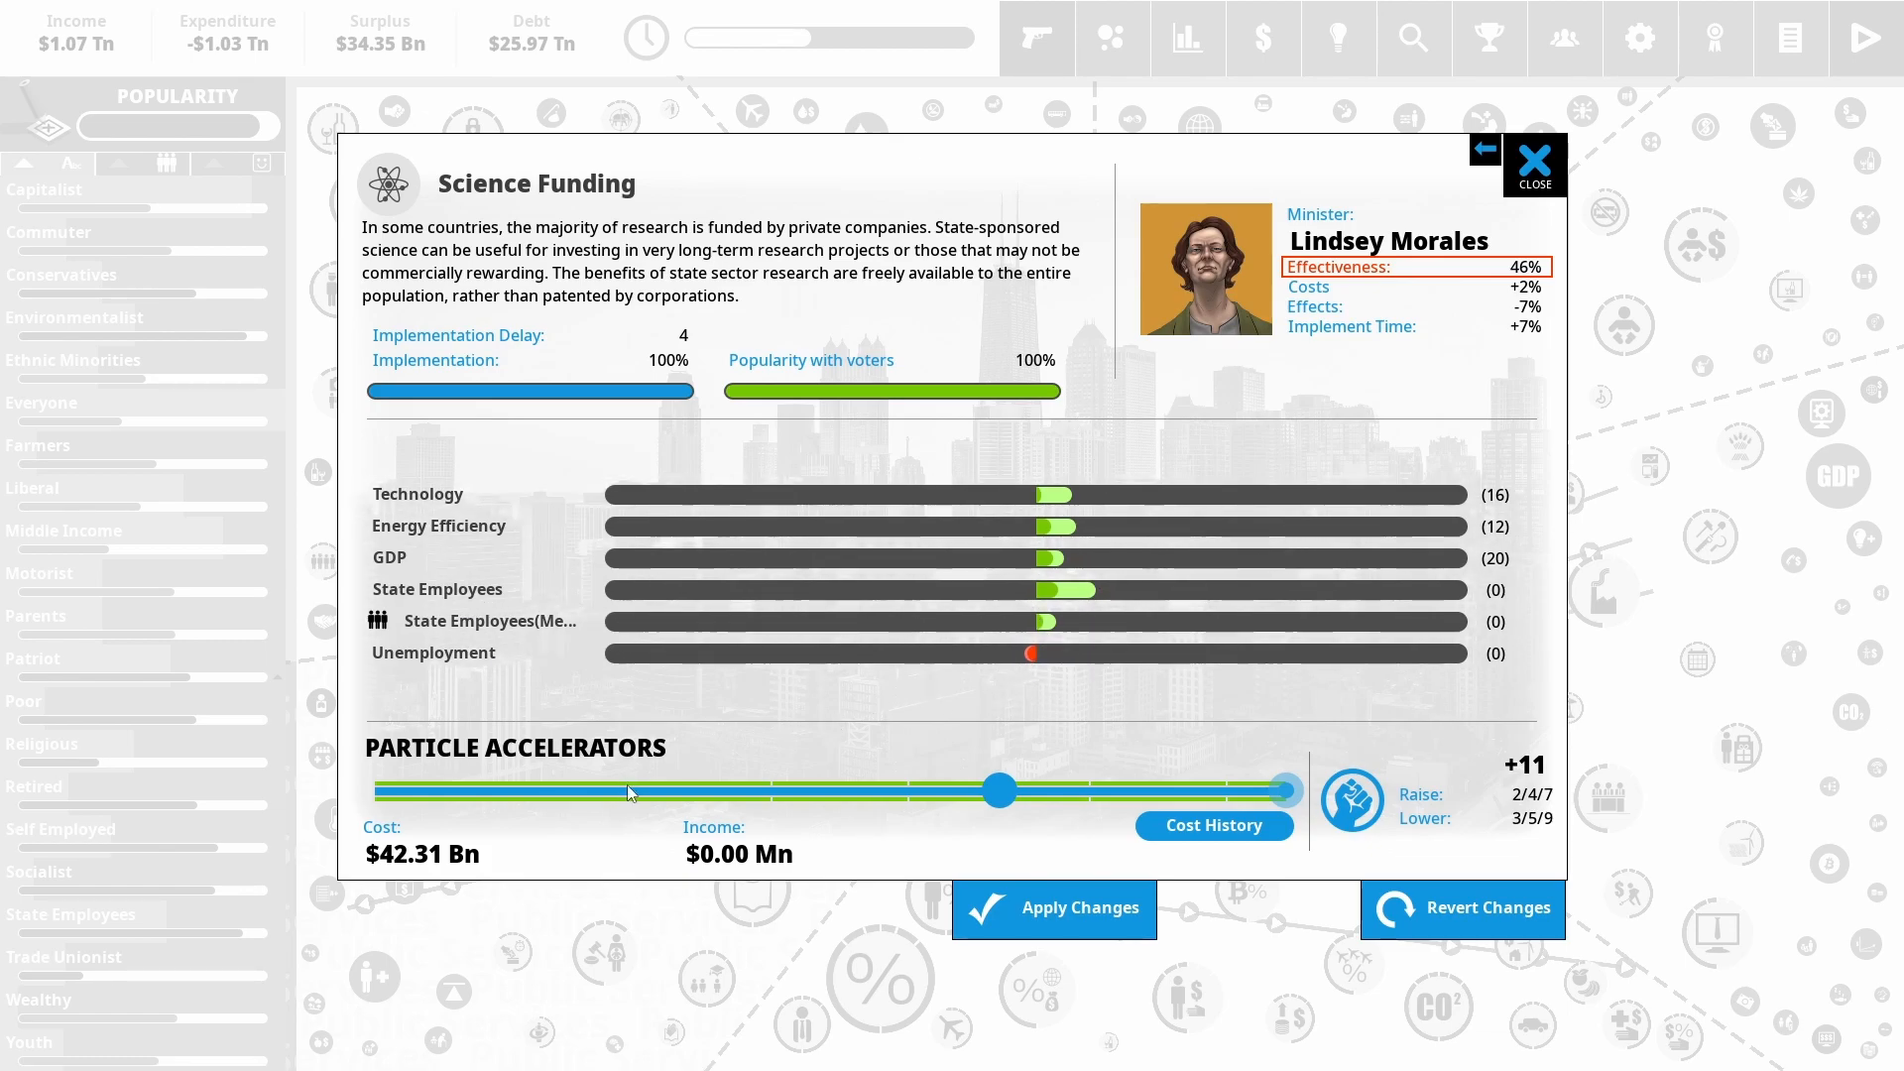
# Apply the Particle Accelerators level of Science Funding, confirming the 7 political capital cost
pyautogui.click(1053, 909)
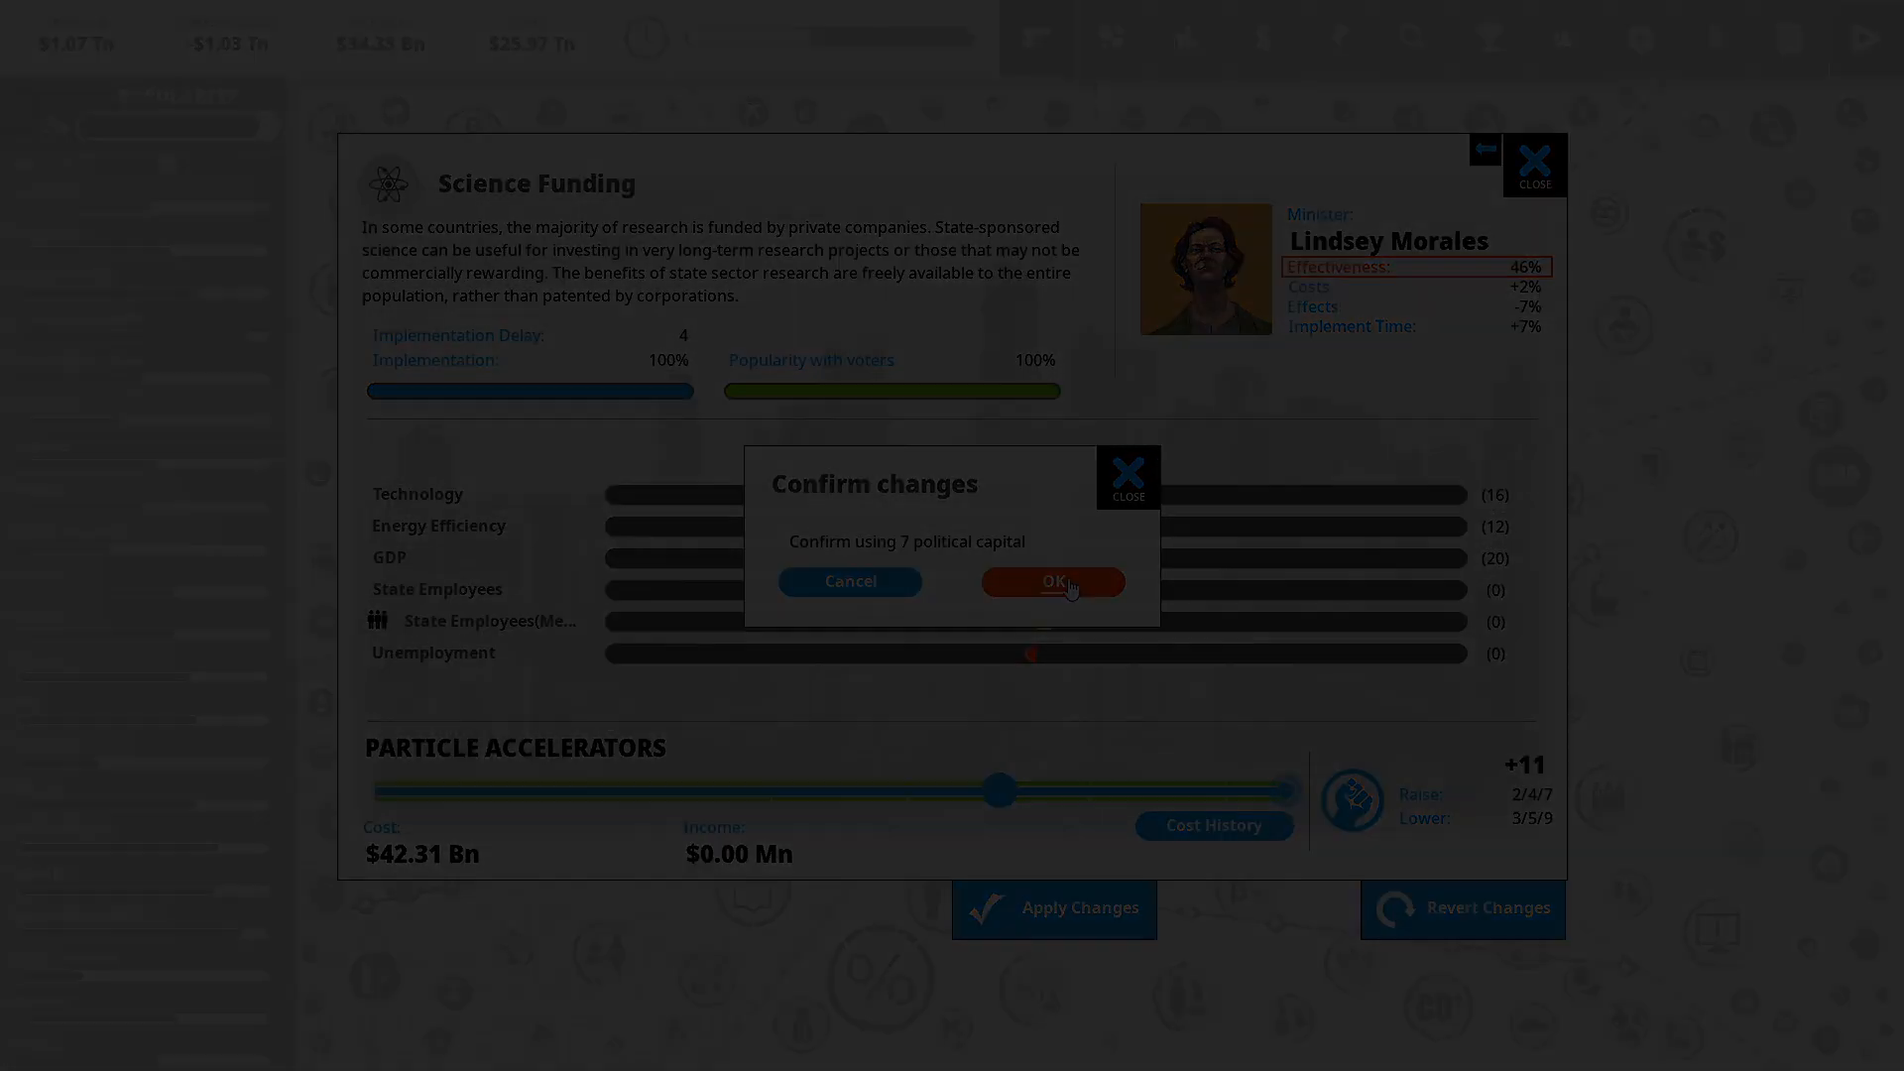
pyautogui.click(1052, 581)
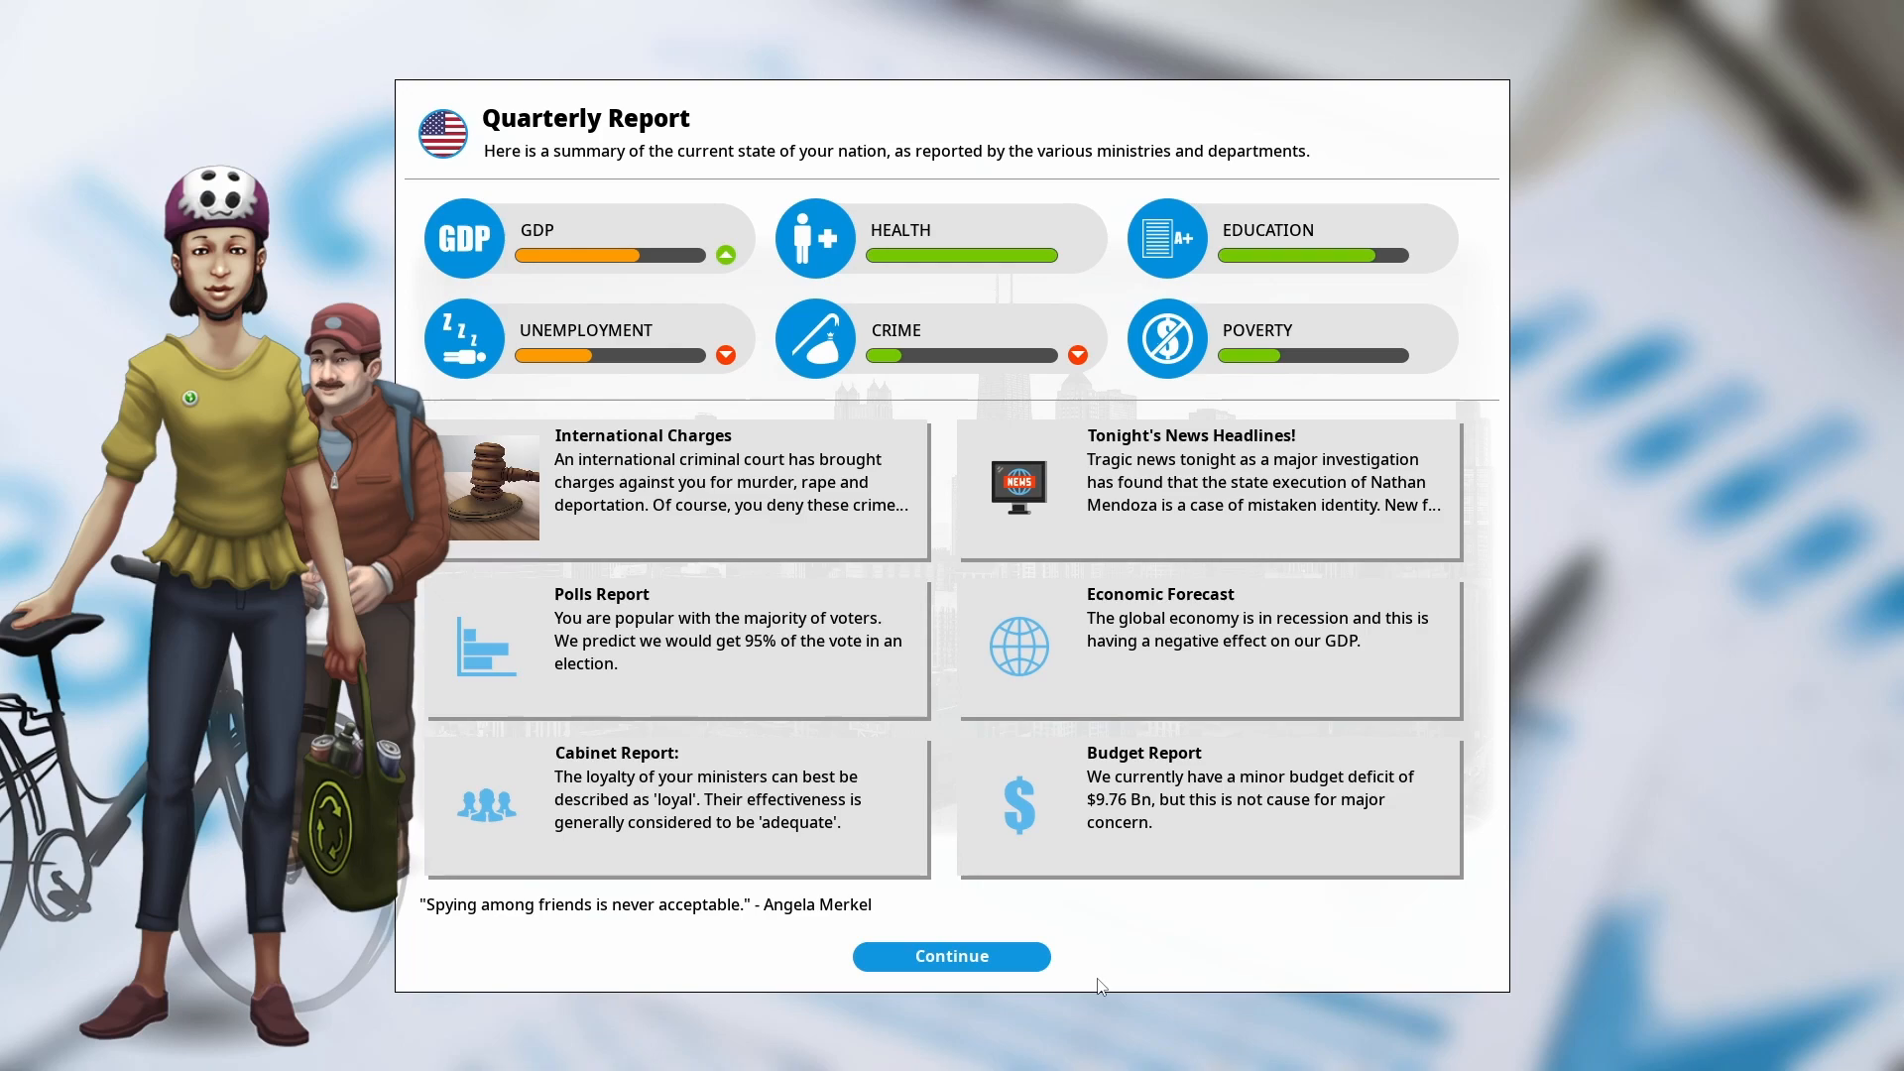
pyautogui.moveTo(968, 413)
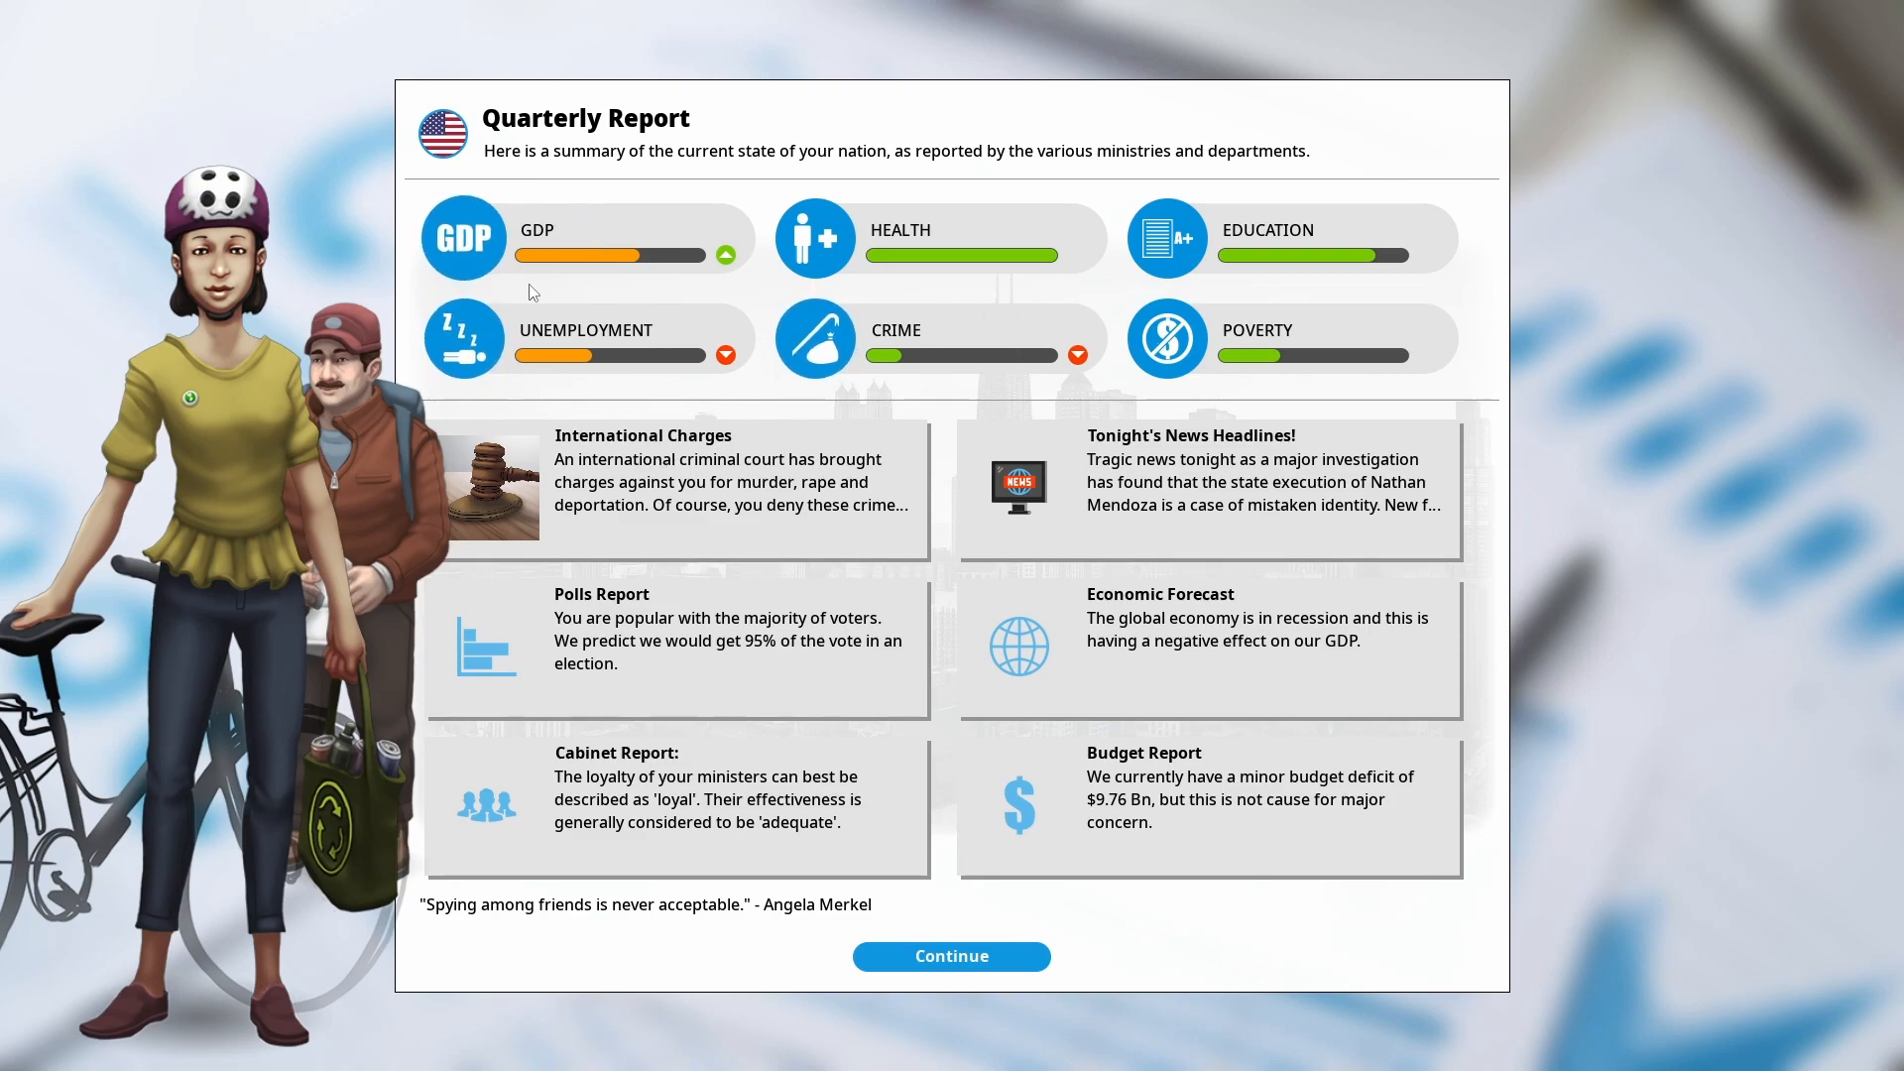
pyautogui.moveTo(641, 380)
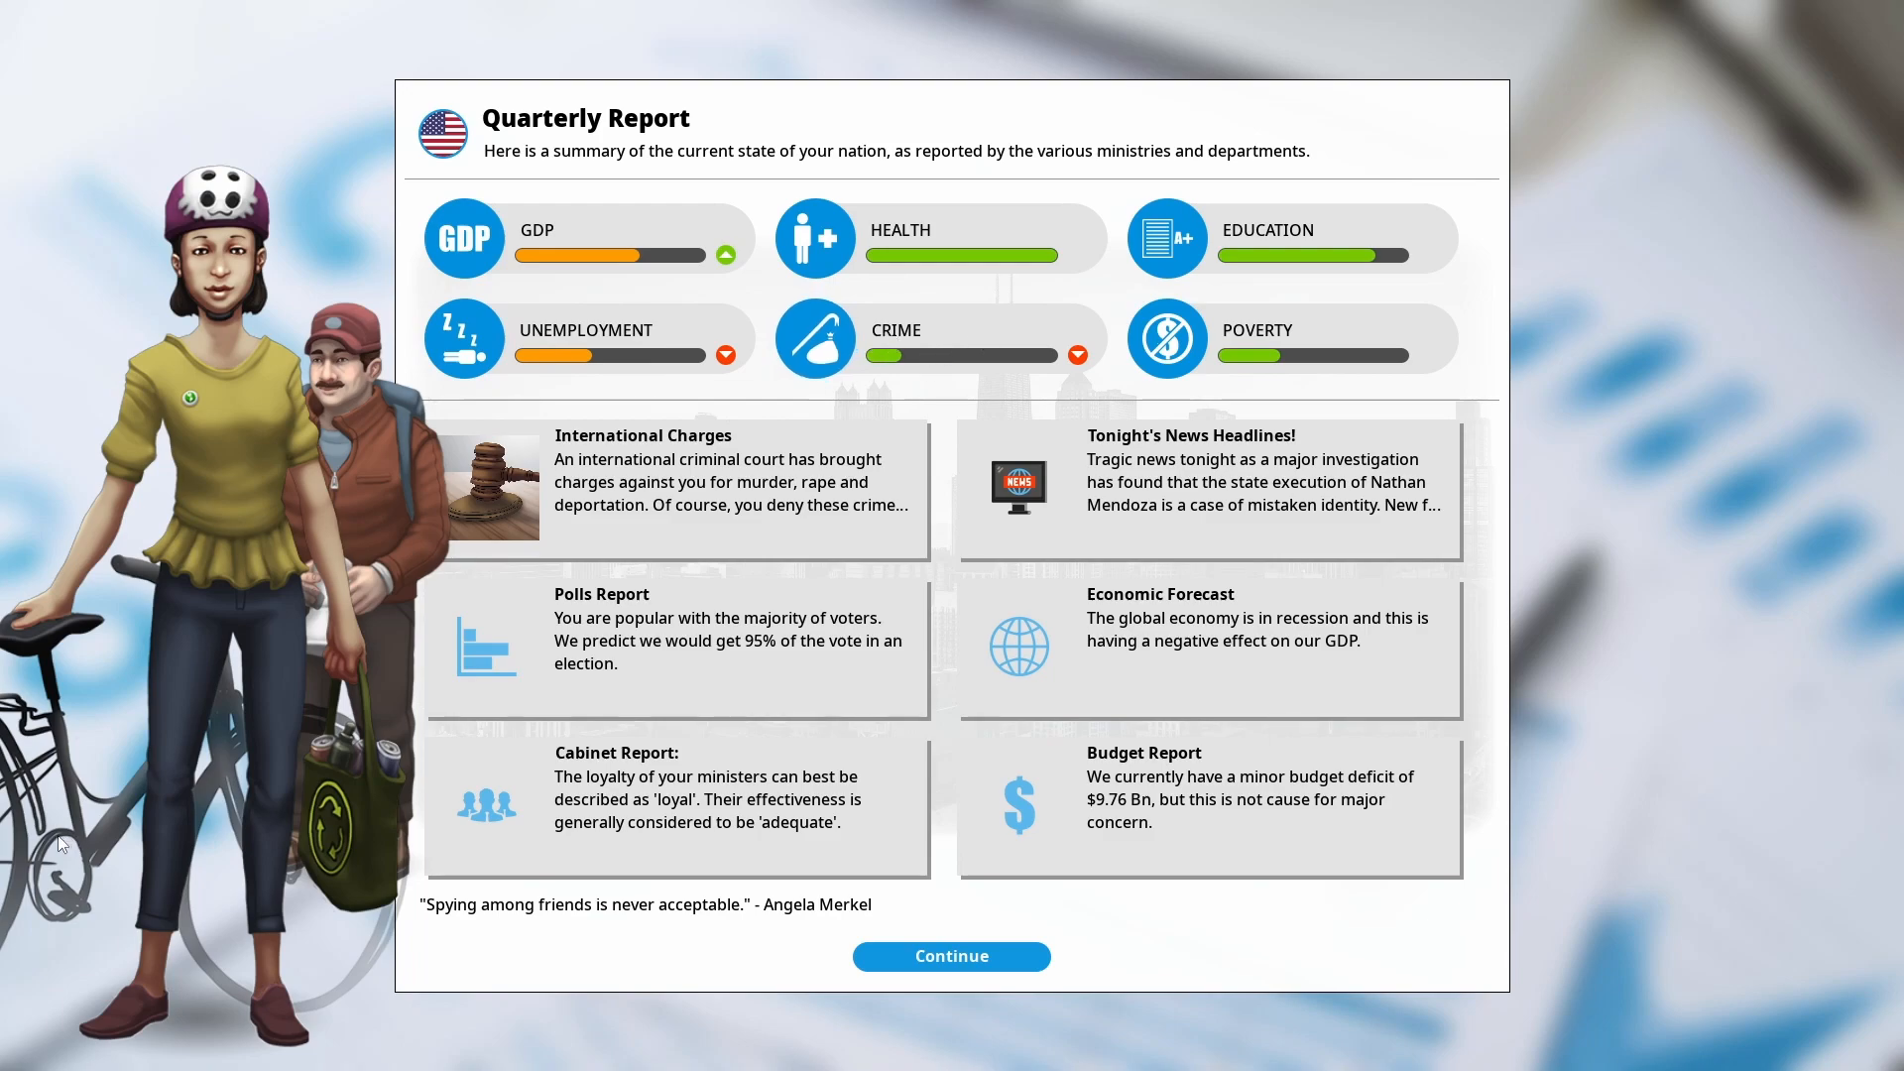
pyautogui.moveTo(1149, 879)
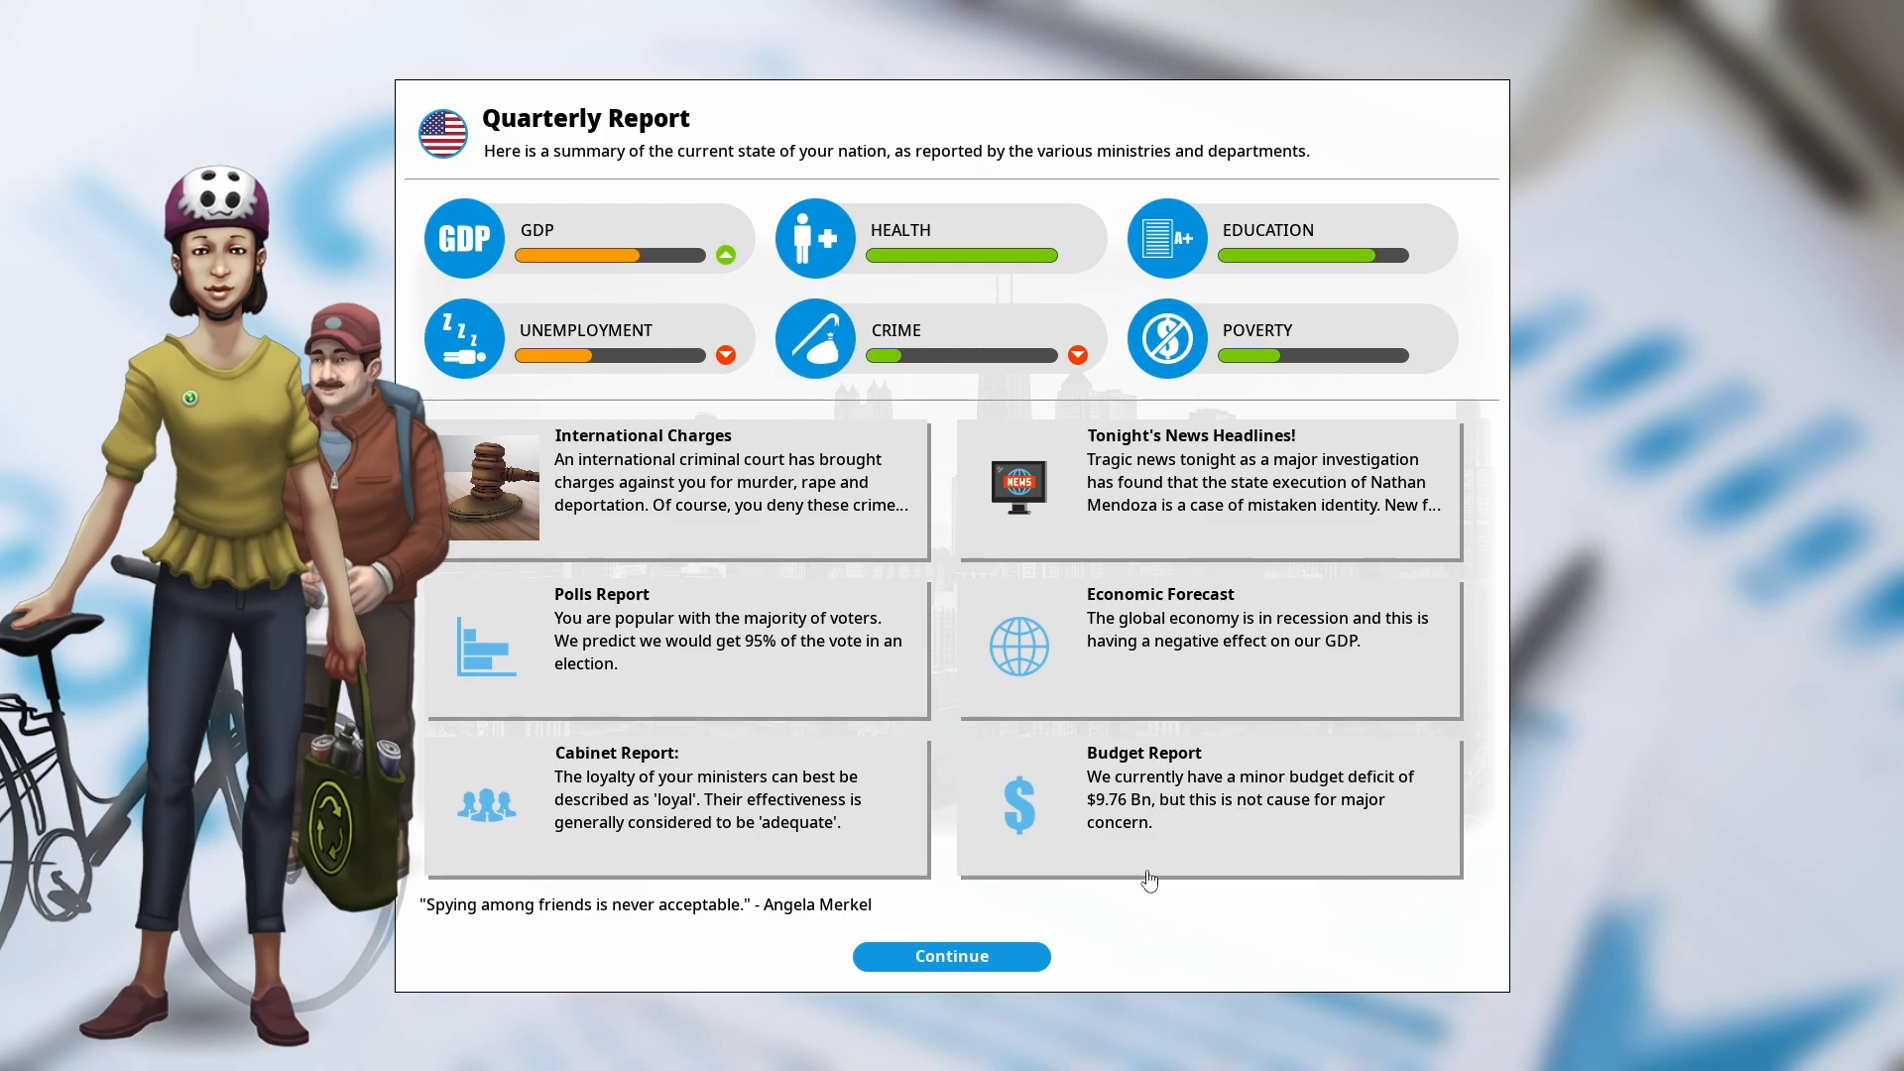
# Read and close the International Charges event, then continue past the quarterly report
pyautogui.click(676, 484)
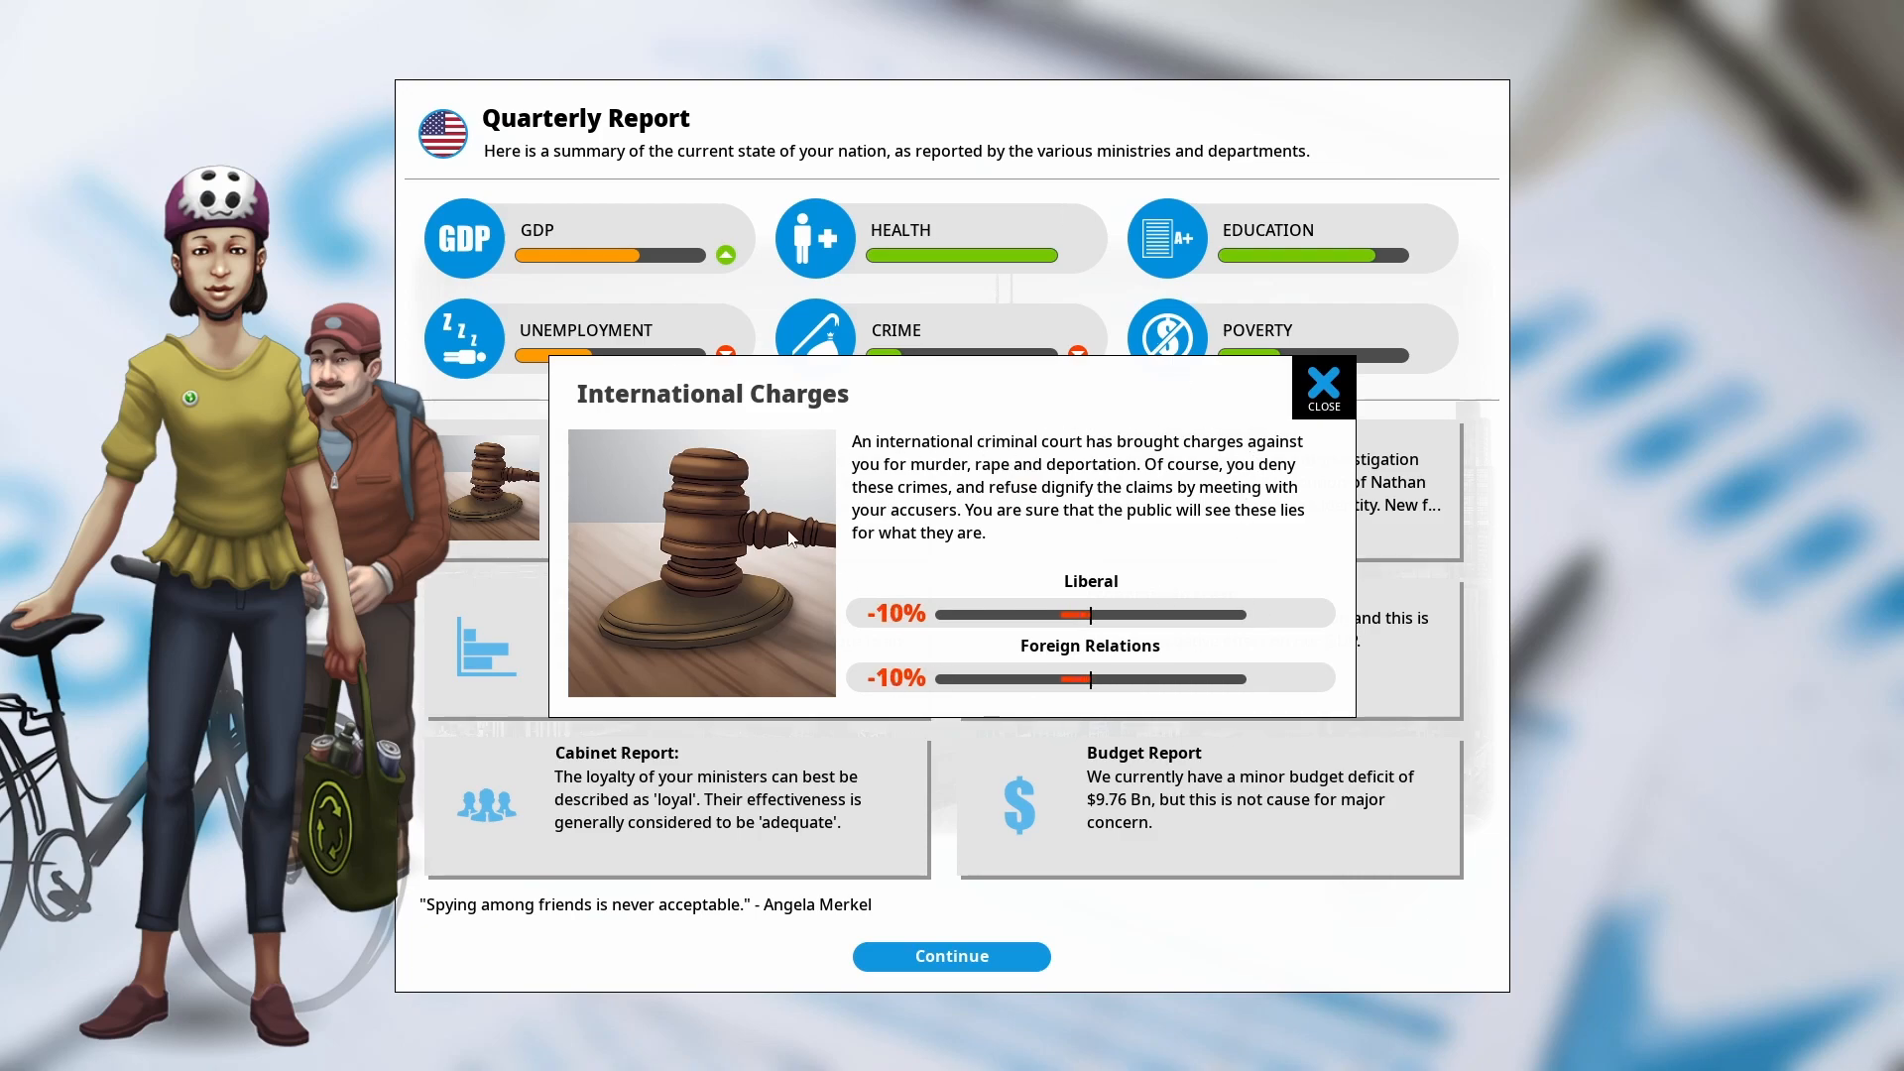
pyautogui.moveTo(1196, 502)
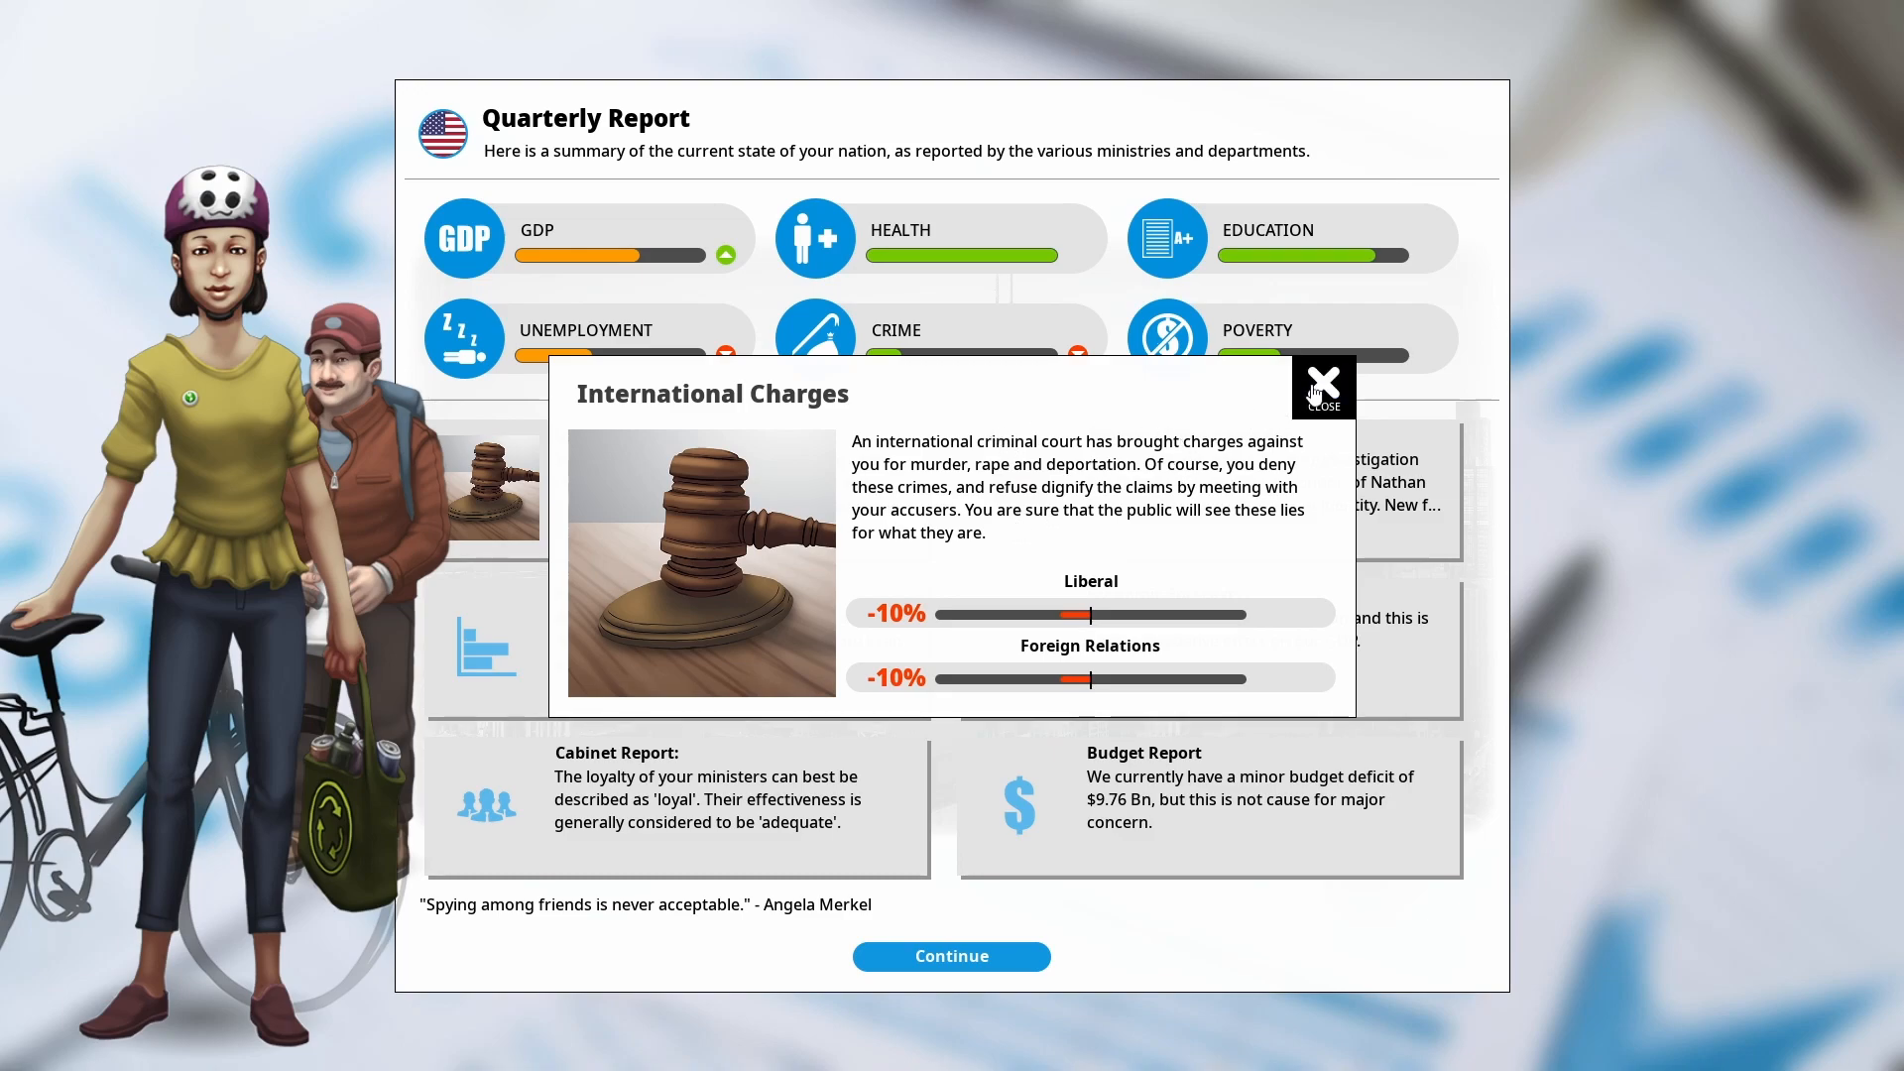
pyautogui.click(1321, 387)
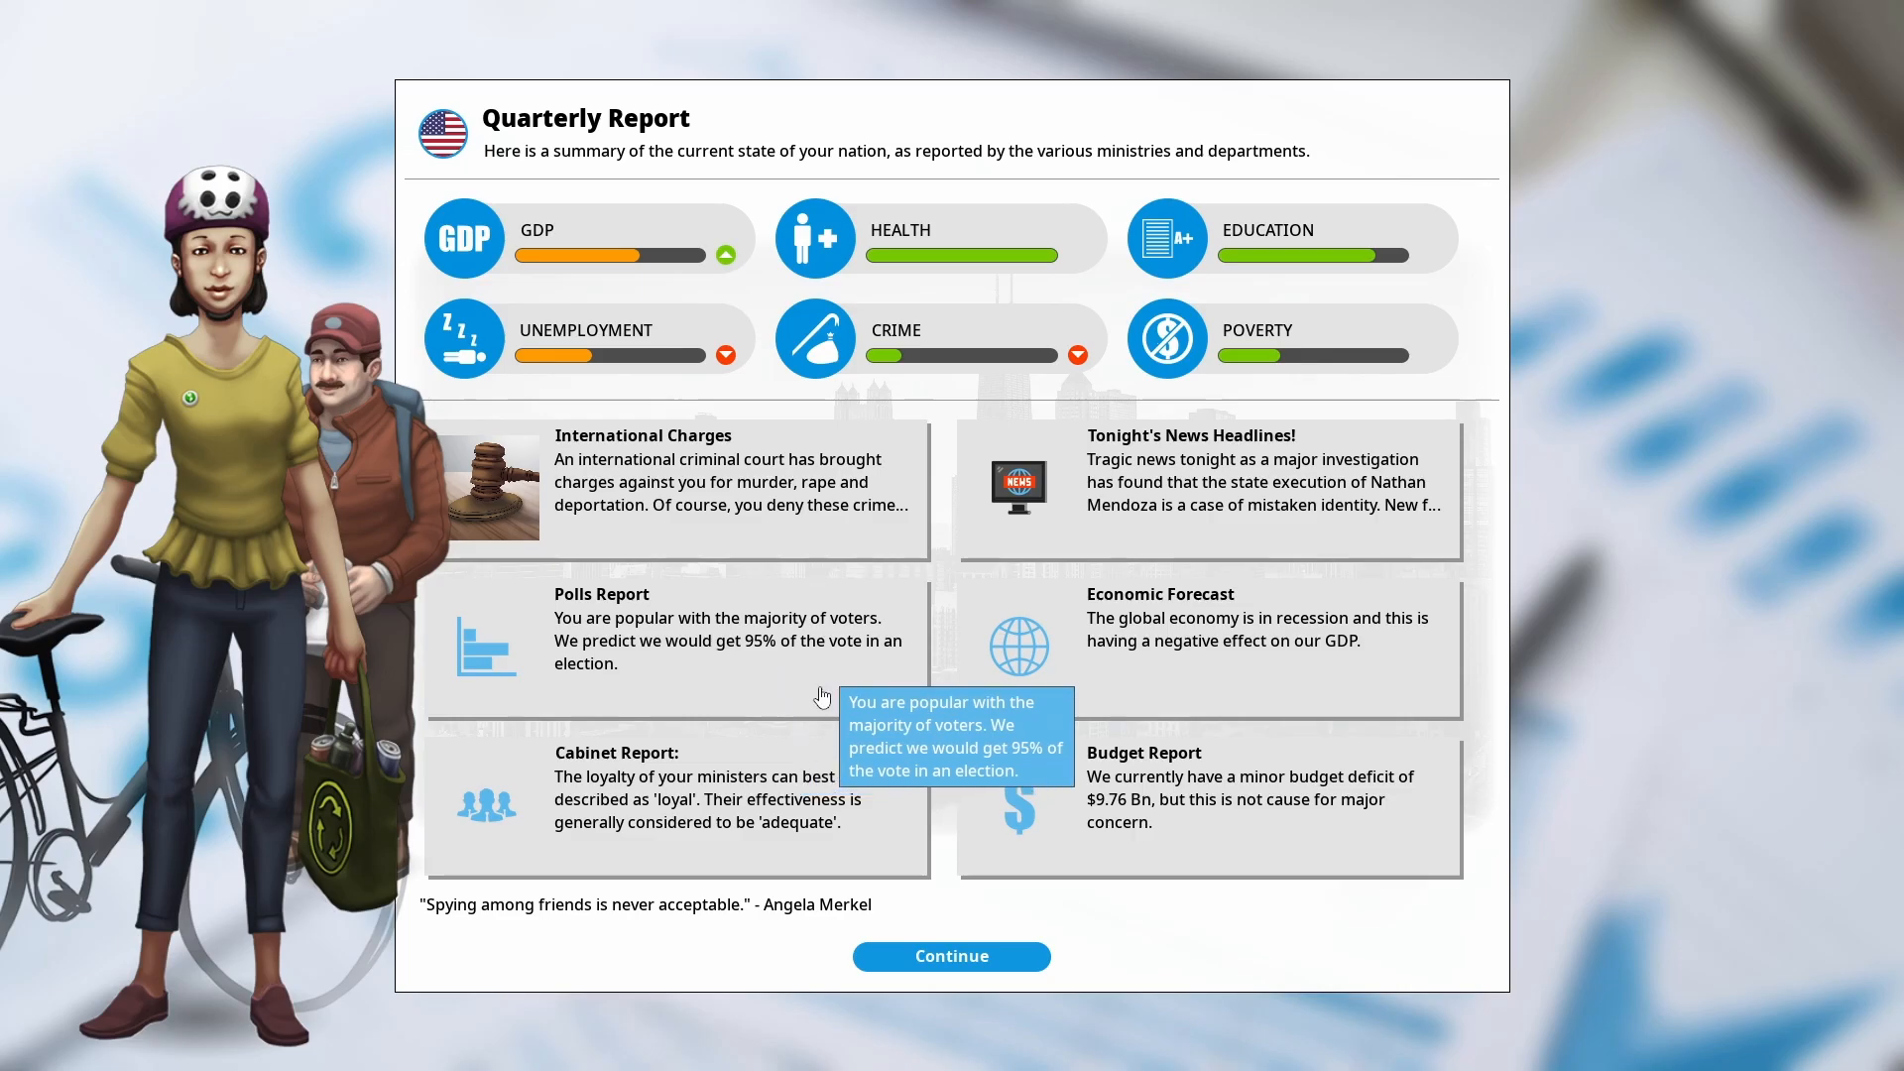
pyautogui.click(951, 956)
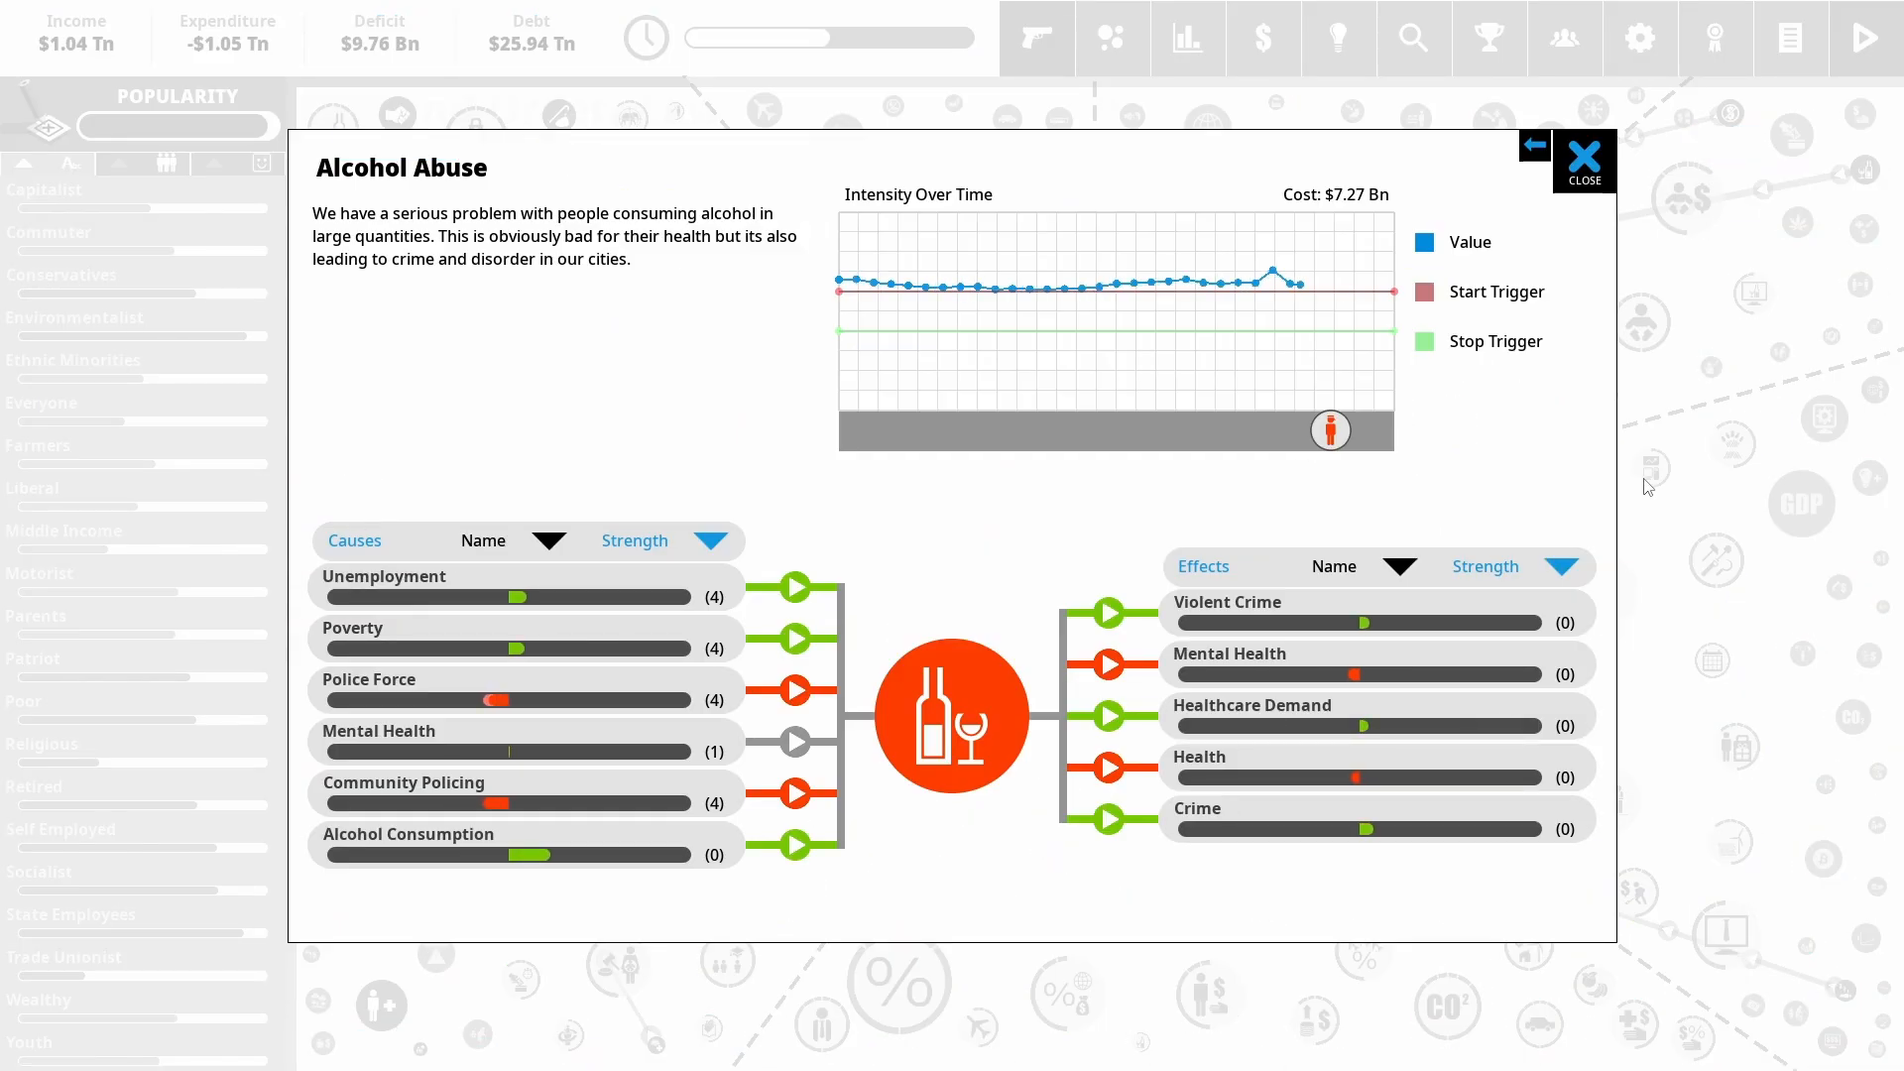
# Step through the Respiratory Disease, Uncompetitive Economy and Media Monopoly situations, then bring up policy ideas
pyautogui.click(1583, 159)
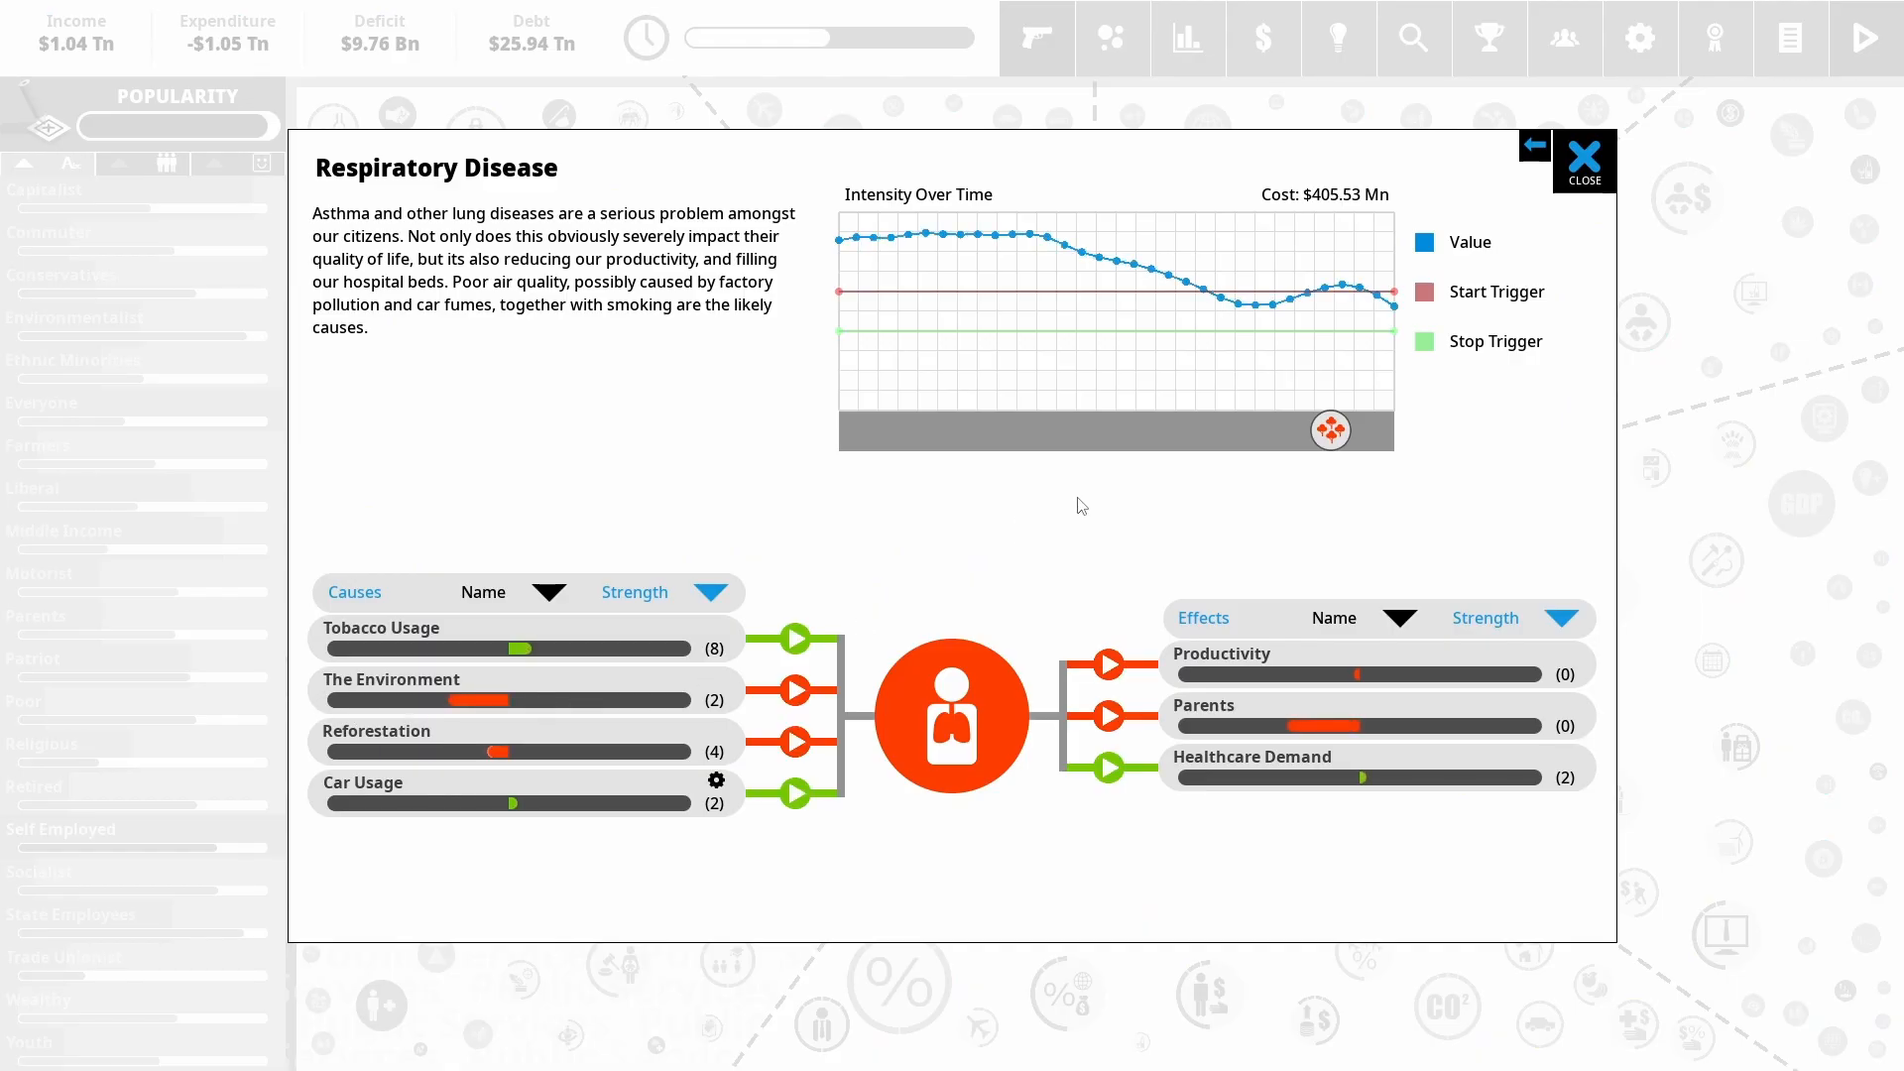
pyautogui.click(1583, 165)
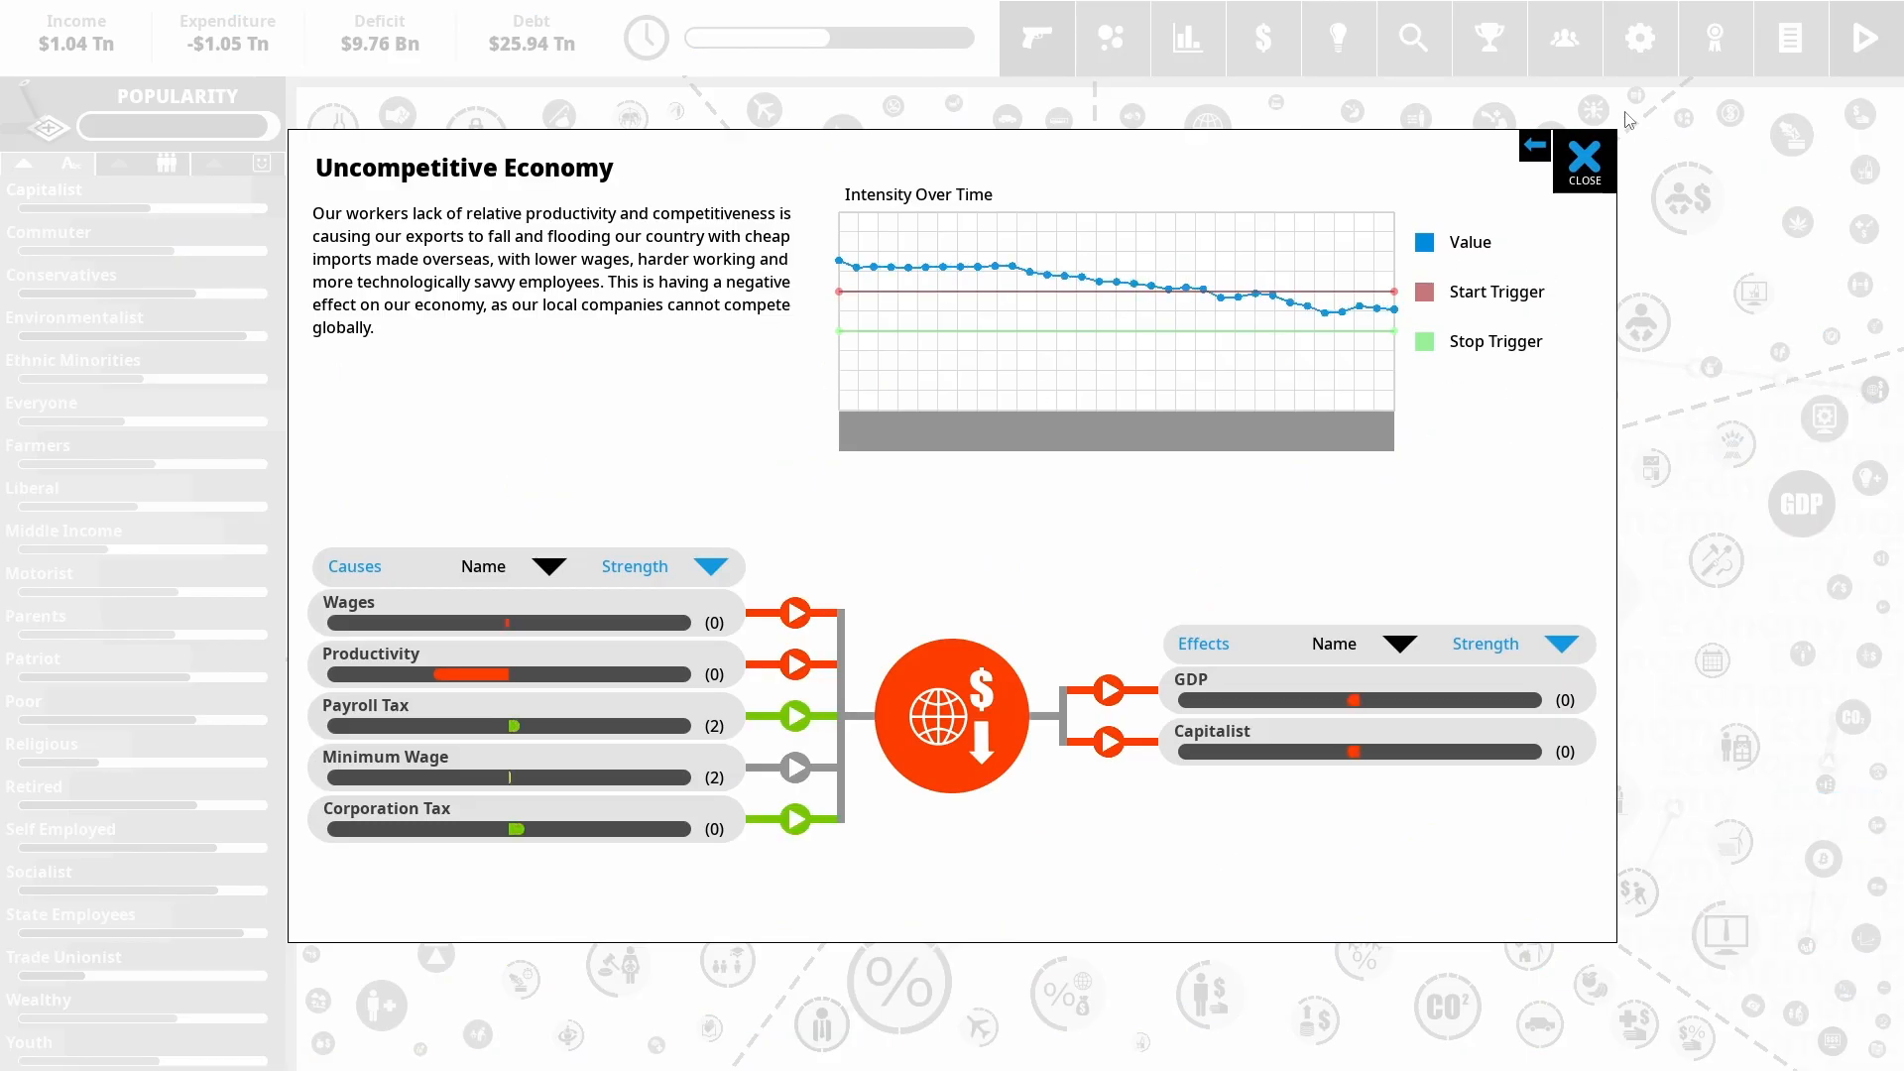
pyautogui.click(1583, 161)
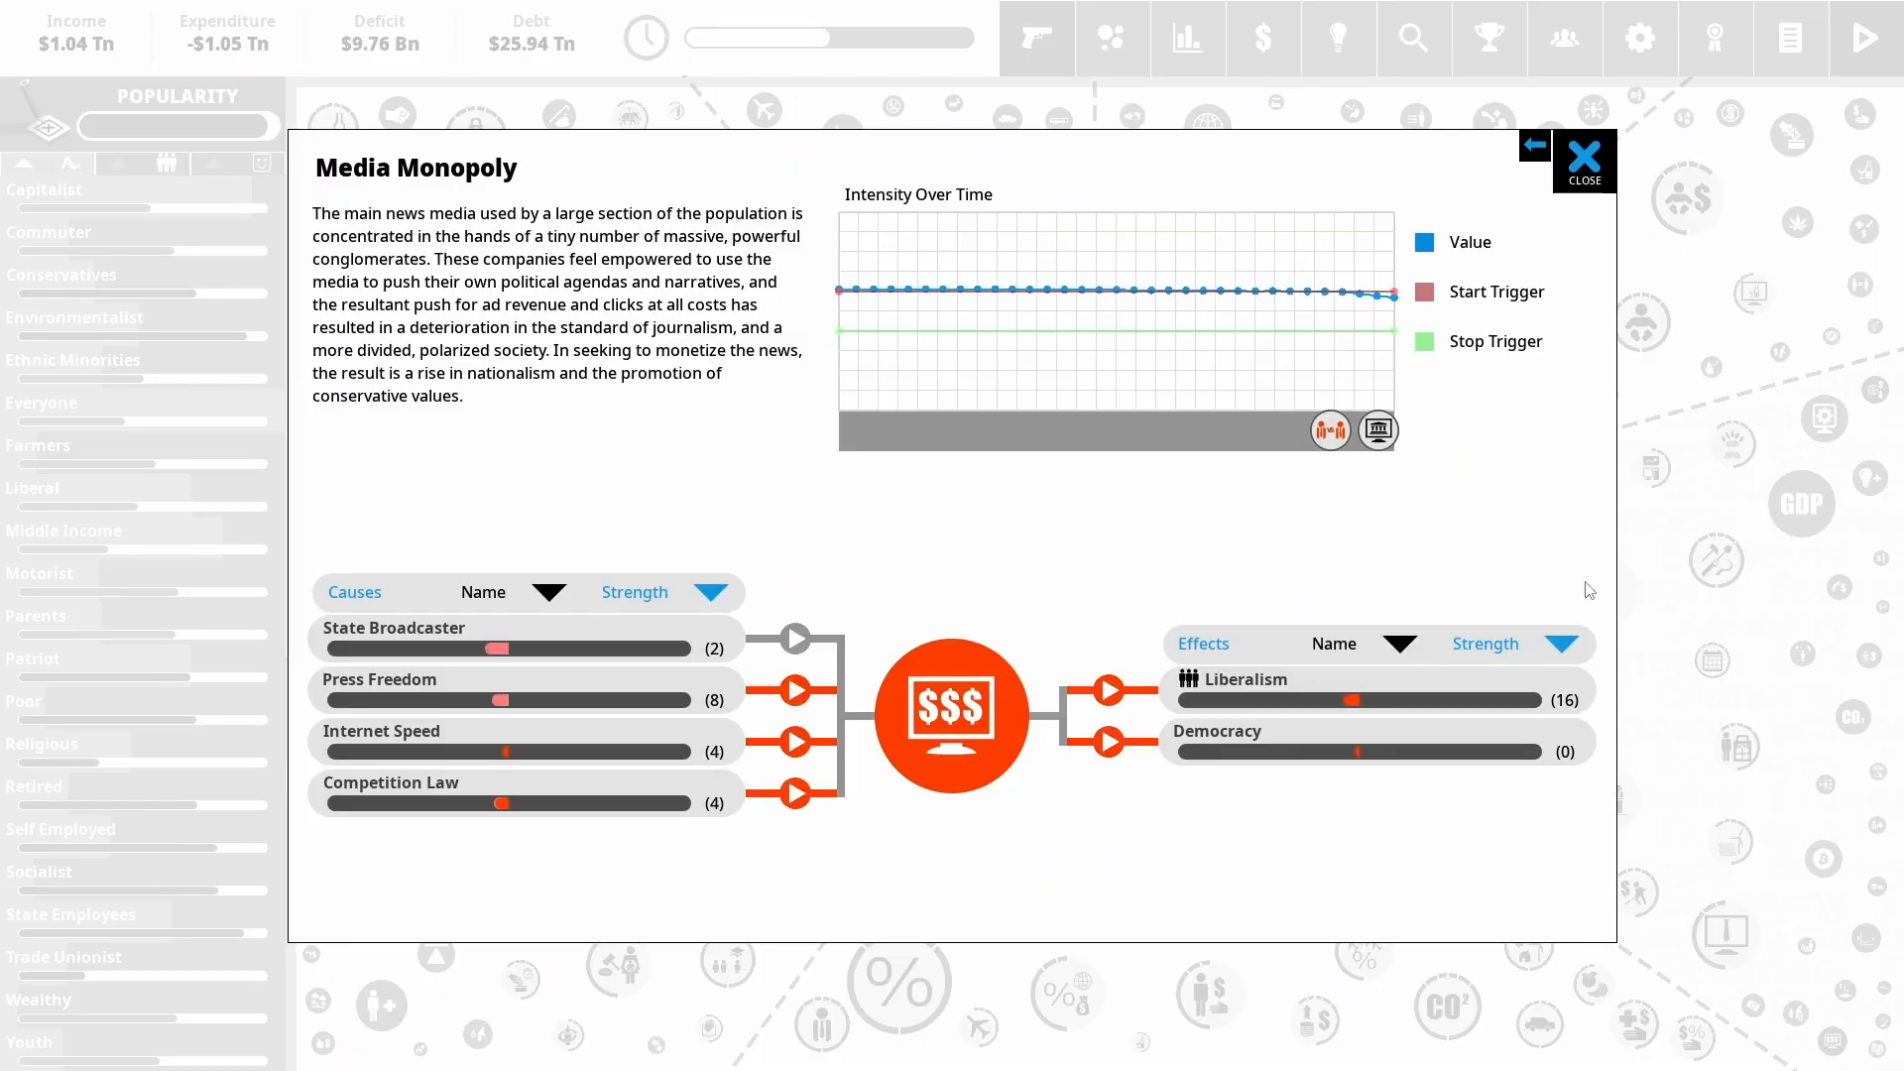
pyautogui.click(1583, 164)
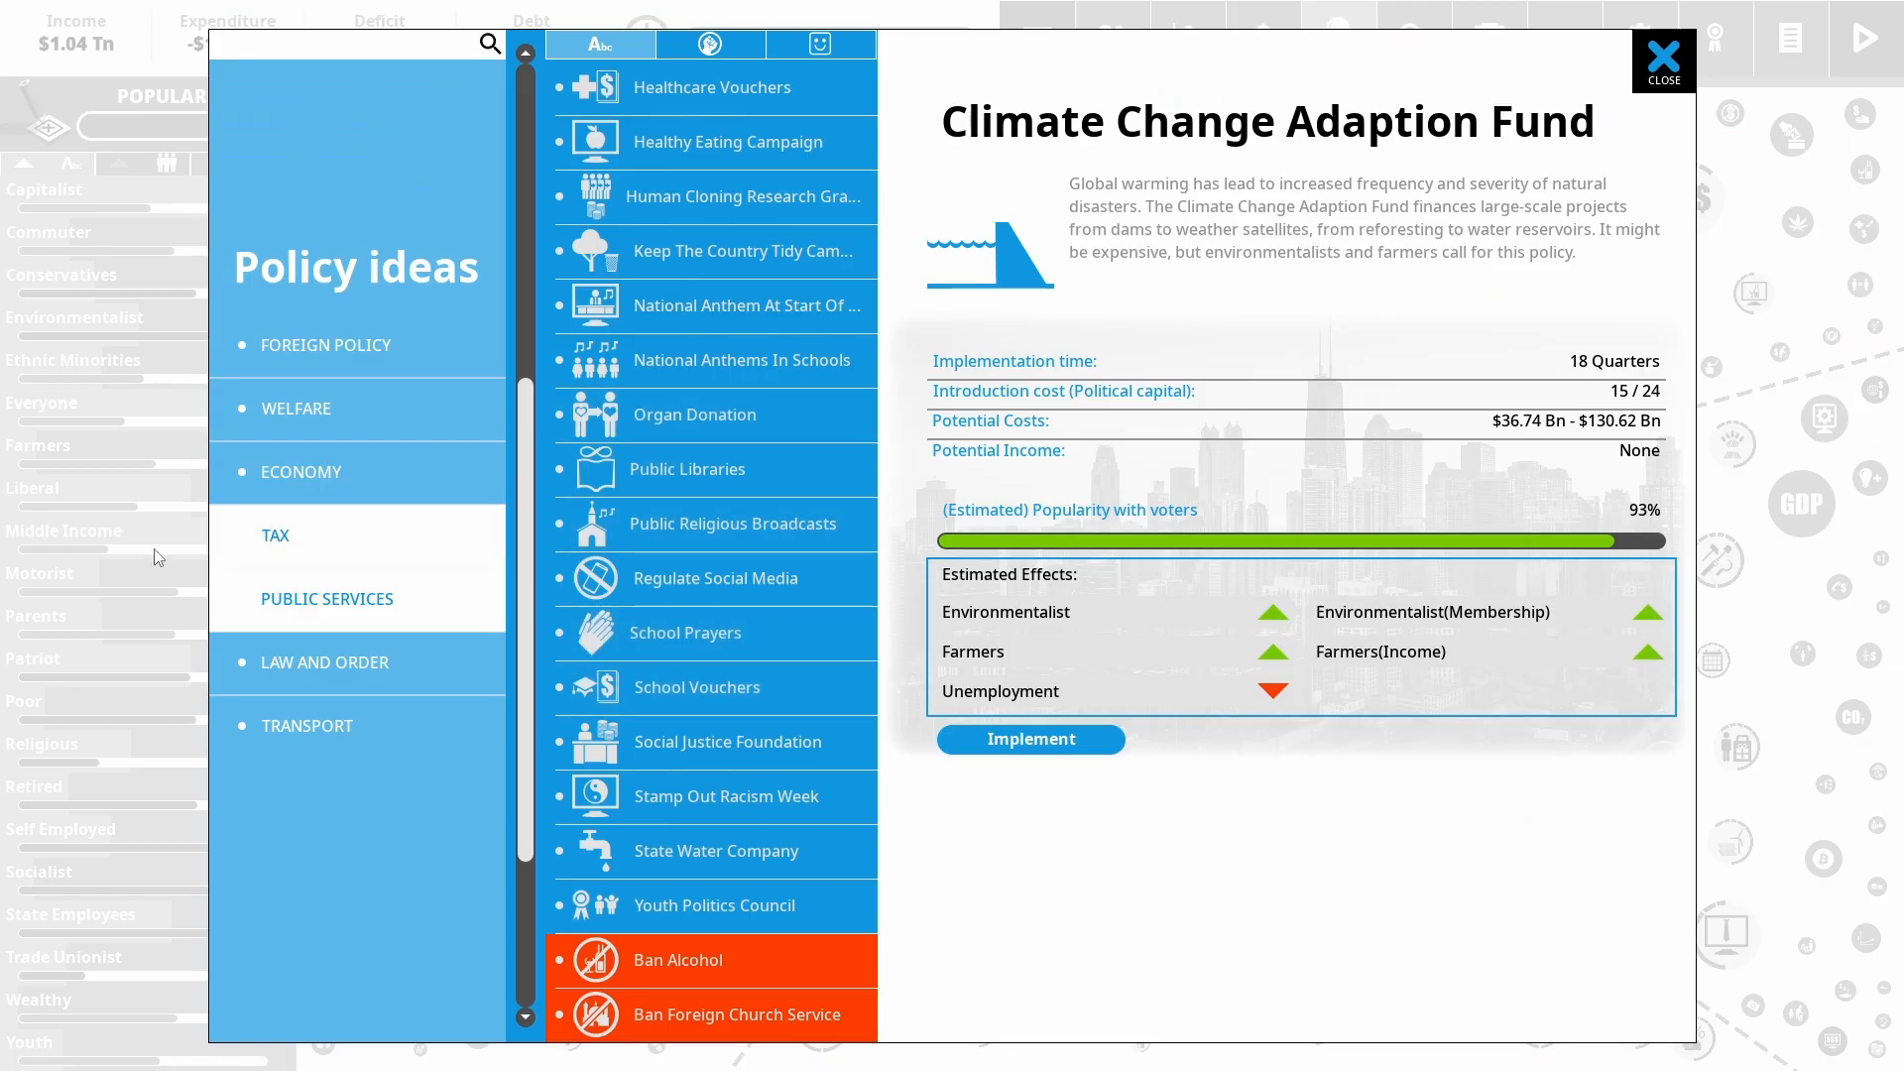
# Browse the Welfare, Economy, Tax and Public Services policy idea categories
pyautogui.click(326, 345)
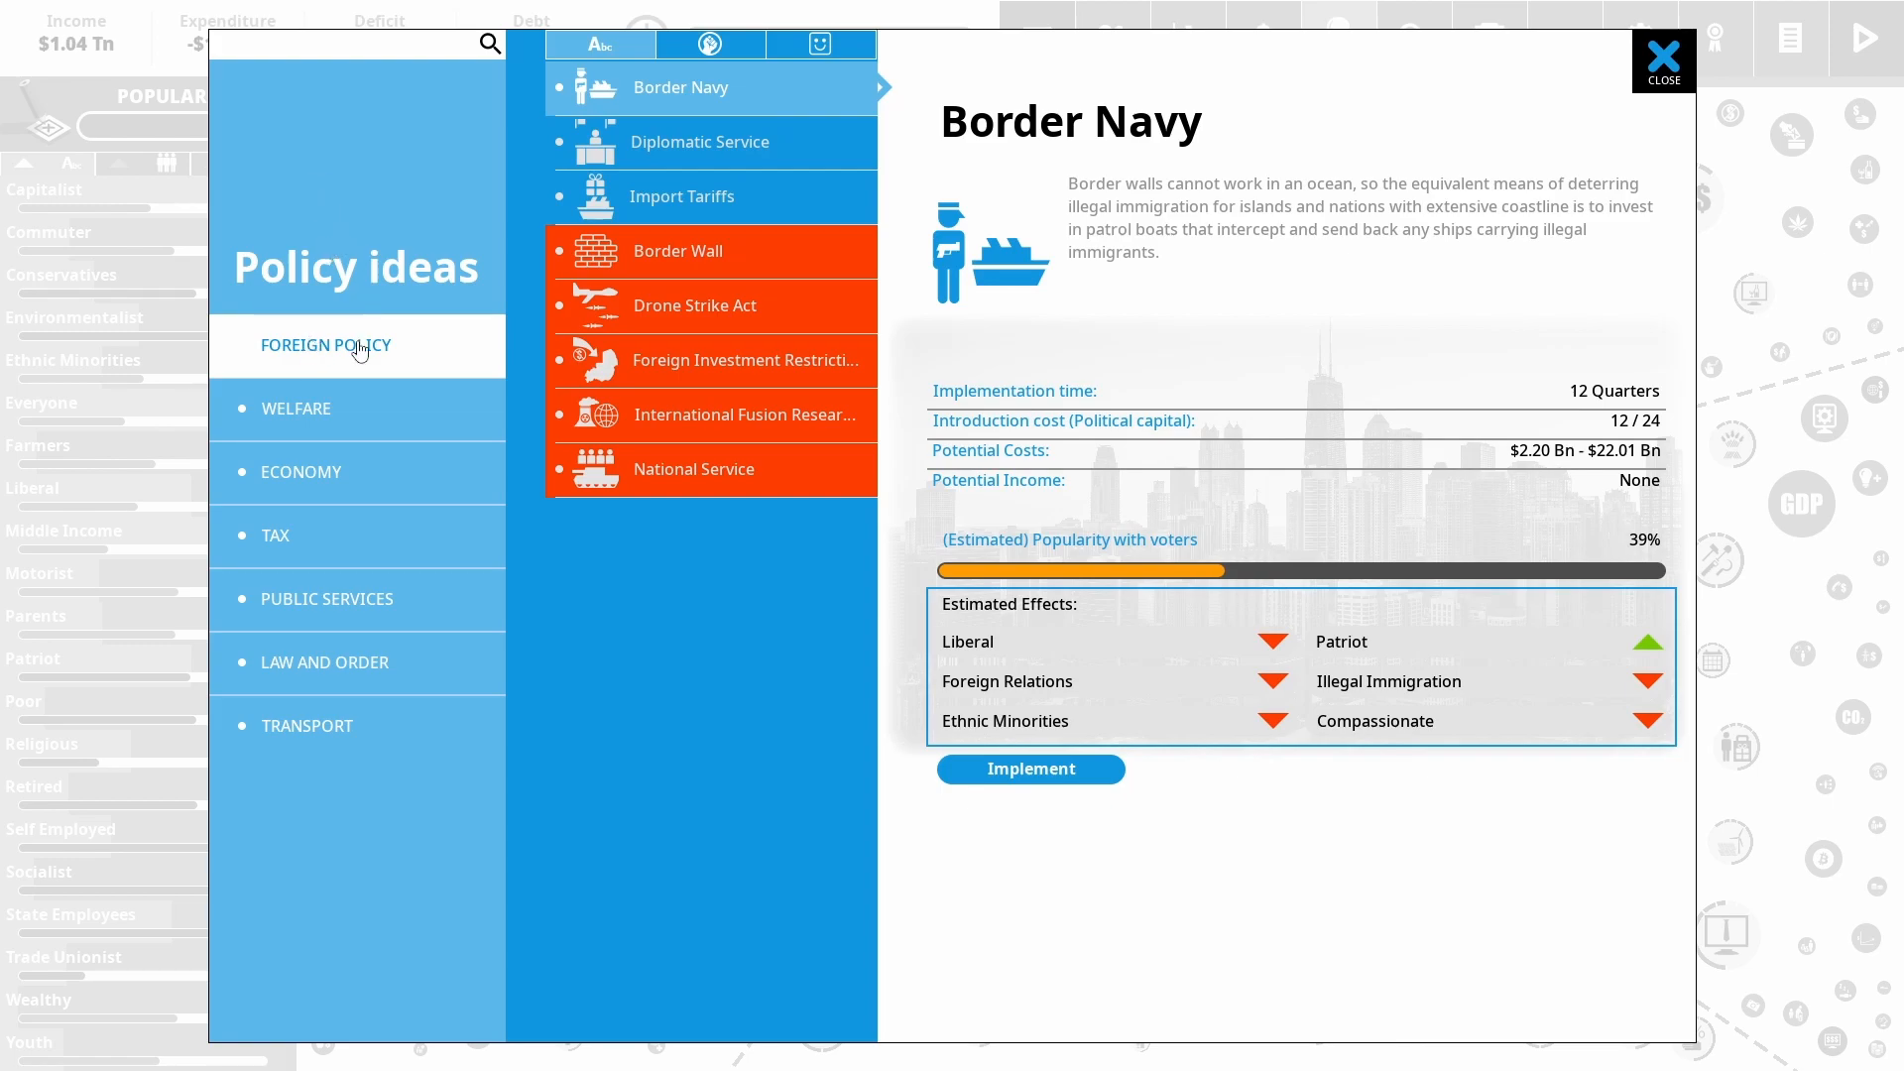
pyautogui.click(295, 408)
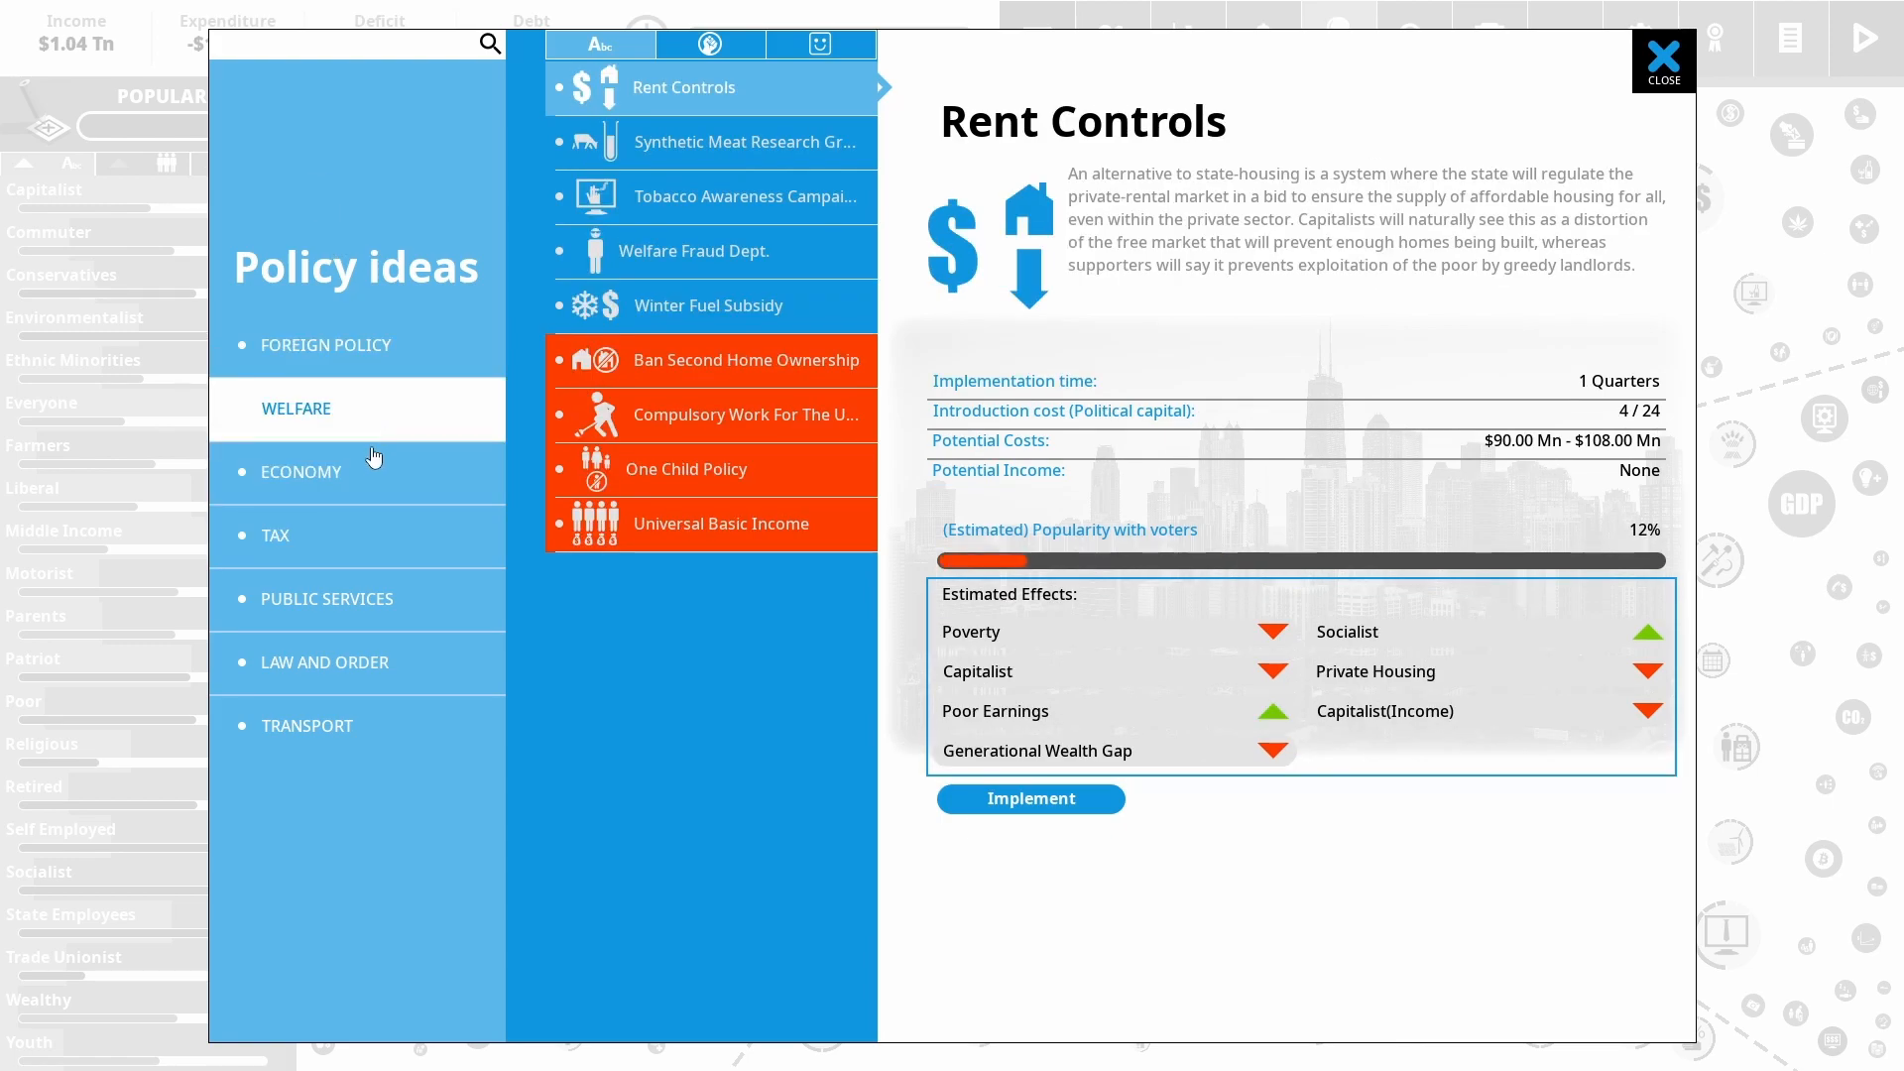
pyautogui.click(302, 472)
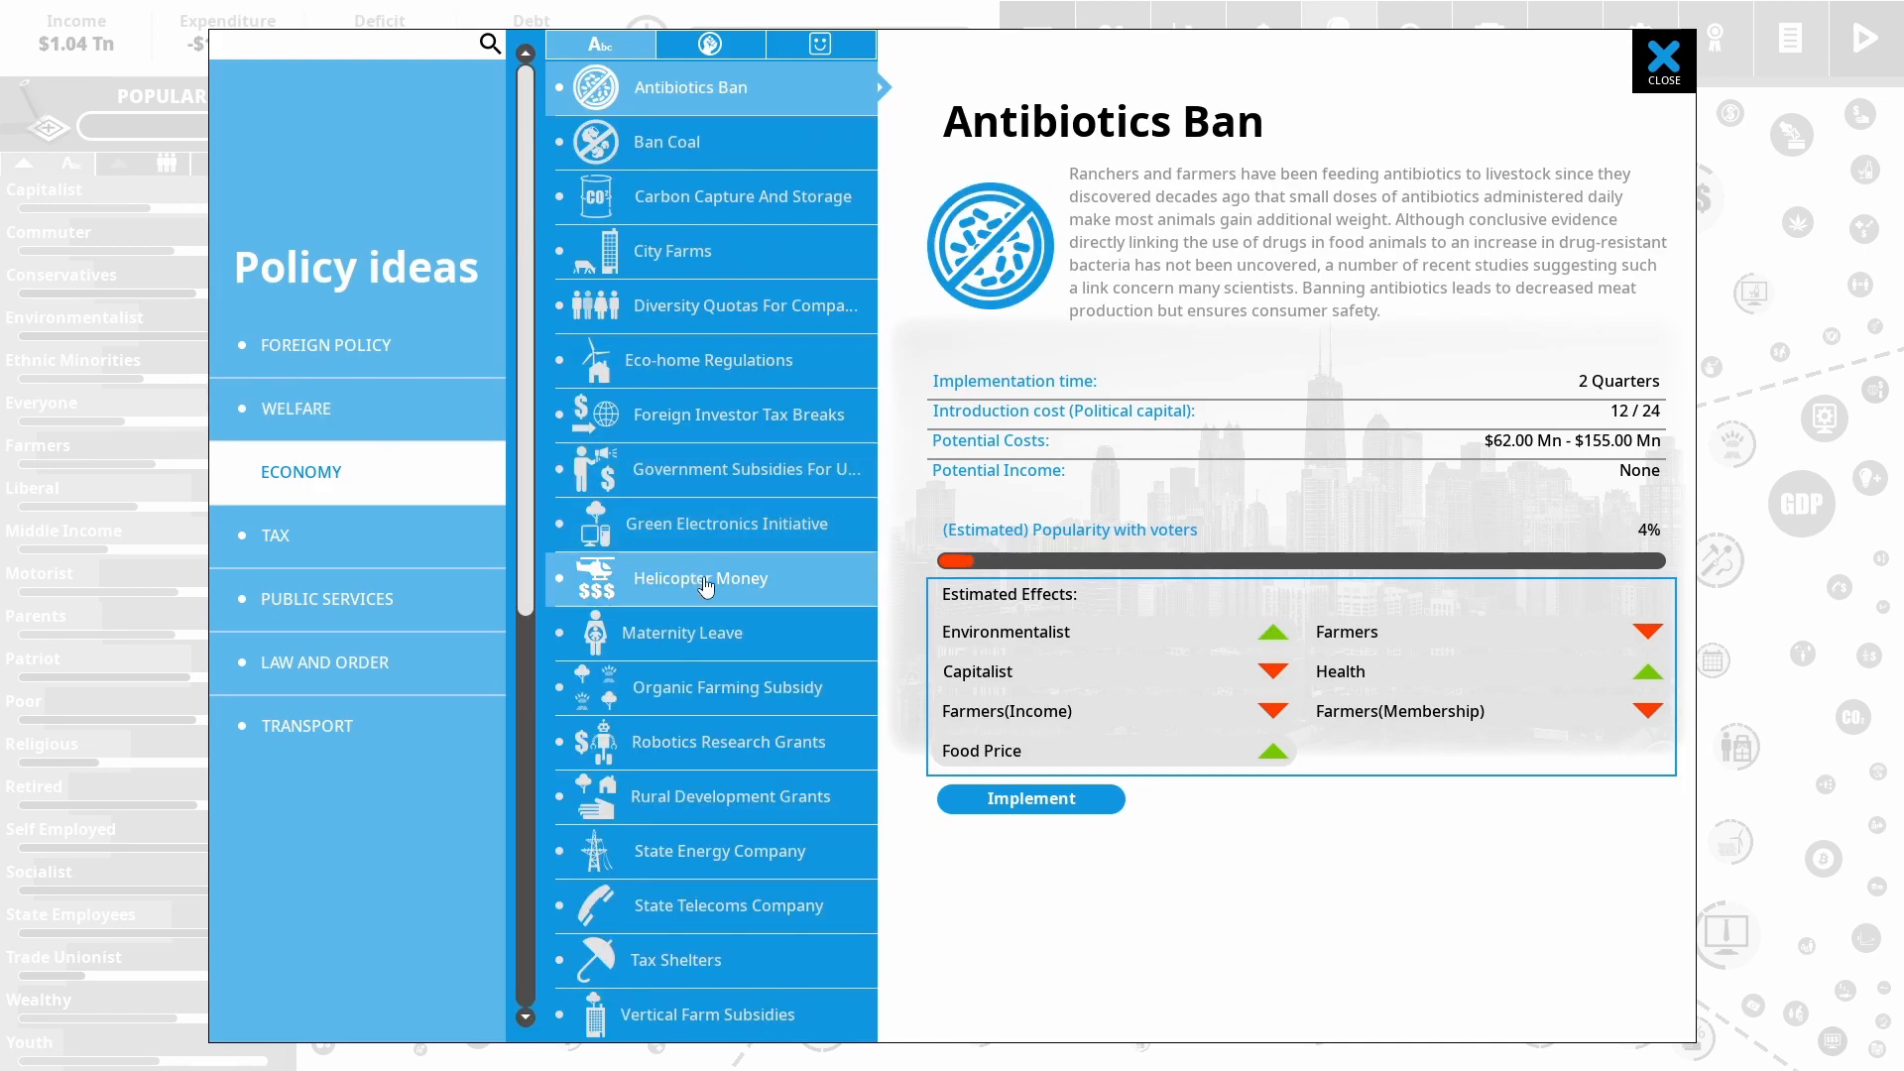
pyautogui.click(276, 535)
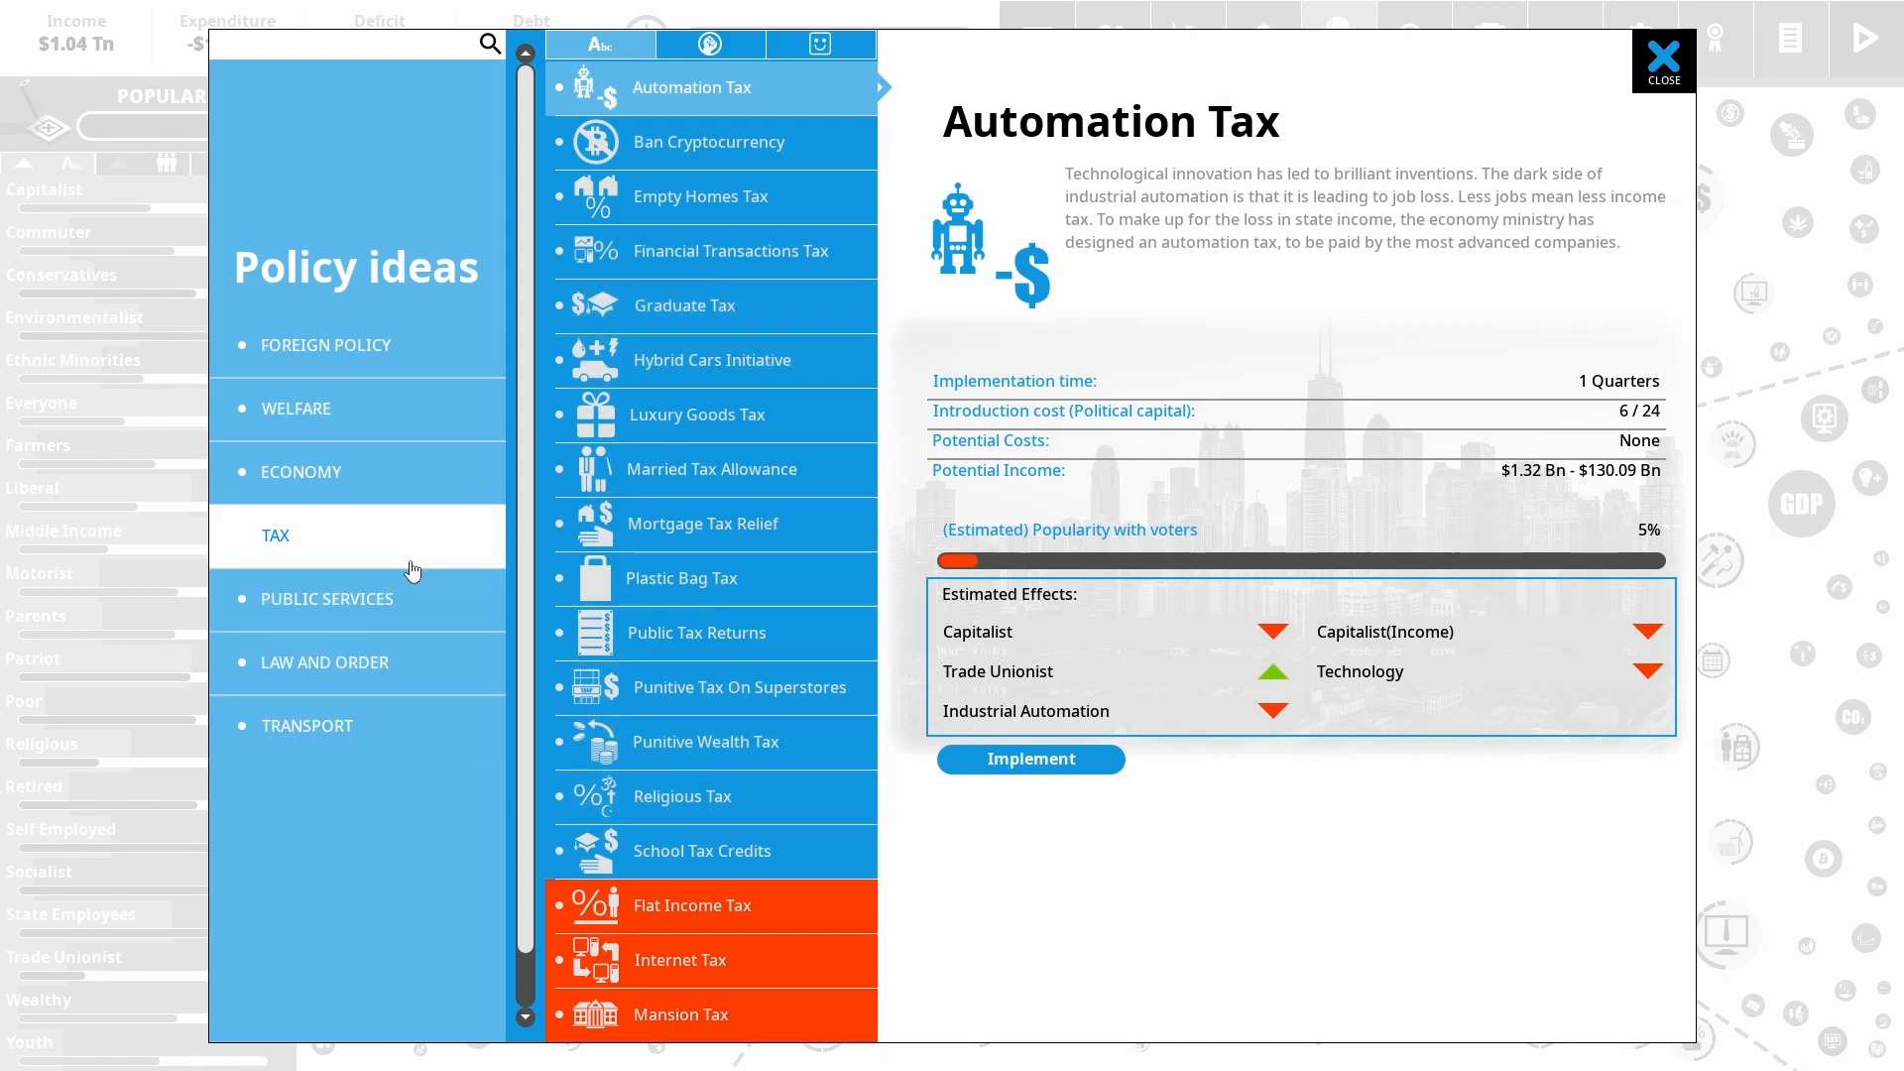
pyautogui.click(325, 599)
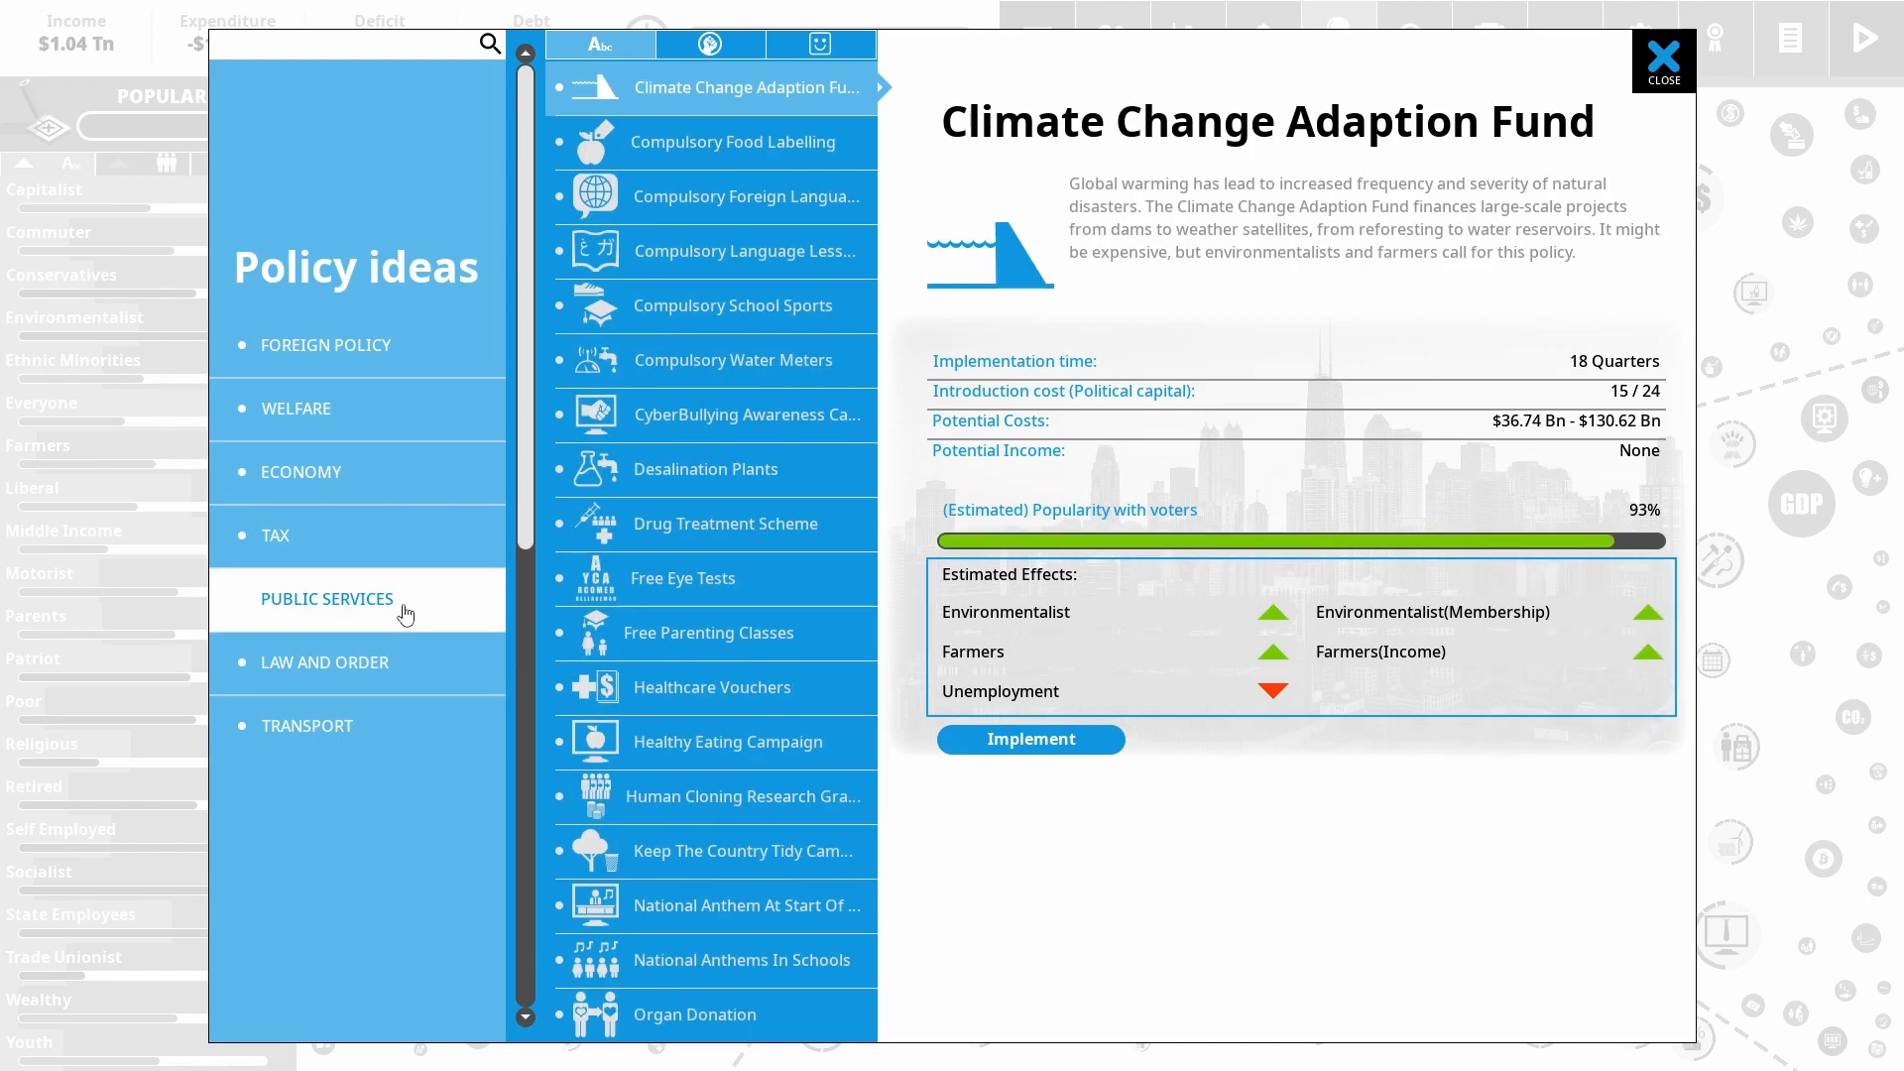
pyautogui.moveTo(754, 740)
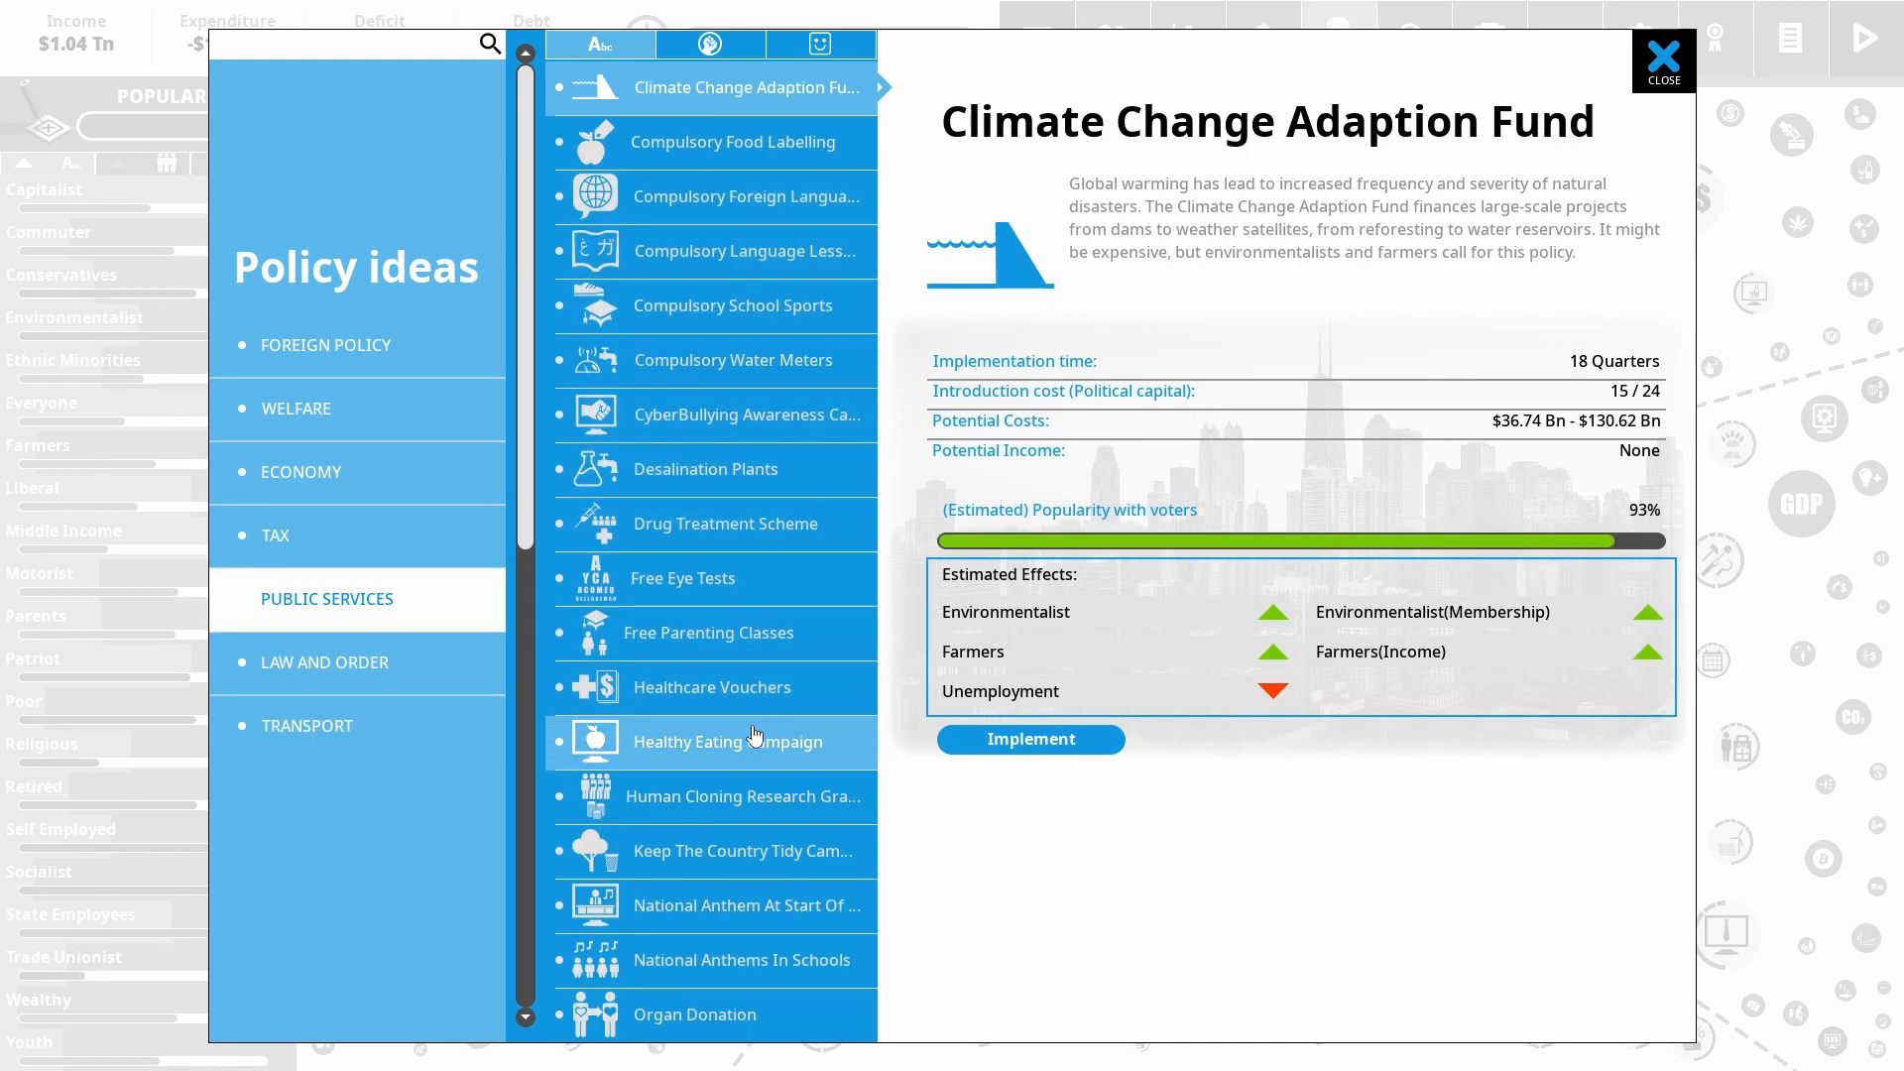
# Locate Public Libraries in the Public Services list and implement it
pyautogui.scroll(-3)
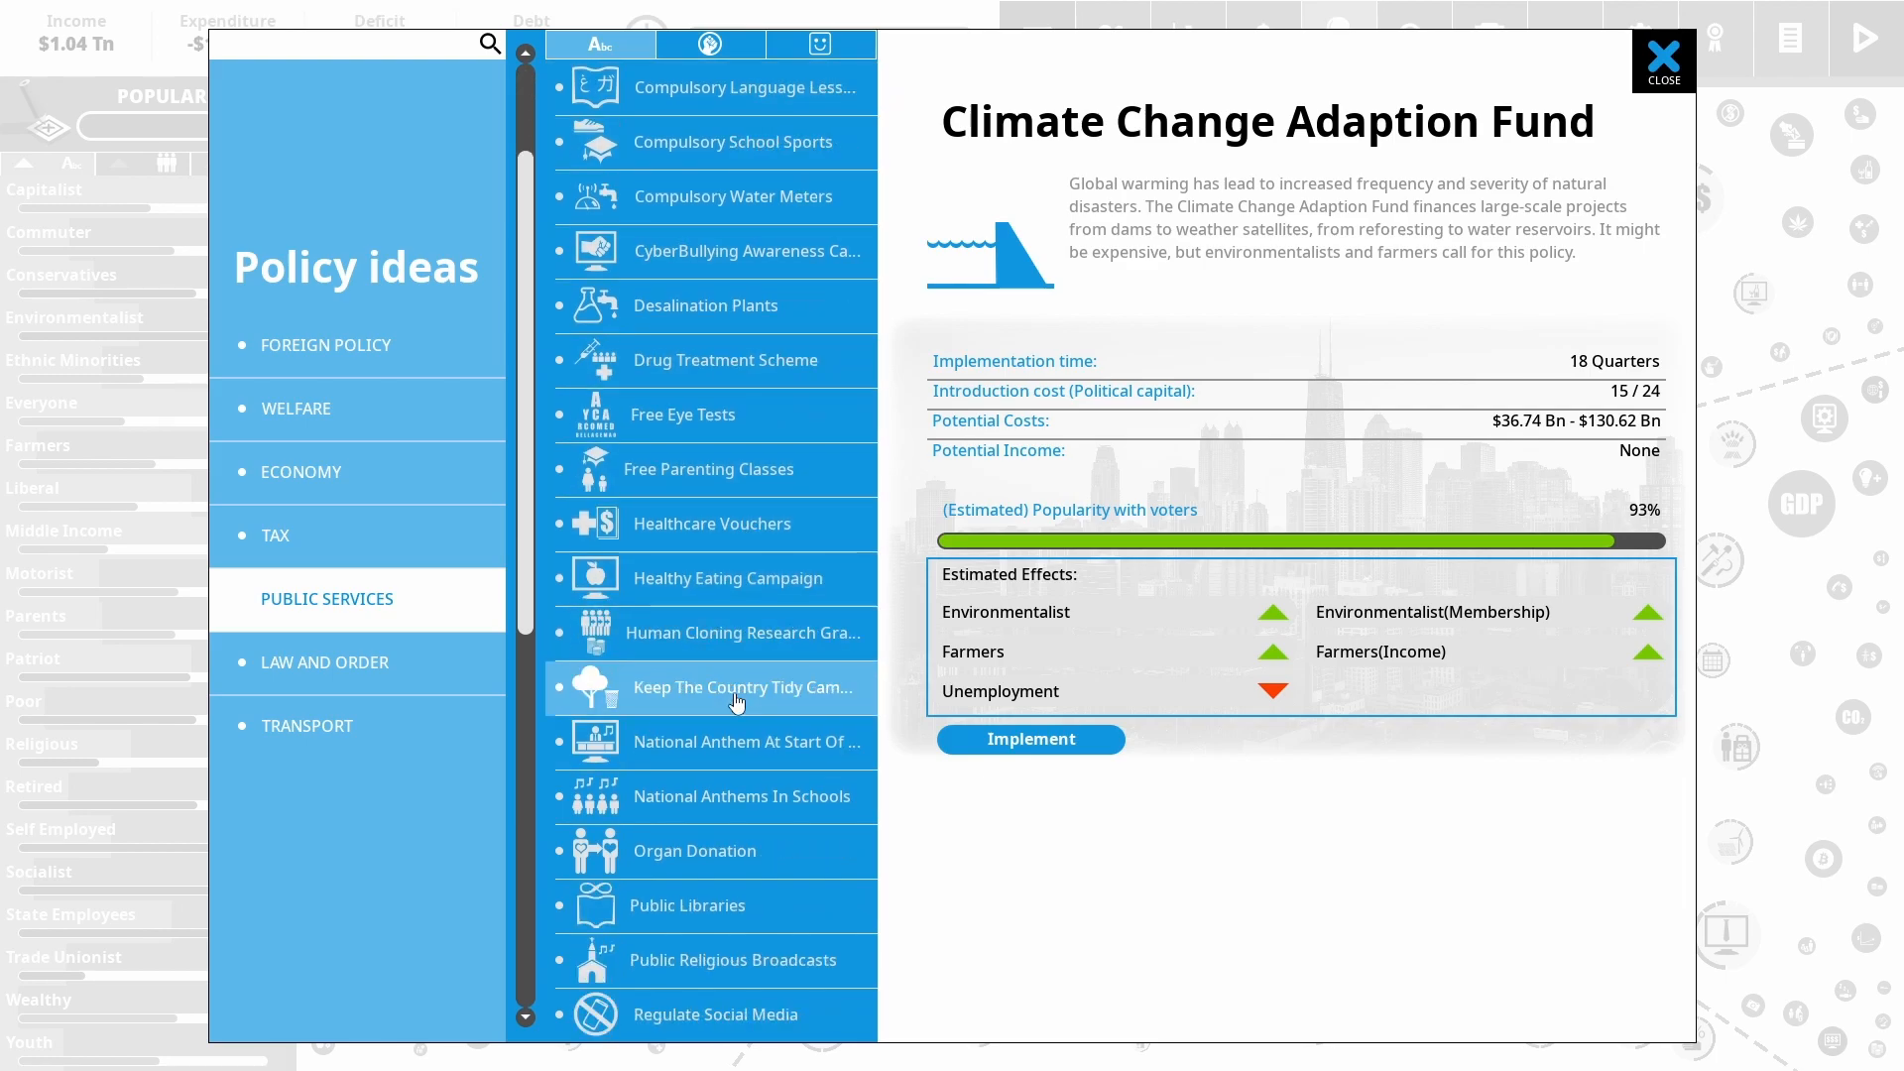
pyautogui.scroll(-3)
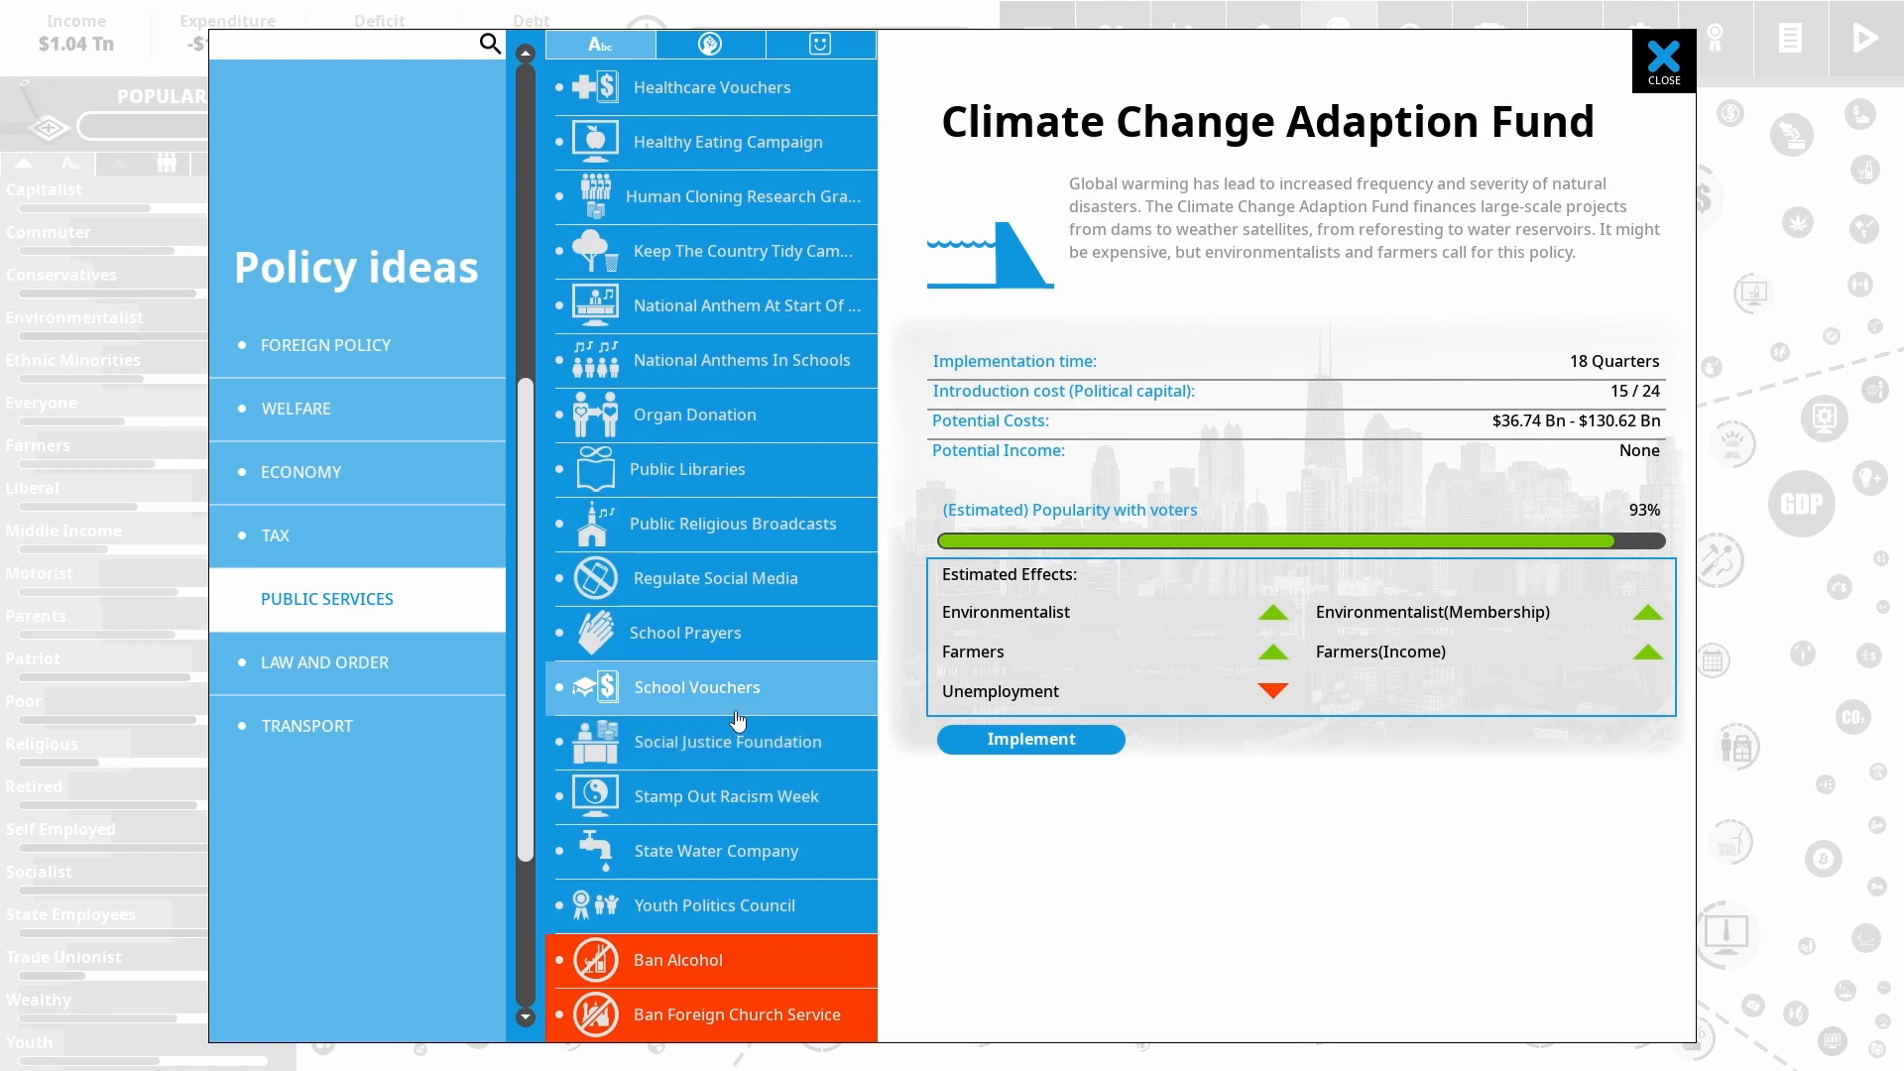
pyautogui.click(688, 470)
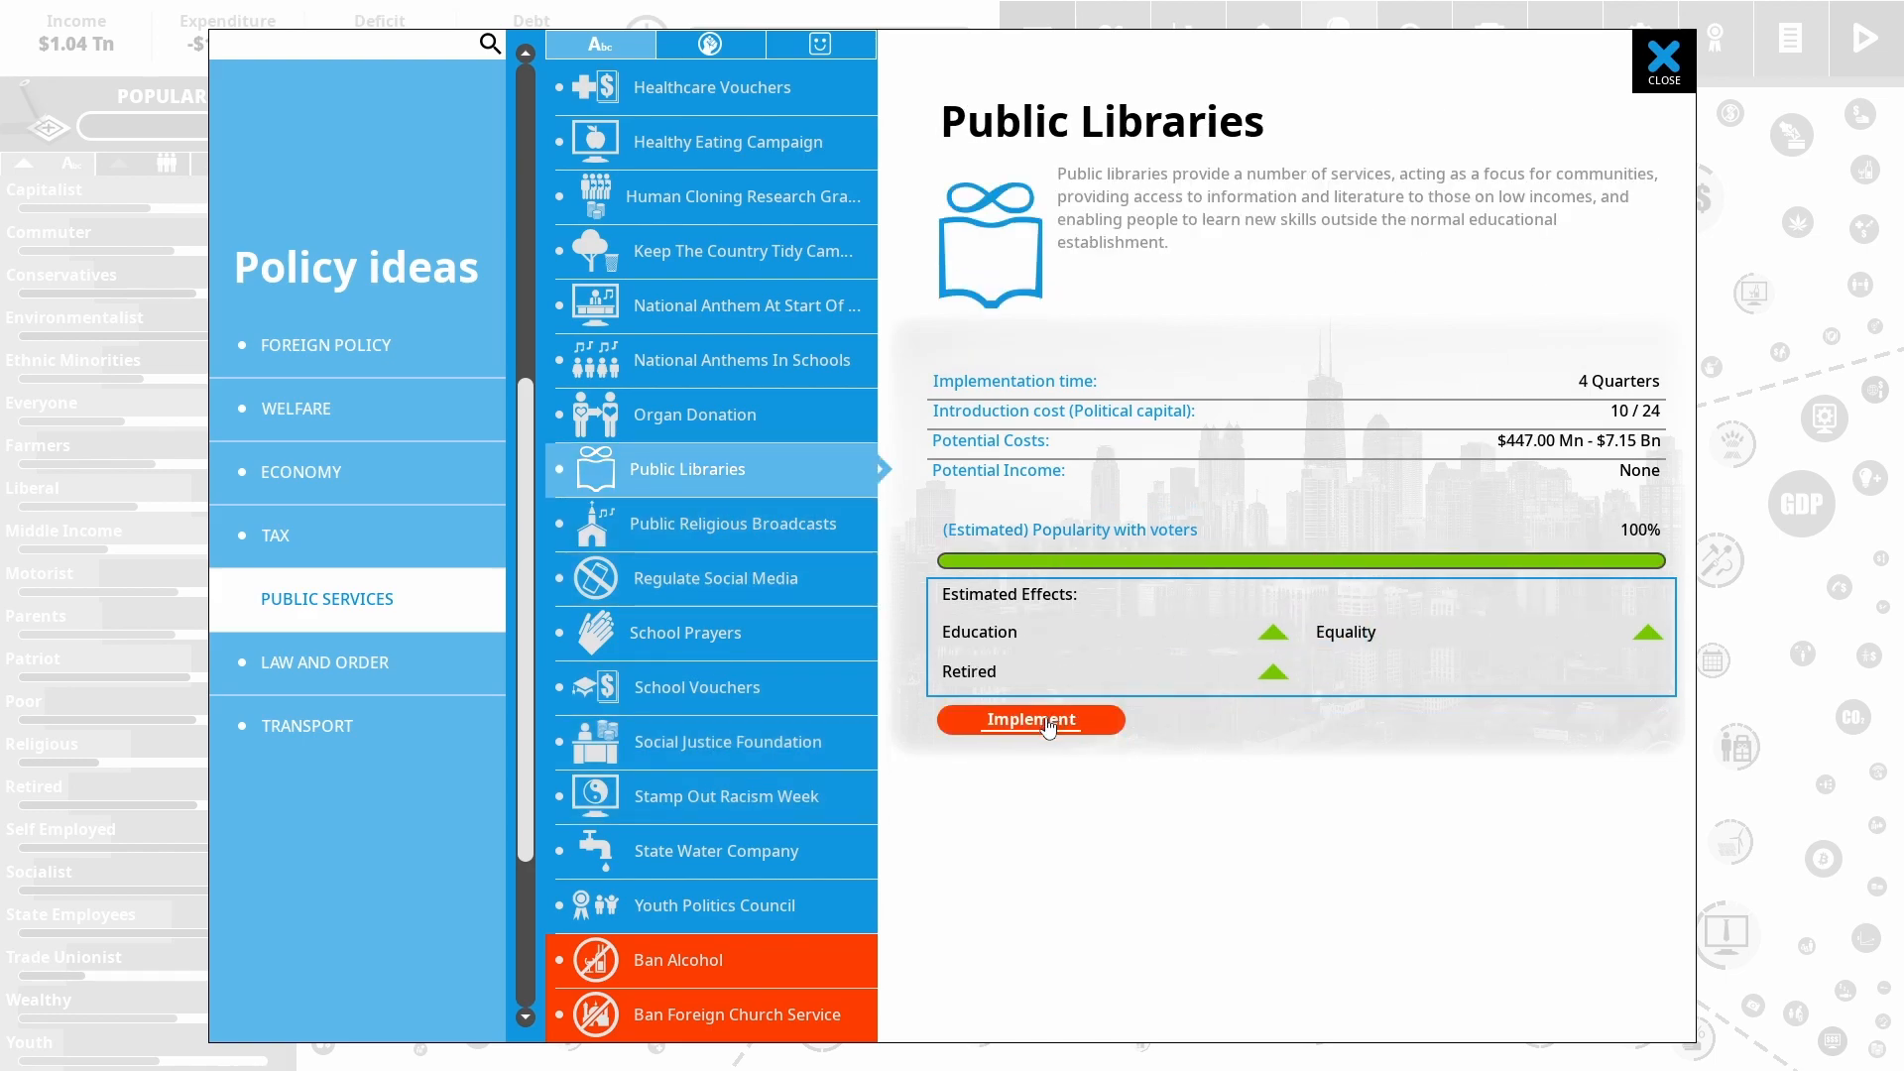
pyautogui.click(1030, 718)
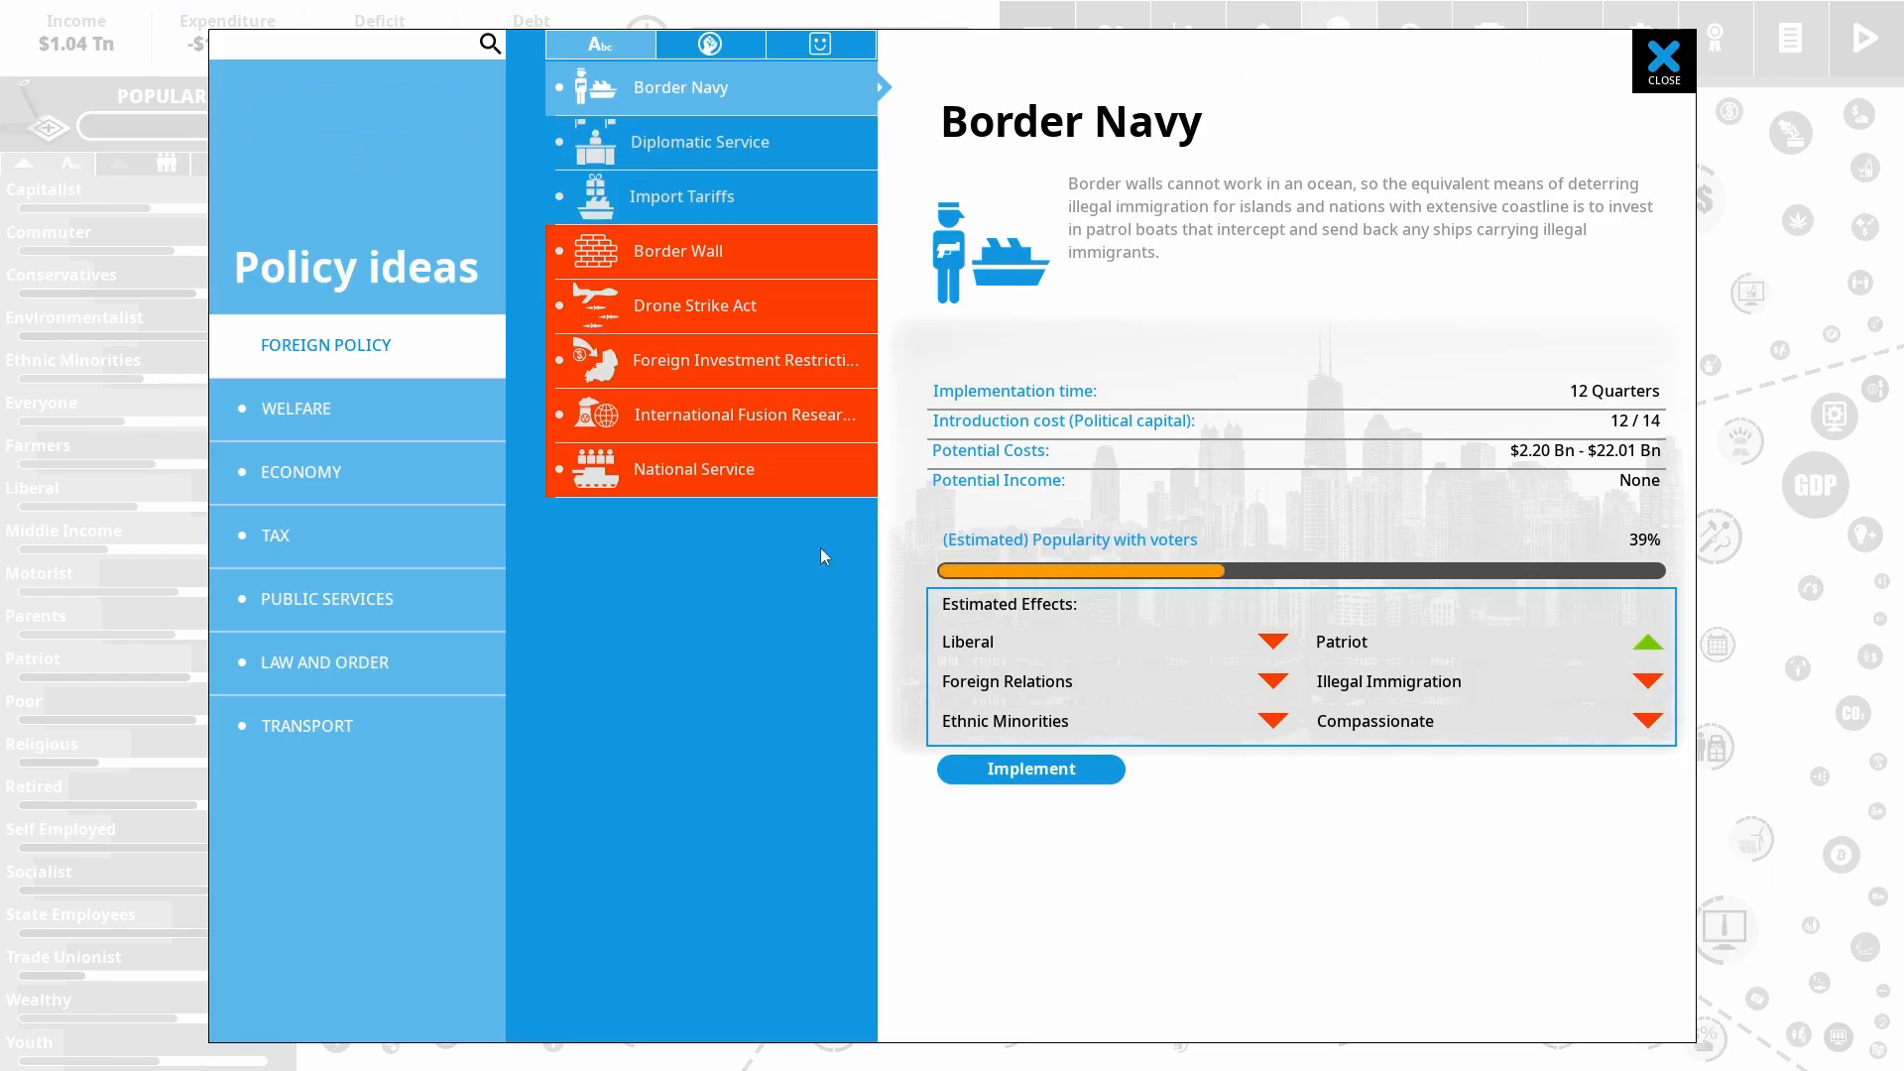
# Implement Stamp Out Racism Week and move its funding slider to Medium
pyautogui.click(300, 472)
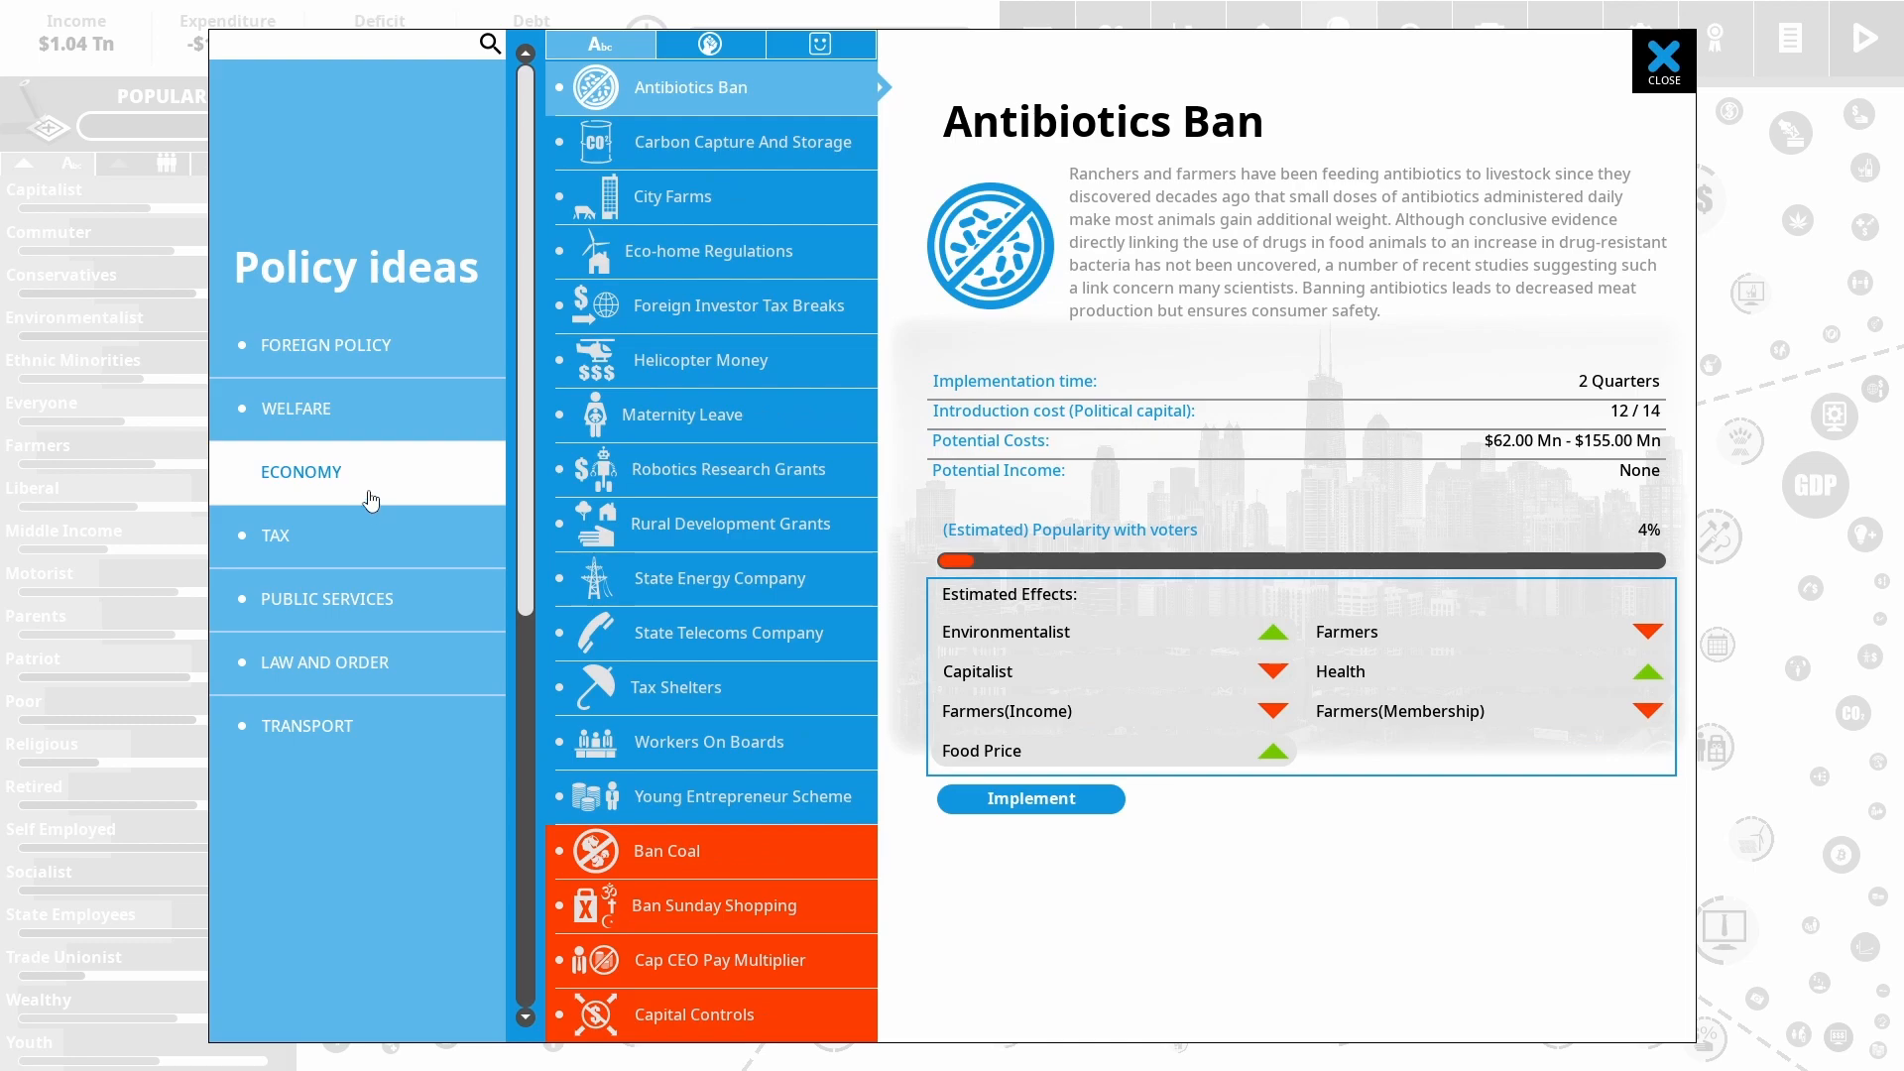
pyautogui.moveTo(381, 512)
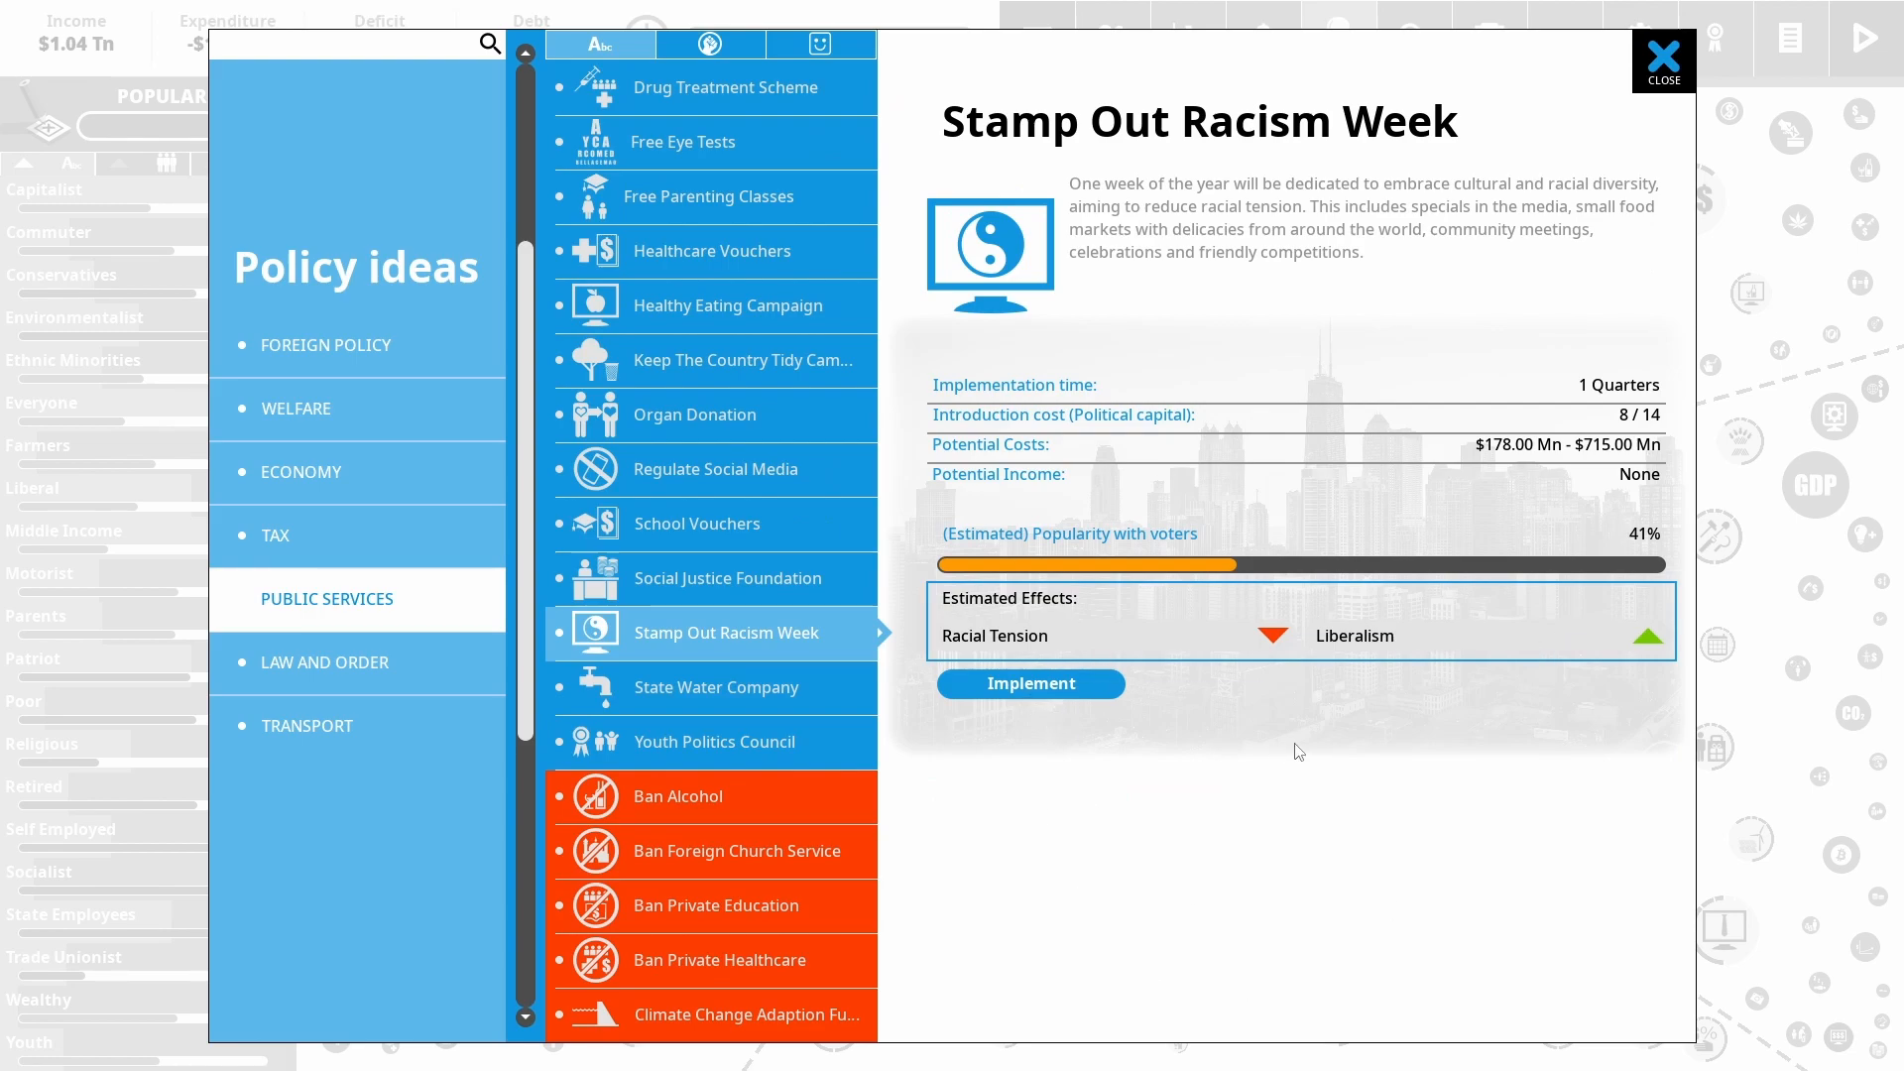
pyautogui.moveTo(1532, 839)
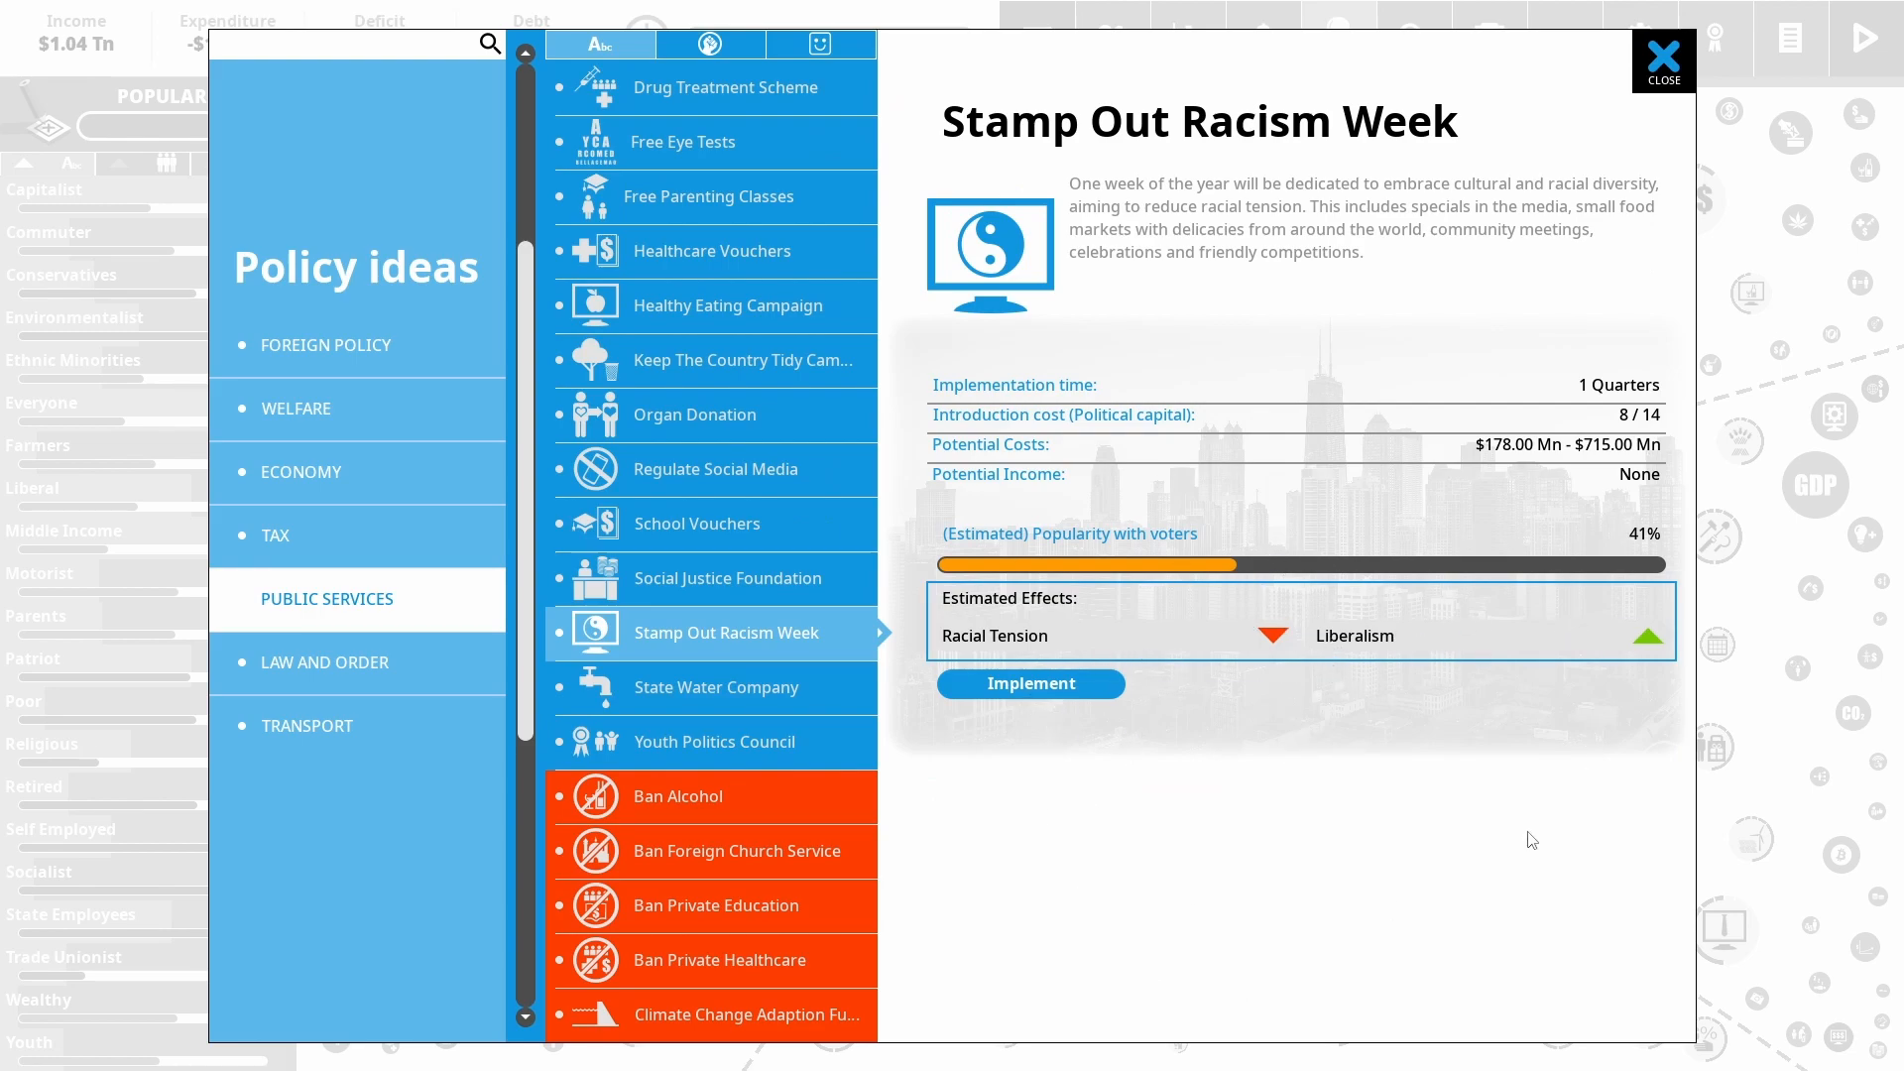
pyautogui.moveTo(1841, 37)
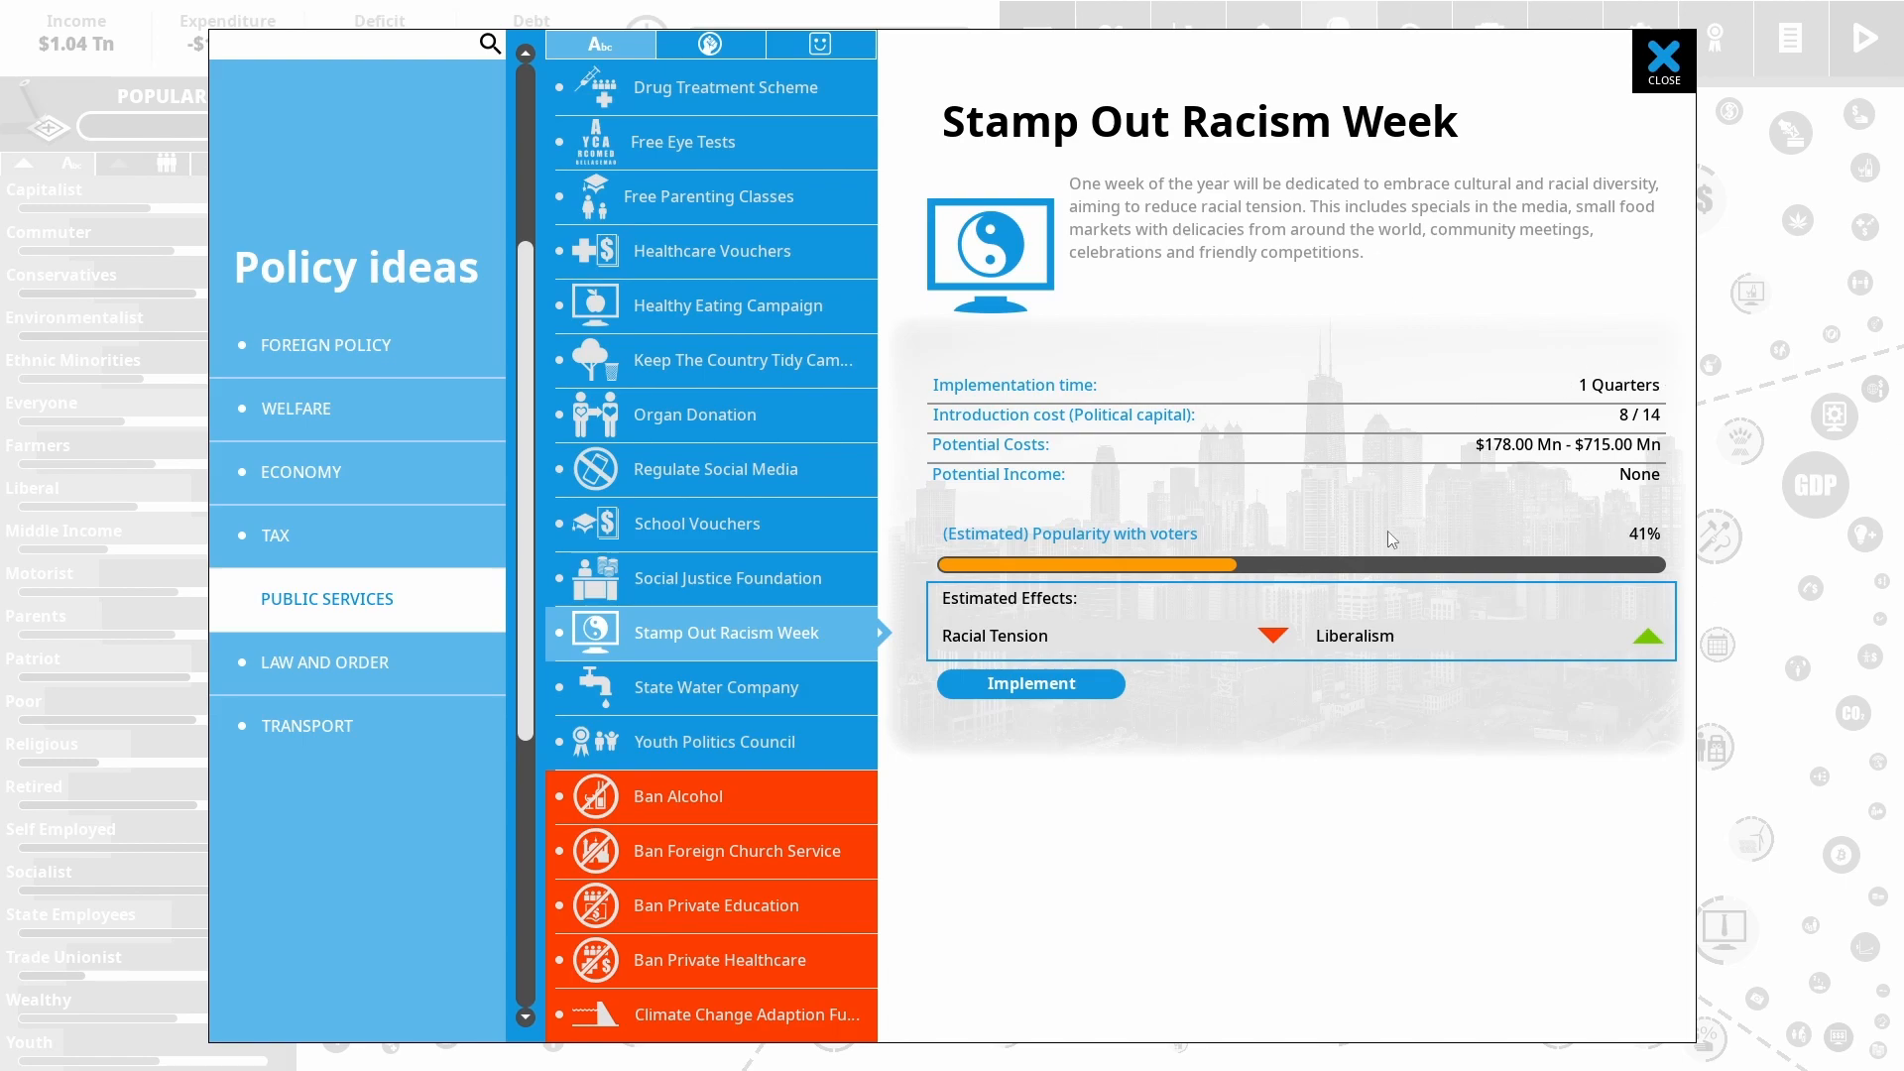
pyautogui.click(1030, 682)
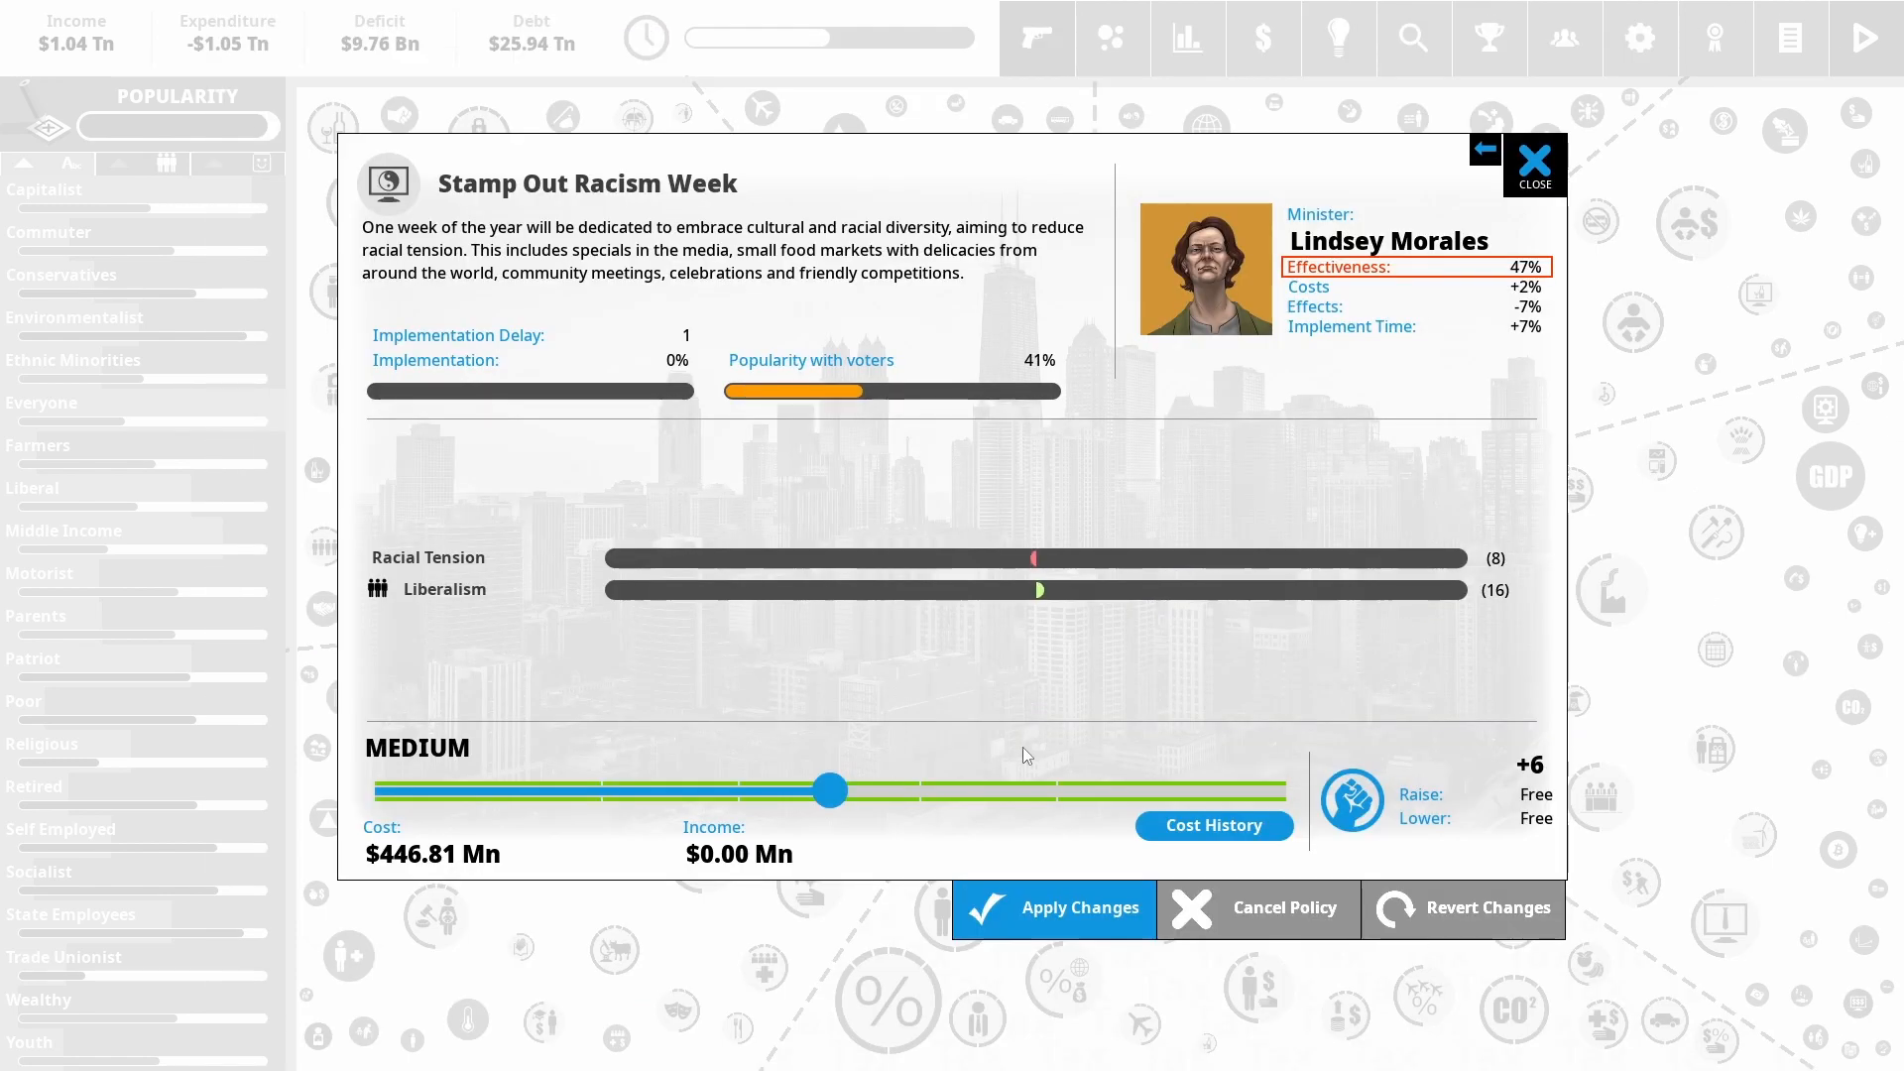
pyautogui.moveTo(830, 790); pyautogui.dragTo(1284, 790)
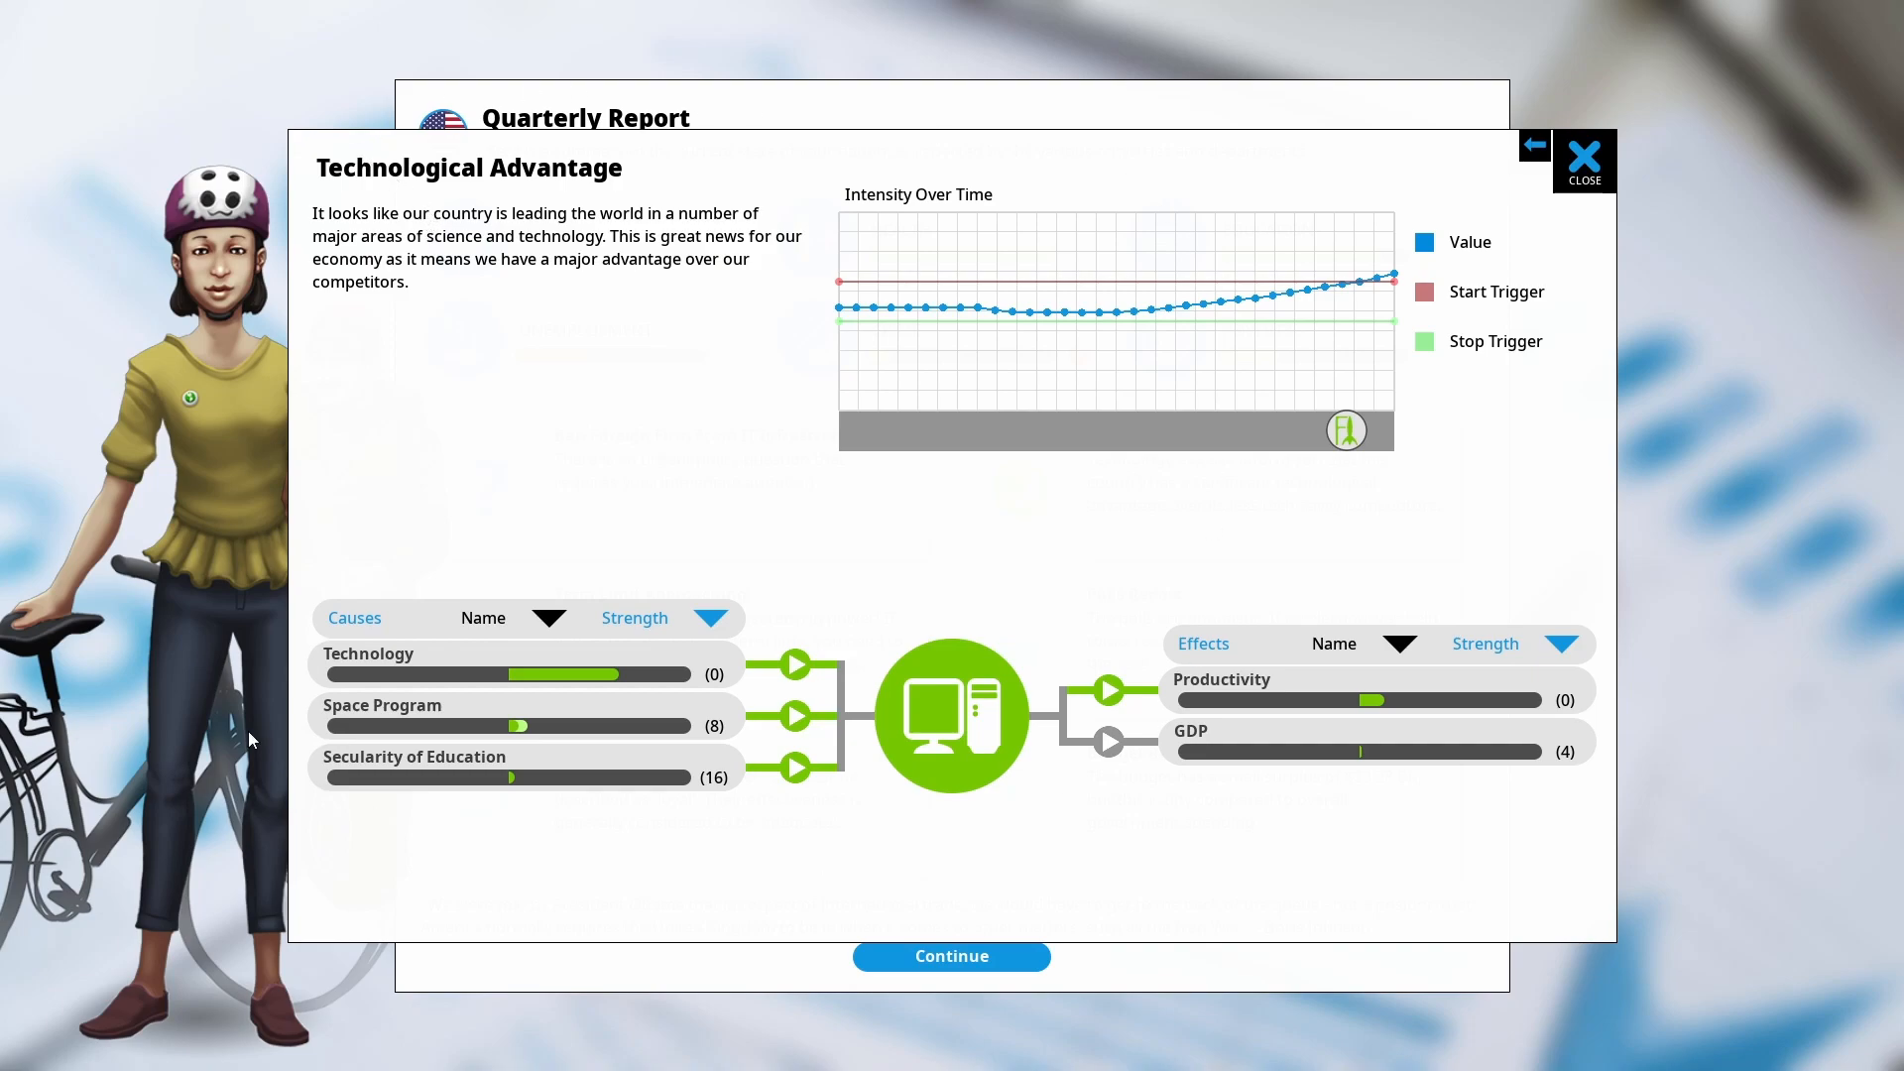
pyautogui.moveTo(508, 293)
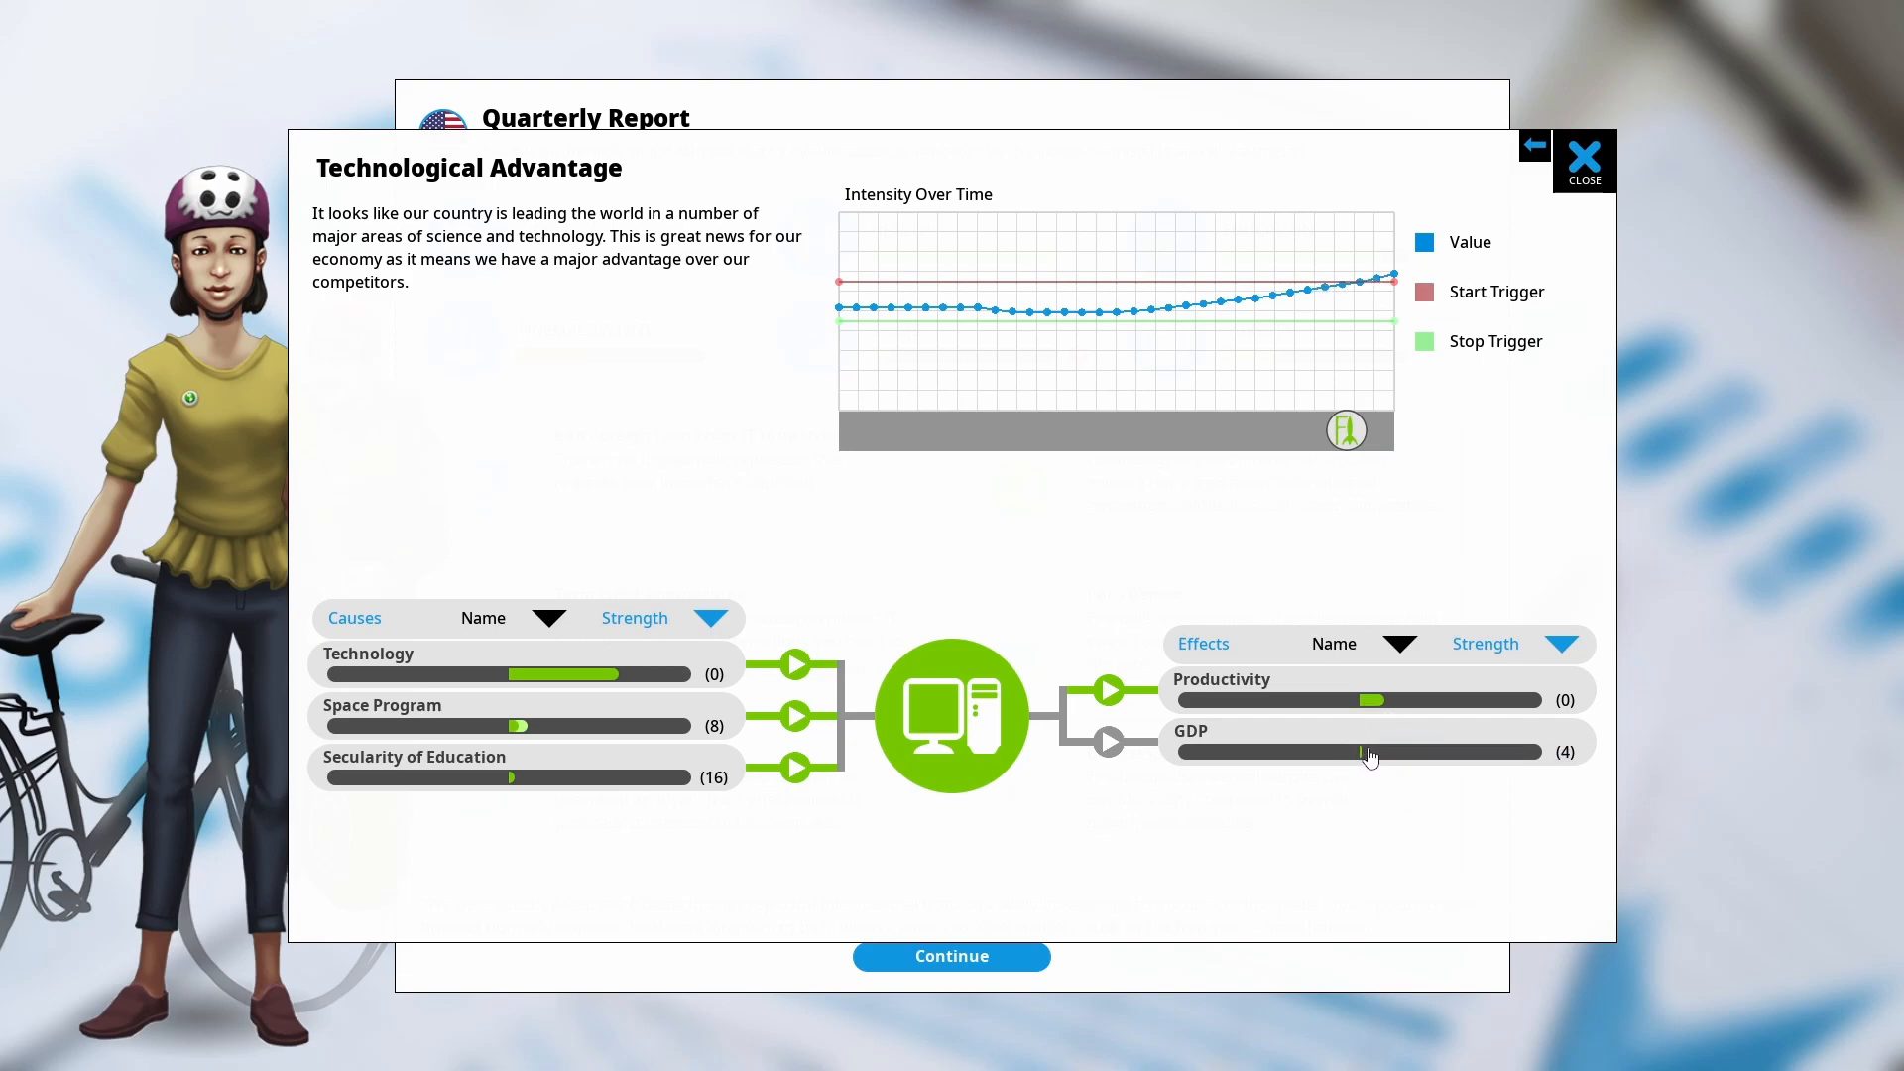
pyautogui.moveTo(1123, 793)
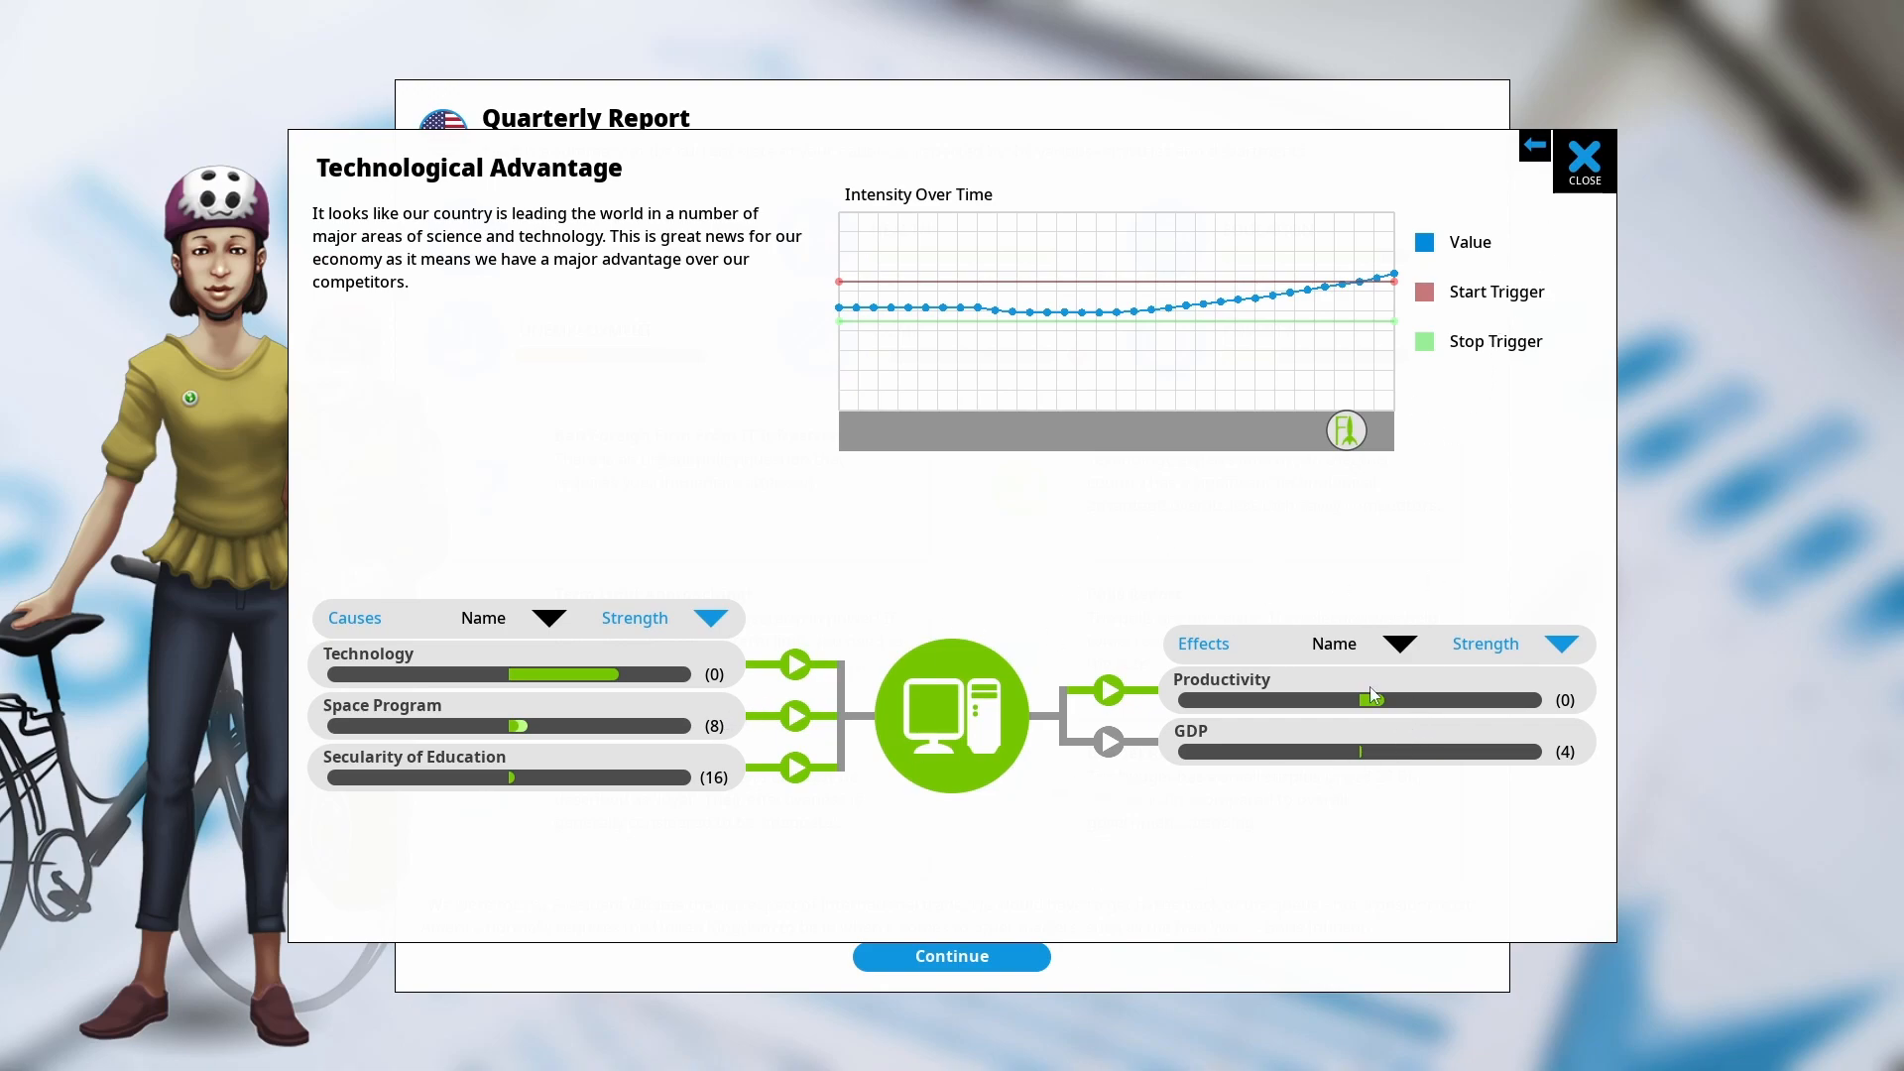
# Close the Technological Advantage details and settle the IT dilemma by banning the foreign firm
pyautogui.click(1583, 153)
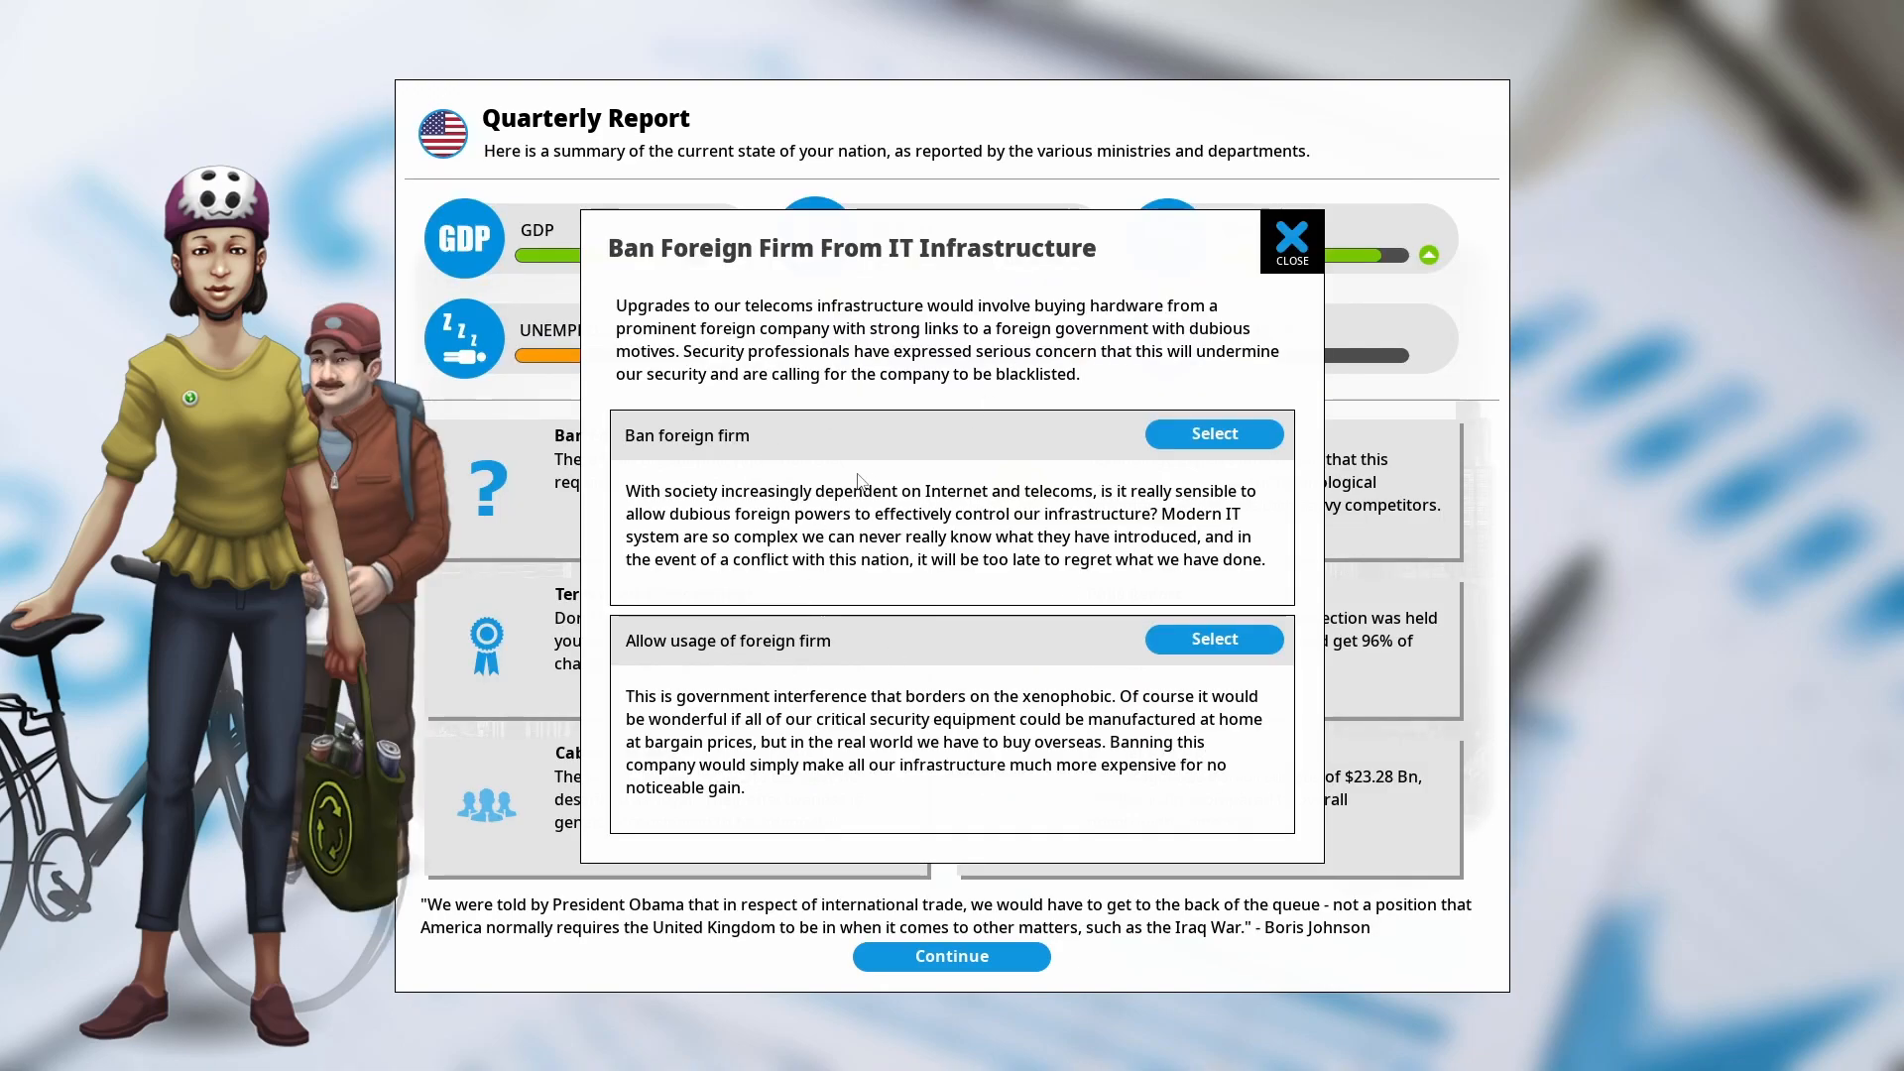
pyautogui.moveTo(836, 272)
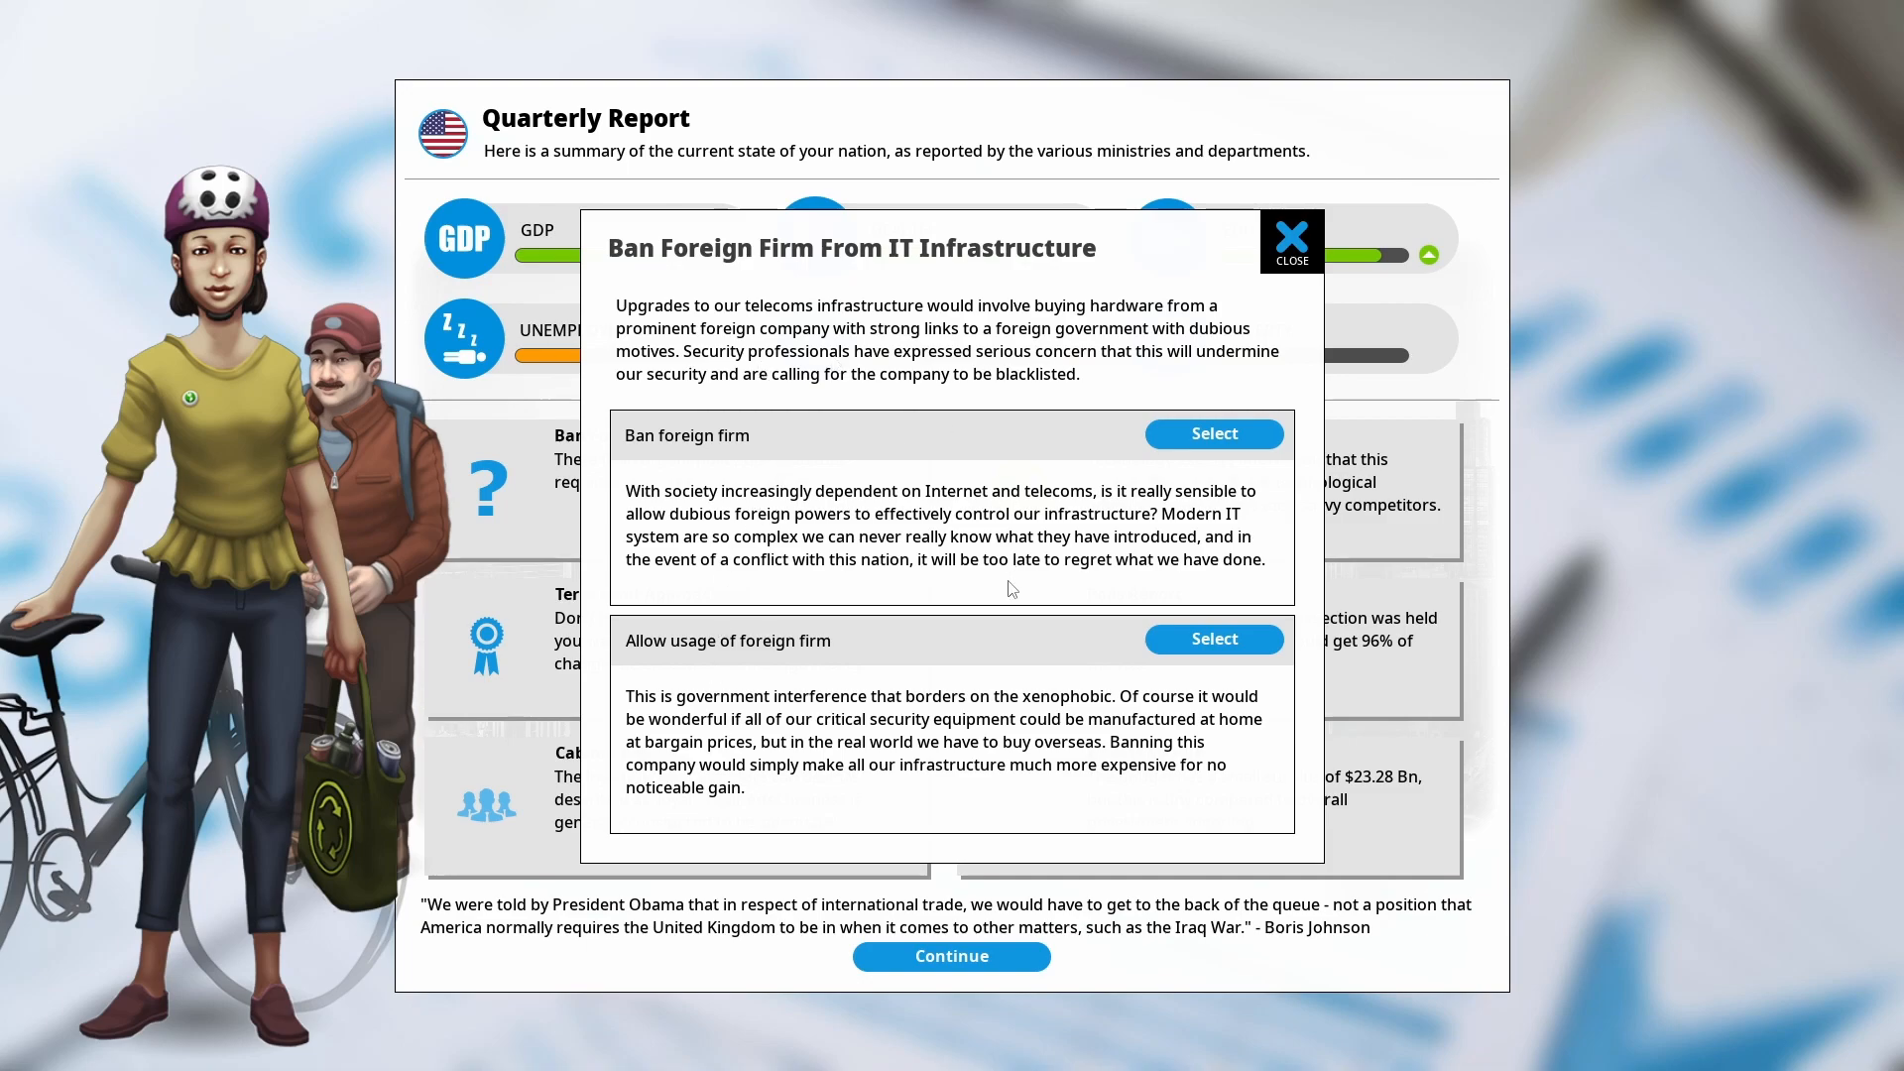
pyautogui.moveTo(901, 652)
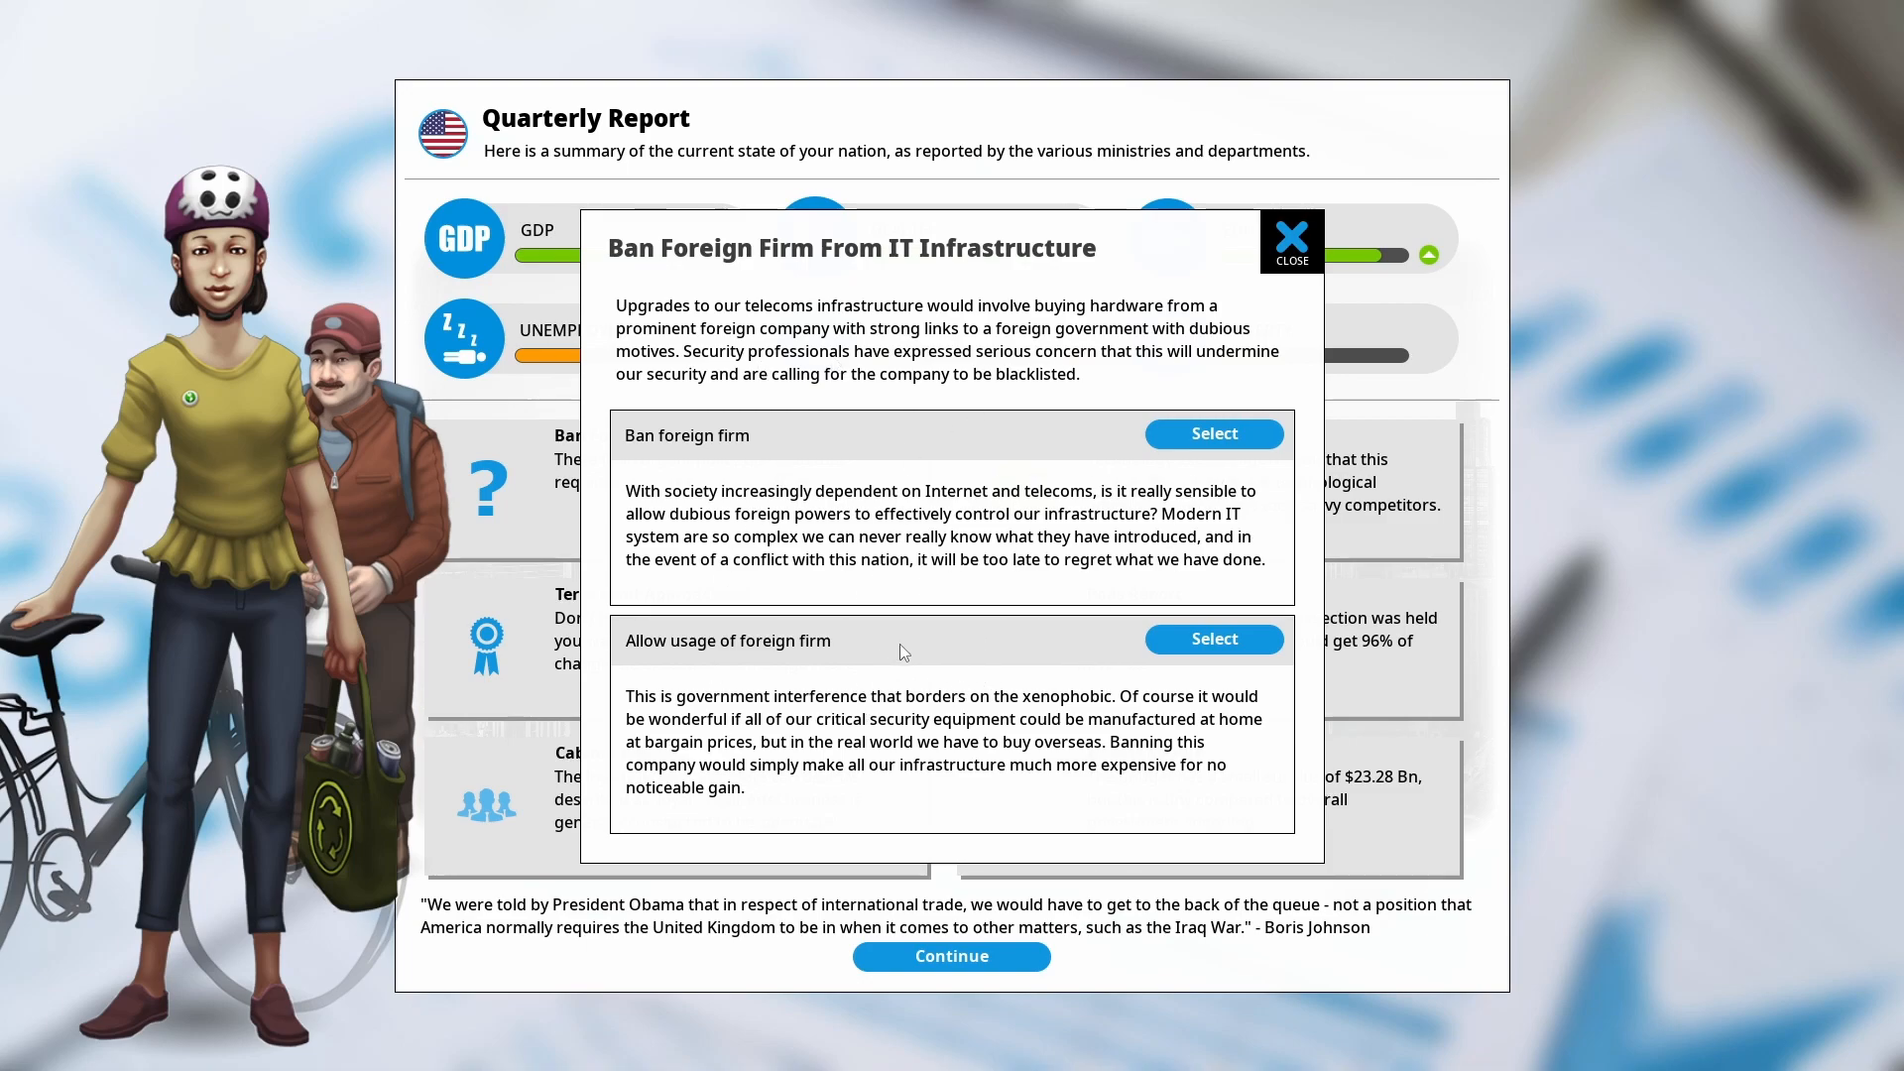
pyautogui.moveTo(684, 598)
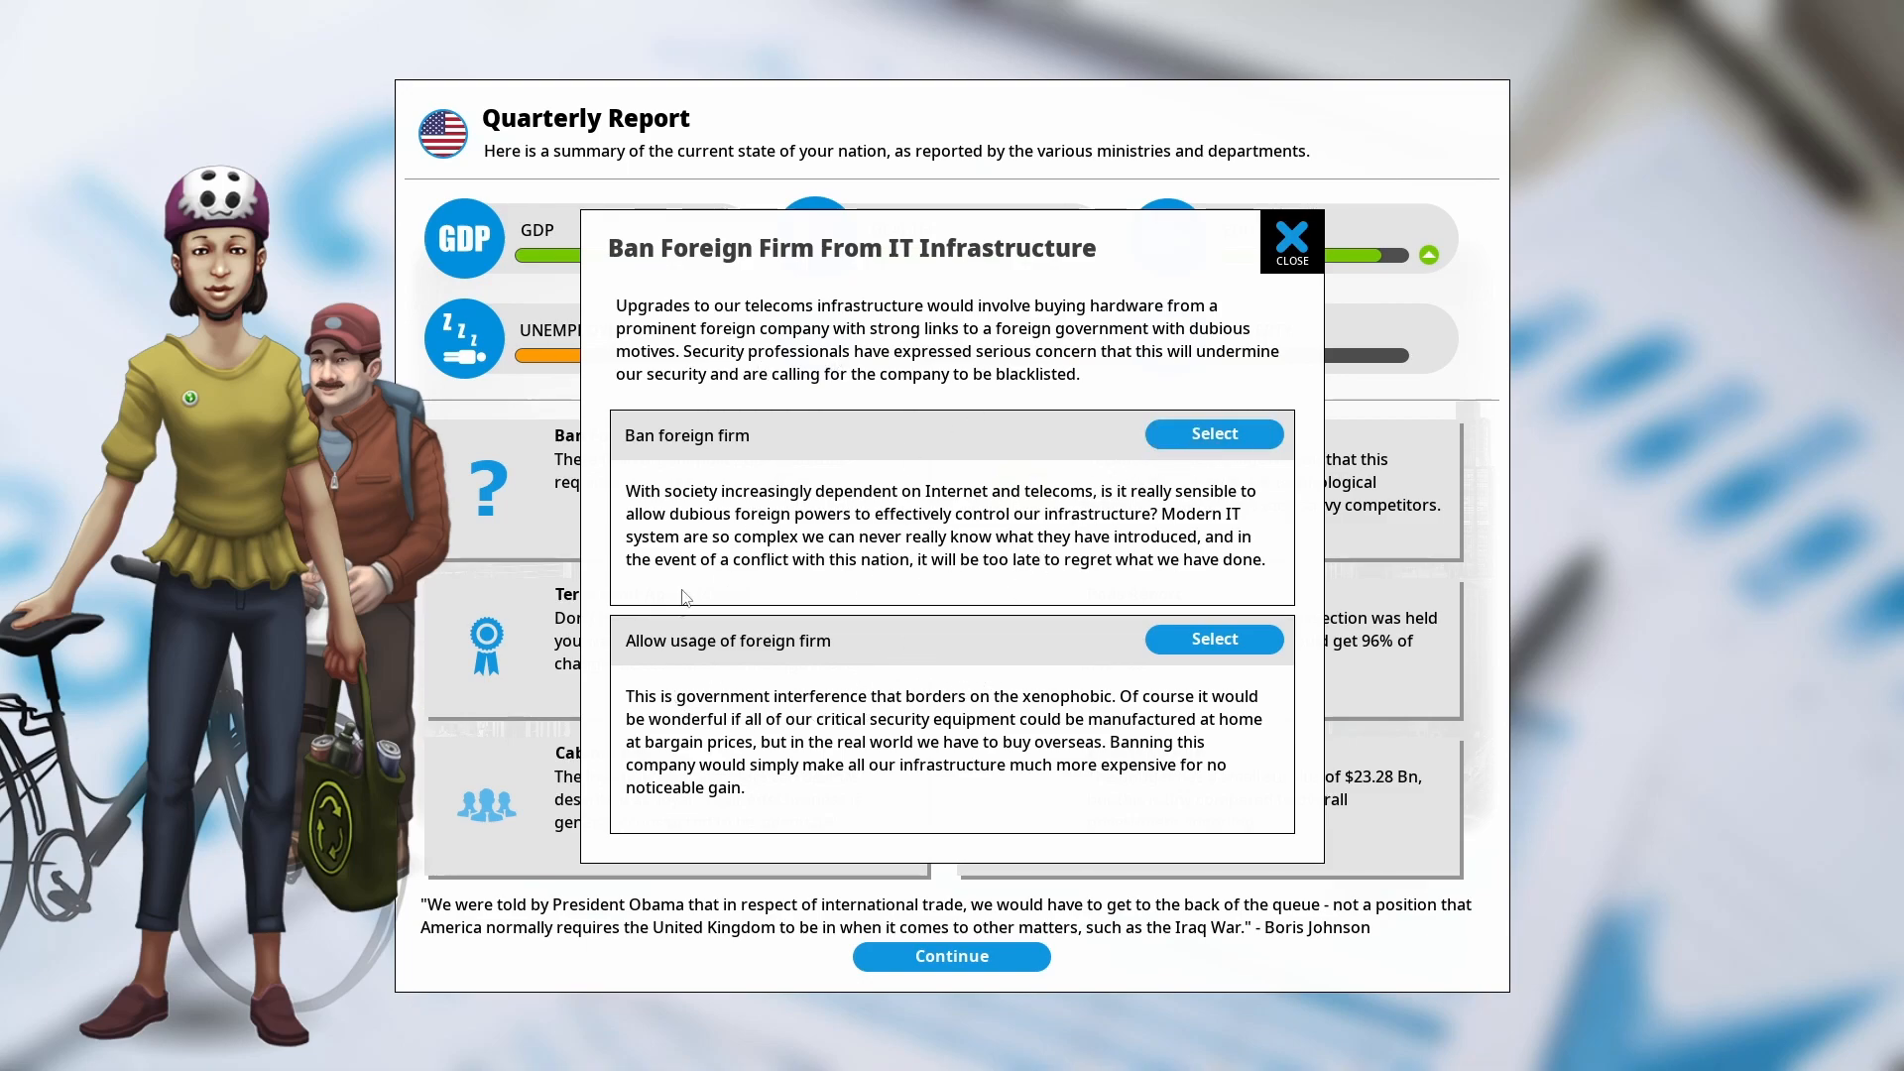
pyautogui.moveTo(210, 585)
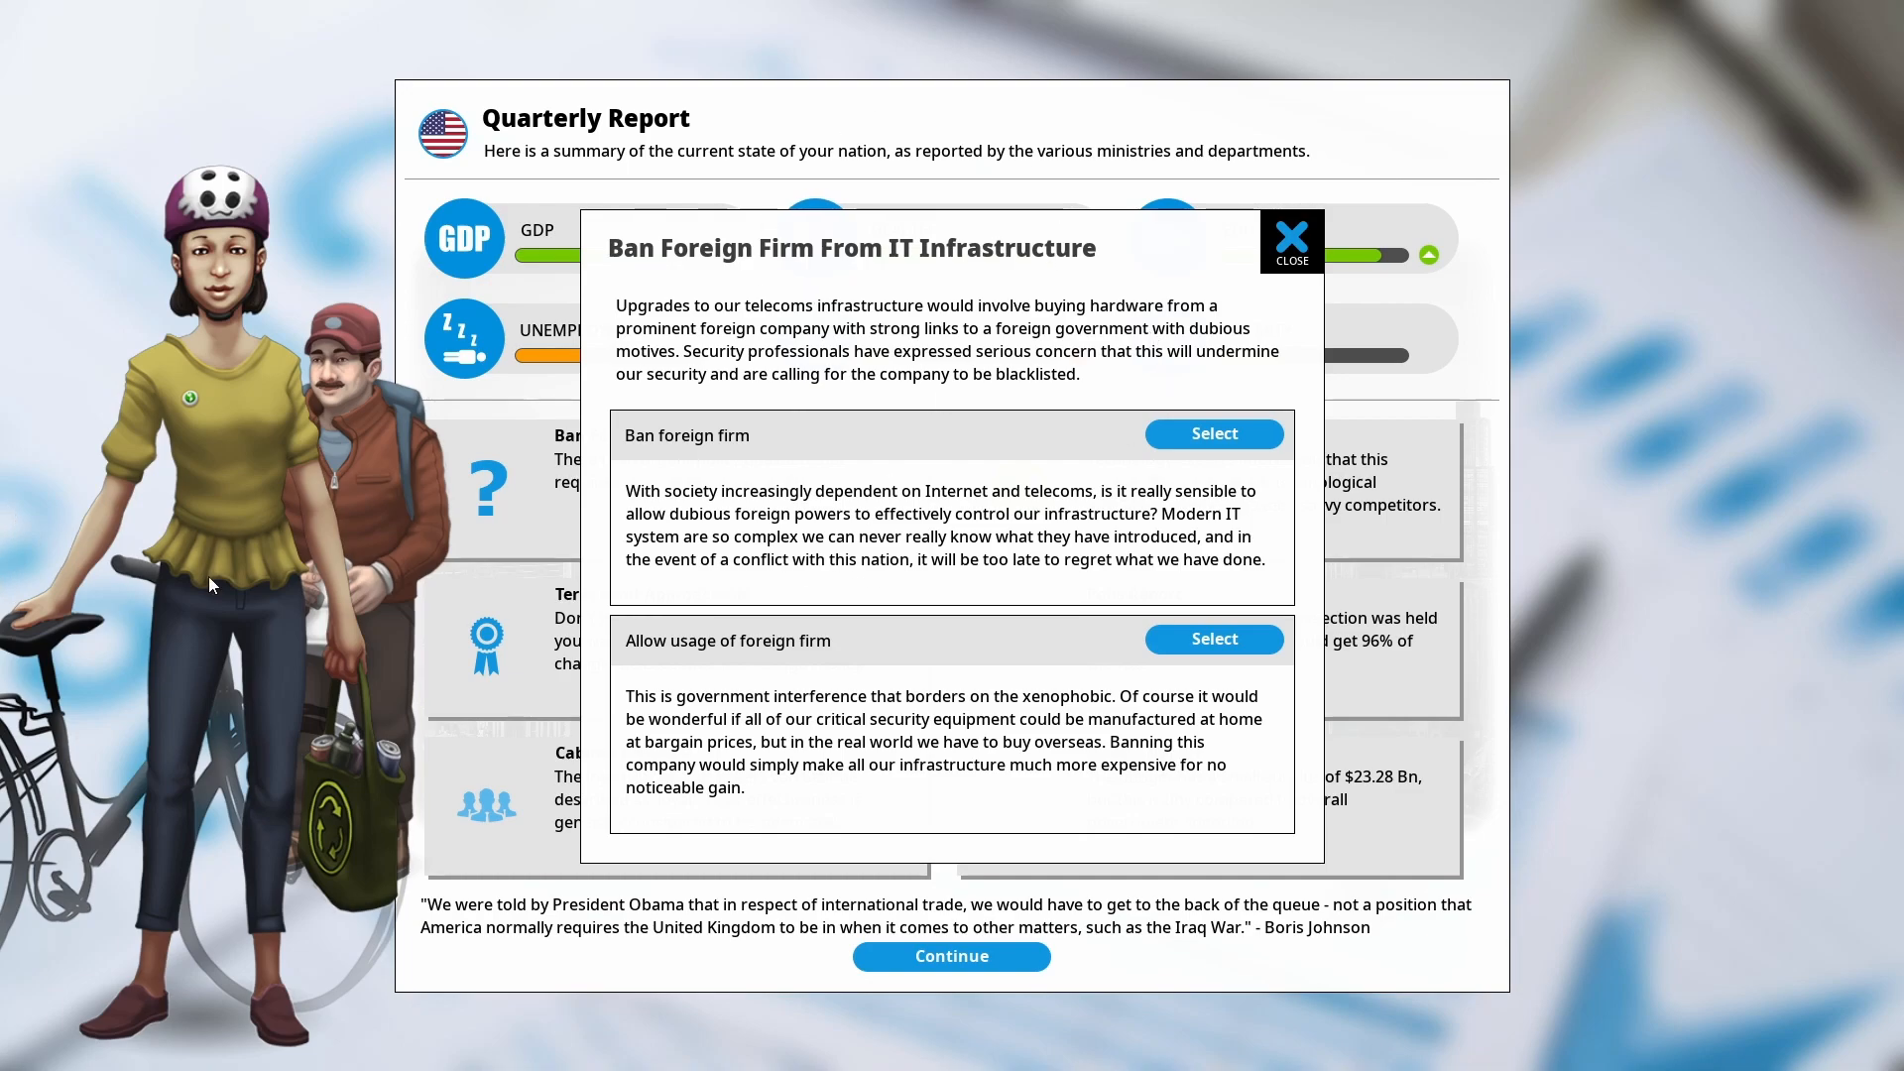
pyautogui.moveTo(863, 390)
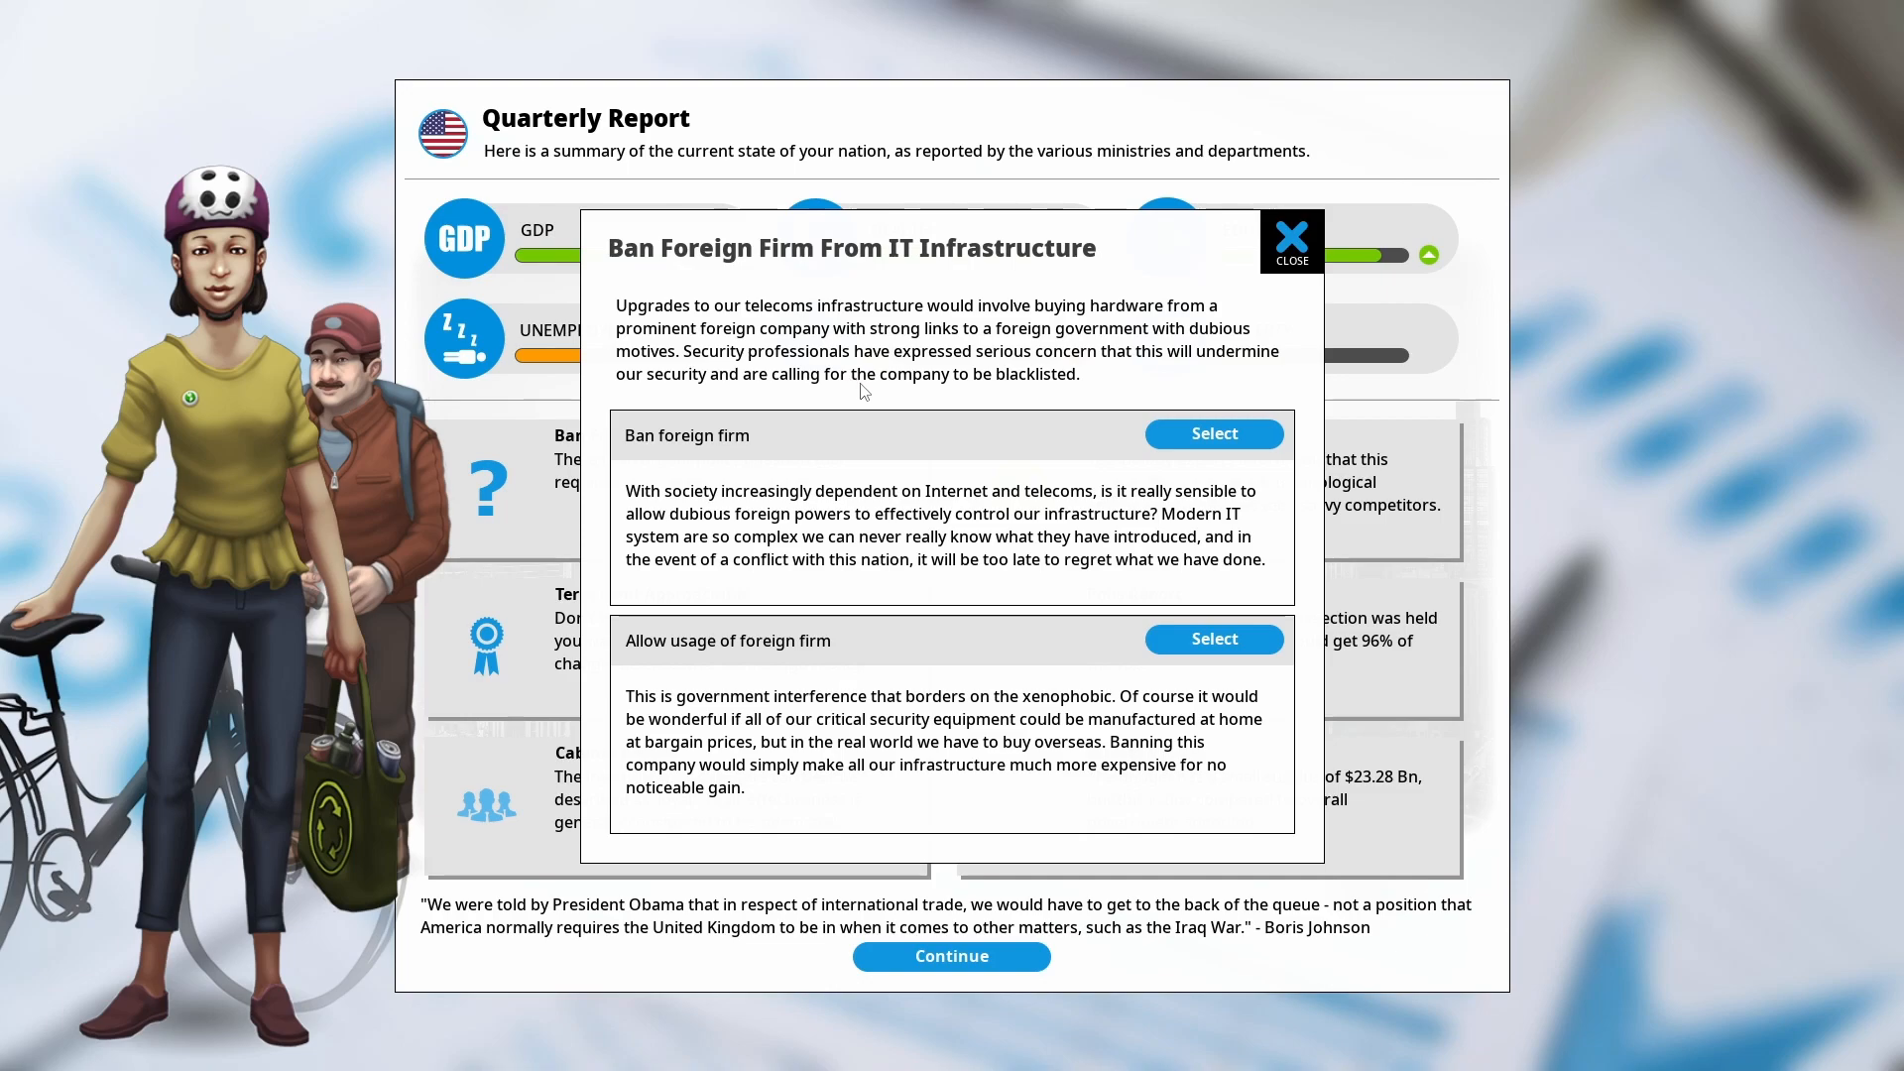
pyautogui.moveTo(867, 480)
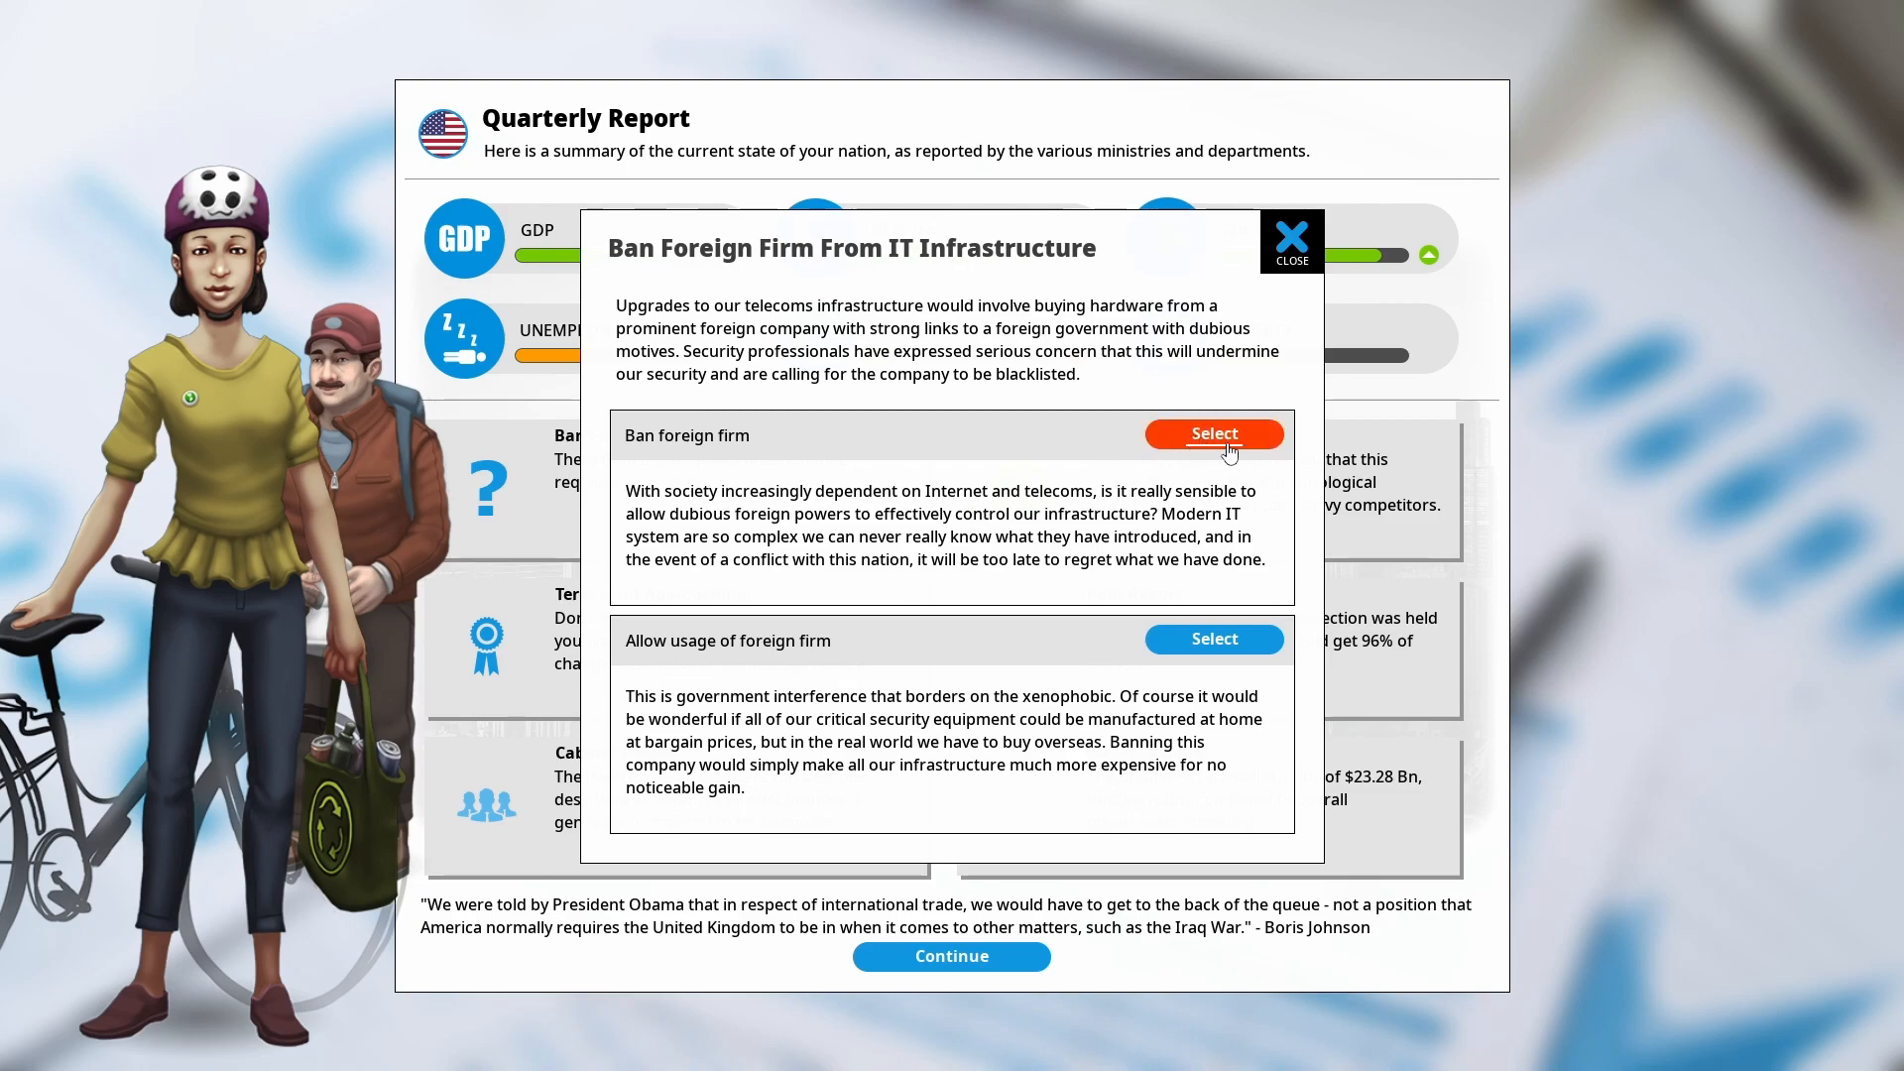
pyautogui.click(1214, 434)
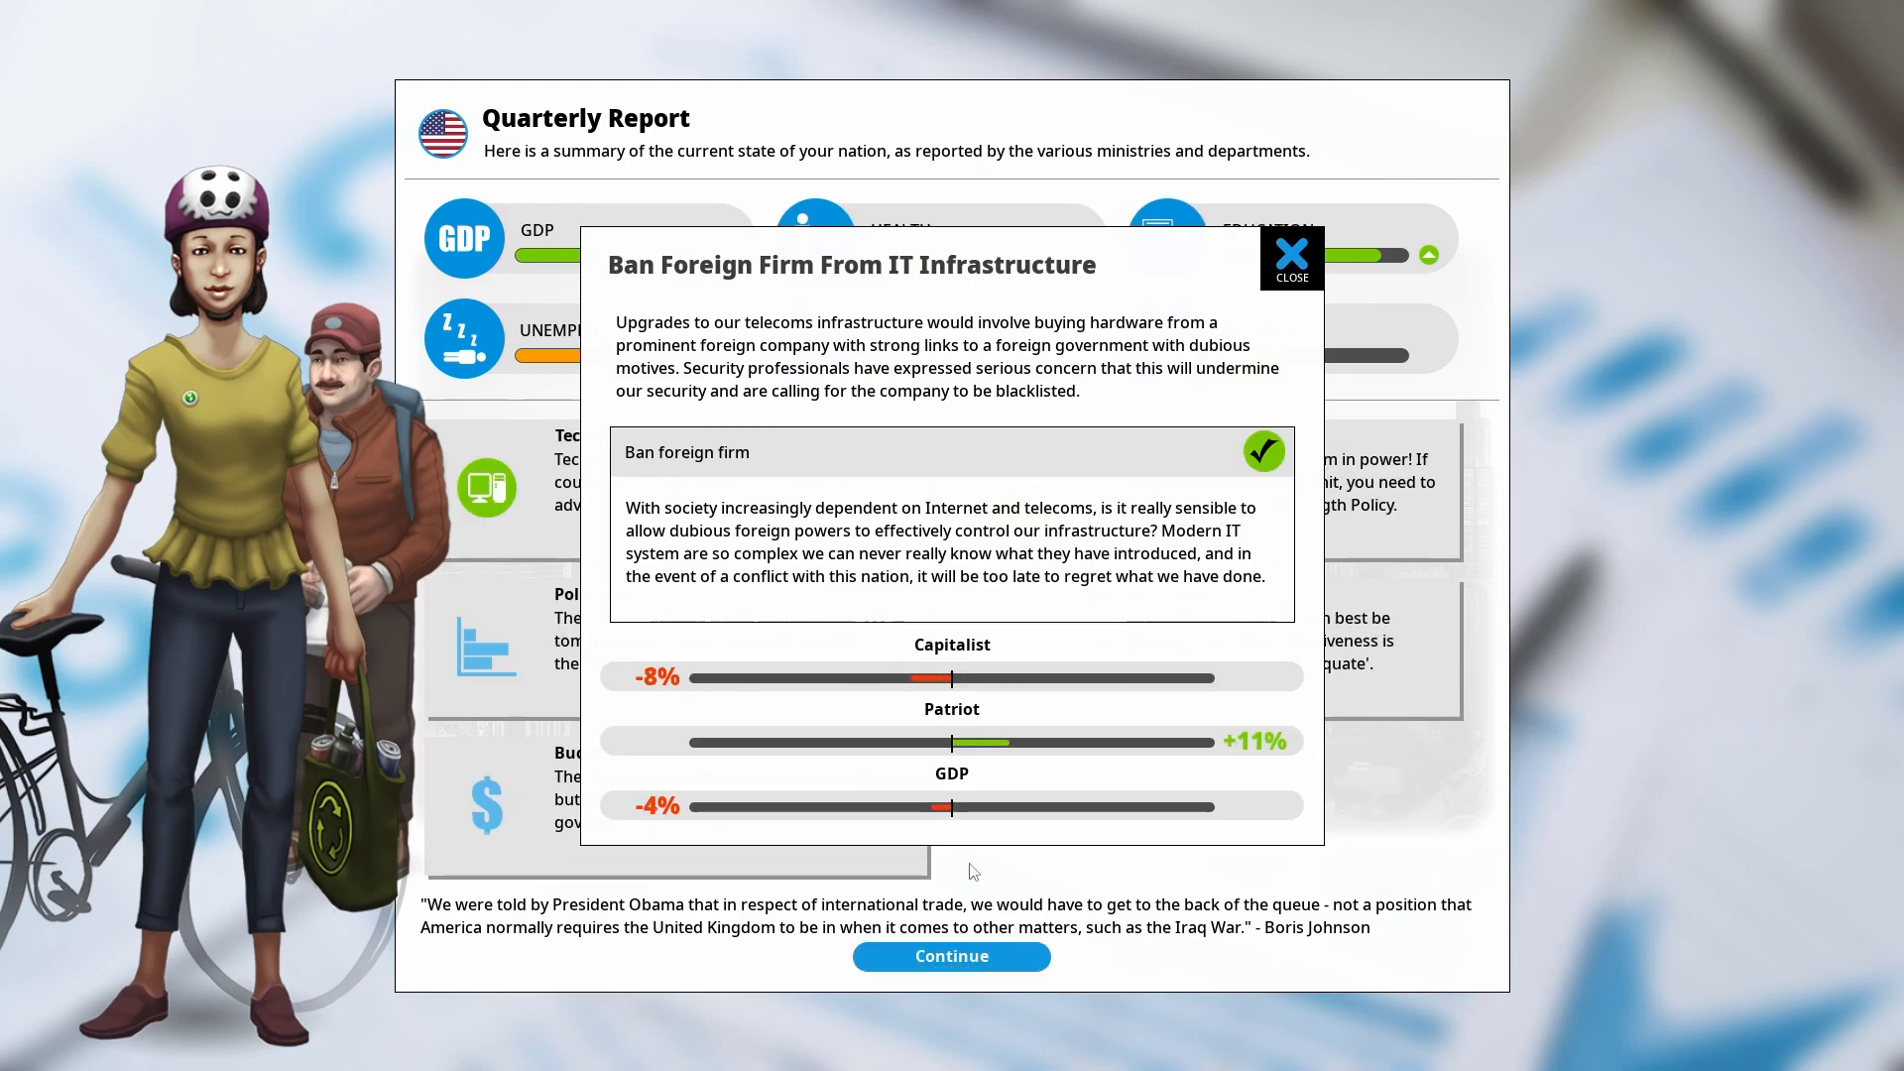
pyautogui.click(1292, 258)
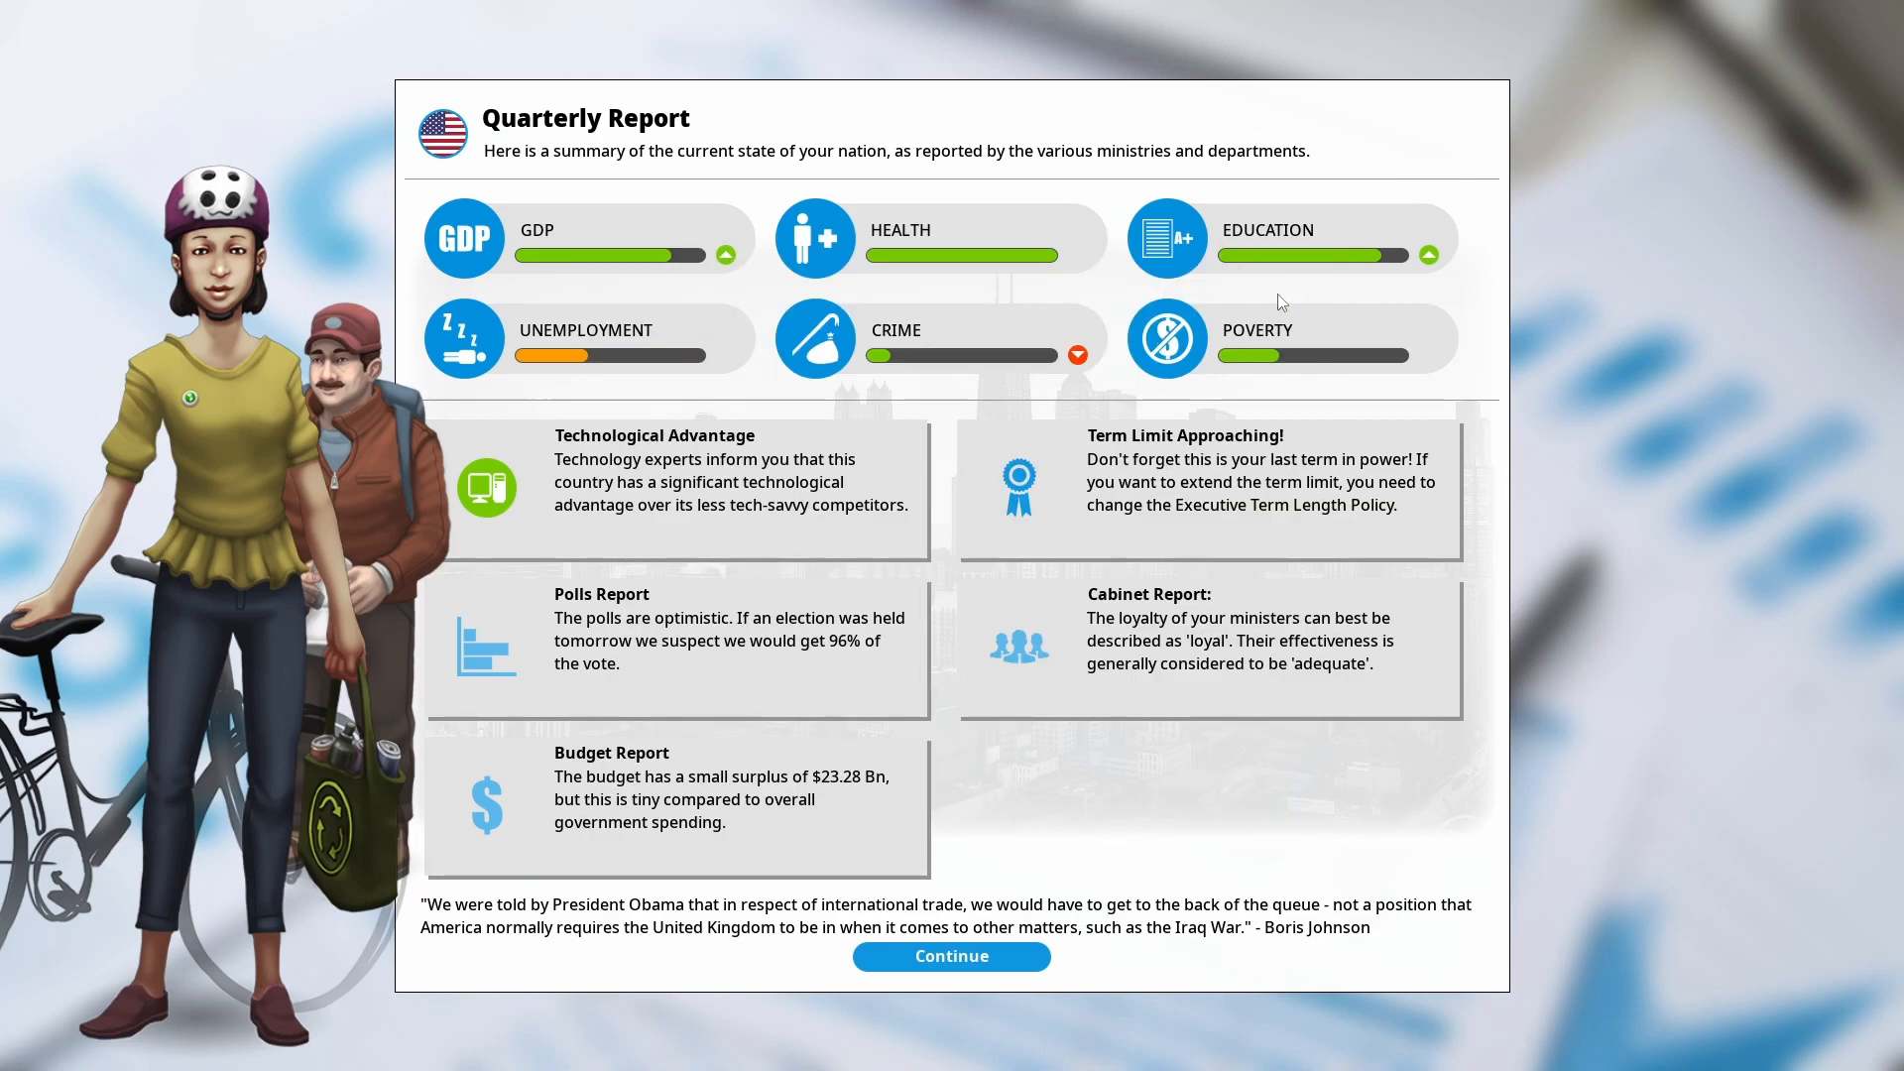
pyautogui.moveTo(806, 690)
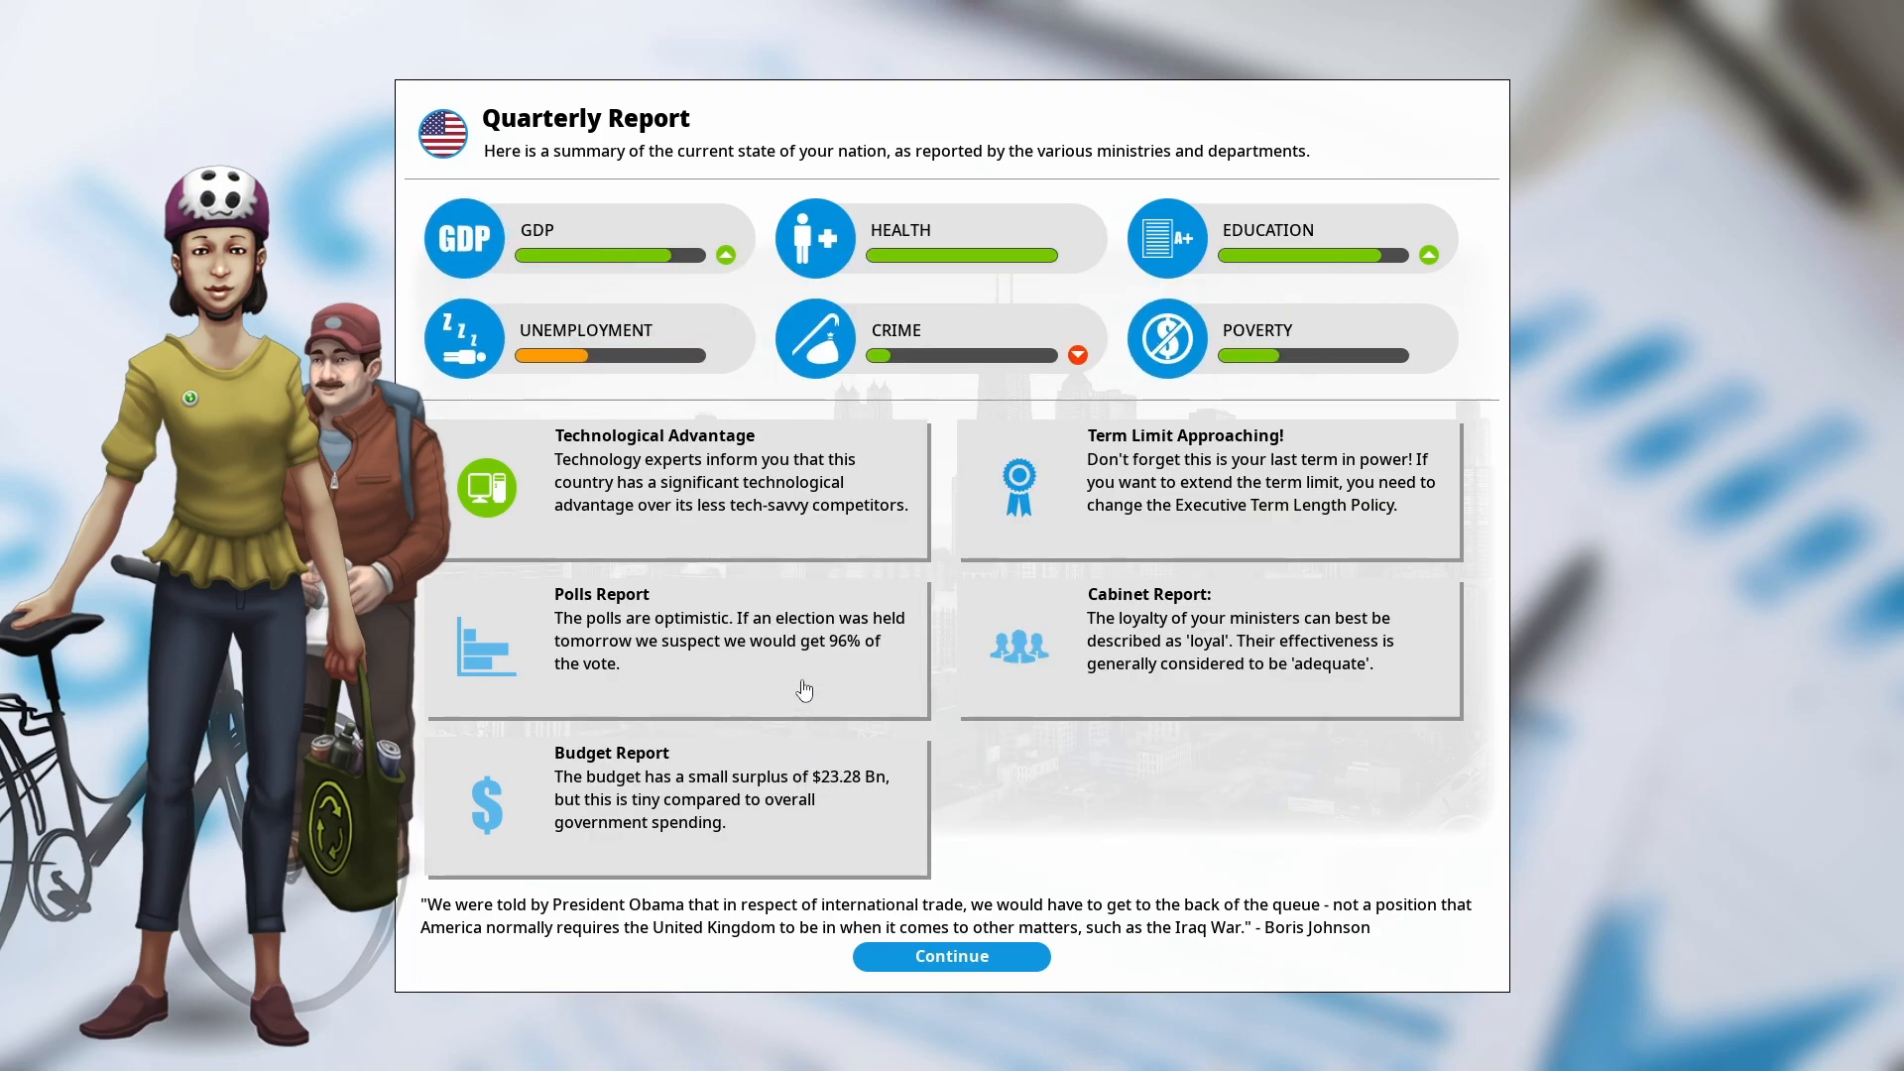
# Leave the quarterly report, pass the Media Monopoly details, glance at the Economy policy ideas and close them
pyautogui.click(950, 956)
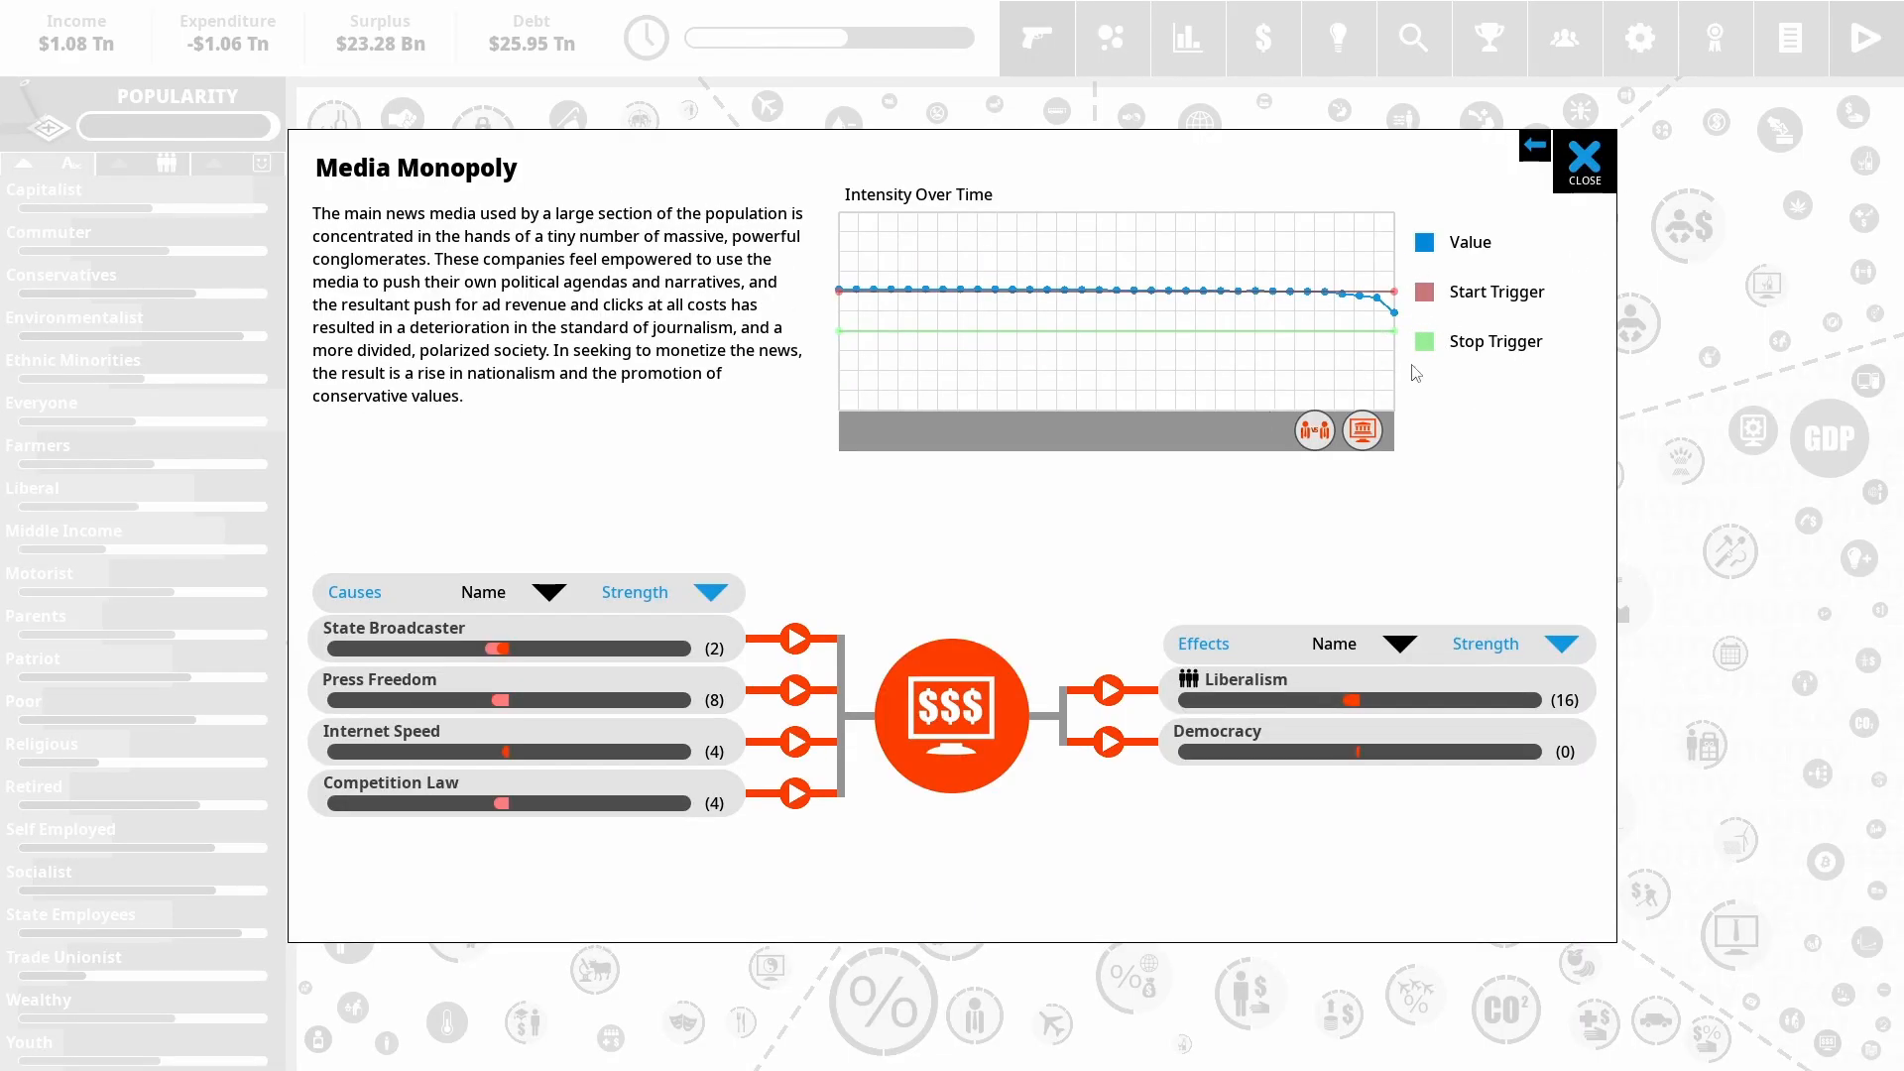
pyautogui.click(1584, 159)
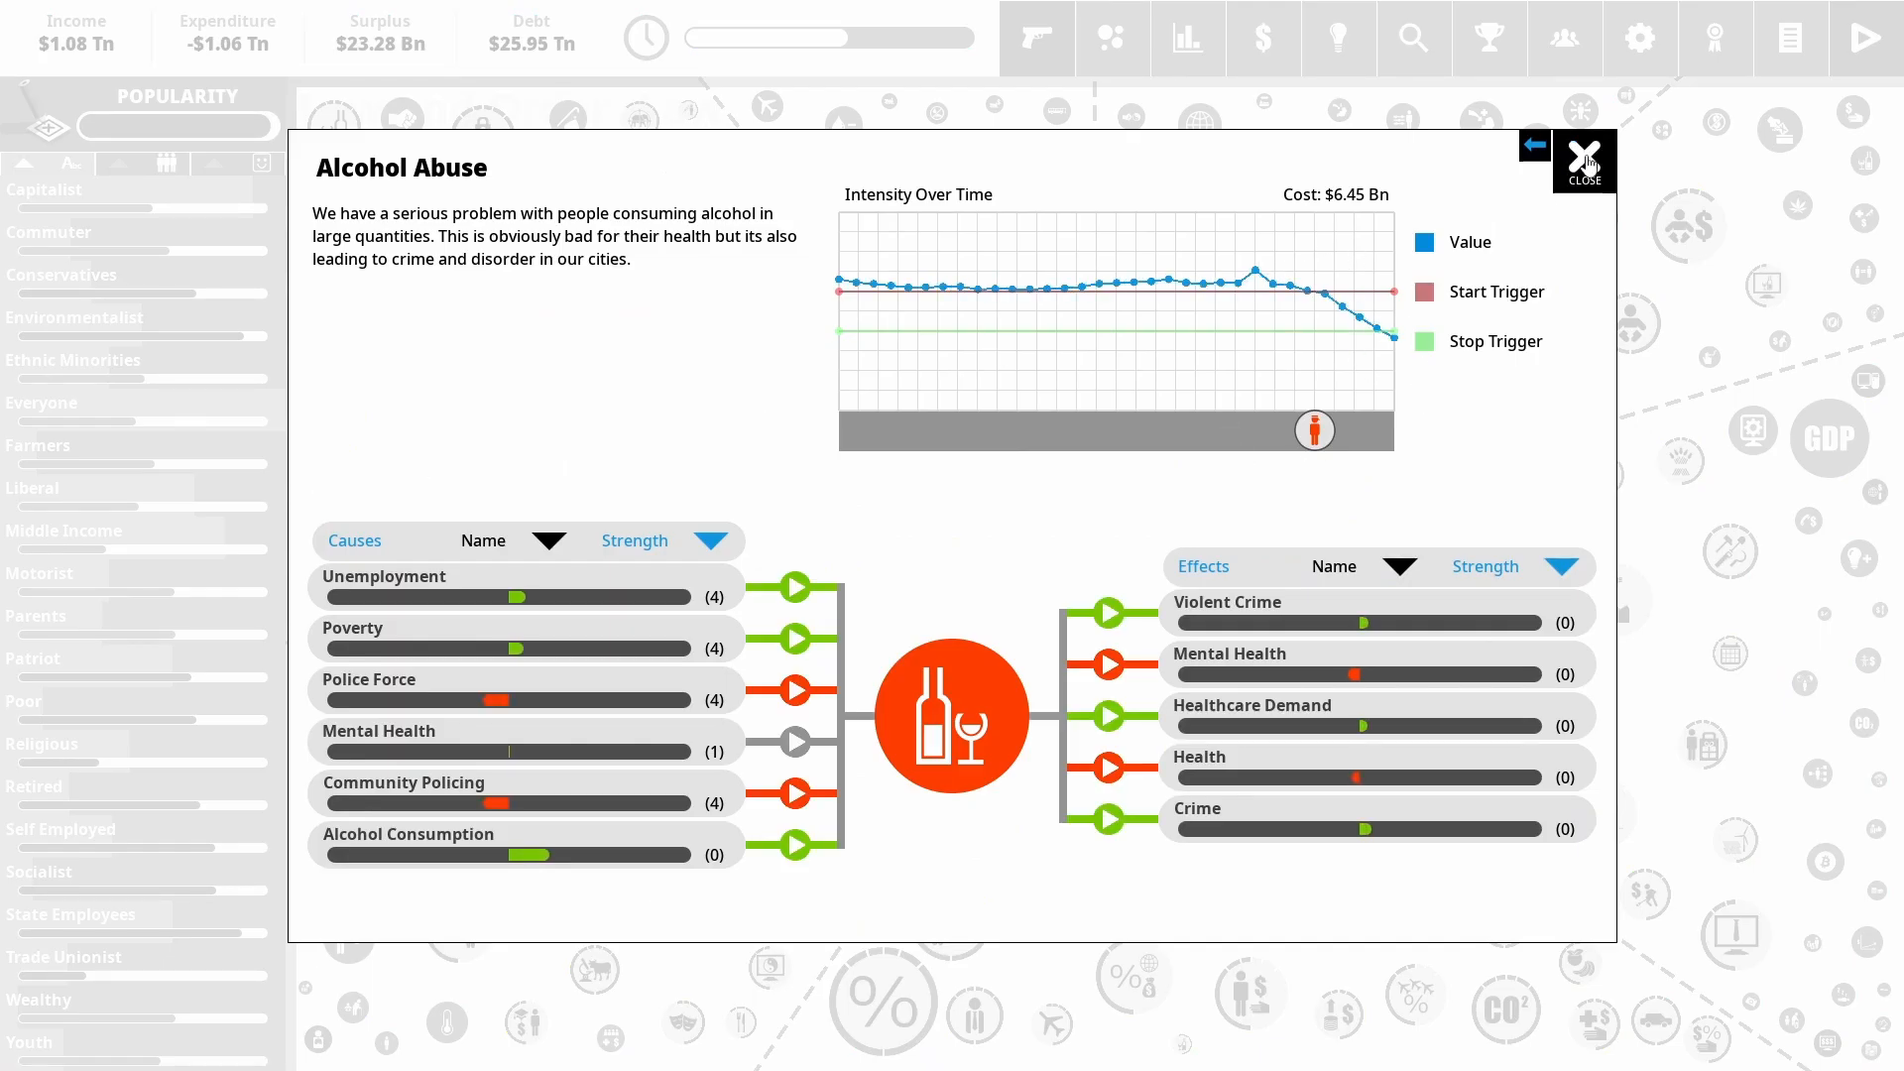
pyautogui.click(1583, 159)
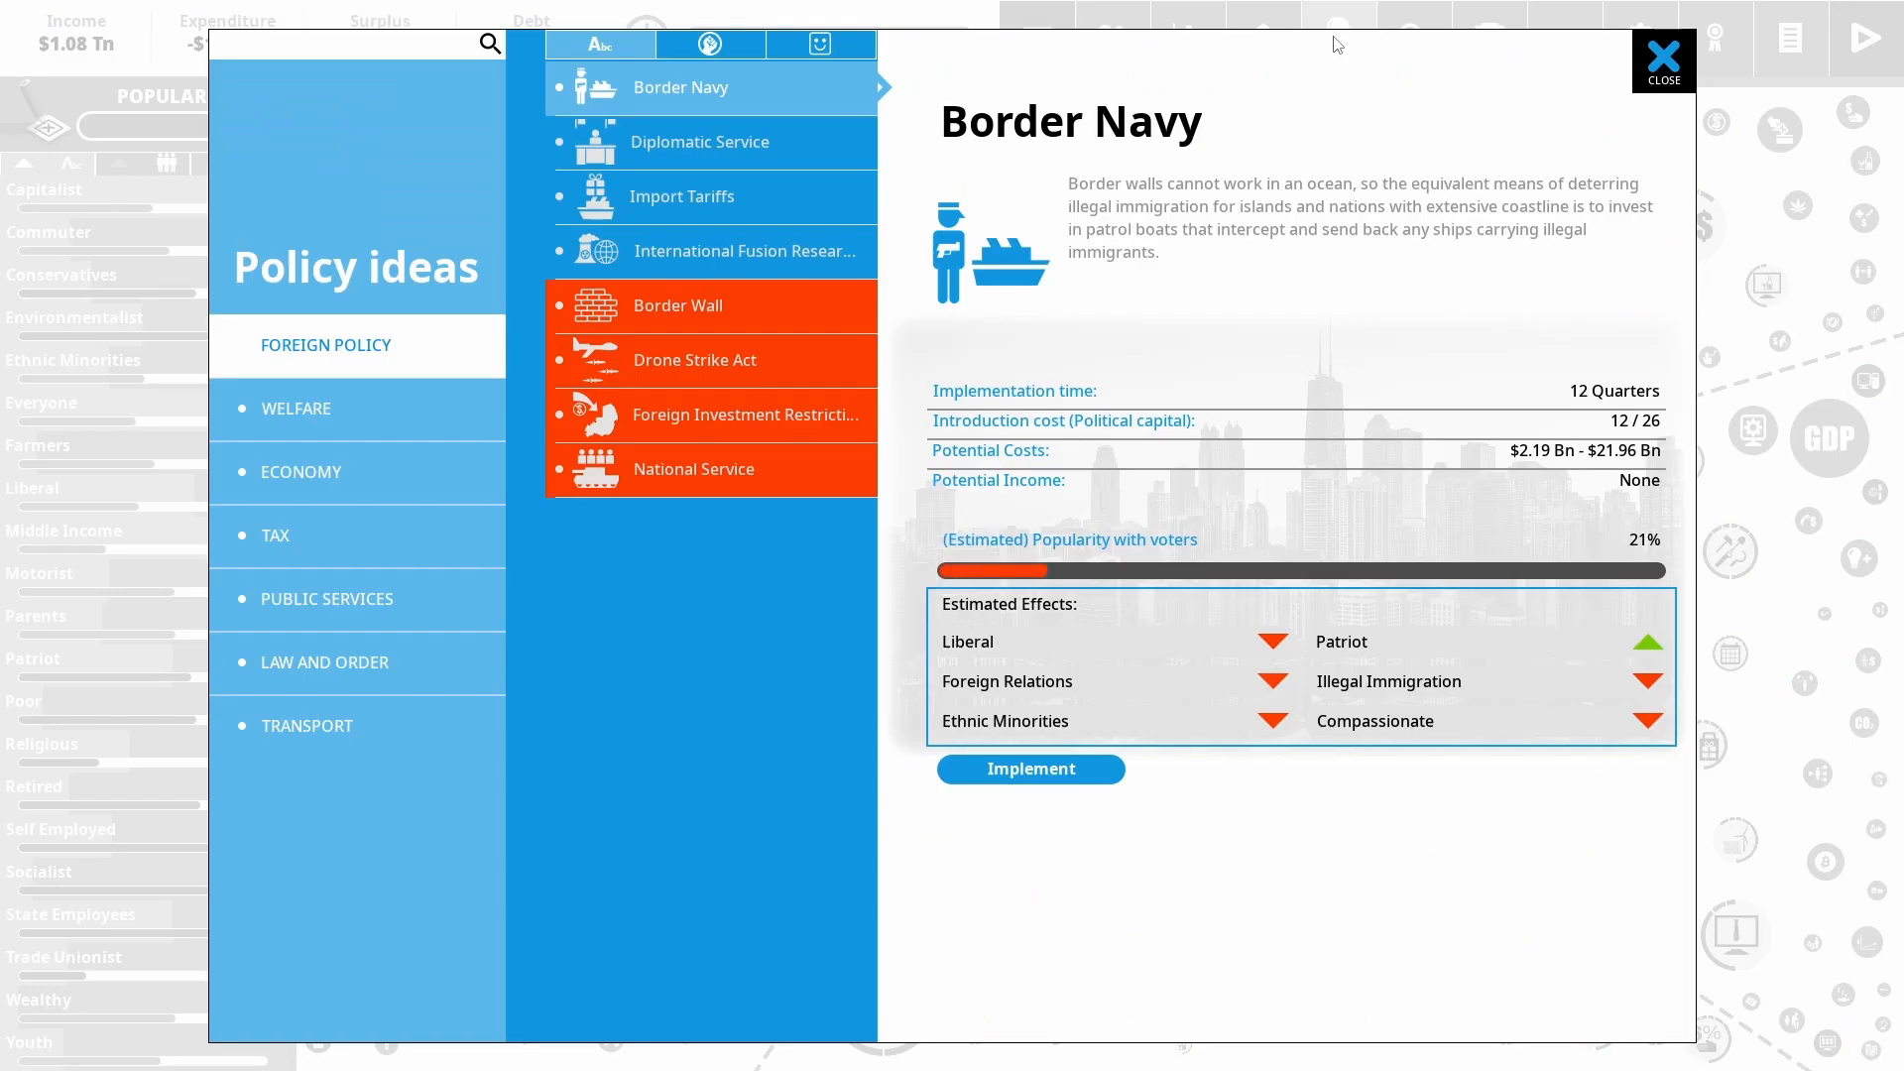
pyautogui.click(299, 472)
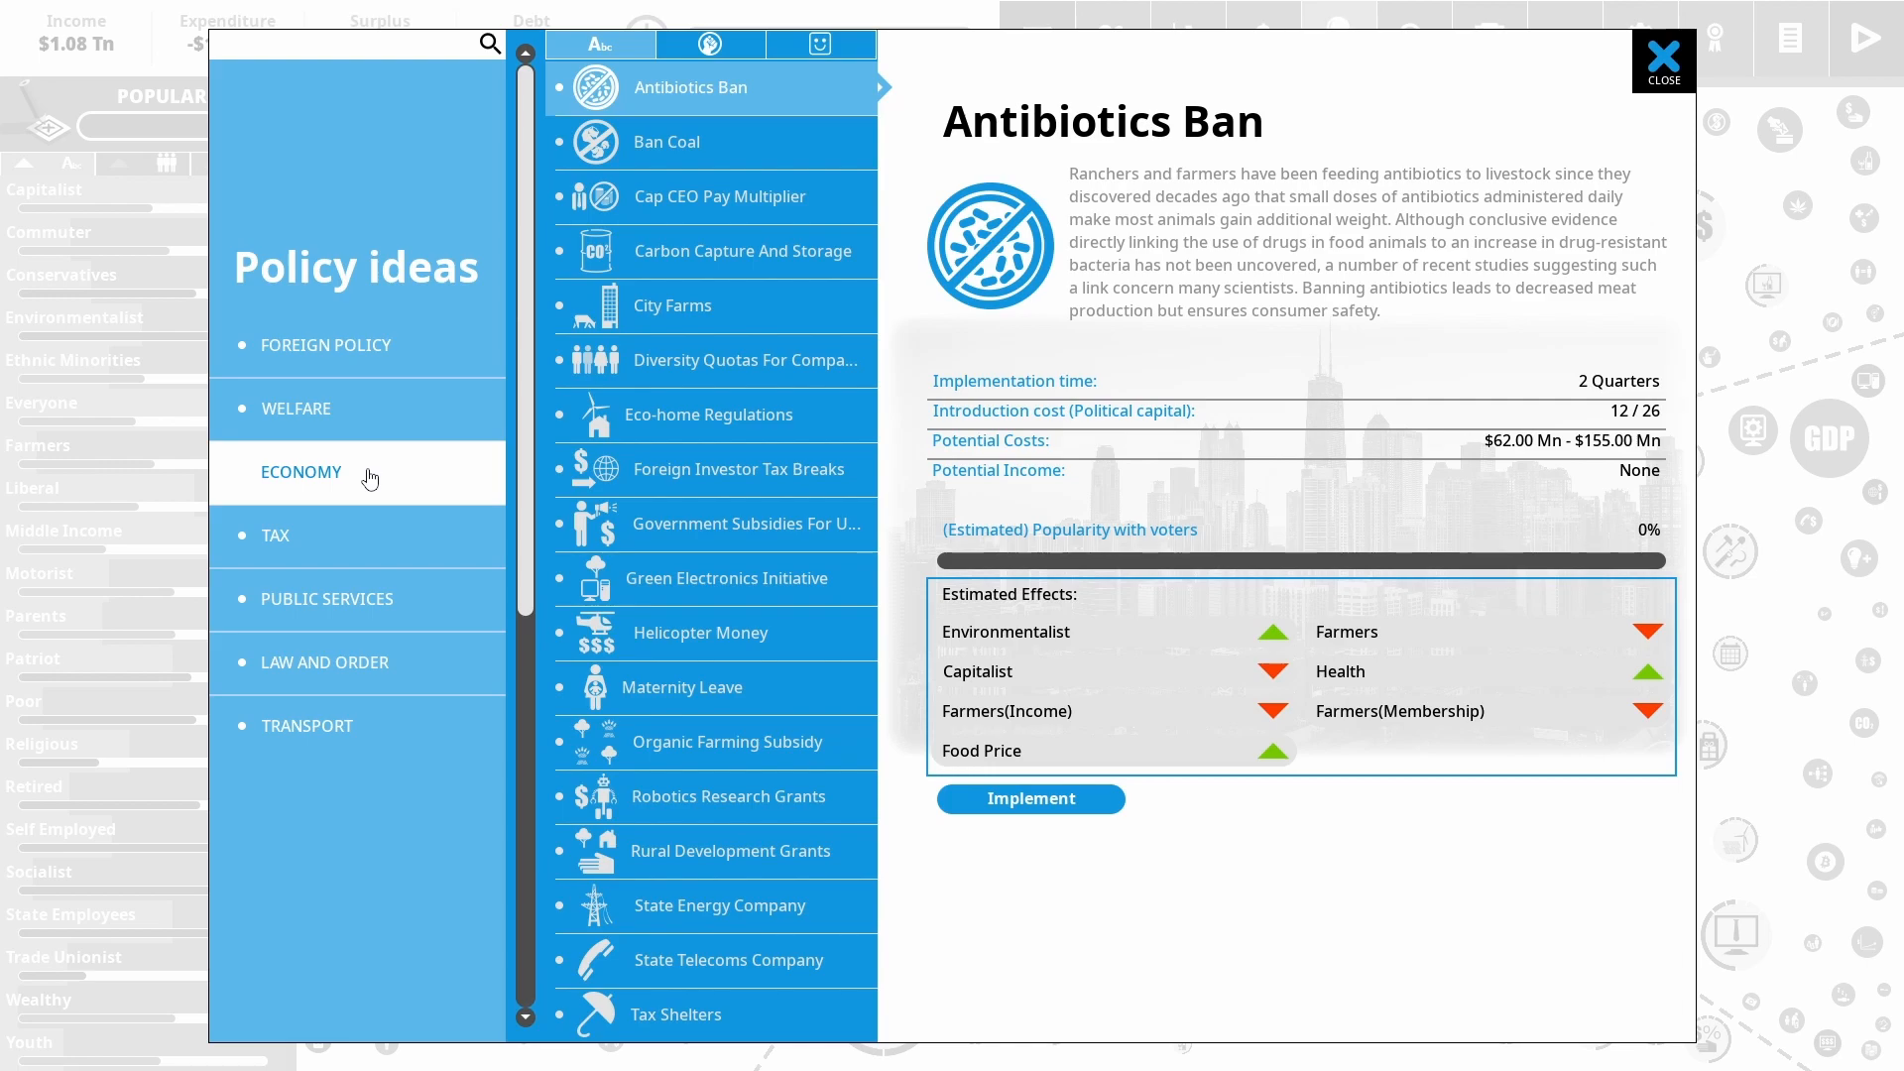
pyautogui.click(1662, 62)
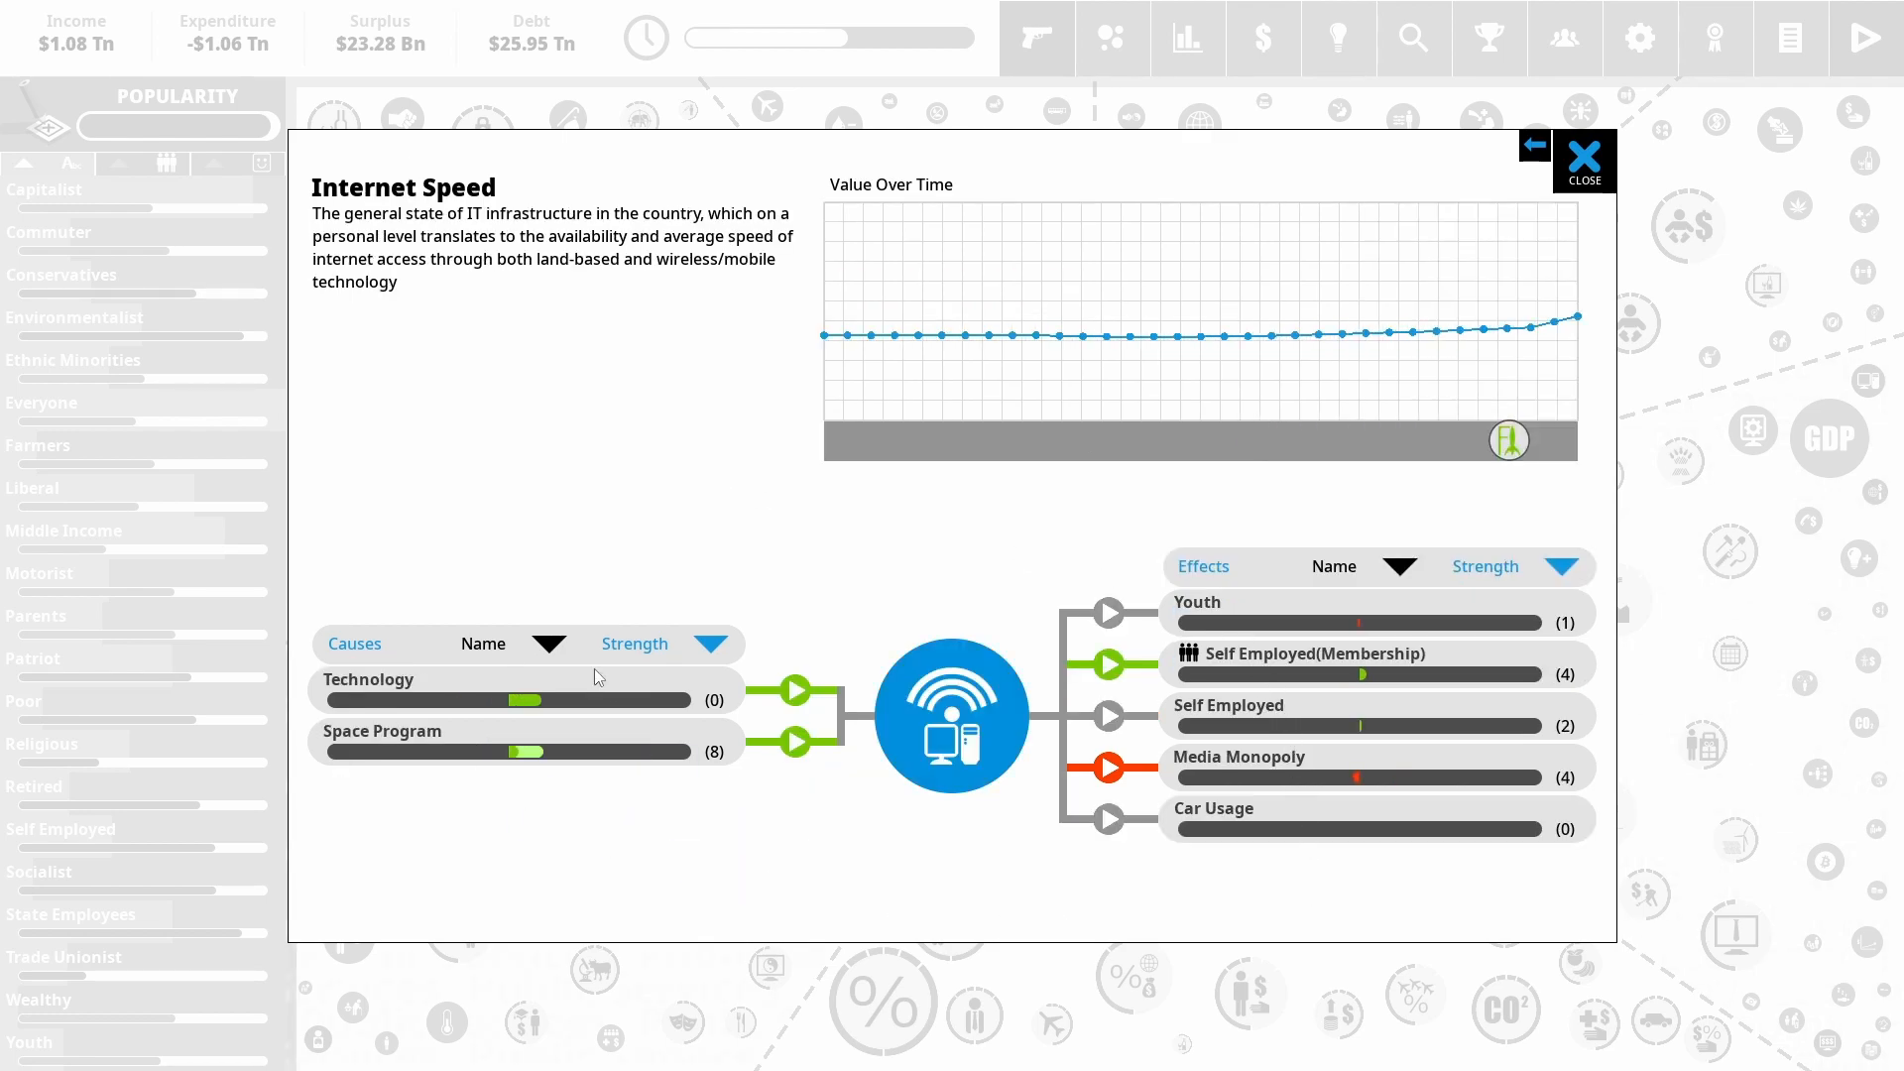
pyautogui.moveTo(1335, 435)
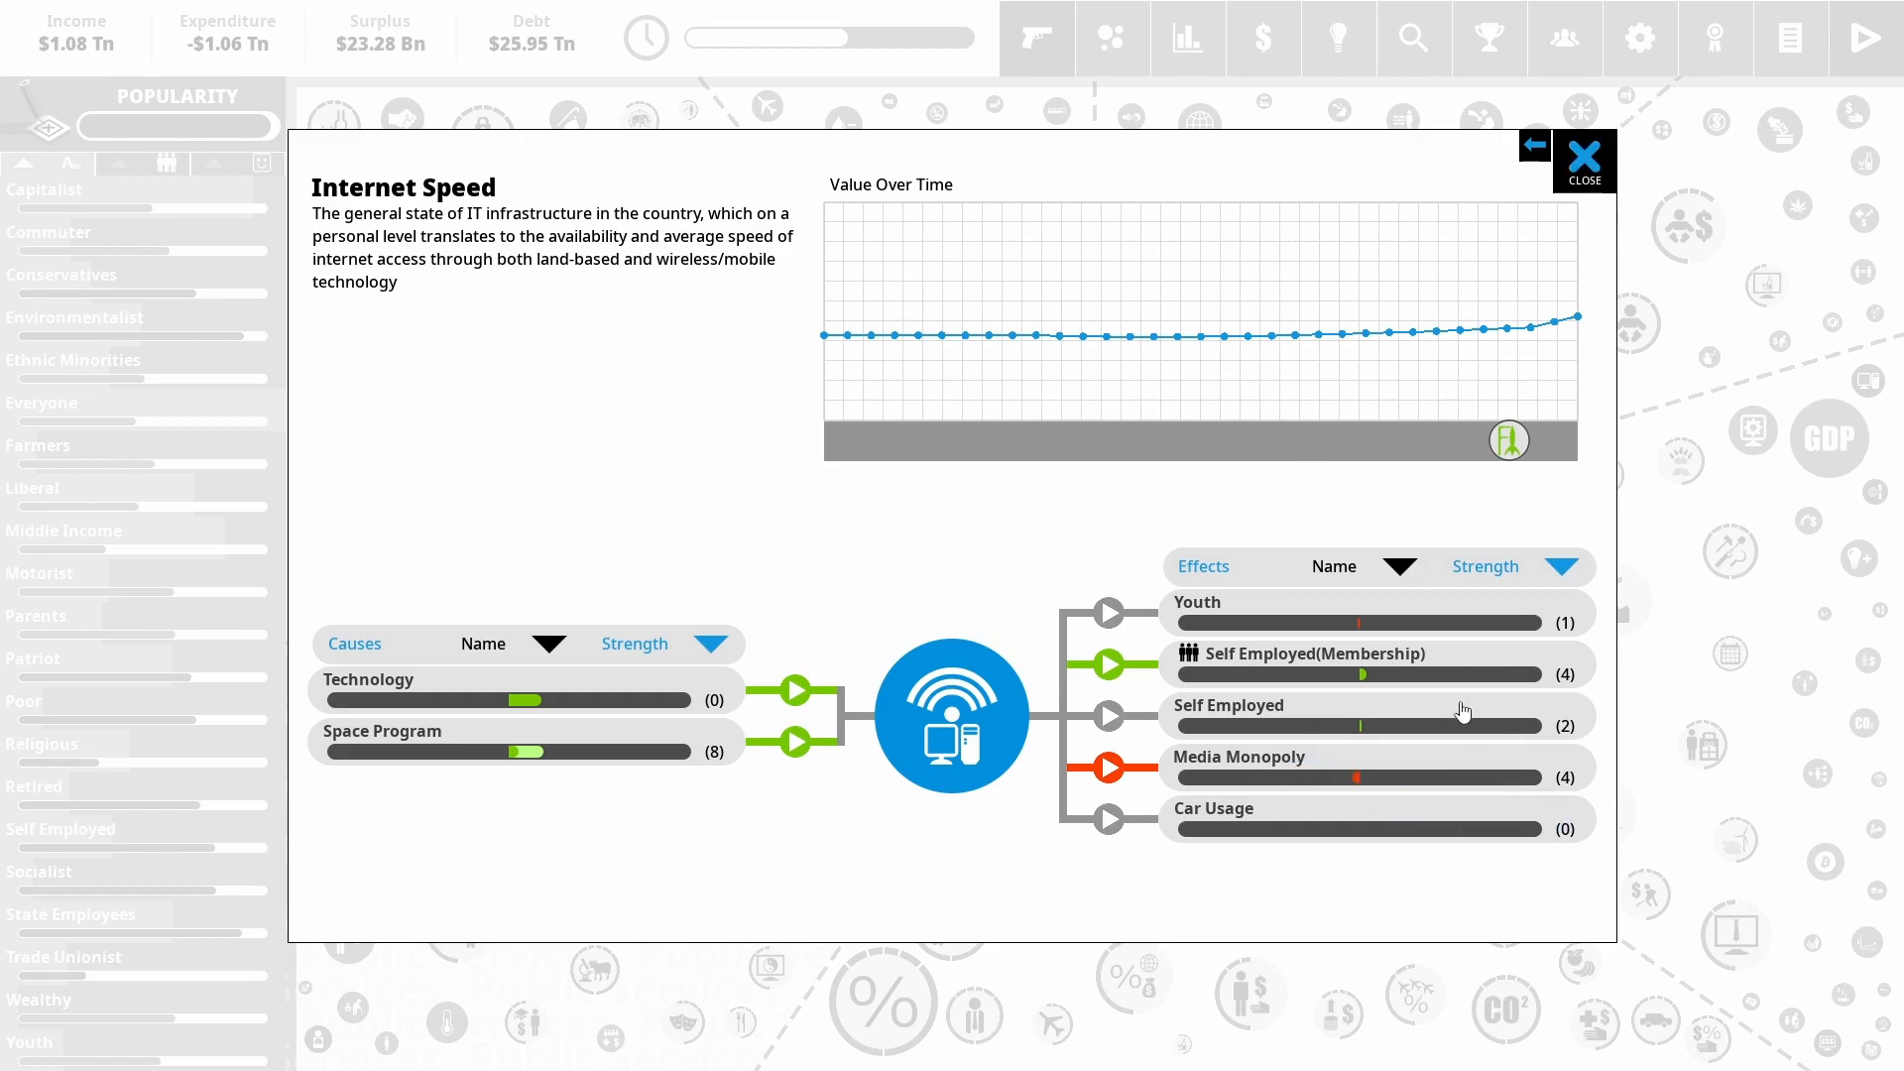
# Browse the Welfare, Public Services and Economy policy idea categories
pyautogui.click(1583, 160)
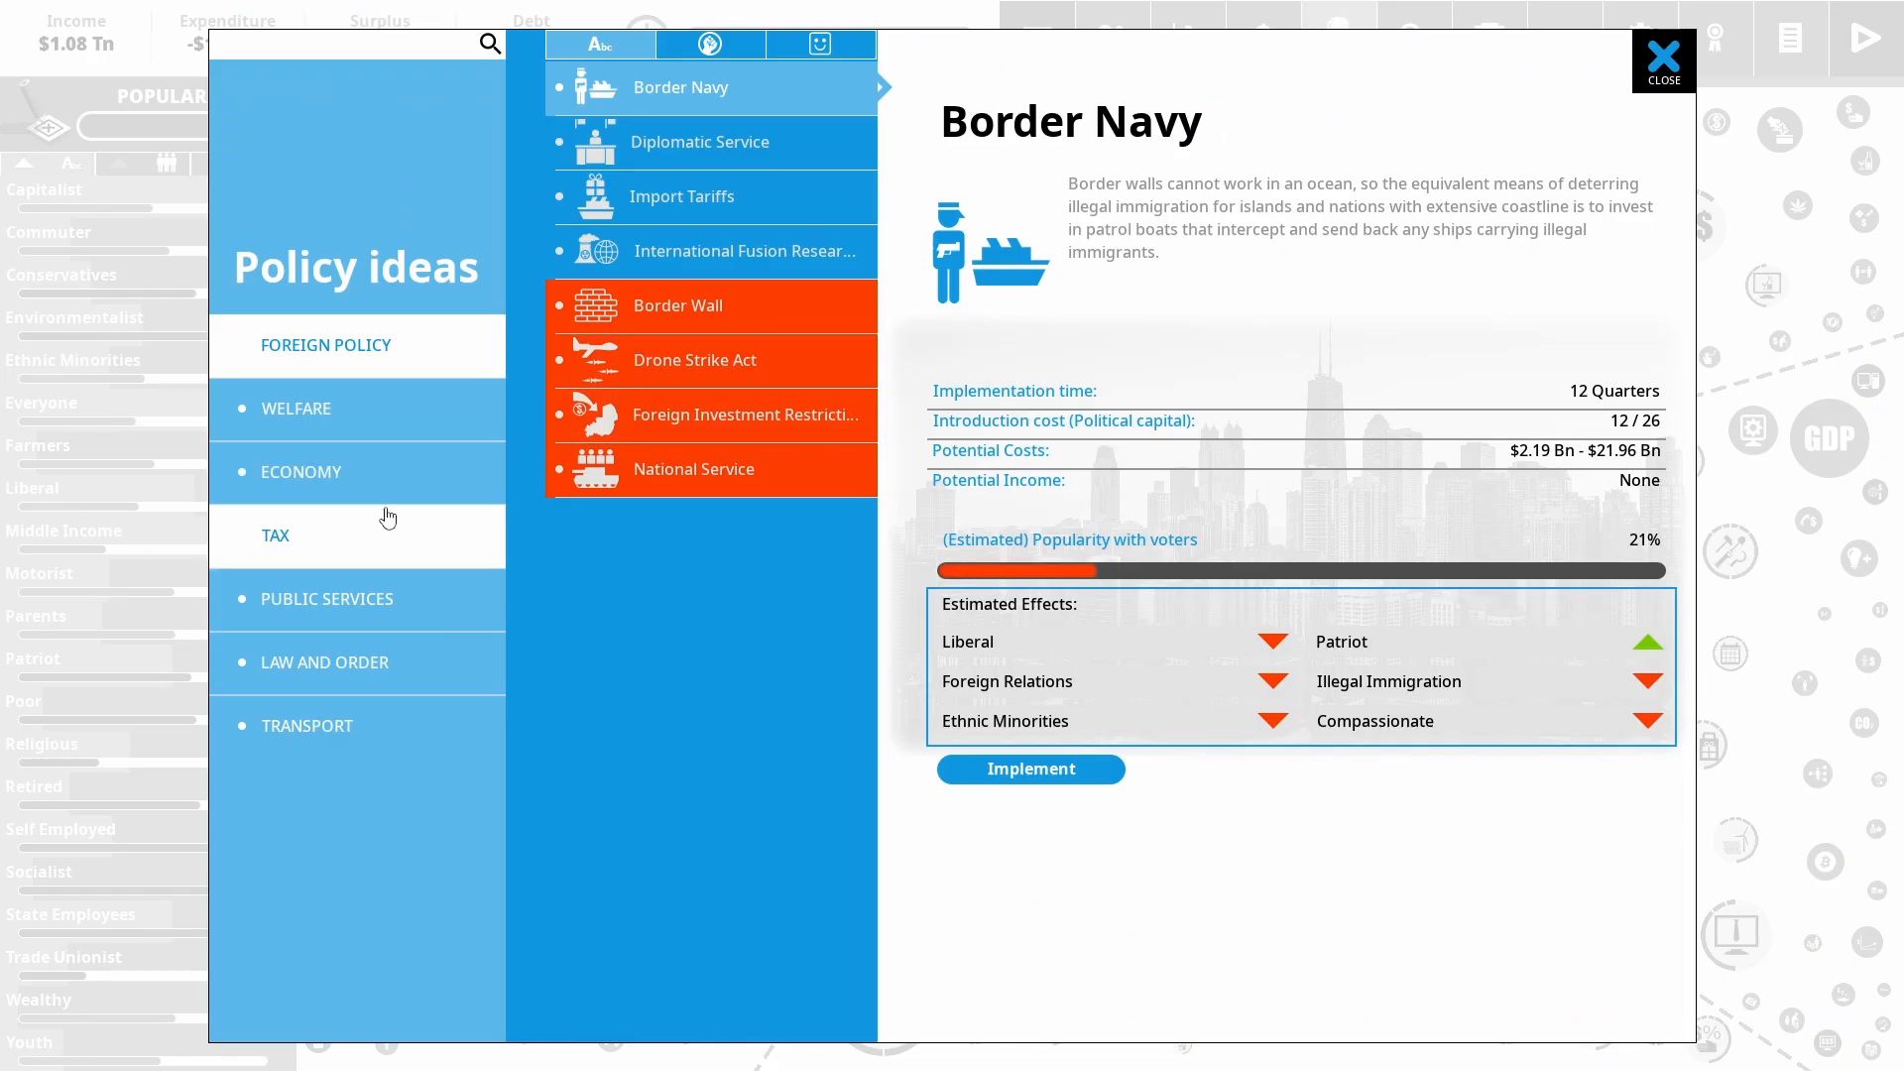
pyautogui.click(296, 409)
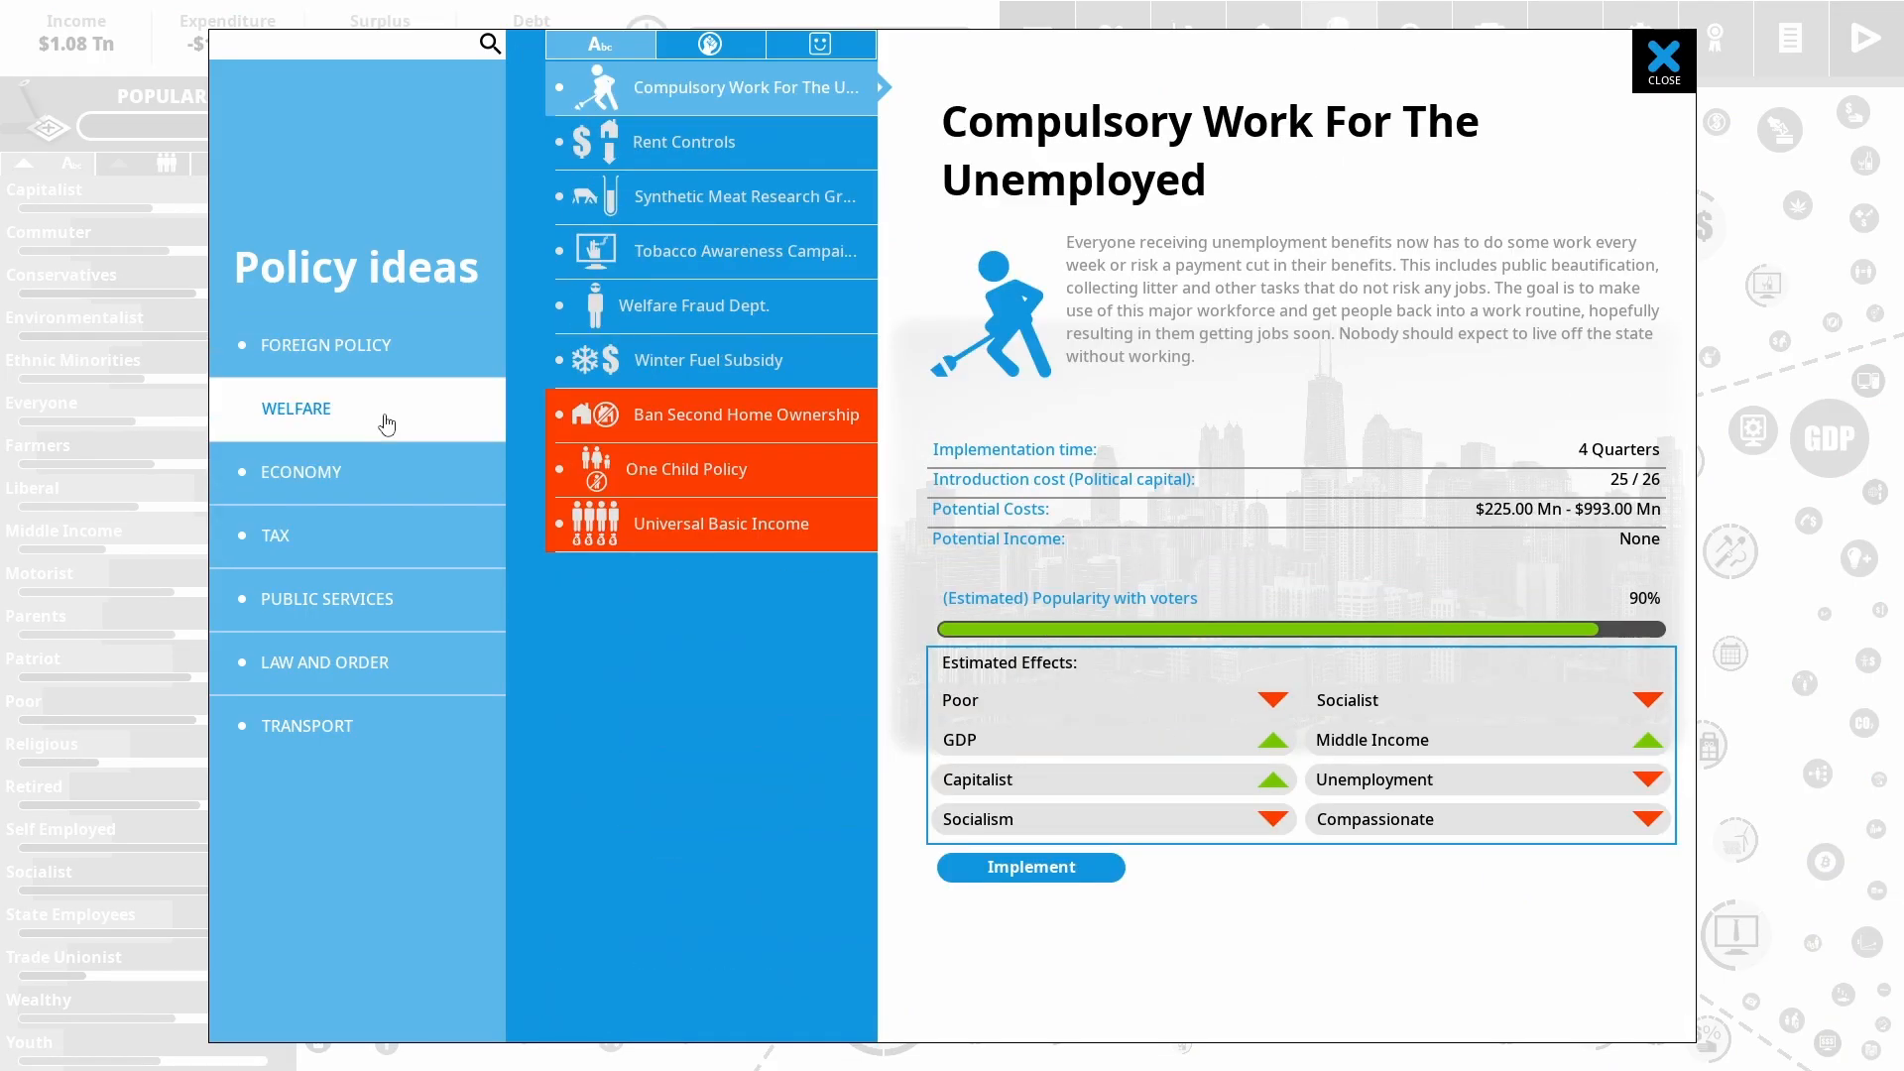
pyautogui.click(325, 599)
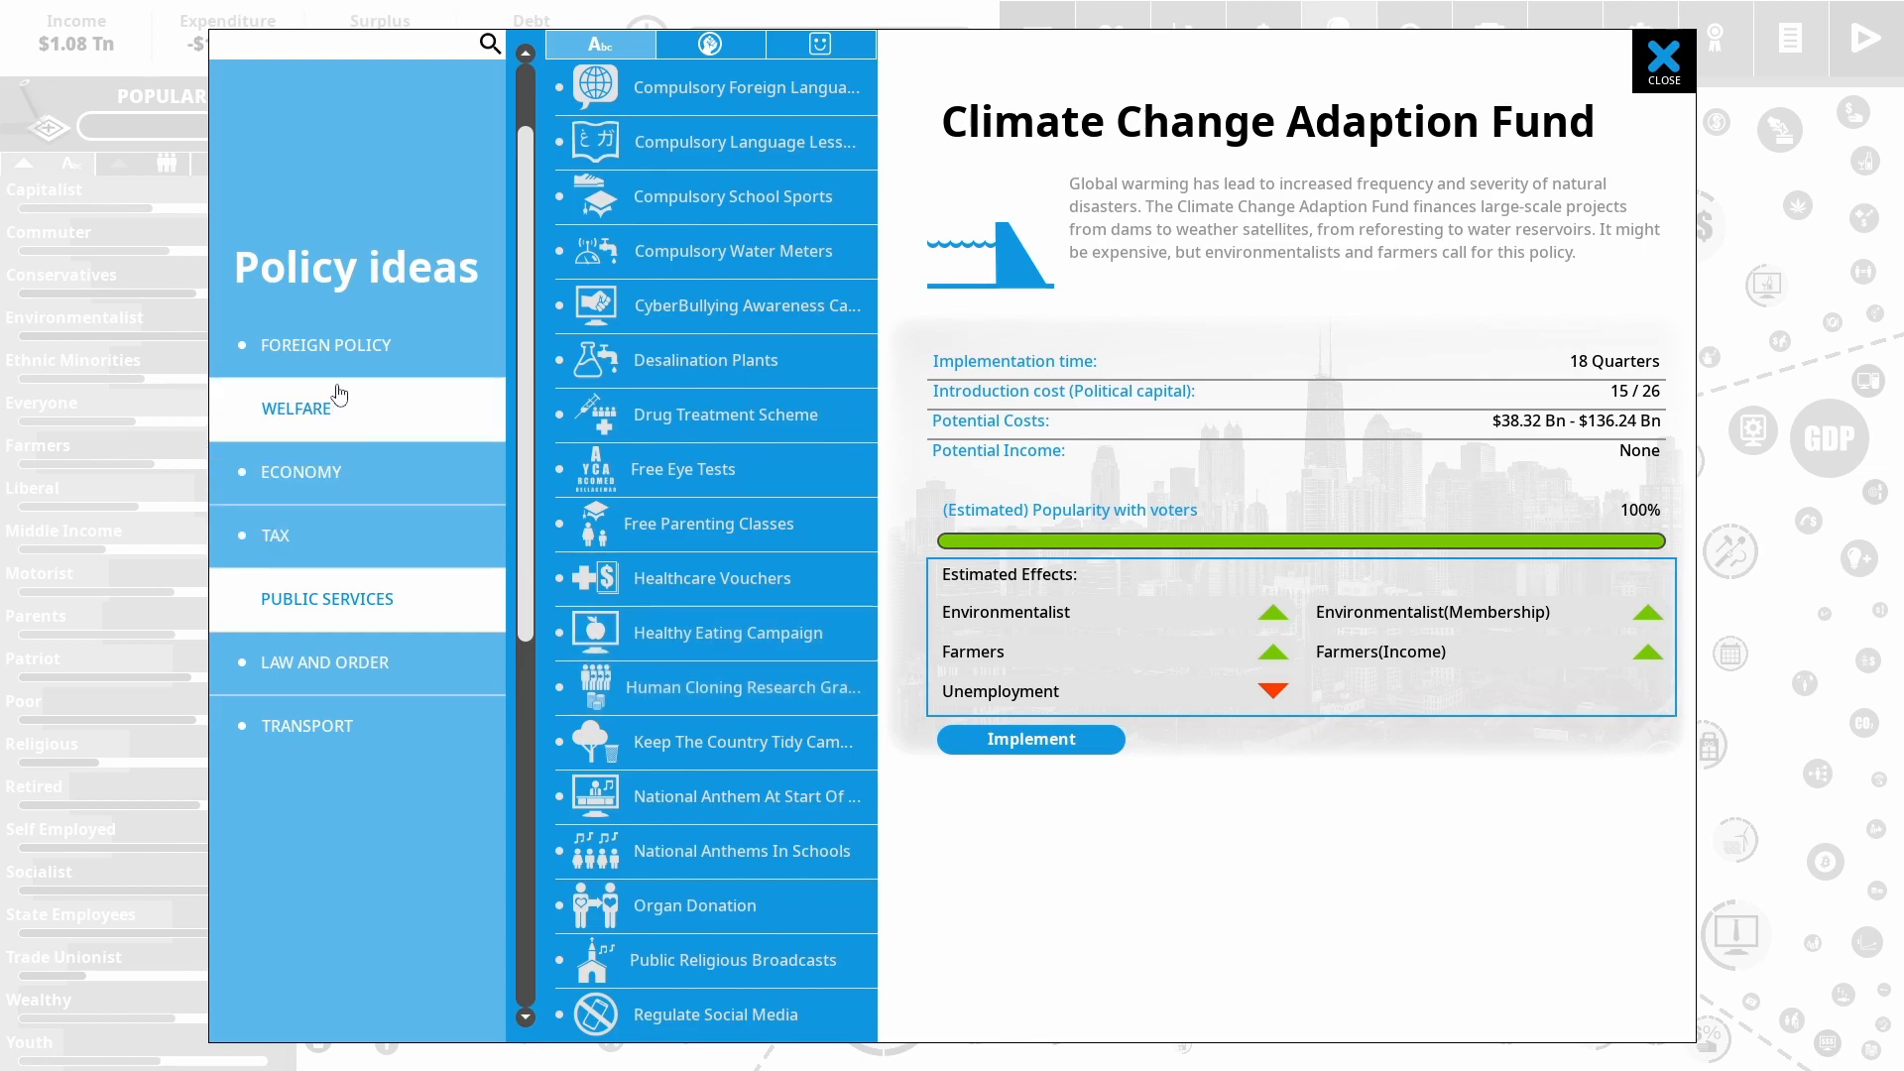
pyautogui.click(300, 473)
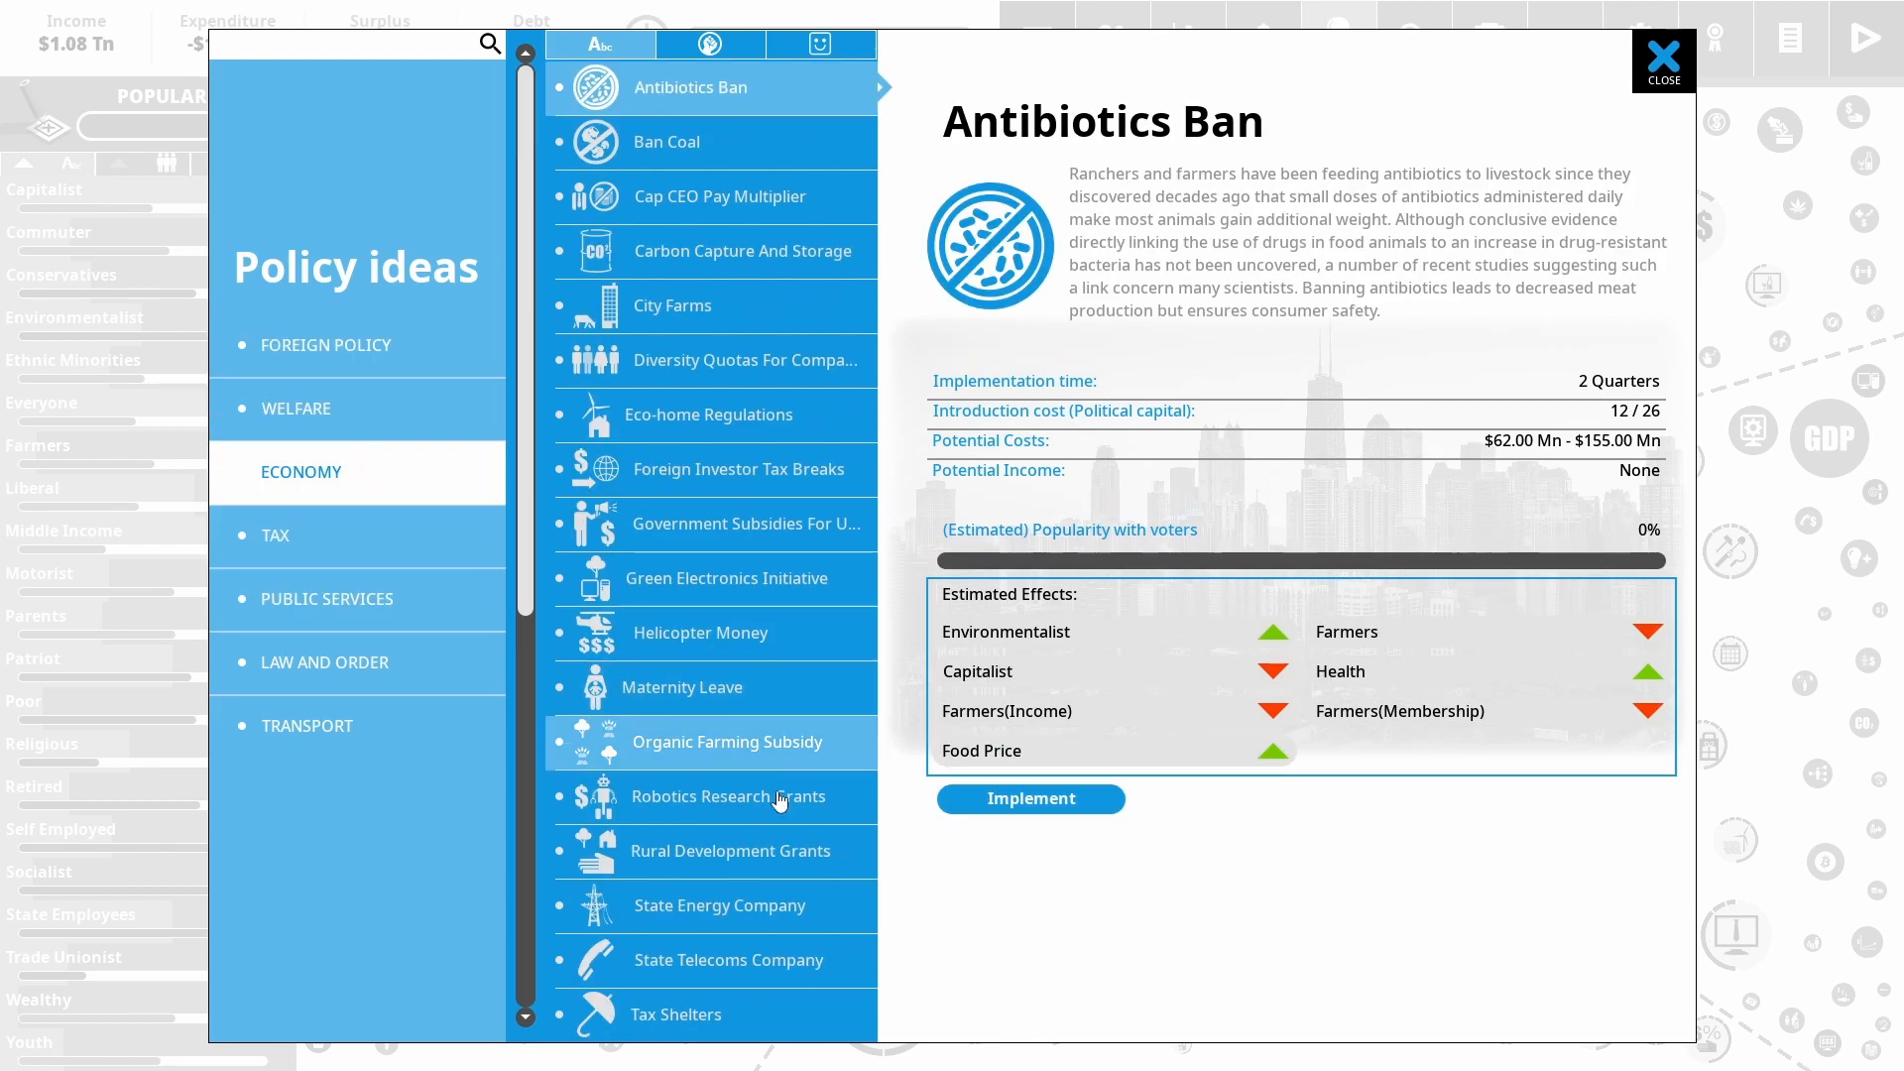
# Attempt to introduce the State Telecoms Company but cancel the $1.49 Tn nationalization prompt
pyautogui.click(728, 740)
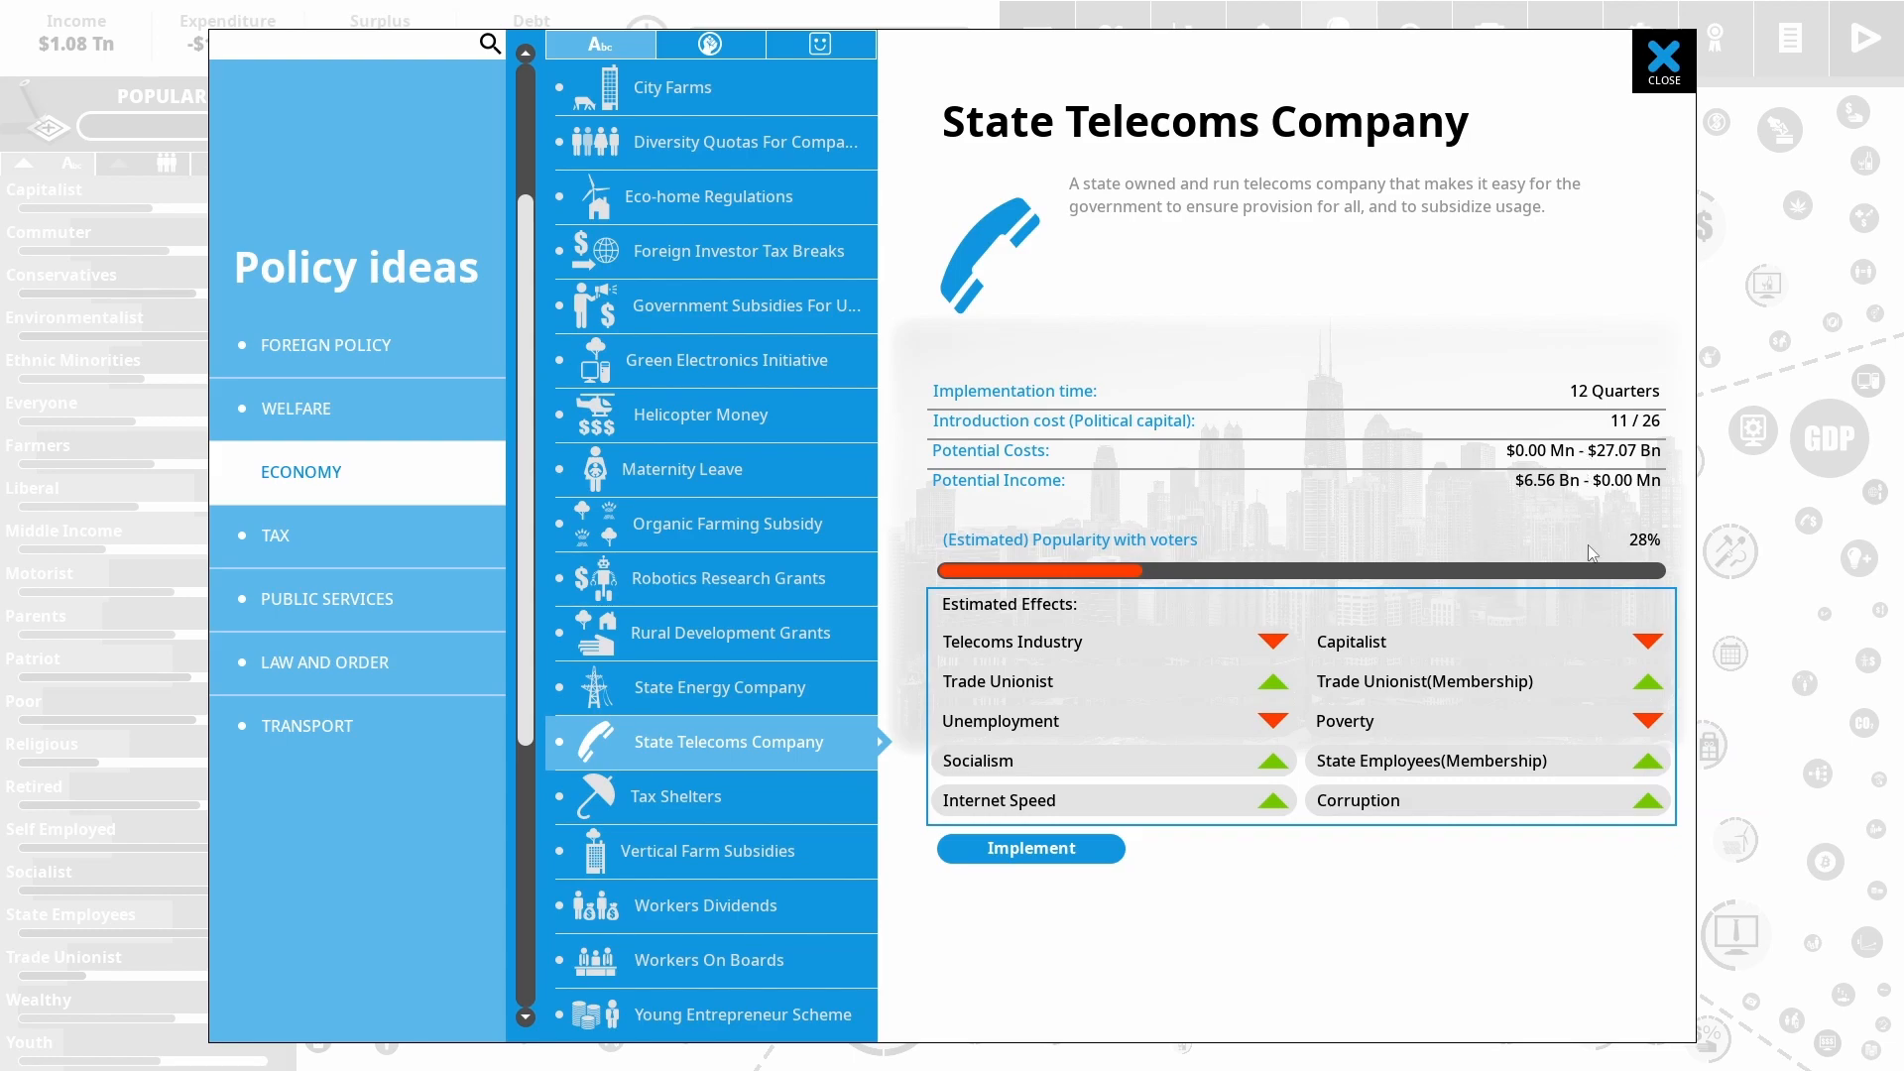
pyautogui.click(1030, 847)
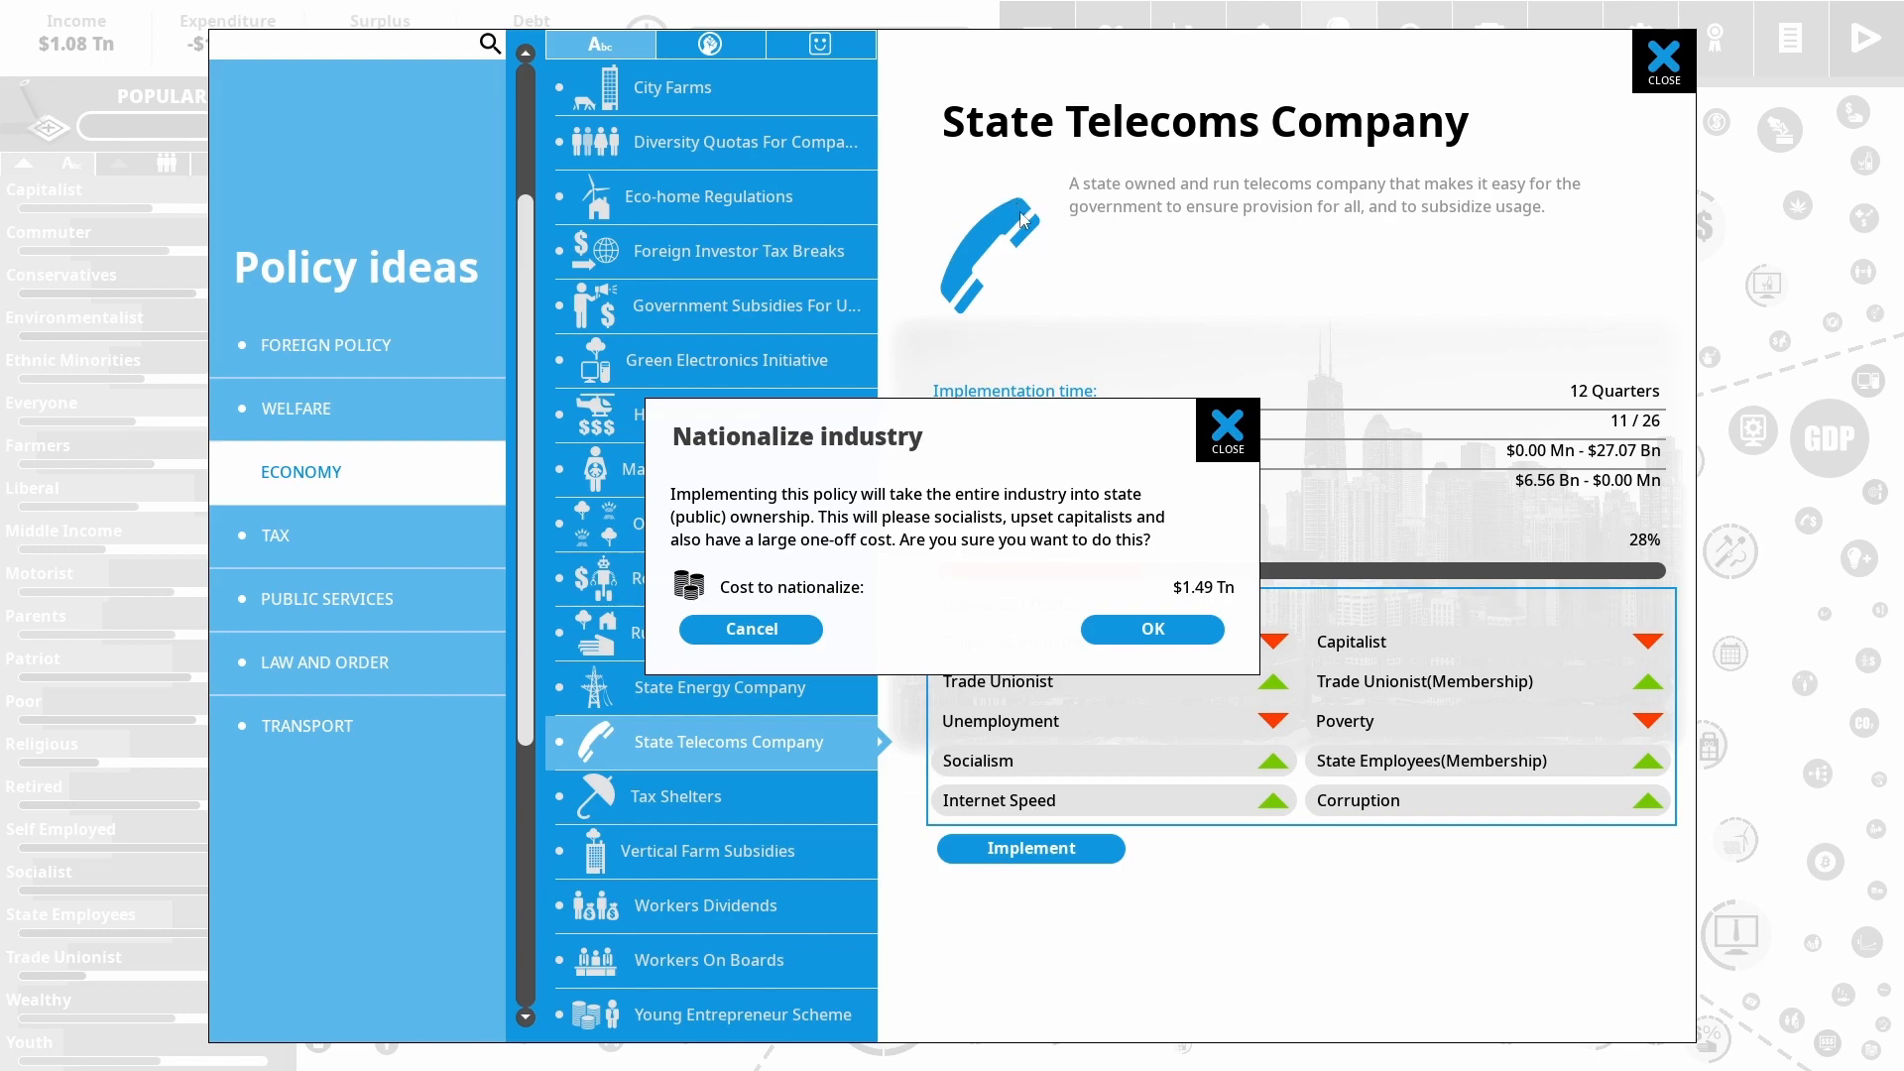
pyautogui.moveTo(1436, 301)
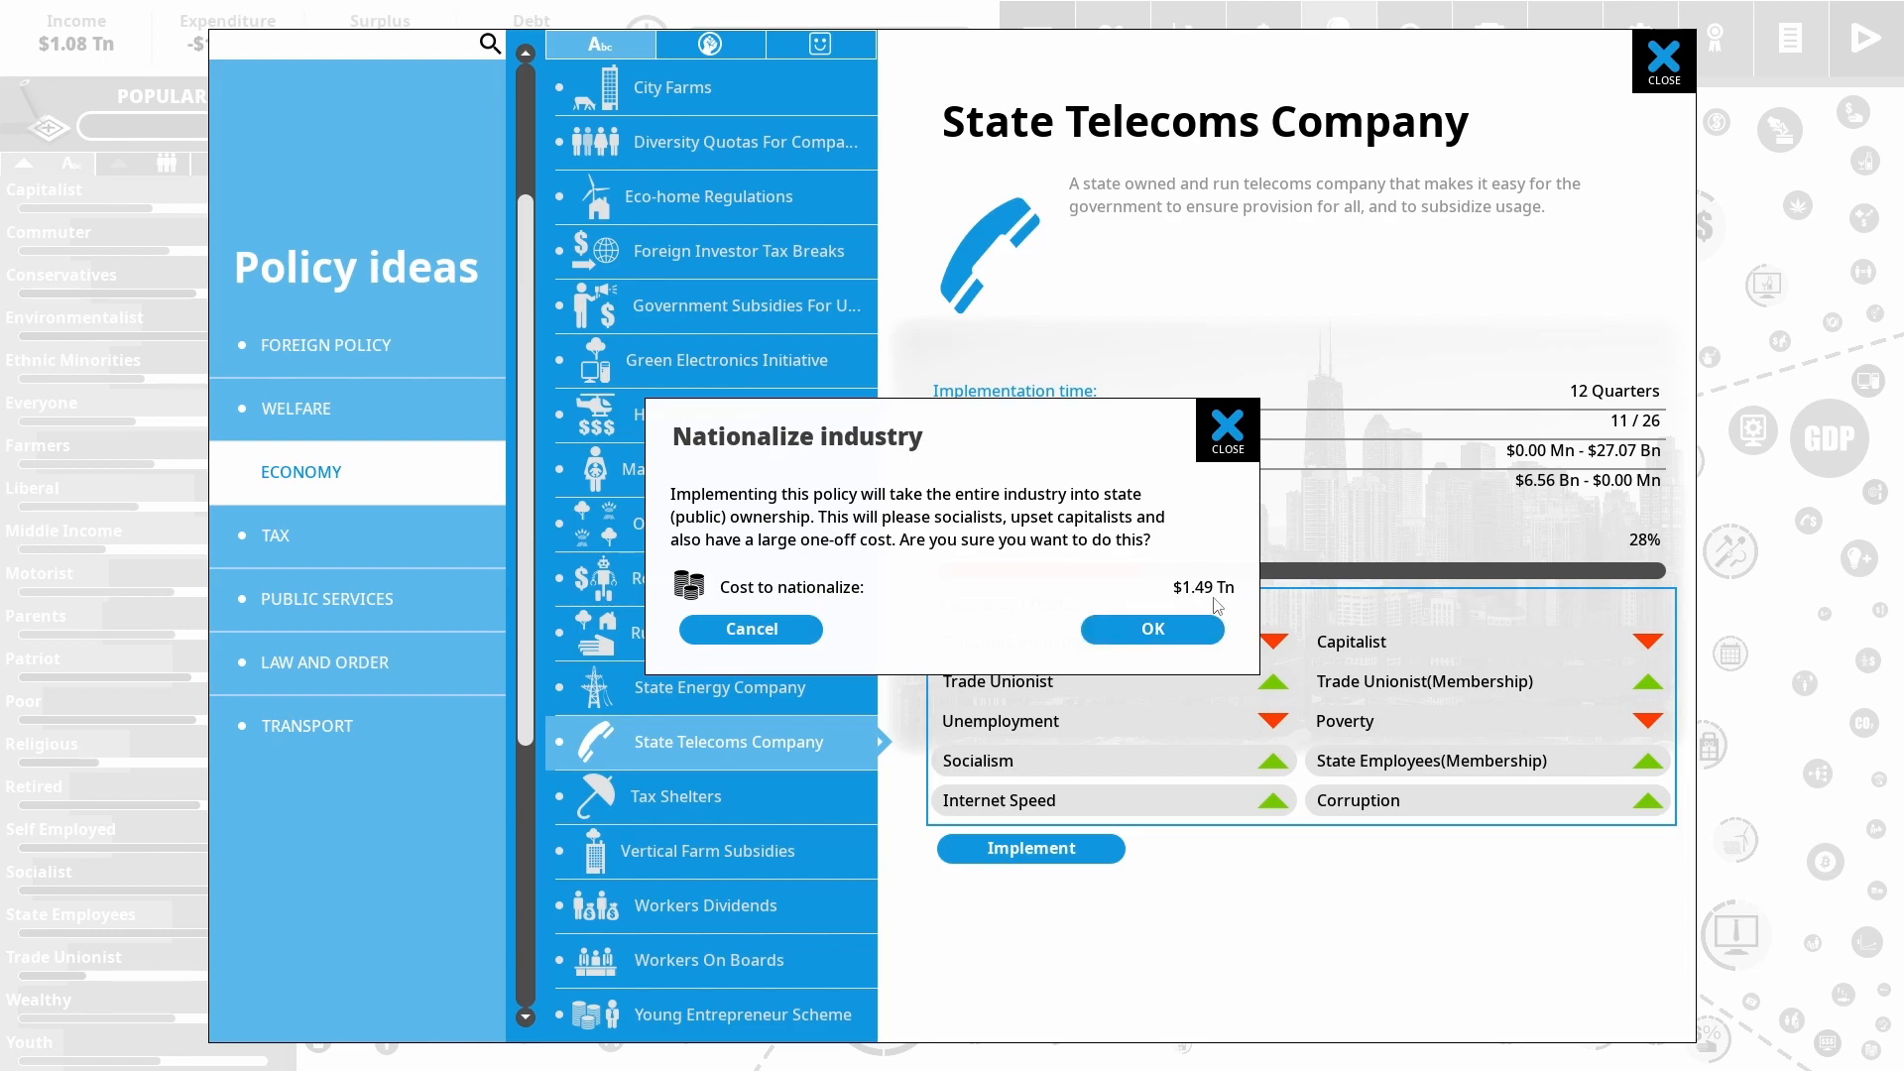
pyautogui.moveTo(750, 629)
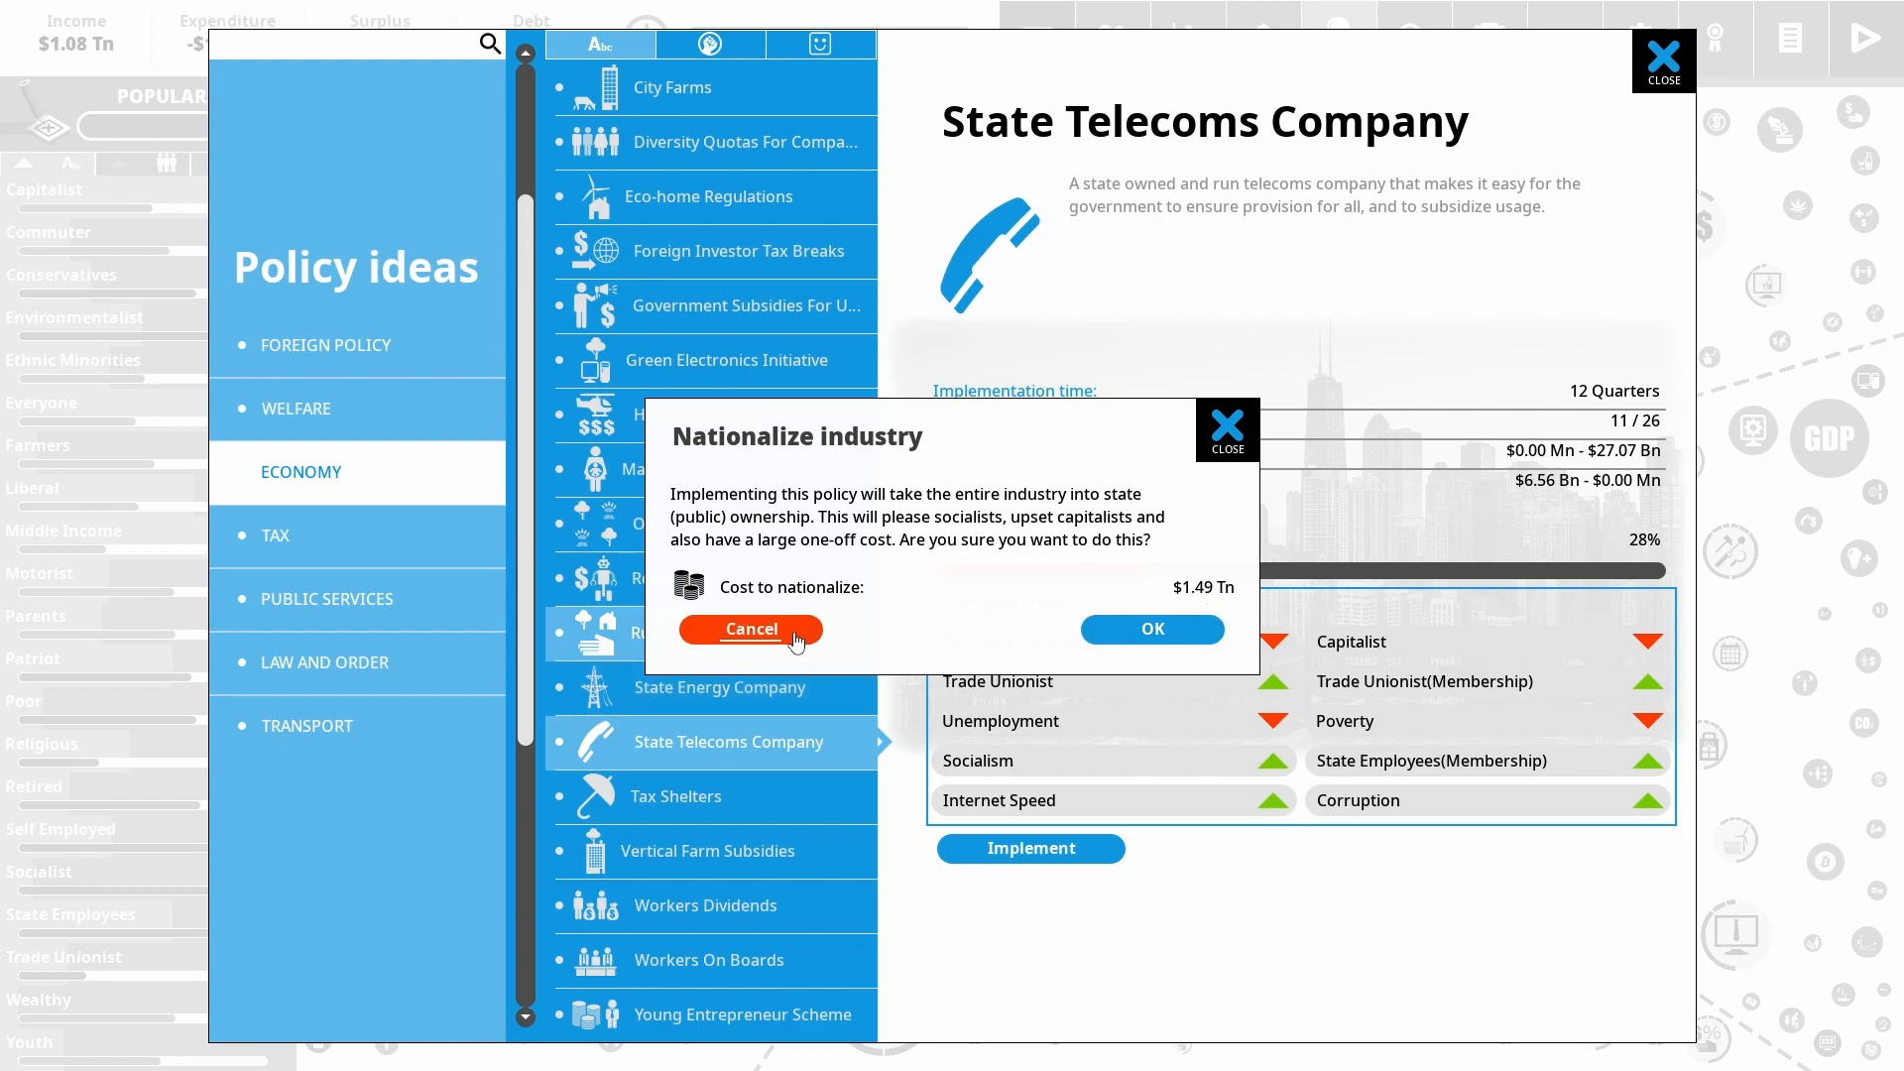
pyautogui.click(750, 629)
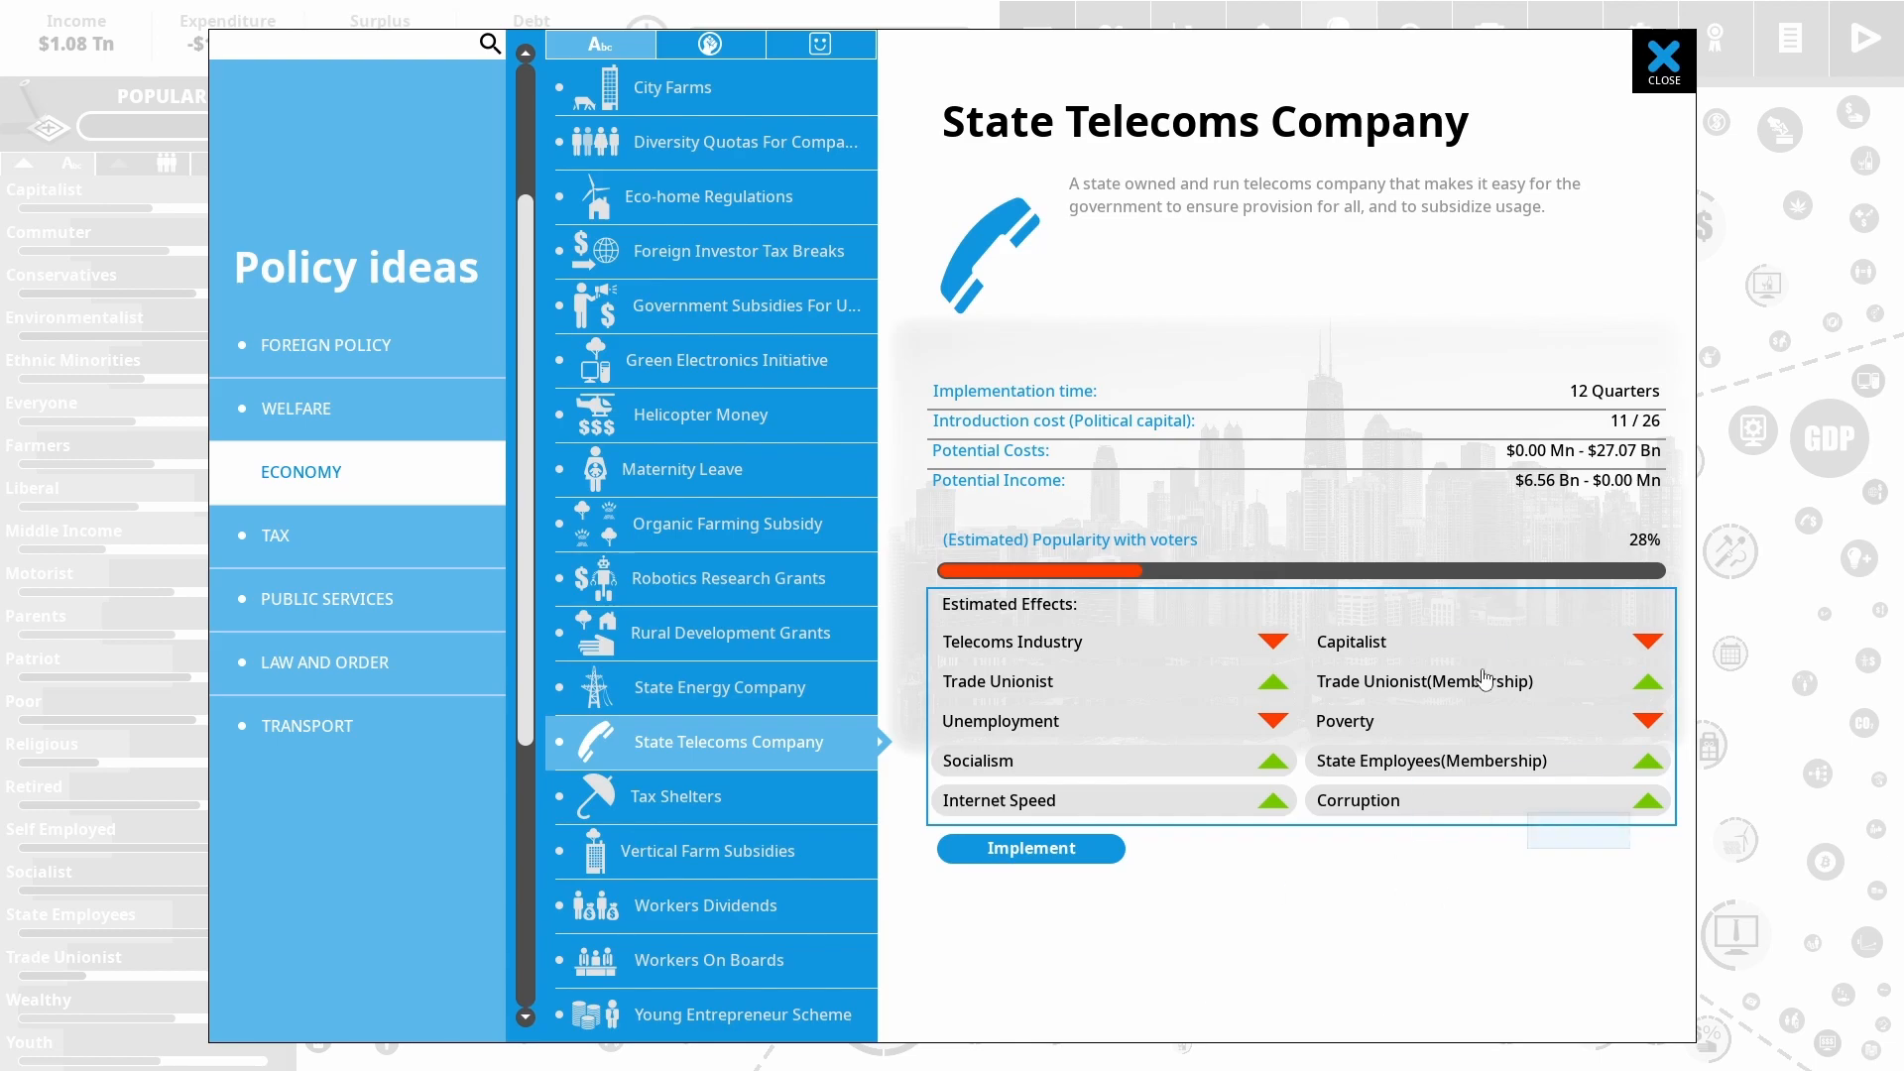
pyautogui.moveTo(1295, 517)
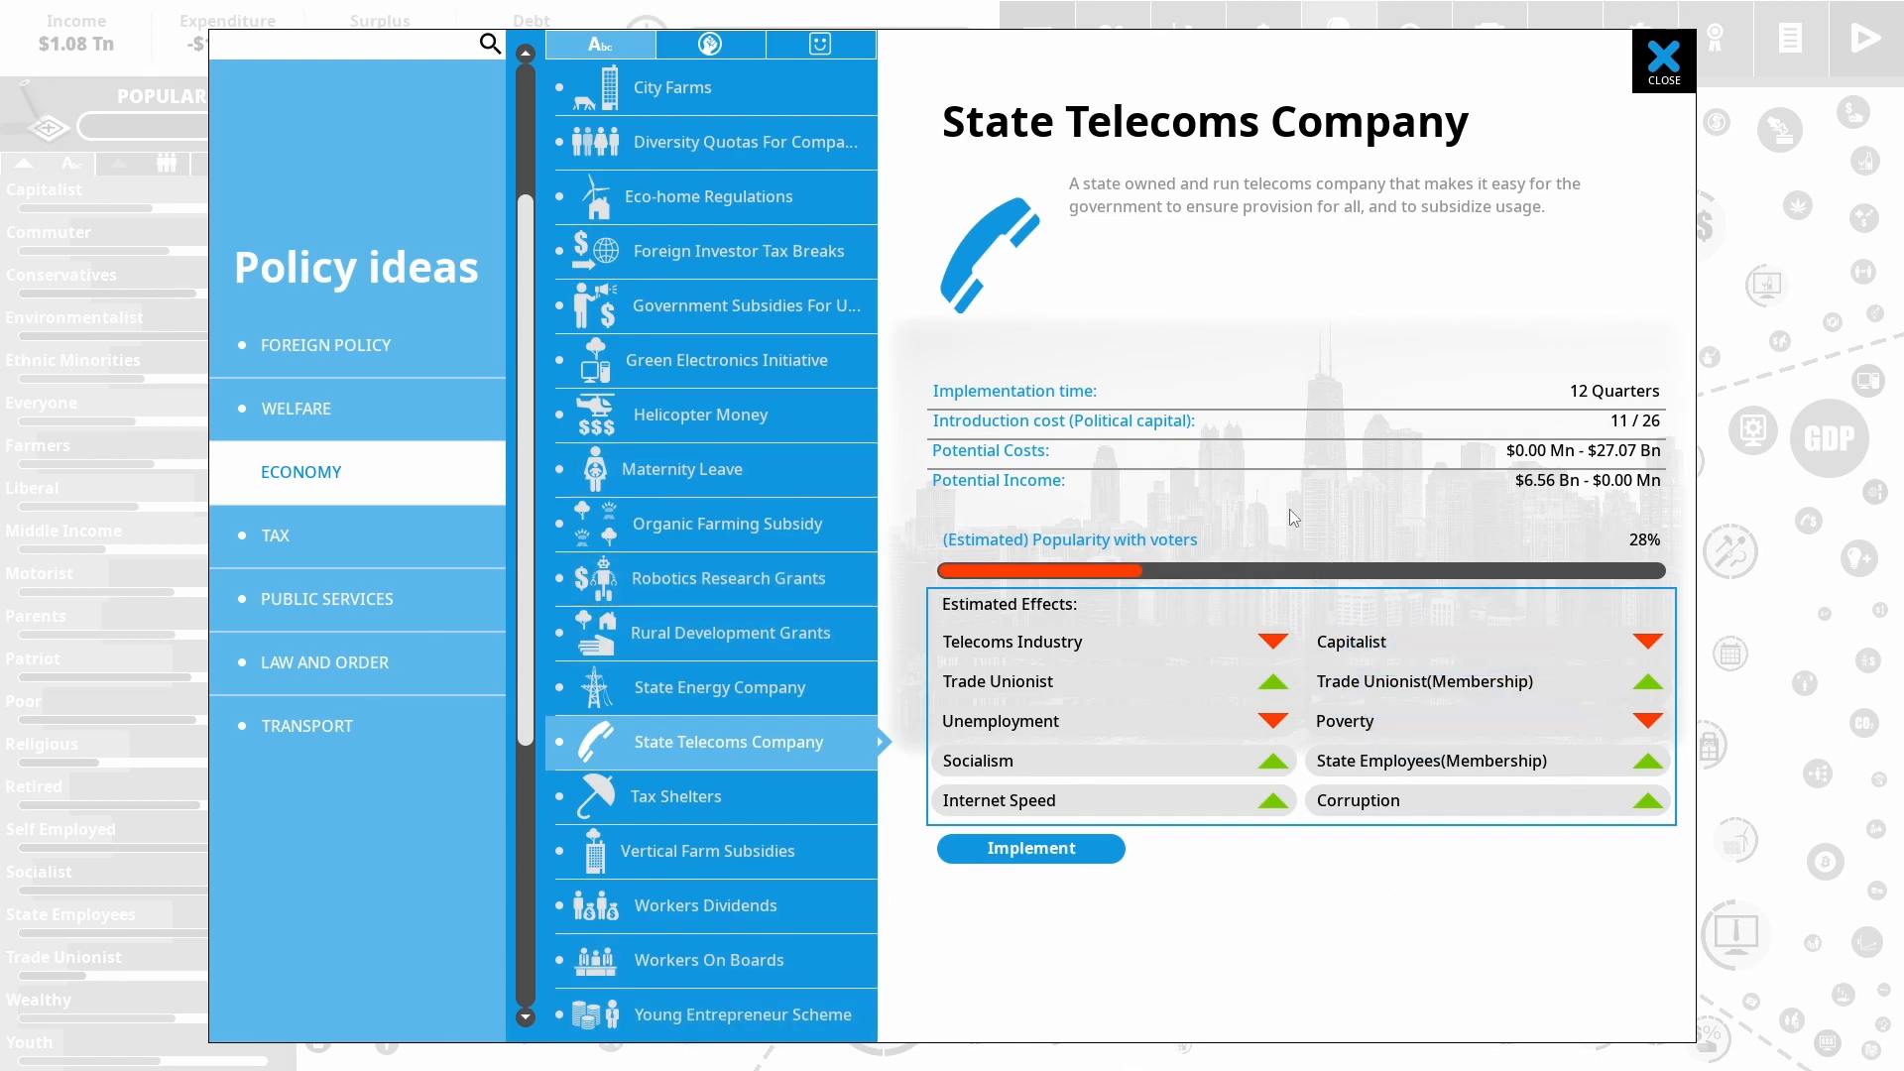
pyautogui.moveTo(1174, 635)
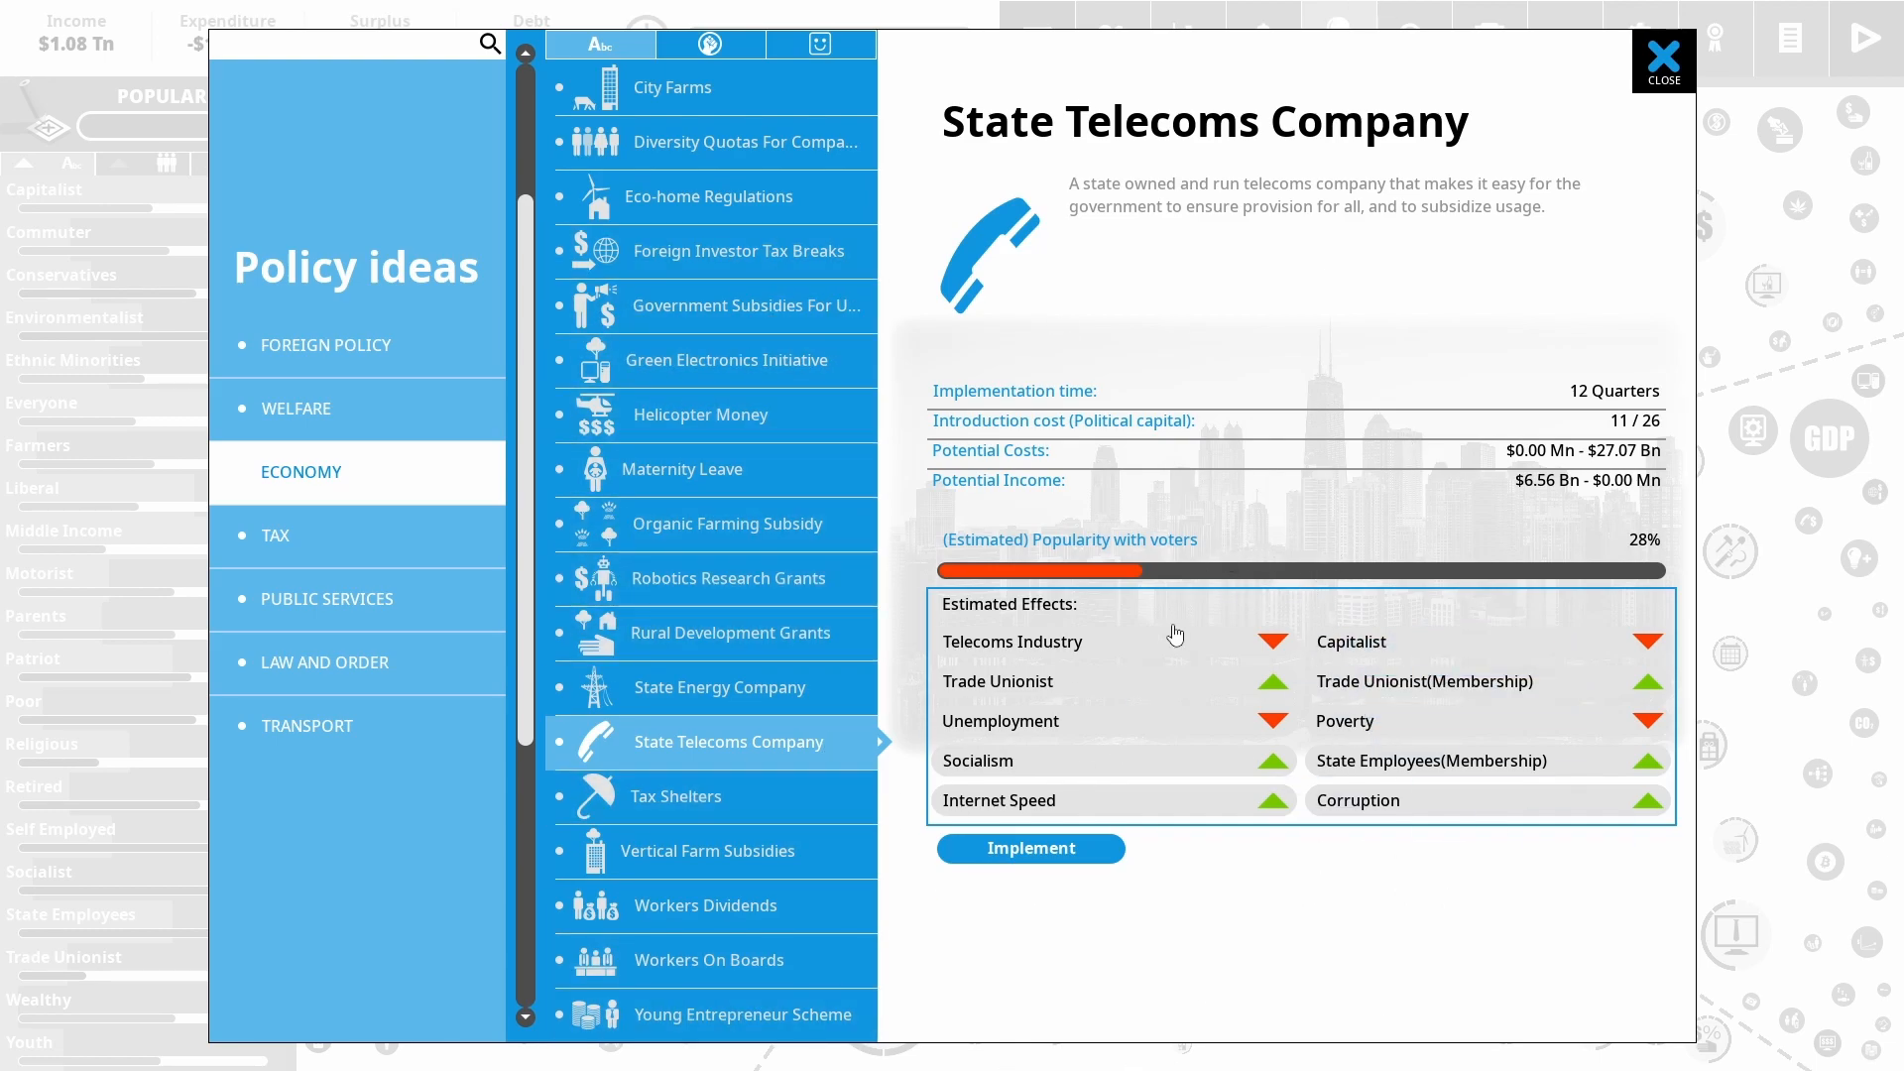
pyautogui.moveTo(1273, 772)
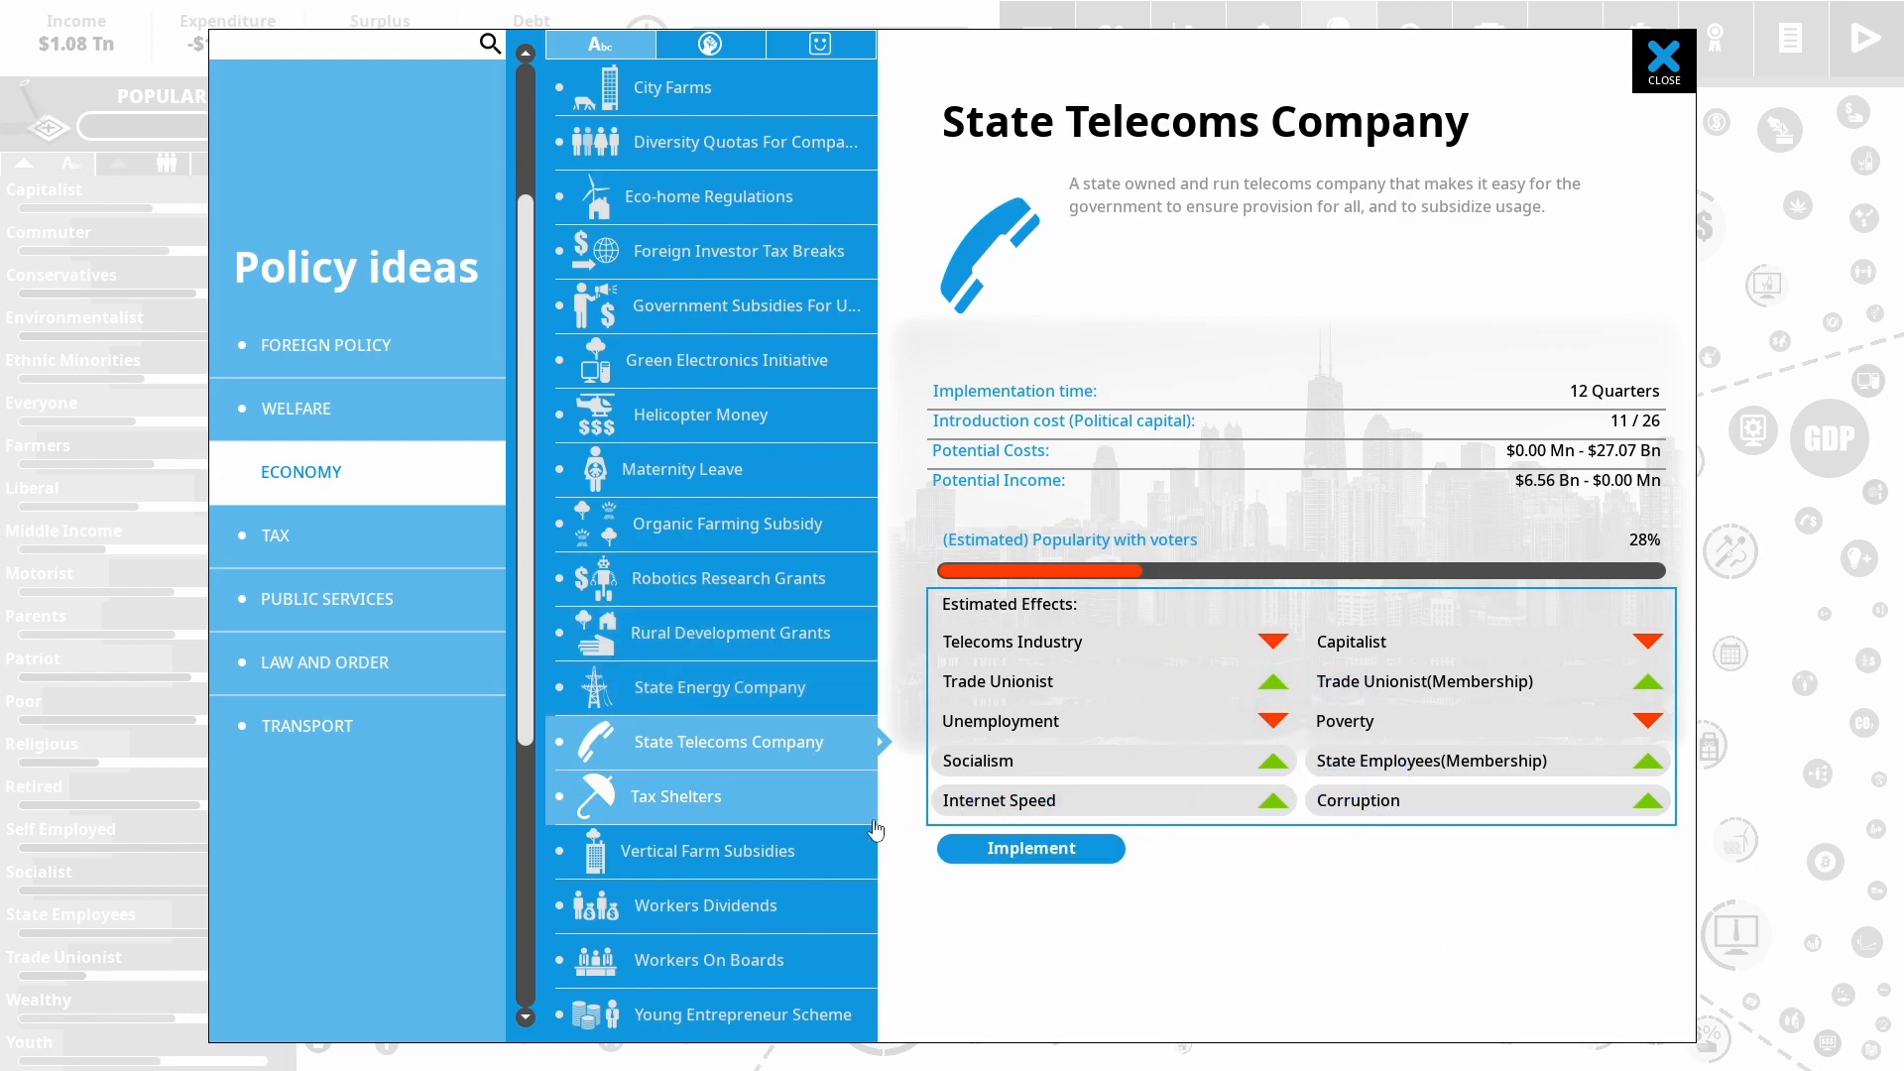
# Introduce the Clean Fuel Subsidy from Transport ideas with its funding slider adjusted and applied
pyautogui.click(308, 726)
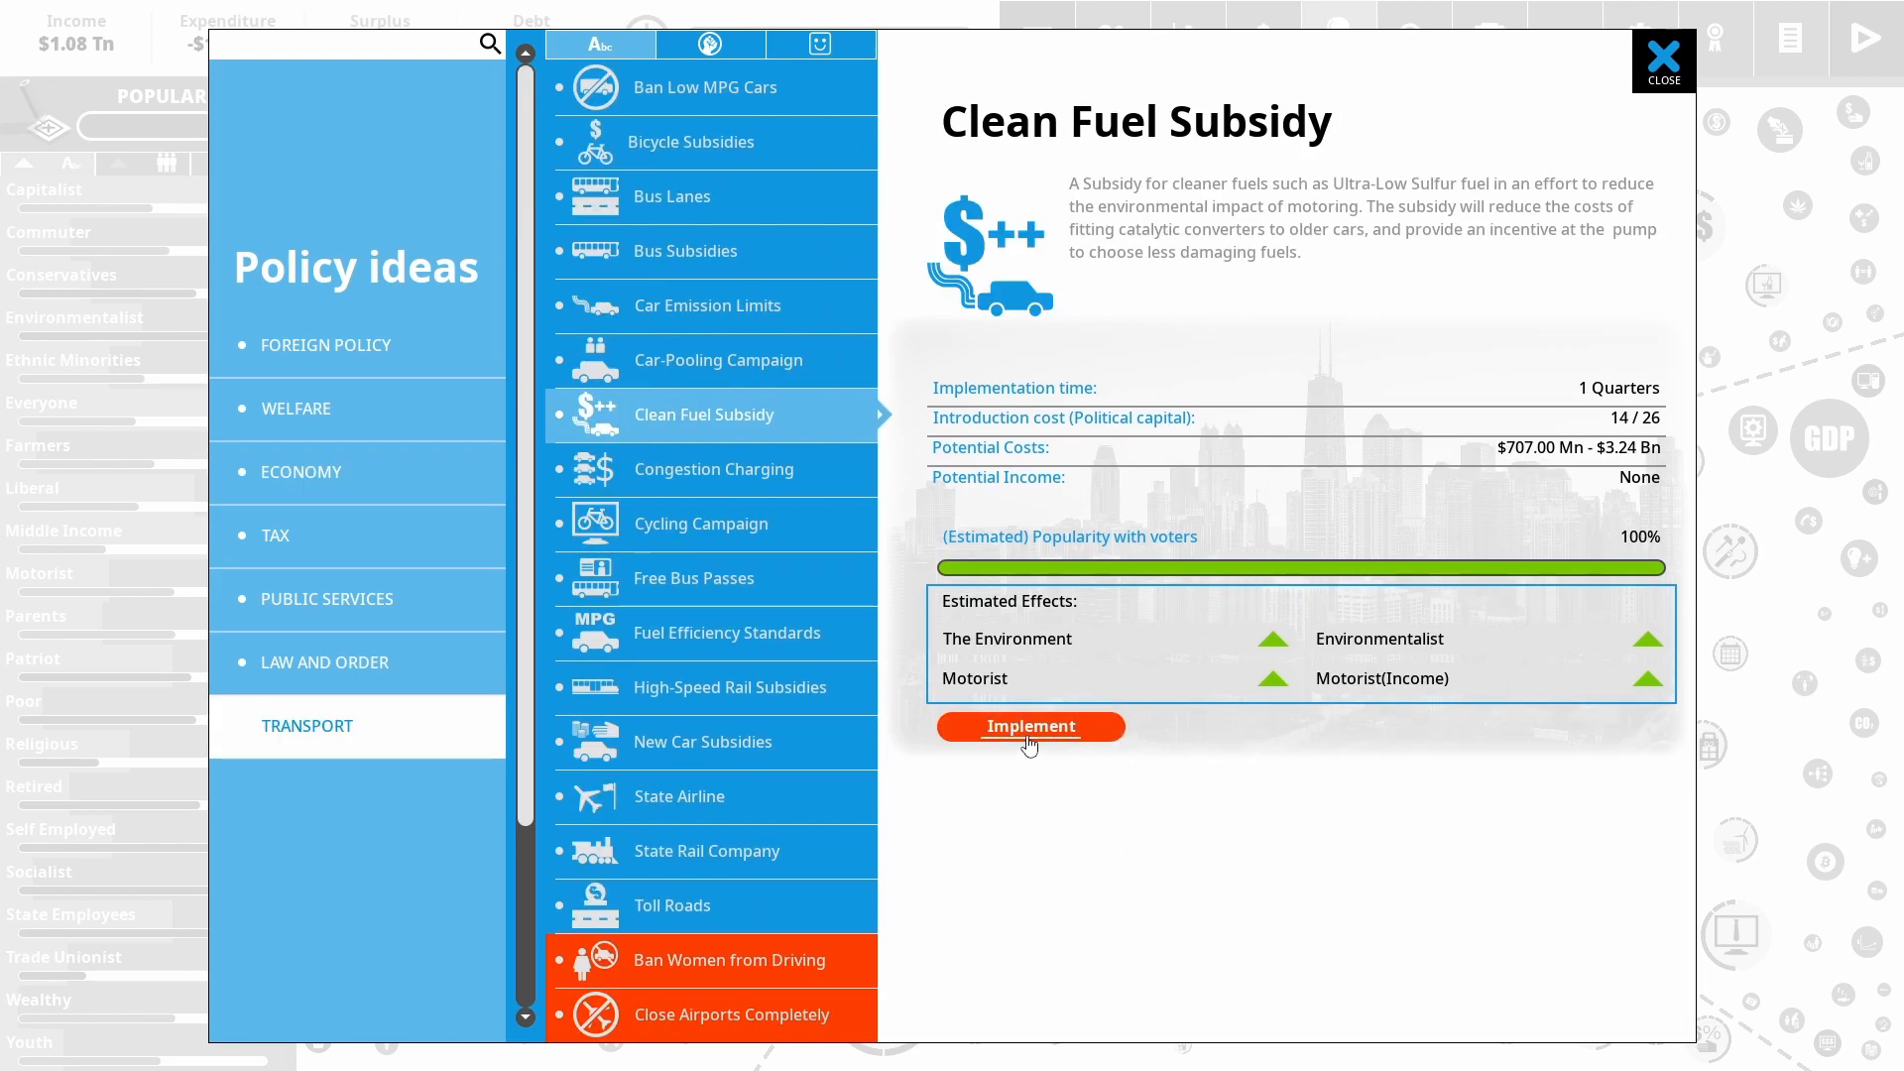
pyautogui.click(1029, 726)
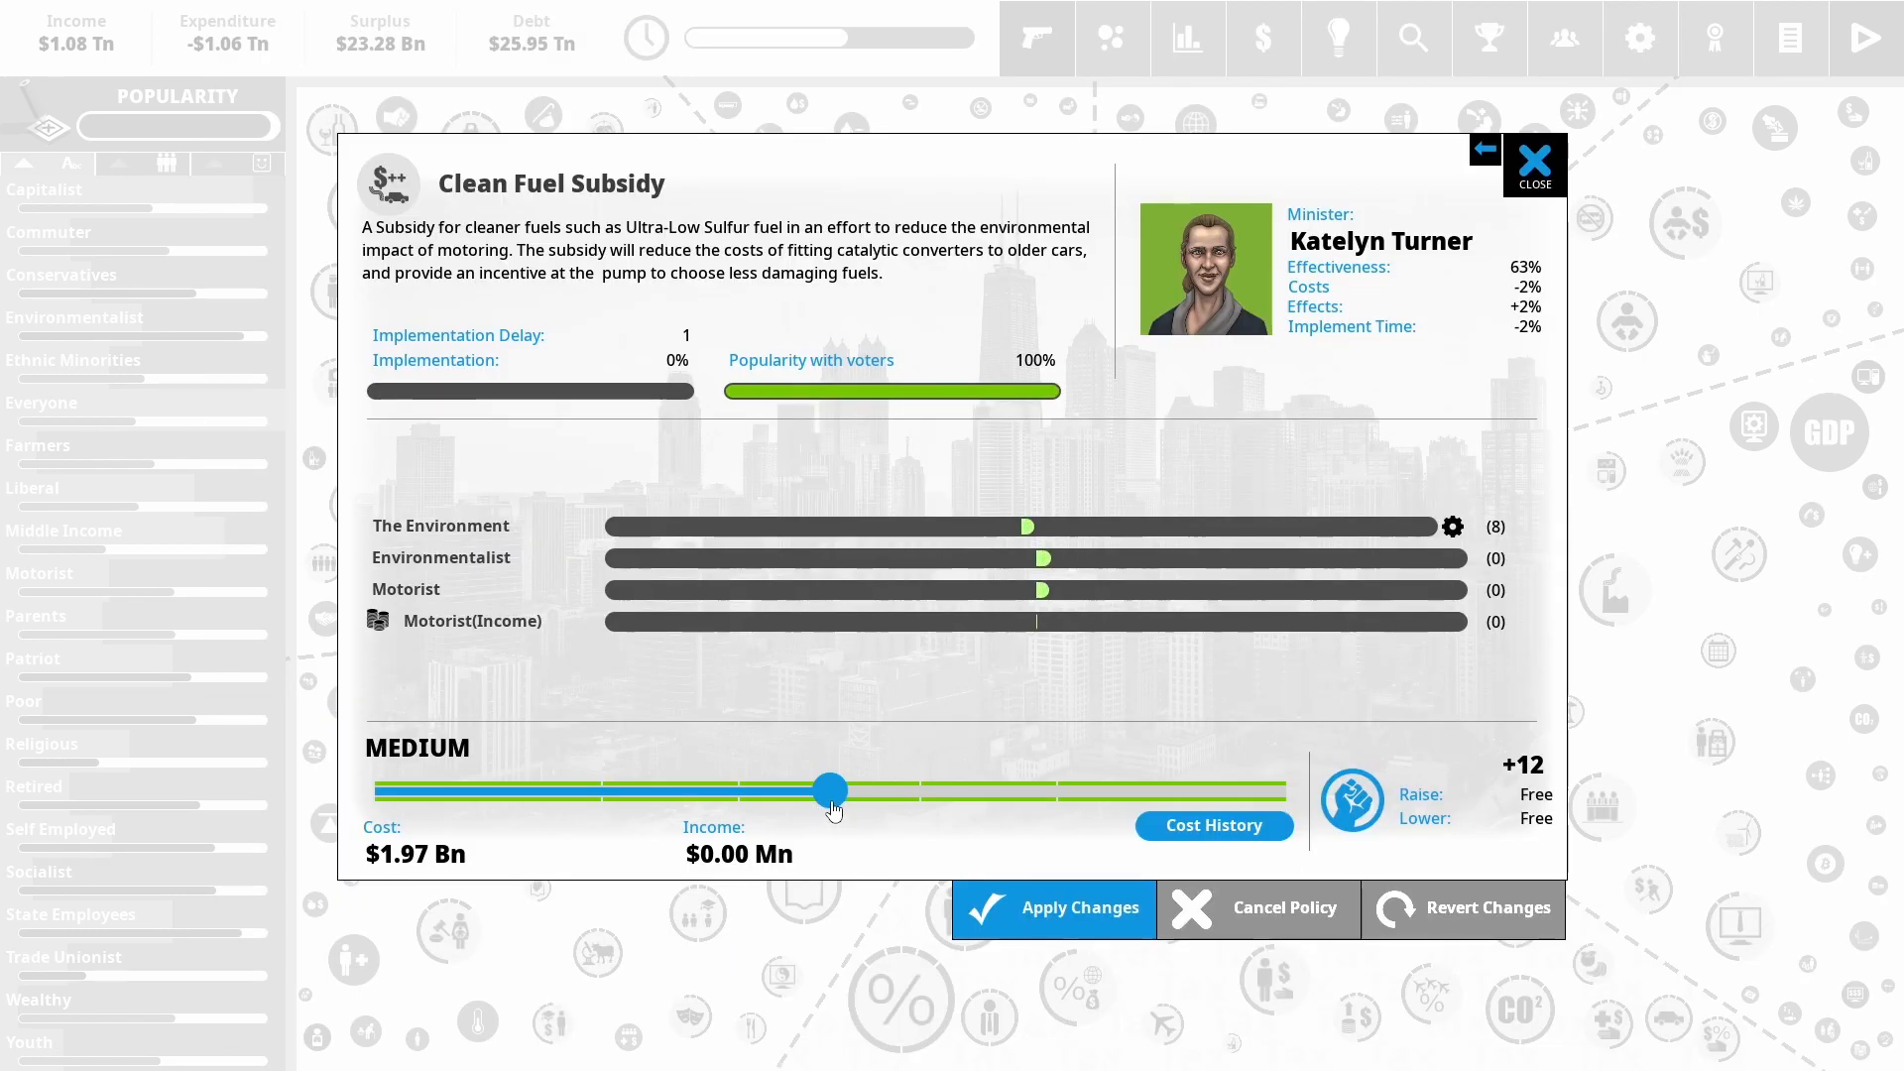
pyautogui.moveTo(829, 788); pyautogui.dragTo(1286, 787)
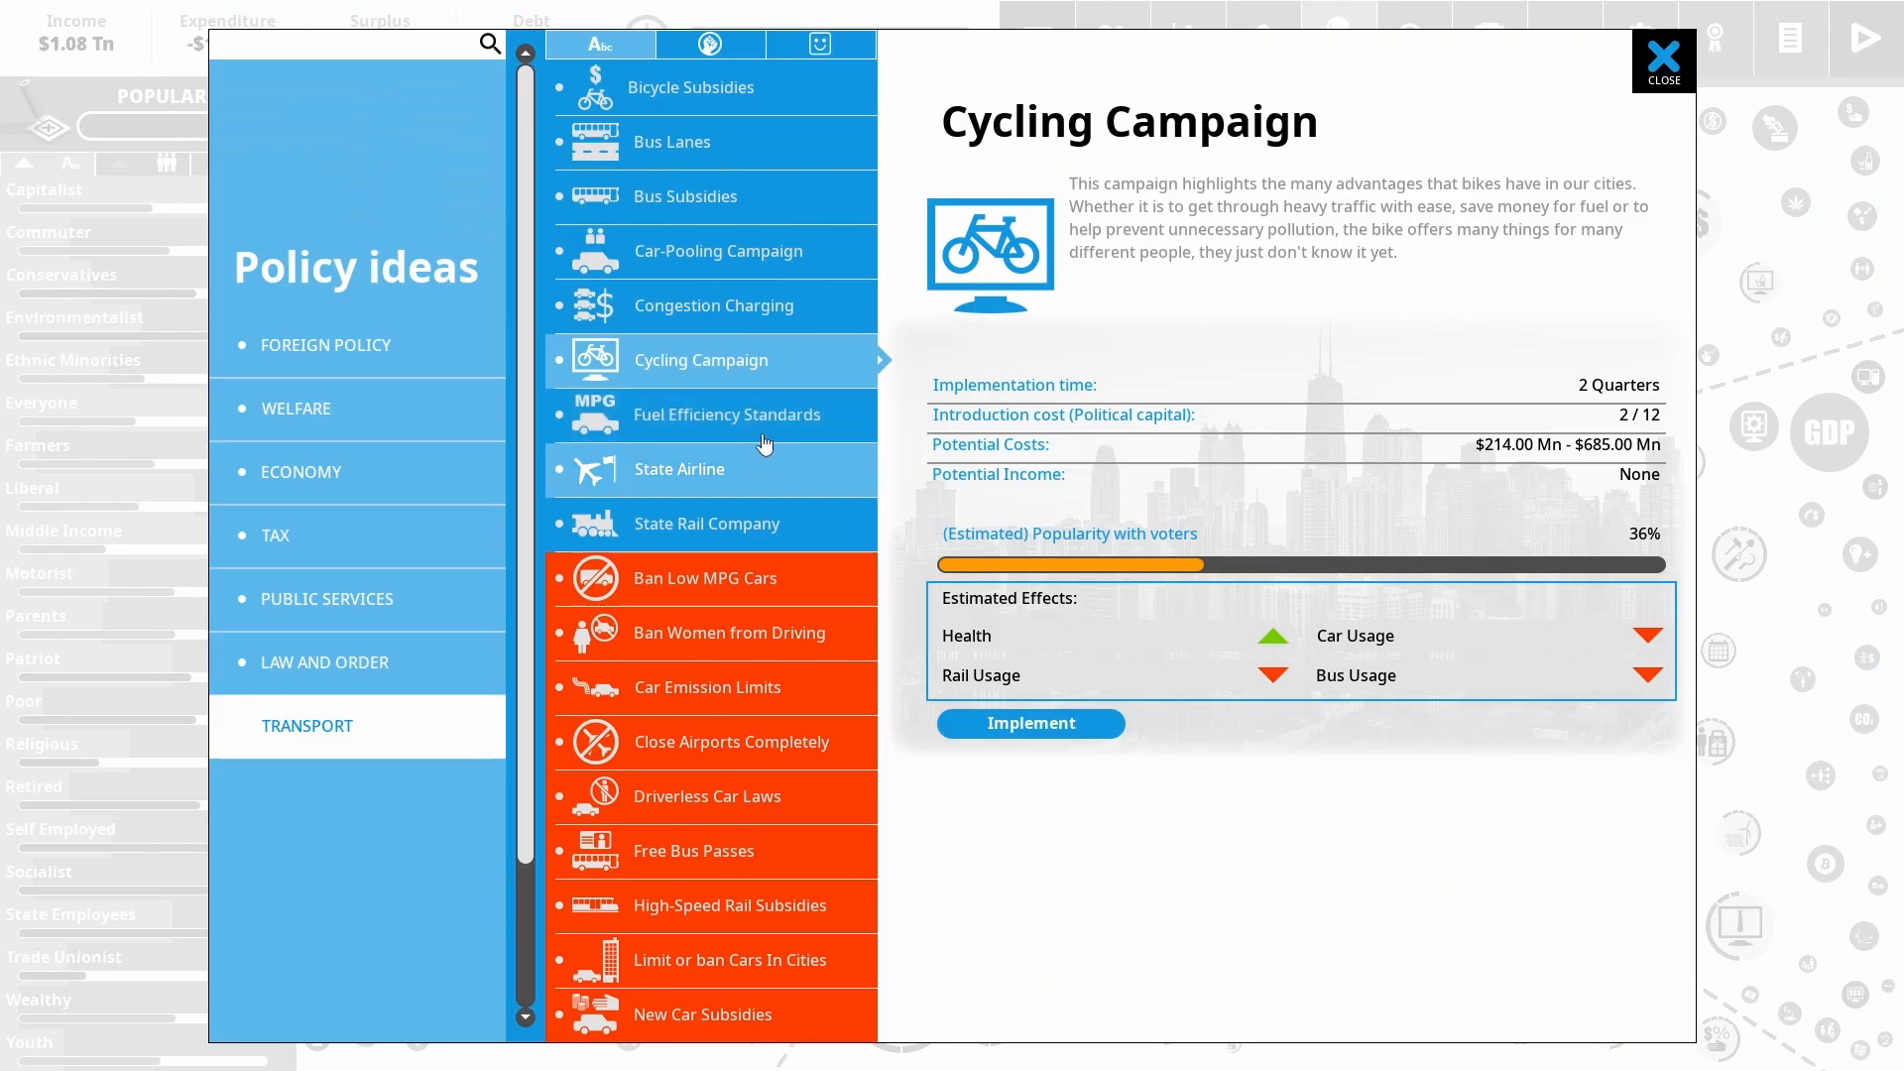
pyautogui.click(1029, 722)
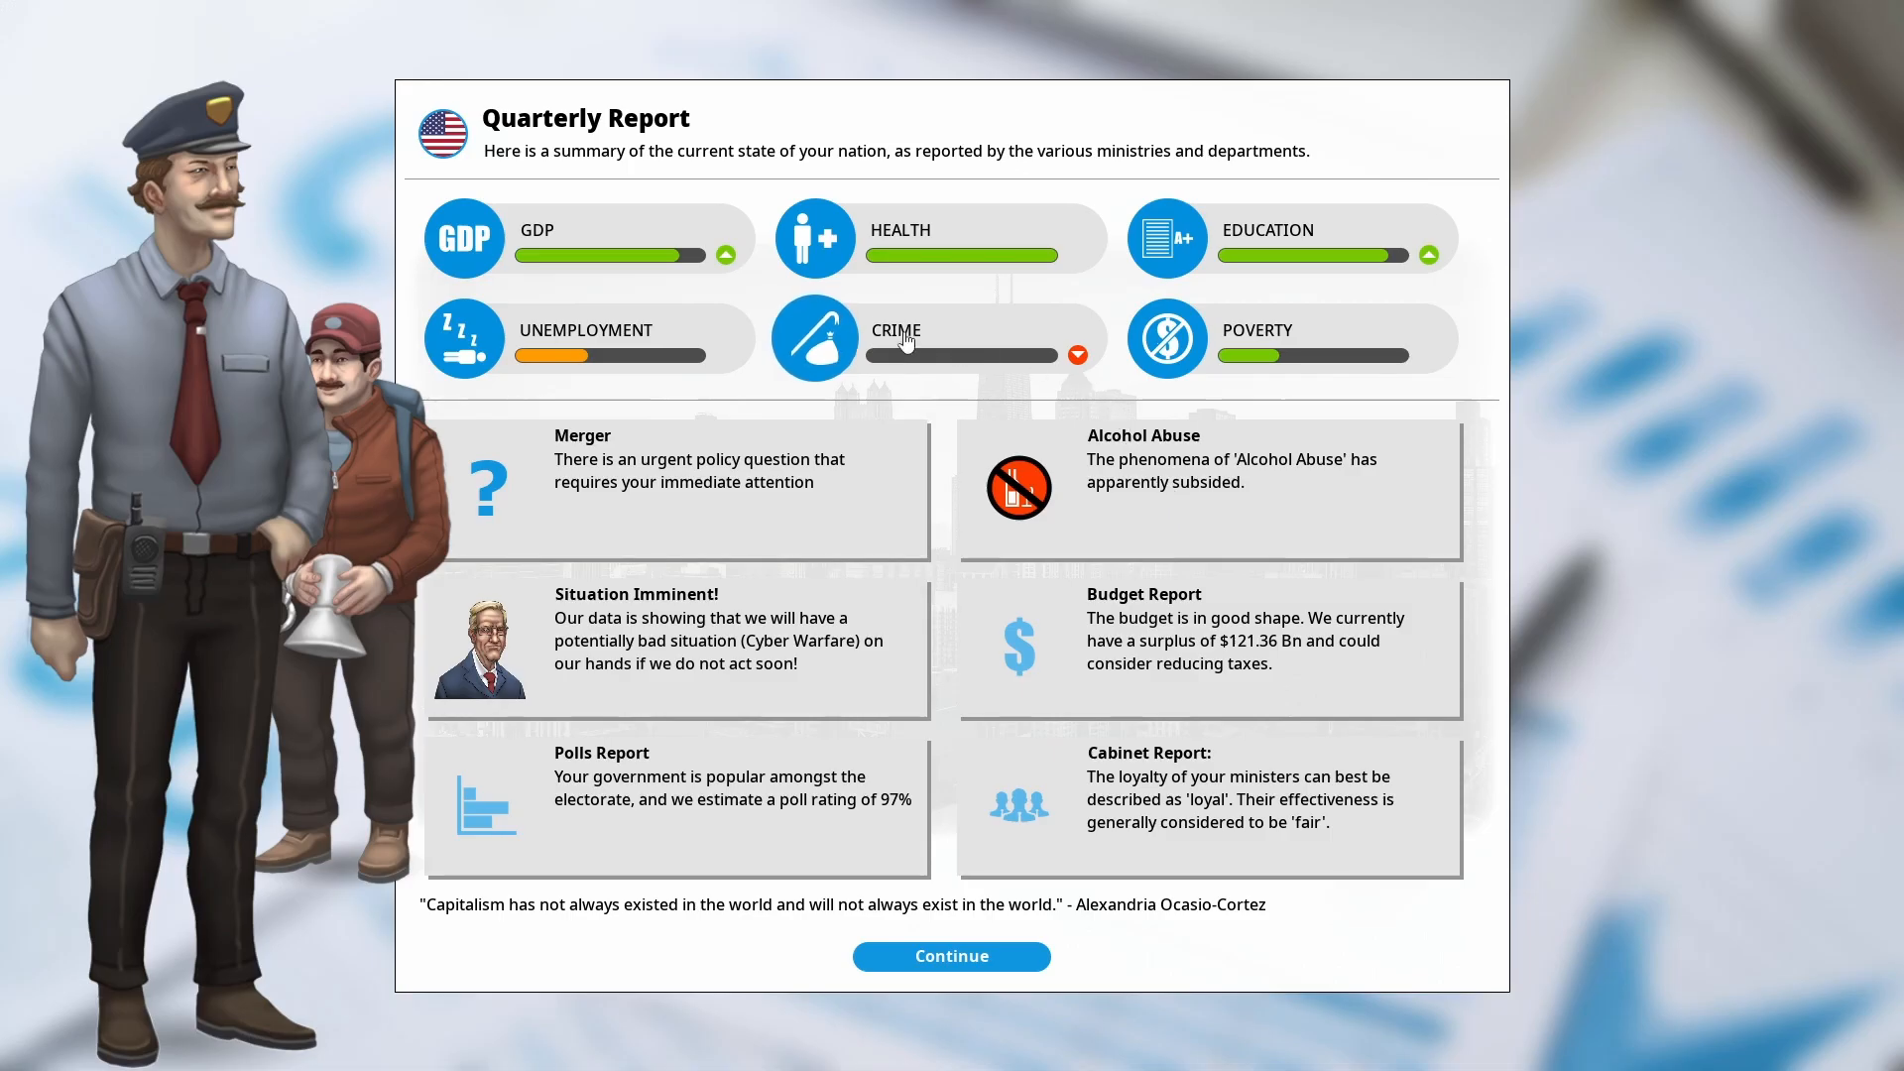
pyautogui.moveTo(968, 353)
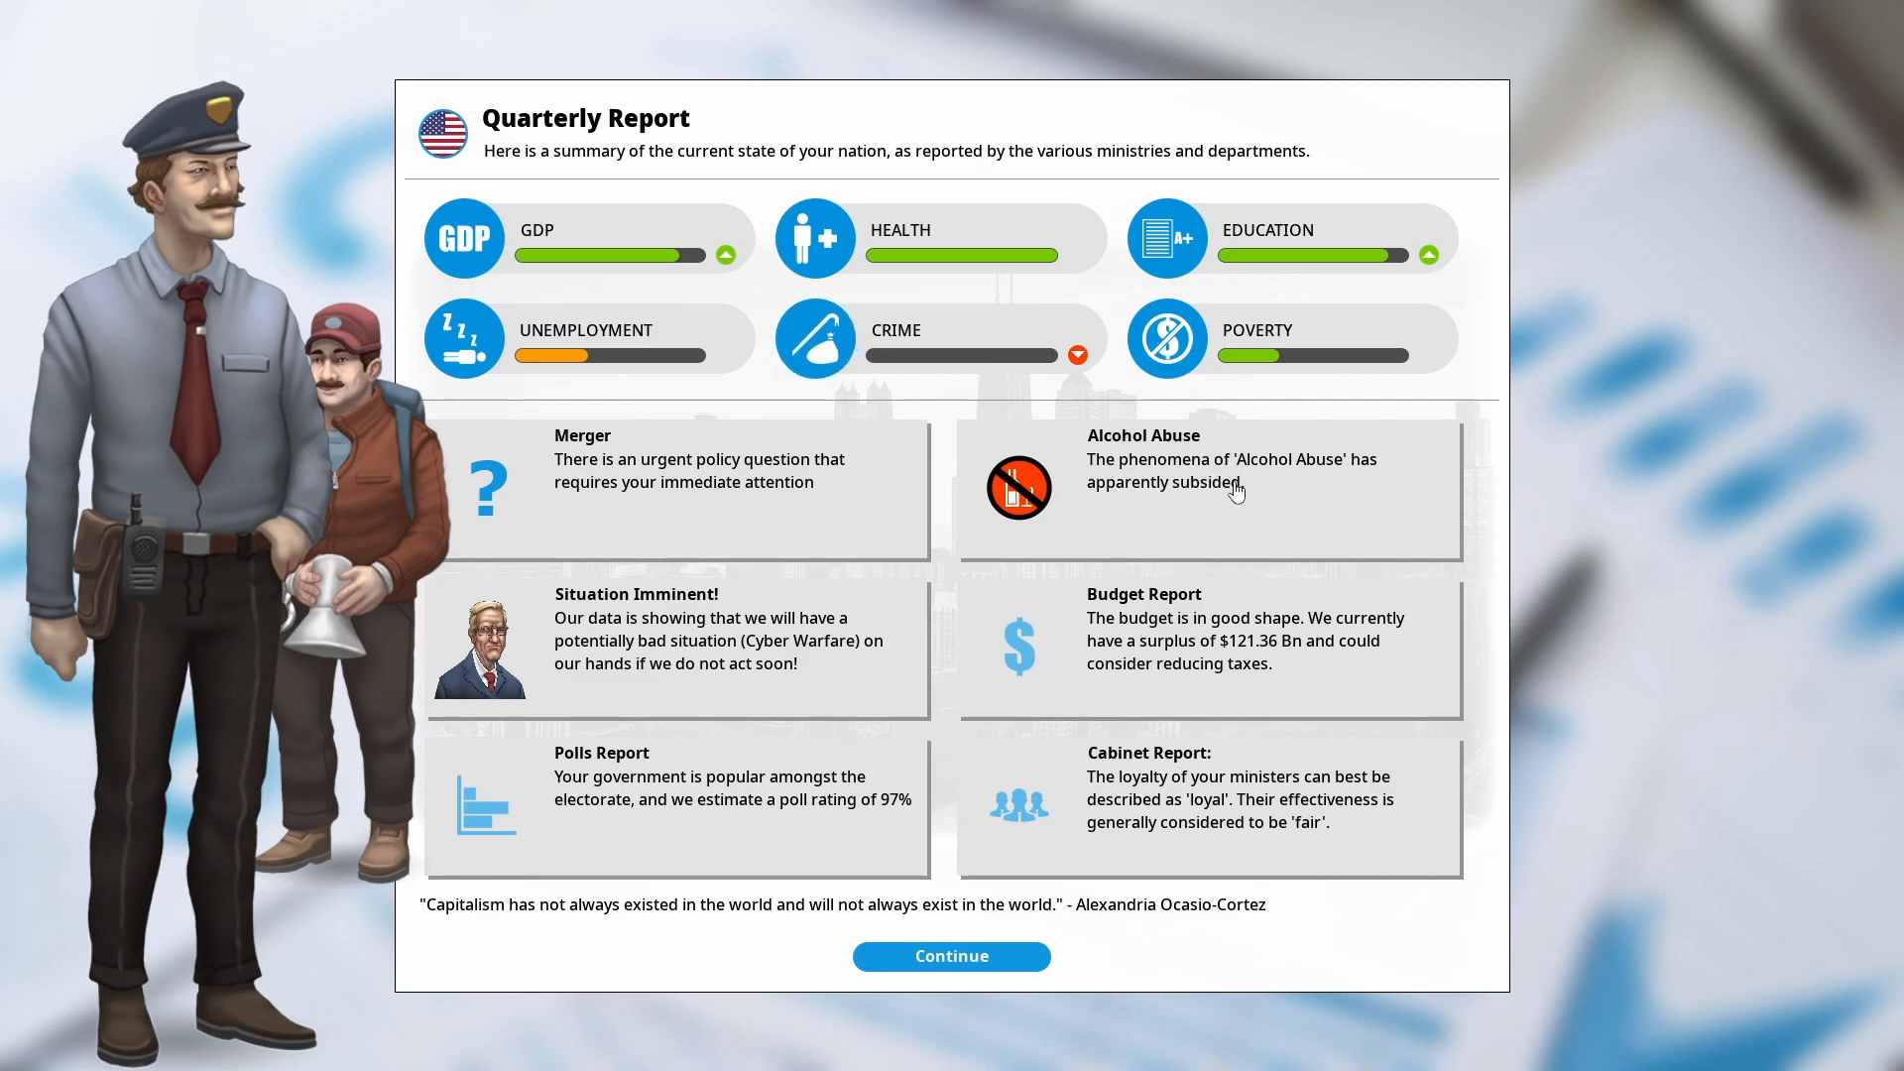
pyautogui.moveTo(1252, 520)
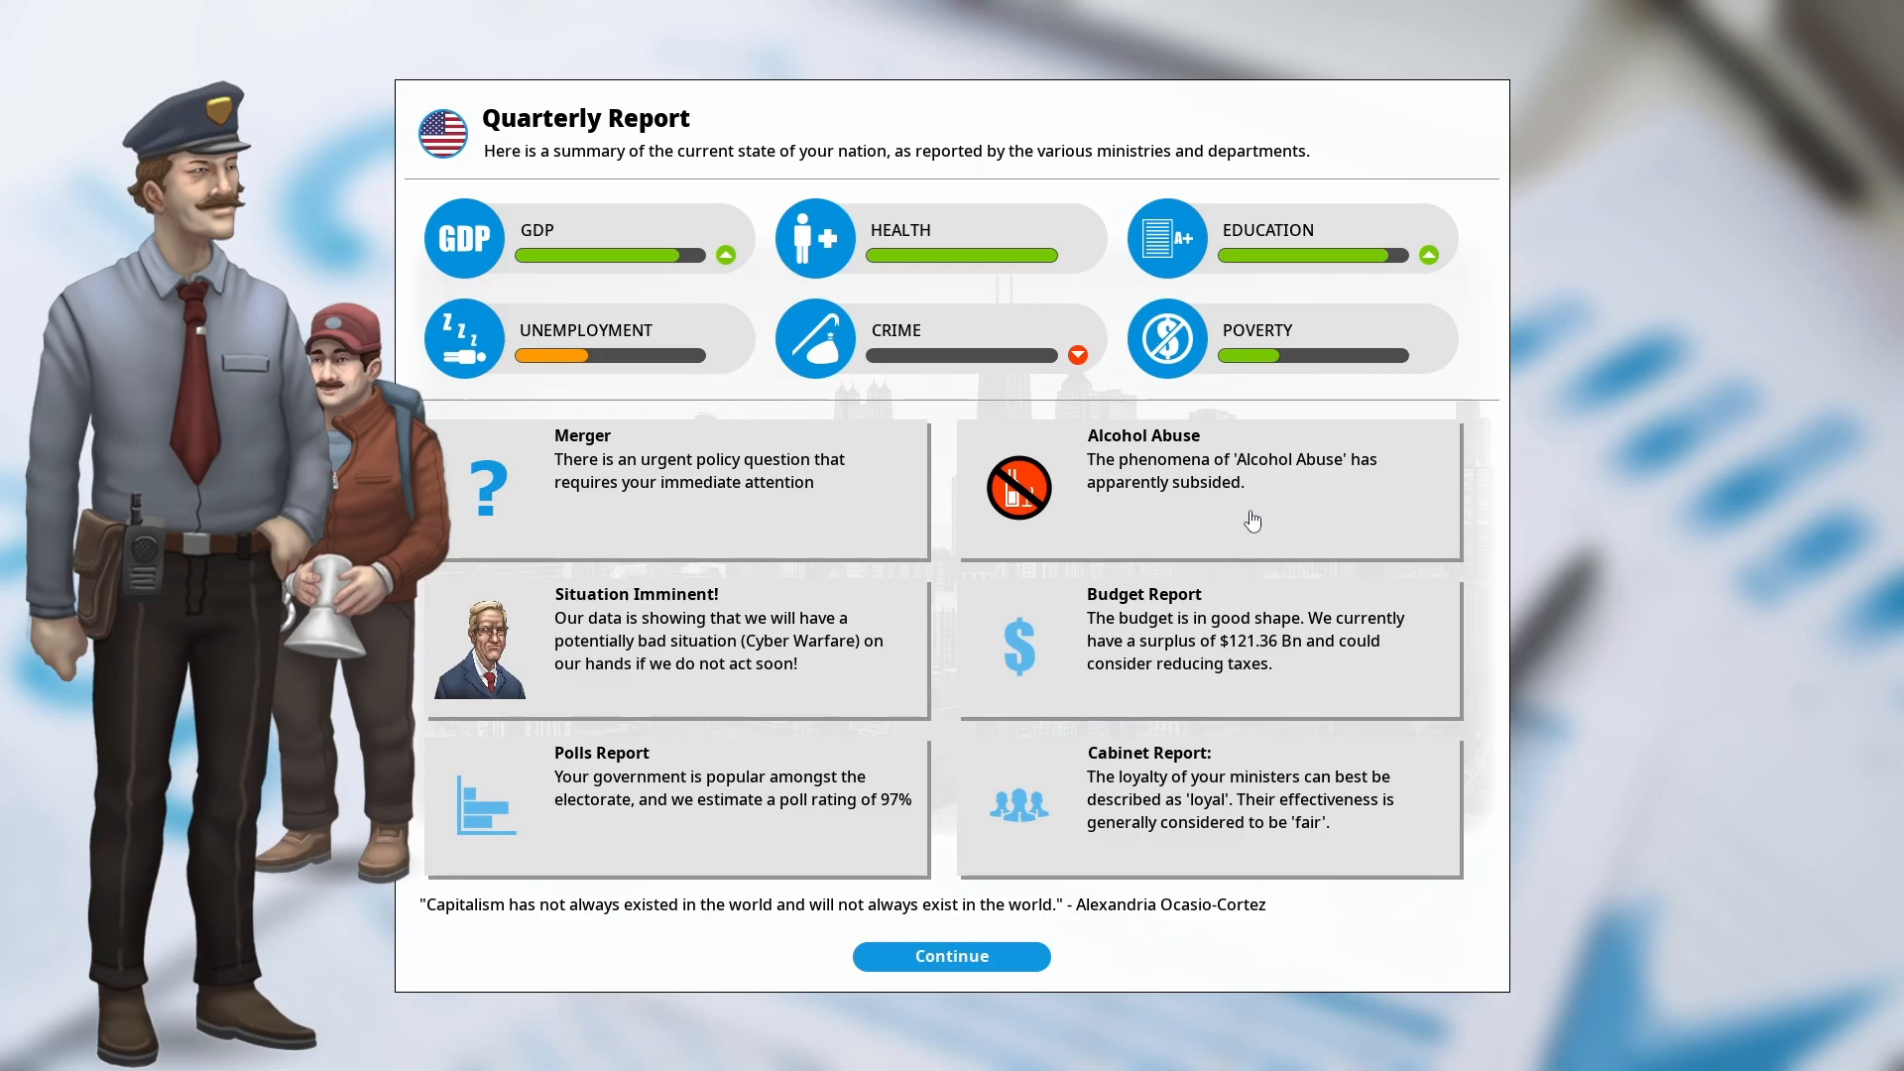
# Inspect the Cyber Warfare warning, then resolve the Merger dilemma by blocking the internet company merger
pyautogui.click(637, 640)
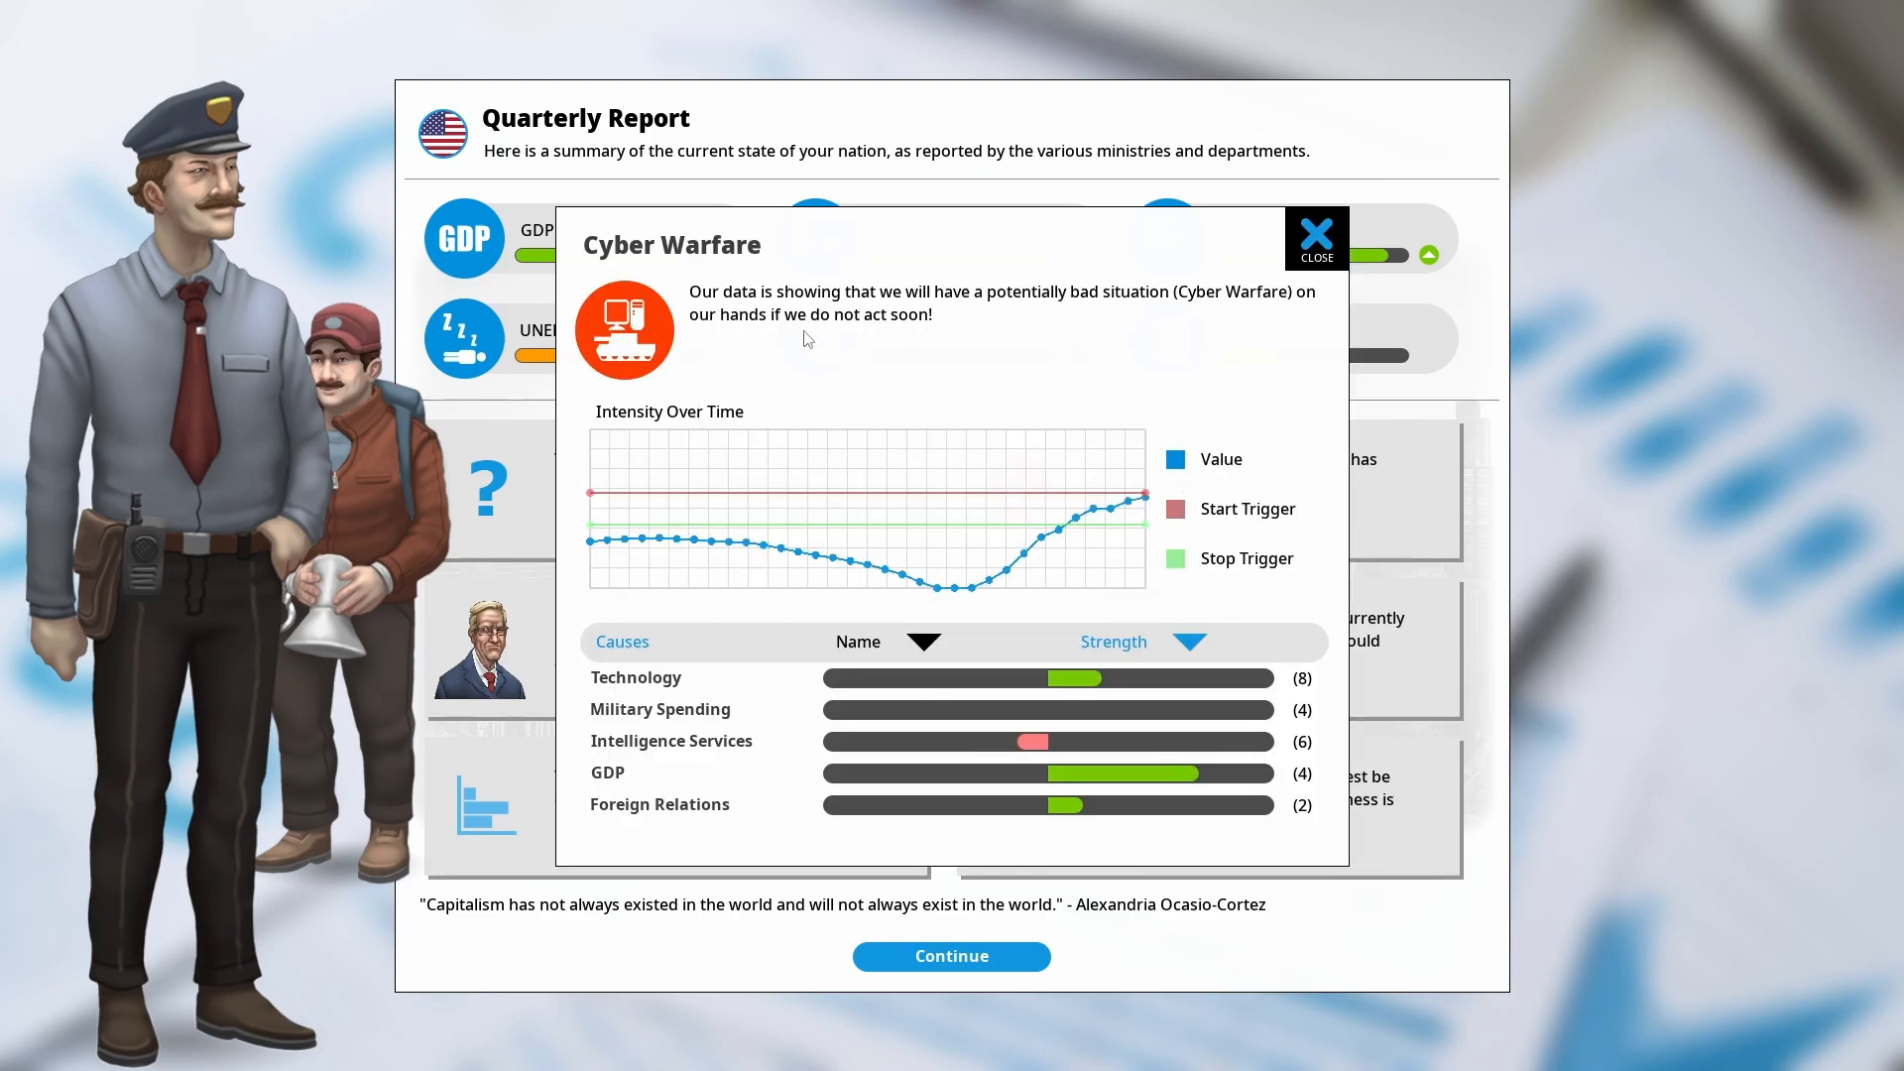
pyautogui.moveTo(922, 474)
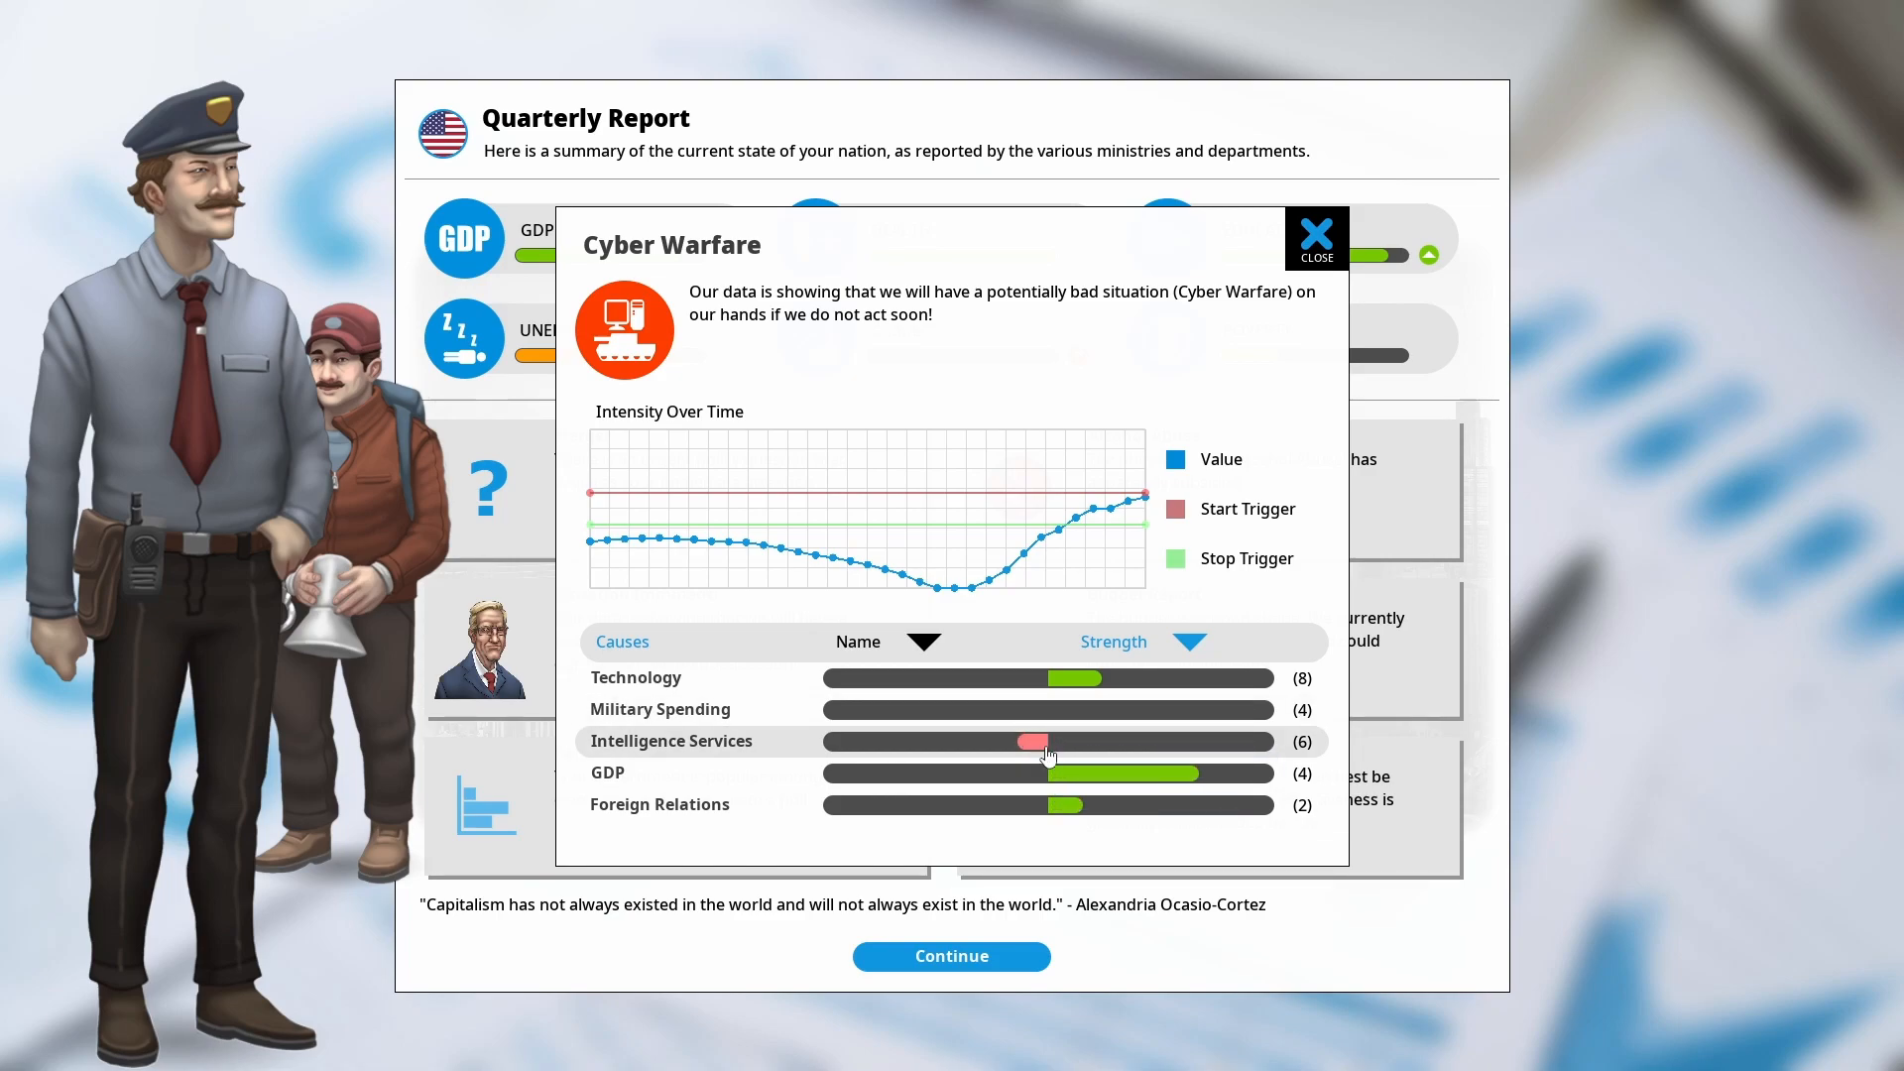
pyautogui.moveTo(1037, 710)
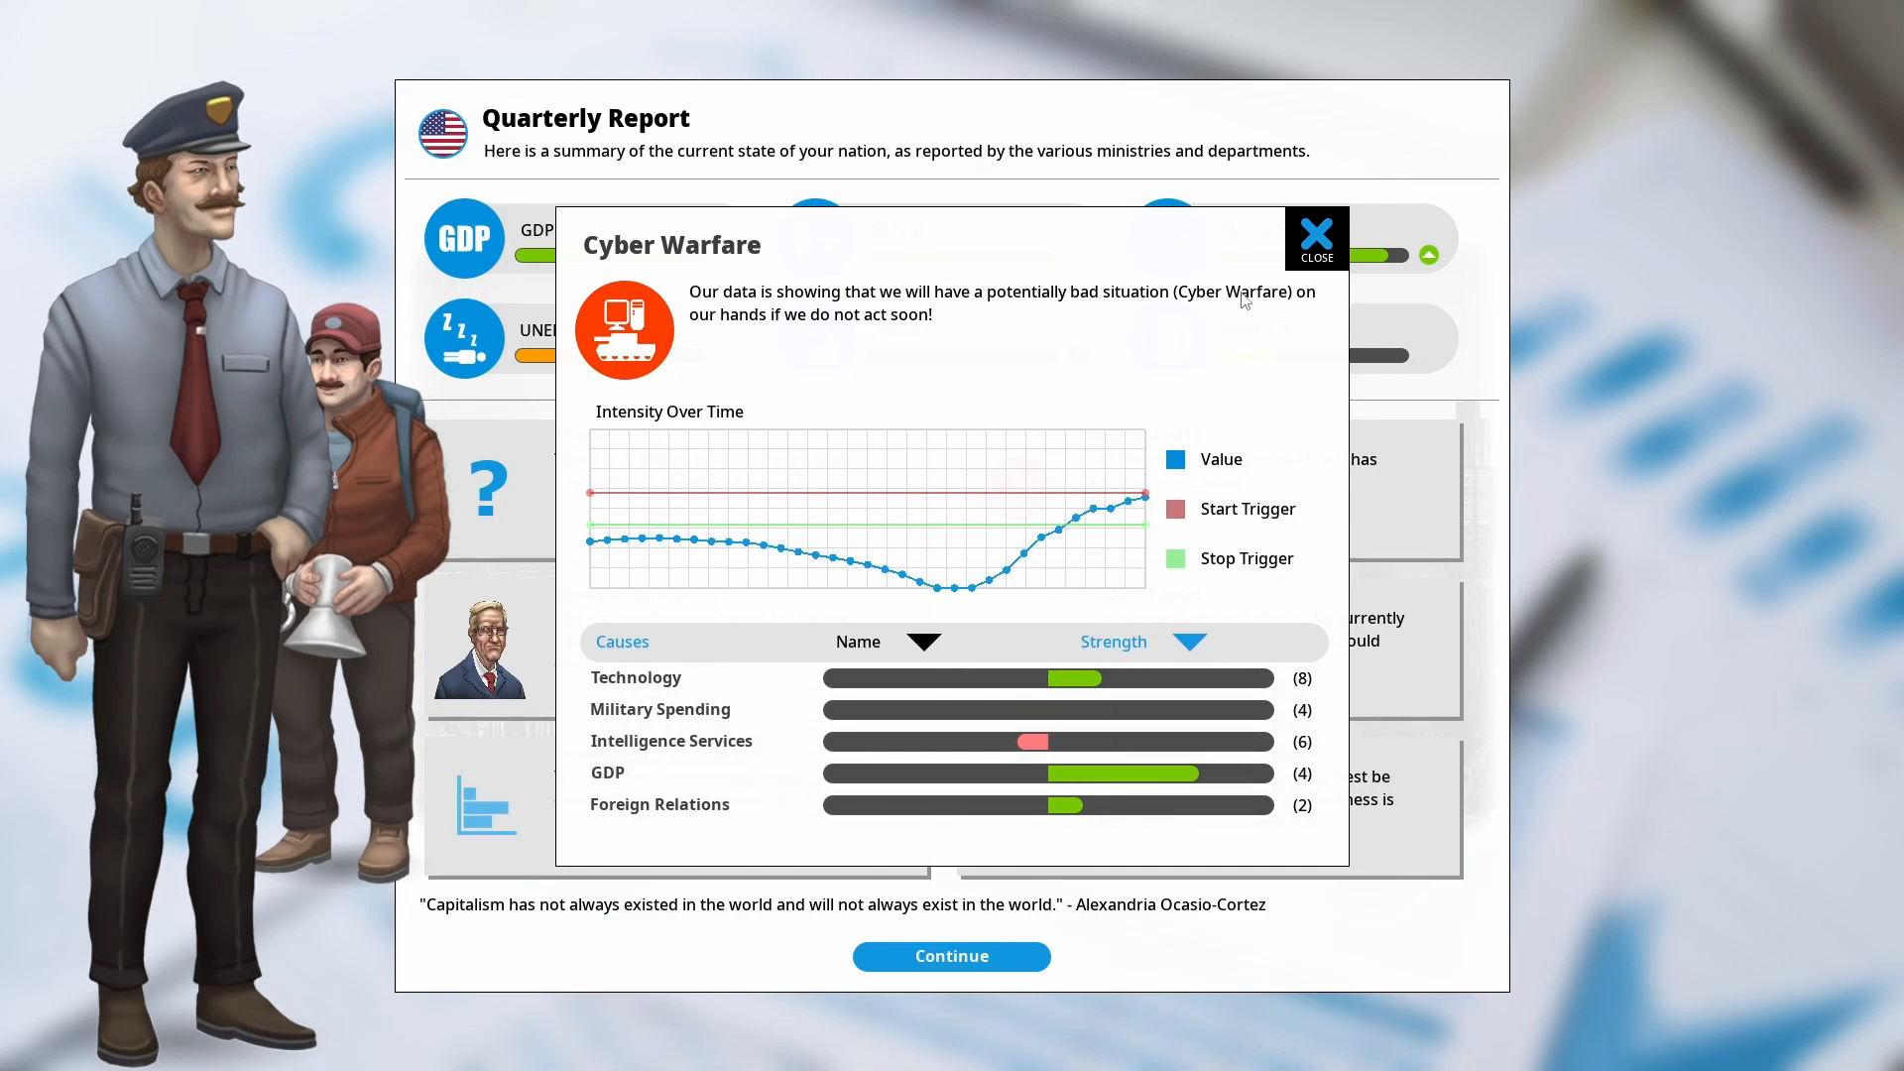
pyautogui.click(1317, 230)
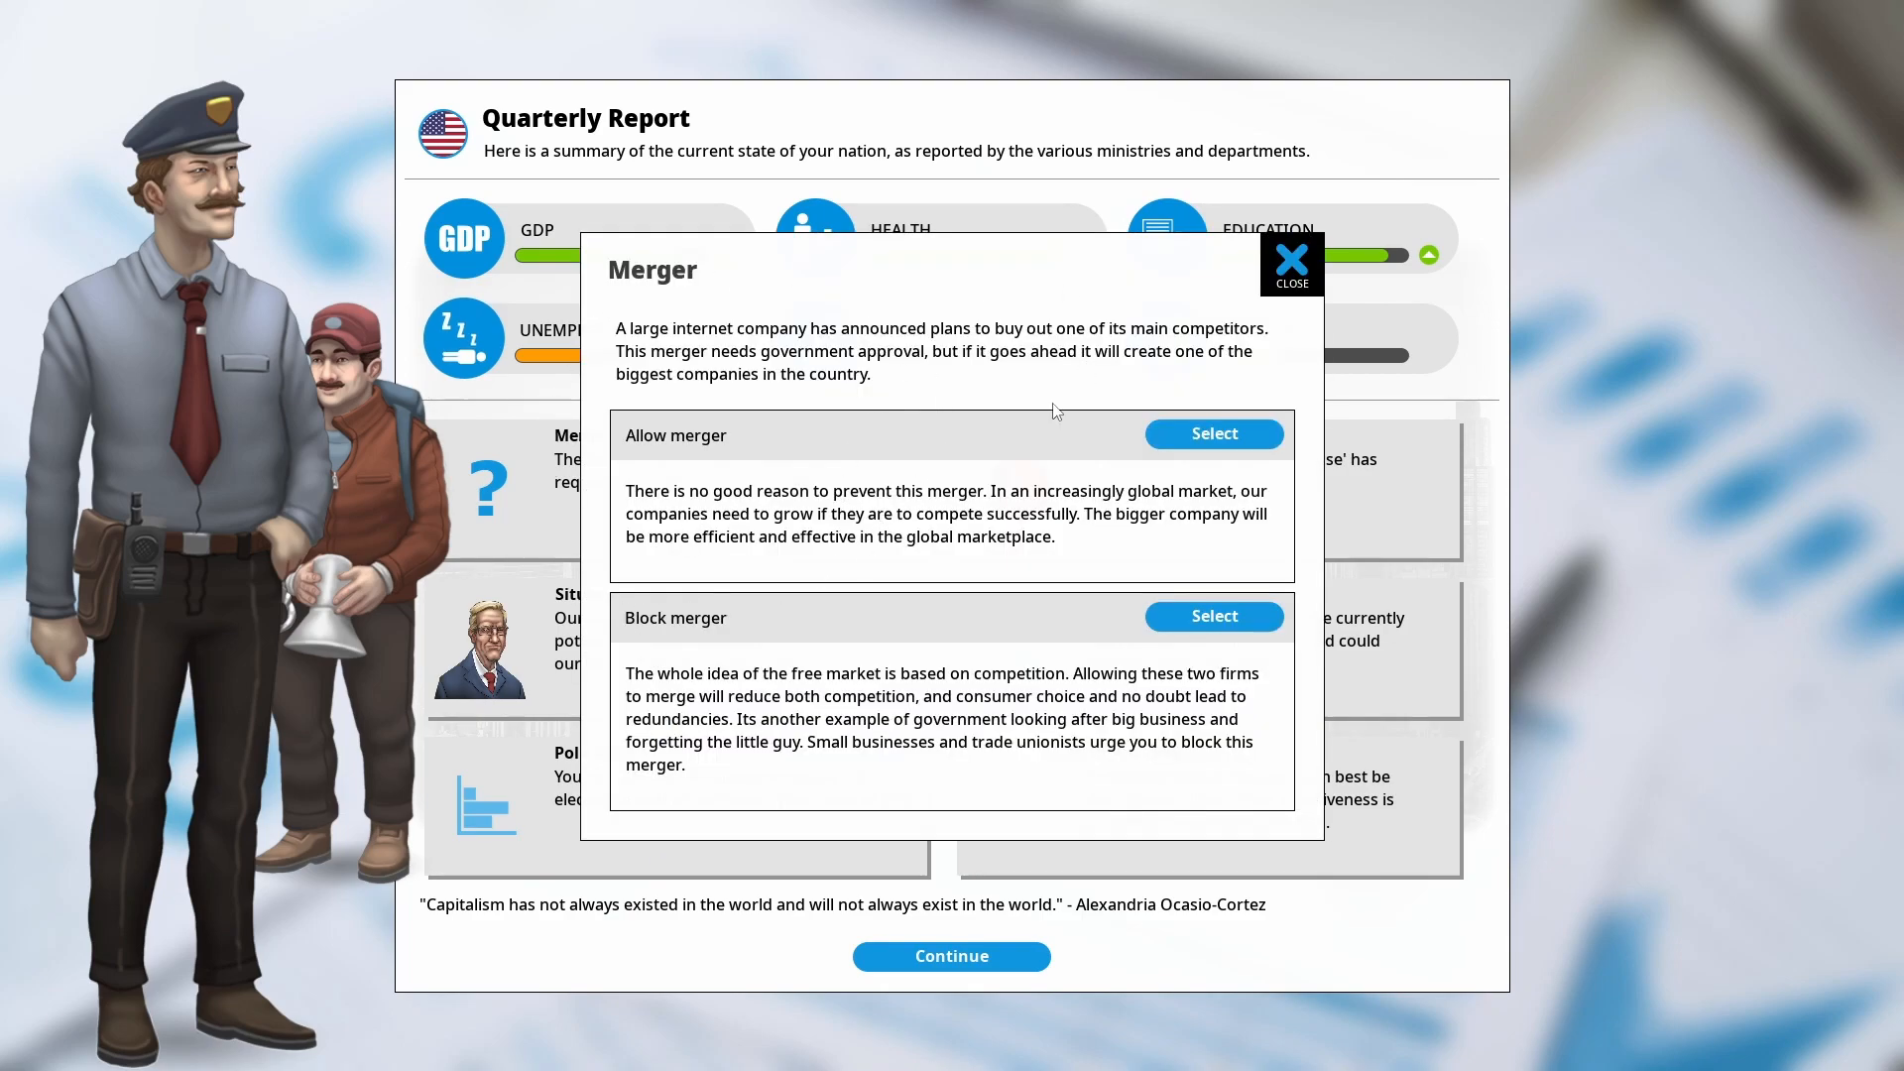
pyautogui.moveTo(1174, 669)
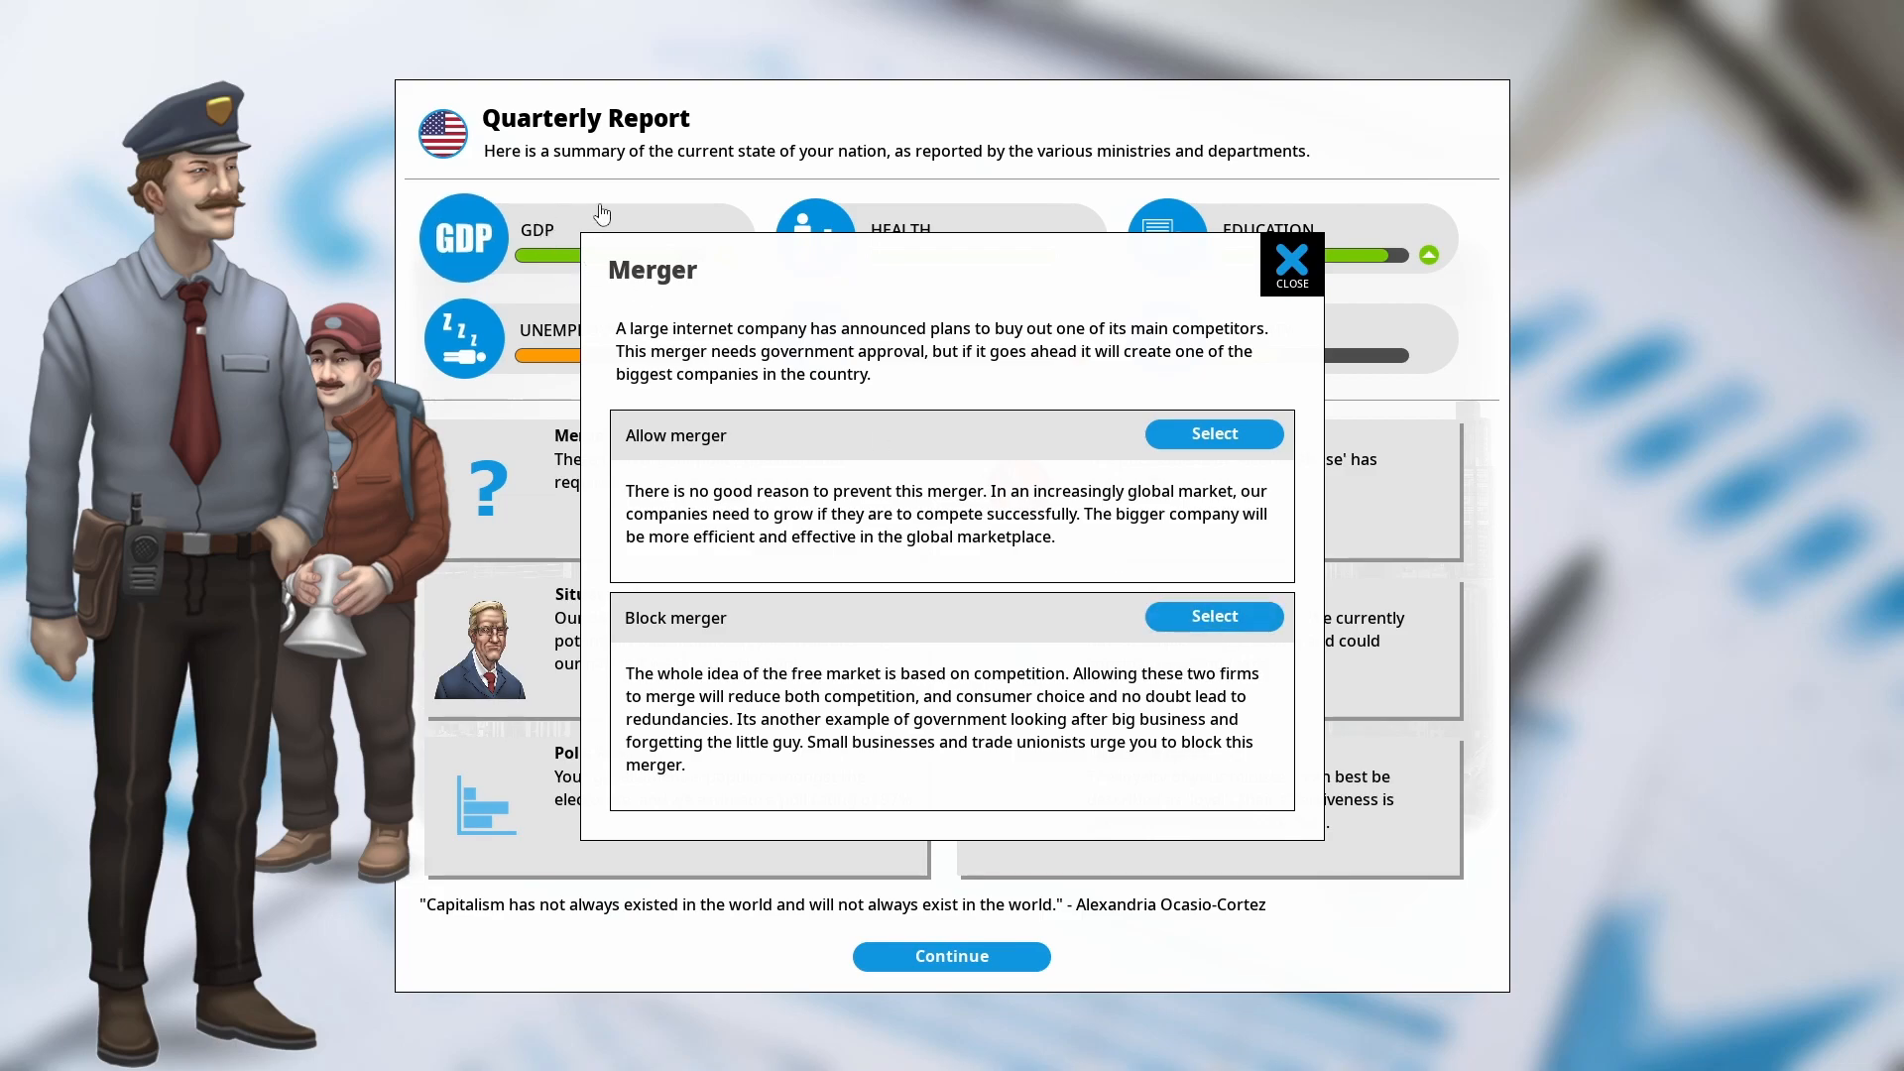
pyautogui.click(1214, 615)
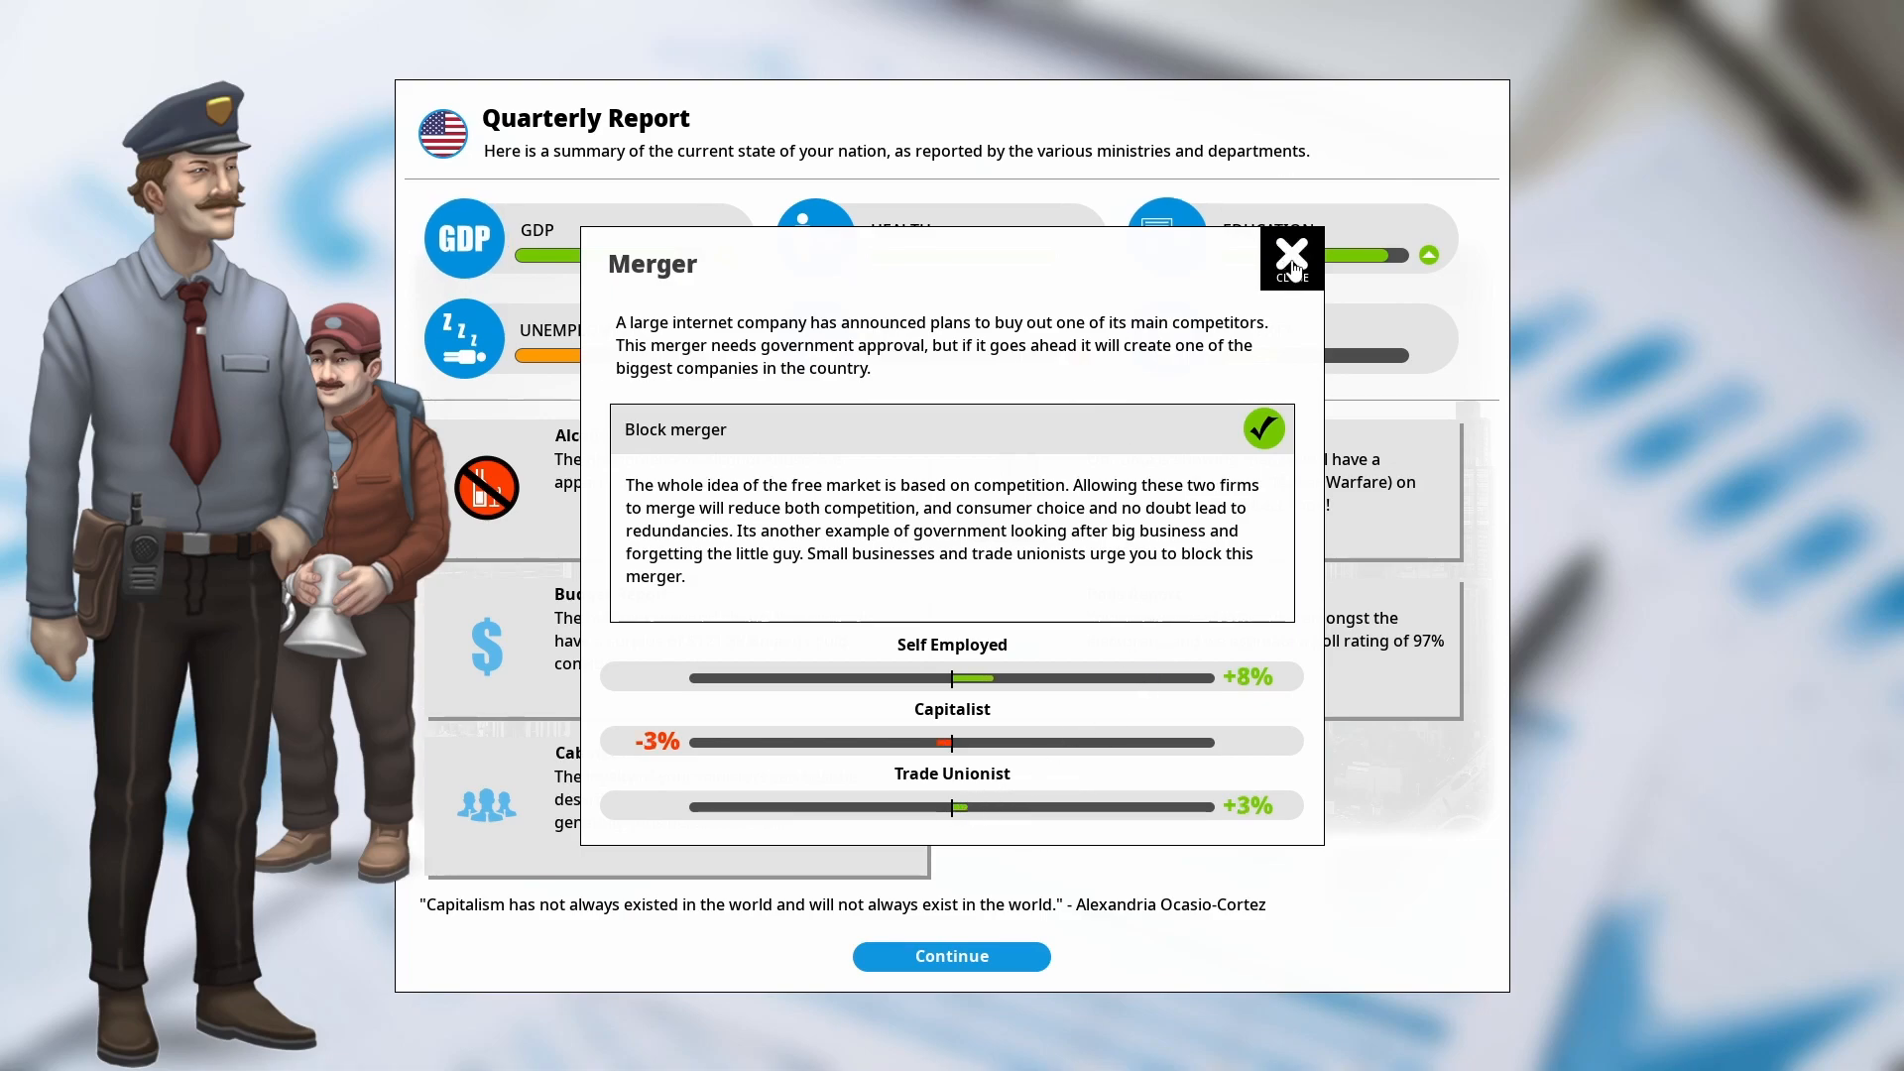
# Dismiss the merger result, continue past the report, and review Competition Law and Robotics Research Grants
pyautogui.click(1291, 258)
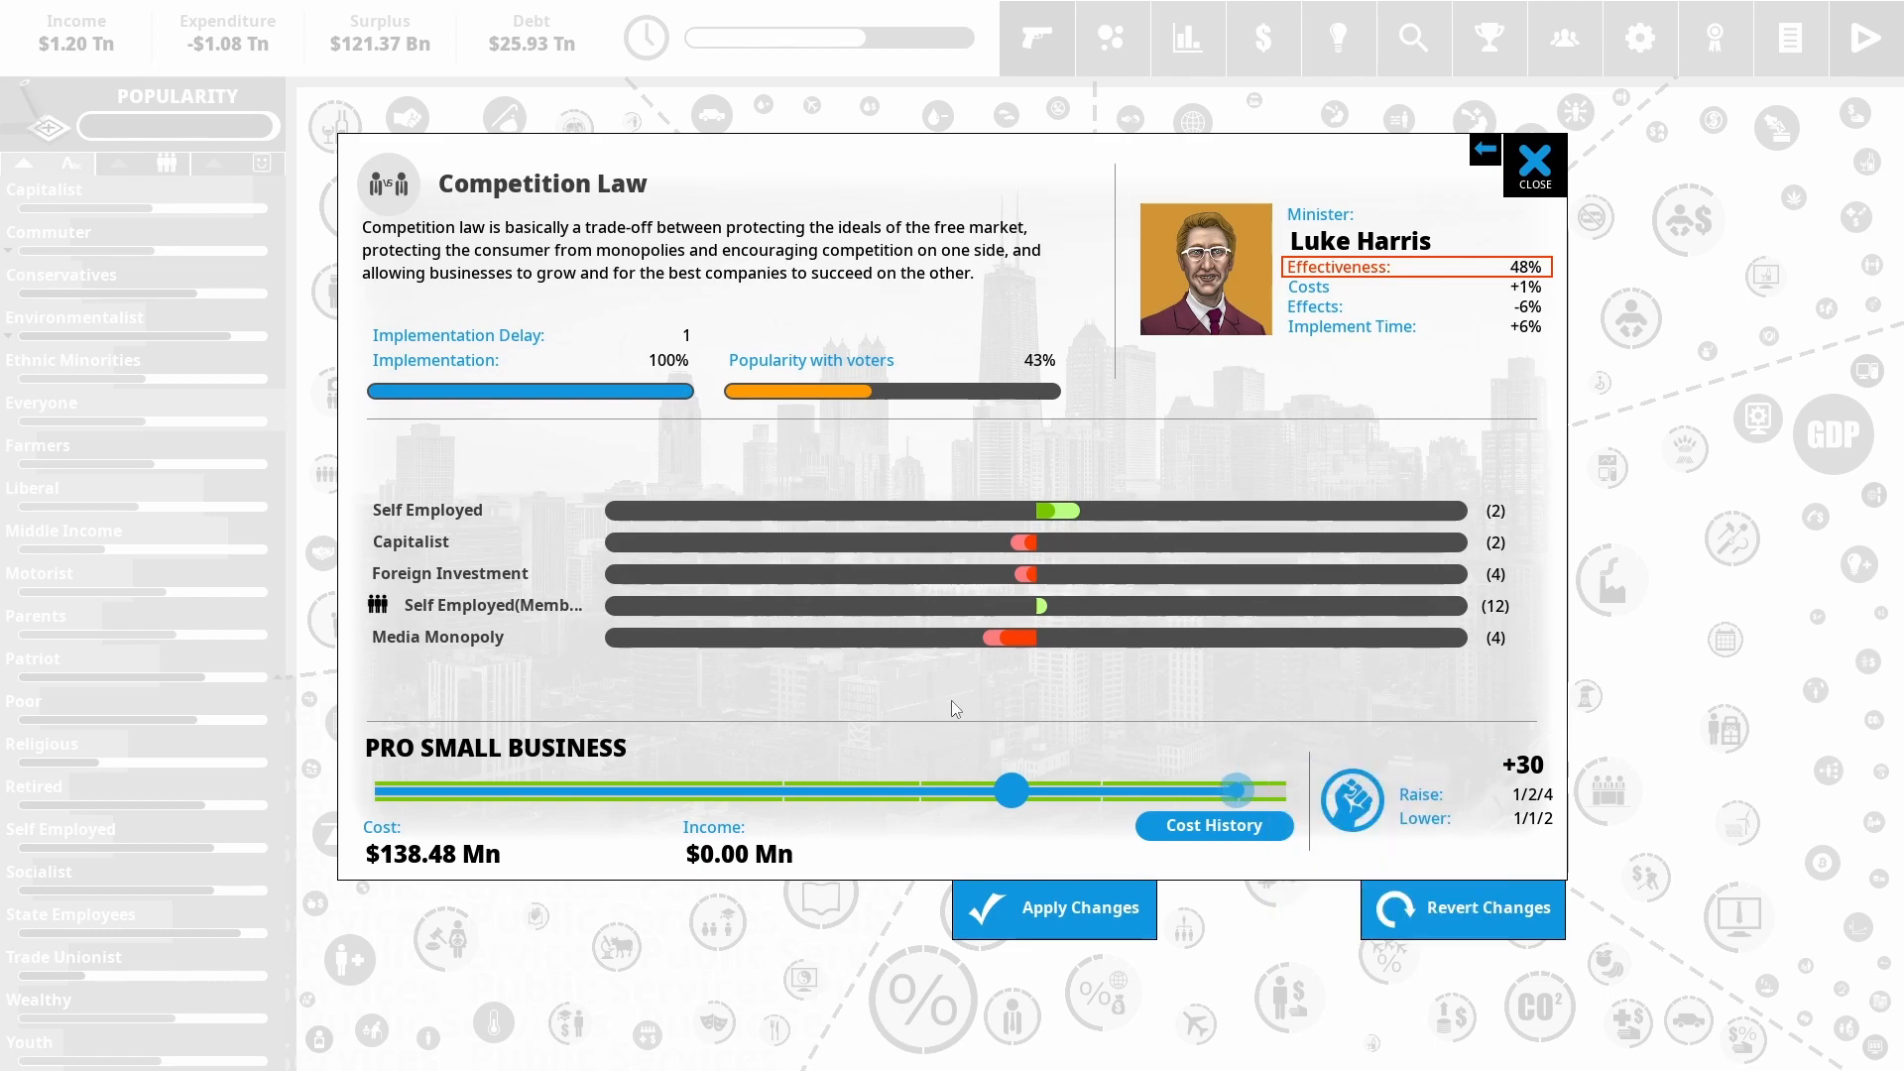
pyautogui.click(1051, 908)
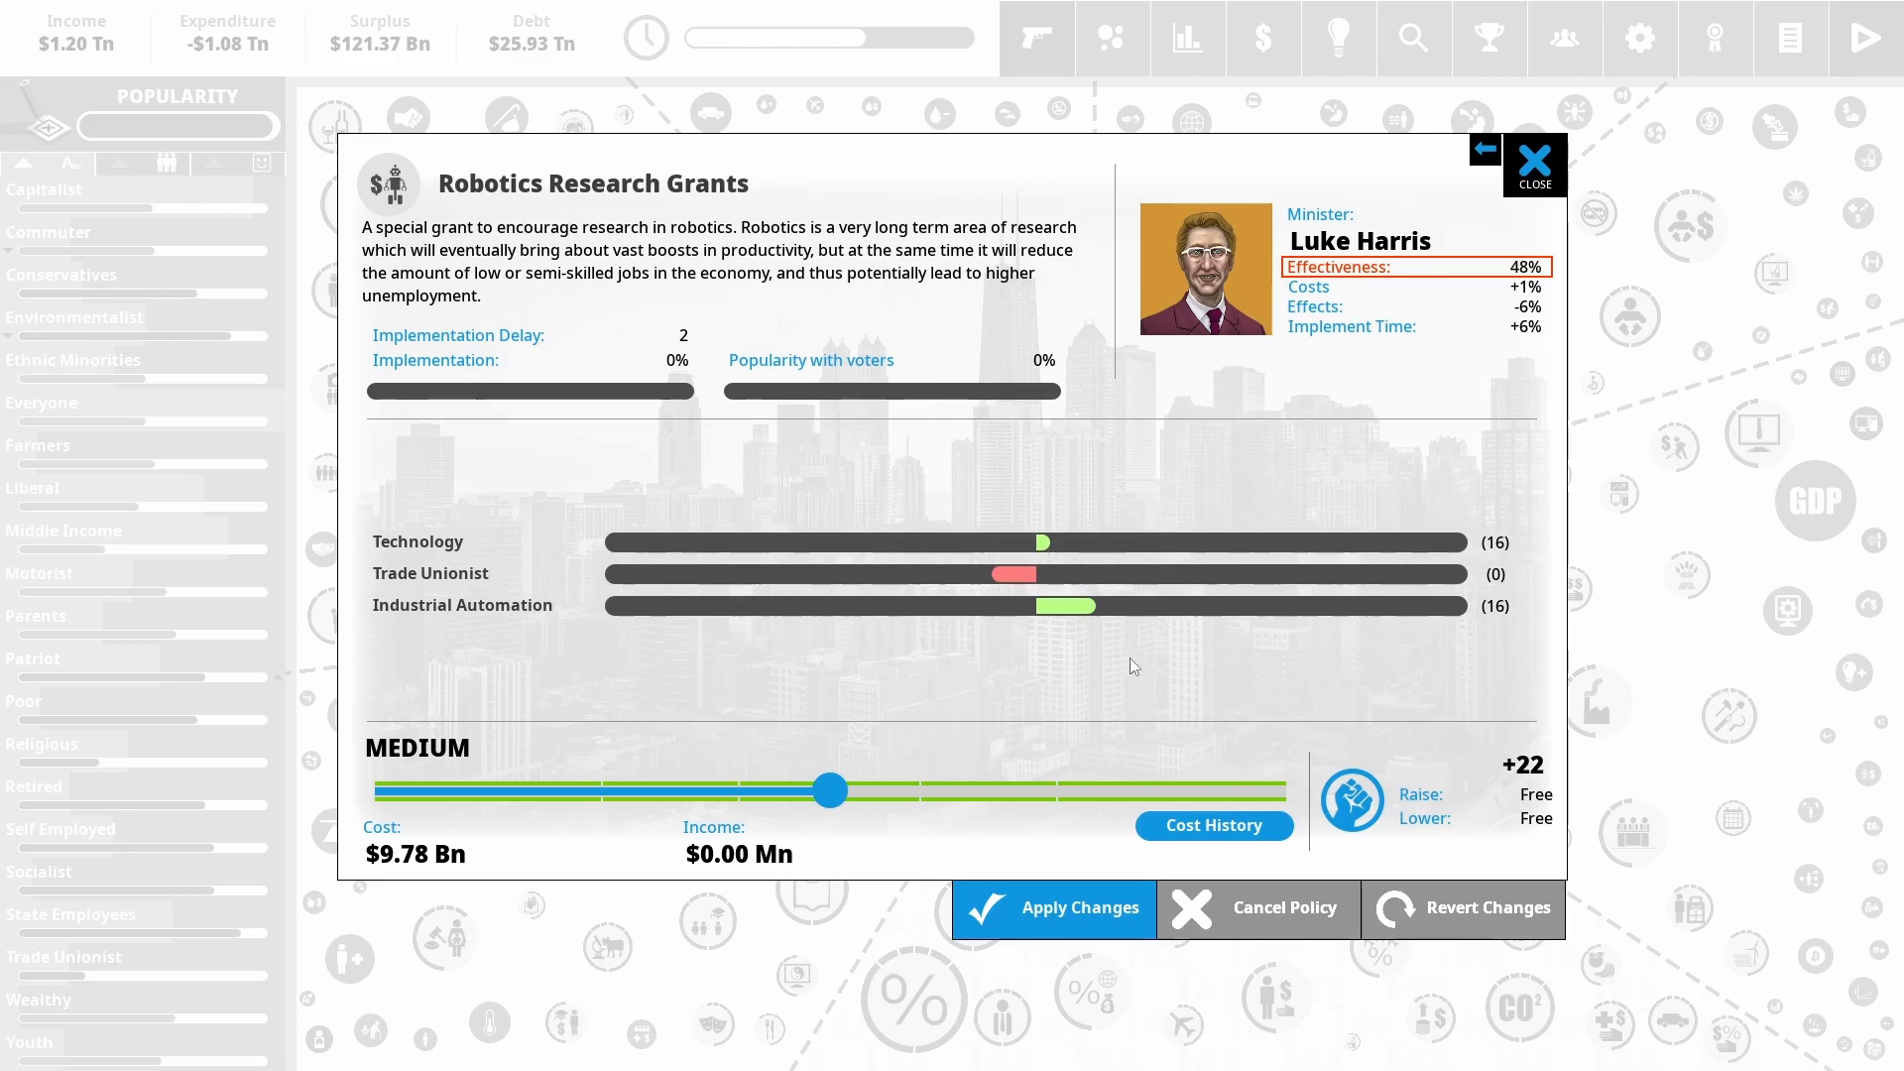
pyautogui.click(1534, 164)
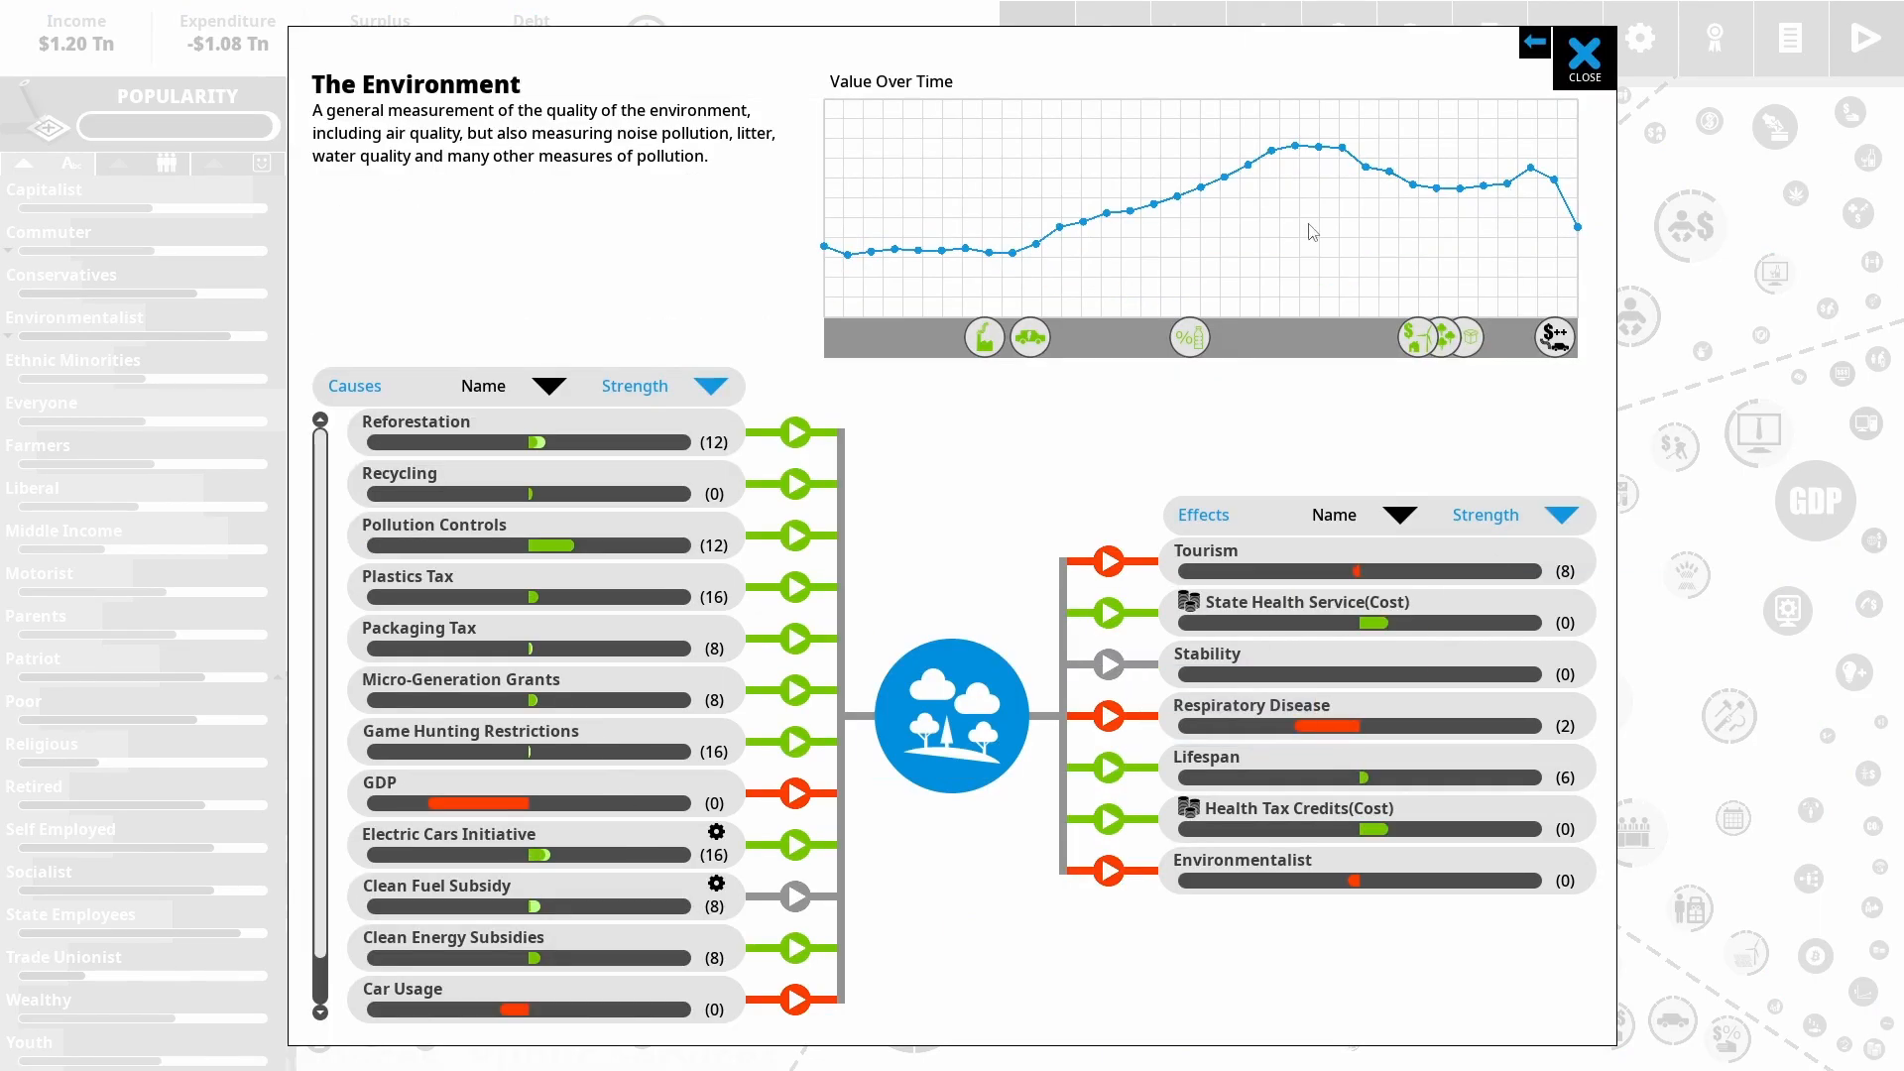
# Scroll the foreign policy ideas list down to Border Navy at 9% estimated popularity
pyautogui.scroll(-3)
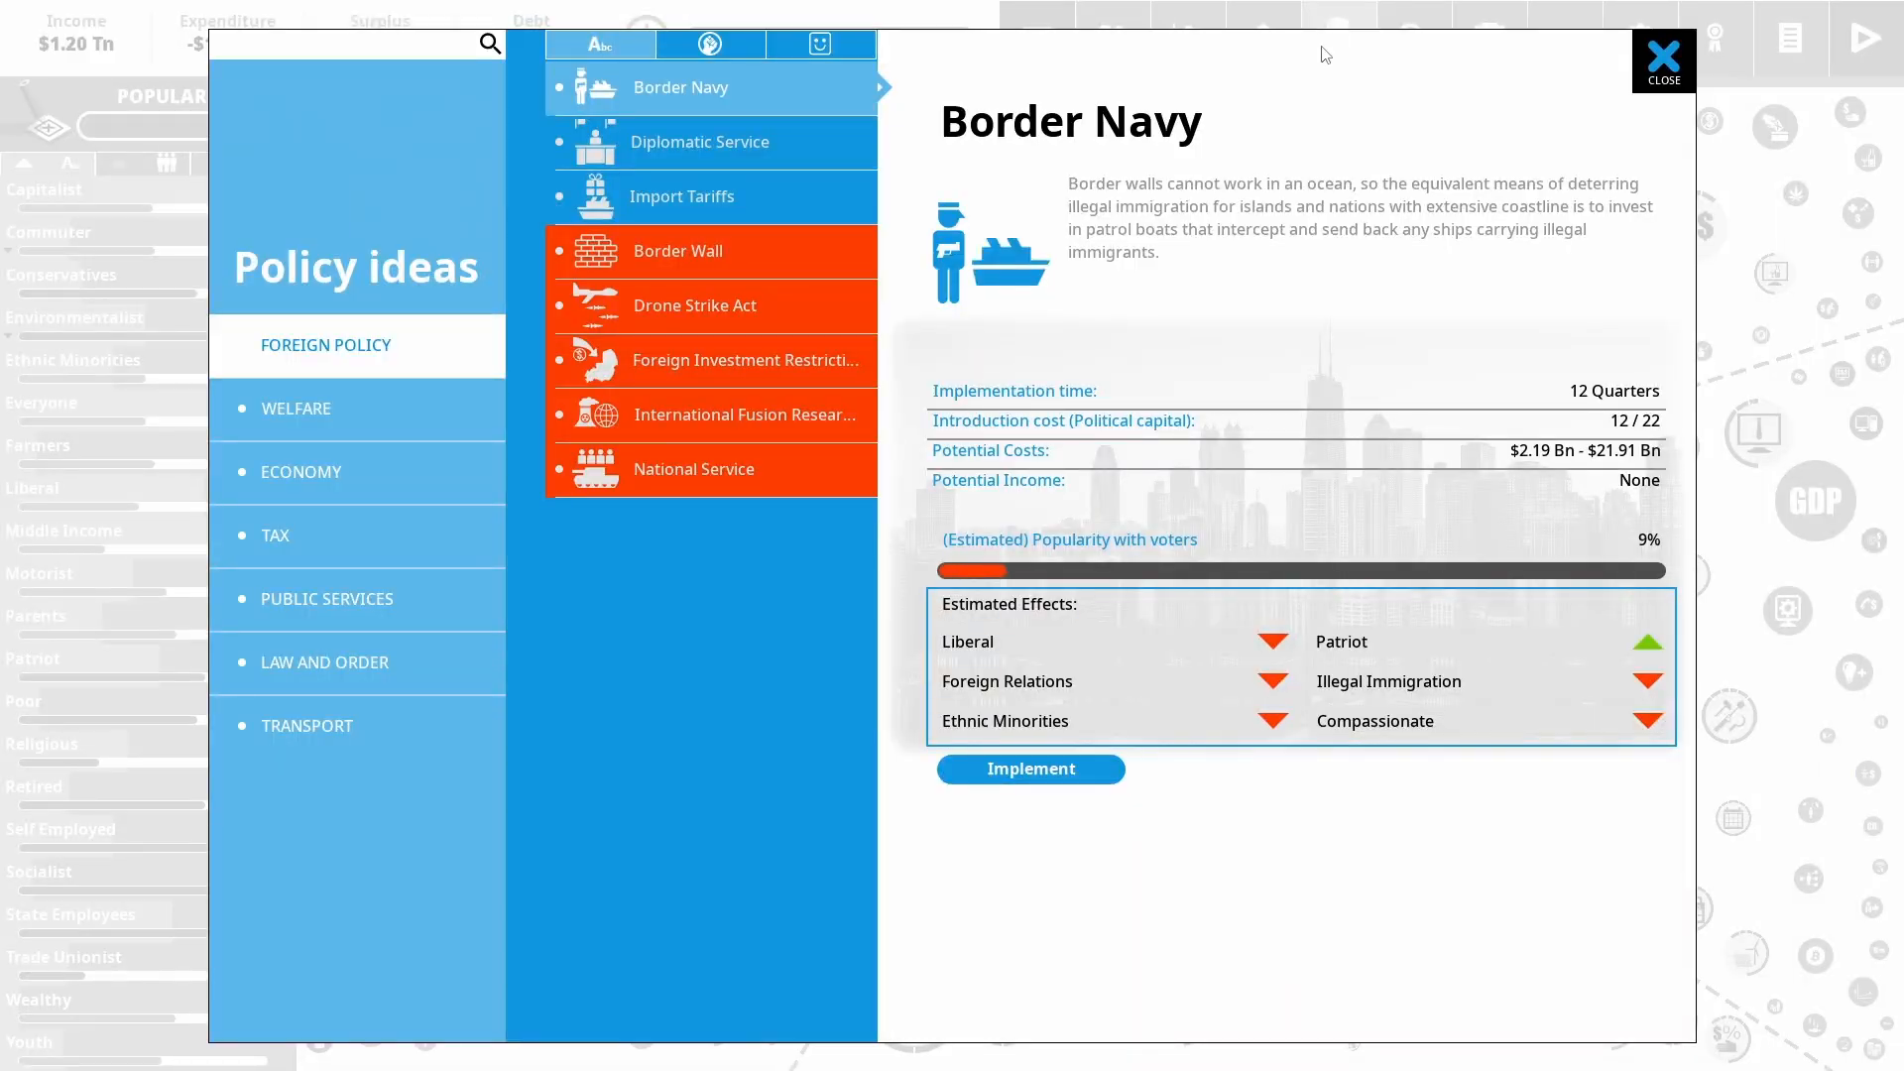
# Introduce Ban Coal from the Economy ideas and raise its slider from Medium to Maximum
pyautogui.click(300, 472)
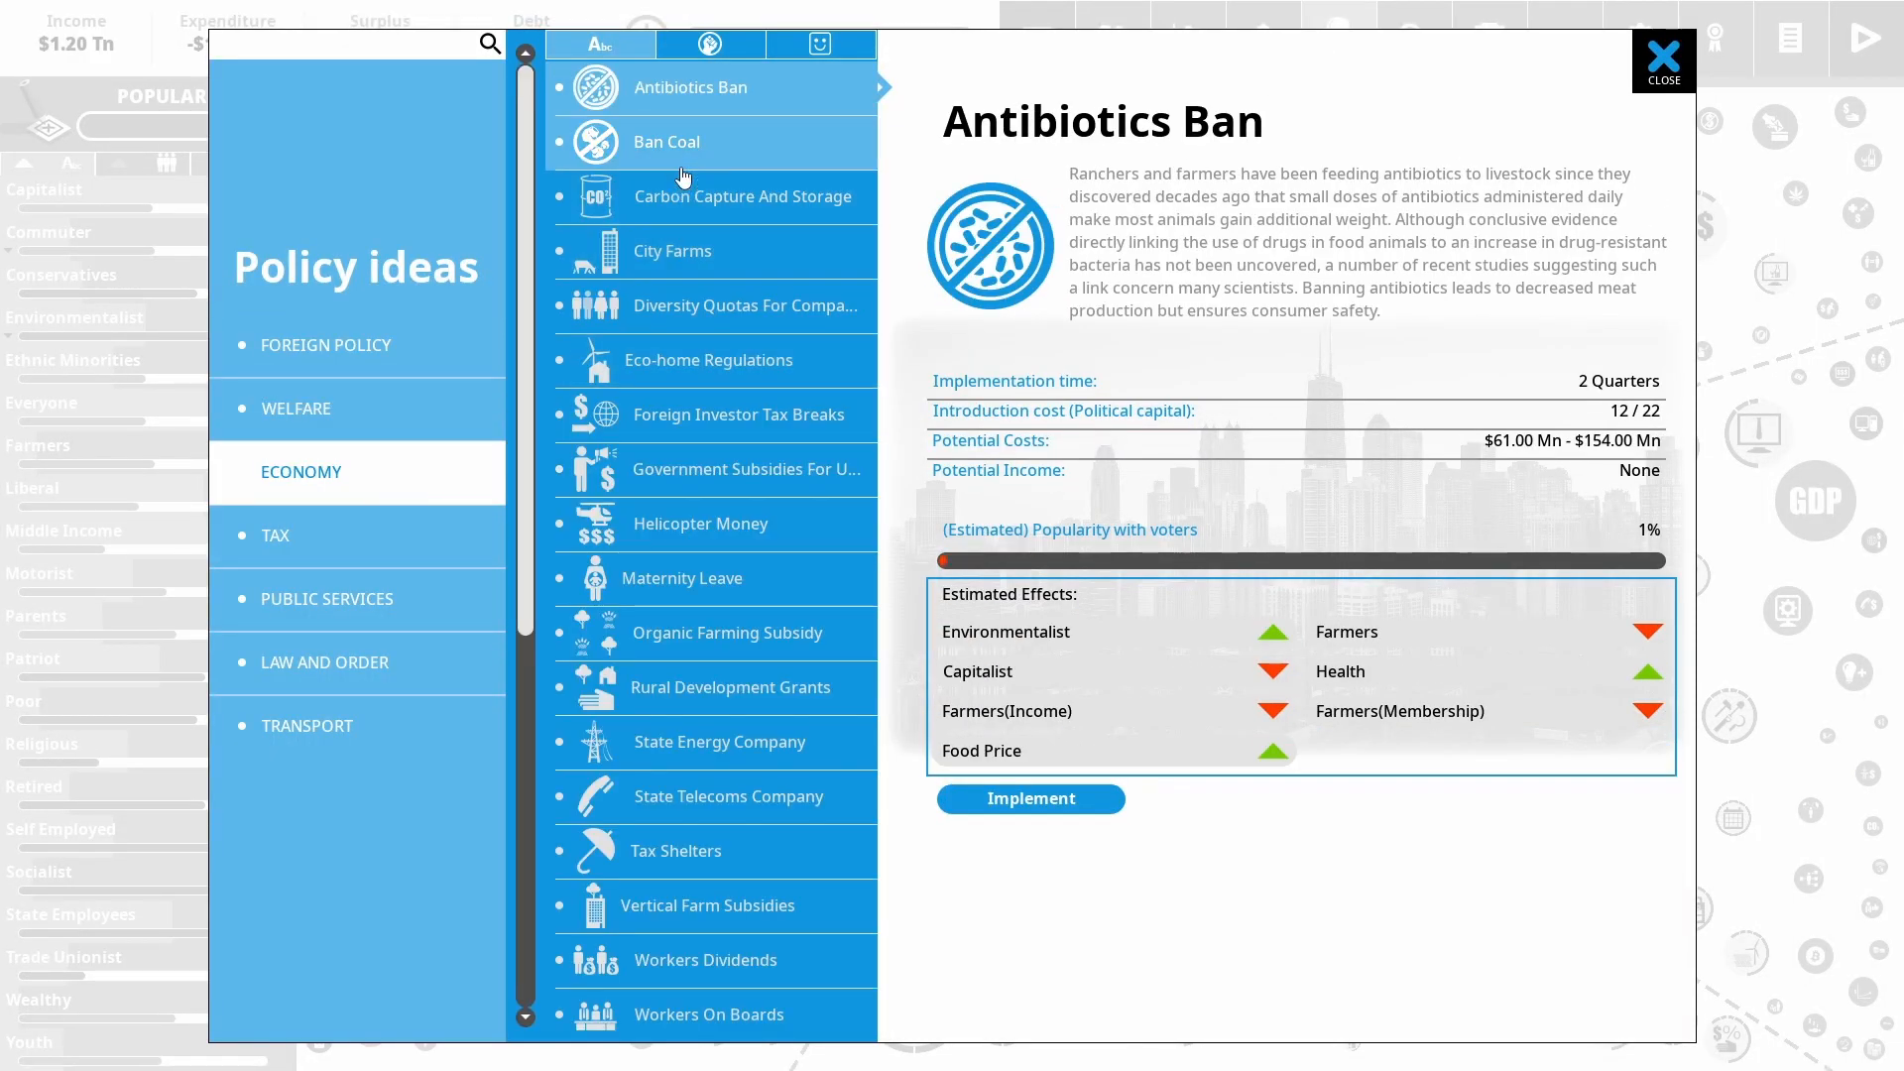
pyautogui.click(667, 143)
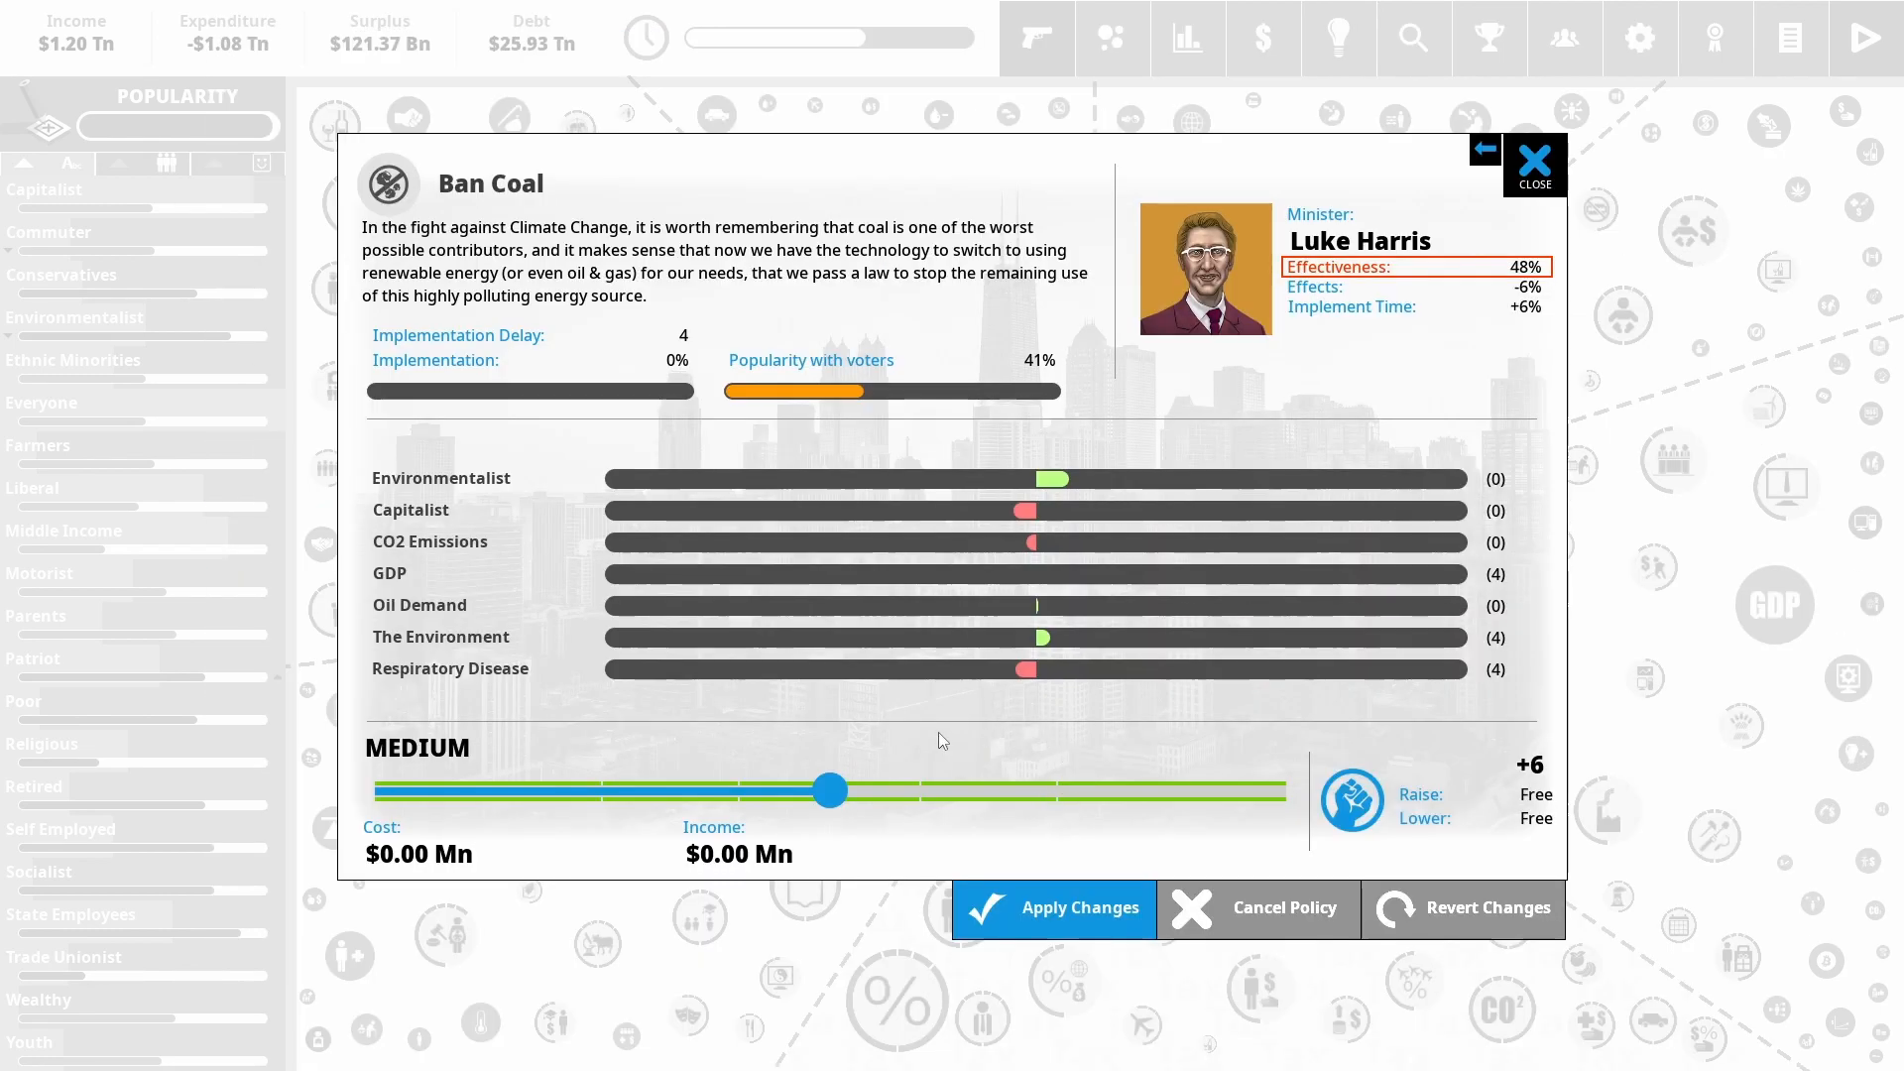
pyautogui.moveTo(829, 789); pyautogui.dragTo(1286, 789)
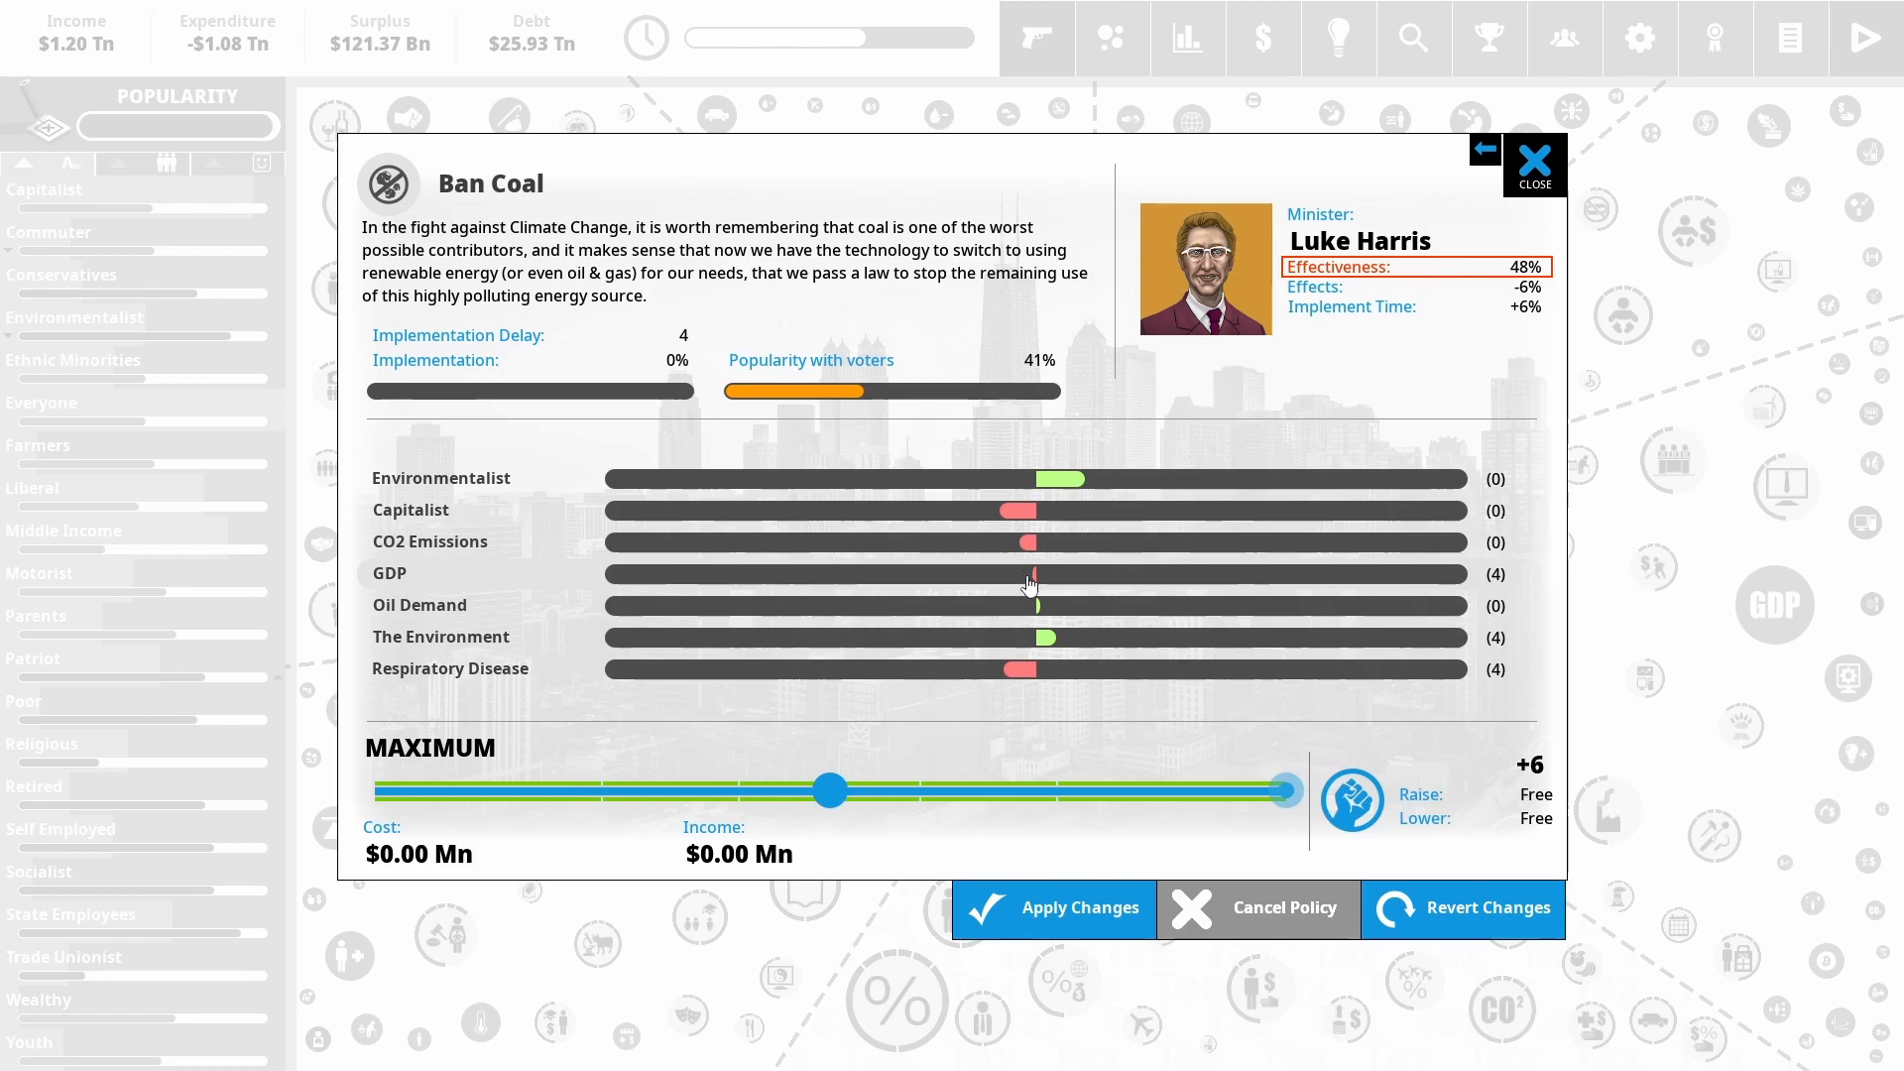
pyautogui.moveTo(1018, 520)
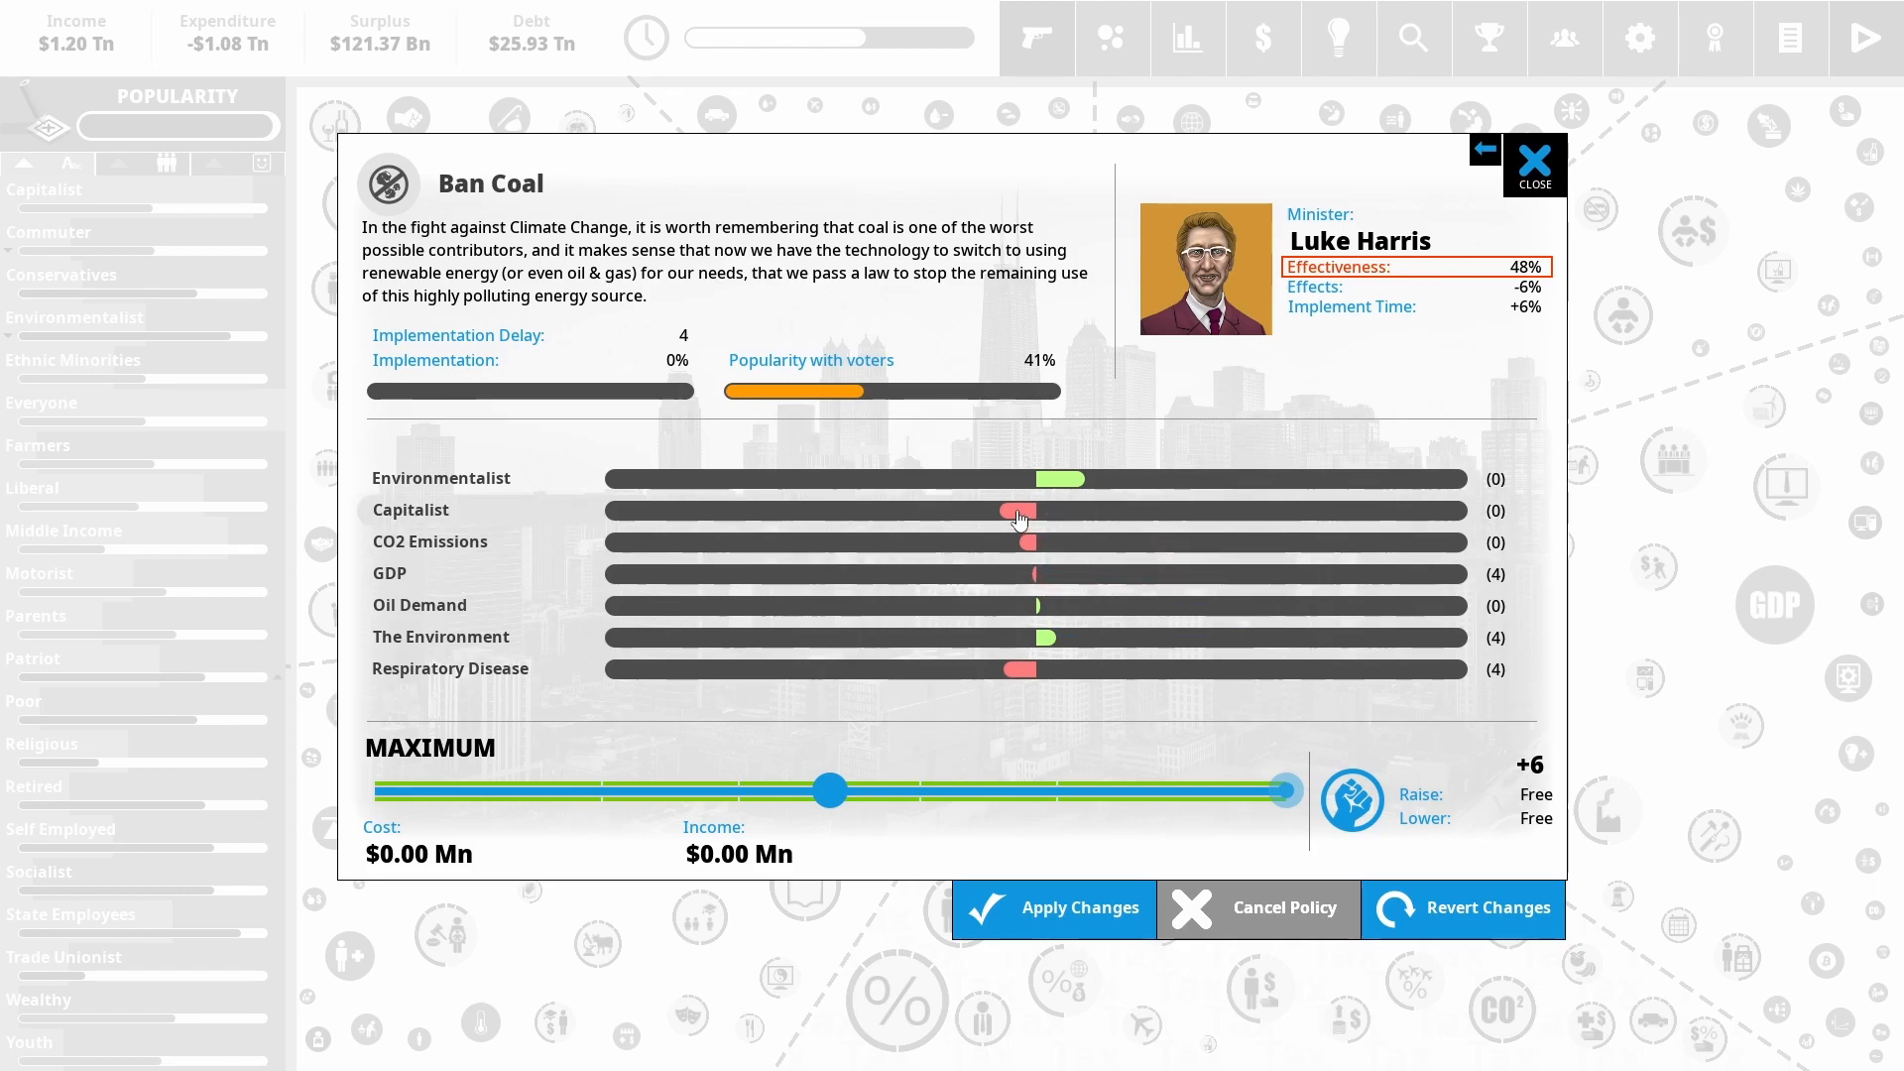
pyautogui.moveTo(1026, 572)
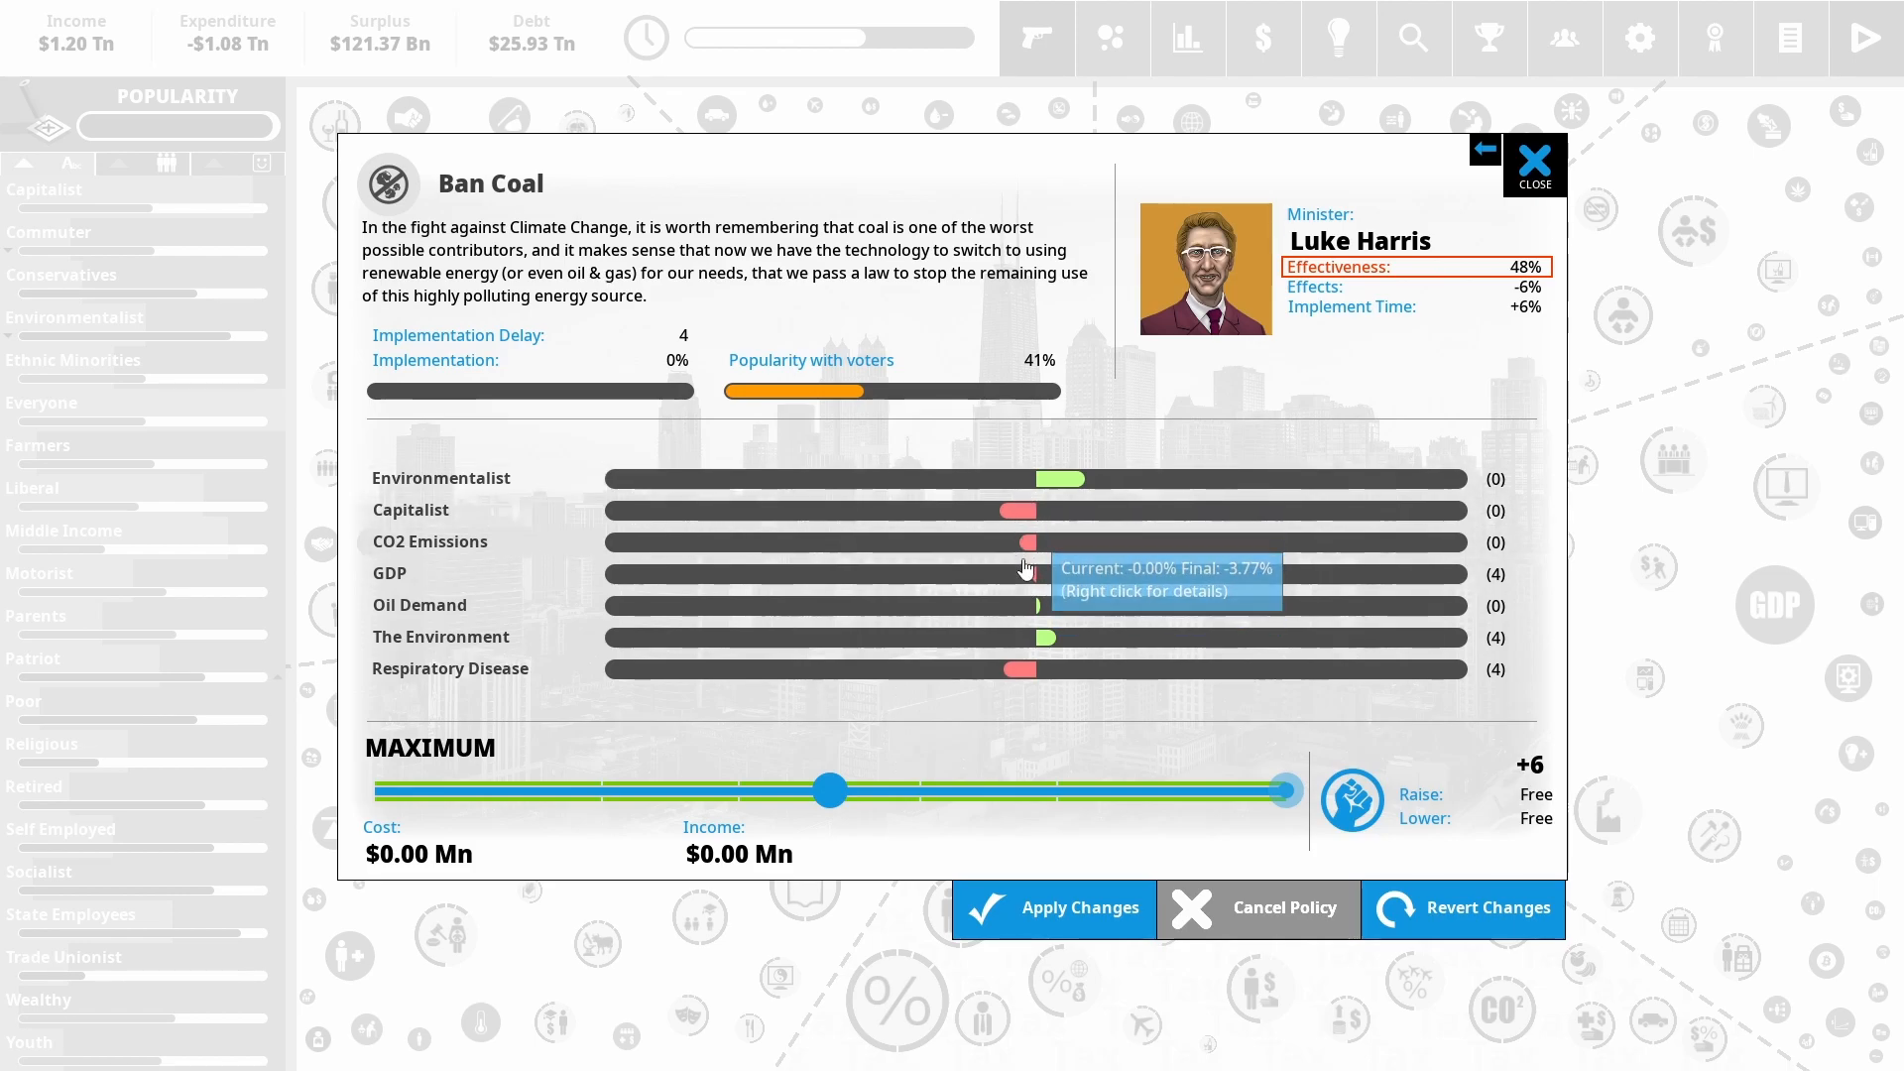
pyautogui.moveTo(1025, 668)
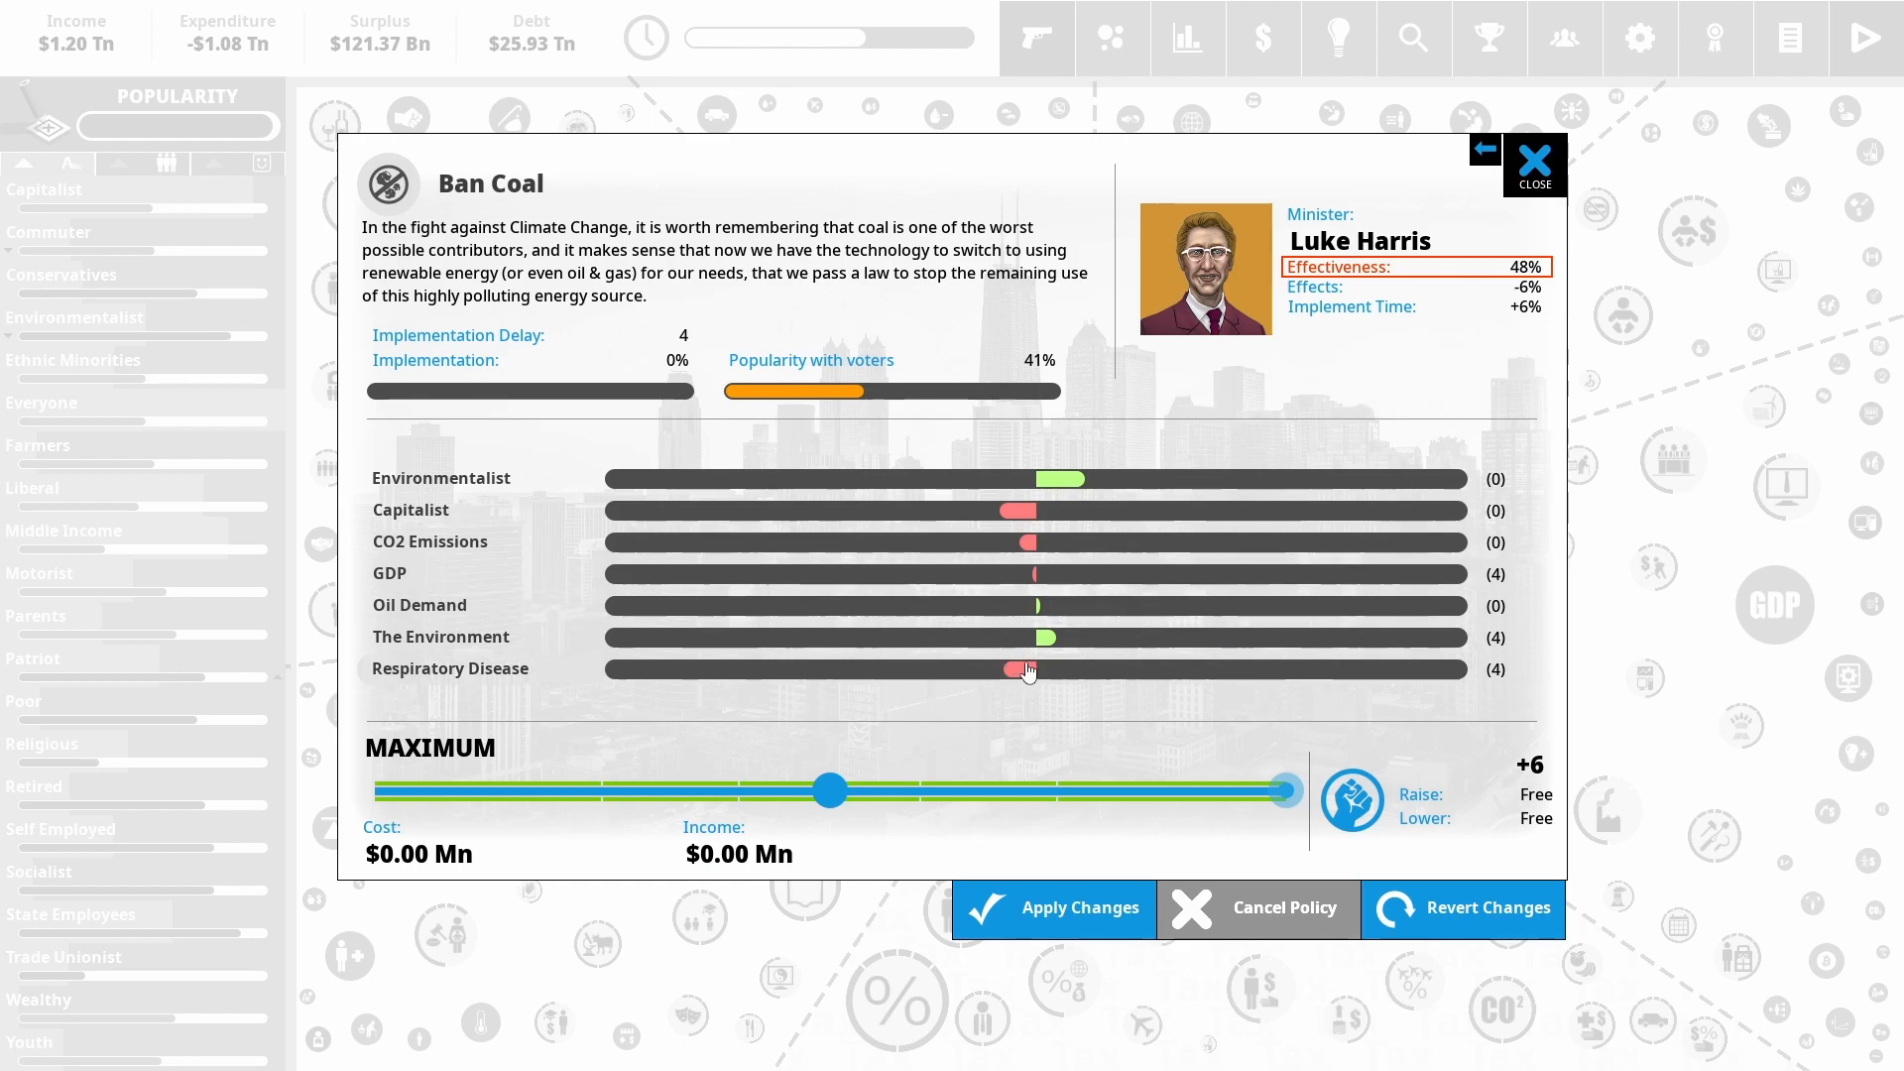
pyautogui.moveTo(1061, 498)
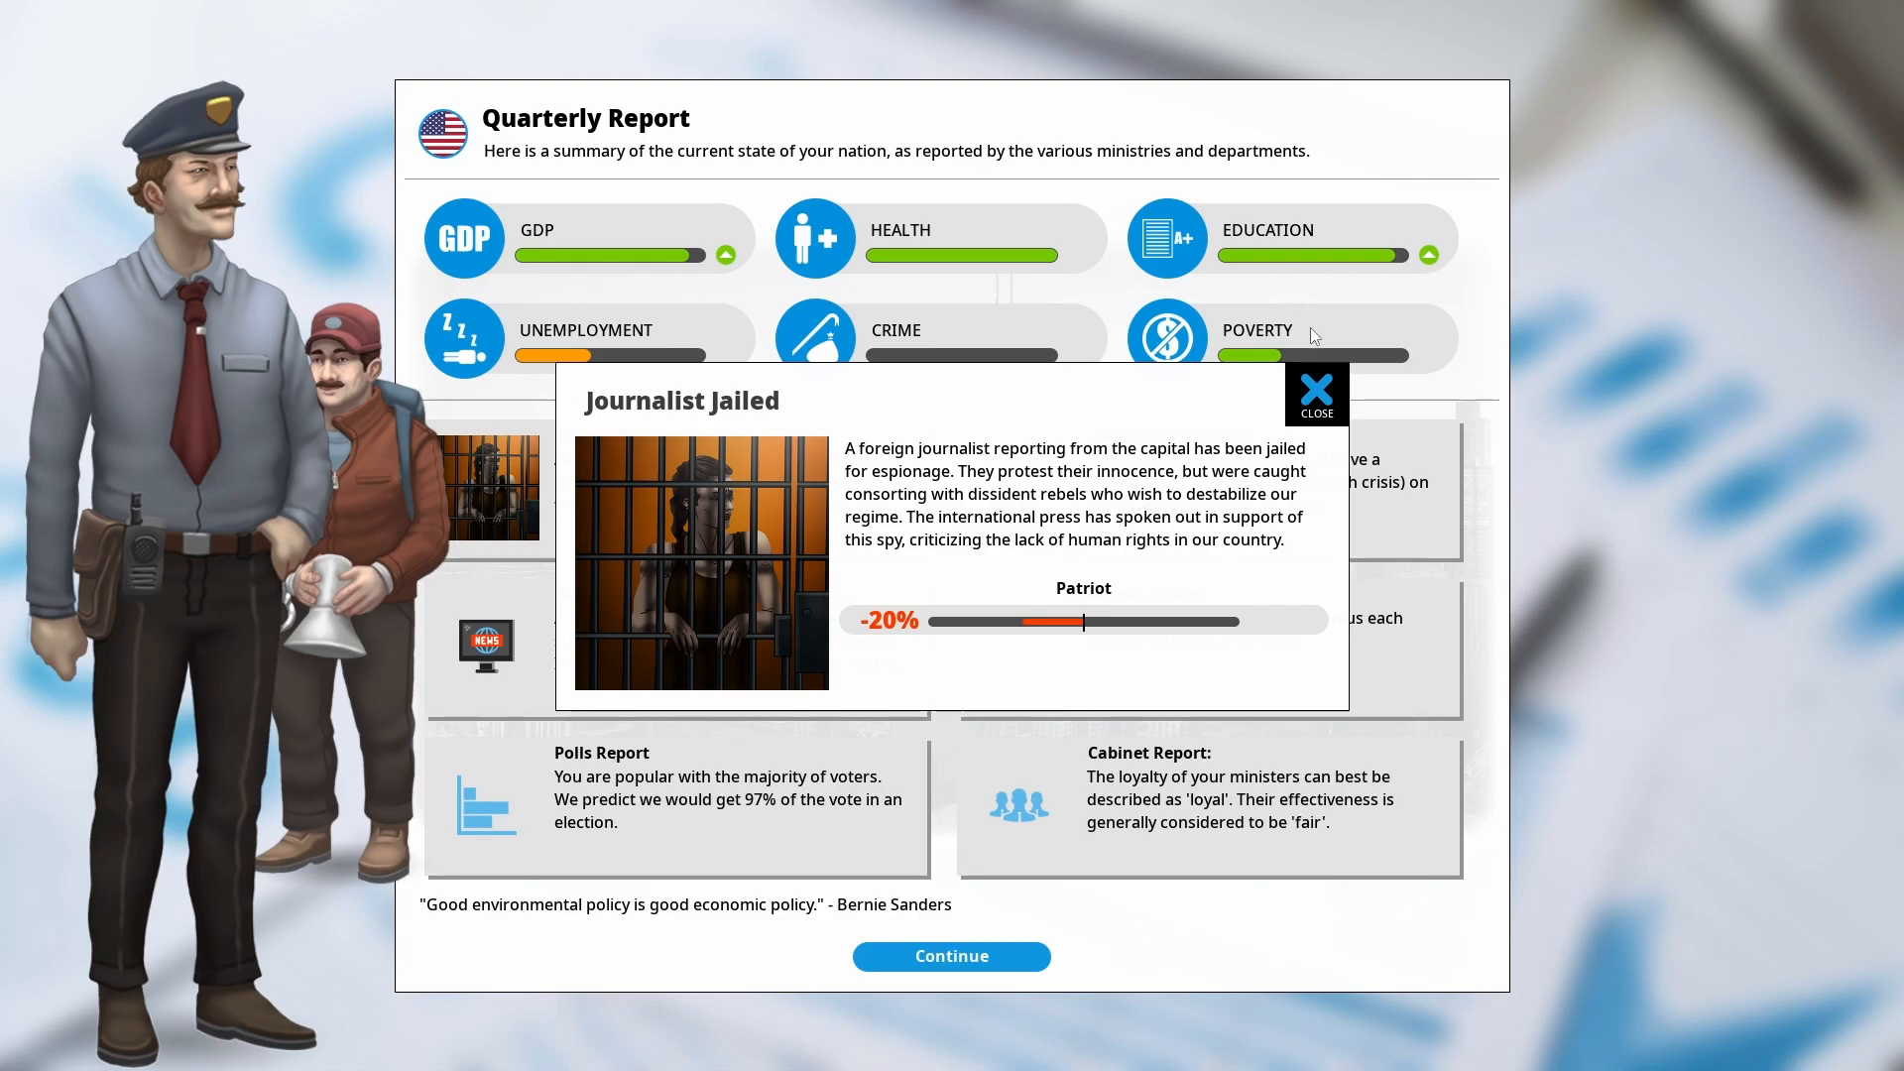
# Dismiss the Journalist Jailed and Rare Earth Crisis pop-ups and continue past the quarterly report
pyautogui.click(1317, 393)
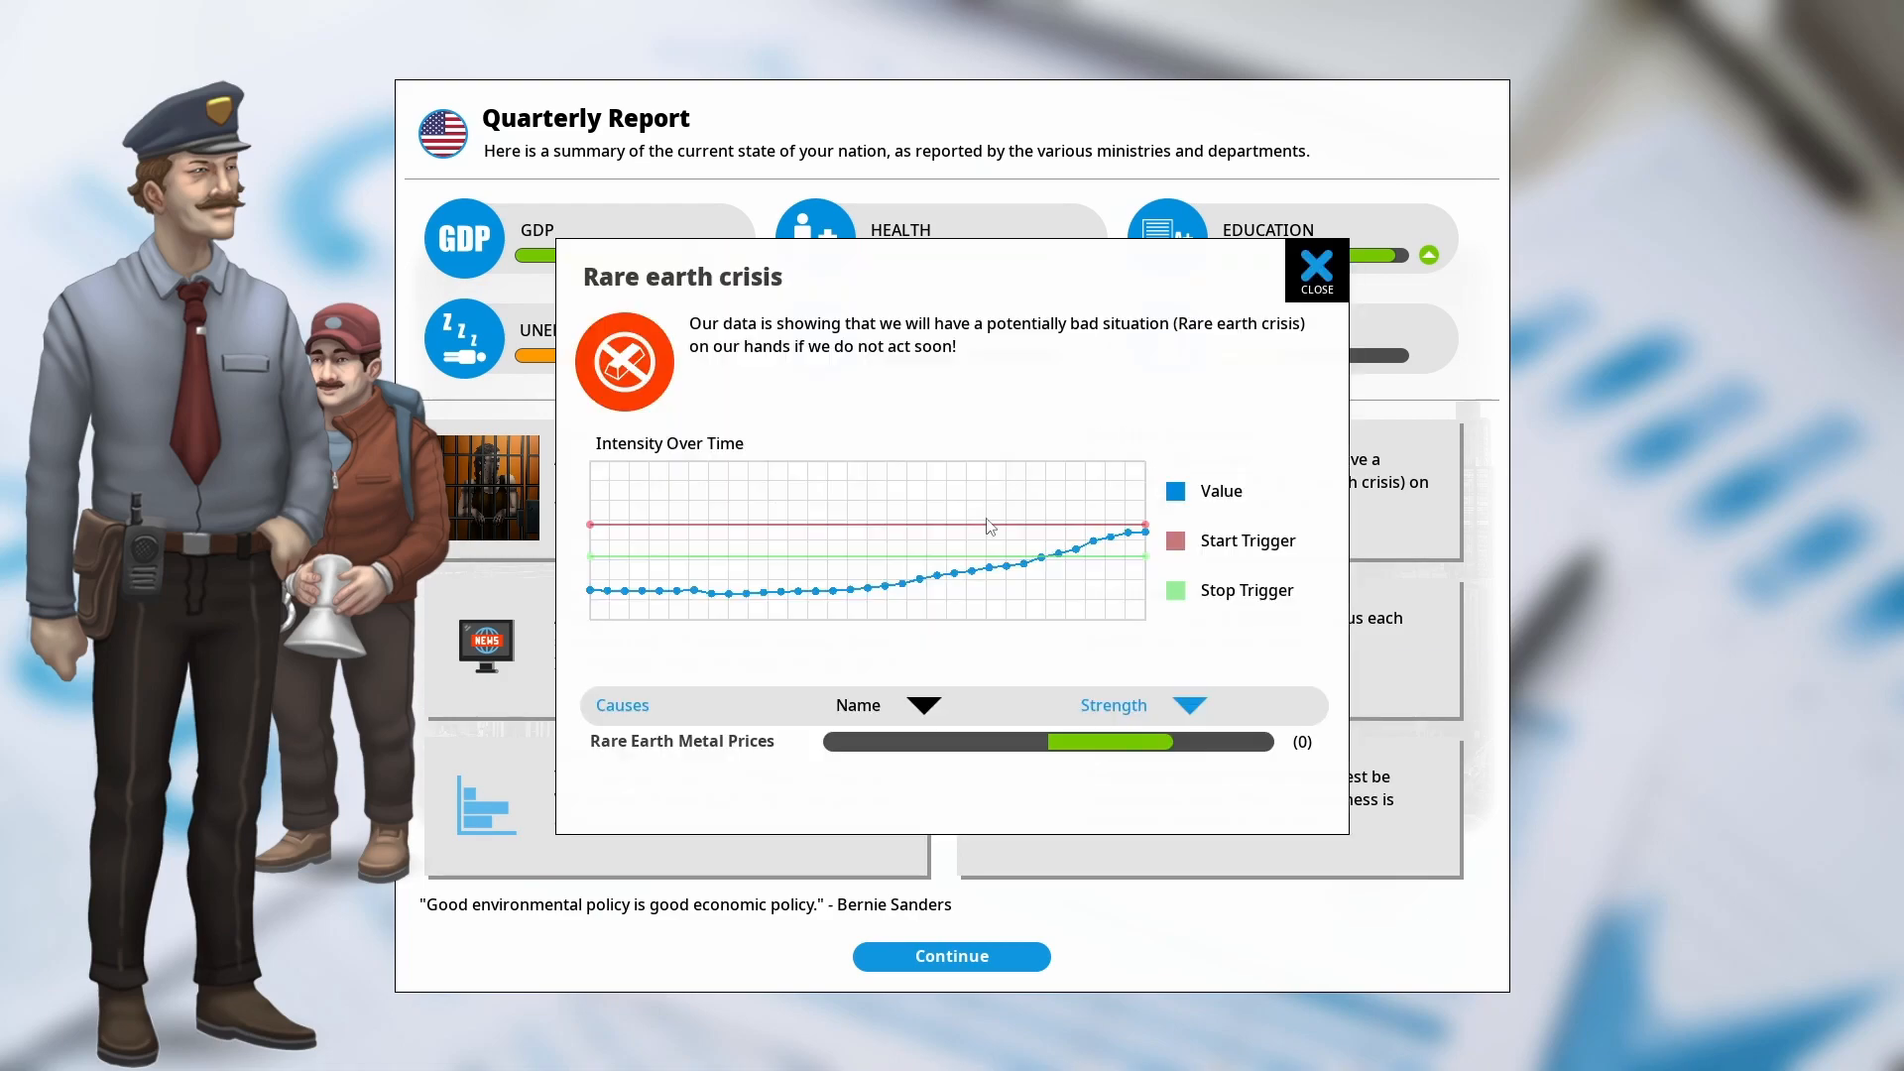
pyautogui.moveTo(1151, 524)
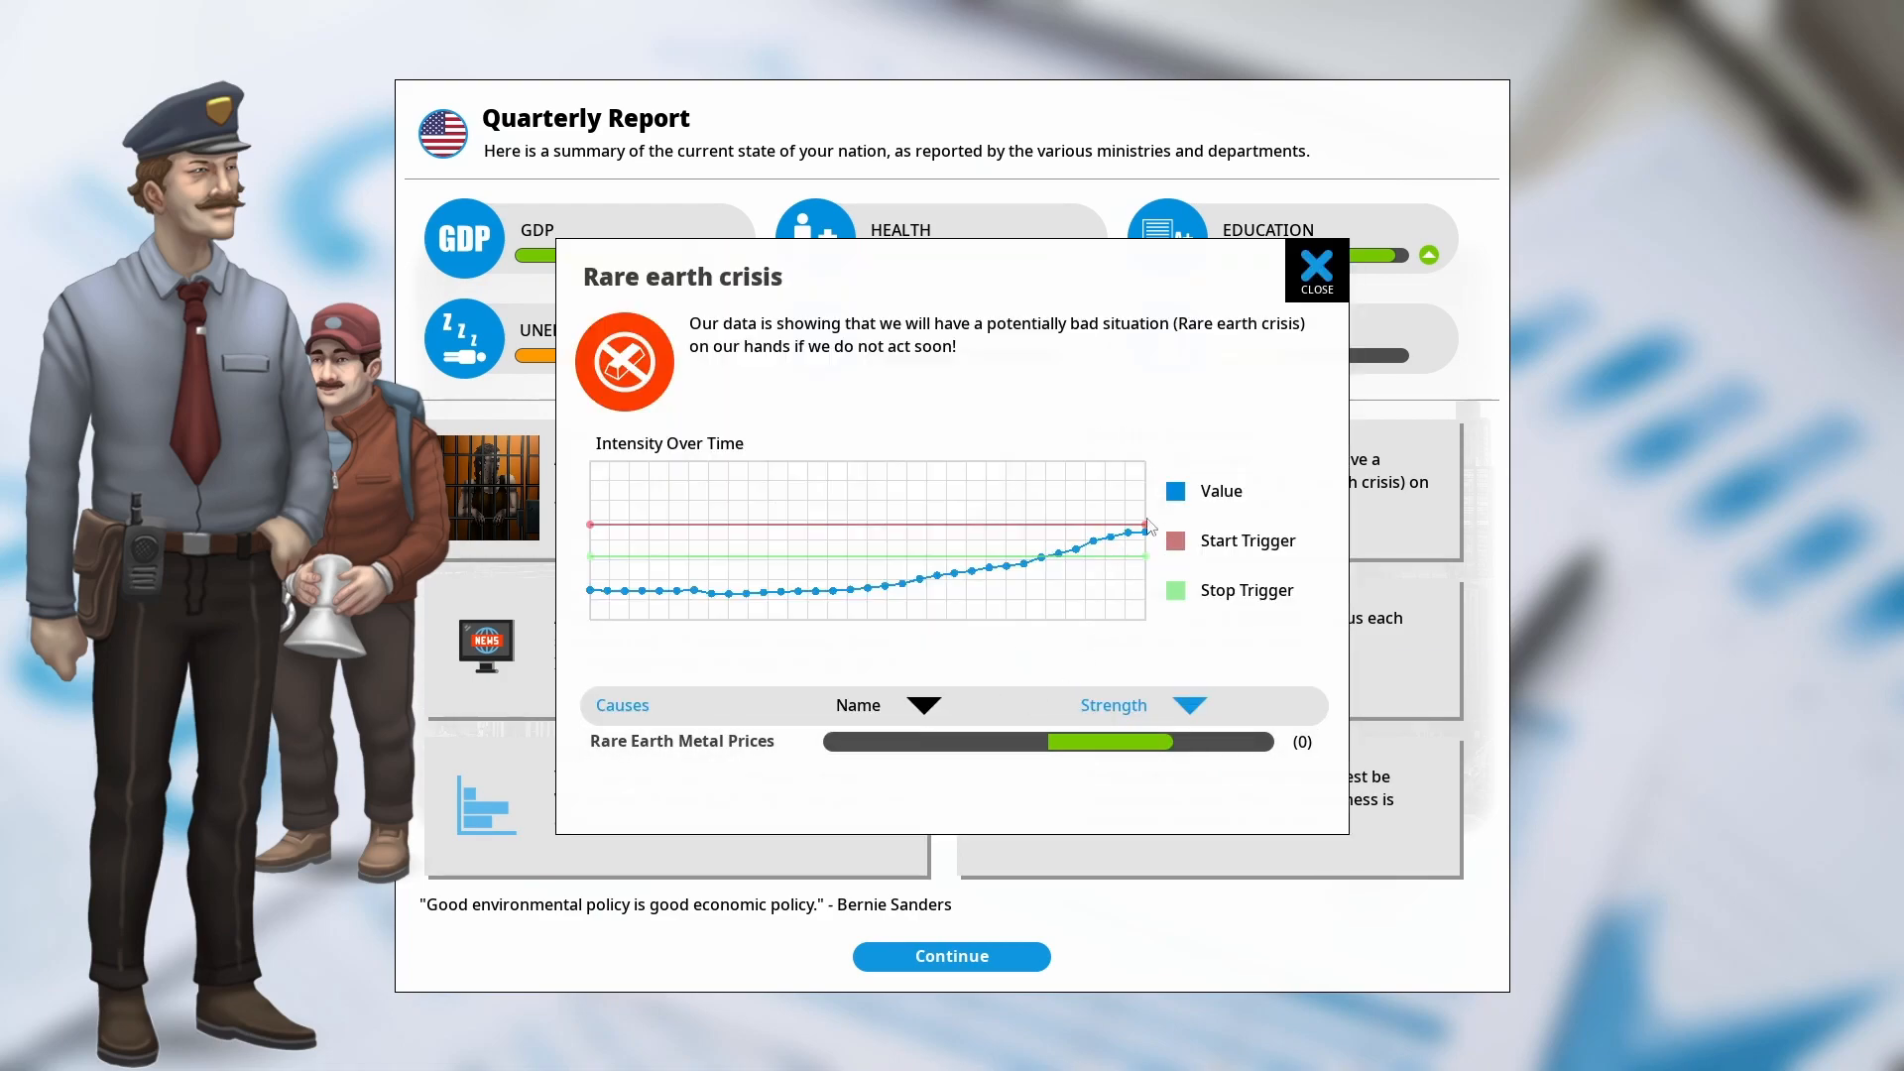
pyautogui.moveTo(1302, 248)
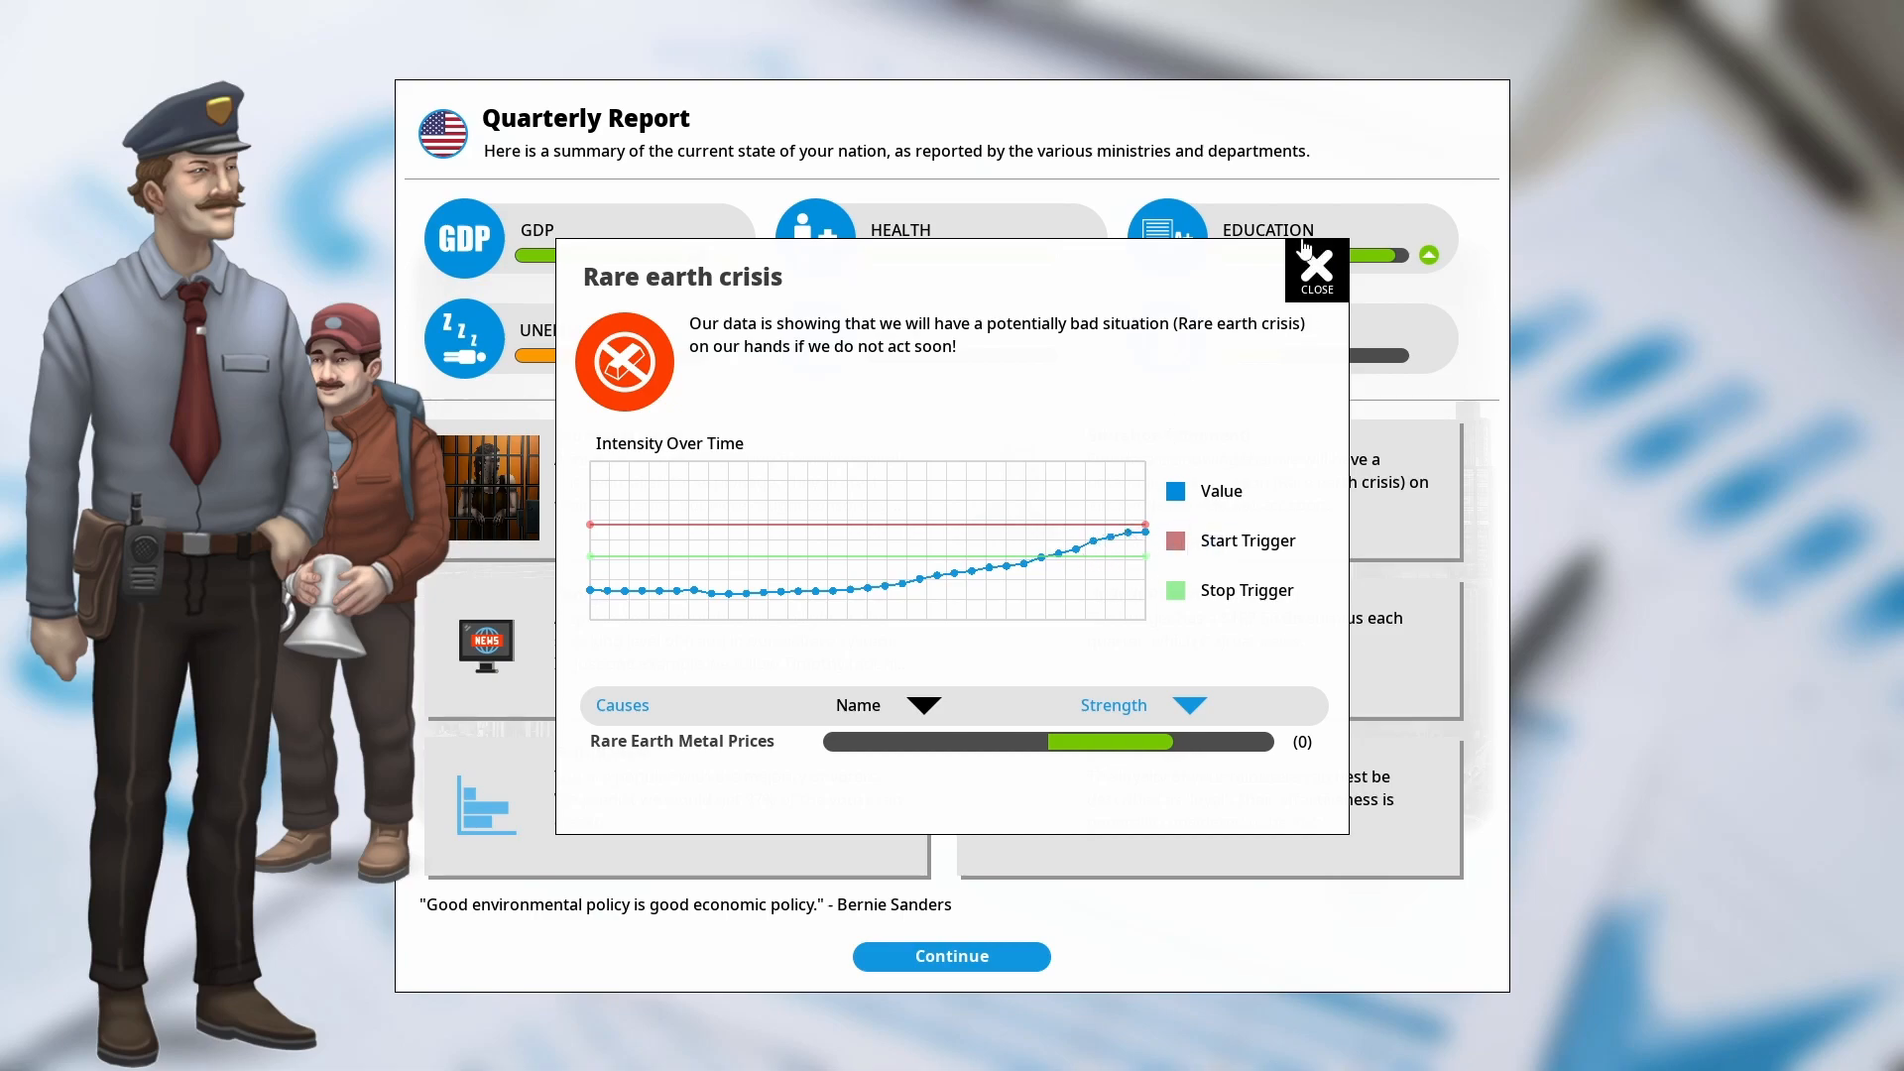
pyautogui.click(1318, 268)
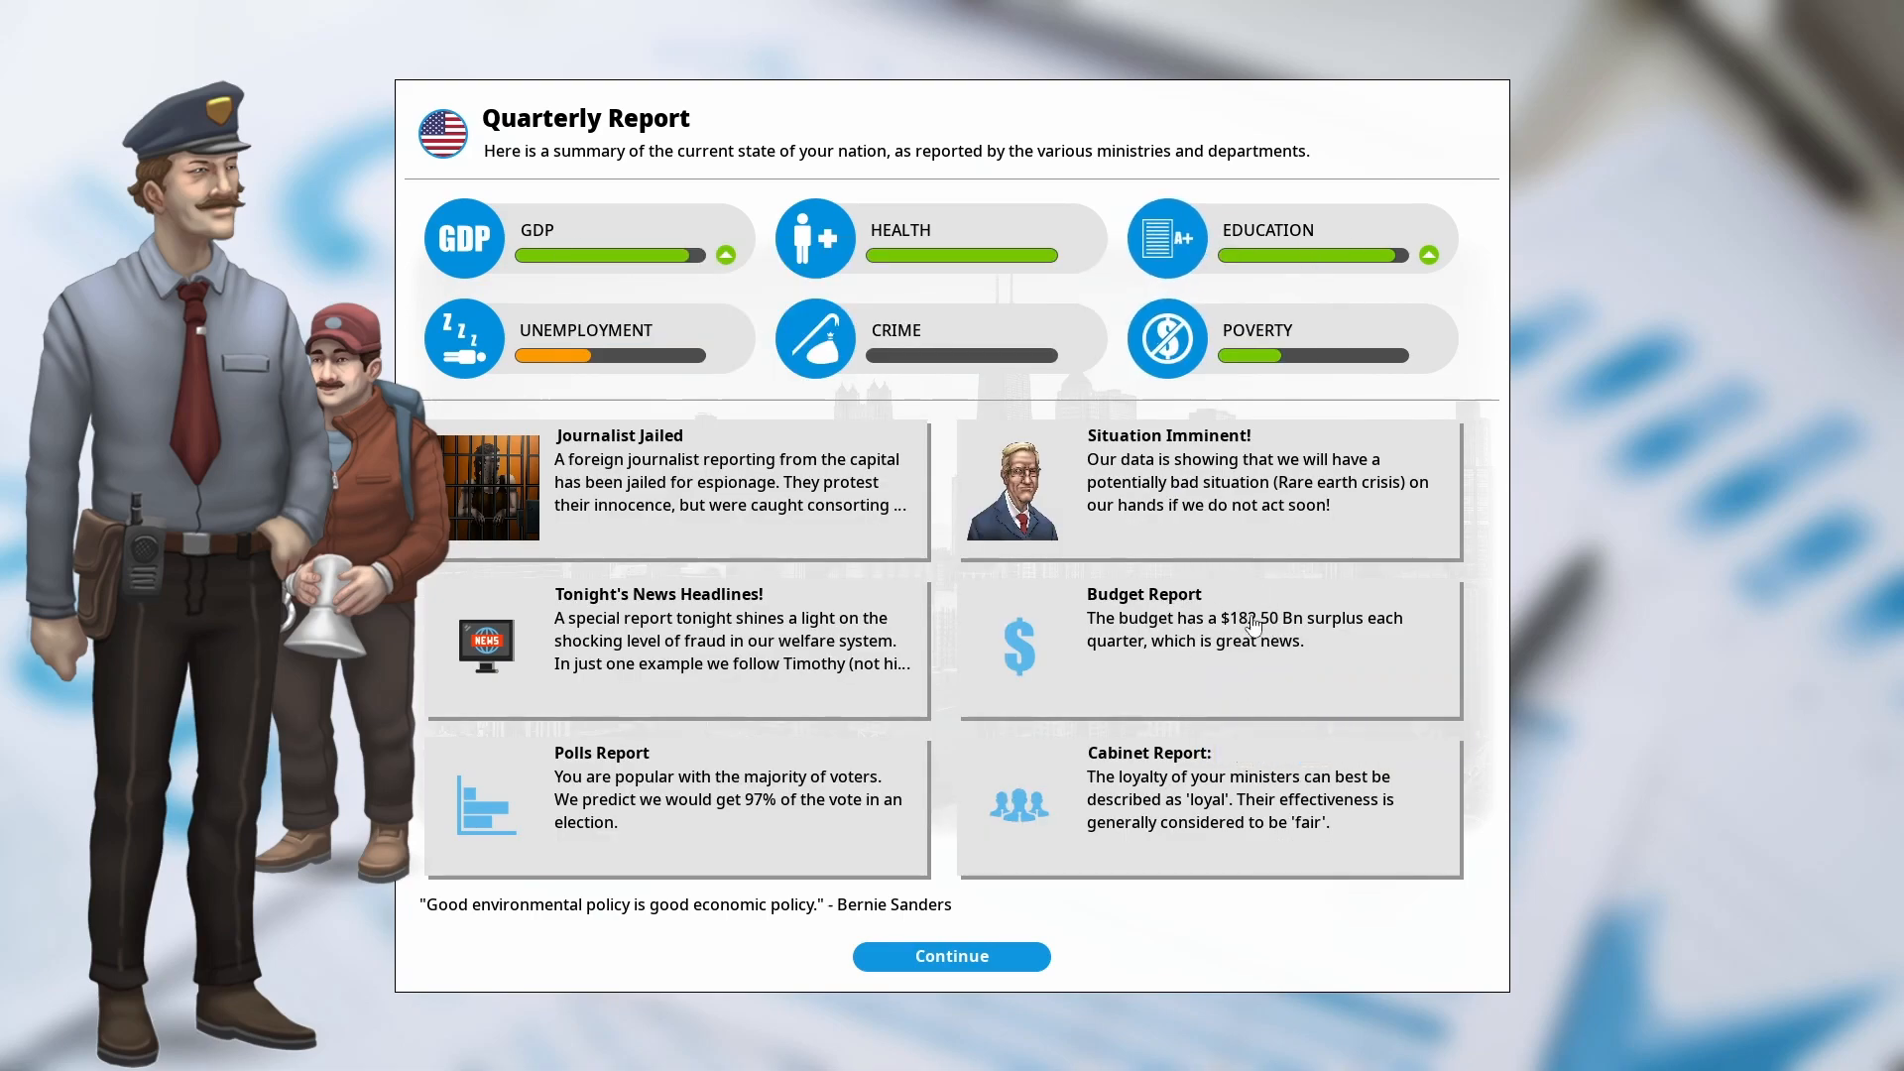
pyautogui.click(950, 956)
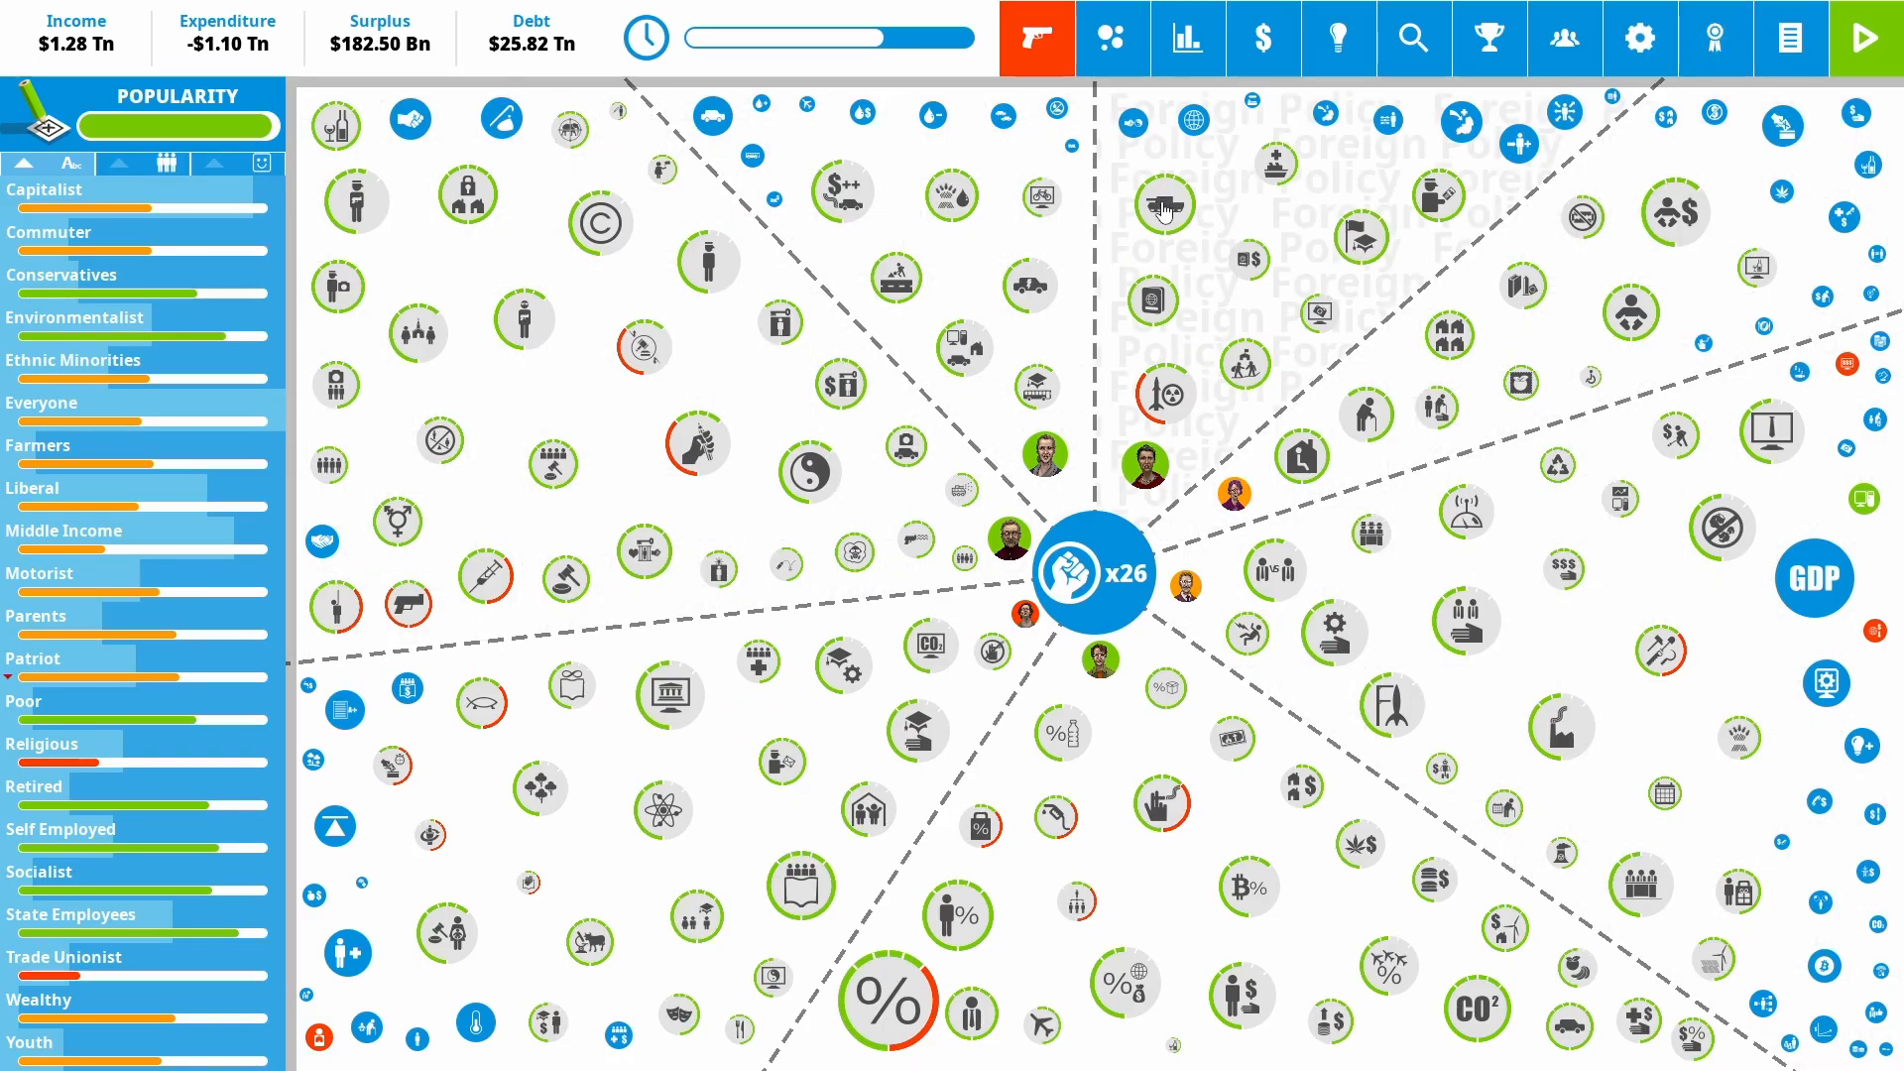
# Raise Military Spending to Highly Trained at $140.03 Bn and apply the change
pyautogui.click(1163, 202)
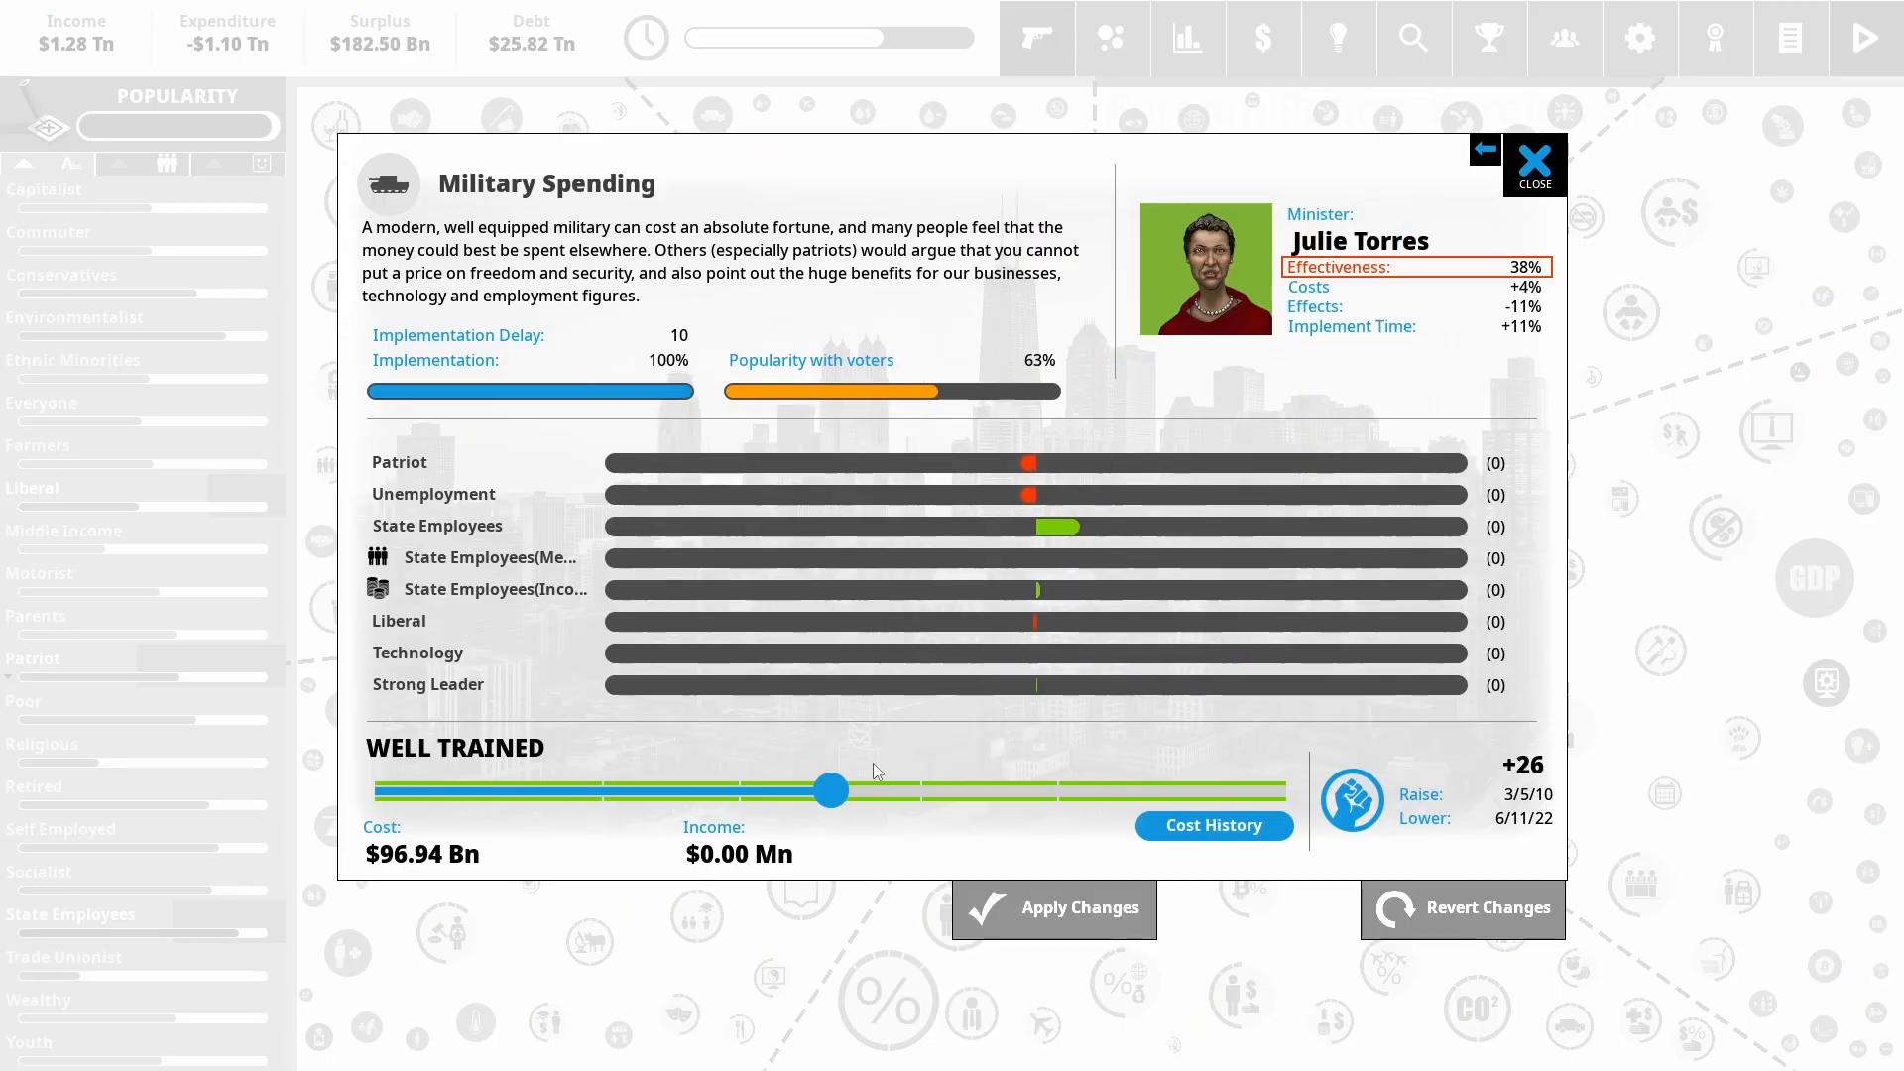
pyautogui.moveTo(829, 790); pyautogui.dragTo(1042, 789)
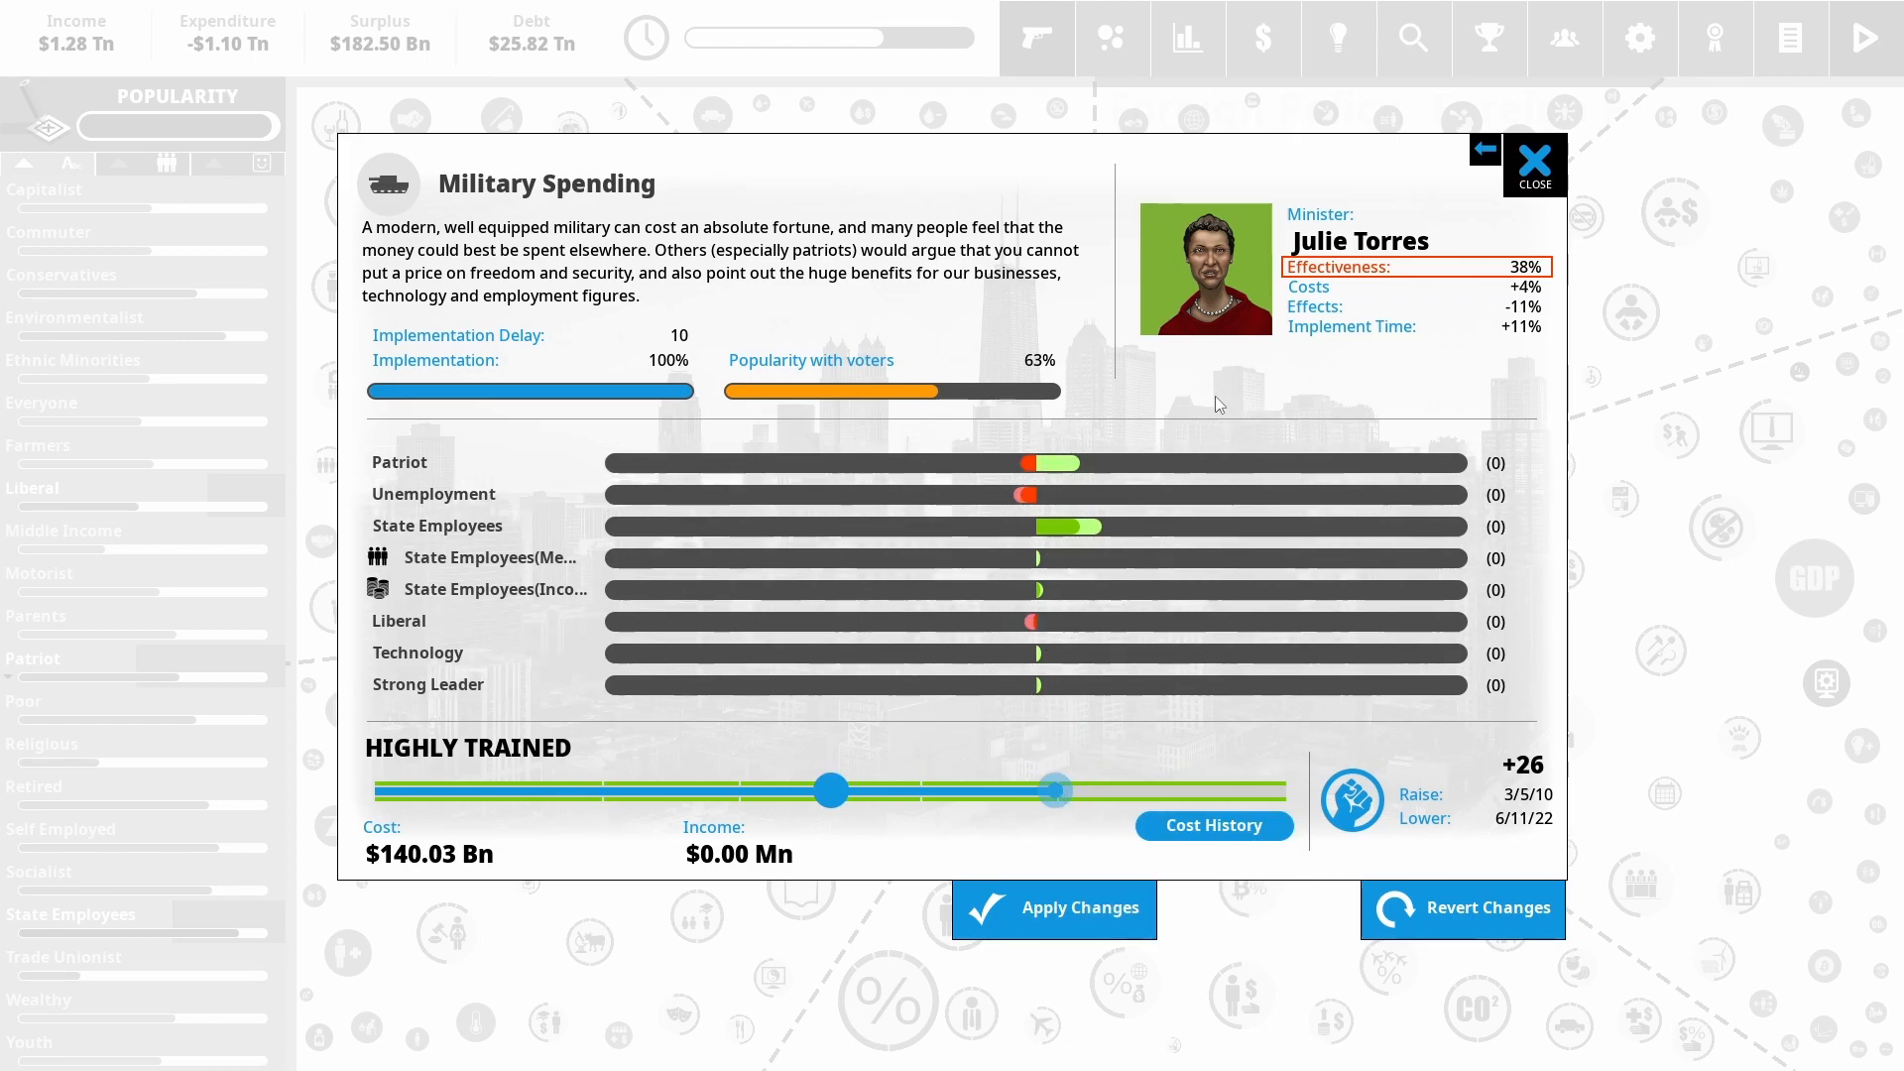
pyautogui.click(1533, 161)
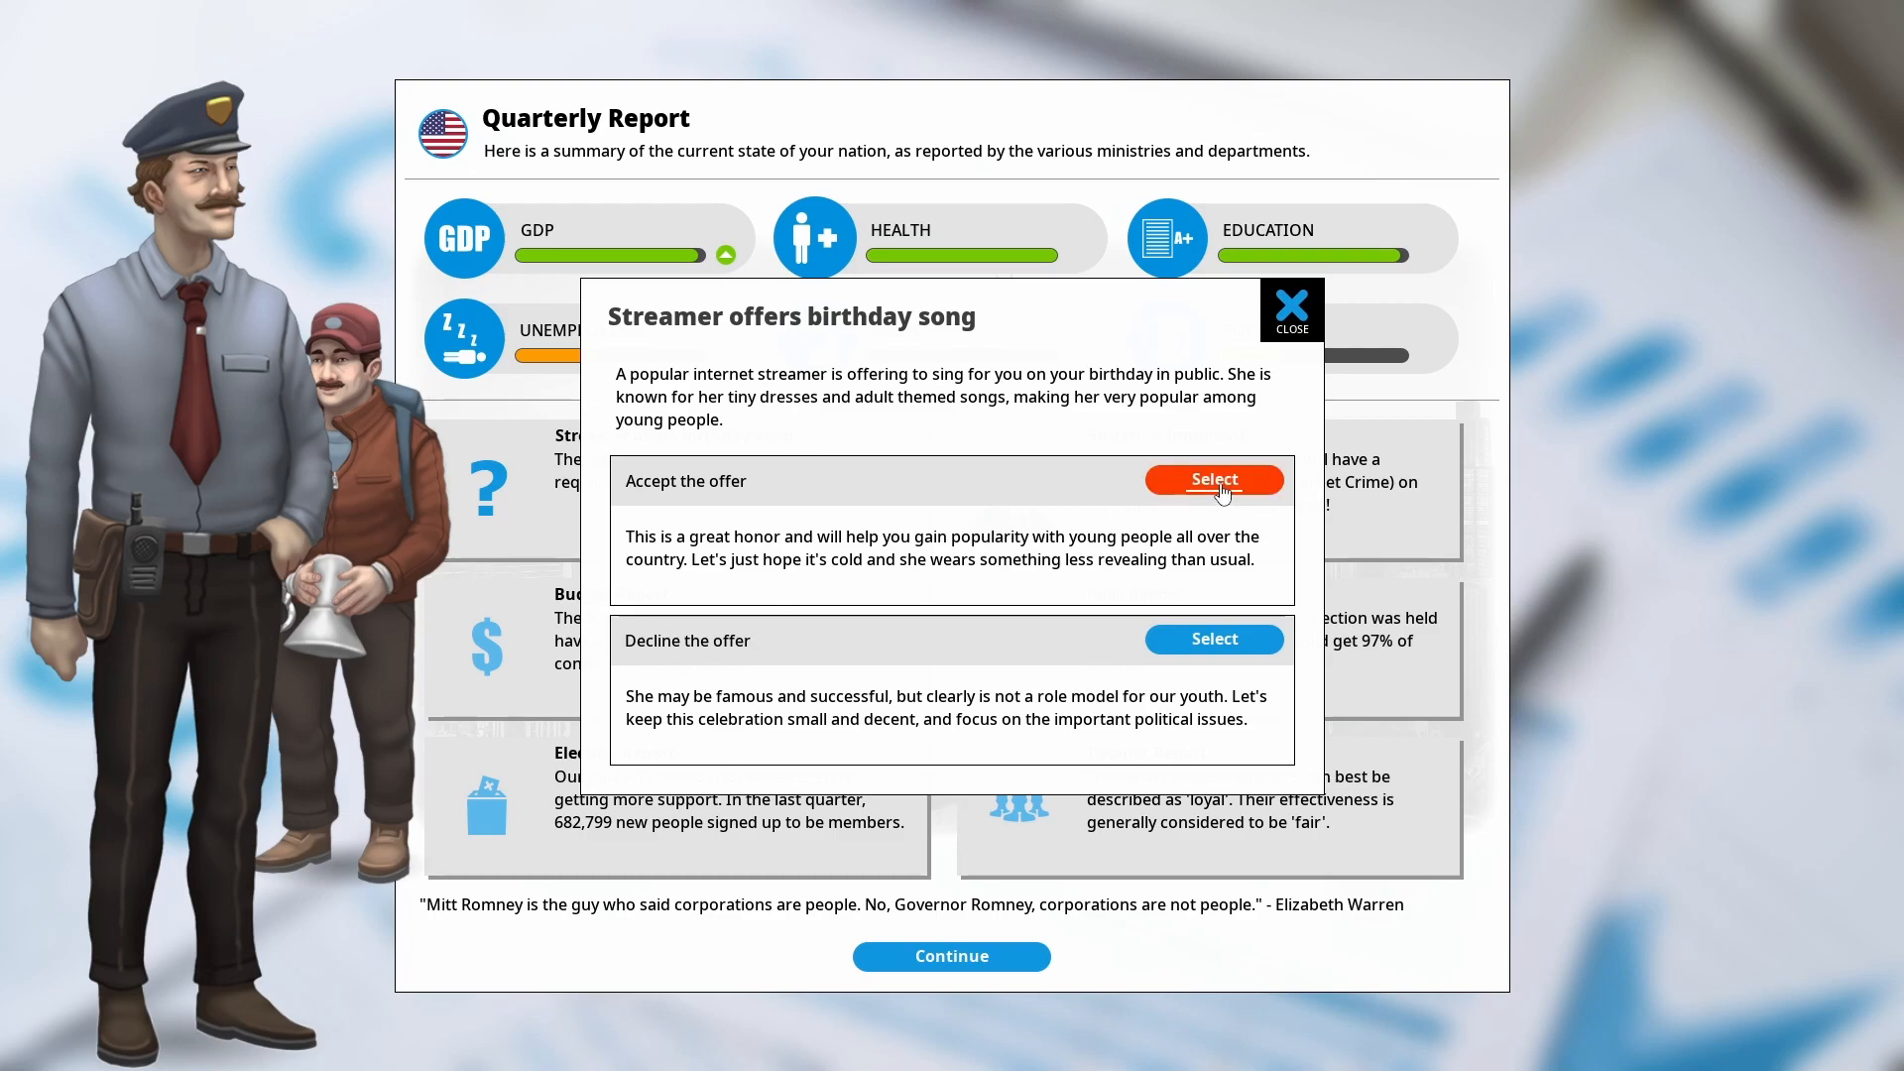
# Accept the streamer's birthday song offer (Youth +11%) and dismiss the result
pyautogui.click(1214, 478)
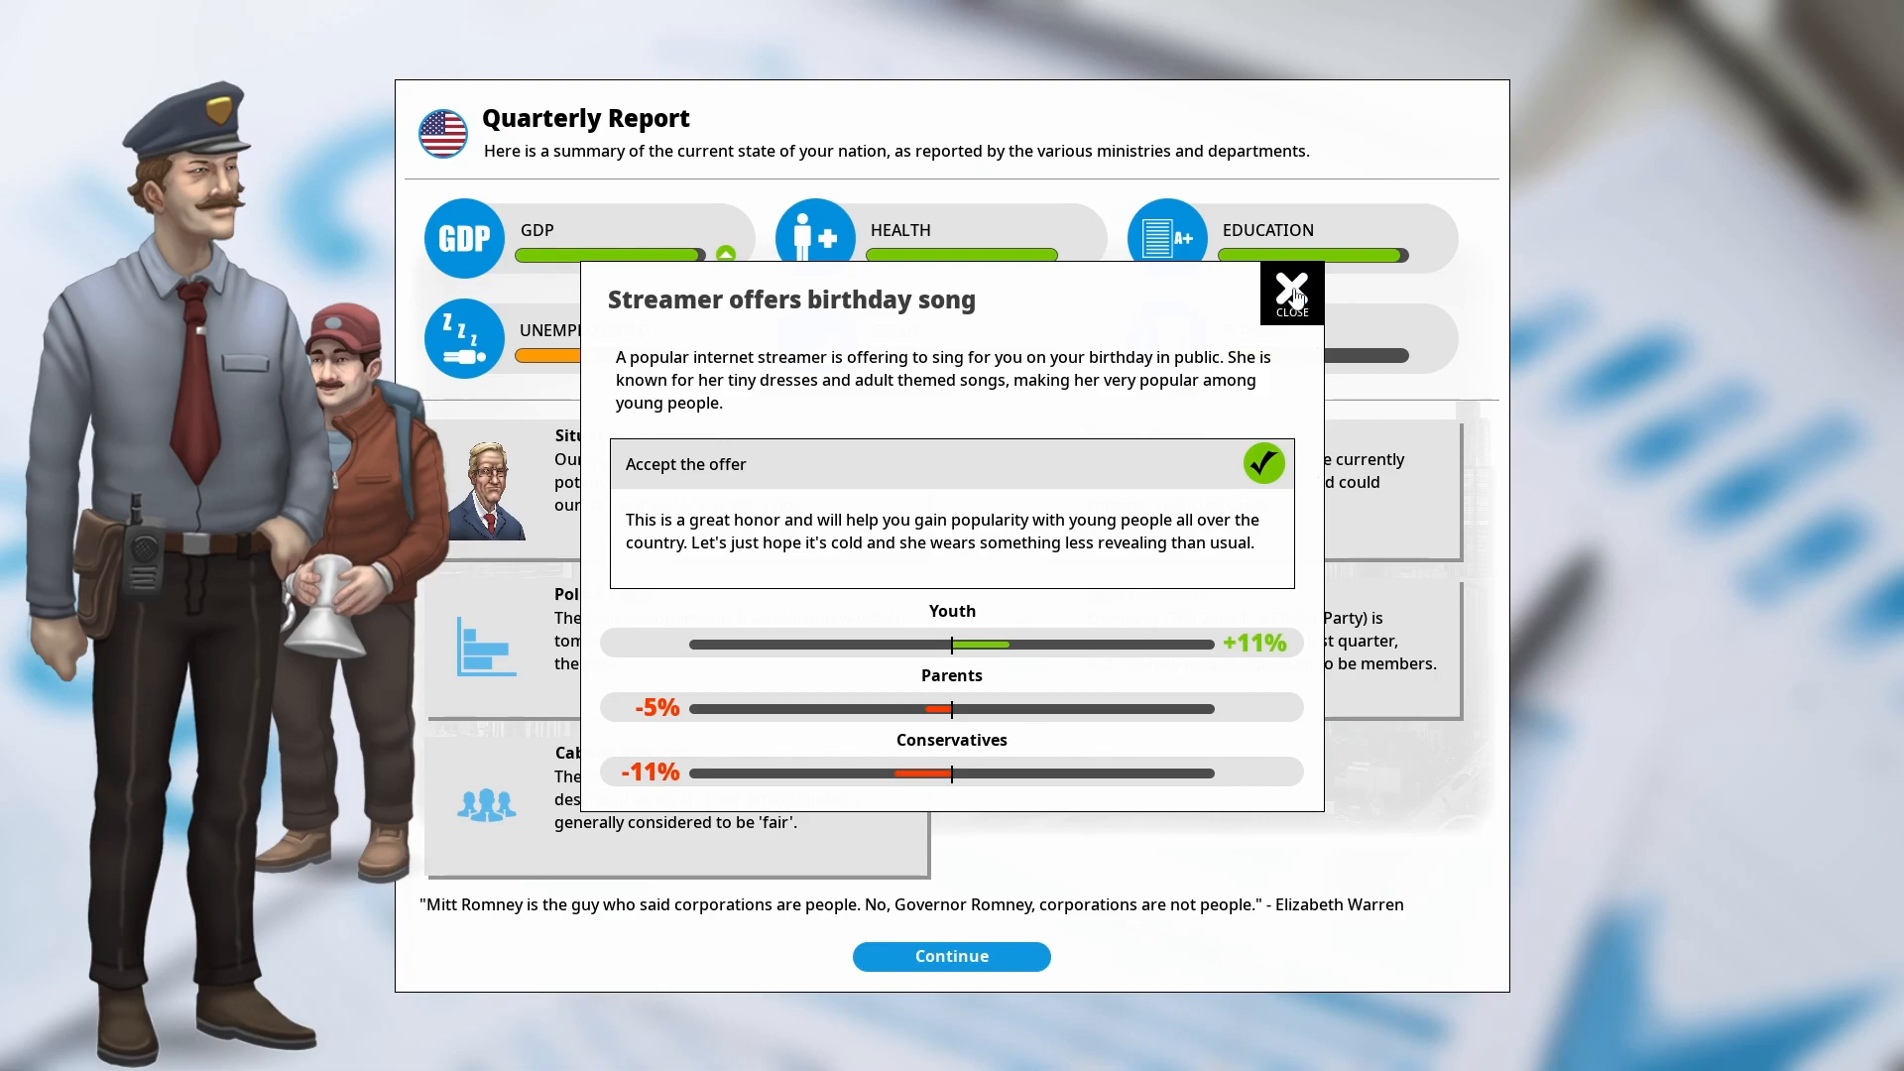
pyautogui.click(1292, 294)
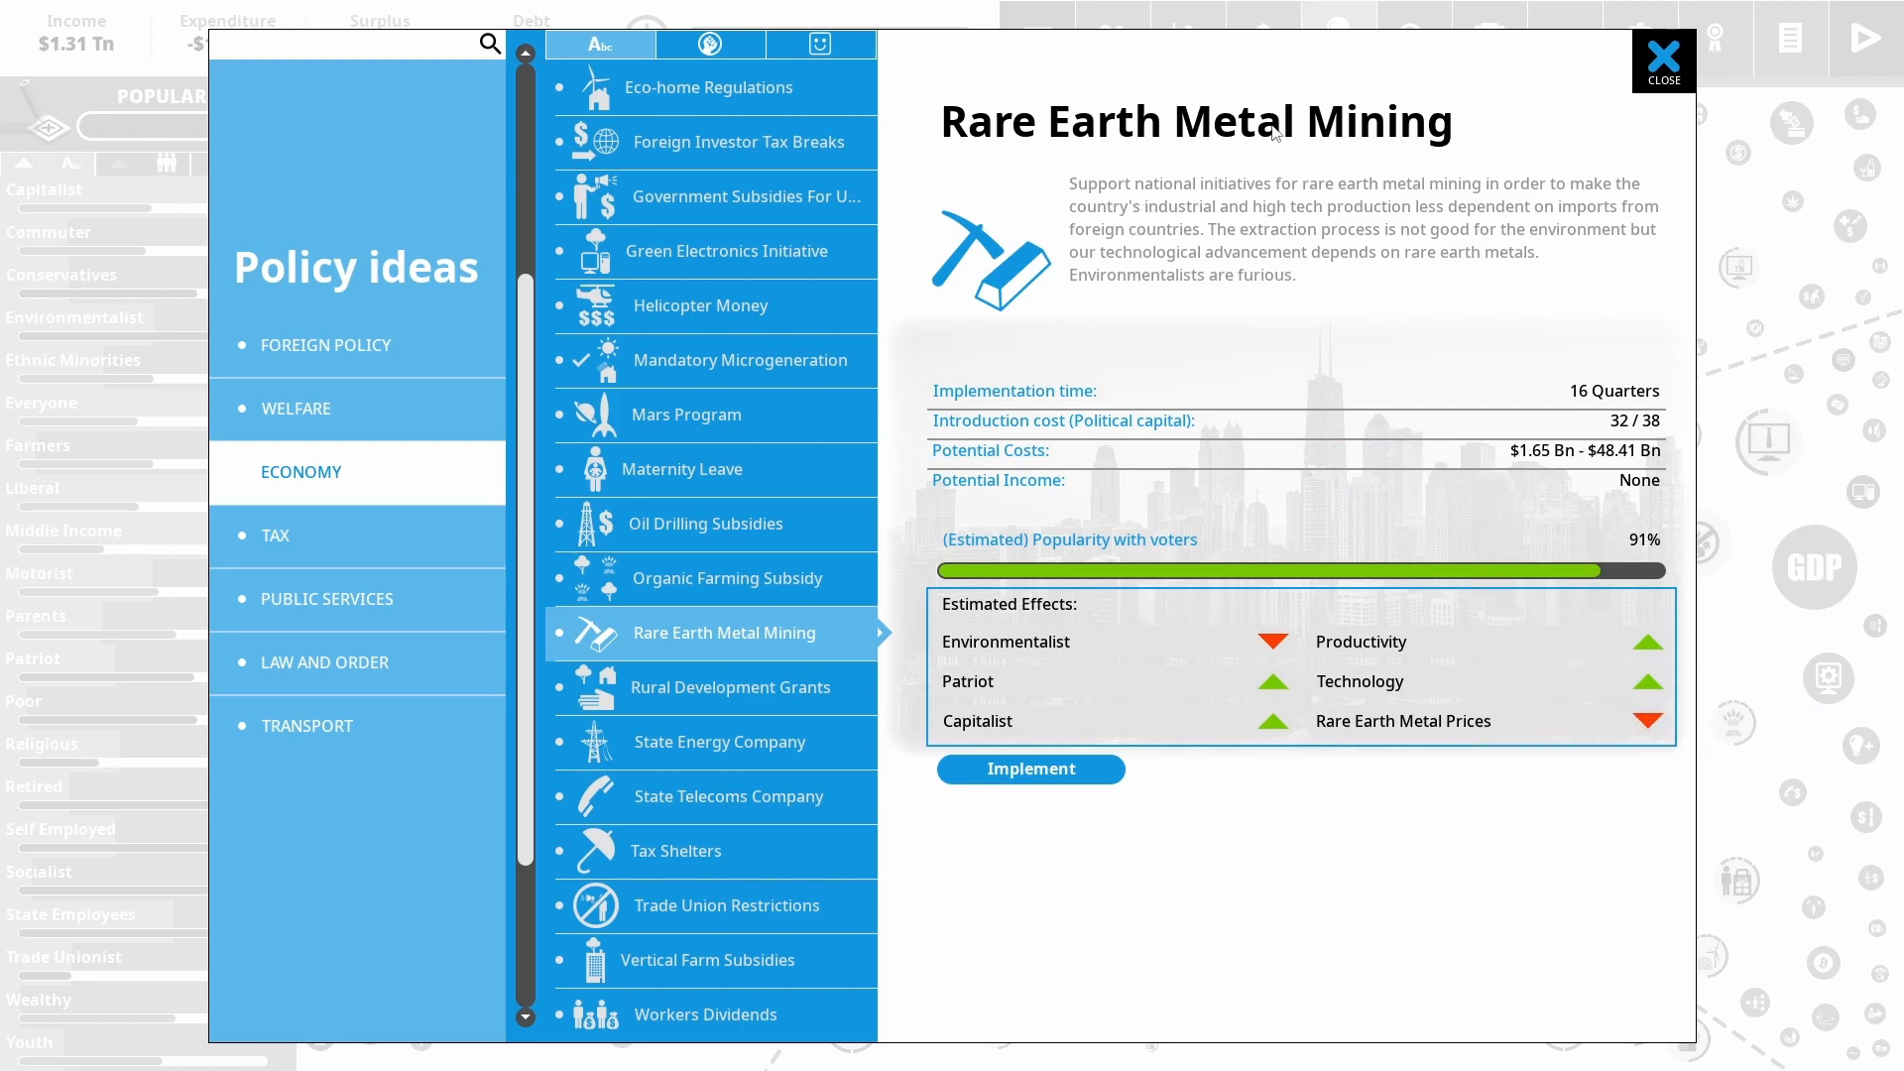
pyautogui.moveTo(1361, 640)
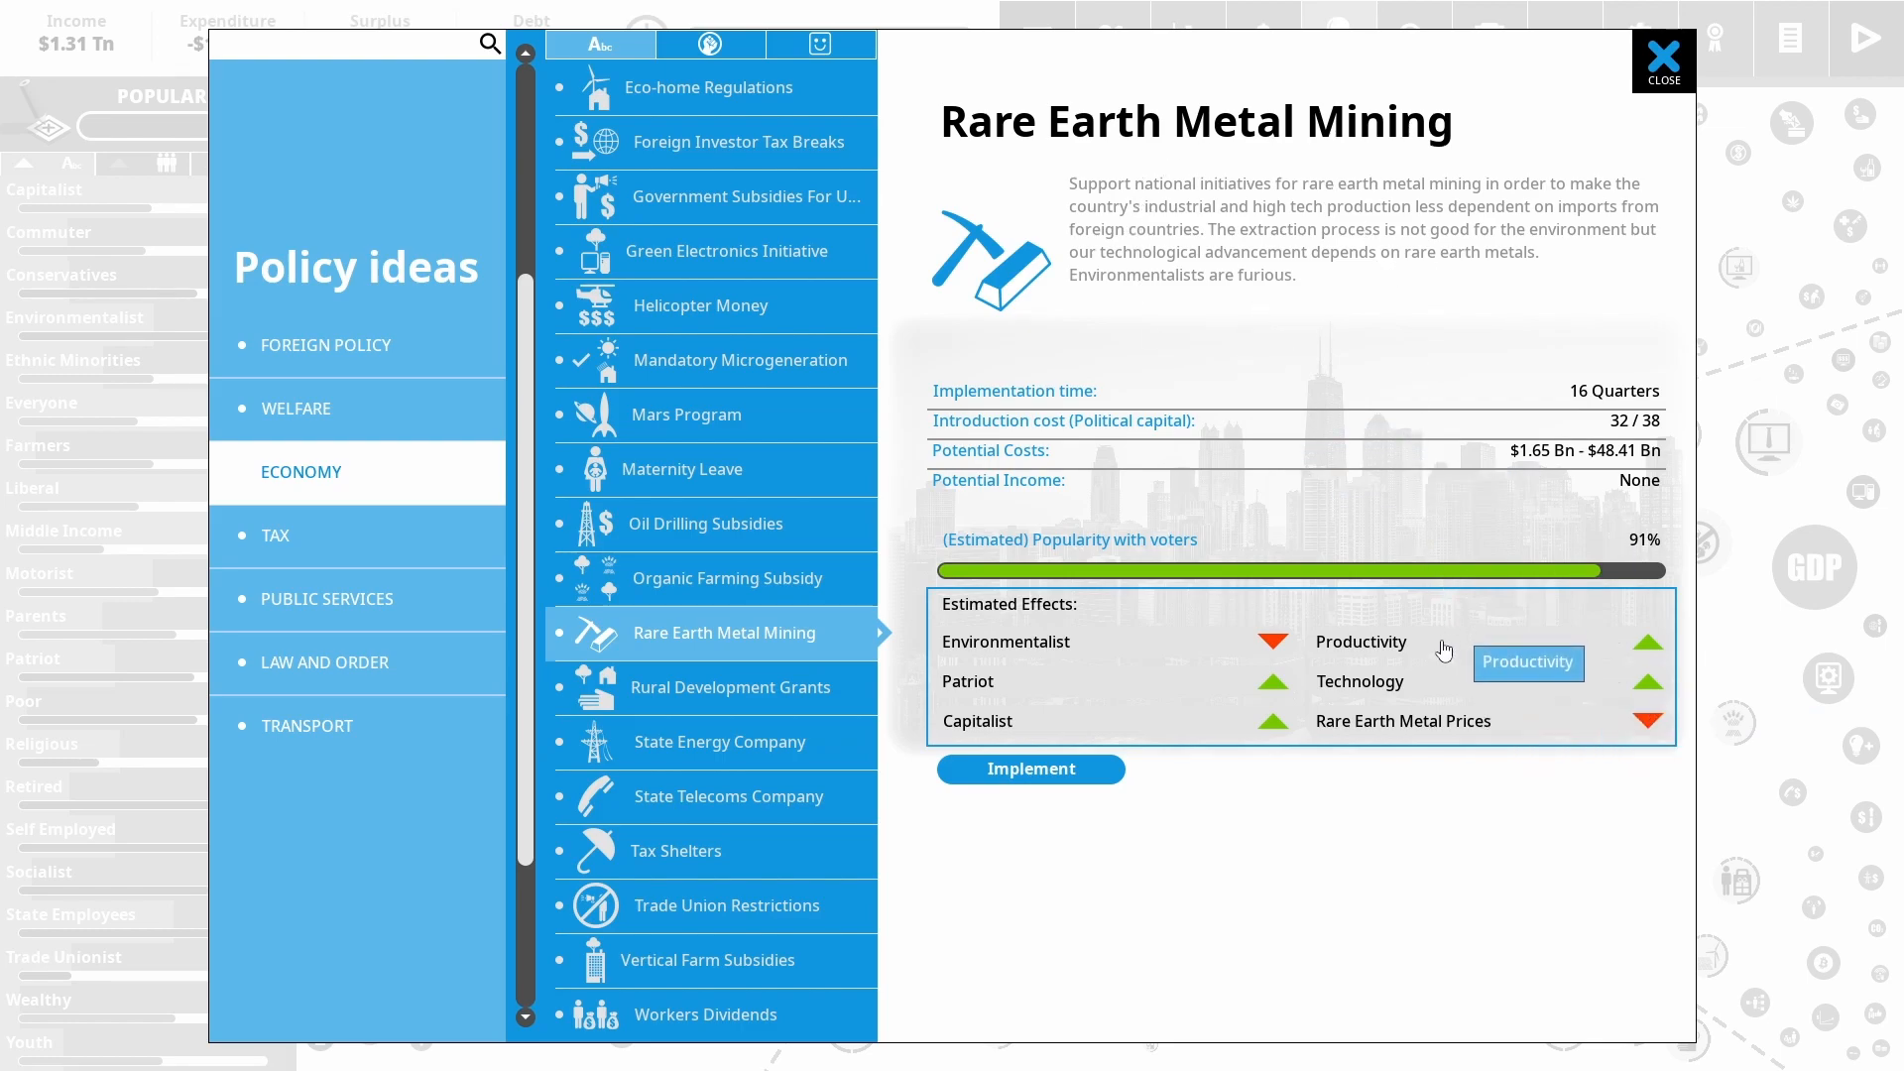
pyautogui.moveTo(1428, 692)
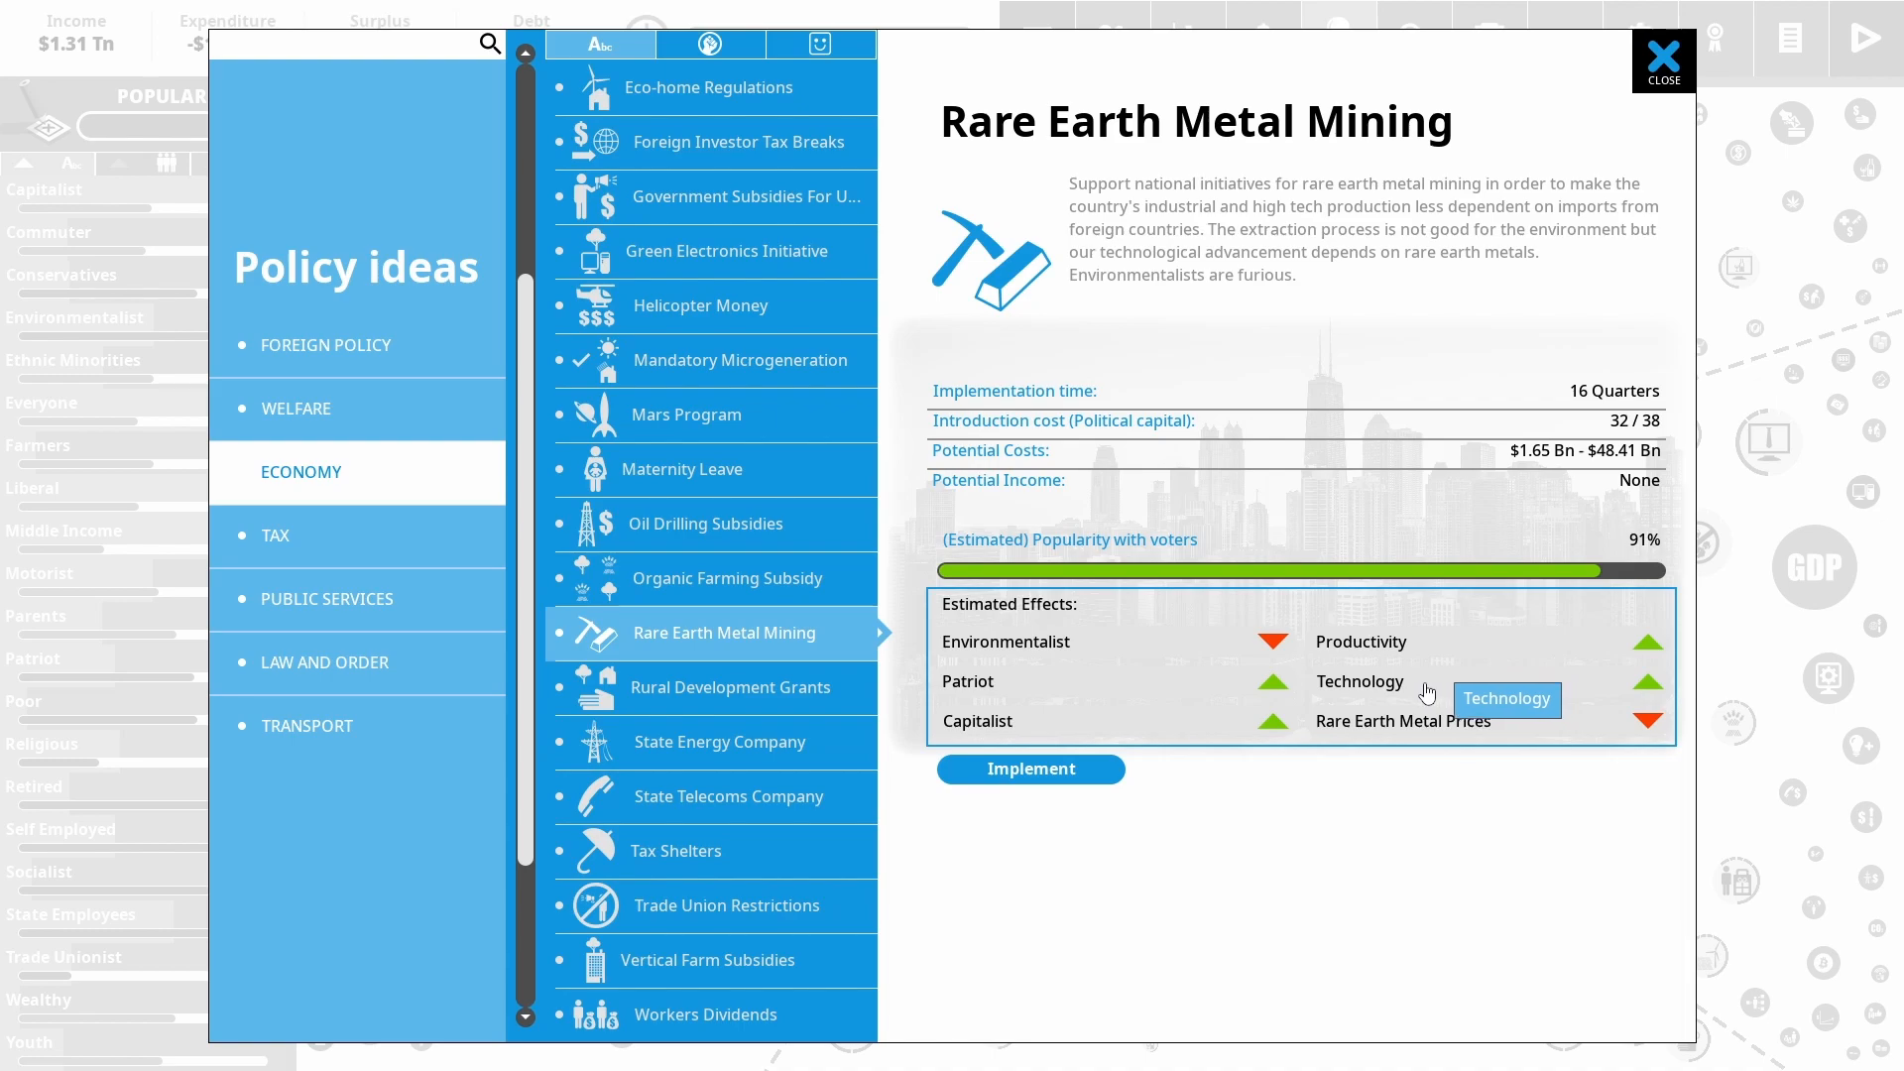
pyautogui.moveTo(1466, 782)
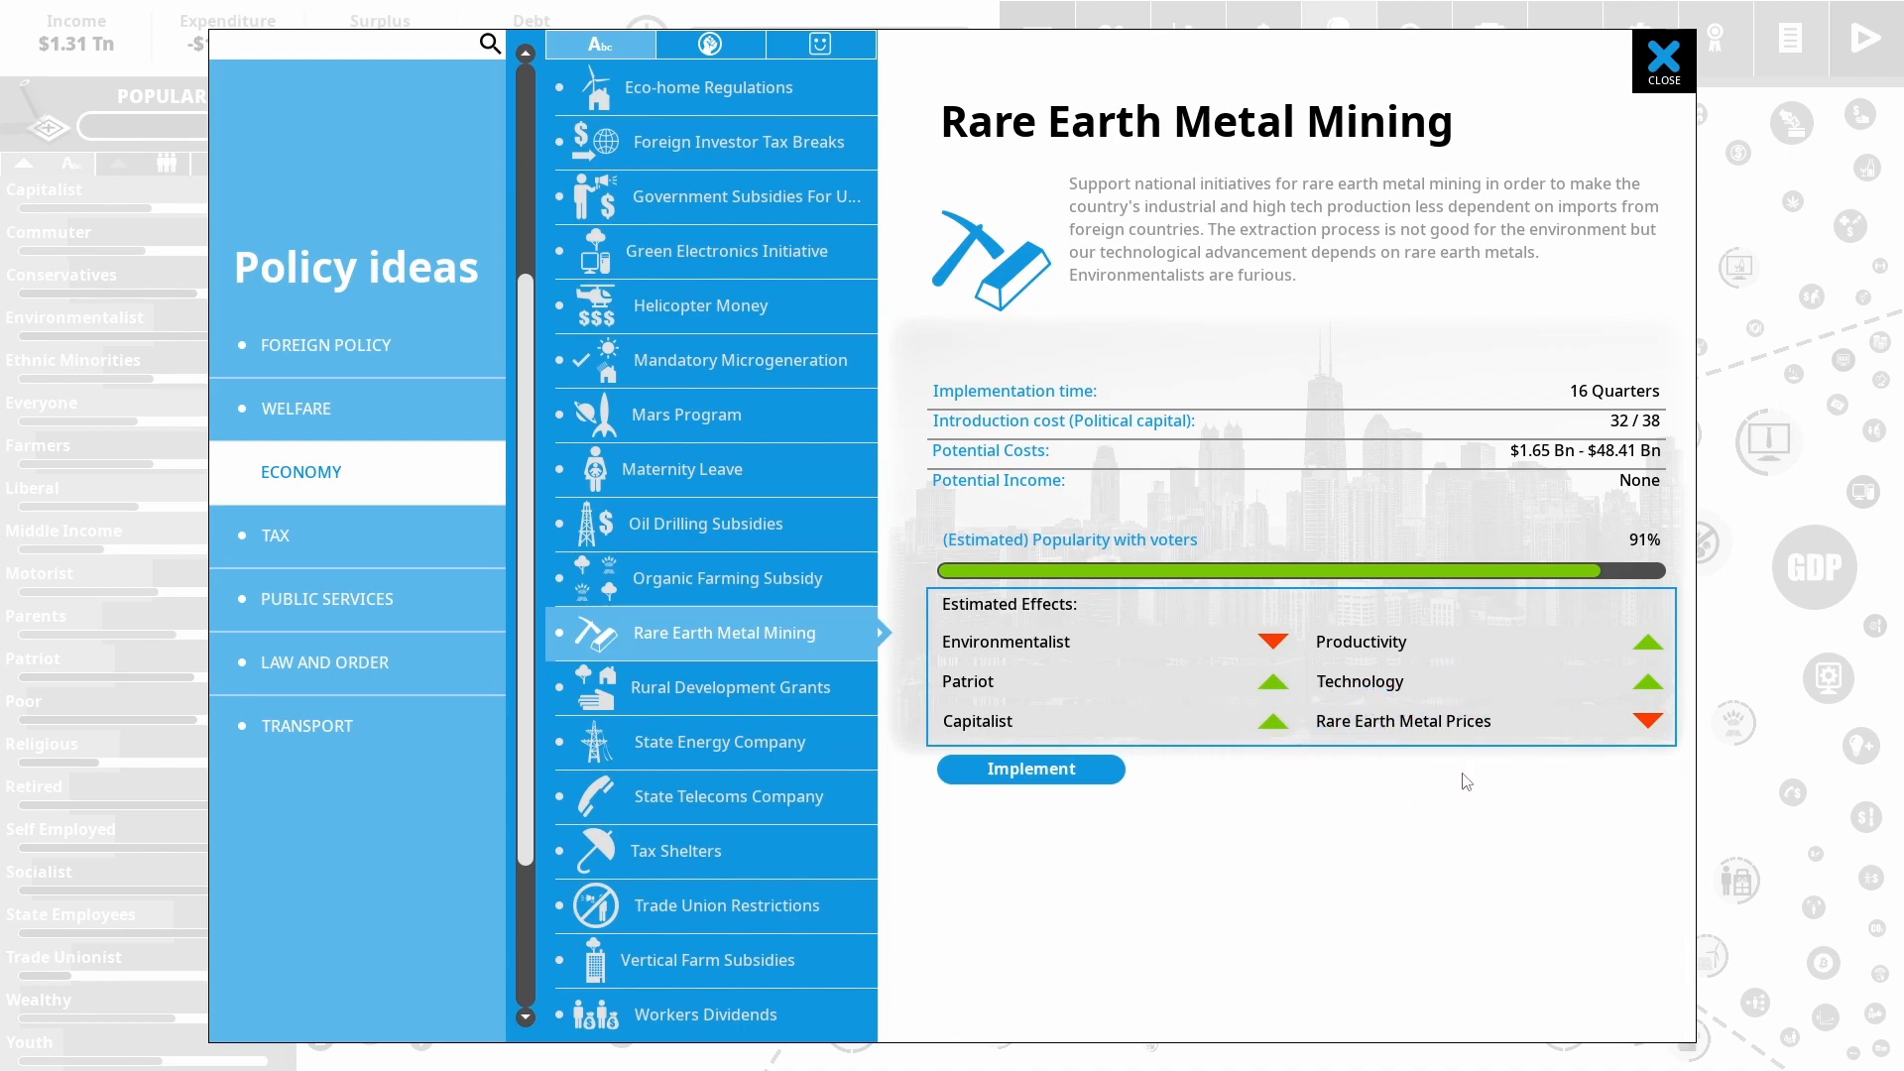
# Implement Rare Earth Metal Mining and set its funding to selected sites at $36.47 Bn
pyautogui.click(1029, 770)
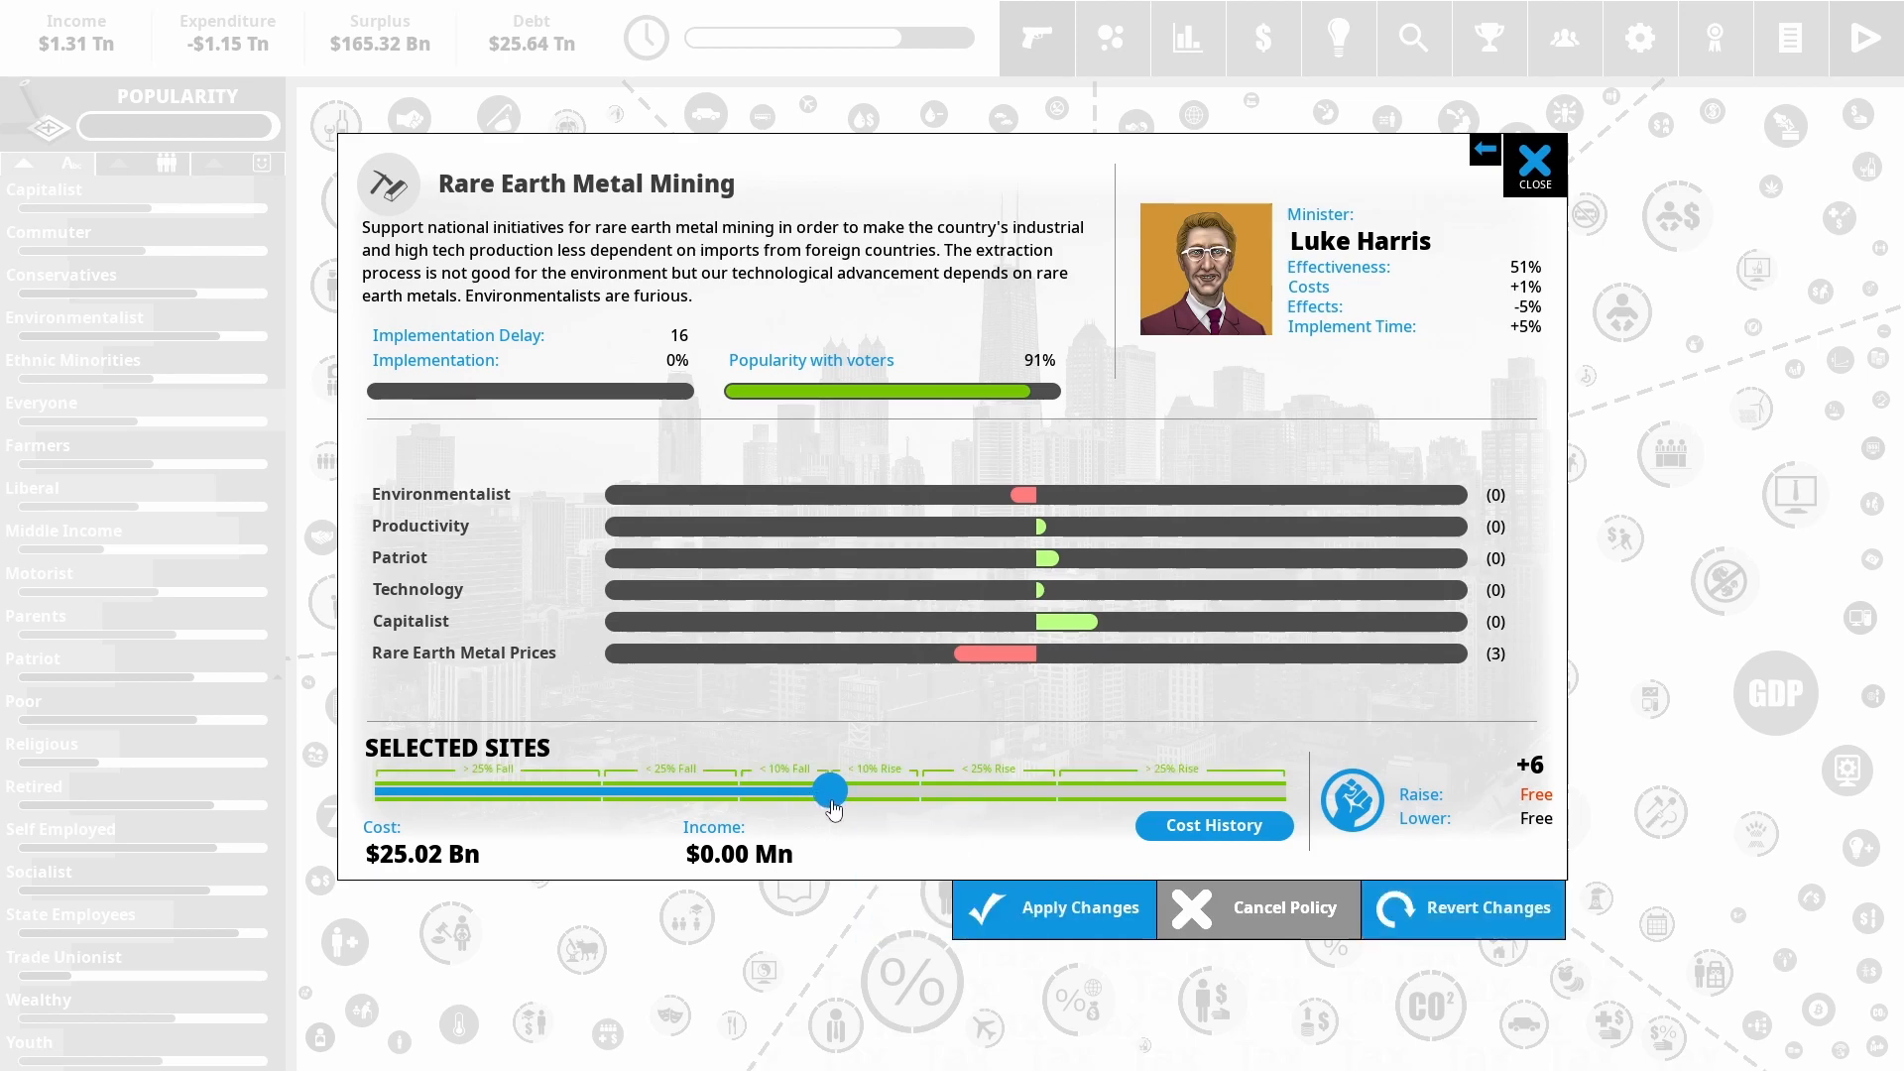
pyautogui.moveTo(831, 792); pyautogui.dragTo(1143, 792)
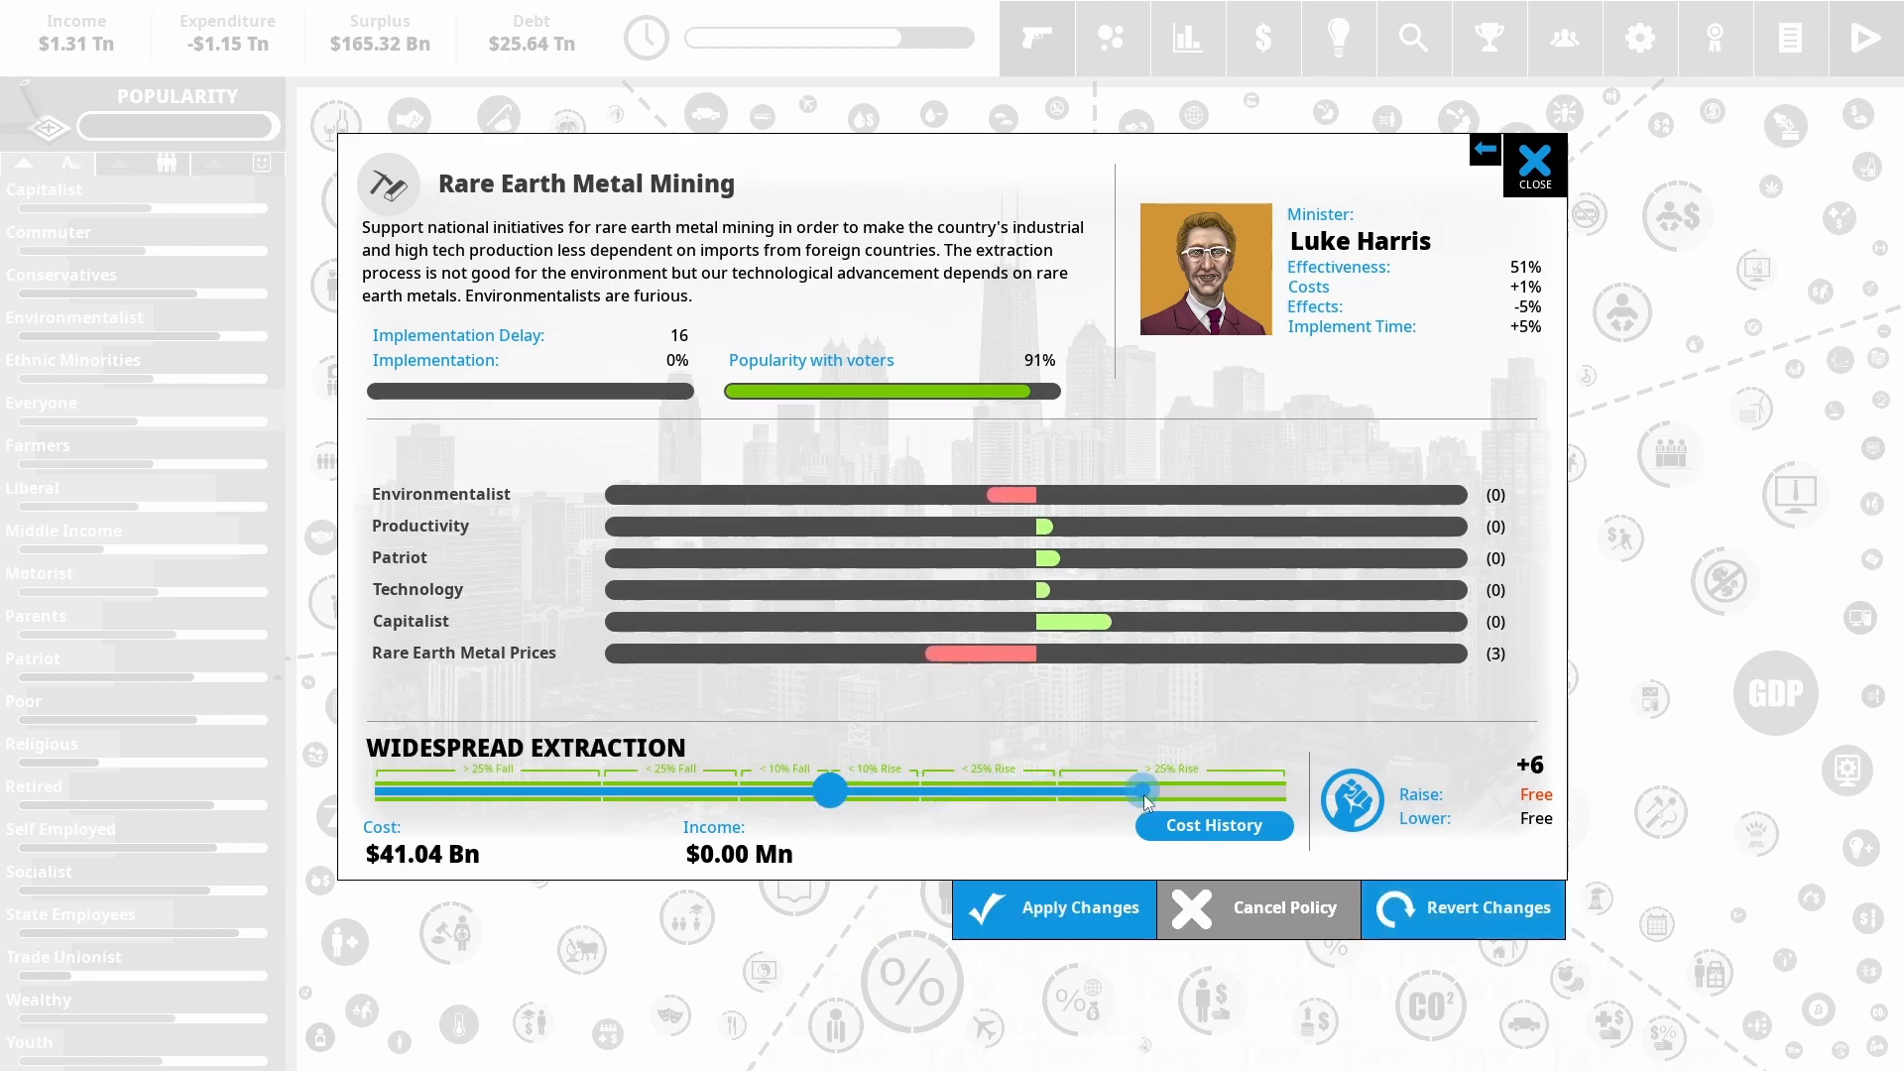
pyautogui.moveTo(1143, 790); pyautogui.dragTo(1053, 790)
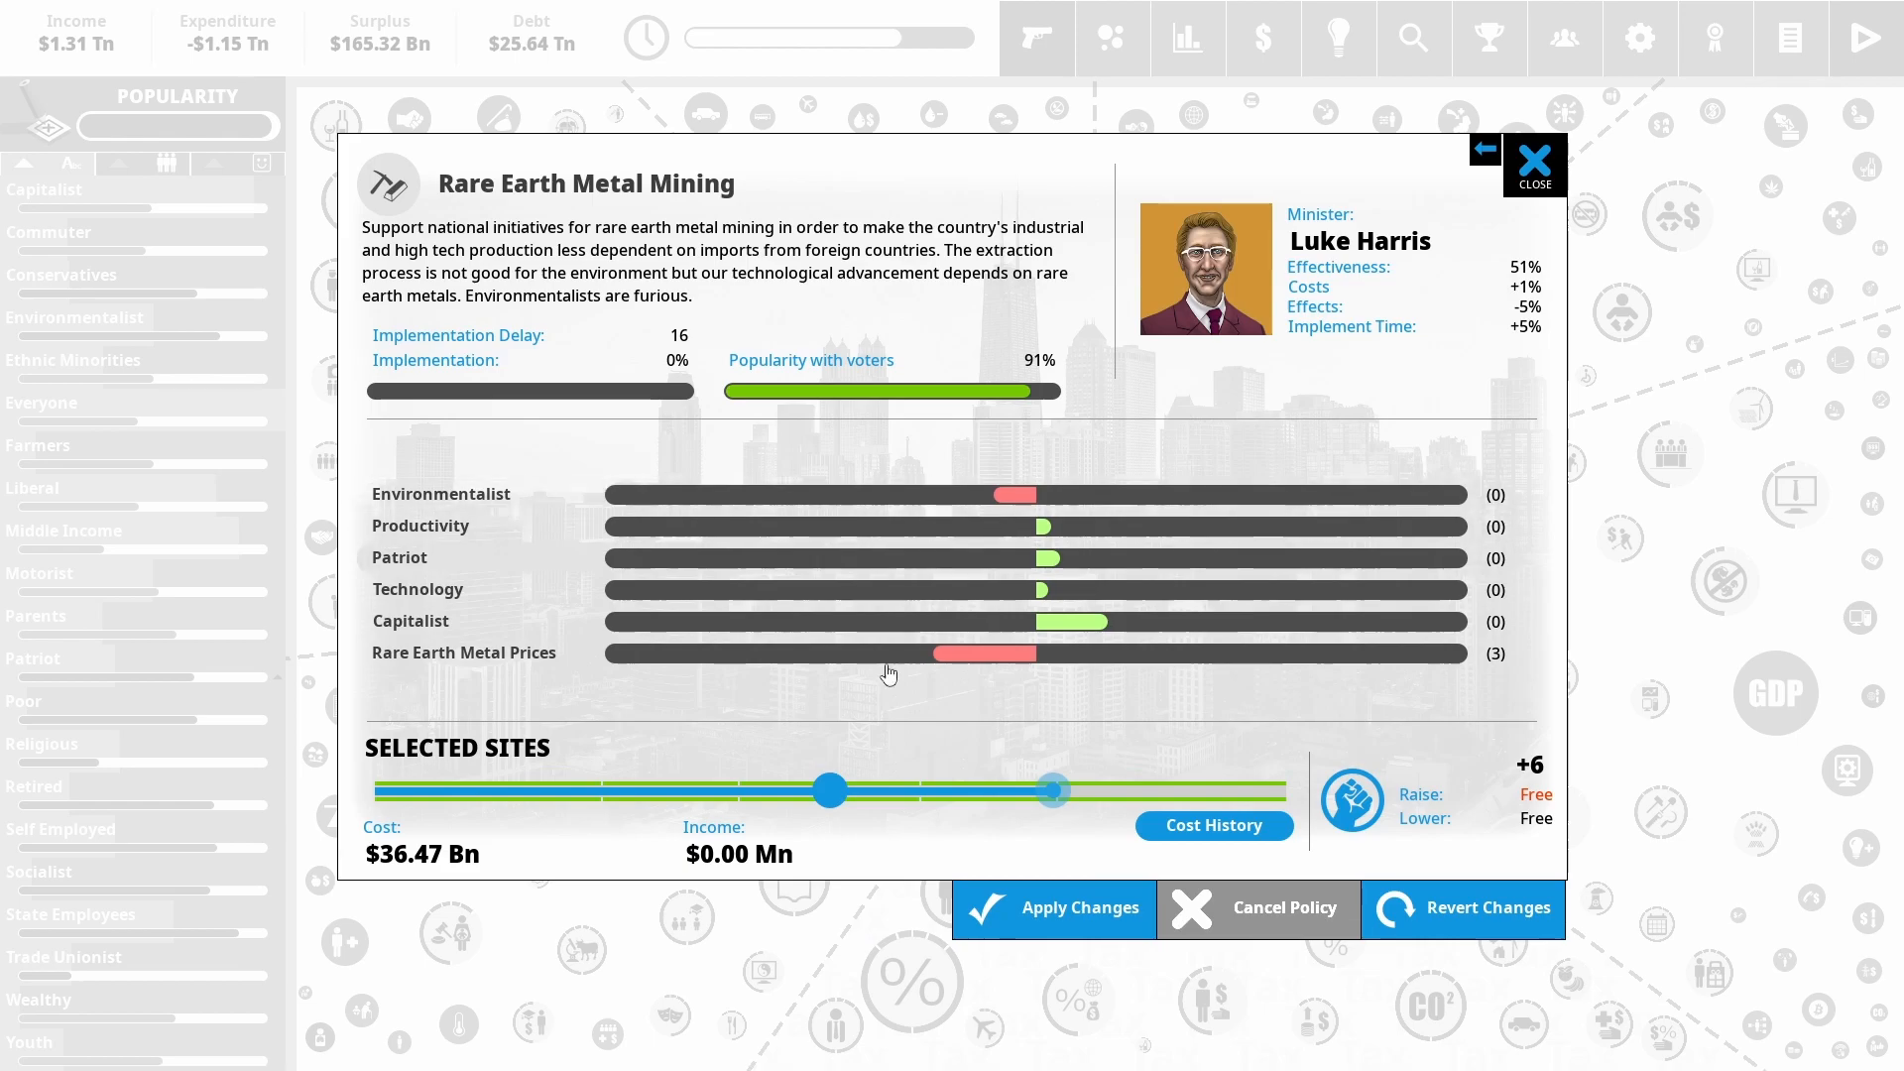
pyautogui.moveTo(1067, 567)
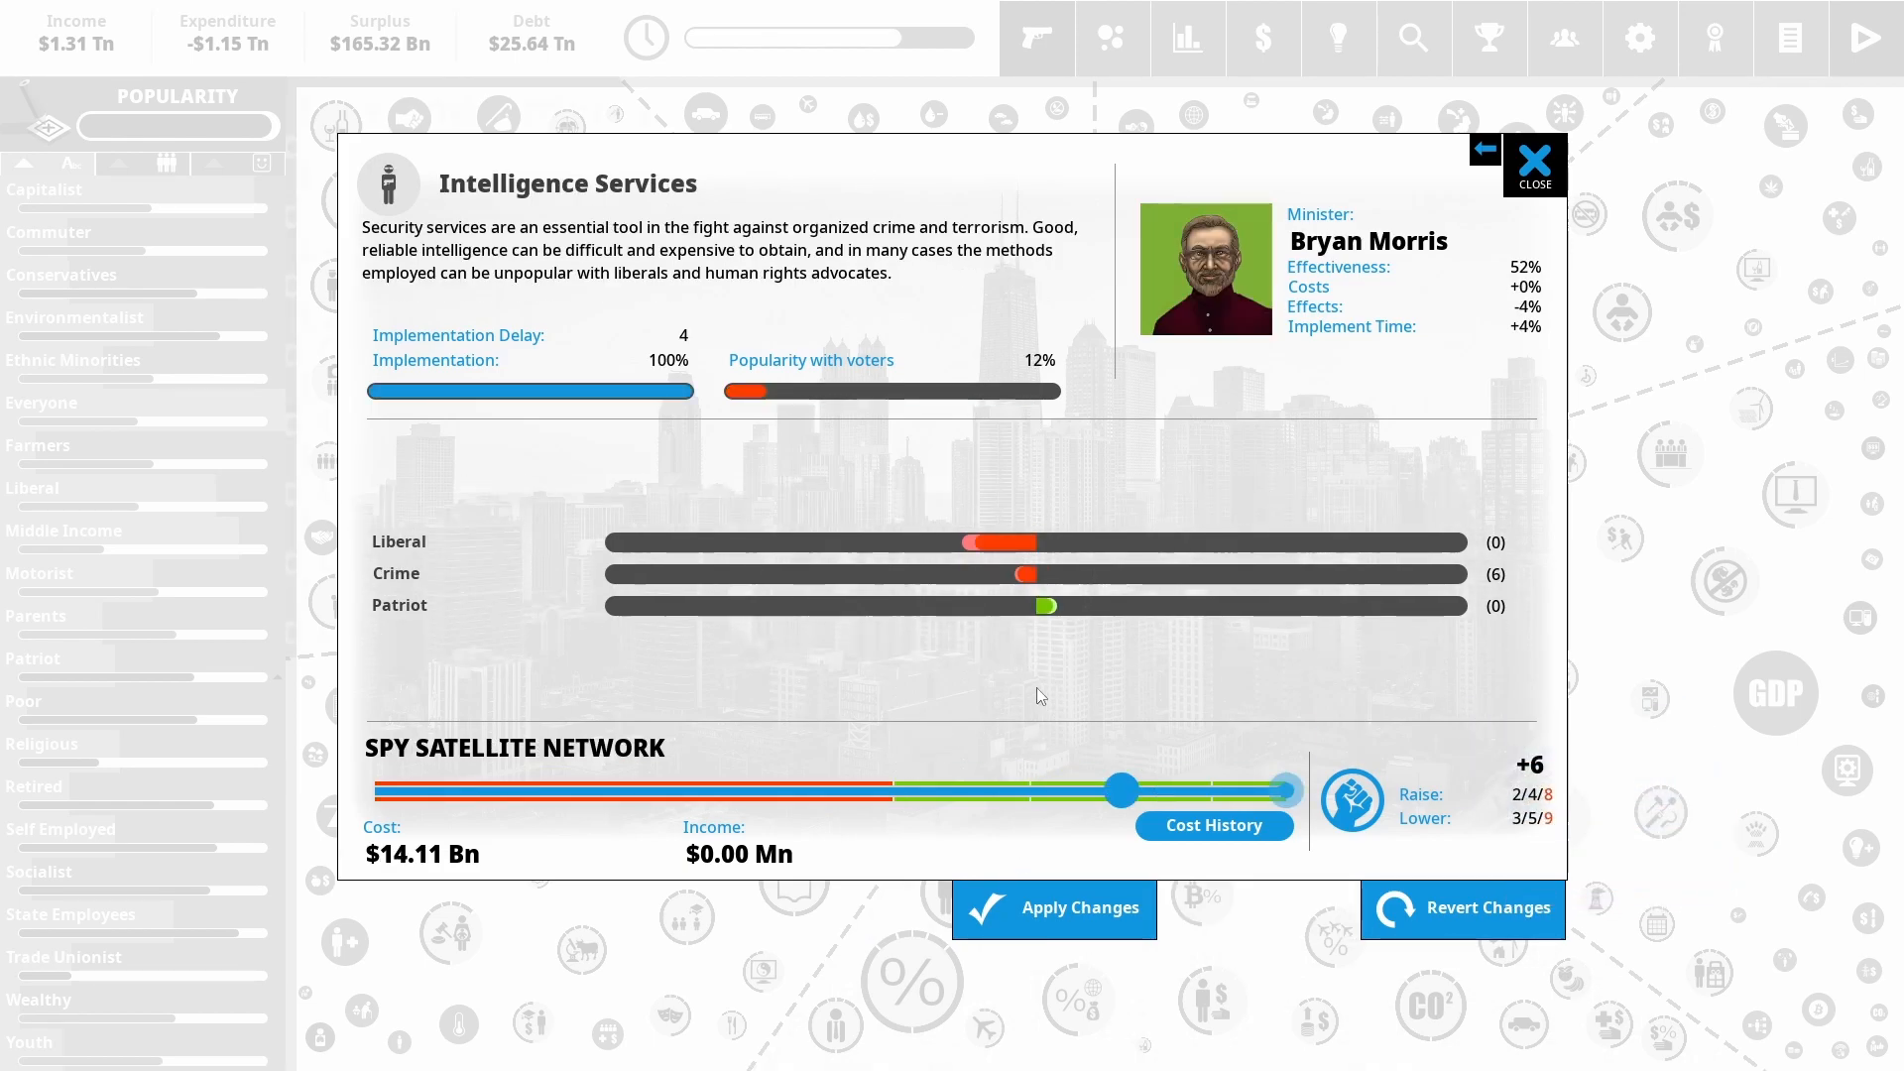
# Apply the spy satellite network setting and confirm spending 4 political capital
pyautogui.click(1054, 907)
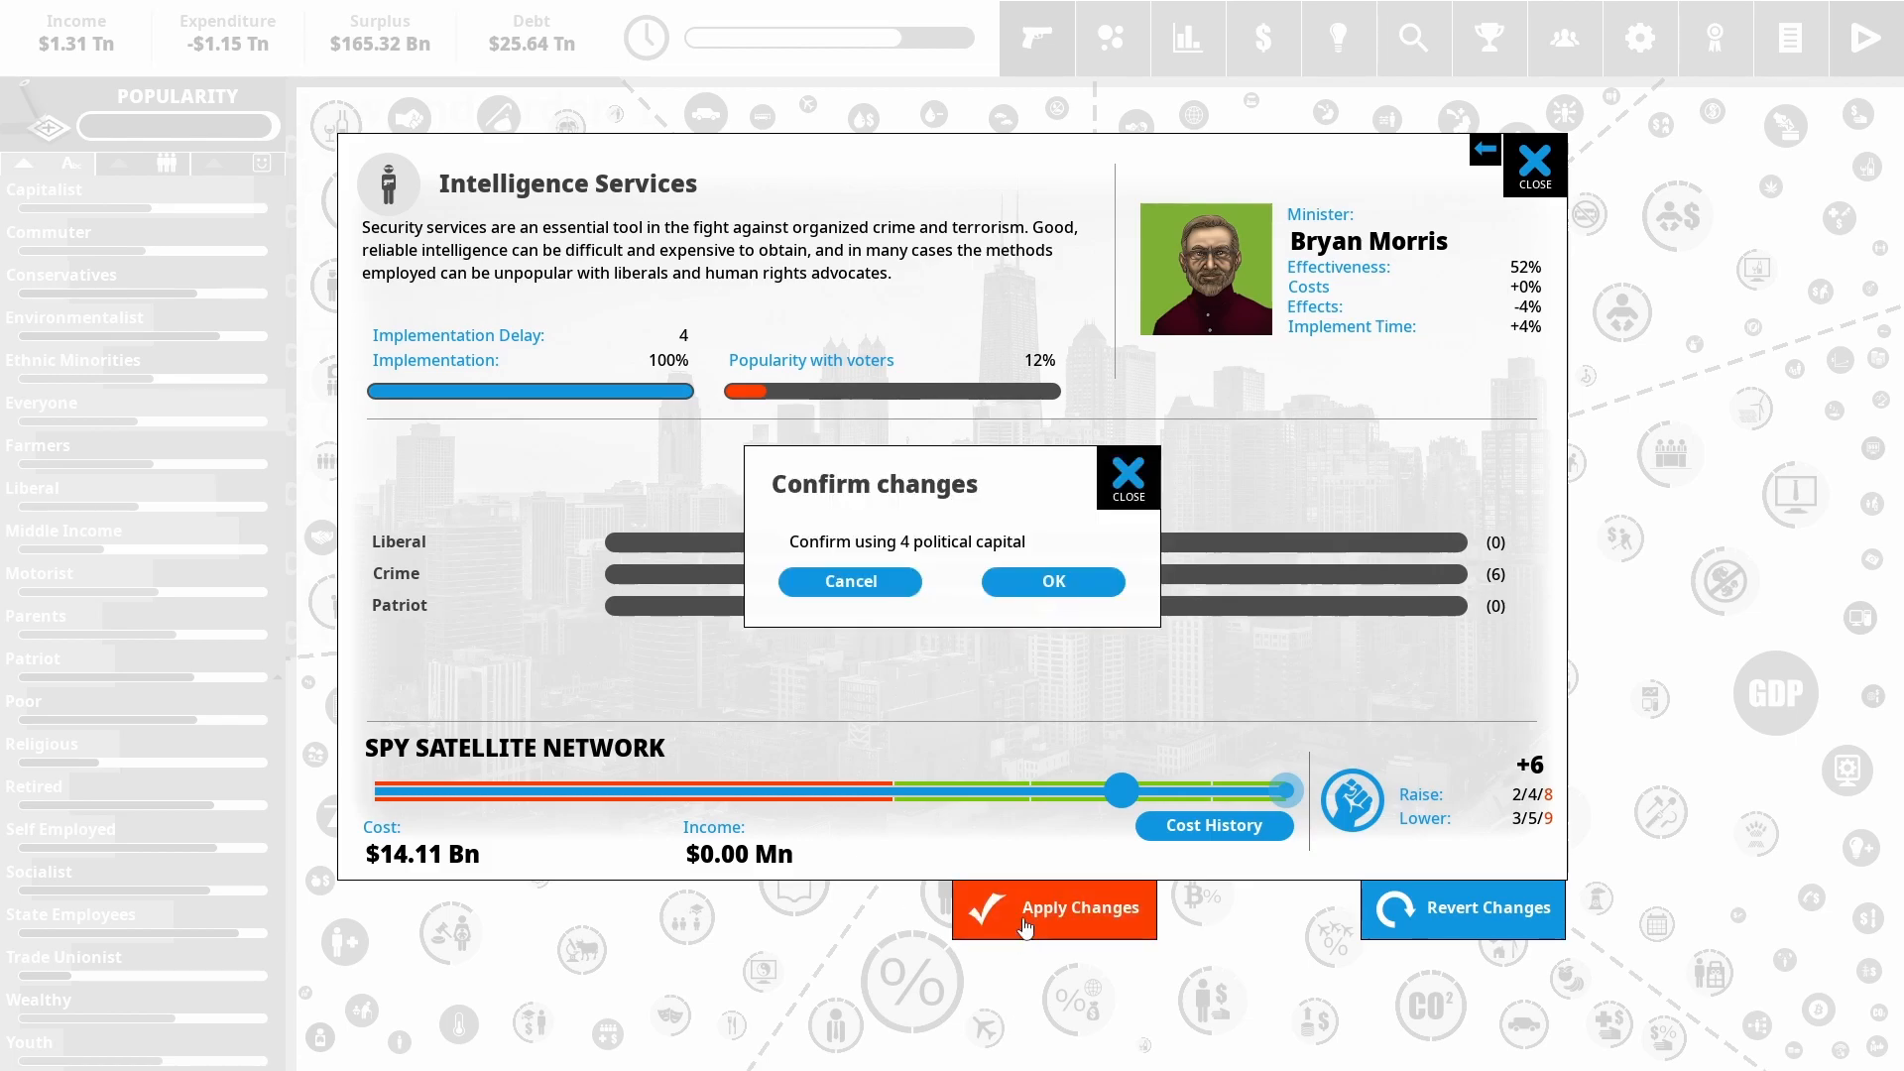
pyautogui.click(1051, 581)
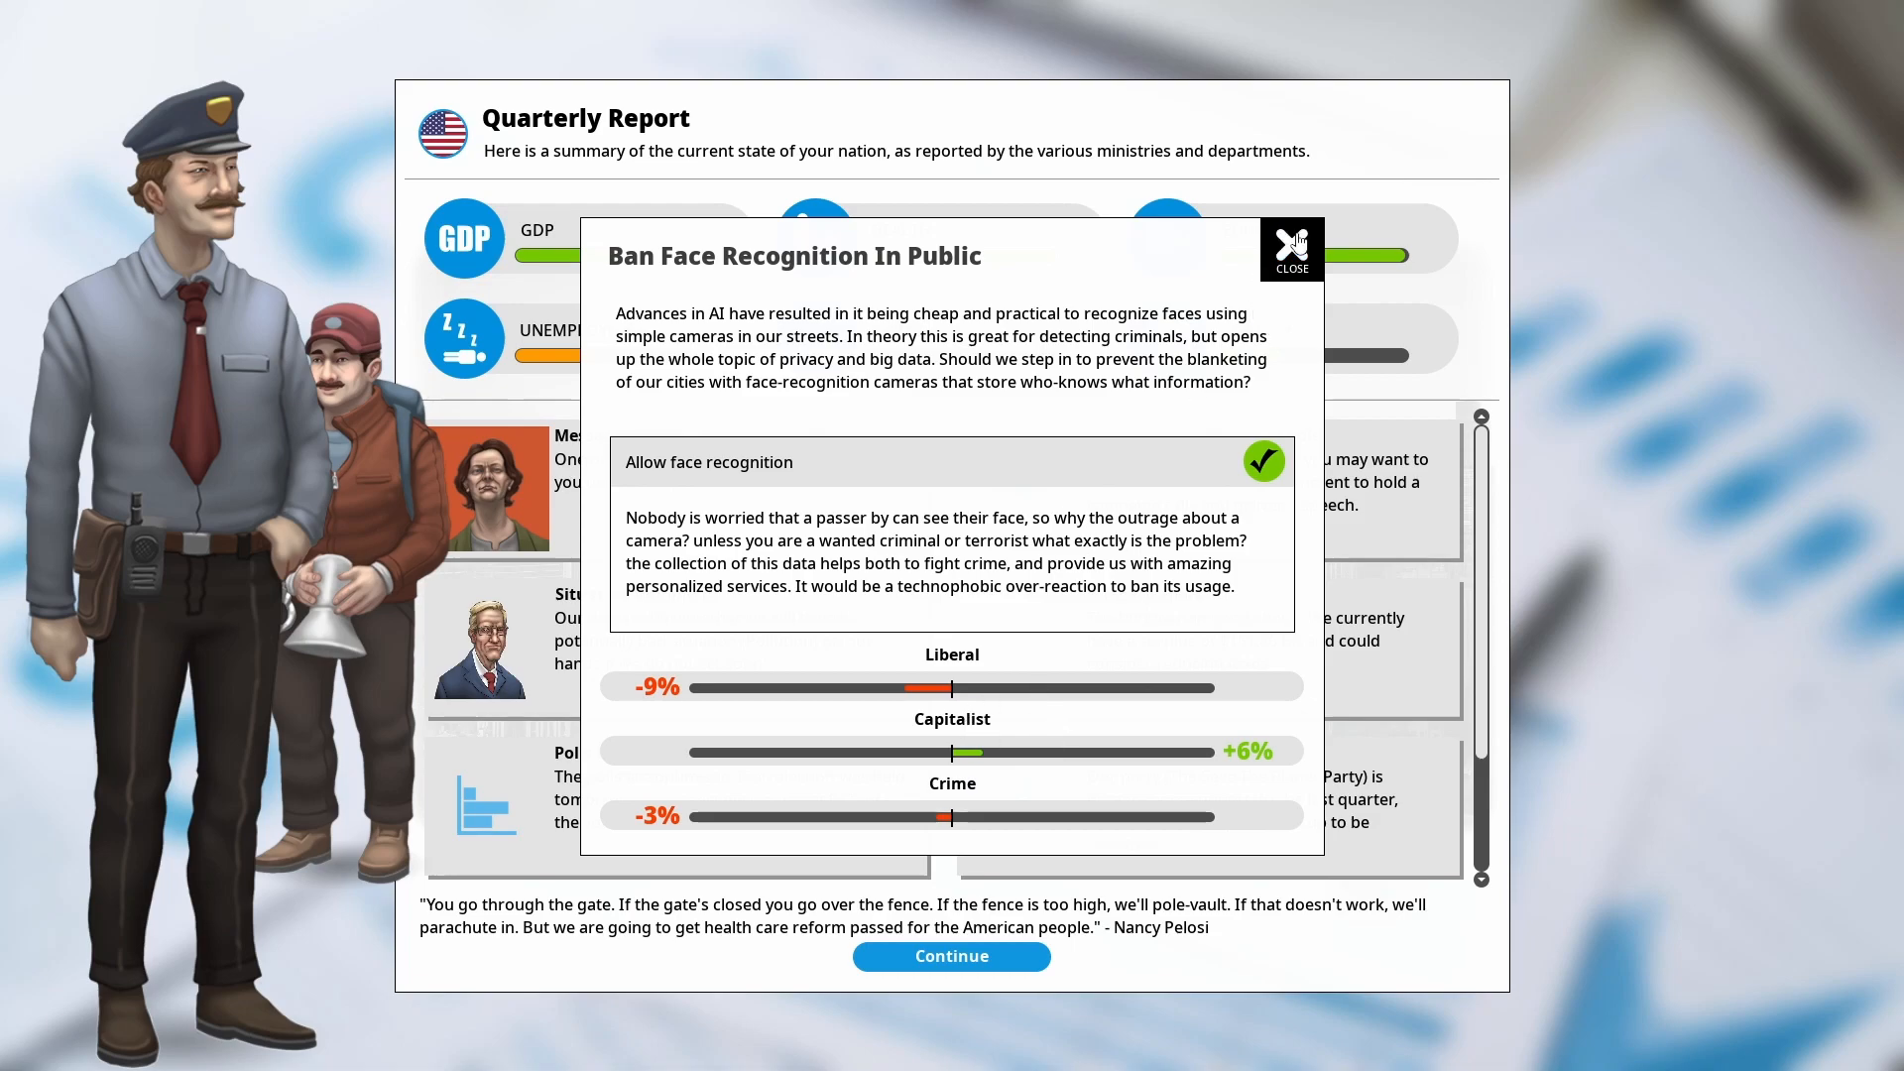
# Dismiss the face recognition result and pollution warning, then continue past the report with 21 political capital
pyautogui.click(1292, 251)
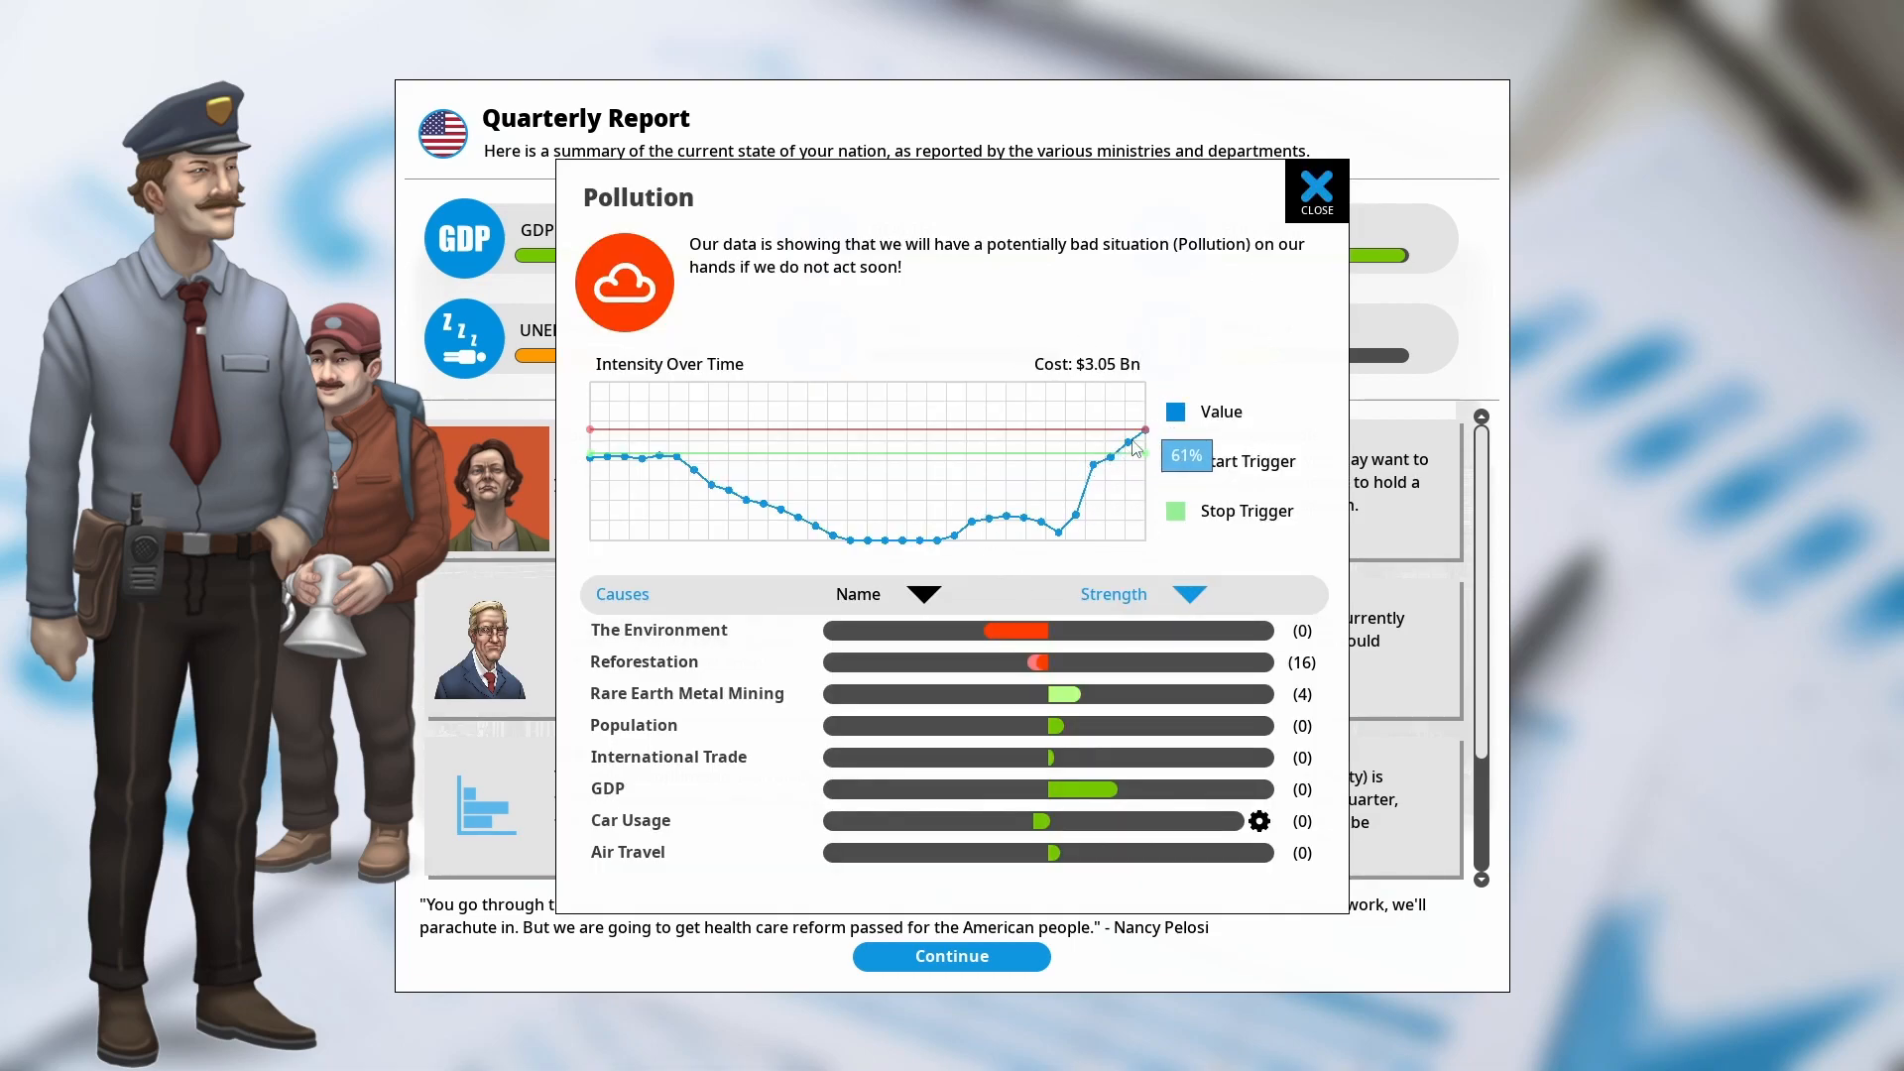
pyautogui.moveTo(1129, 835)
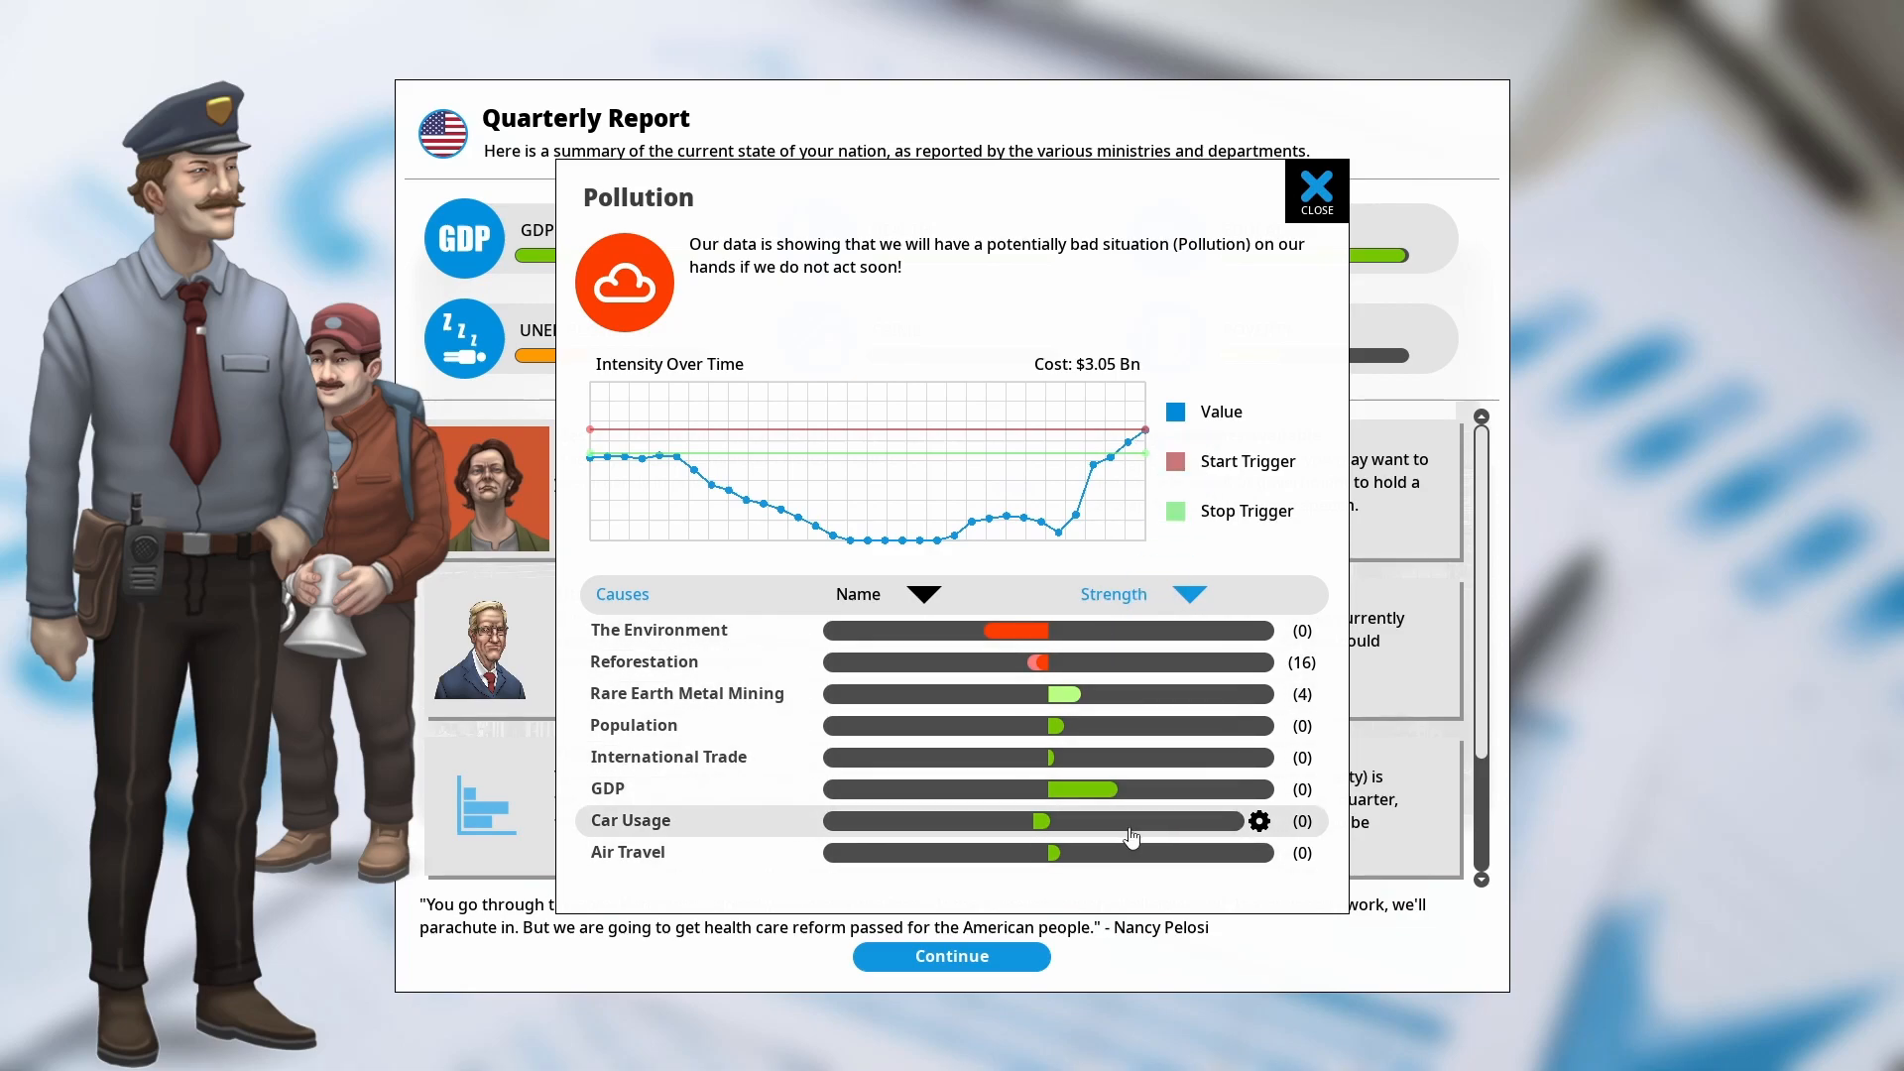
pyautogui.click(1315, 184)
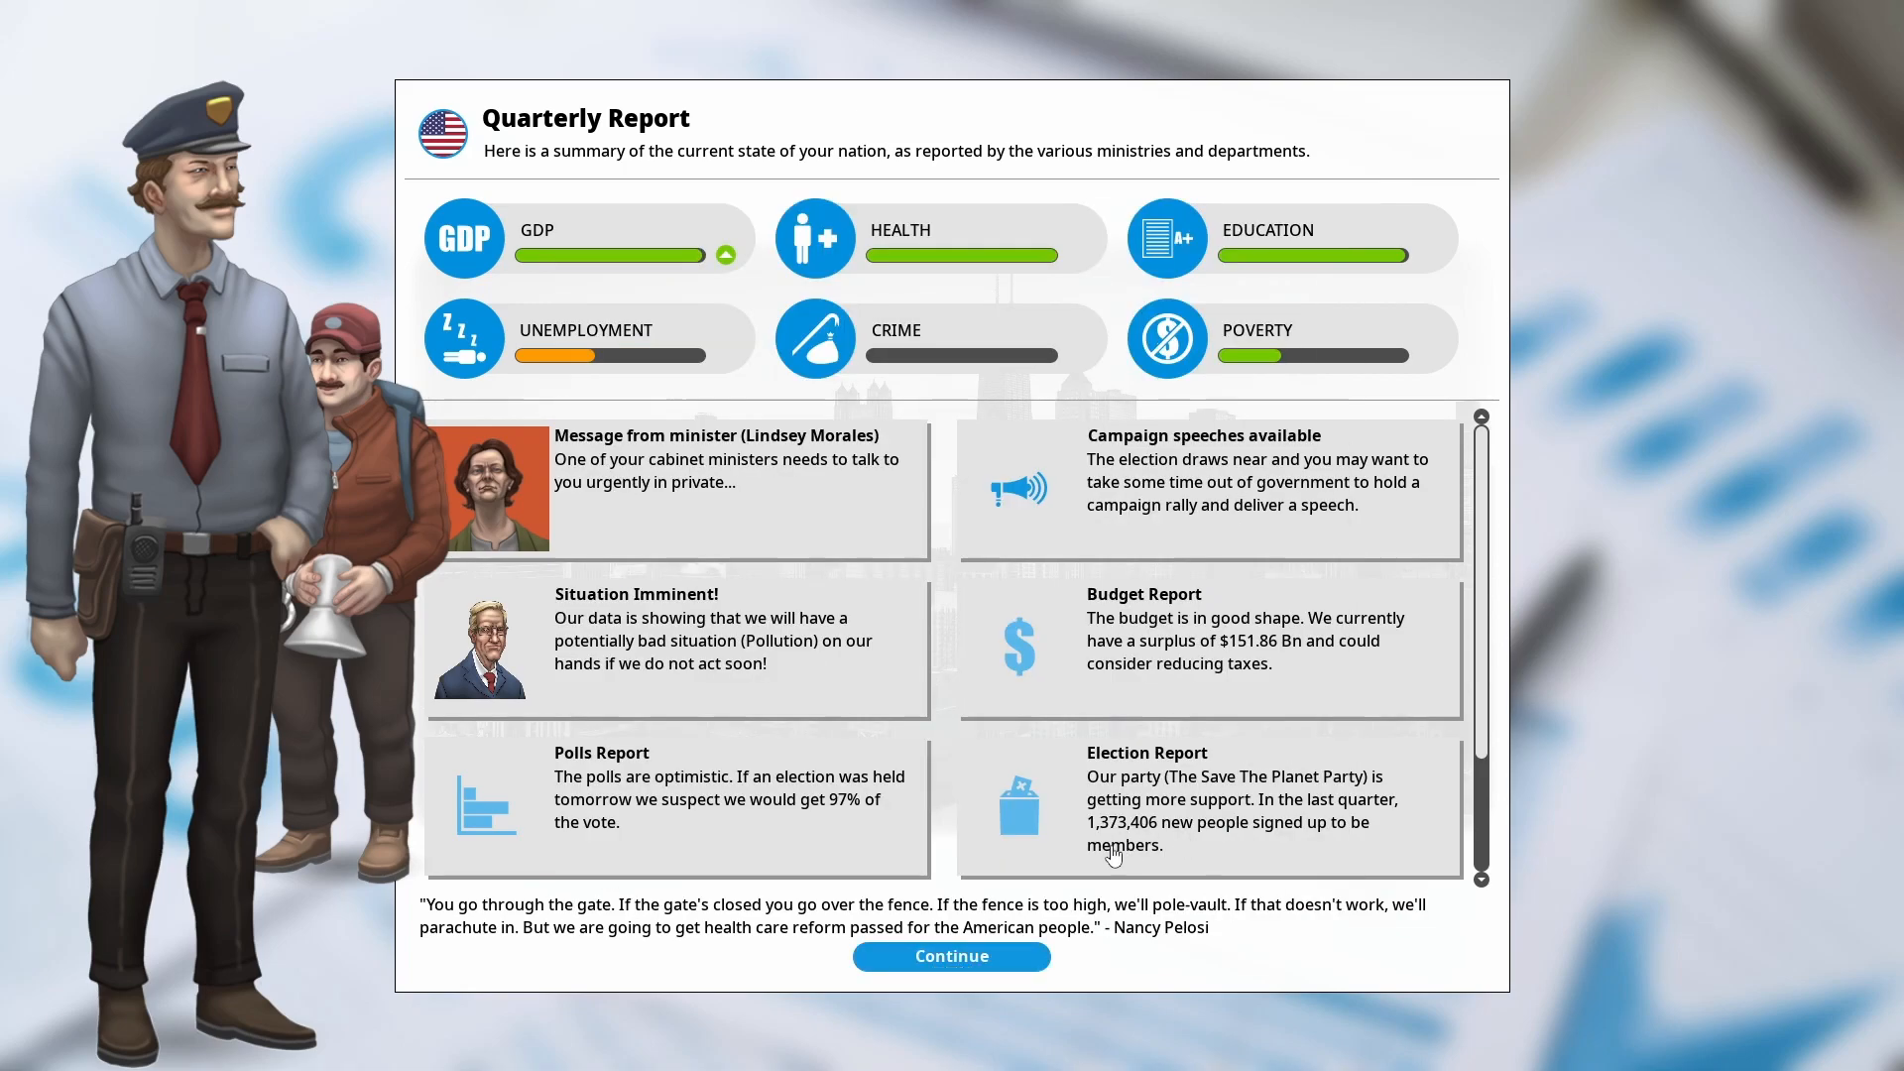
pyautogui.moveTo(879, 822)
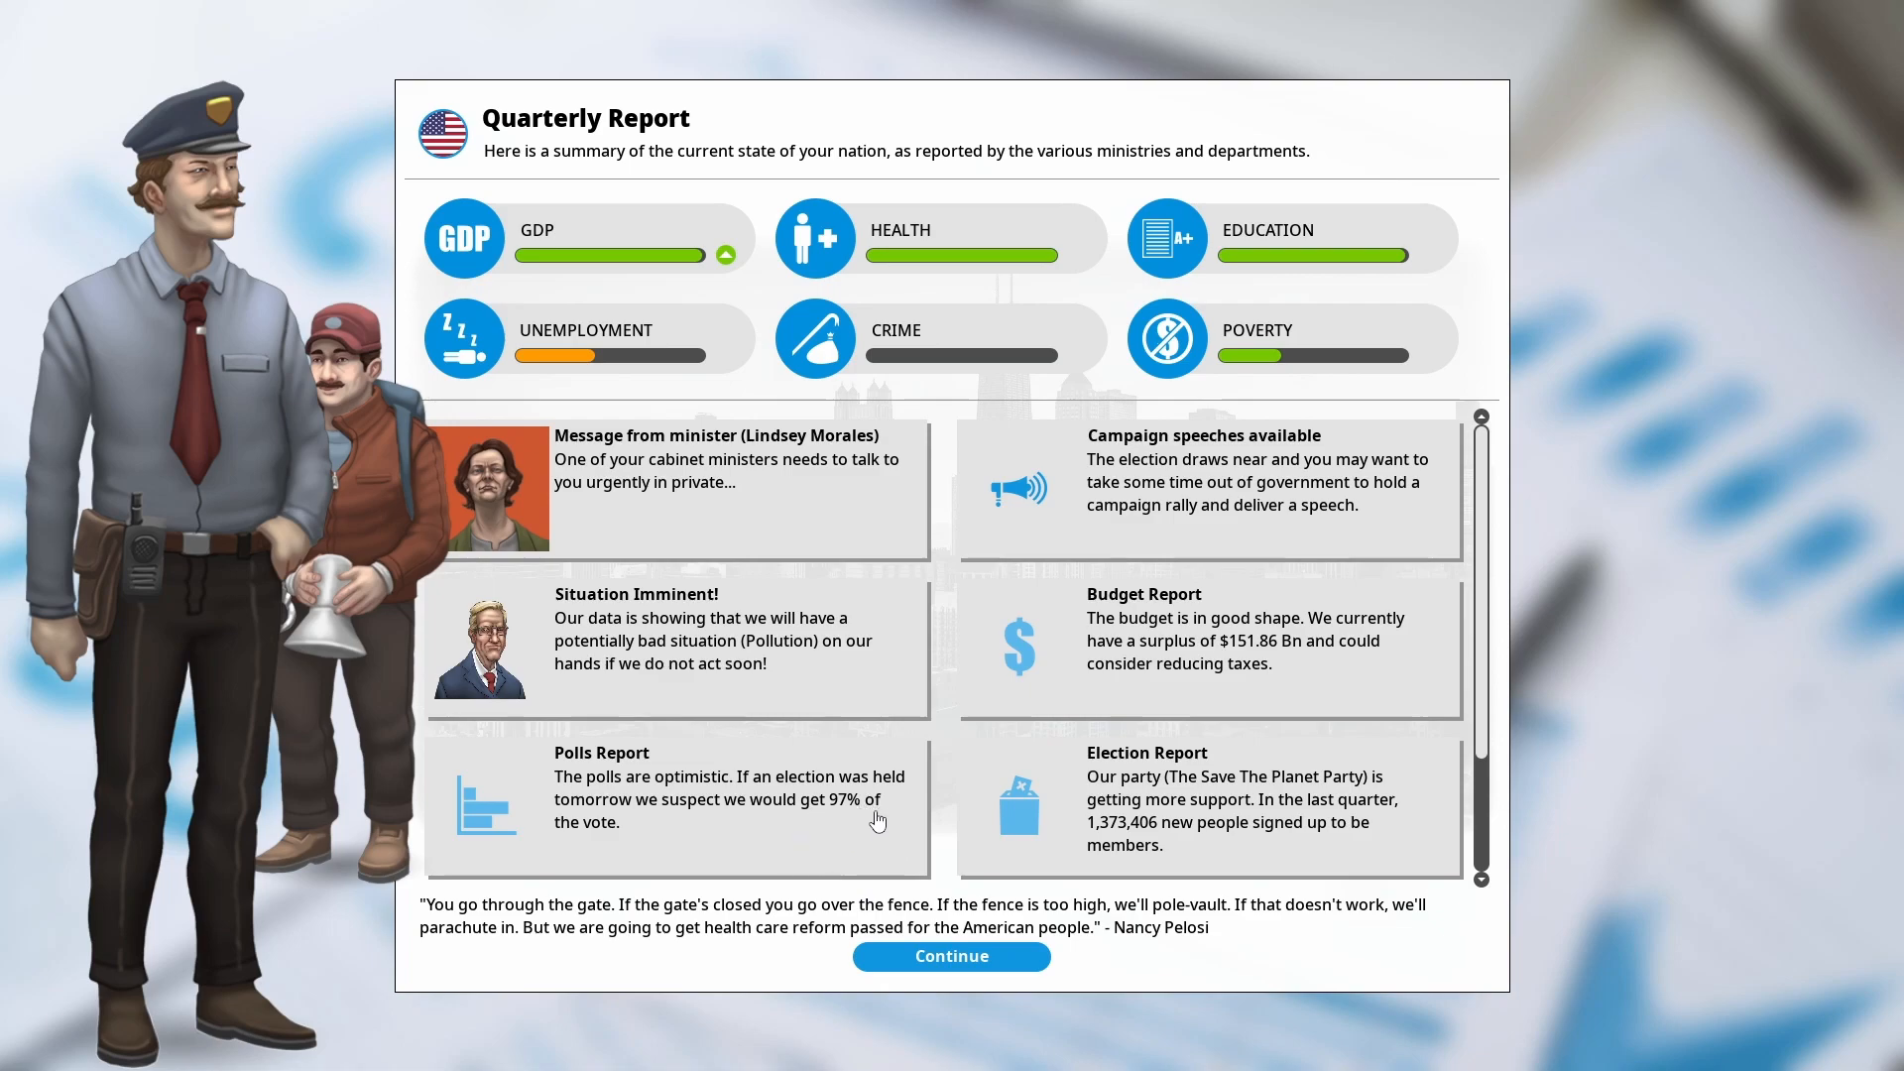
pyautogui.click(728, 486)
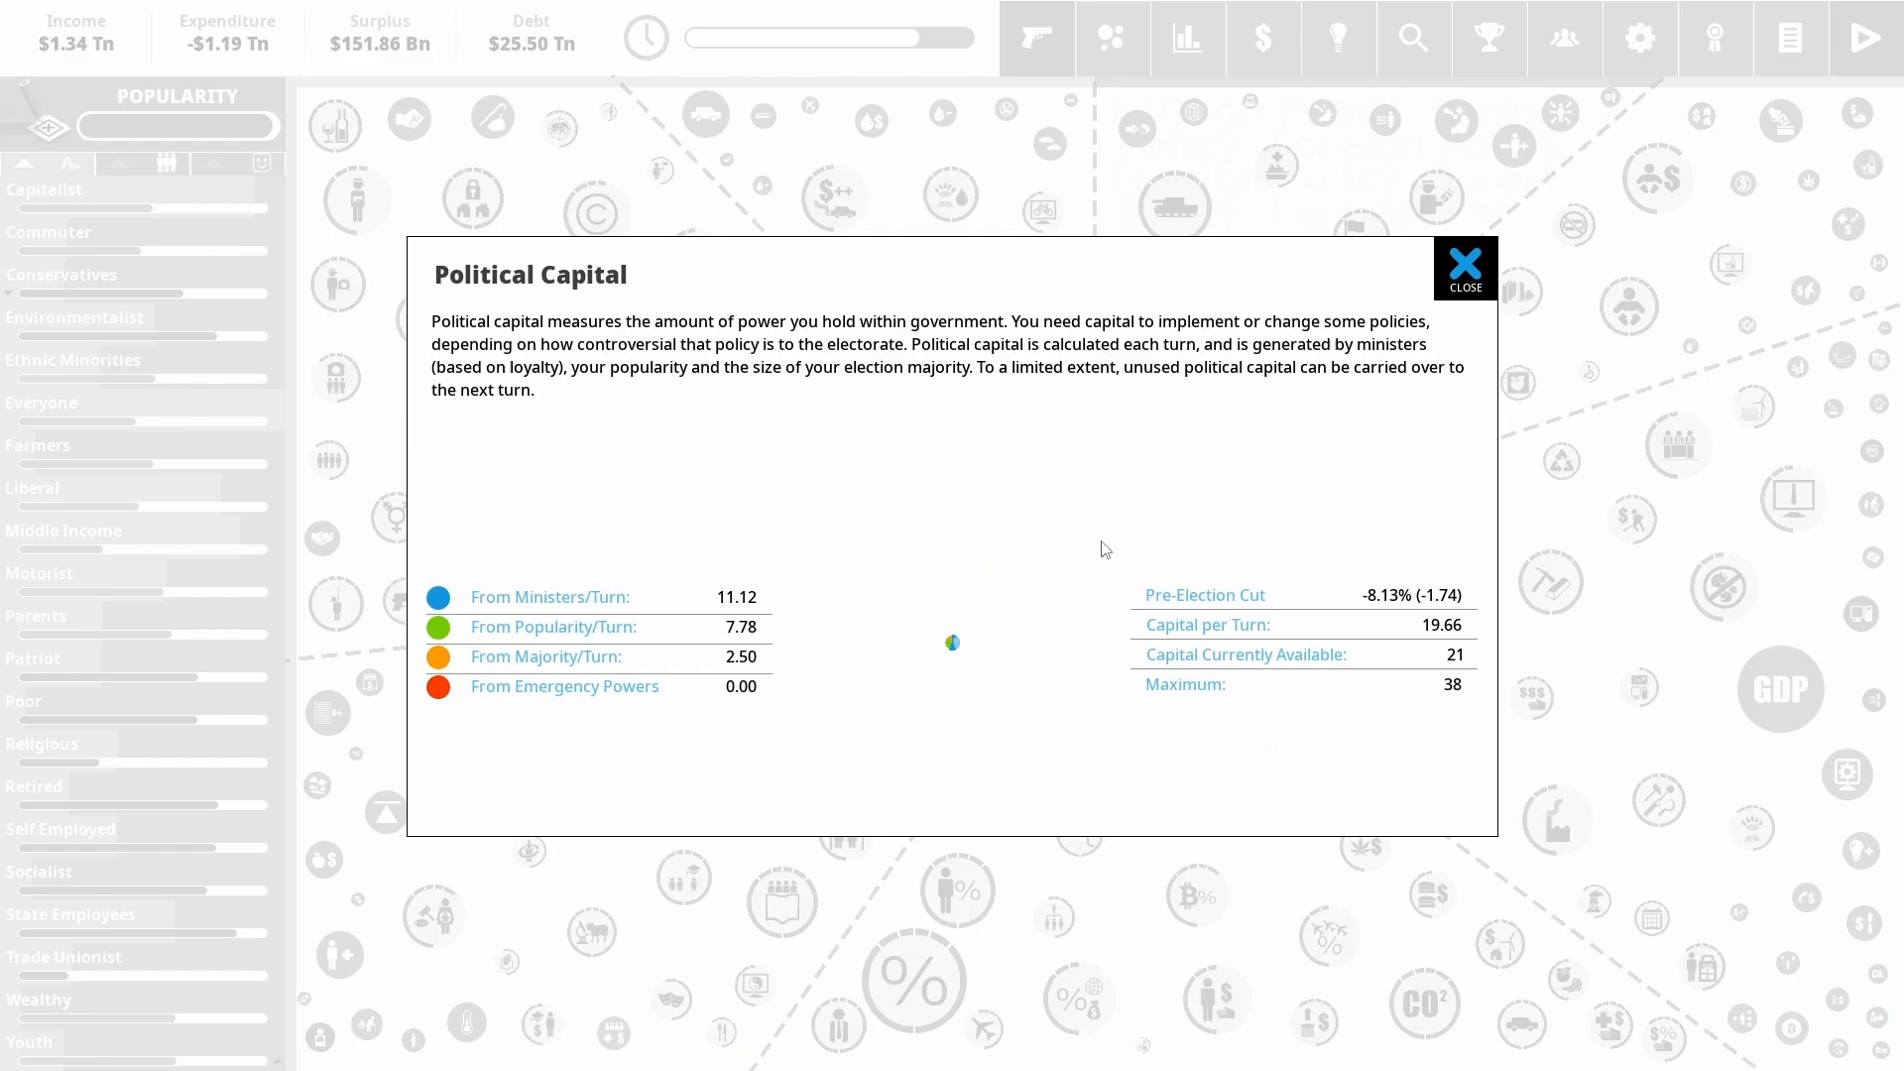
# From the Cabinet Ministers overview, hire Matthew Jones as Public Services minister from the recruit list
pyautogui.click(1565, 38)
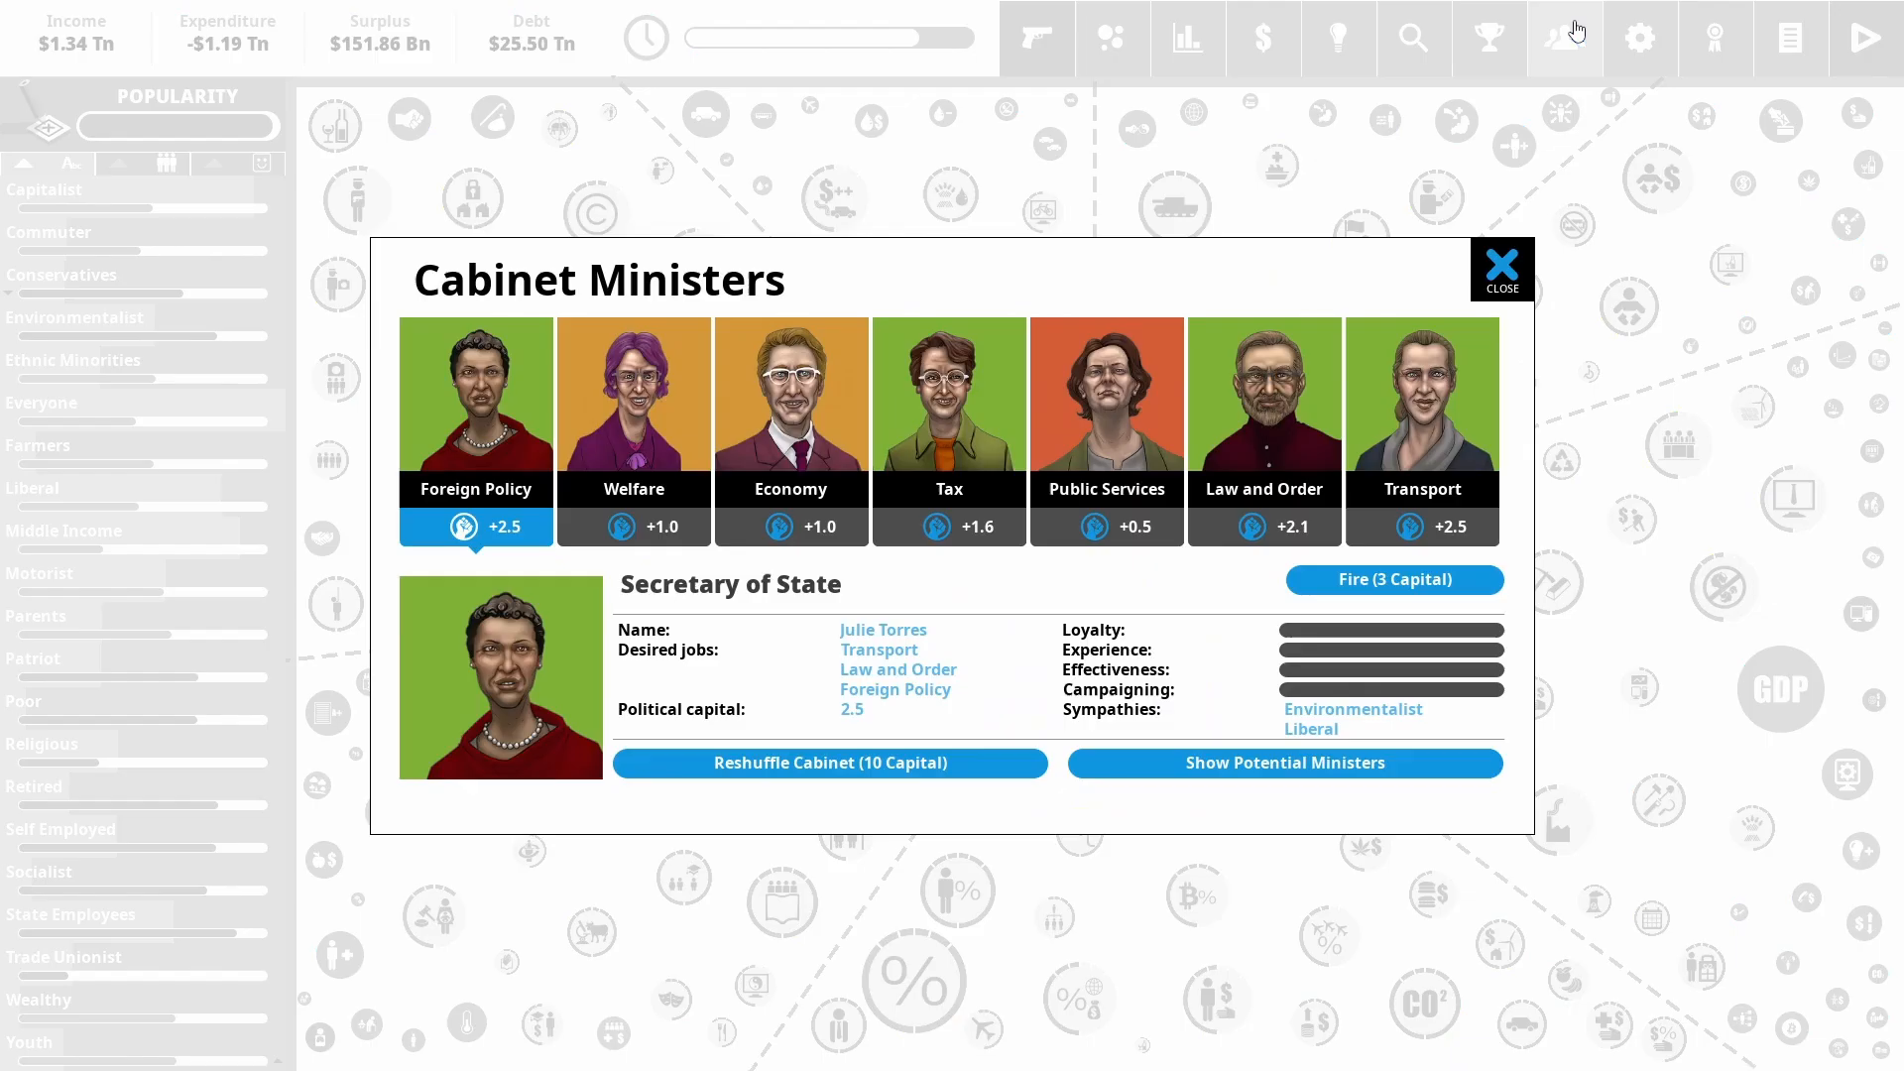
pyautogui.click(1284, 762)
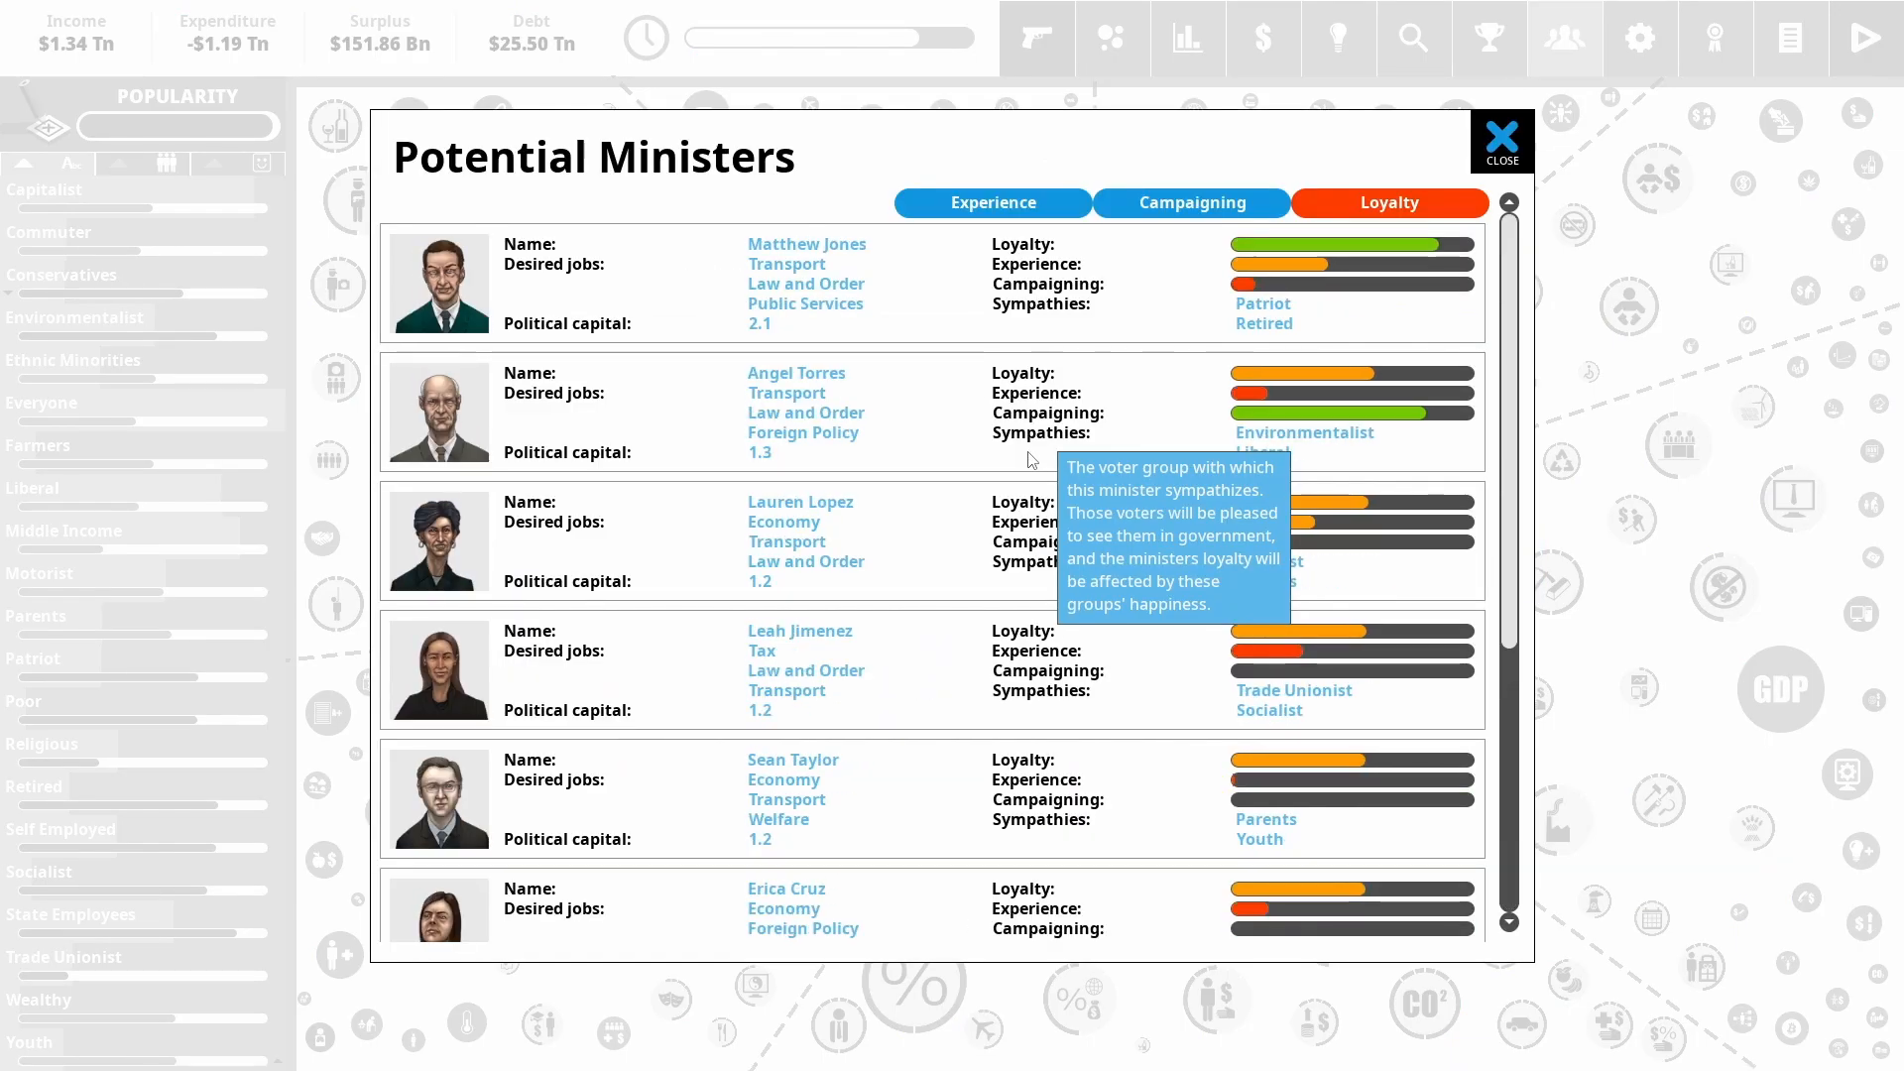
pyautogui.moveTo(1026, 429)
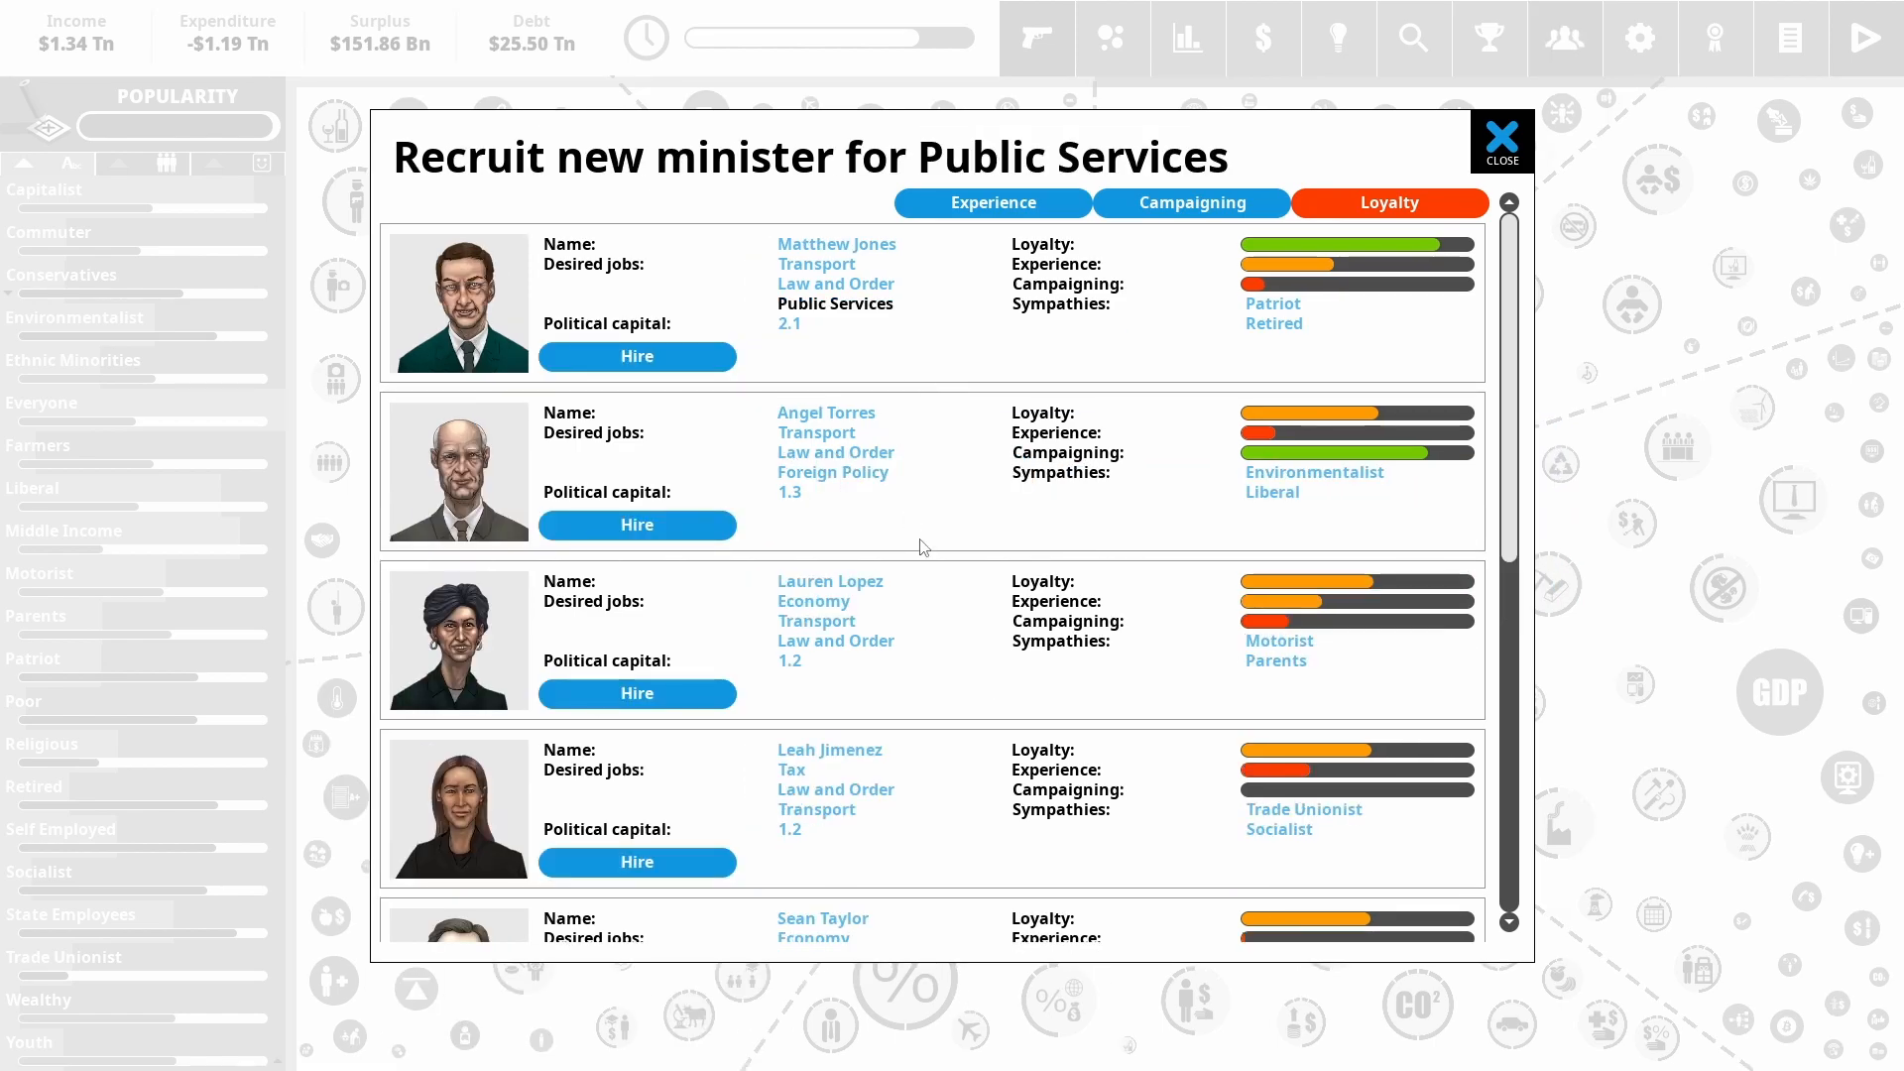
pyautogui.scroll(-3)
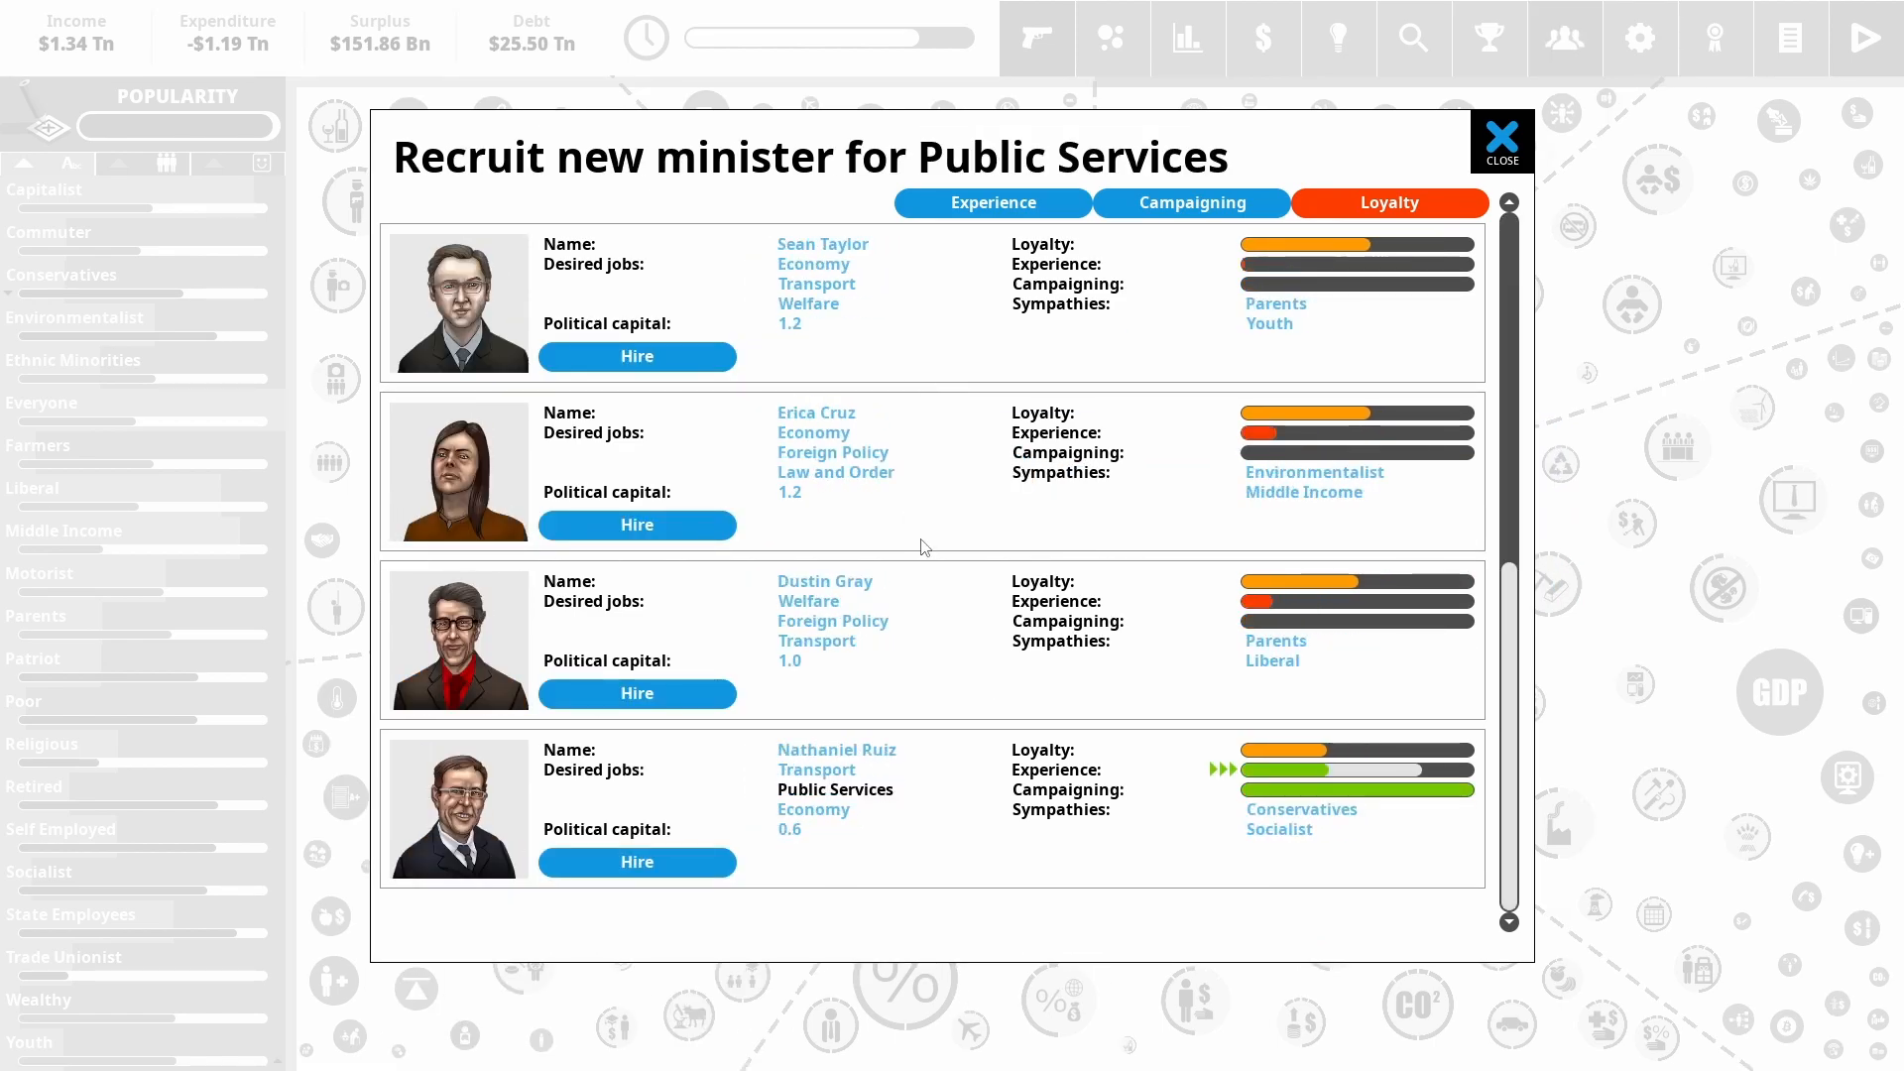
pyautogui.moveTo(667, 862)
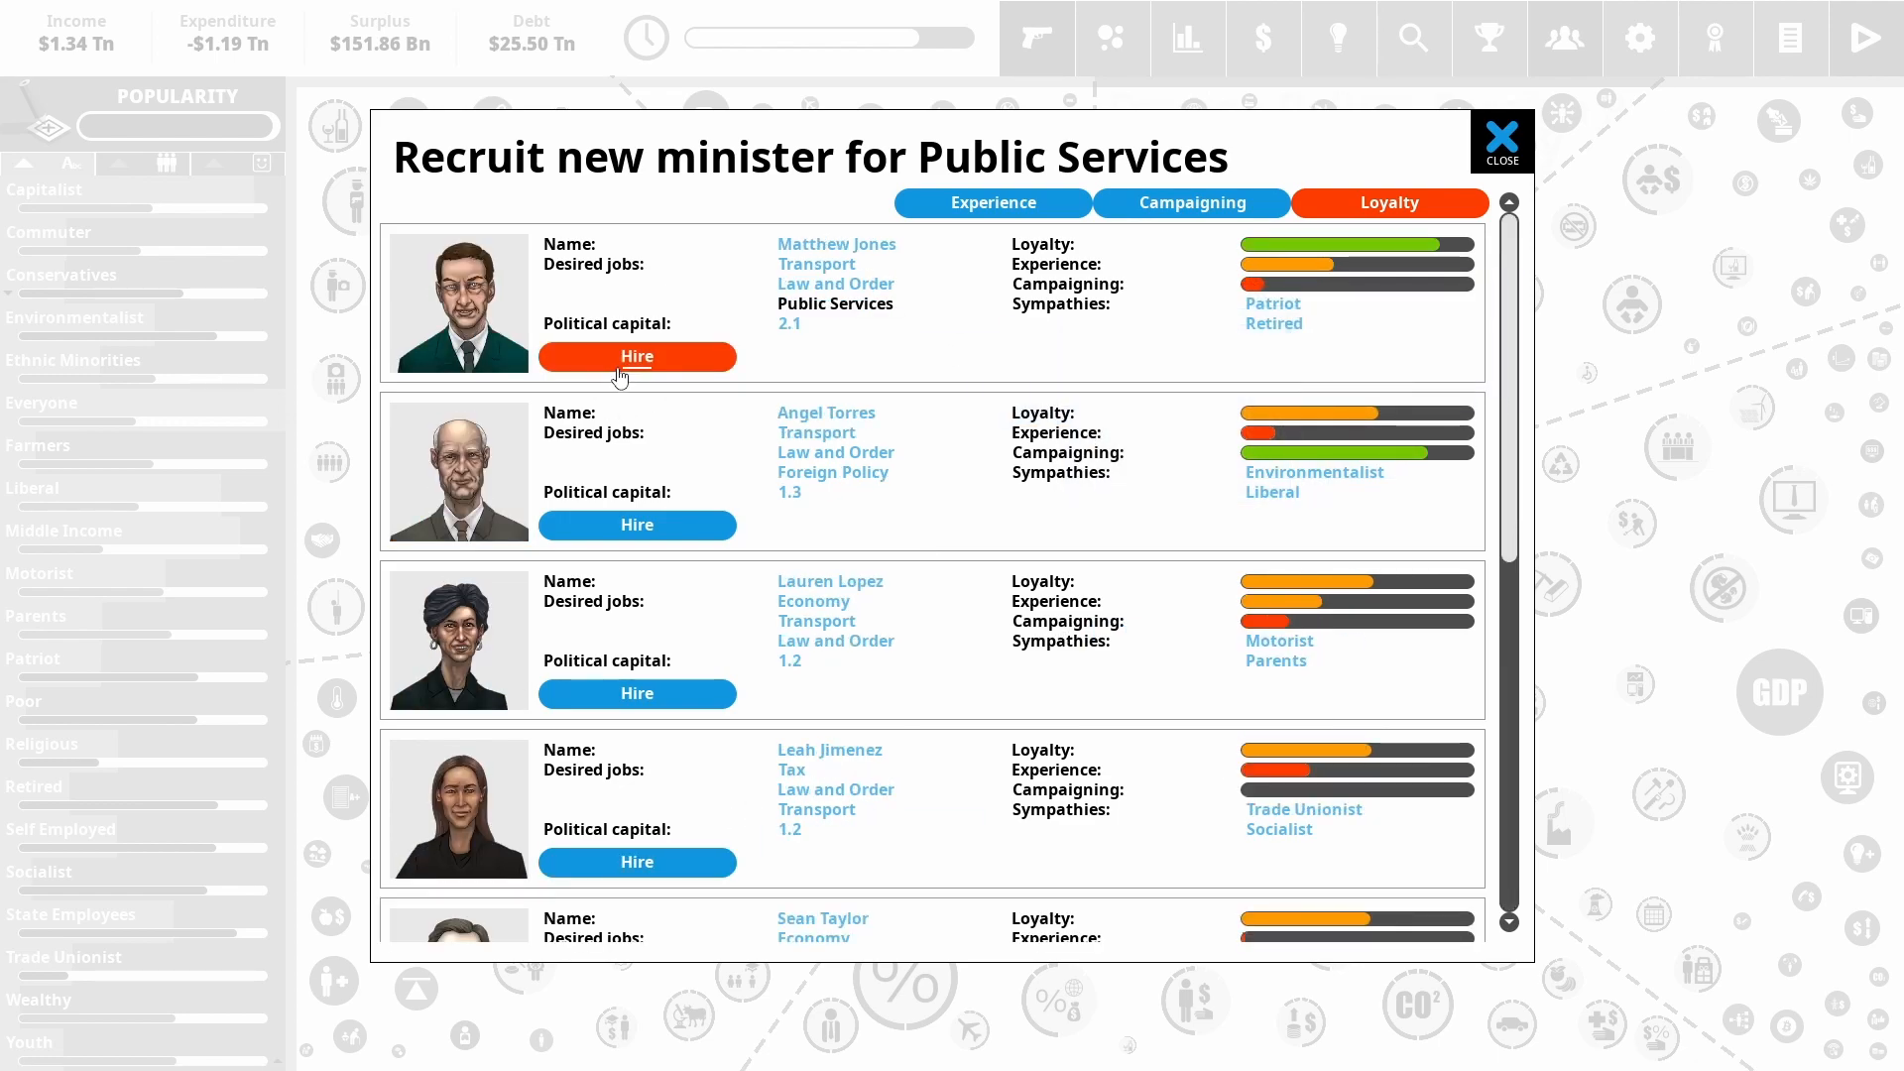
pyautogui.click(1502, 137)
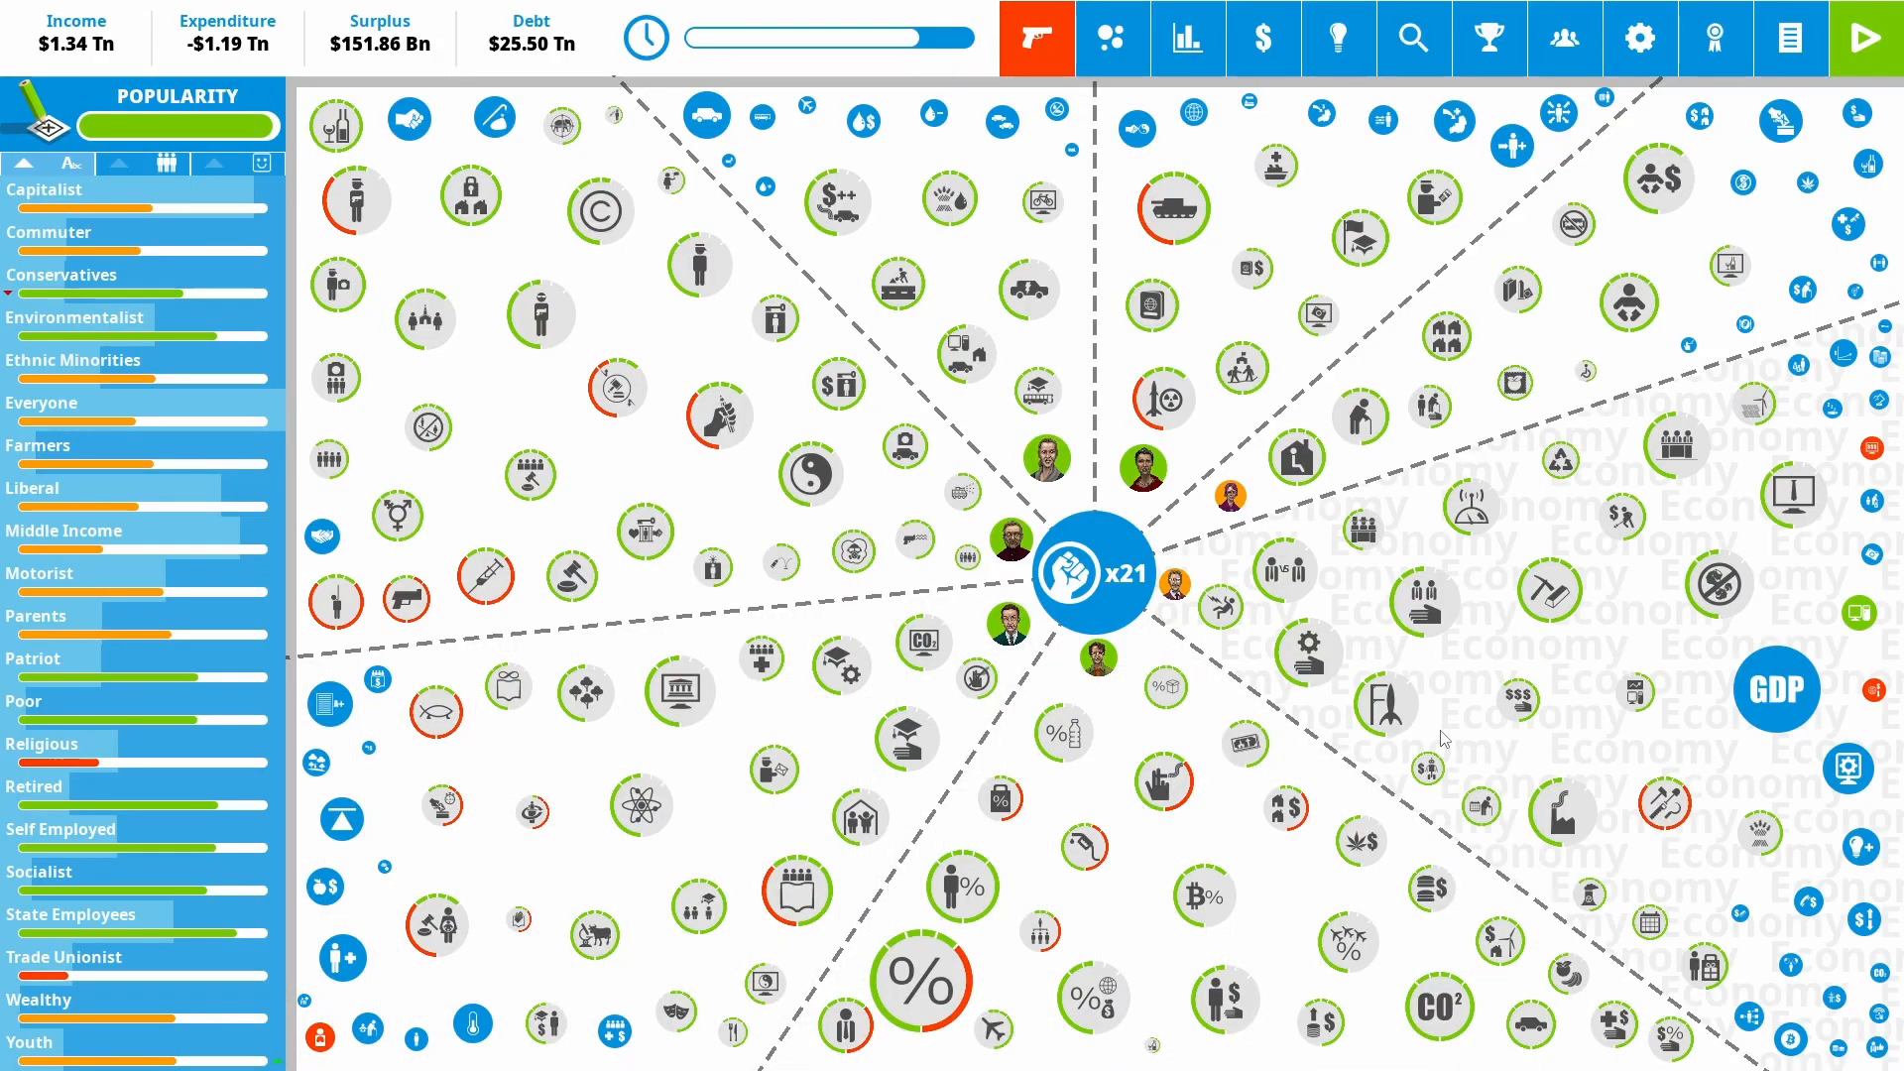
# Via Policy ideas, set Car-Pooling Campaign funding to Maximum and apply the change
pyautogui.click(1773, 688)
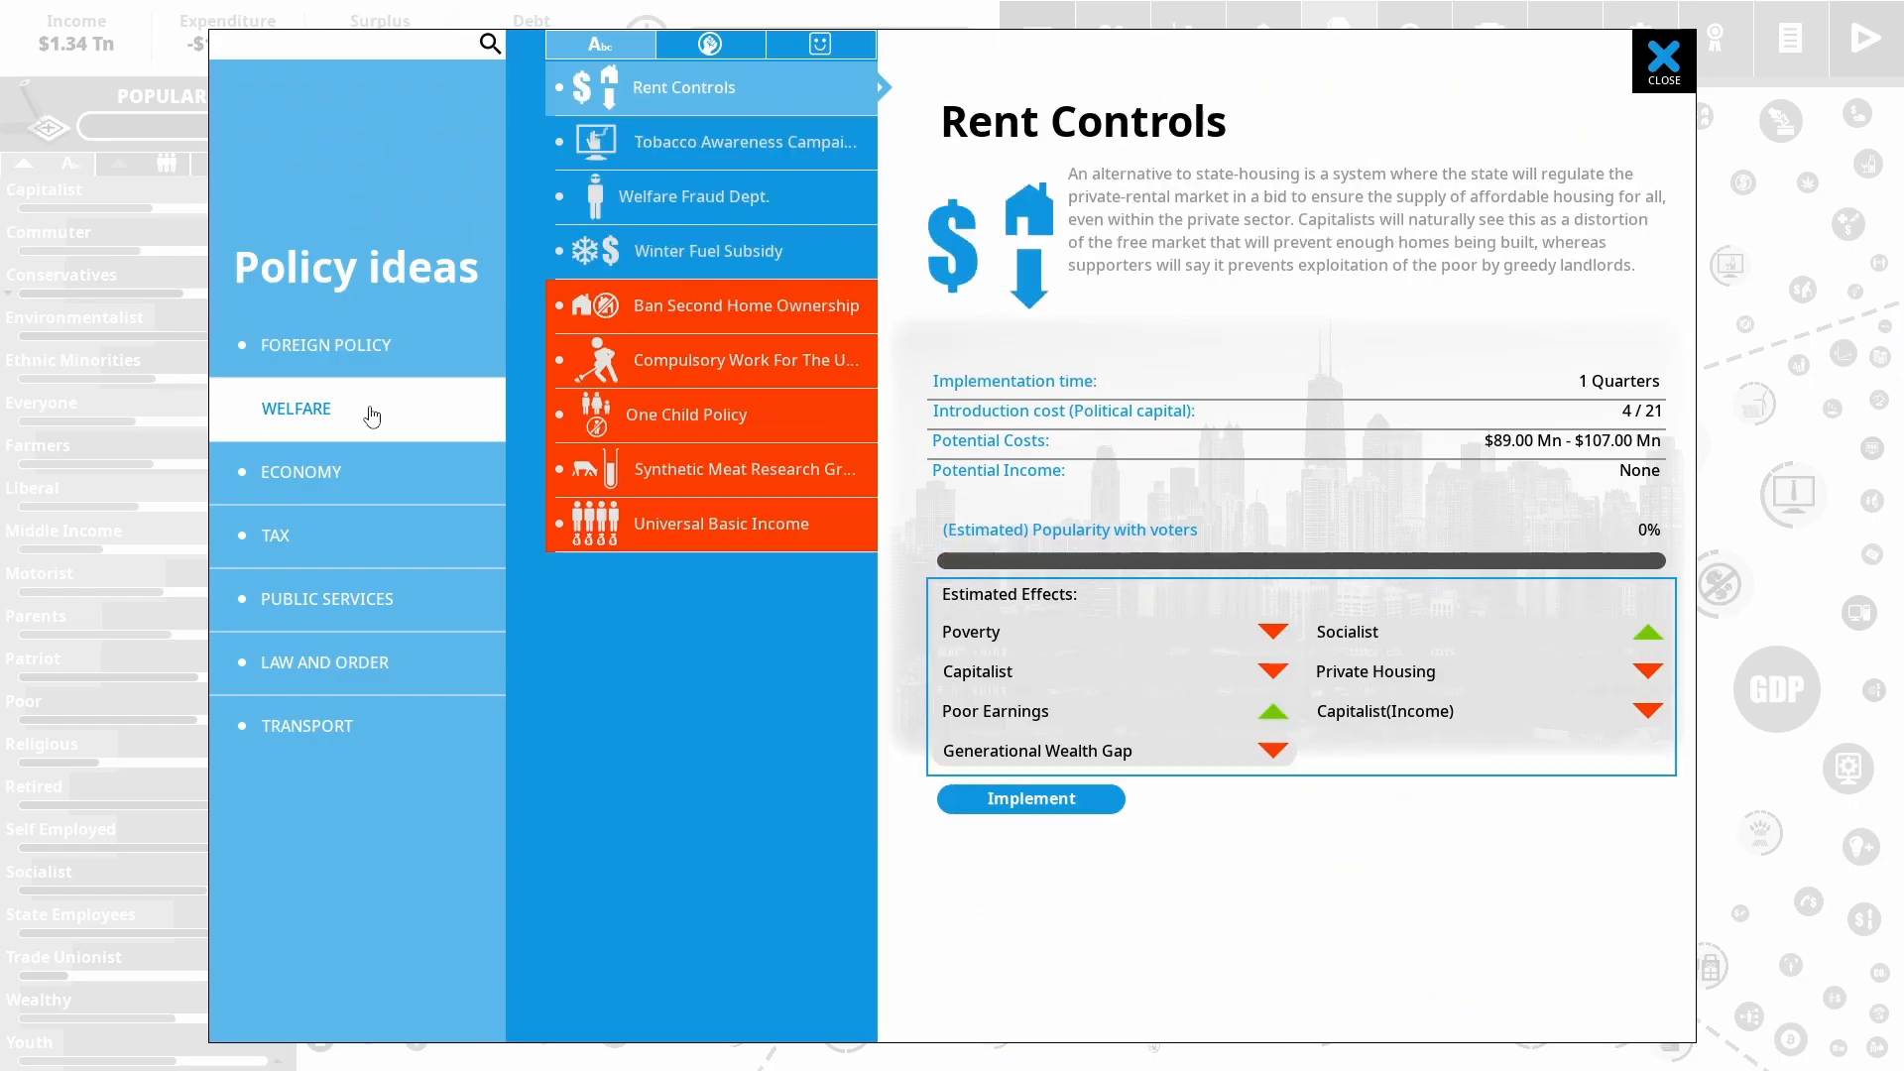
pyautogui.click(301, 472)
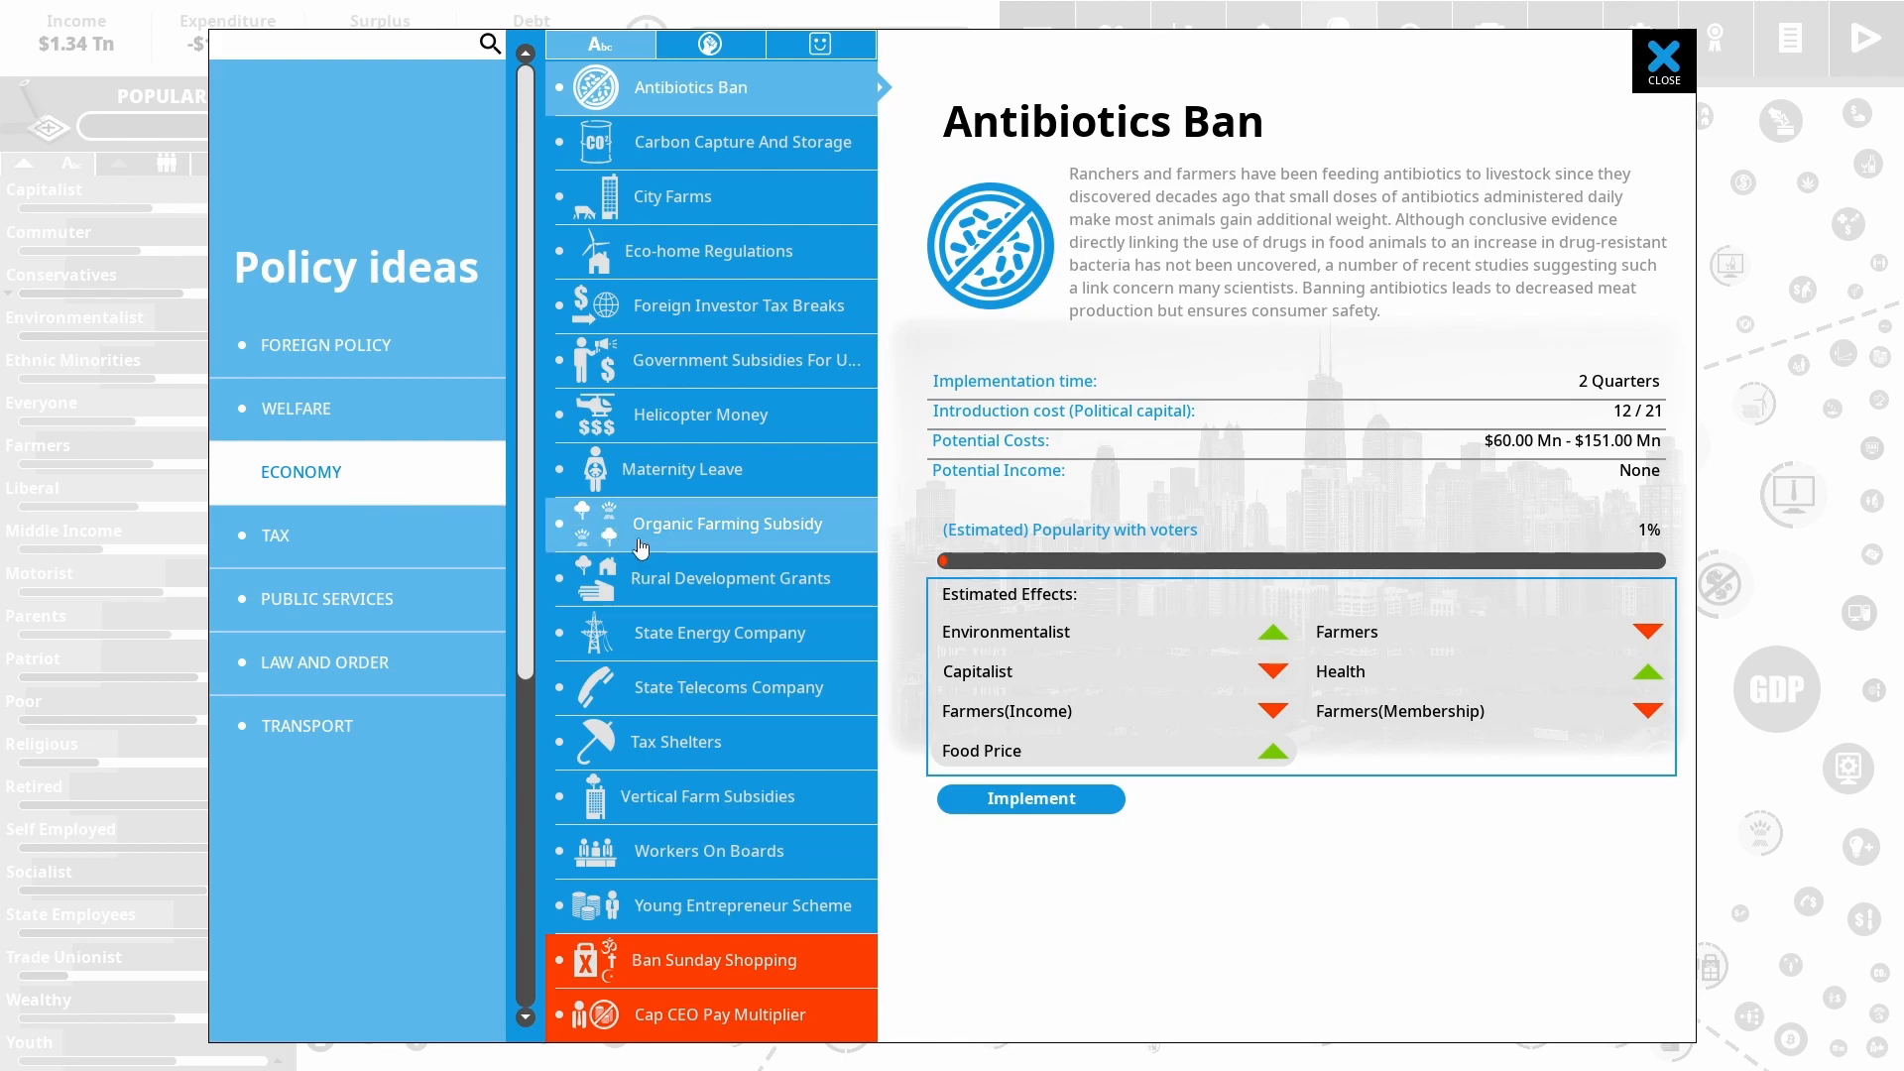
pyautogui.click(308, 727)
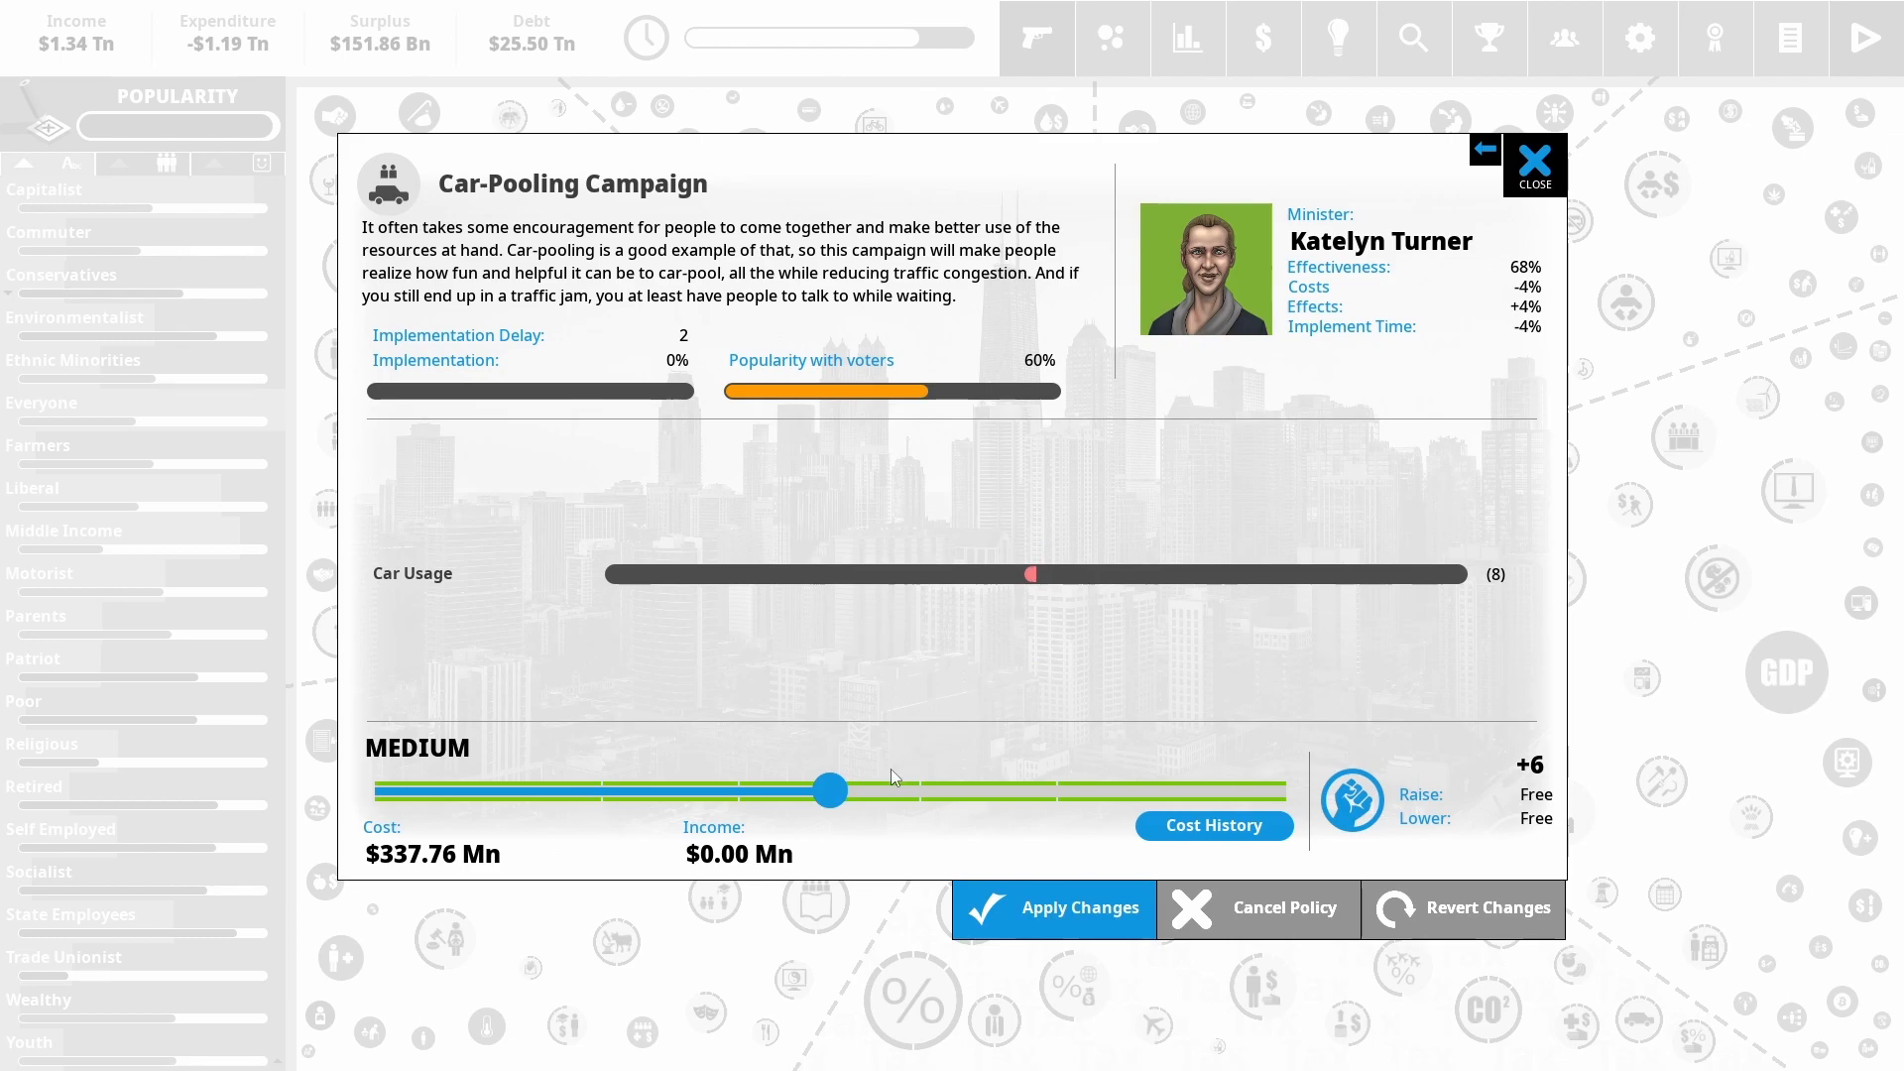
pyautogui.moveTo(830, 789); pyautogui.dragTo(1283, 790)
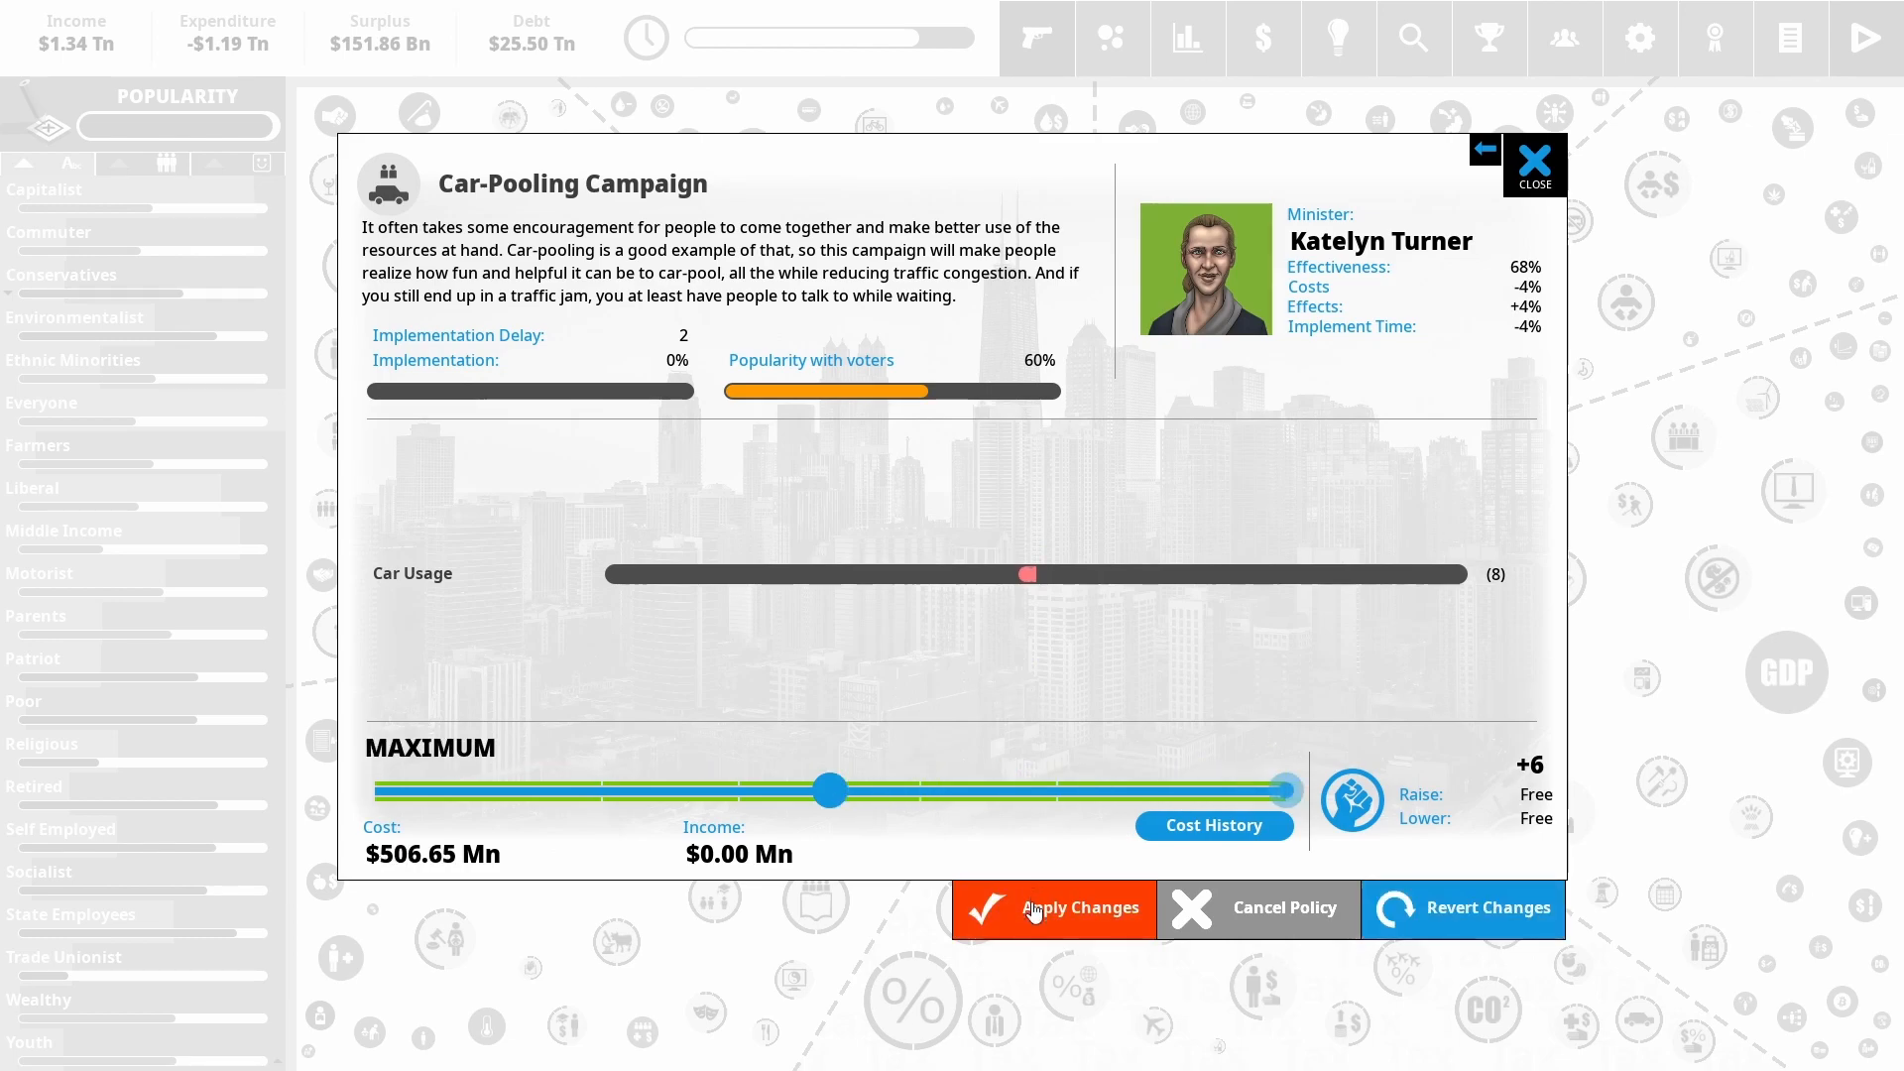
pyautogui.click(1075, 907)
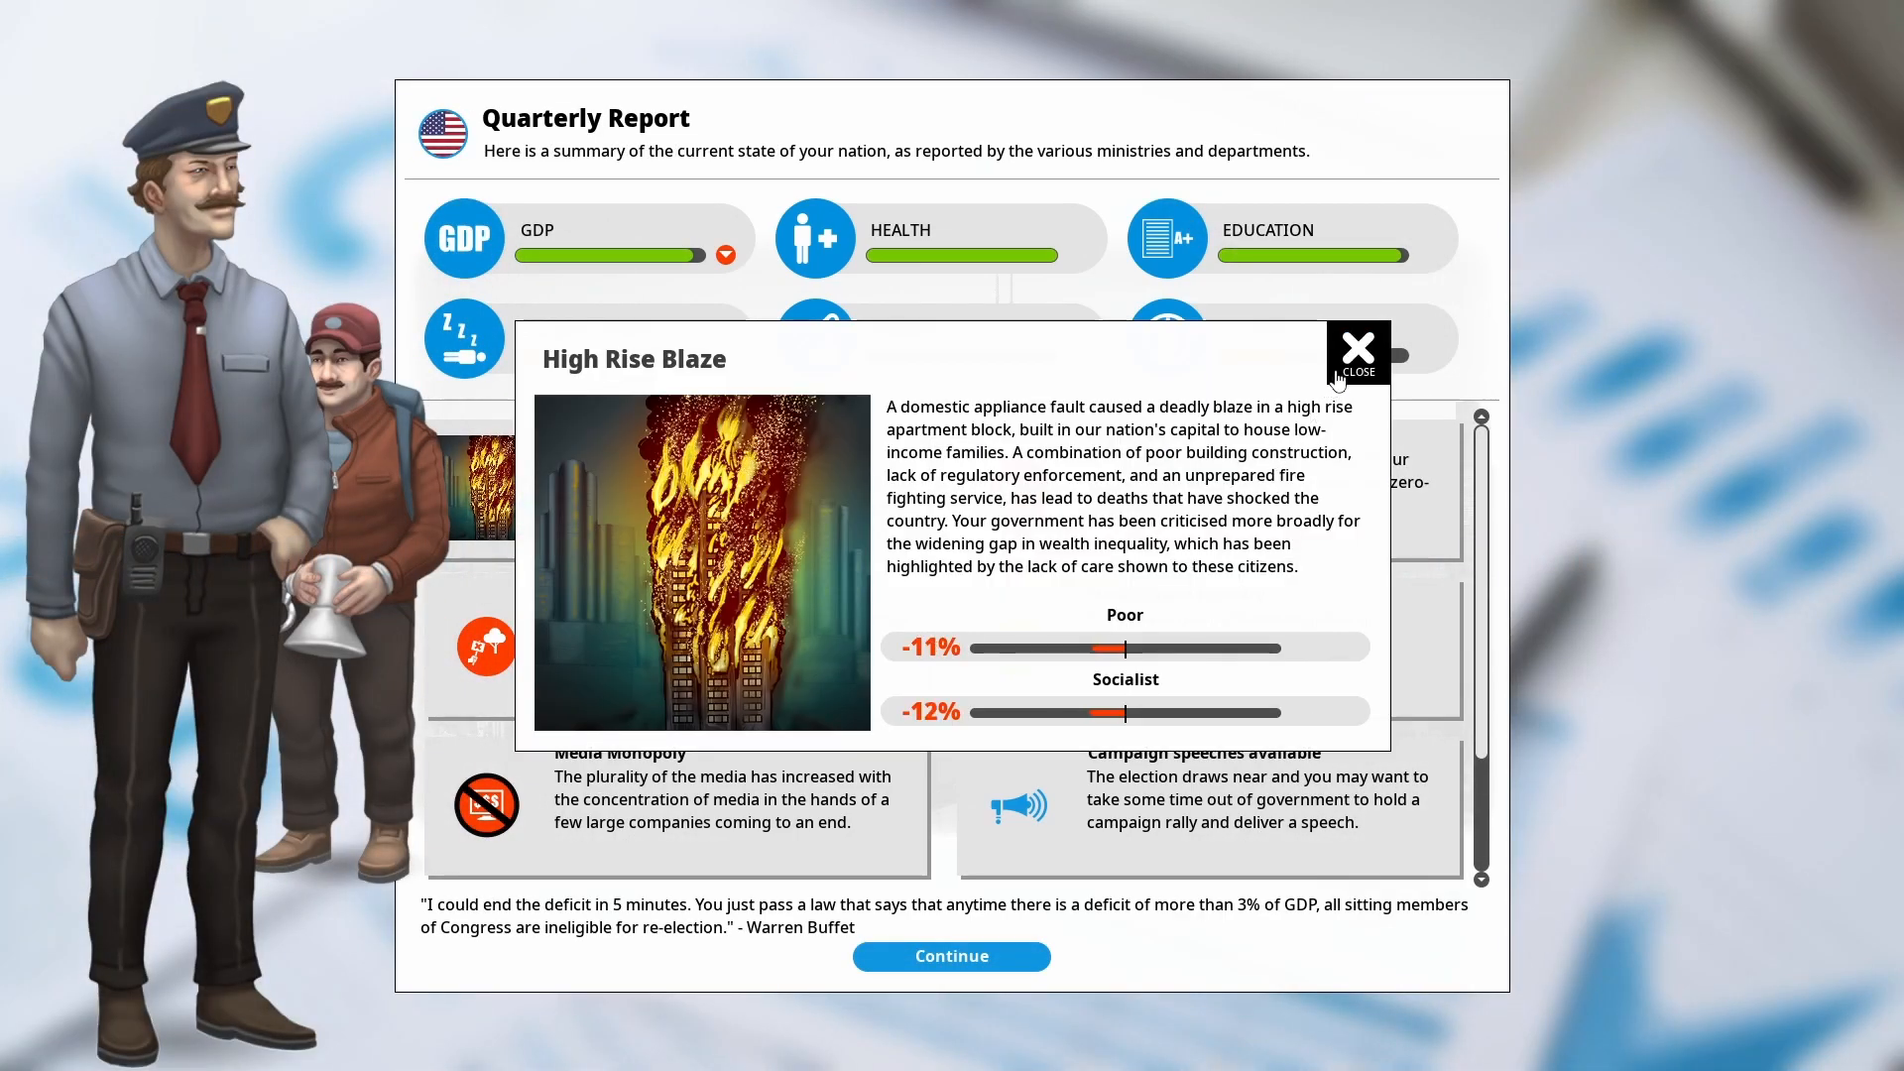
# Dismiss the High Rise Blaze, Media Monopoly and Gridlock popups in the quarterly report
pyautogui.click(1357, 345)
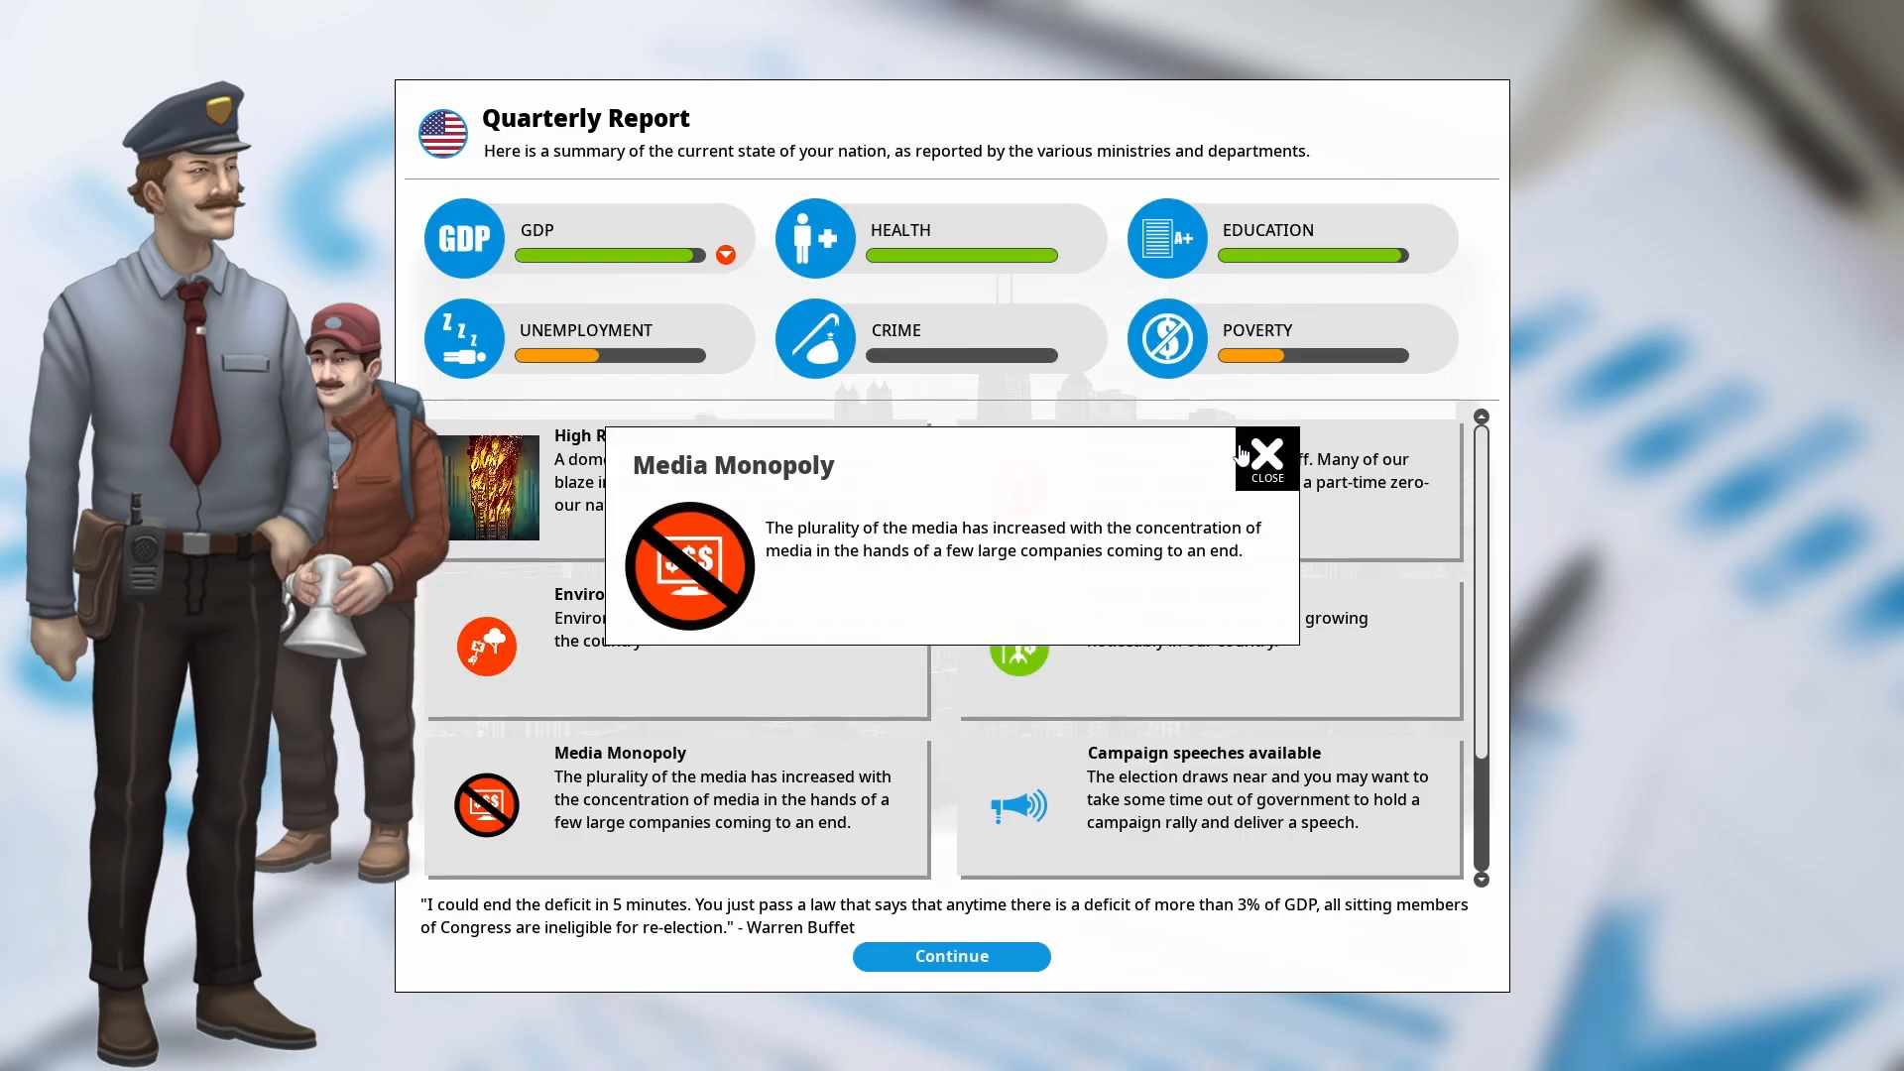
pyautogui.click(1266, 459)
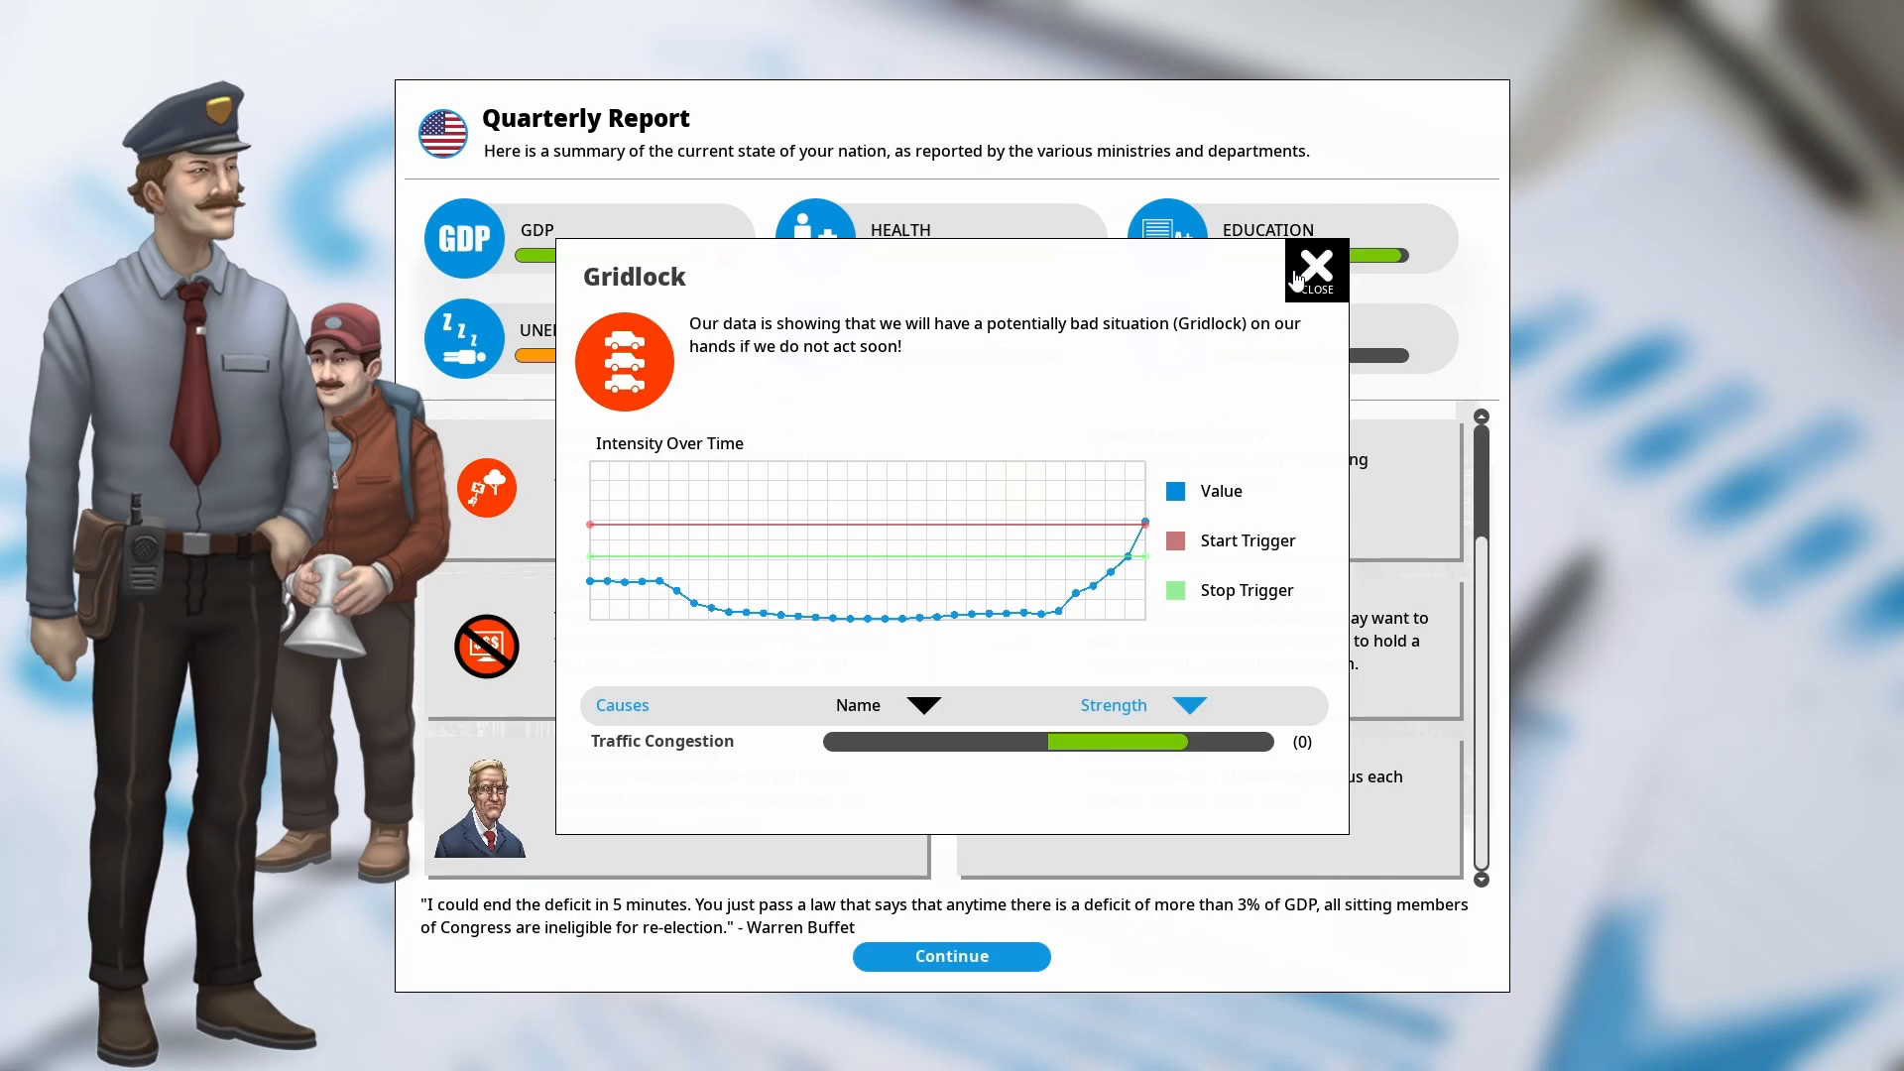
pyautogui.click(1317, 264)
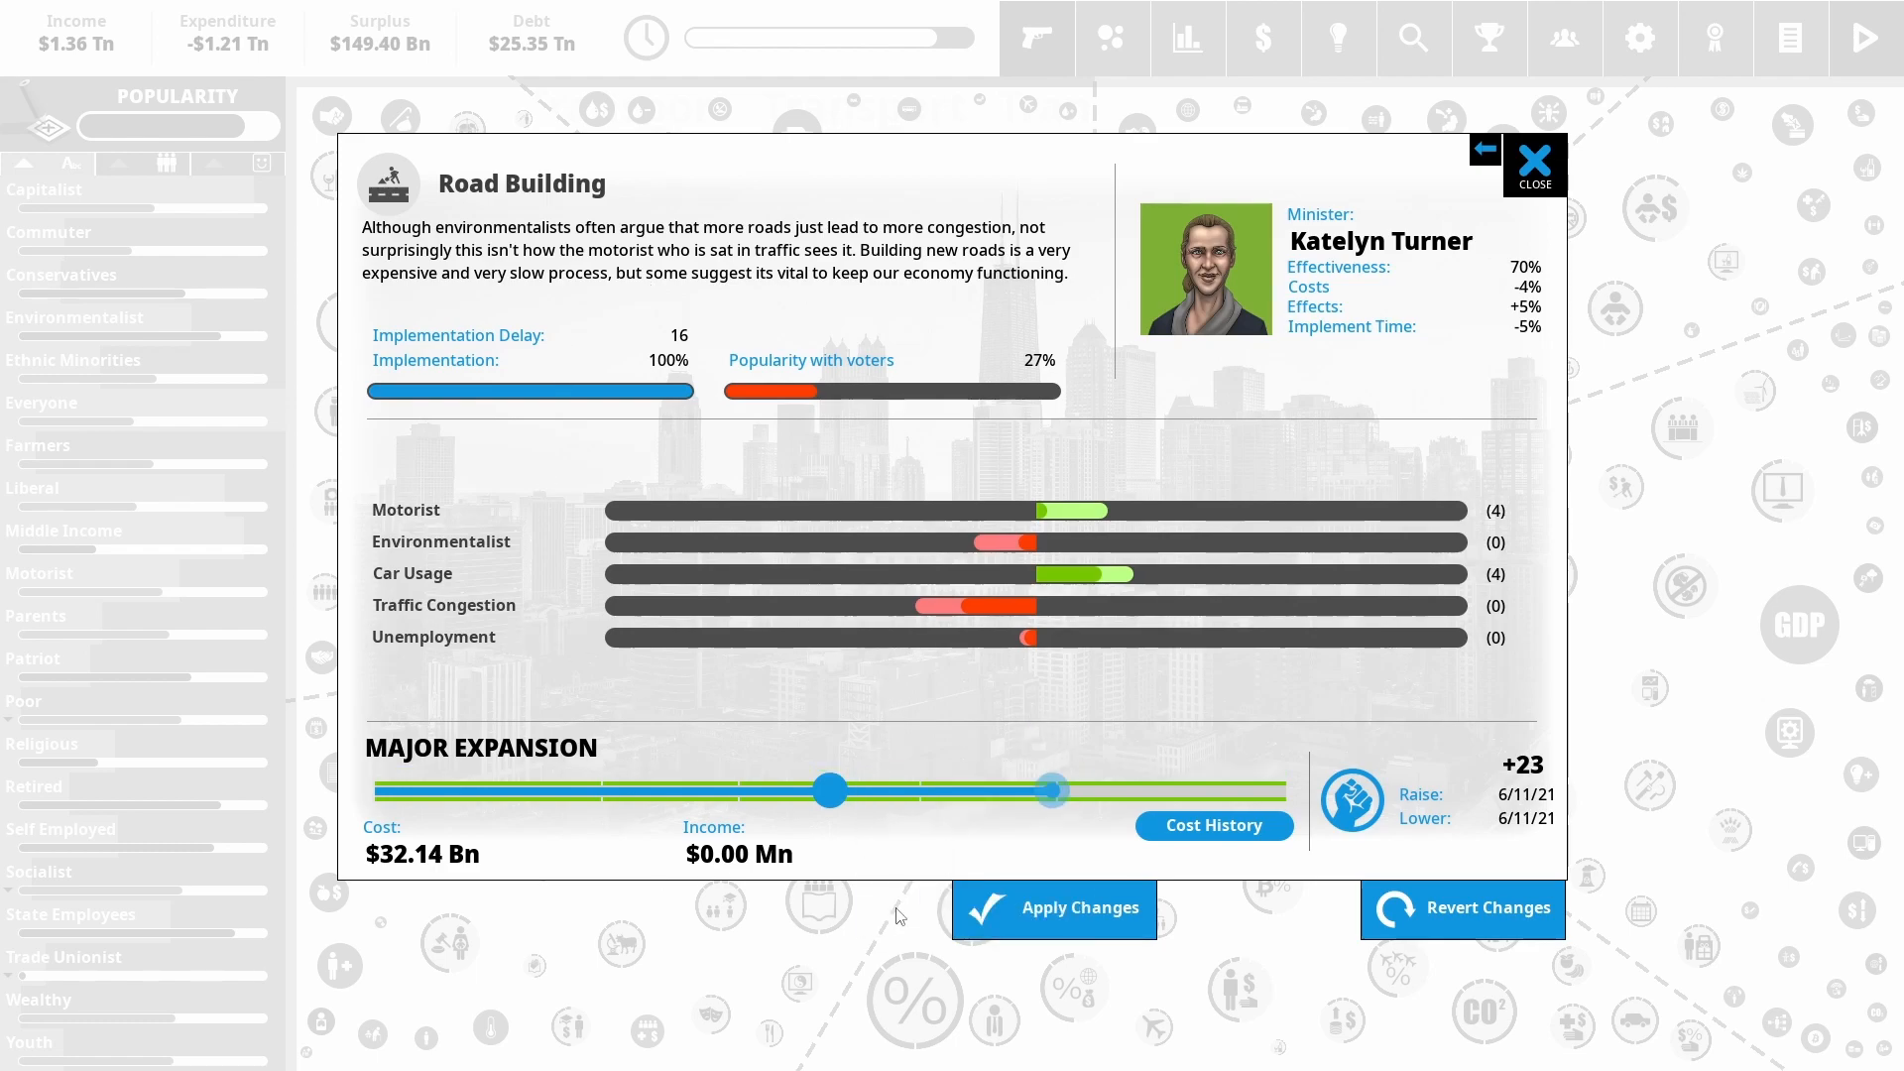
# Apply the Road Building expansion, confirming the 11 political capital cost
pyautogui.click(1053, 909)
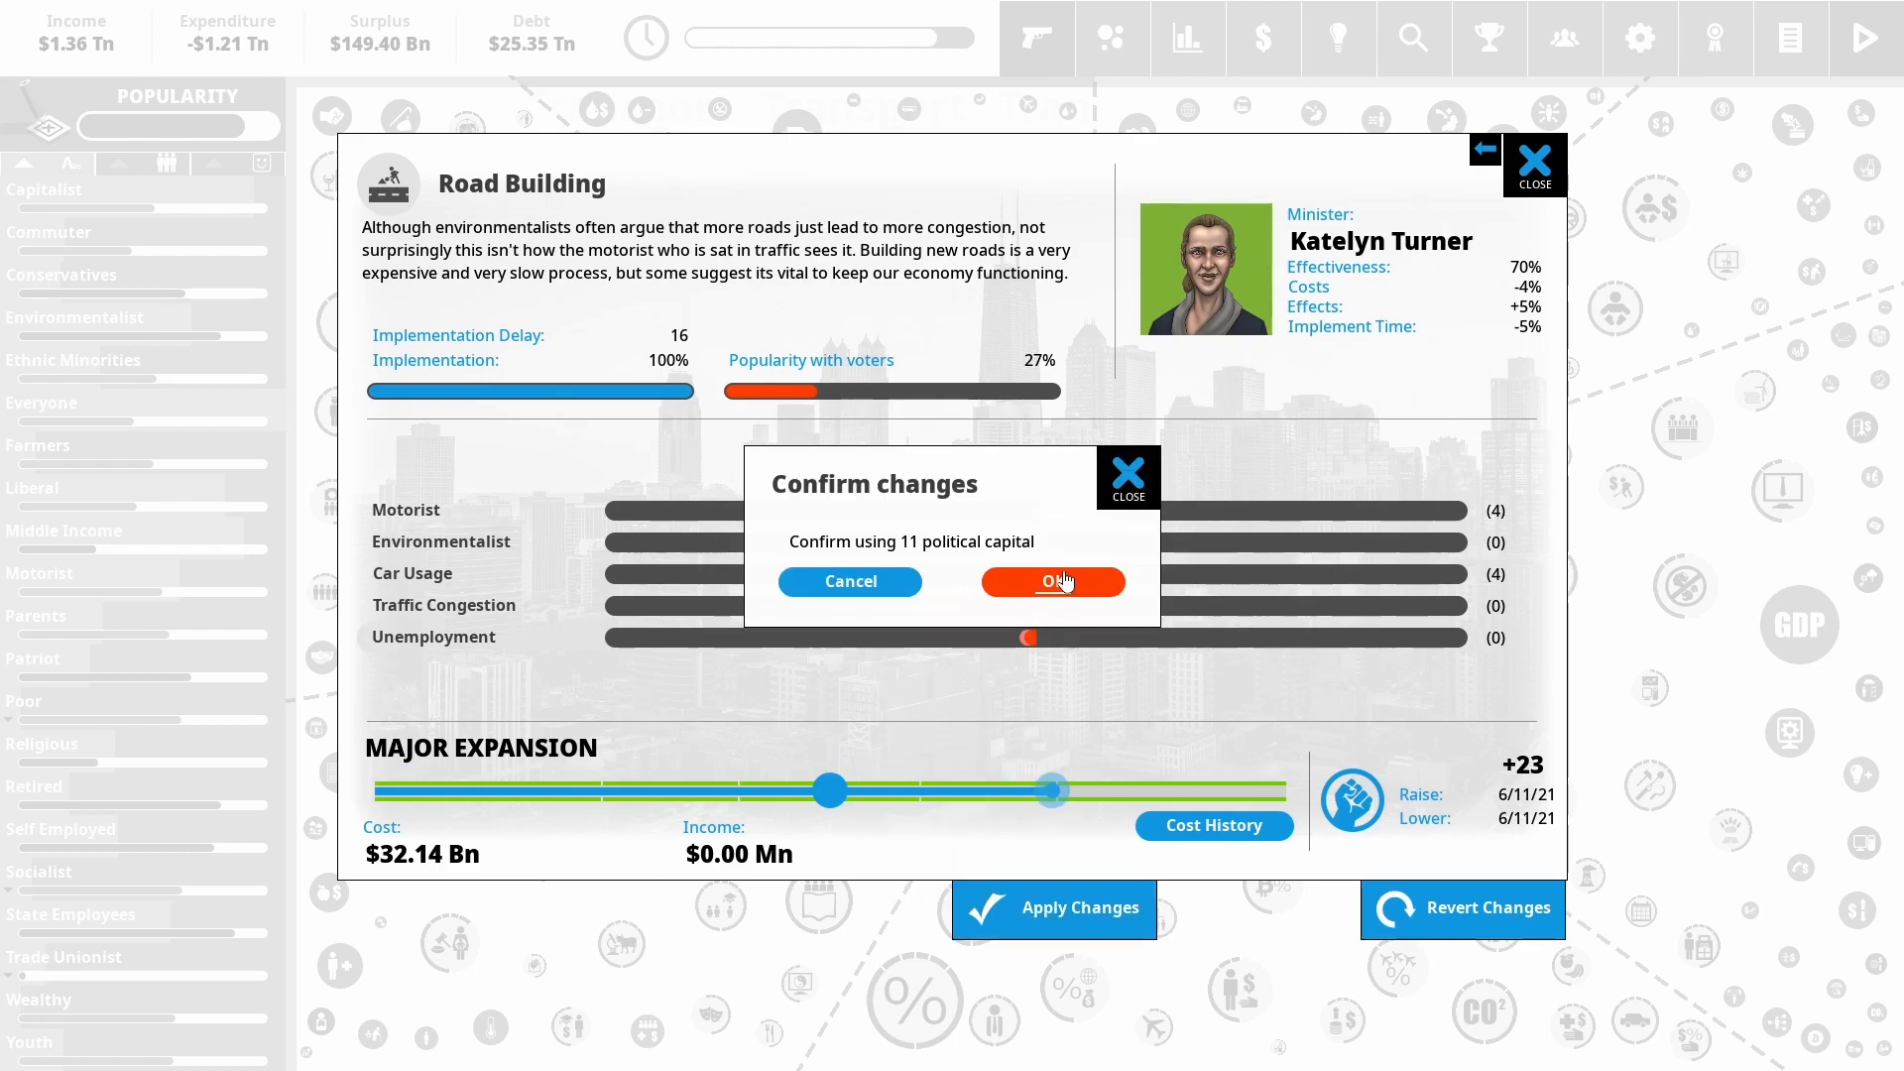
pyautogui.click(1051, 581)
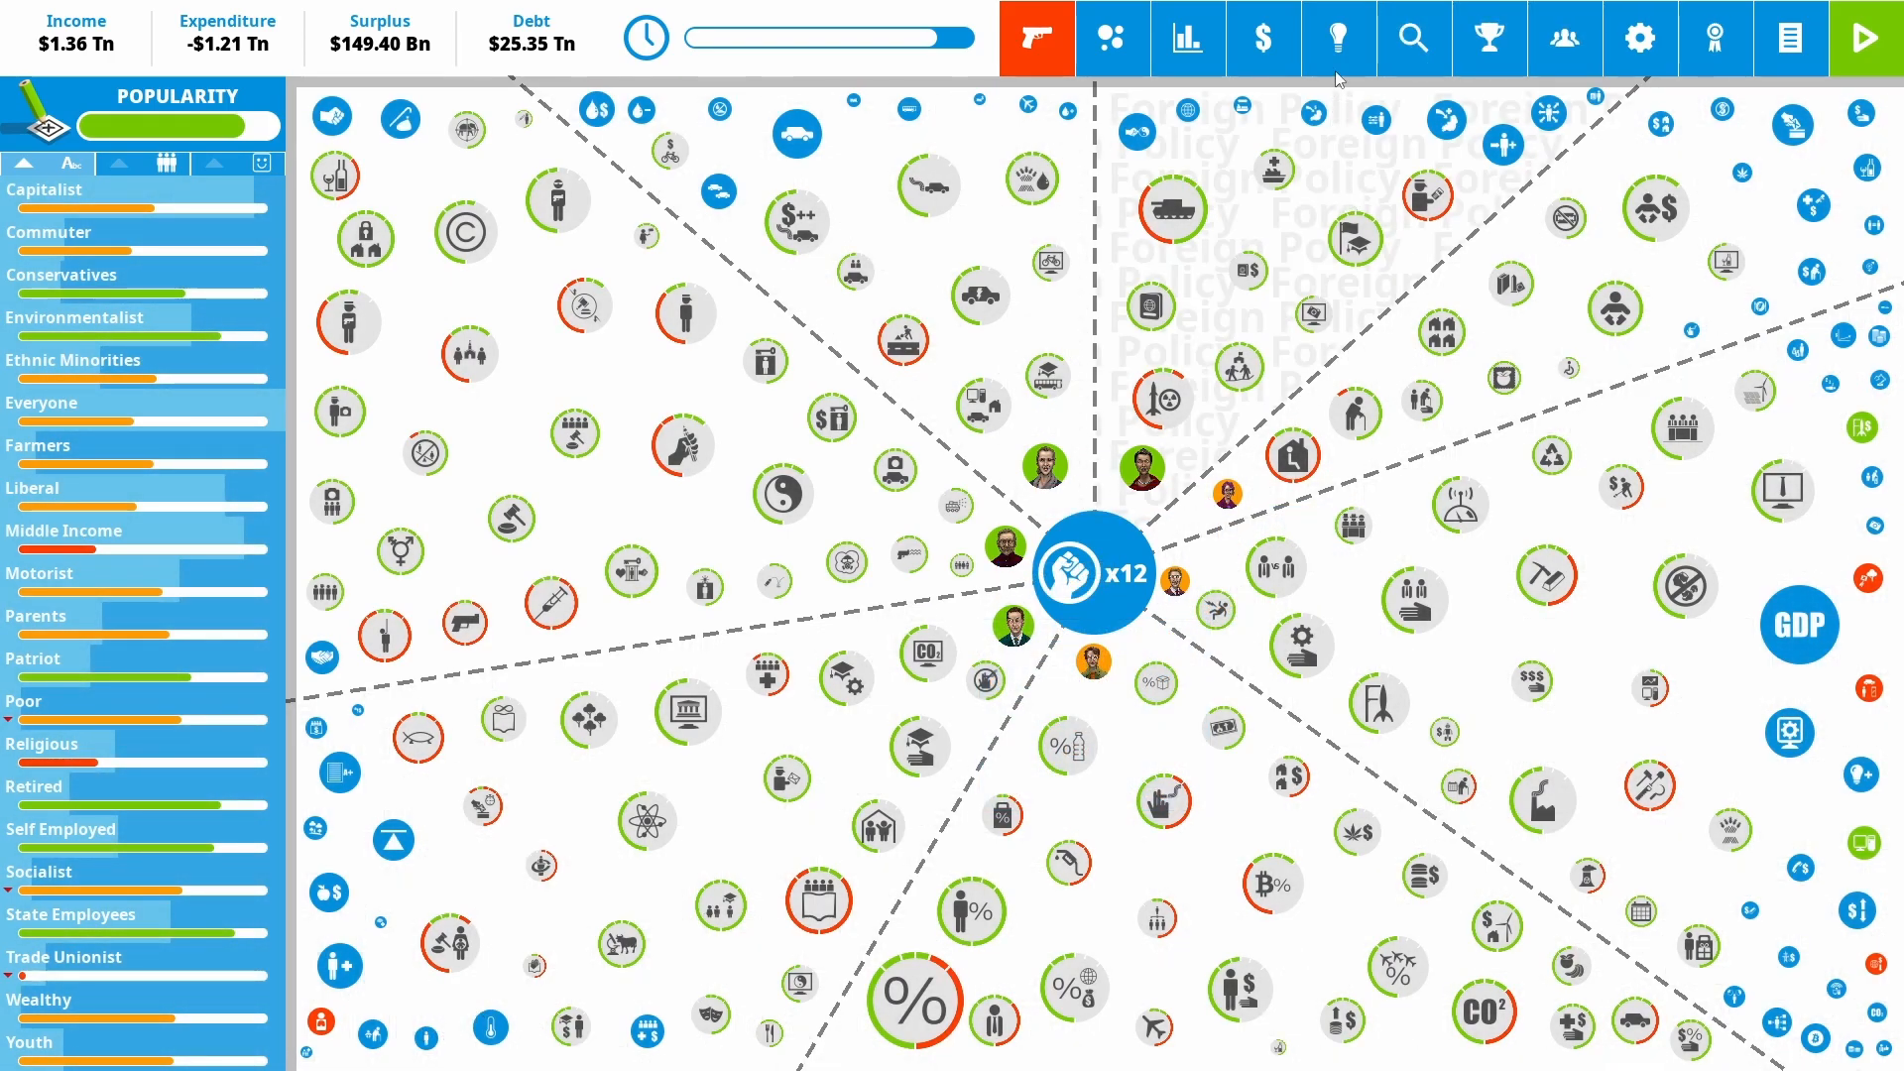
# Implement the Keep The Country Tidy Campaign with its funding set, then Compulsory Water Meters
pyautogui.click(1337, 38)
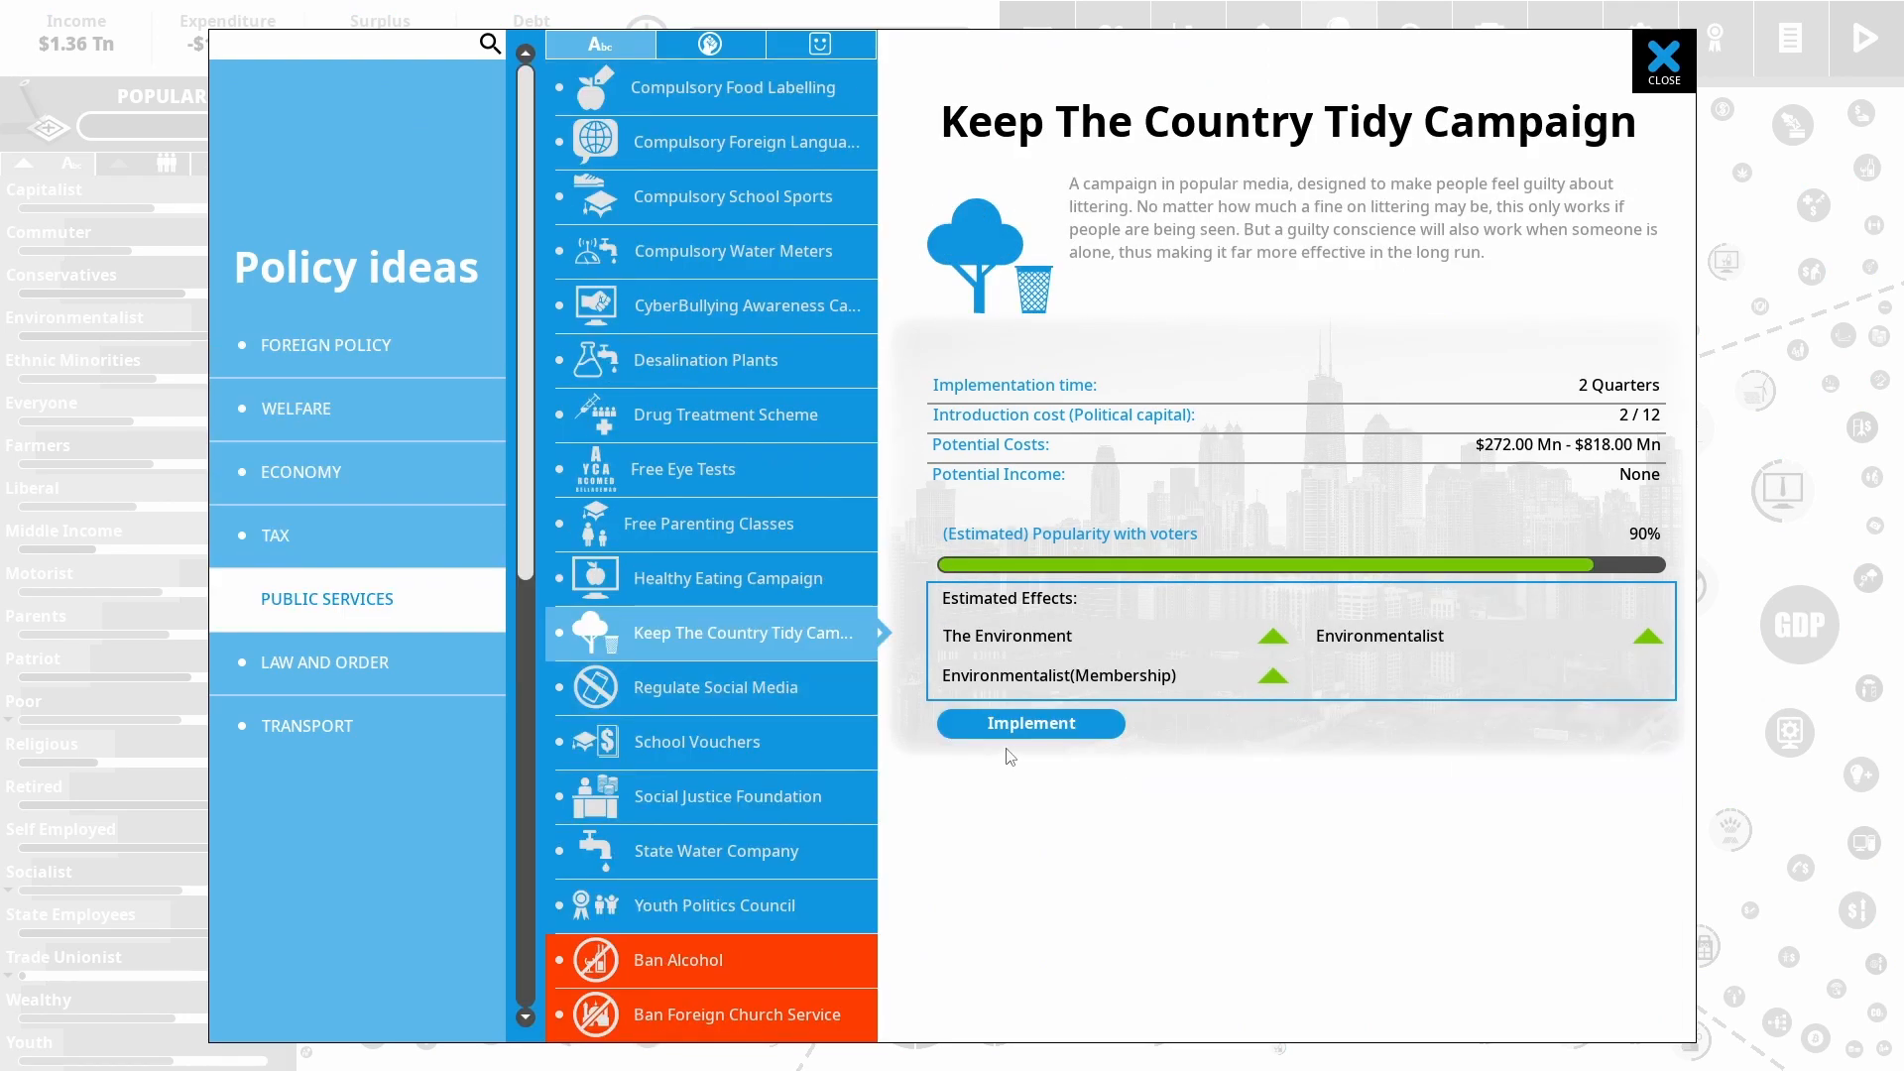
pyautogui.click(1029, 722)
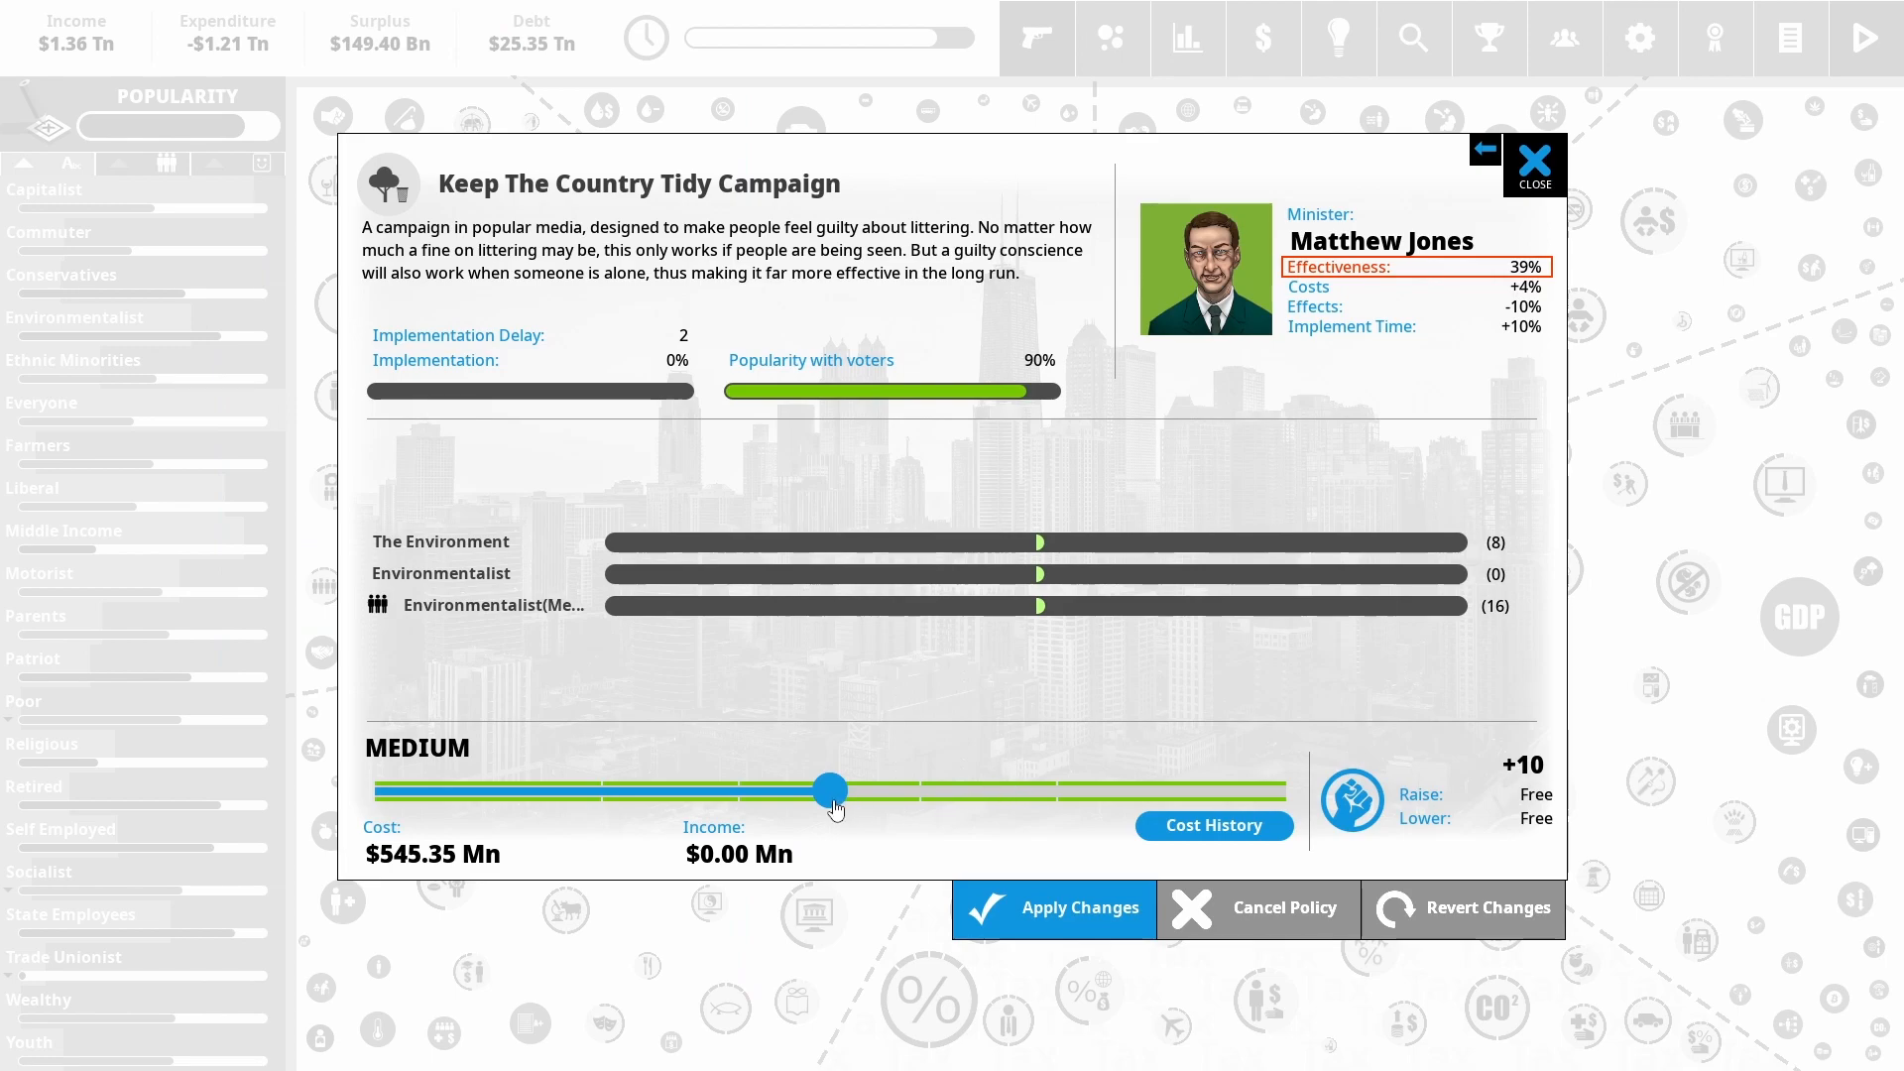
pyautogui.moveTo(829, 790); pyautogui.dragTo(1285, 790)
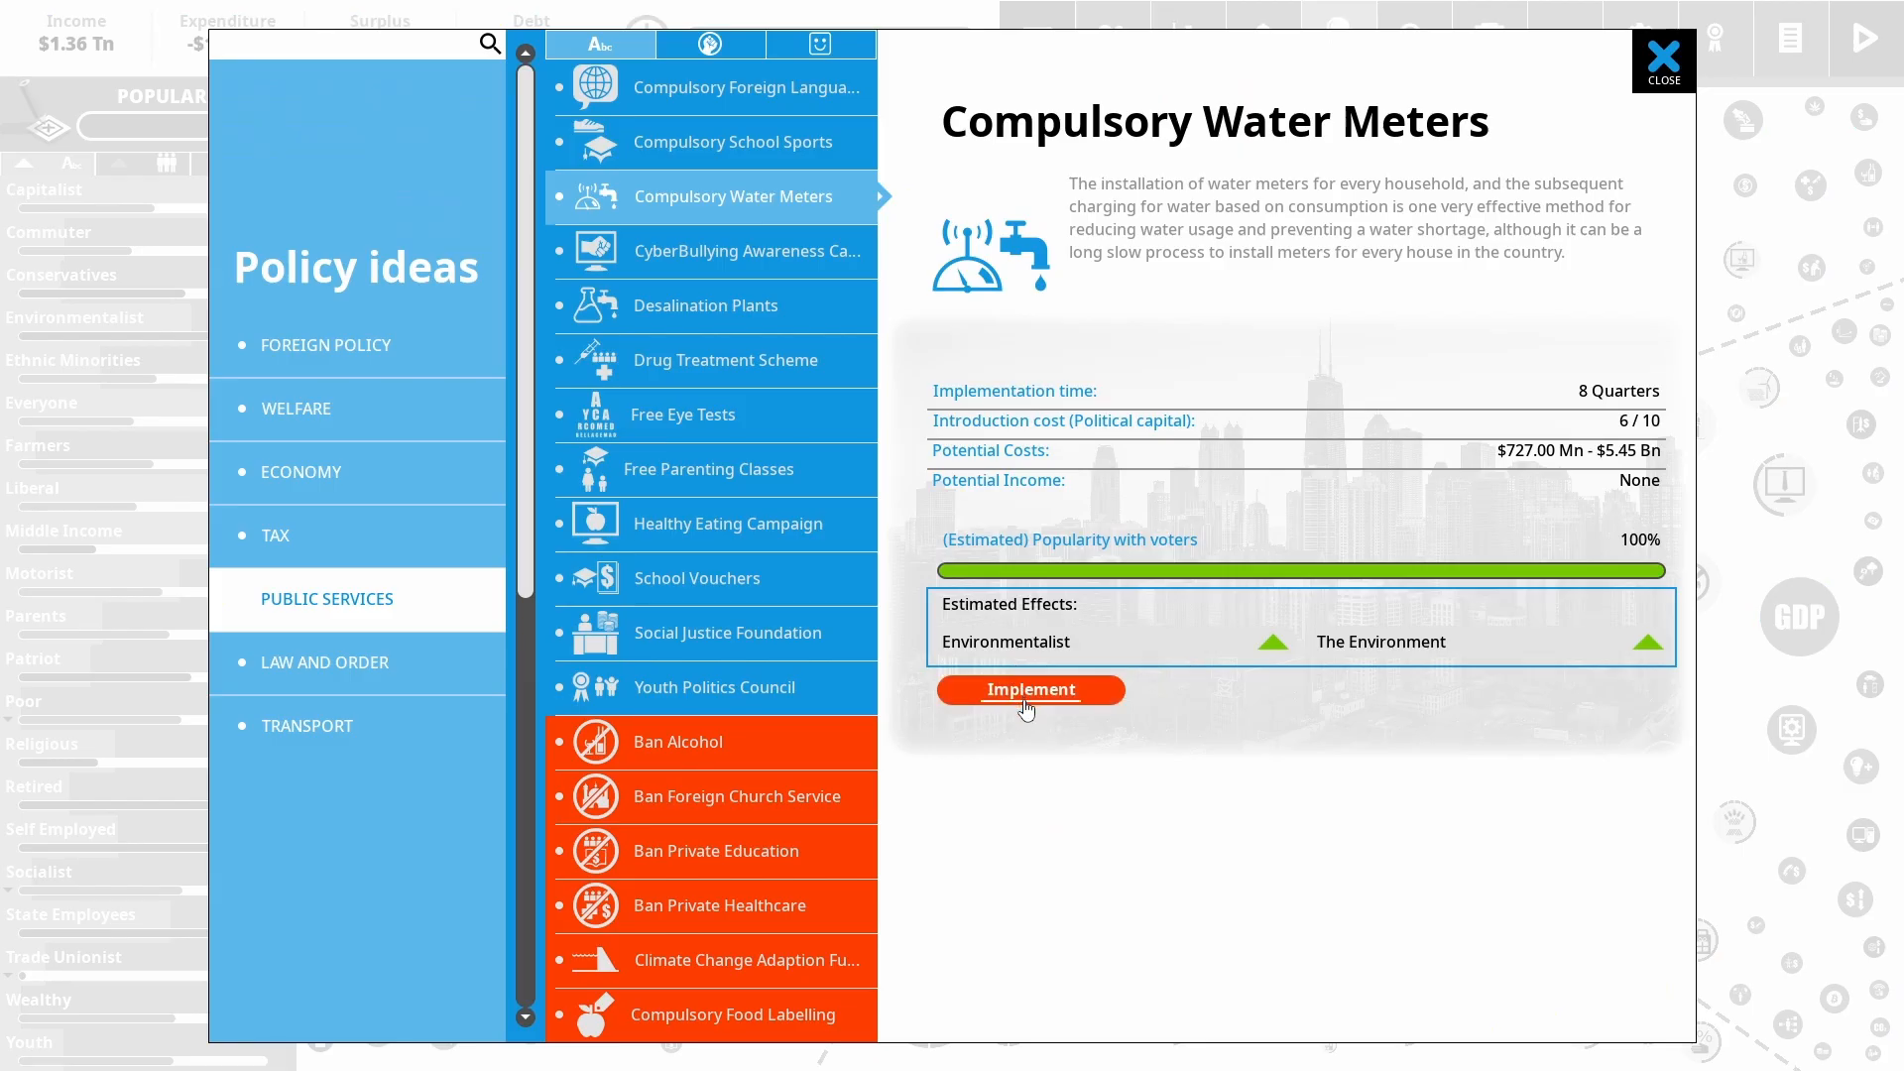
pyautogui.click(1030, 688)
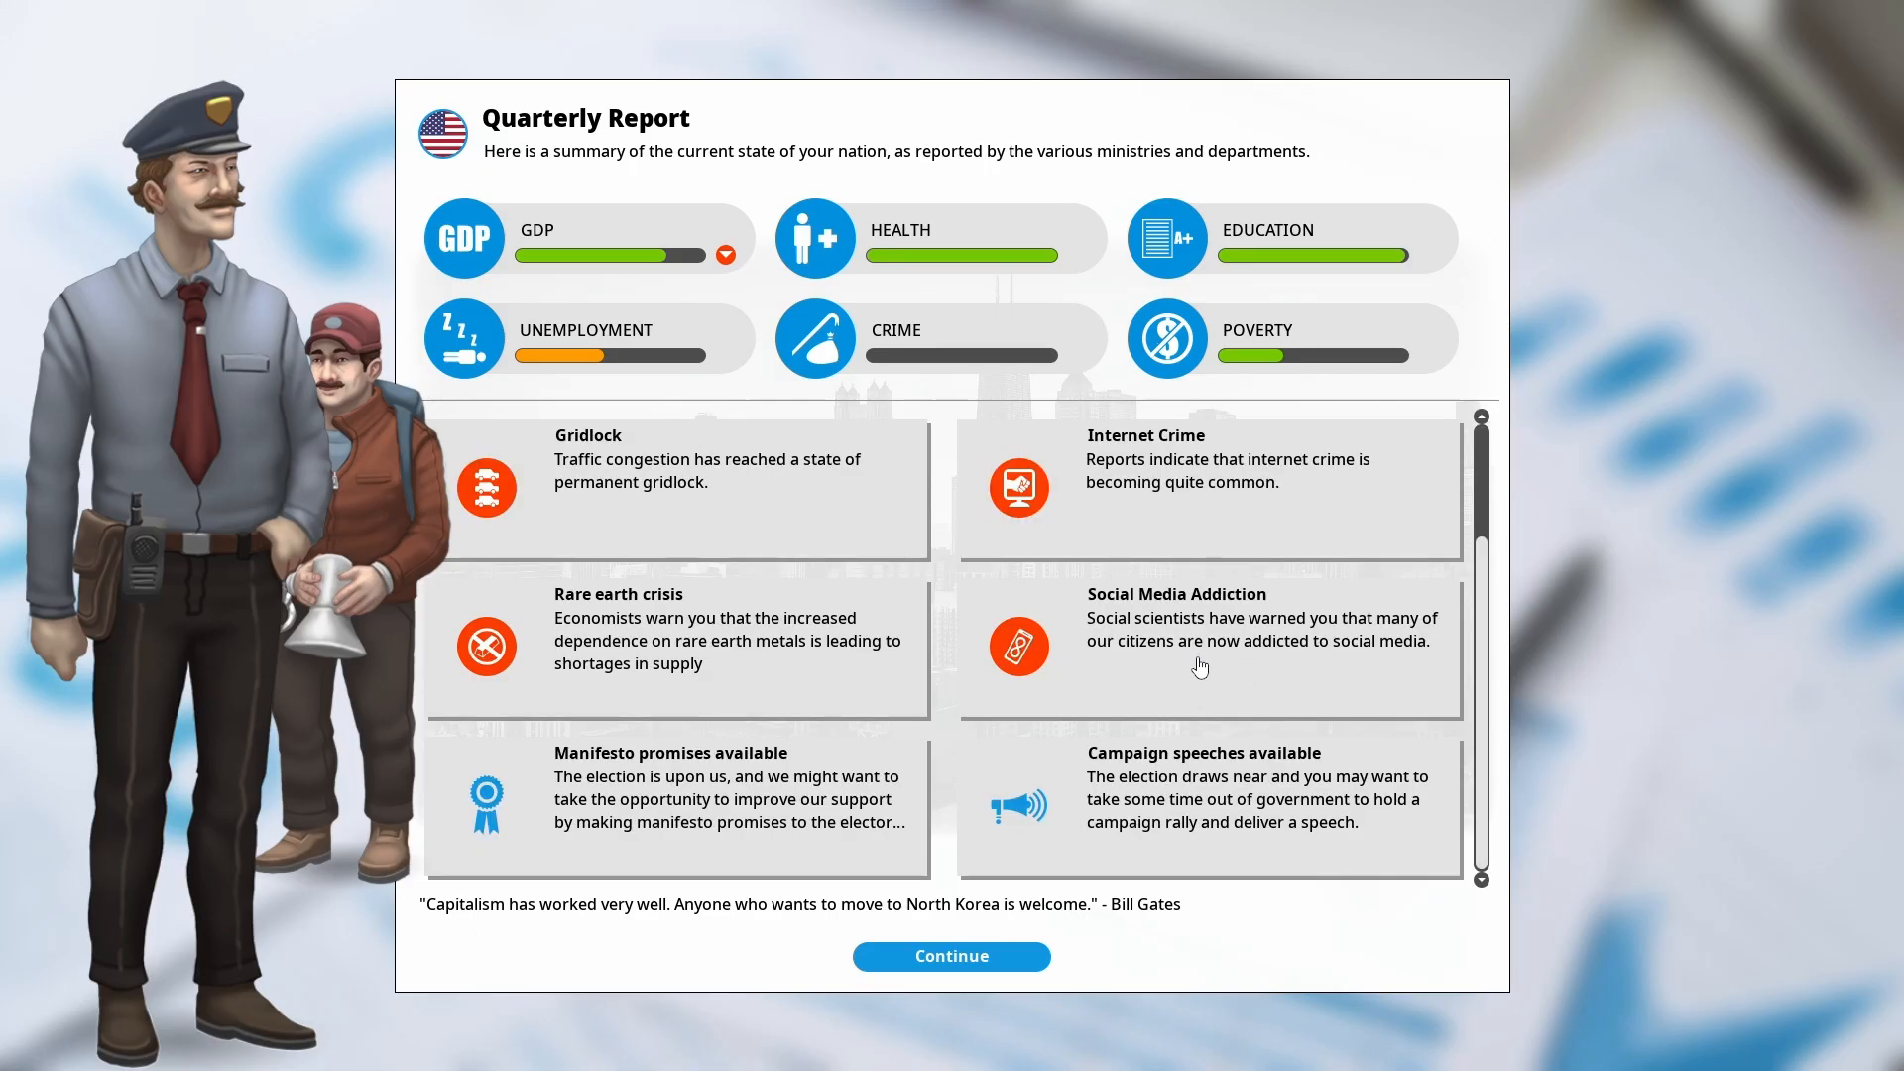
# In the Disguised Employment Law dilemma, declare gig-economy jobs as disguised employment and close the outcome
pyautogui.scroll(-3)
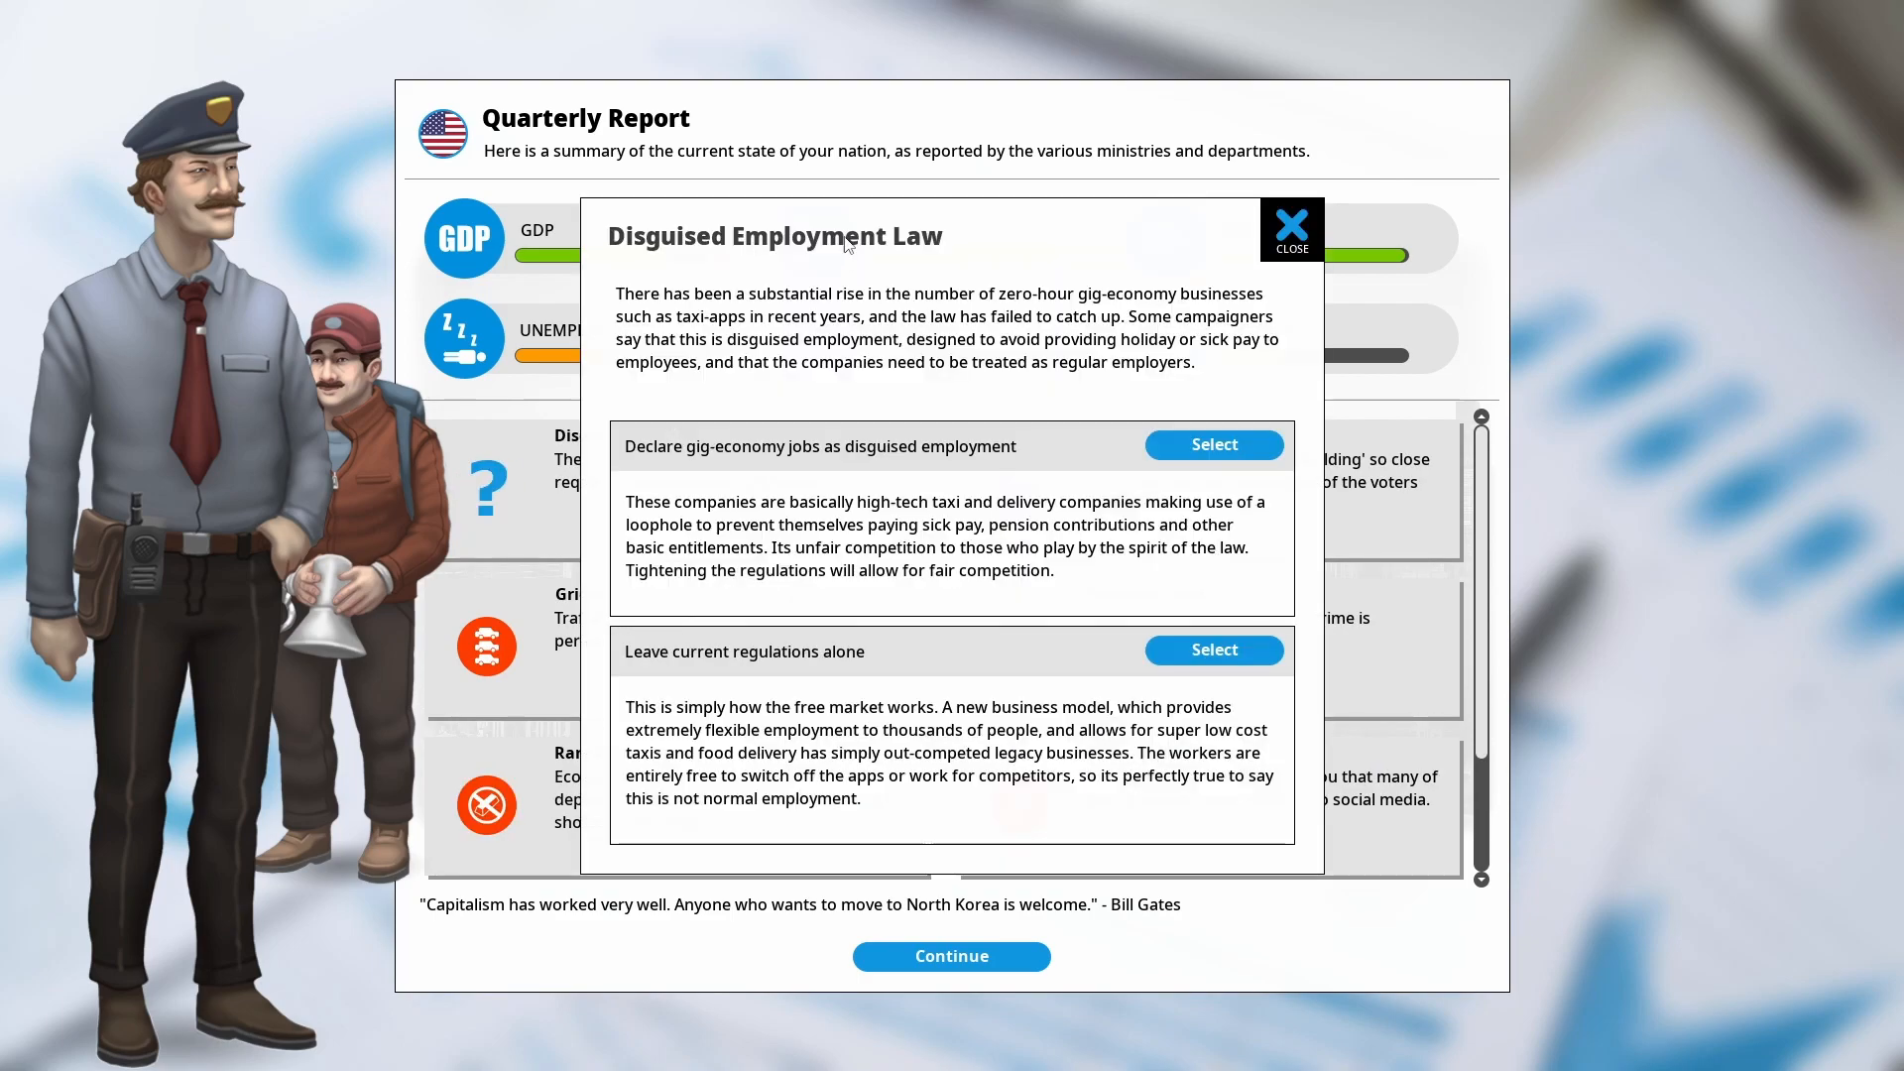
pyautogui.moveTo(712, 474)
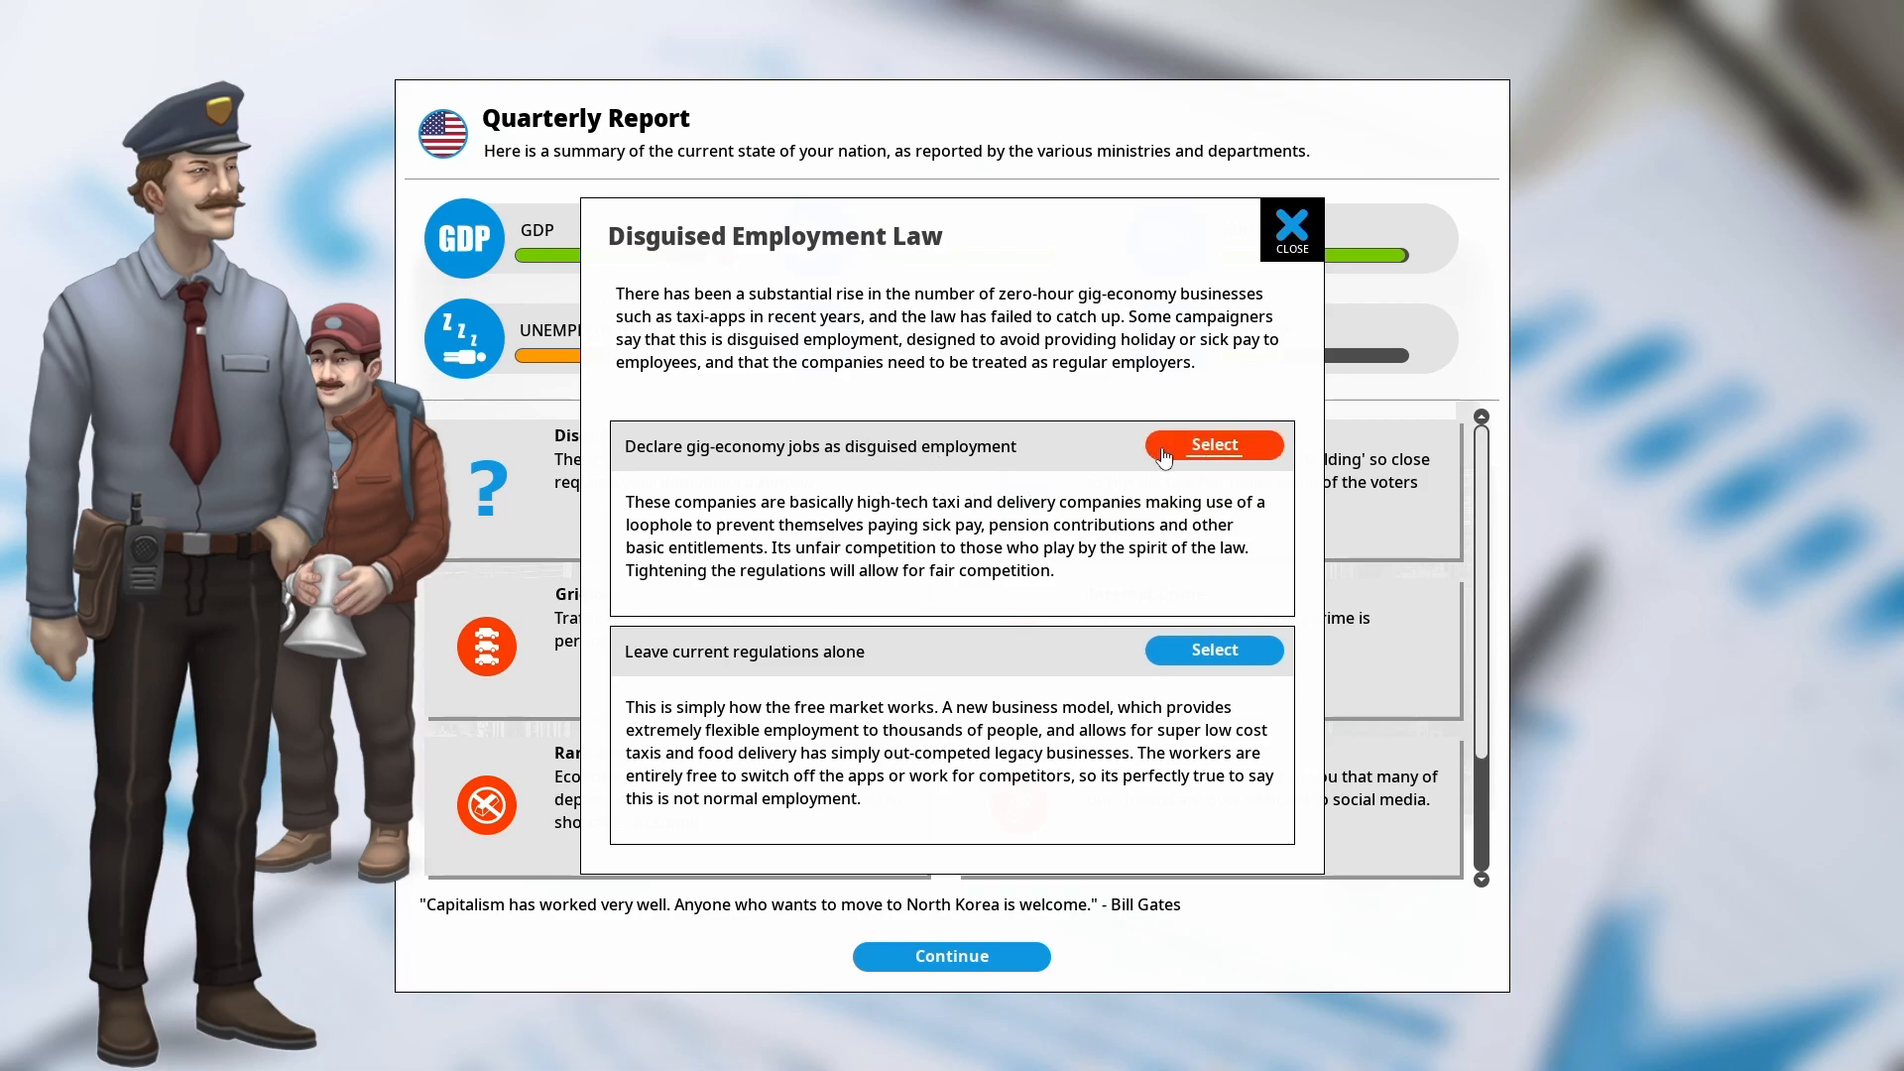
pyautogui.click(1214, 444)
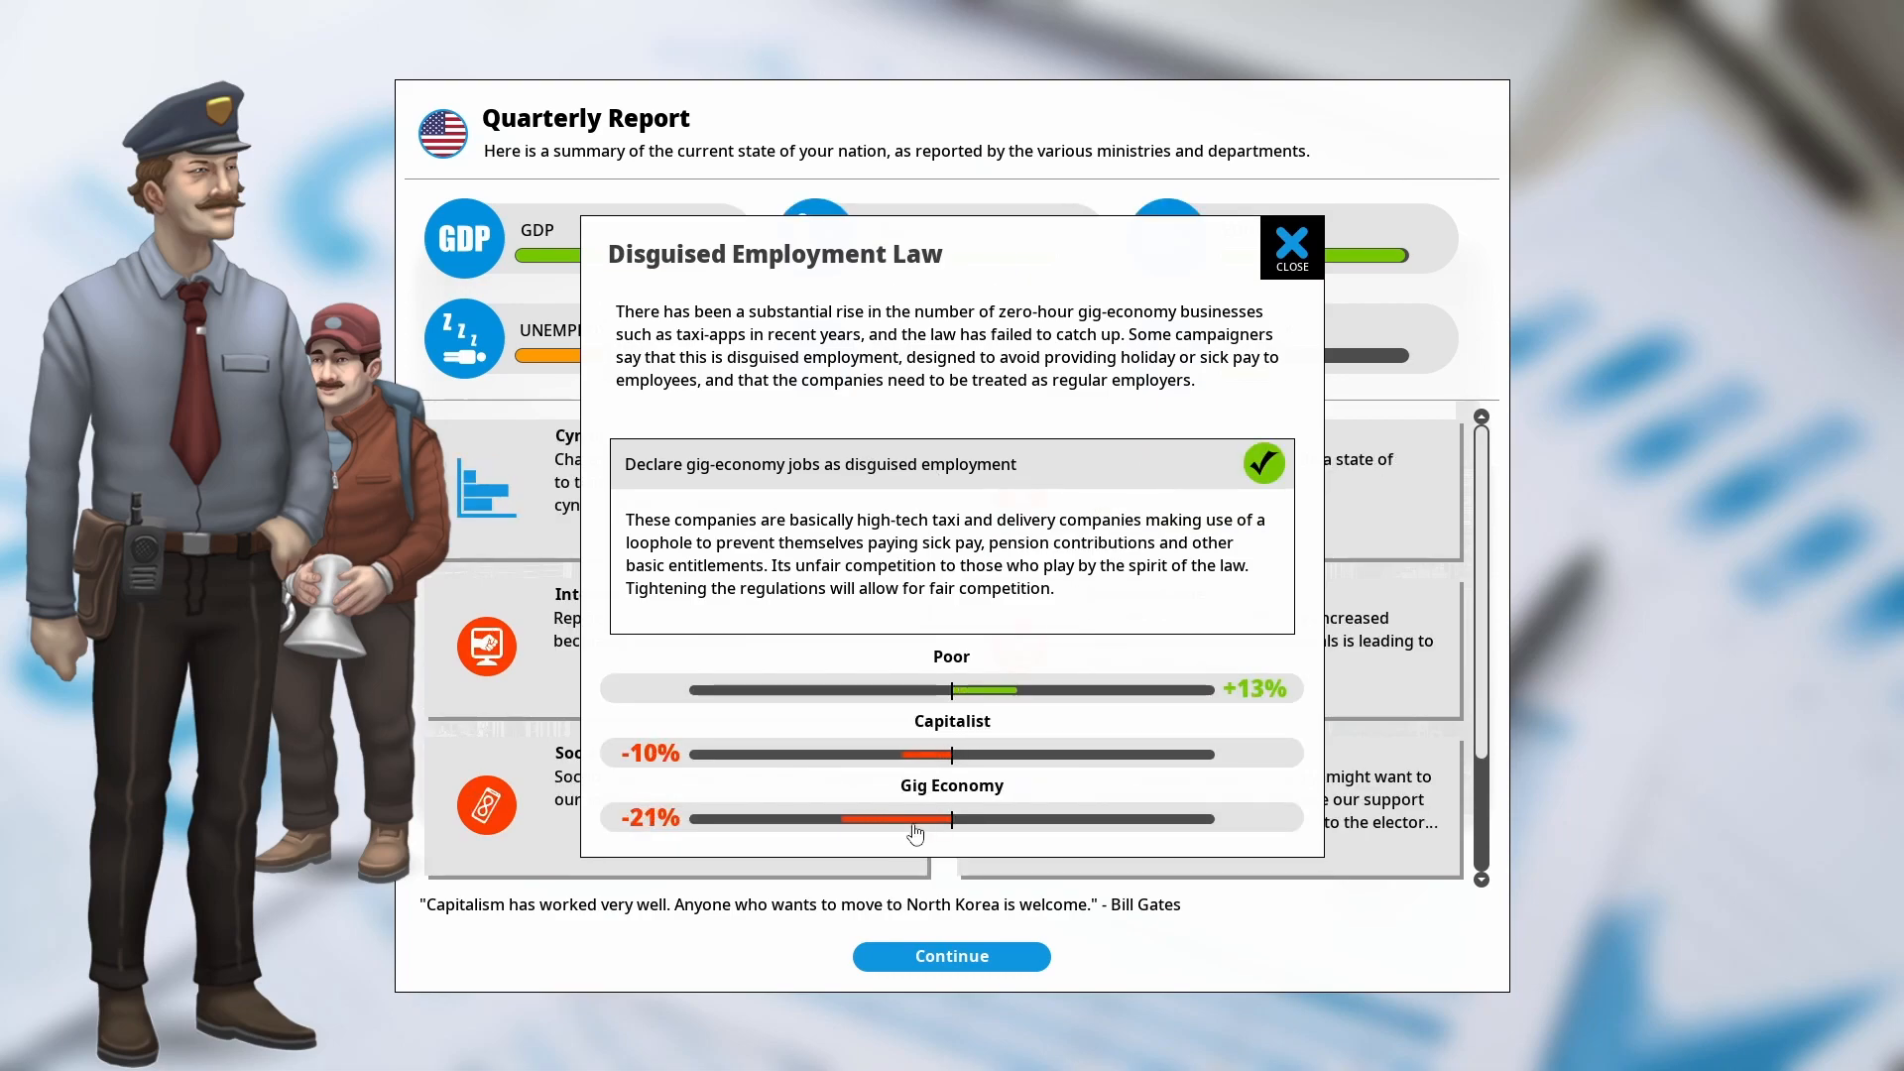
pyautogui.click(1292, 240)
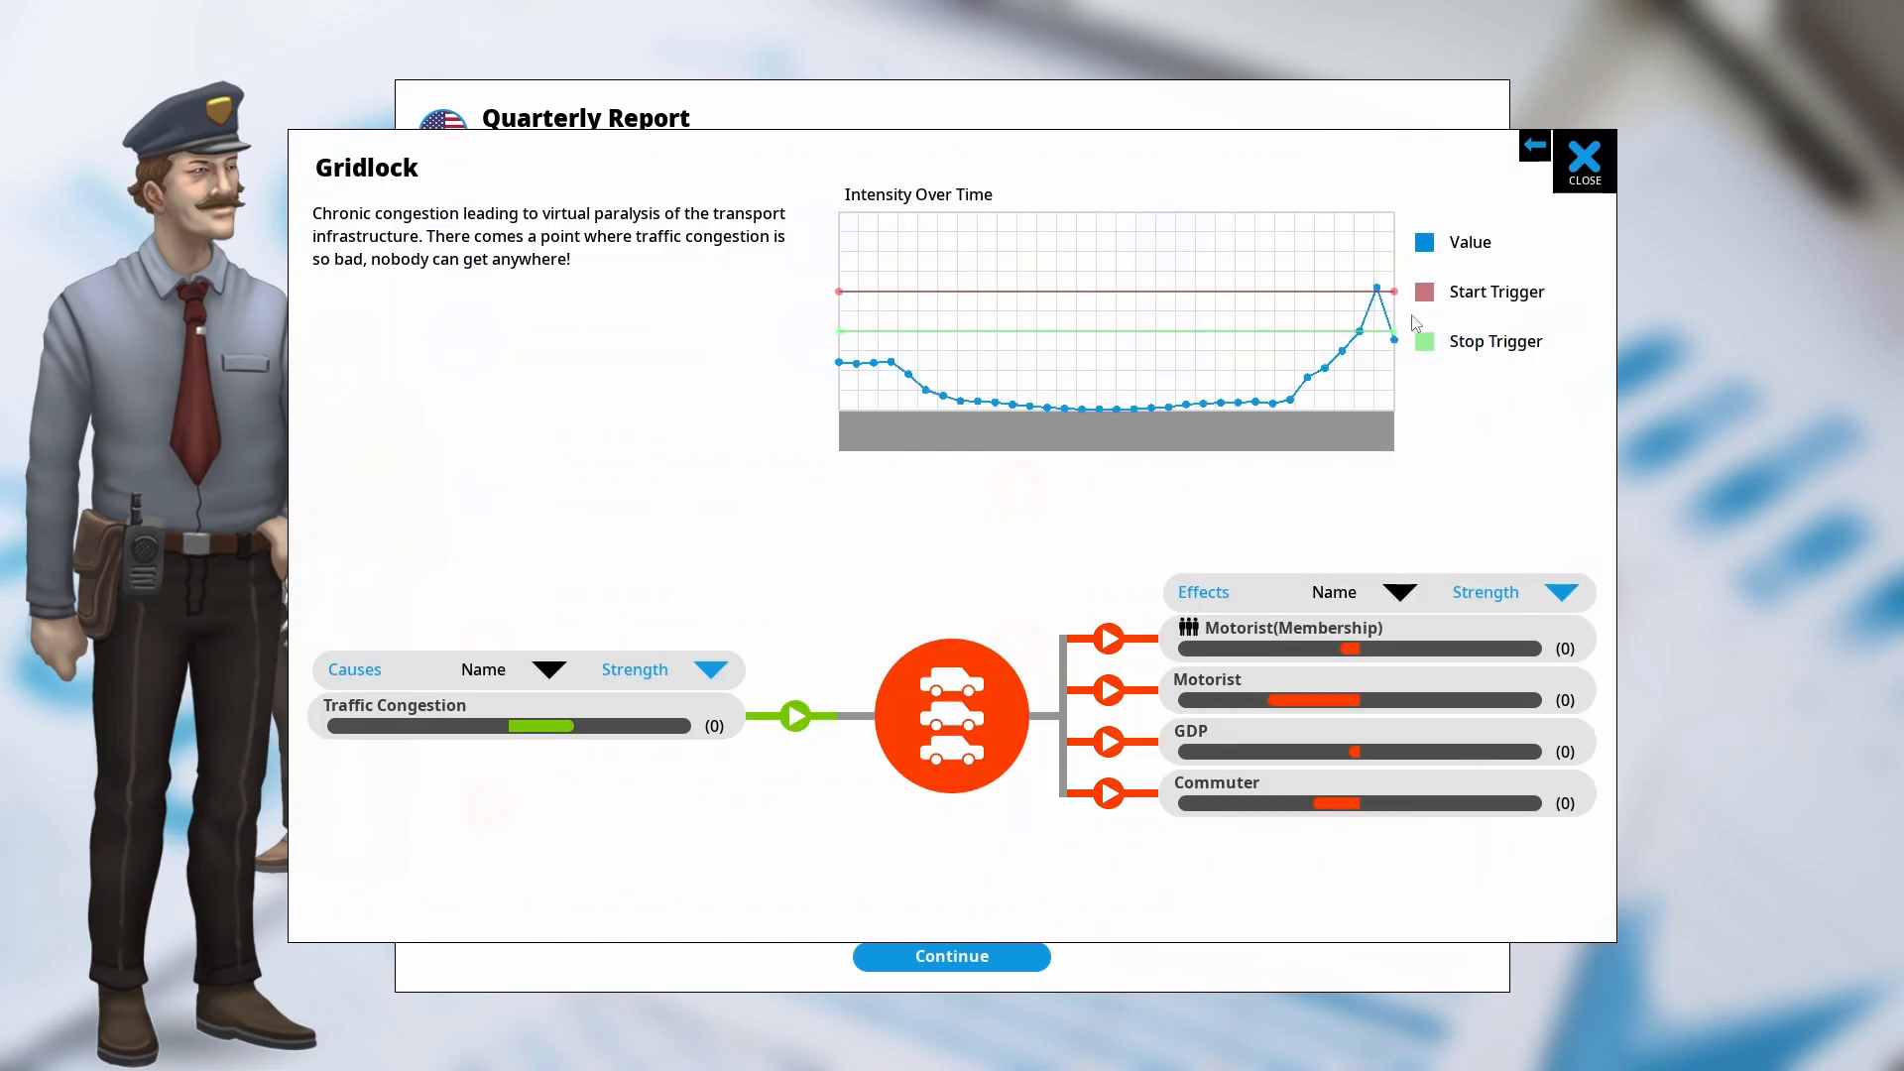
# Review and close the Gridlock, Internet Crime and Social Media Addiction situation panels
pyautogui.click(1583, 159)
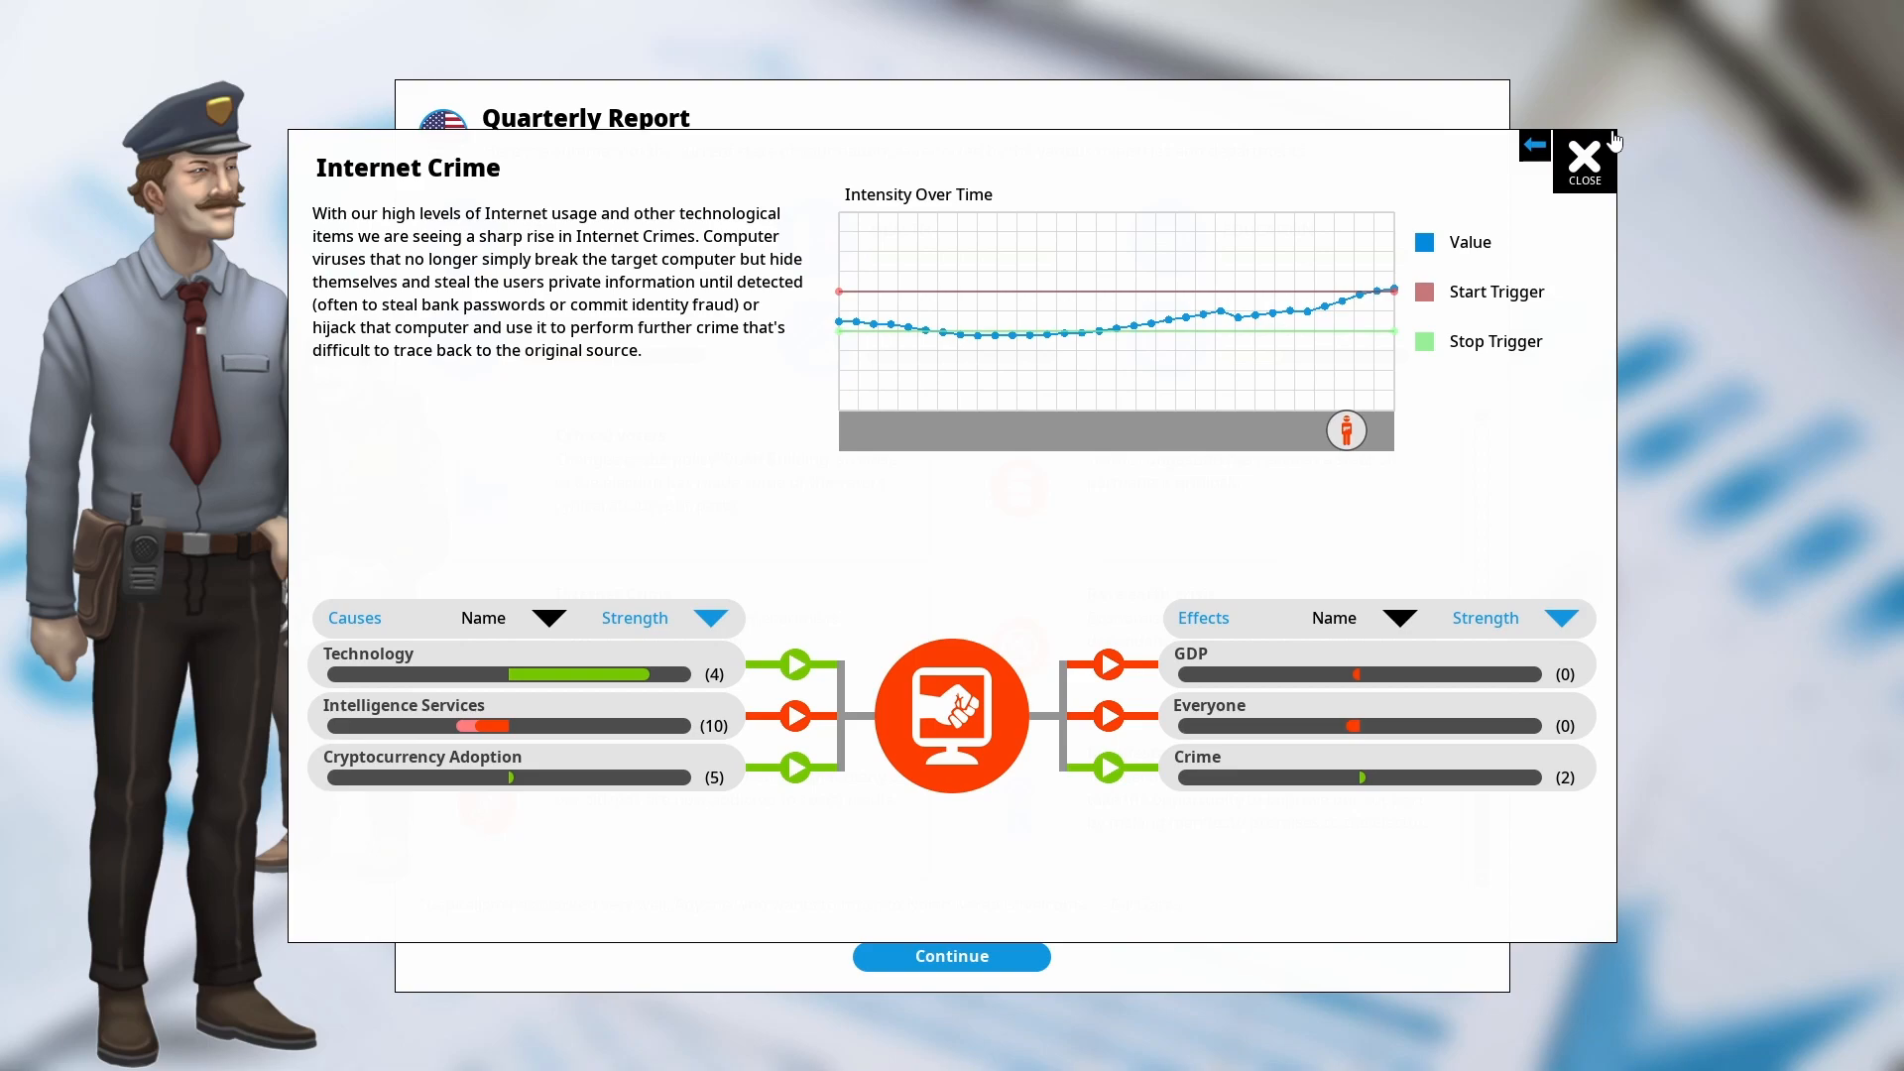
pyautogui.click(1533, 145)
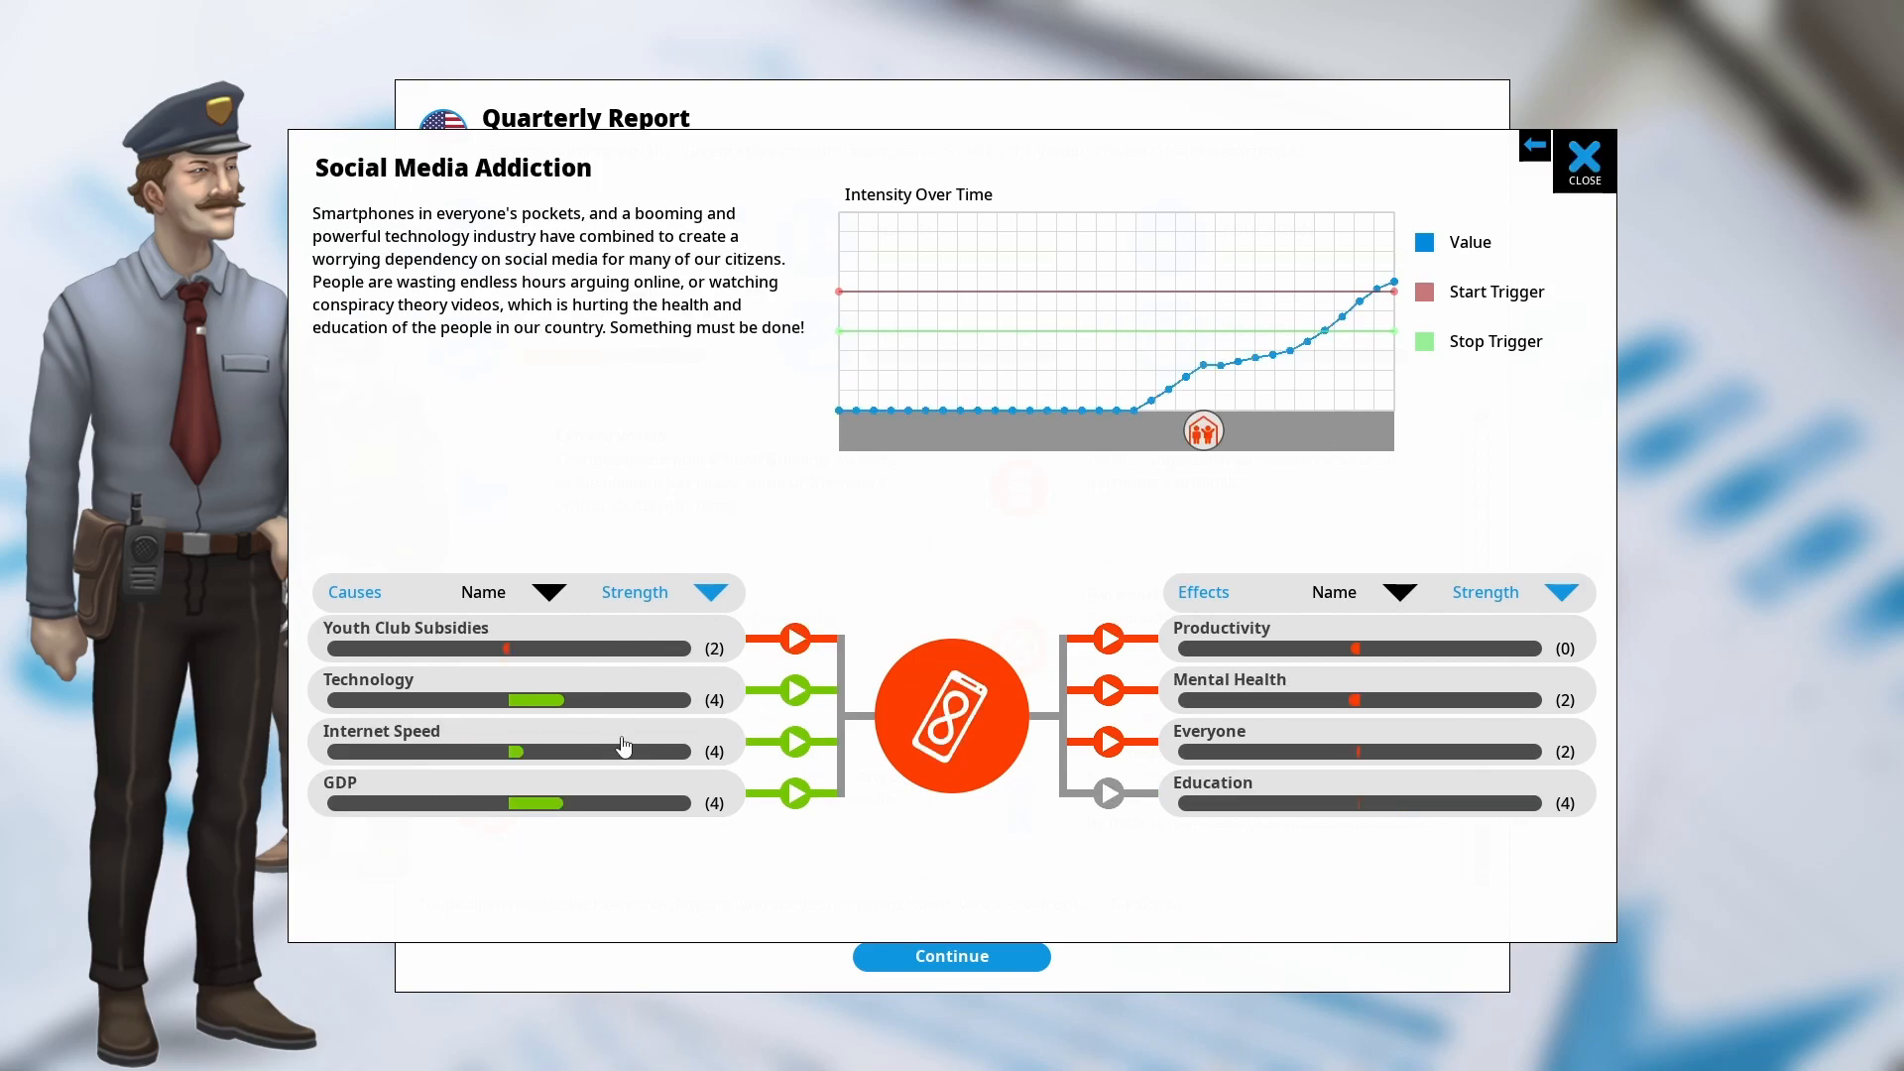
pyautogui.click(1534, 143)
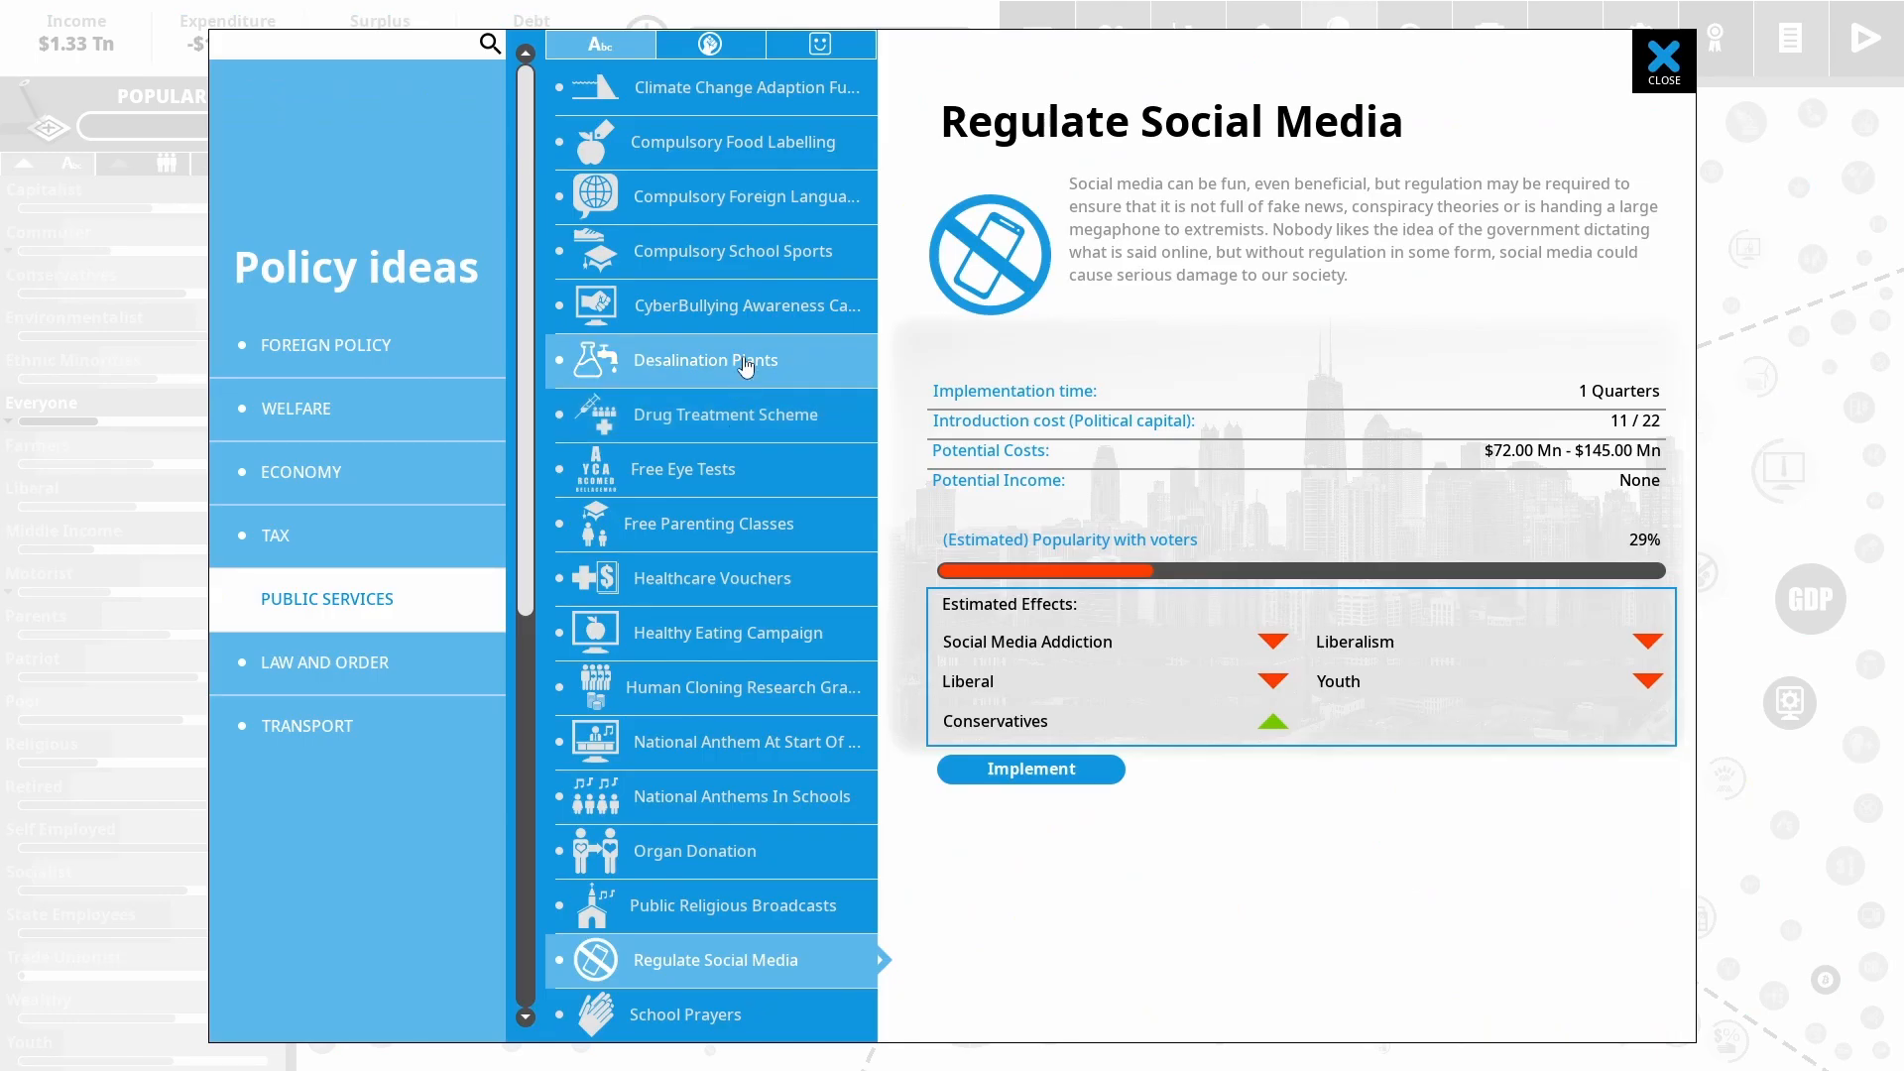
# Implement the CyberBullying Awareness Campaign with its funding set, then Regulate Social Media
pyautogui.click(748, 305)
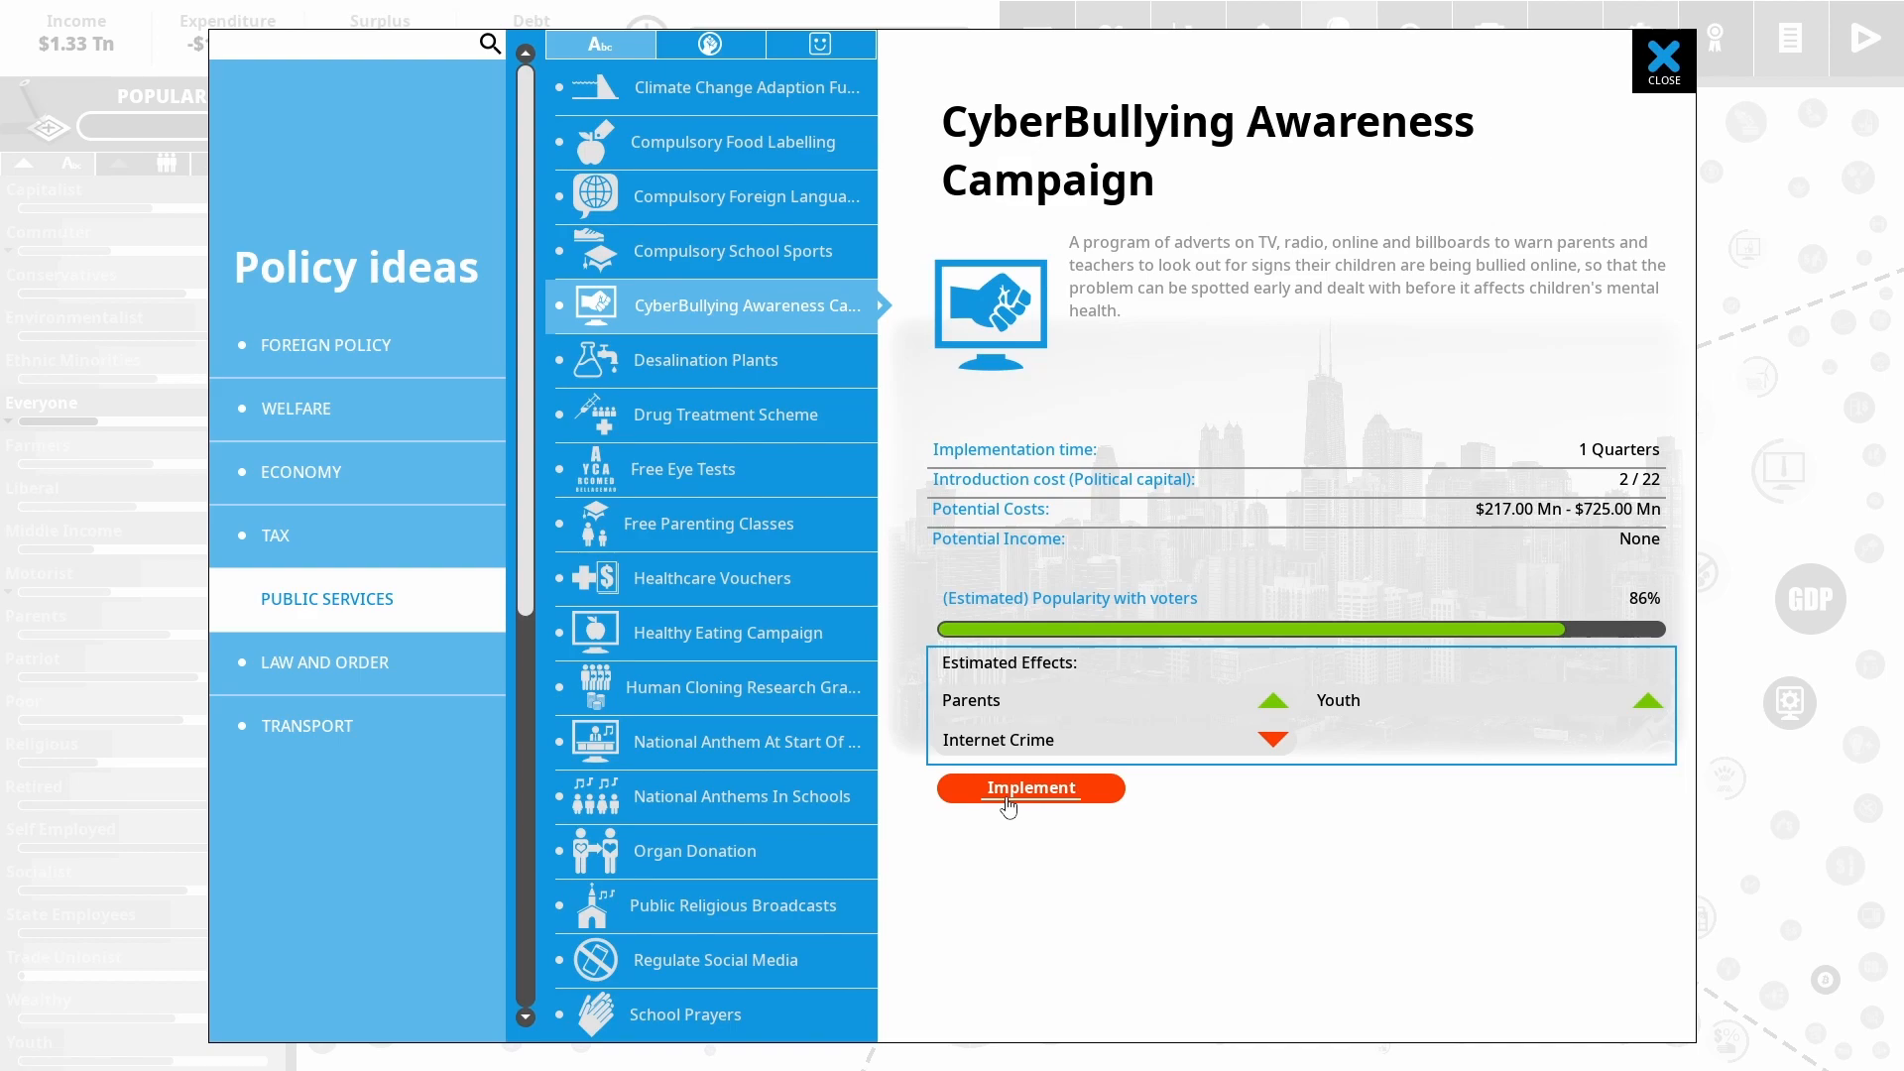
pyautogui.click(1030, 788)
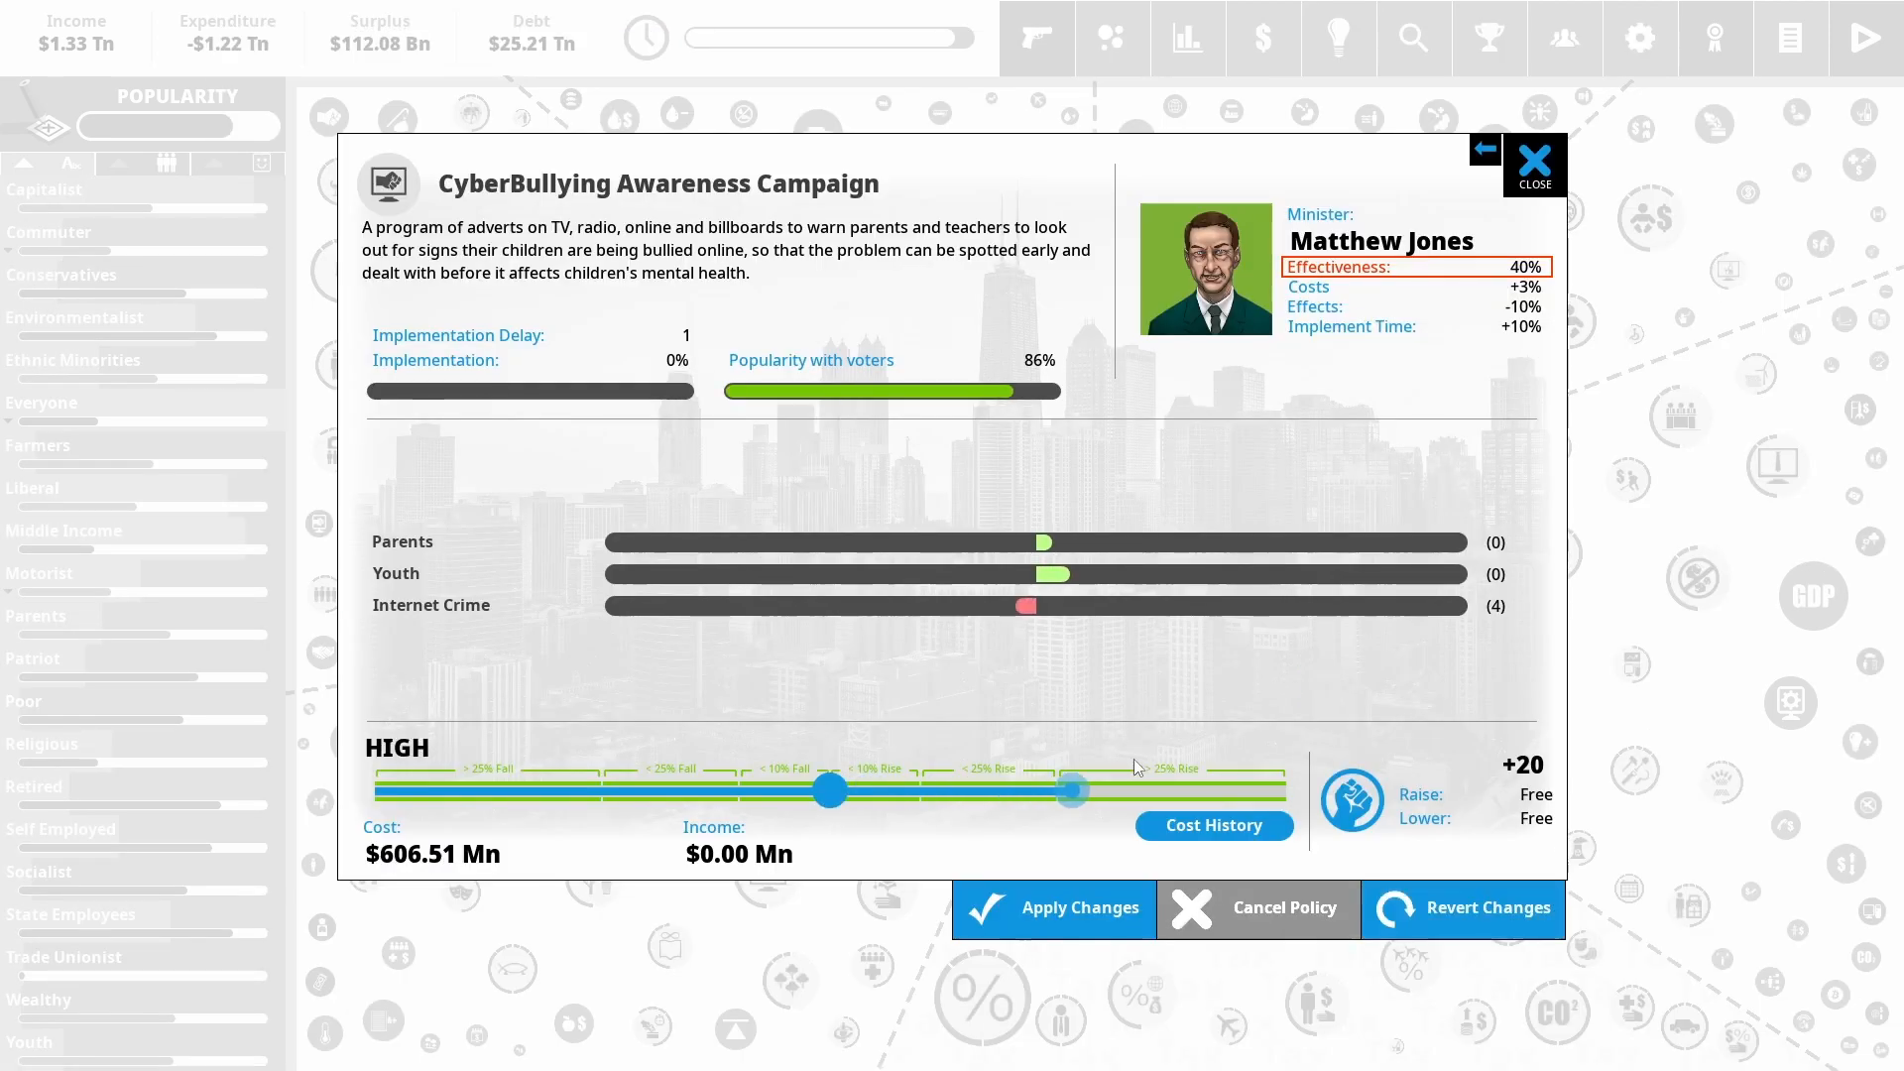
pyautogui.moveTo(1071, 790); pyautogui.dragTo(1283, 790)
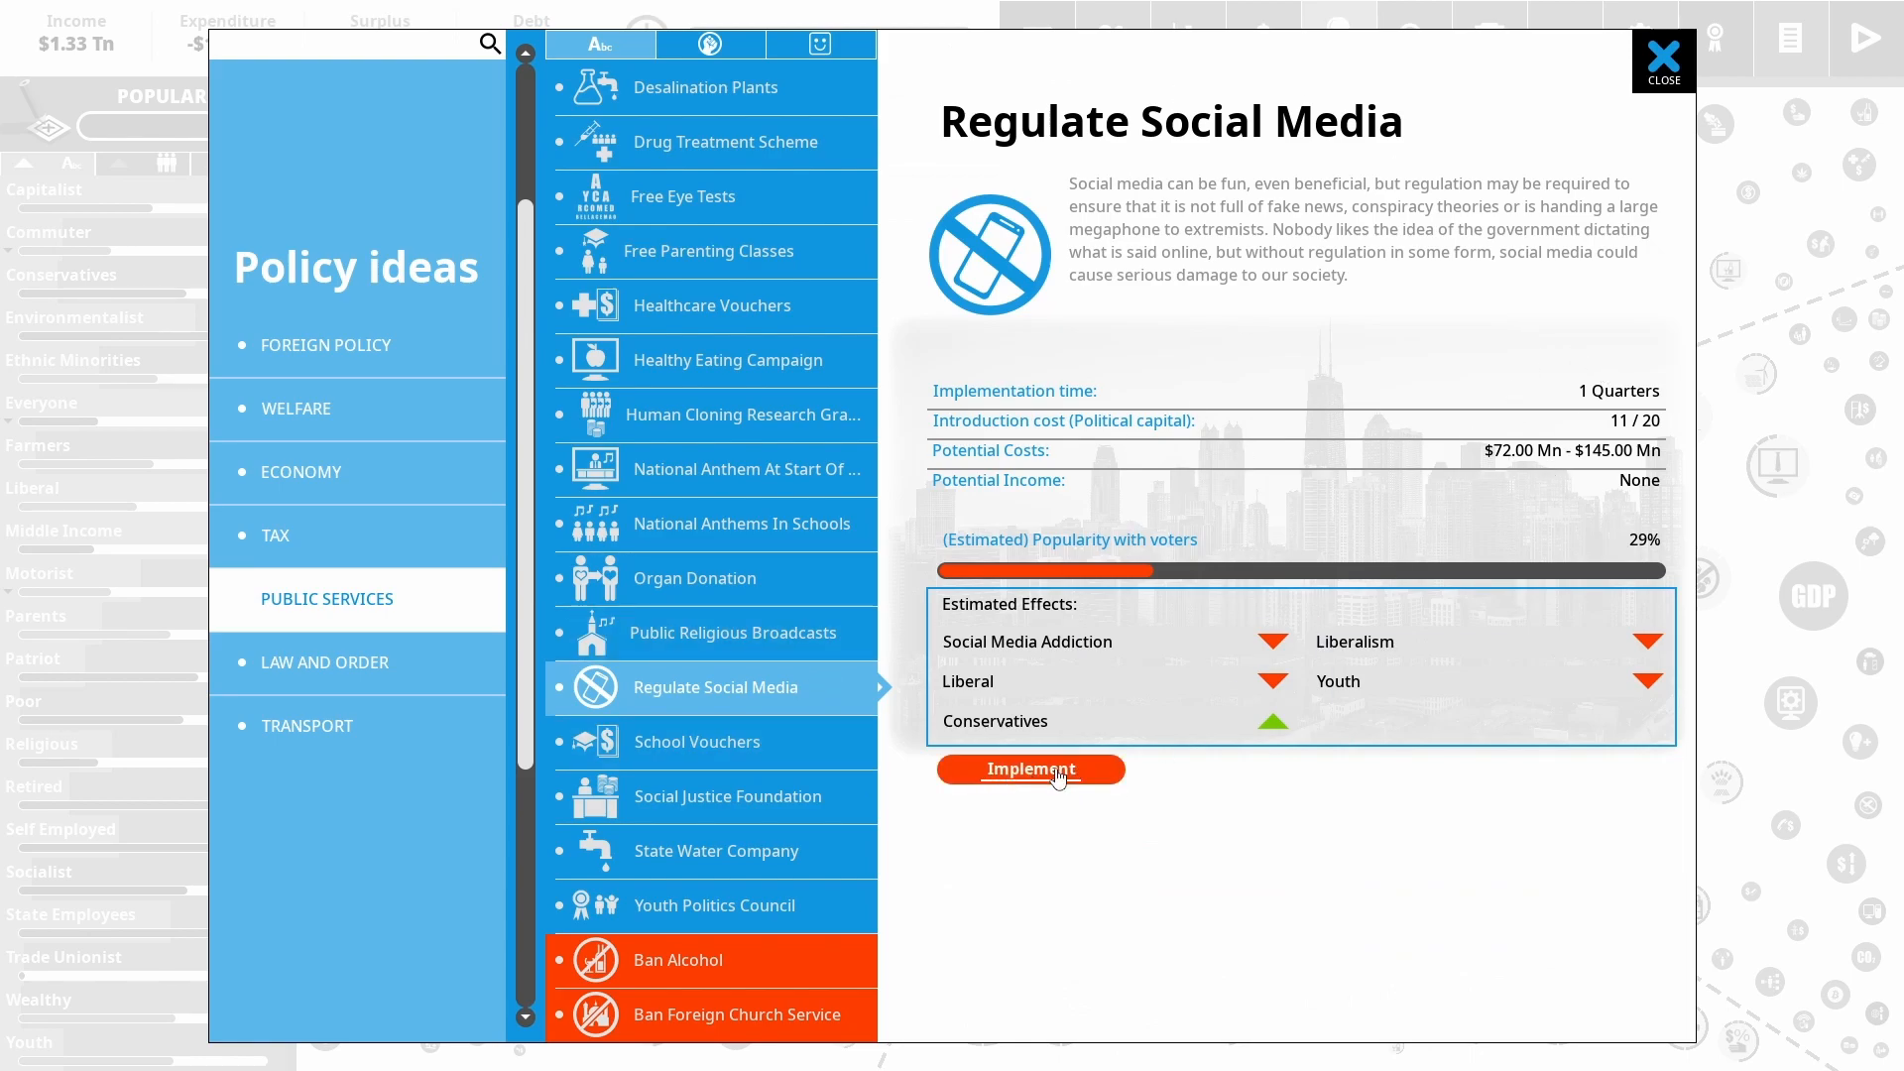
pyautogui.click(1029, 769)
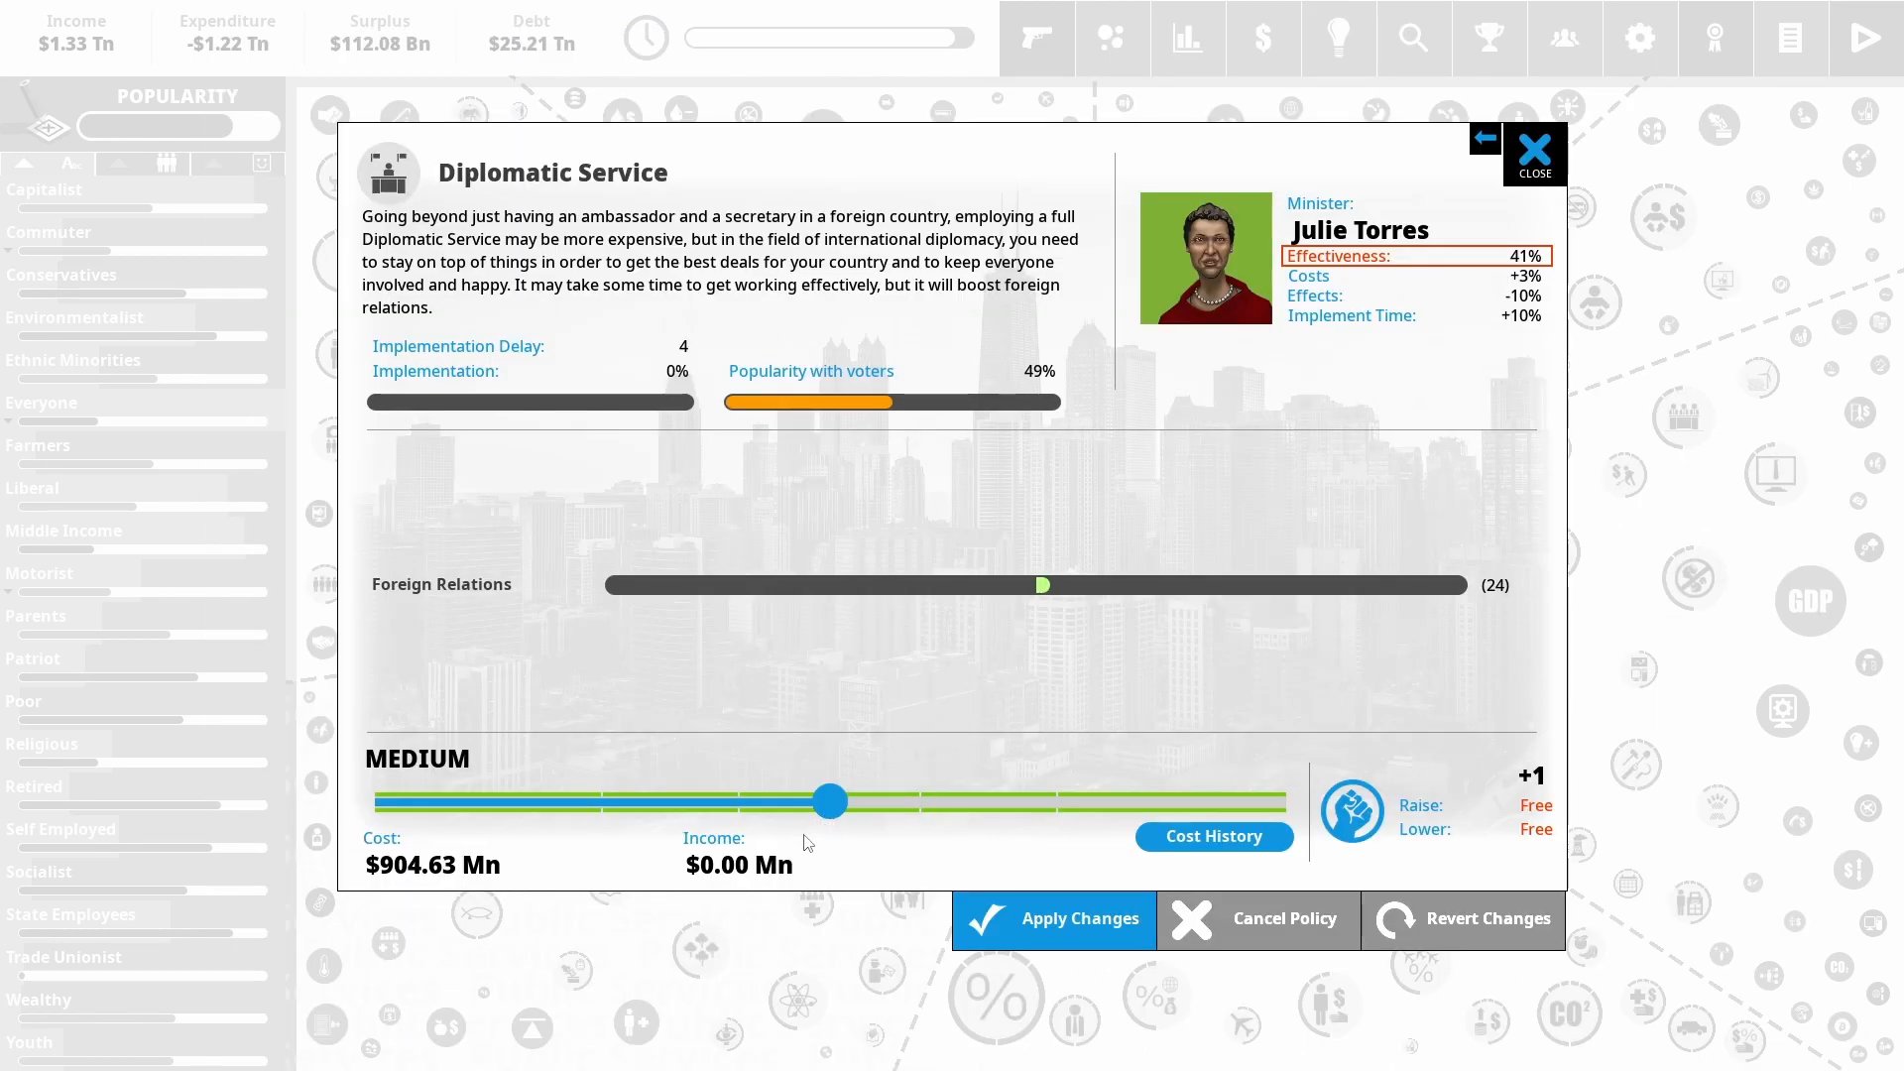
# Raise Diplomatic Service funding to Maximum and apply the change
pyautogui.moveTo(830, 800); pyautogui.dragTo(1283, 800)
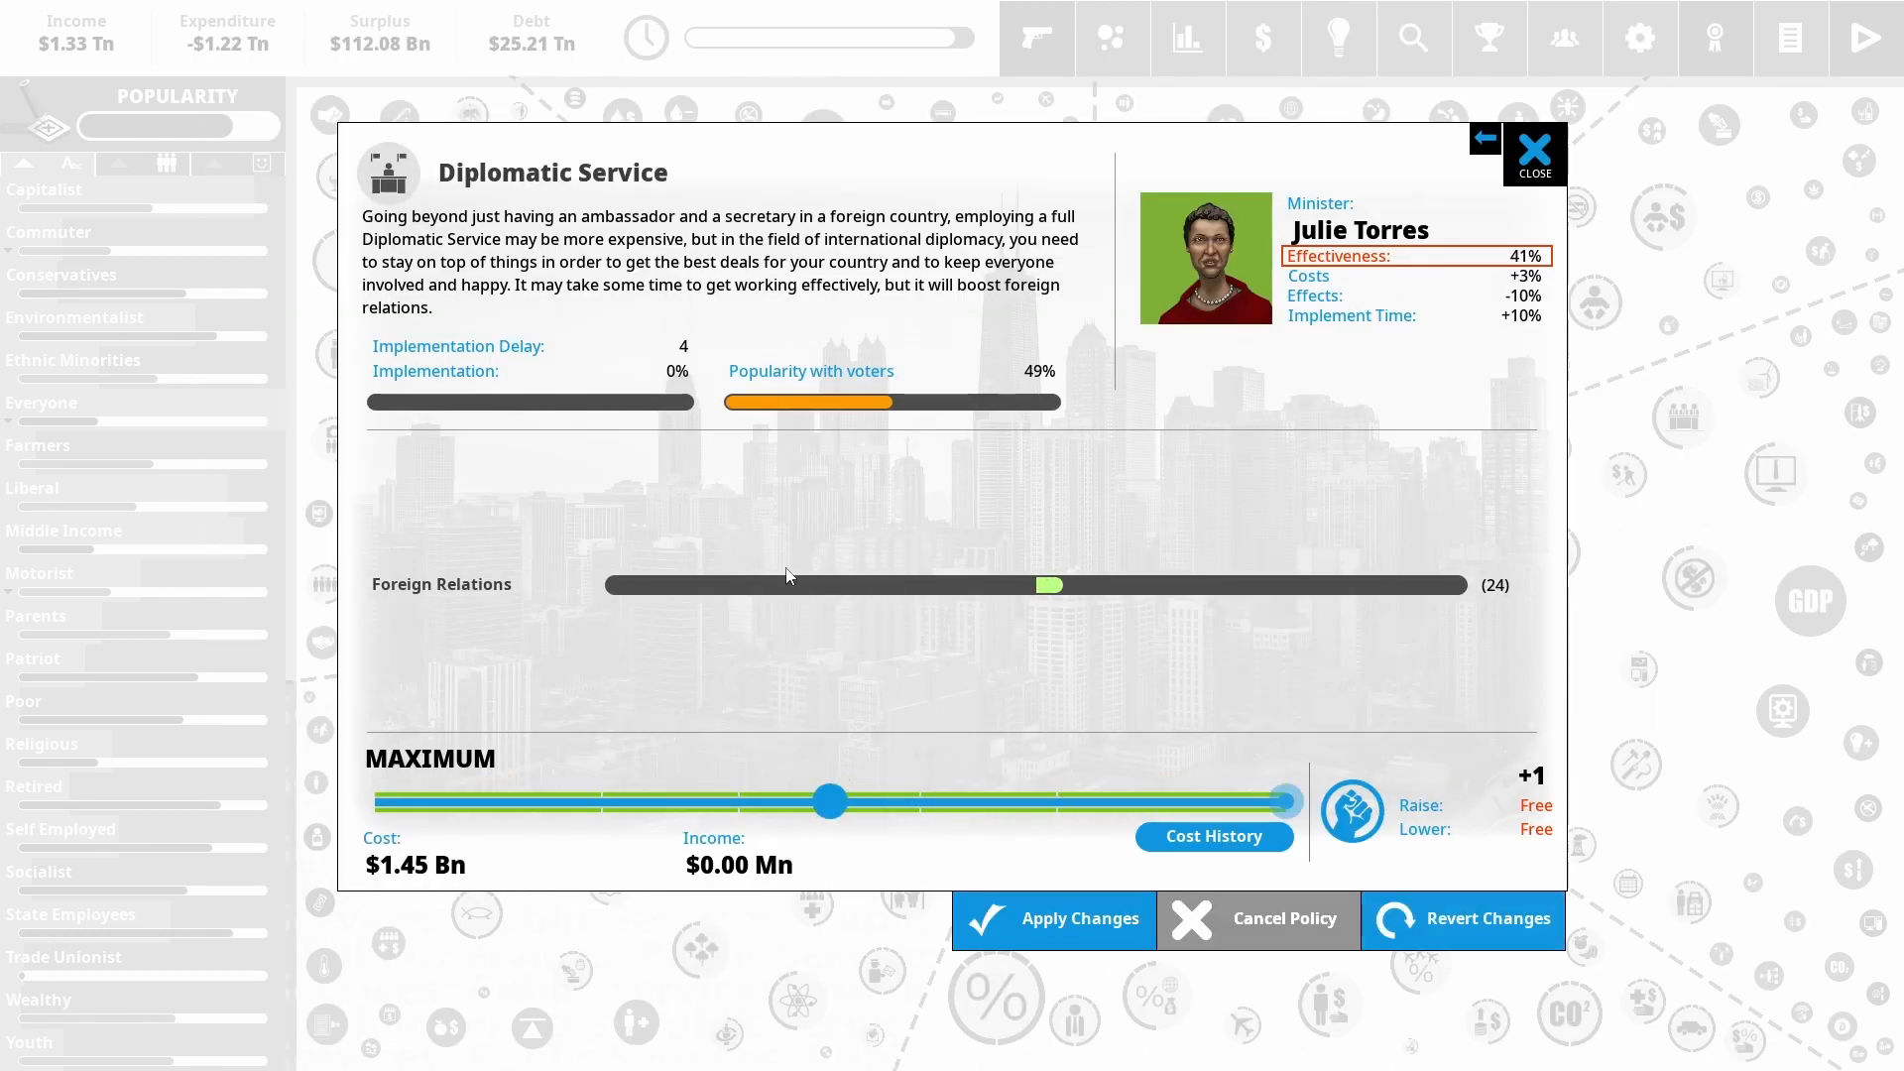
pyautogui.click(1533, 154)
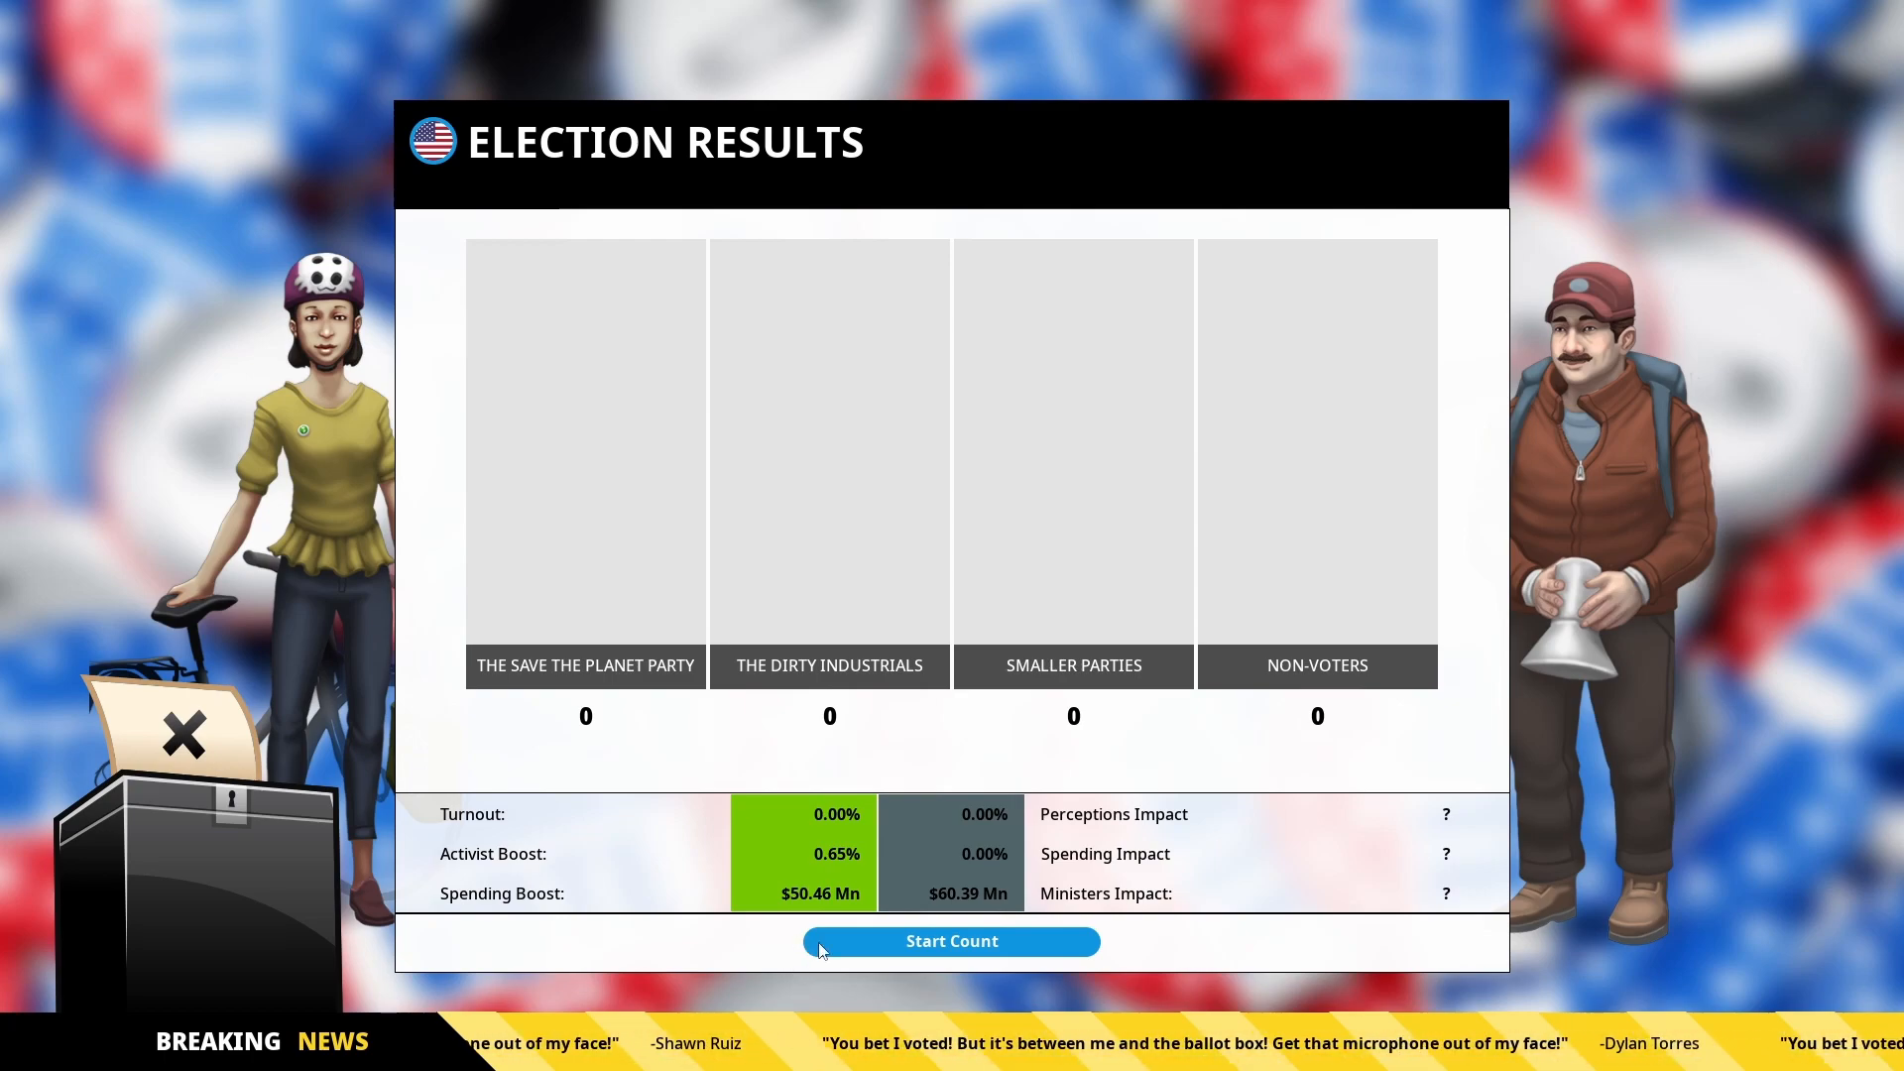
# Start the election count to reveal the 81% majority, then switch to the Changes list
pyautogui.click(950, 940)
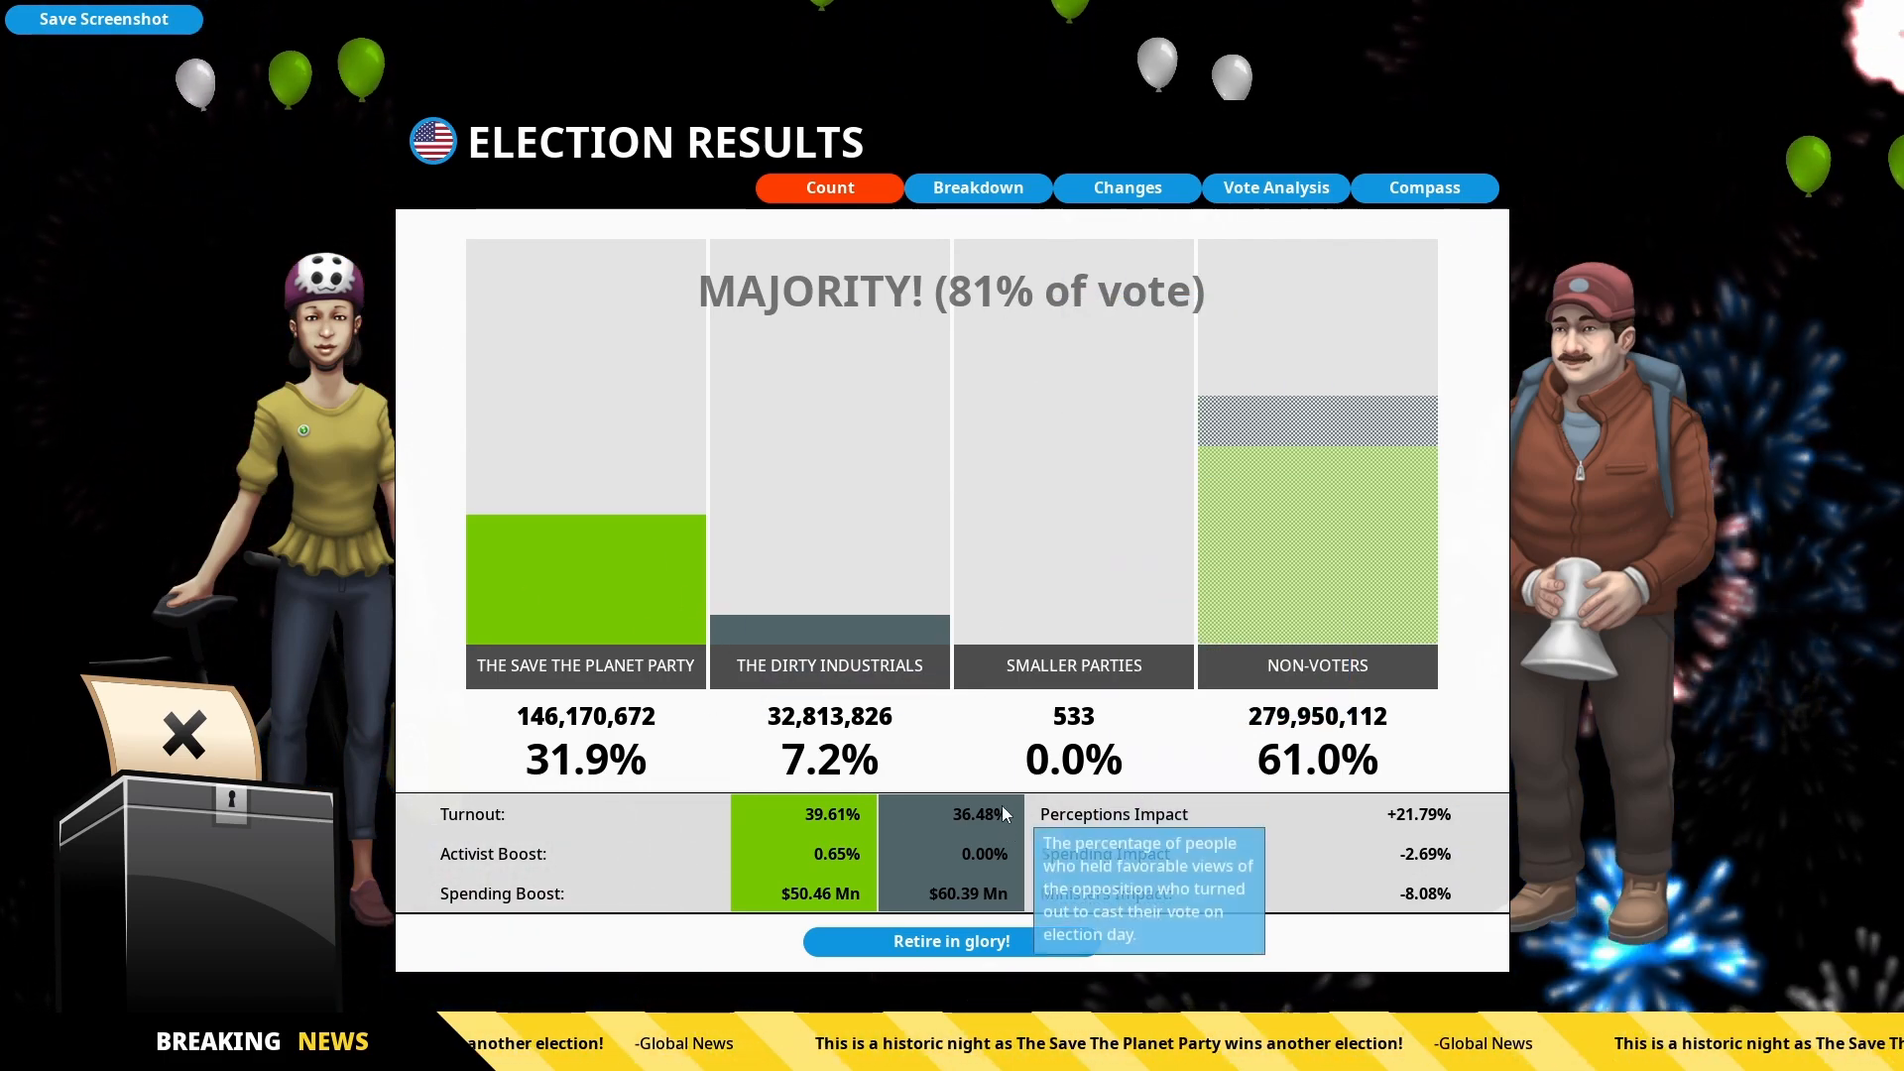
pyautogui.click(1127, 187)
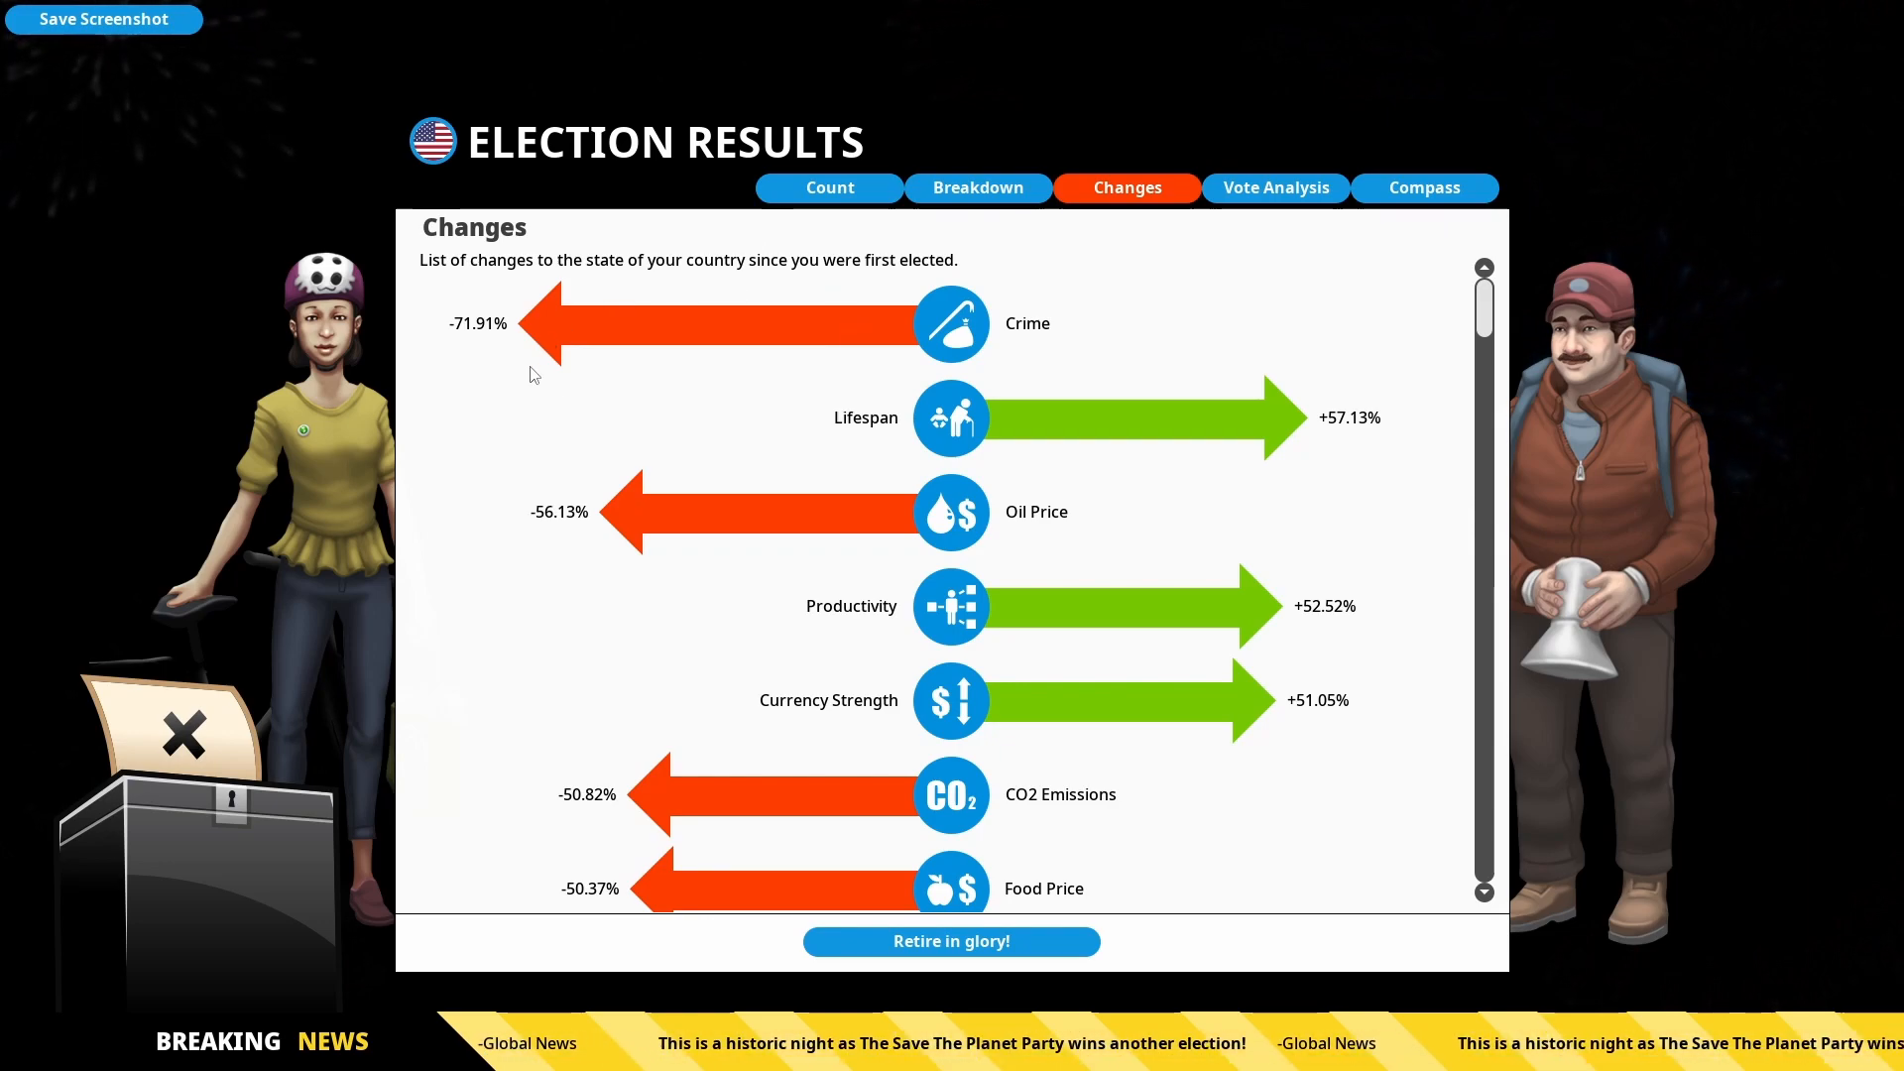
pyautogui.moveTo(1111, 530)
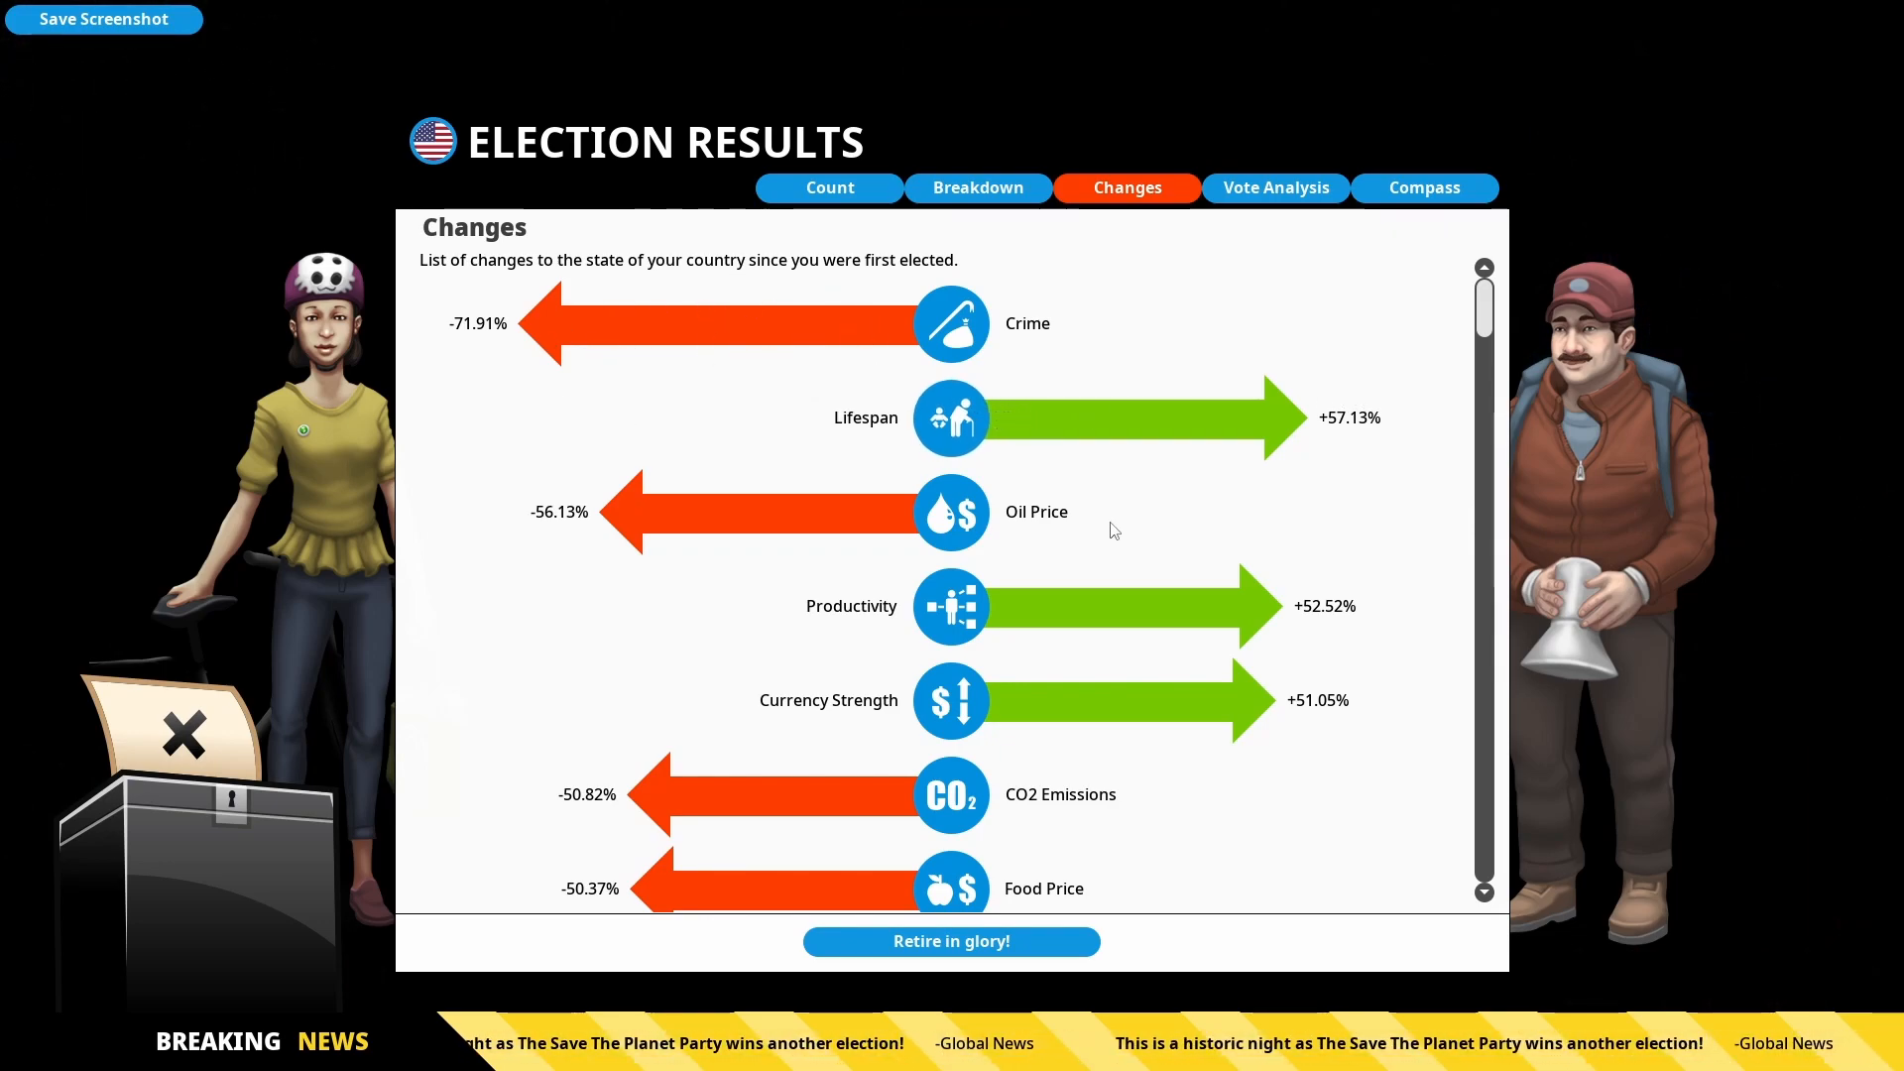
# Scroll through the national changes since first elected, then show the voters' political compass
pyautogui.scroll(-3)
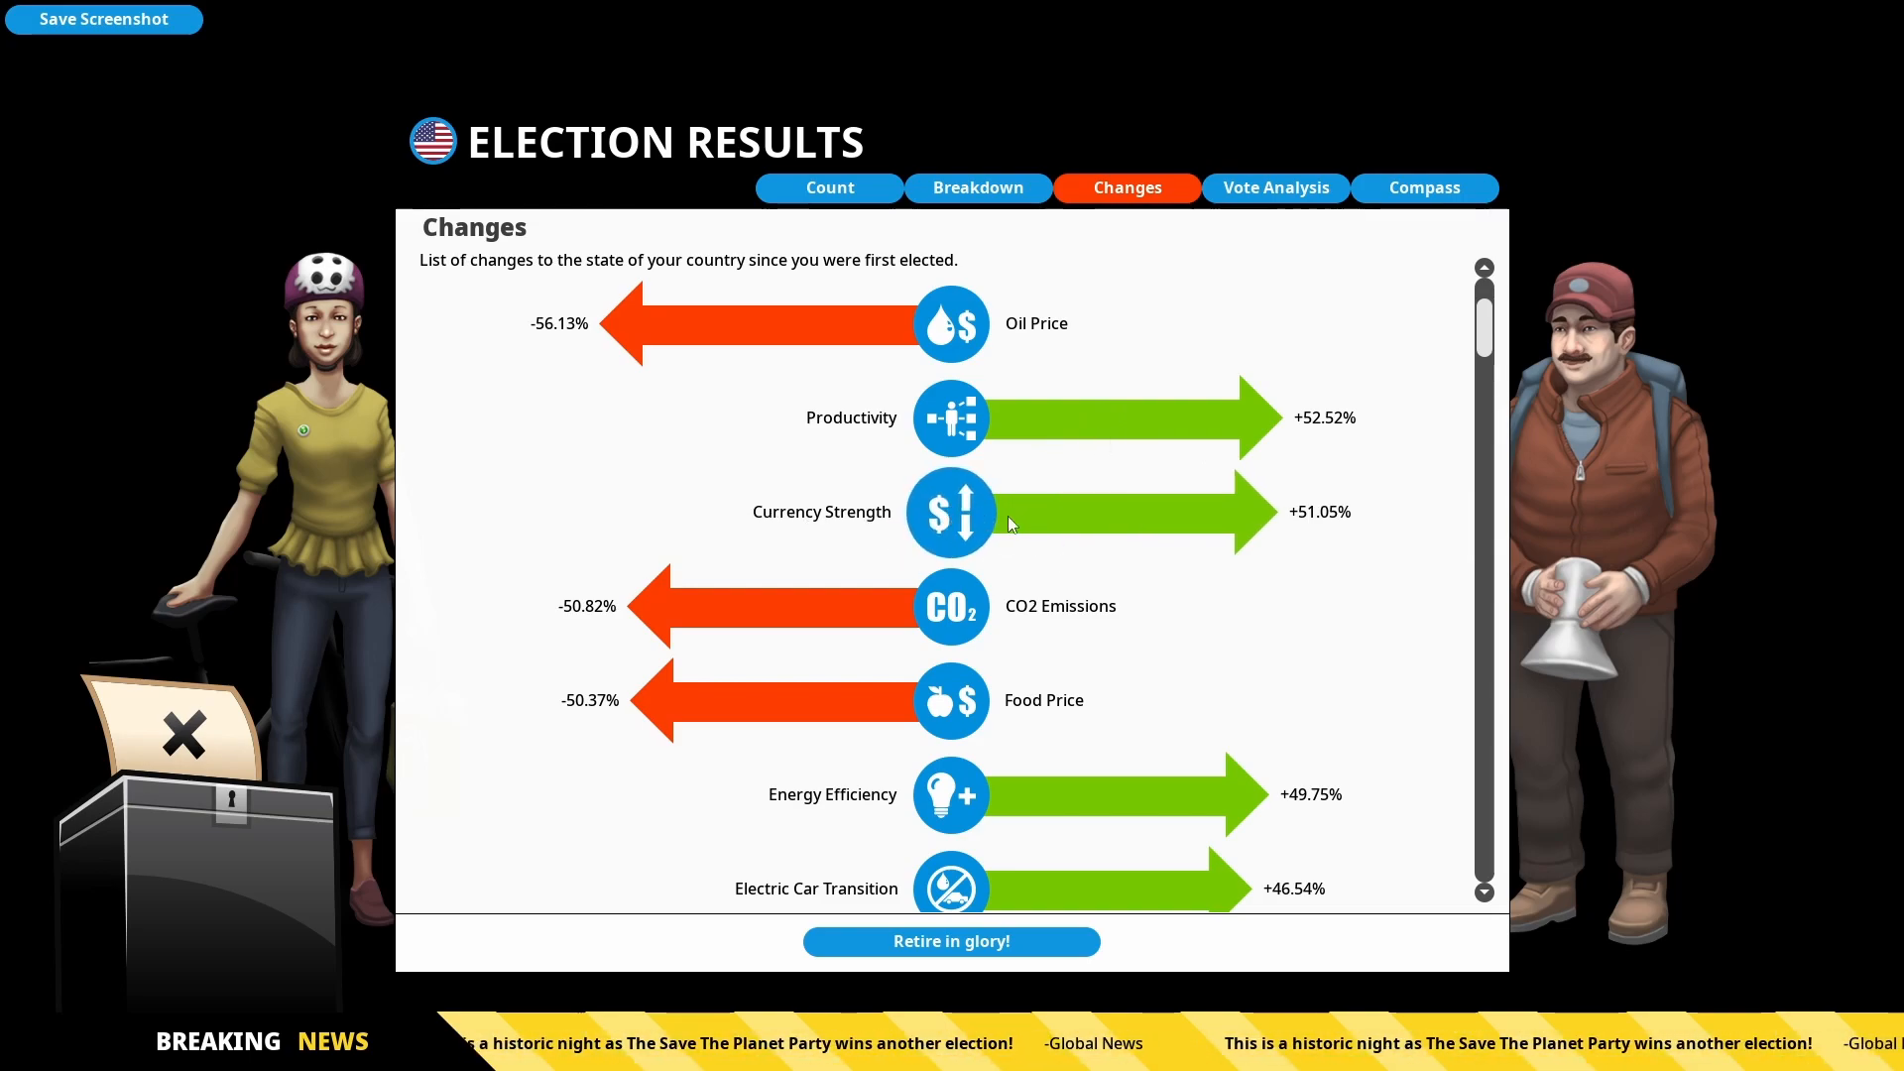
pyautogui.scroll(-3)
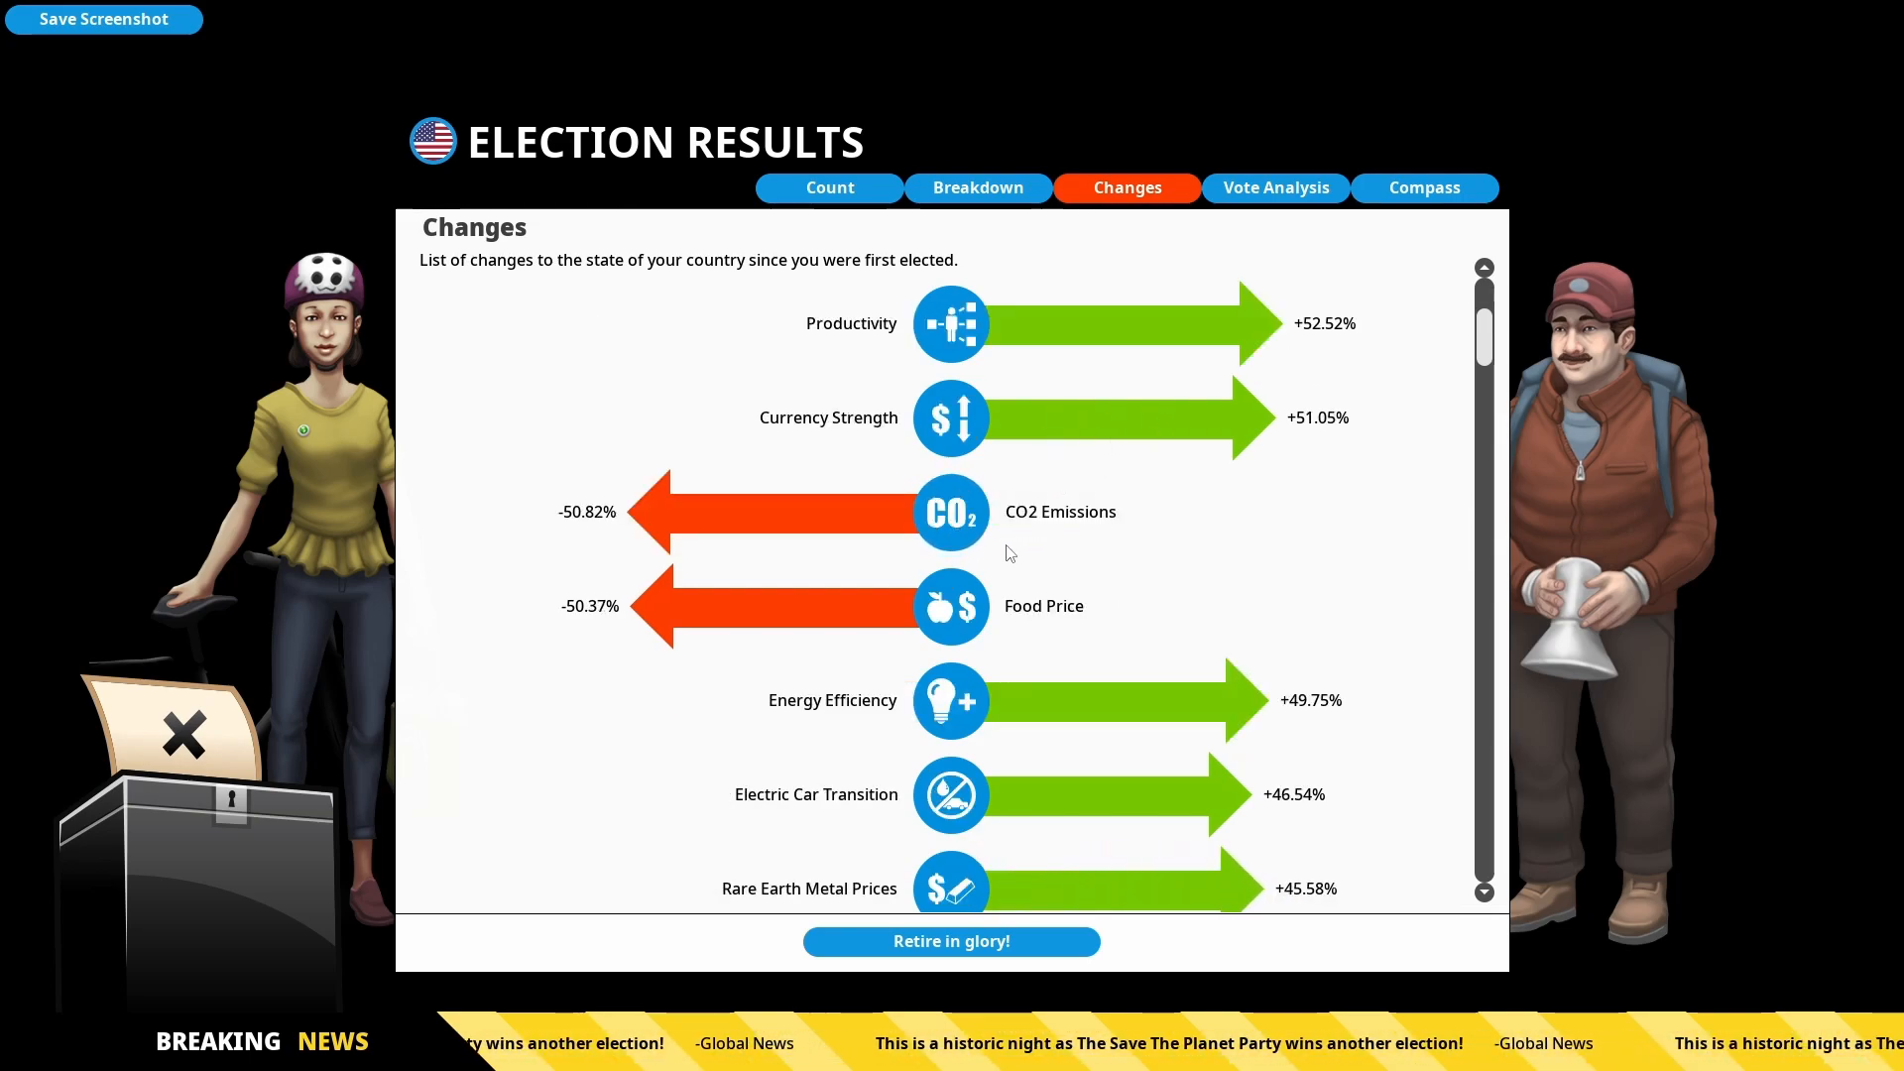
pyautogui.scroll(-3)
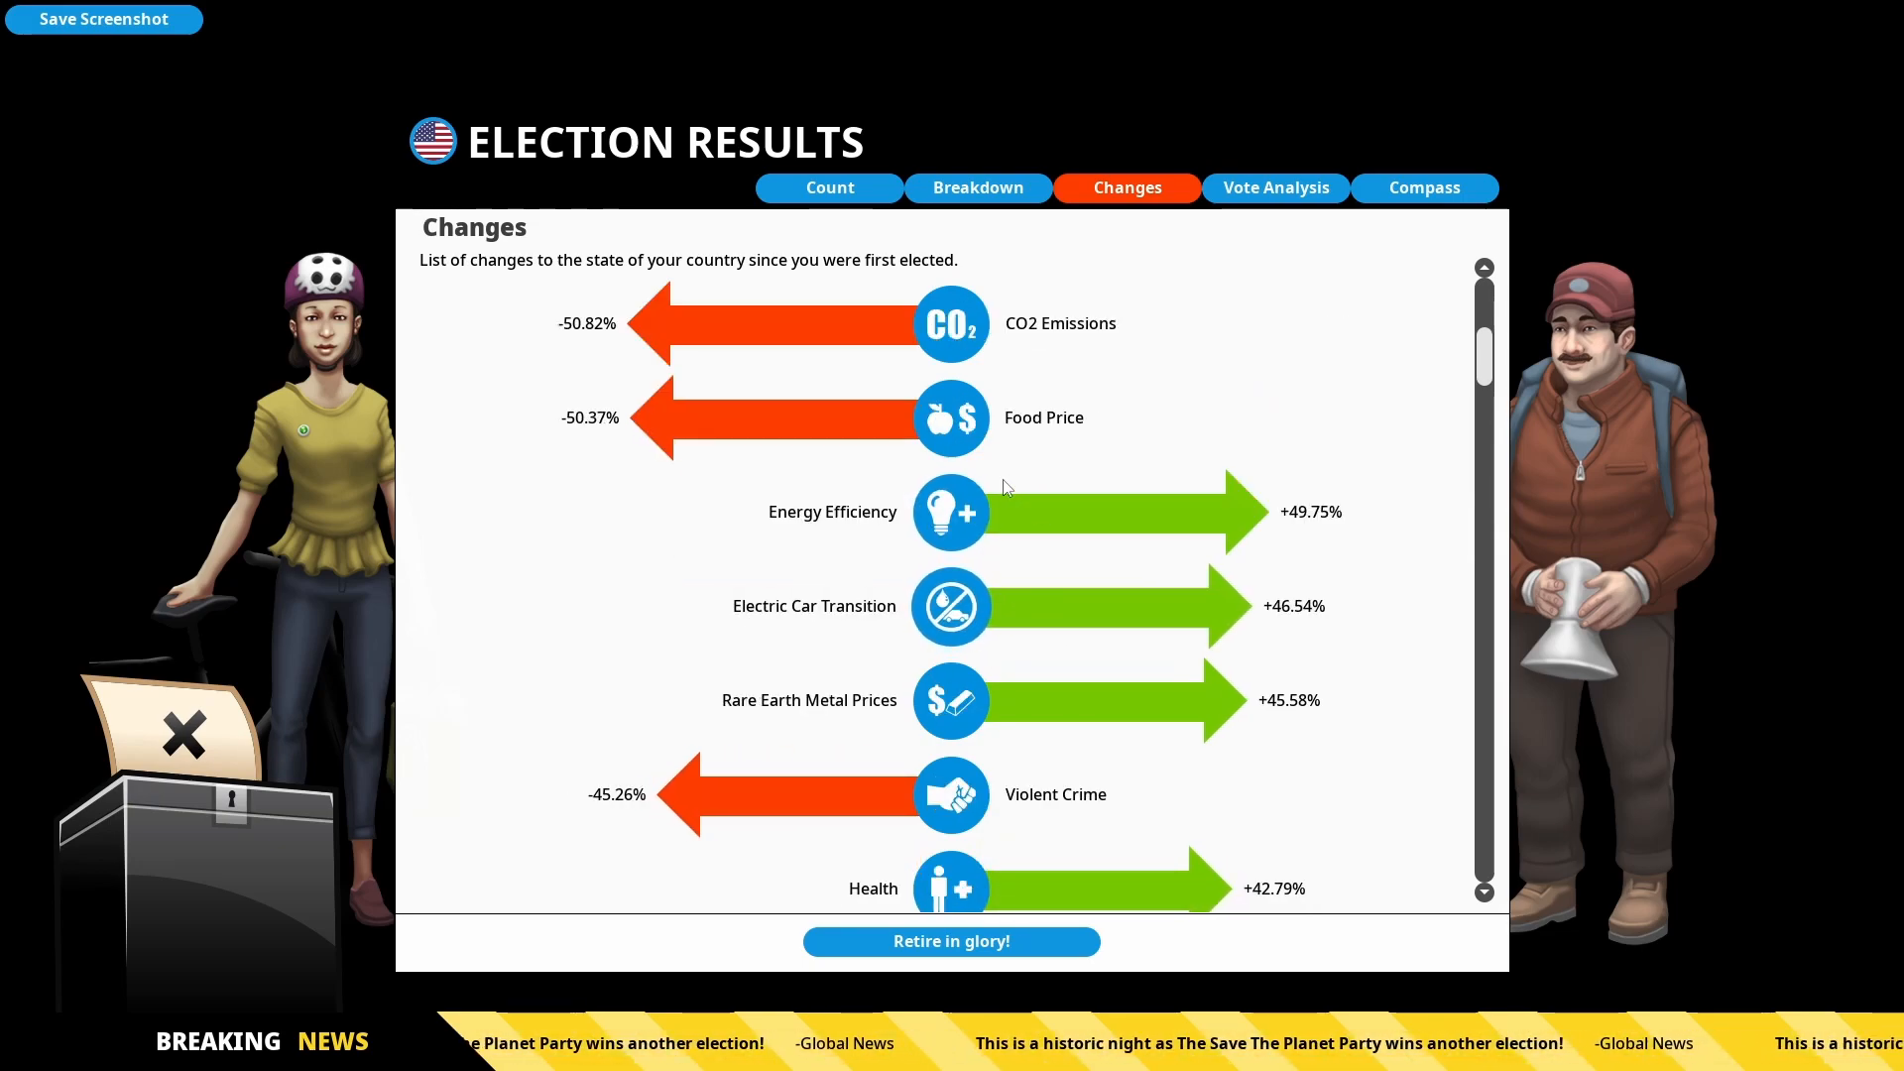
pyautogui.scroll(-3)
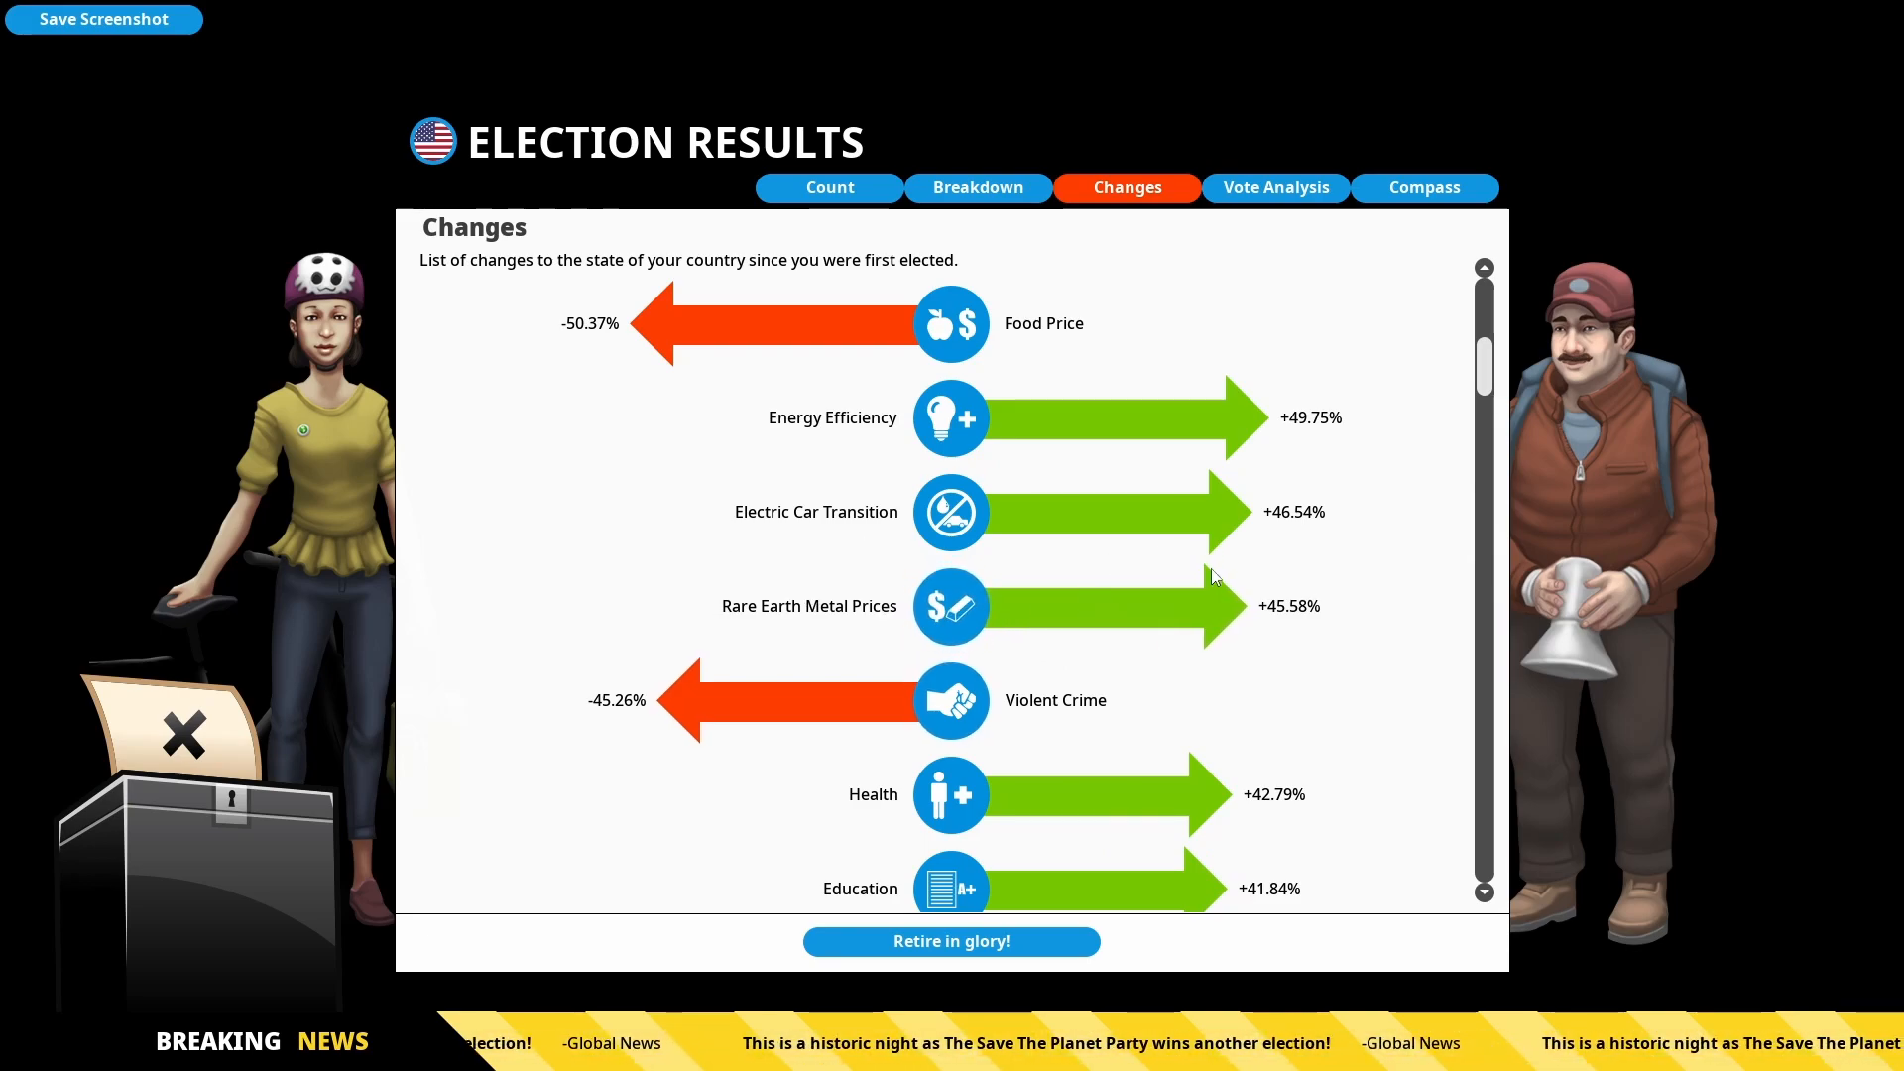
pyautogui.scroll(-3)
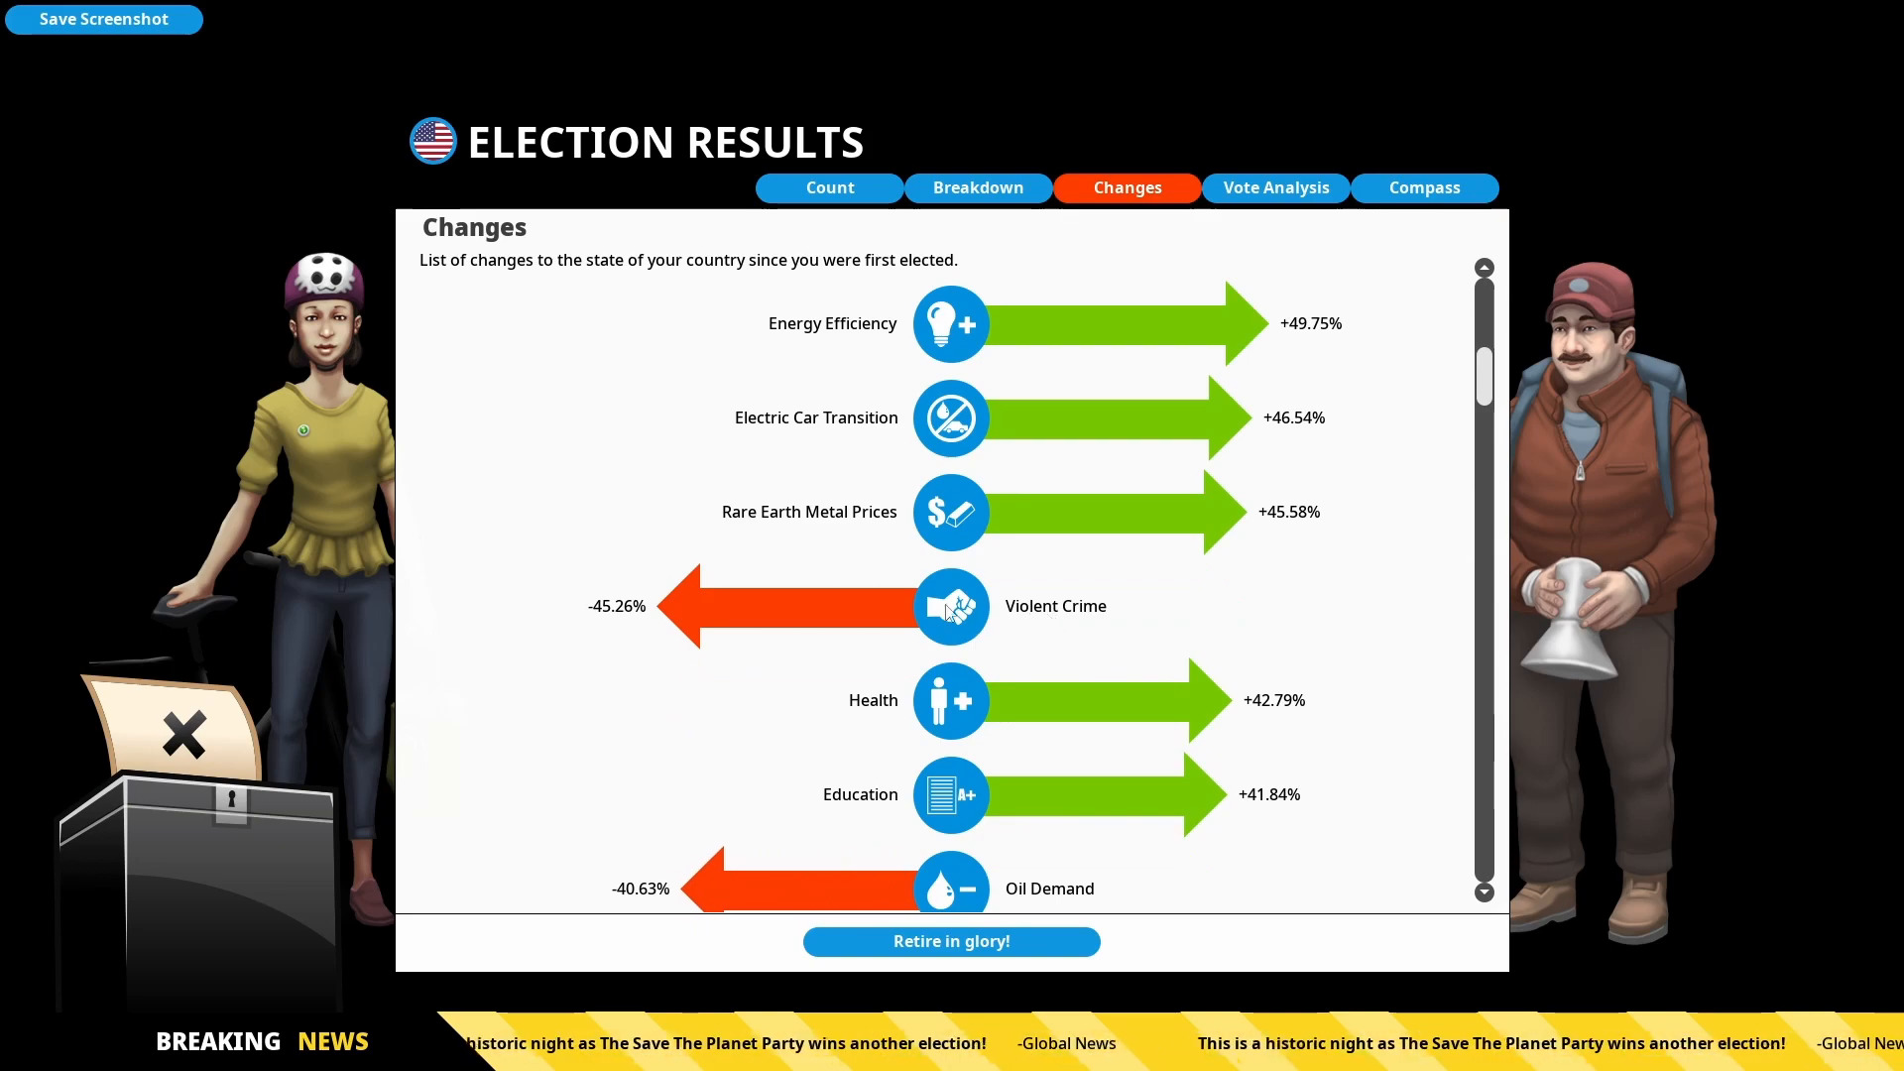
pyautogui.scroll(-3)
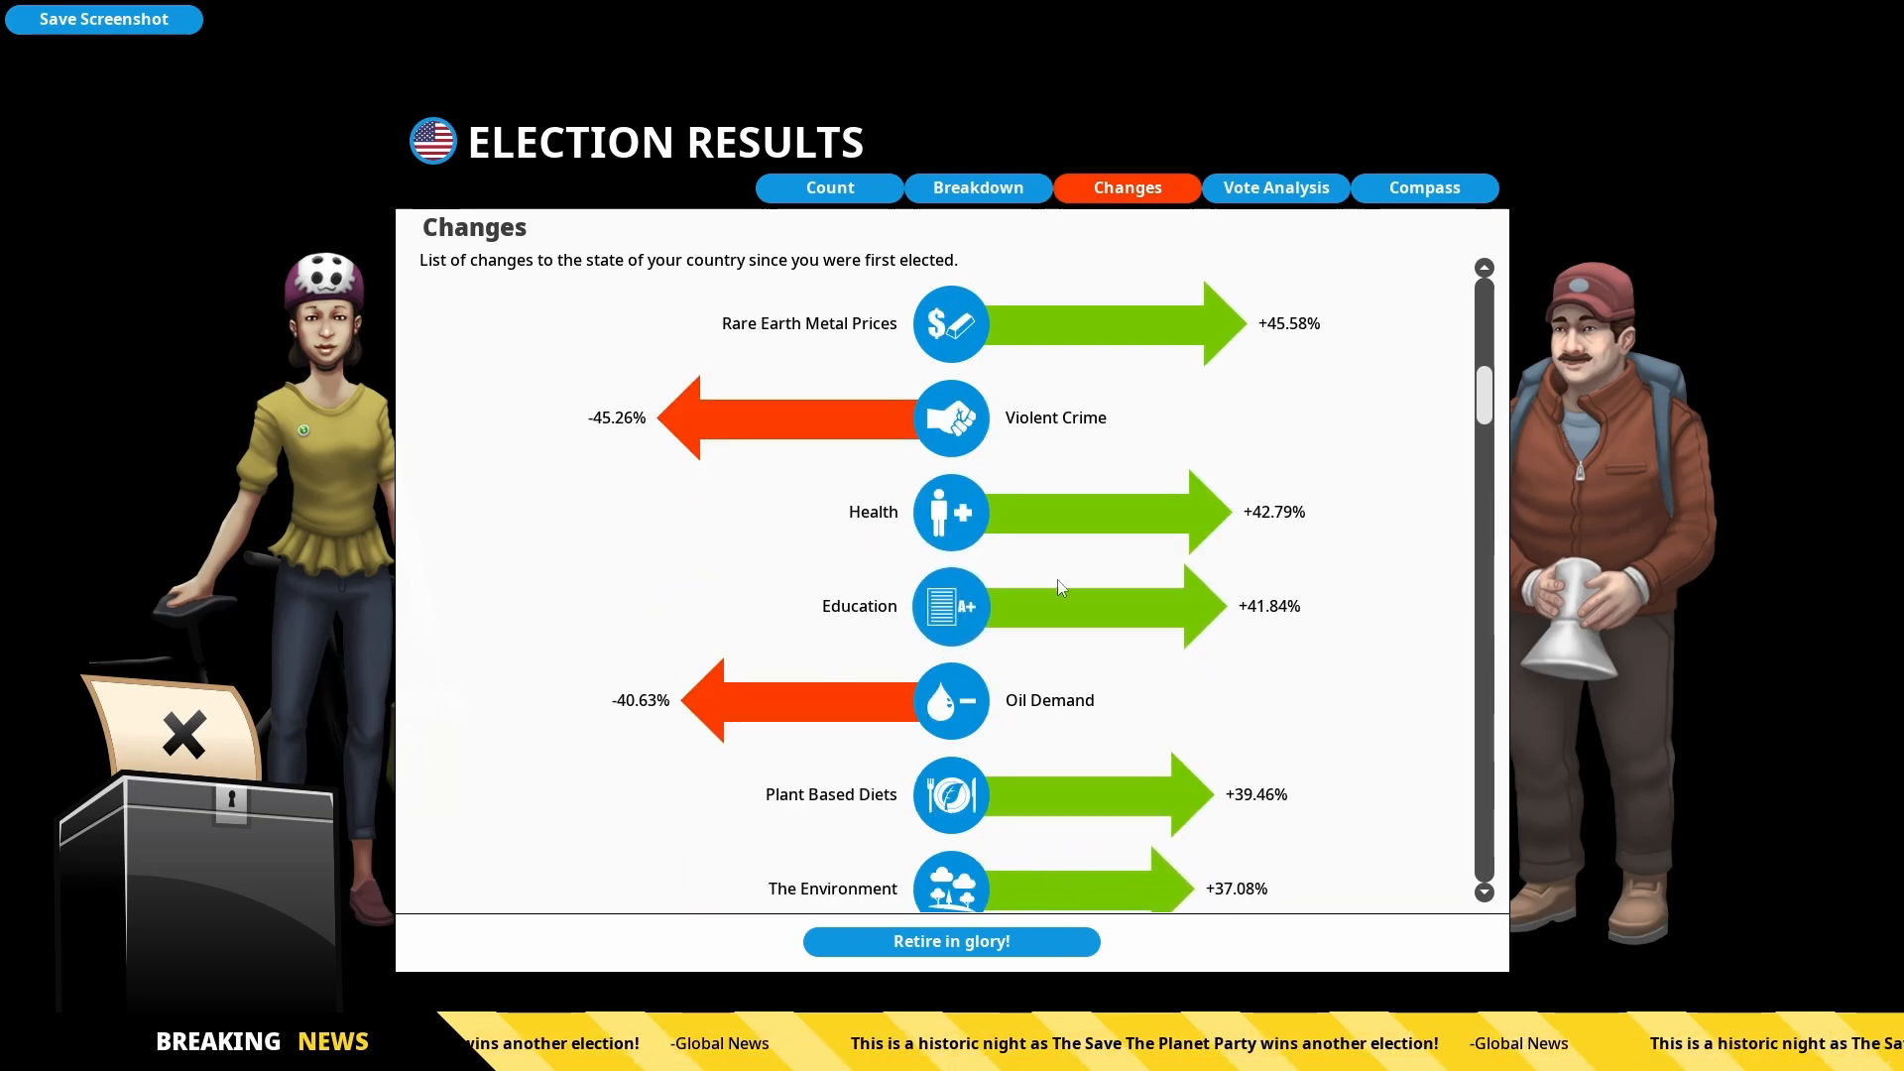
pyautogui.scroll(-3)
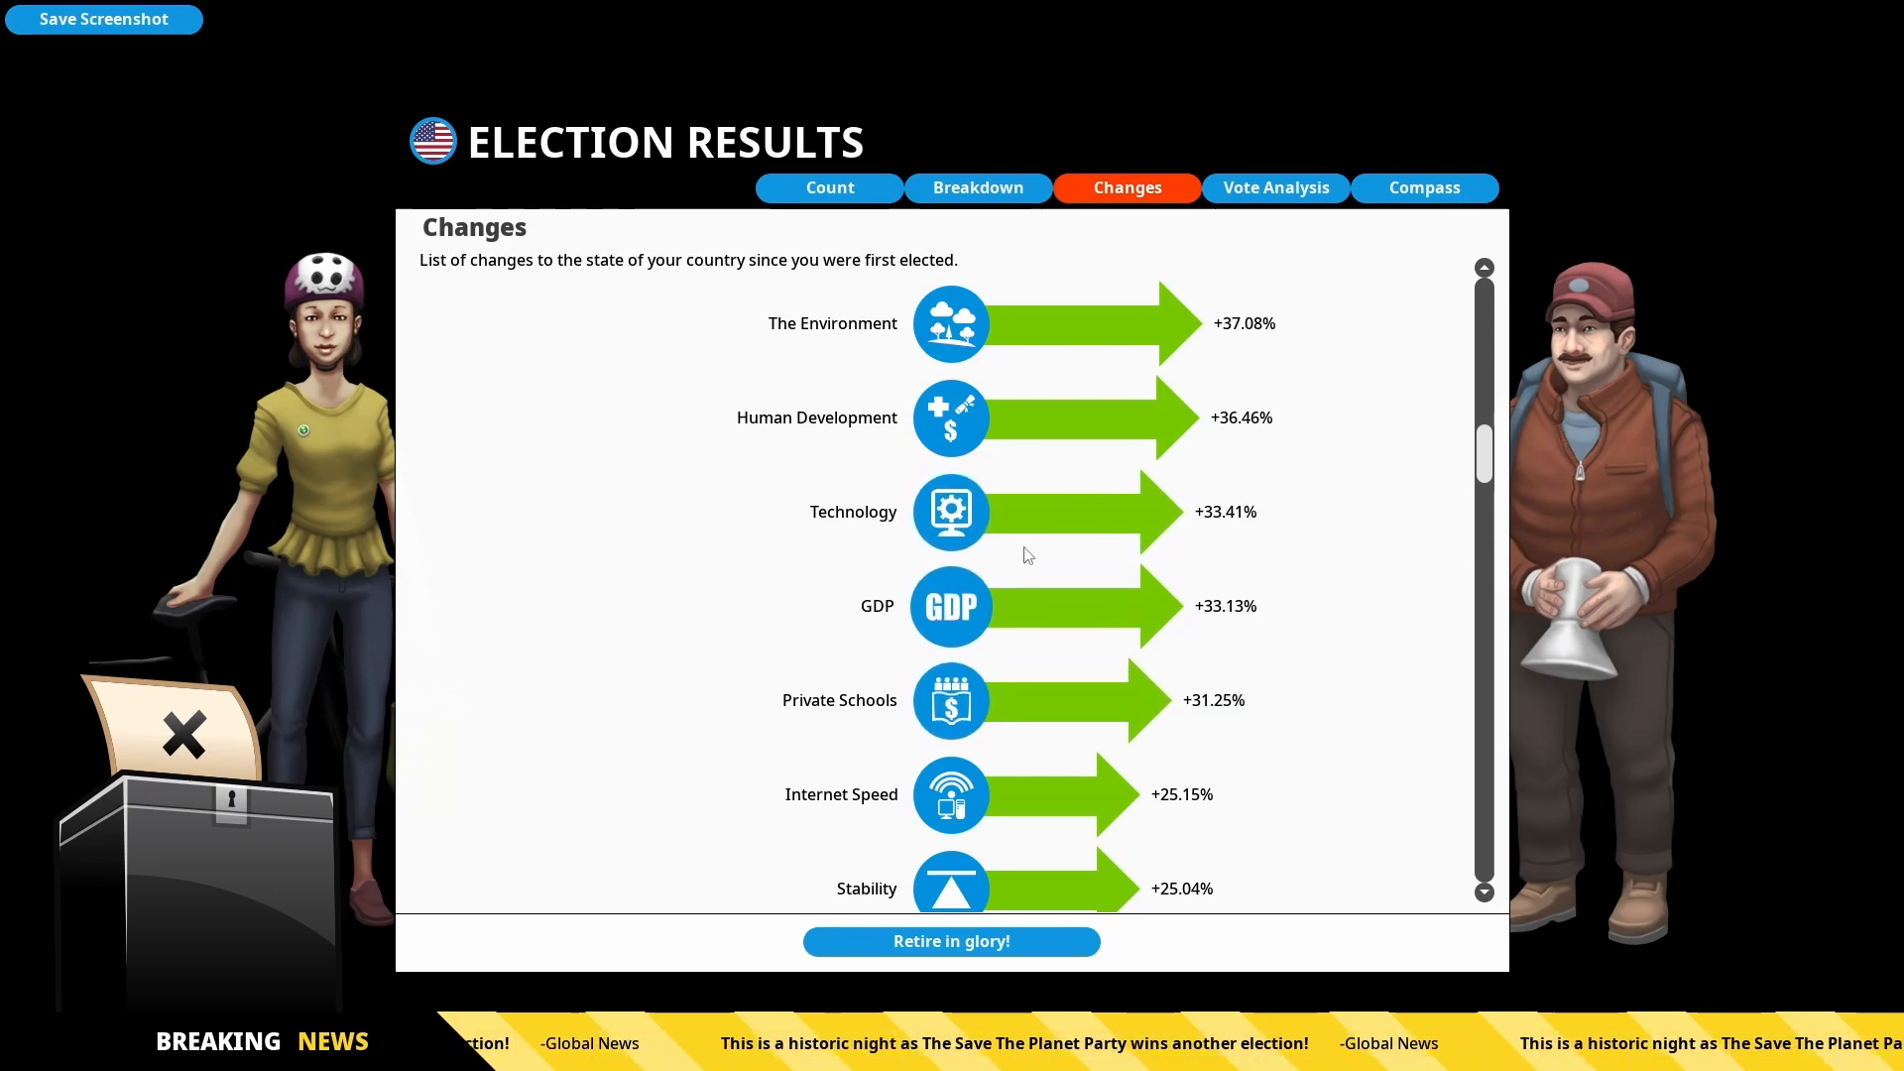
pyautogui.scroll(-3)
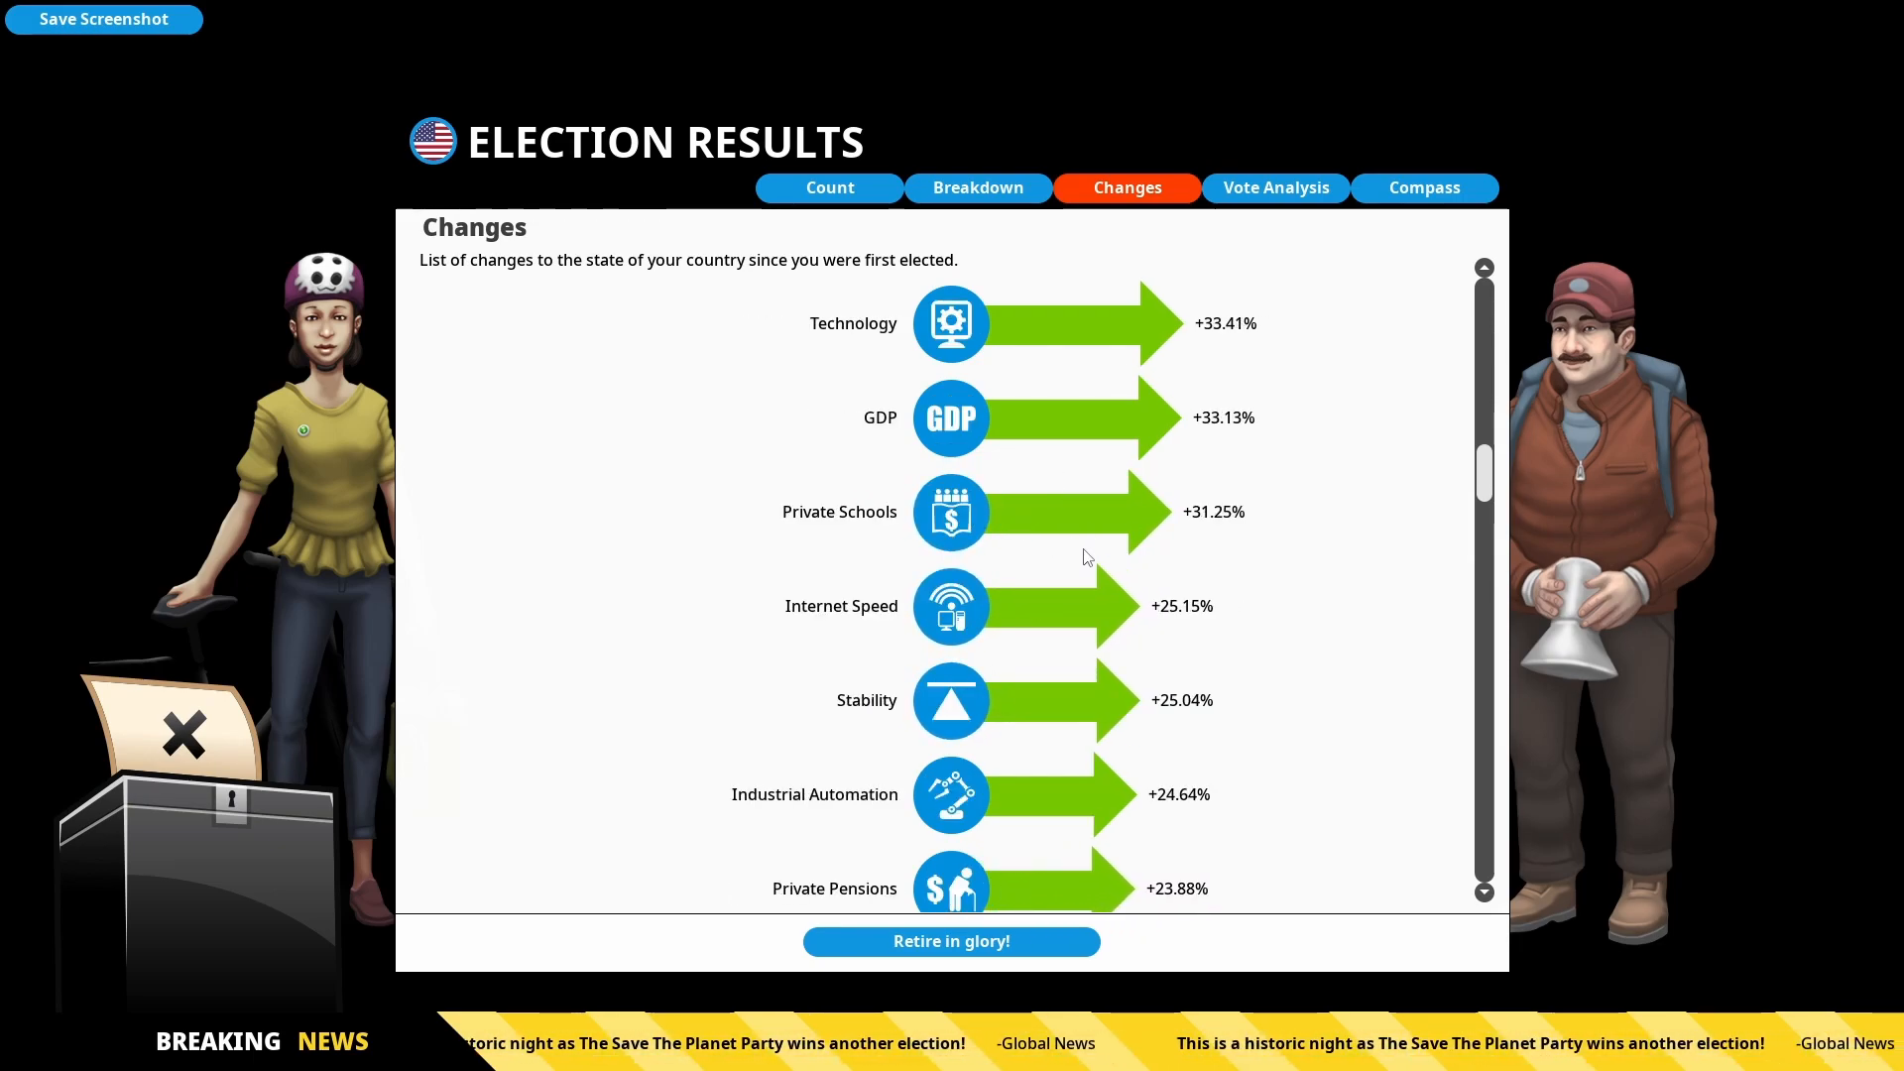
pyautogui.scroll(-3)
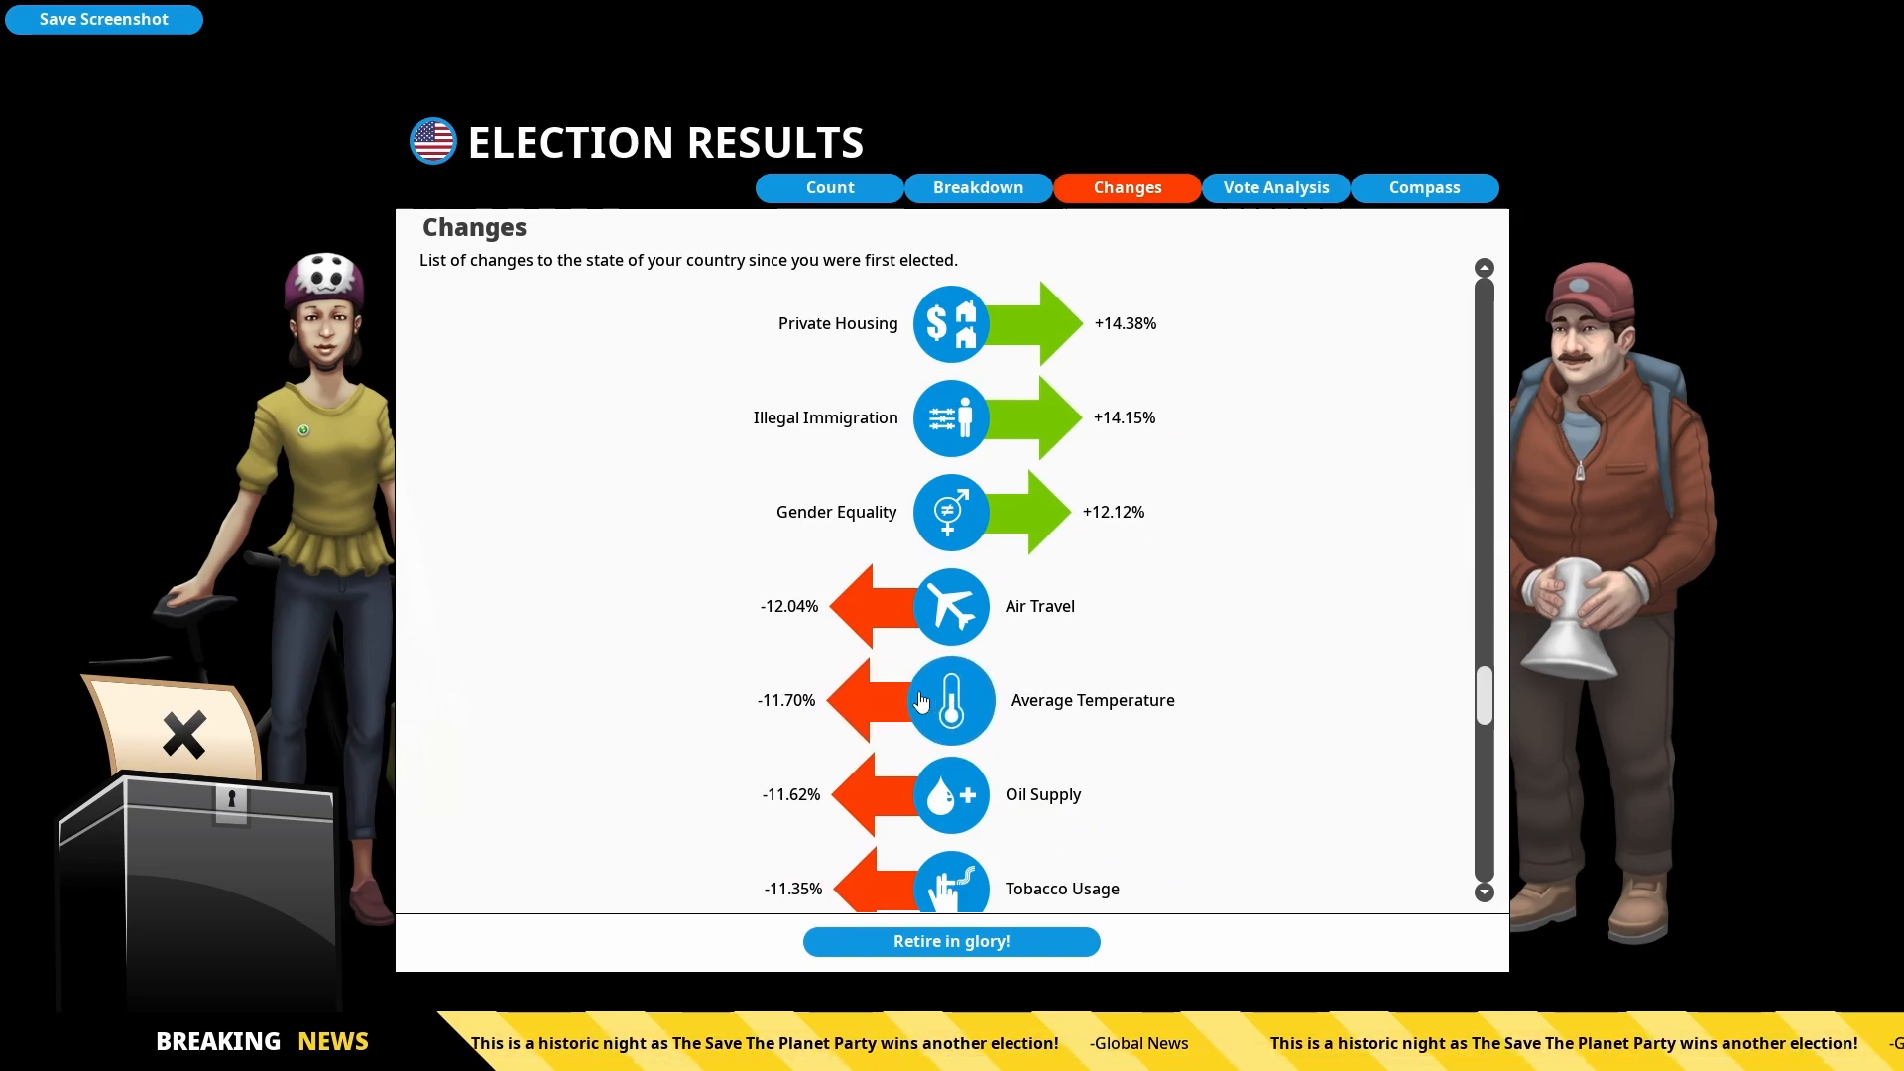
pyautogui.click(1424, 186)
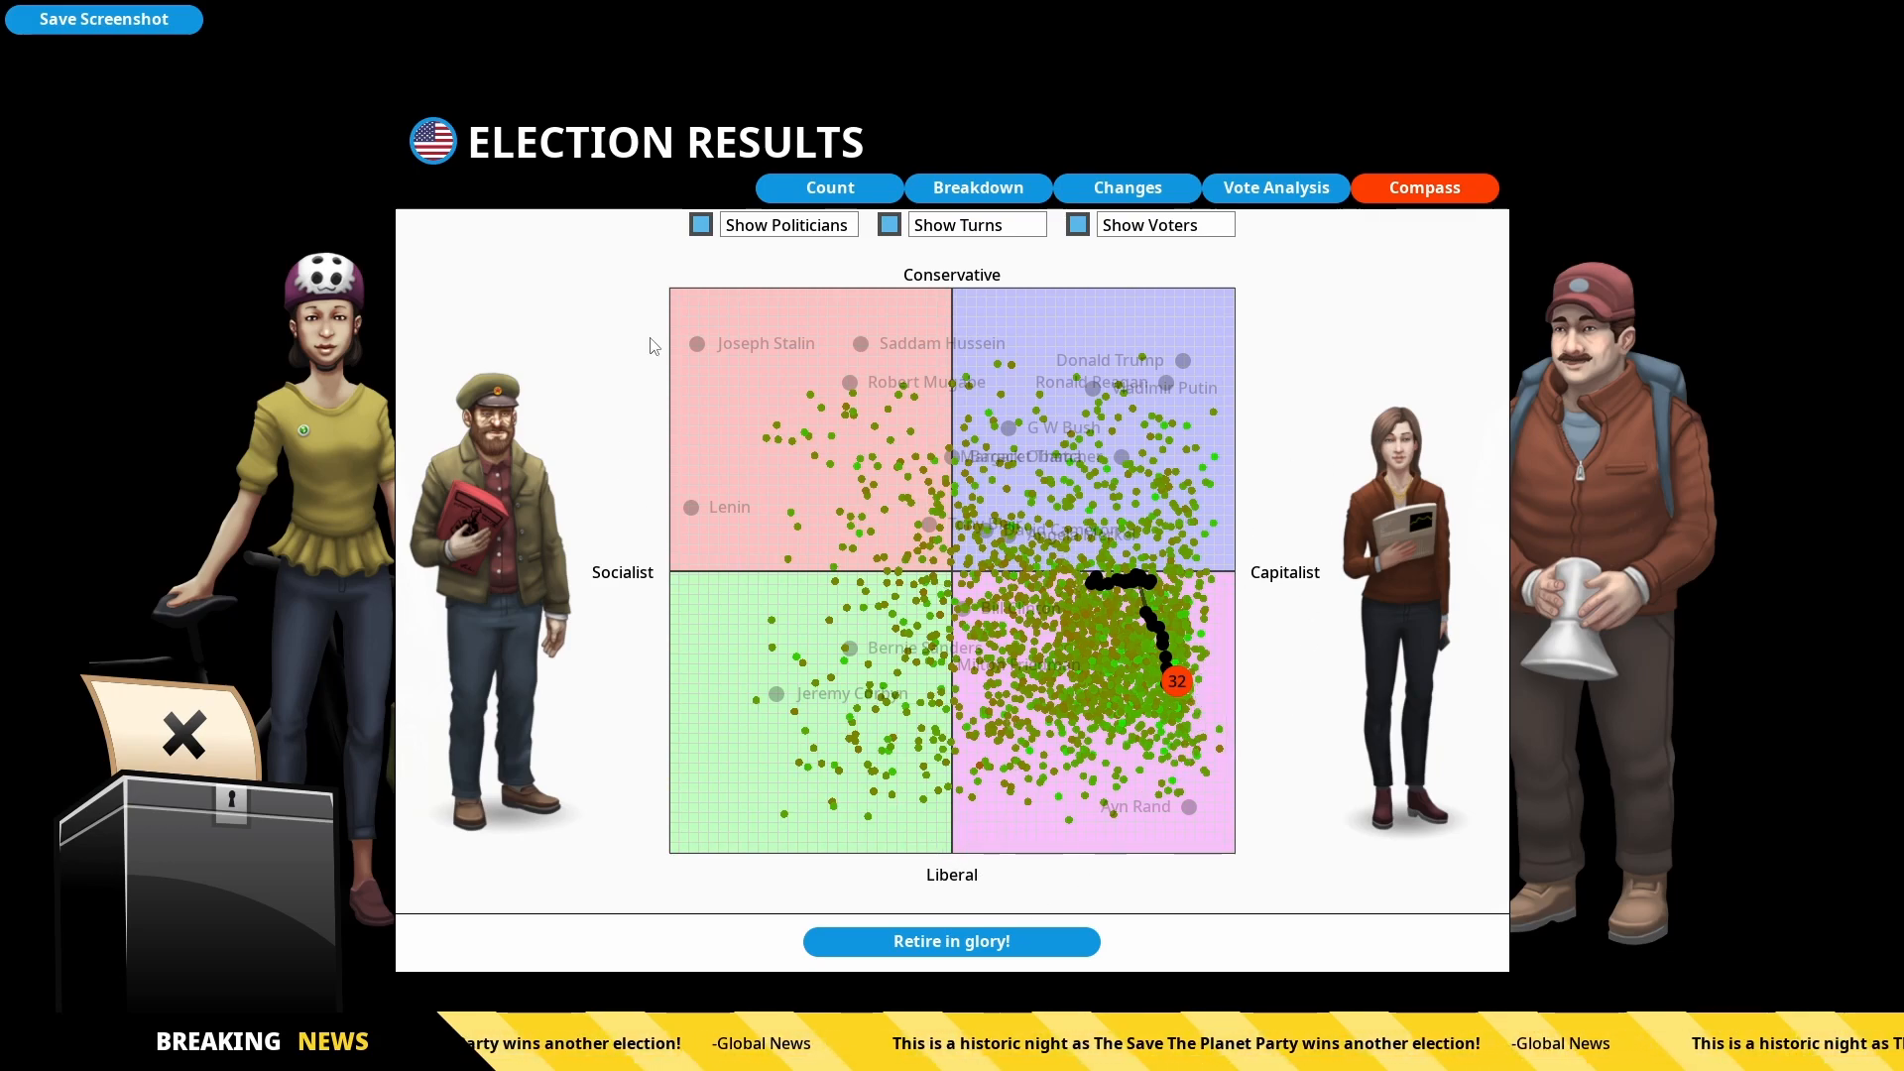
pyautogui.moveTo(579, 992)
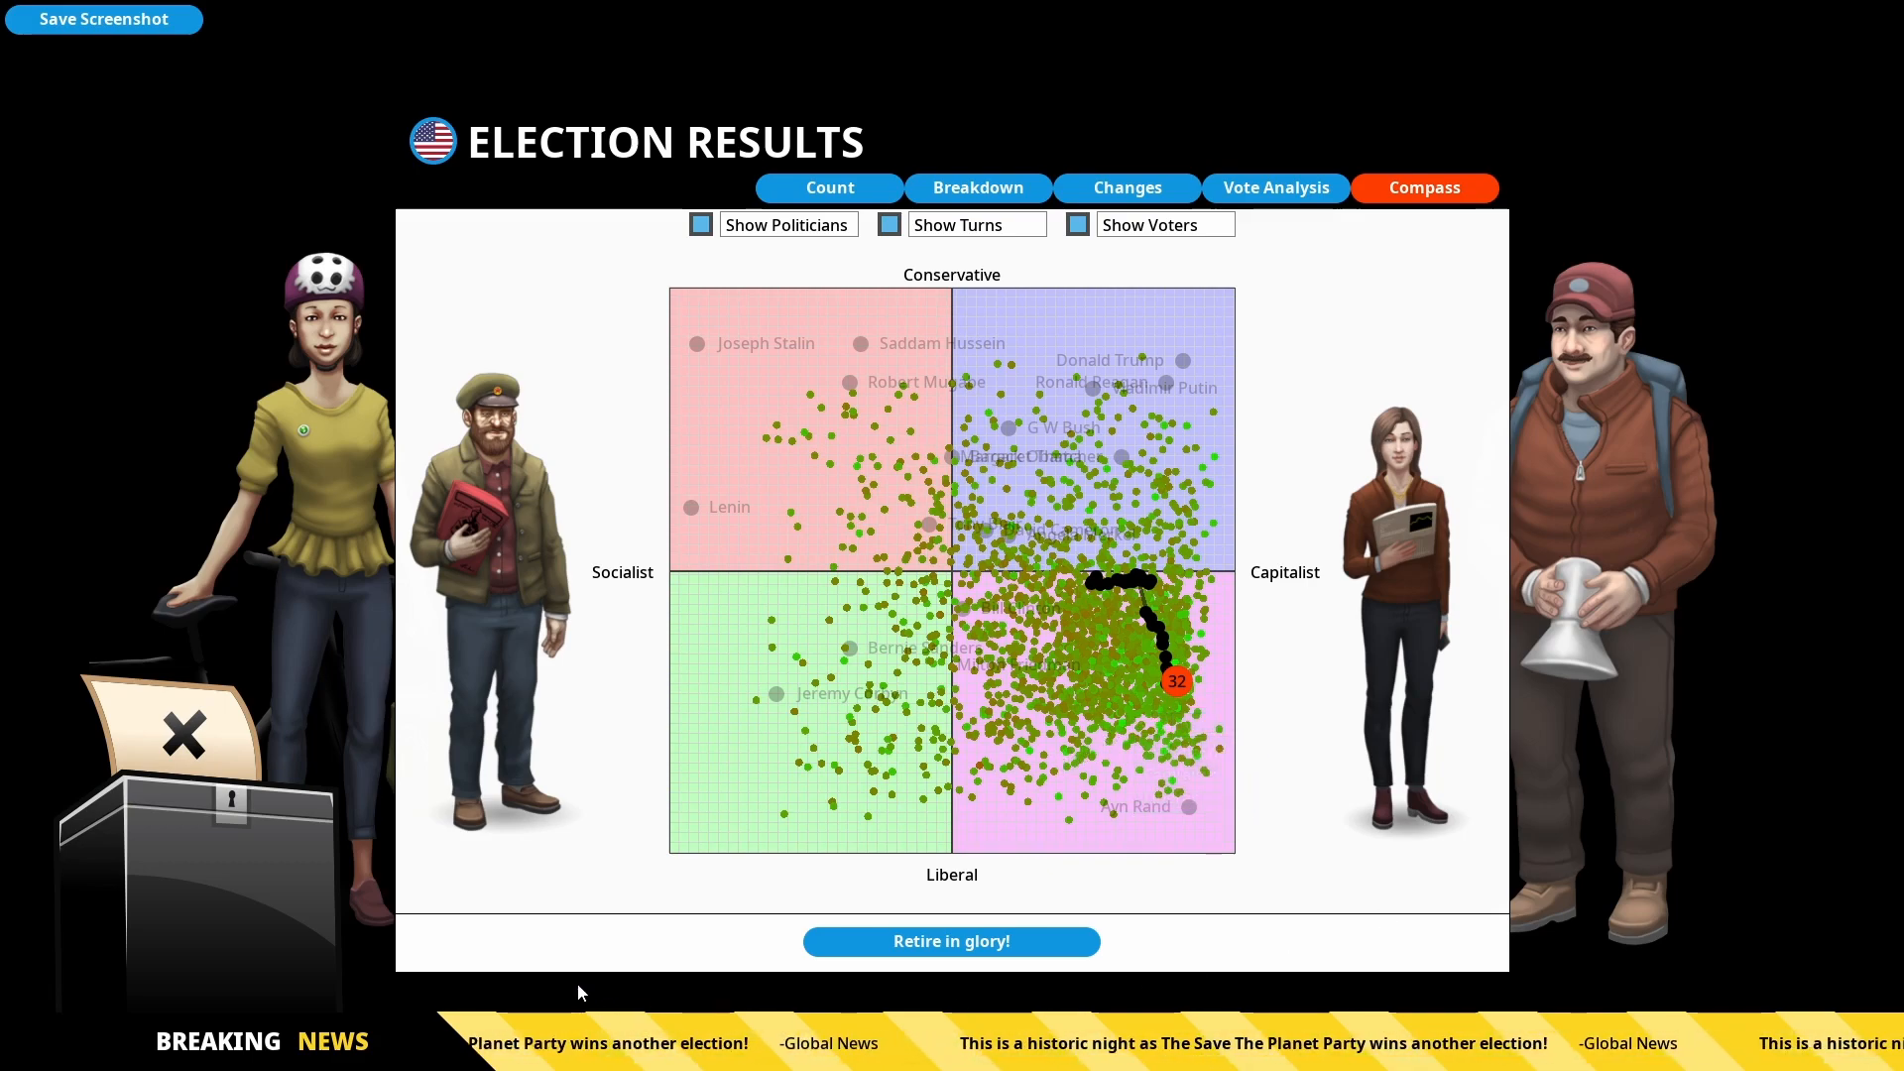
pyautogui.moveTo(883, 929)
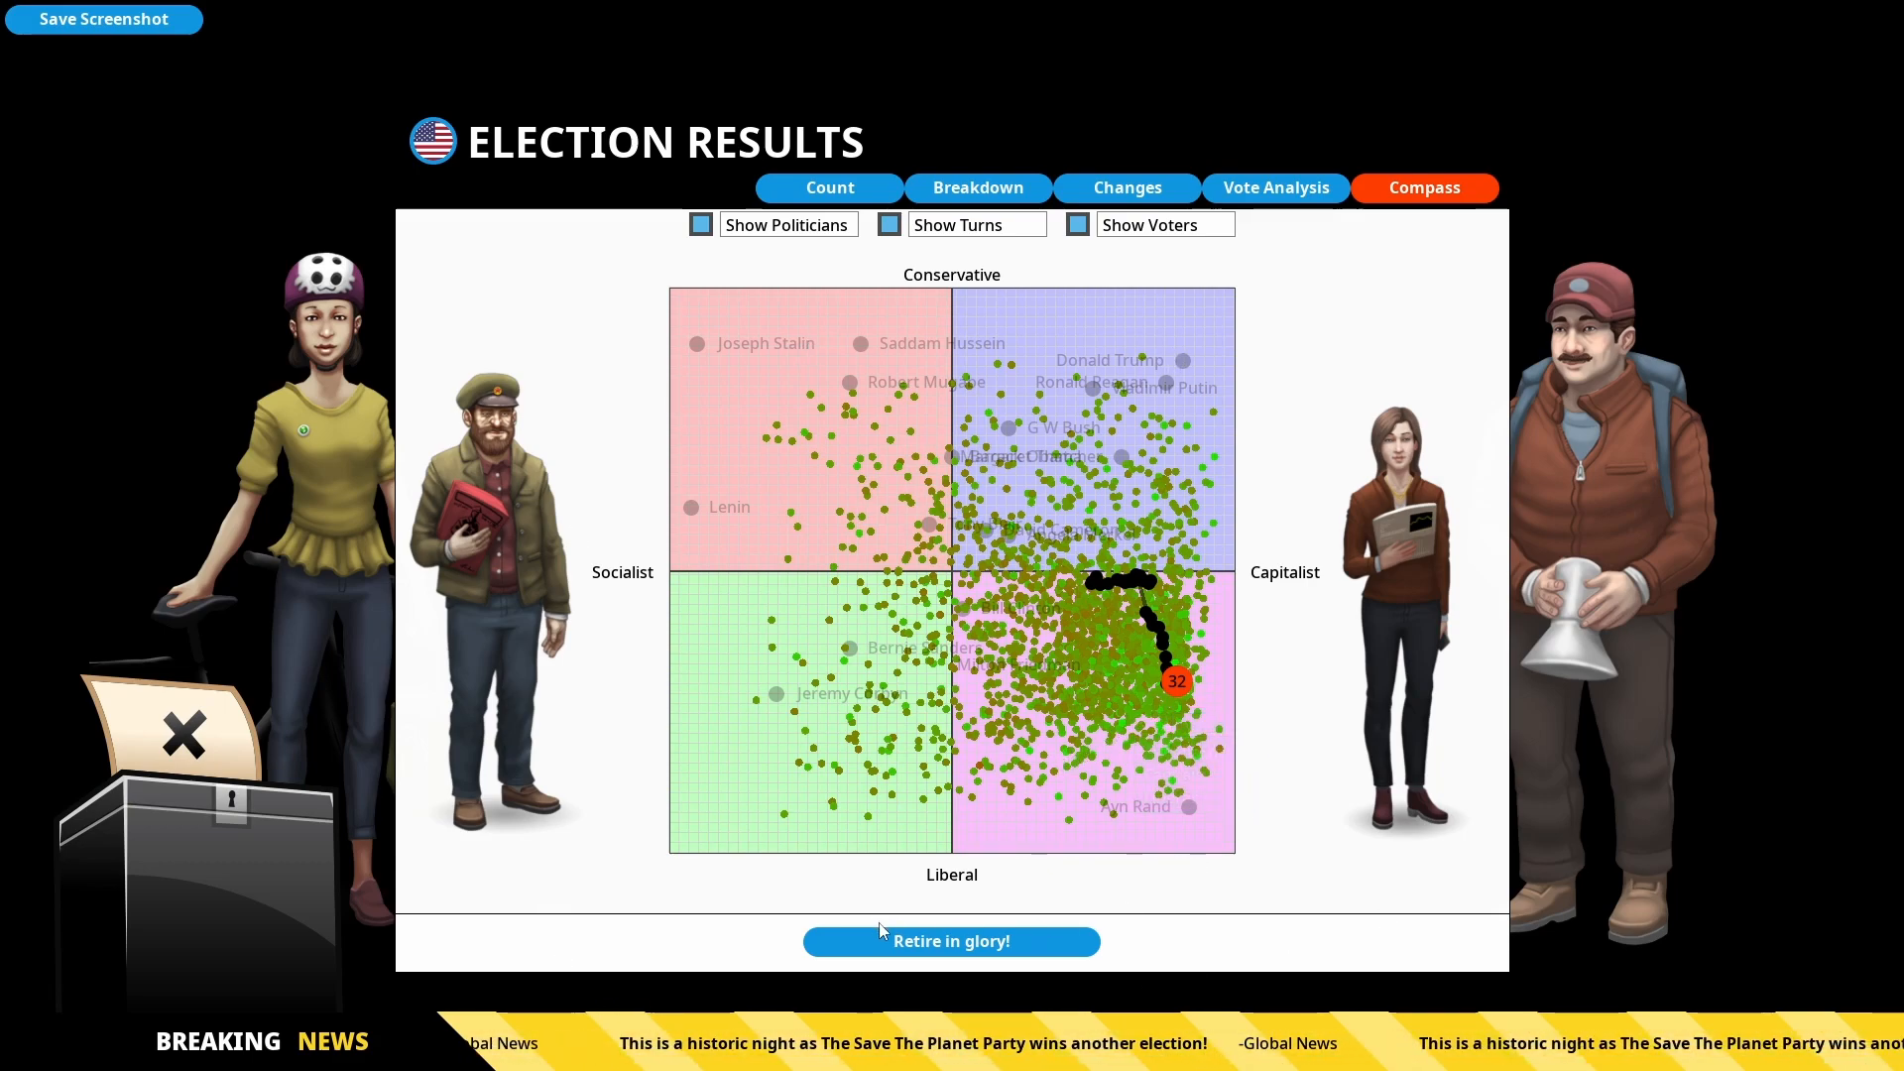
# Choose Retire in glory! and confirm it instead of playing another term
pyautogui.click(950, 940)
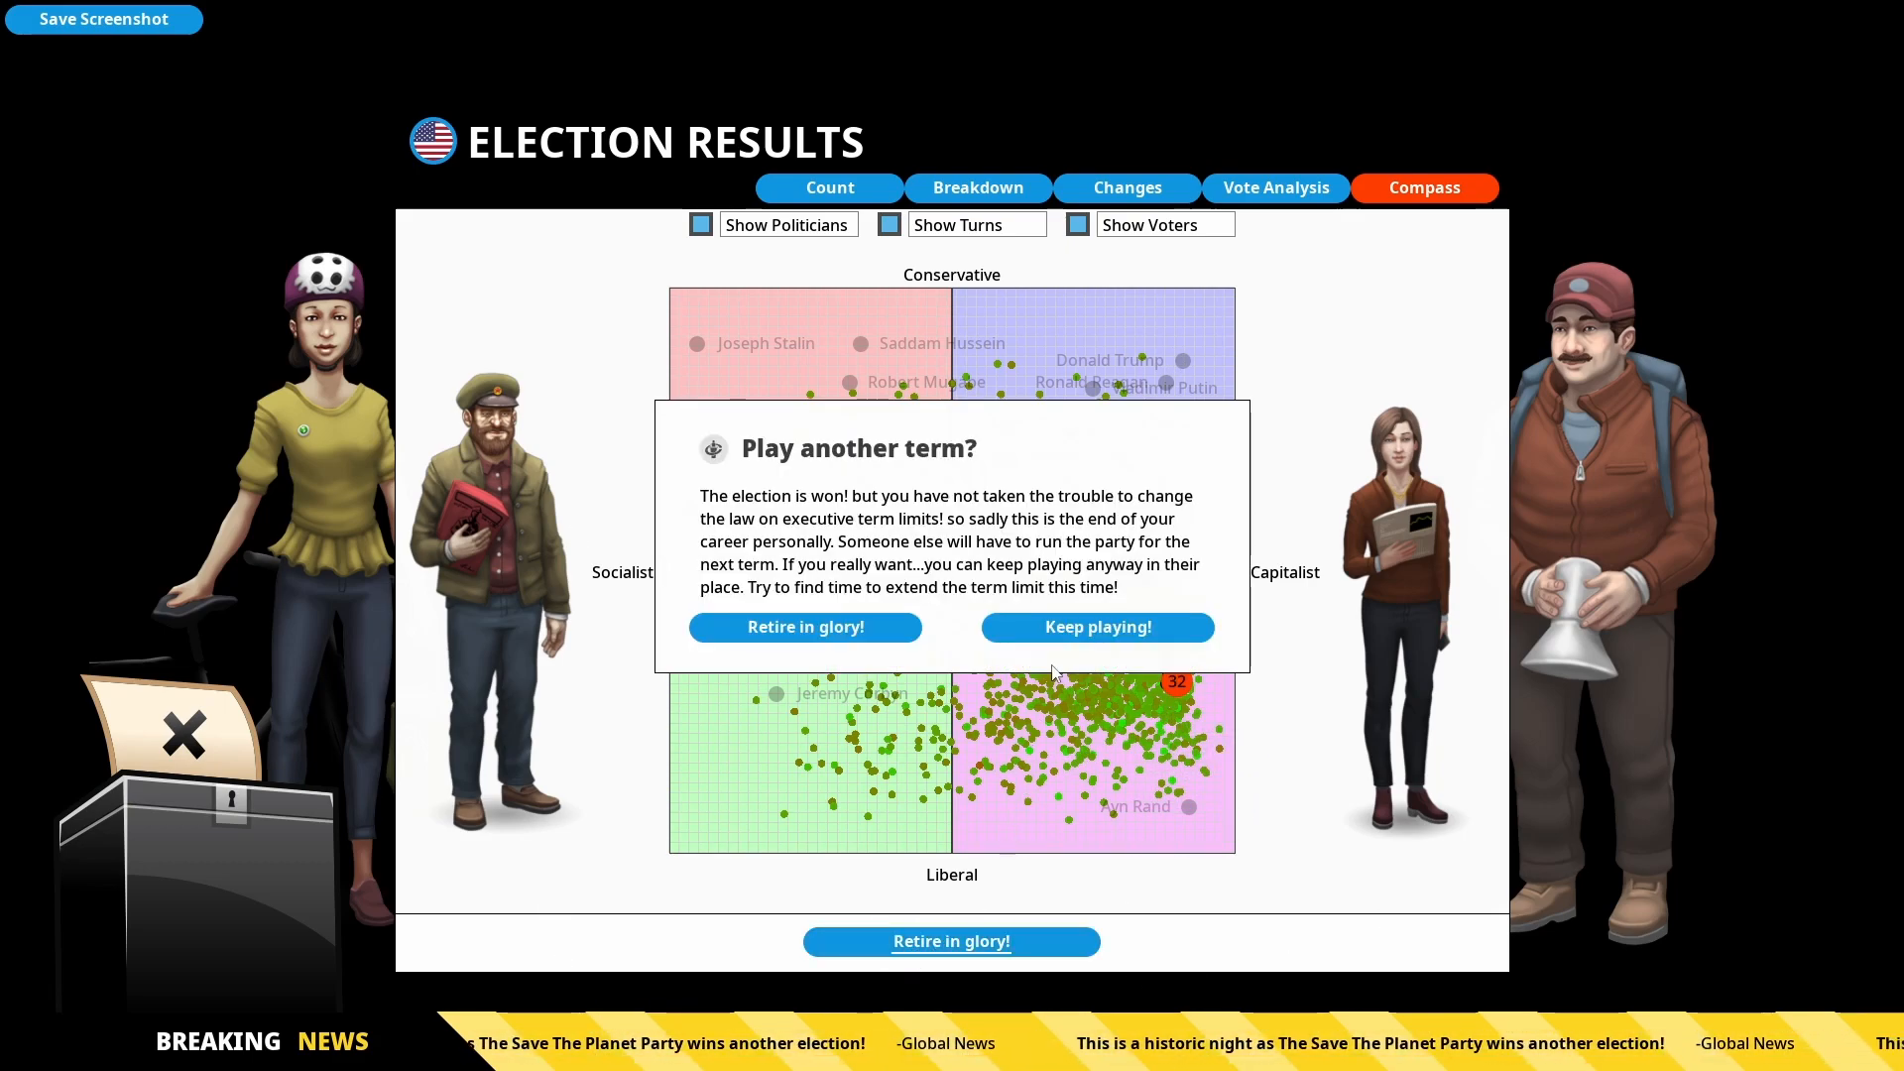
pyautogui.click(804, 627)
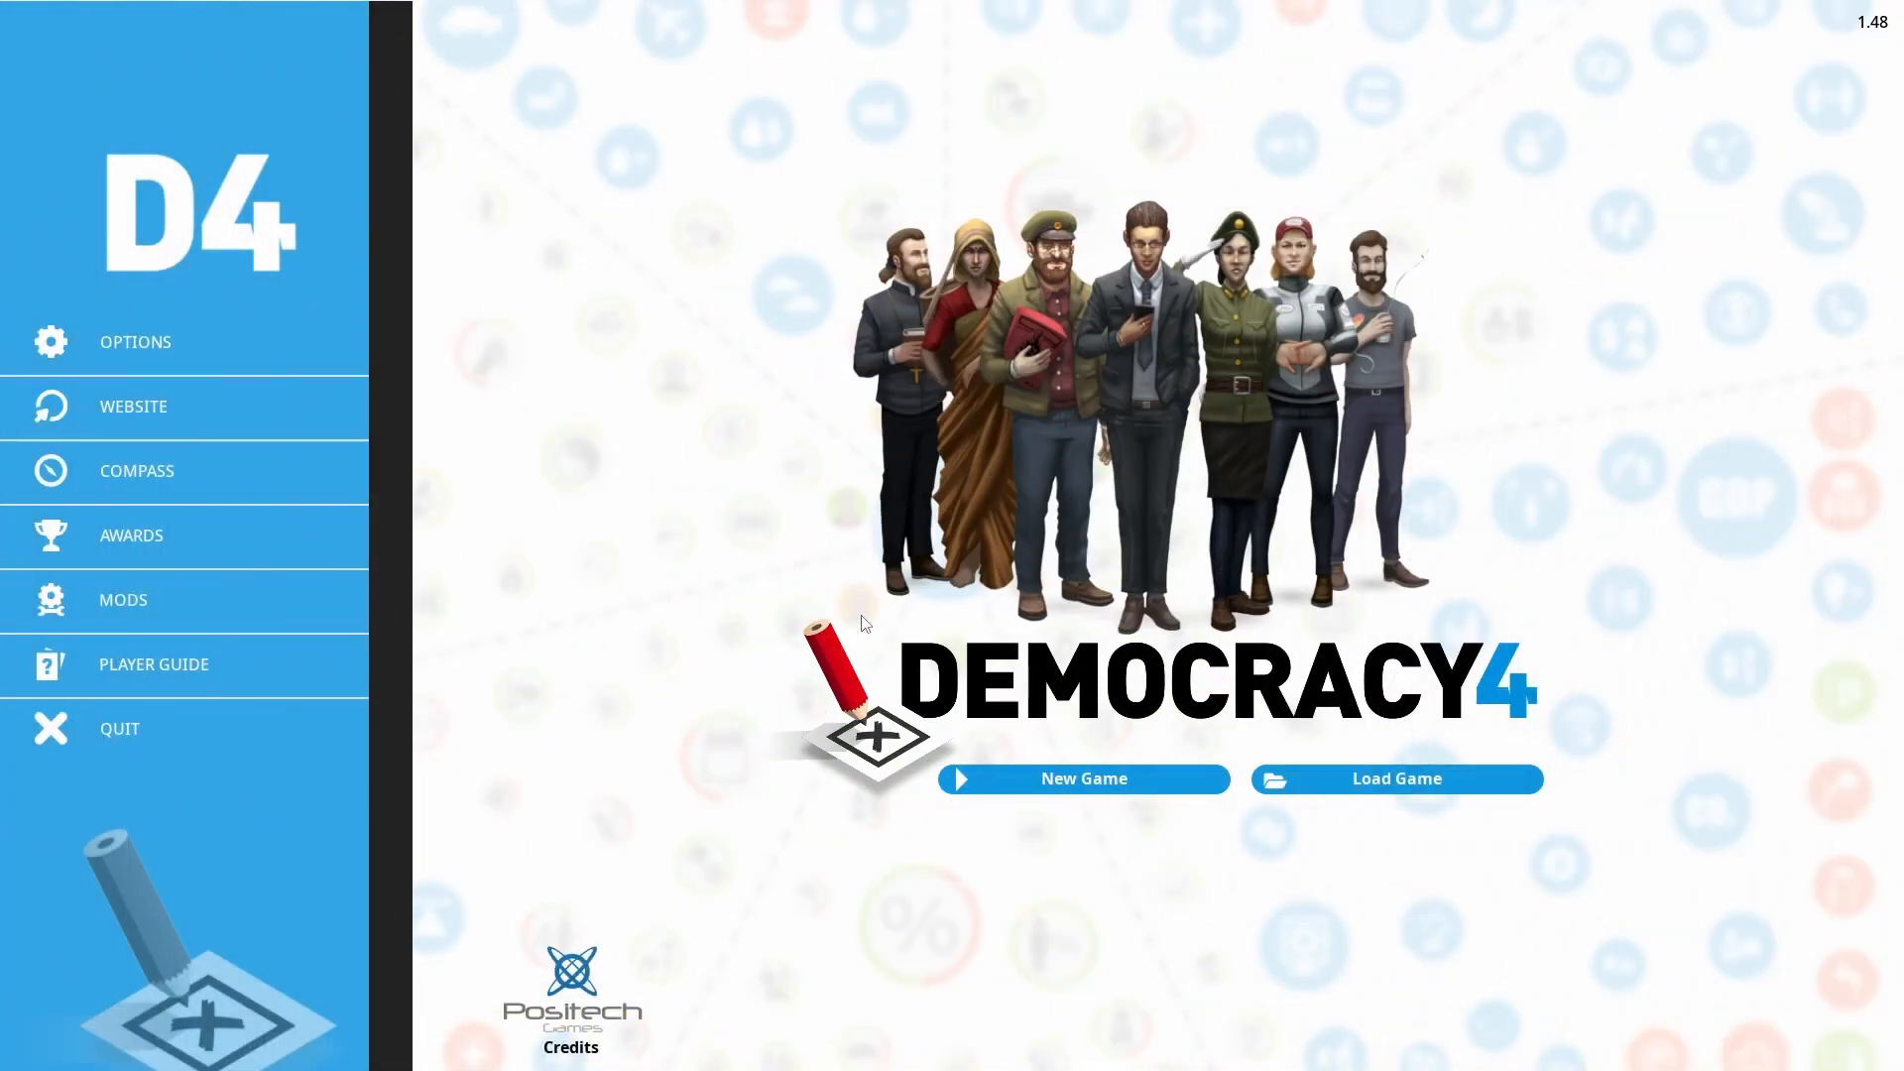